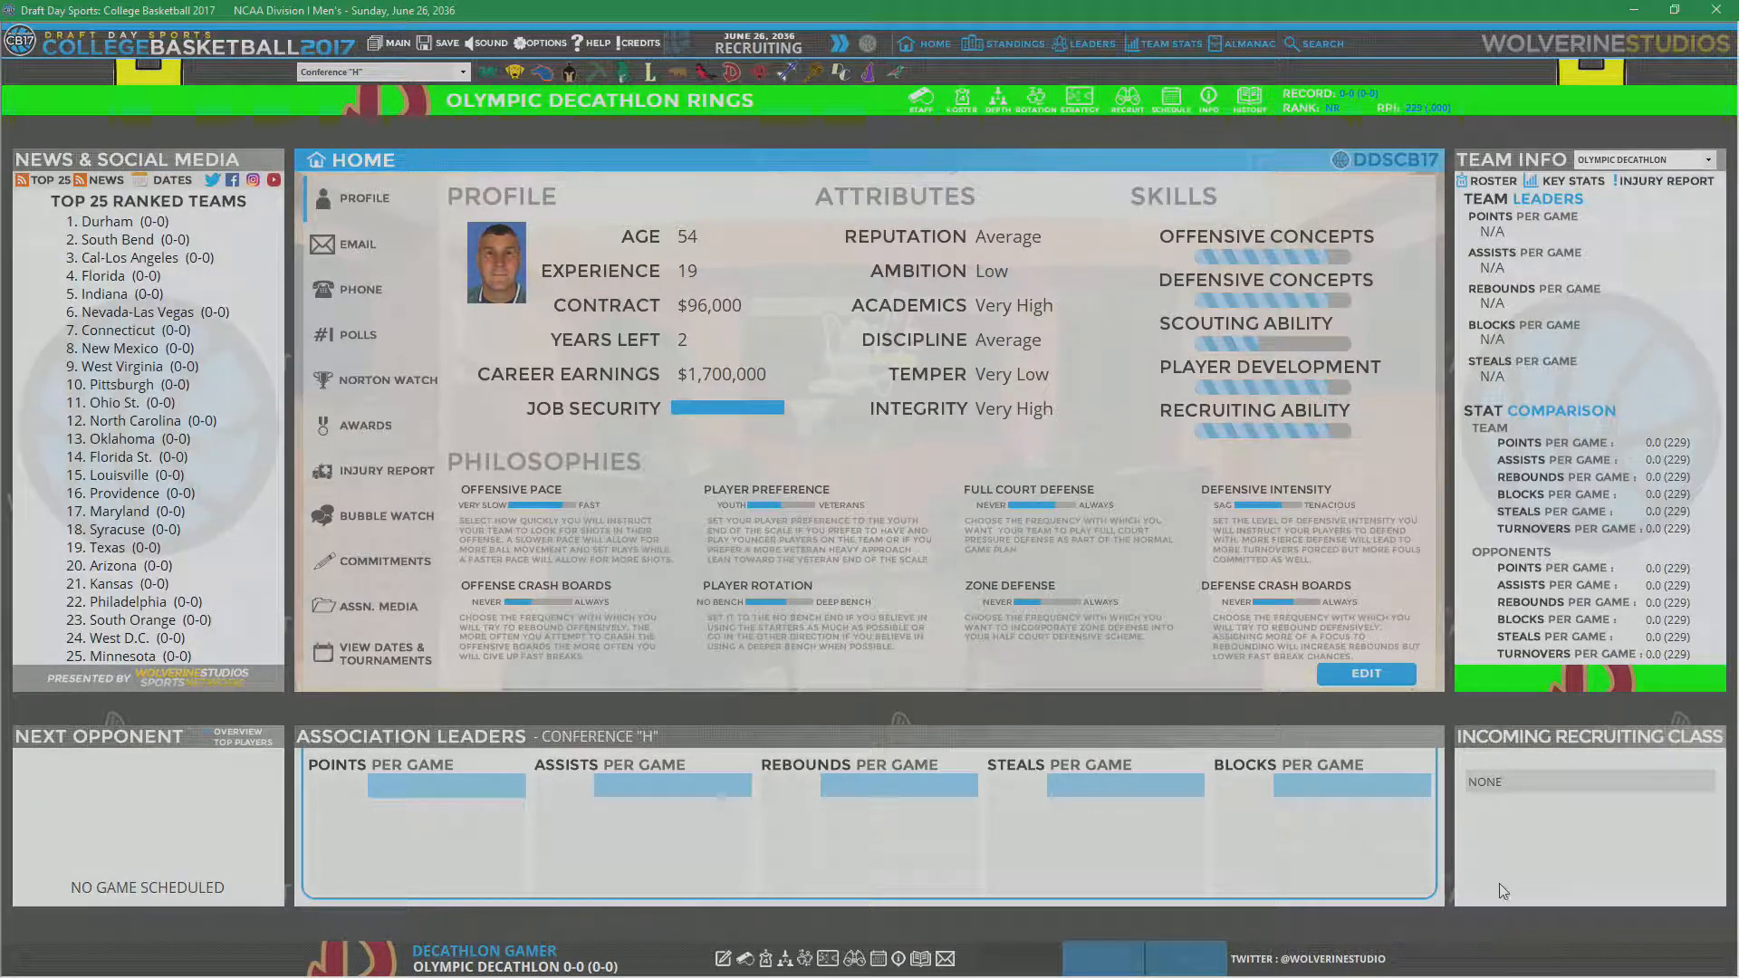
mouse_move(1472, 889)
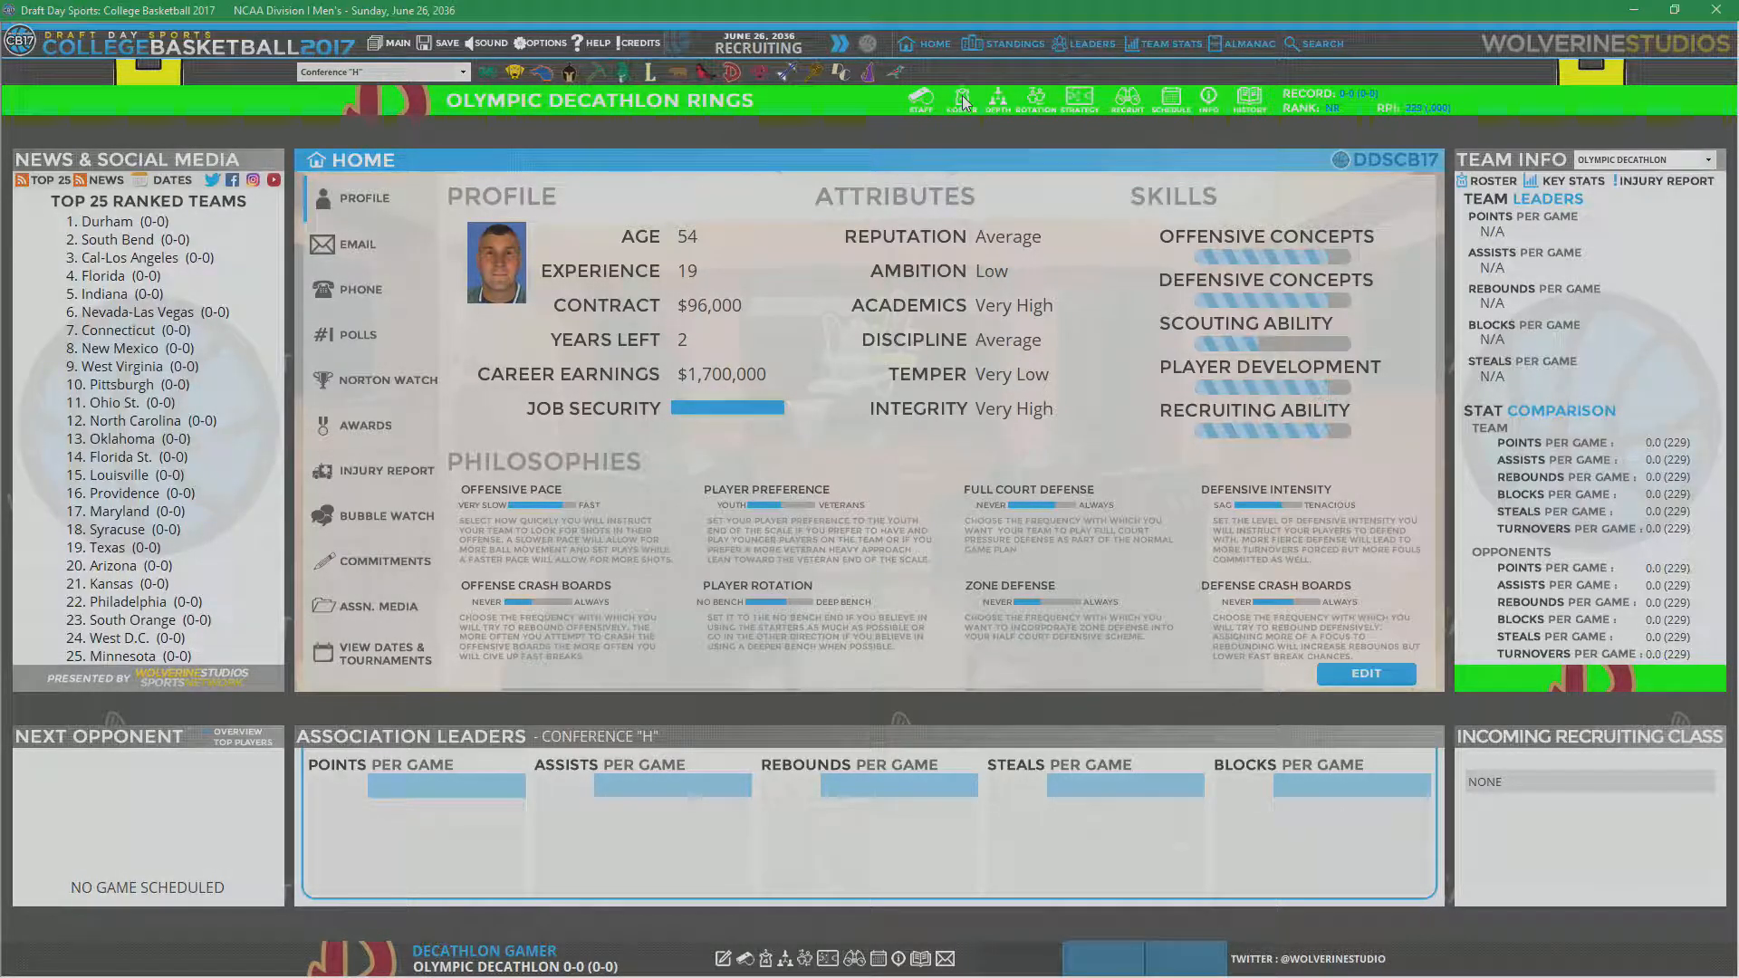
Step: Open the Team Roster page for the Olympic Decathlon Rings
click(960, 98)
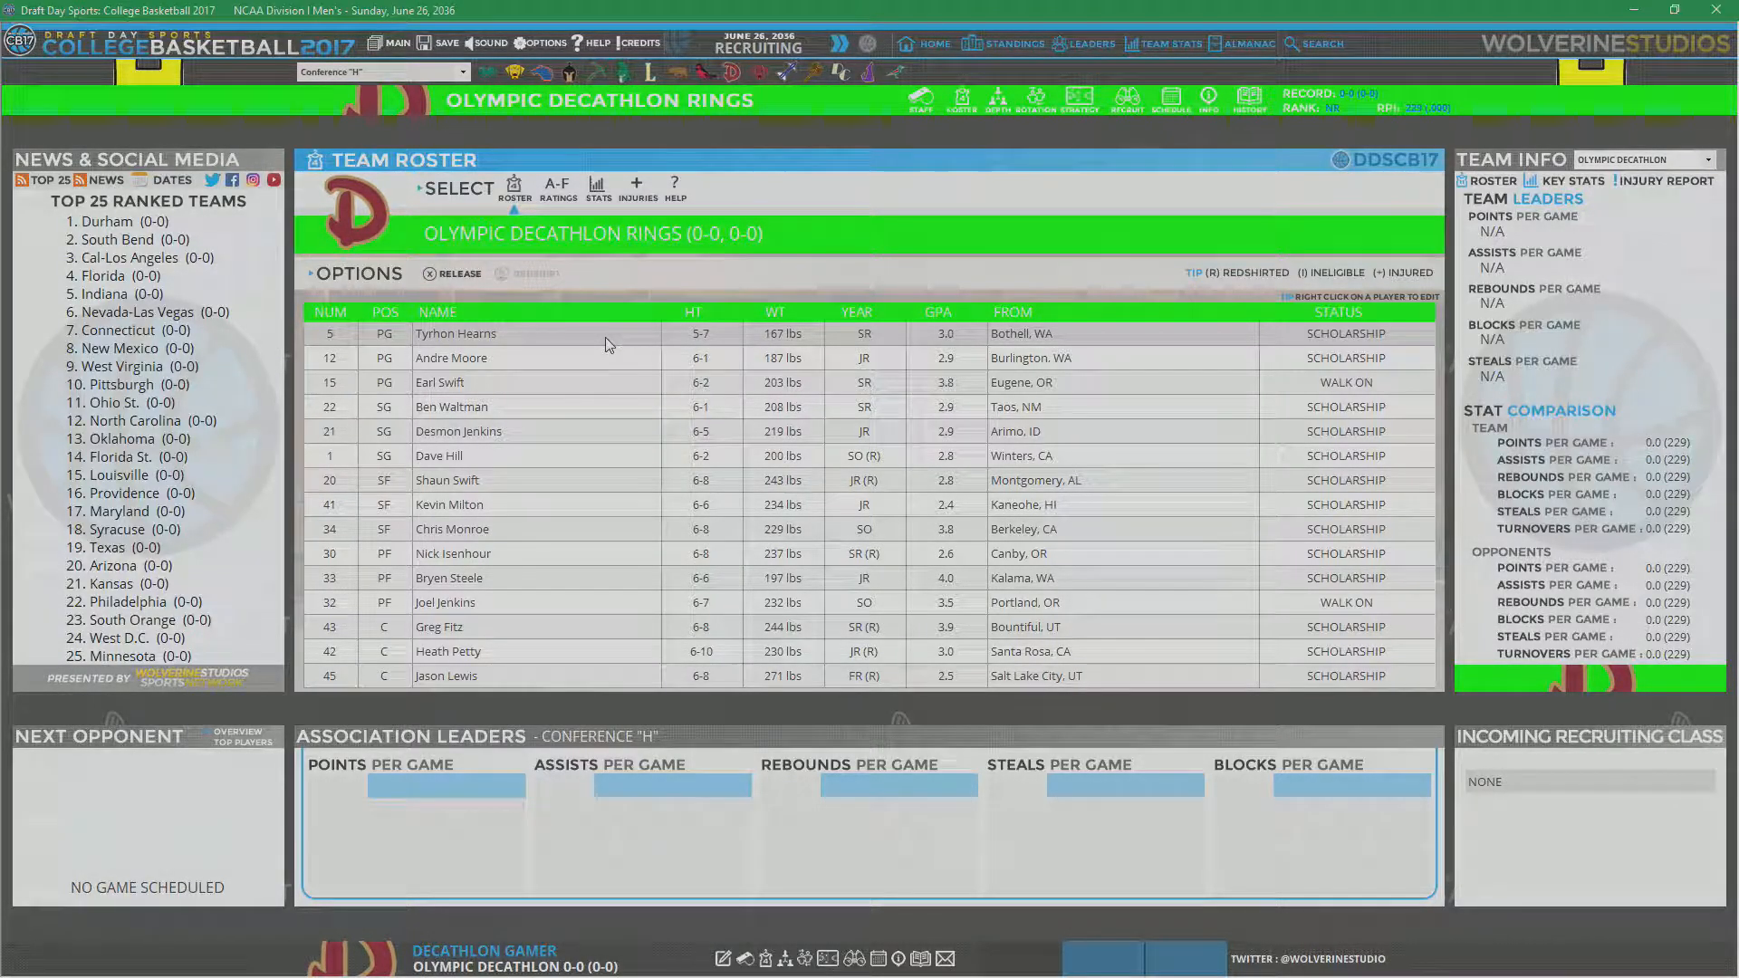
mouse_move(601, 425)
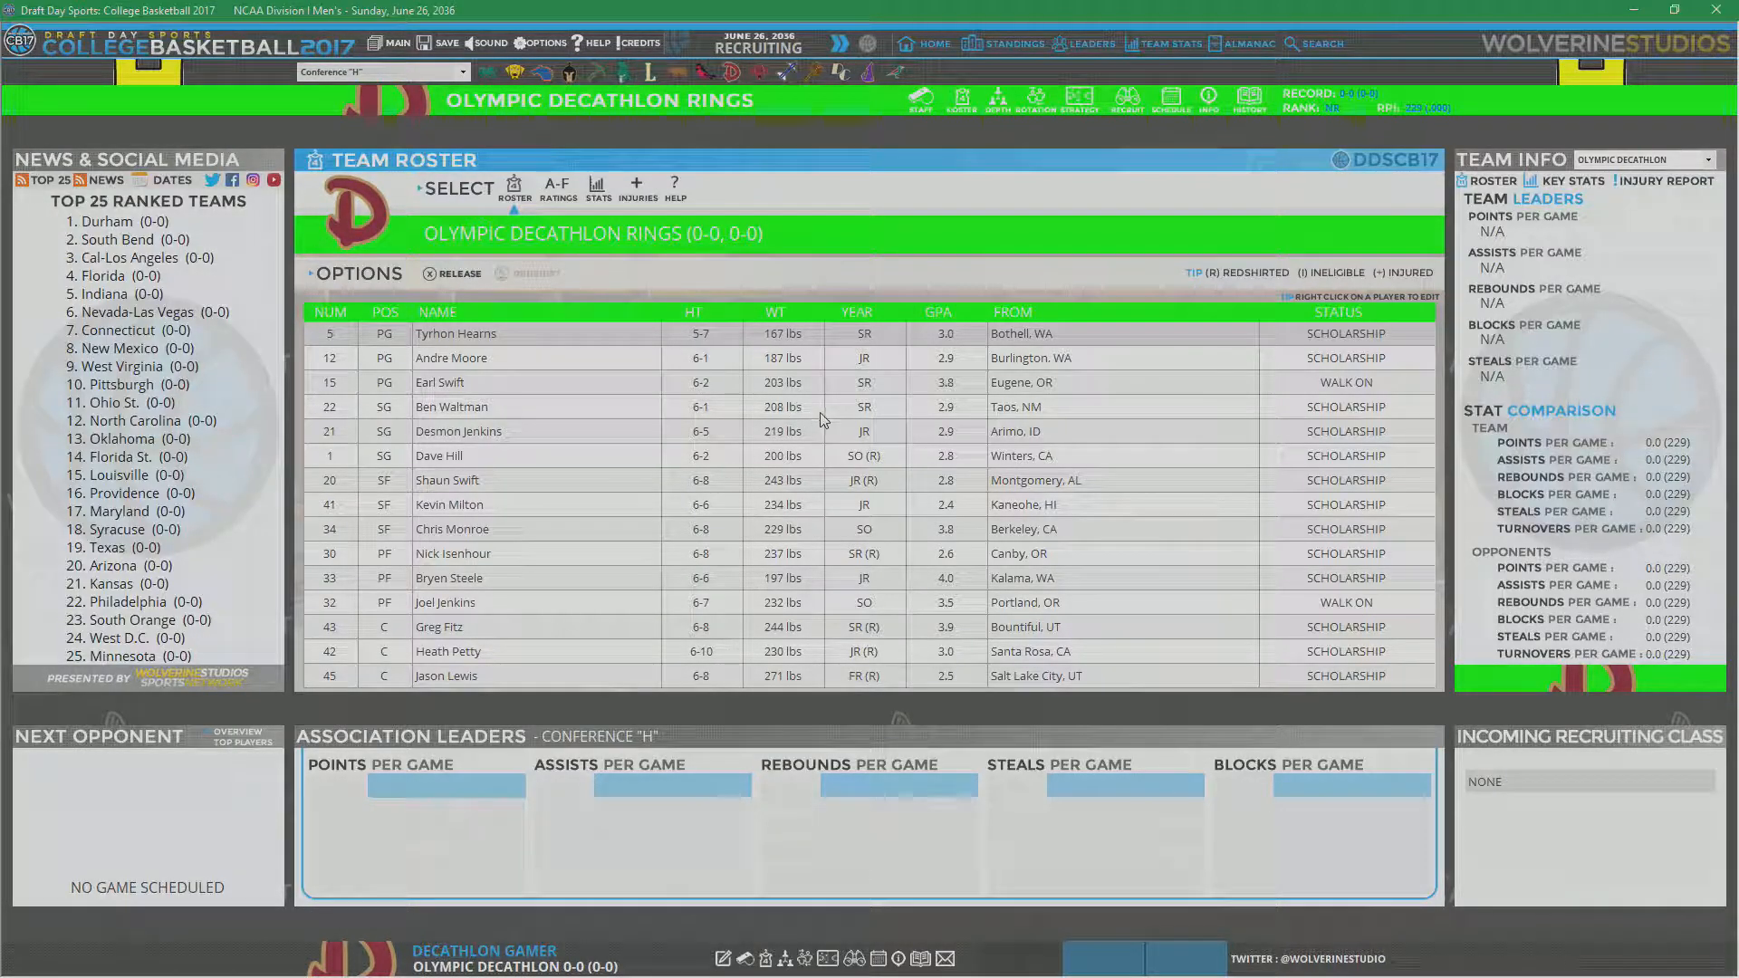
mouse_move(1315, 437)
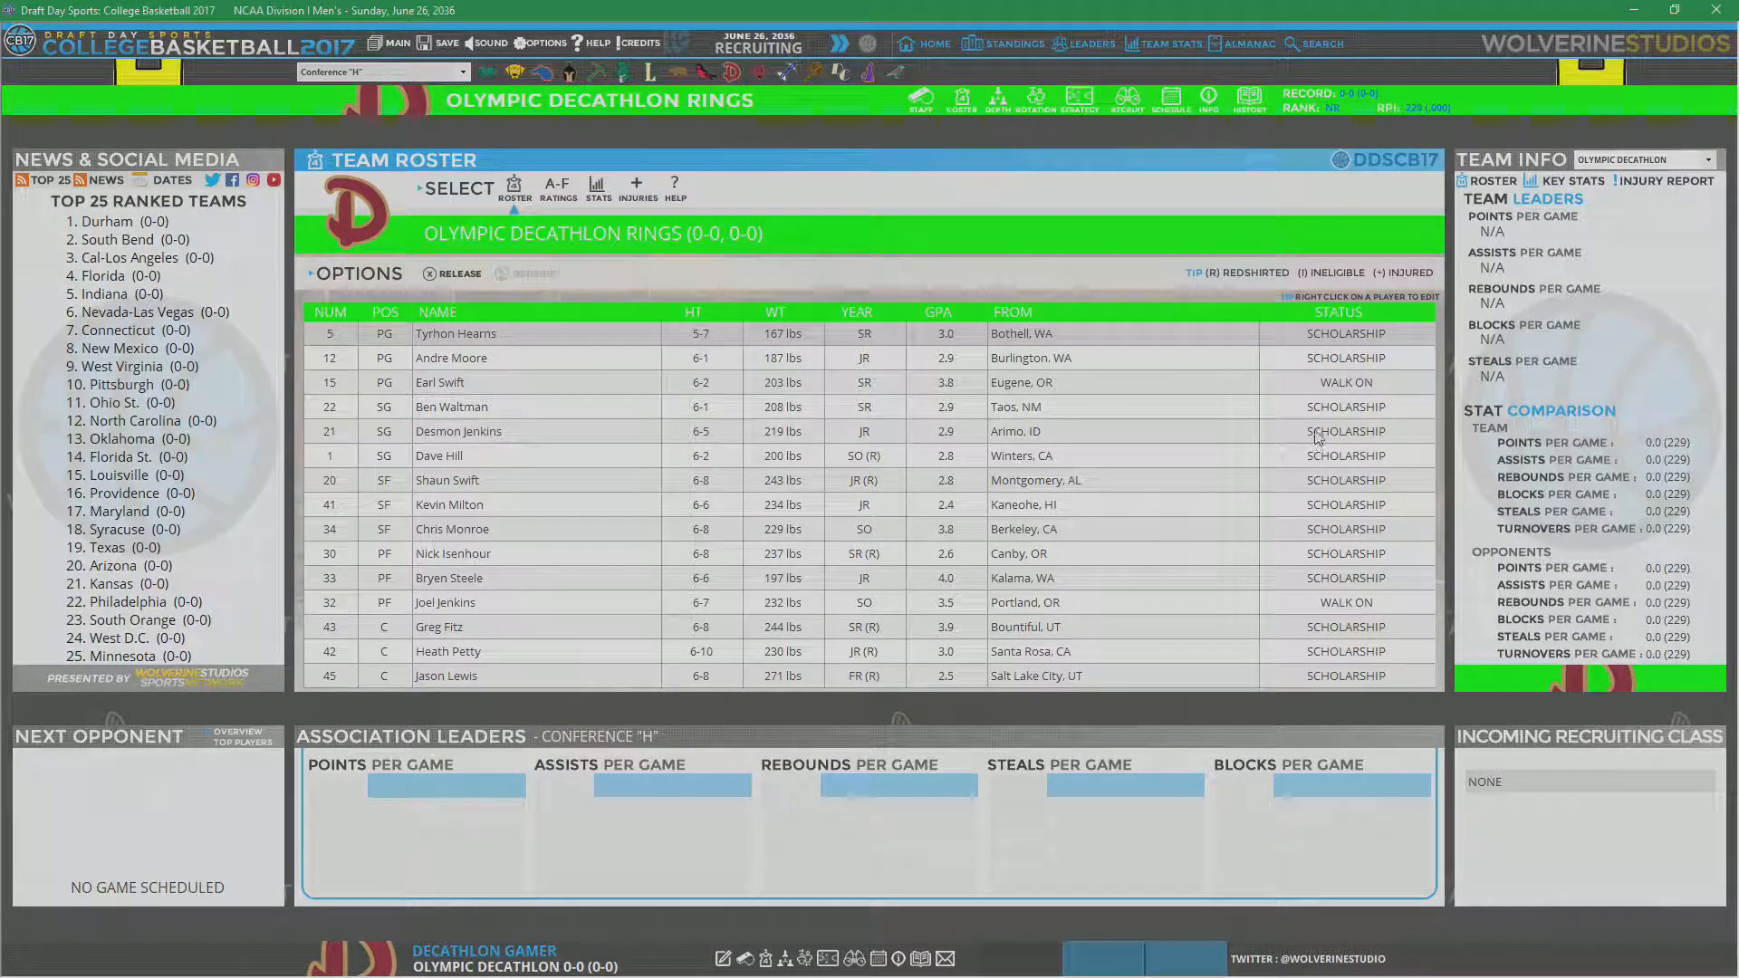
mouse_move(865, 445)
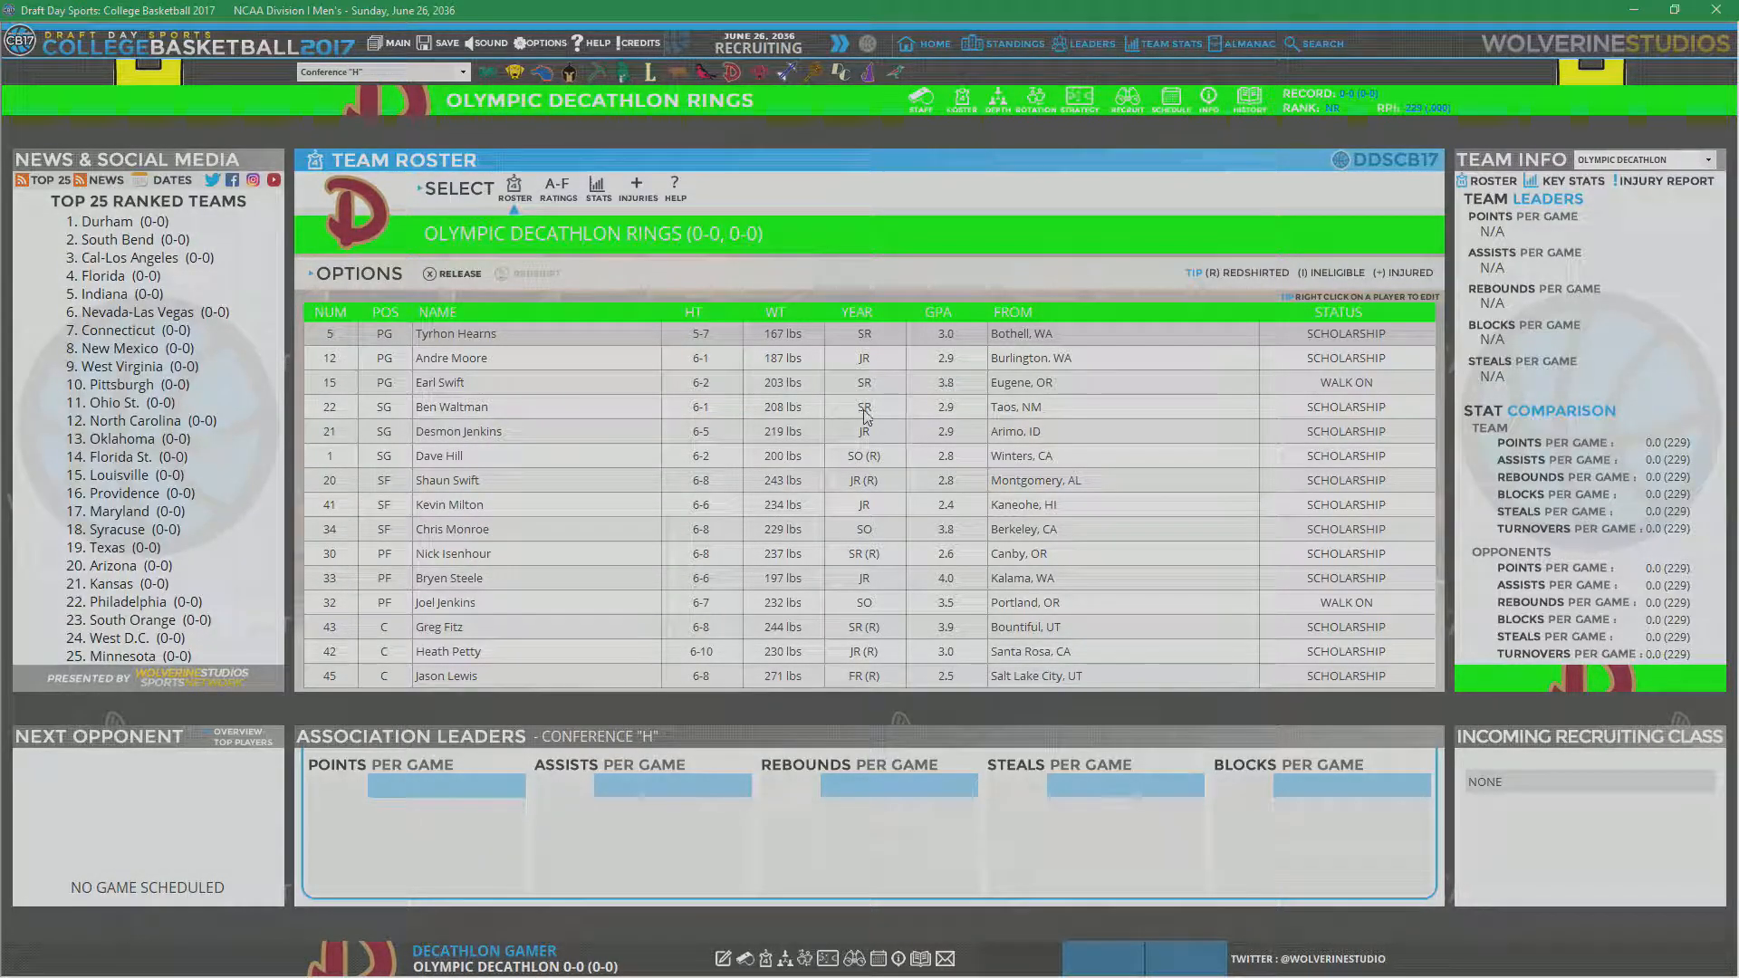
mouse_move(870, 443)
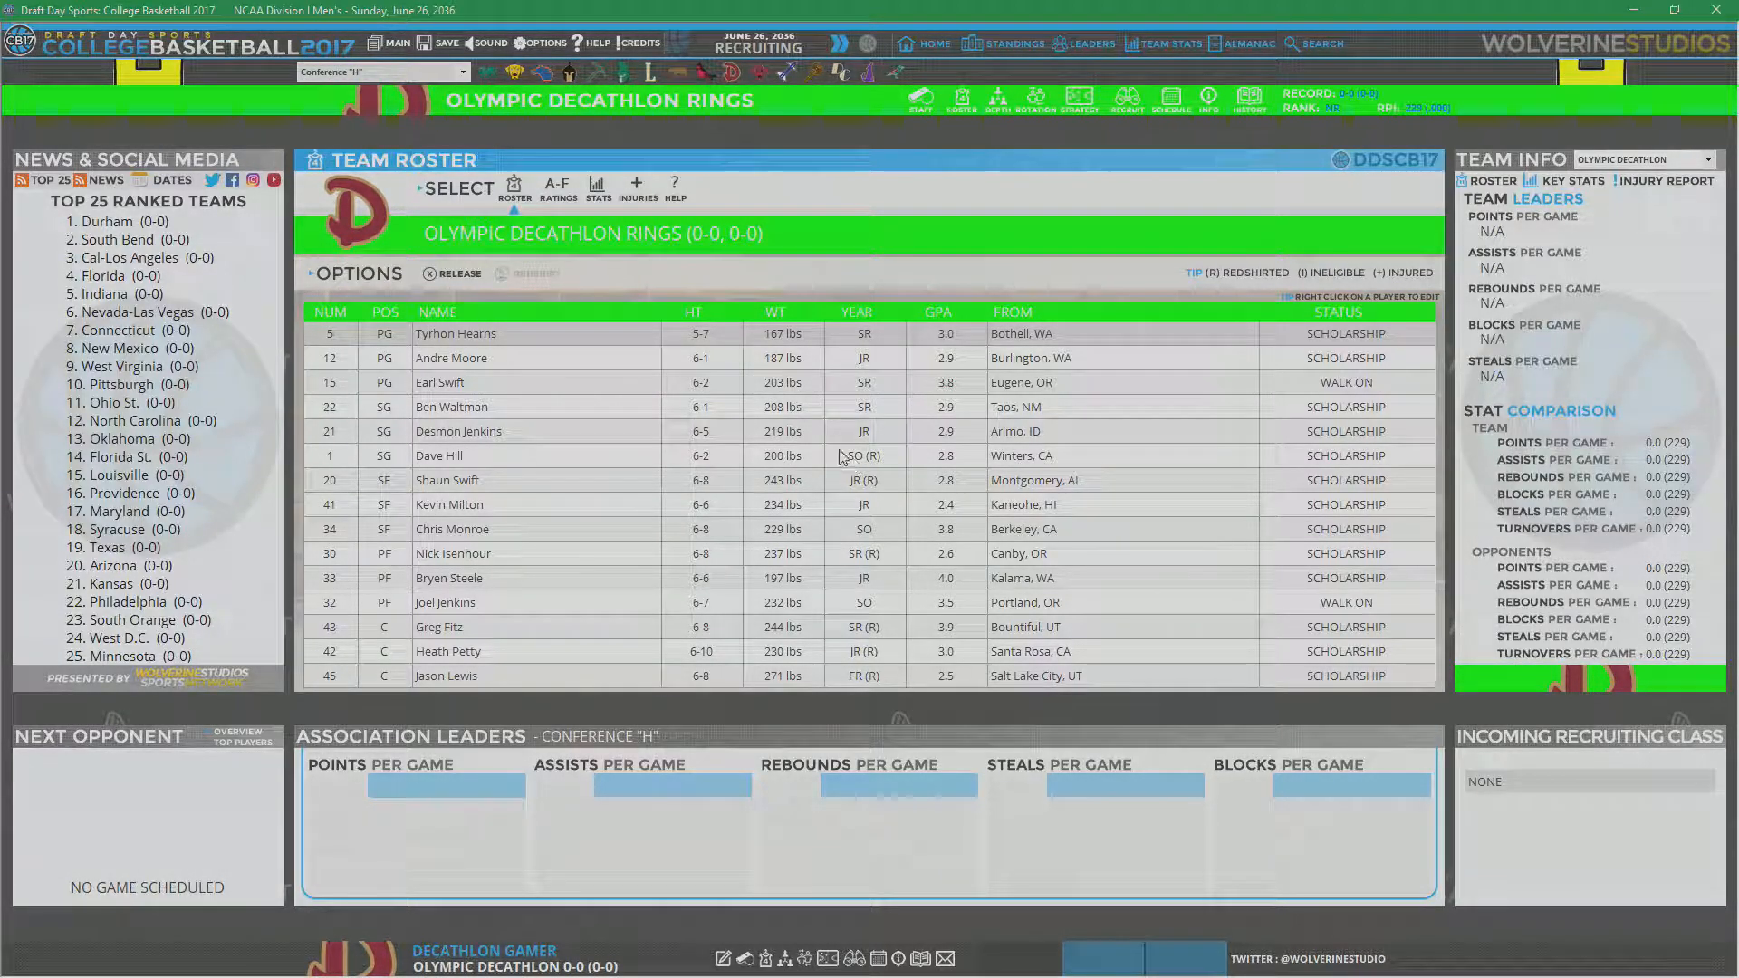
mouse_move(887, 466)
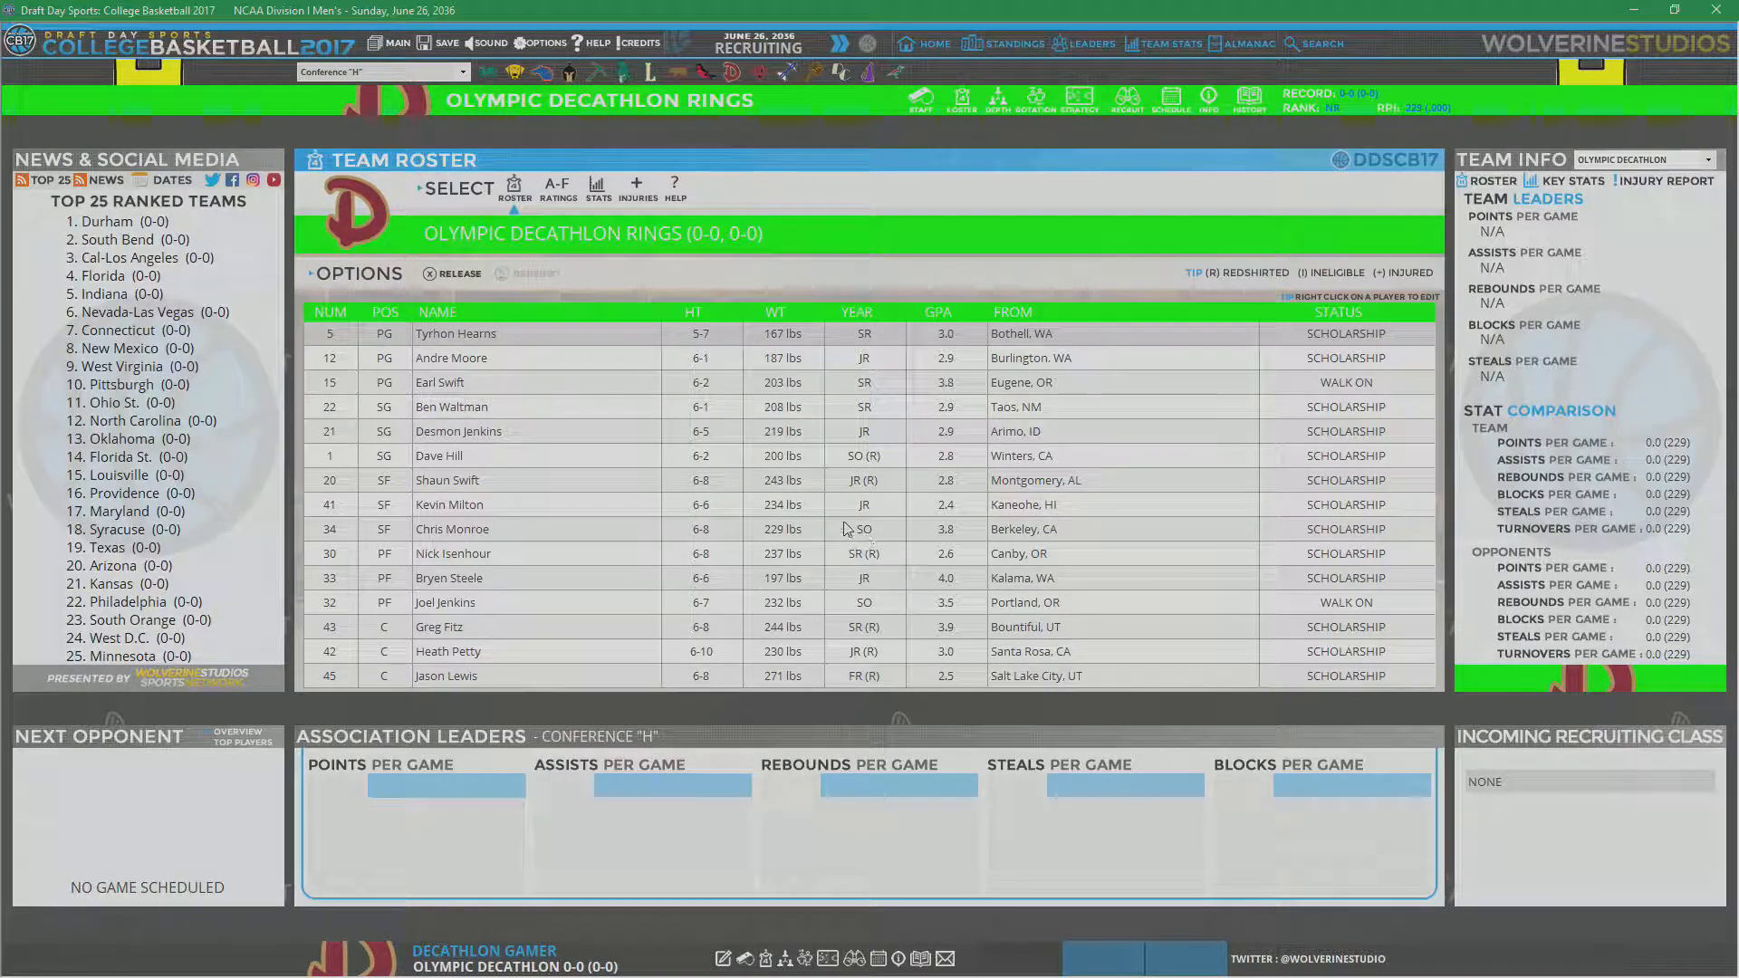
mouse_move(874, 515)
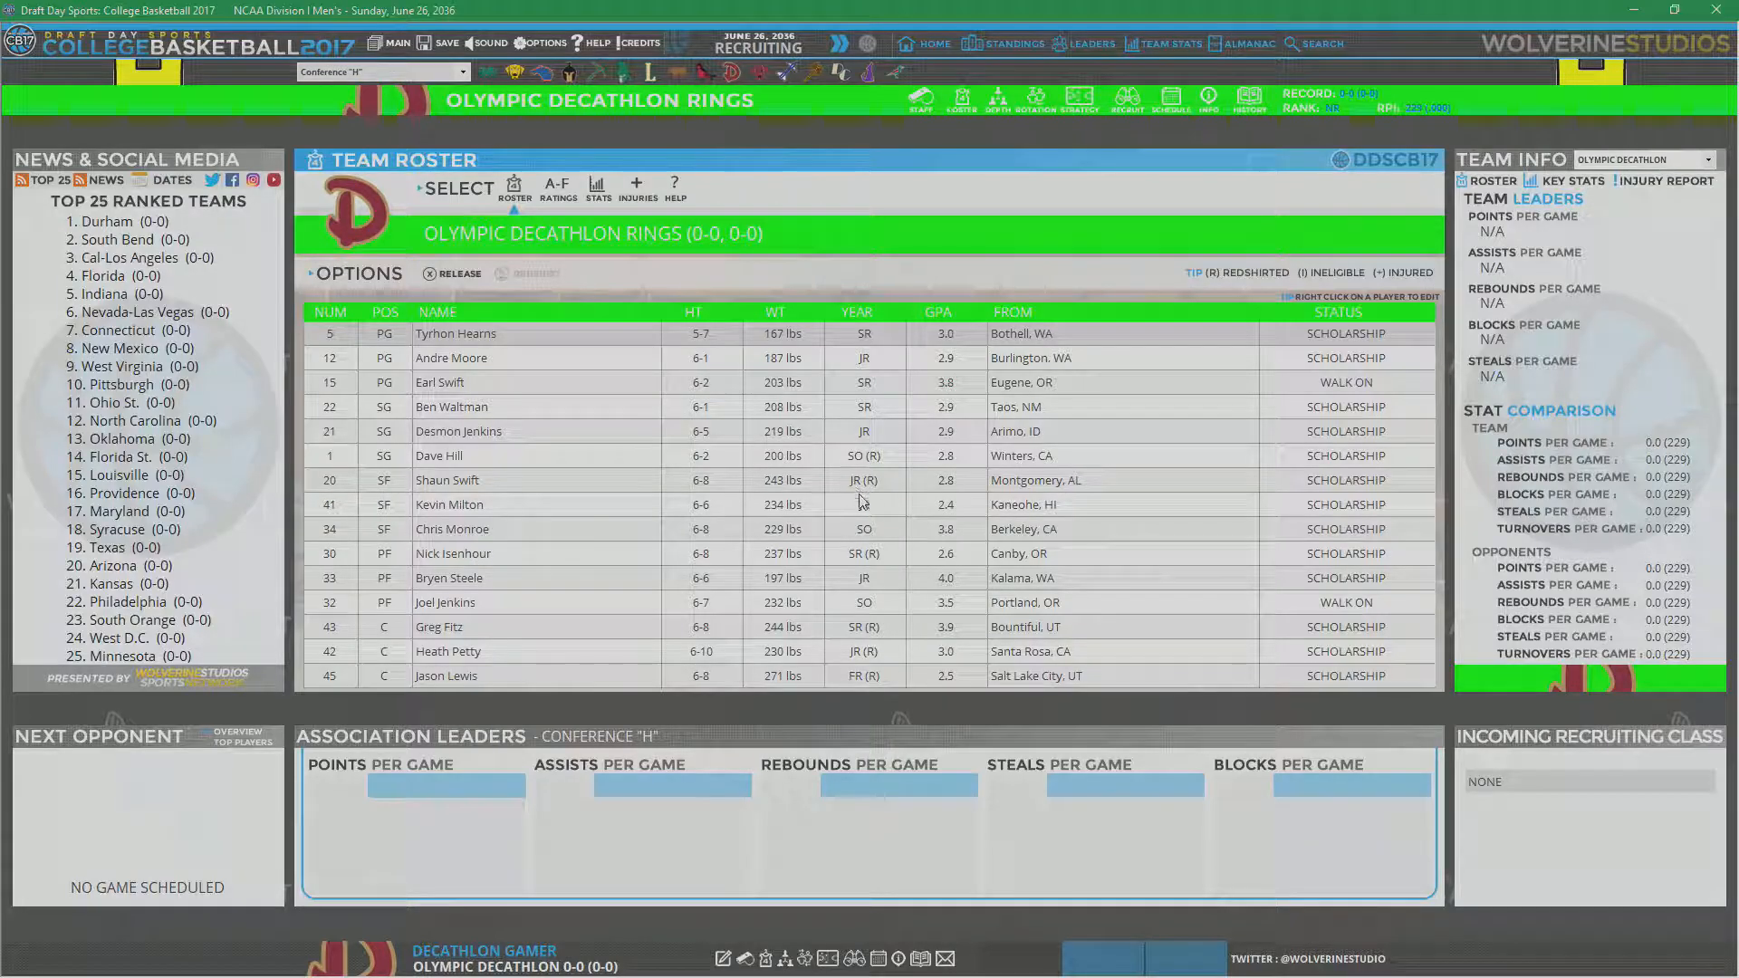
mouse_move(878, 531)
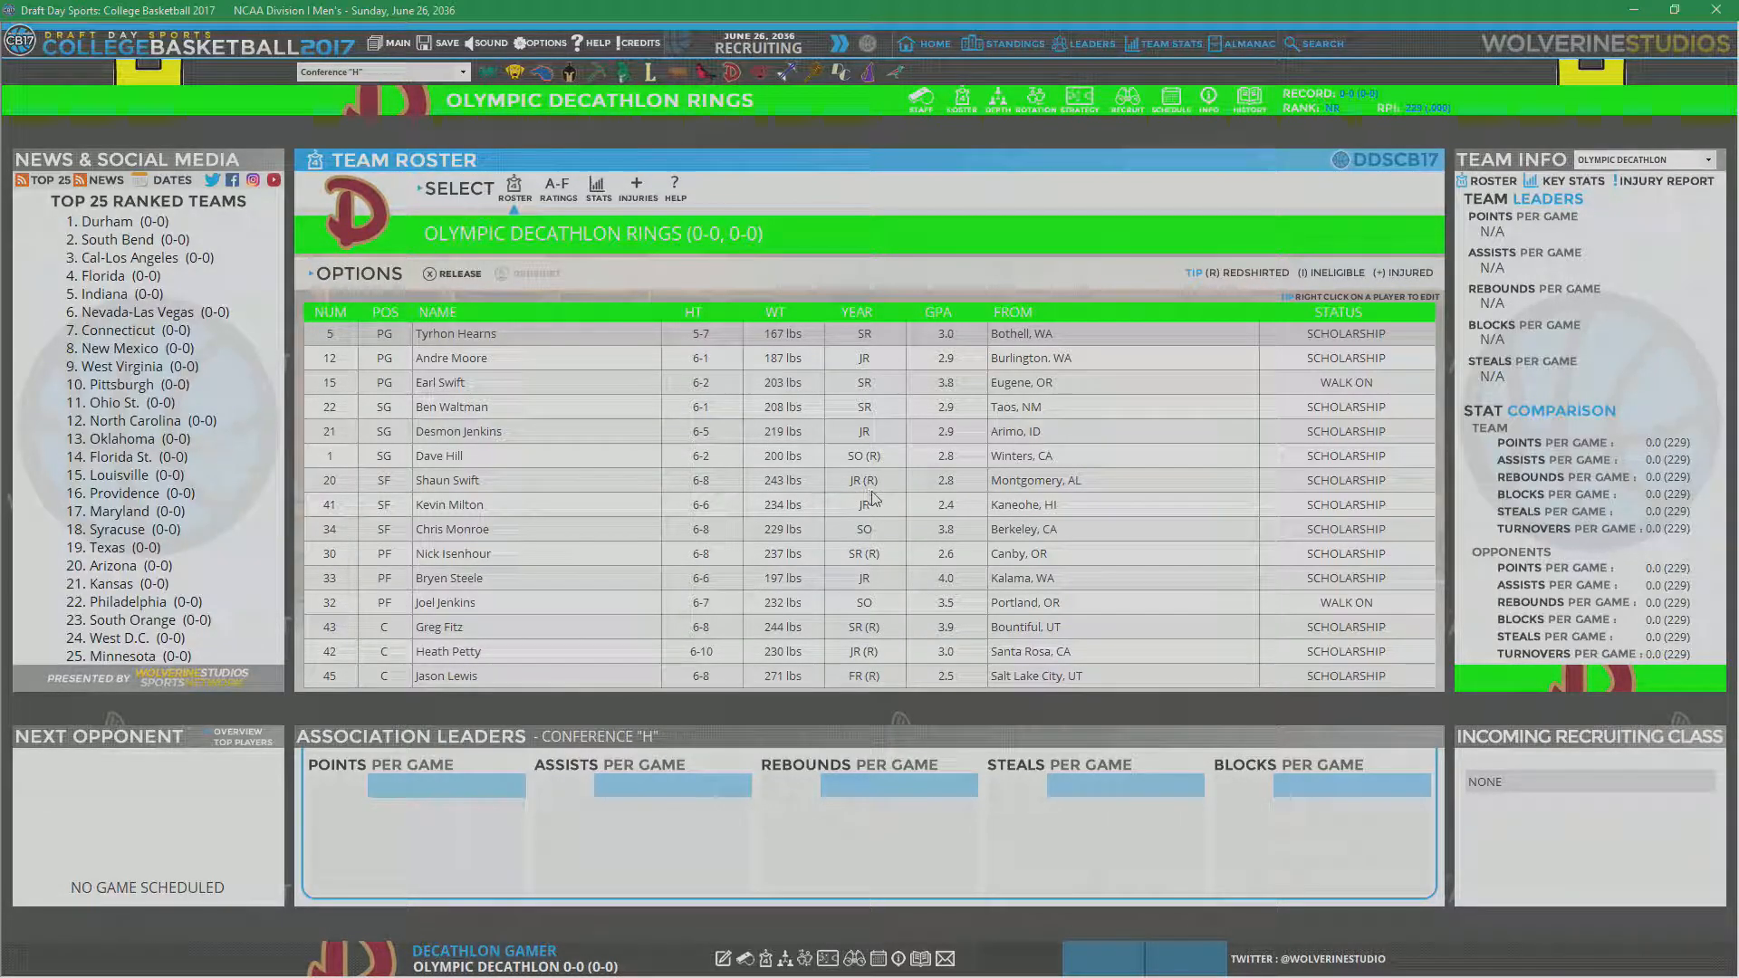
mouse_move(874, 543)
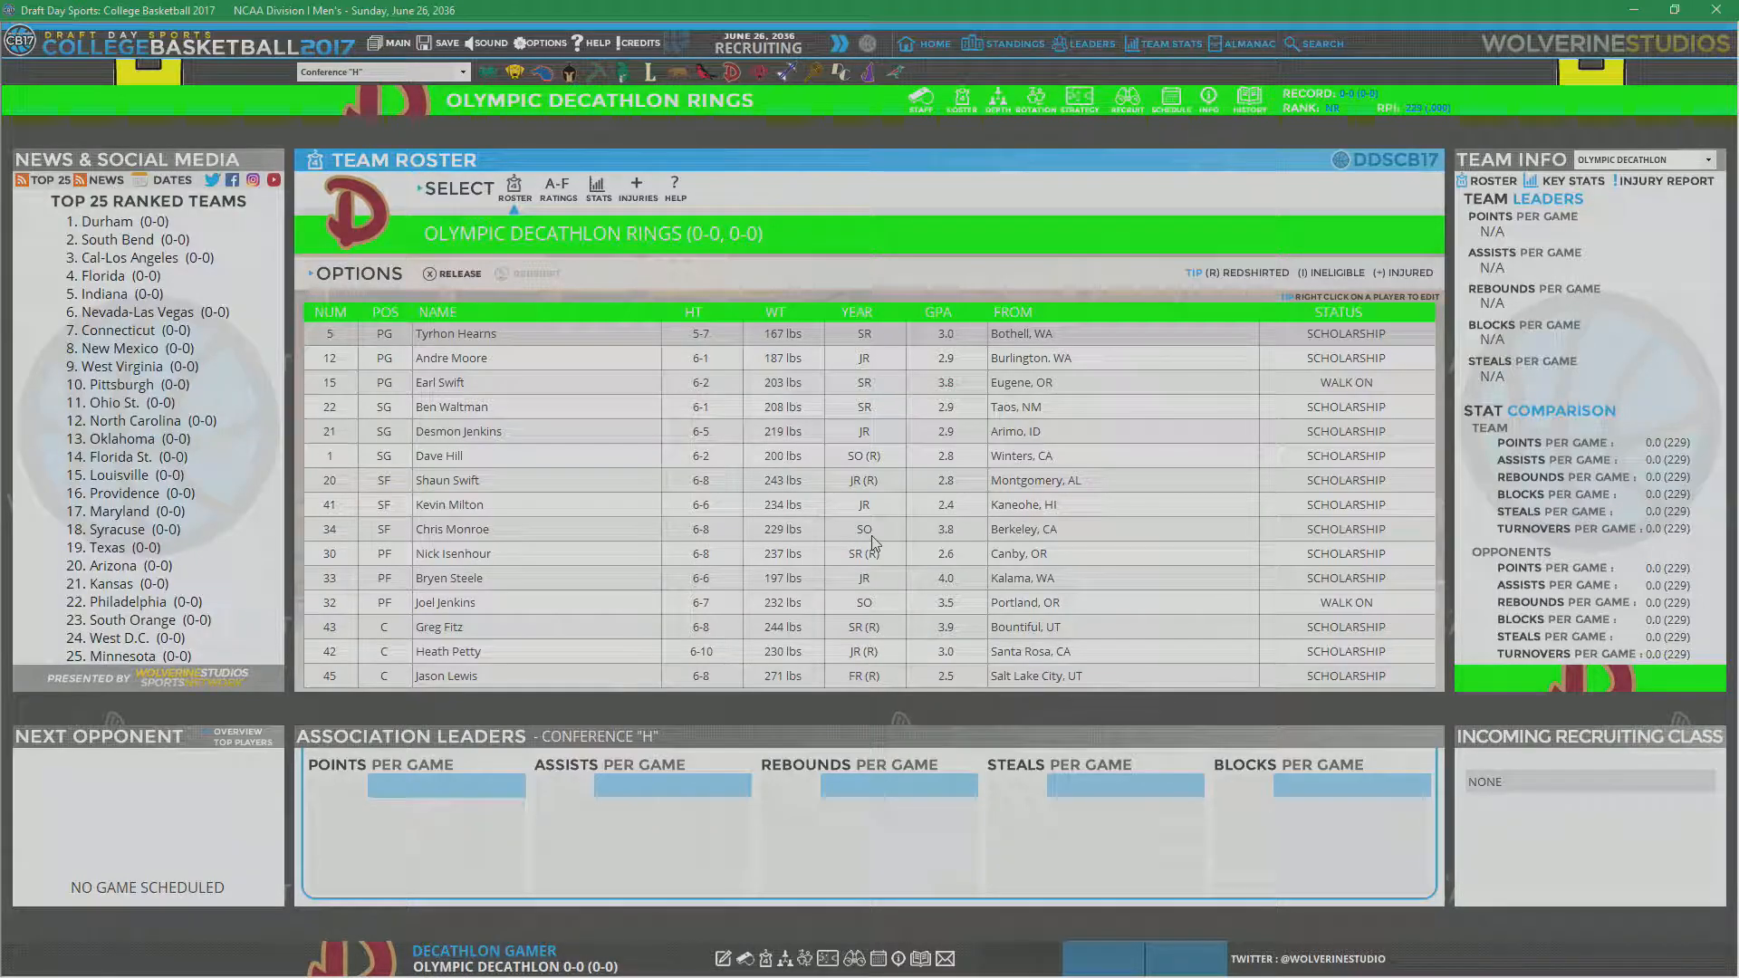
mouse_move(898, 483)
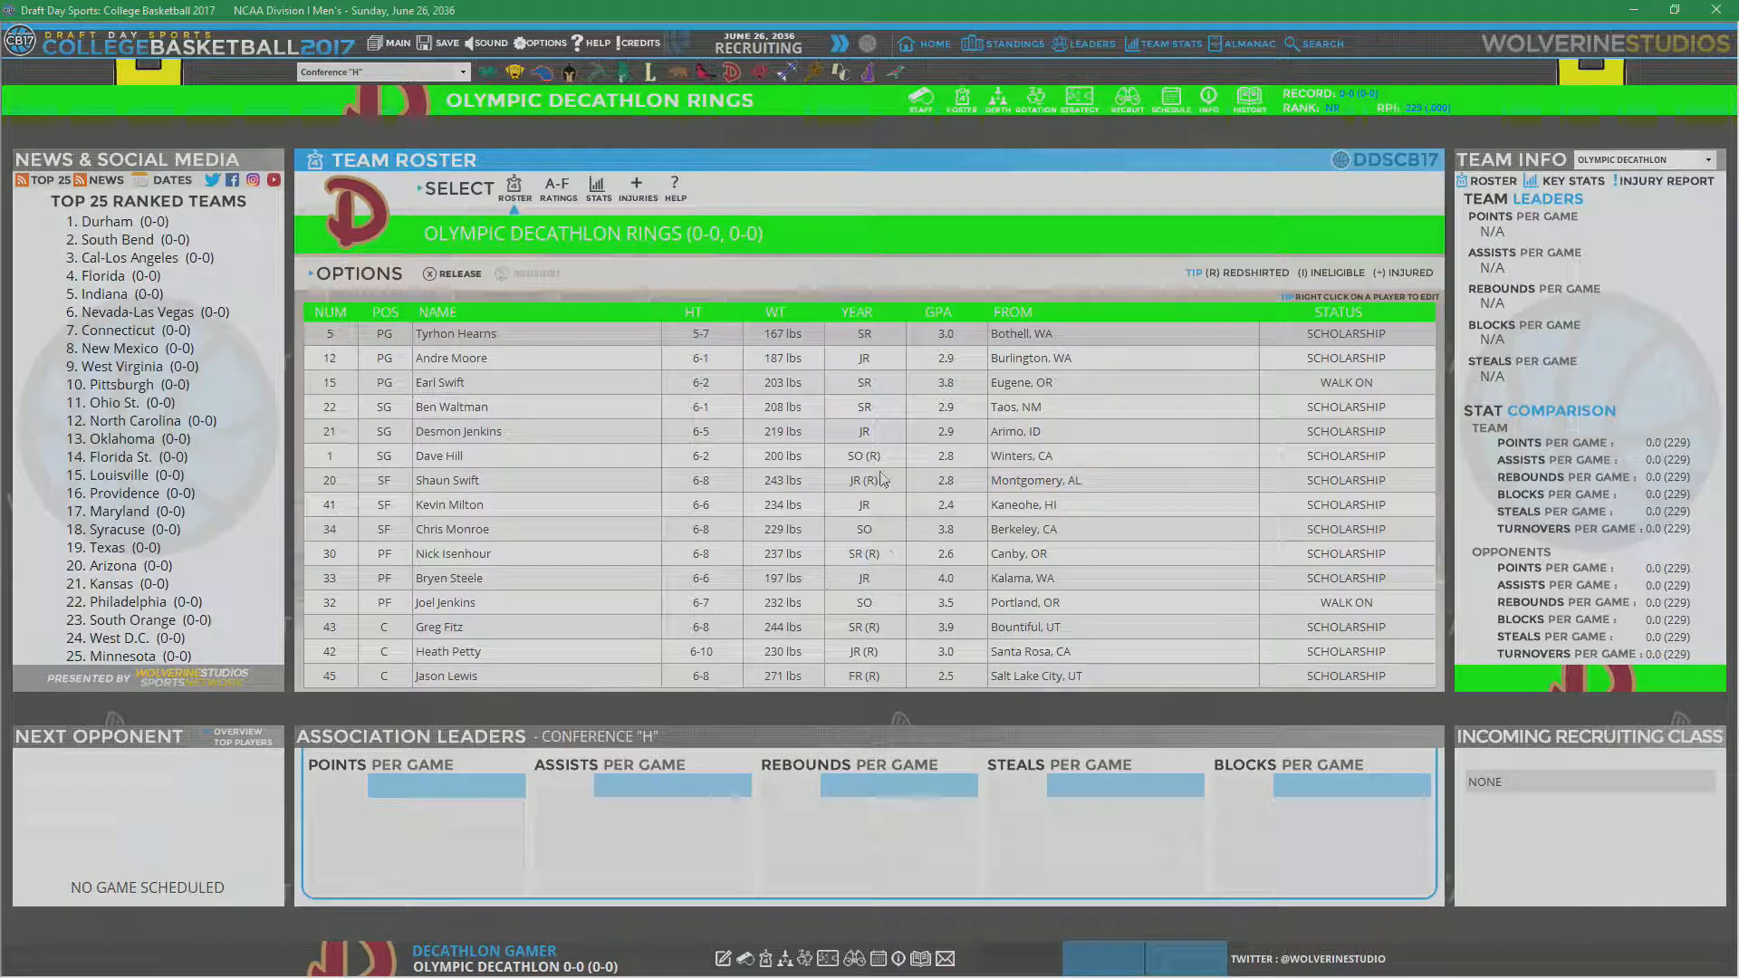
mouse_move(899, 490)
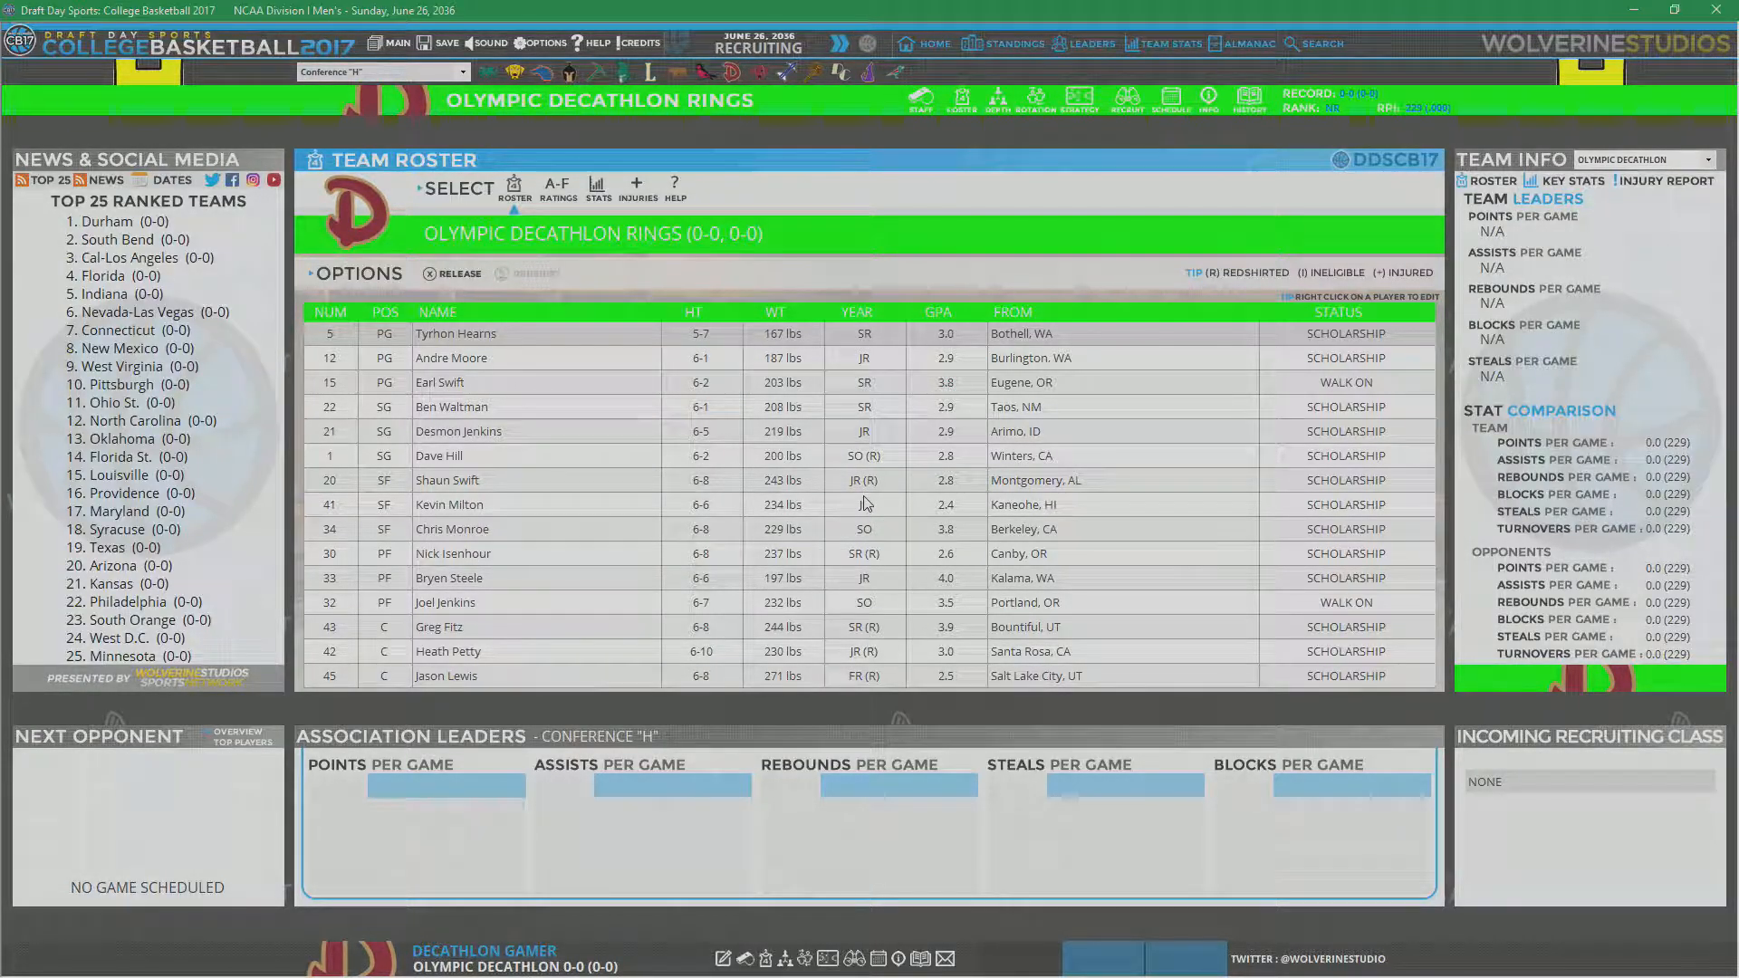
mouse_move(879, 542)
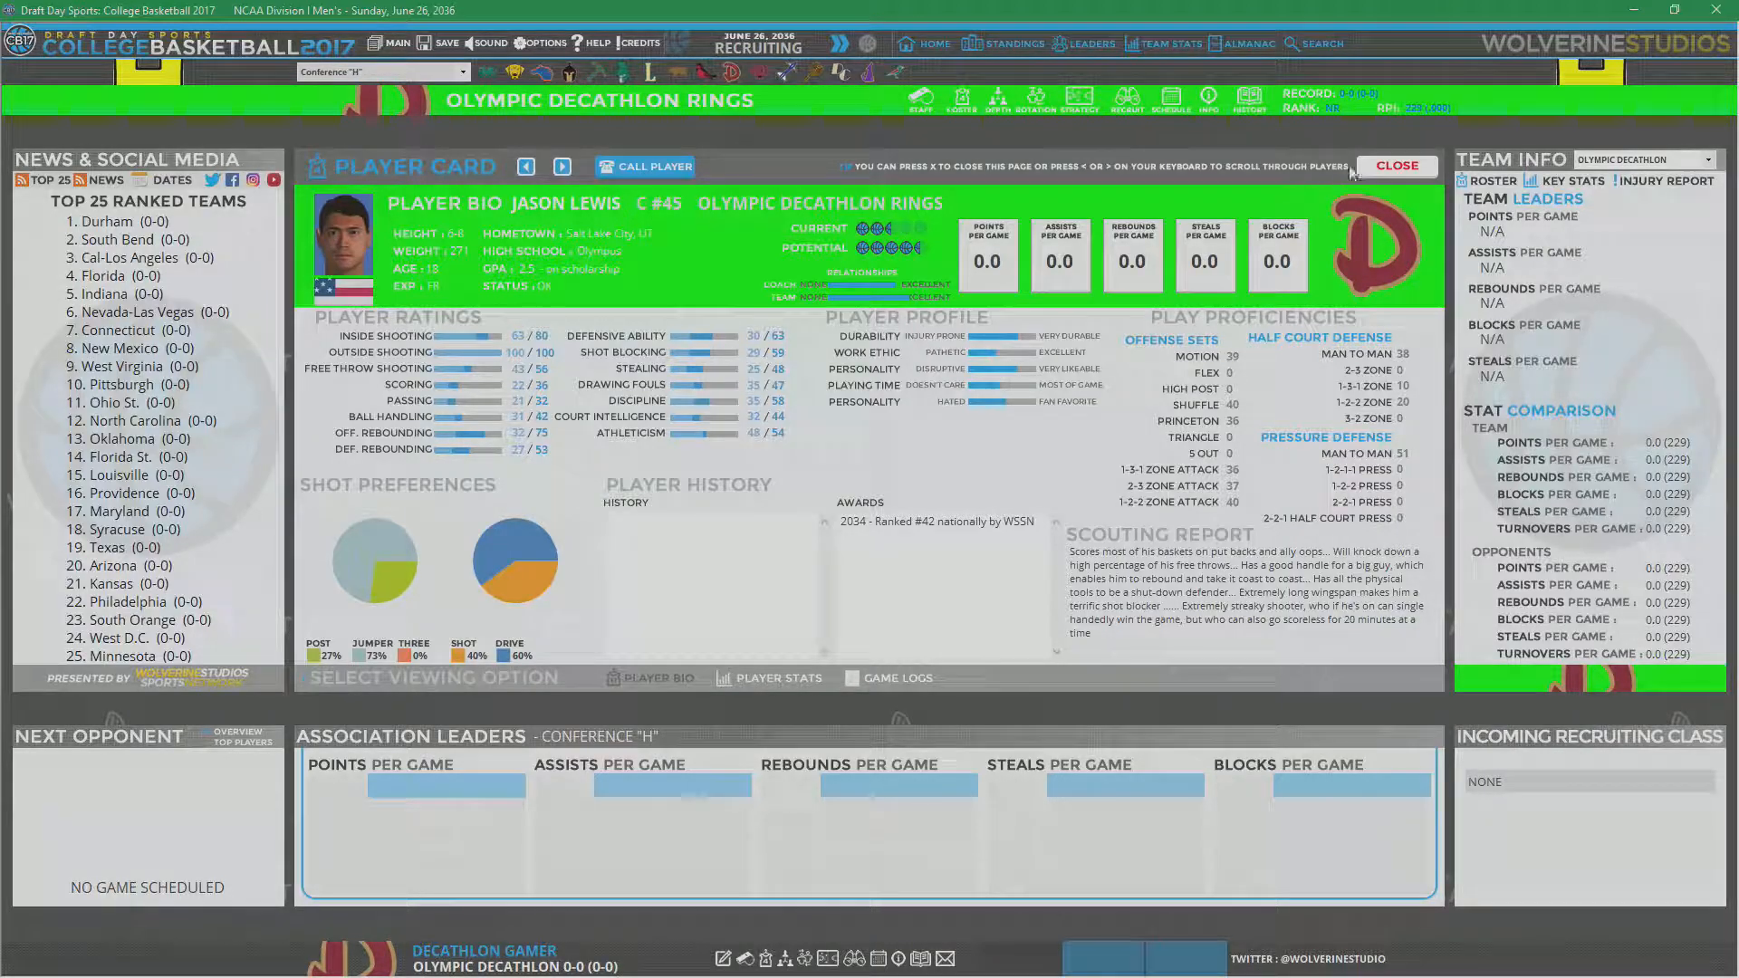
Step: Close Jason Lewis's player card to go back to the roster
click(1394, 165)
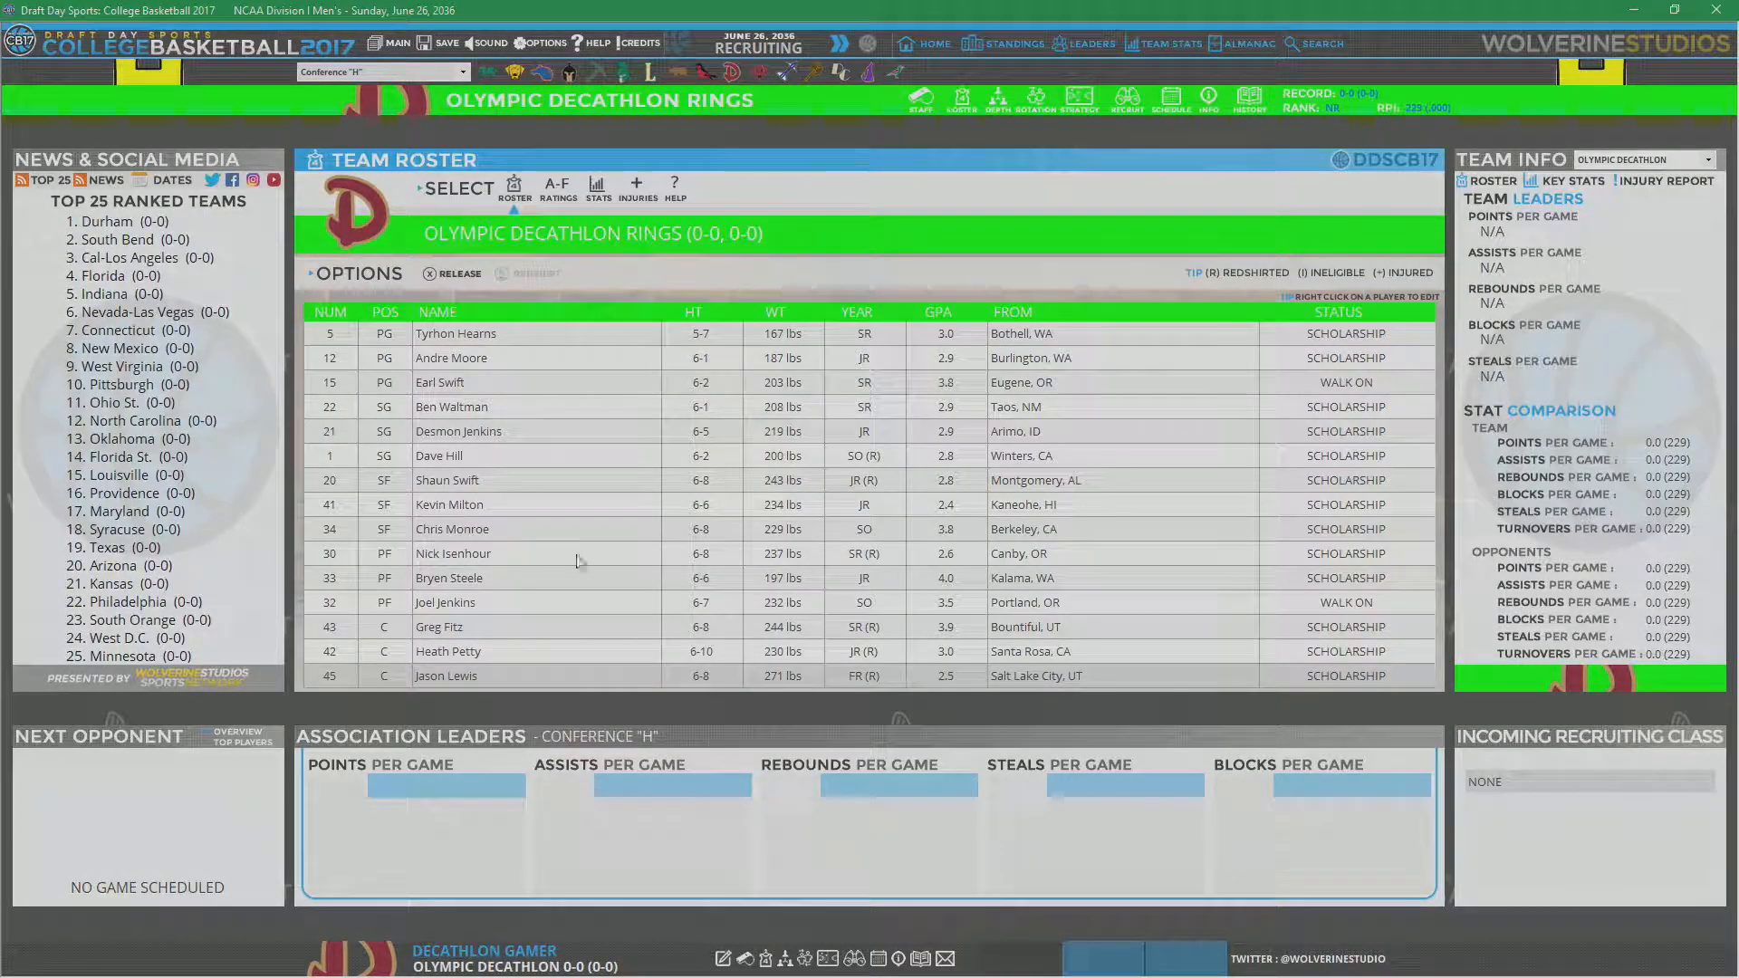
mouse_move(563, 643)
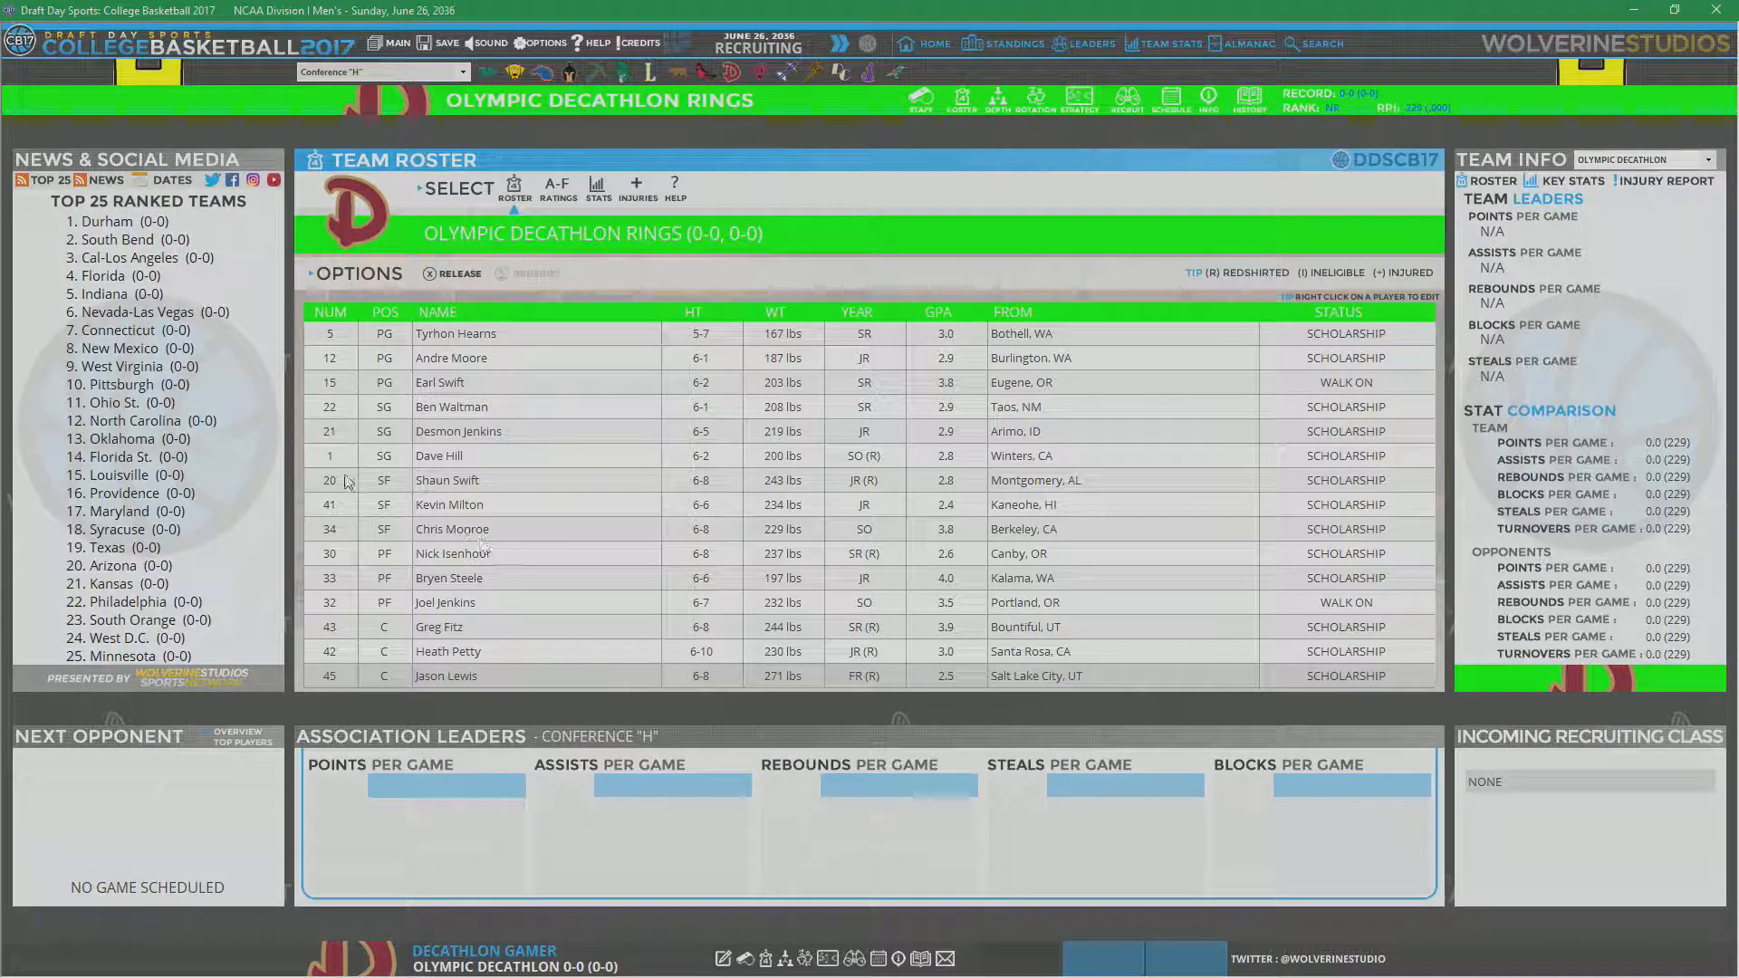
mouse_move(490, 481)
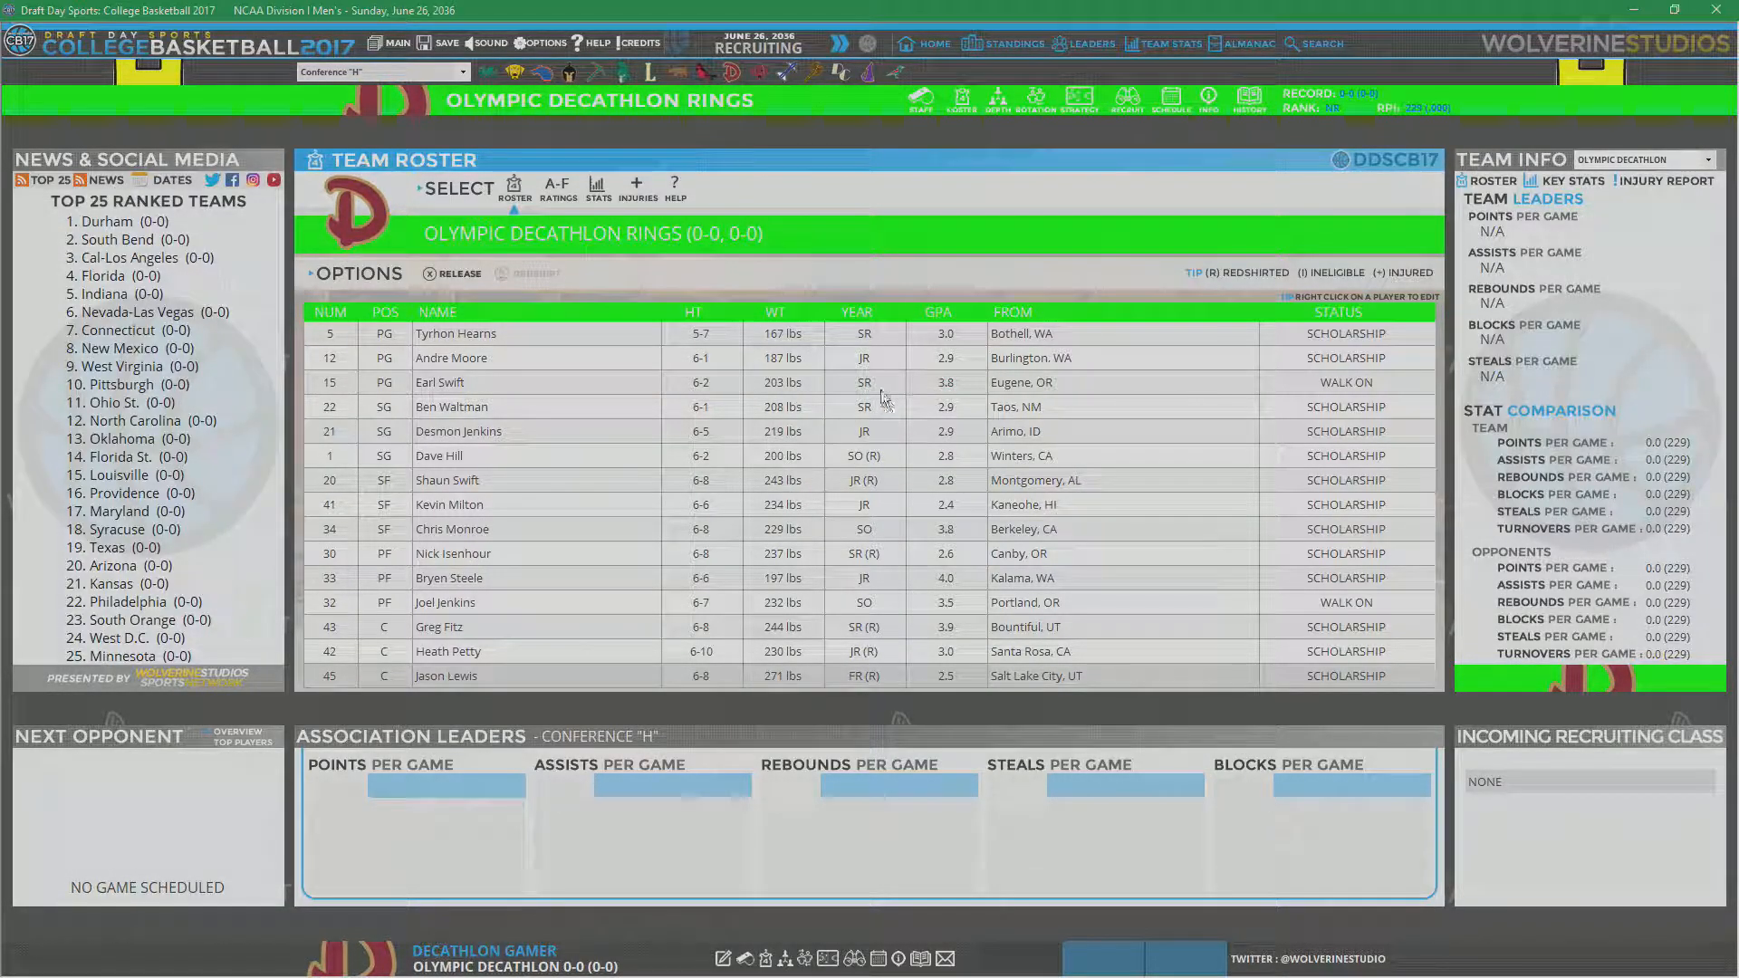
mouse_move(893, 397)
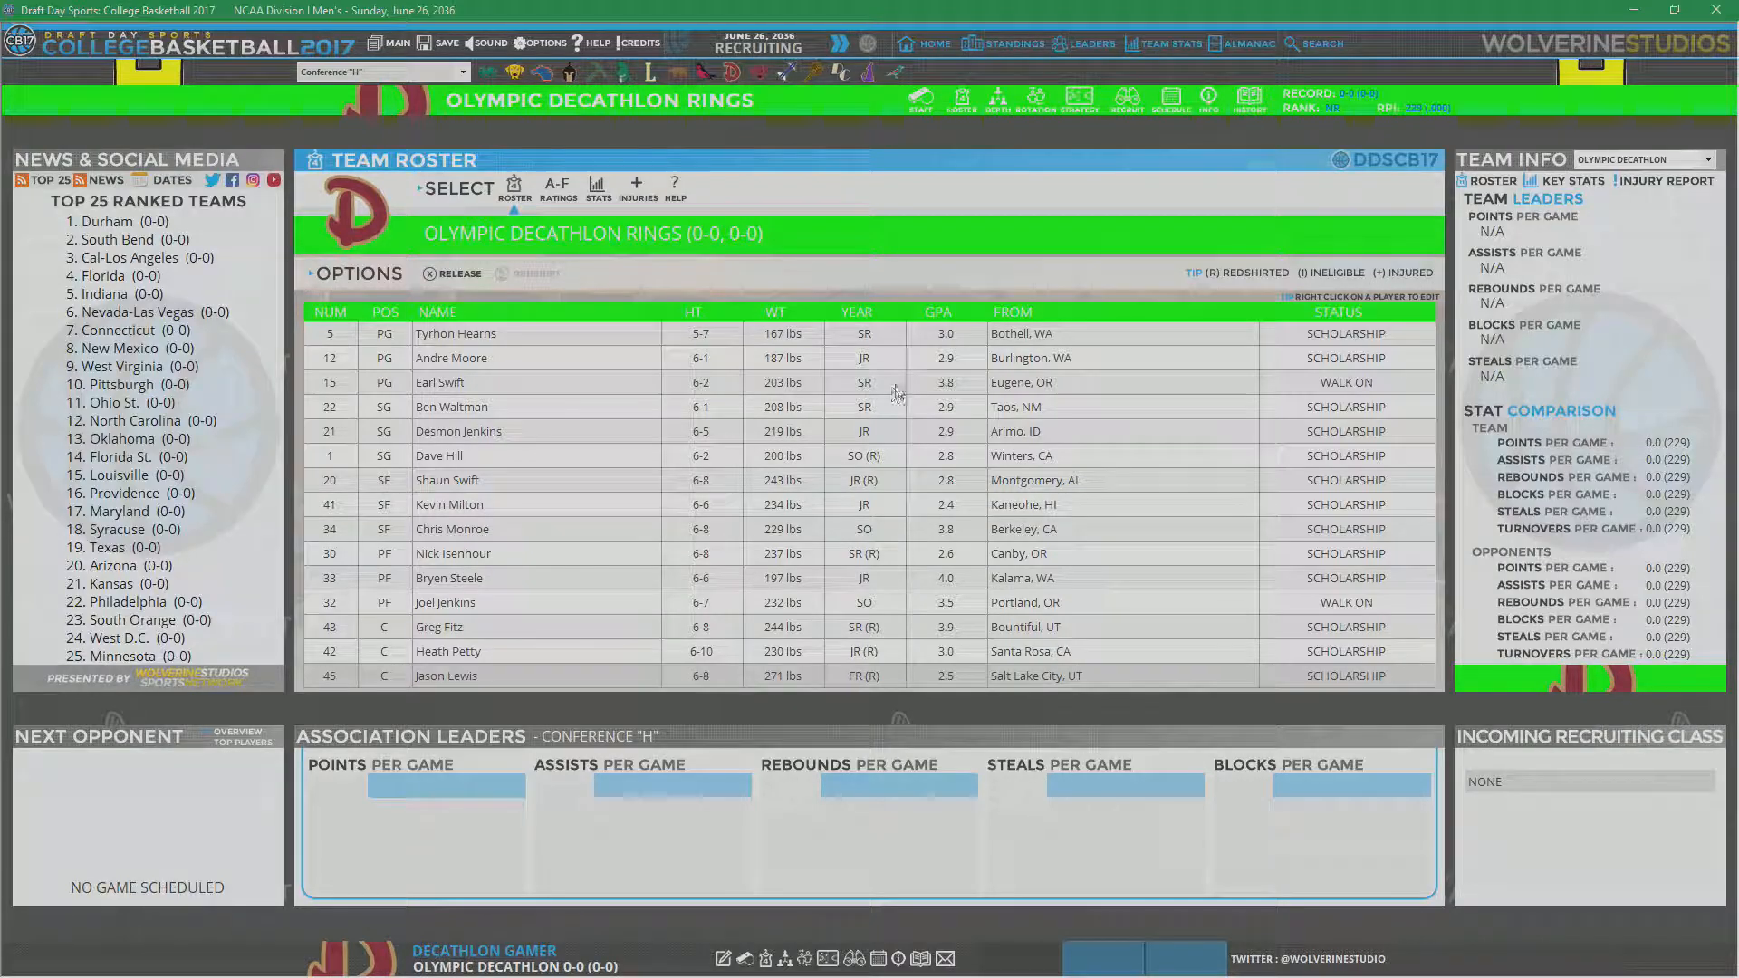
mouse_move(826, 327)
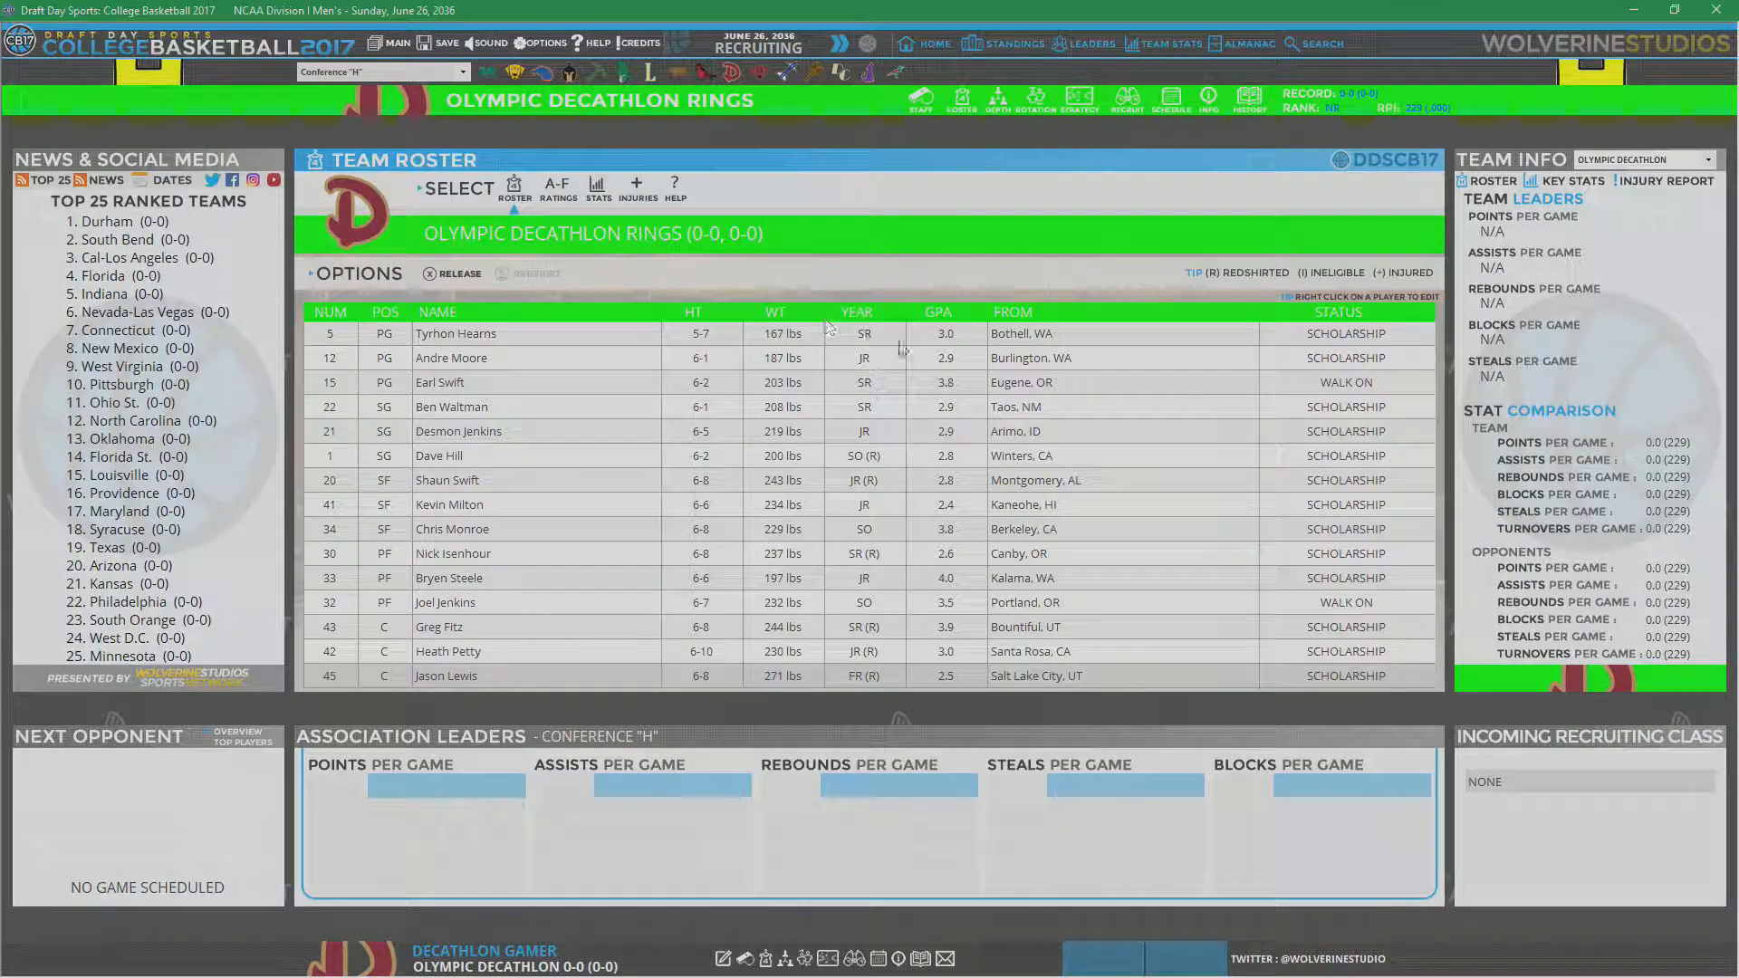
mouse_move(421, 657)
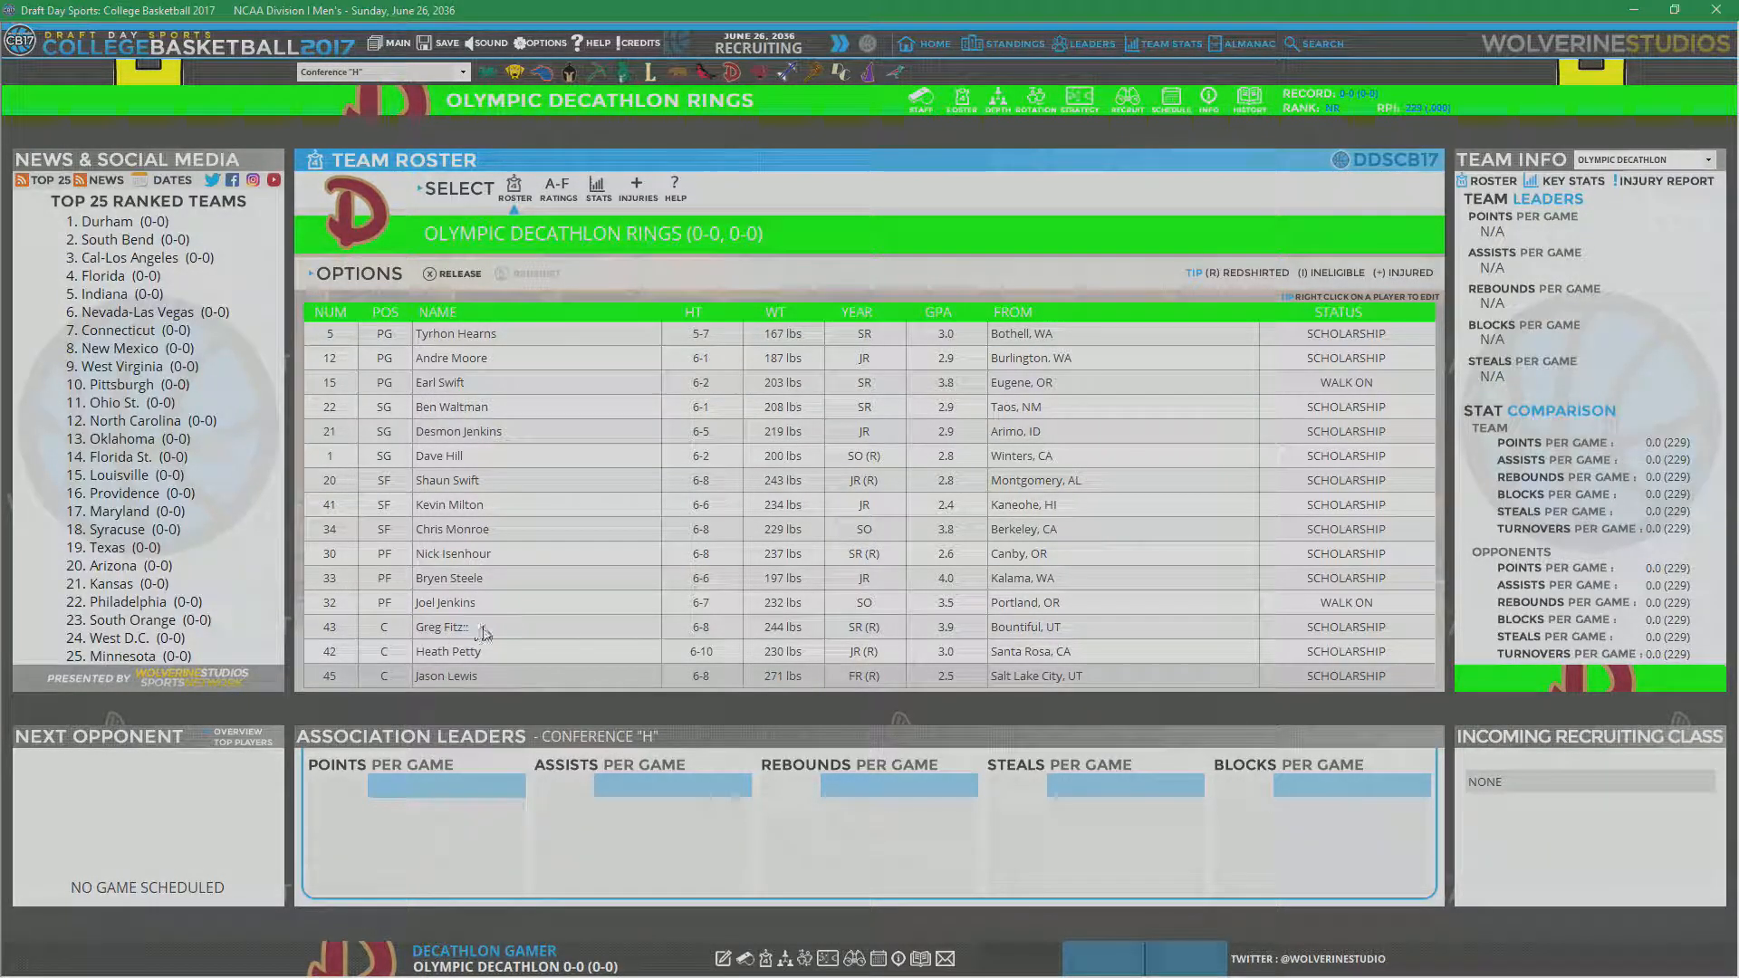
mouse_move(519, 394)
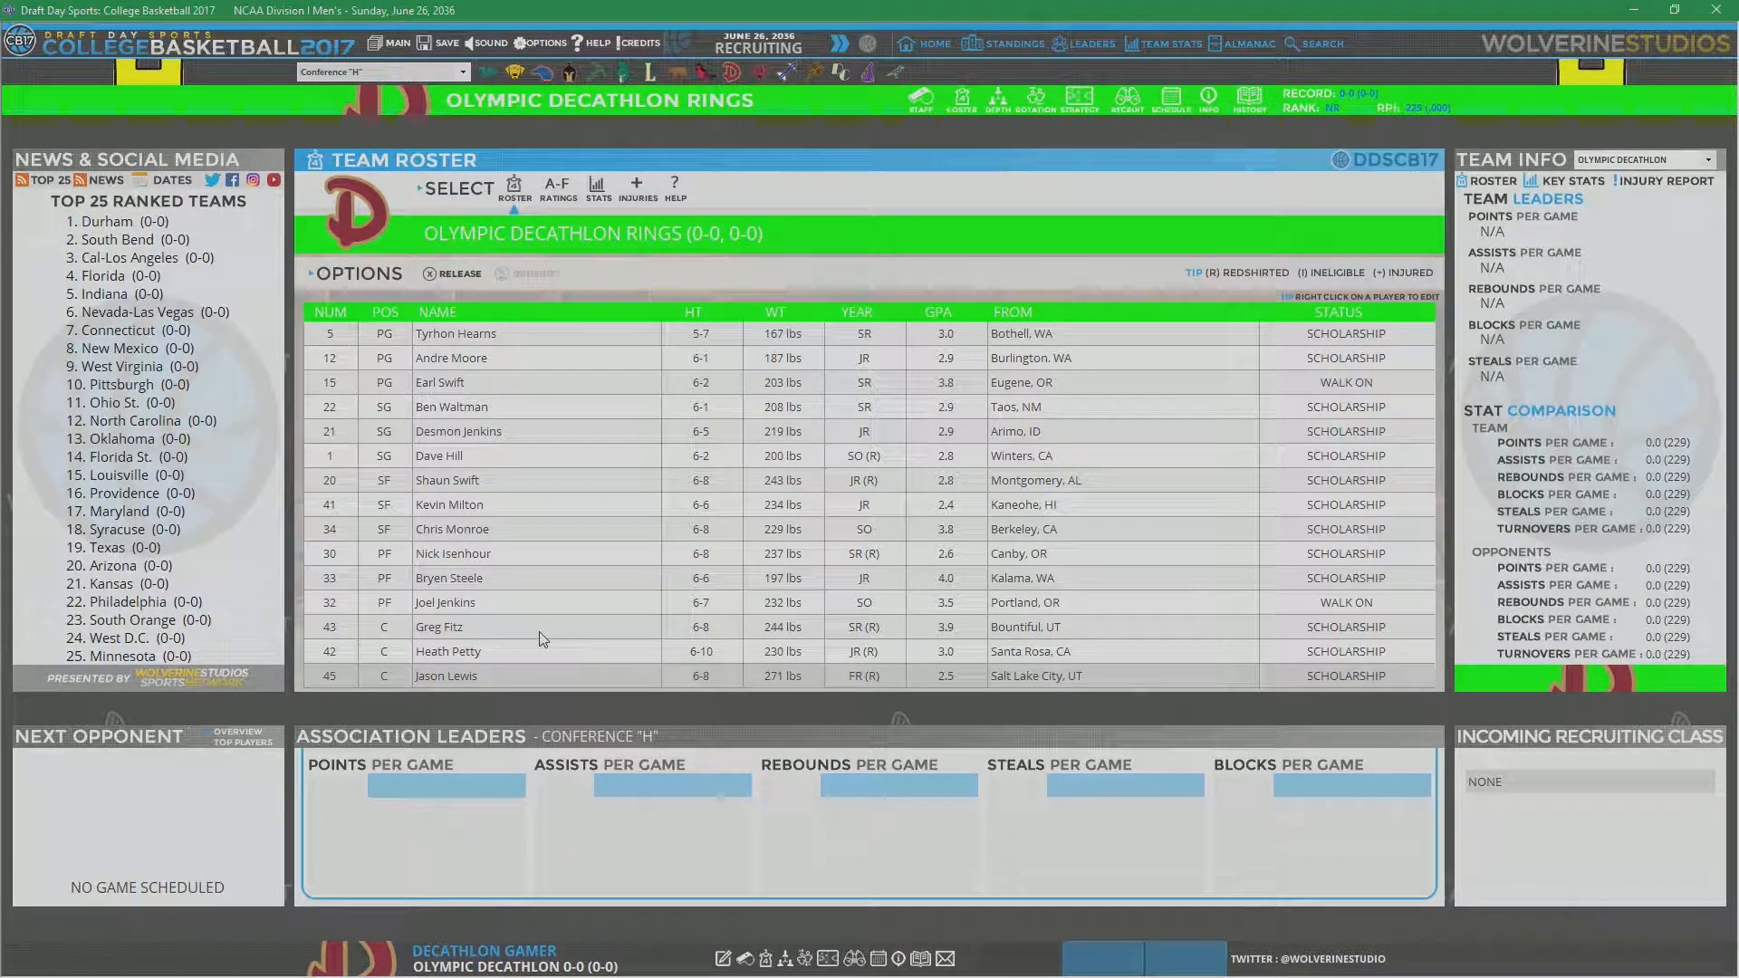
mouse_move(543, 627)
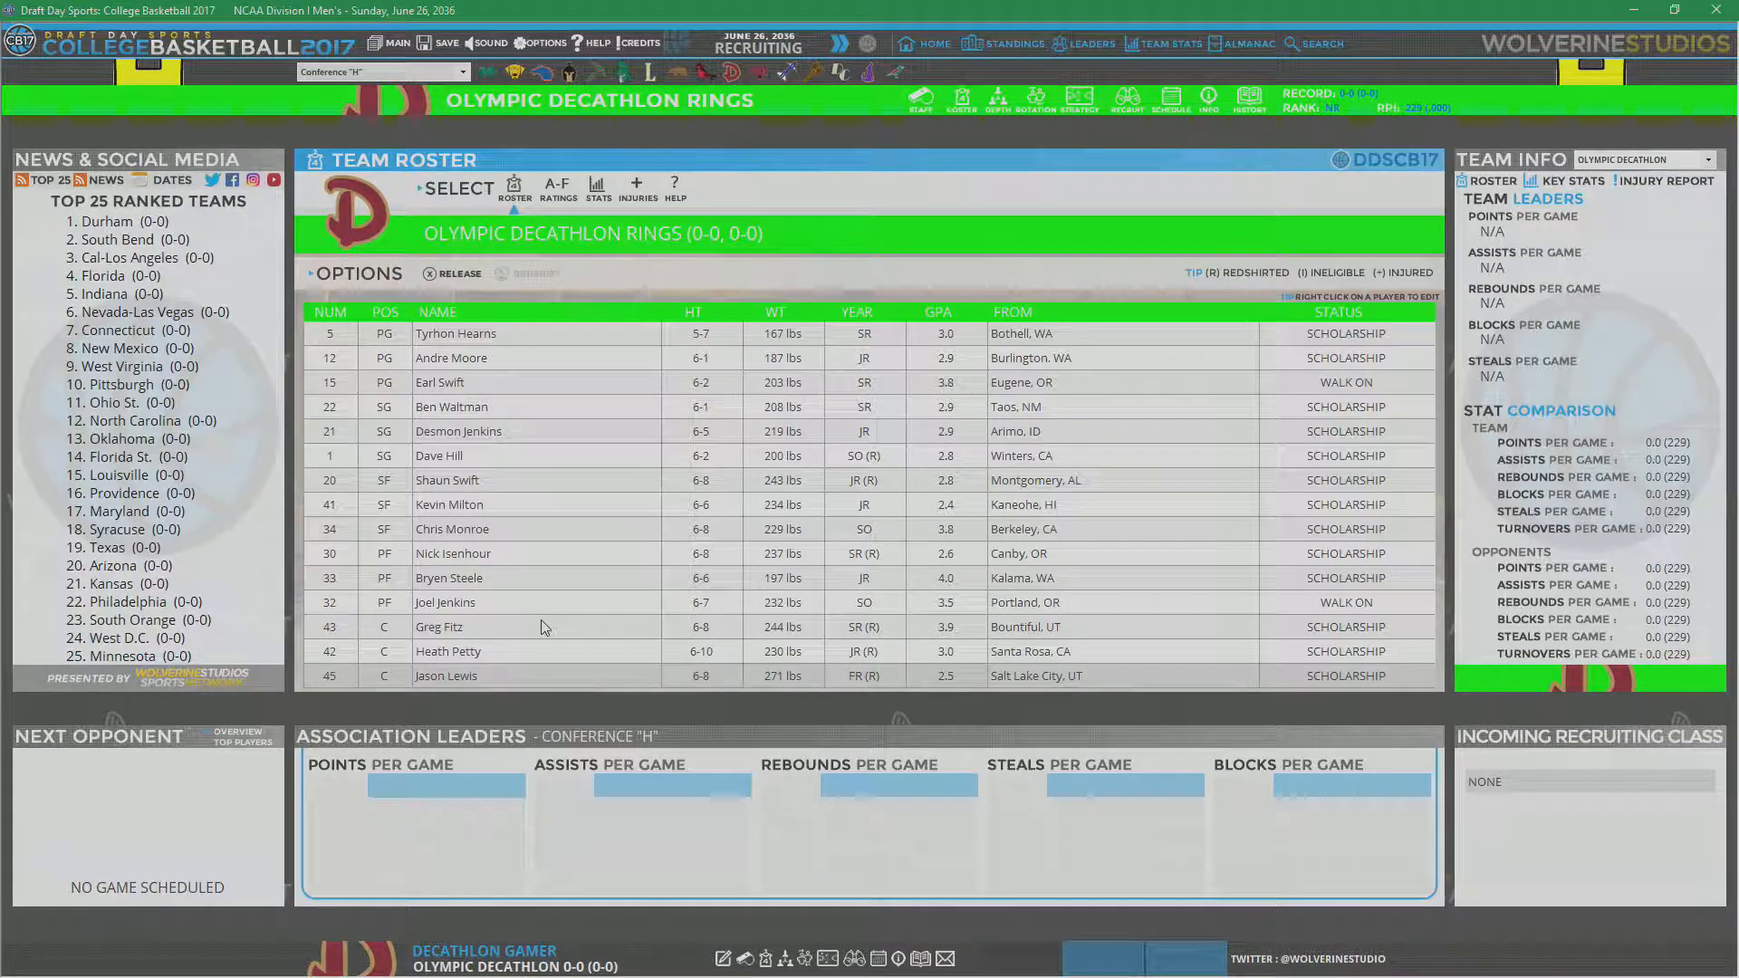
mouse_move(535, 614)
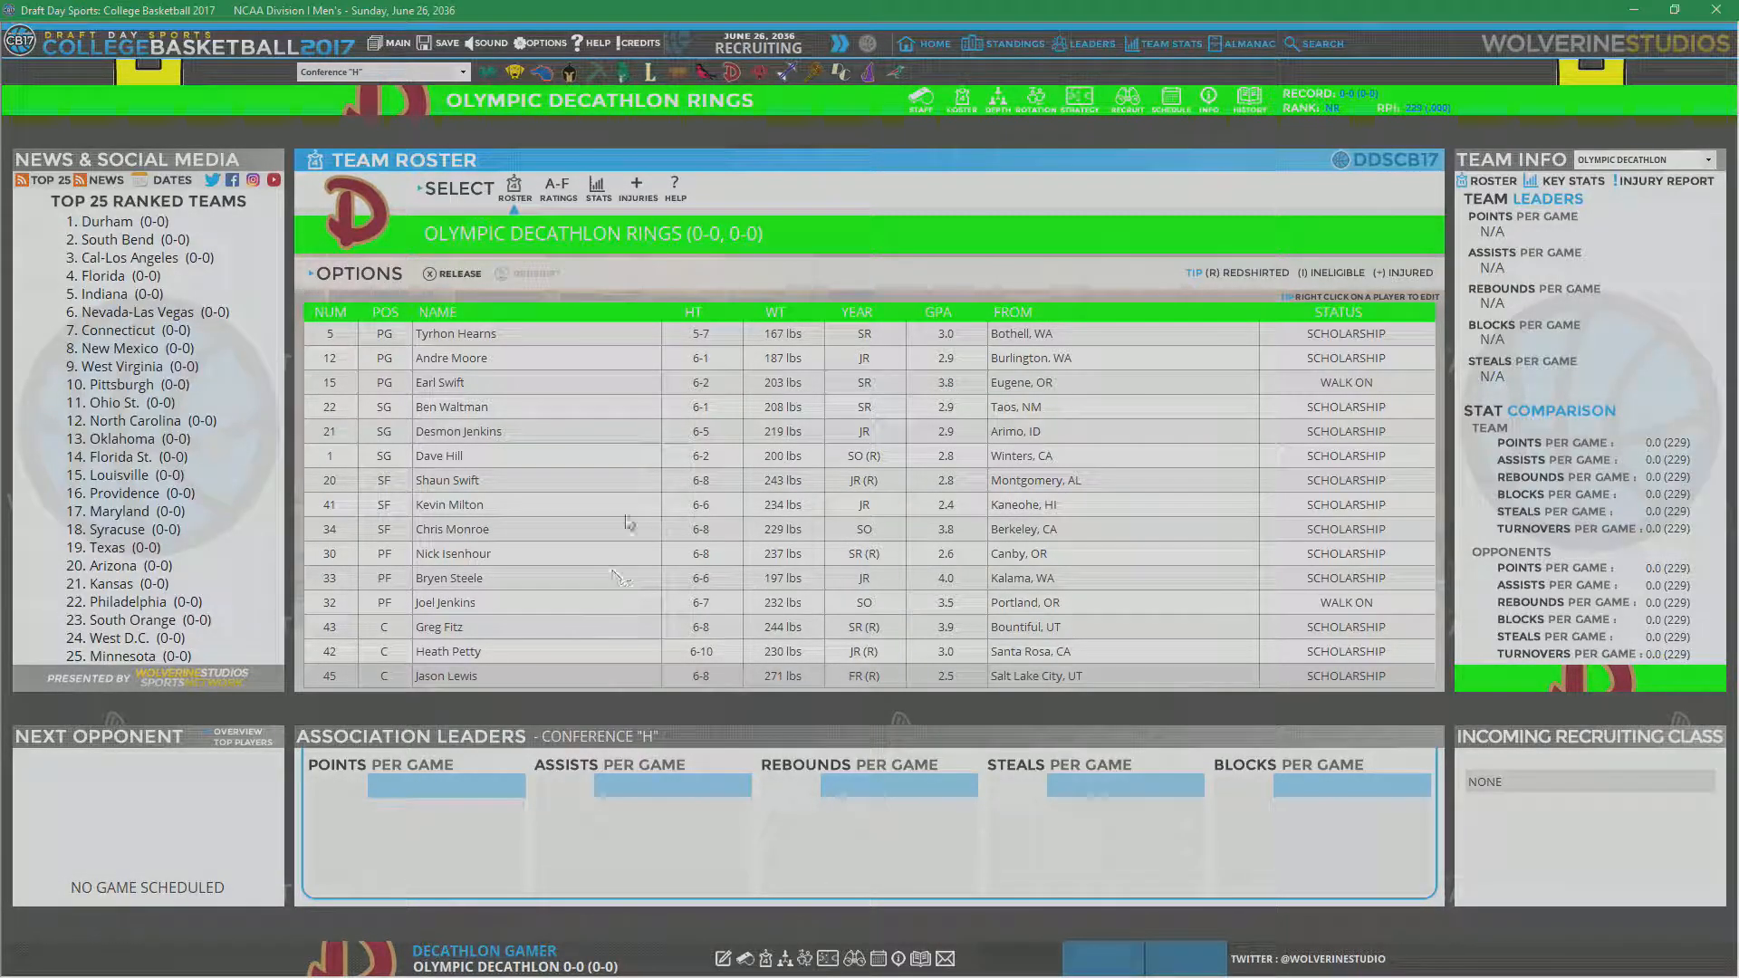
mouse_move(776, 261)
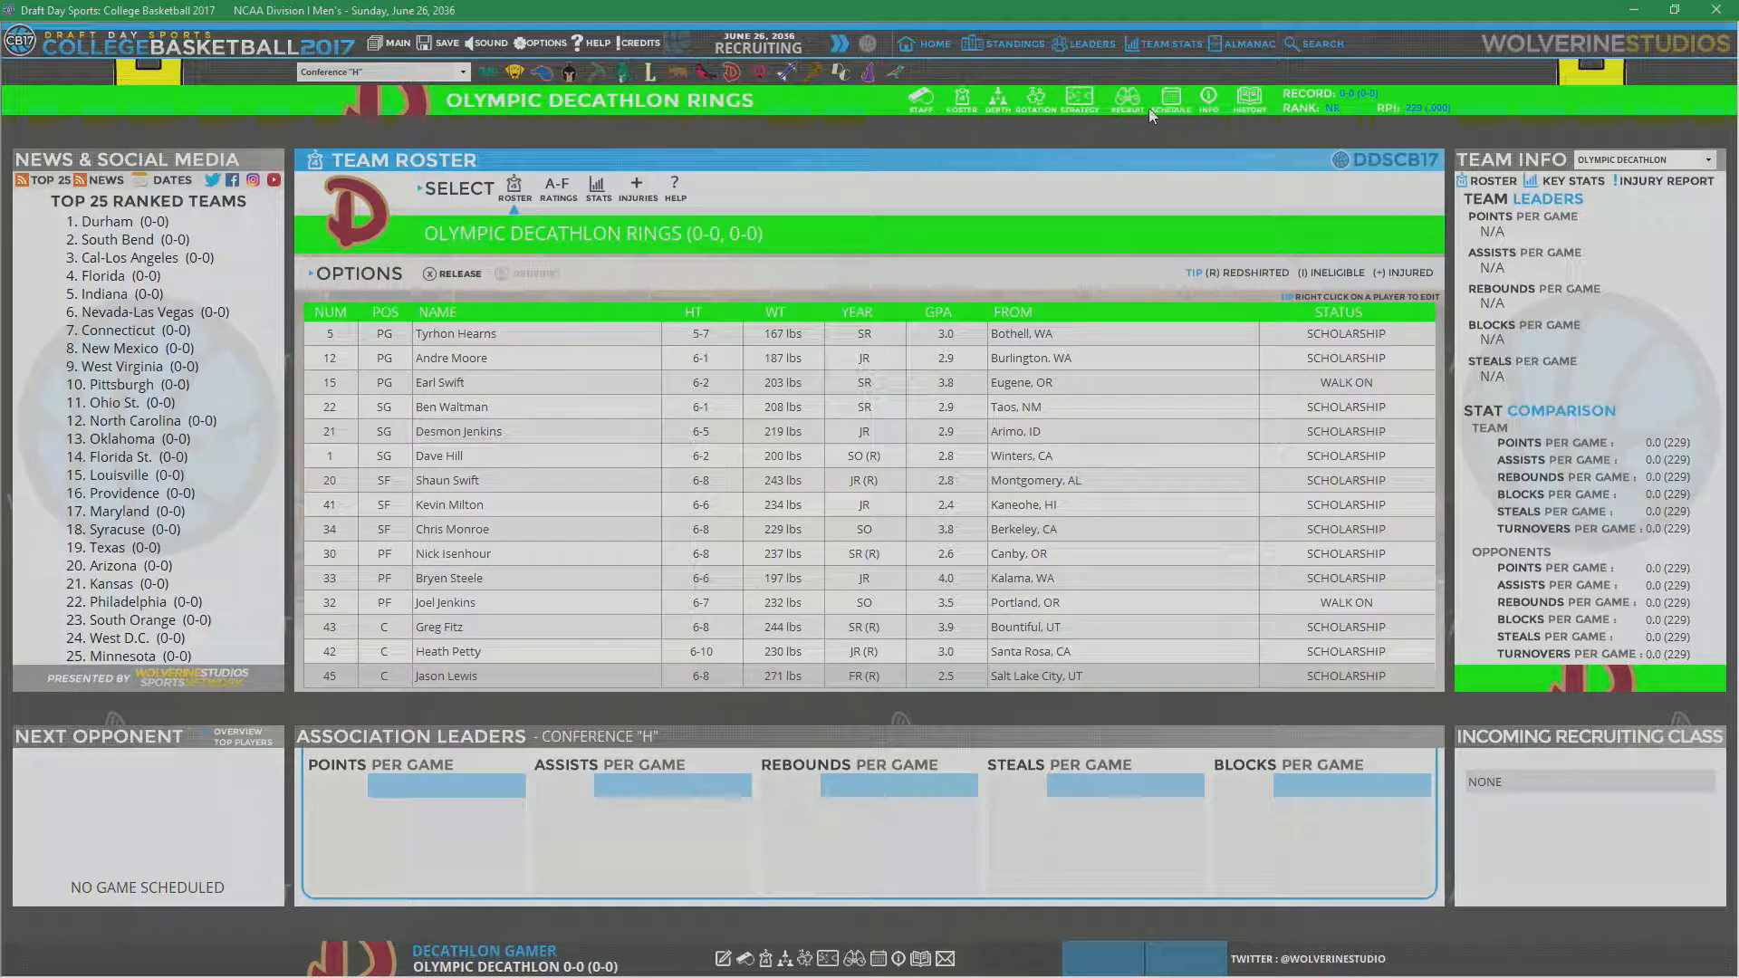
Step: Open the recruiting screen from the team toolbar
click(1126, 99)
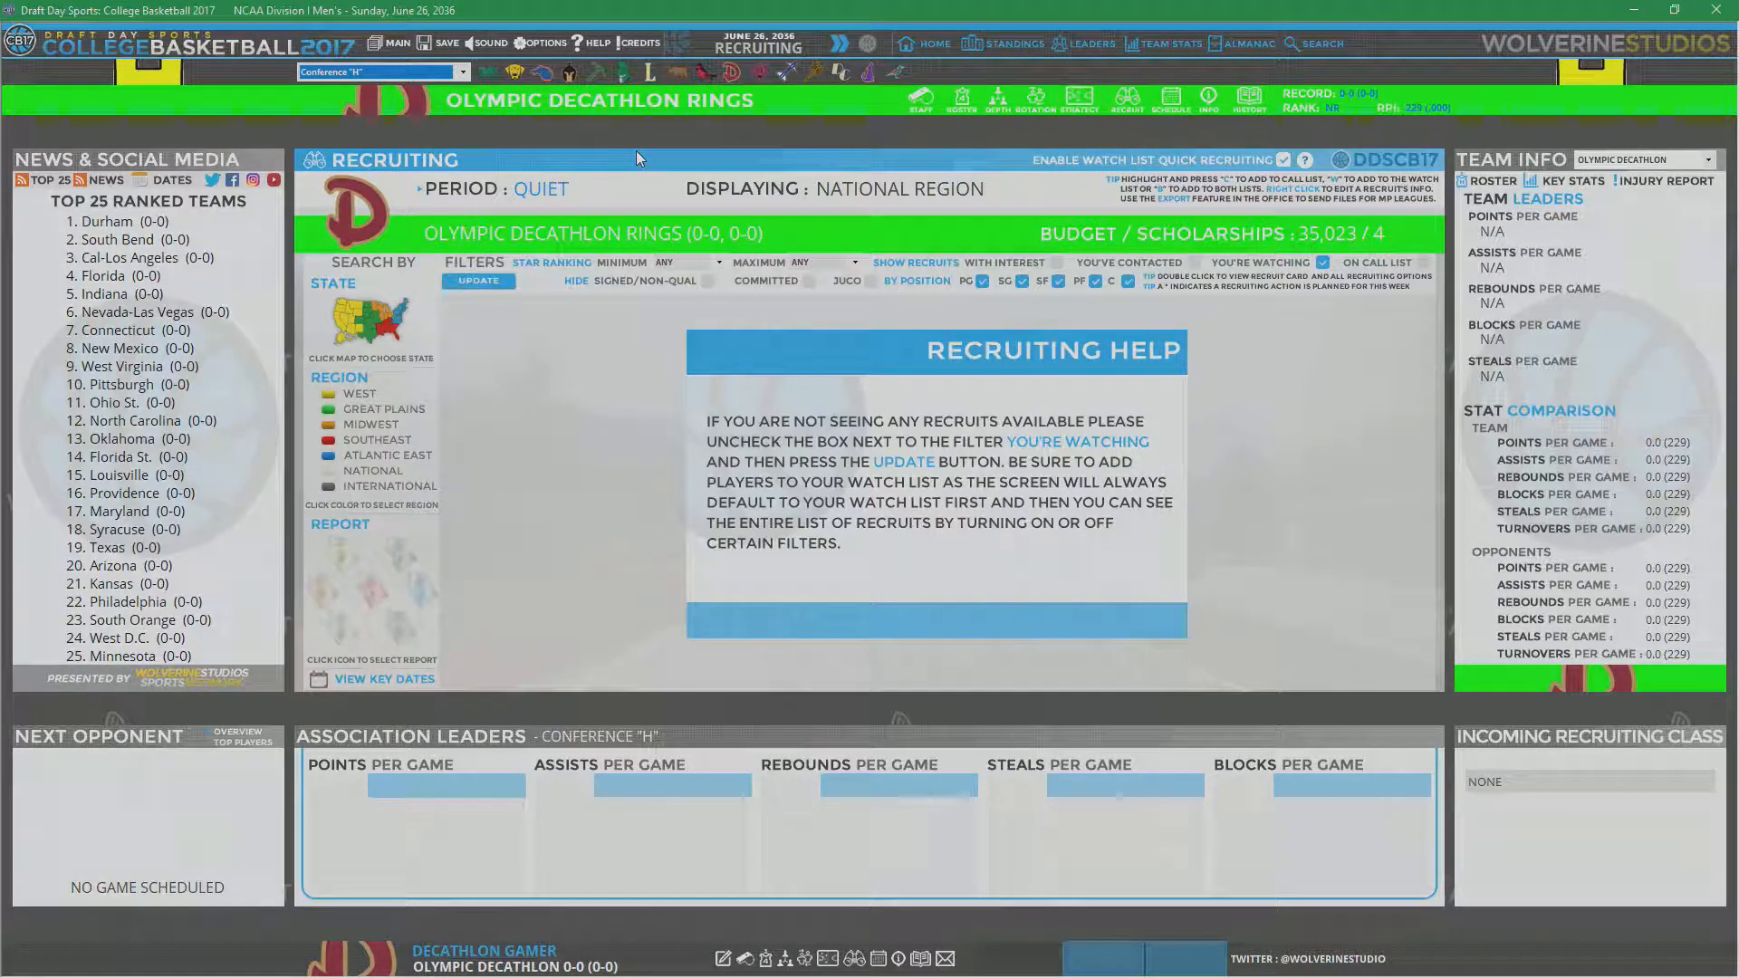
mouse_move(647, 142)
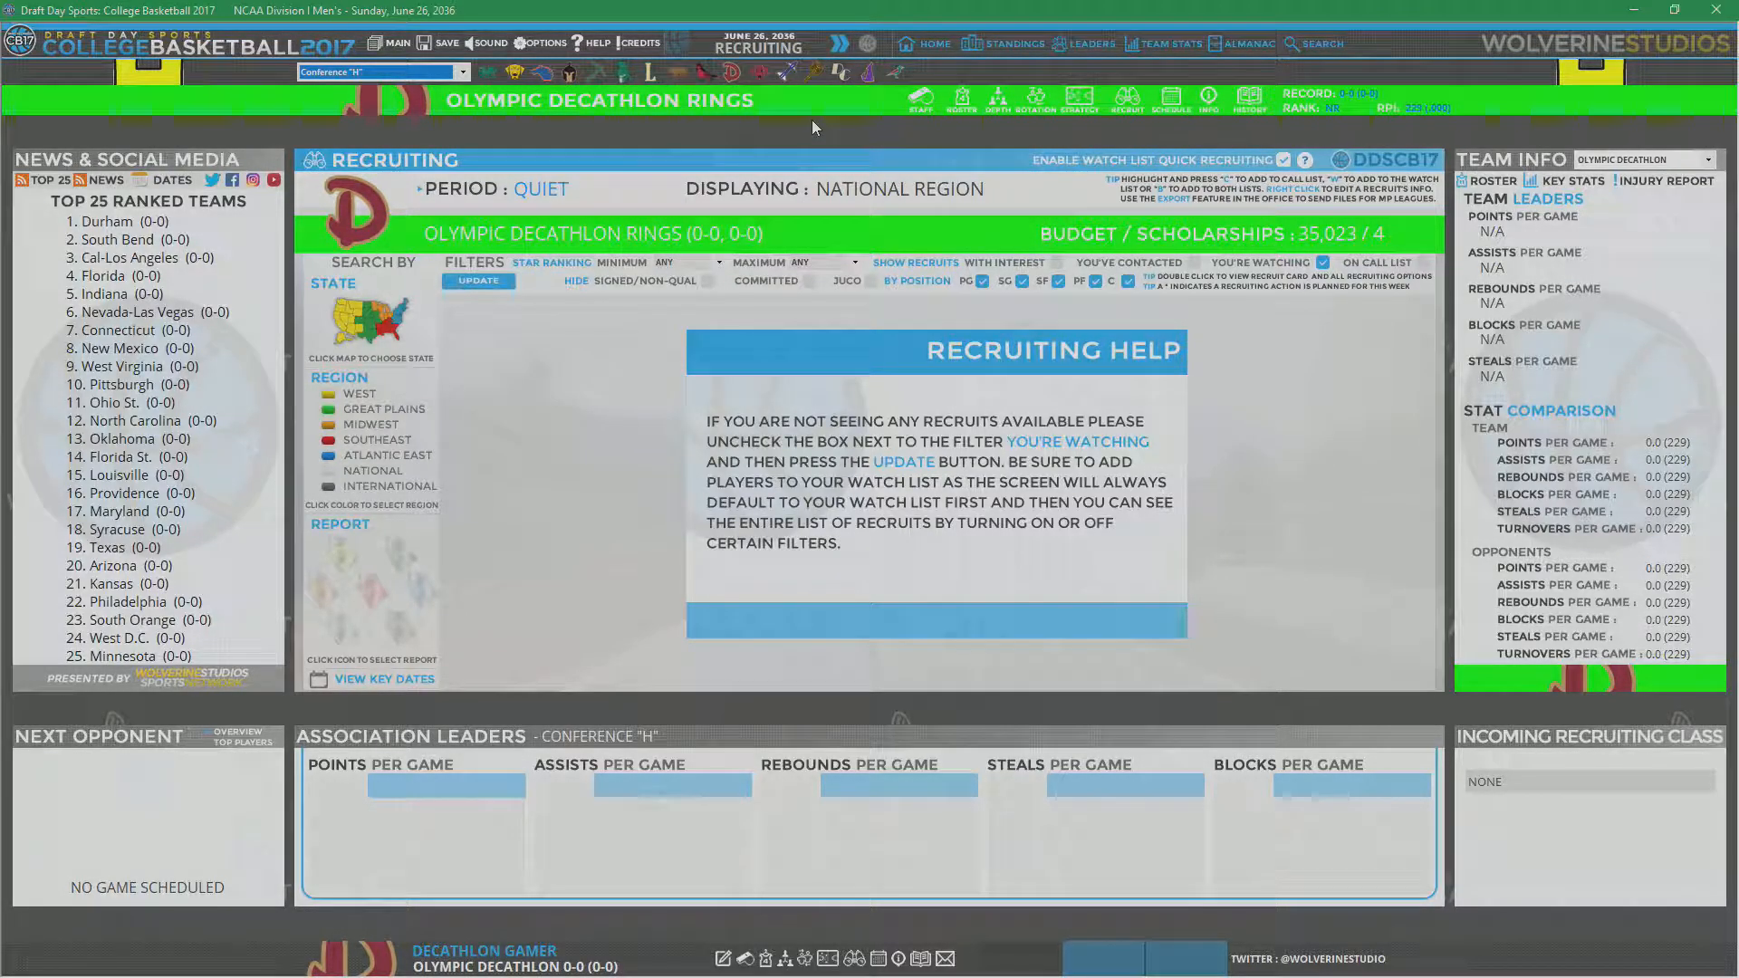
mouse_move(856, 139)
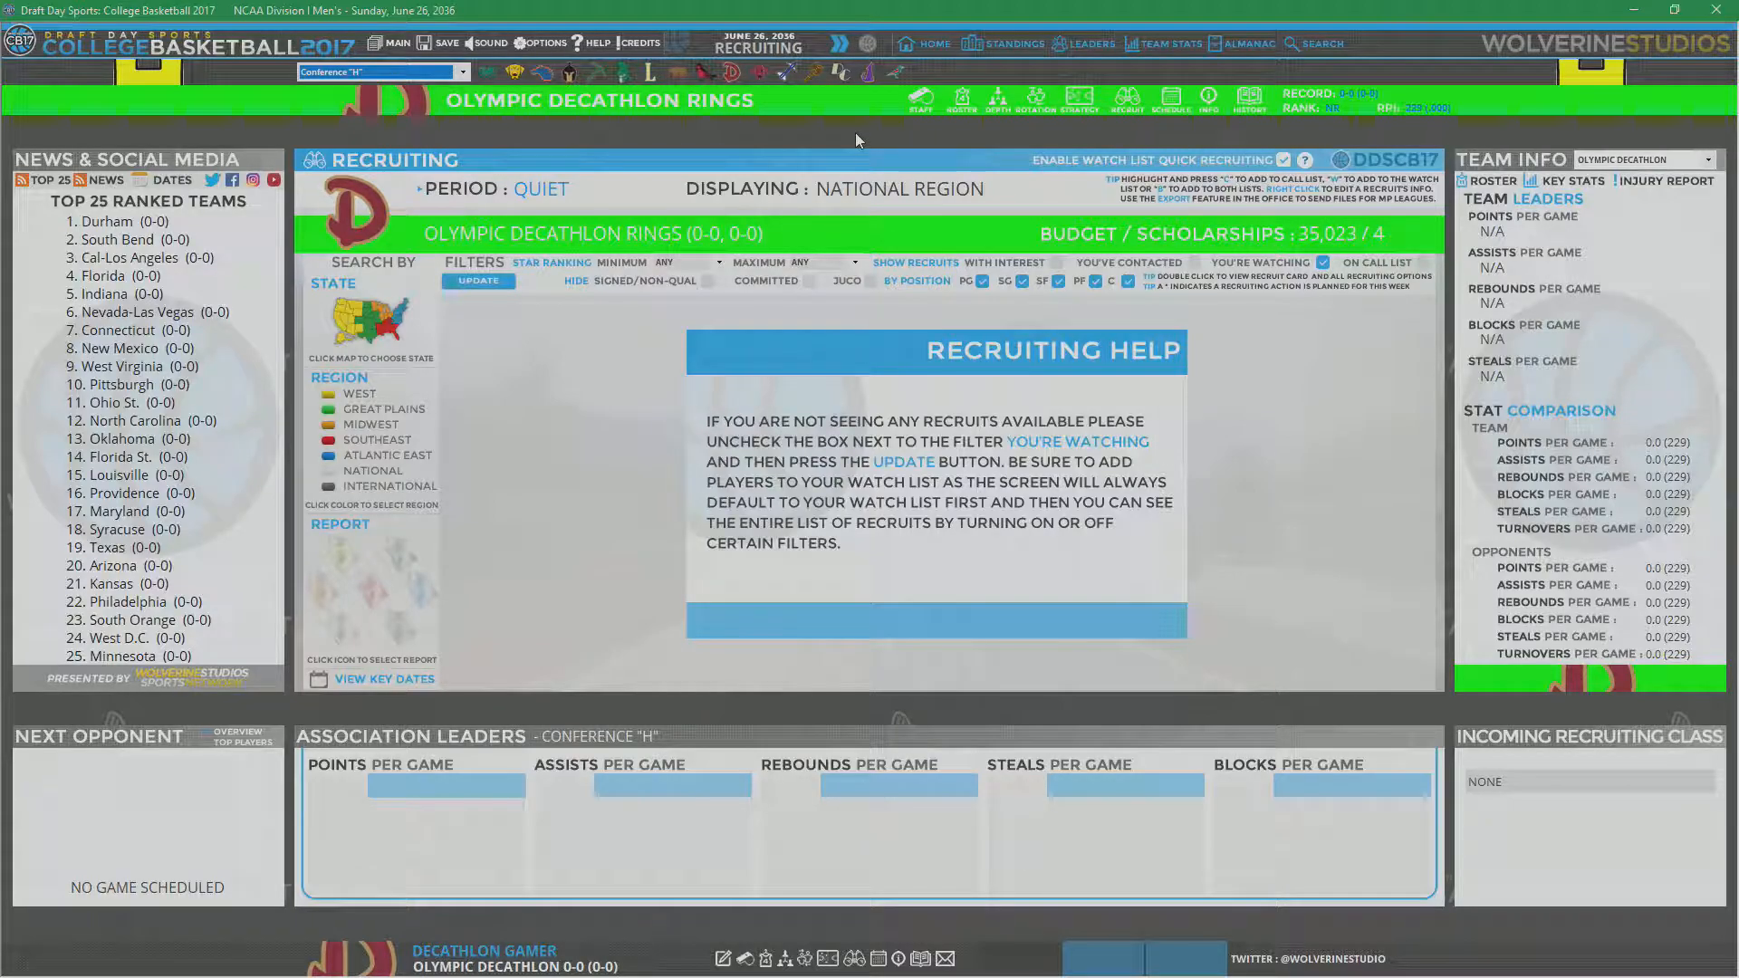
mouse_move(544, 438)
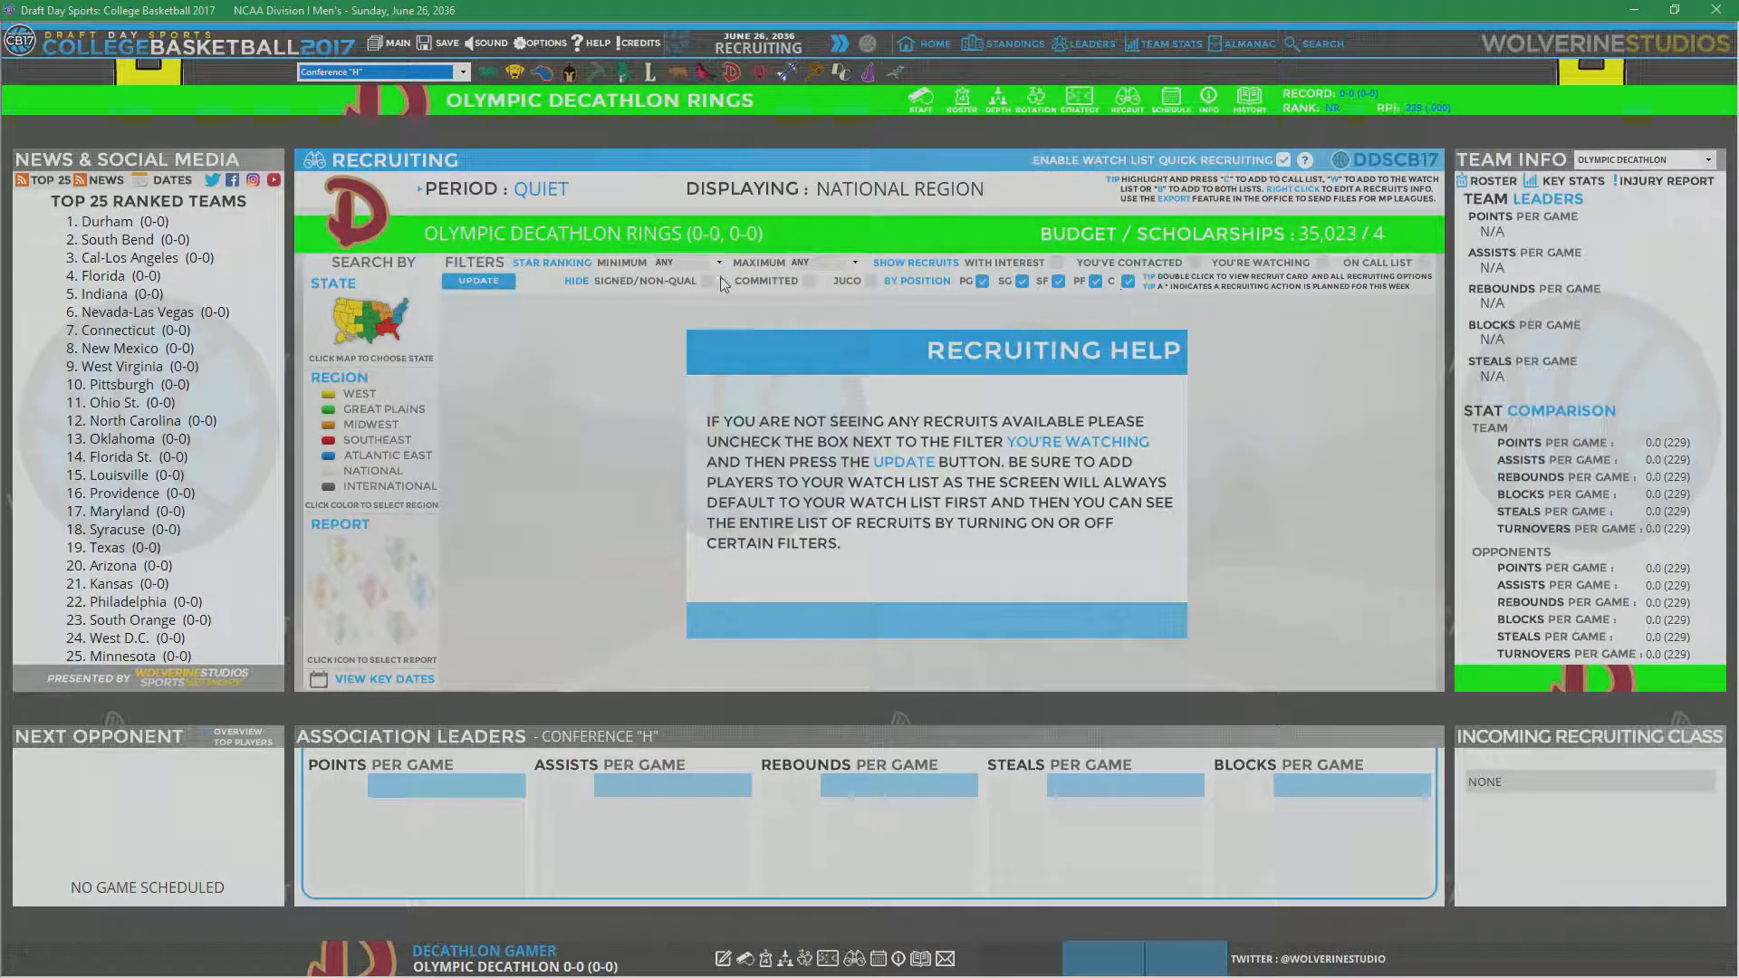
click(478, 280)
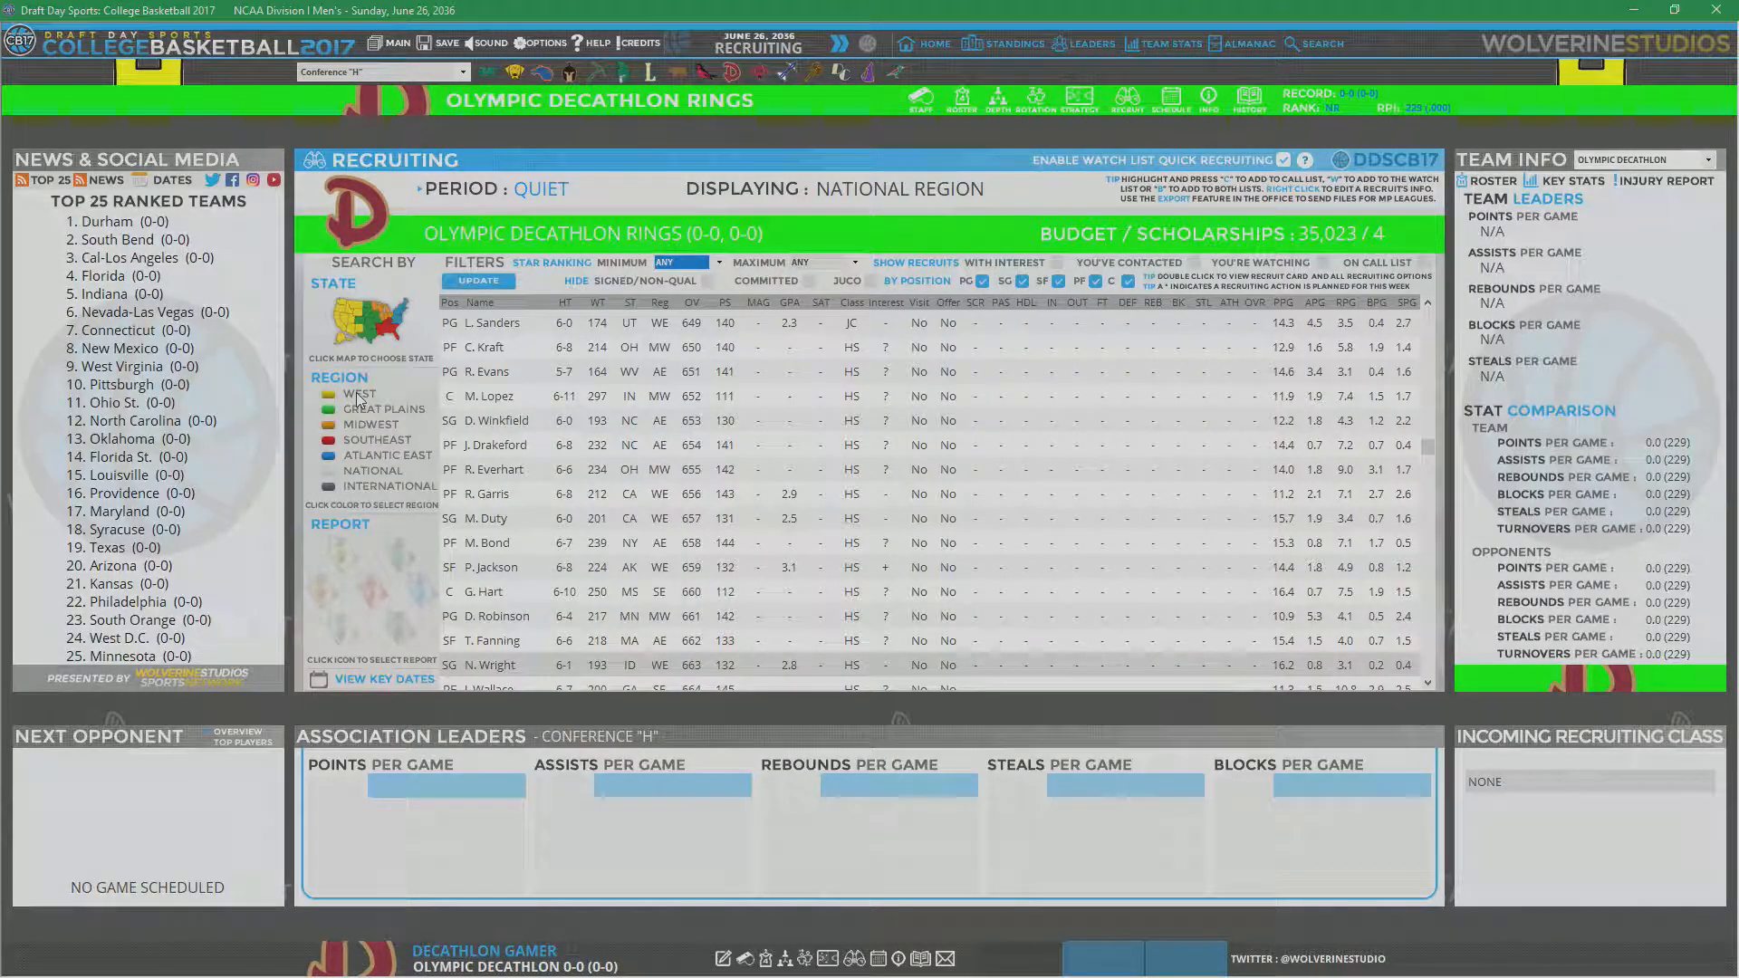
click(358, 394)
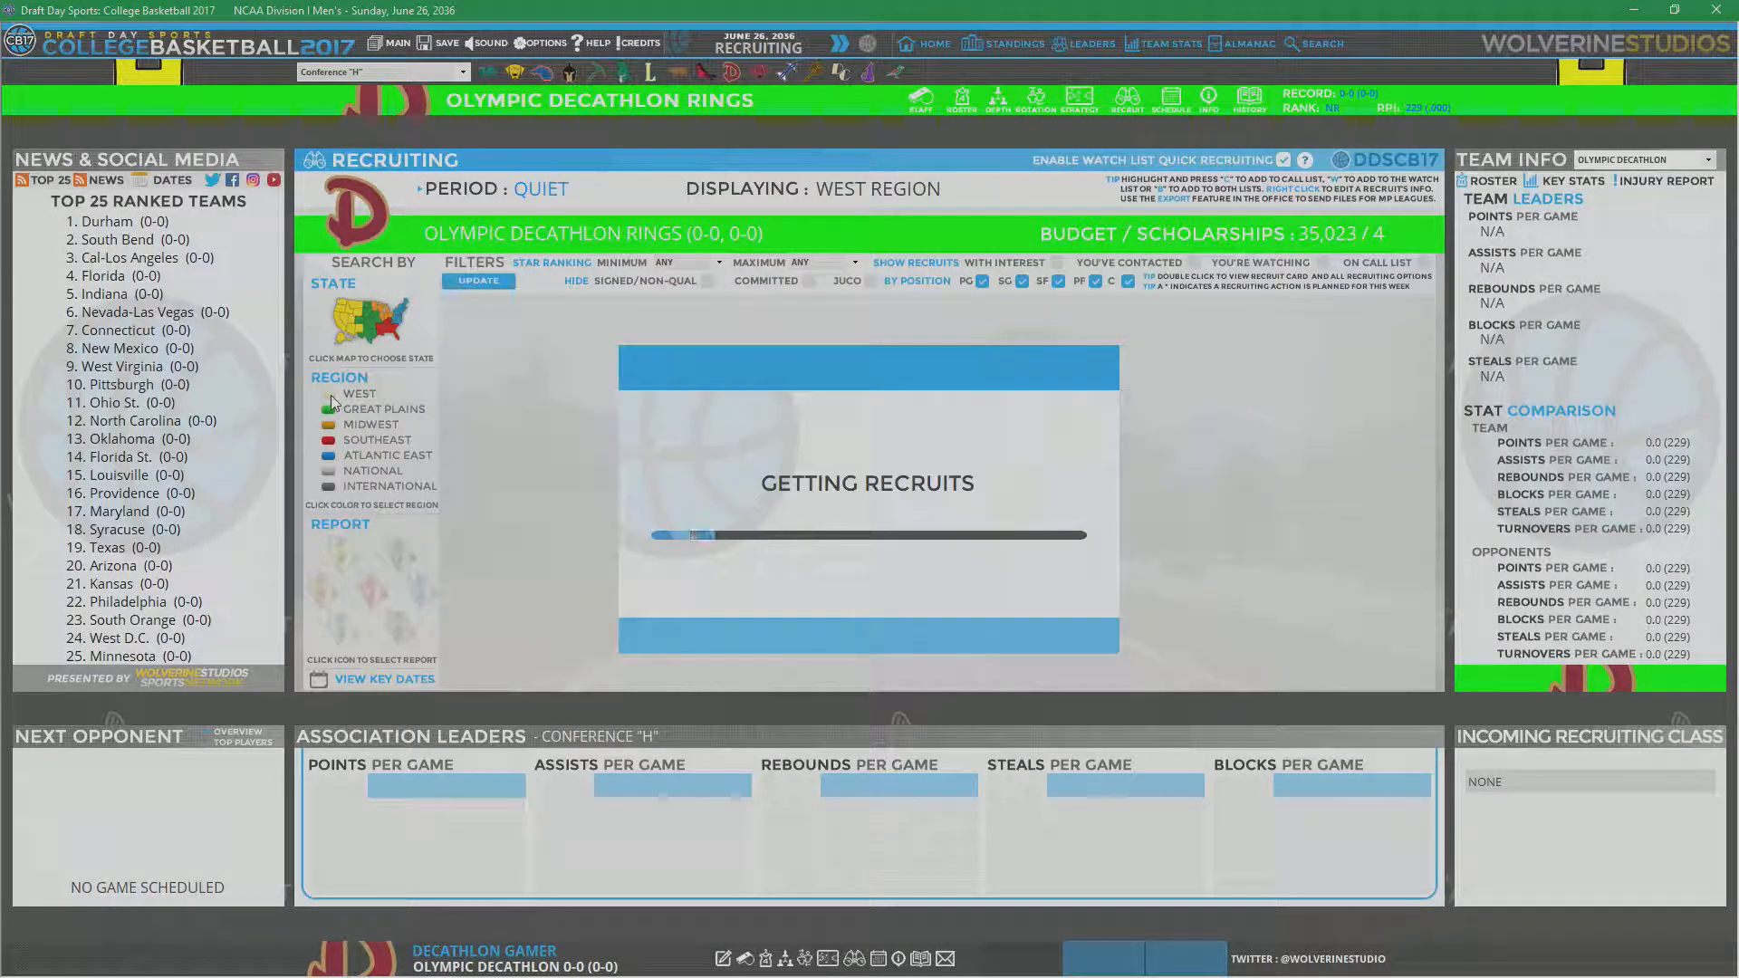
click(478, 281)
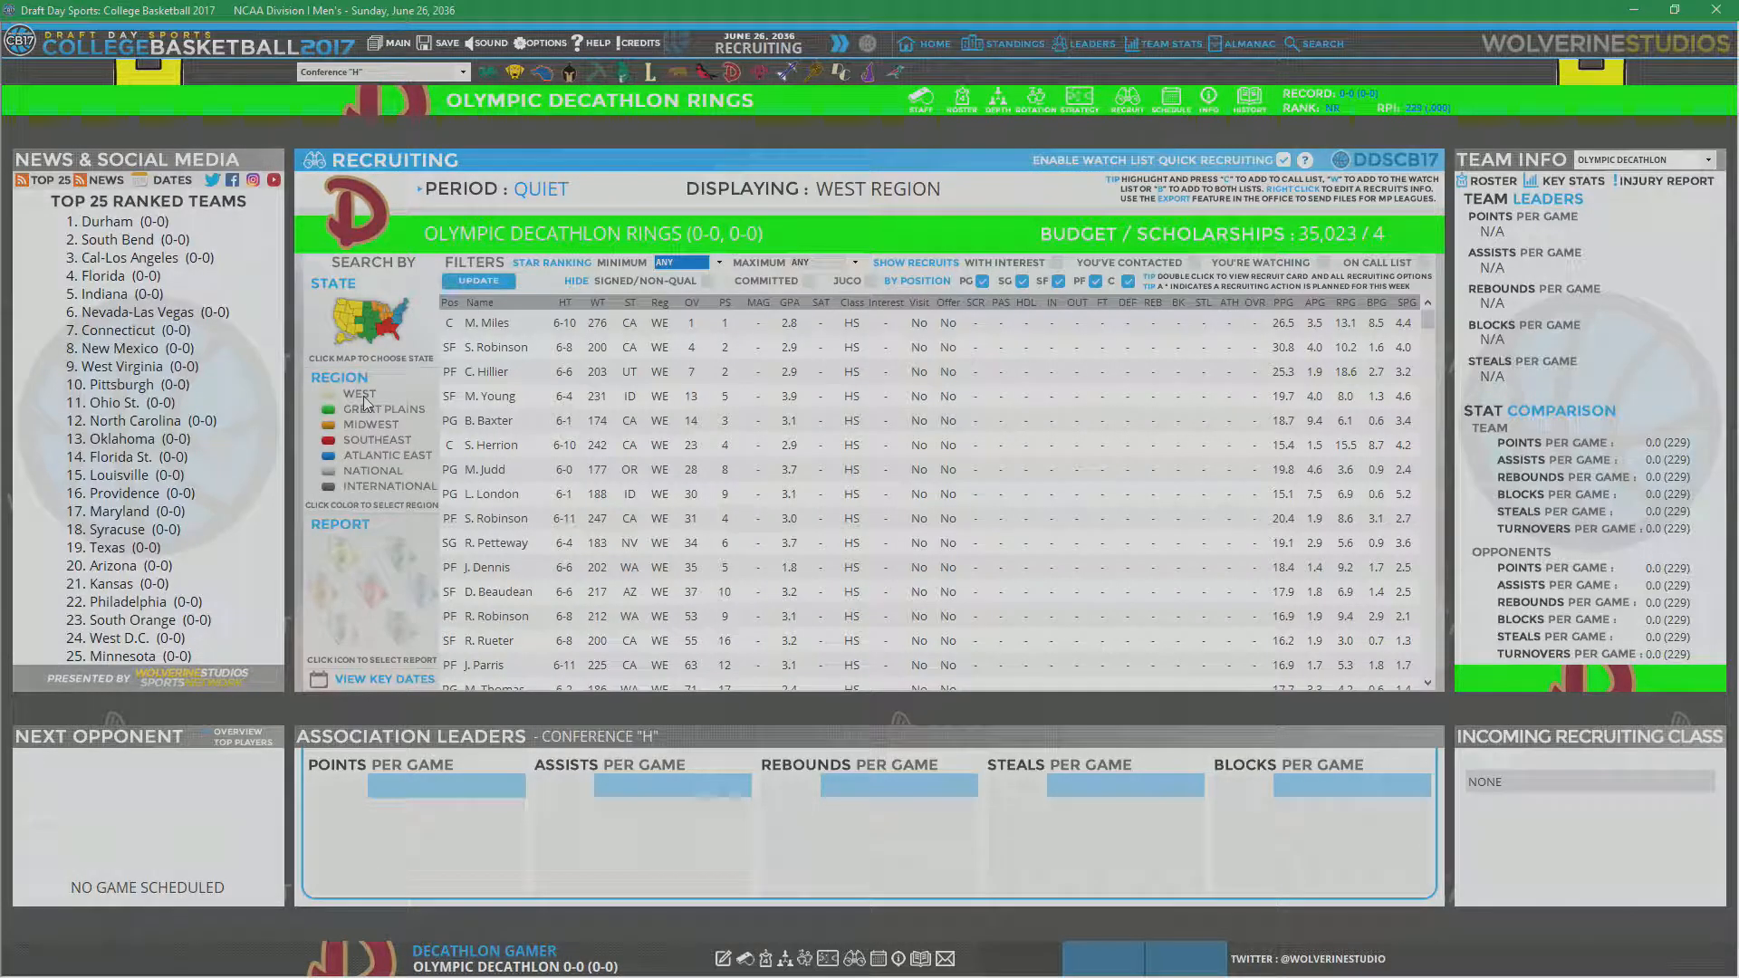
mouse_move(690, 394)
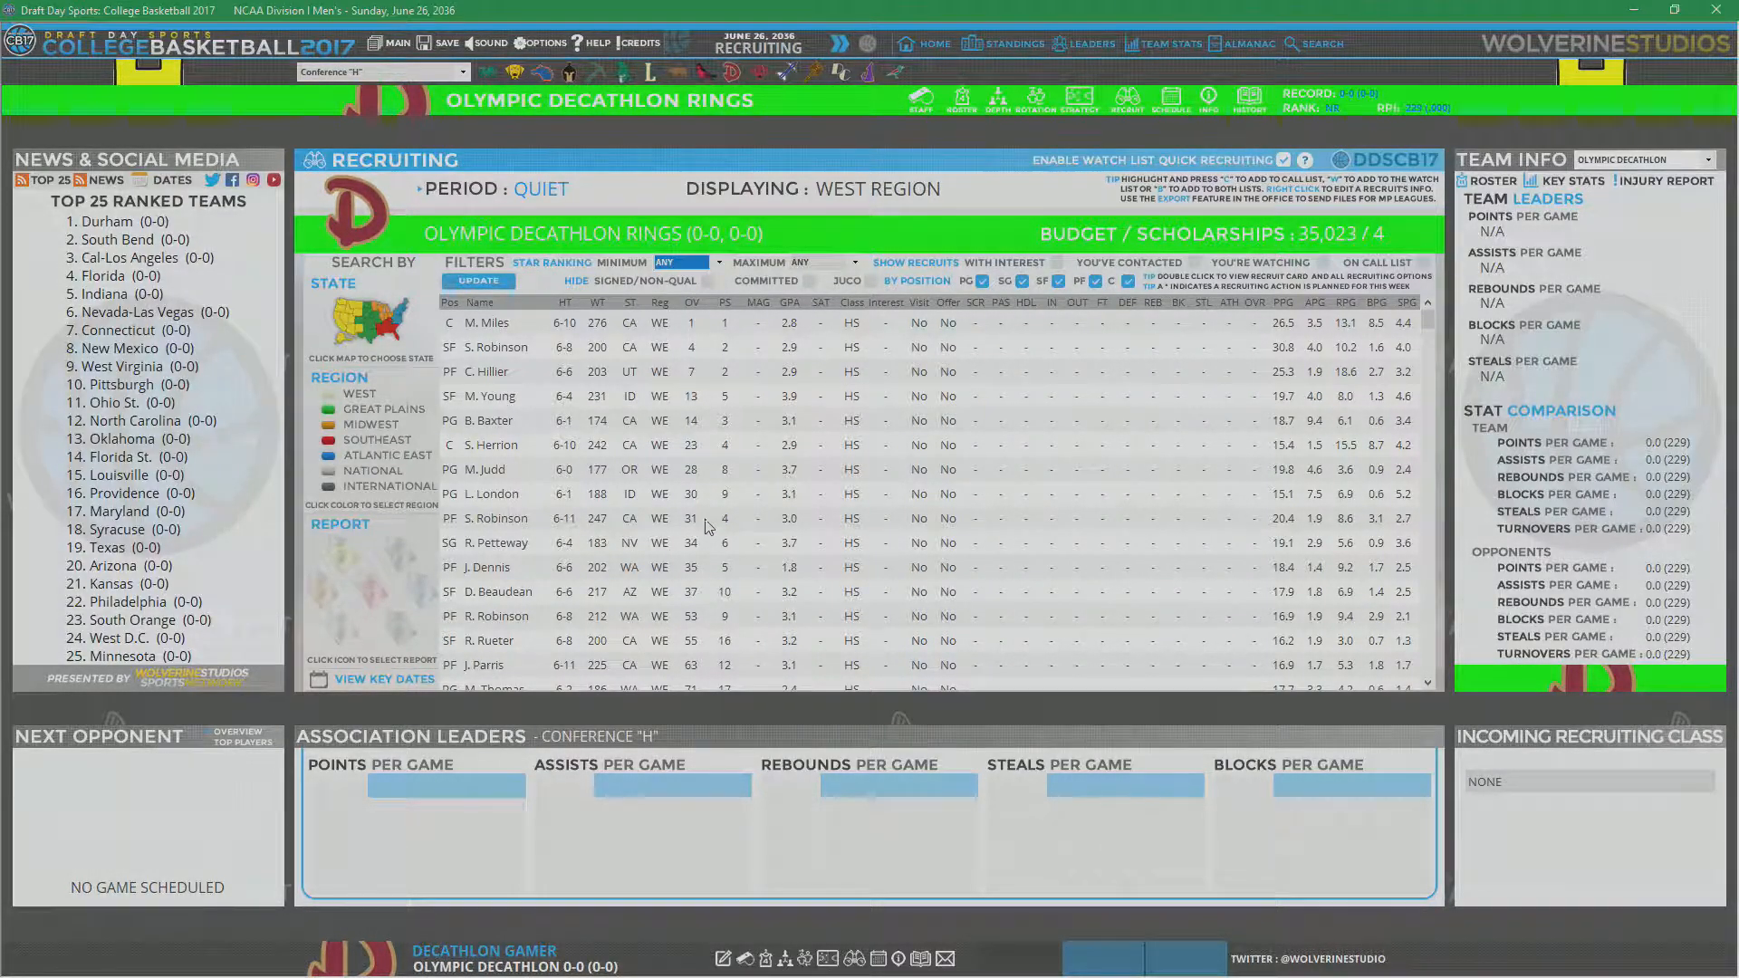
scroll(down, 3)
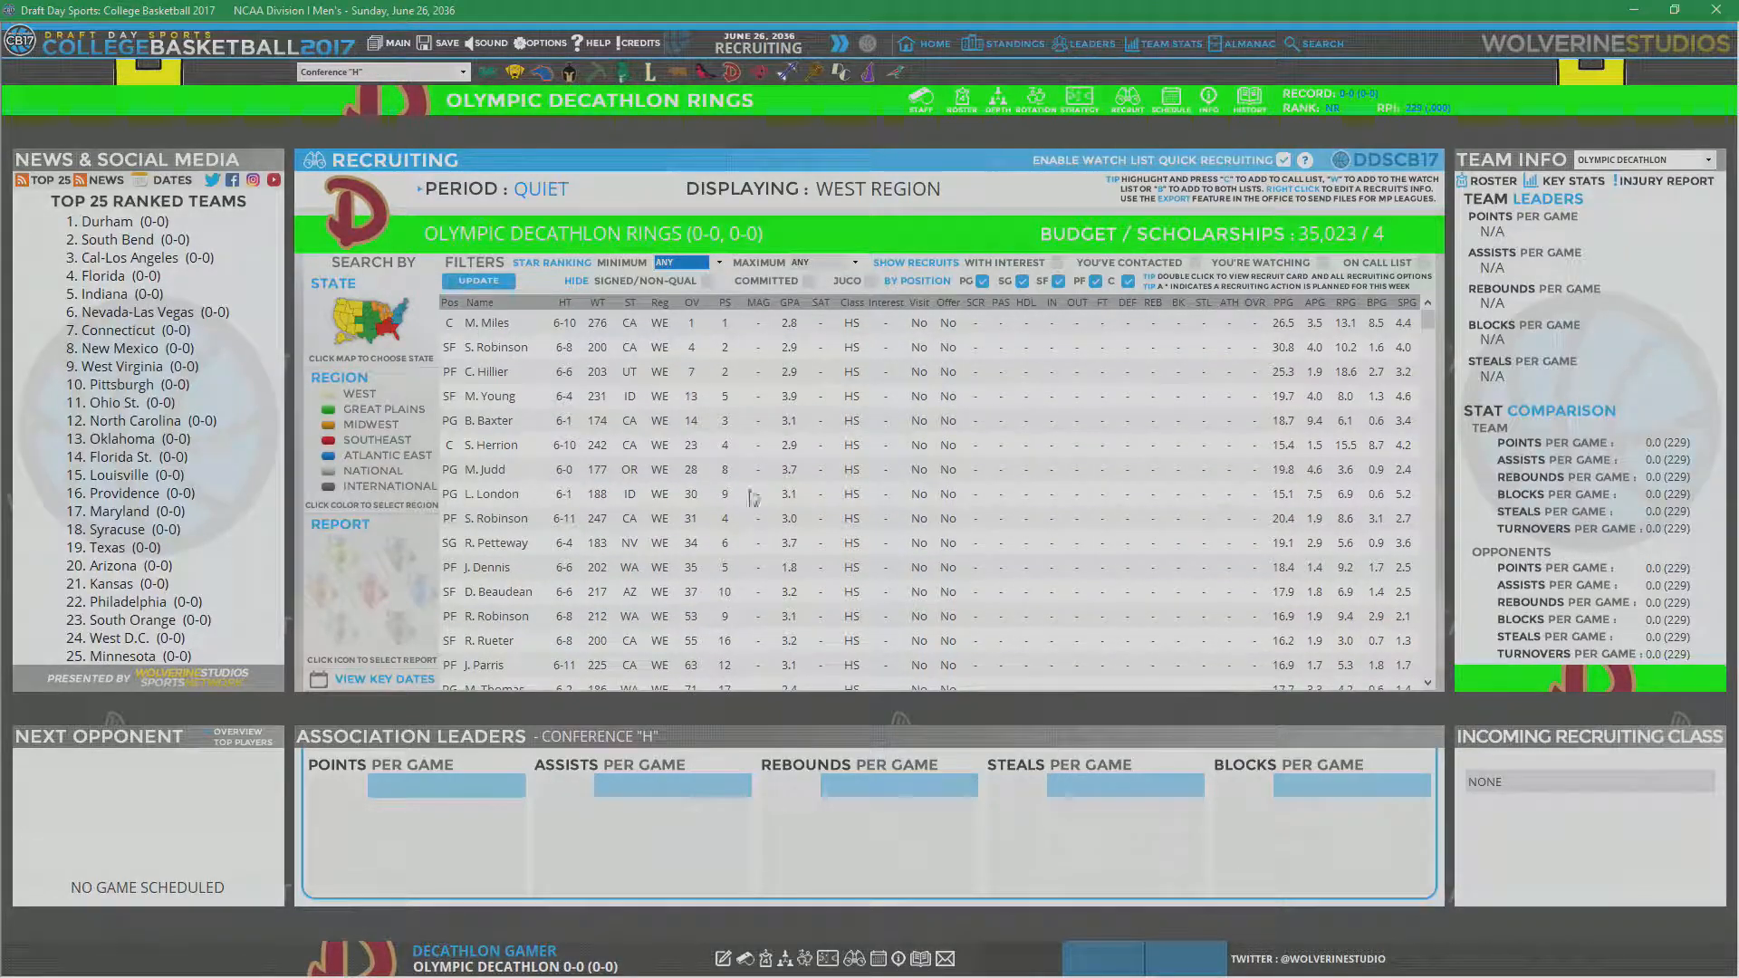
mouse_move(421, 644)
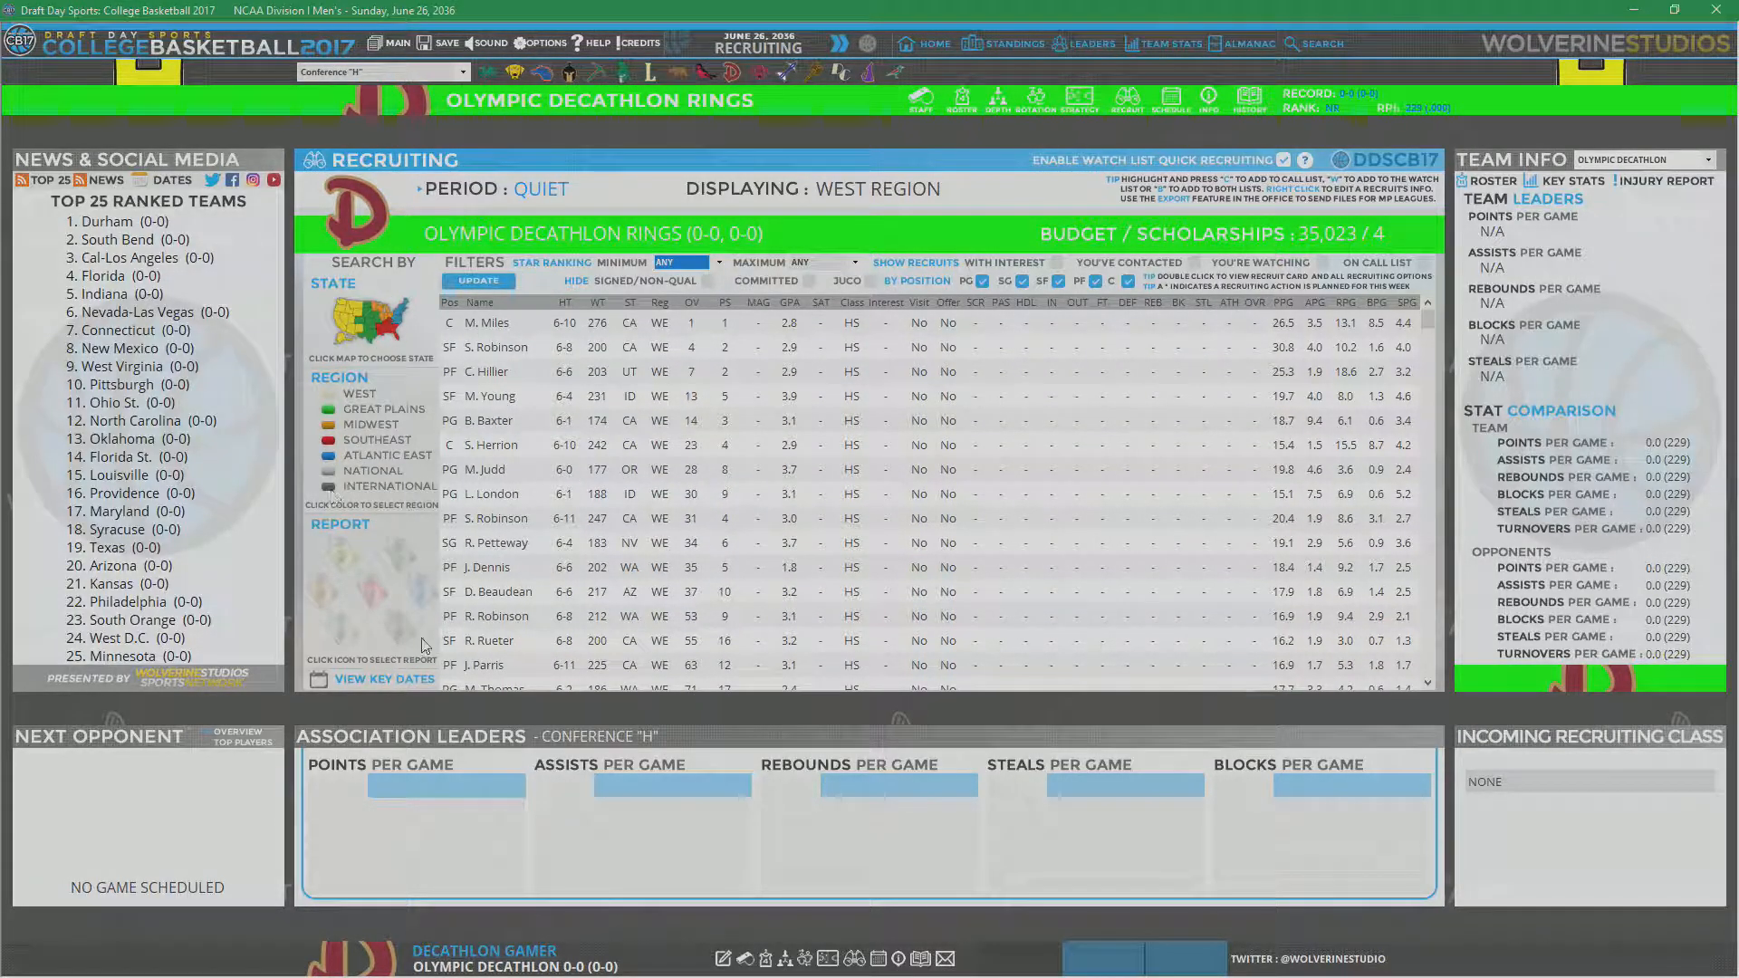
mouse_move(587, 385)
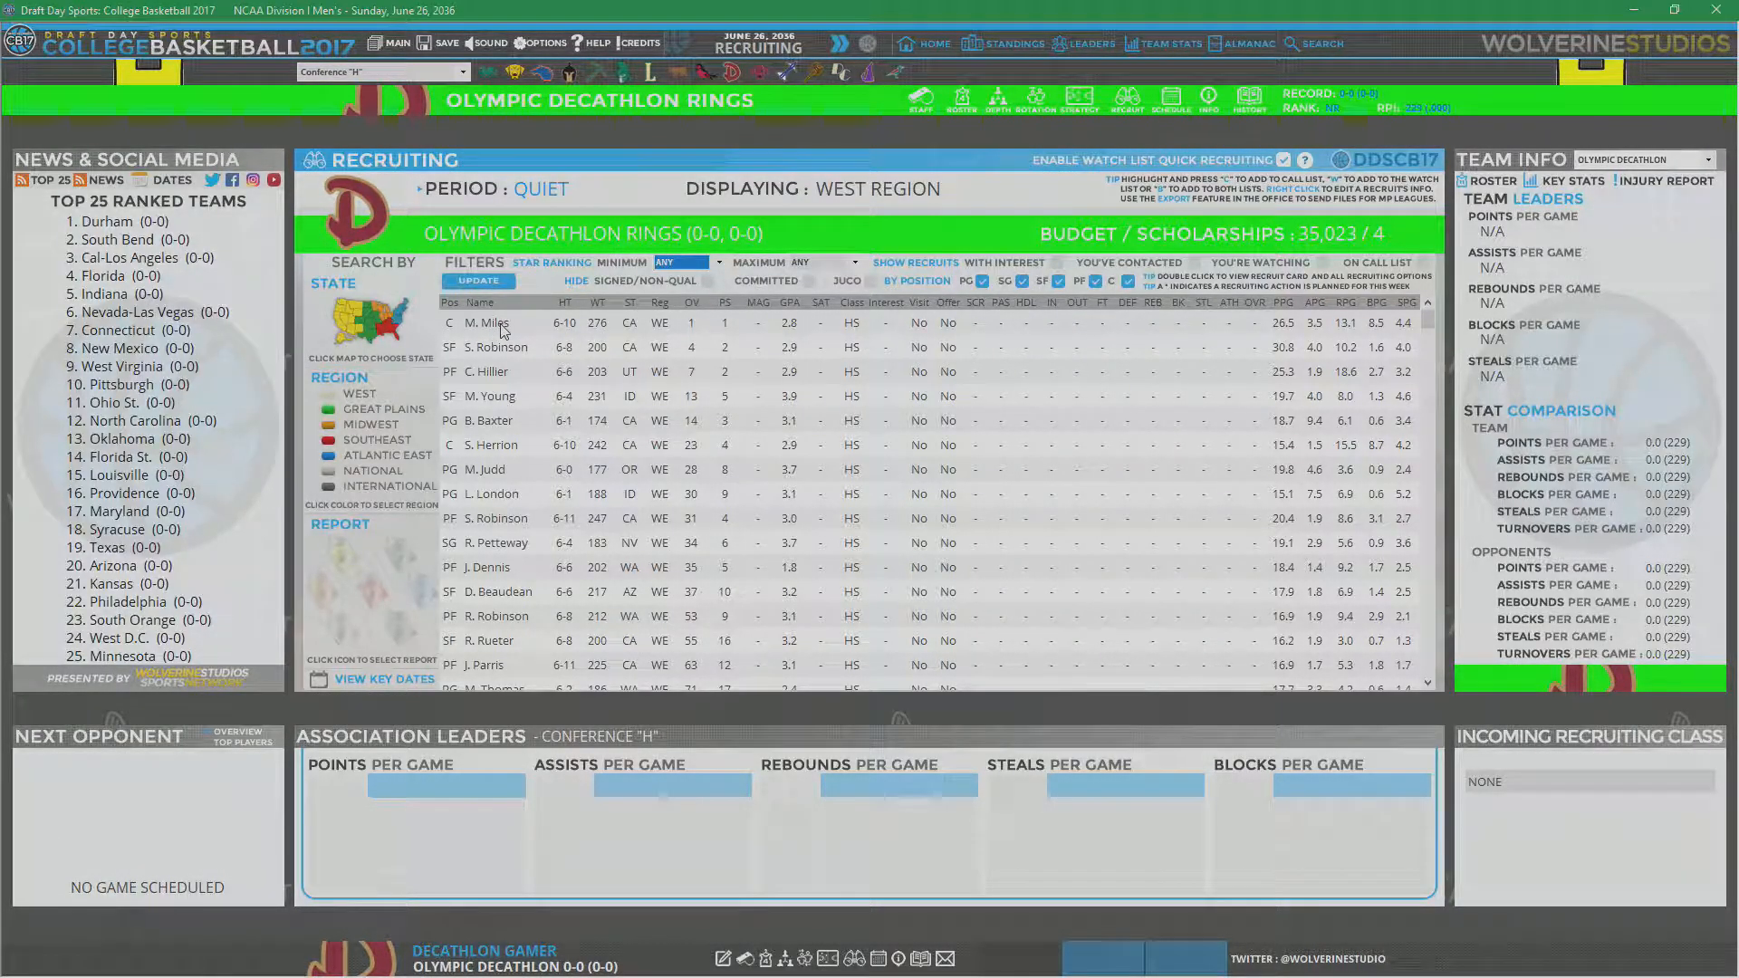
Step: Offer center Mario Miles a scholarship, then advance to Steve Robinson's recruit card
double_click(486, 322)
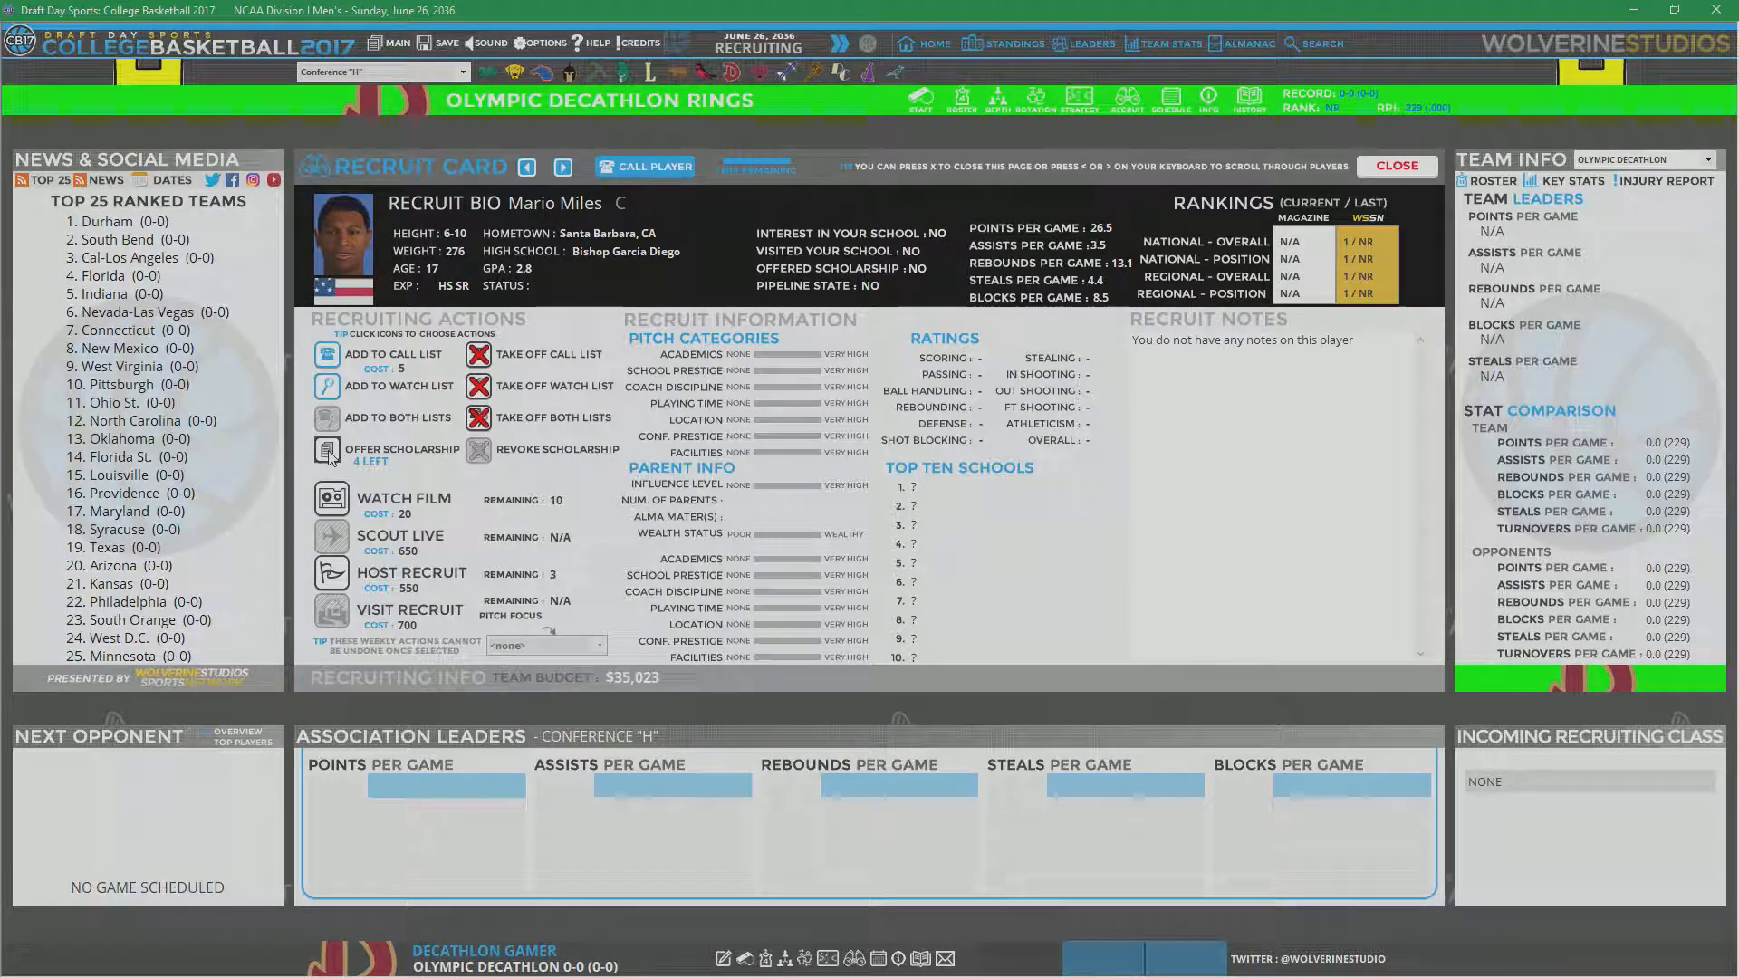
click(327, 449)
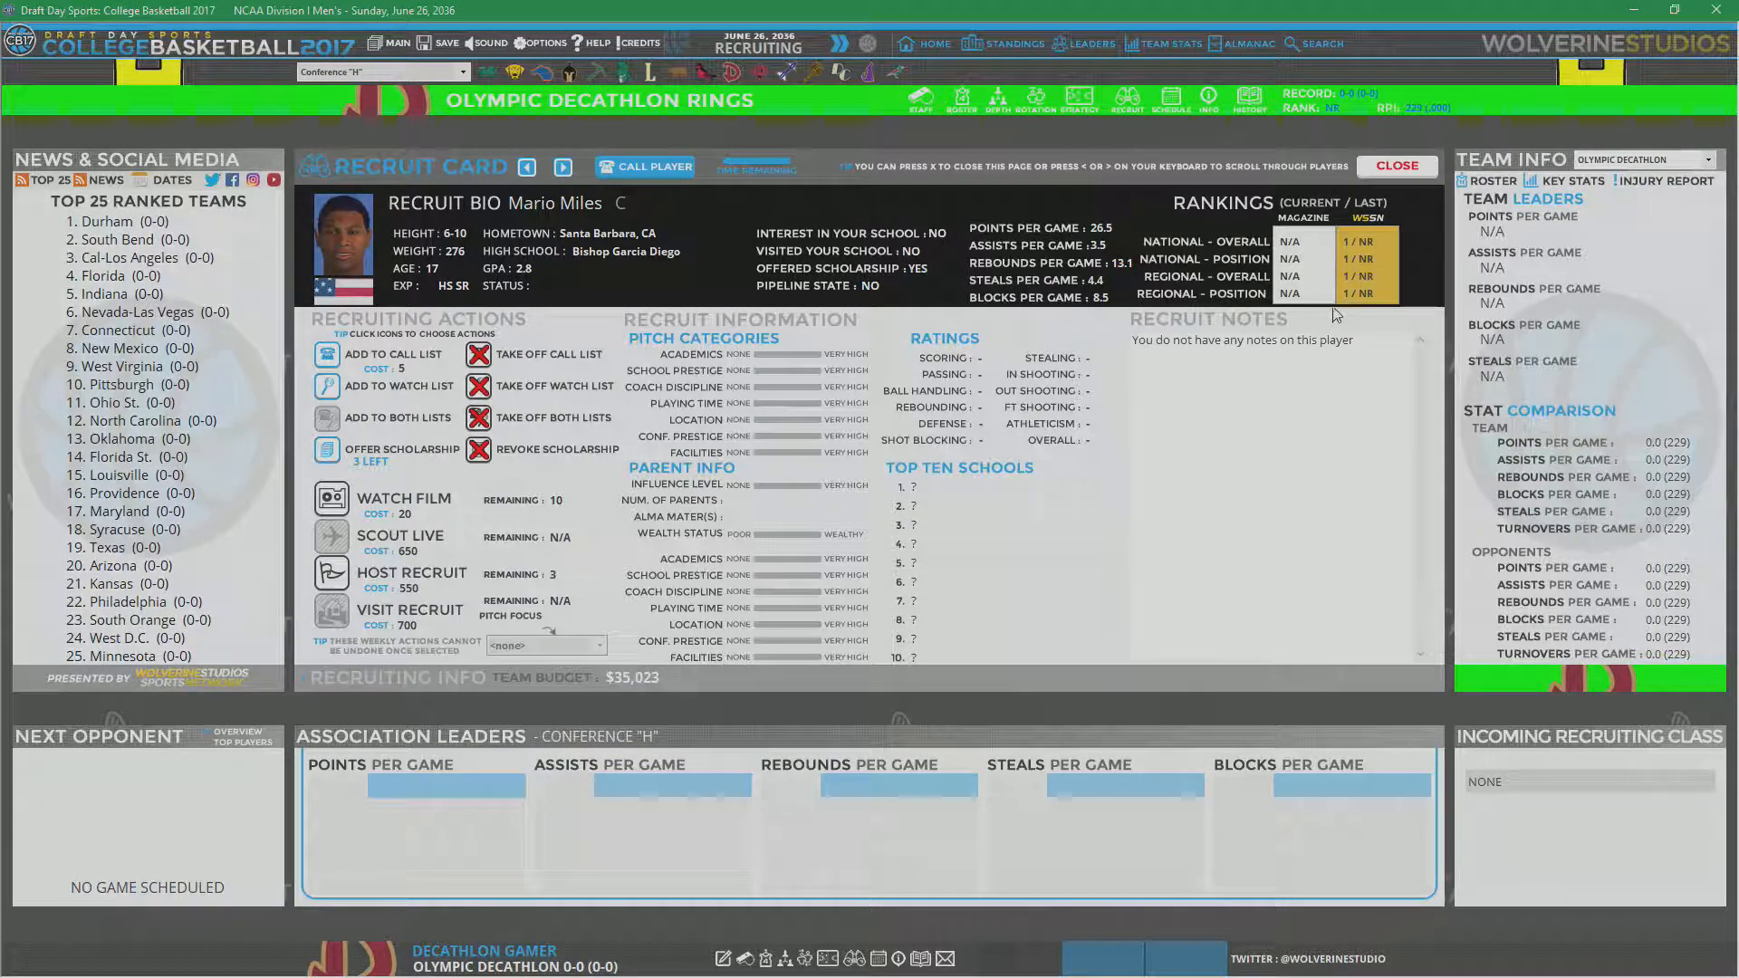
click(562, 166)
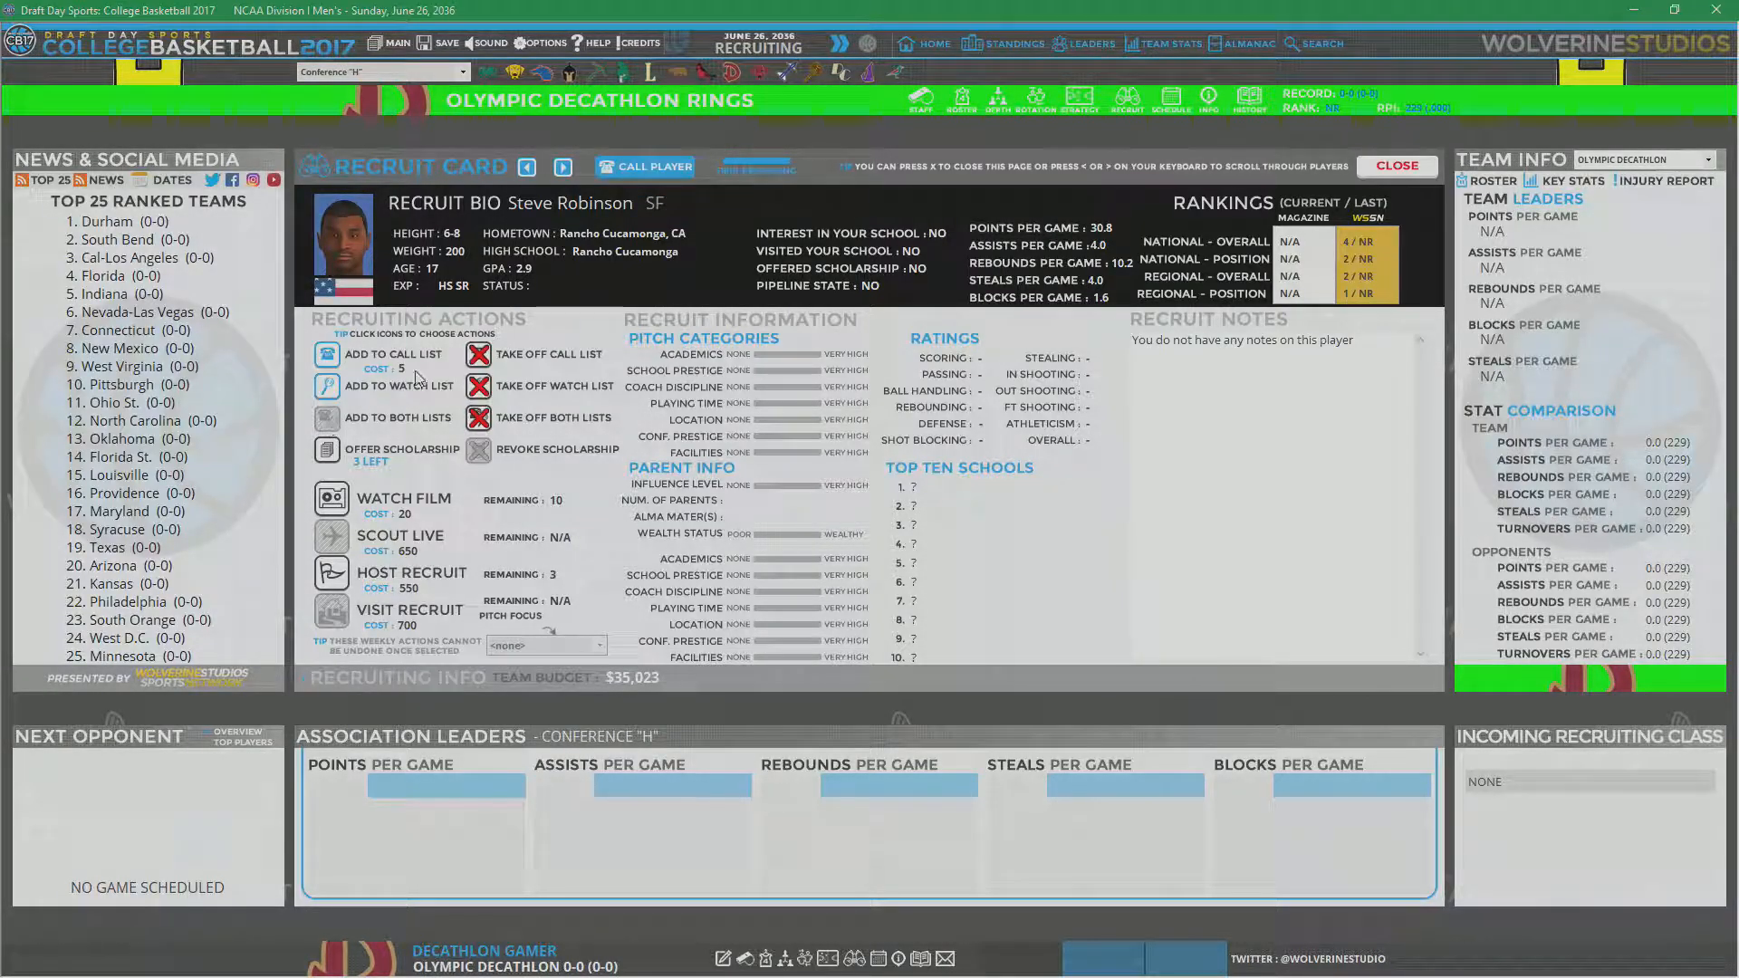
click(562, 167)
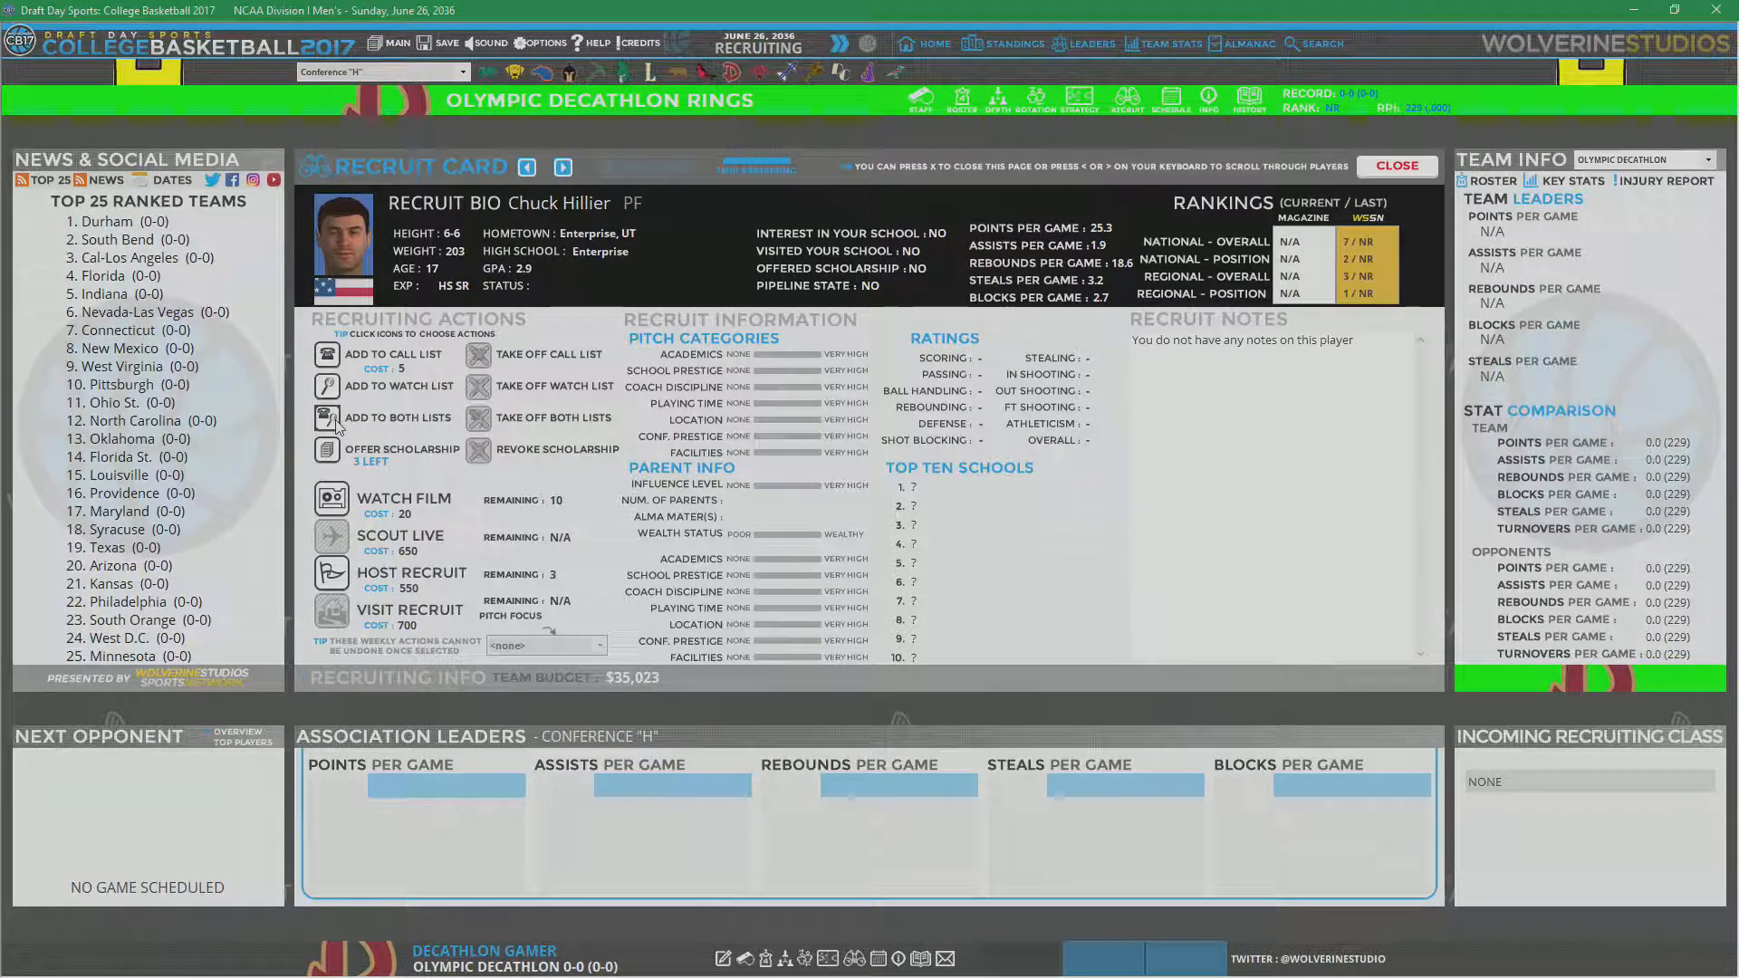
click(563, 166)
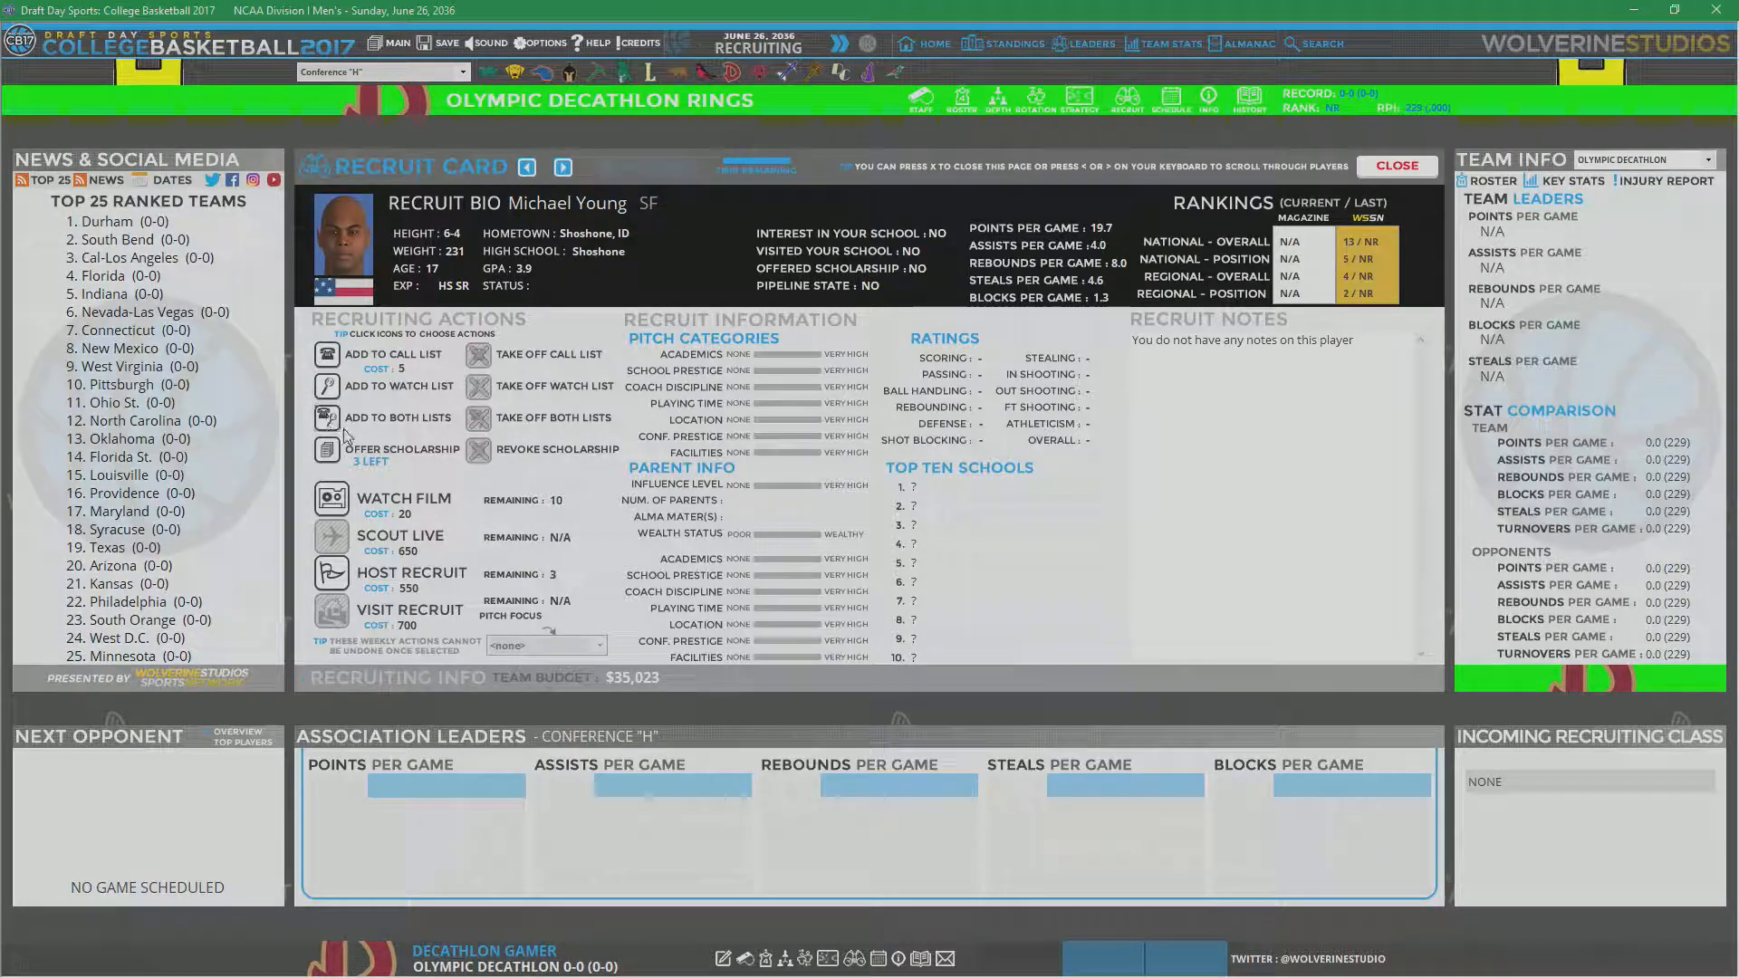
click(563, 167)
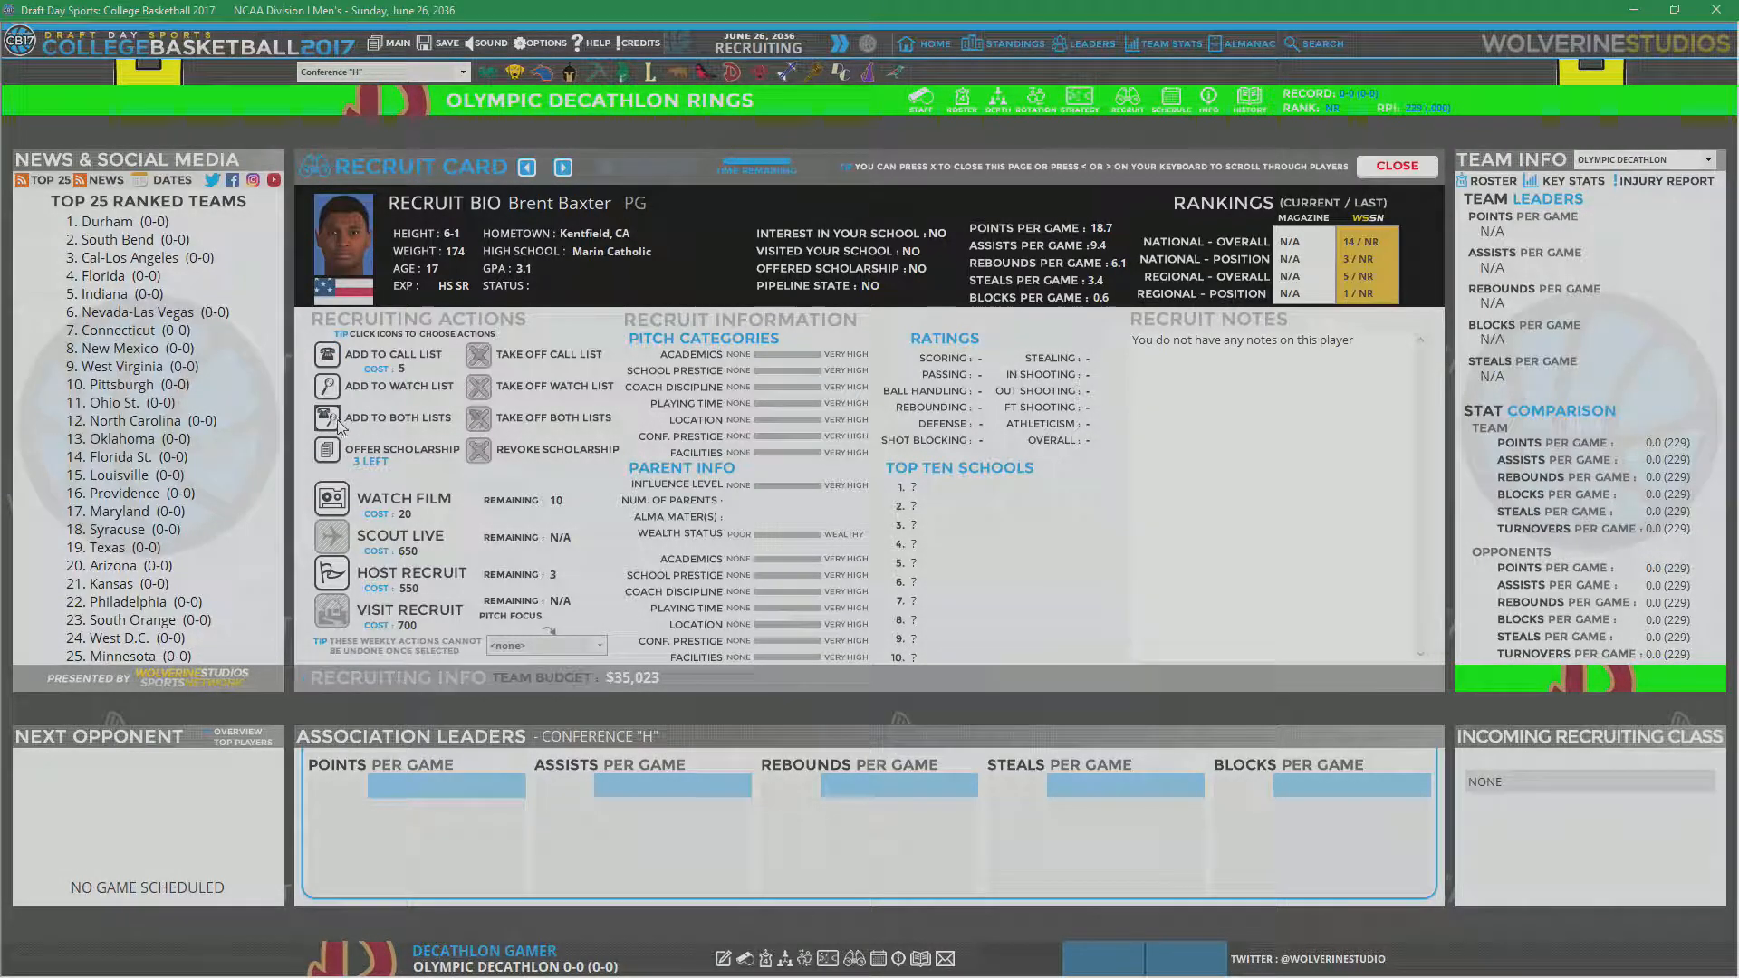
click(563, 167)
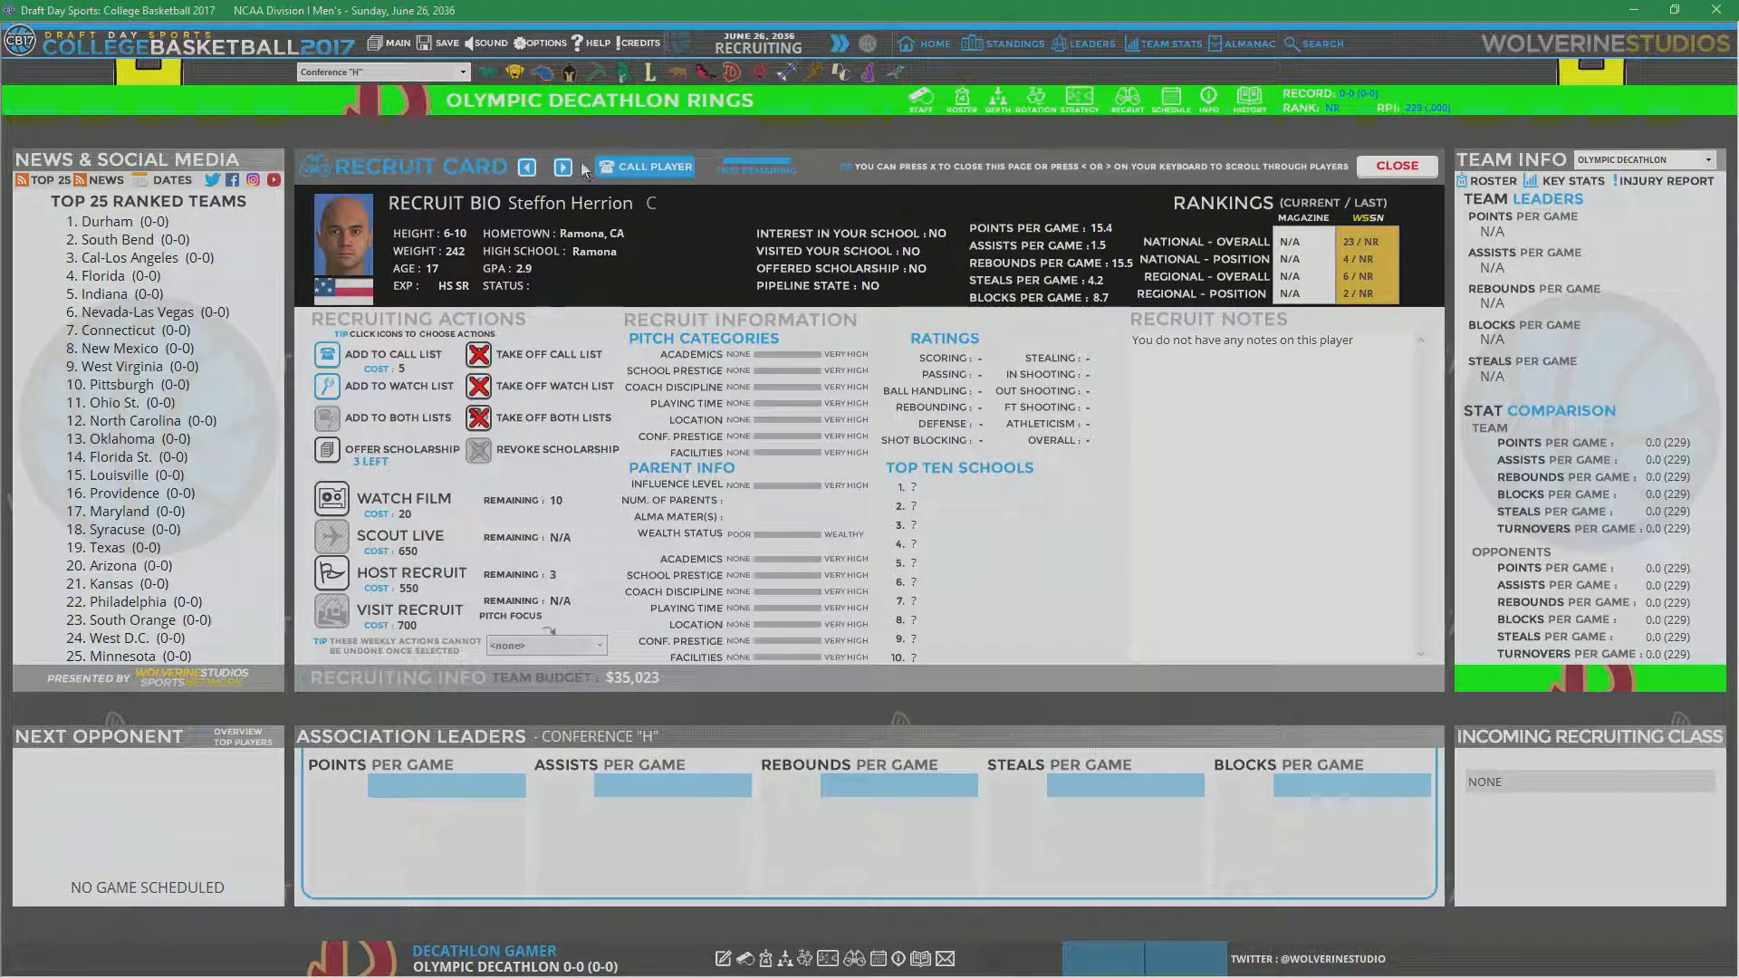
click(562, 167)
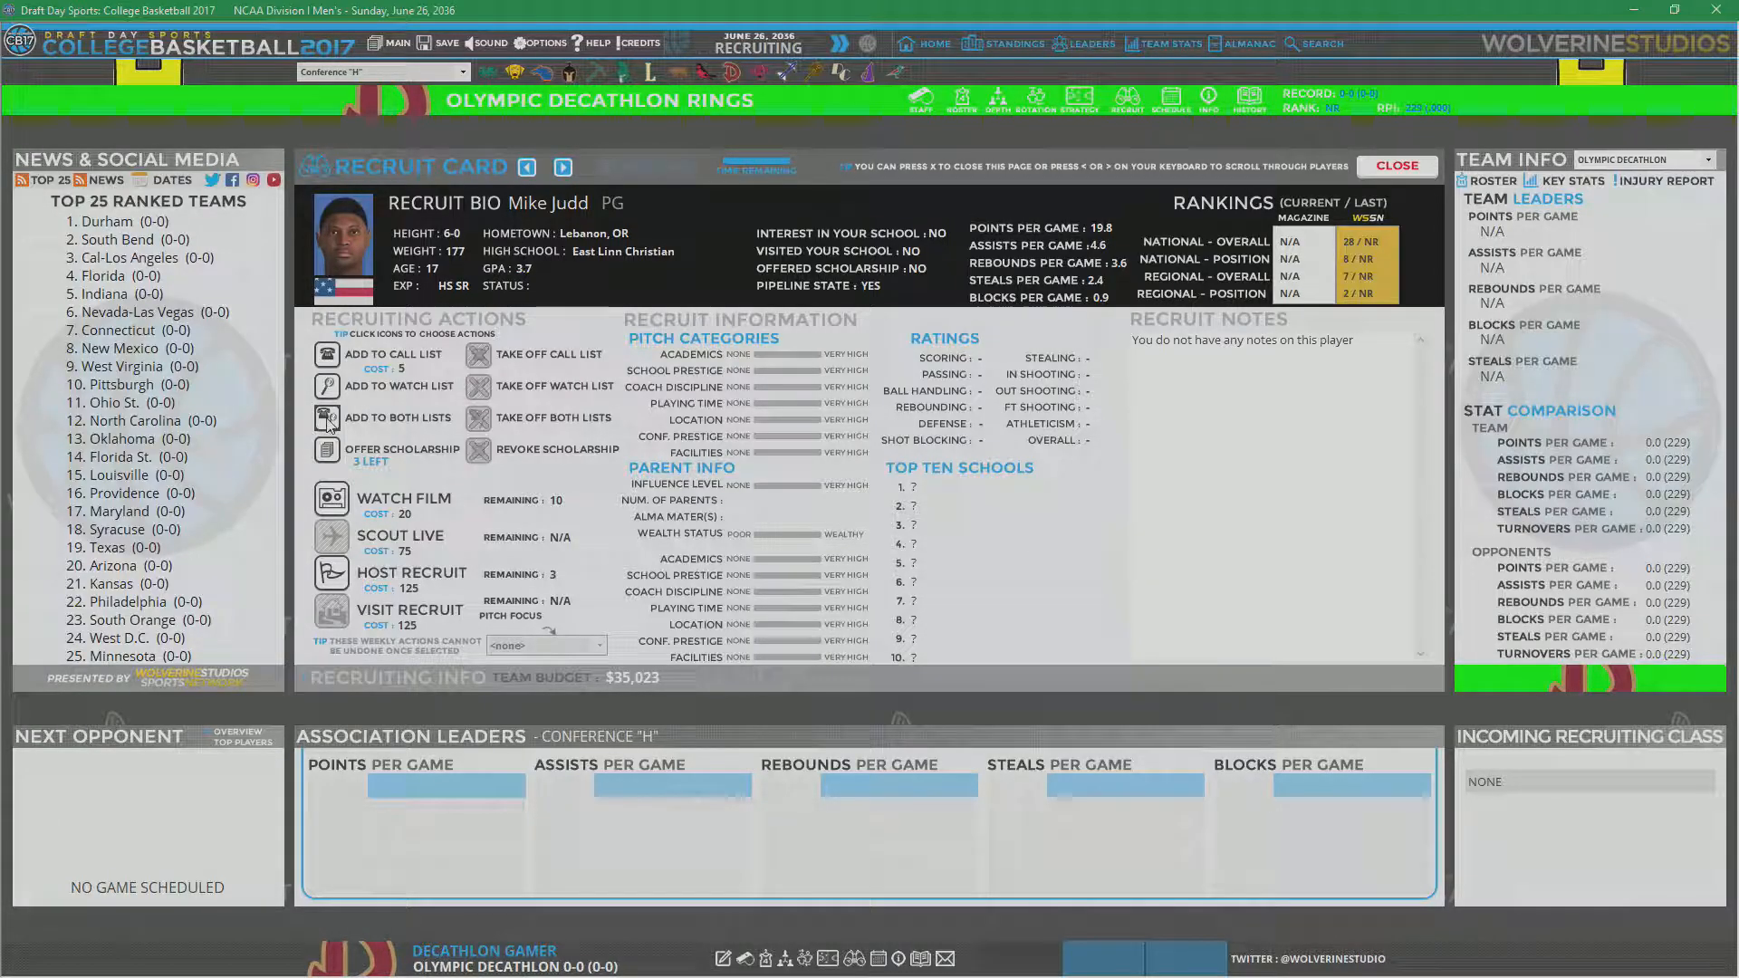
click(563, 166)
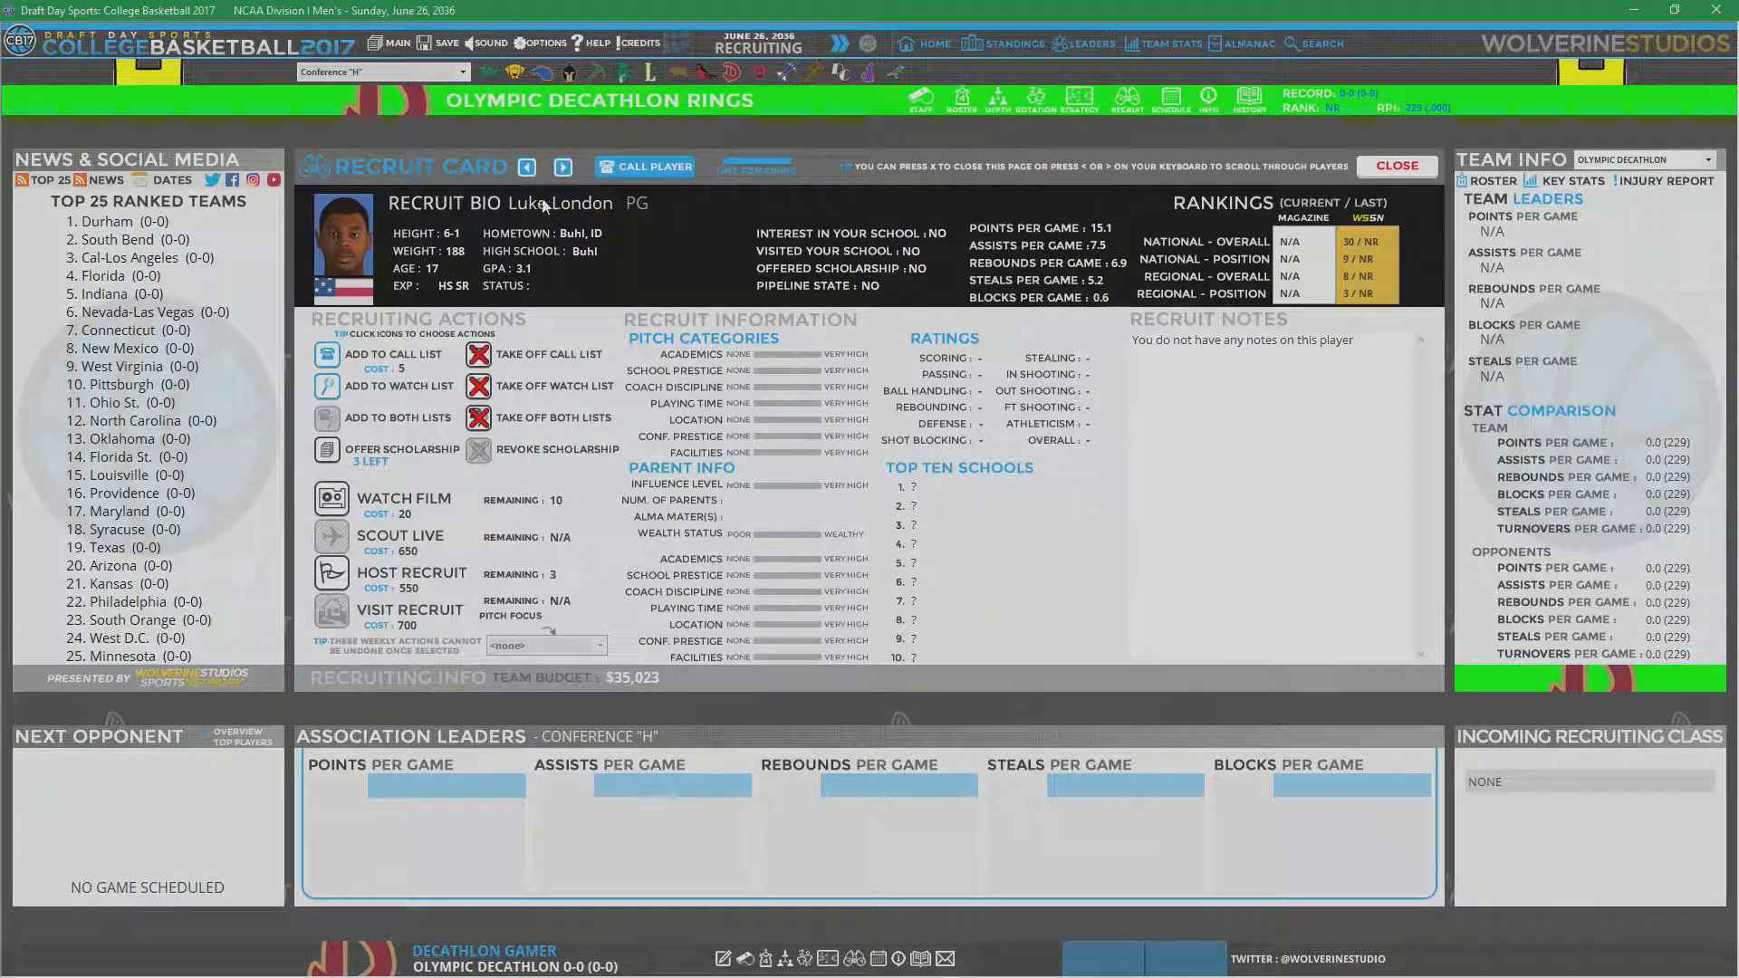
click(562, 166)
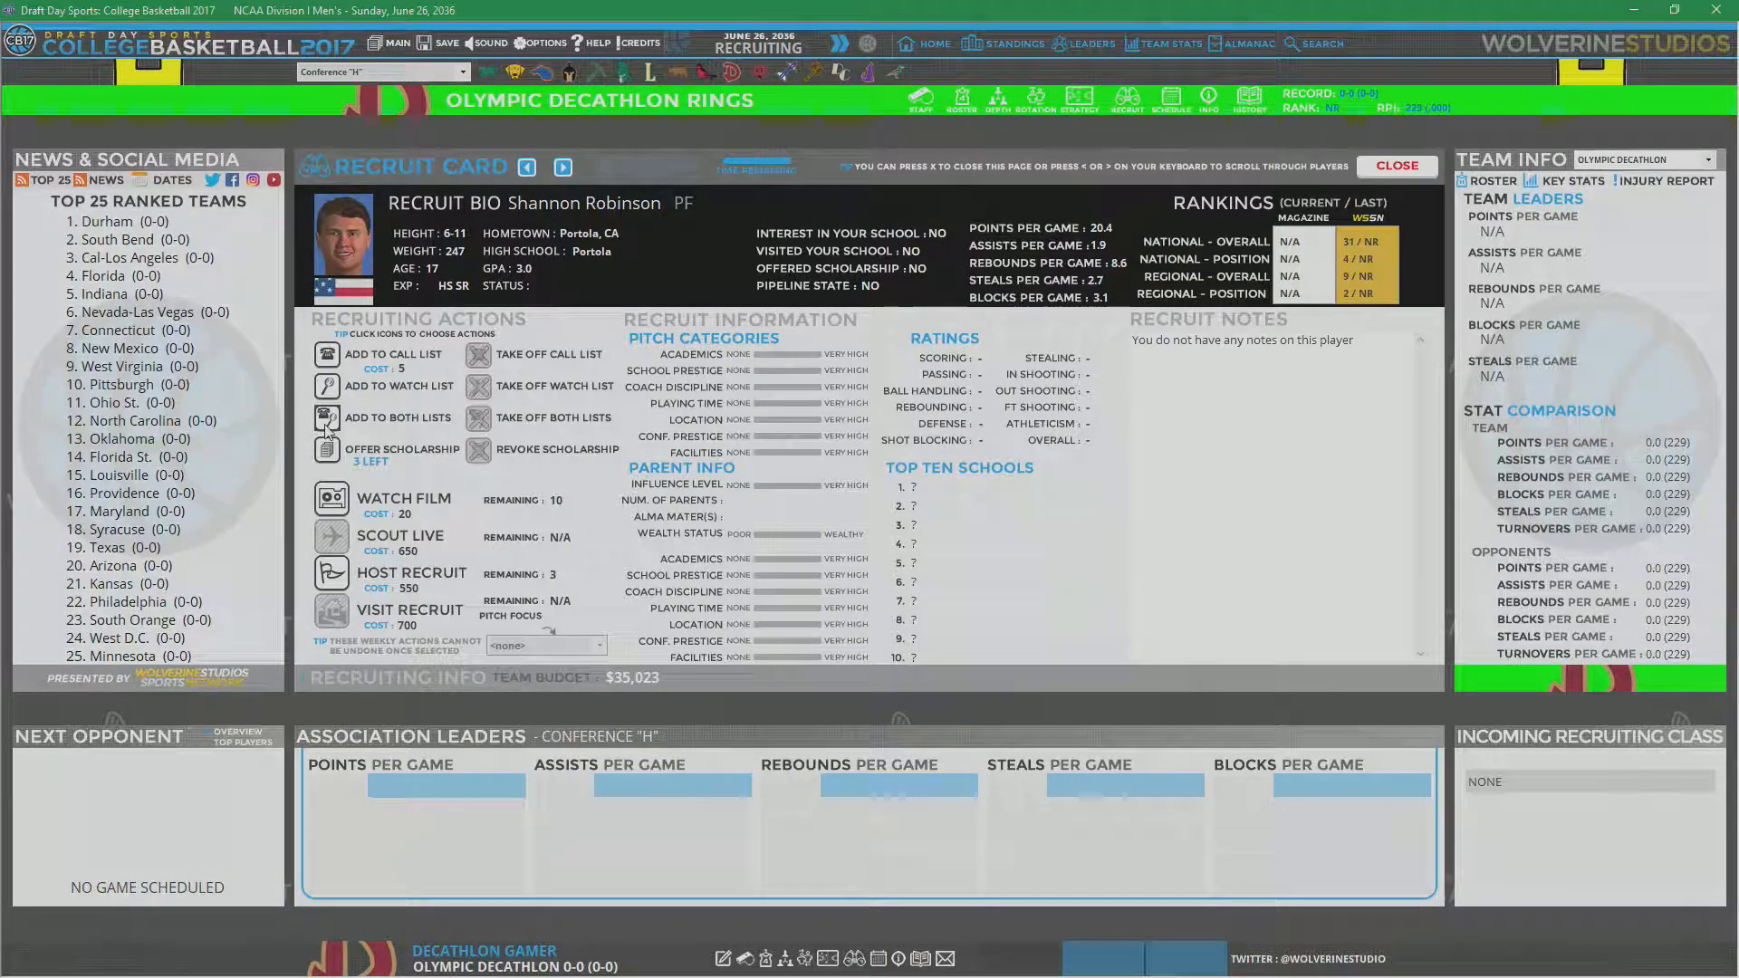
click(562, 167)
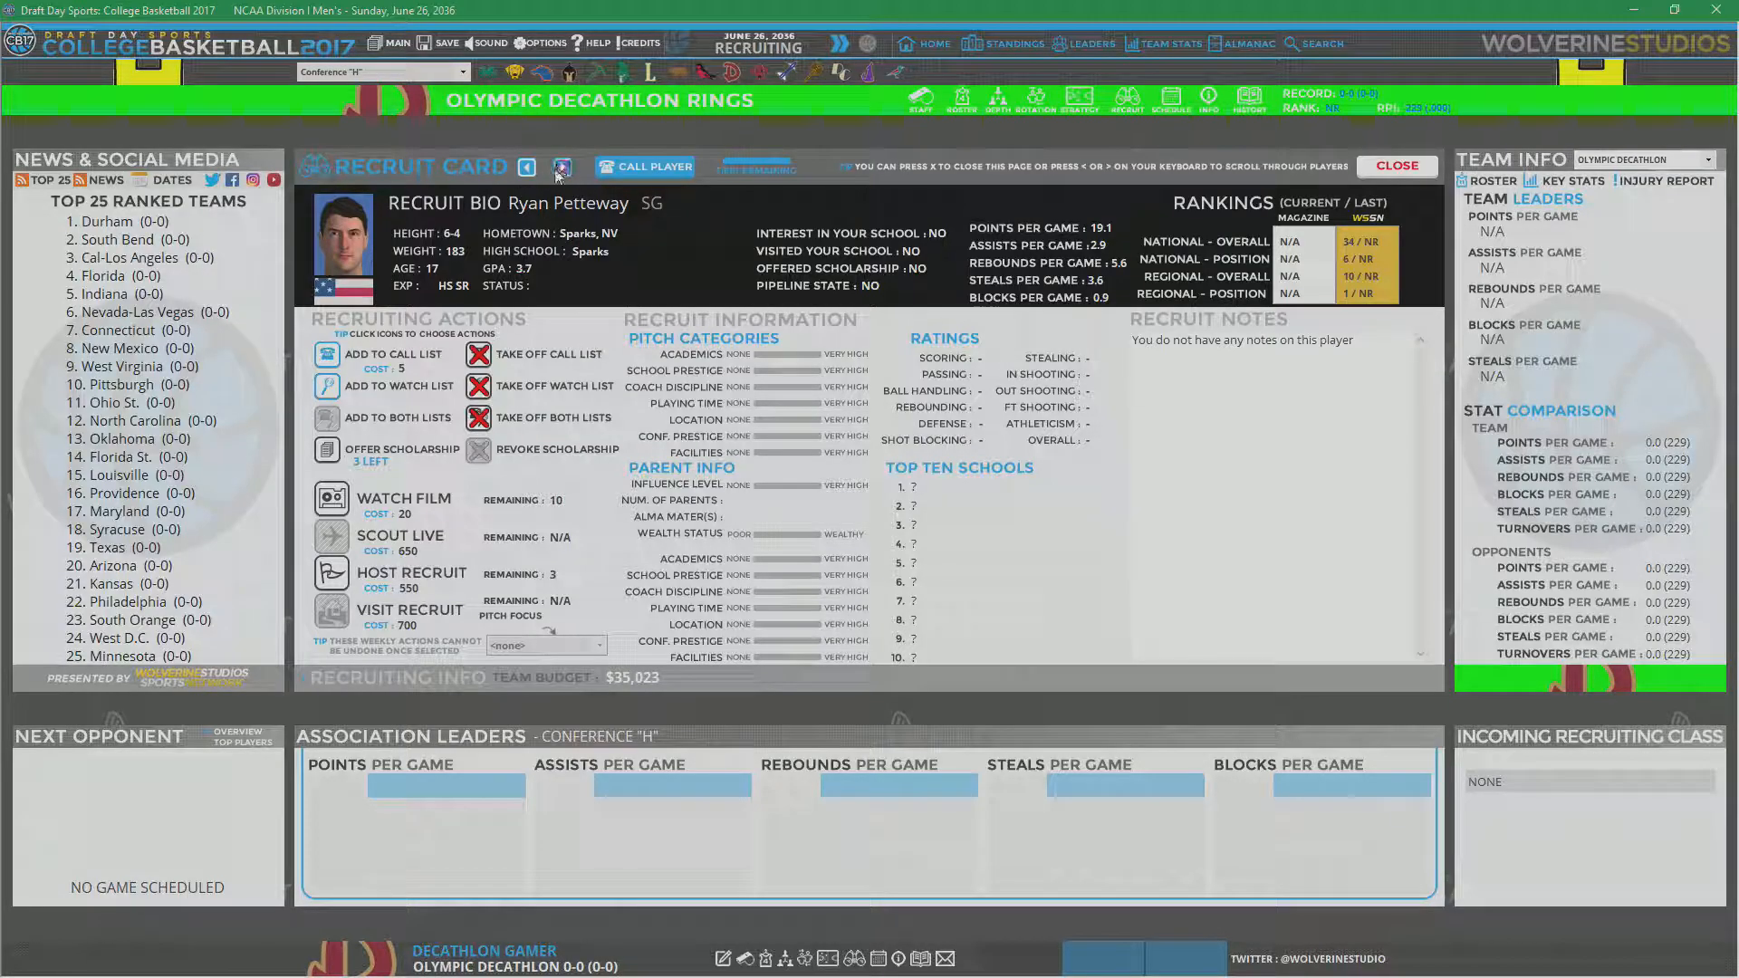
click(563, 167)
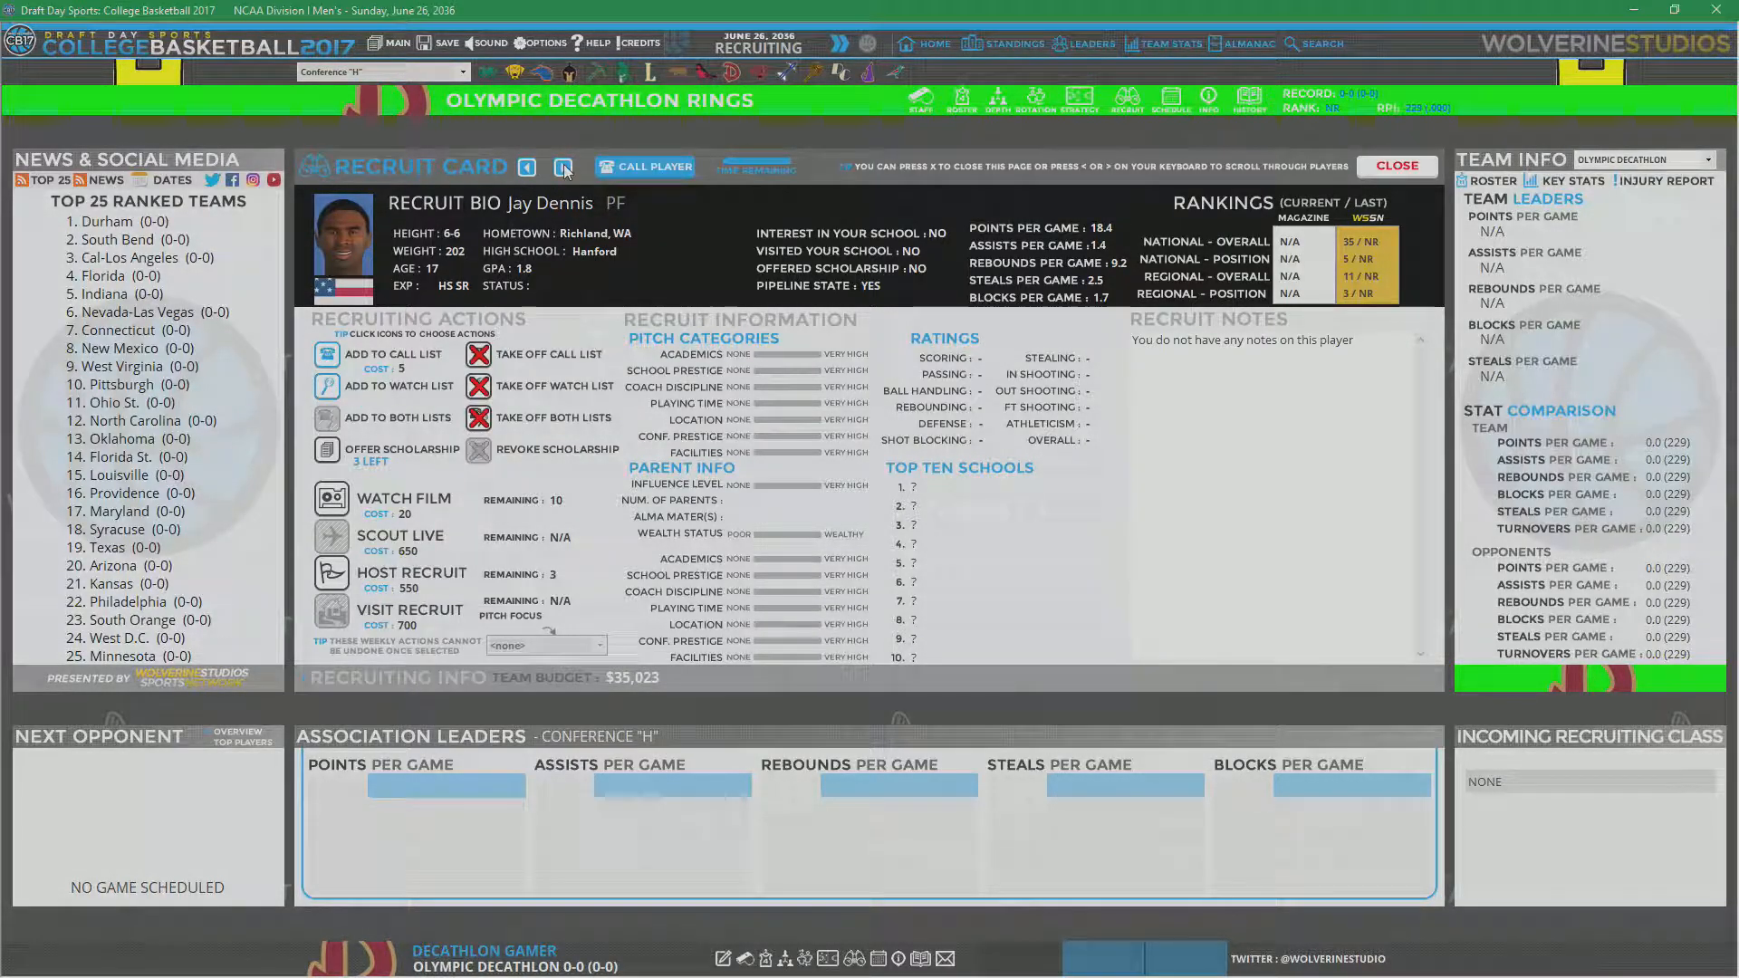
click(563, 166)
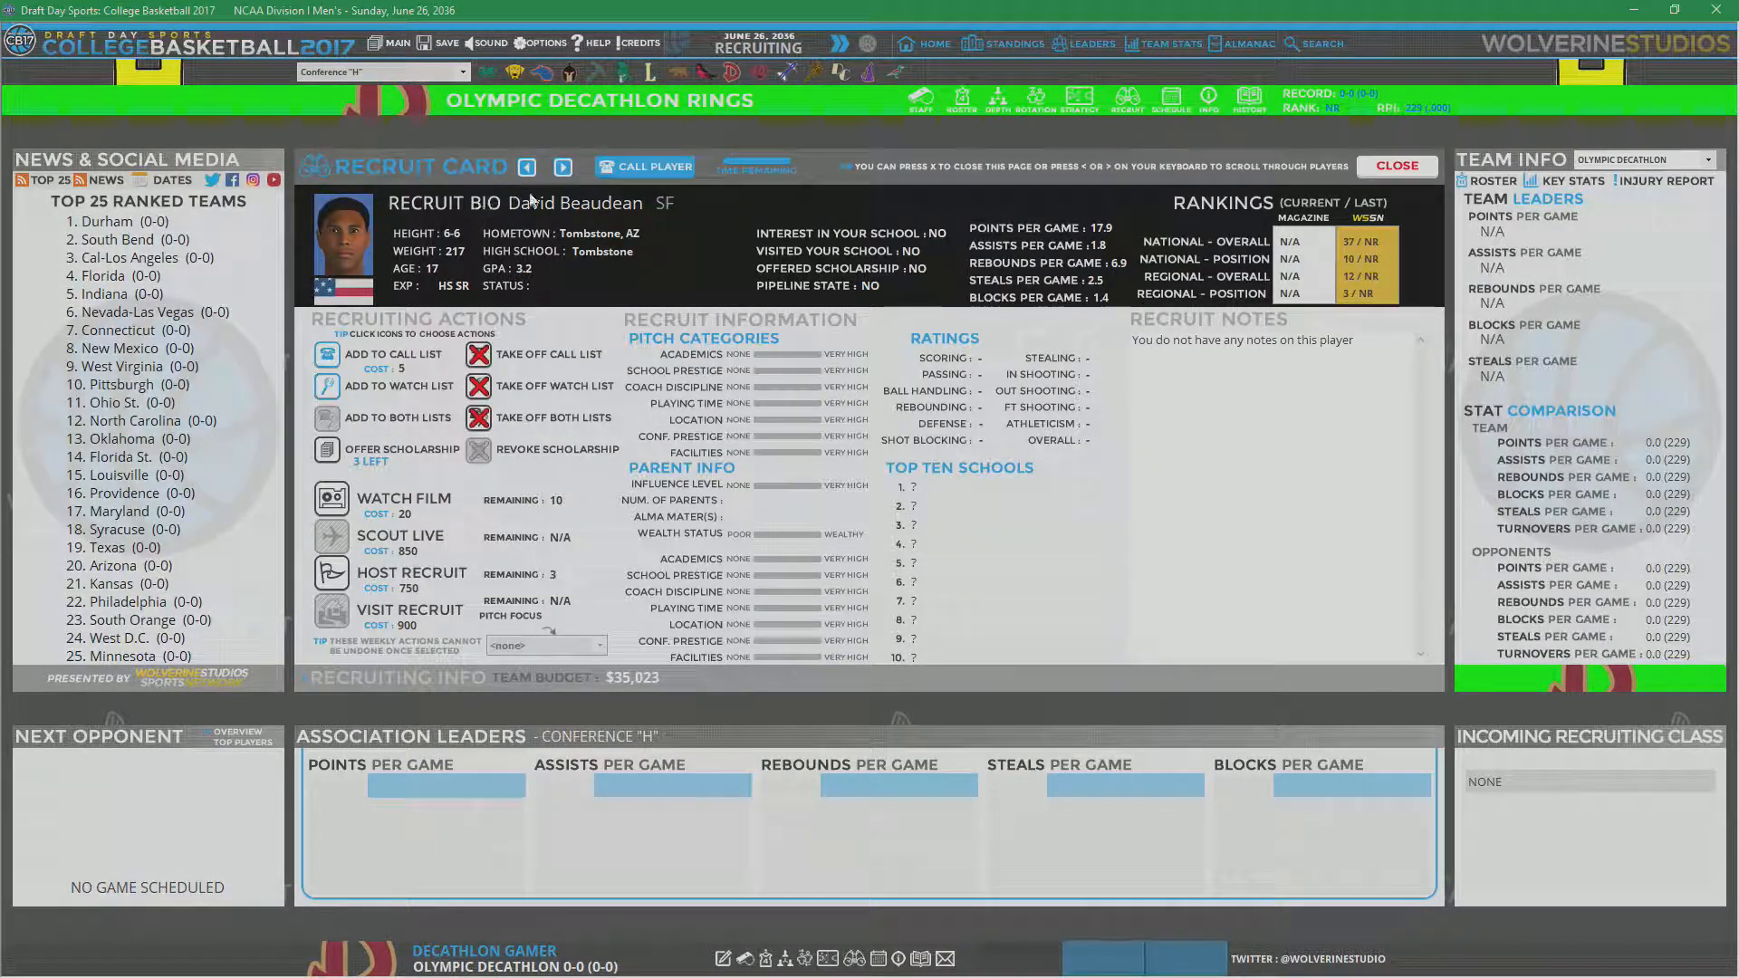
click(563, 167)
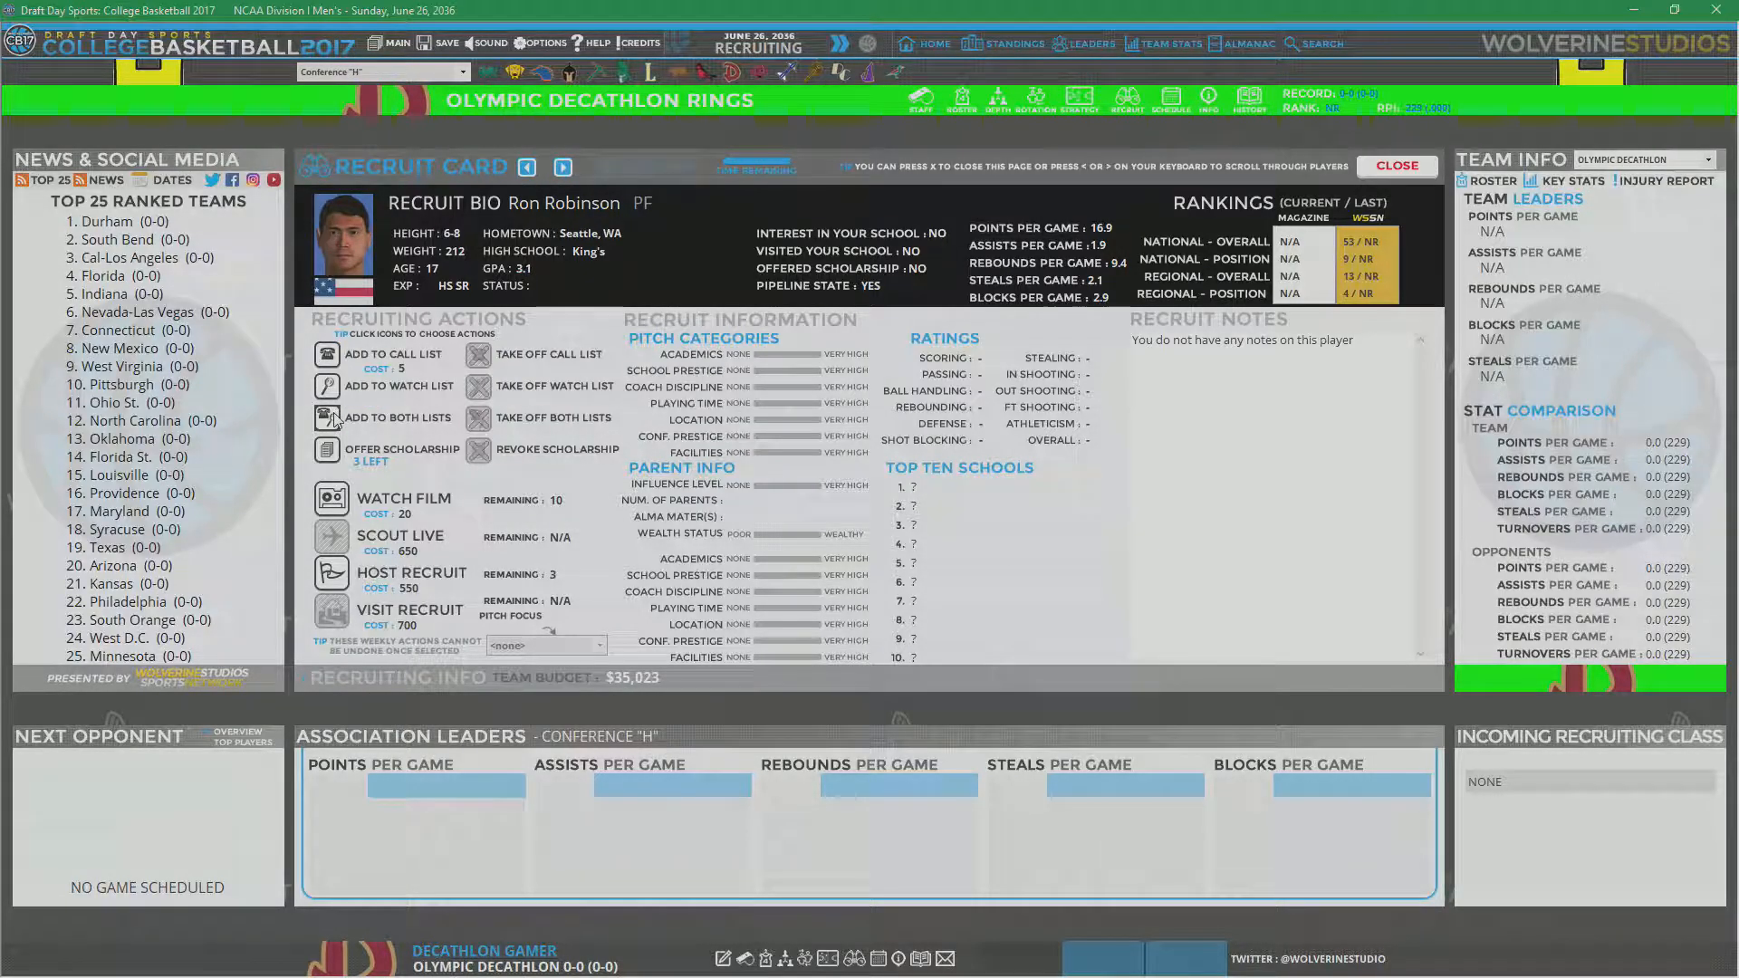
click(562, 167)
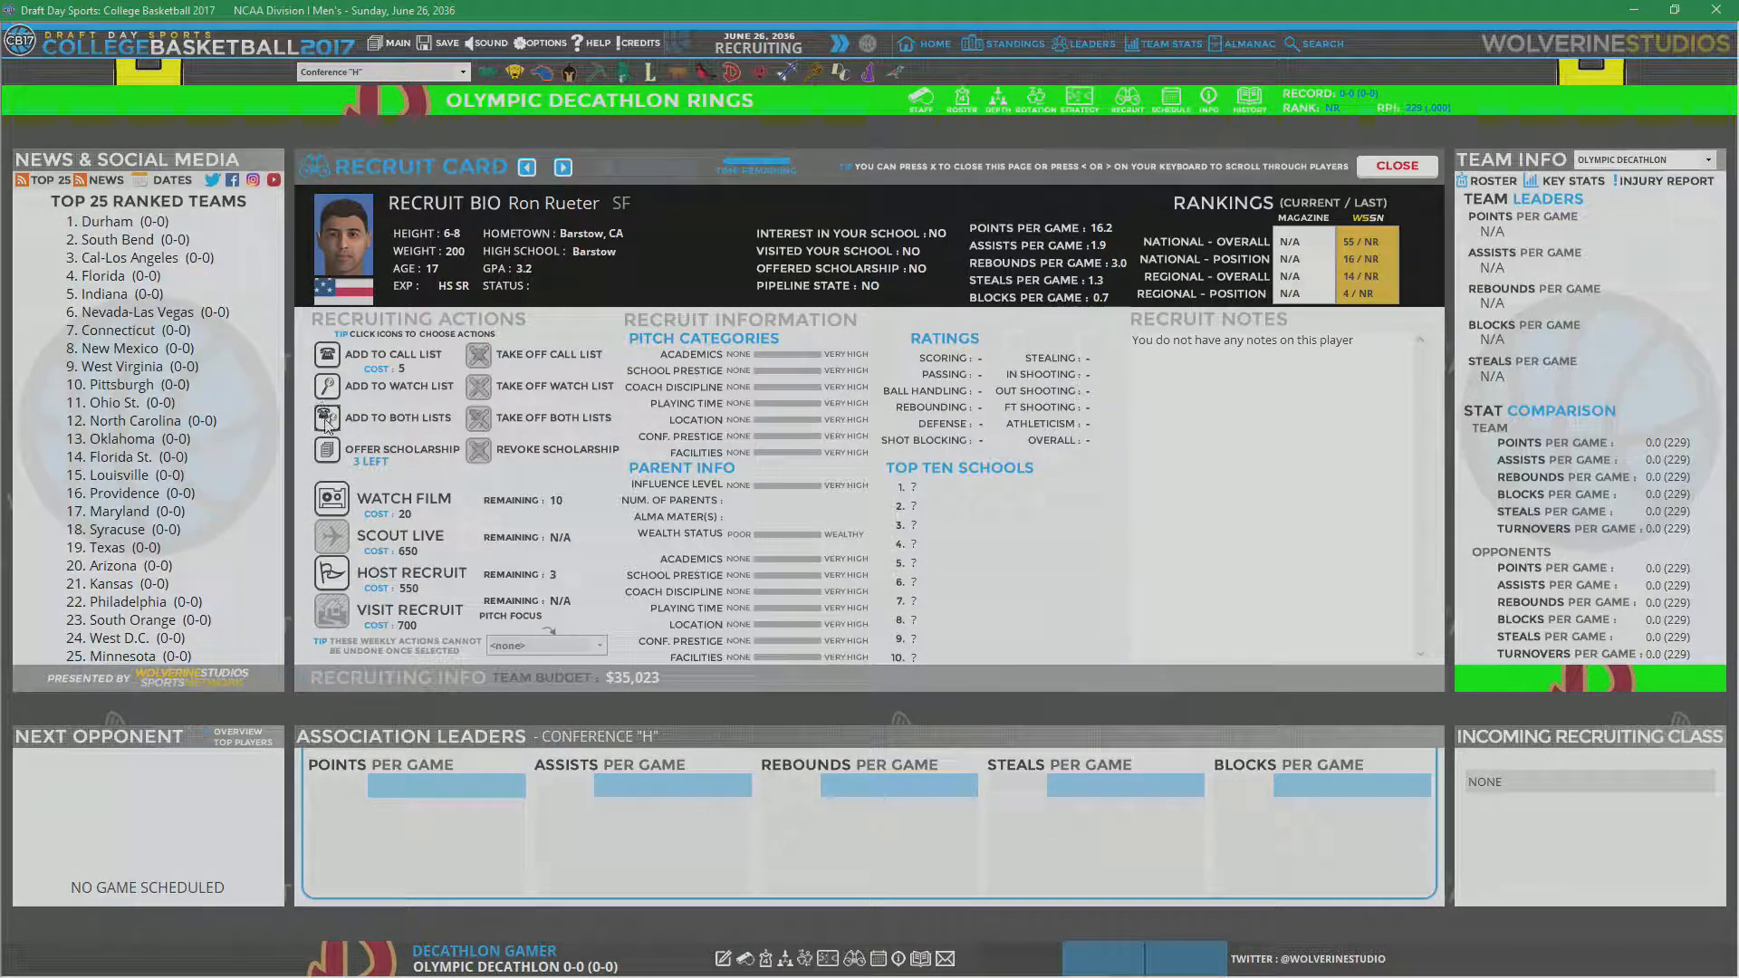
click(562, 167)
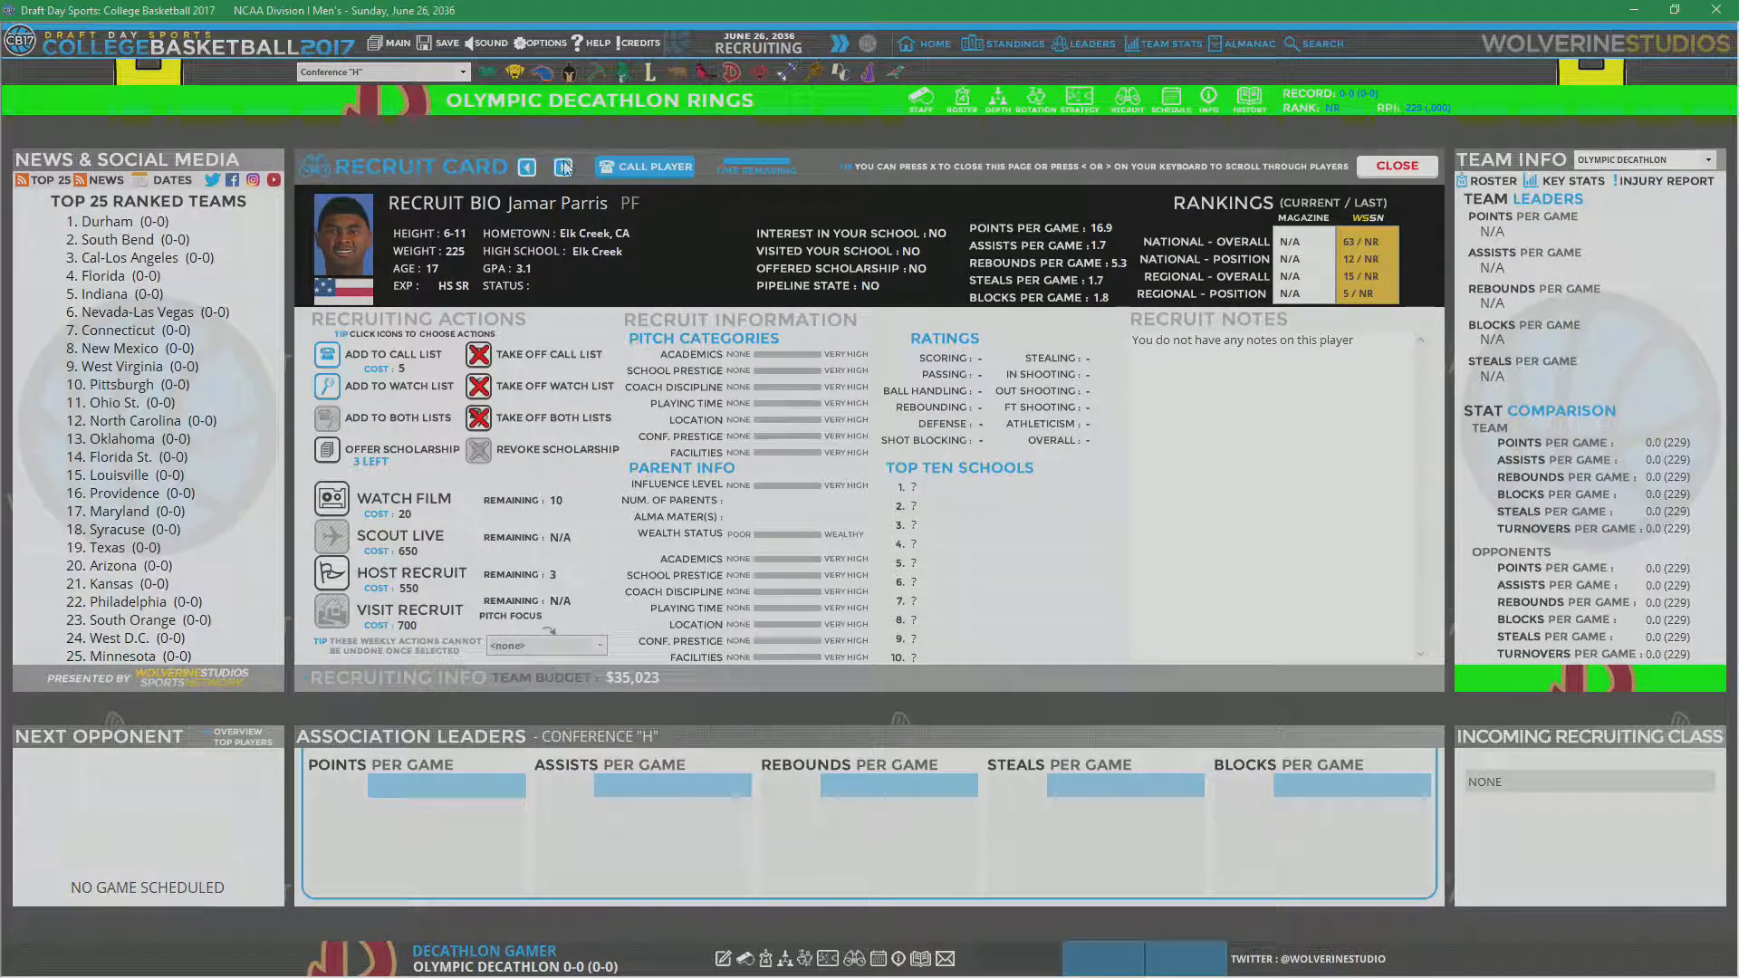
click(563, 166)
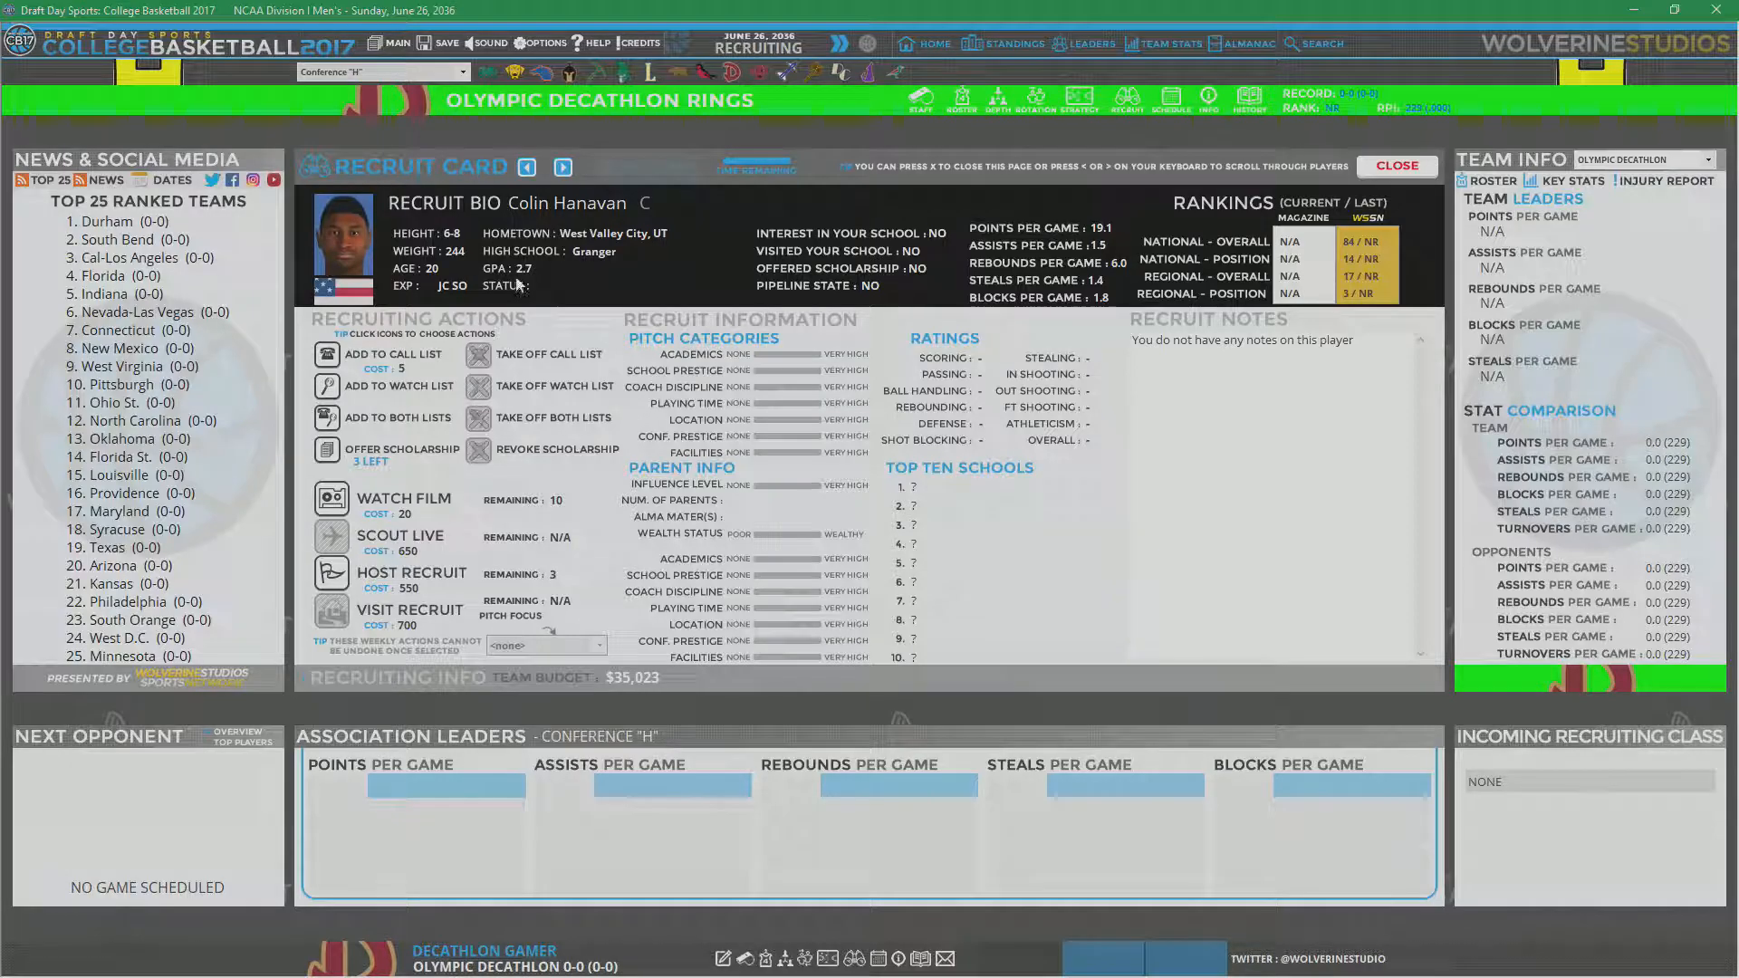
mouse_move(455, 286)
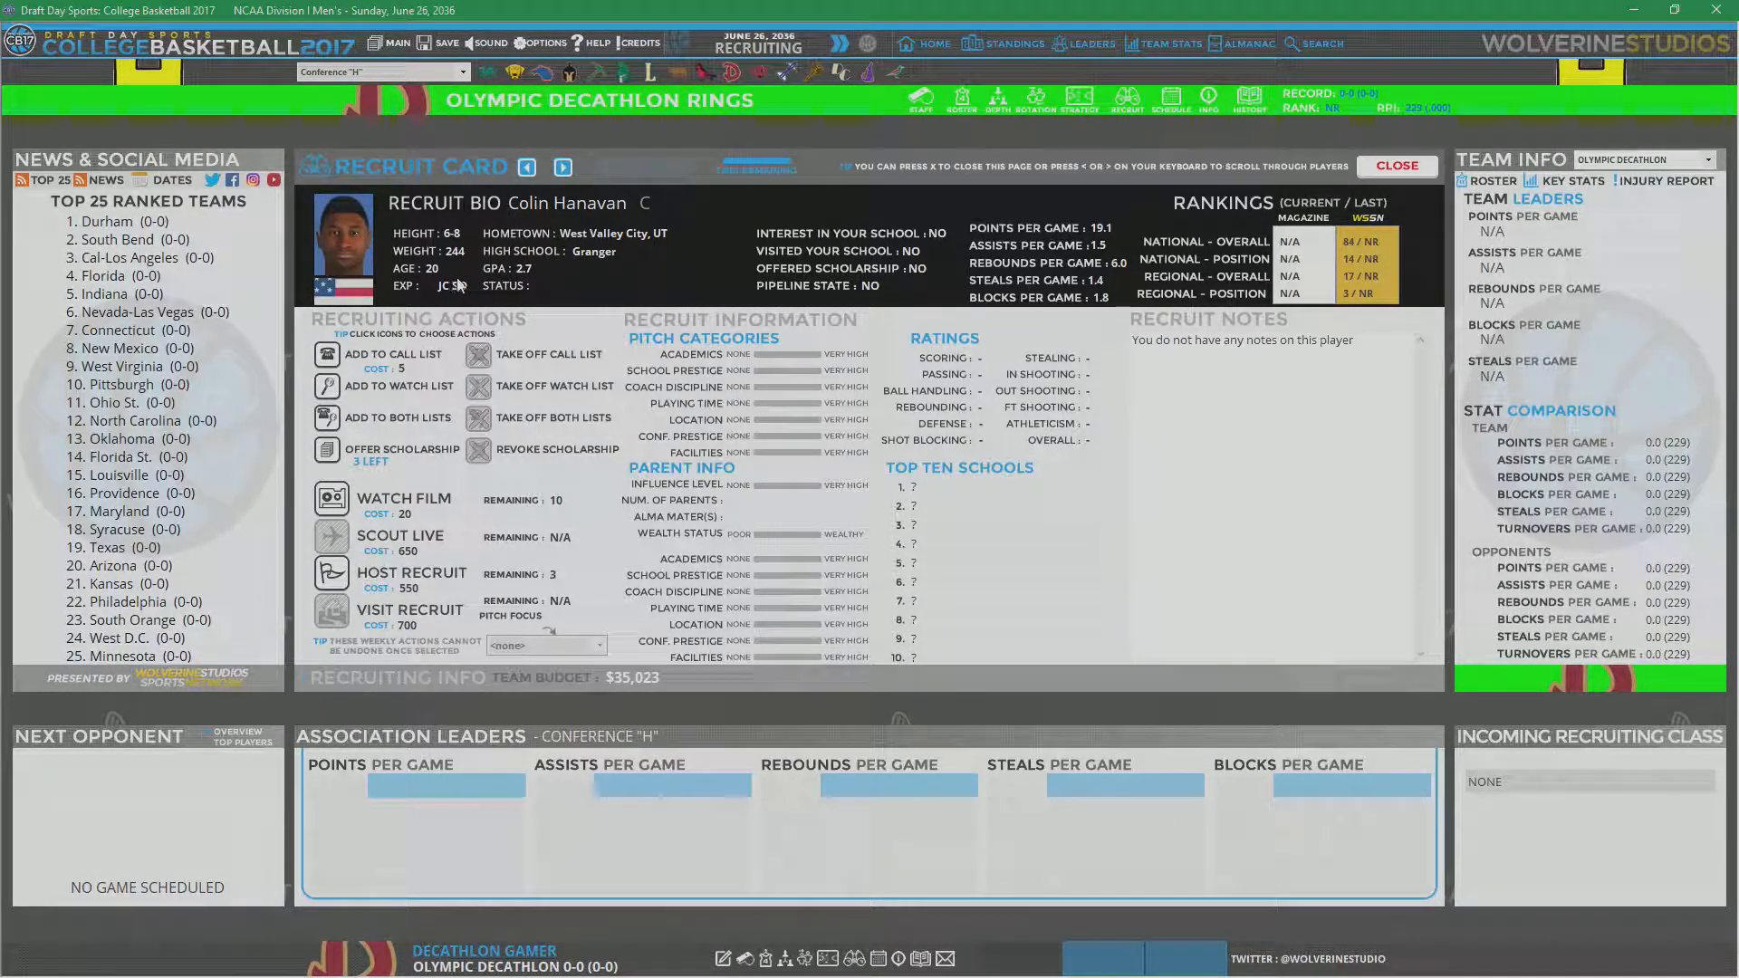
click(562, 167)
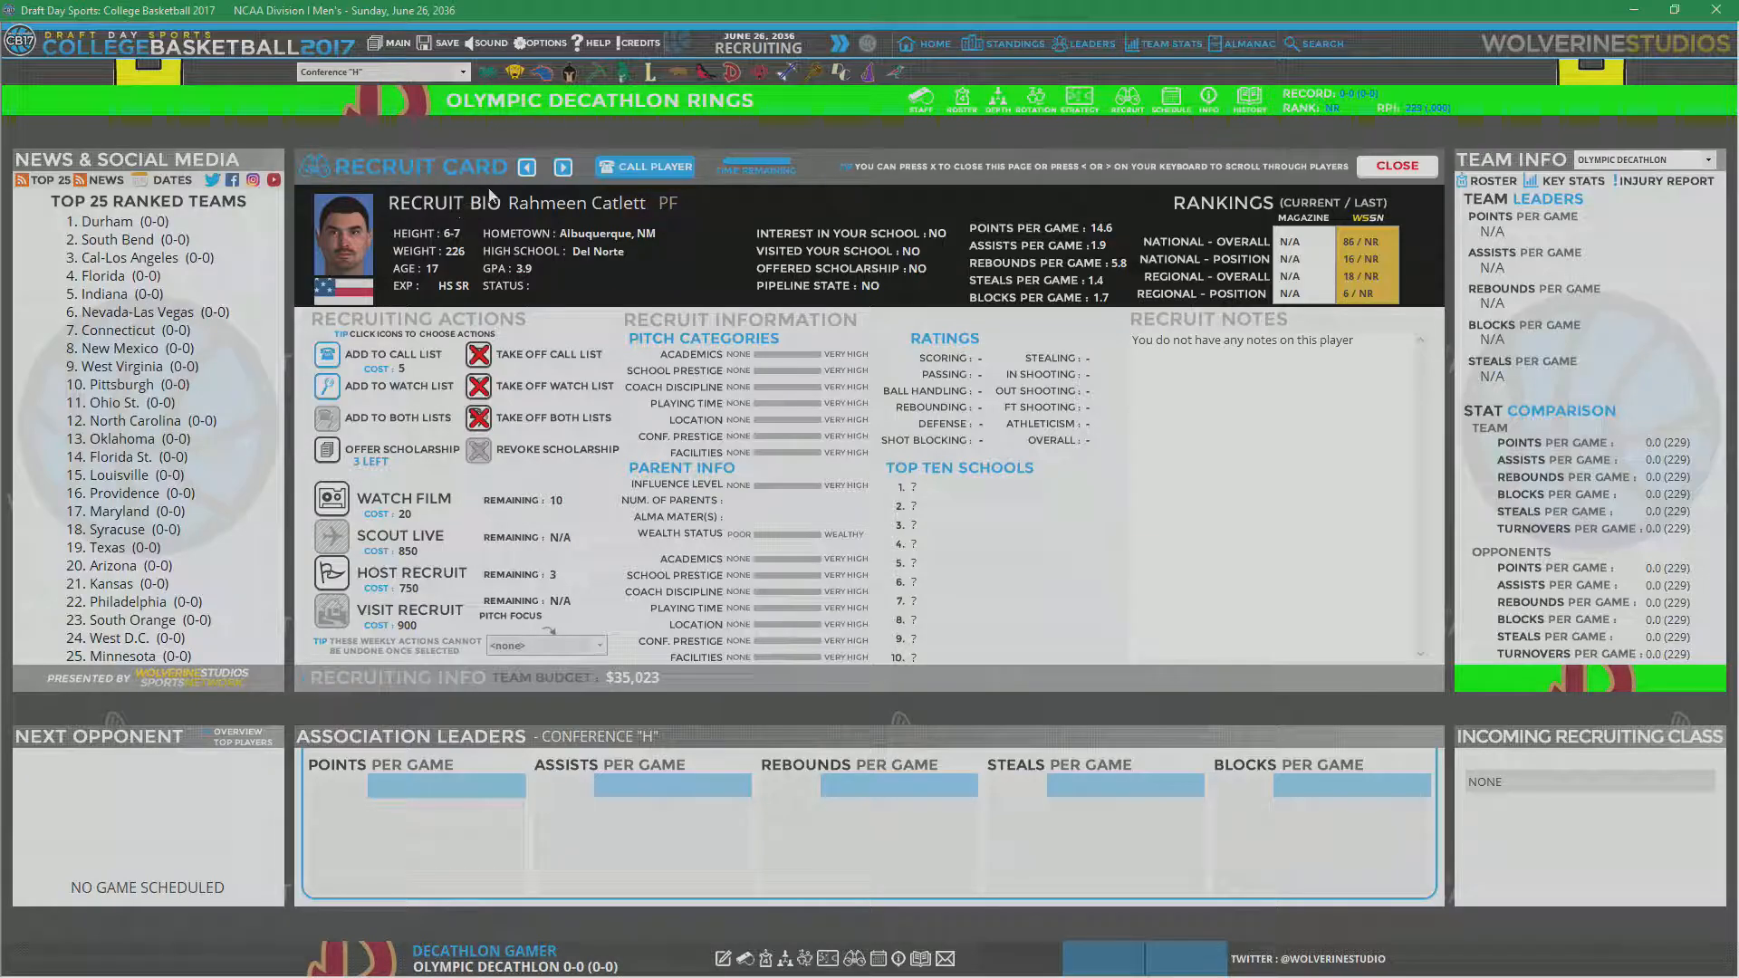
click(562, 167)
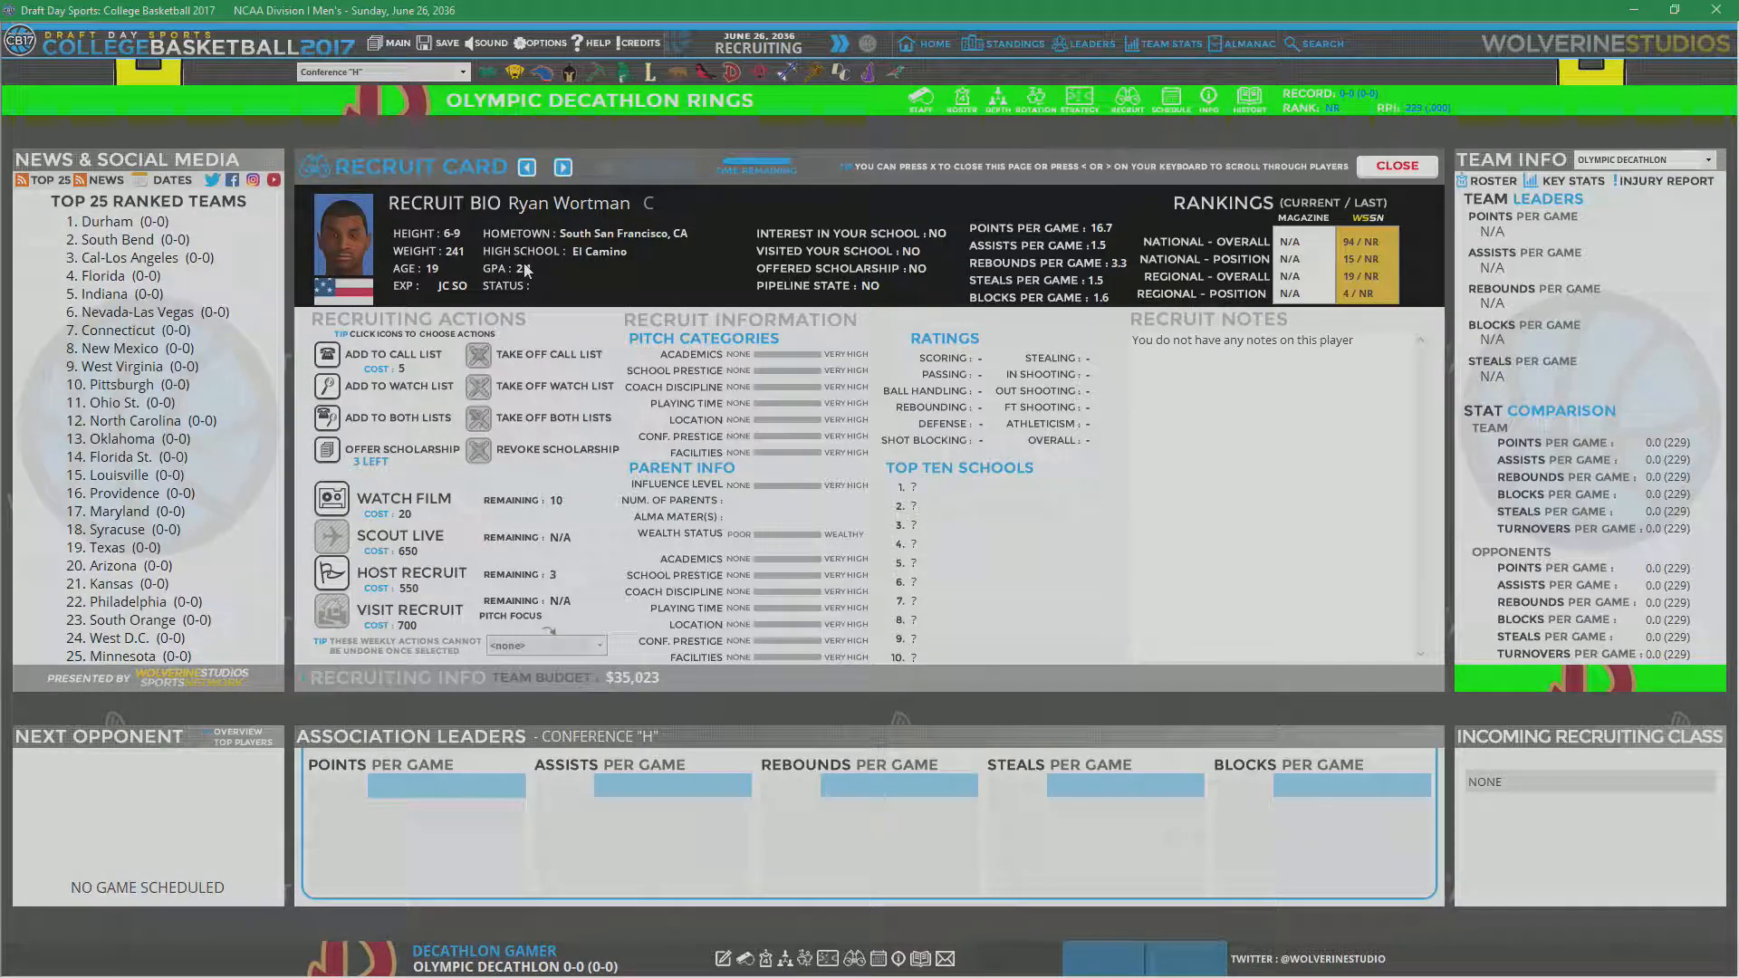
click(562, 167)
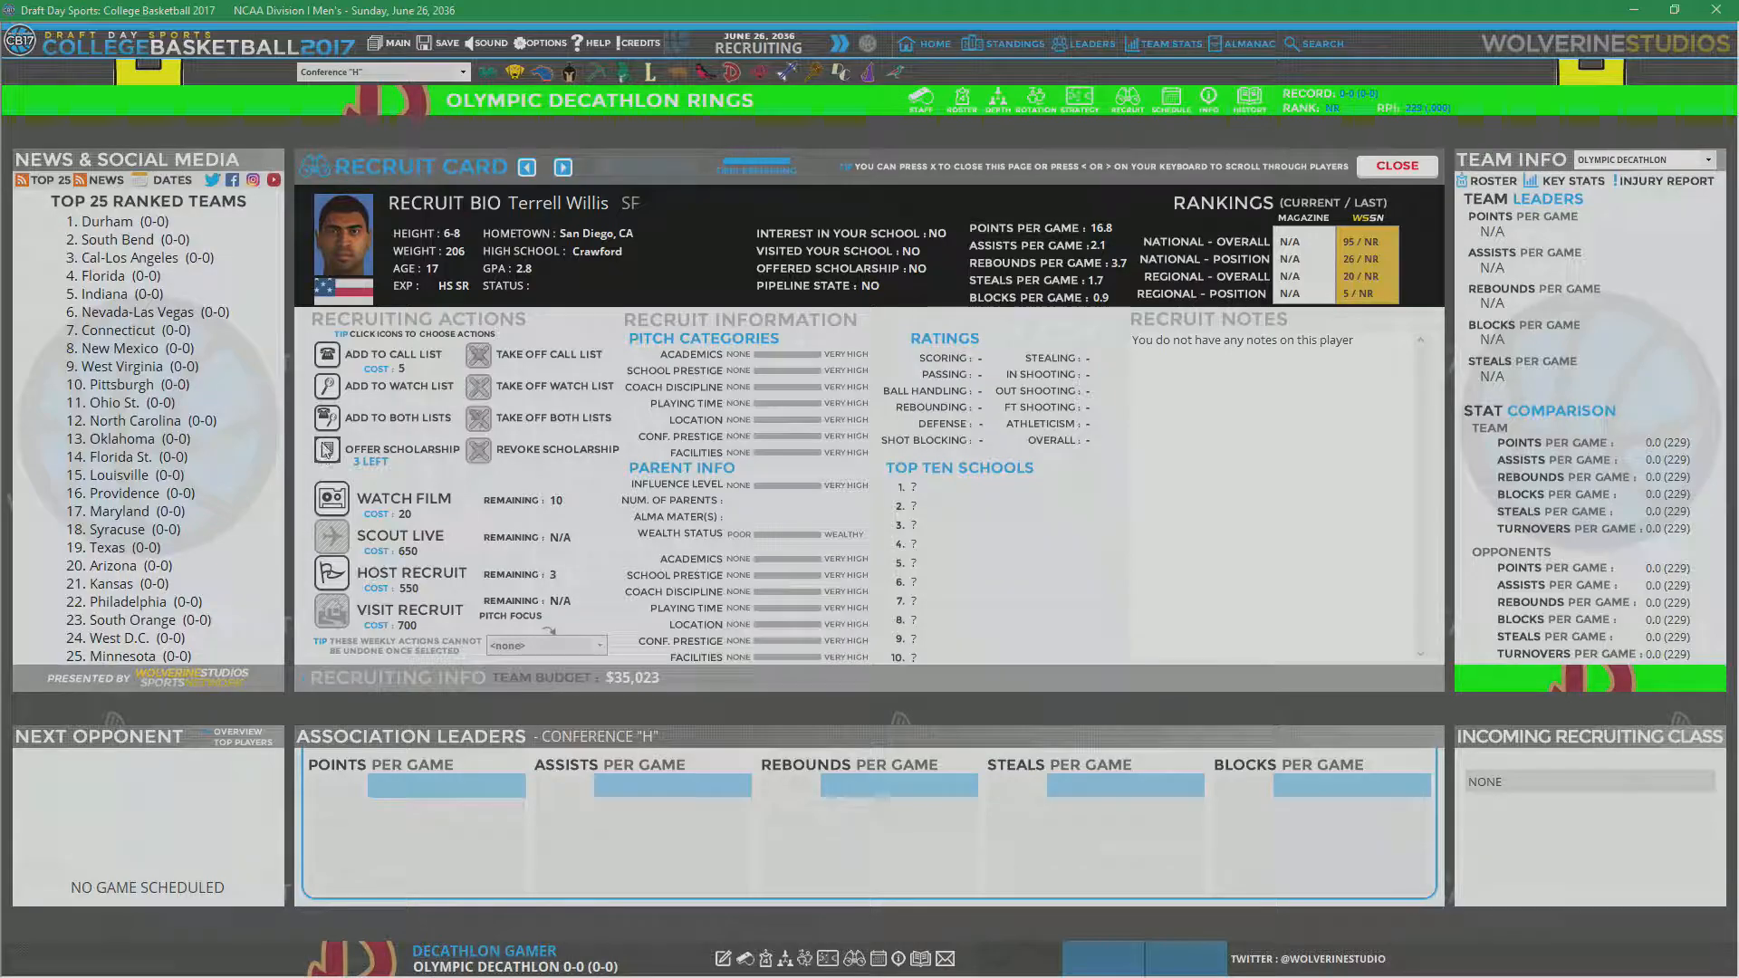
click(562, 166)
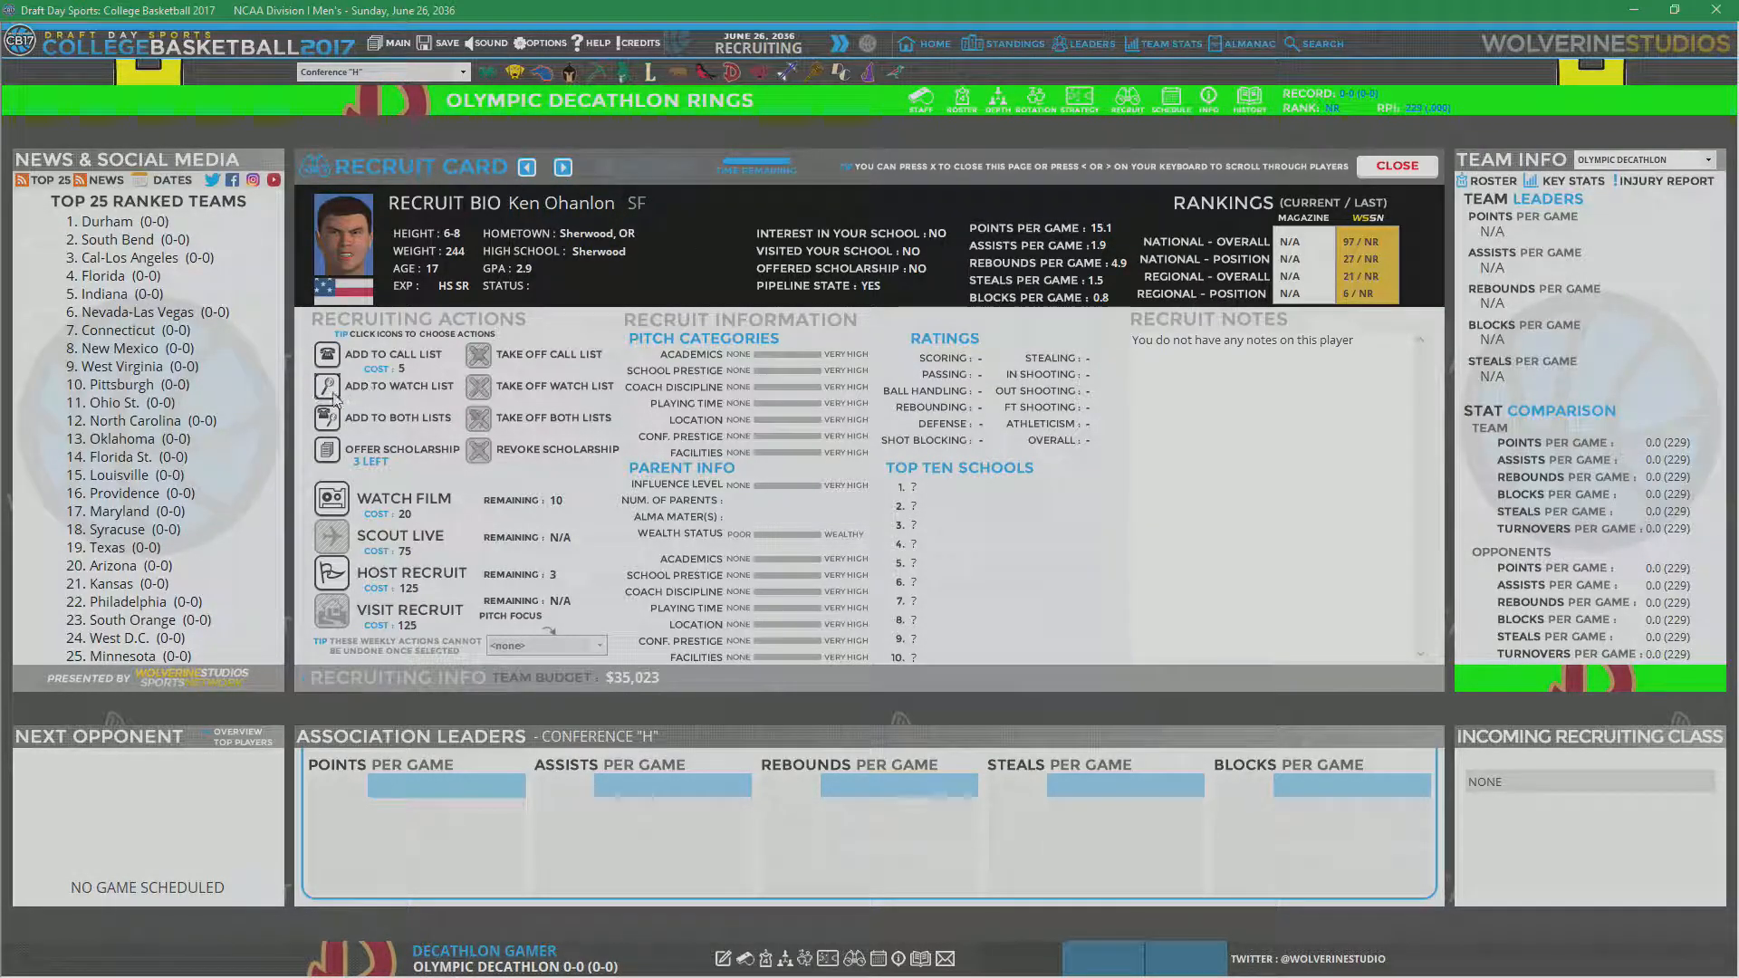
click(562, 167)
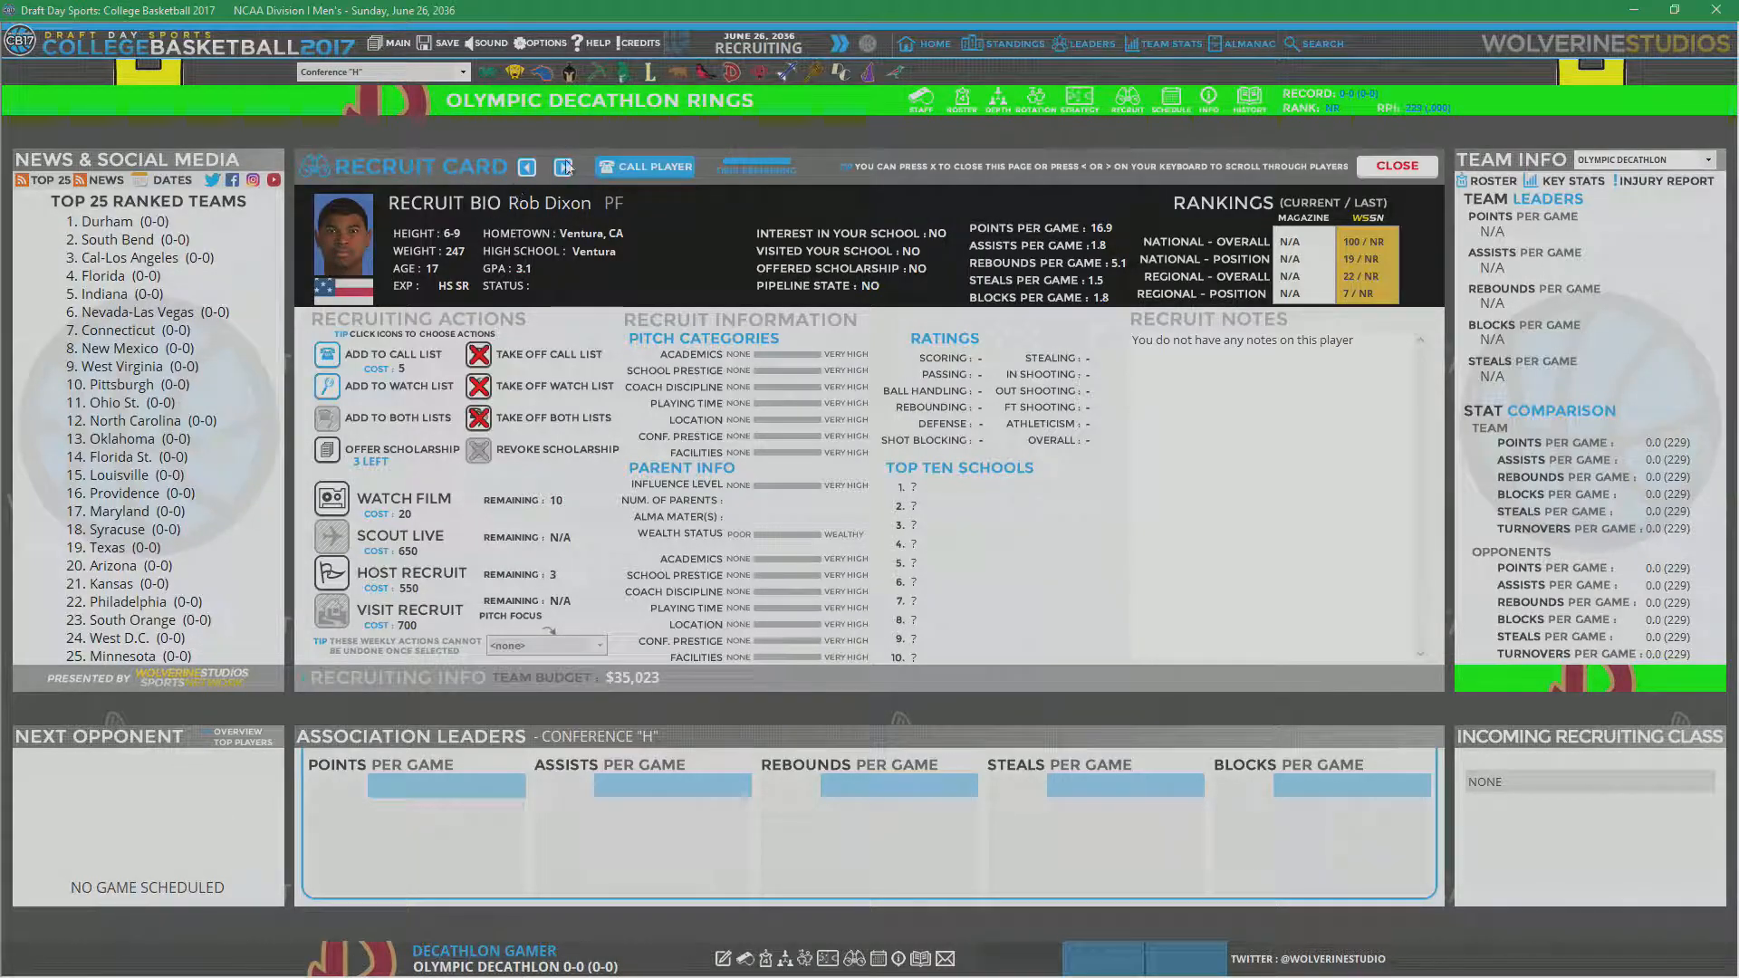
click(562, 167)
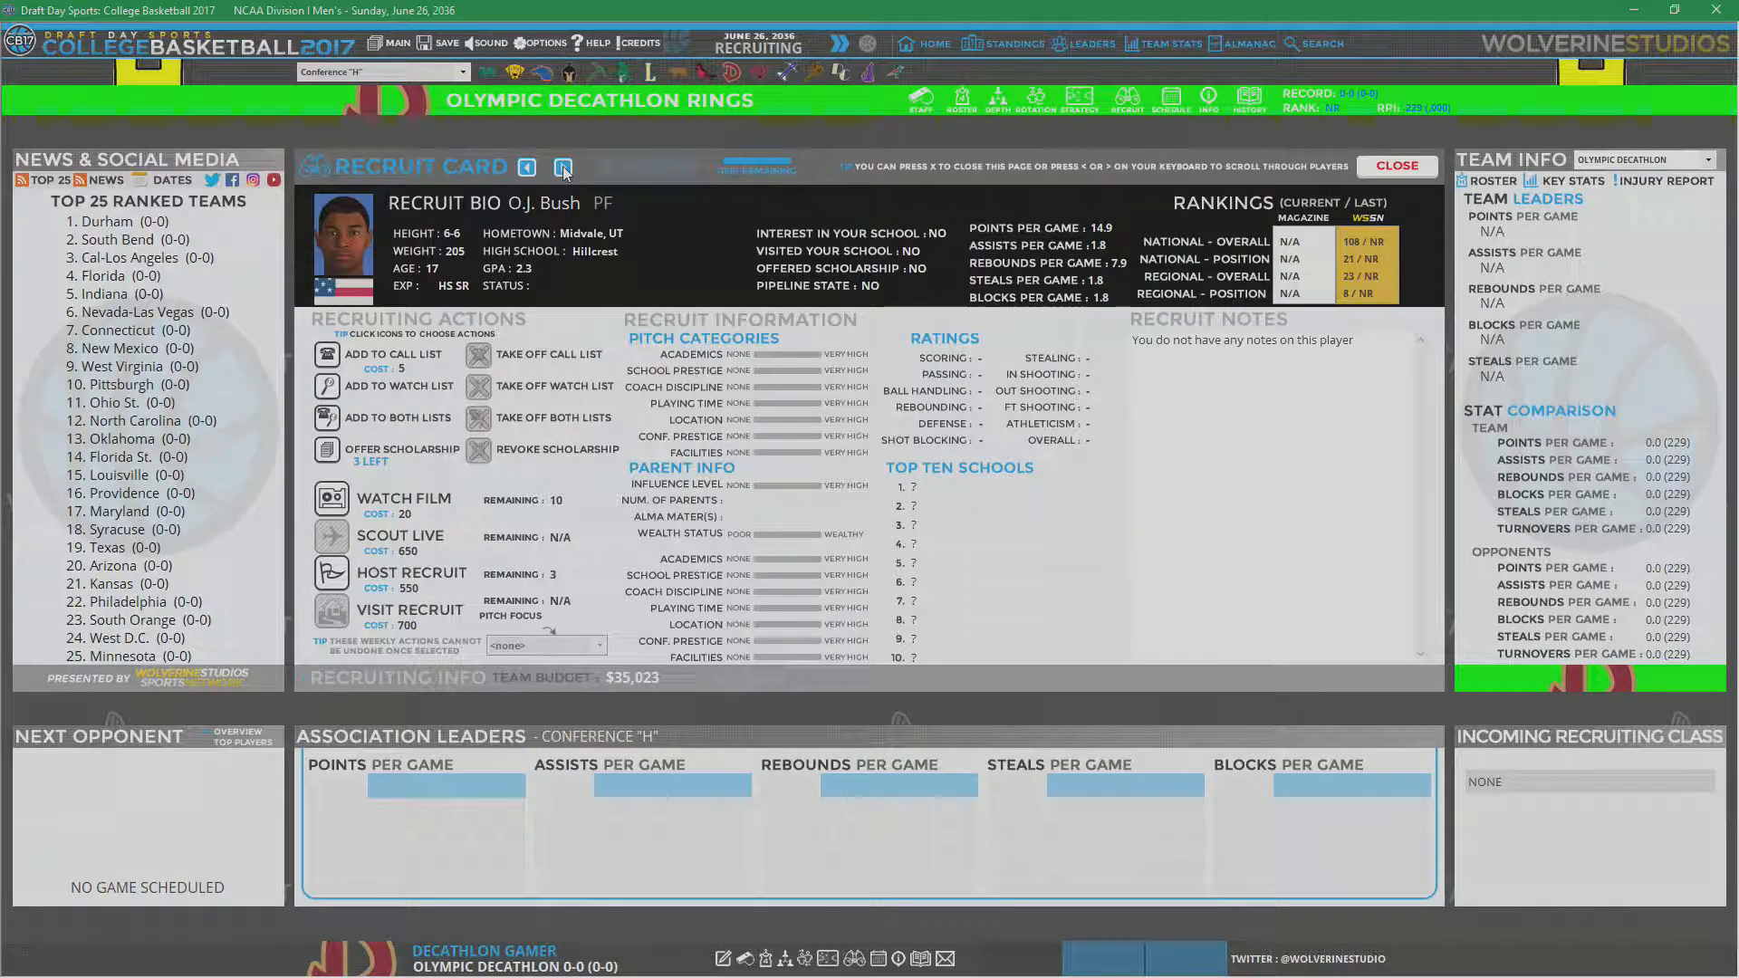
click(563, 167)
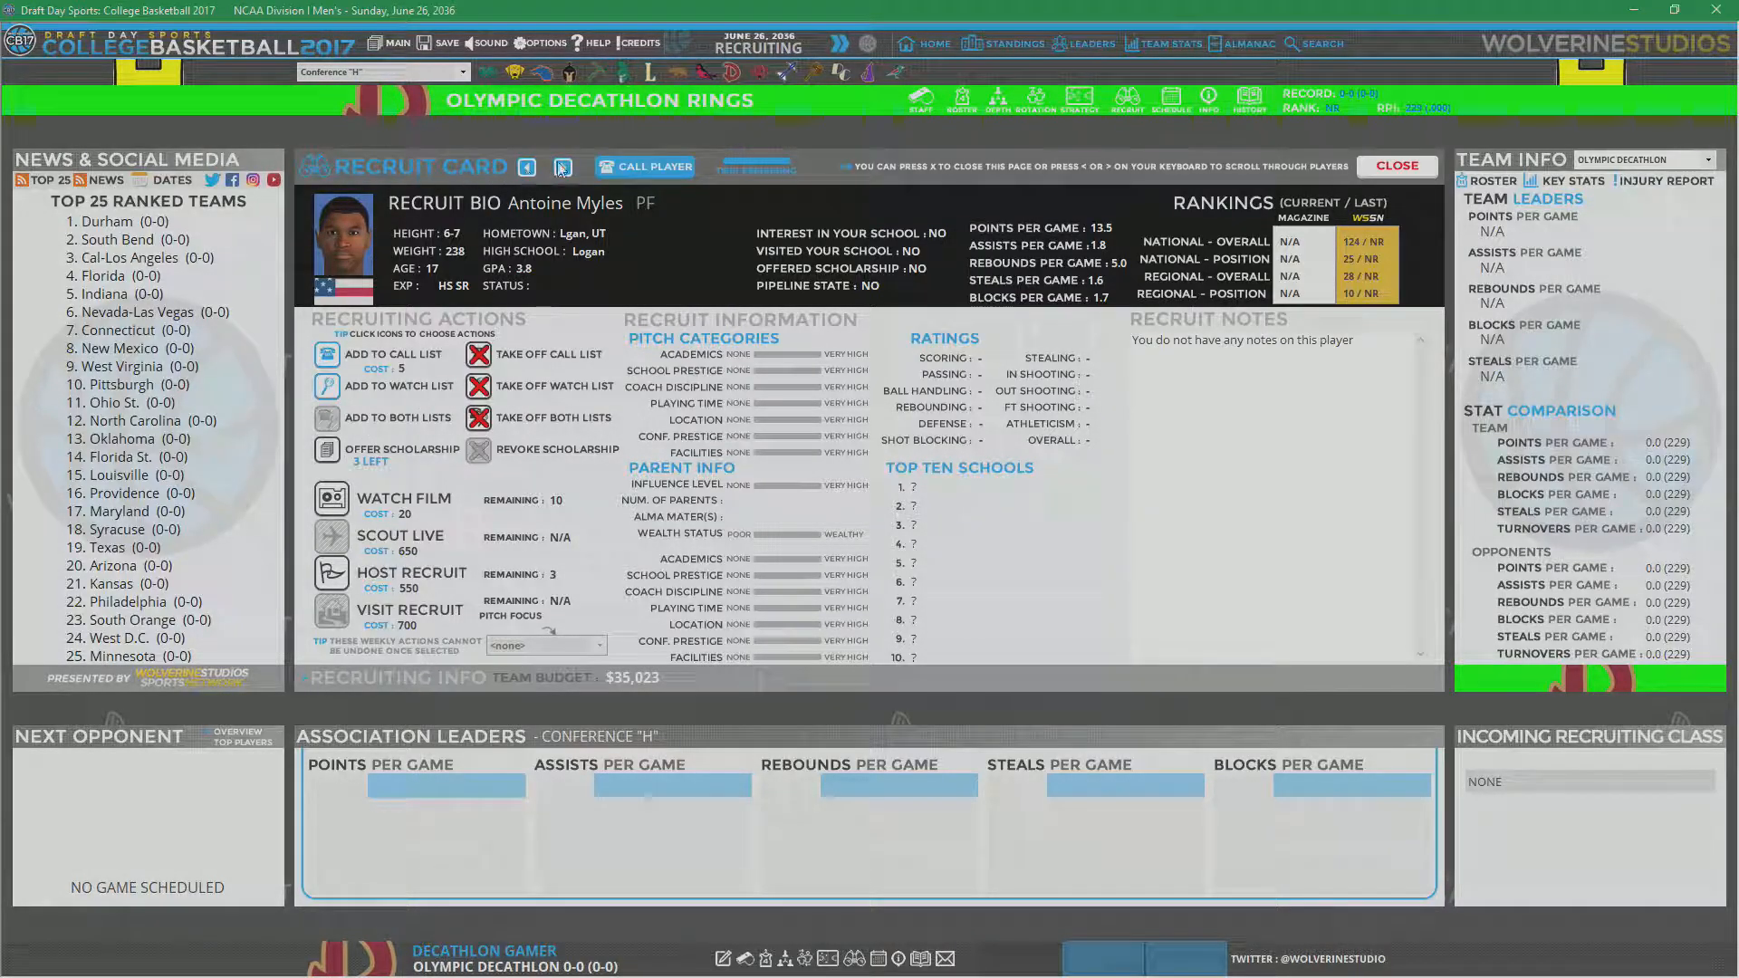
click(563, 166)
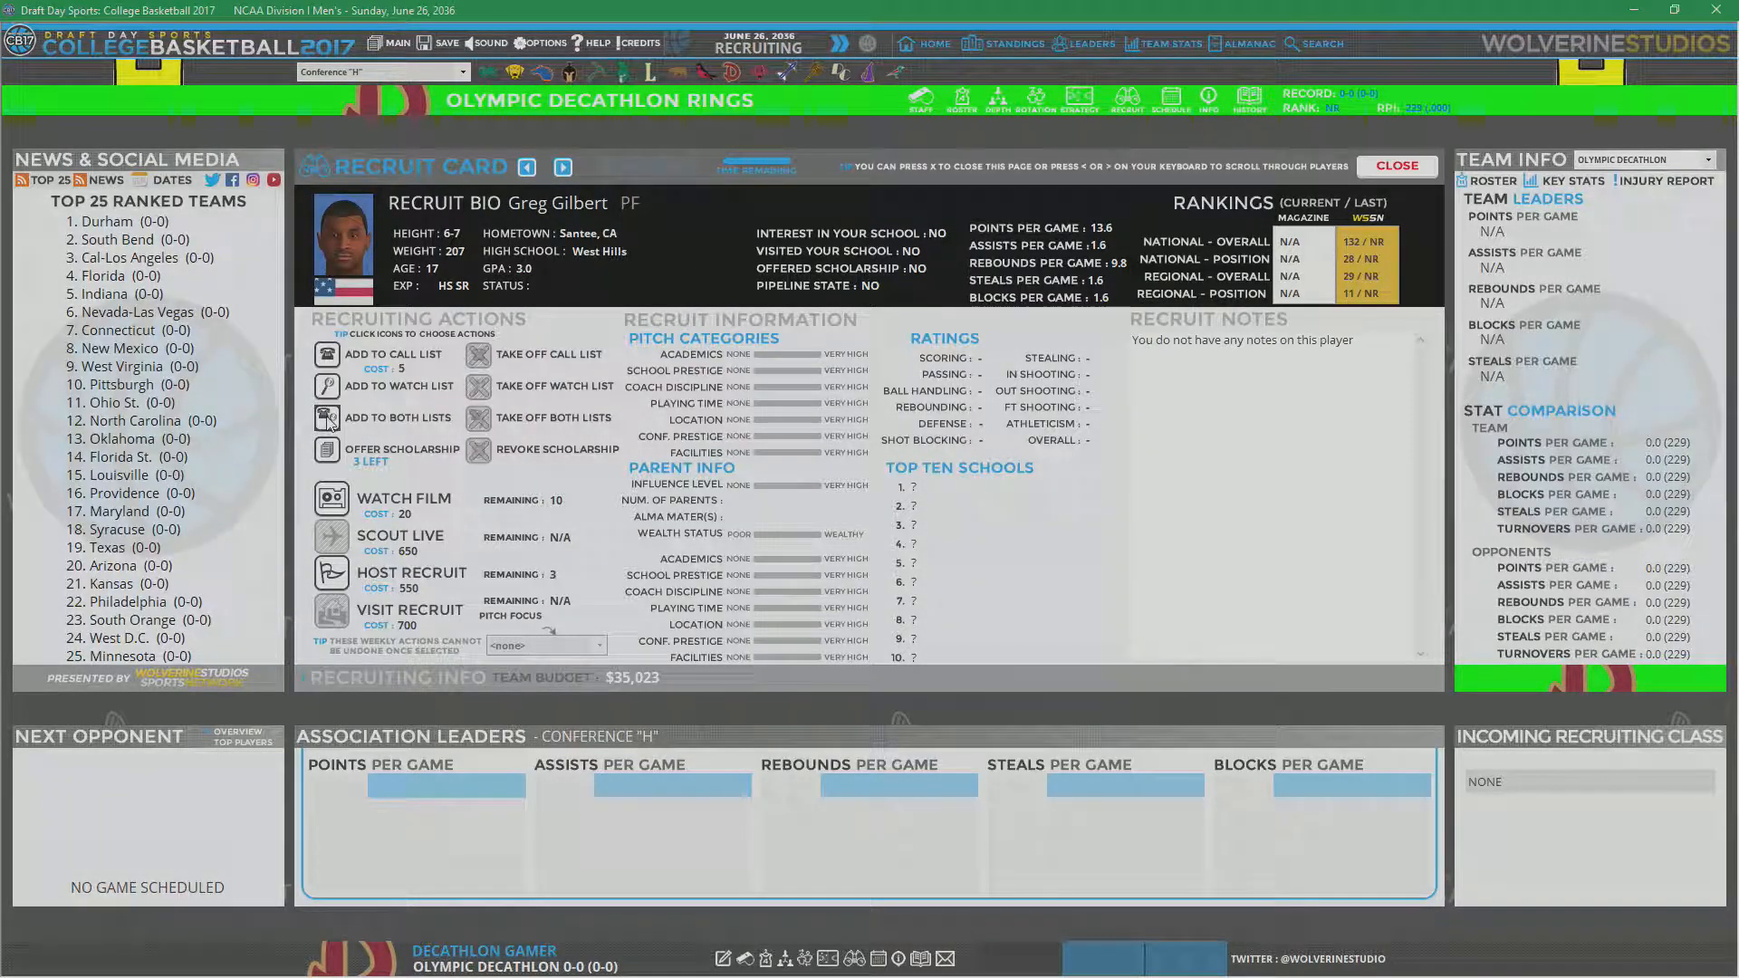
click(563, 167)
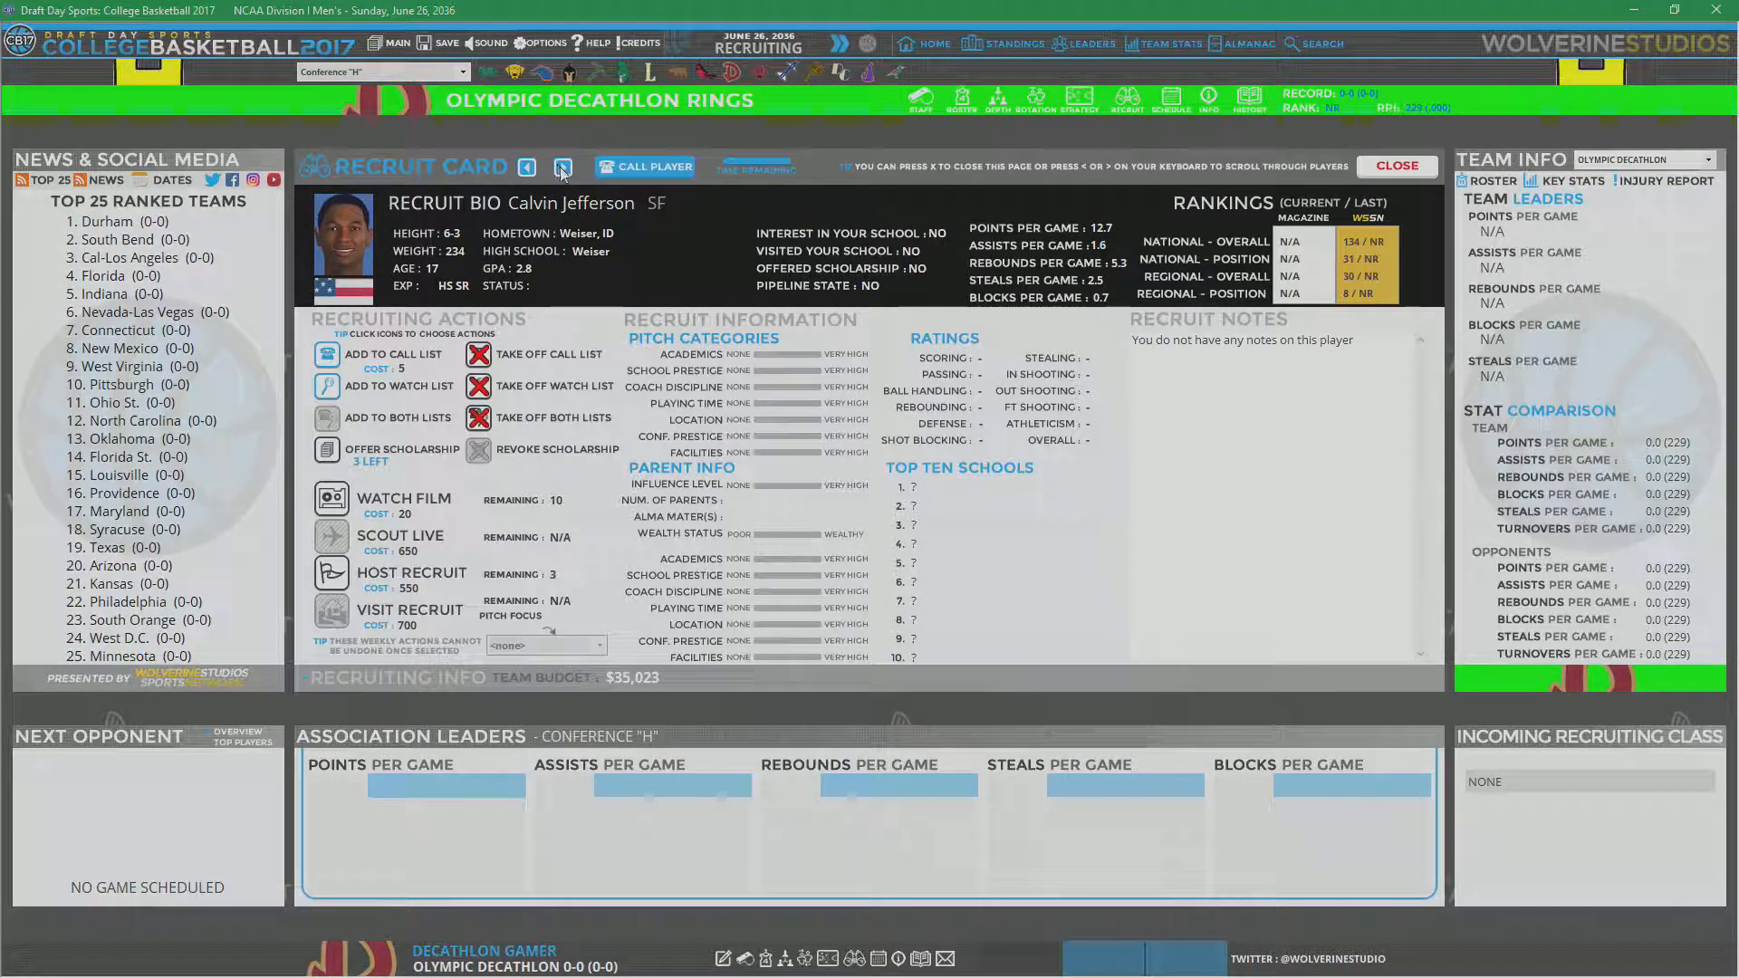
click(562, 166)
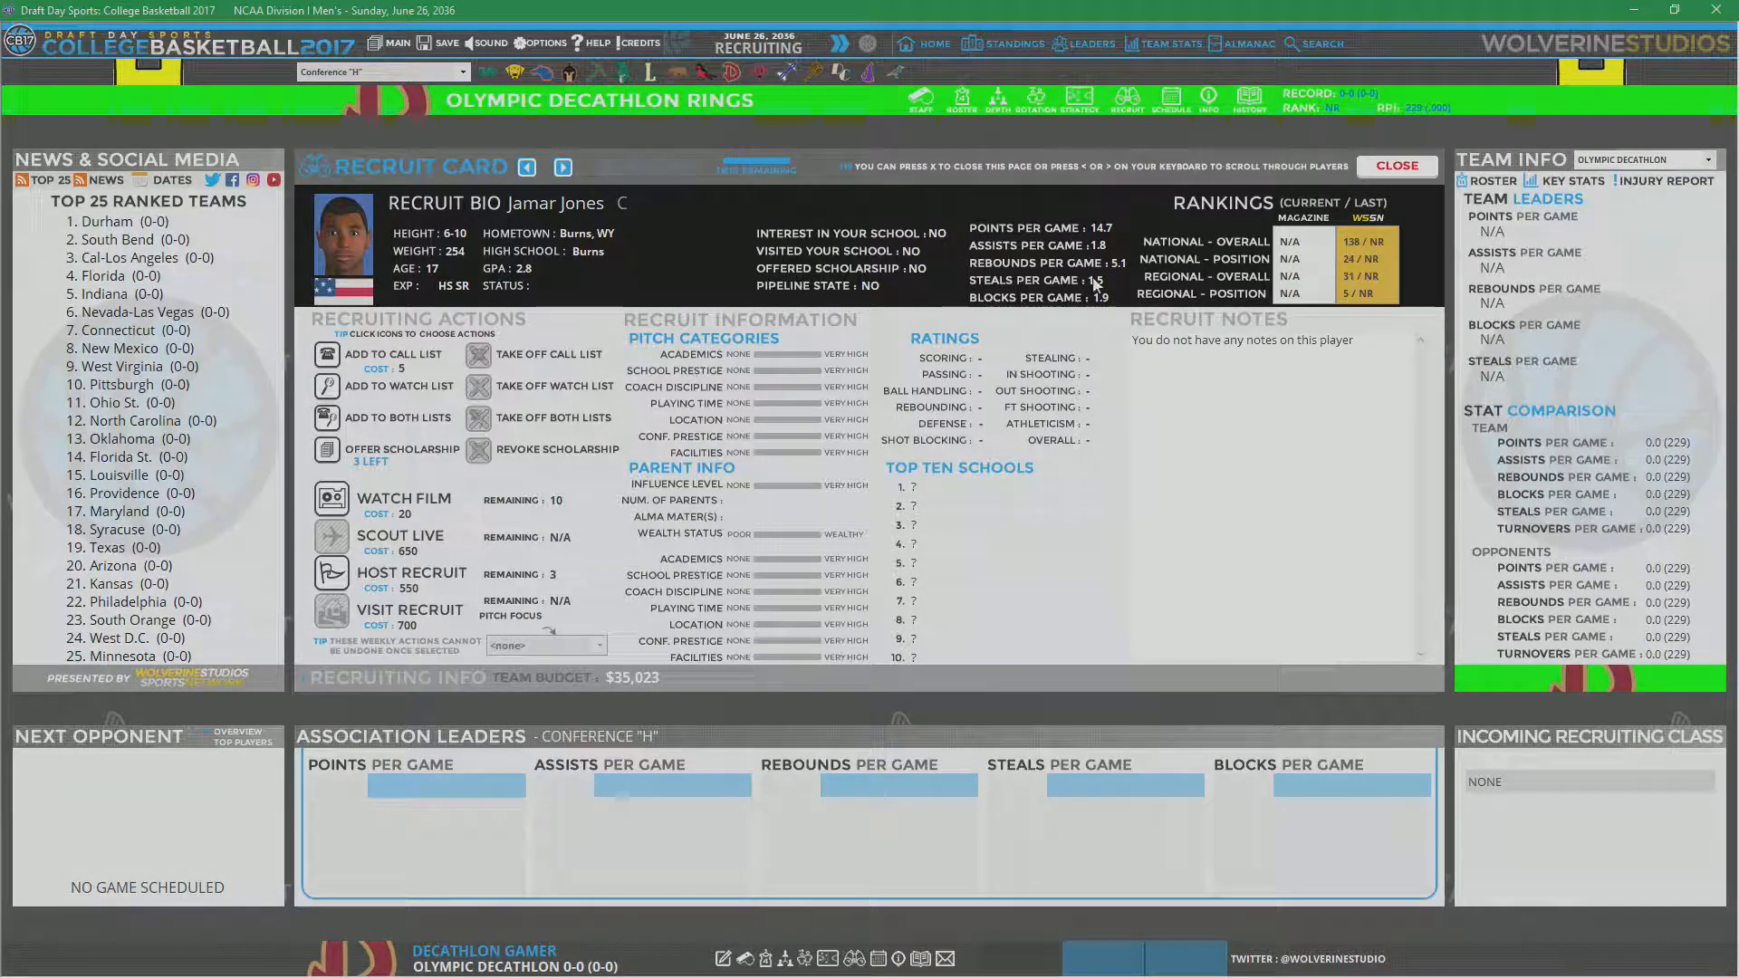
click(563, 167)
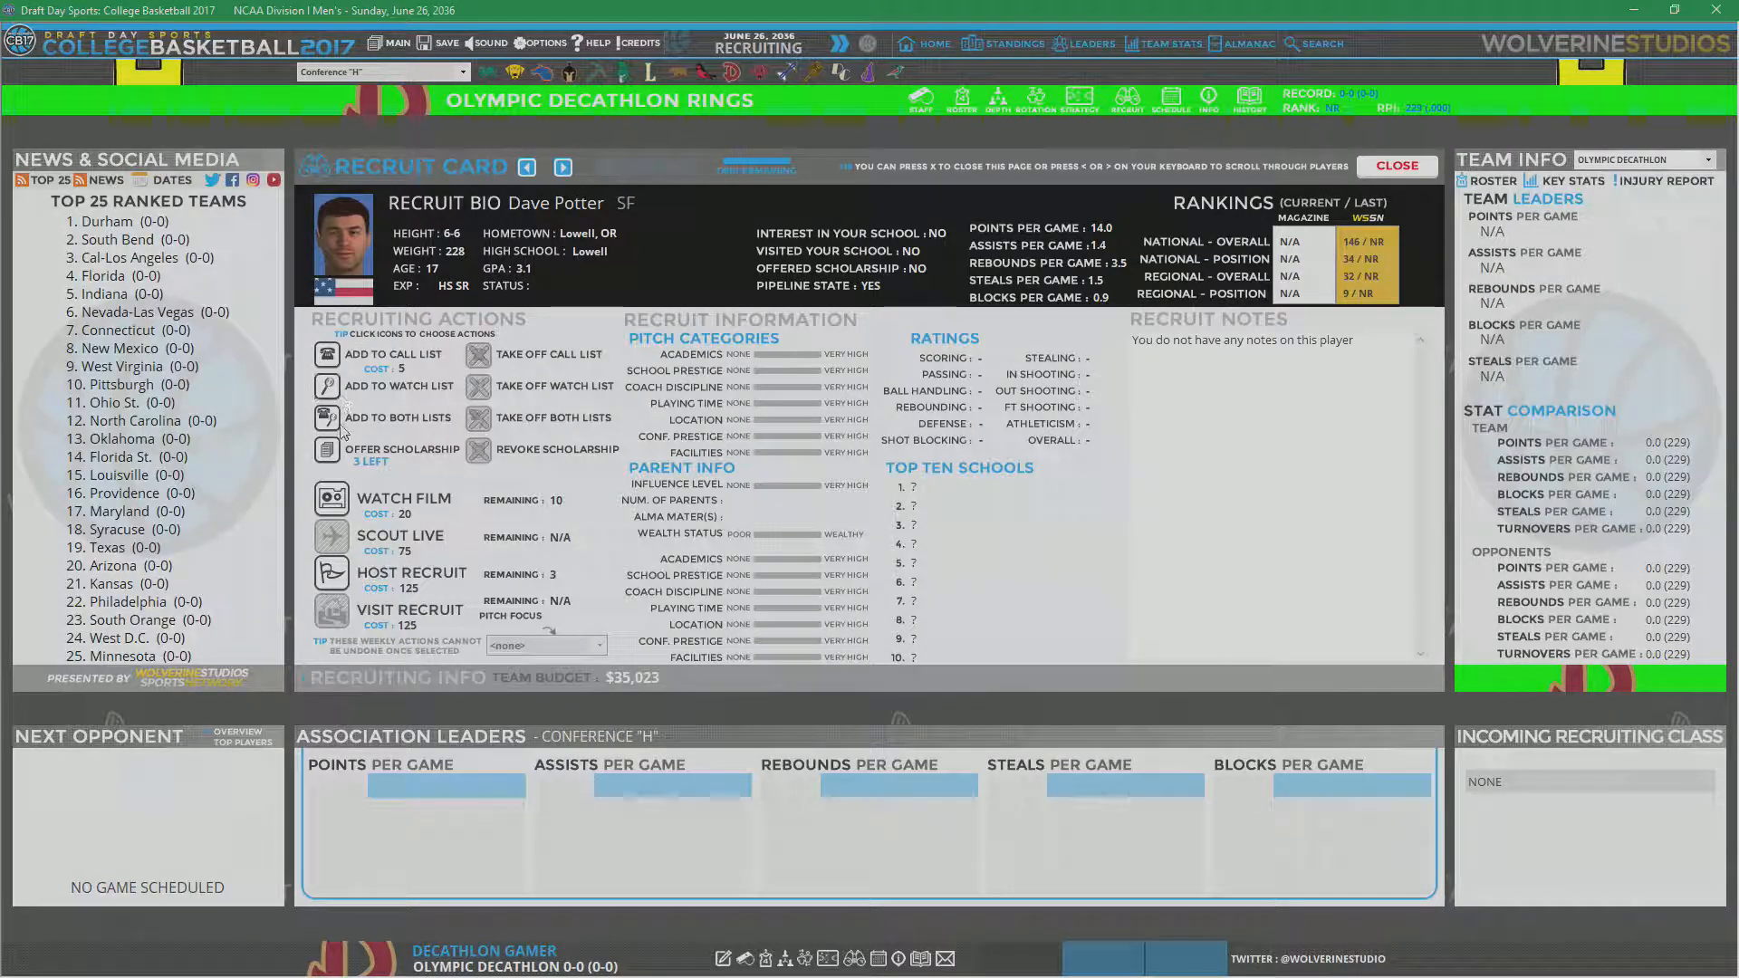
click(562, 167)
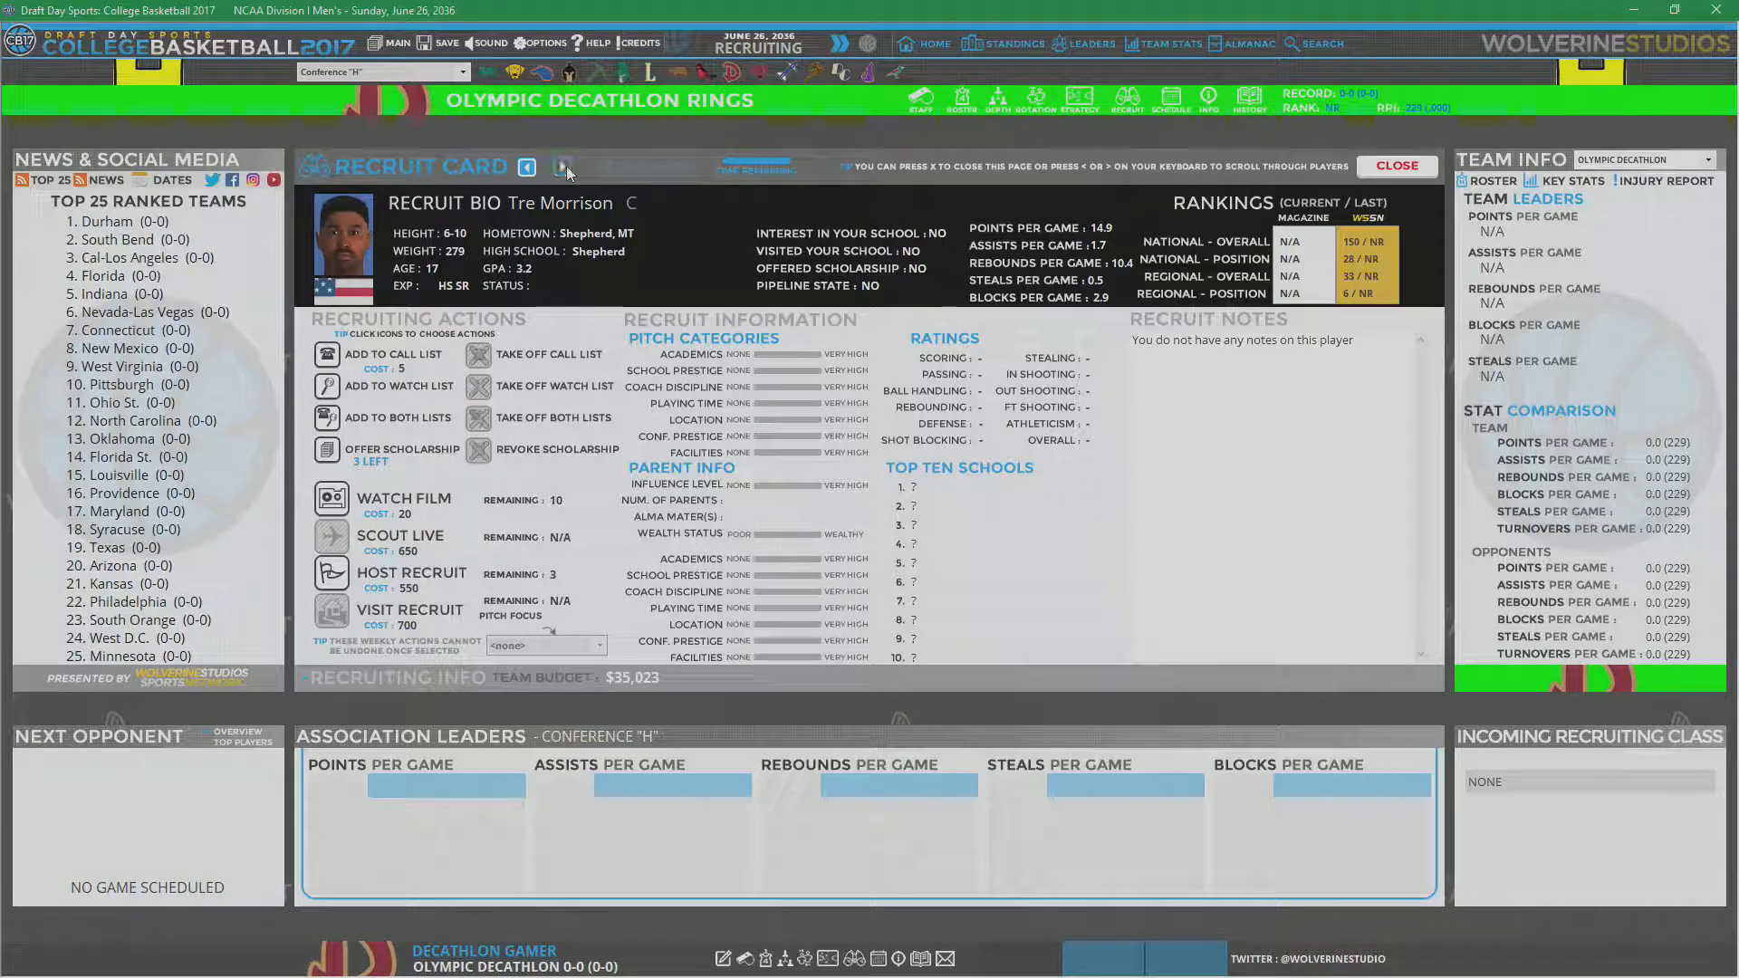
click(563, 166)
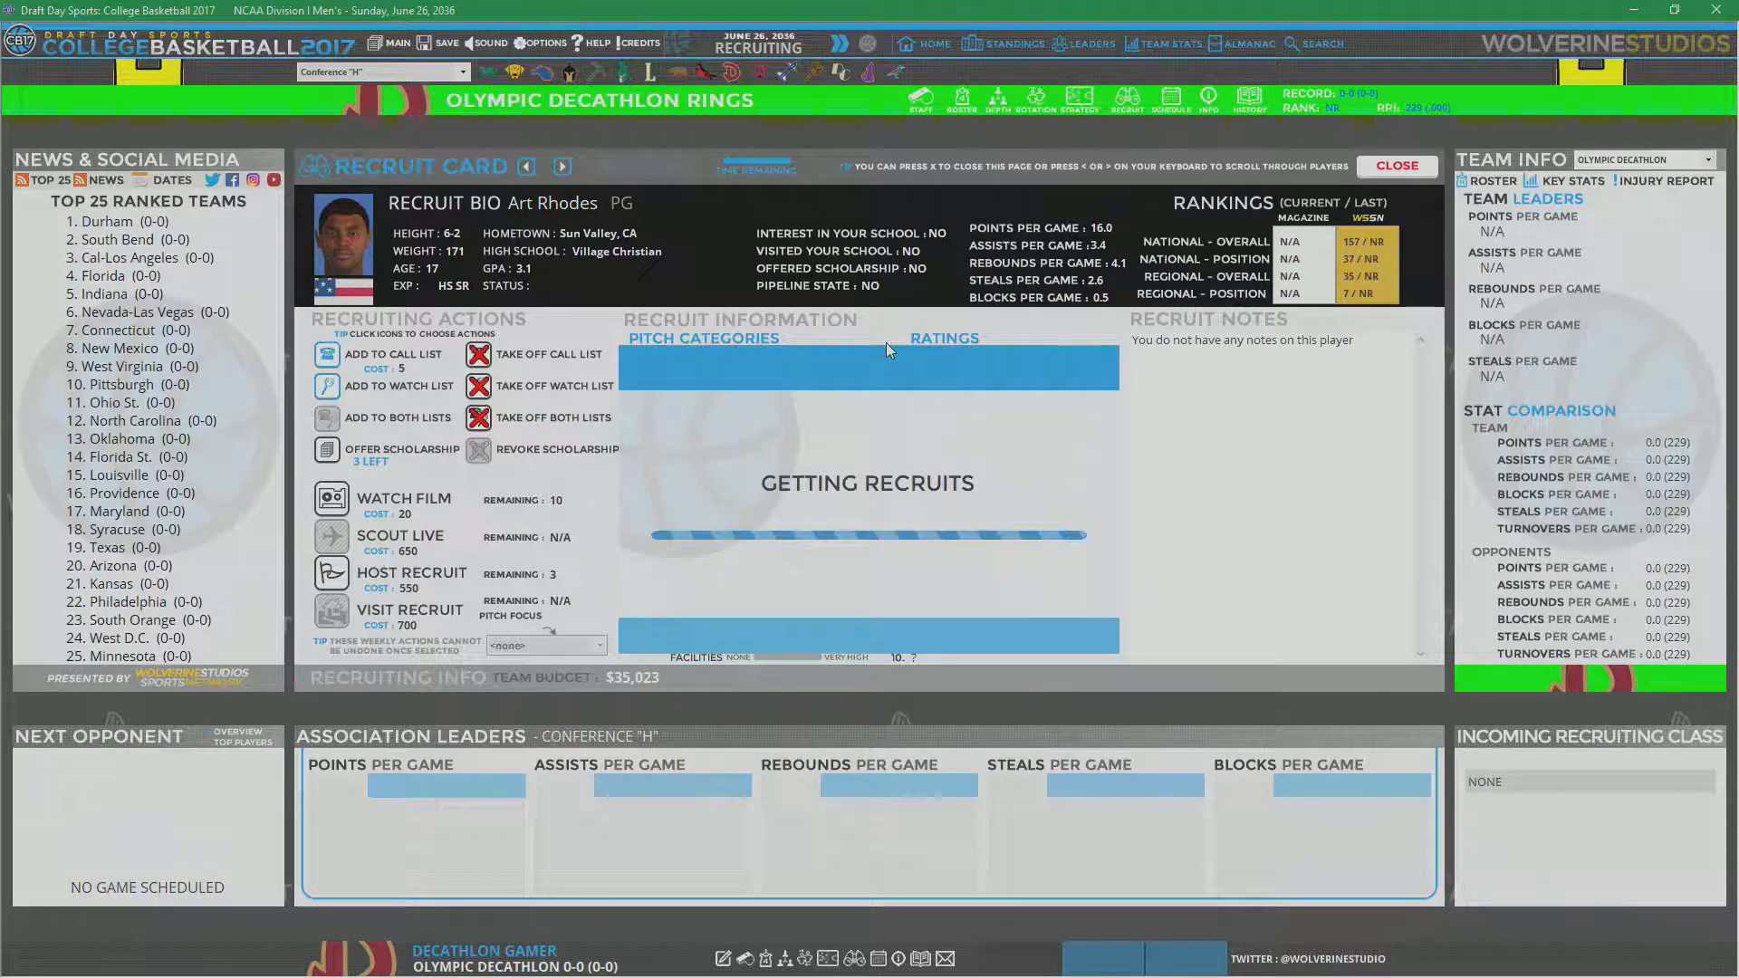
click(1394, 165)
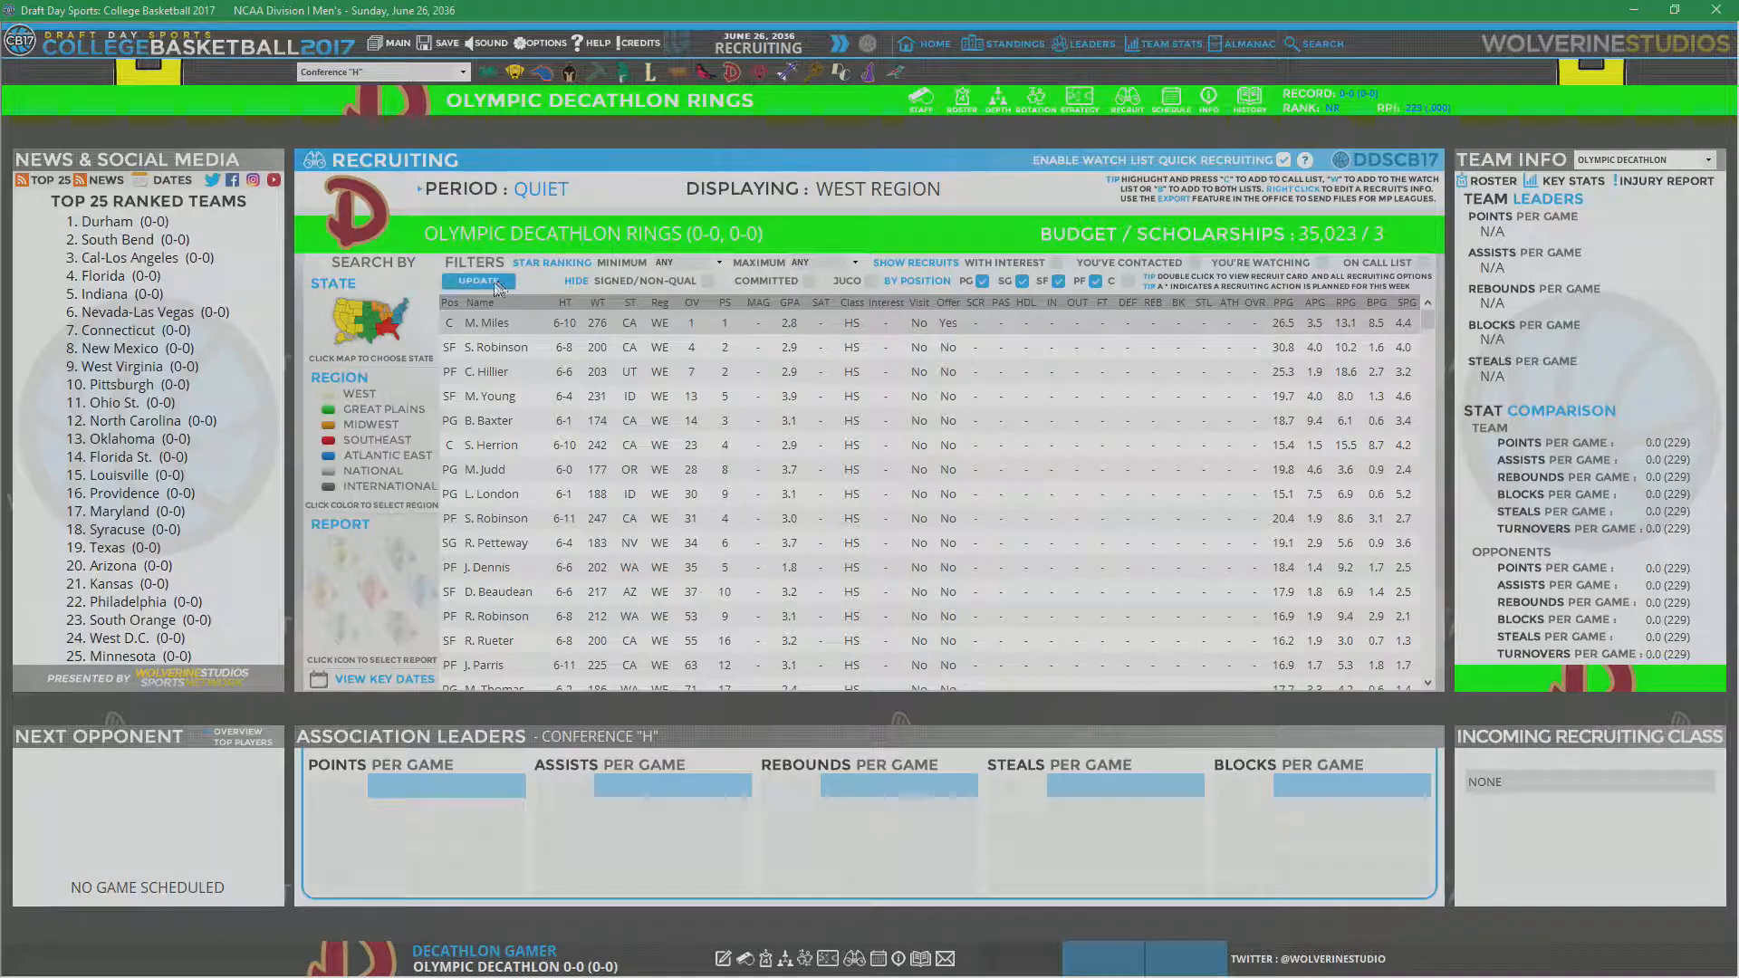
click(478, 281)
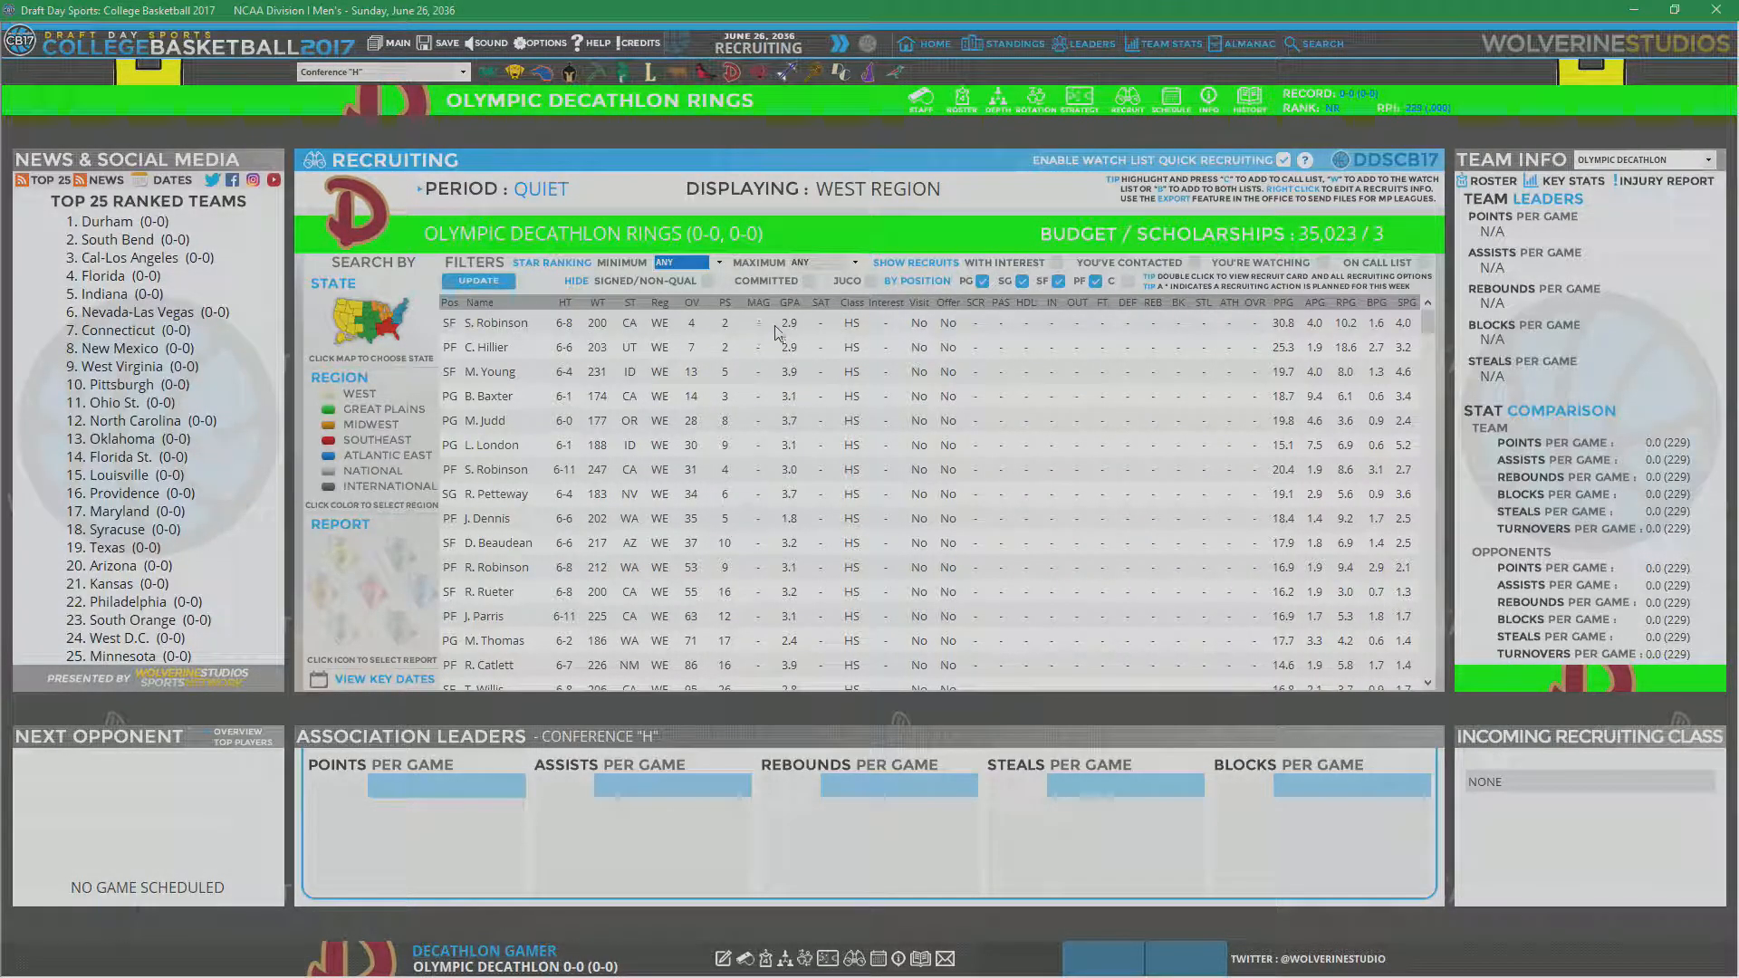
mouse_move(565, 542)
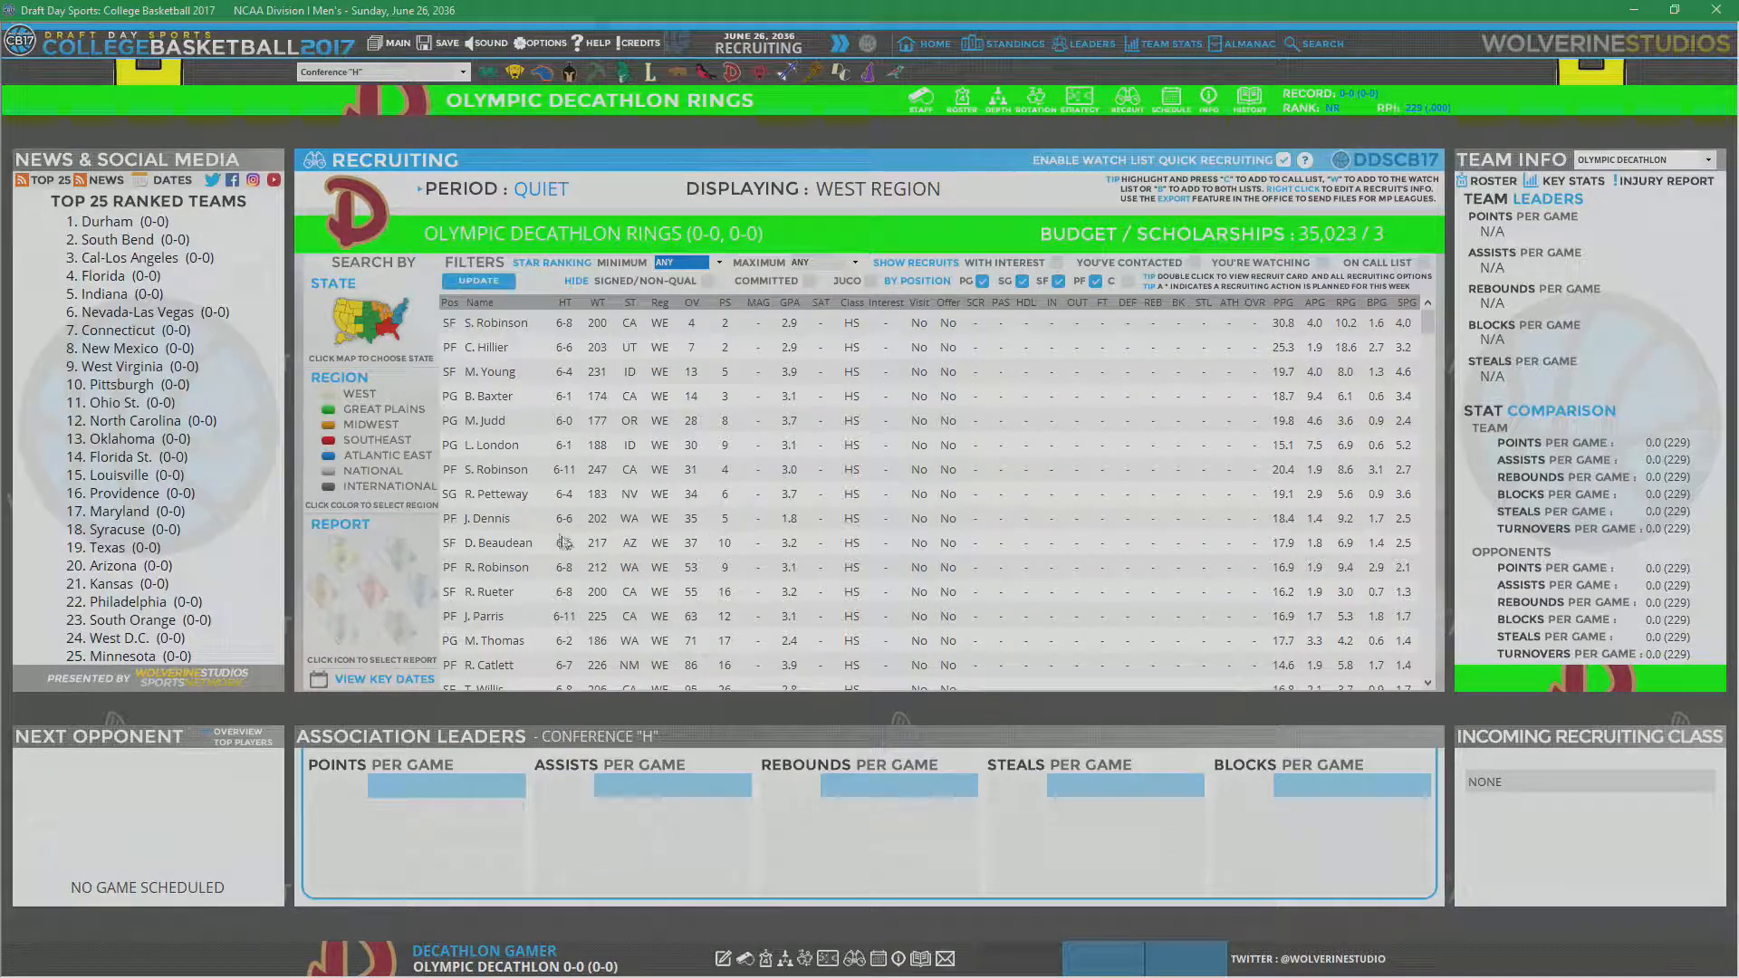
double_click(485, 518)
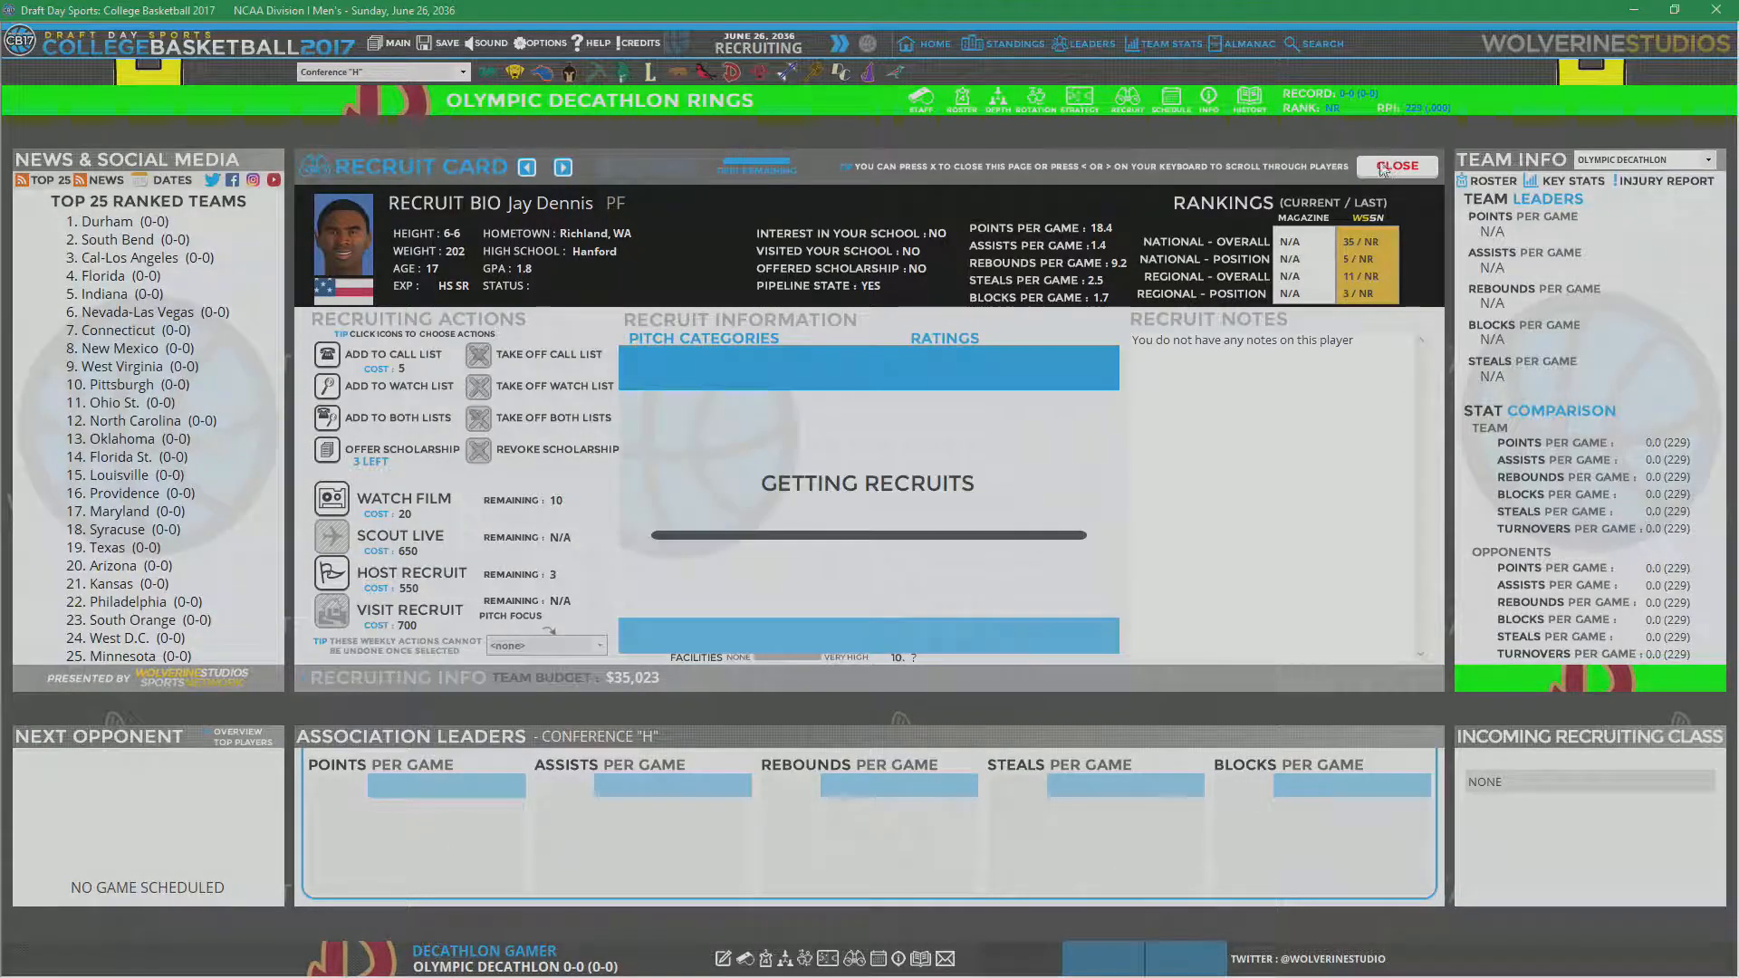
click(1395, 165)
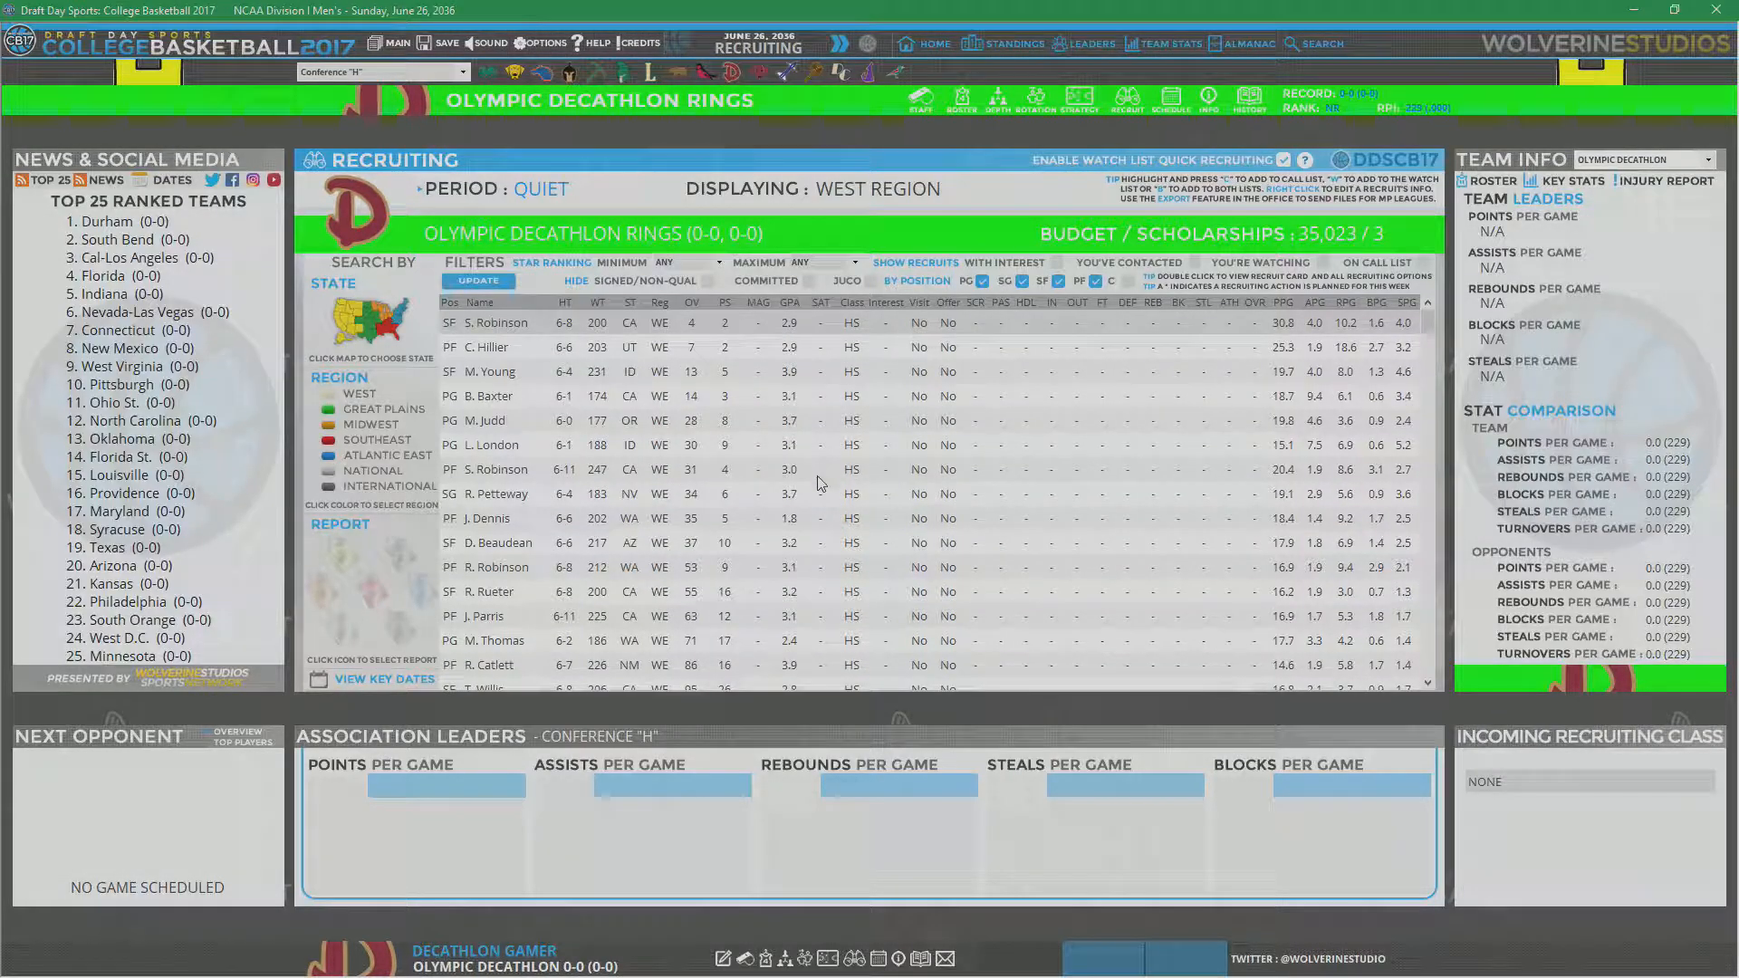
mouse_move(819, 566)
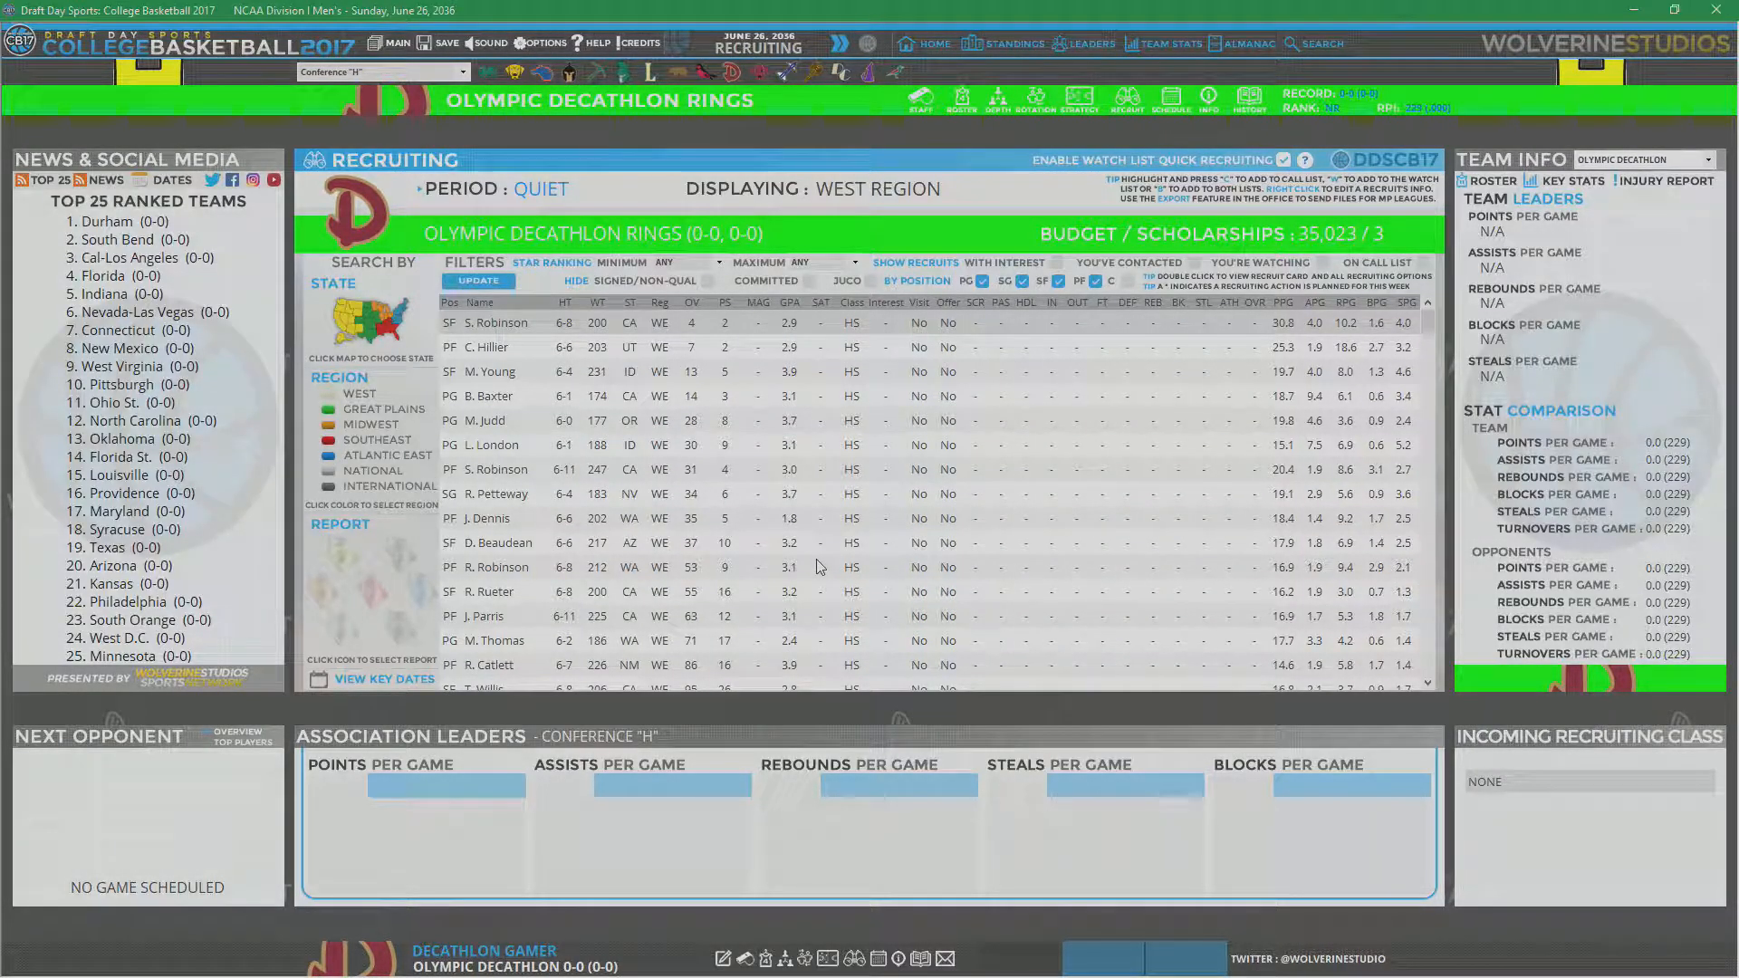
scroll(down, 3)
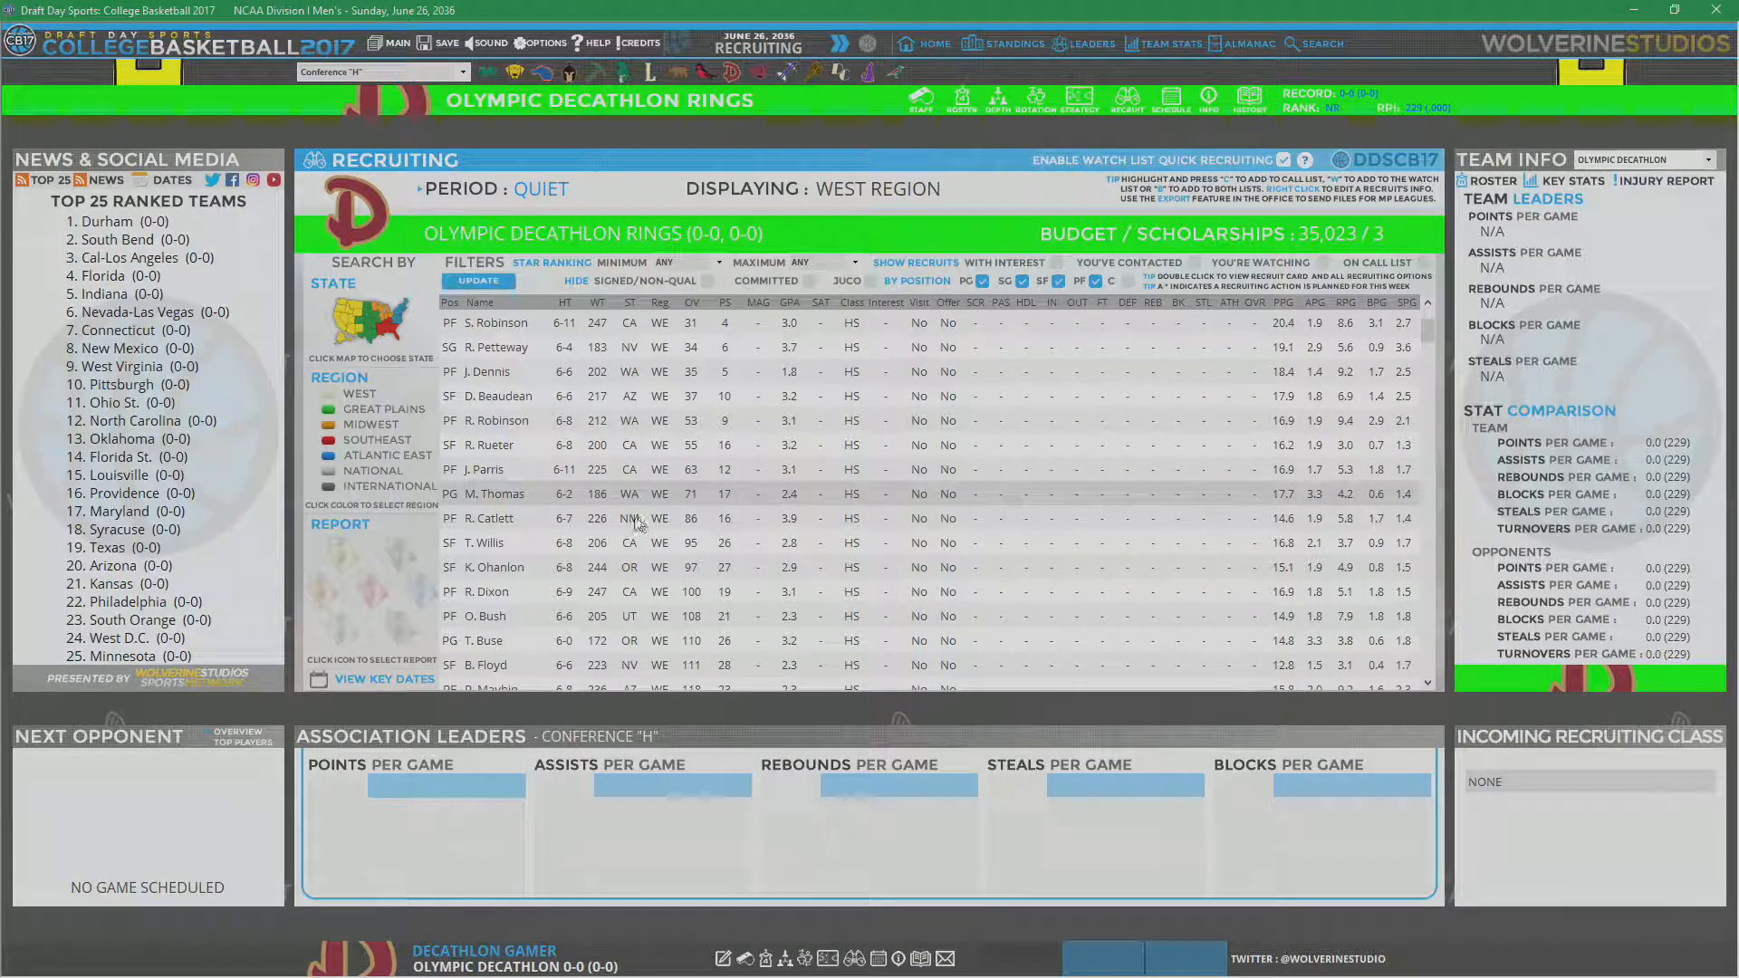
mouse_move(567, 504)
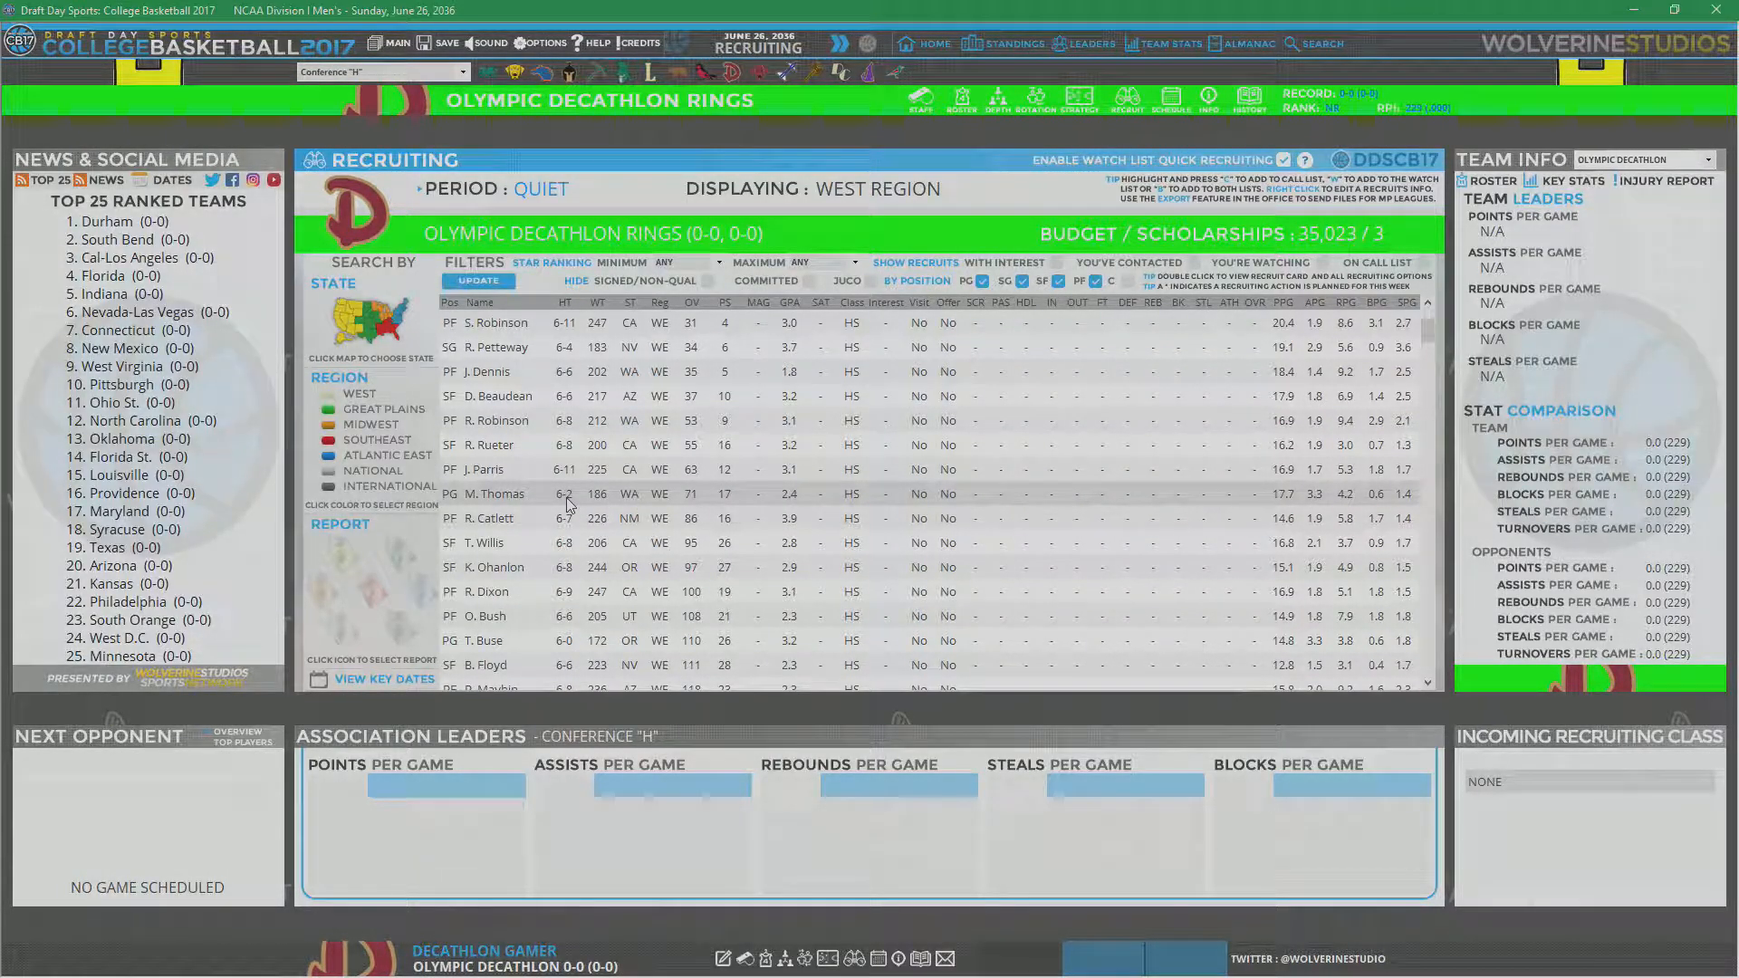
double_click(484, 493)
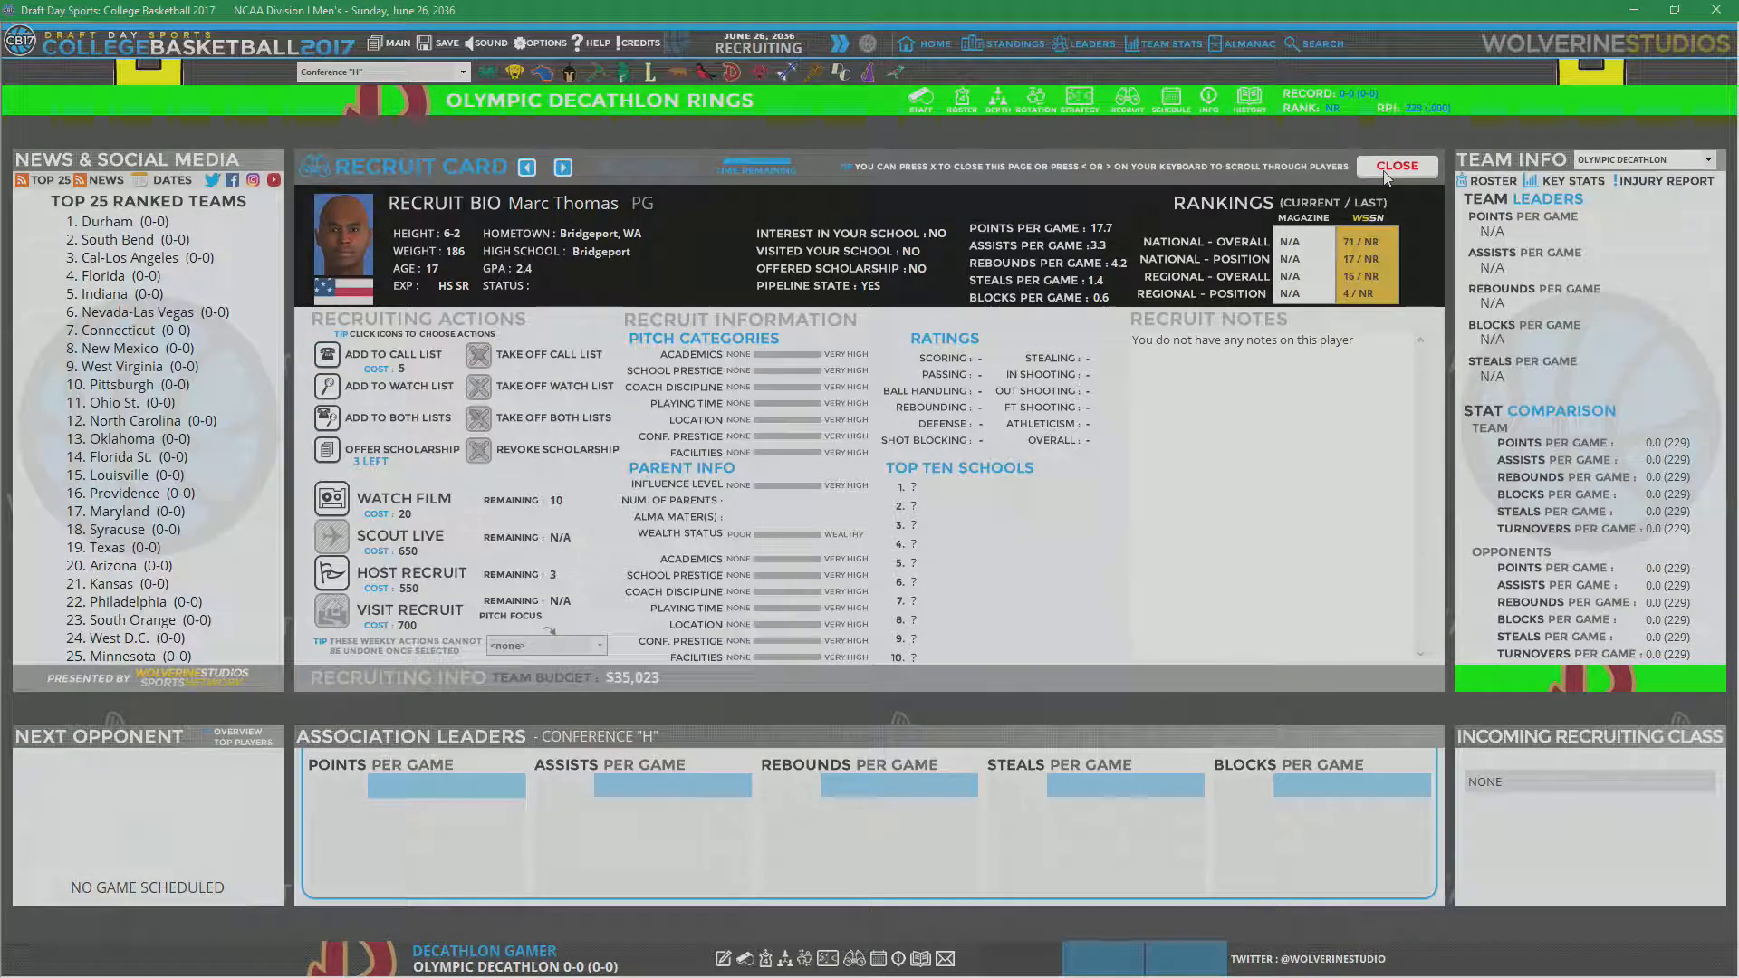
click(1395, 165)
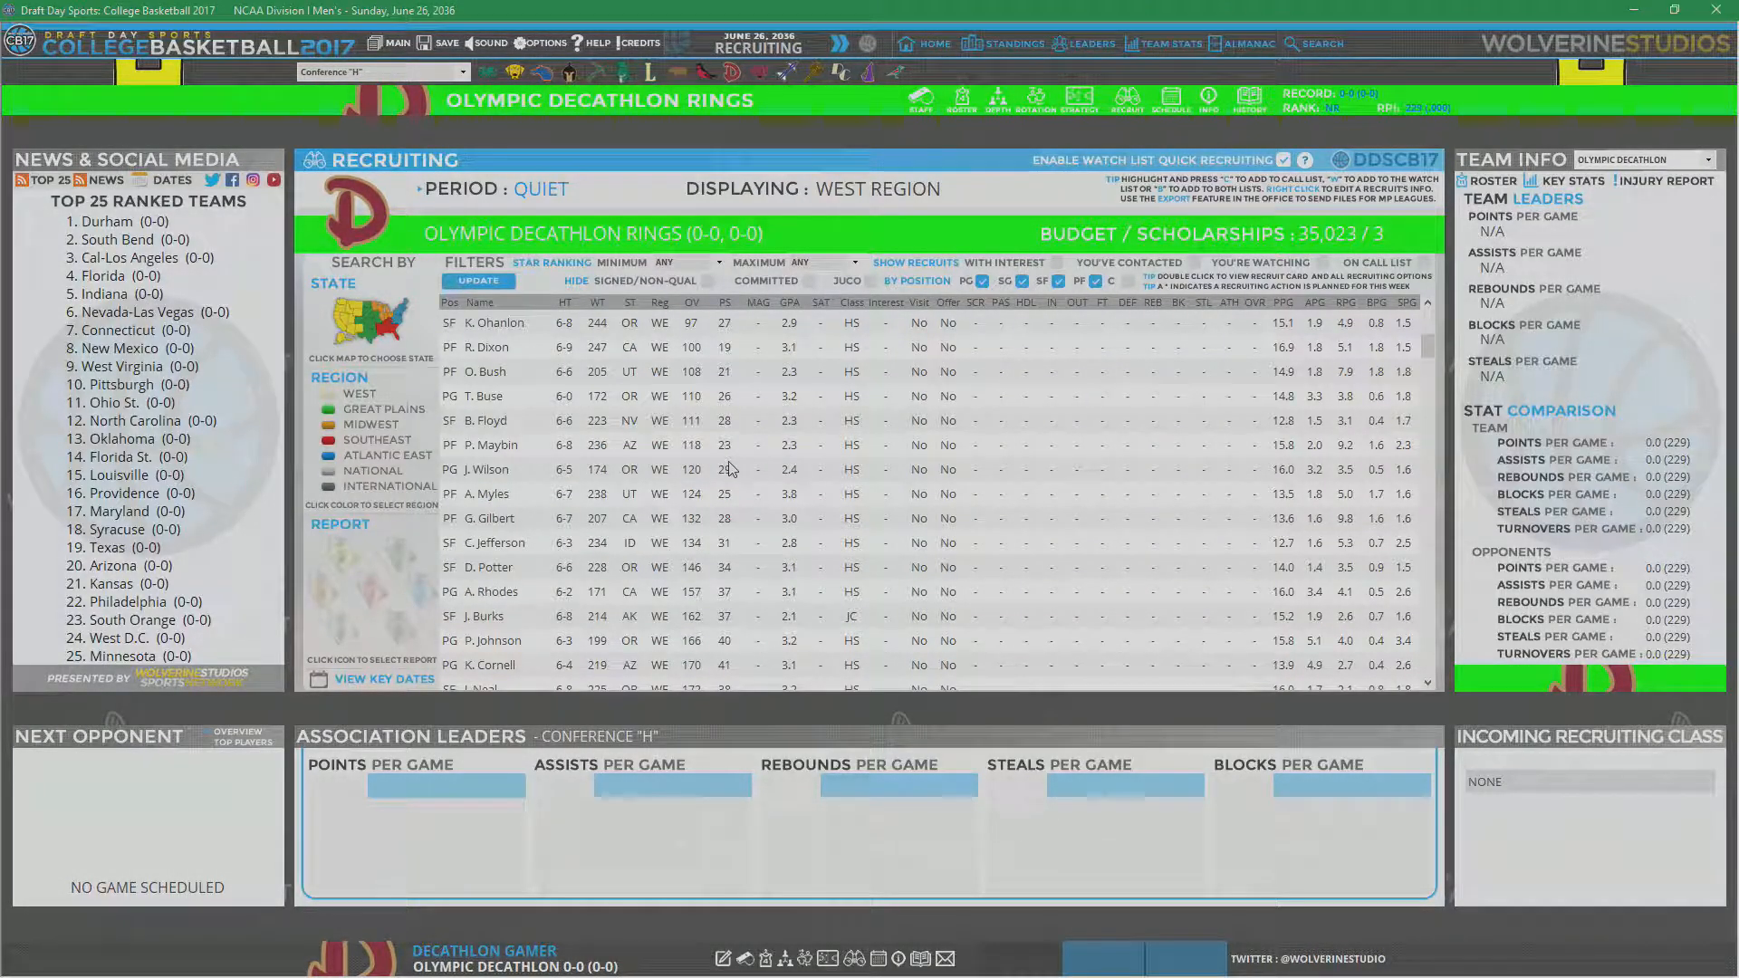
scroll(down, 3)
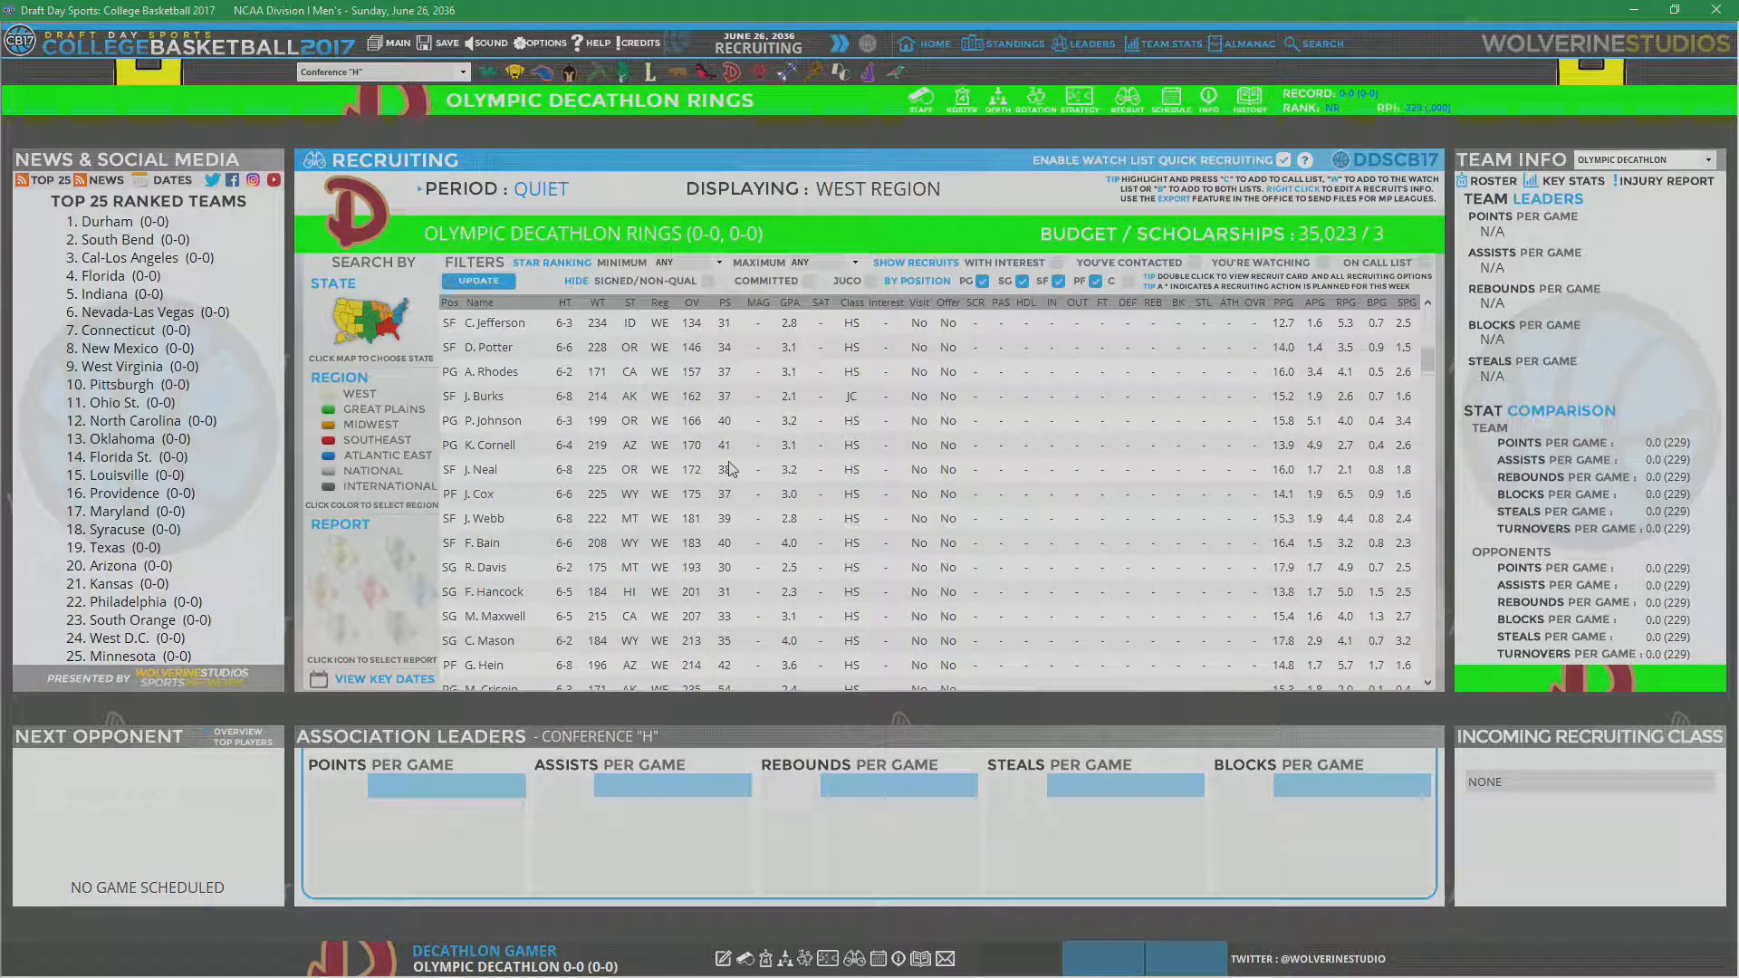
mouse_move(749, 592)
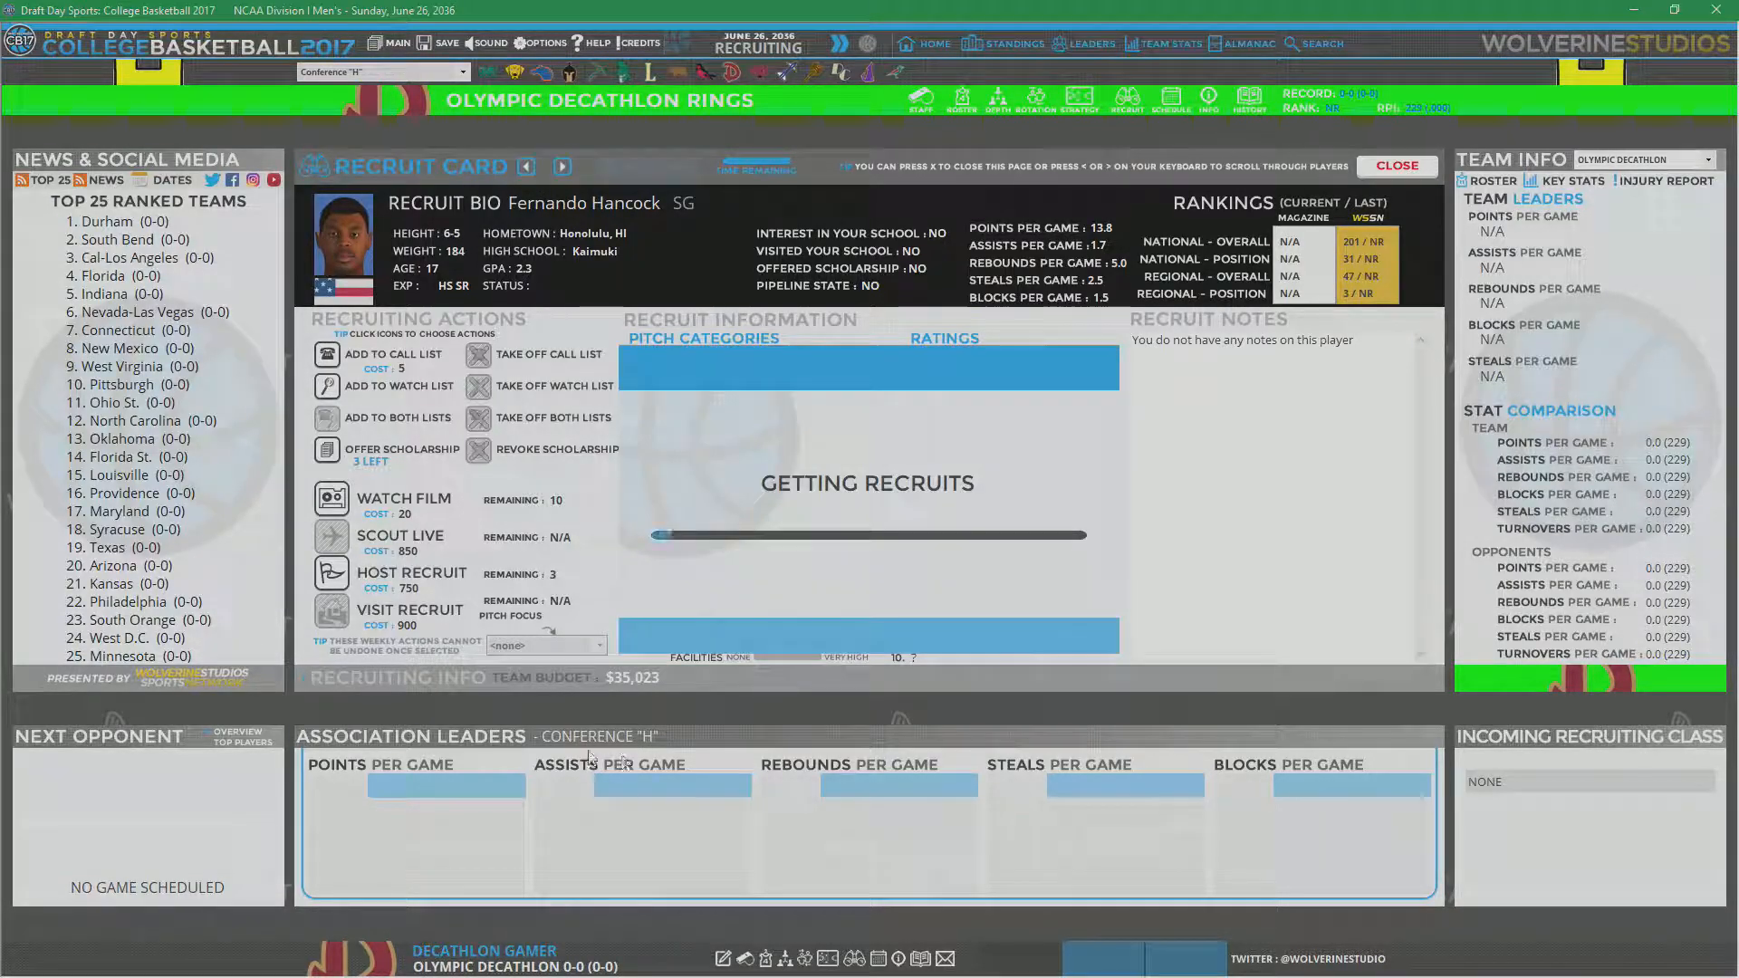
click(1394, 167)
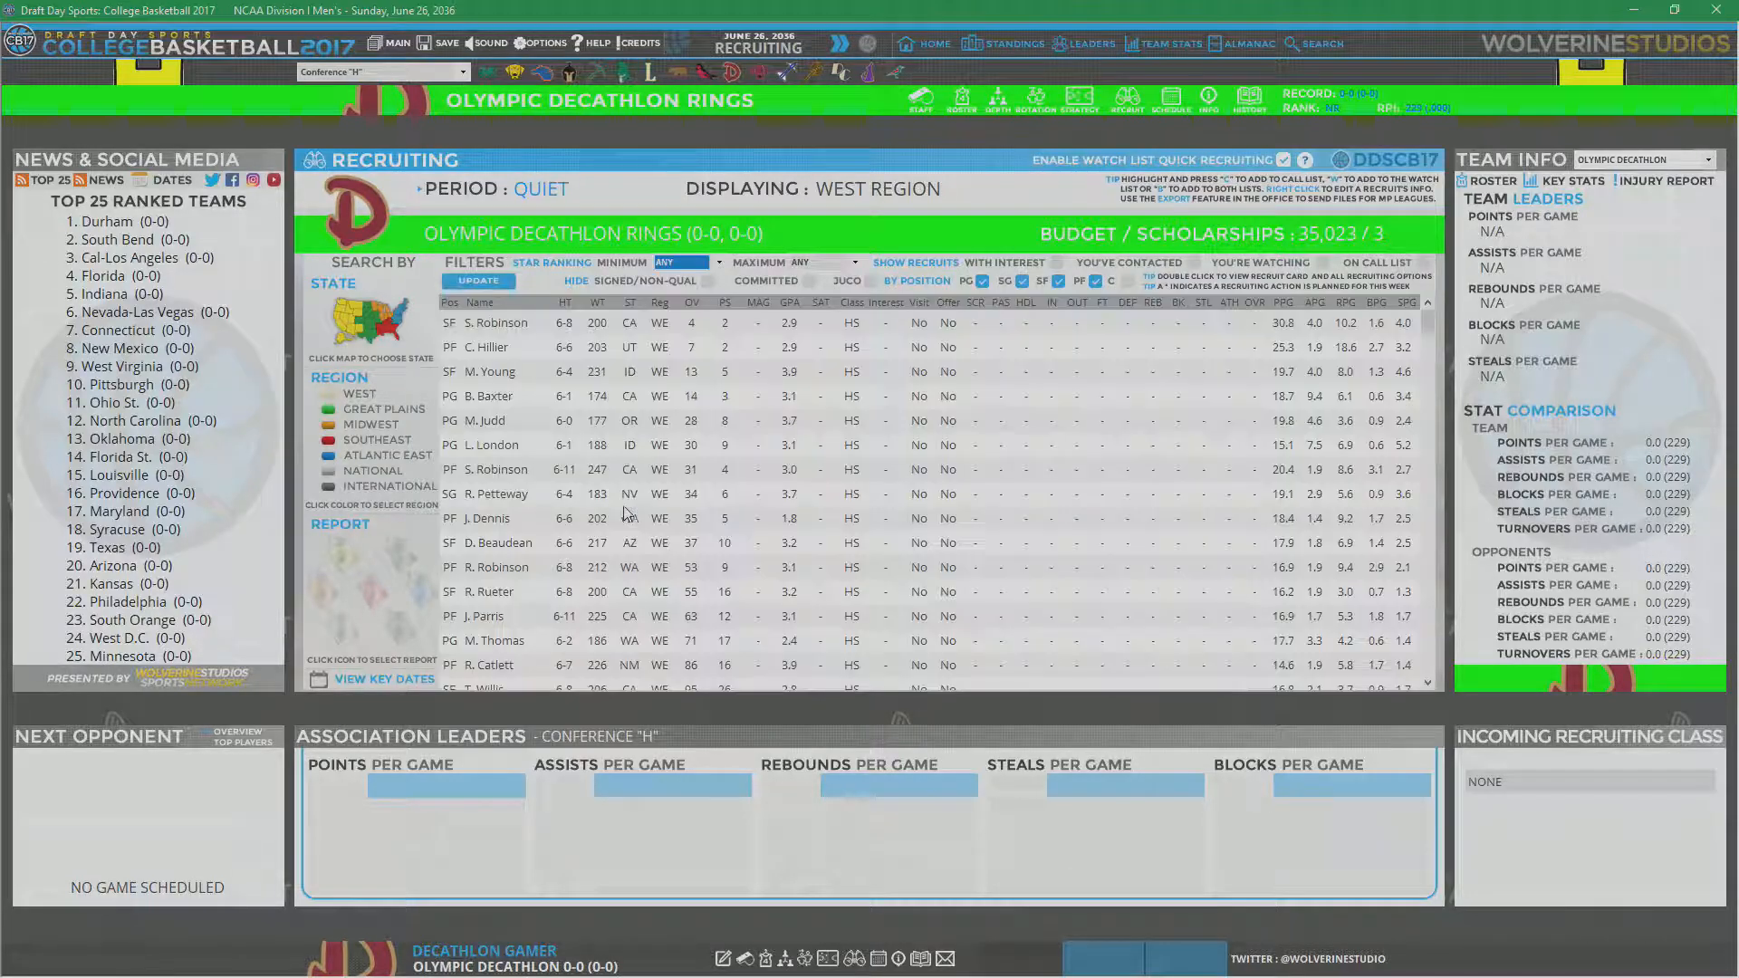
scroll(down, 3)
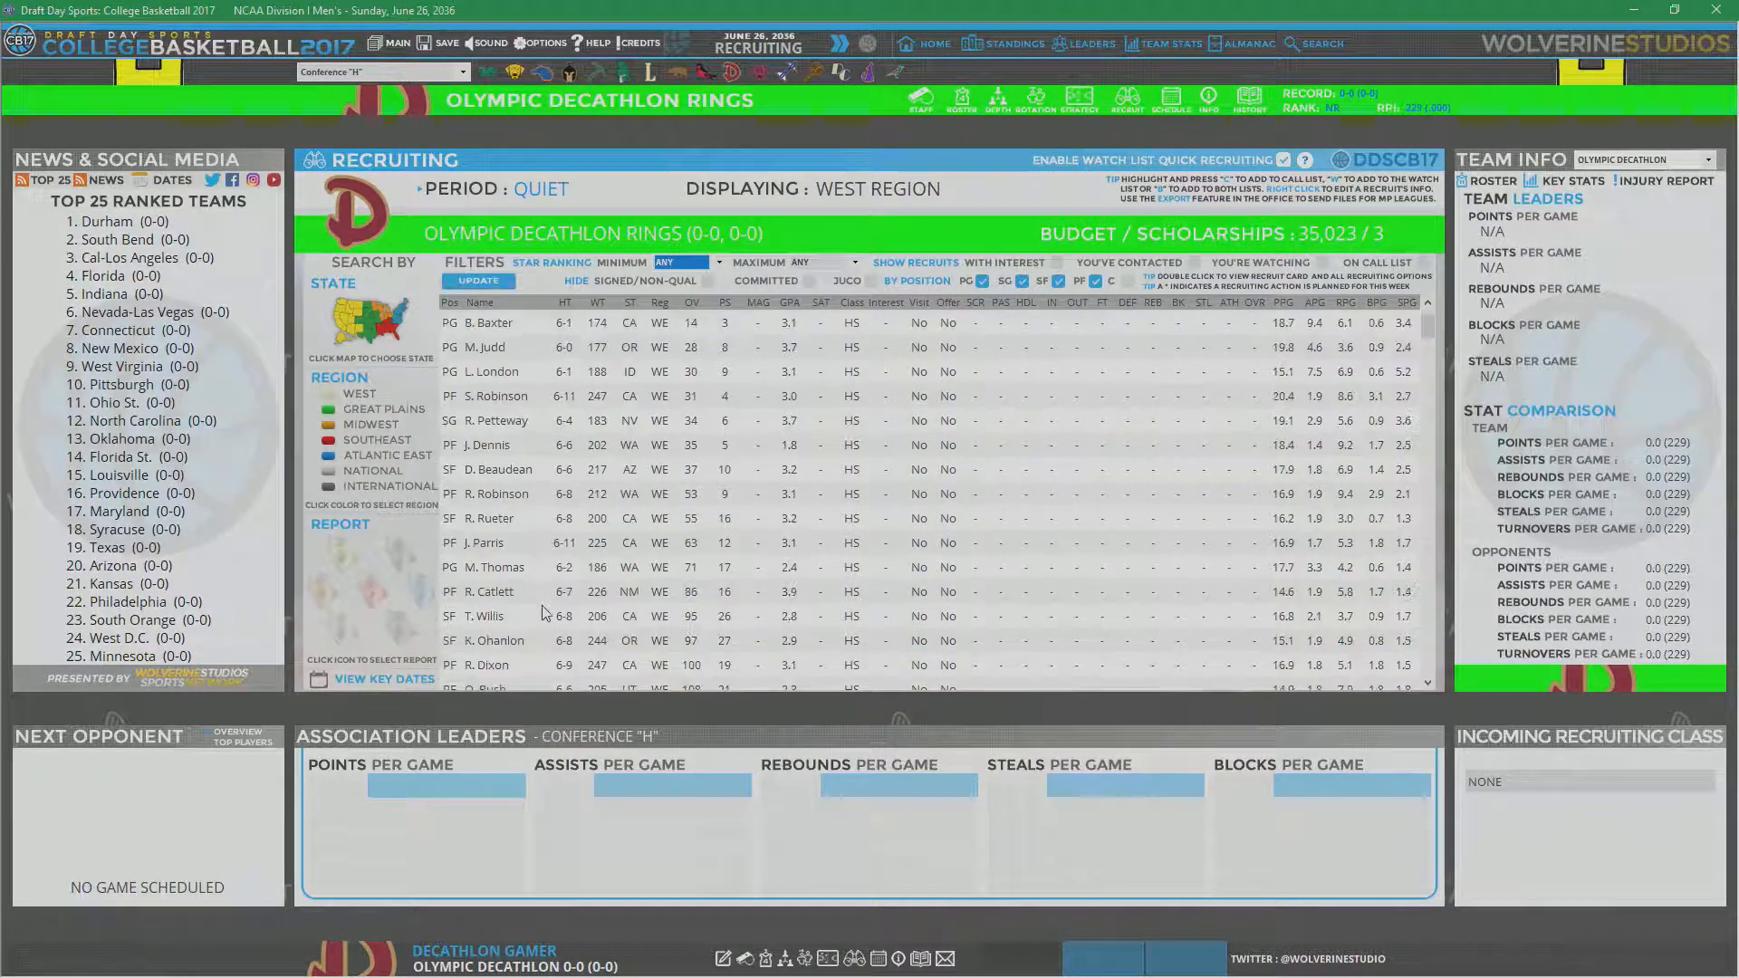
scroll(down, 3)
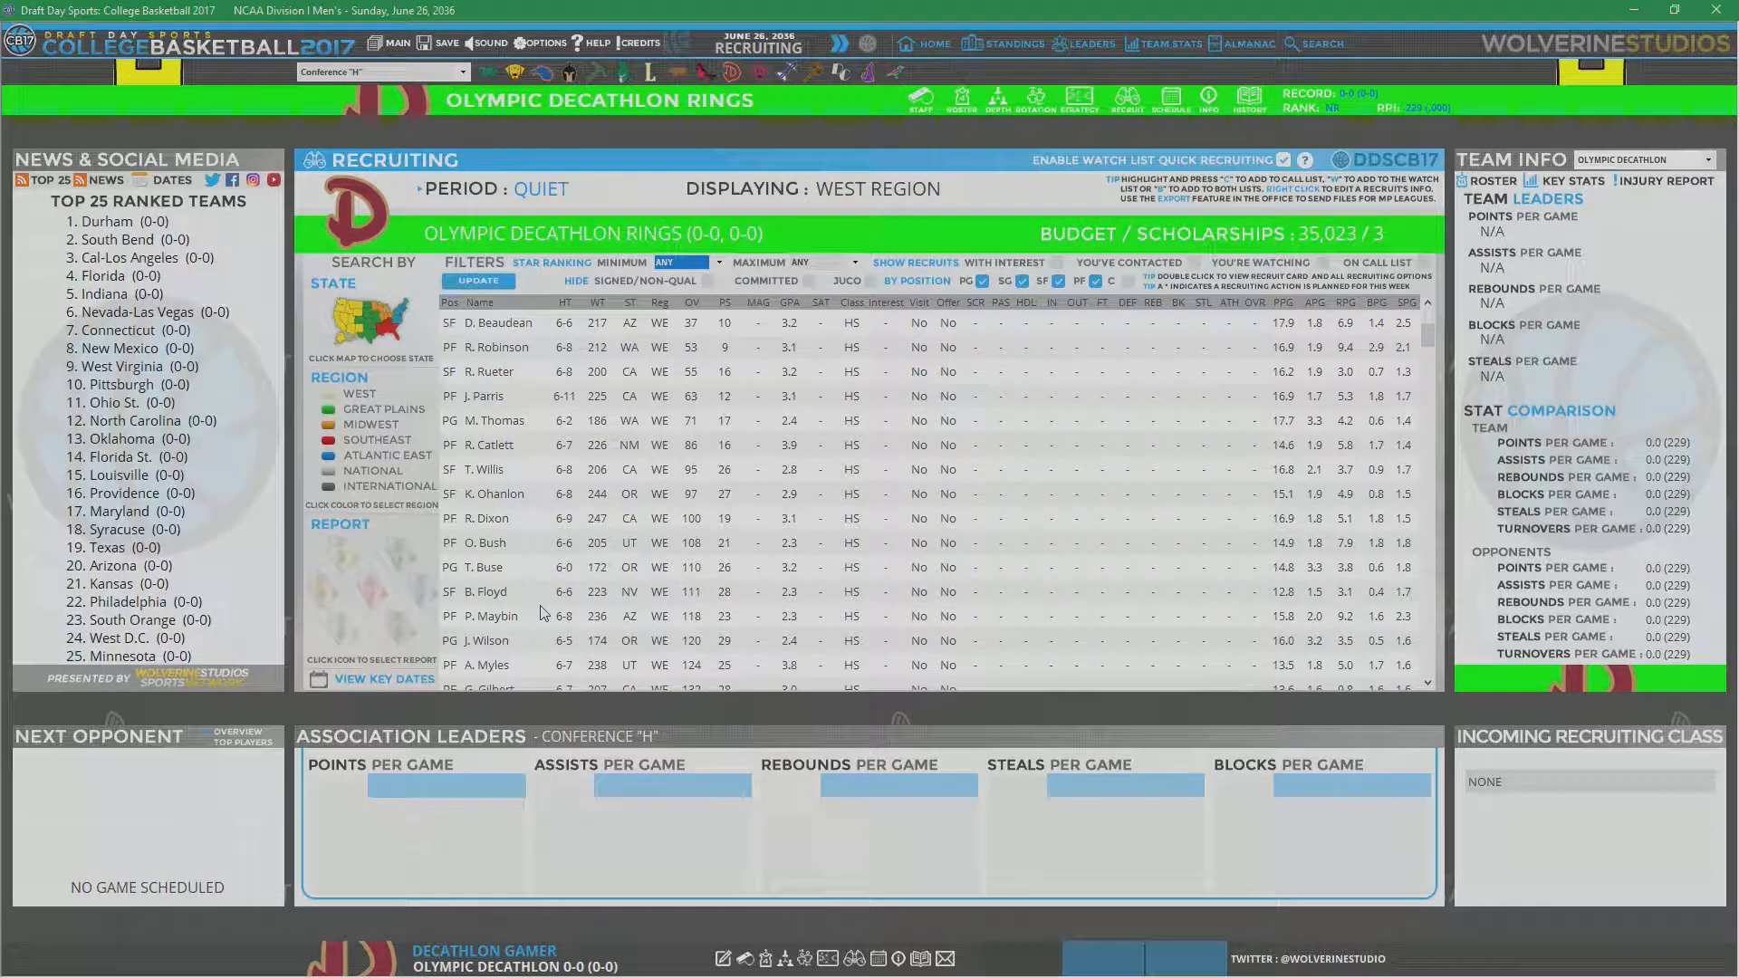
scroll(down, 3)
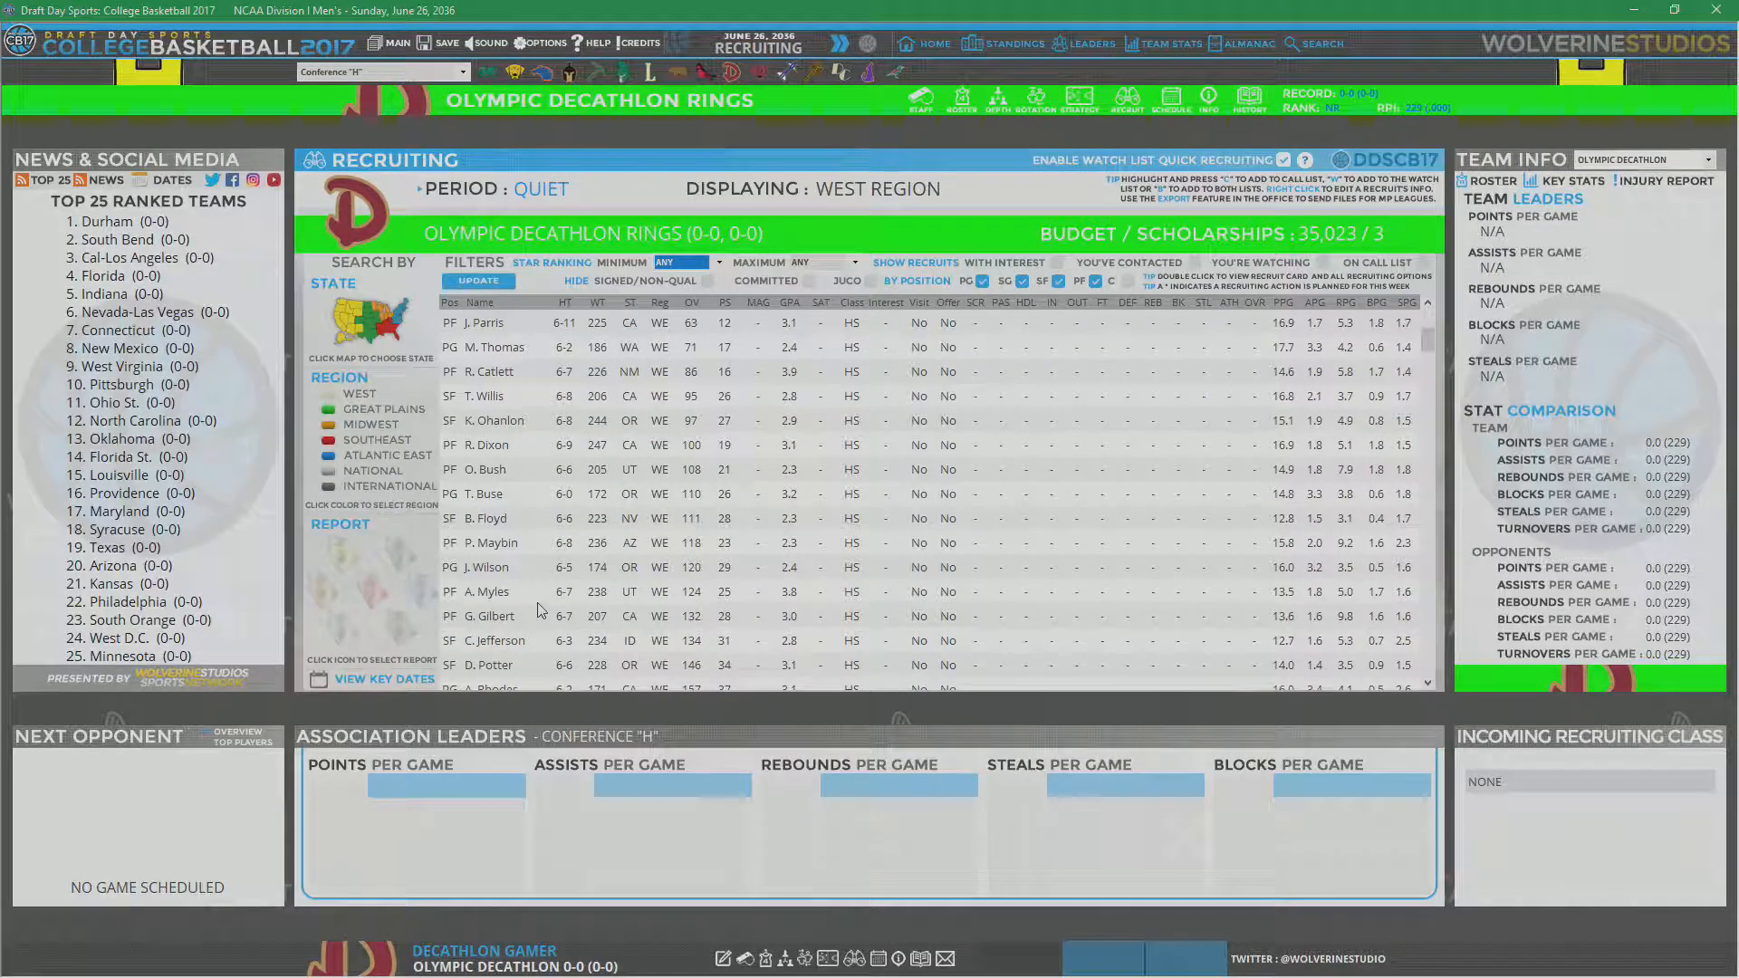
scroll(down, 3)
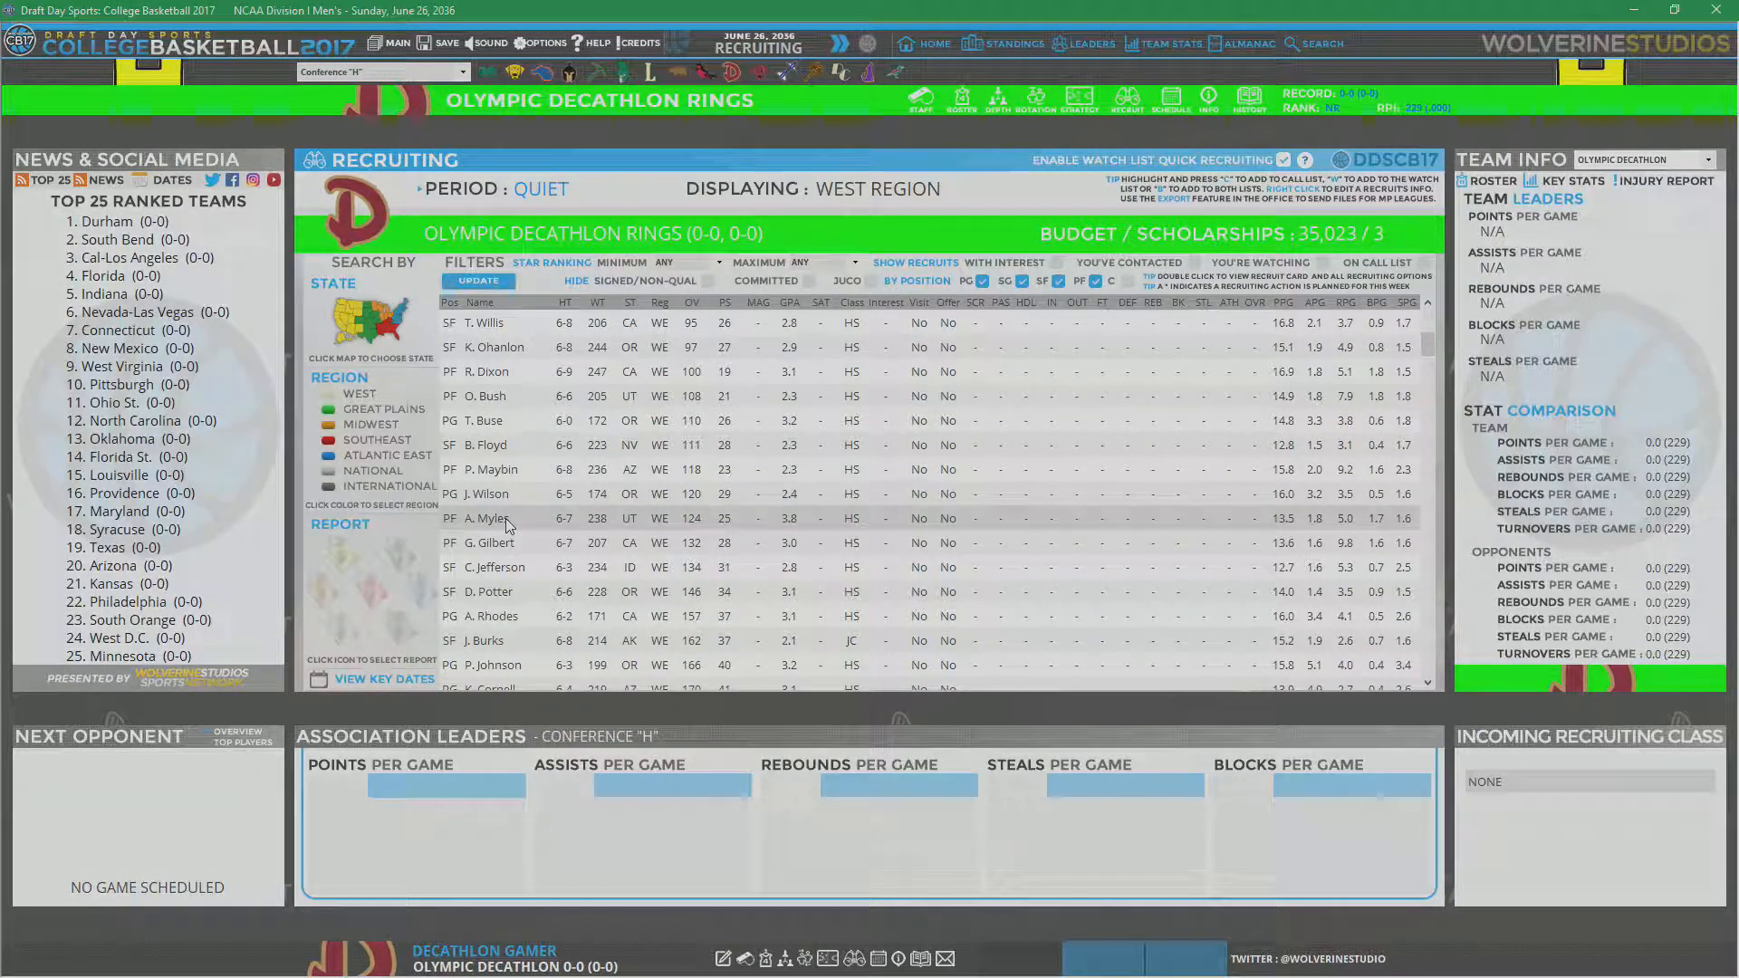
double_click(493, 518)
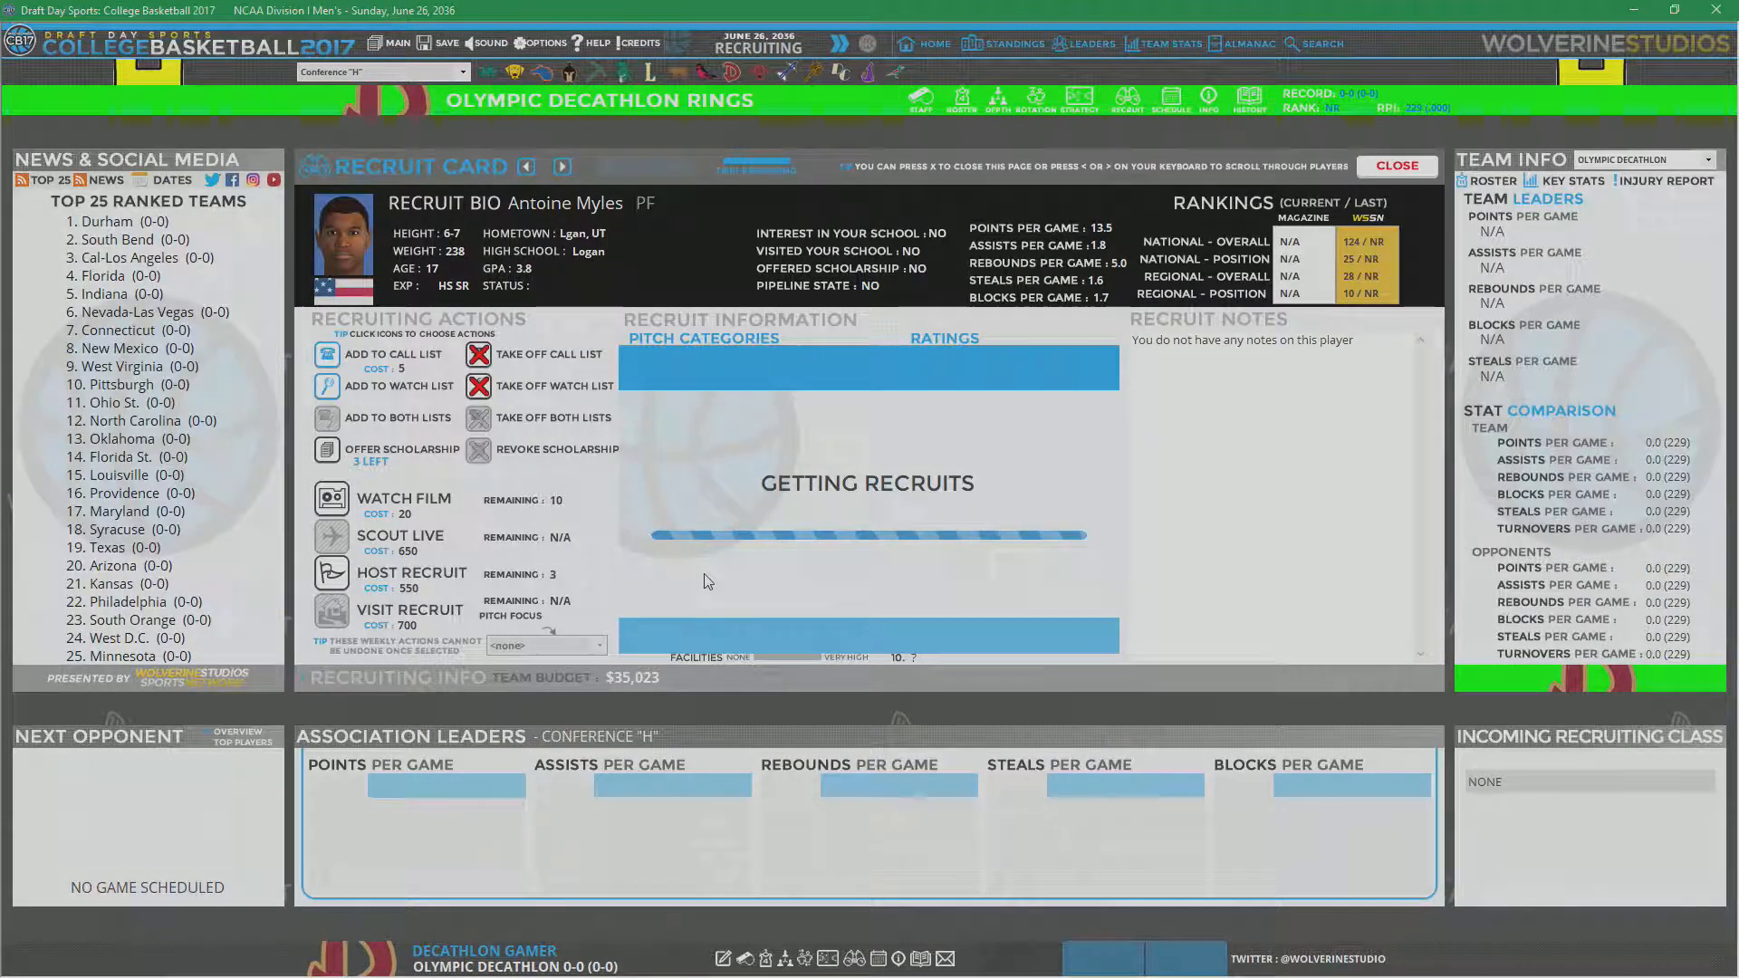
click(1395, 164)
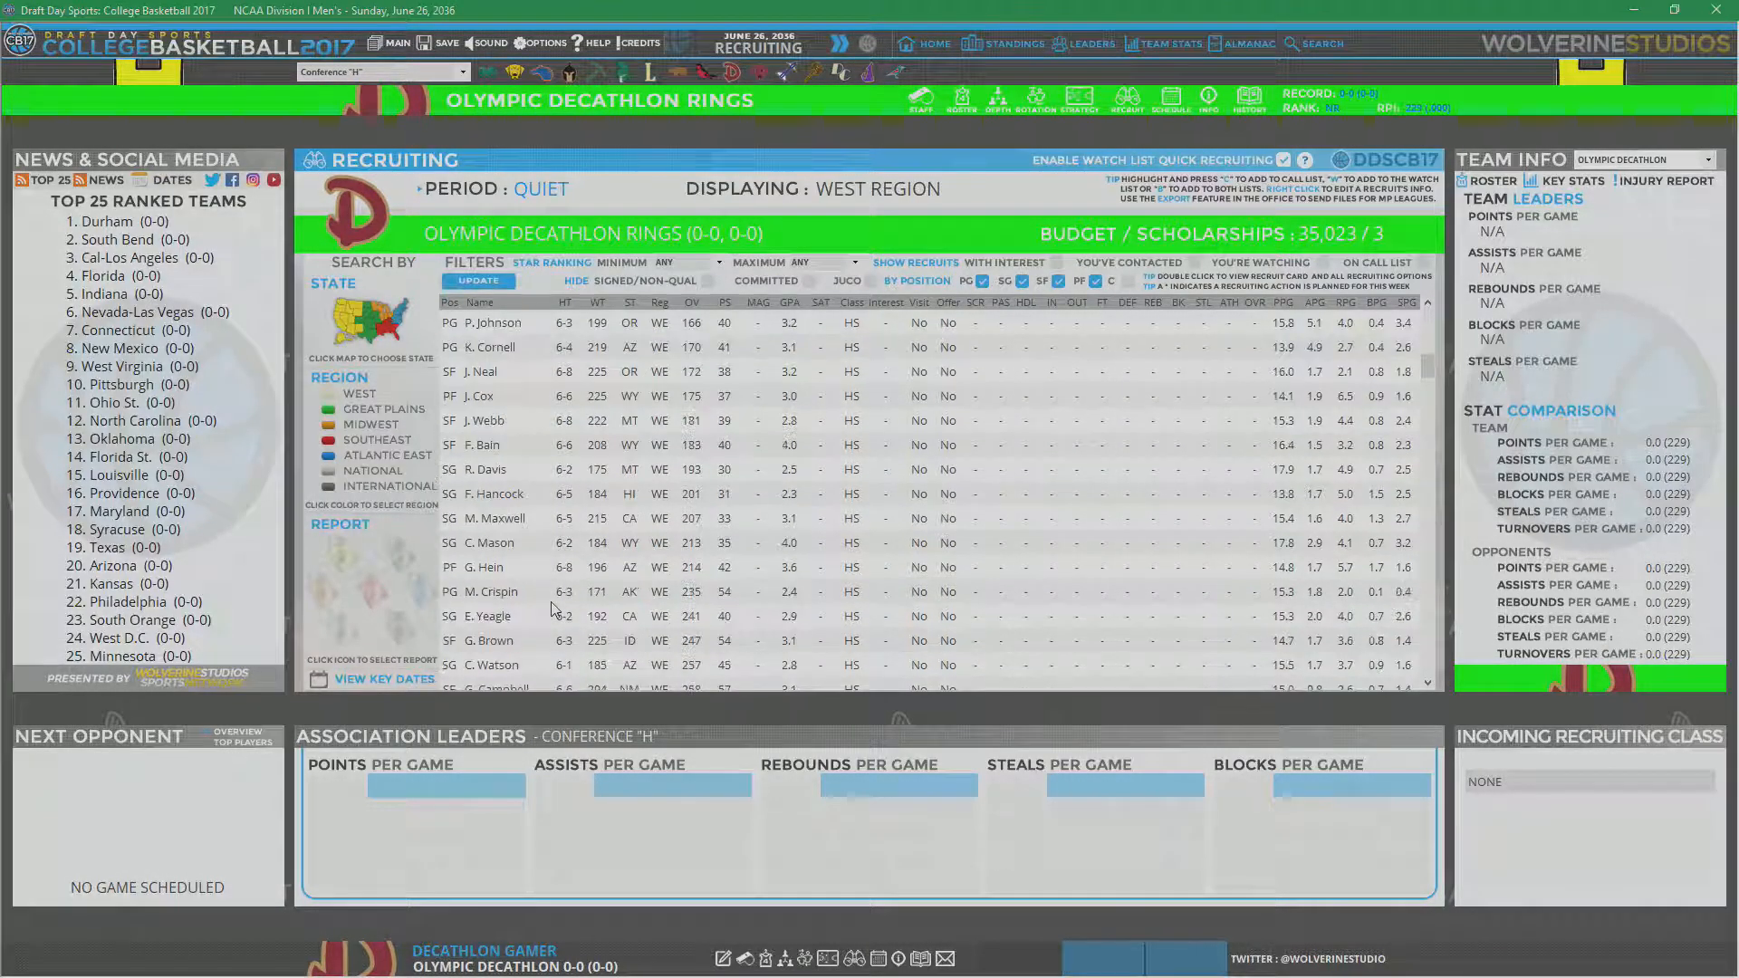
scroll(down, 3)
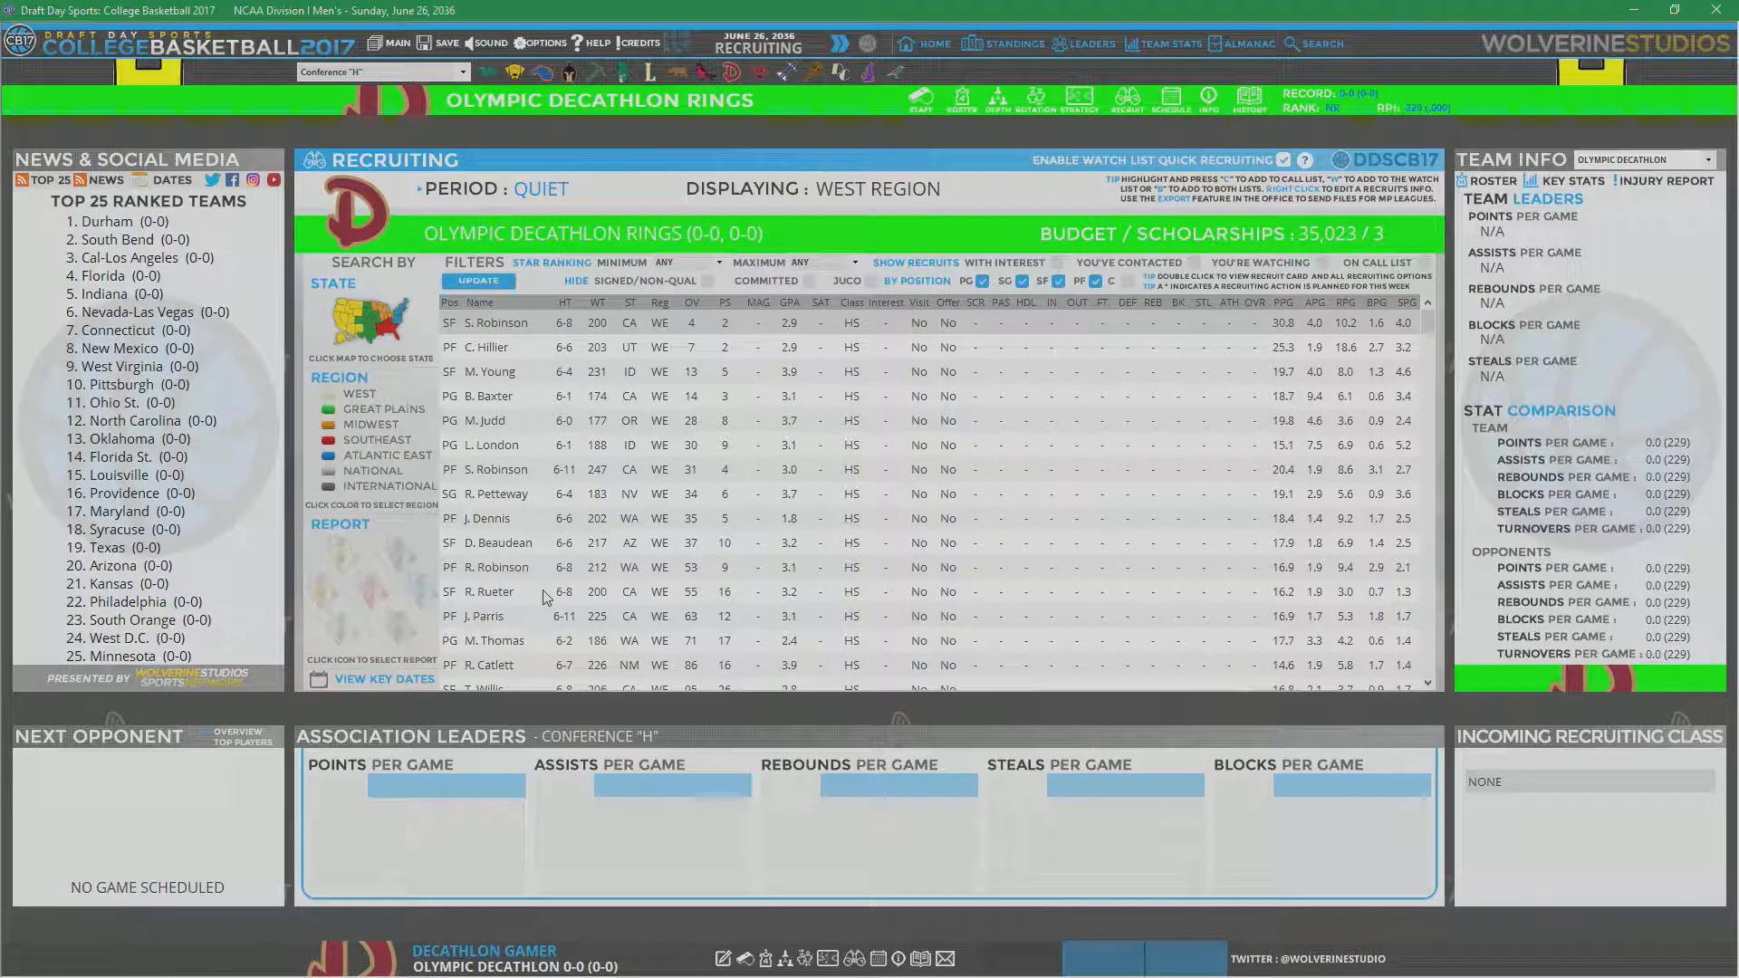
mouse_move(510, 533)
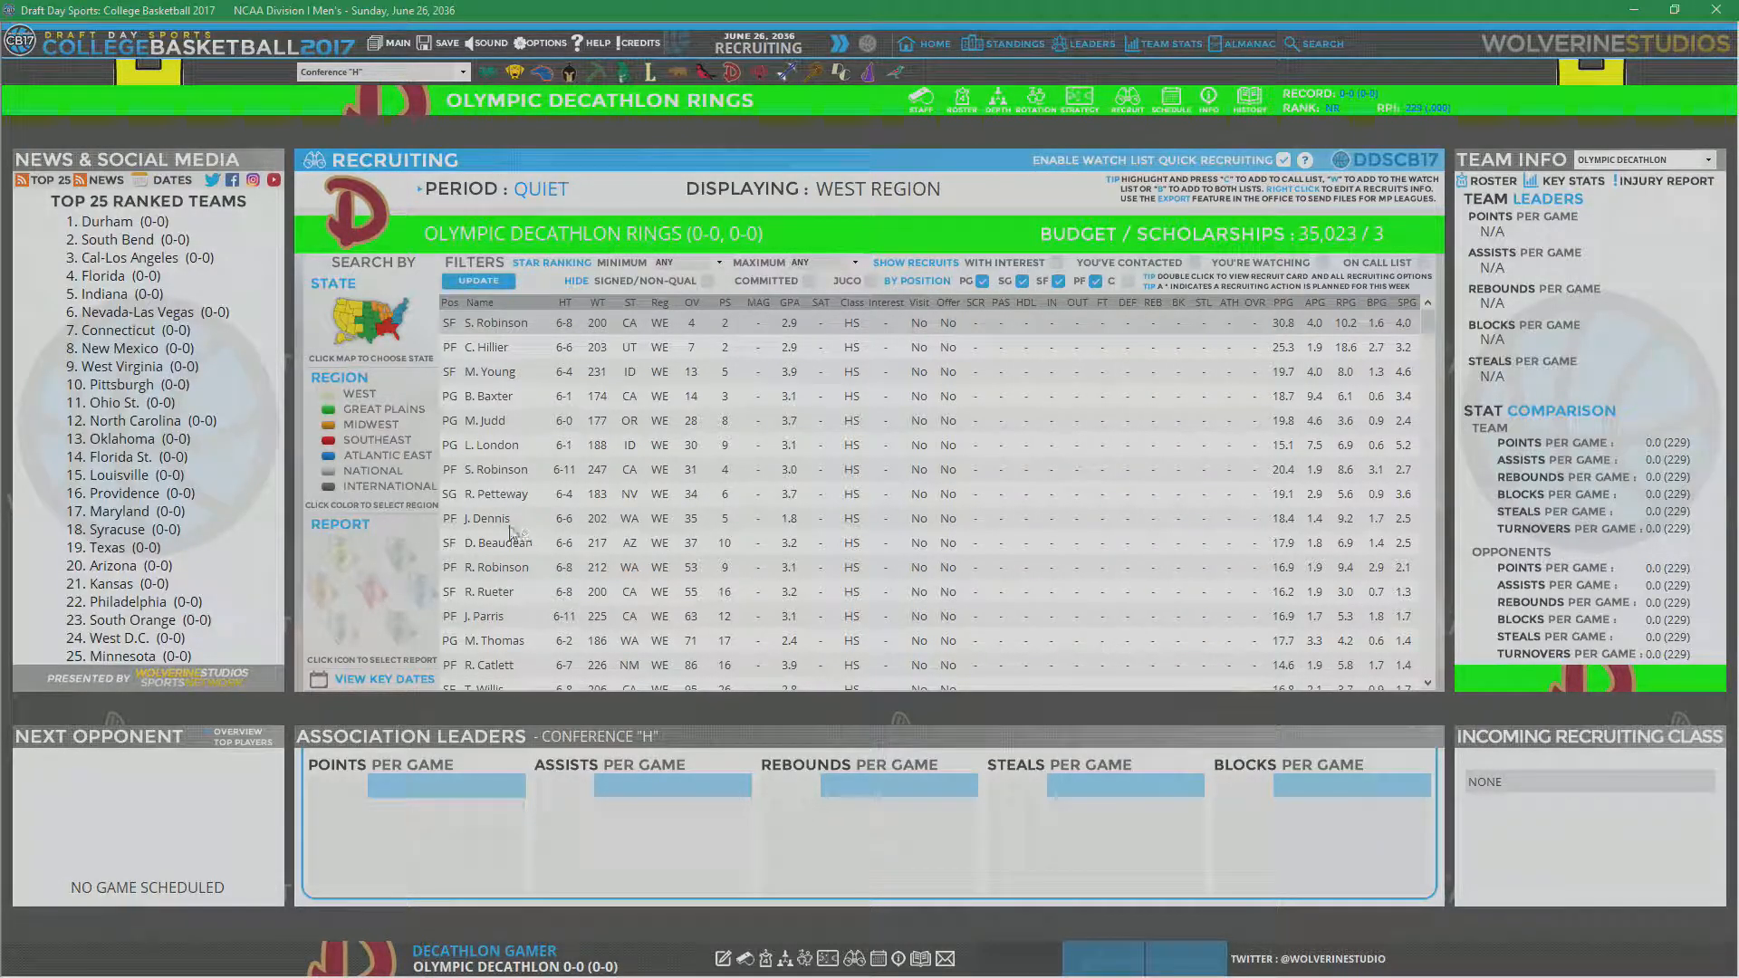
mouse_move(510, 568)
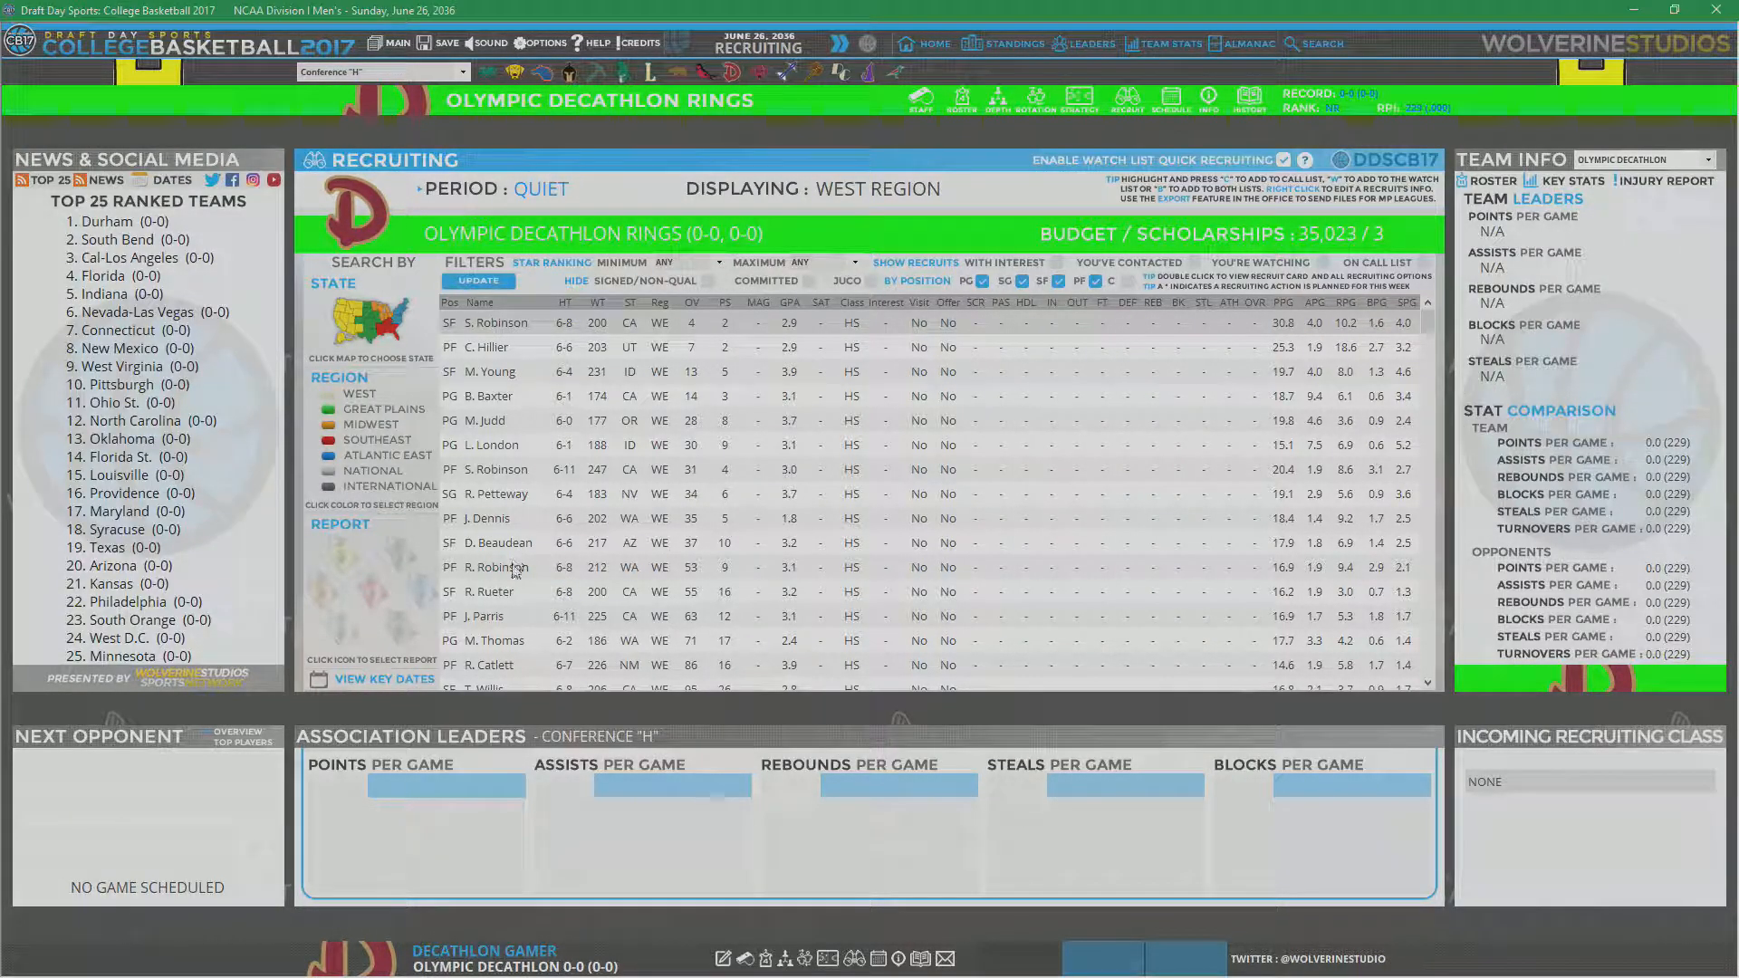
mouse_move(539, 605)
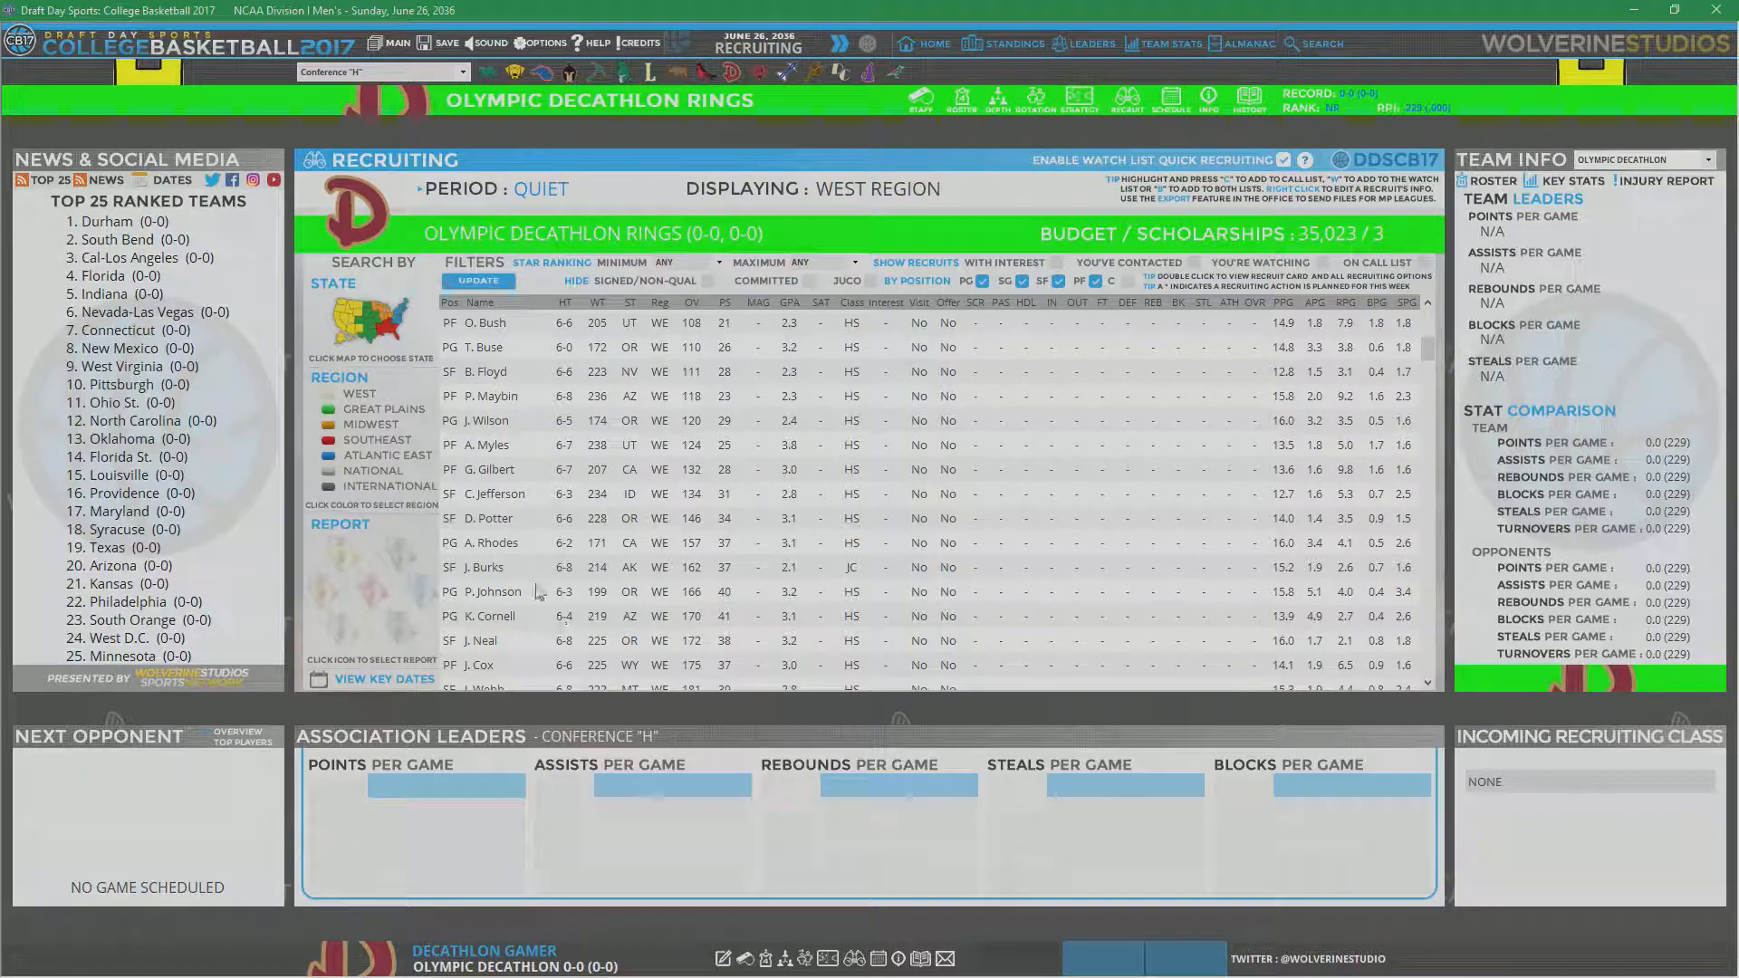
double_click(494, 543)
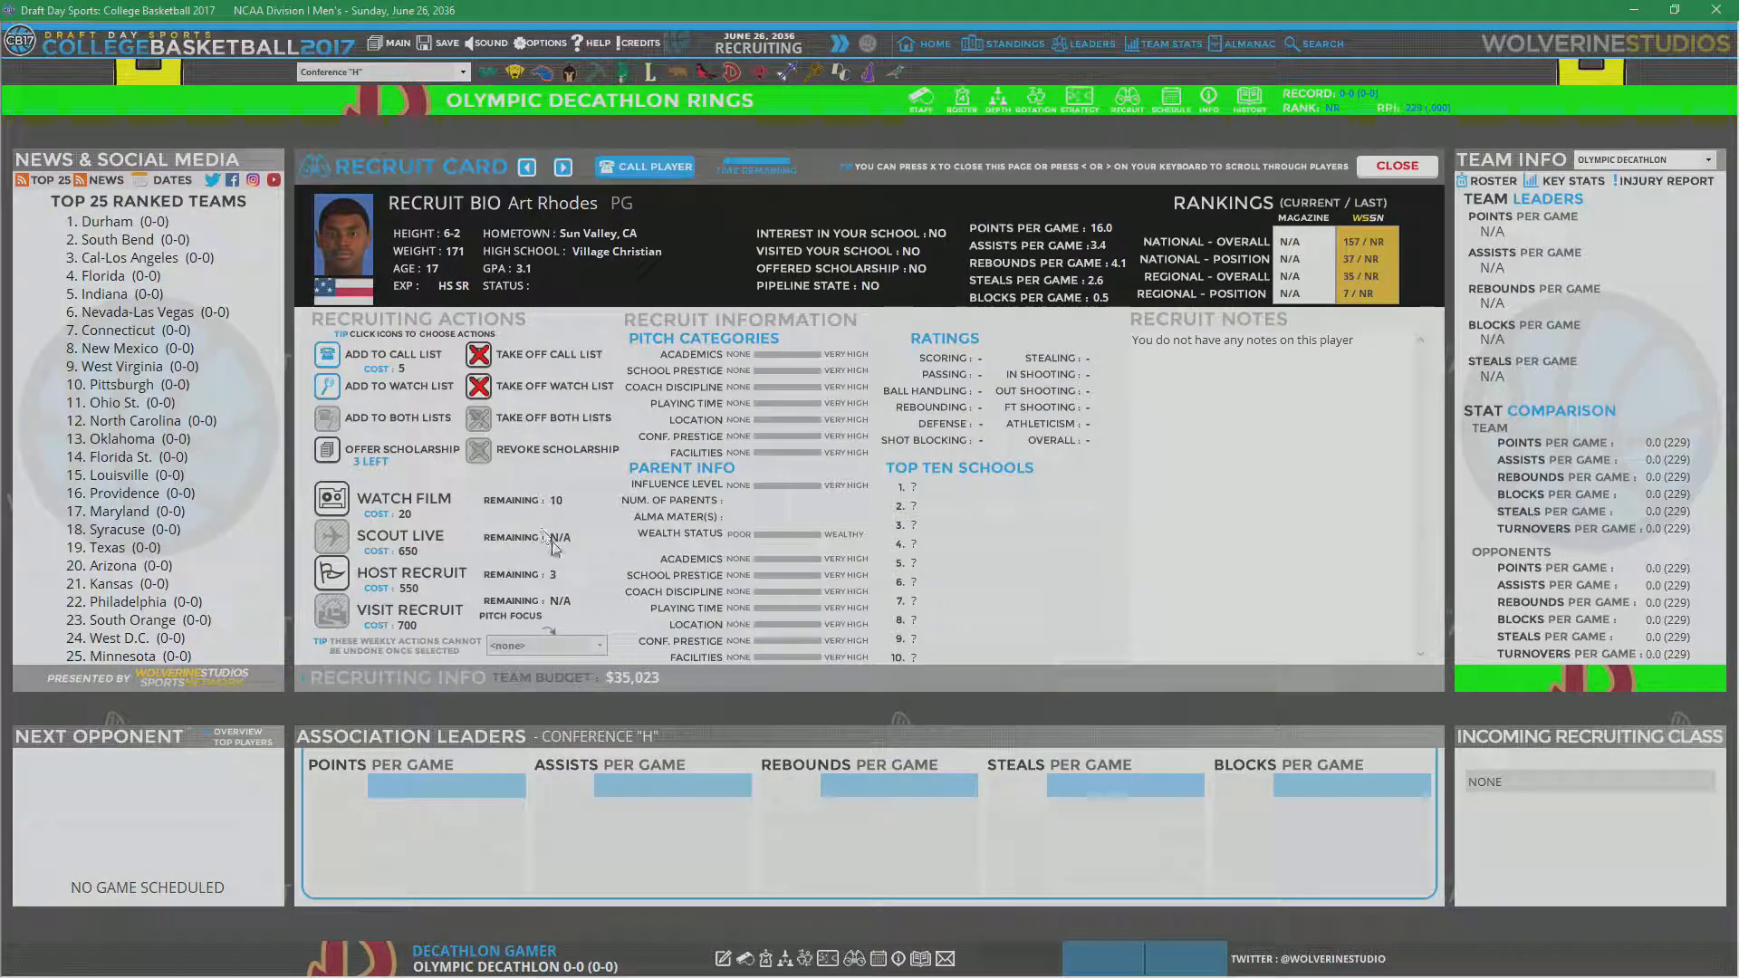
click(562, 167)
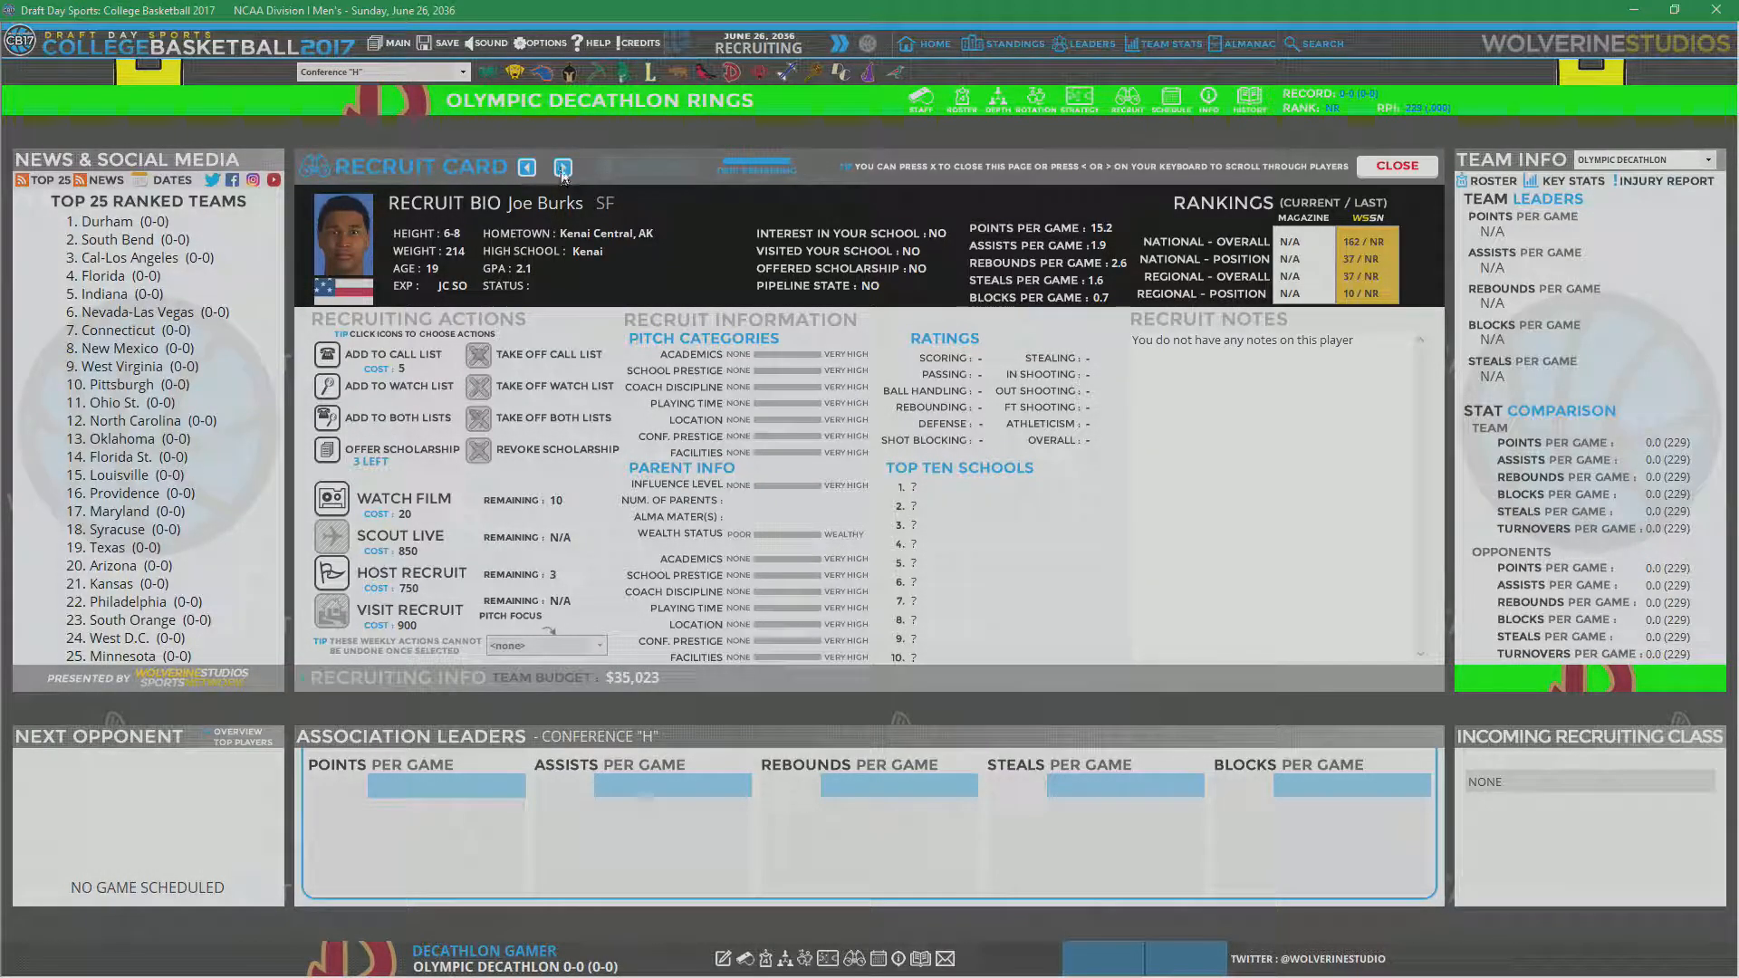
click(562, 166)
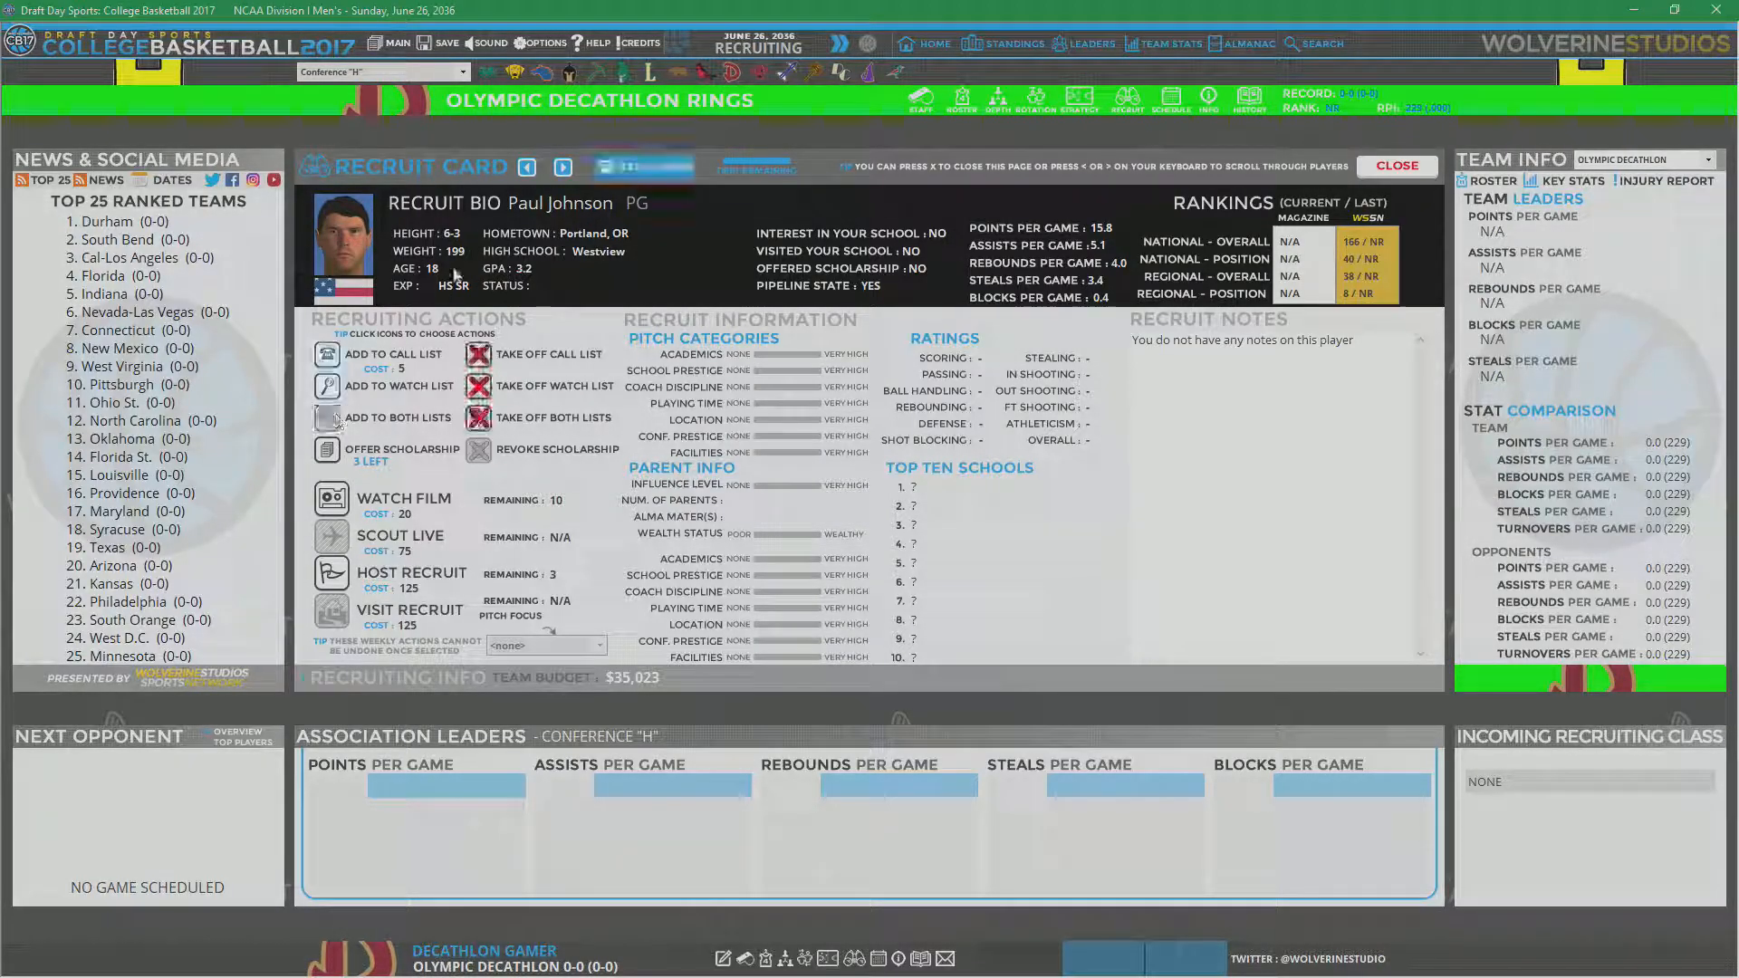
click(562, 166)
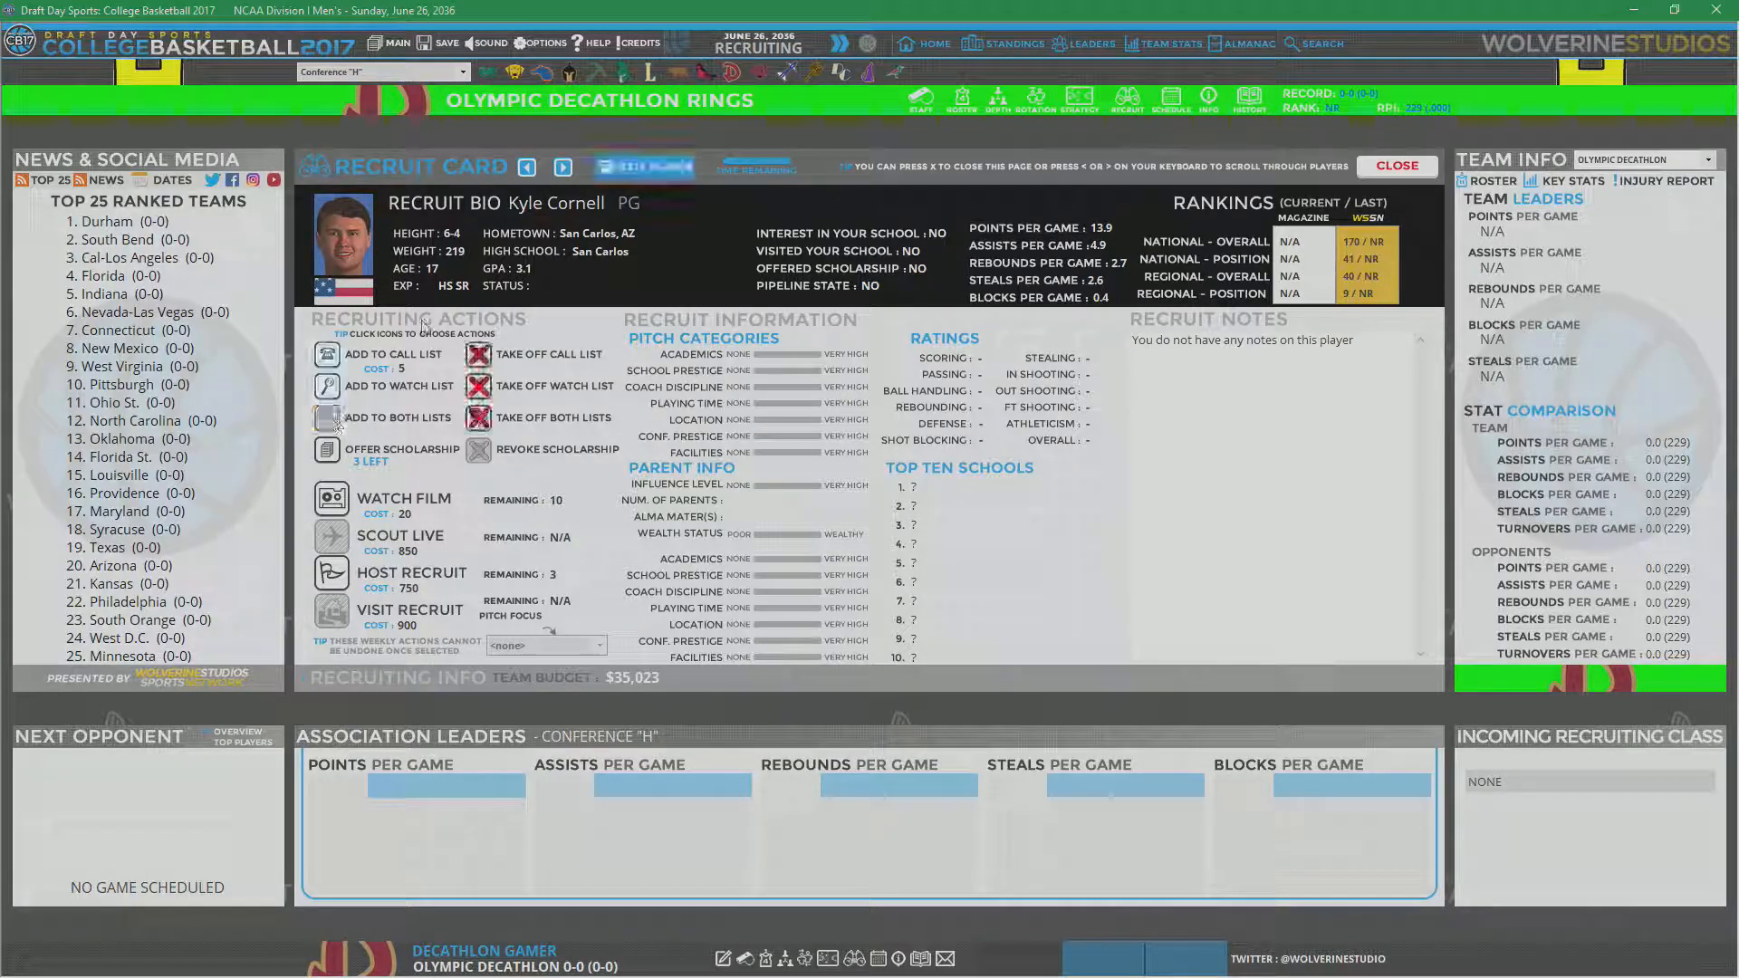
click(563, 167)
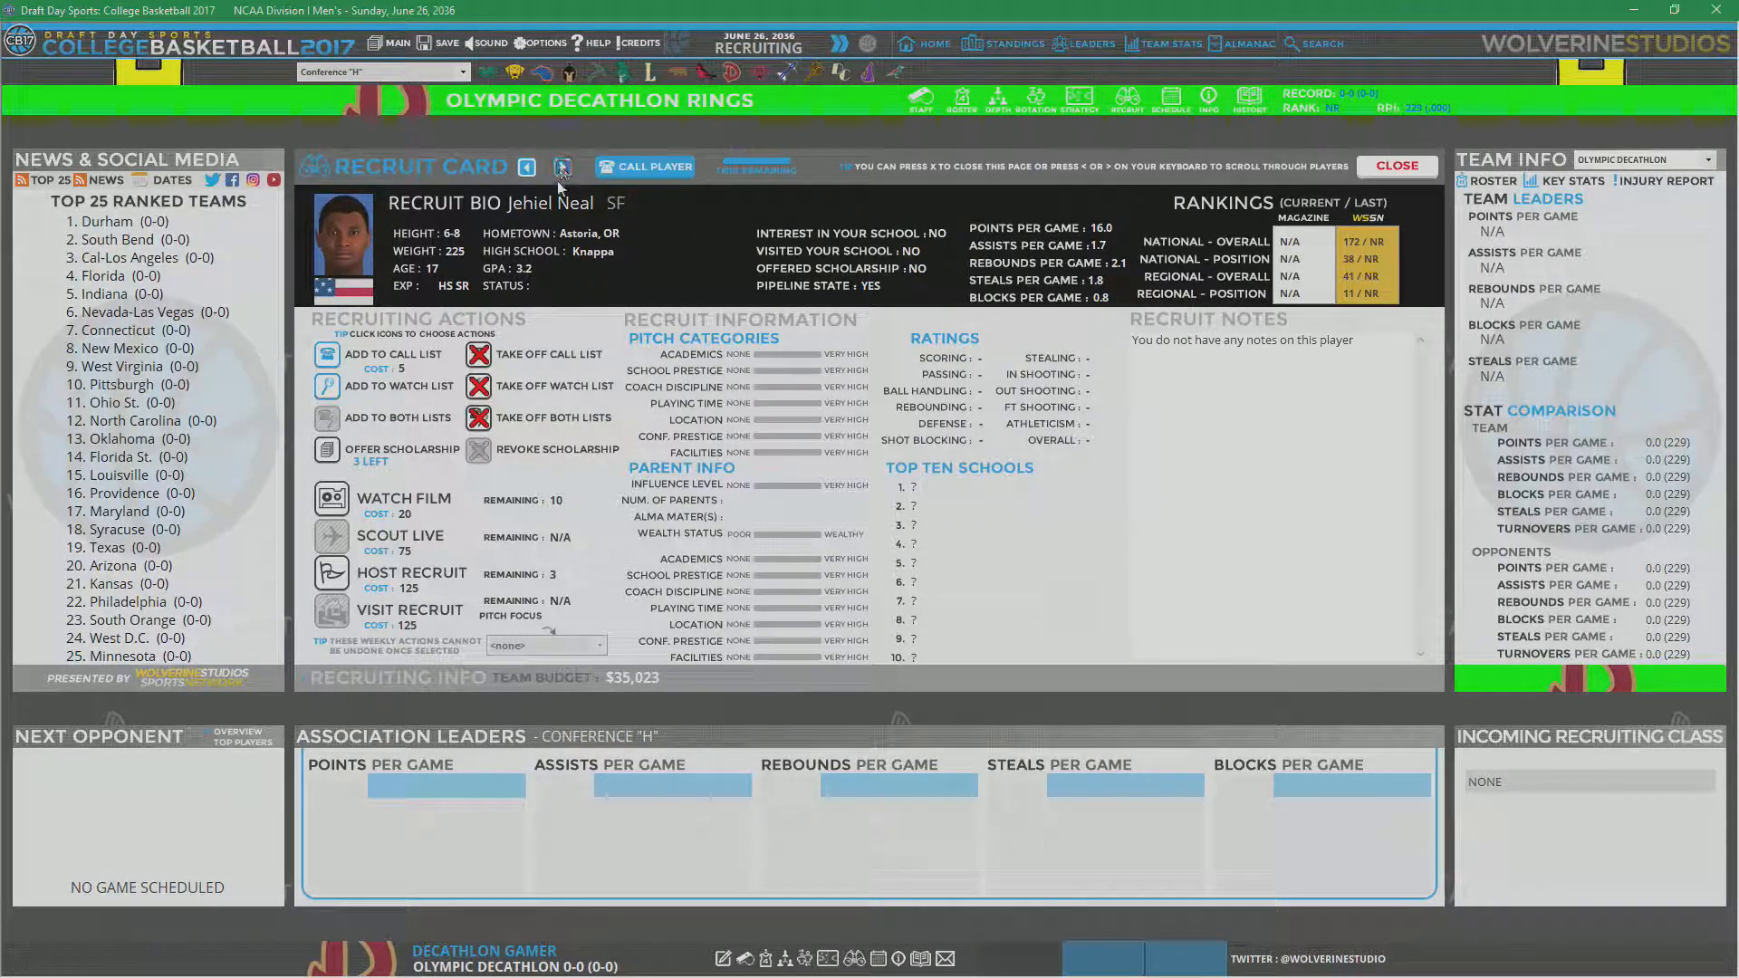
click(562, 166)
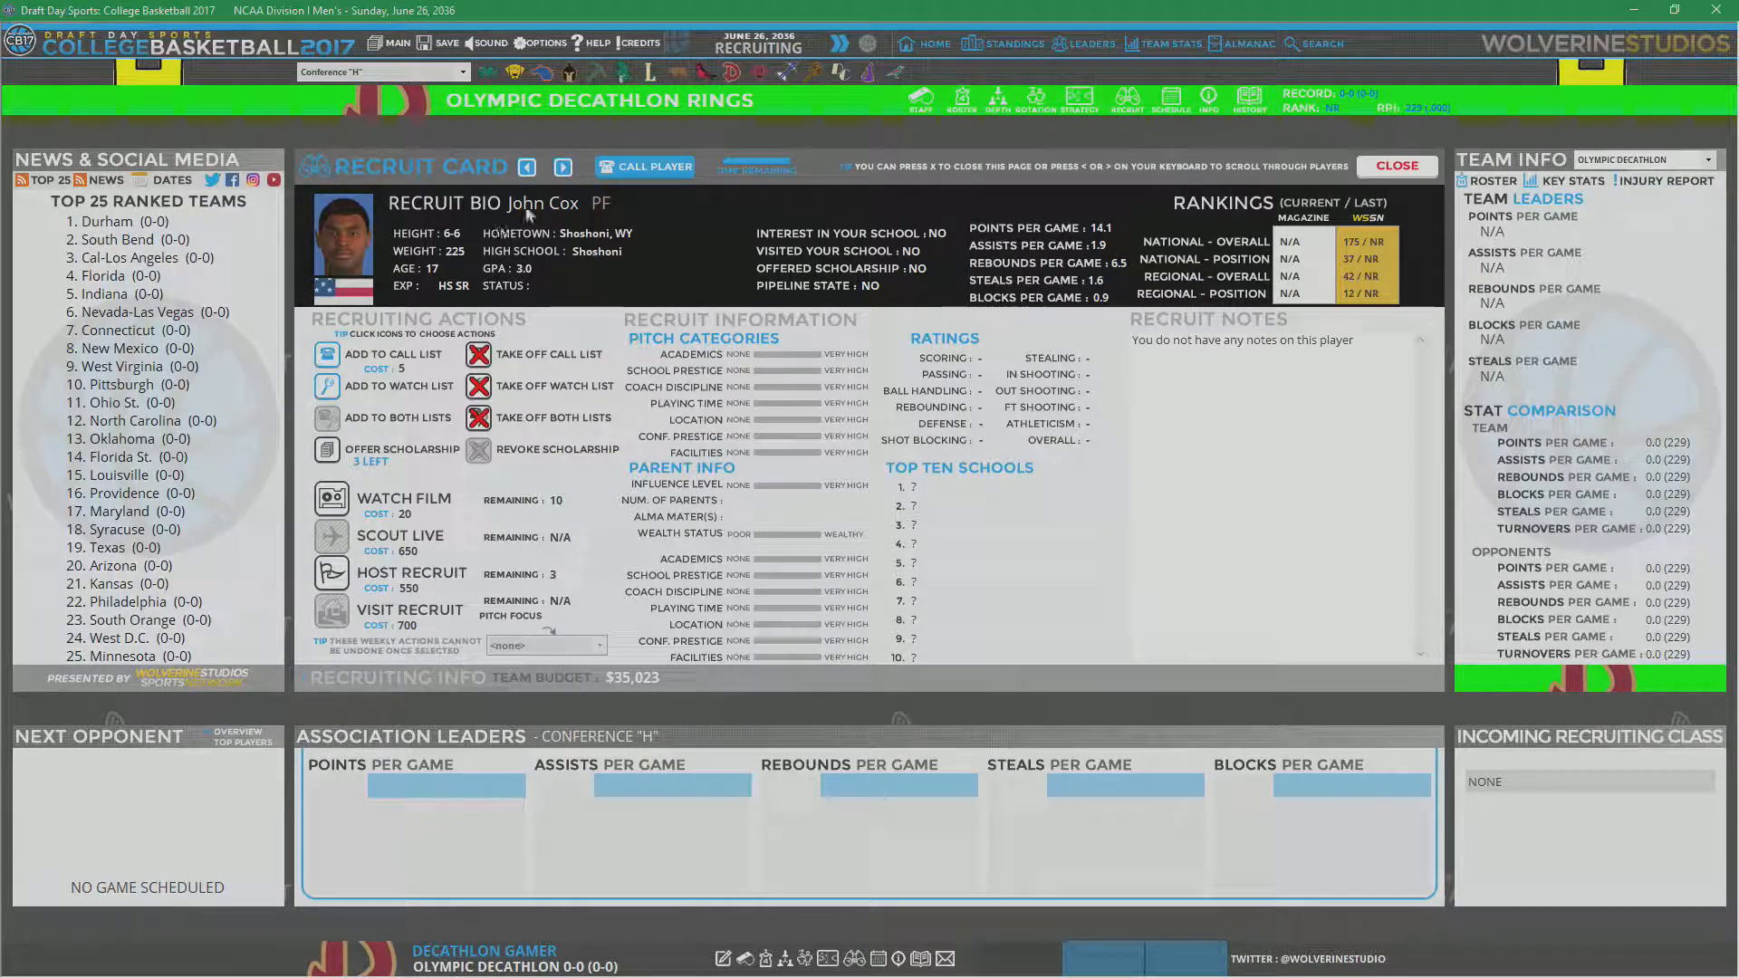
click(563, 166)
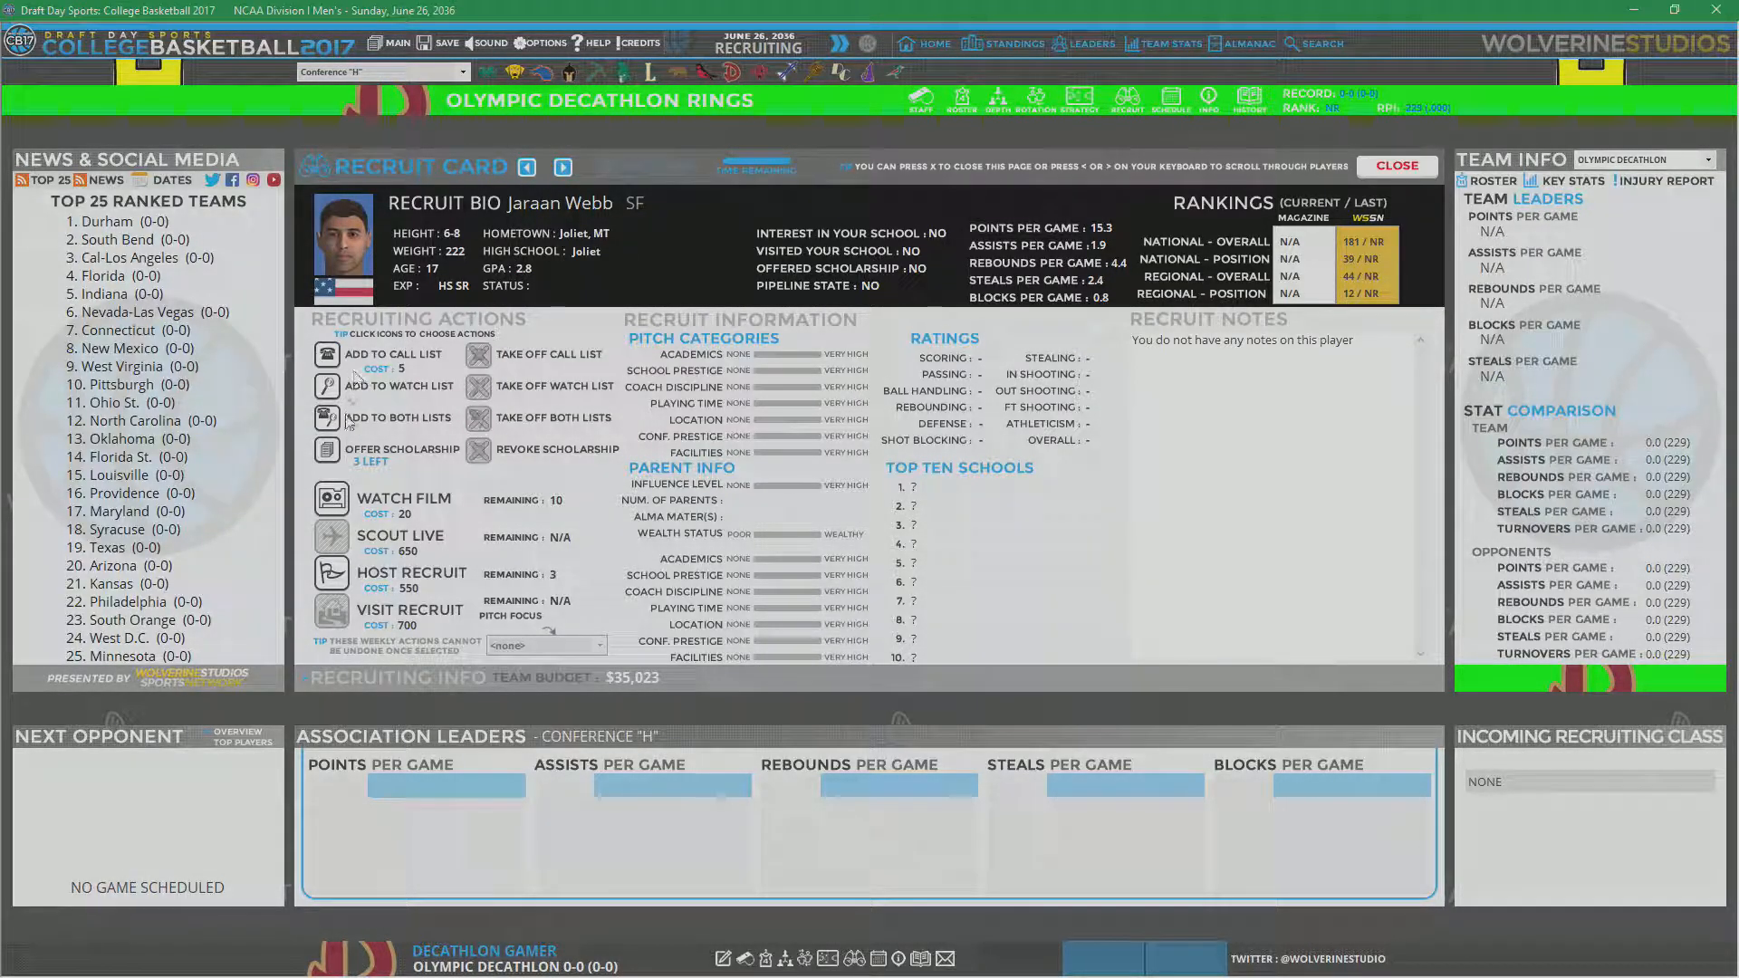
click(326, 352)
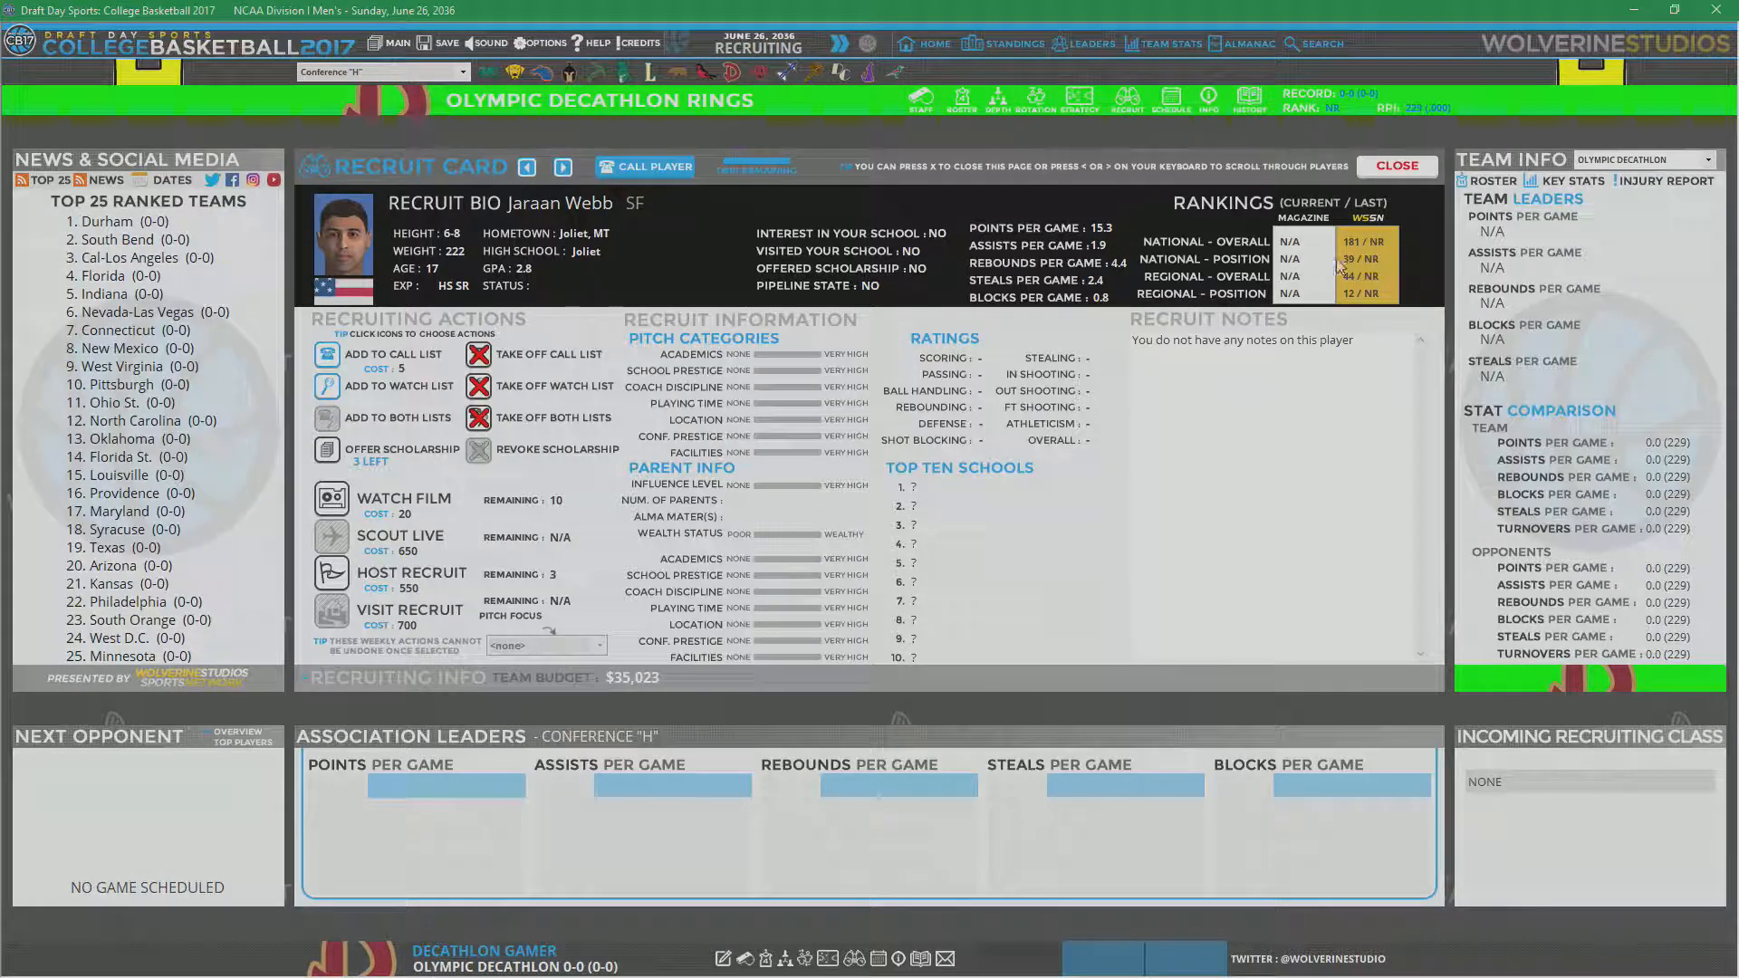
click(563, 167)
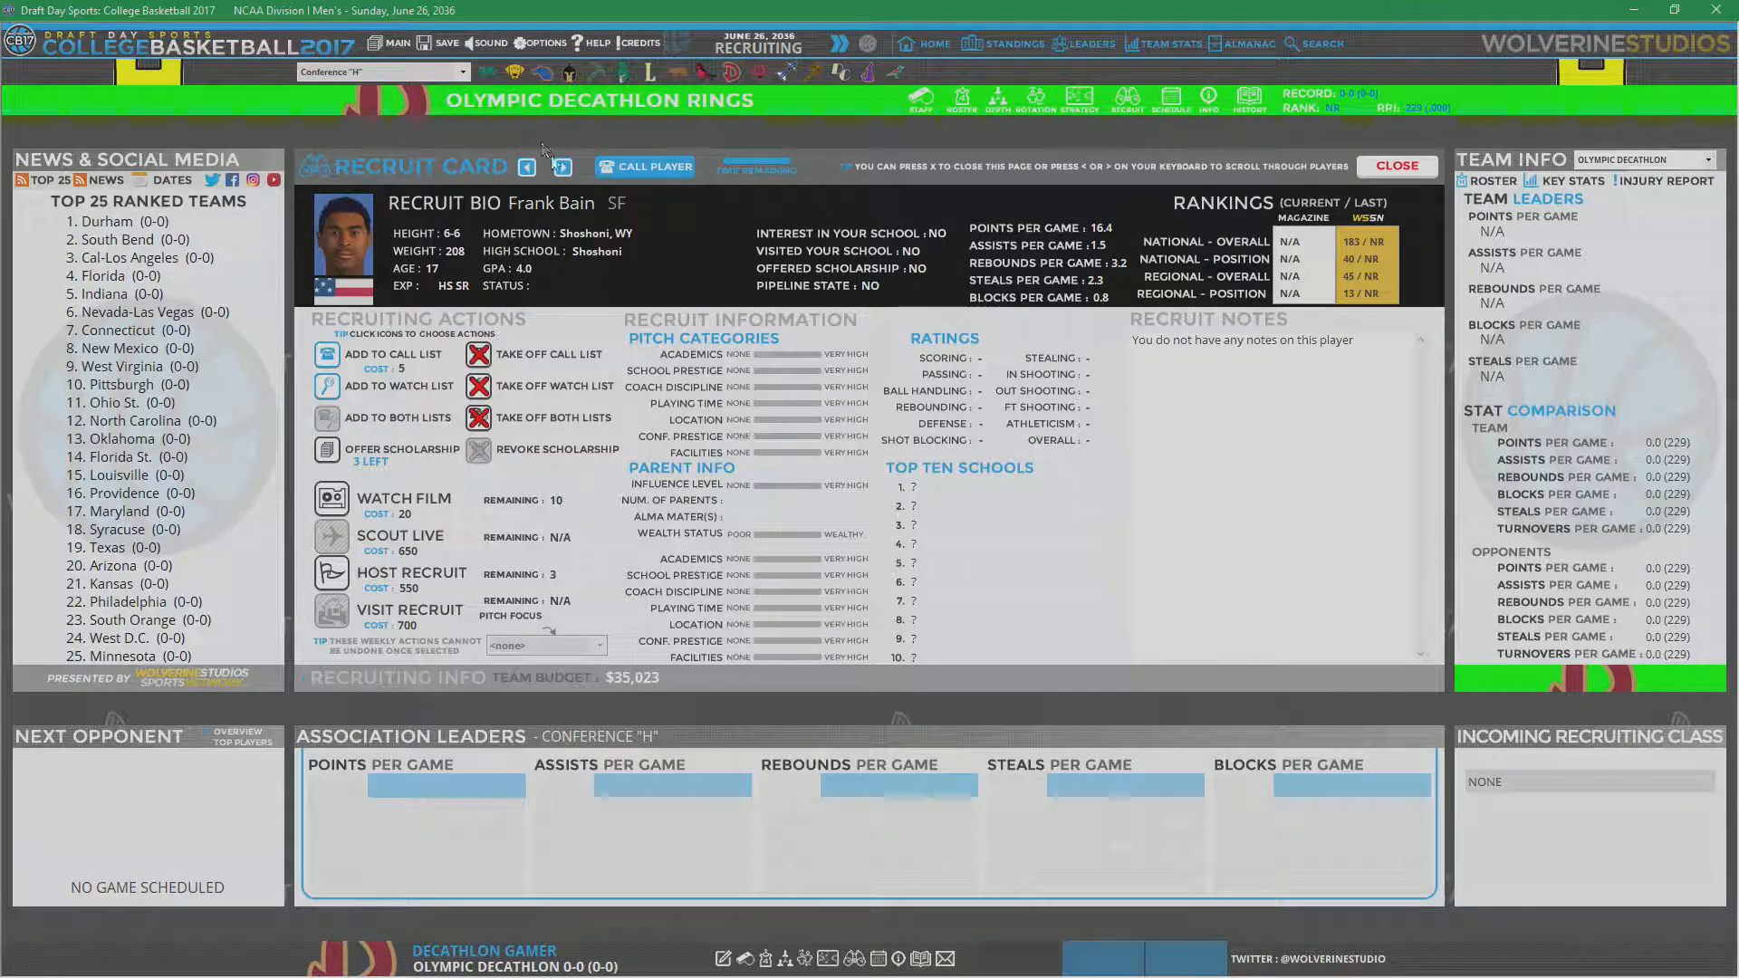
click(562, 166)
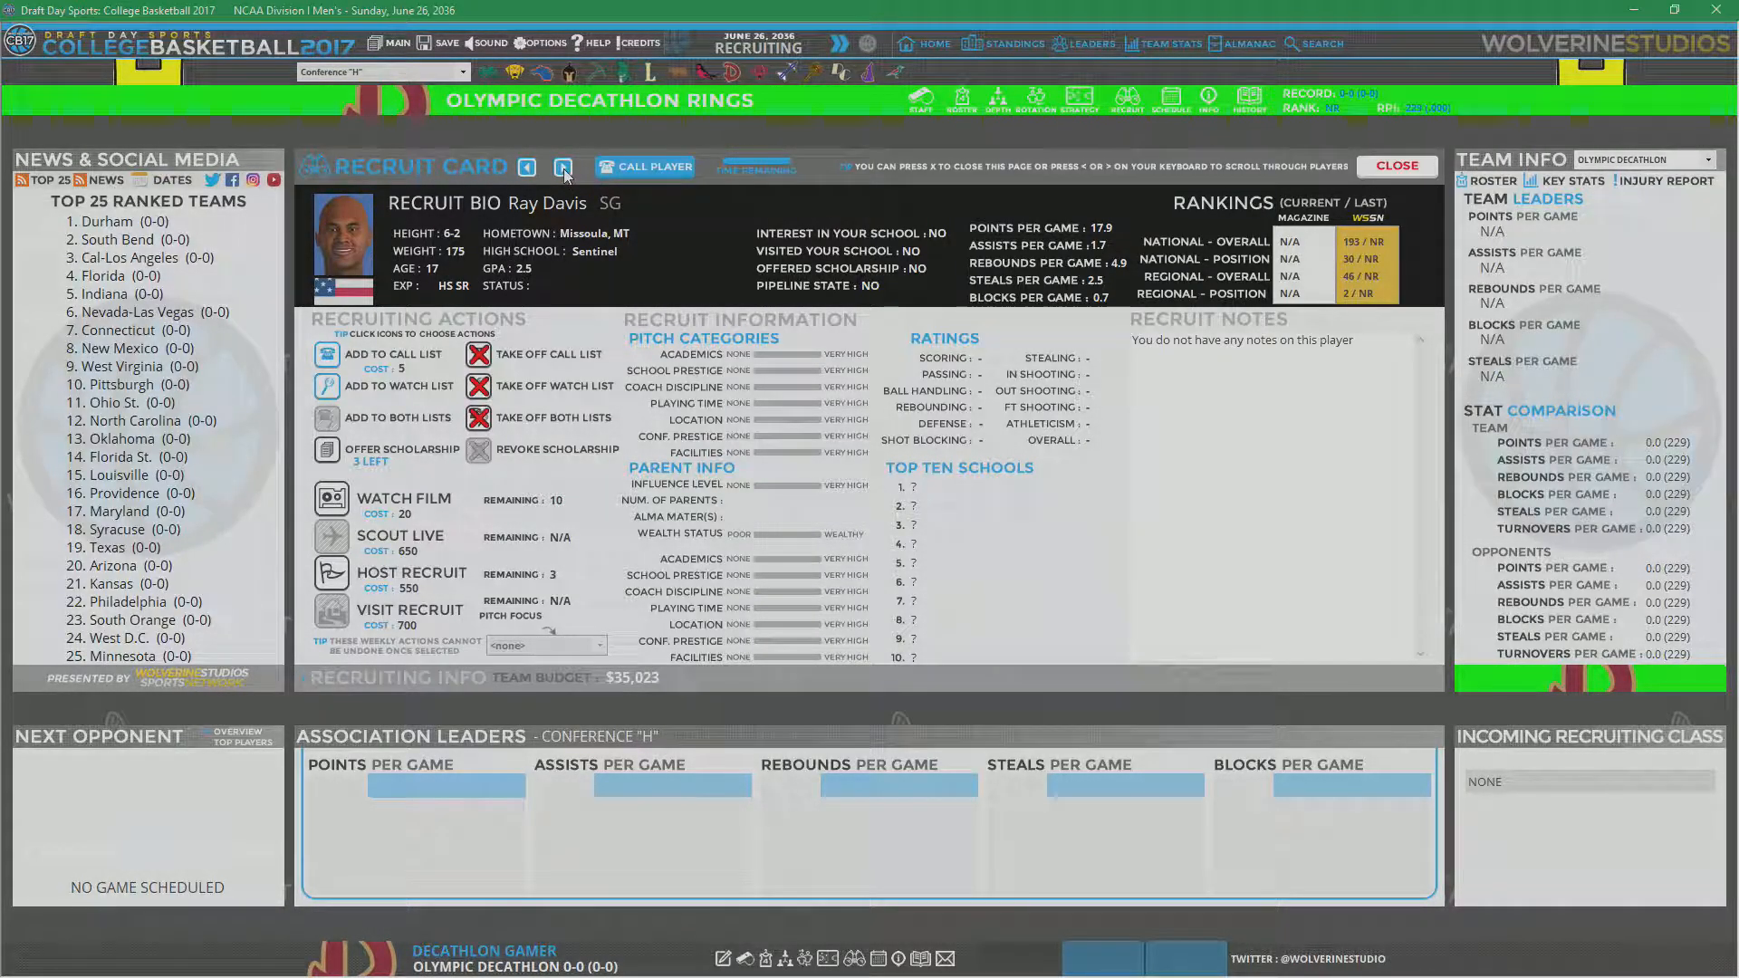
click(564, 167)
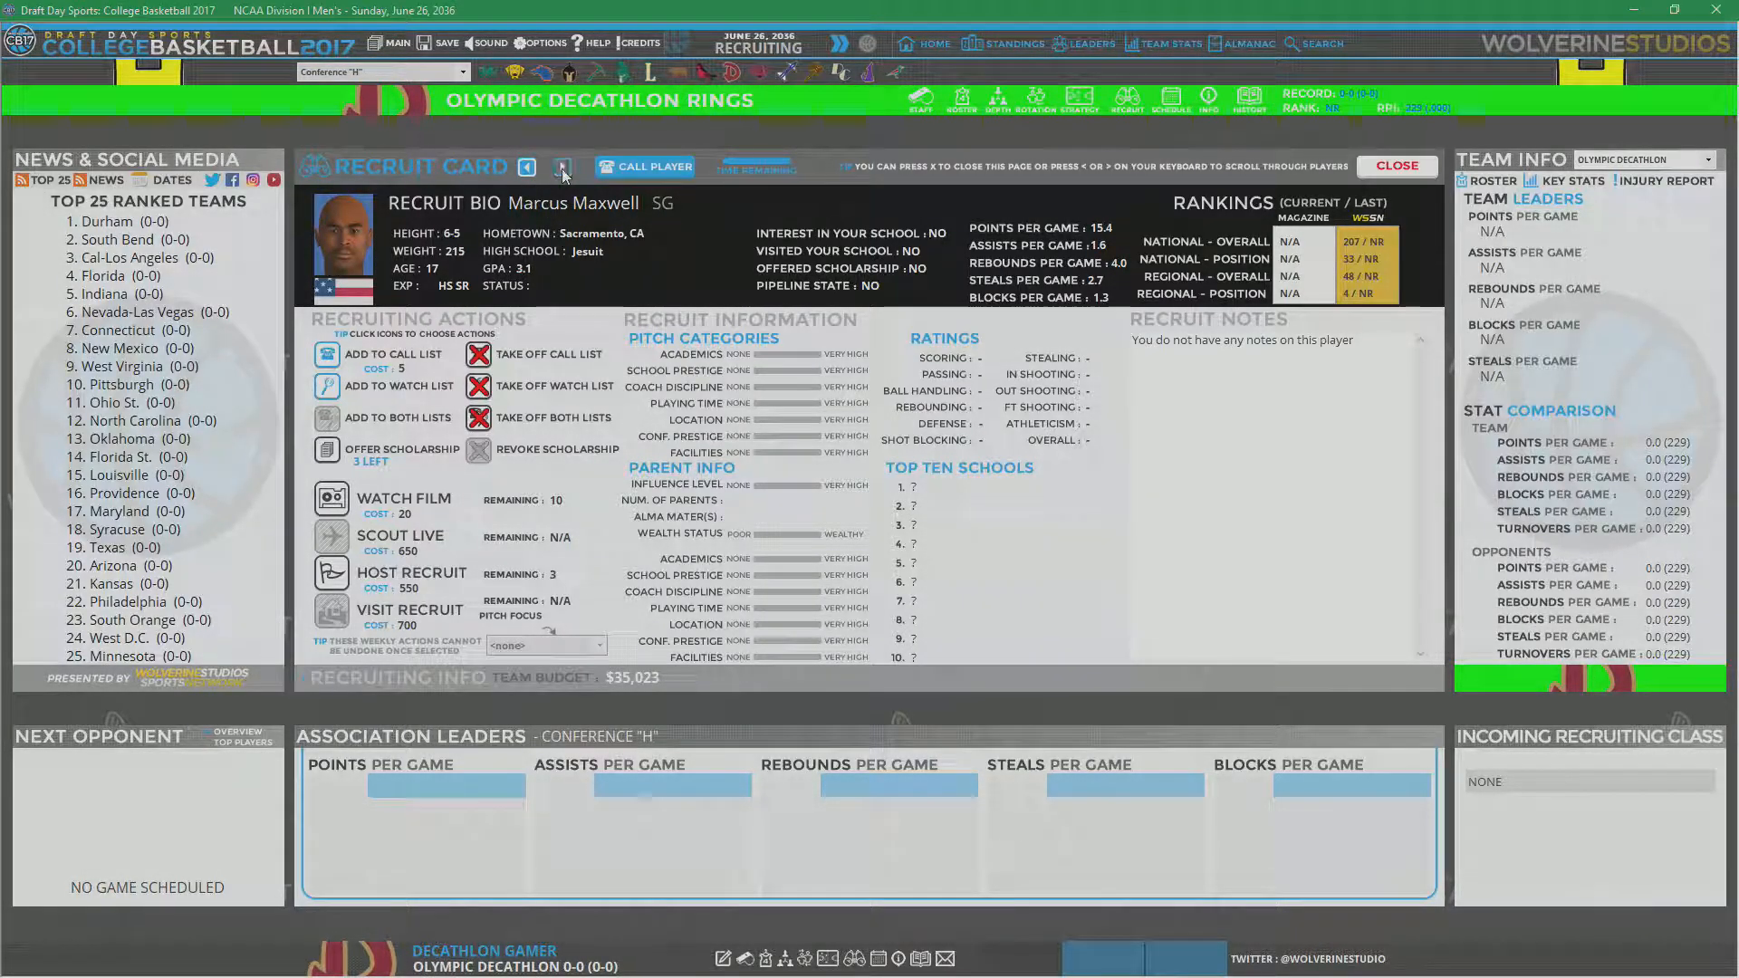
click(563, 166)
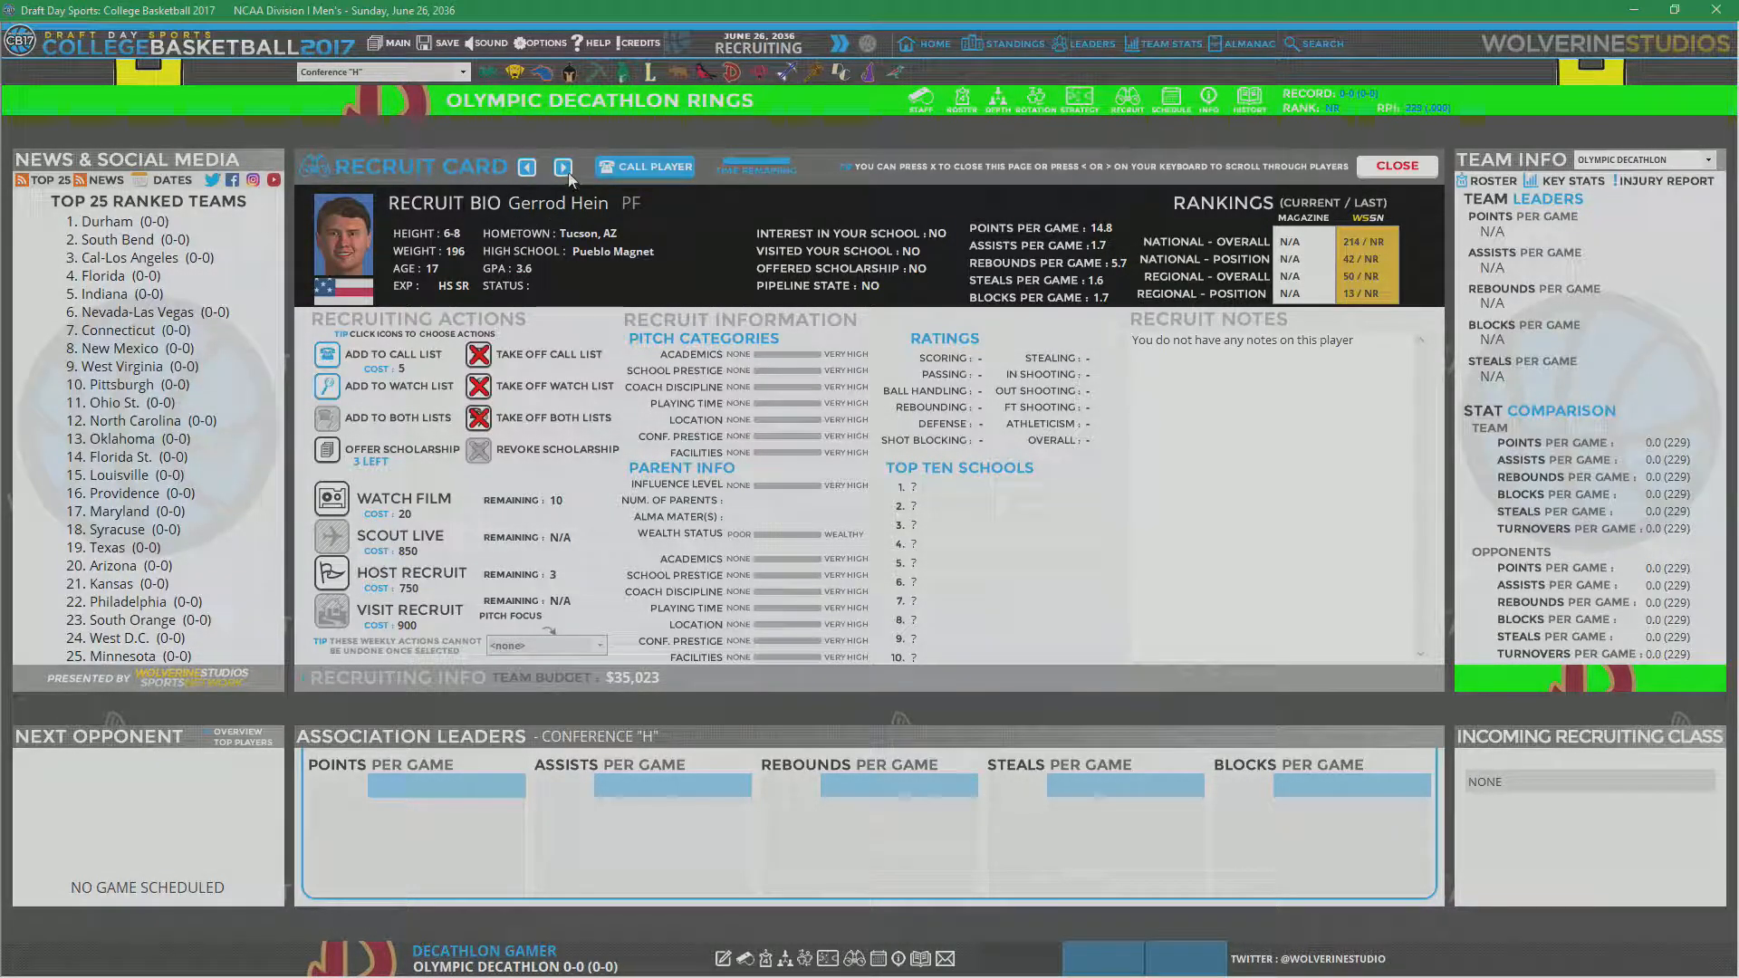
click(563, 166)
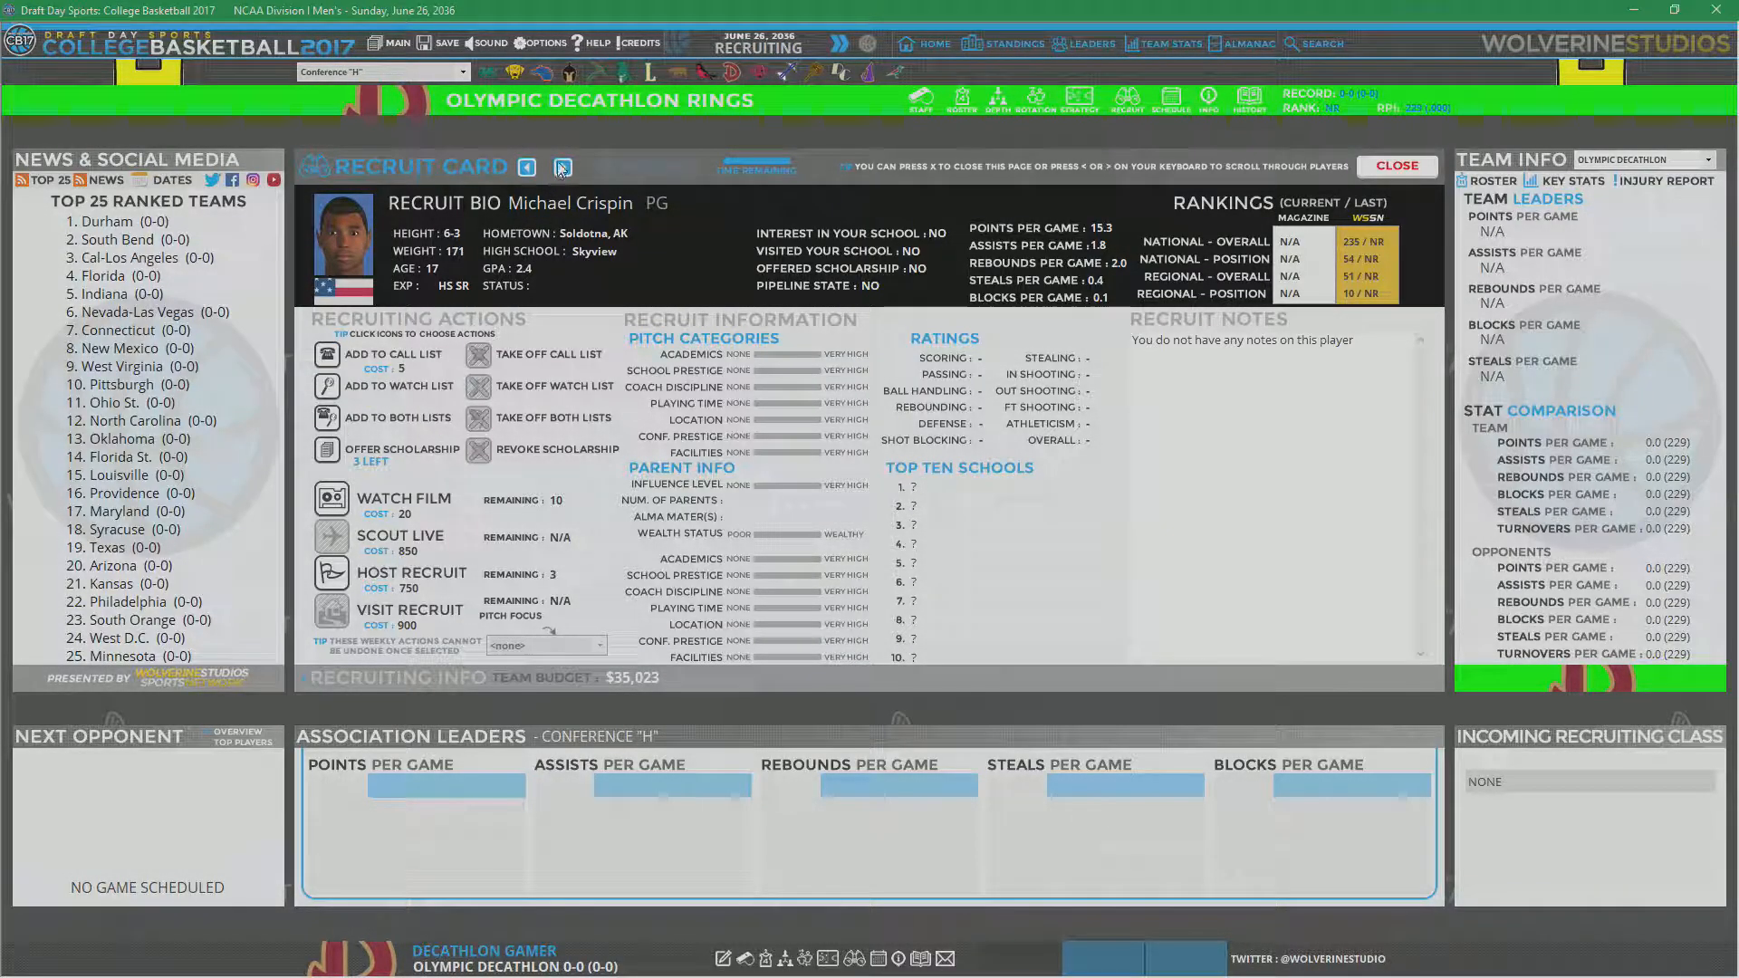
click(563, 166)
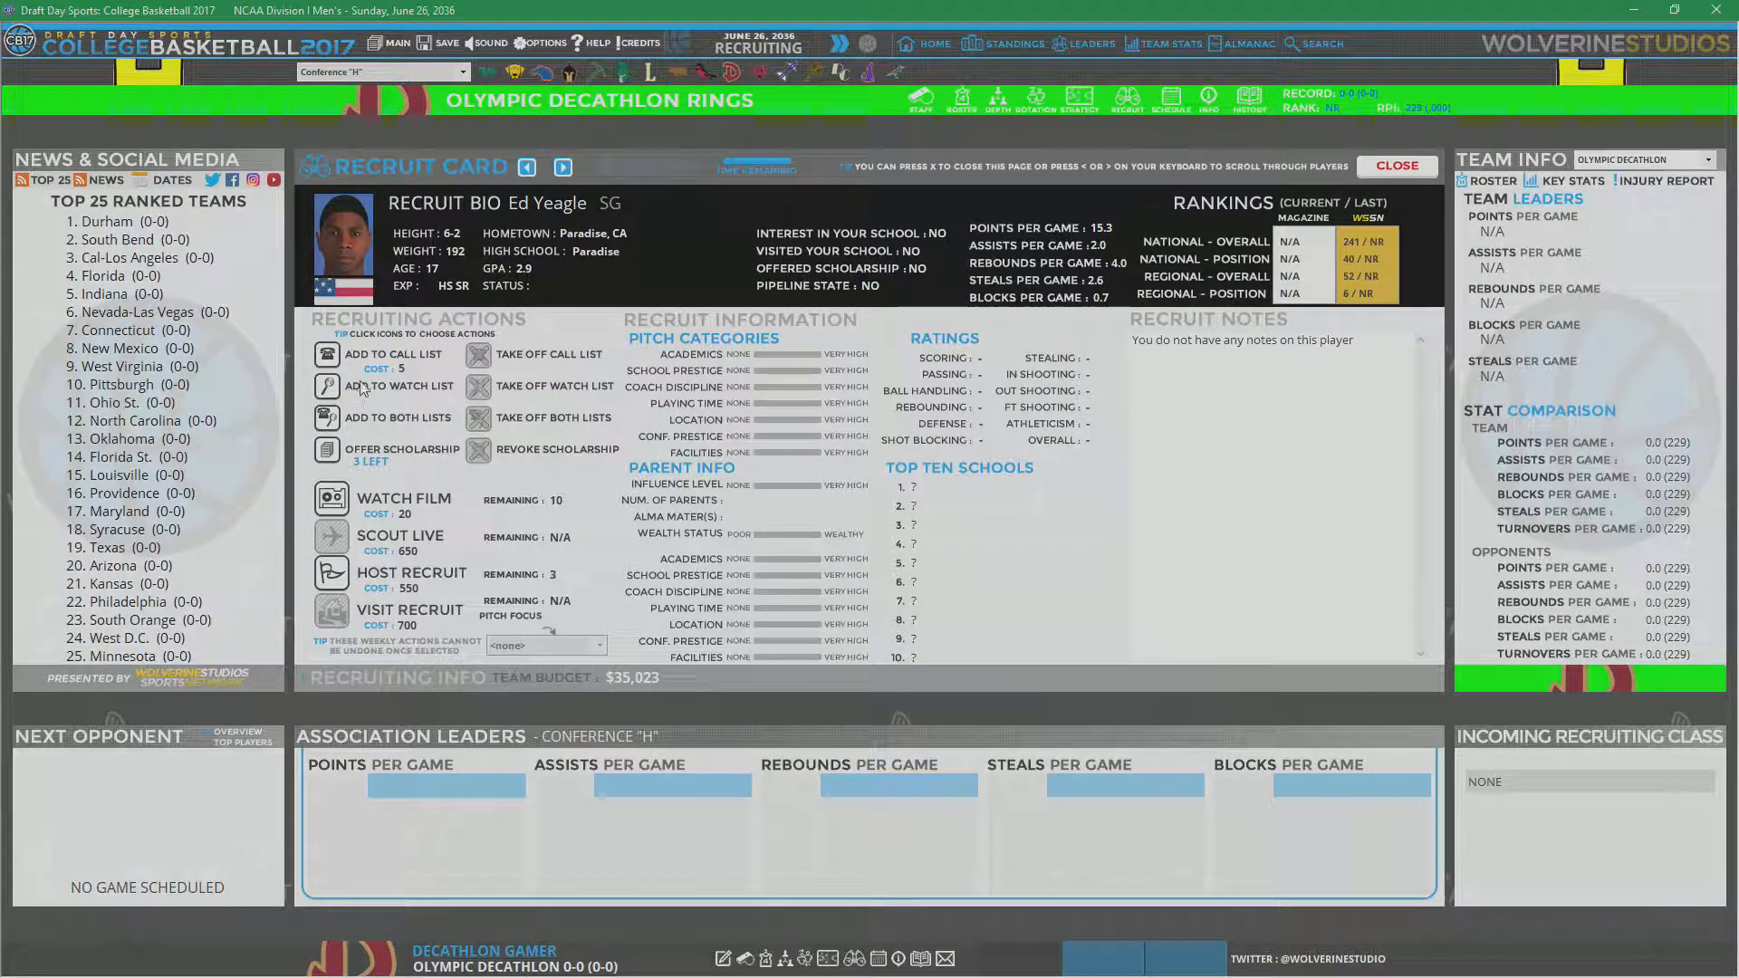
click(562, 166)
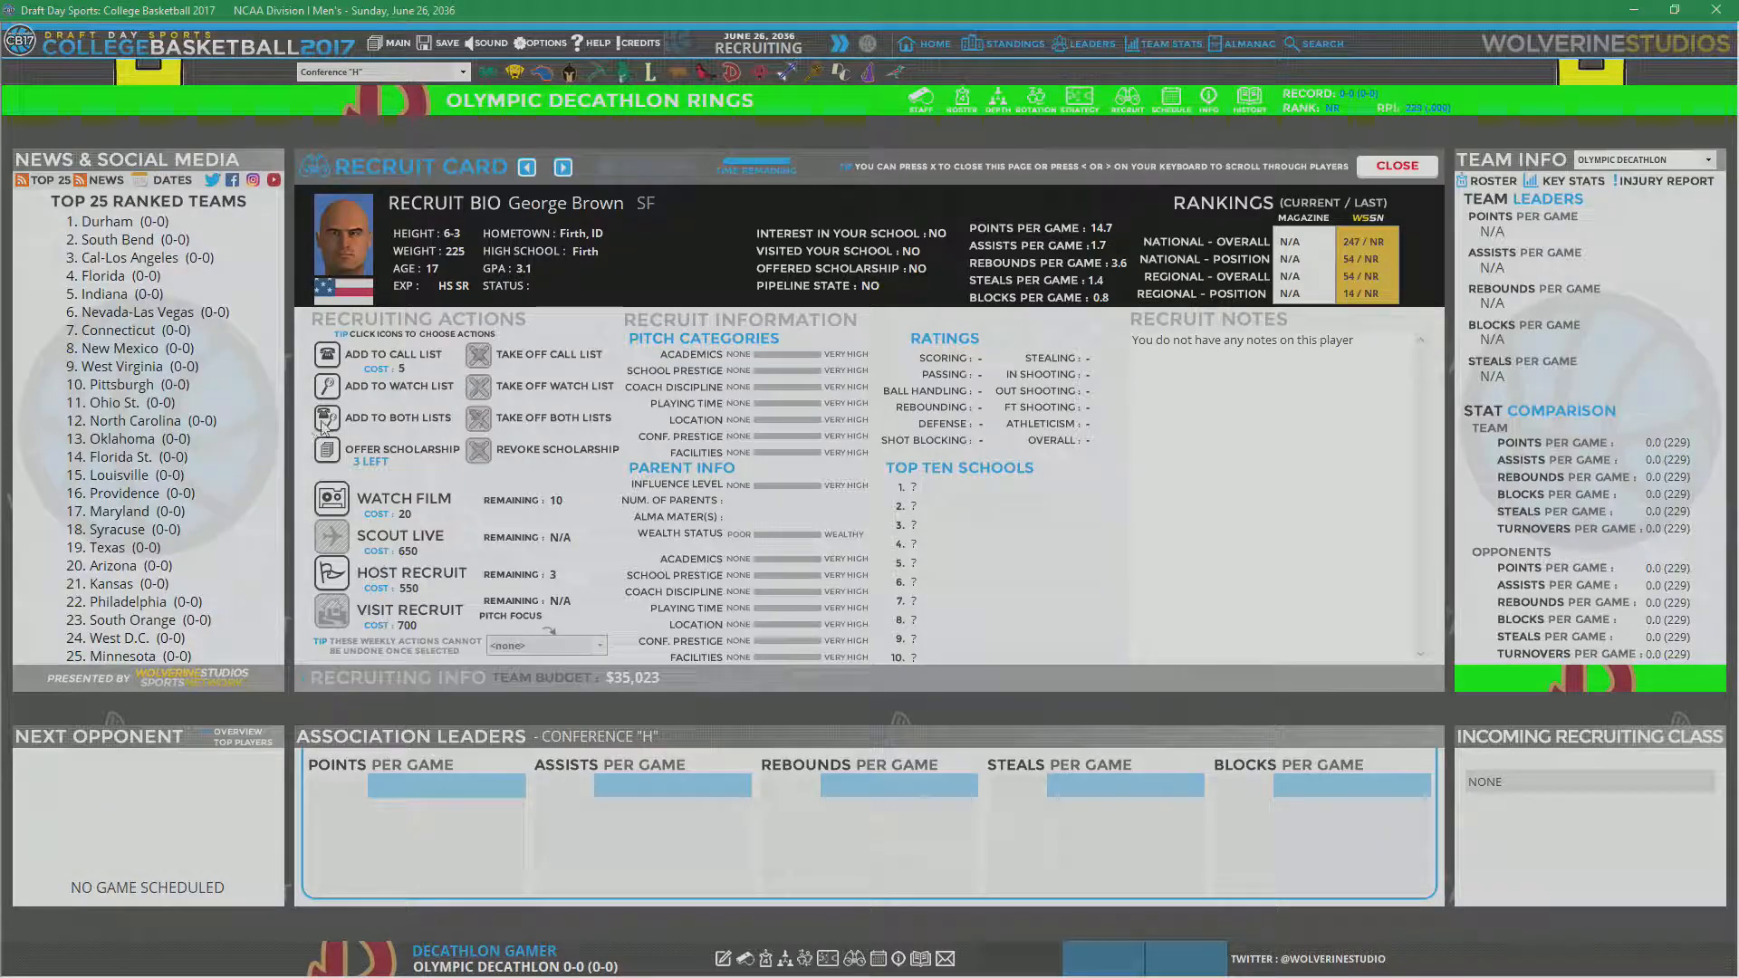
click(562, 167)
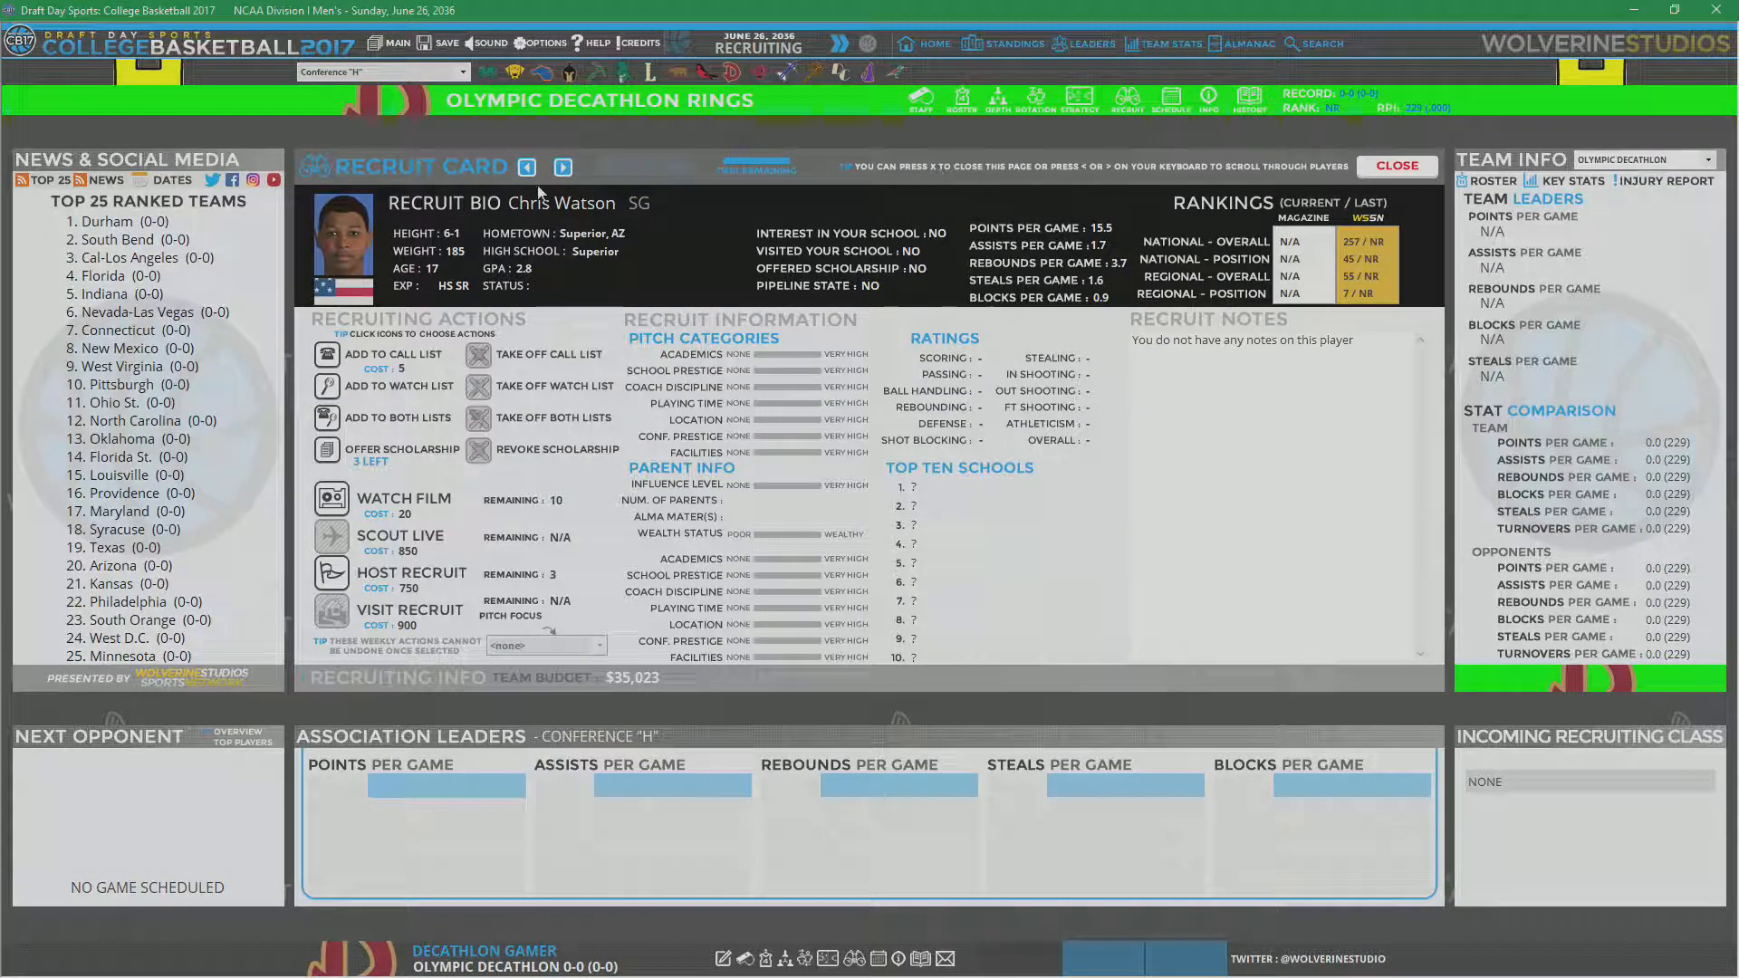
click(562, 167)
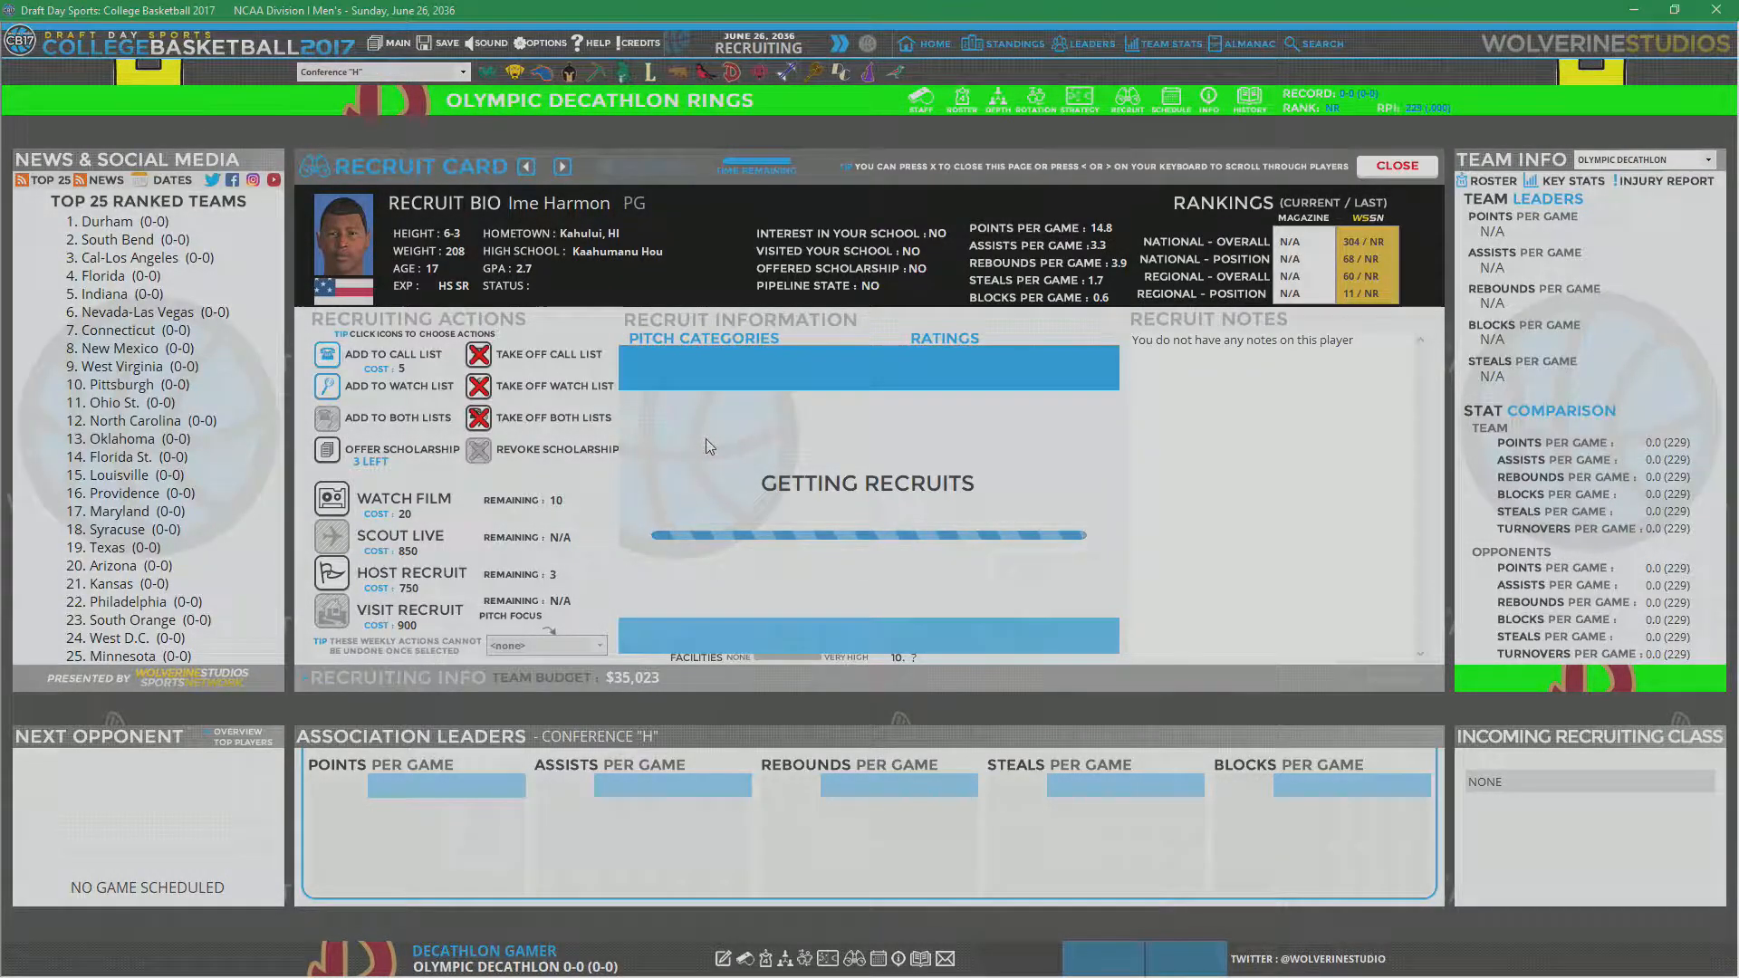
click(1396, 167)
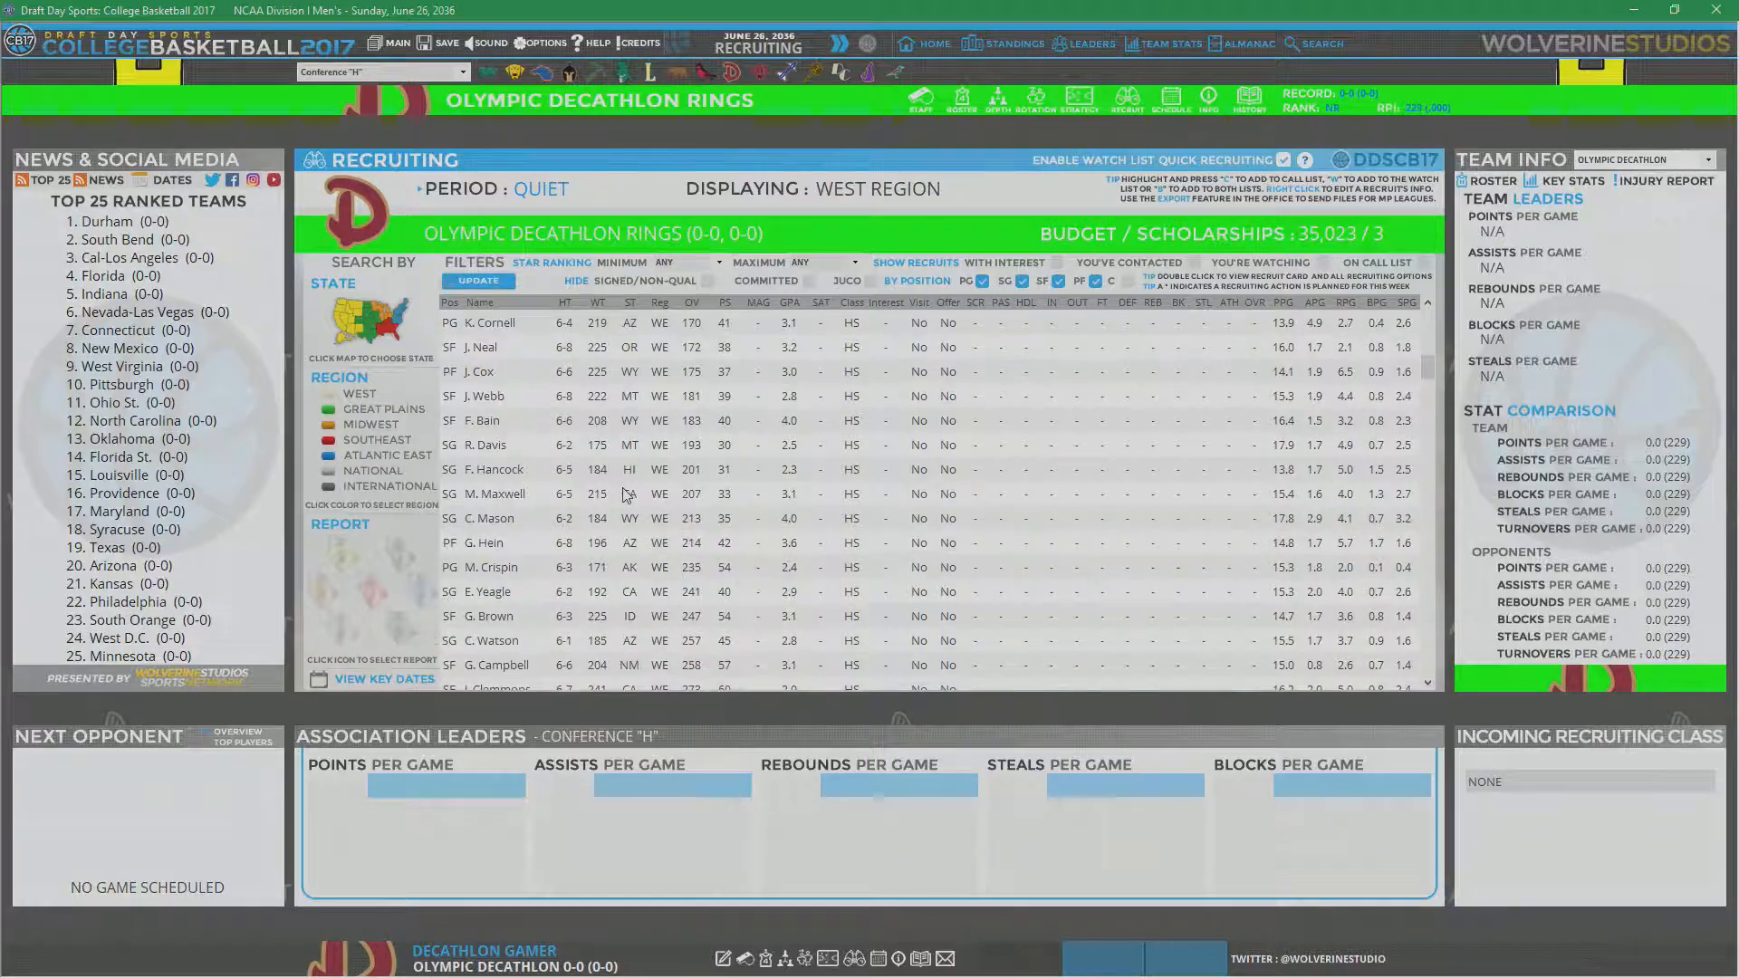
scroll(down, 3)
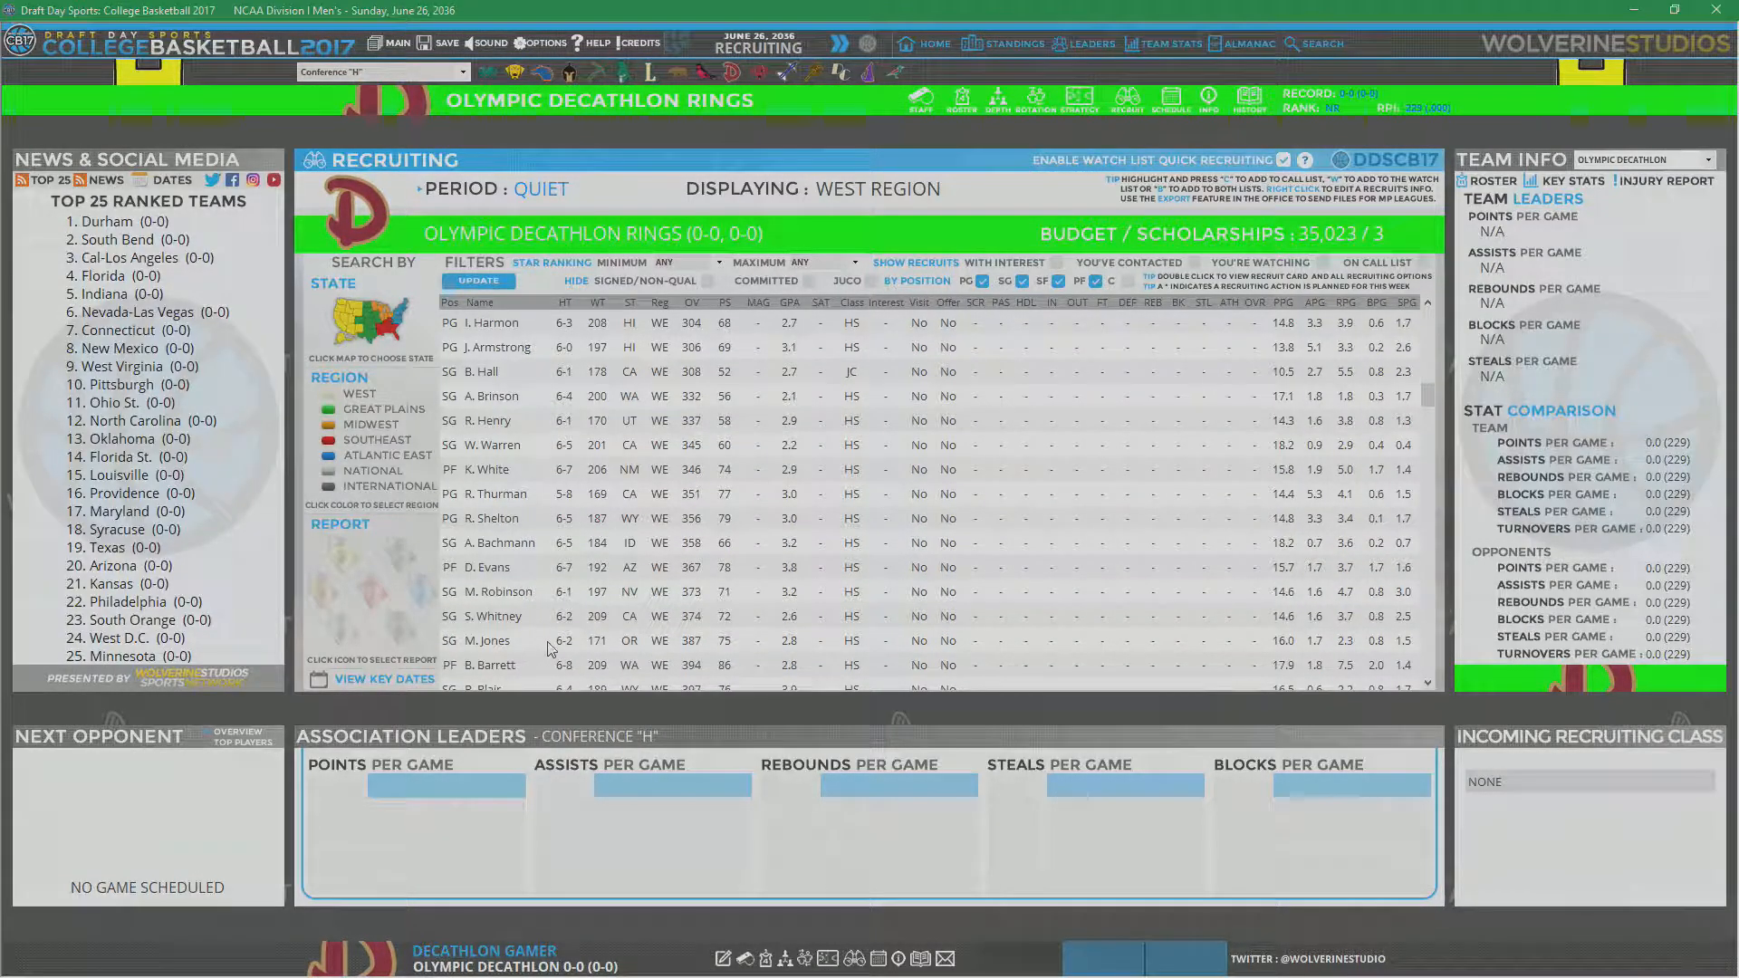
scroll(down, 3)
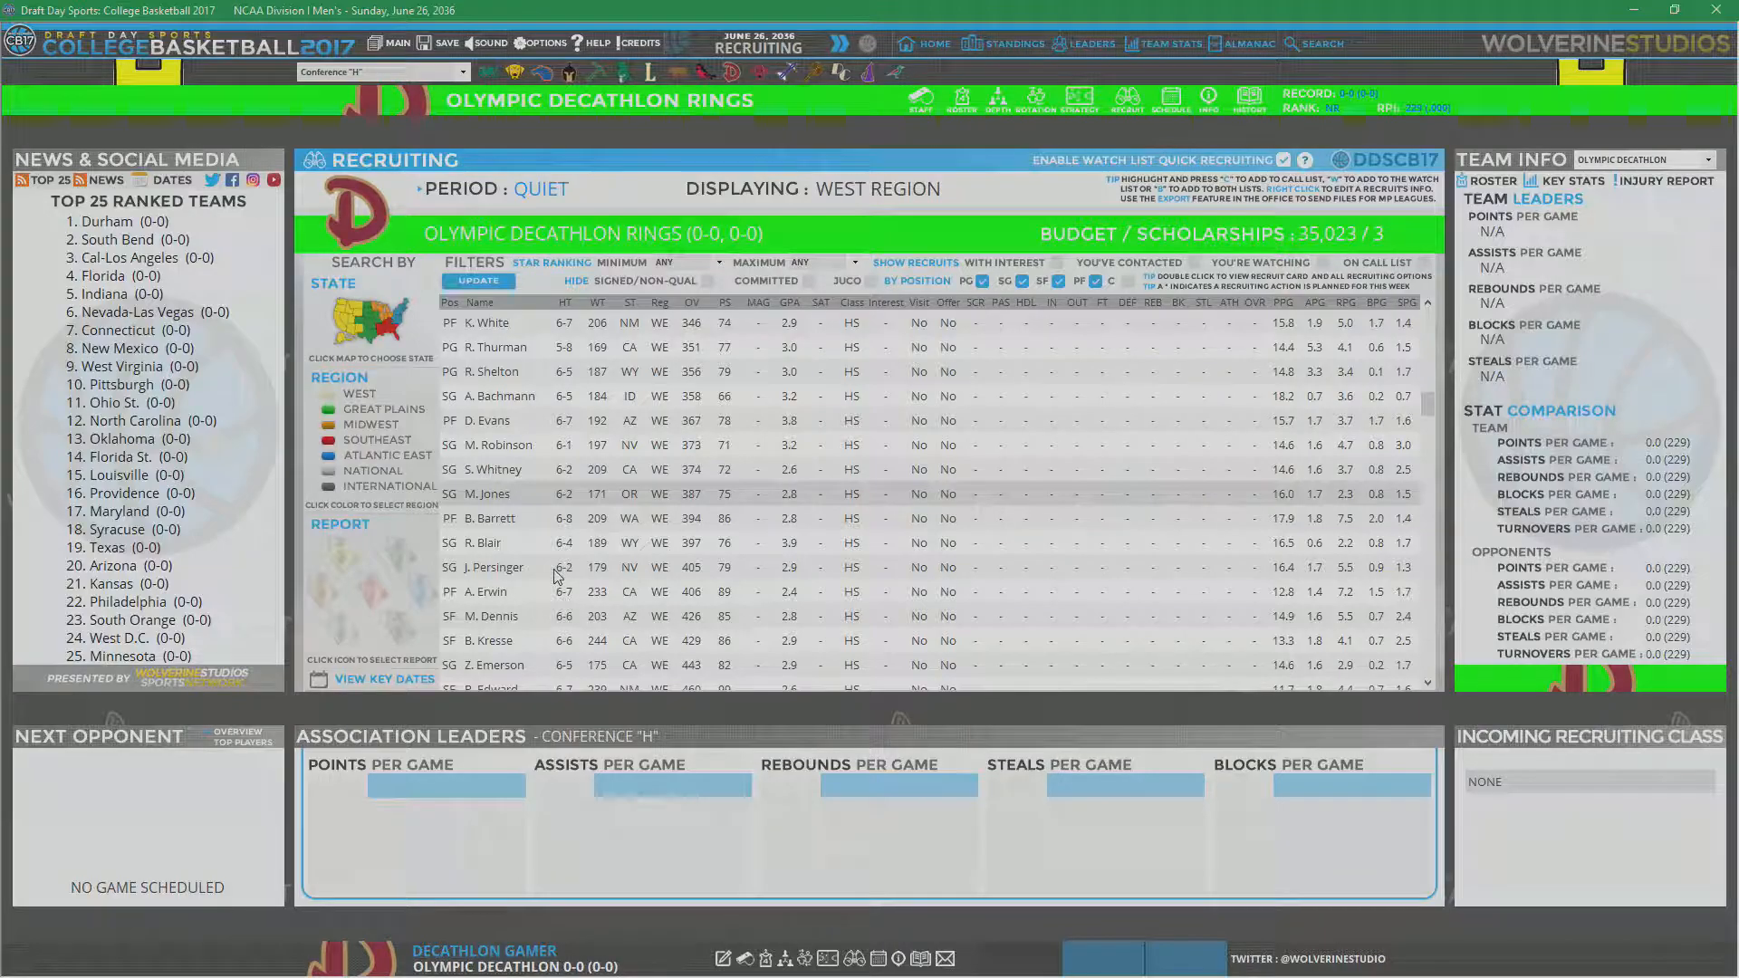
mouse_move(522, 499)
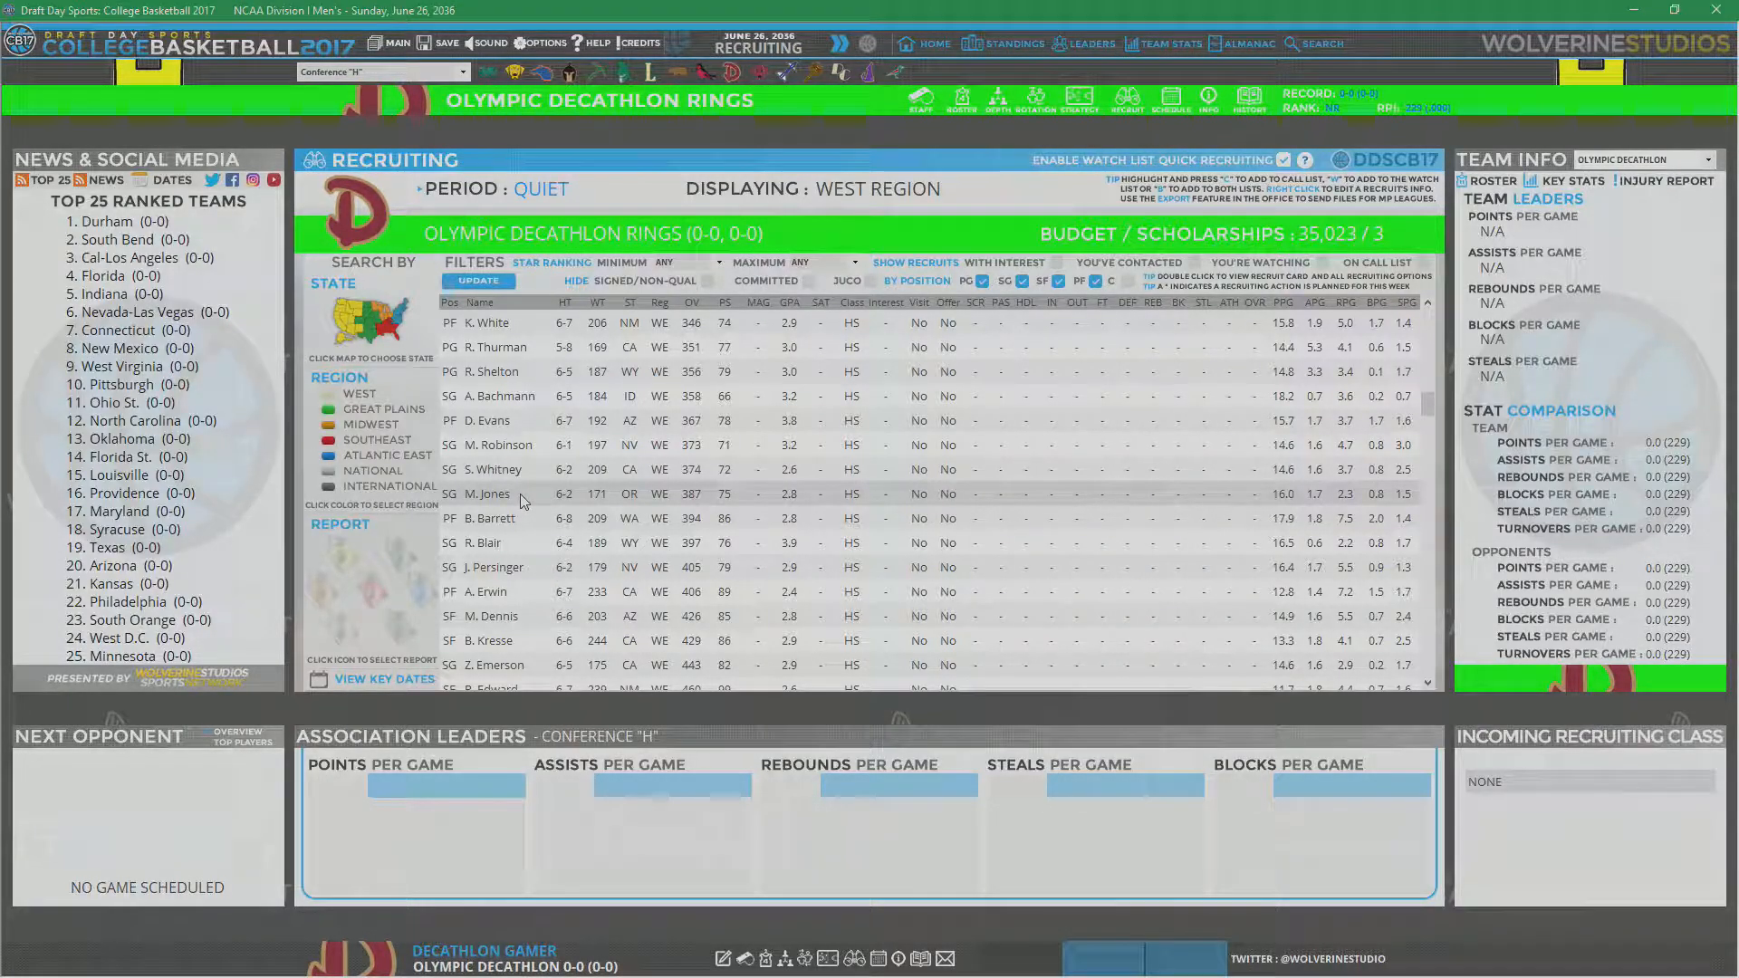
mouse_move(712, 504)
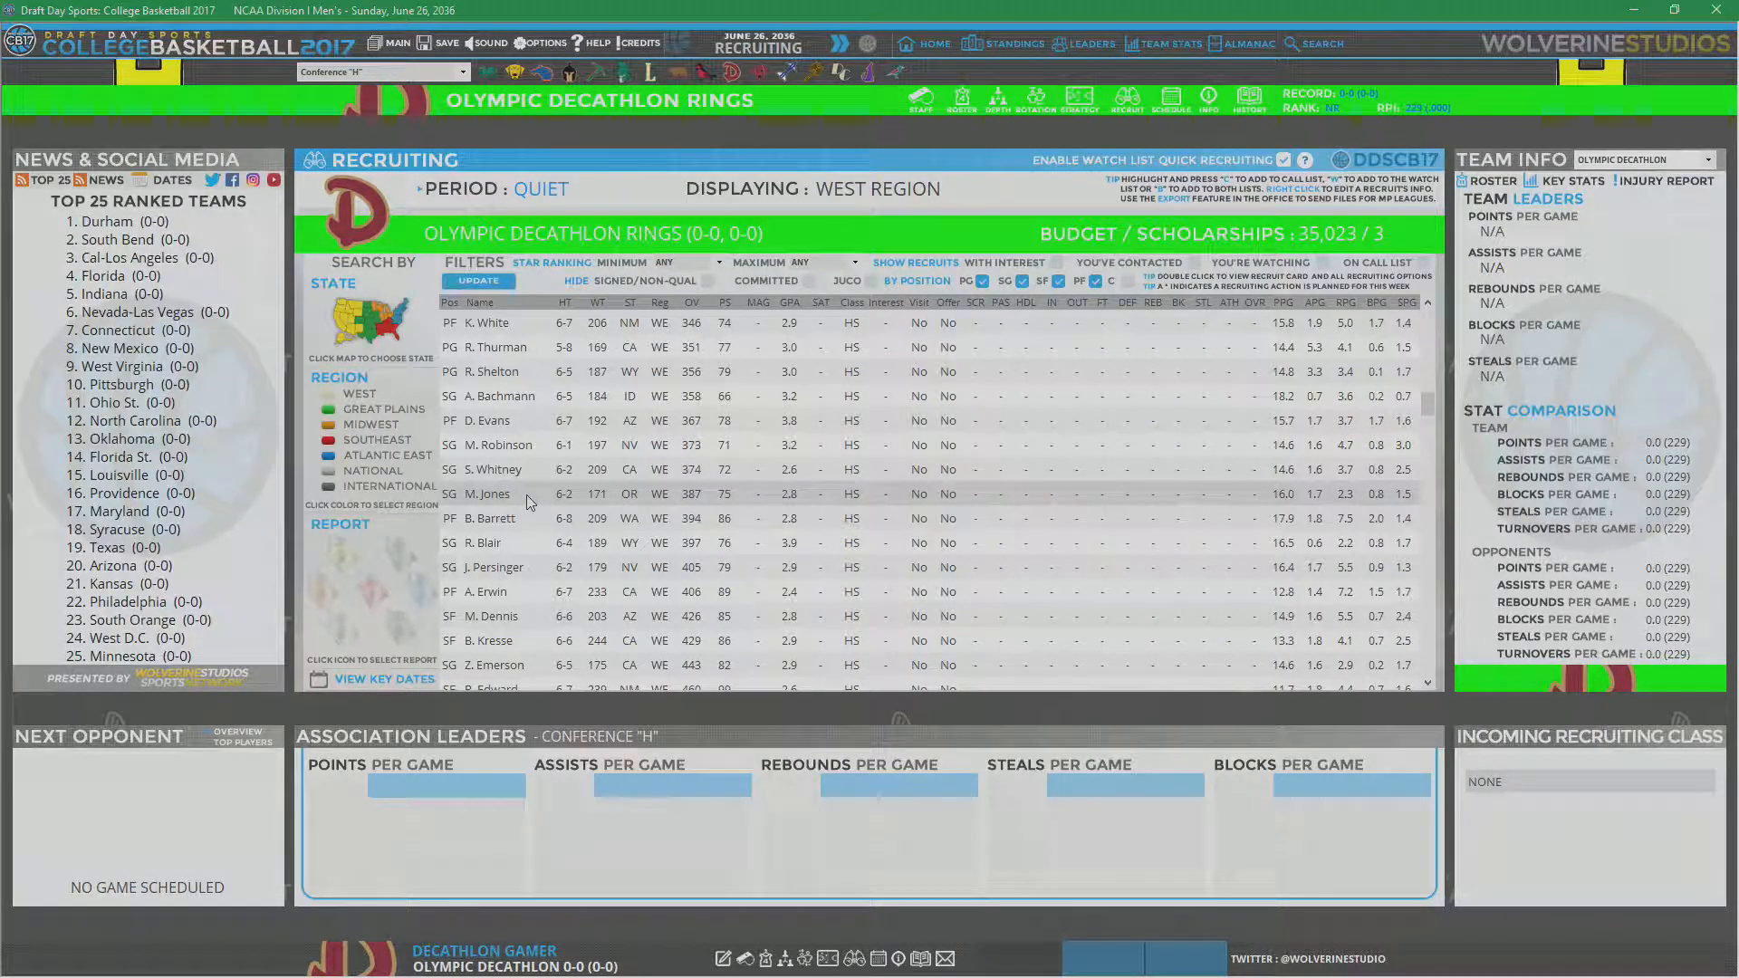
double_click(485, 493)
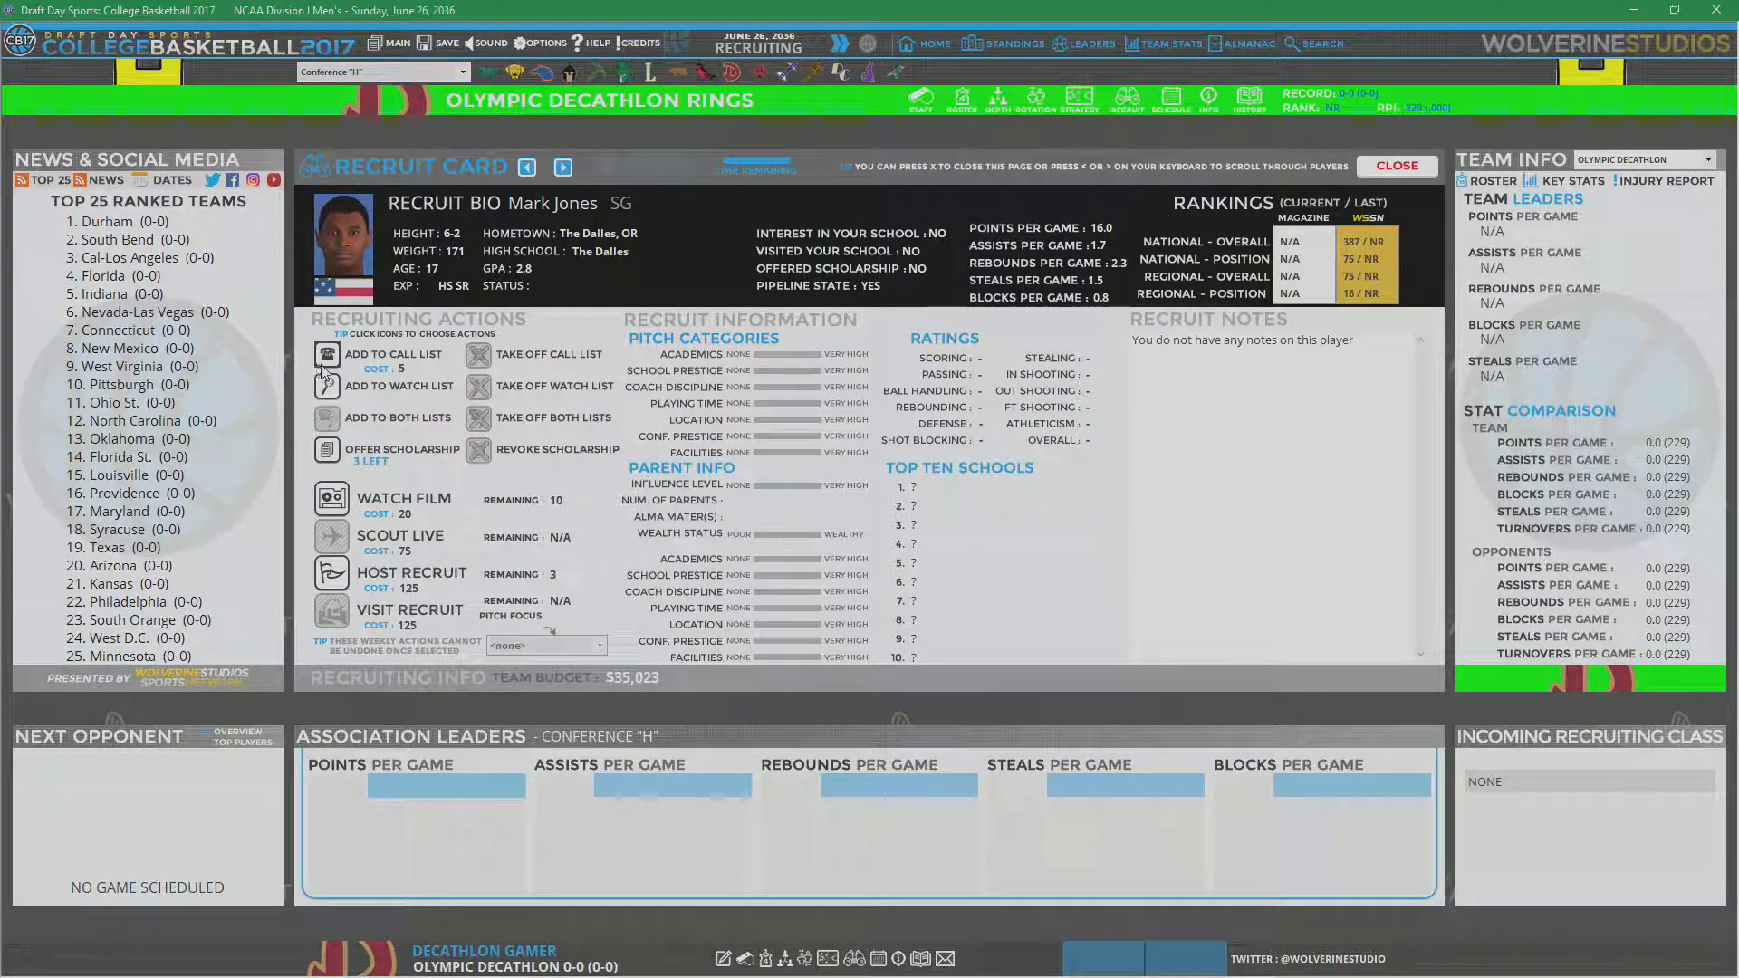
click(326, 354)
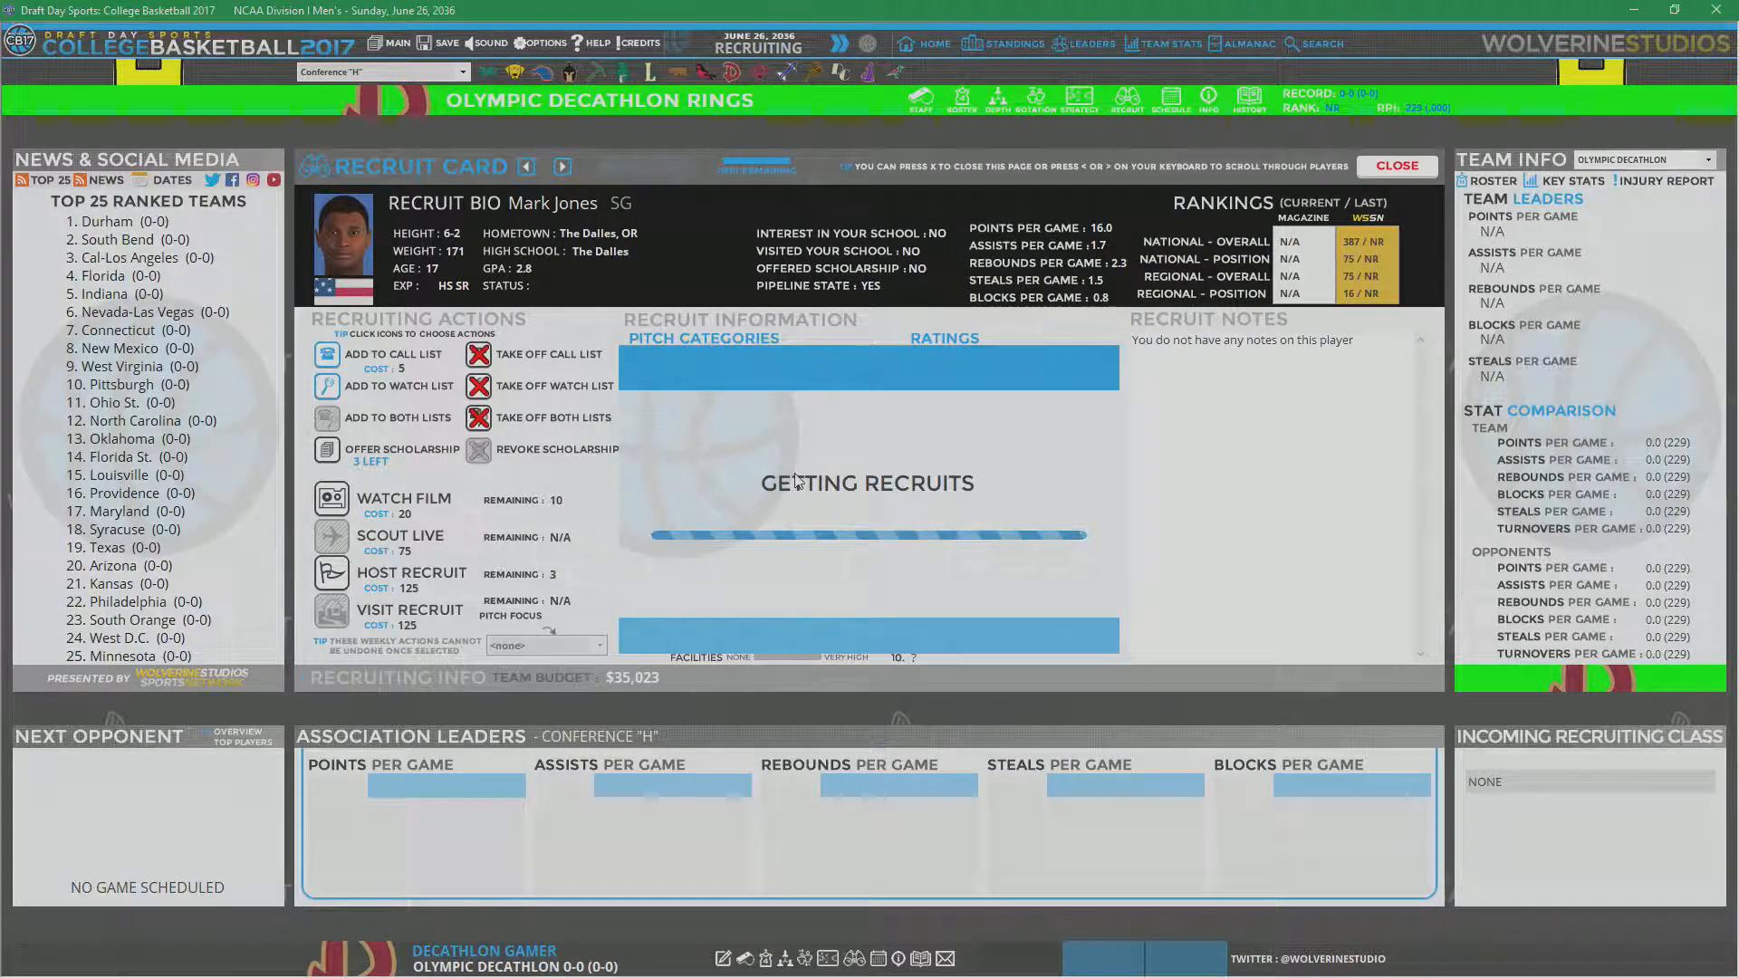
click(1395, 165)
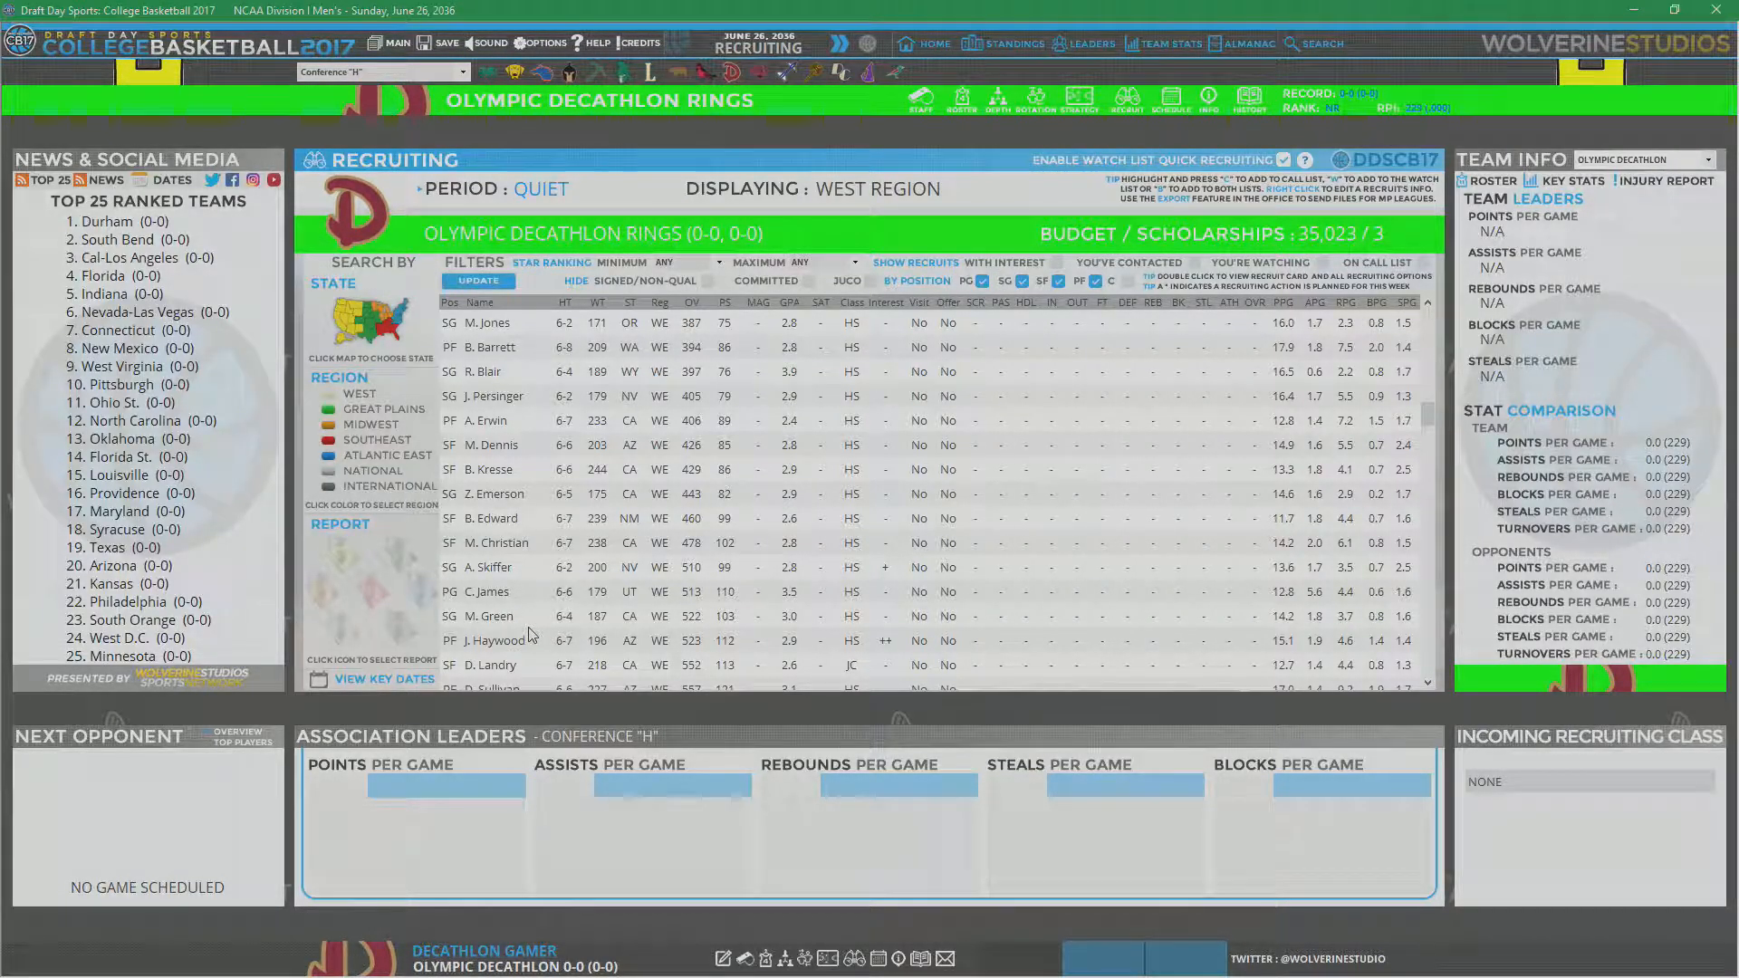
mouse_move(515, 586)
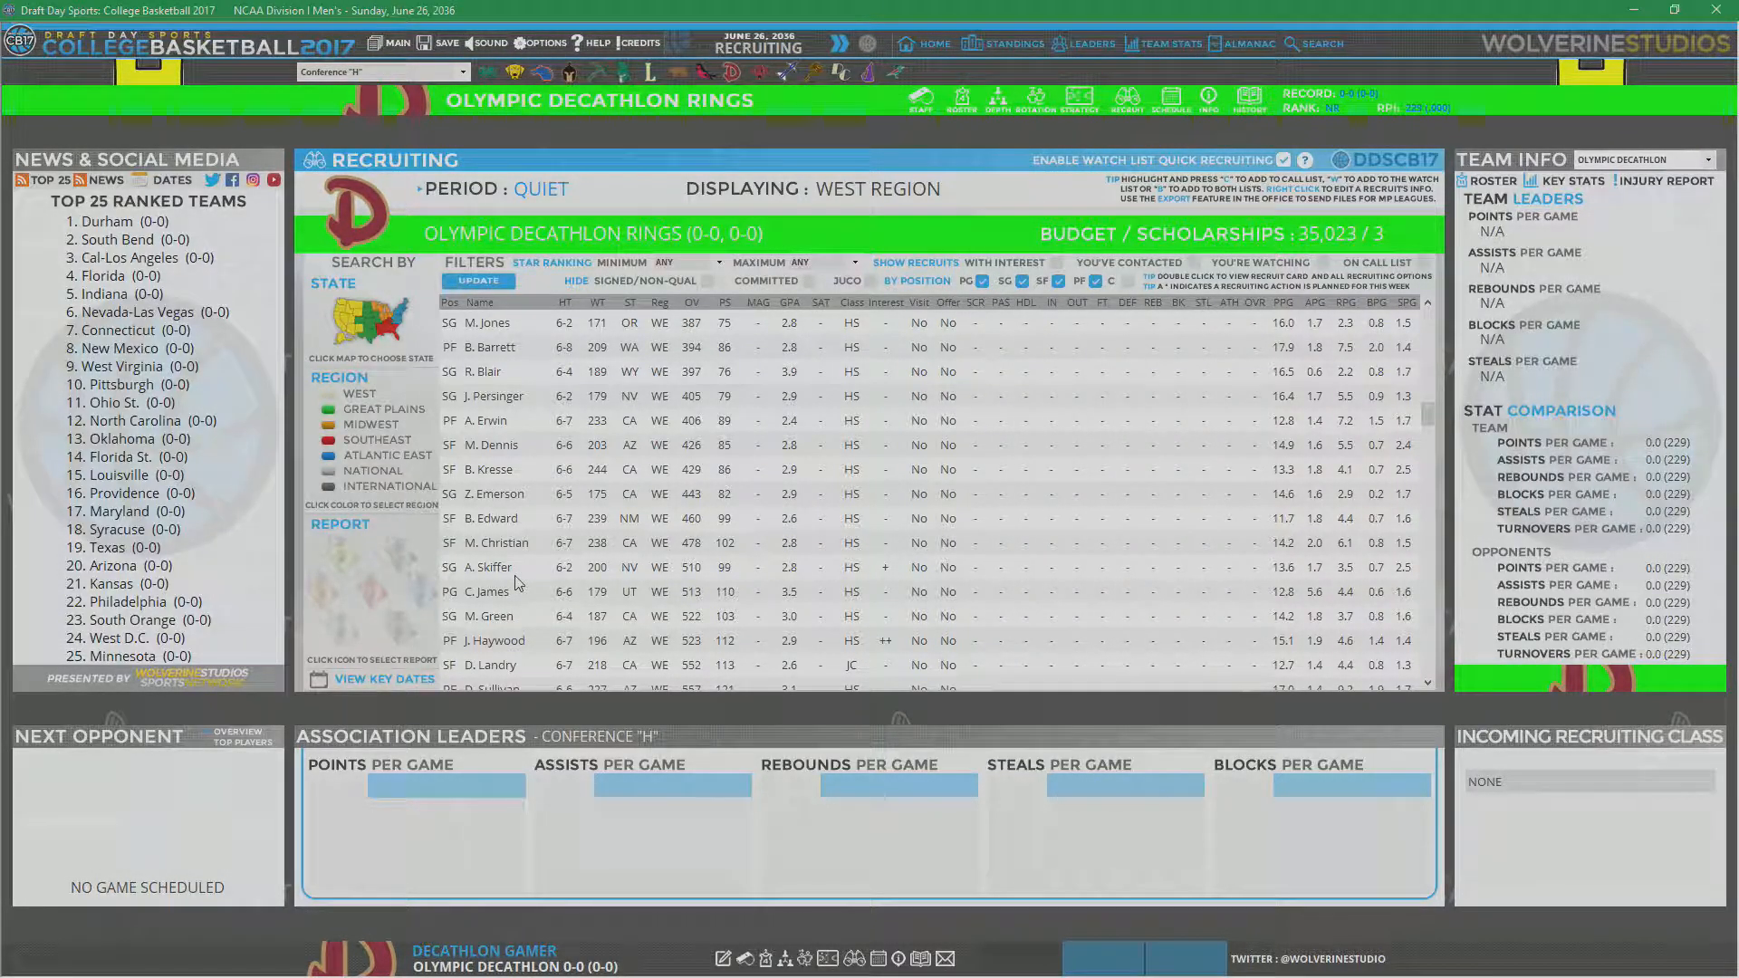
scroll(down, 3)
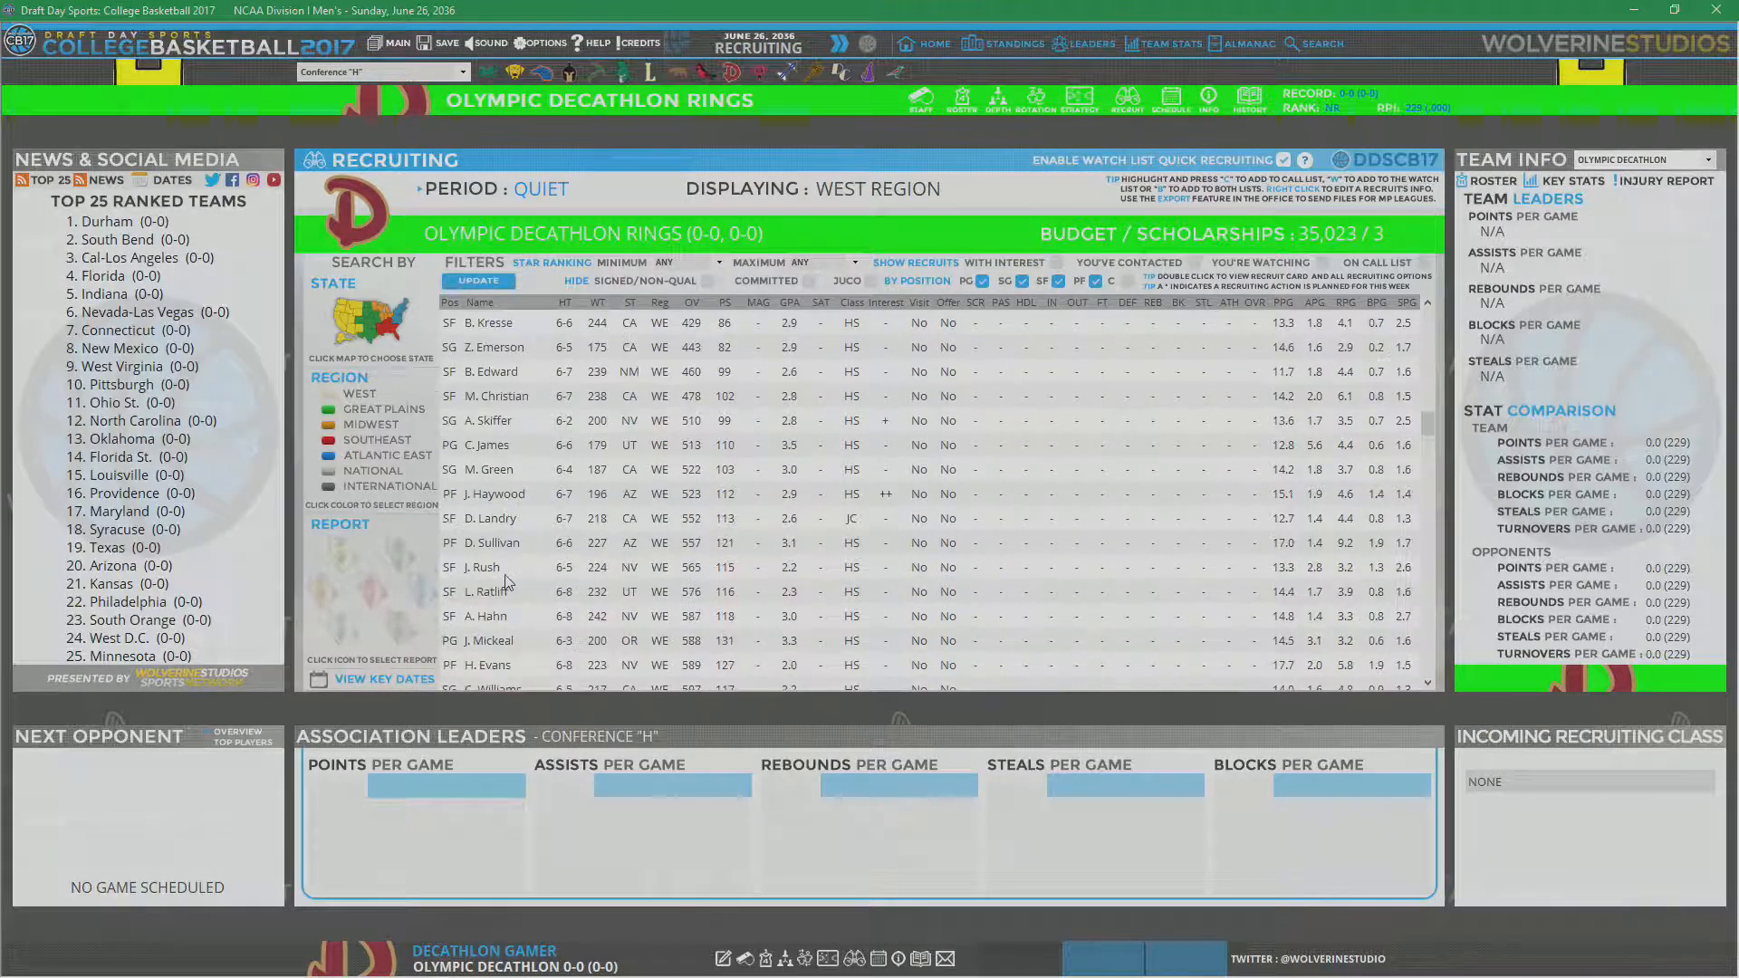
scroll(down, 3)
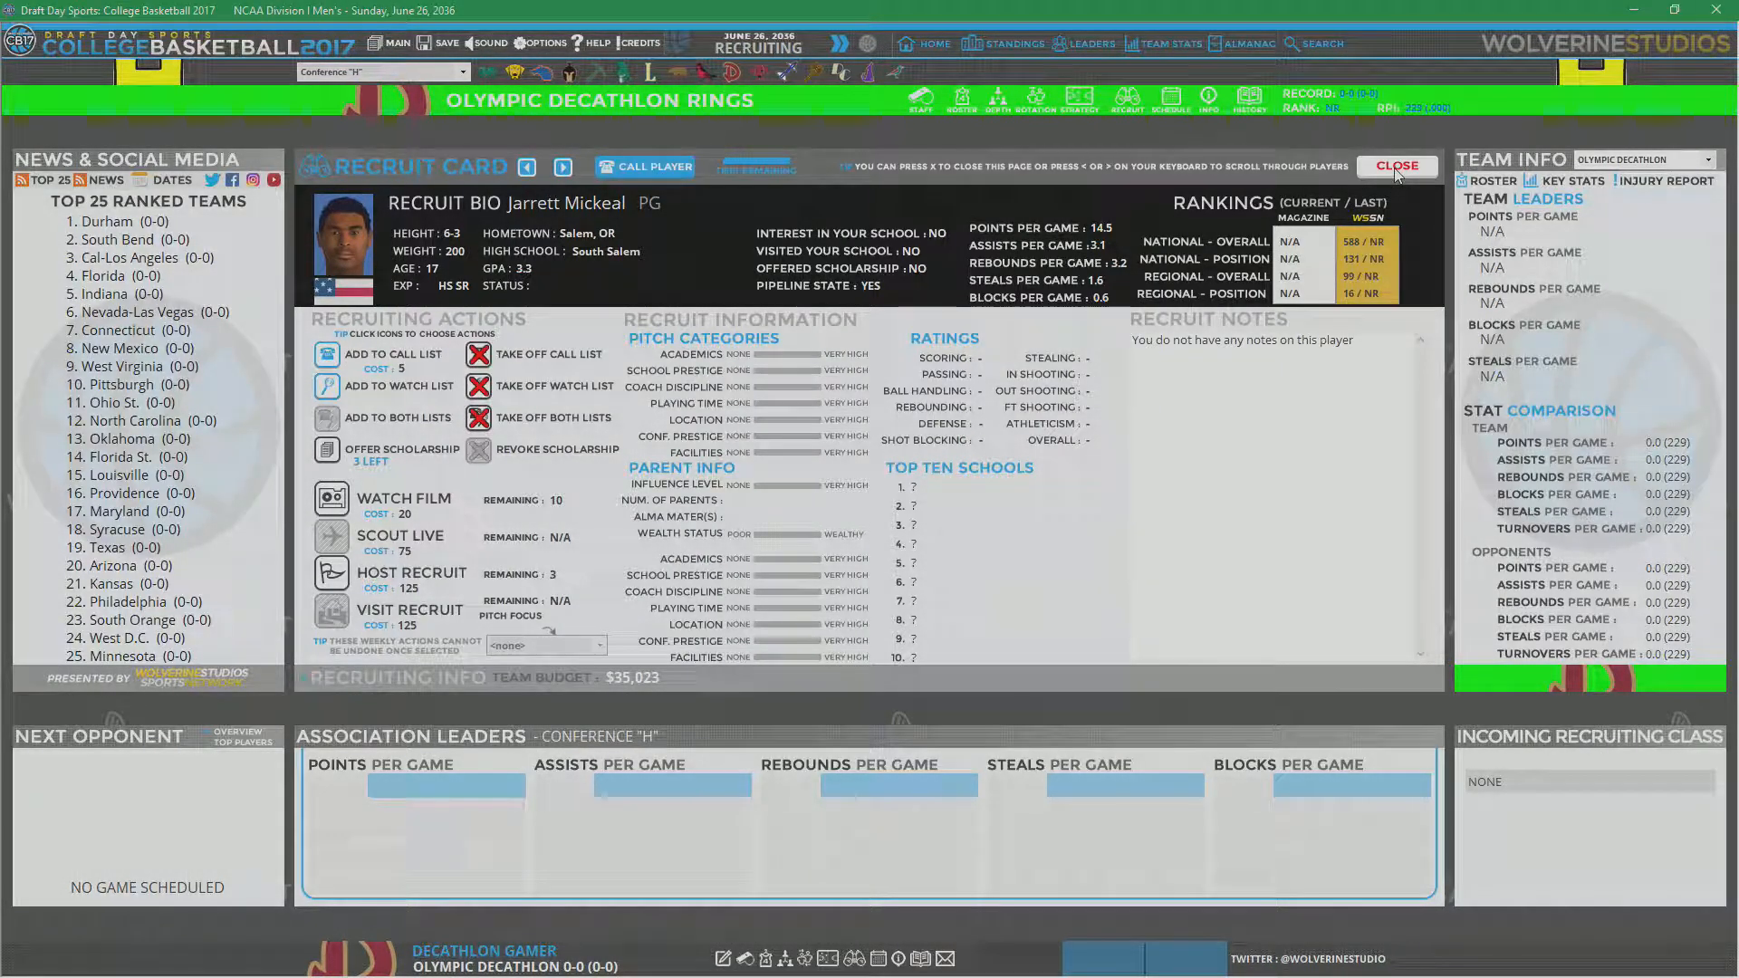
click(1396, 165)
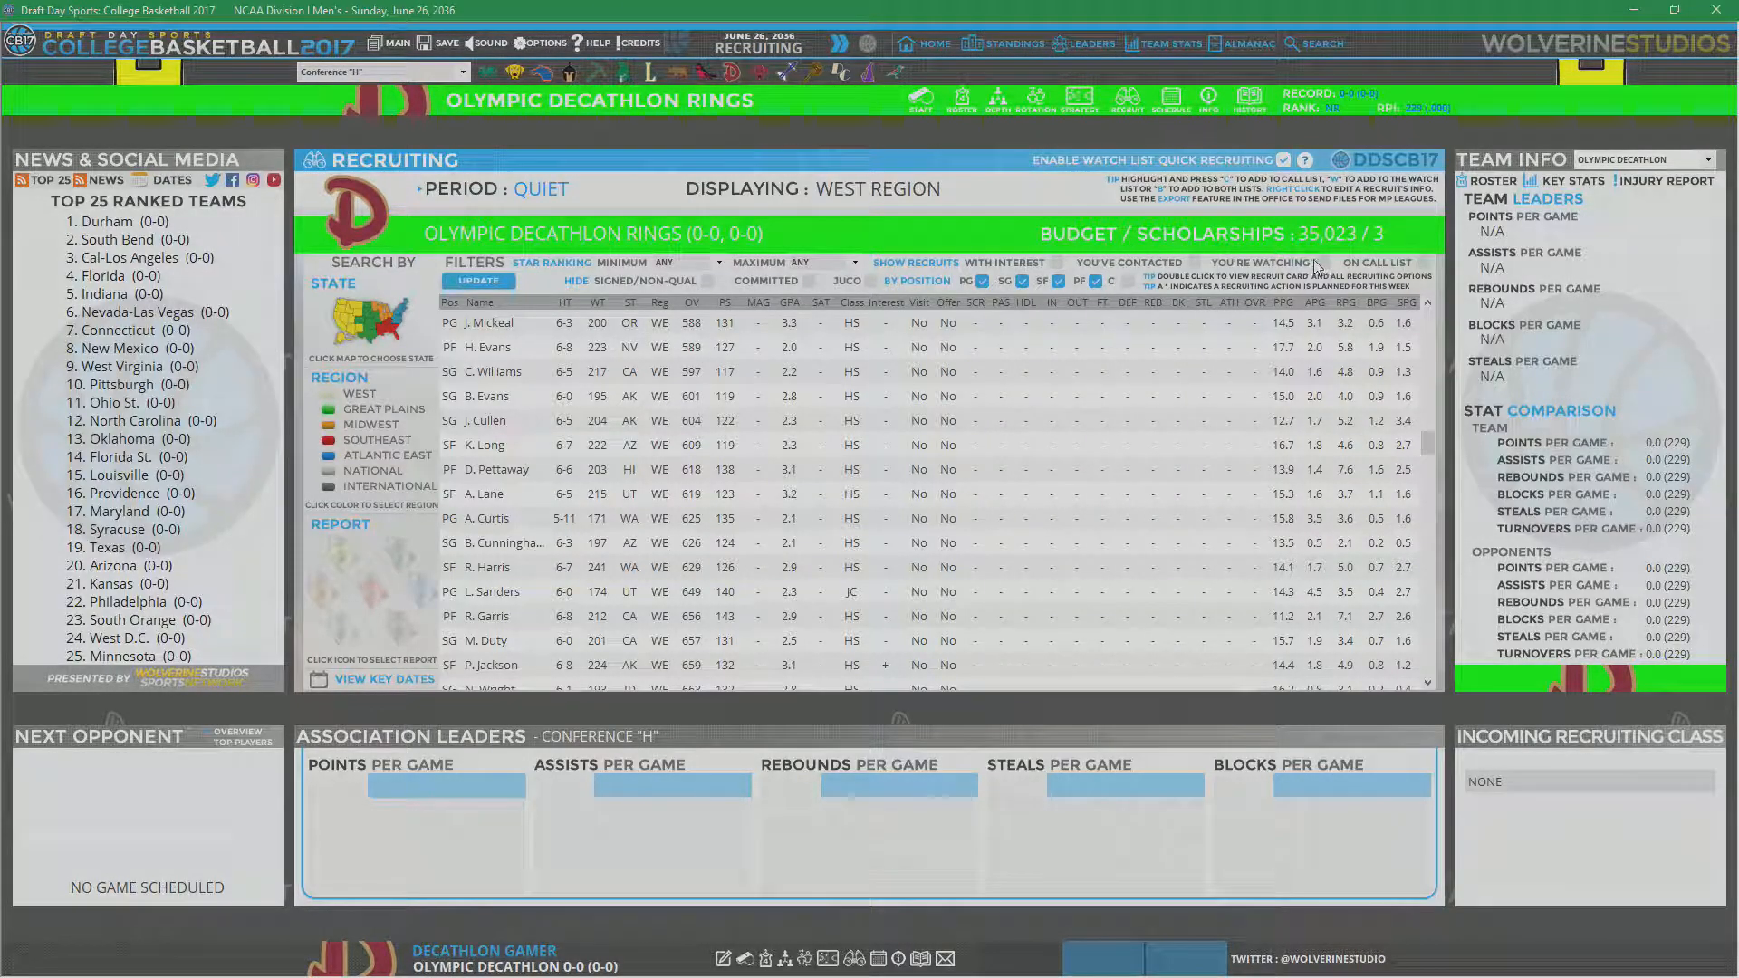
click(1422, 263)
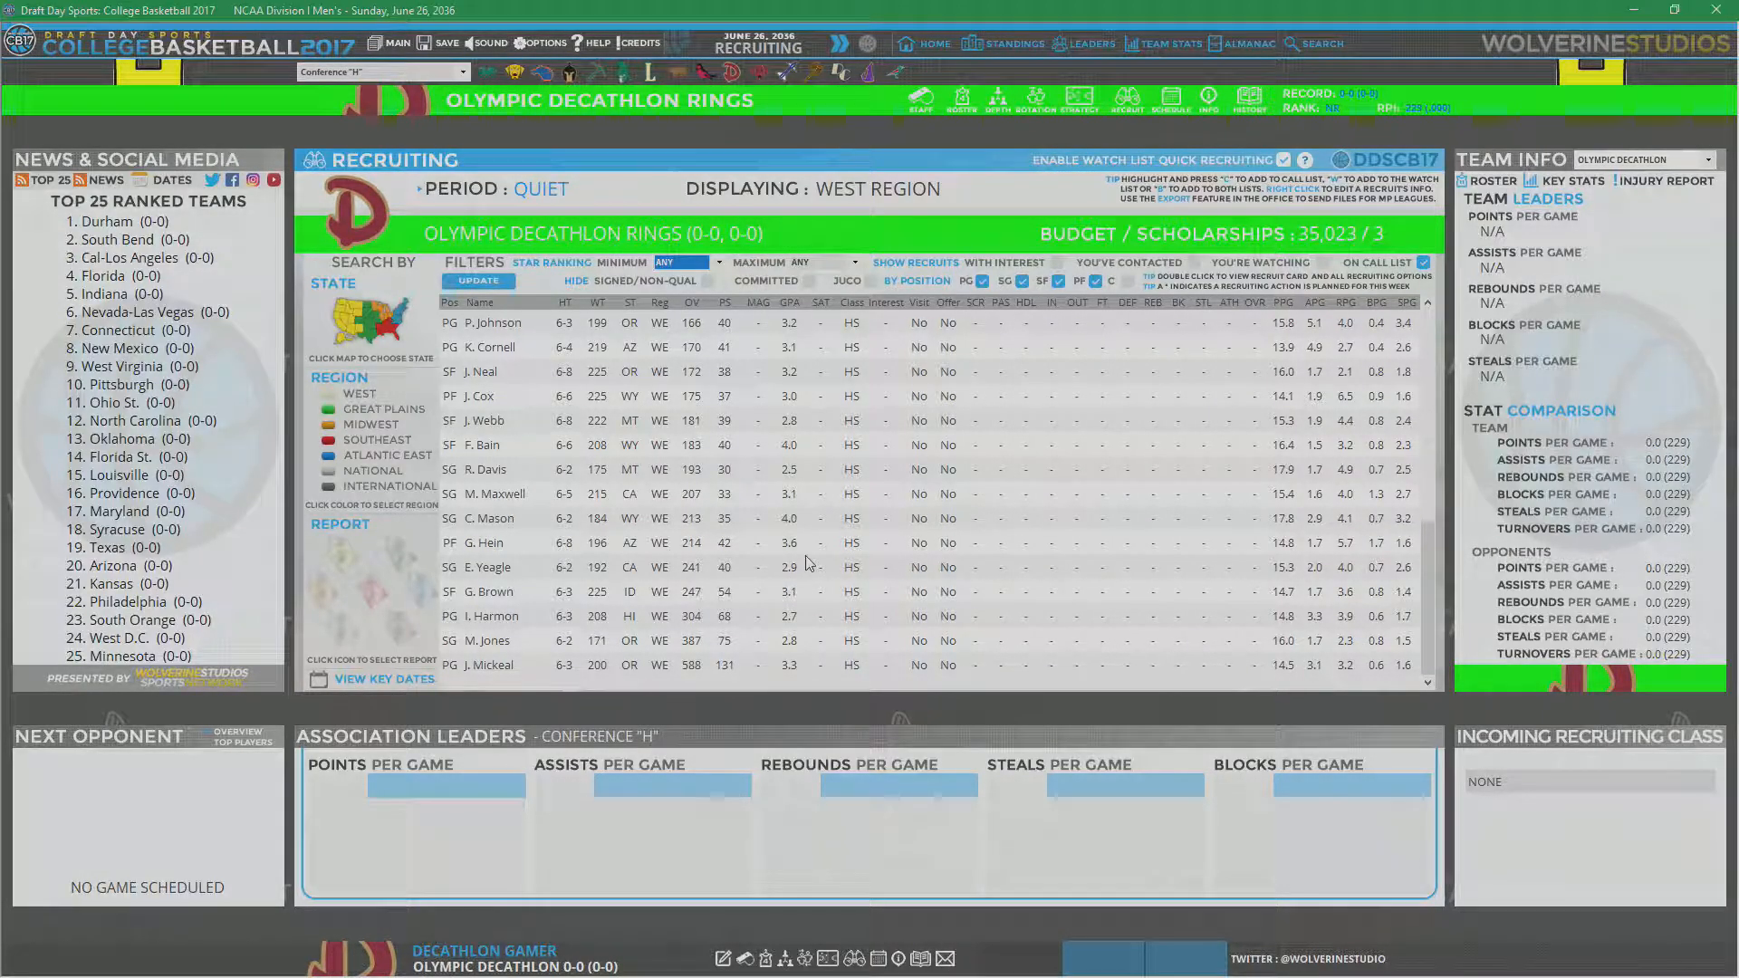
mouse_move(802, 489)
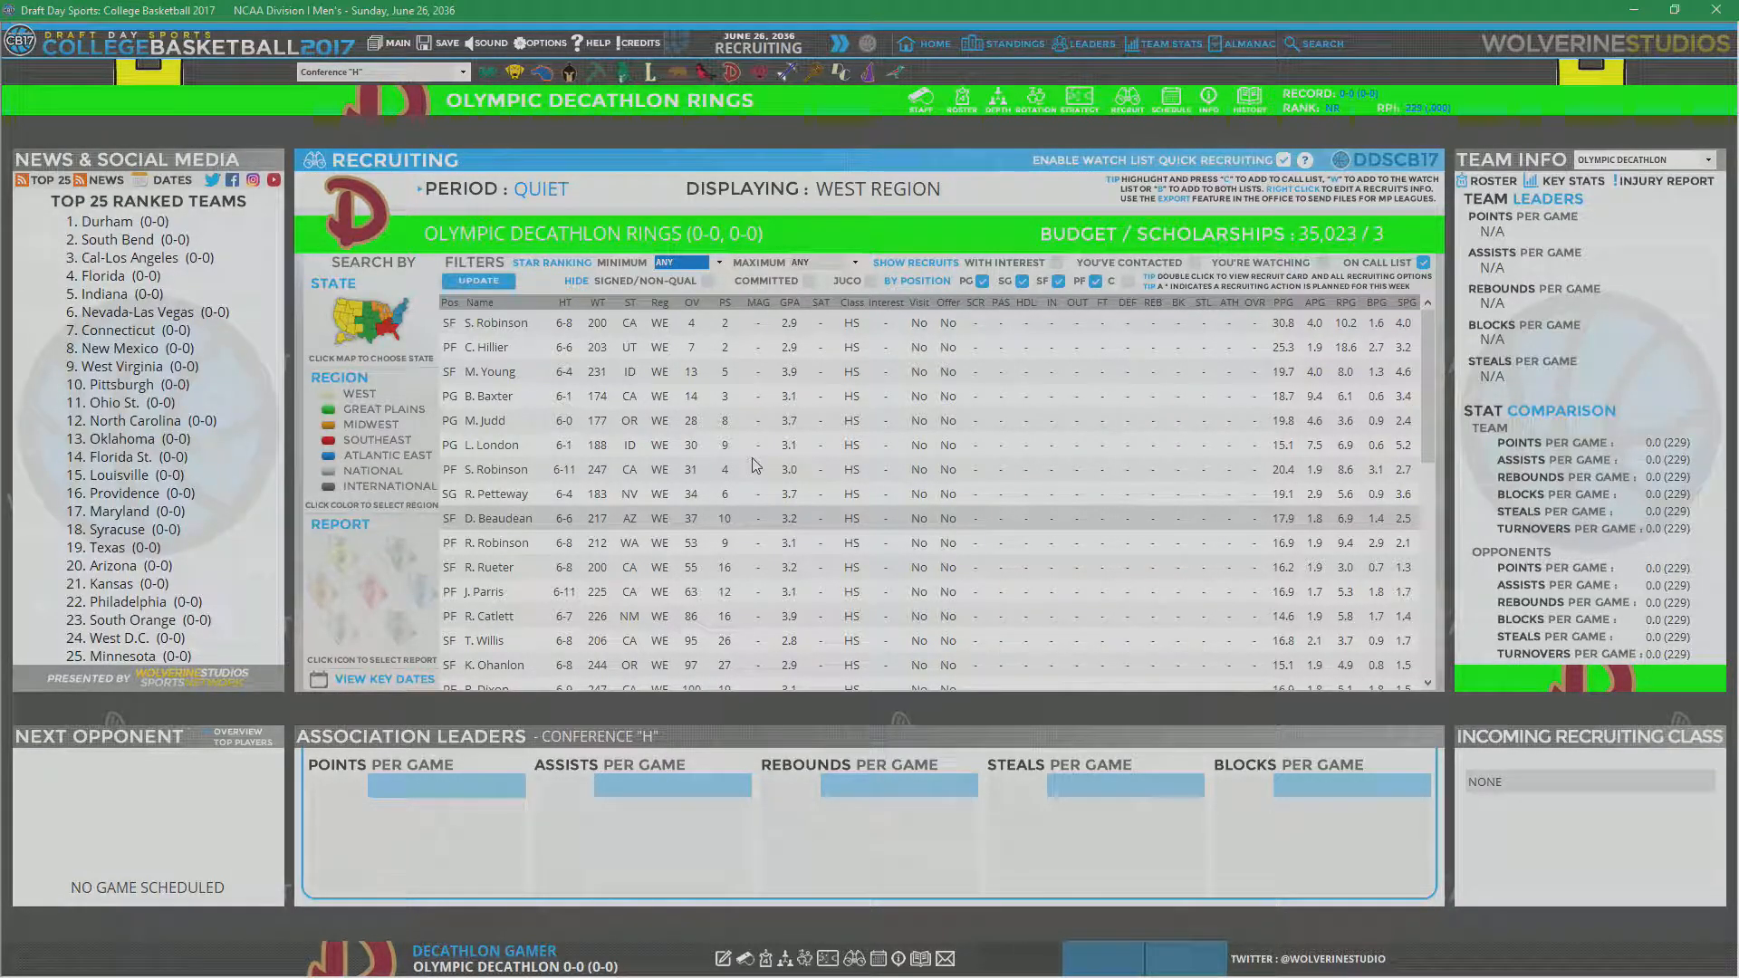
mouse_move(809, 426)
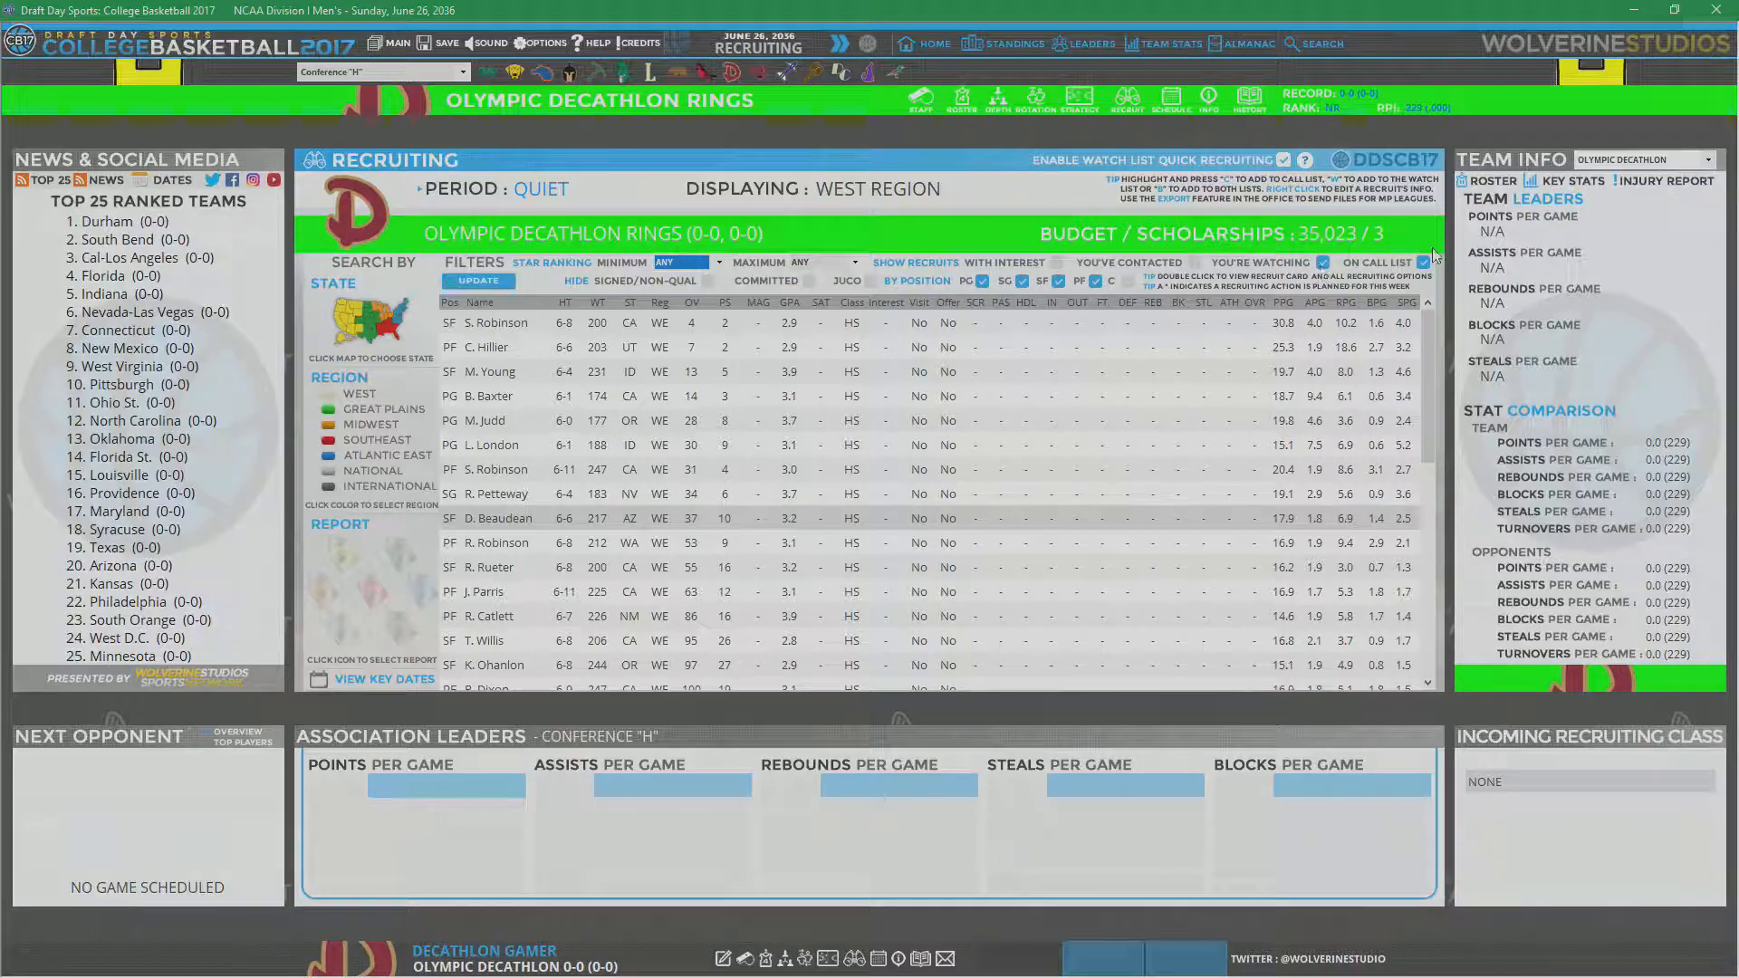
click(478, 281)
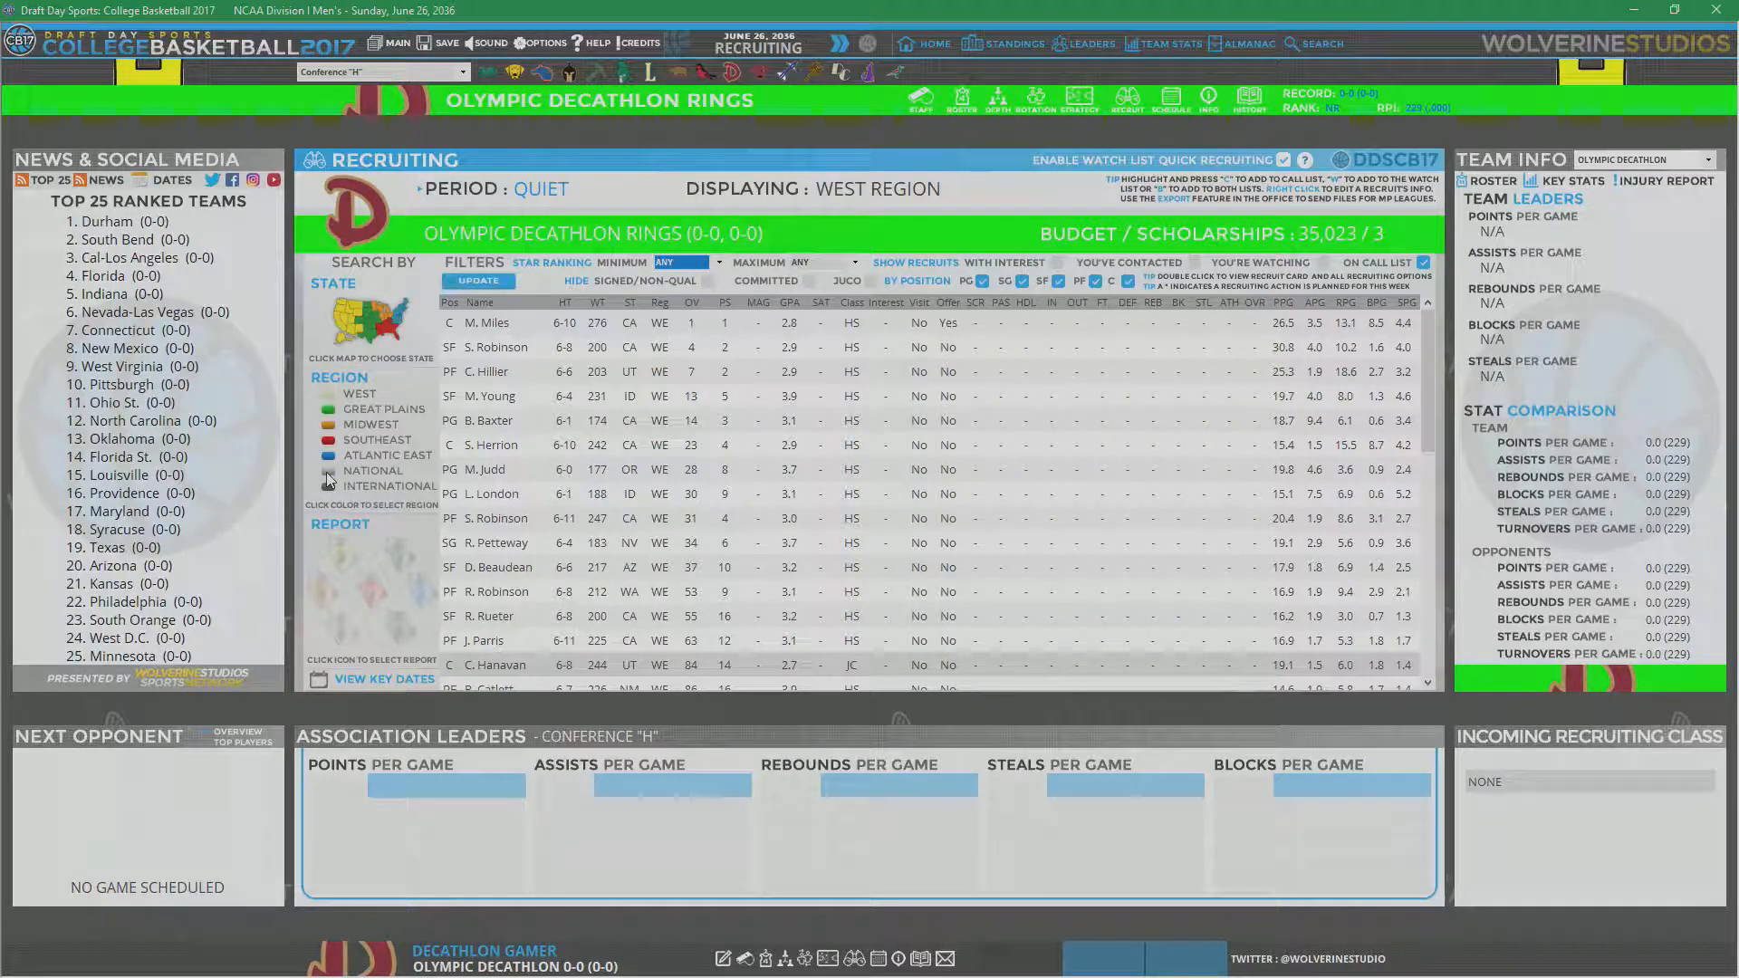
Step: Switch the recruit list to international-region prospects
click(359, 469)
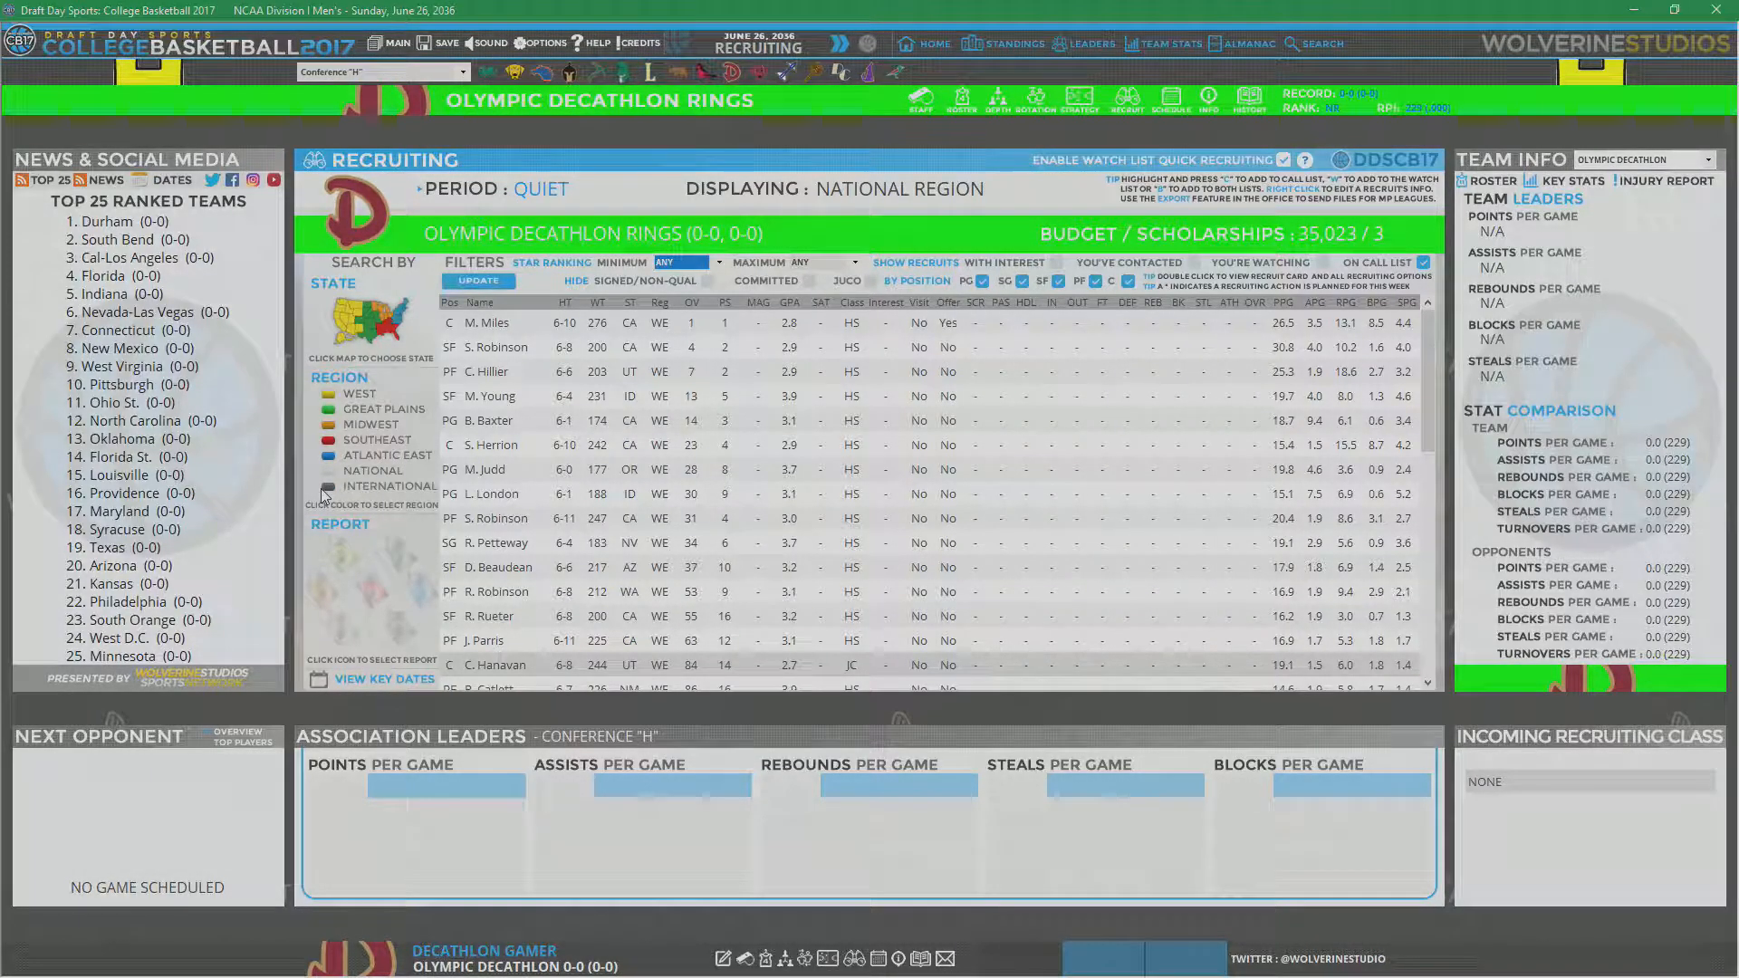
click(390, 486)
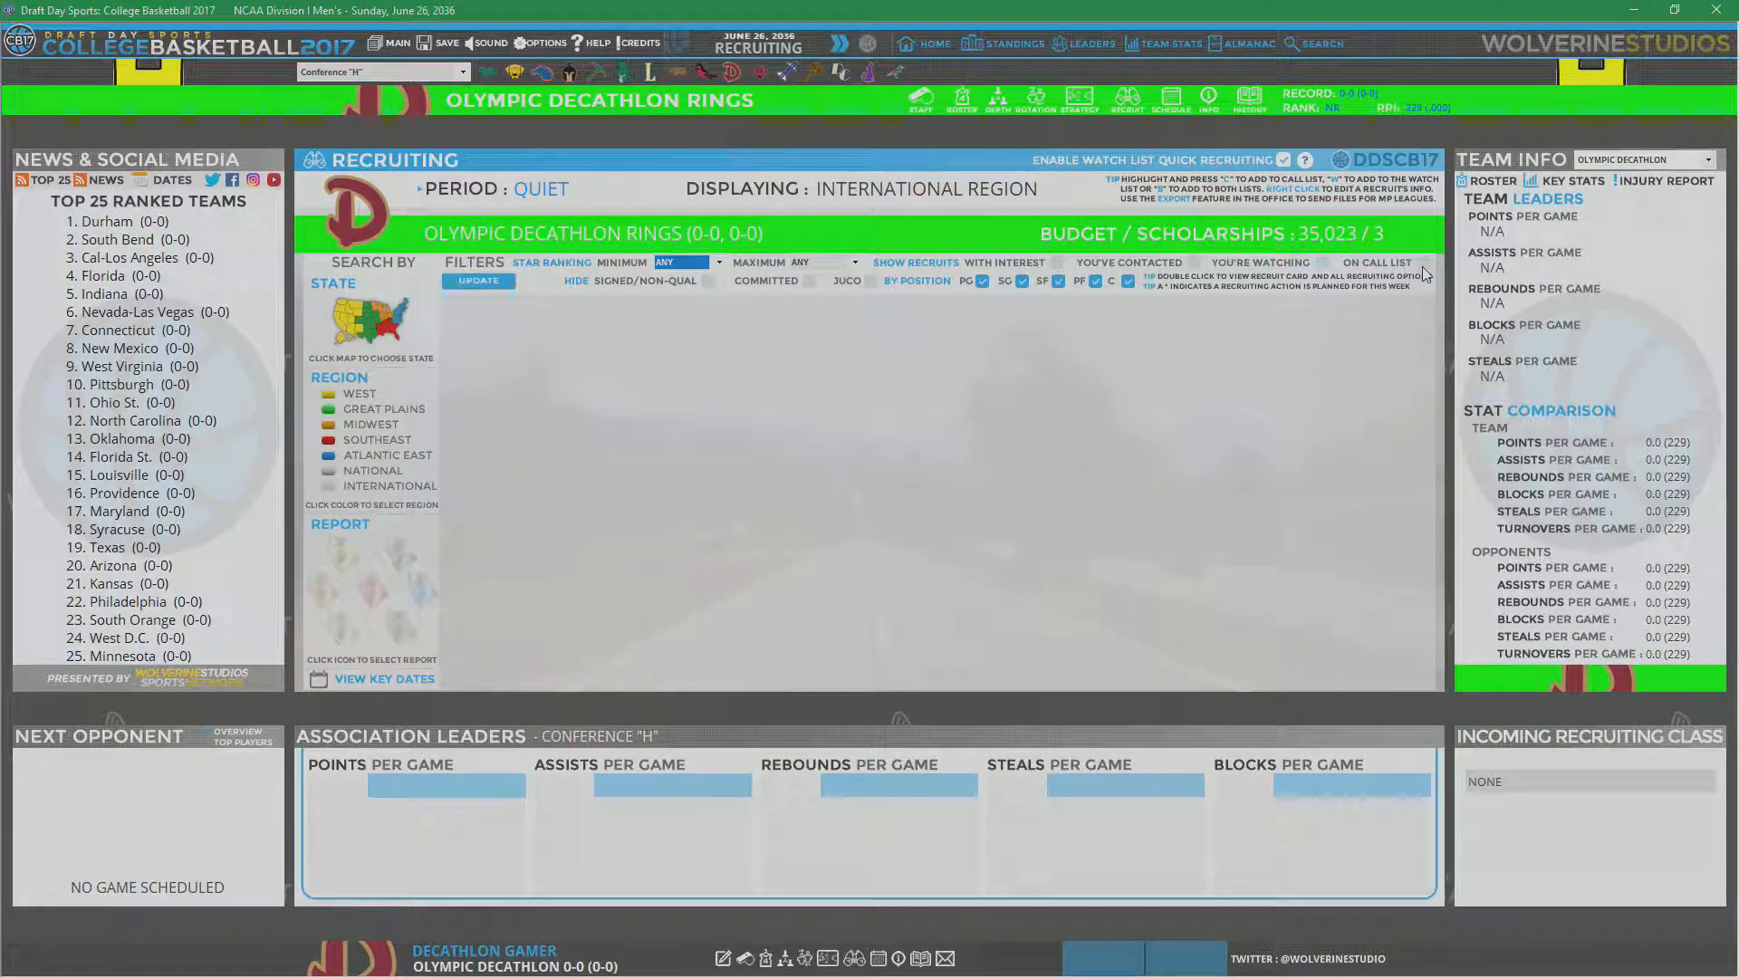
click(478, 281)
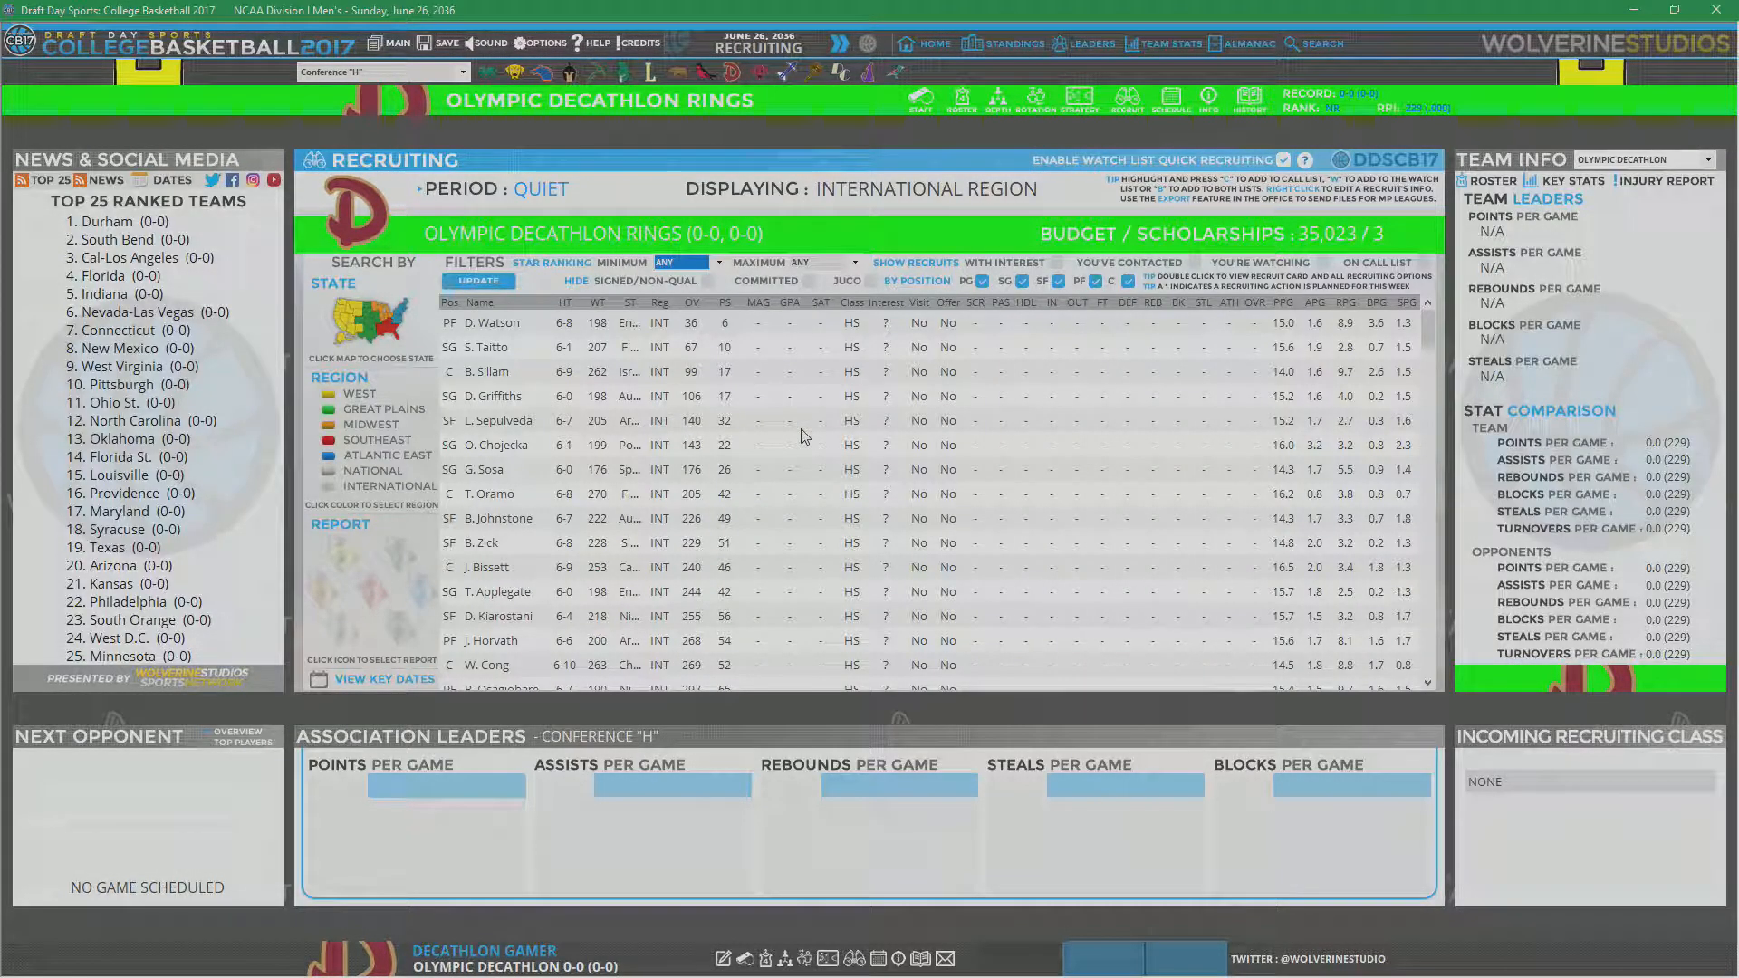
mouse_move(725, 337)
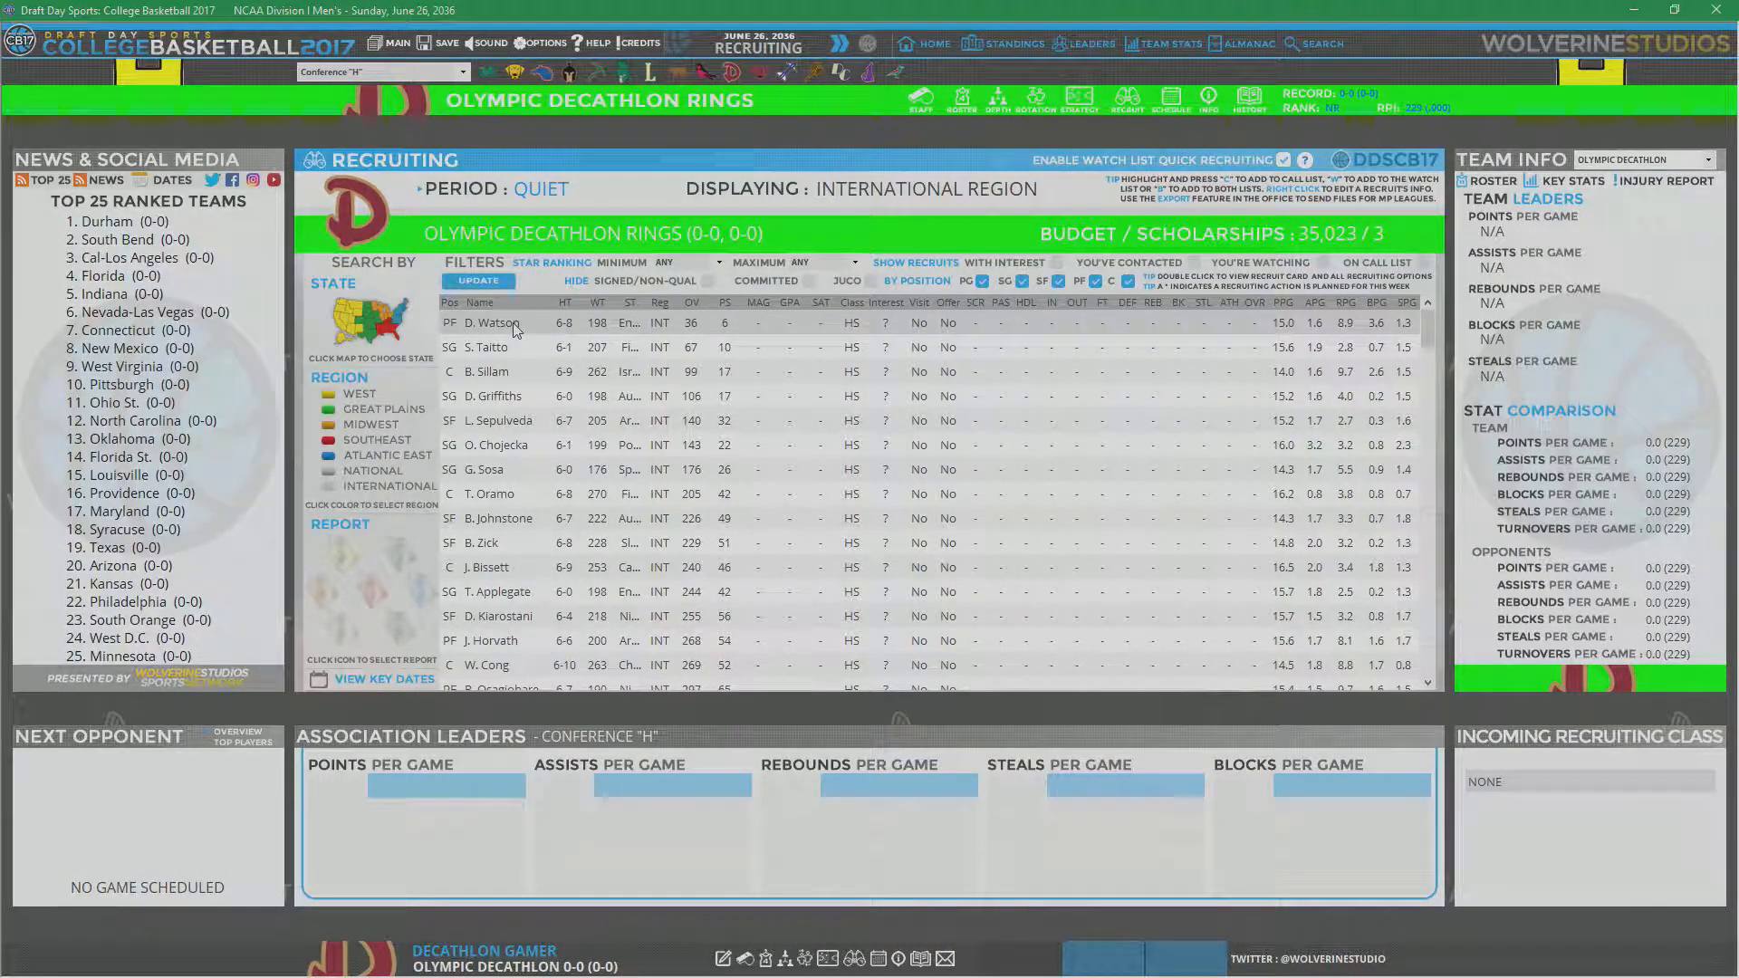
Step: Add Darren Watson to the call and watch lists, then return to national recruits
double_click(485, 322)
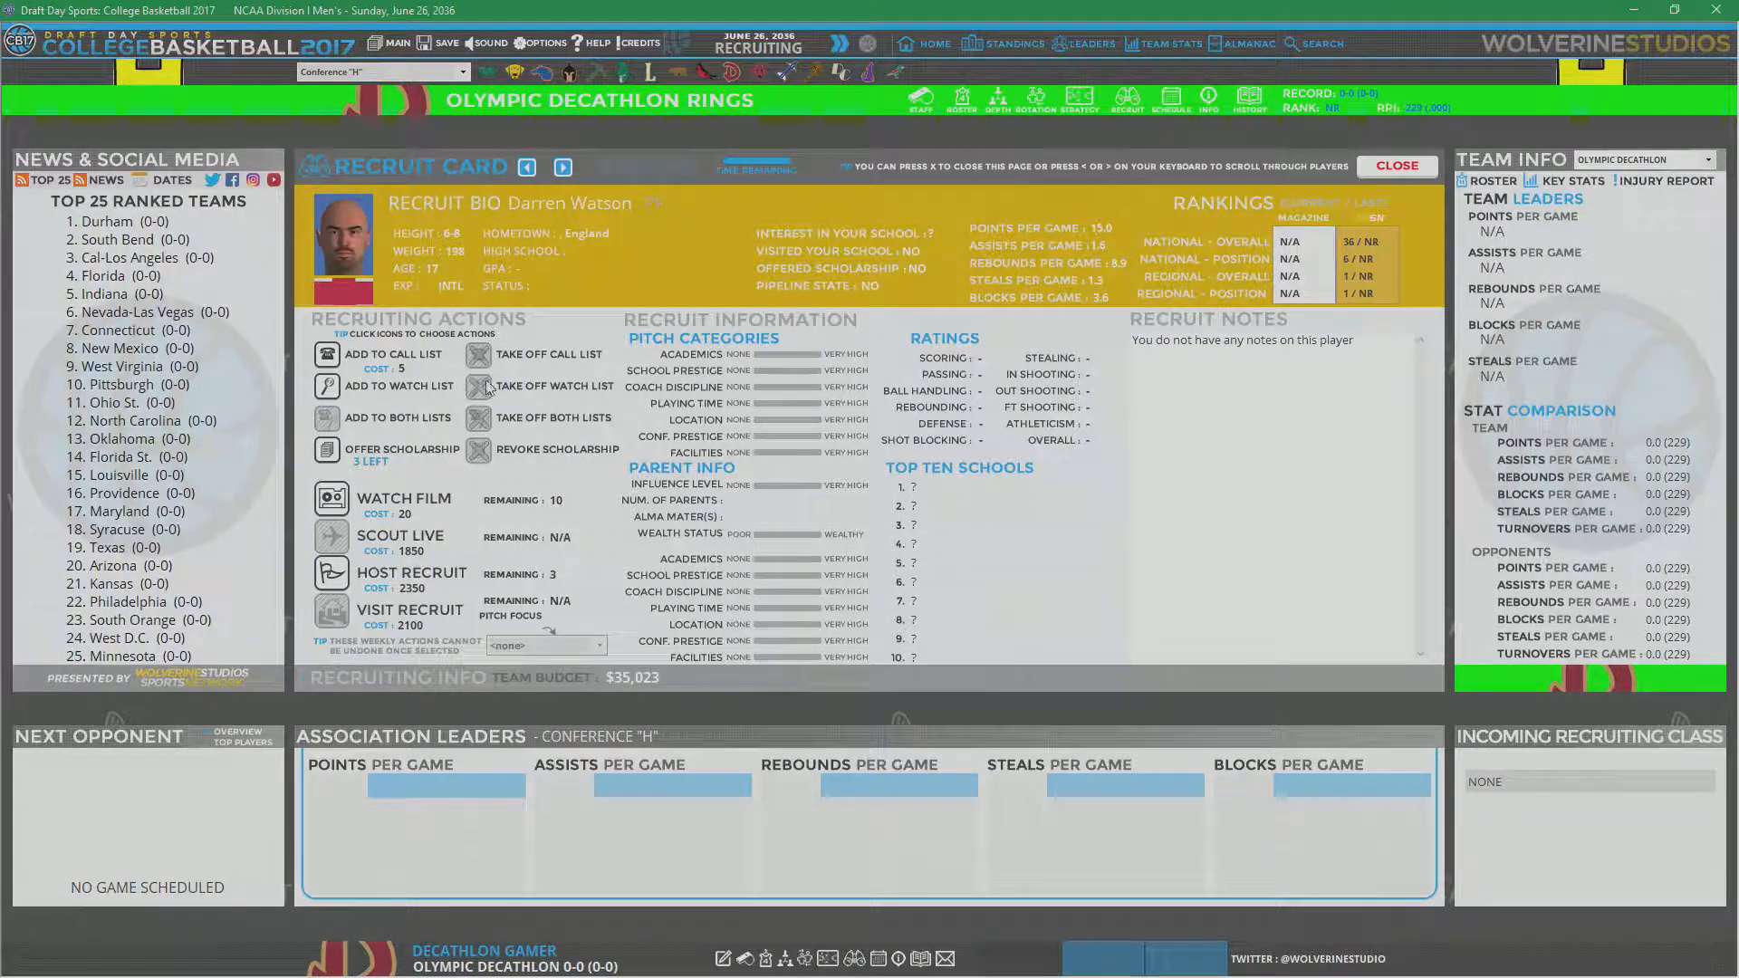
click(326, 354)
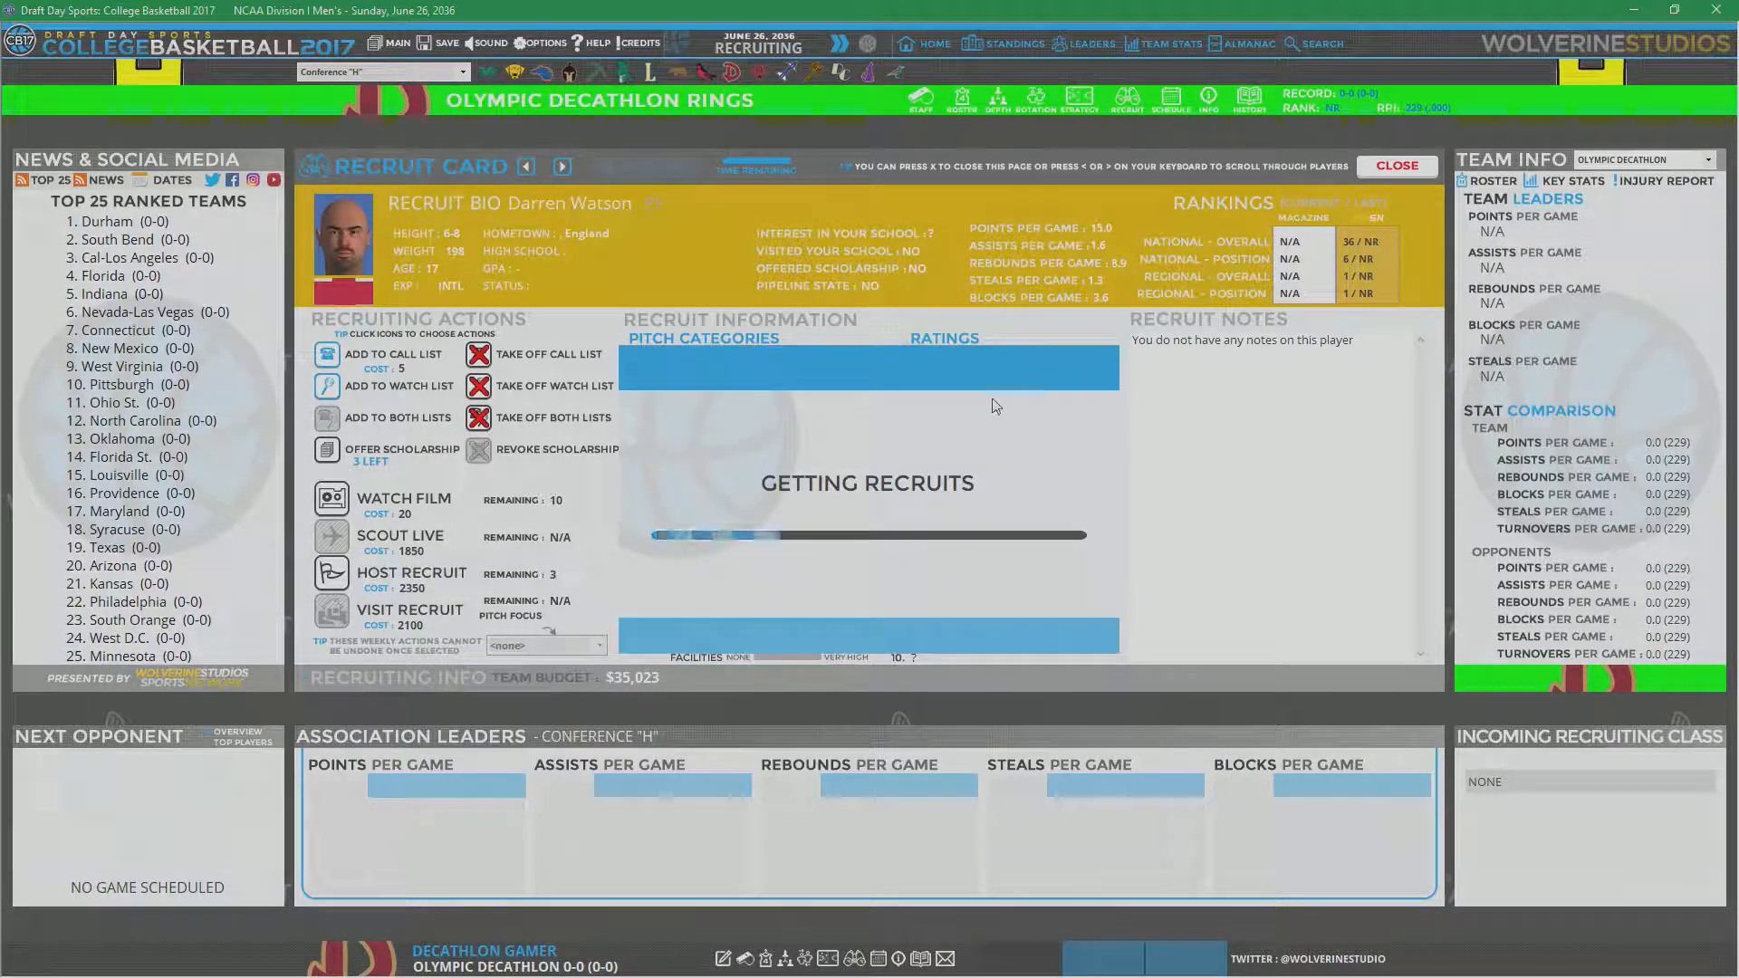
click(1394, 164)
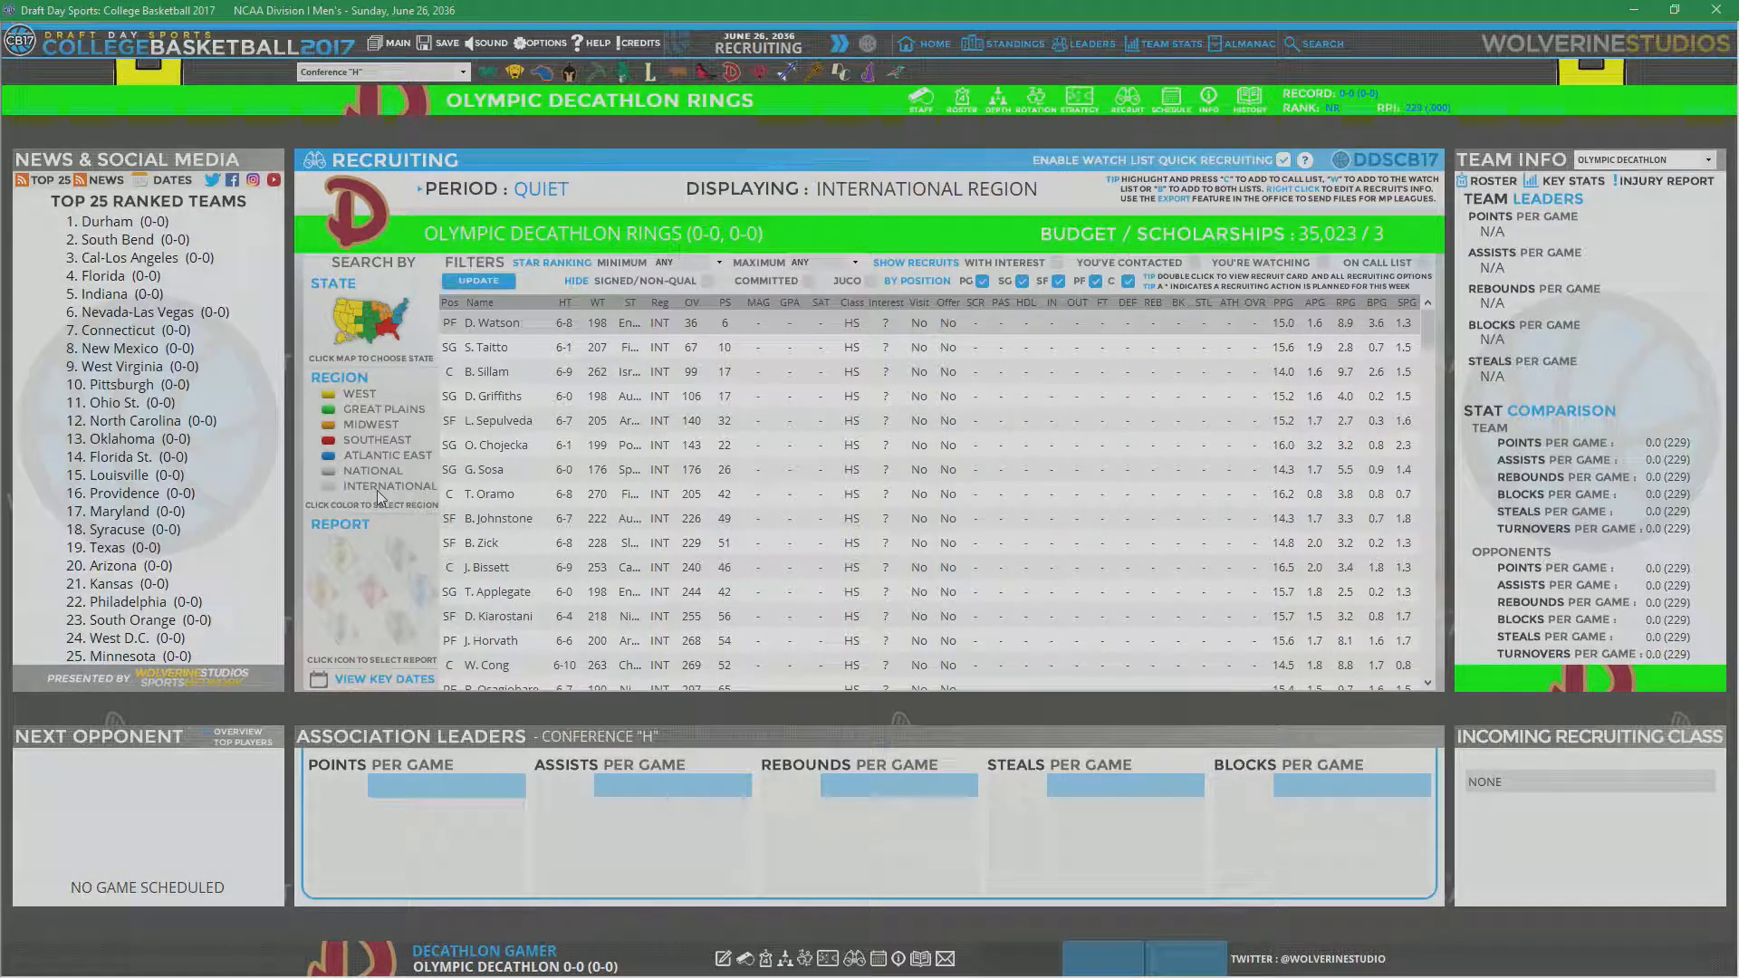
click(371, 469)
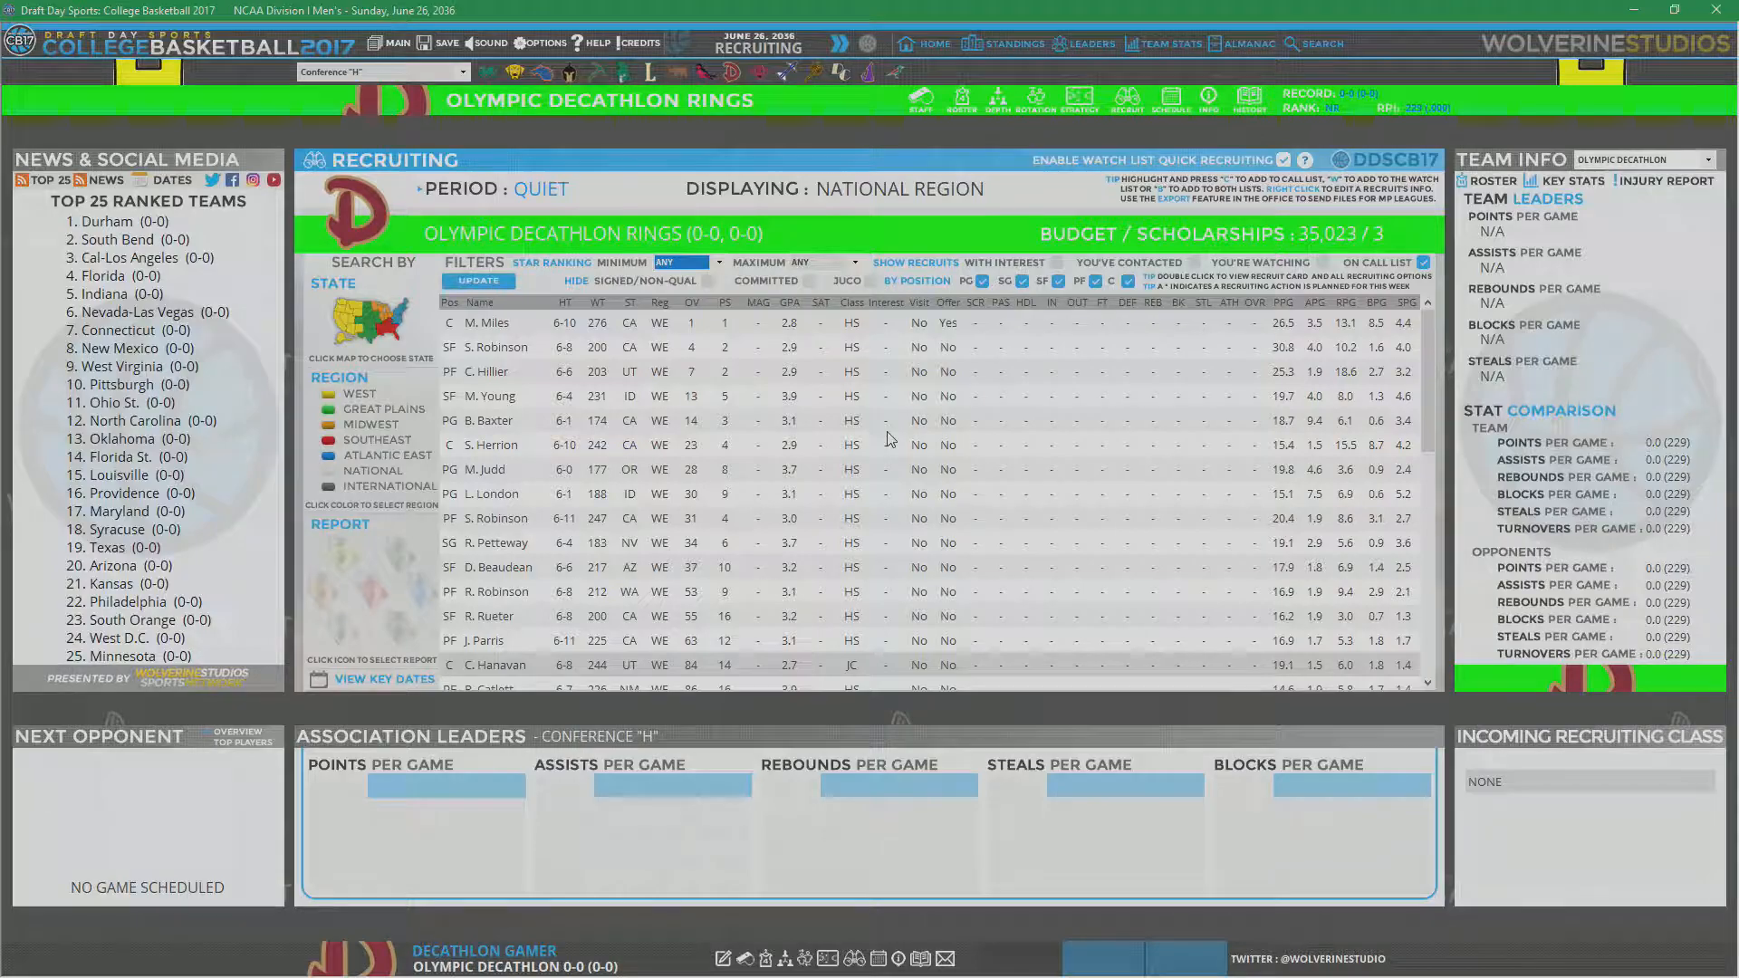
mouse_move(701, 416)
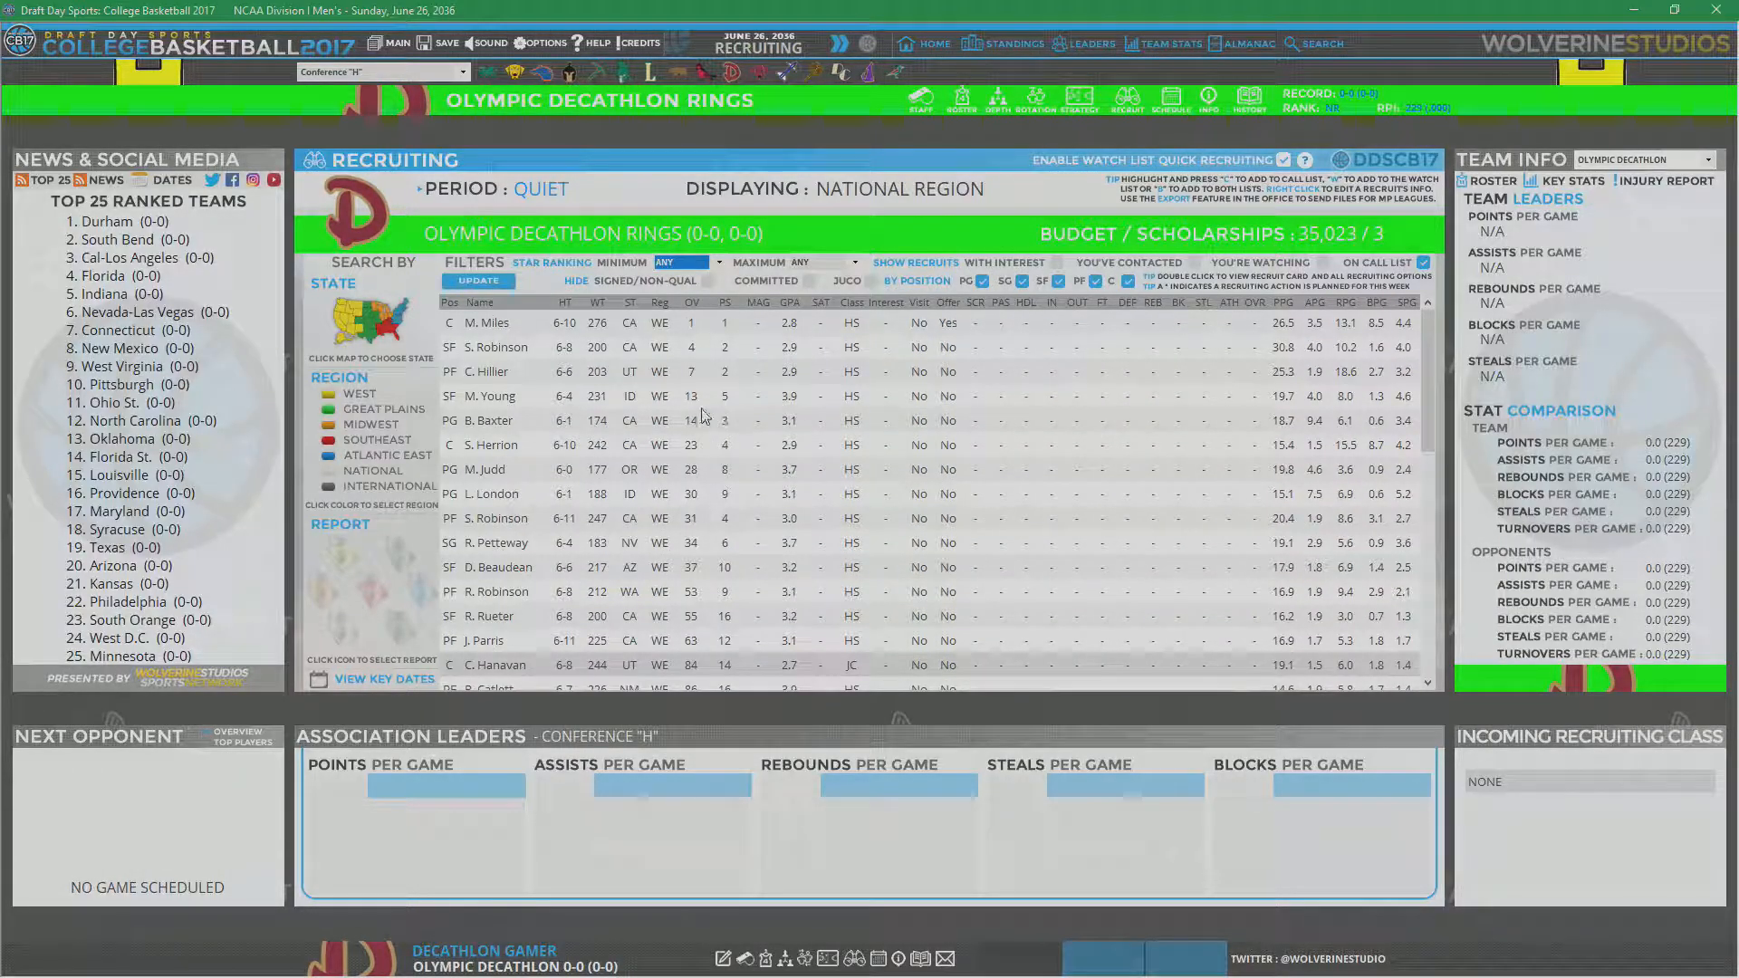
mouse_move(674, 533)
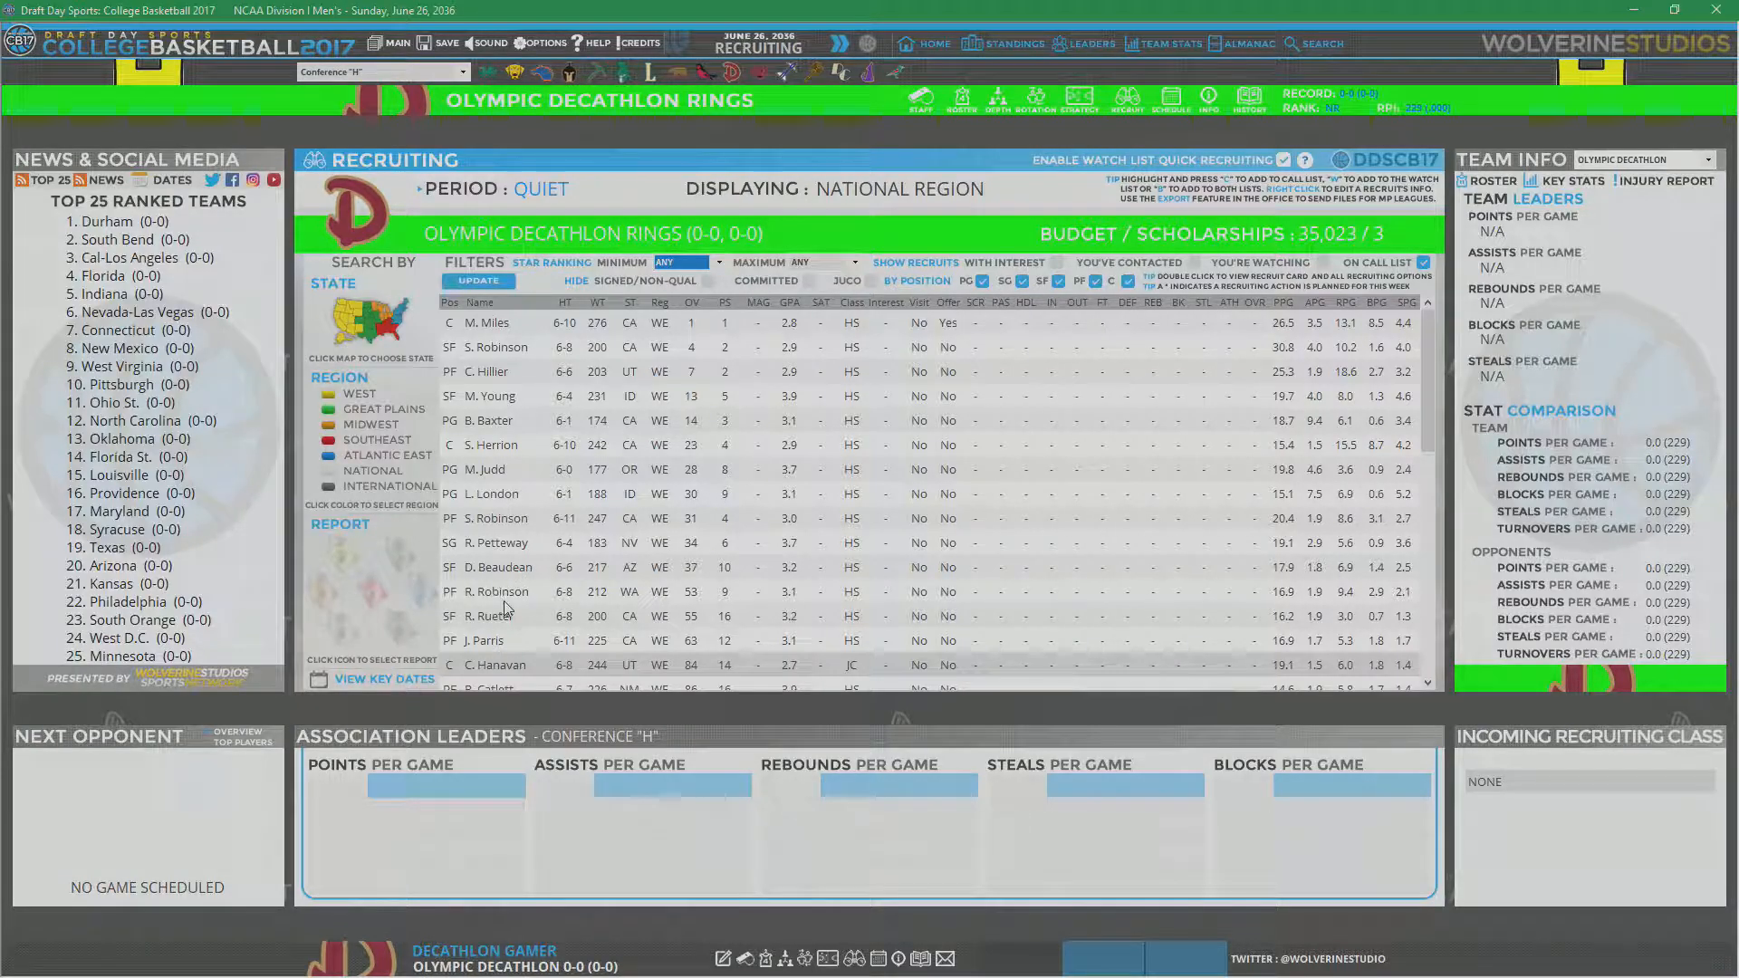
mouse_move(488, 558)
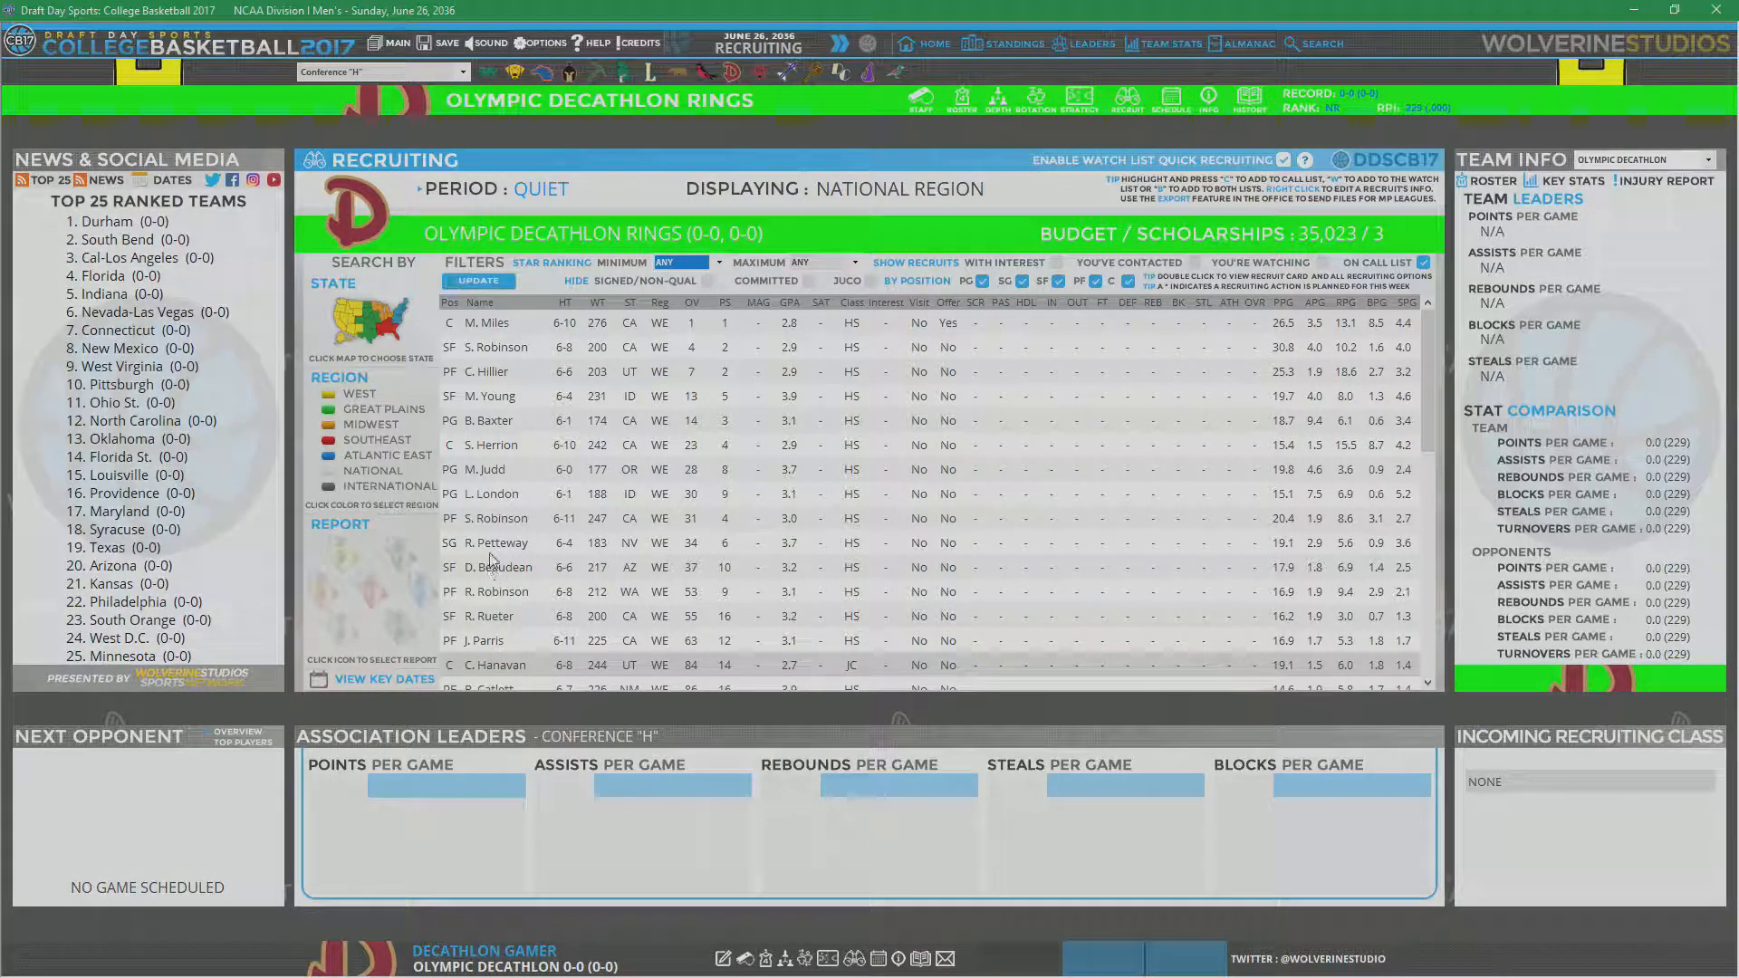
Step: Select and scroll the national recruit list to reach M. Miles's card
click(483, 322)
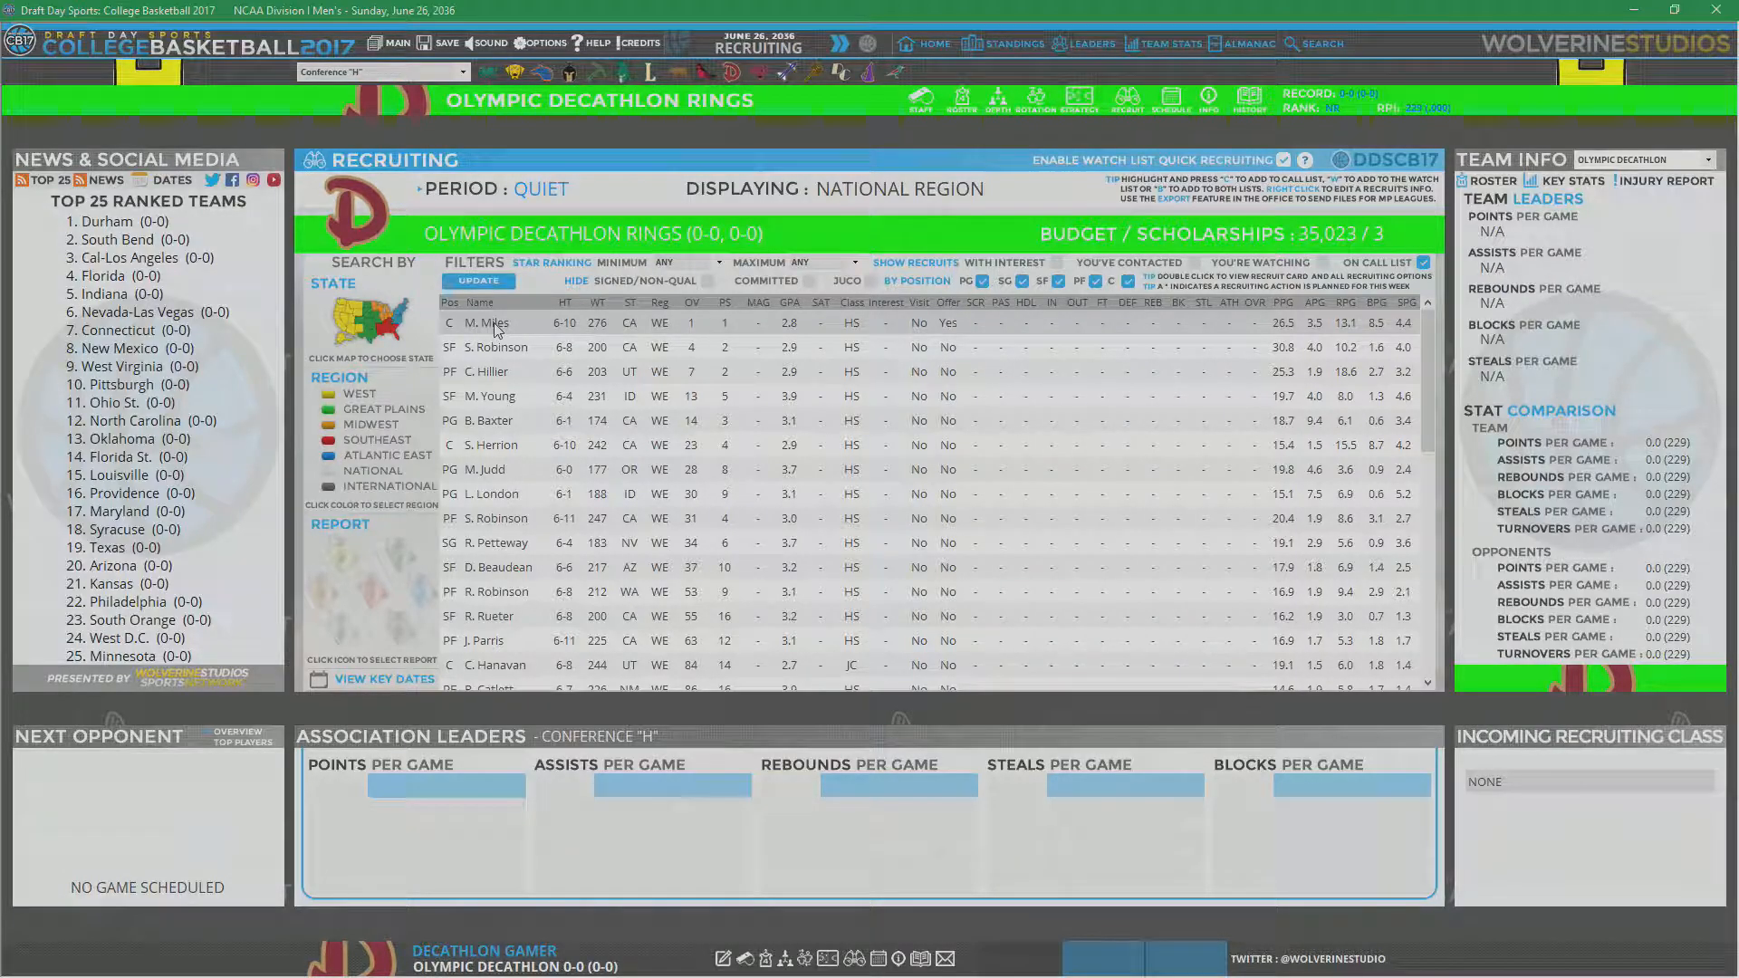
mouse_move(843, 668)
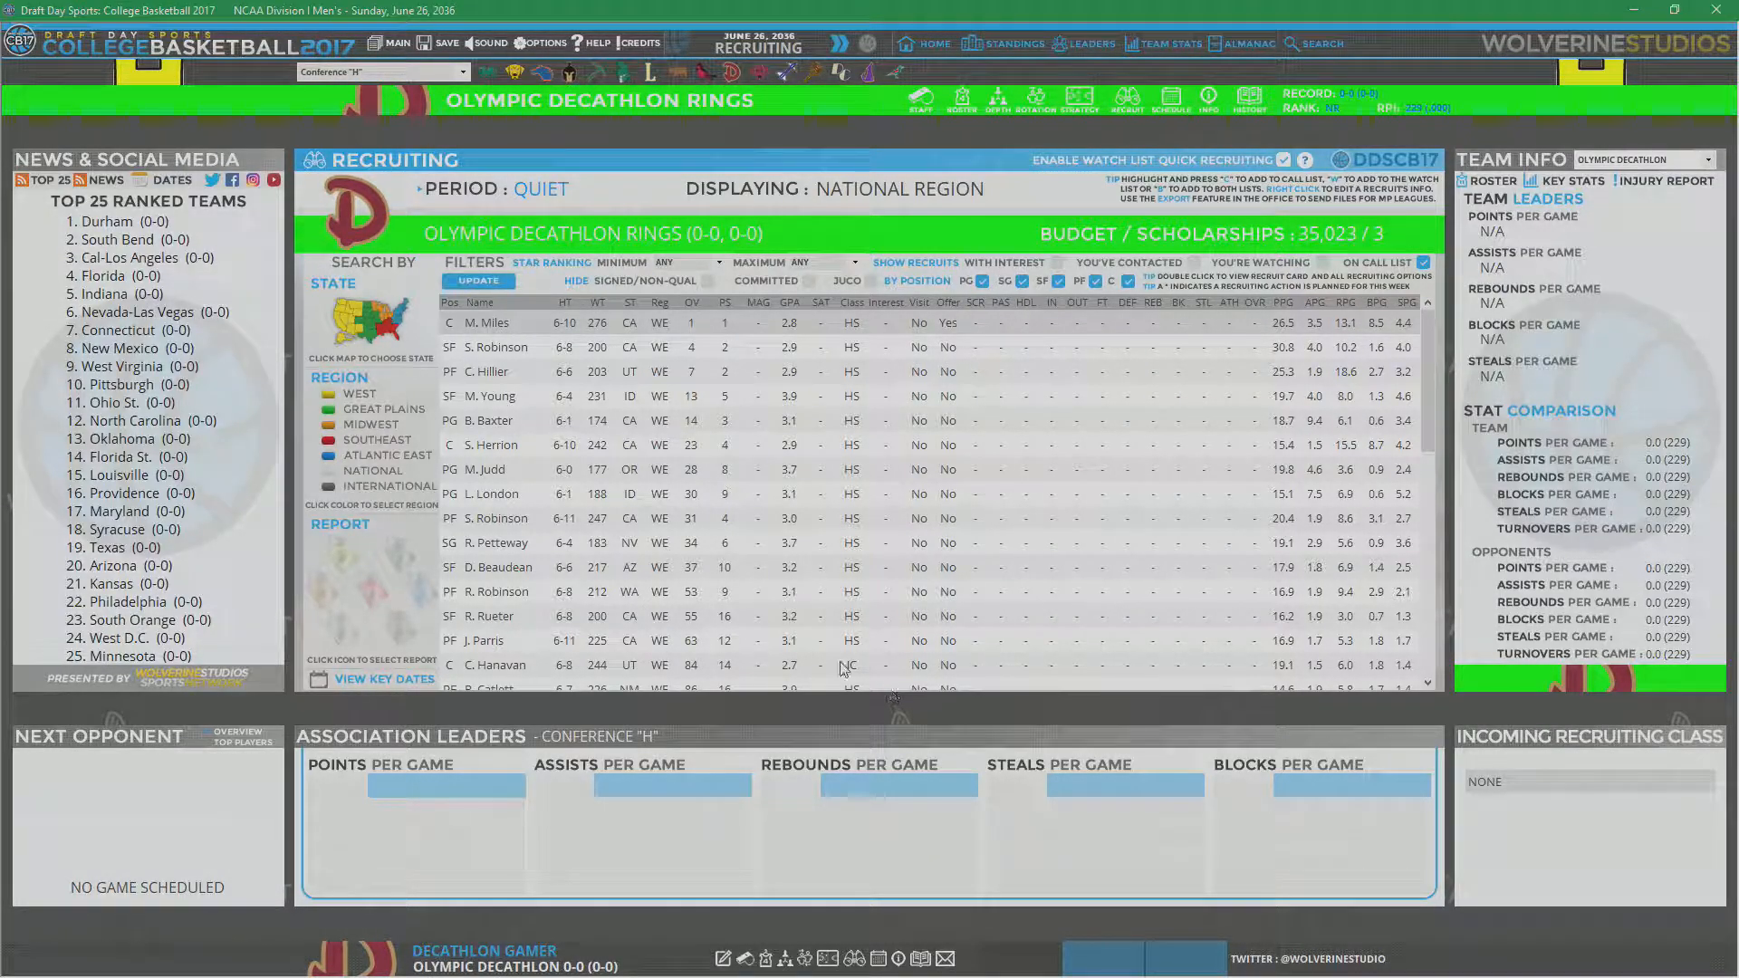
scroll(down, 3)
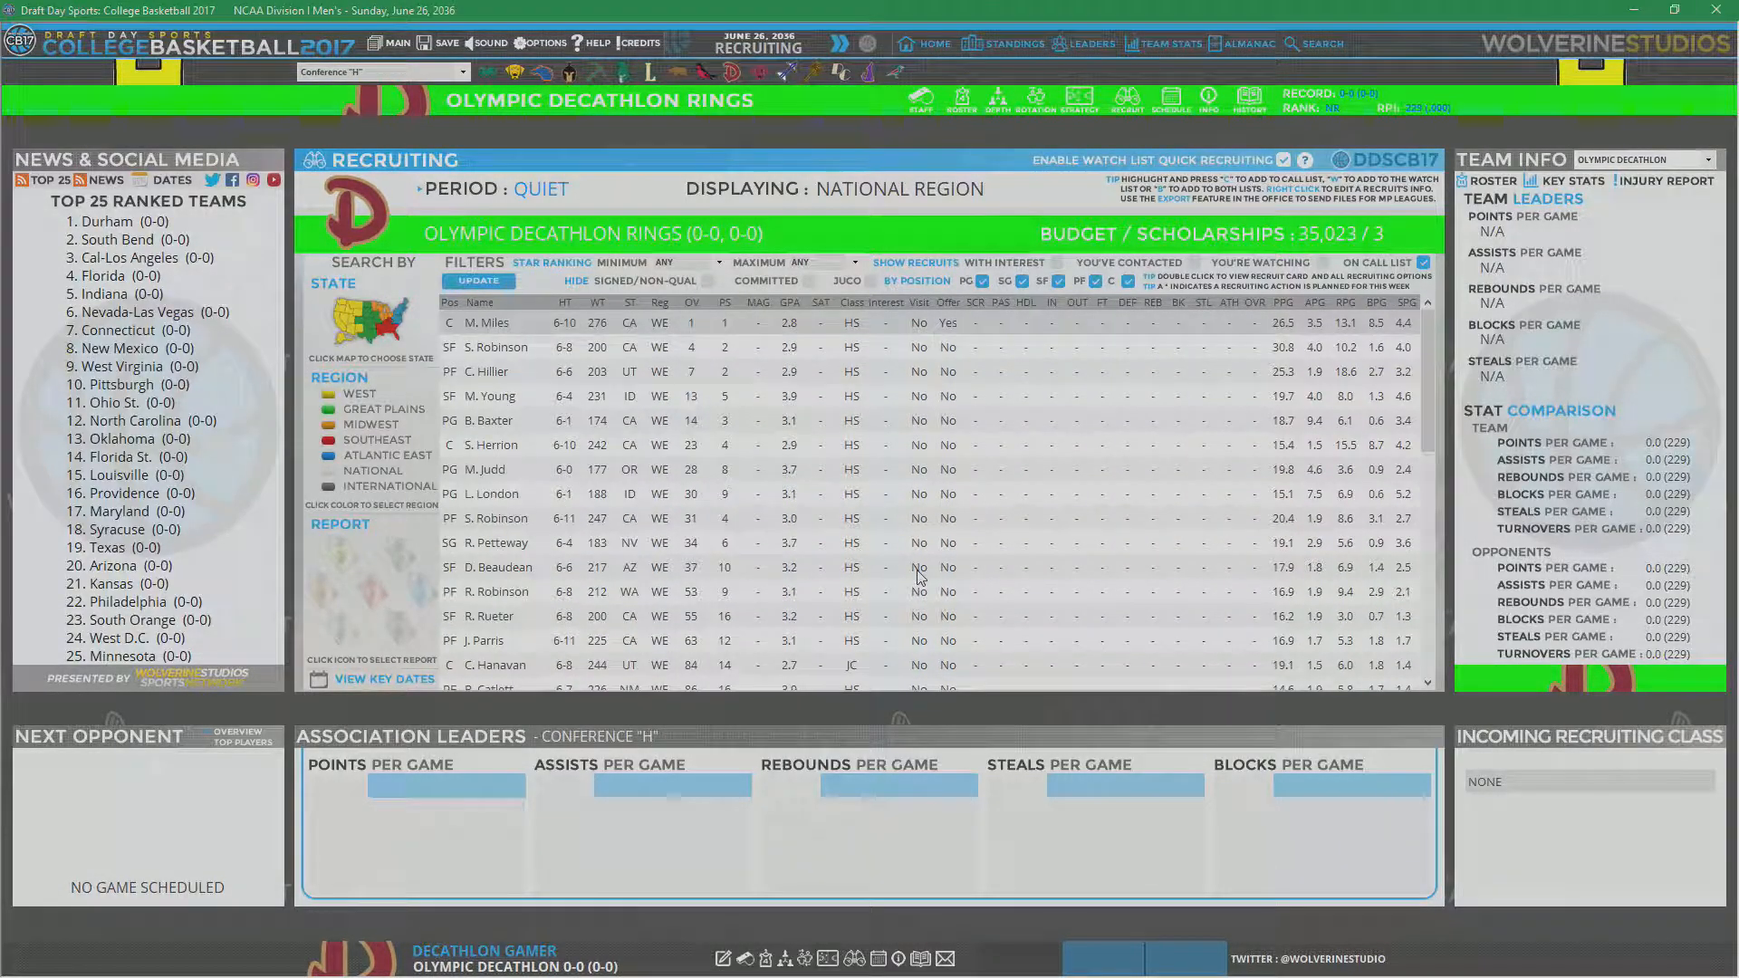
scroll(down, 3)
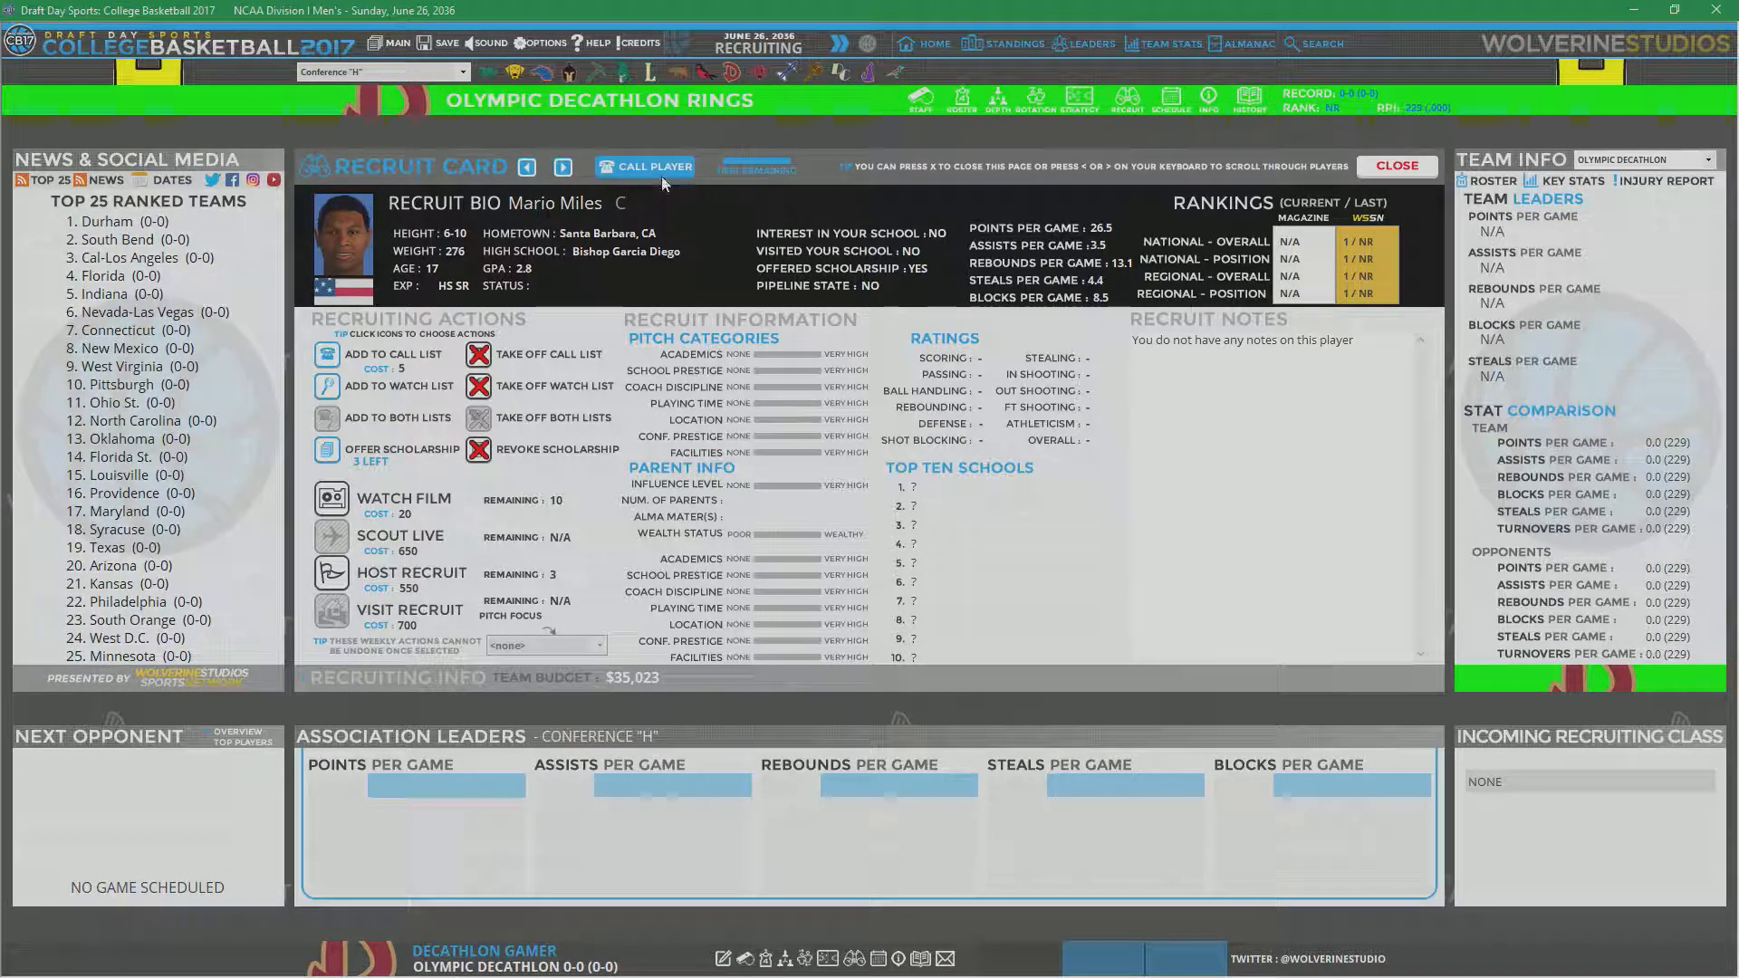
click(563, 167)
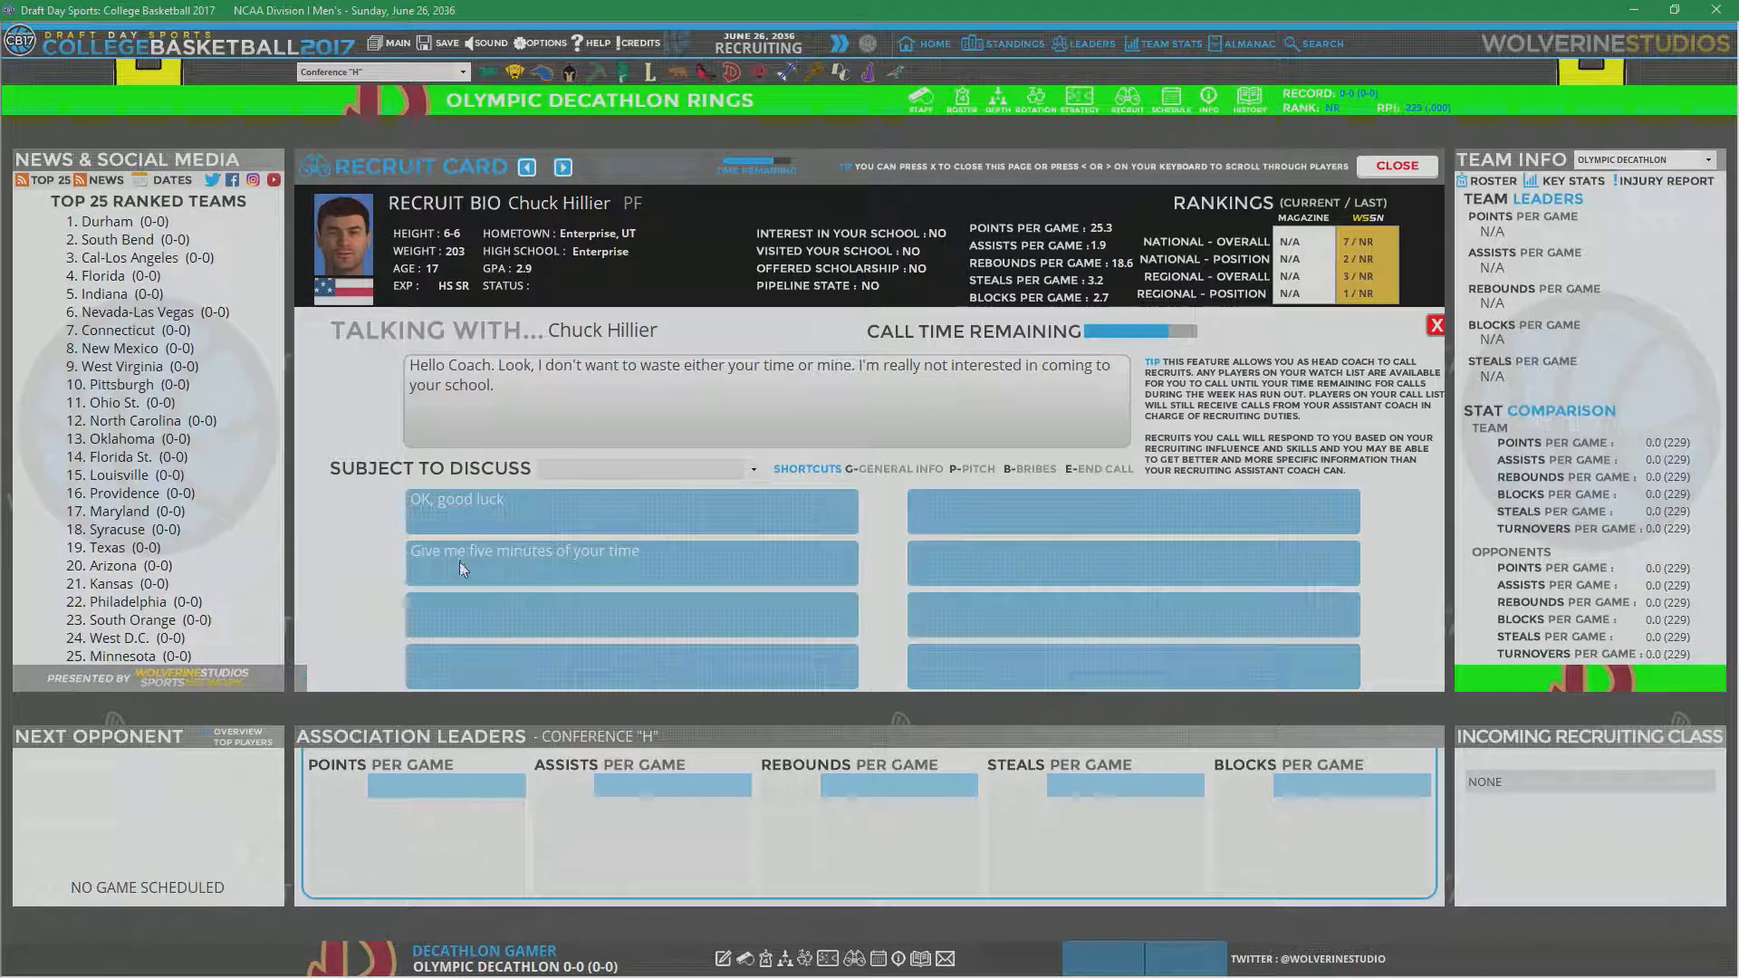
click(563, 167)
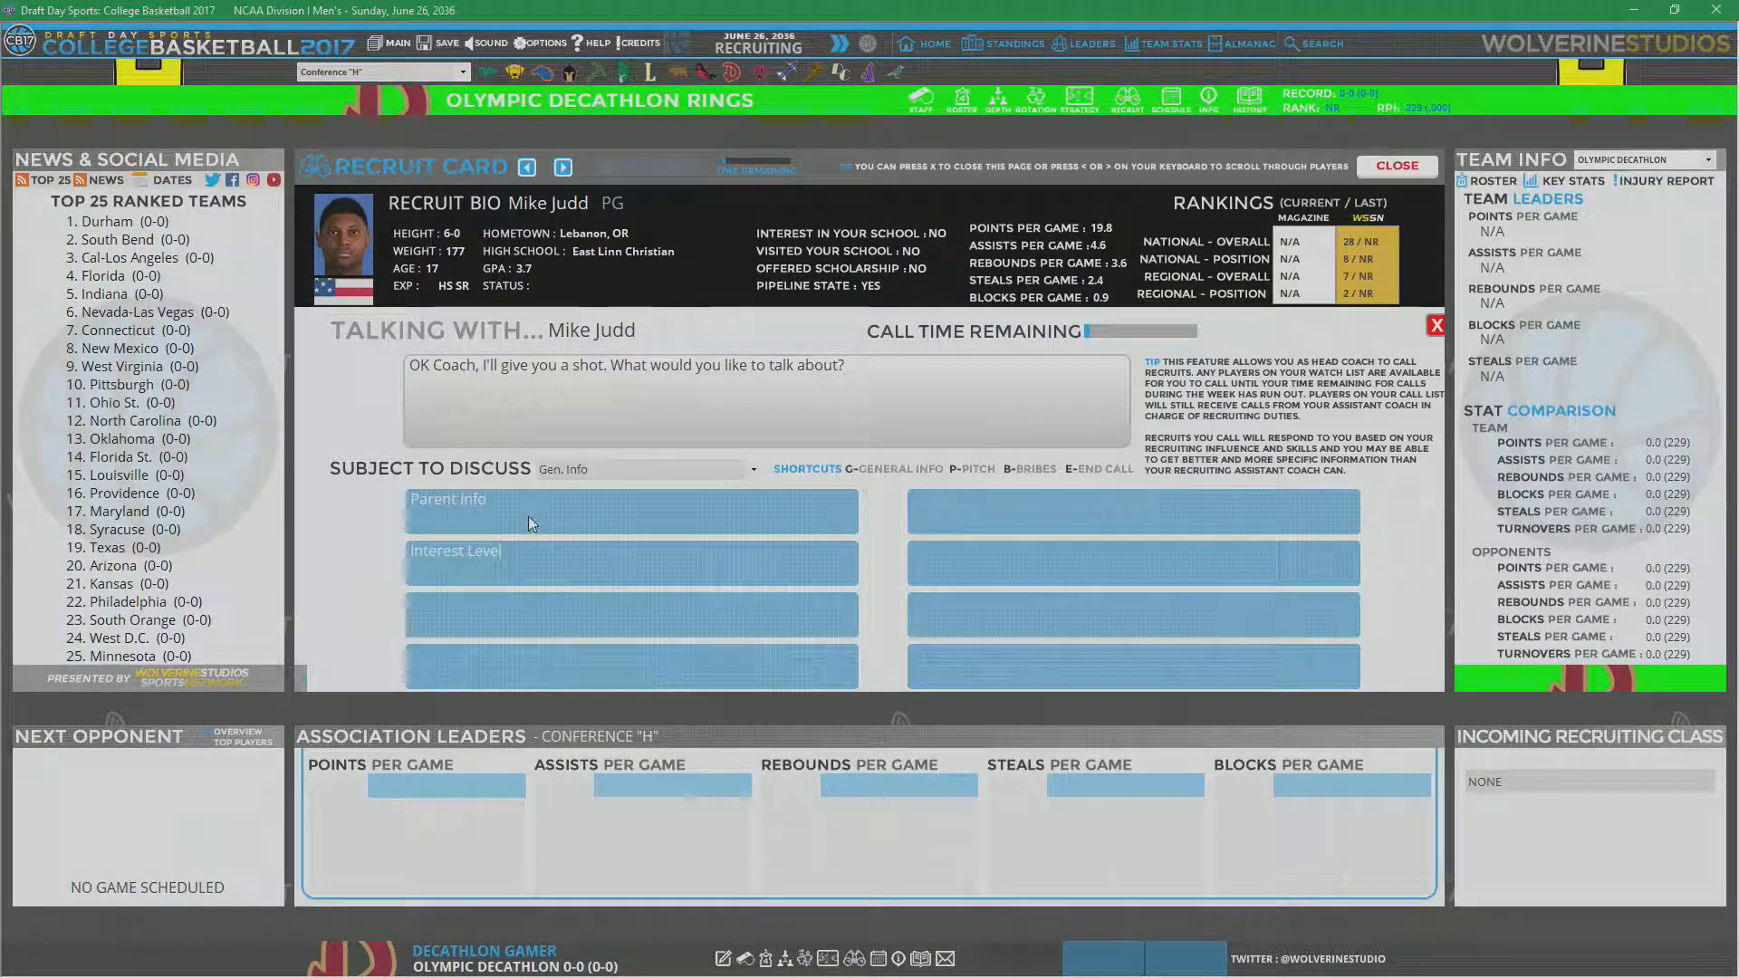
click(447, 498)
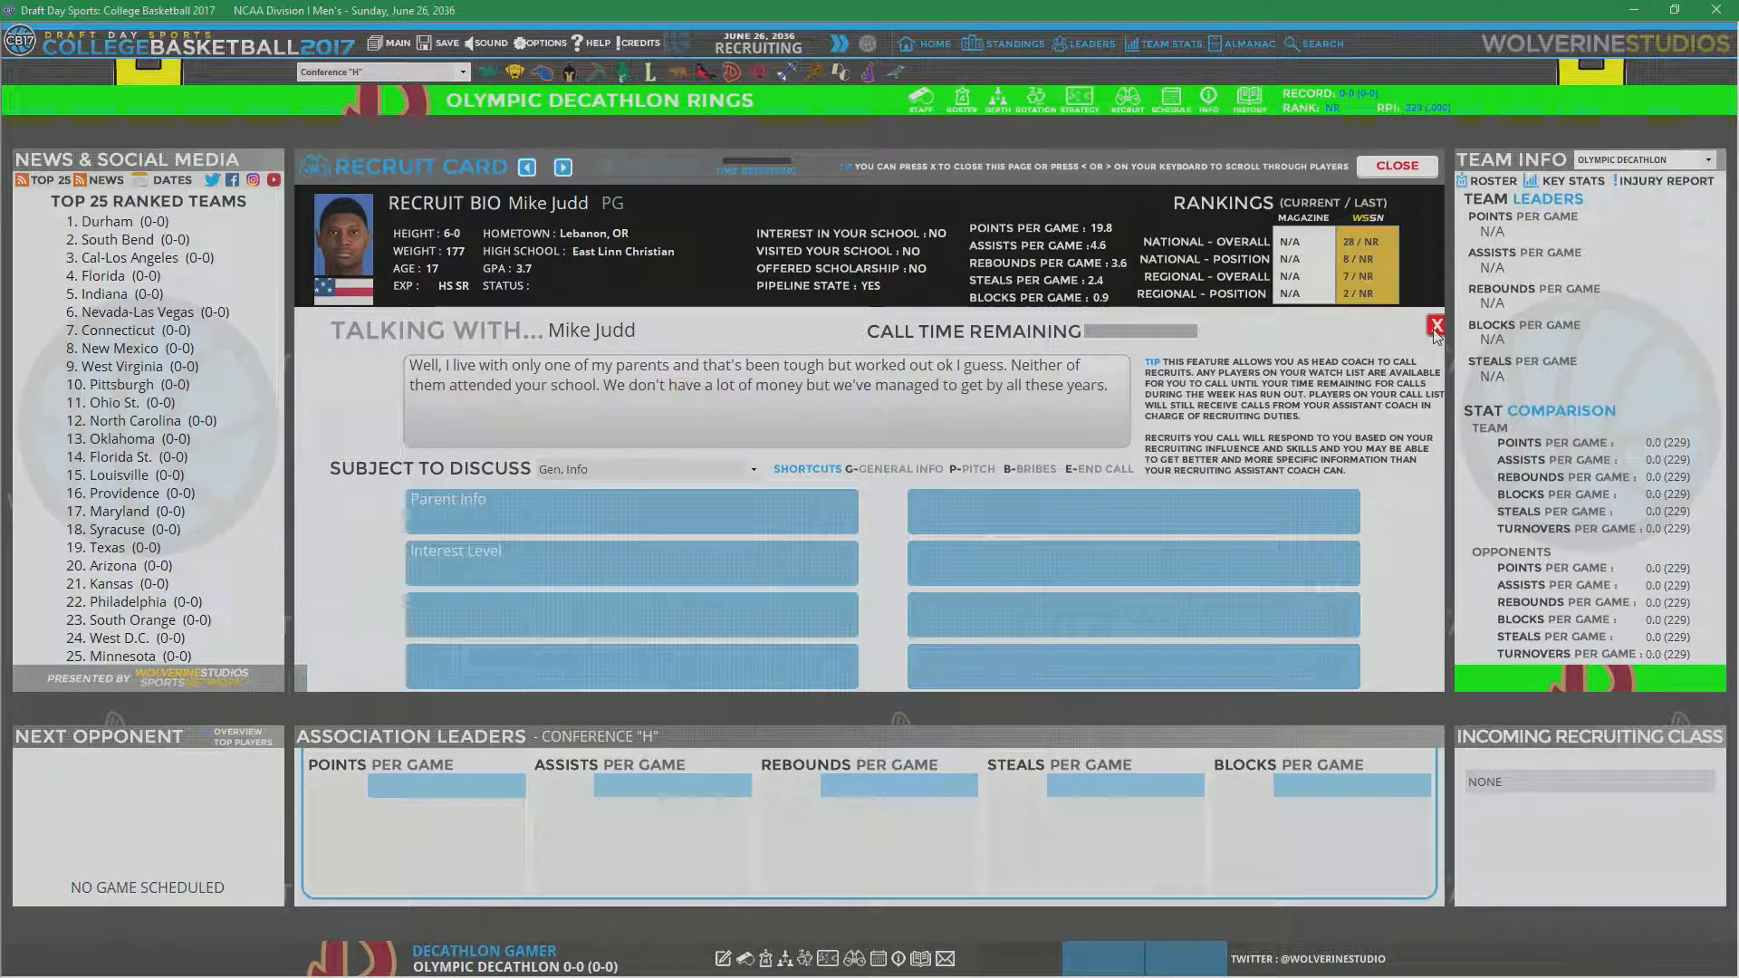
click(643, 469)
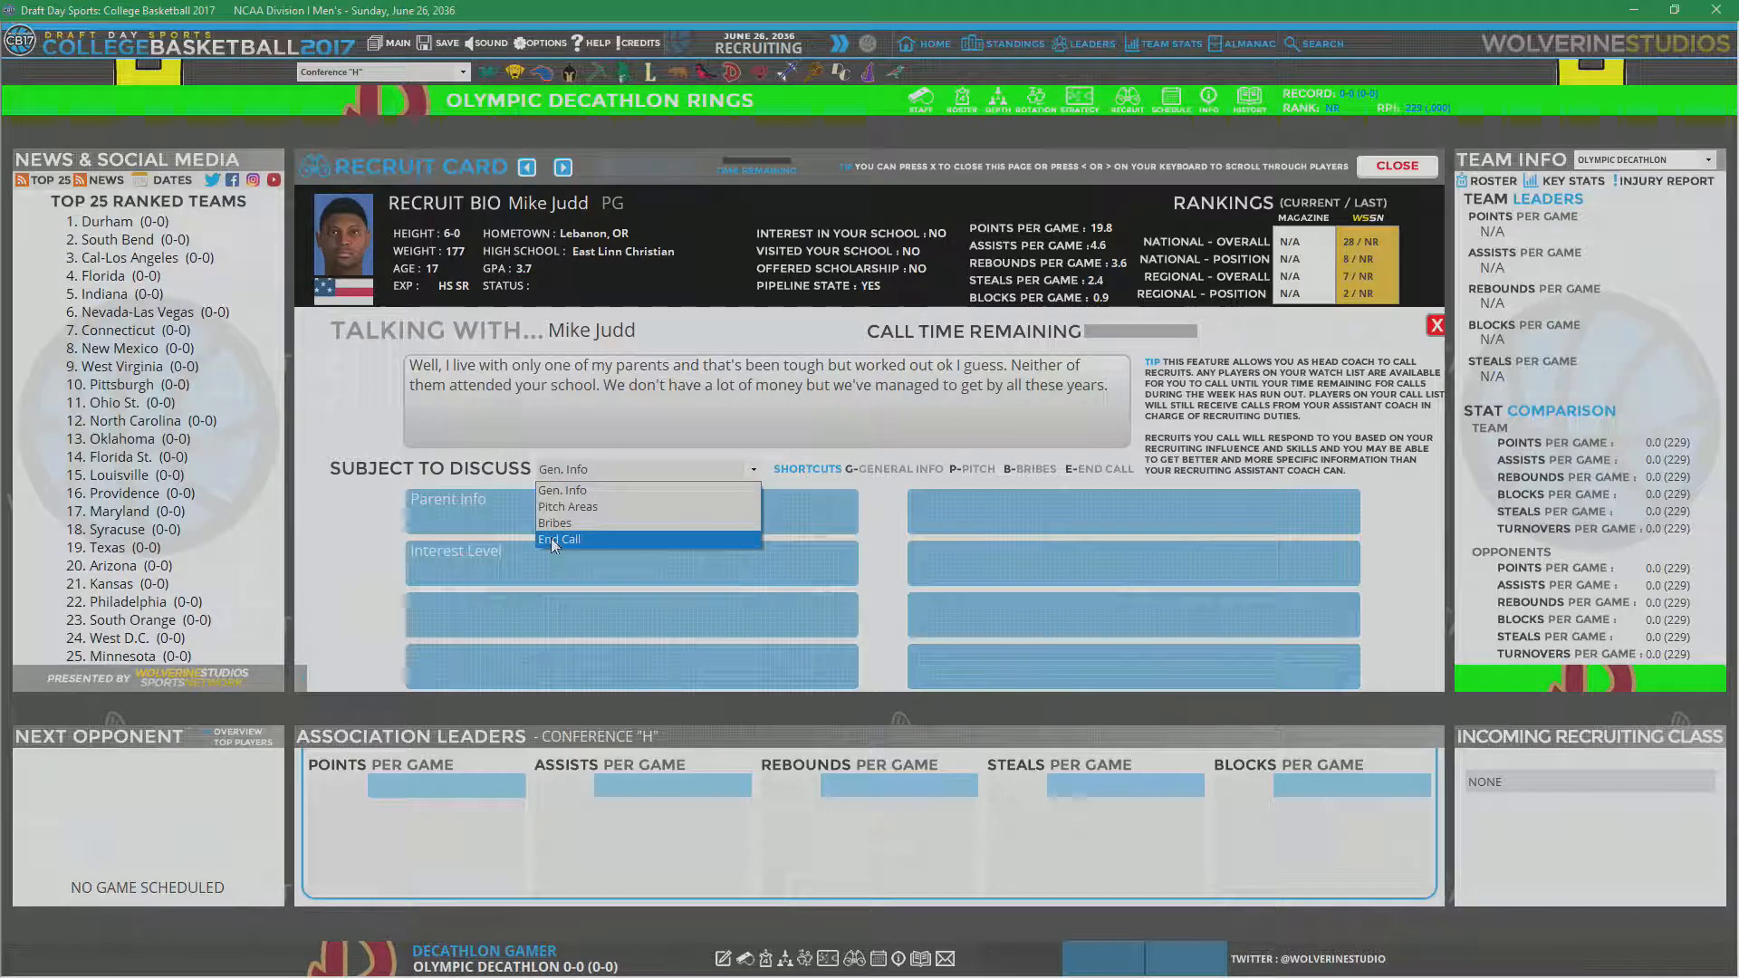
click(557, 539)
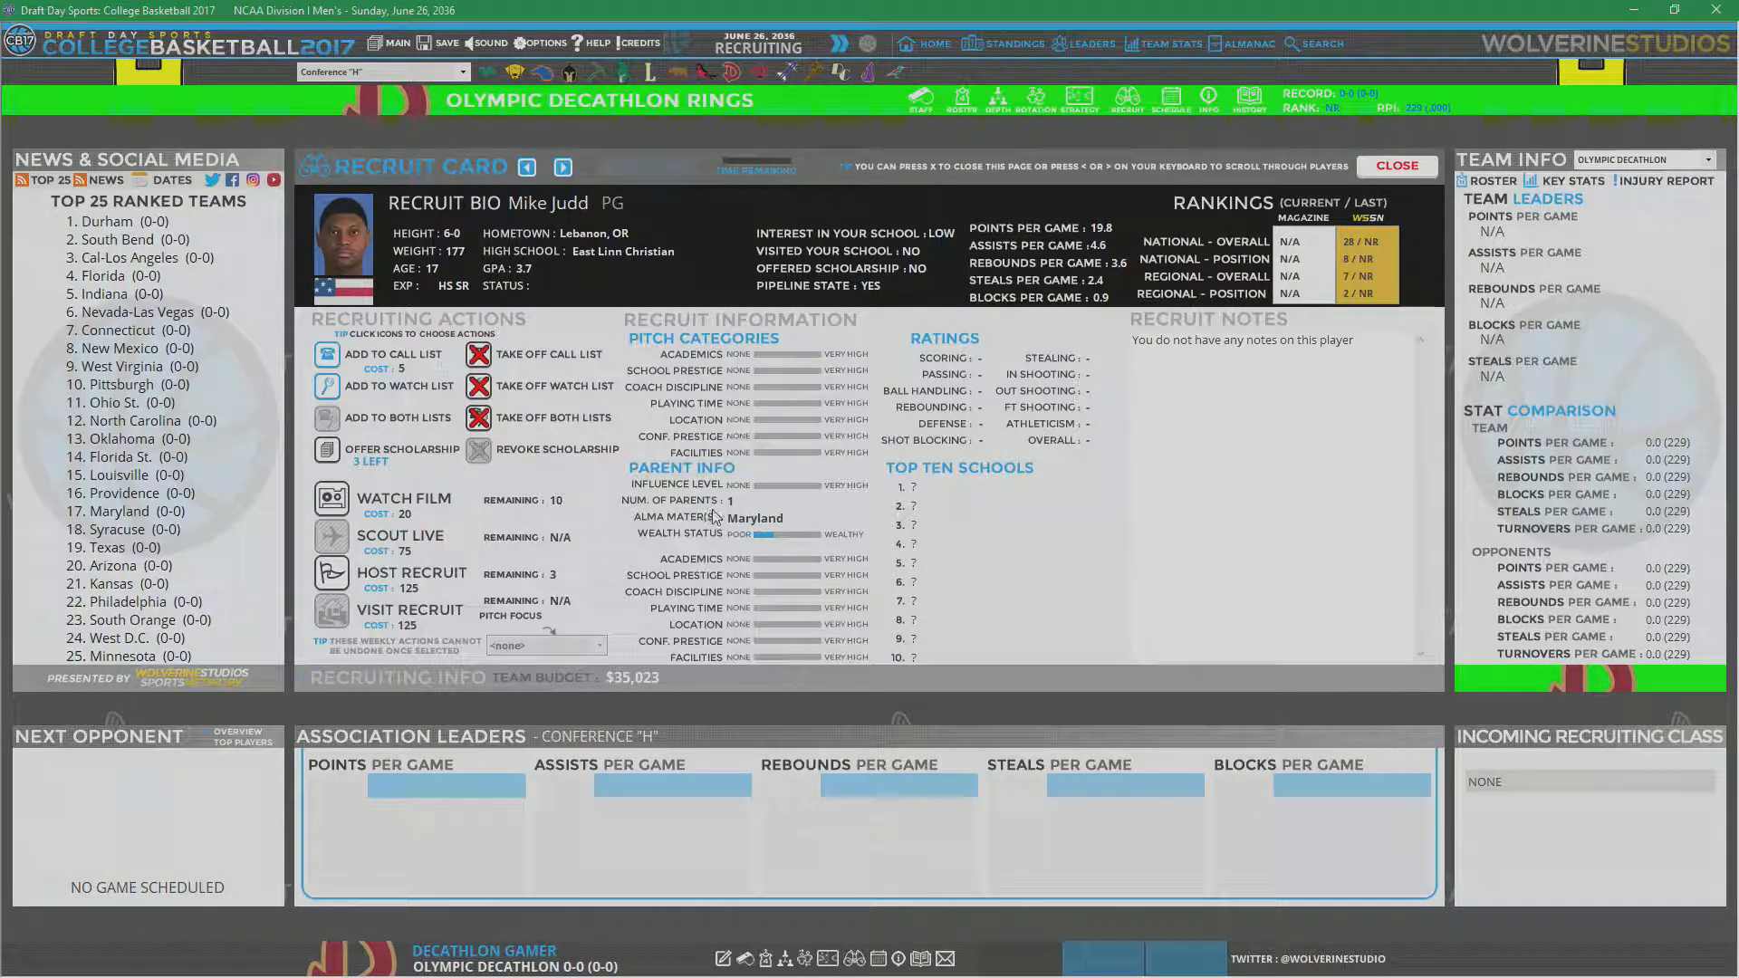
mouse_move(790, 513)
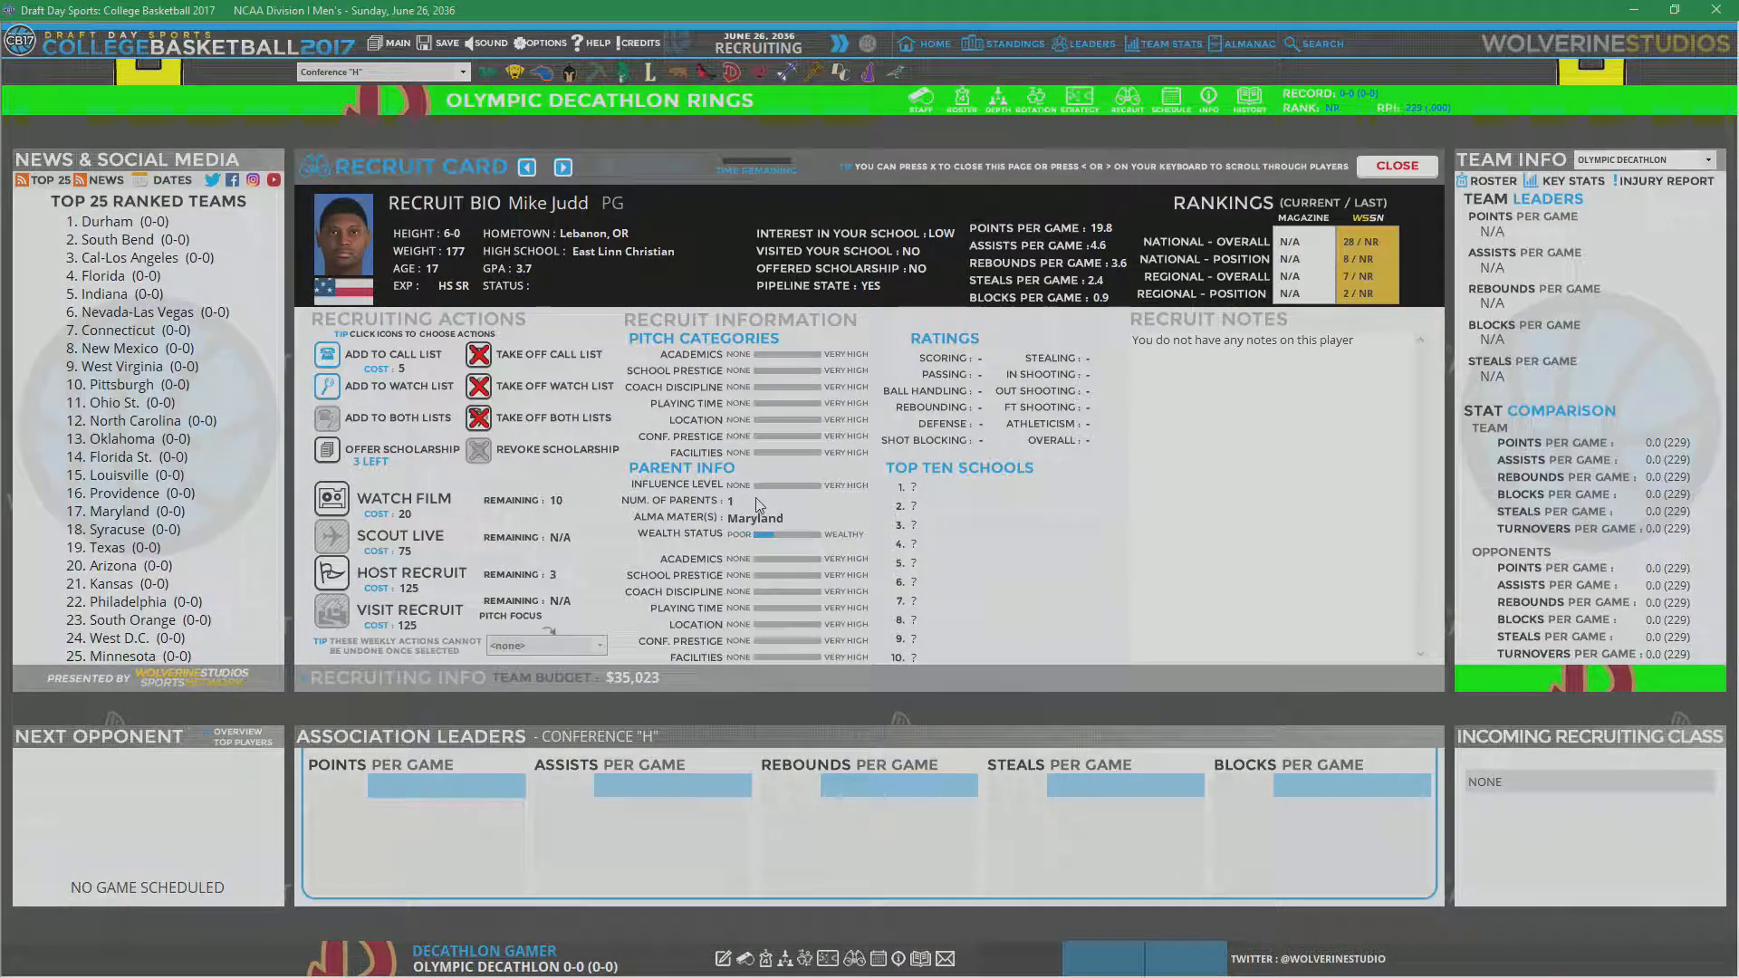
mouse_move(776, 490)
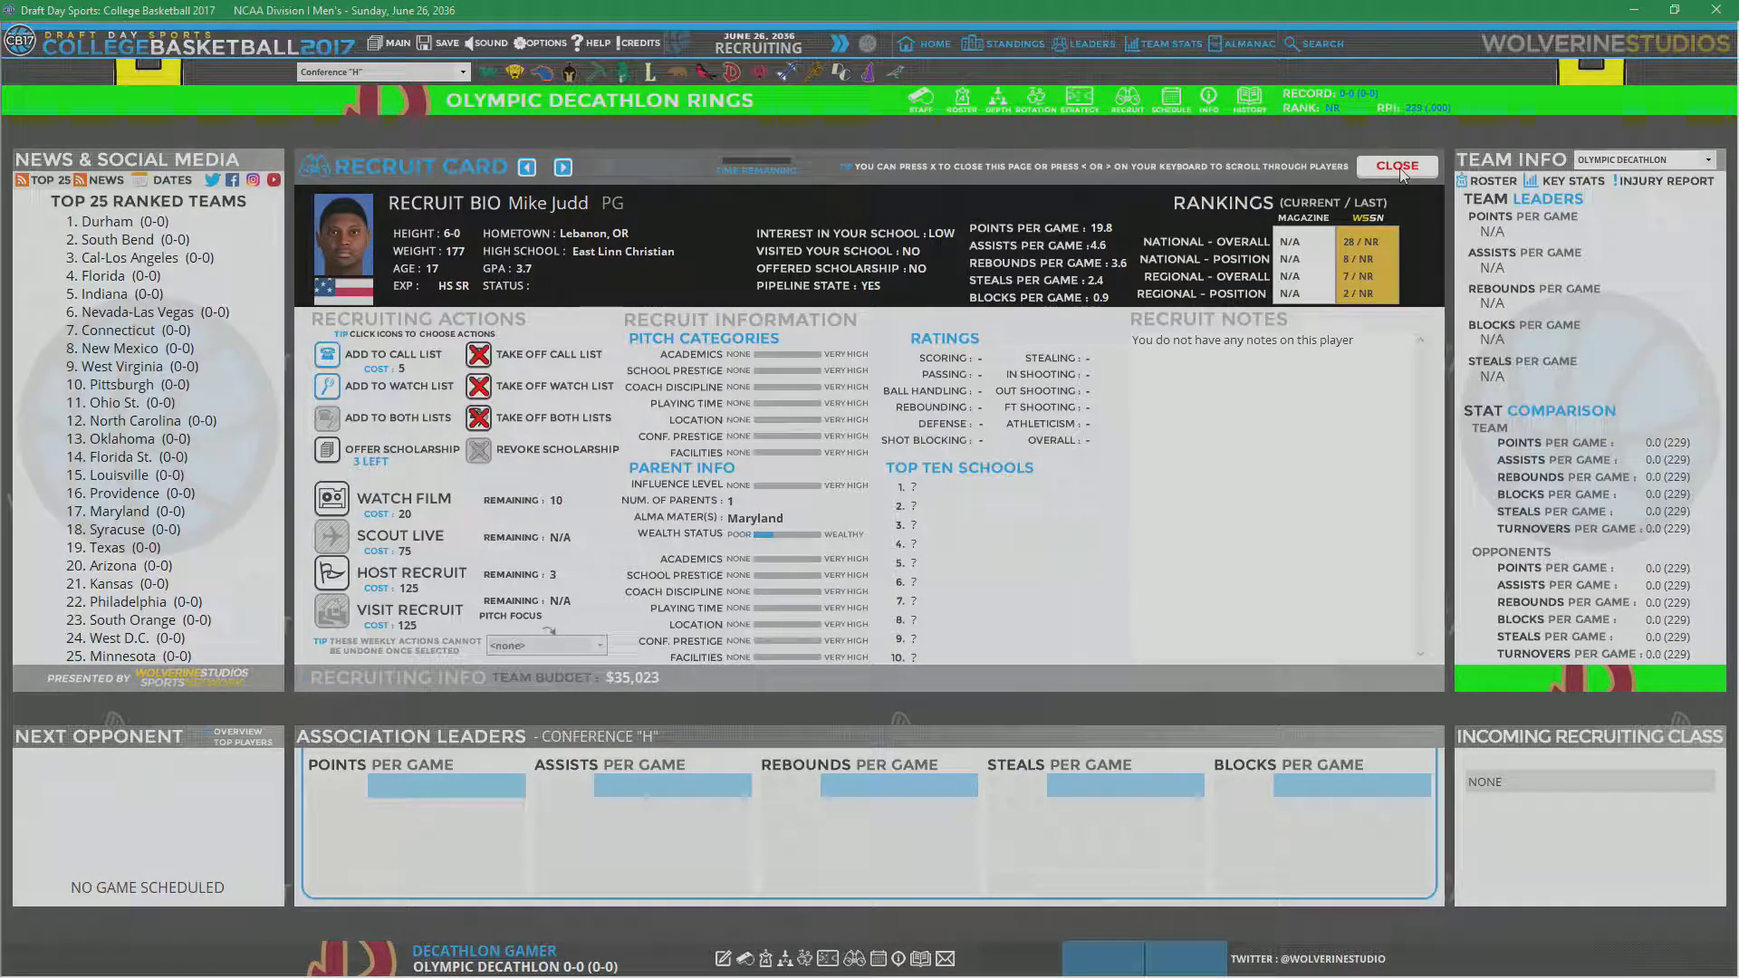
click(1396, 164)
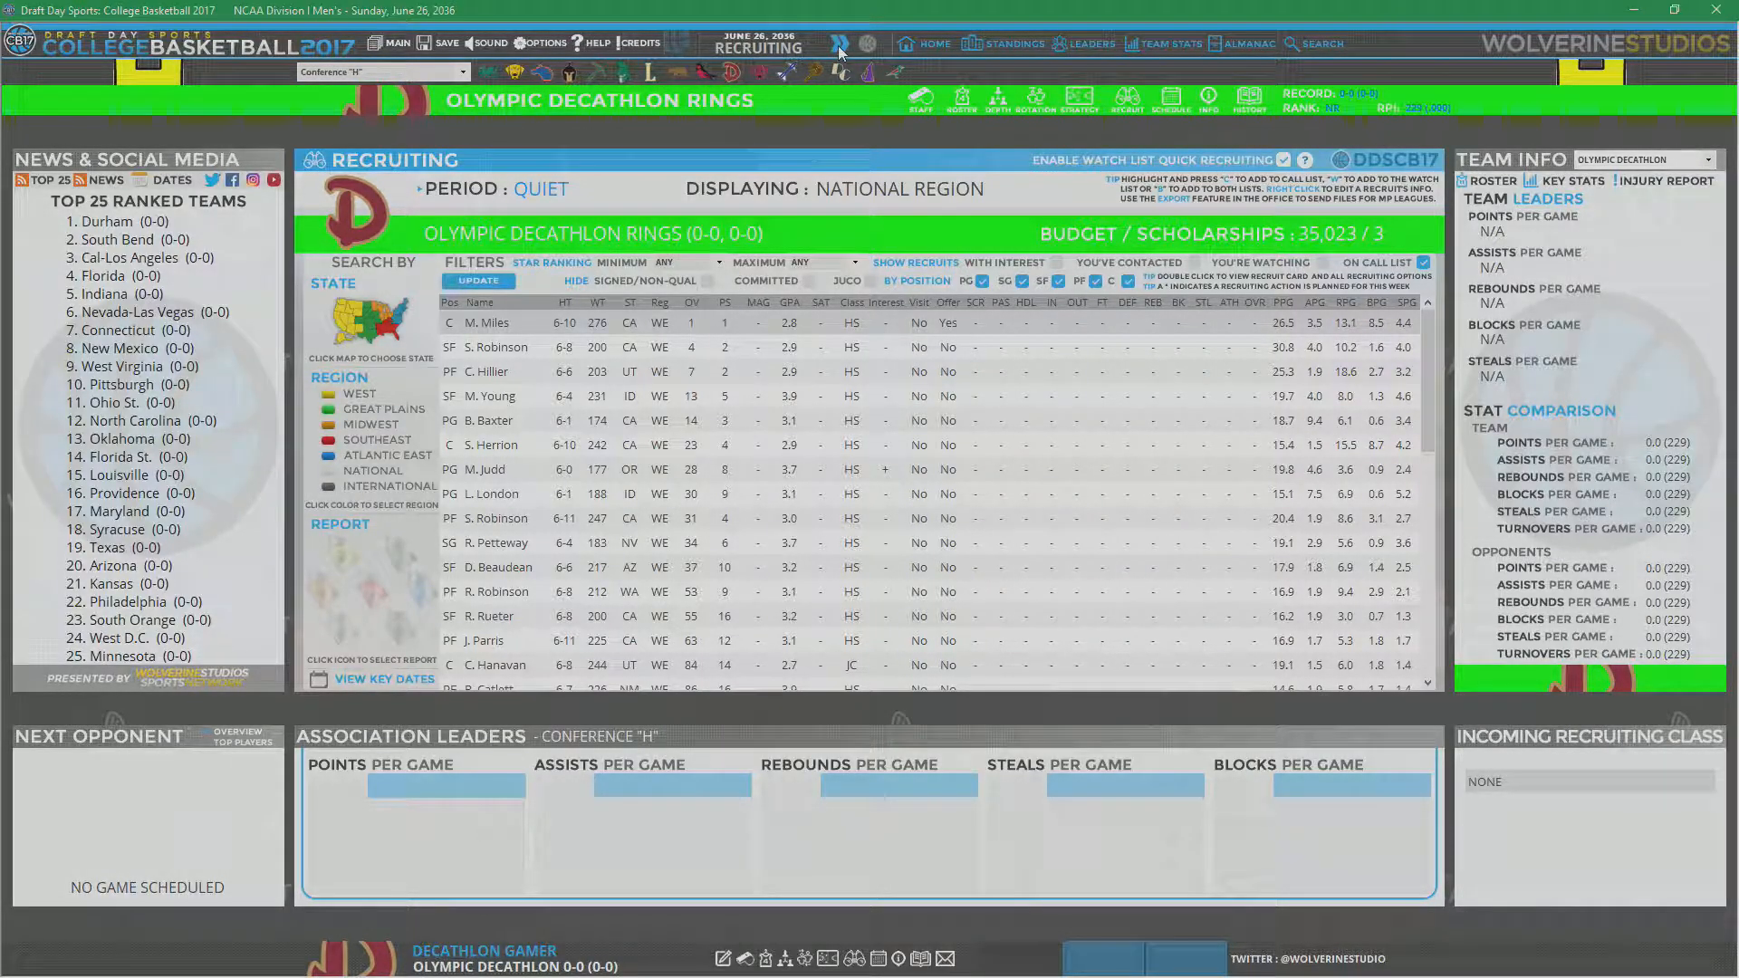
Step: Advance to the July 4 camp and watch film on M. Miles, S. Herrion, S. Robinson
click(839, 44)
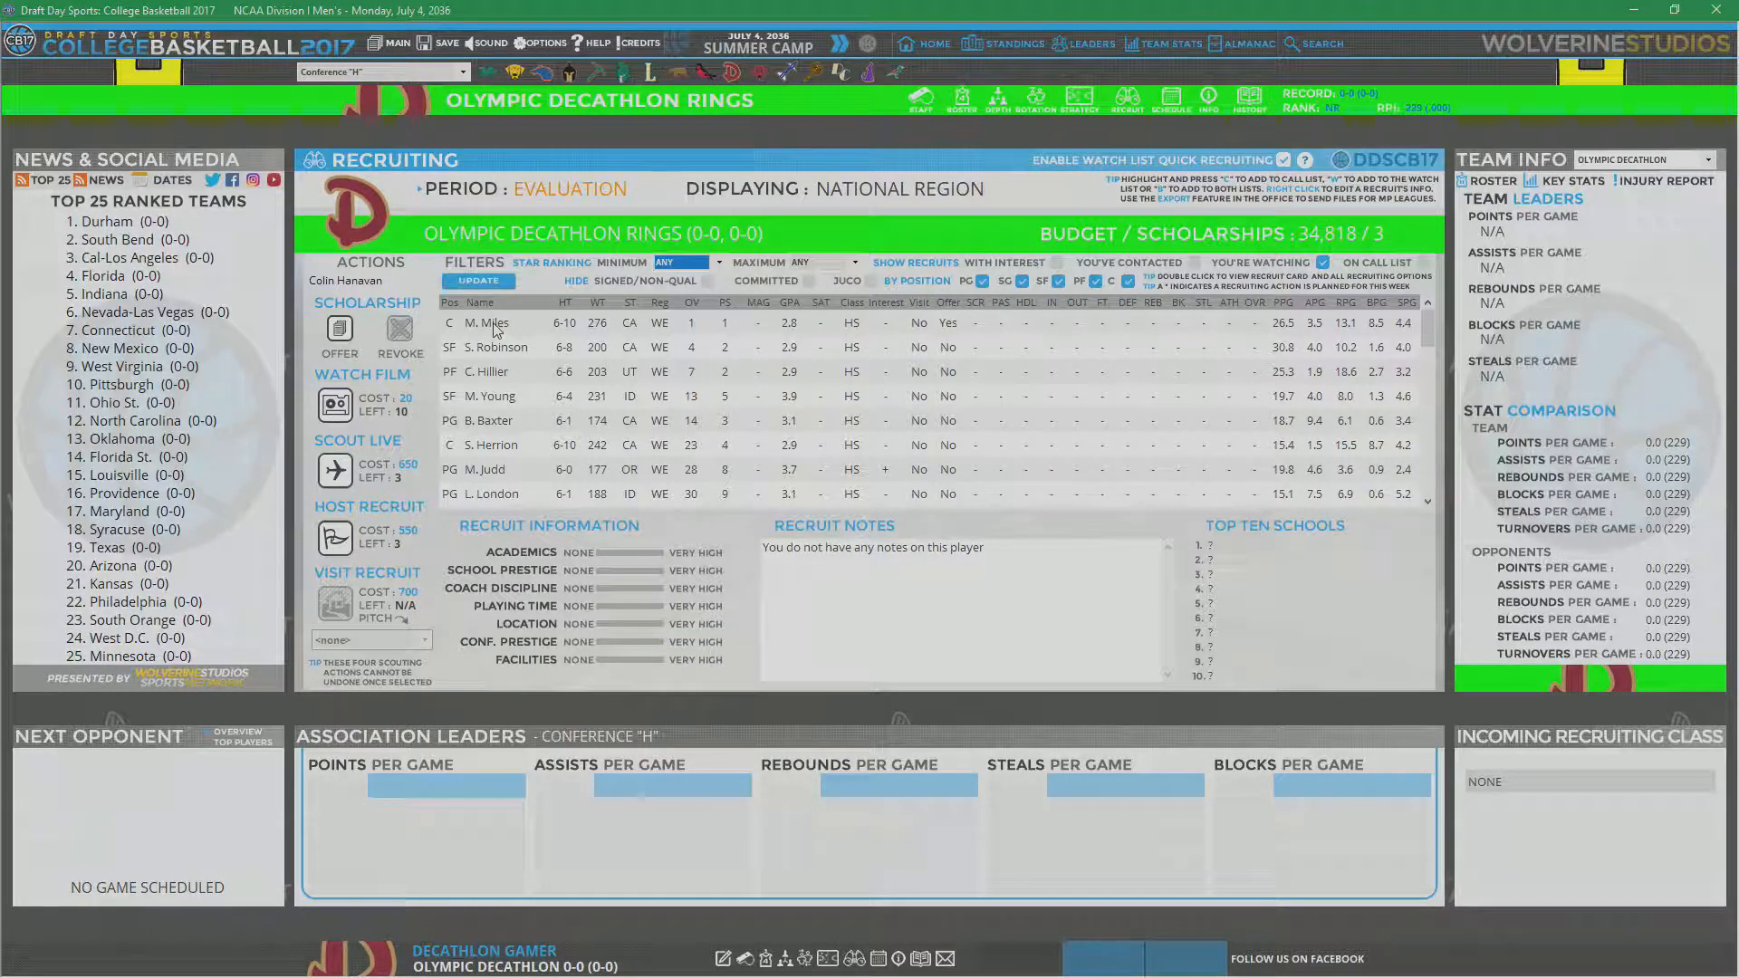
click(493, 323)
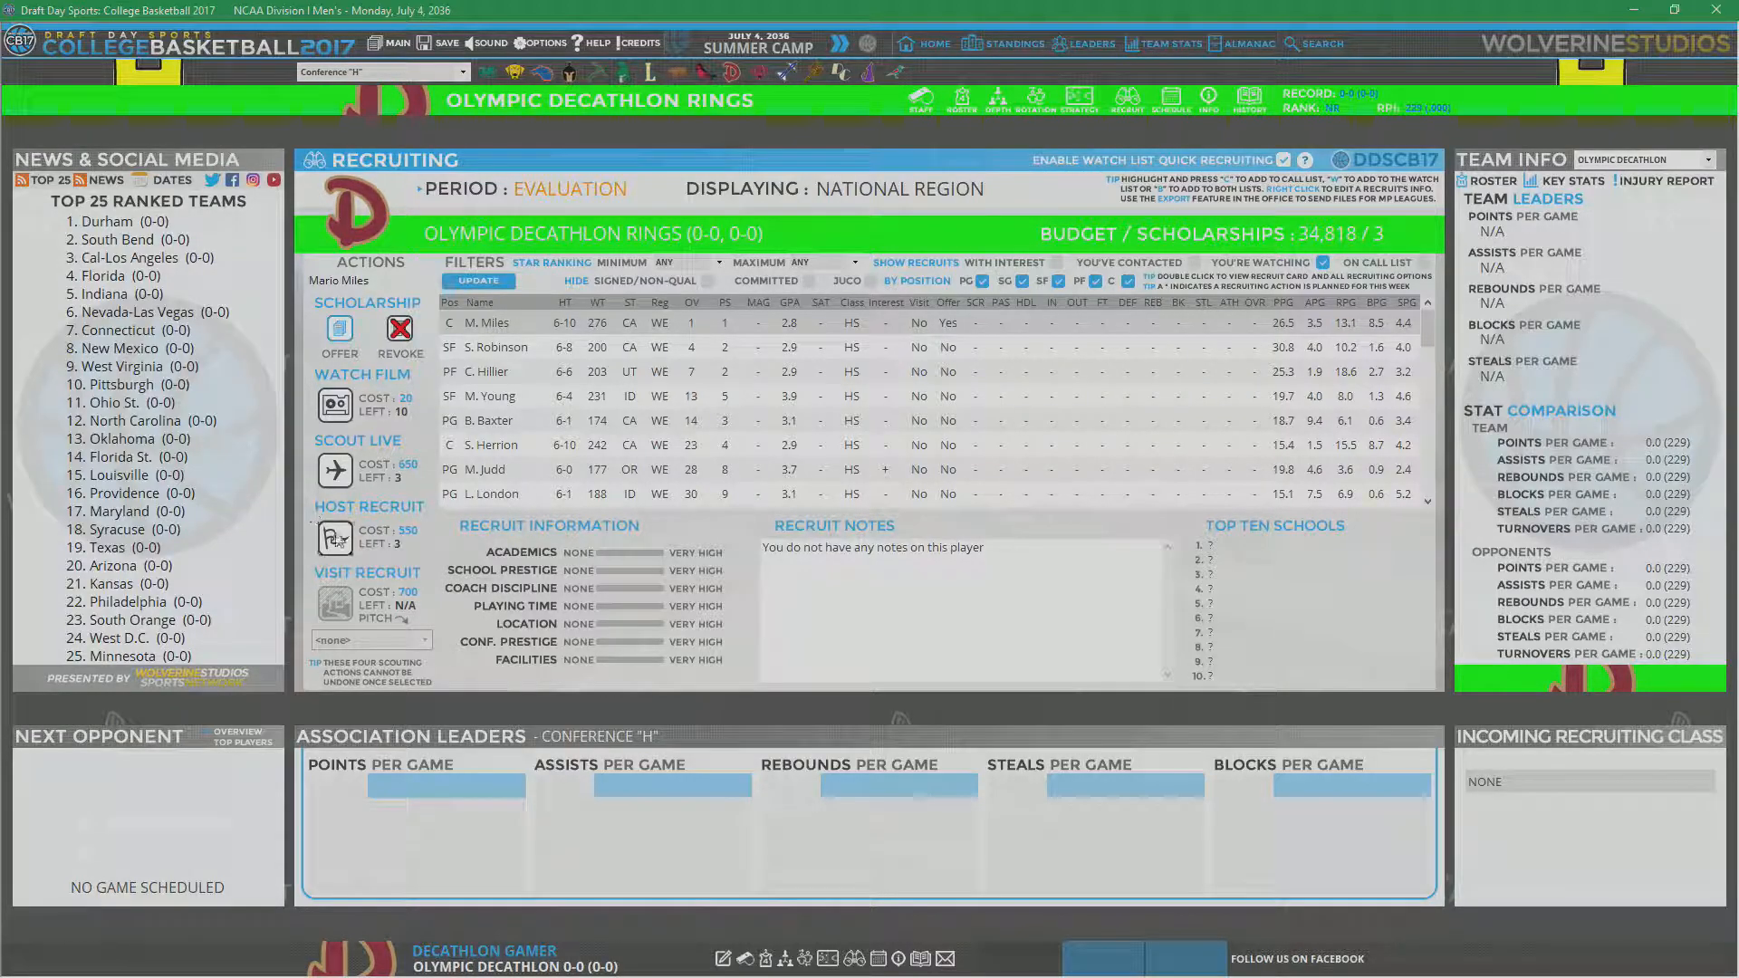
click(337, 402)
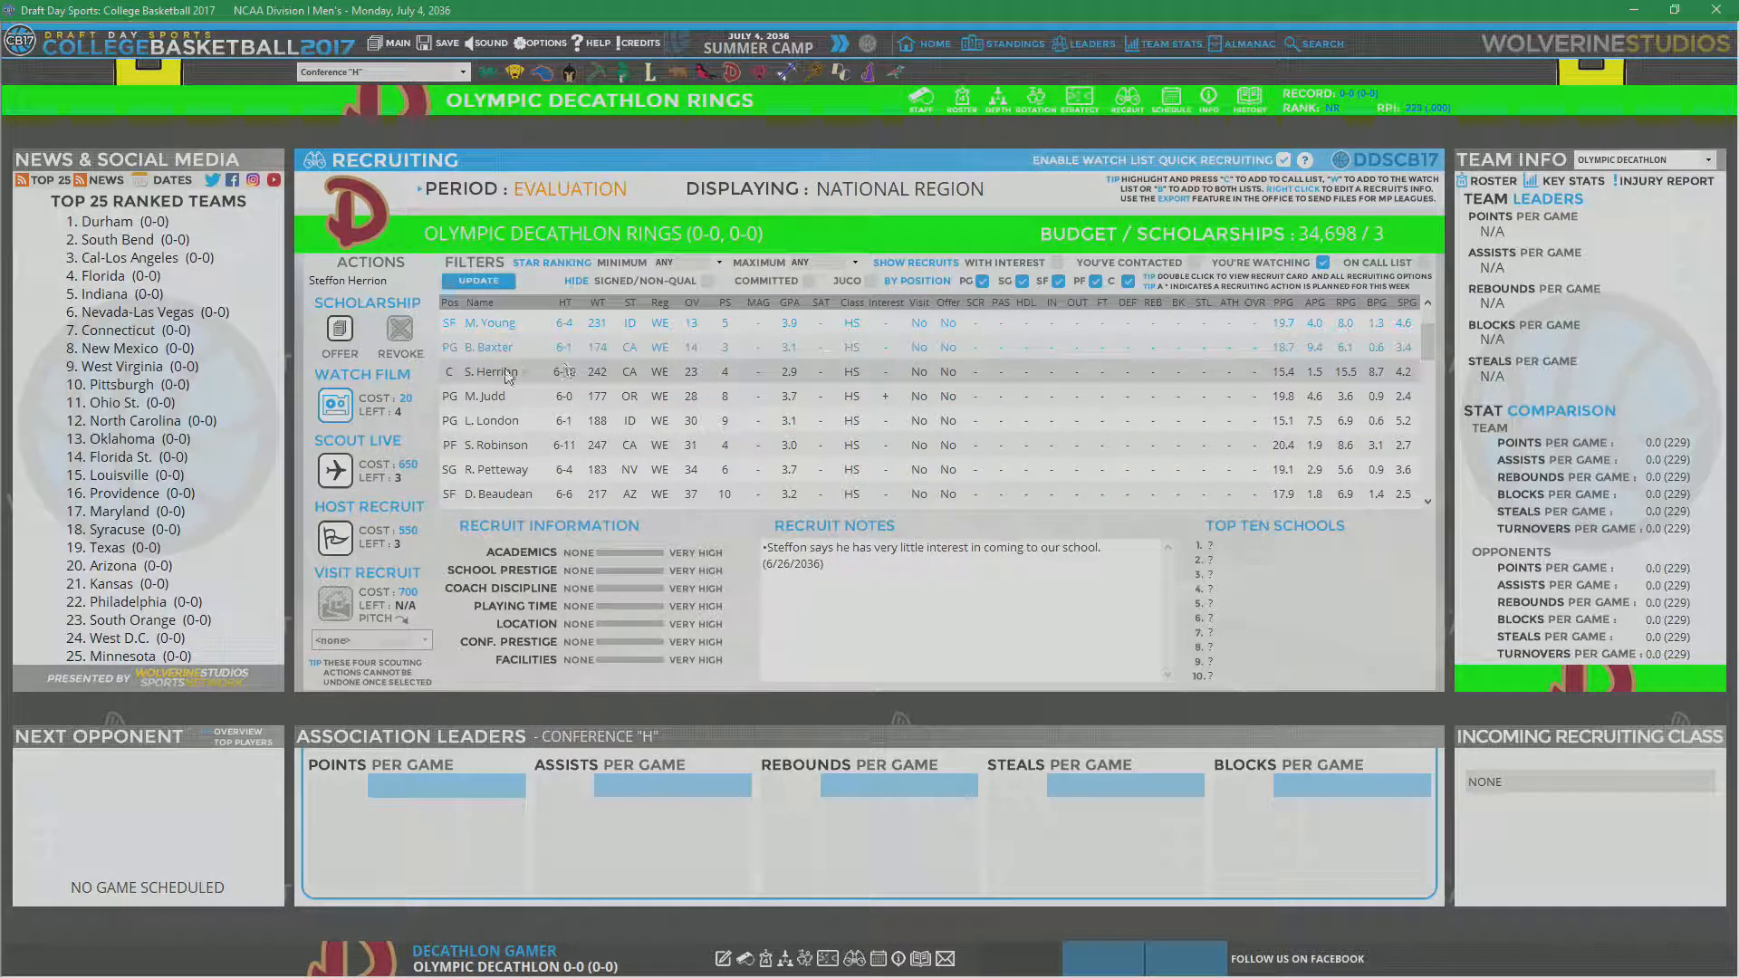
click(499, 444)
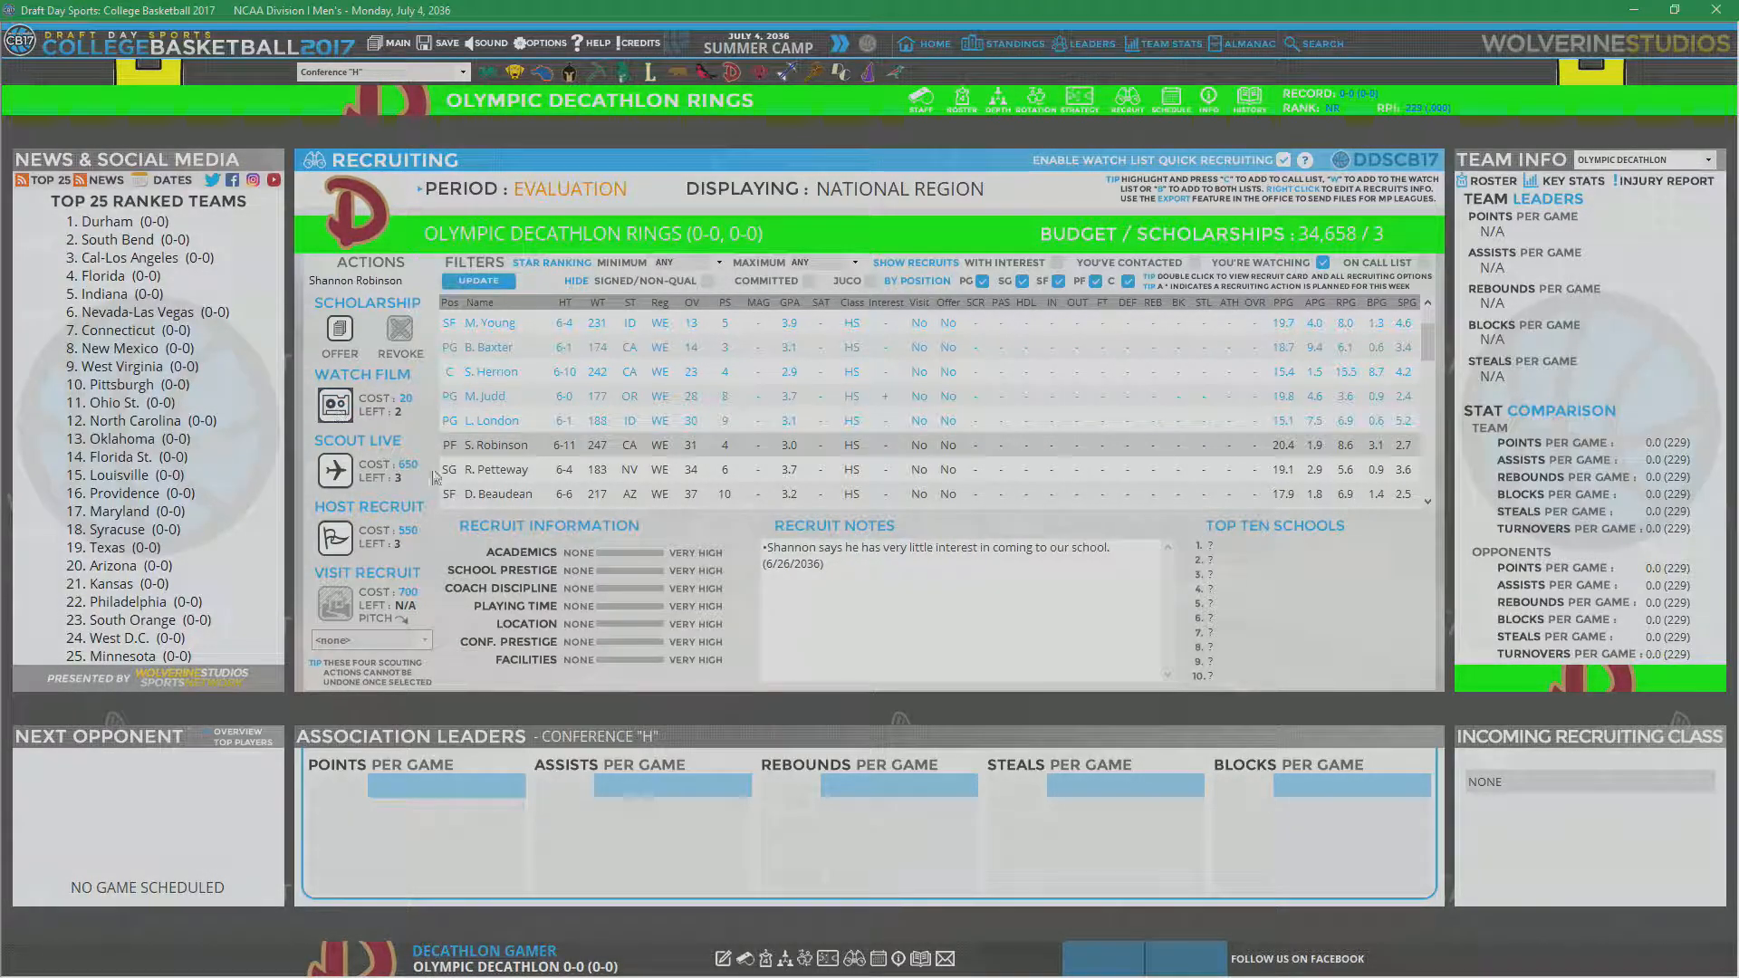
click(496, 469)
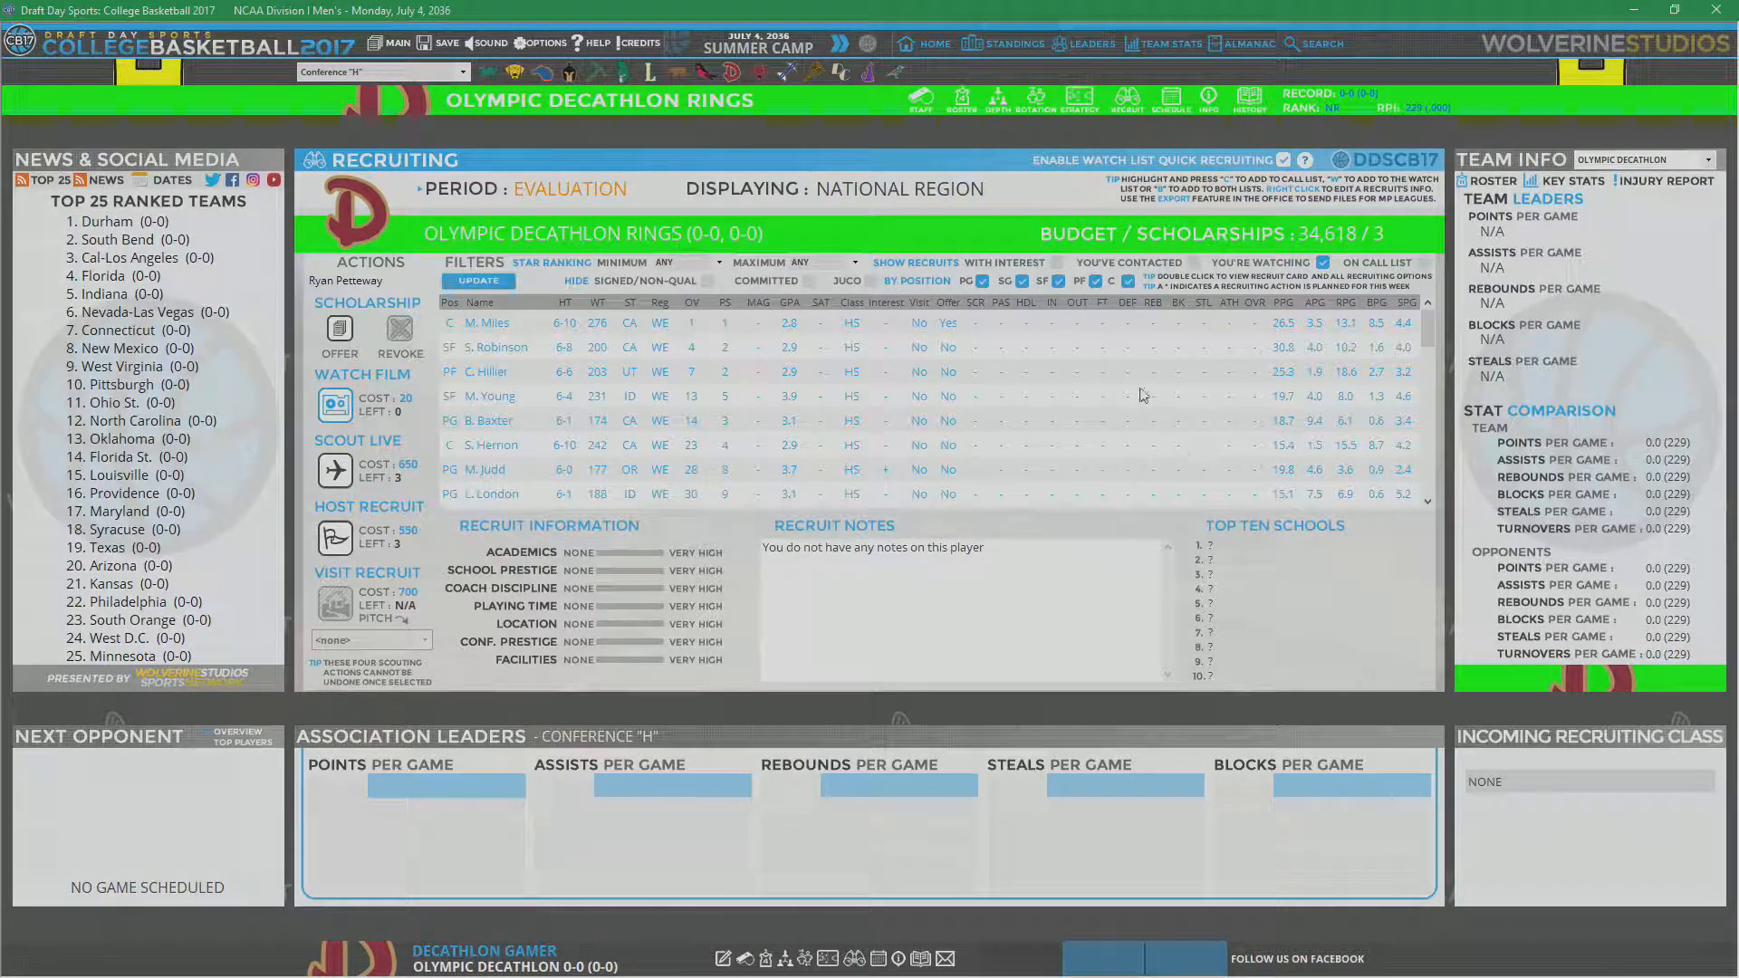
mouse_move(687, 402)
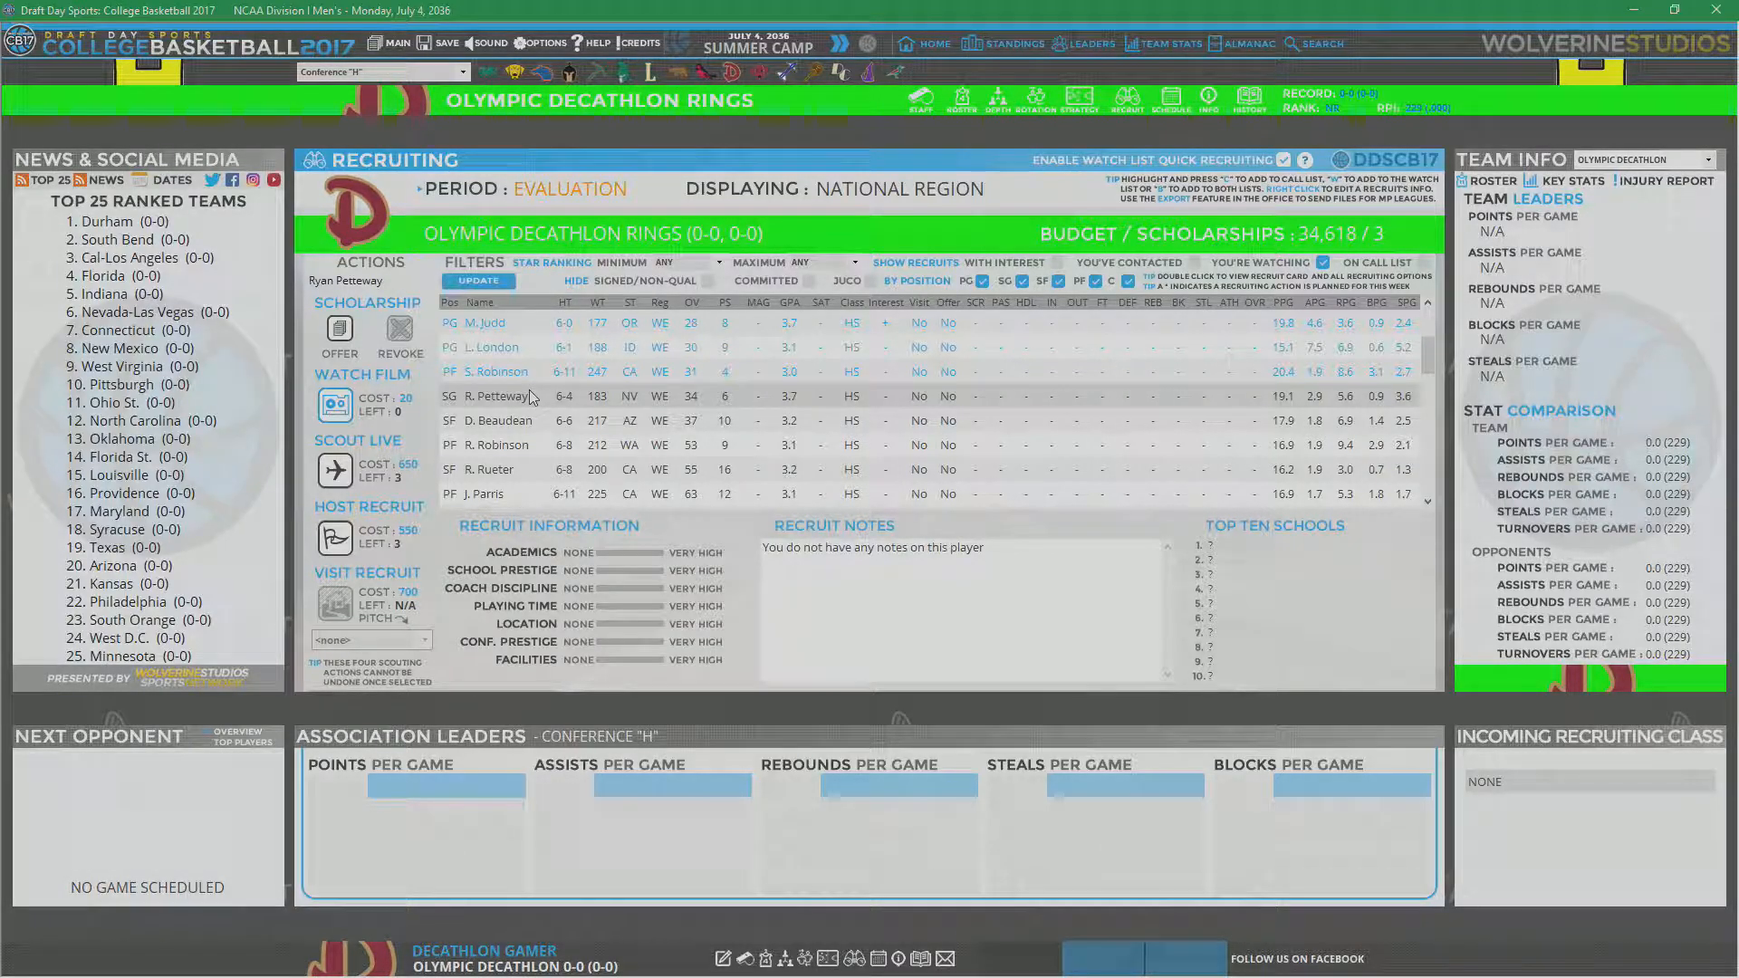
mouse_move(544, 401)
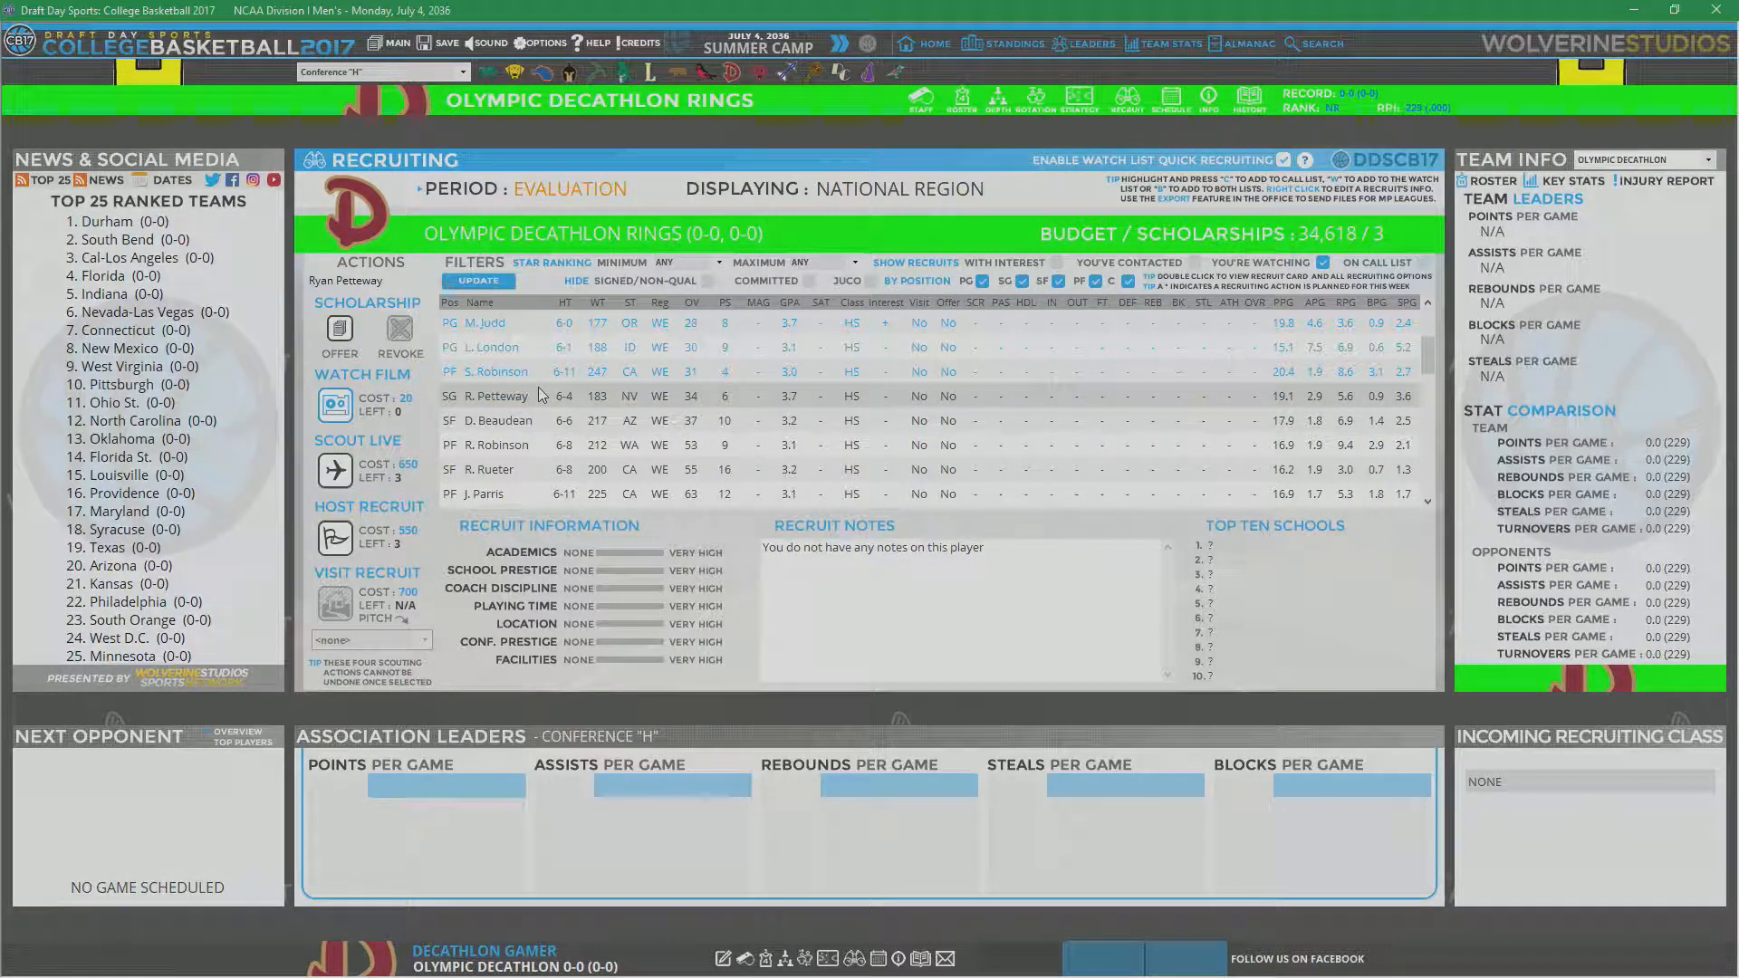
mouse_move(905, 229)
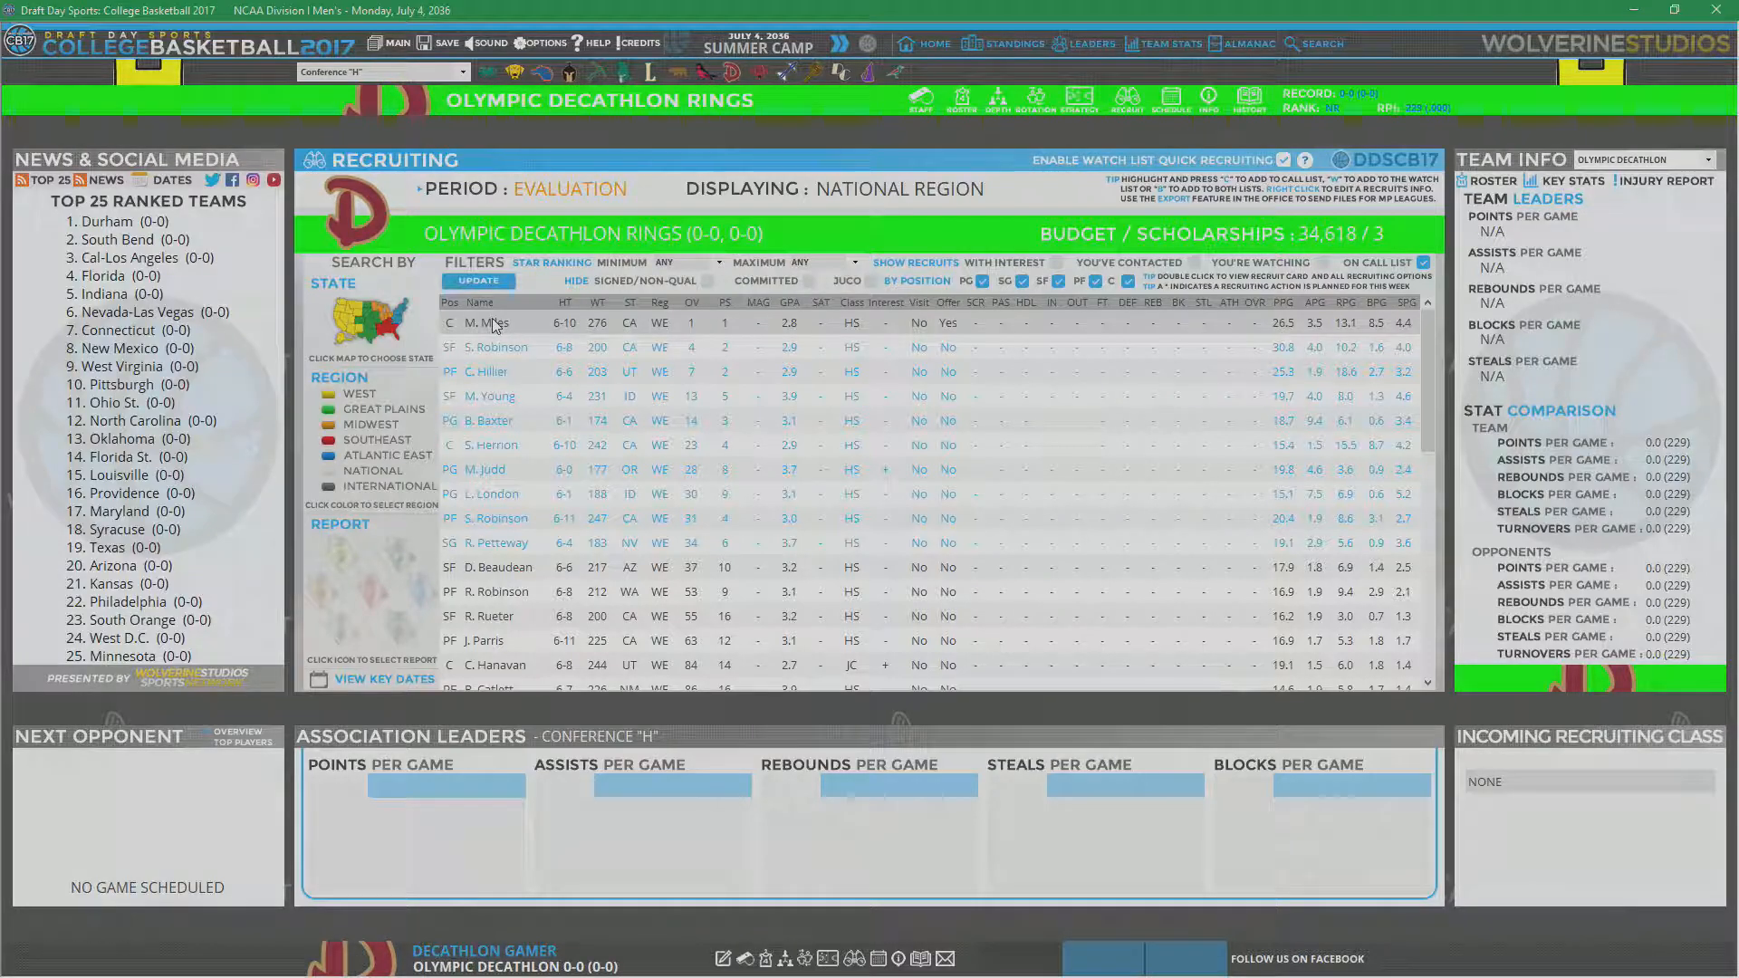
double_click(492, 323)
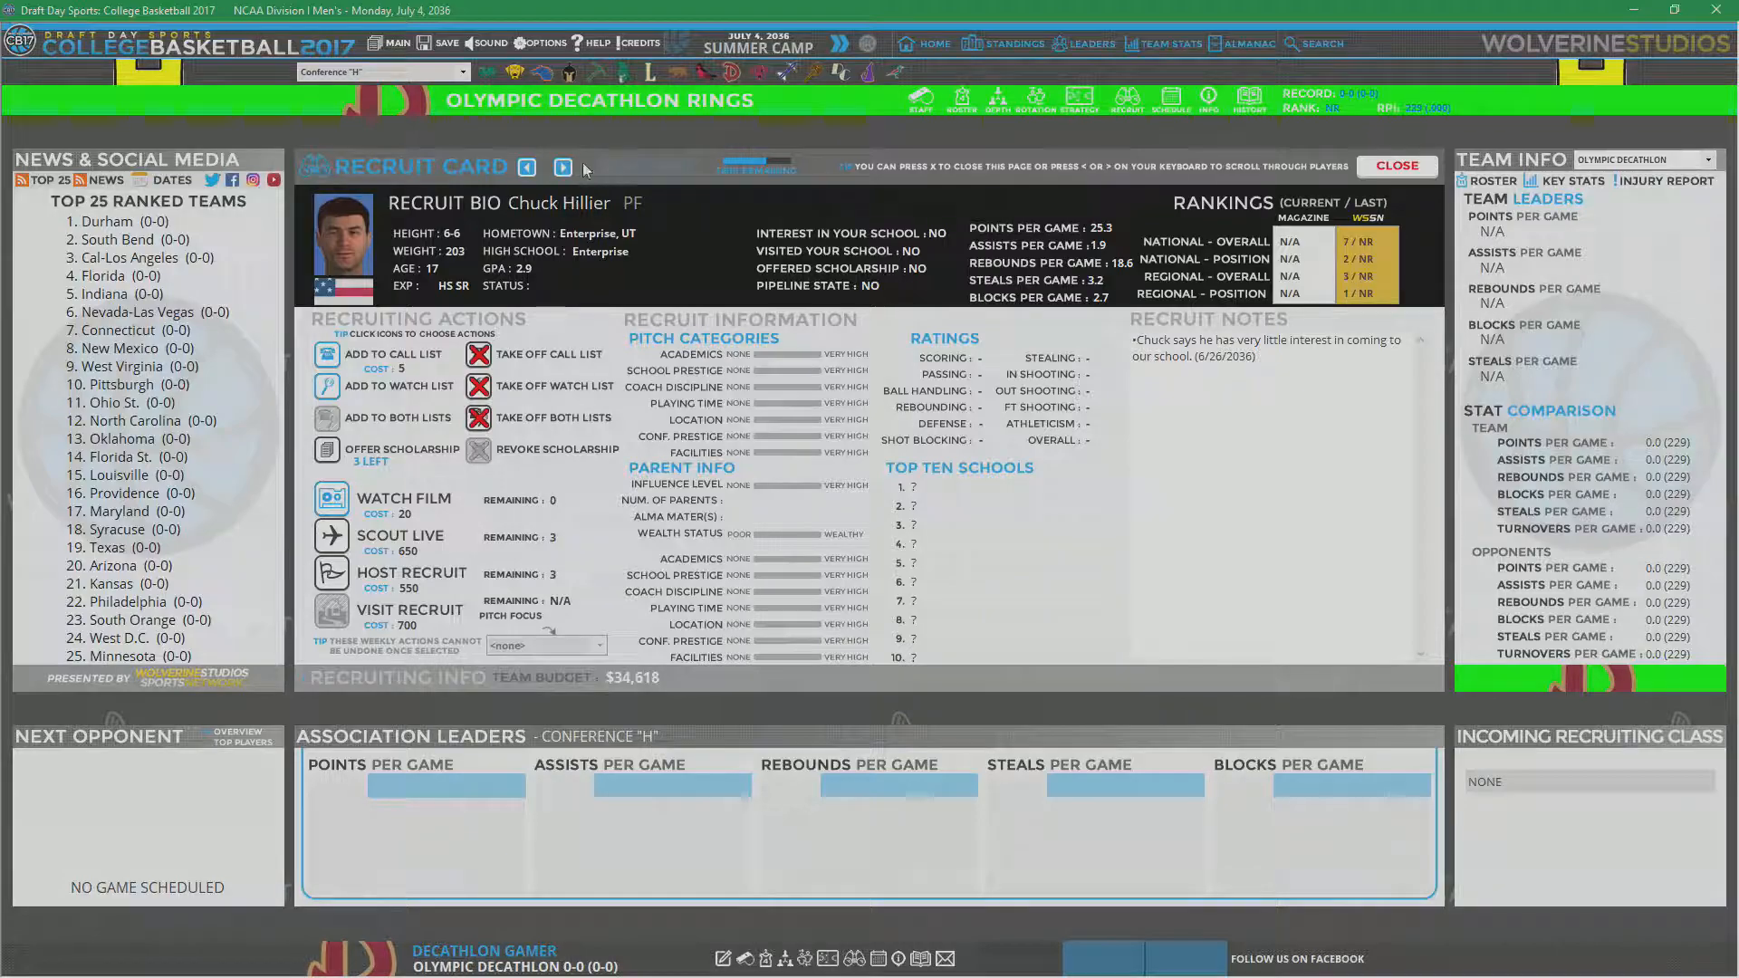
click(563, 166)
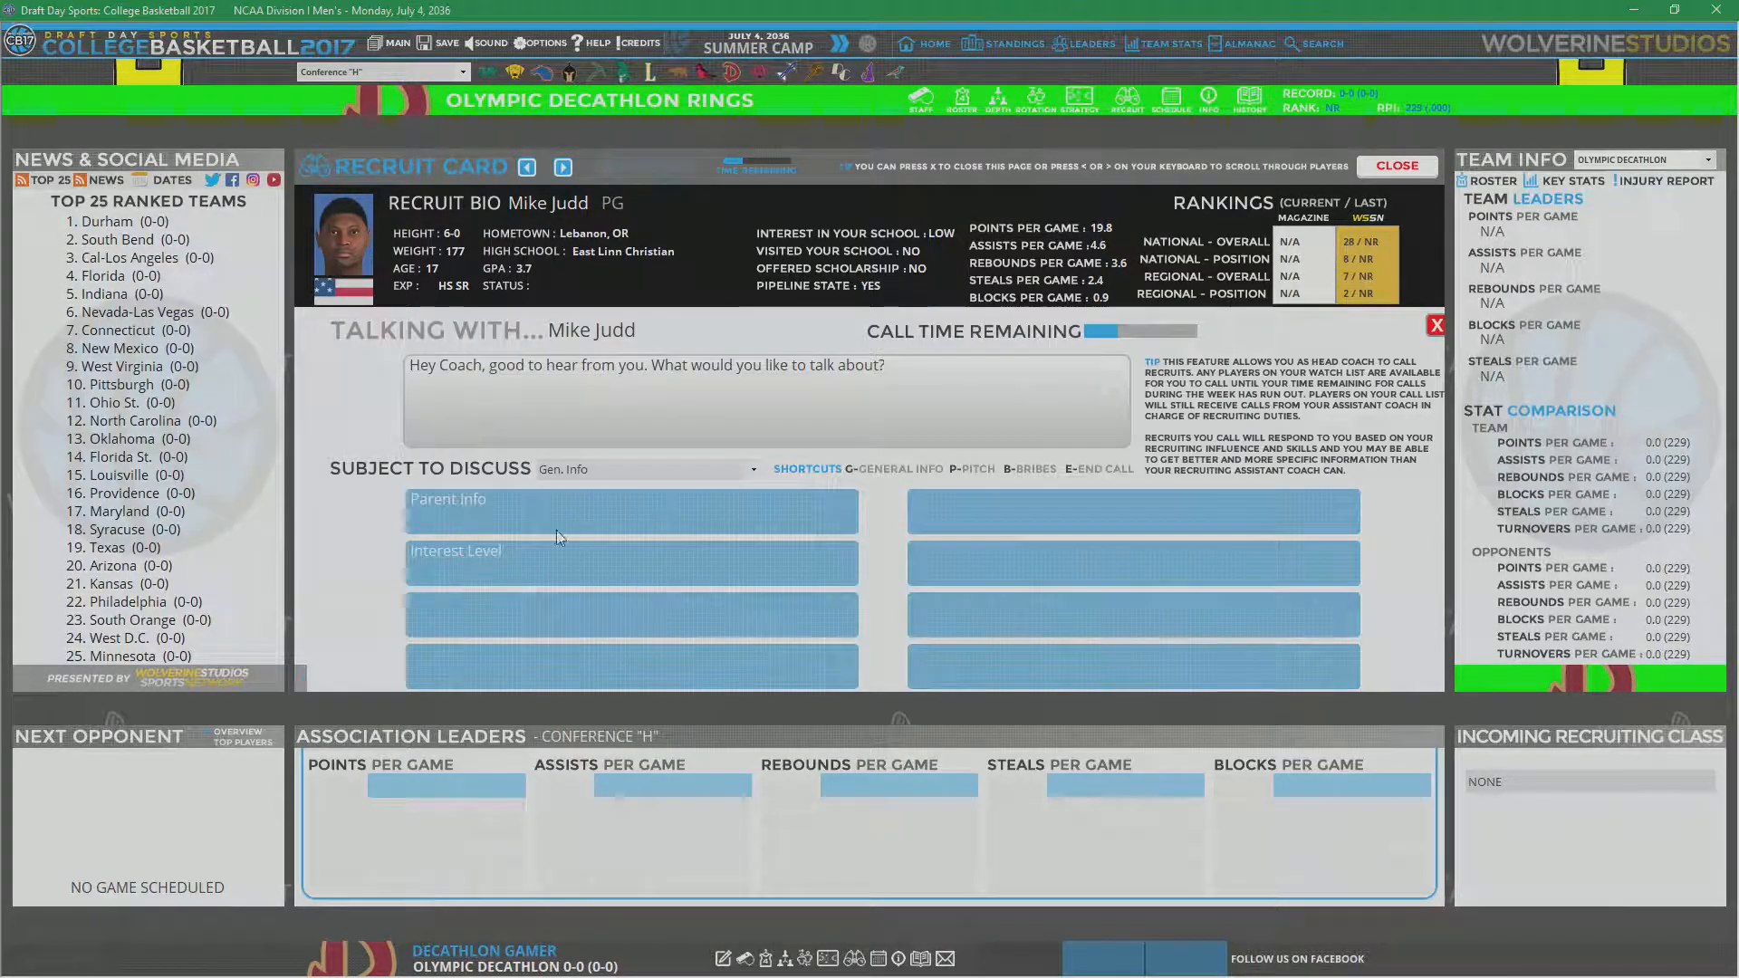
click(643, 468)
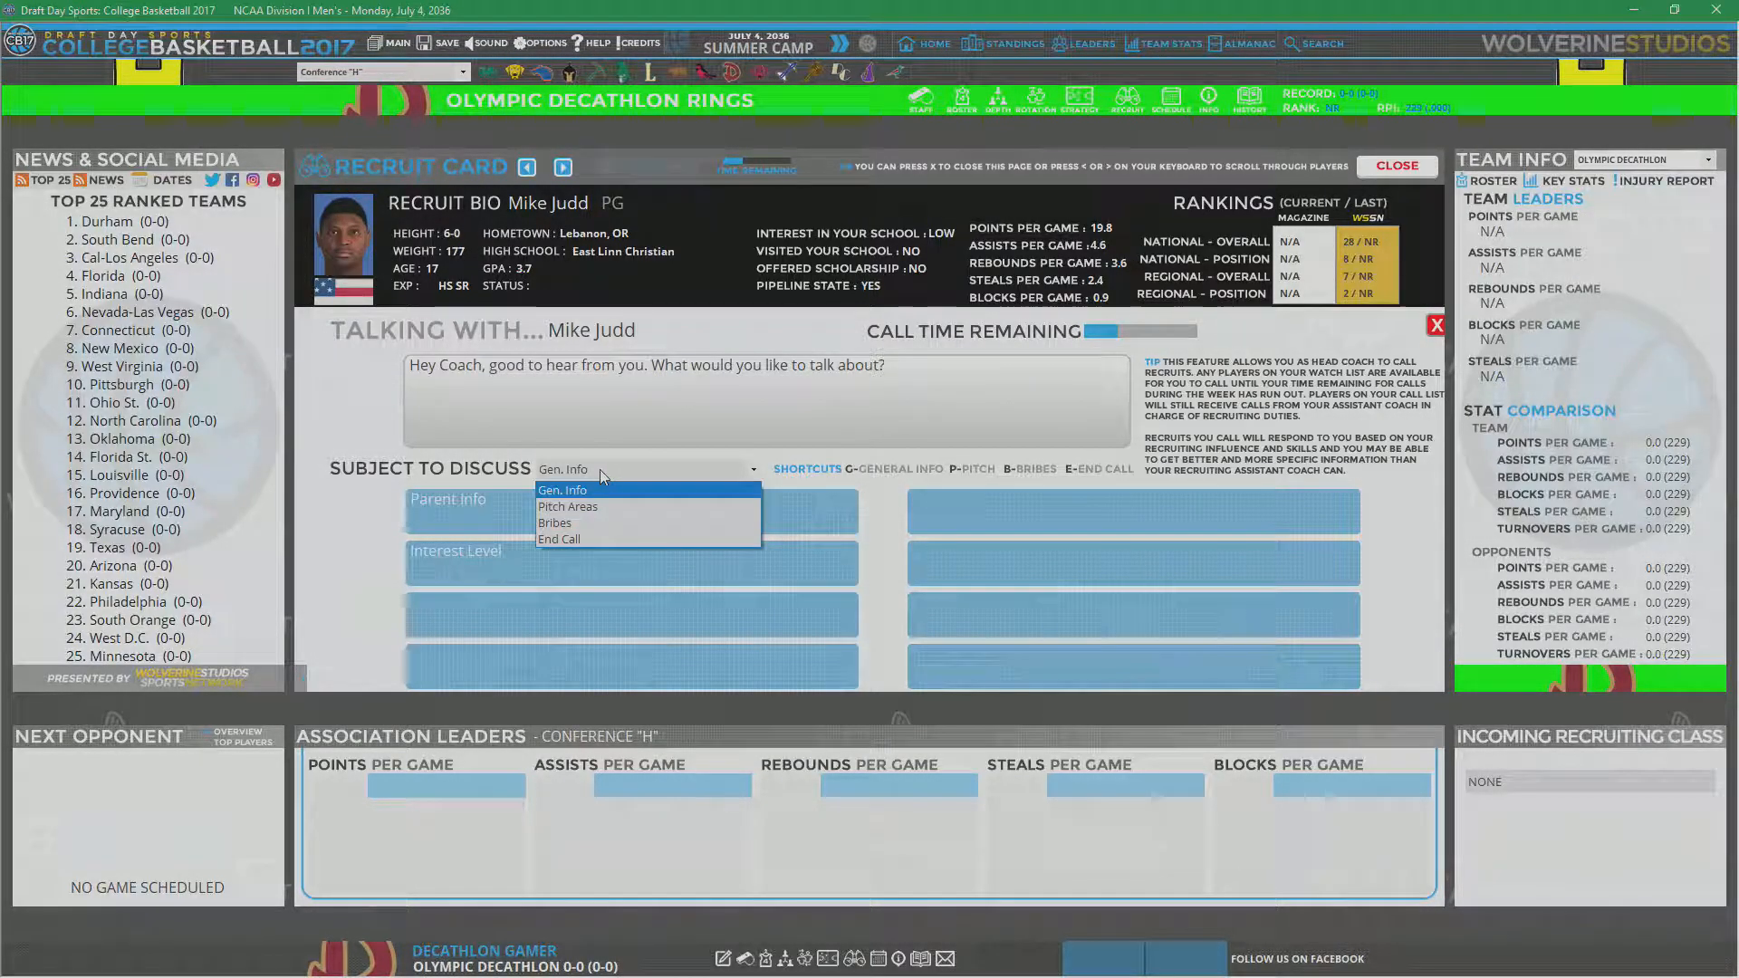
click(567, 507)
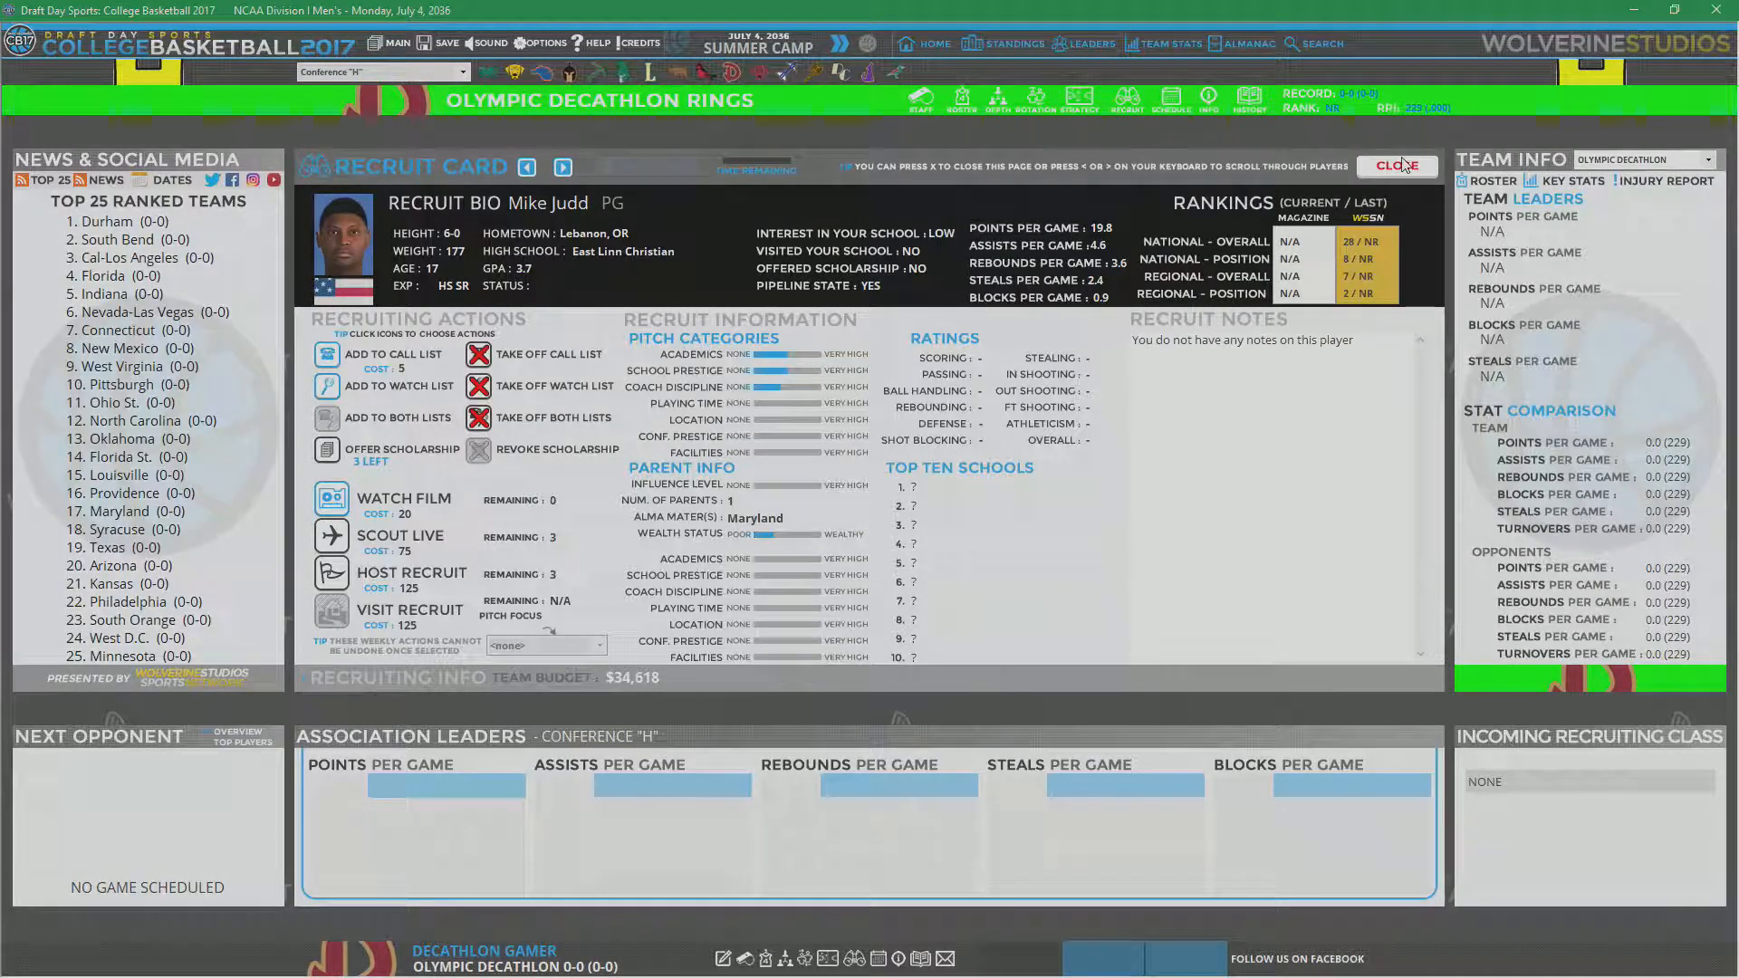
click(1395, 164)
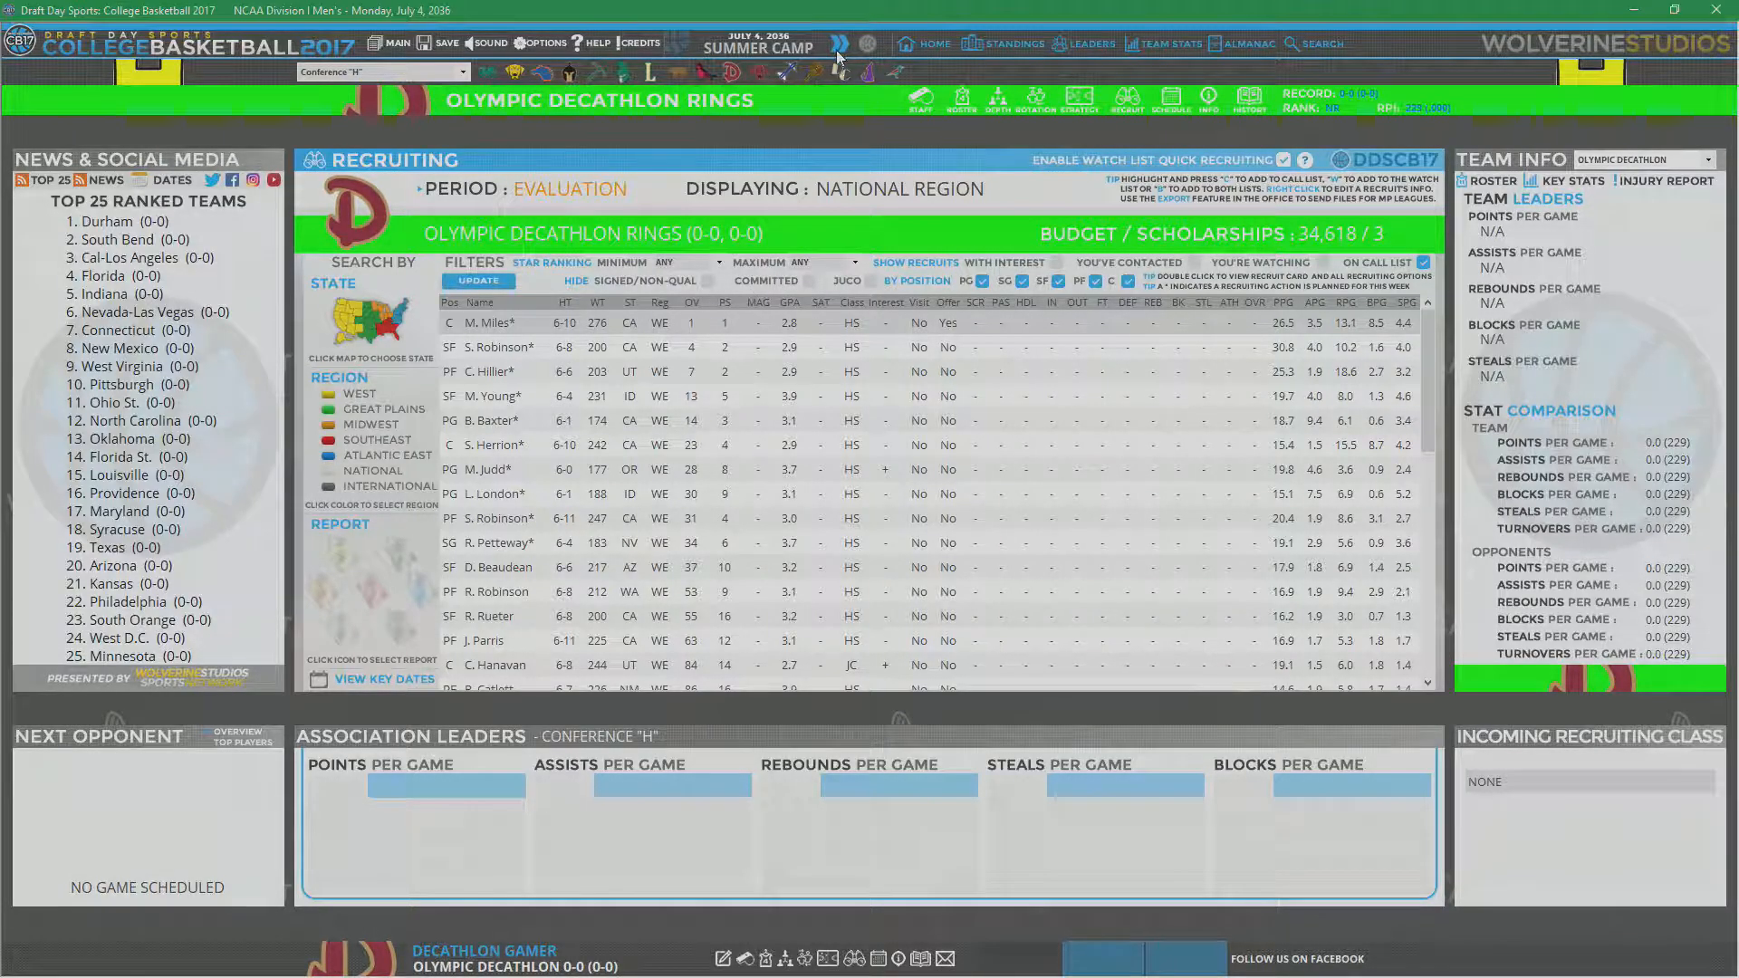
Step: Advance the calendar repeatedly through summer camp to July 11, 2036
click(836, 48)
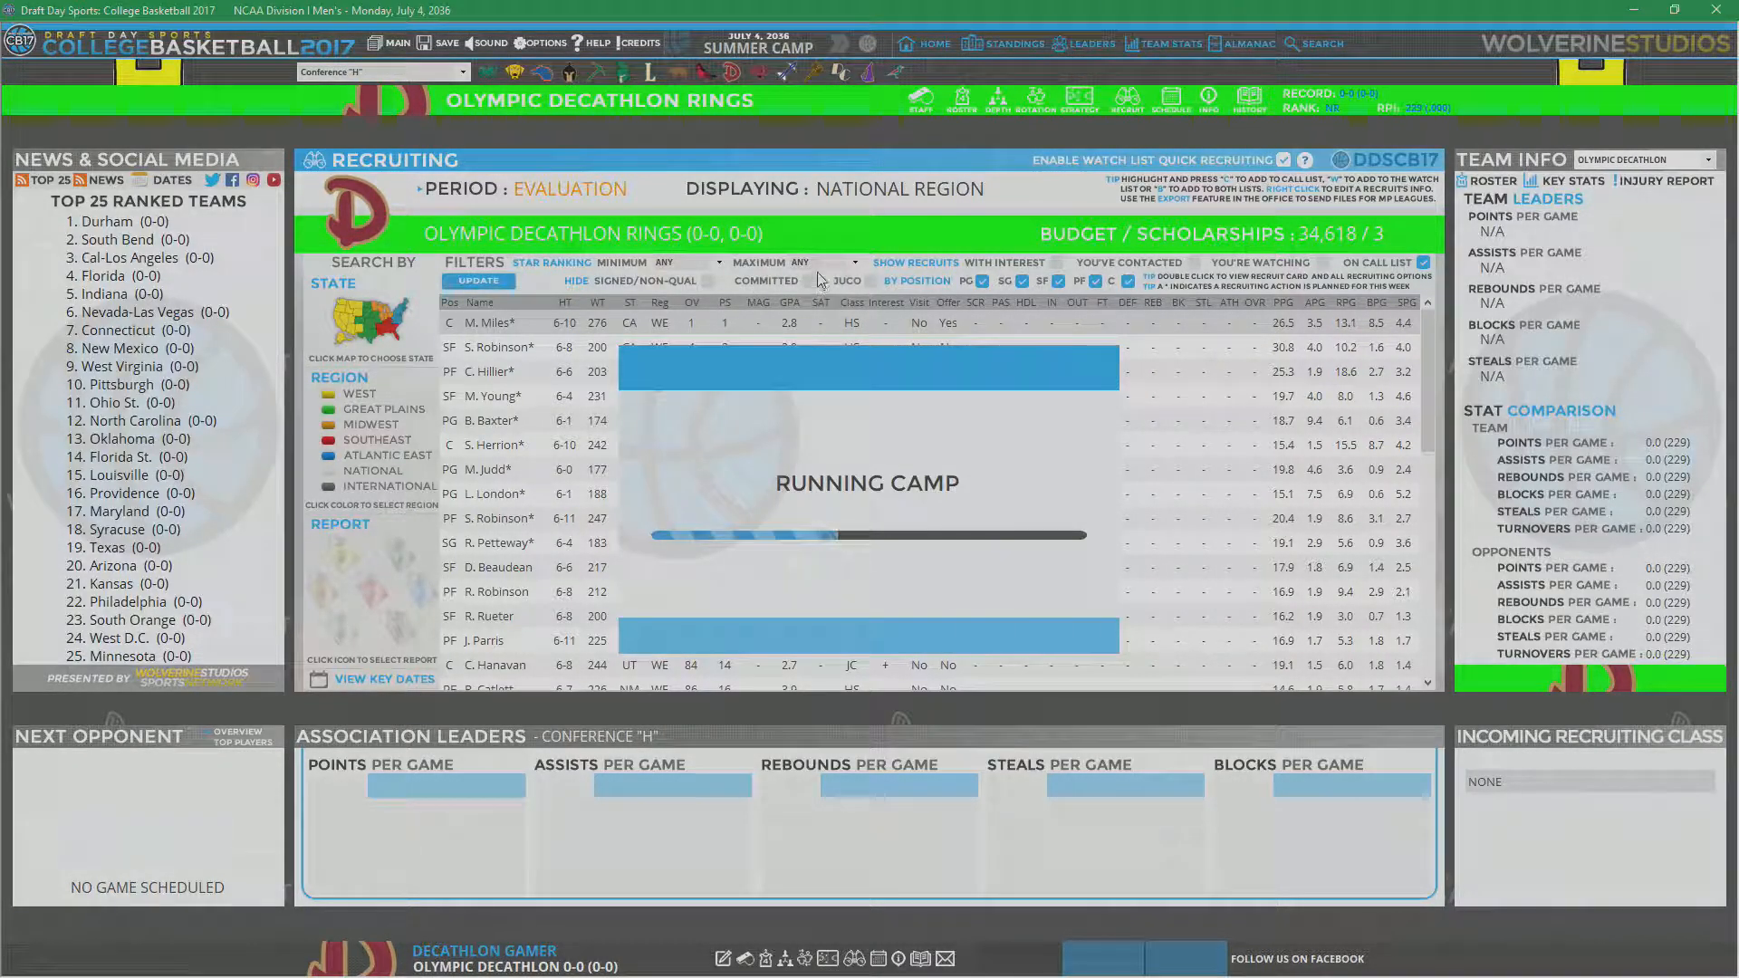
click(843, 44)
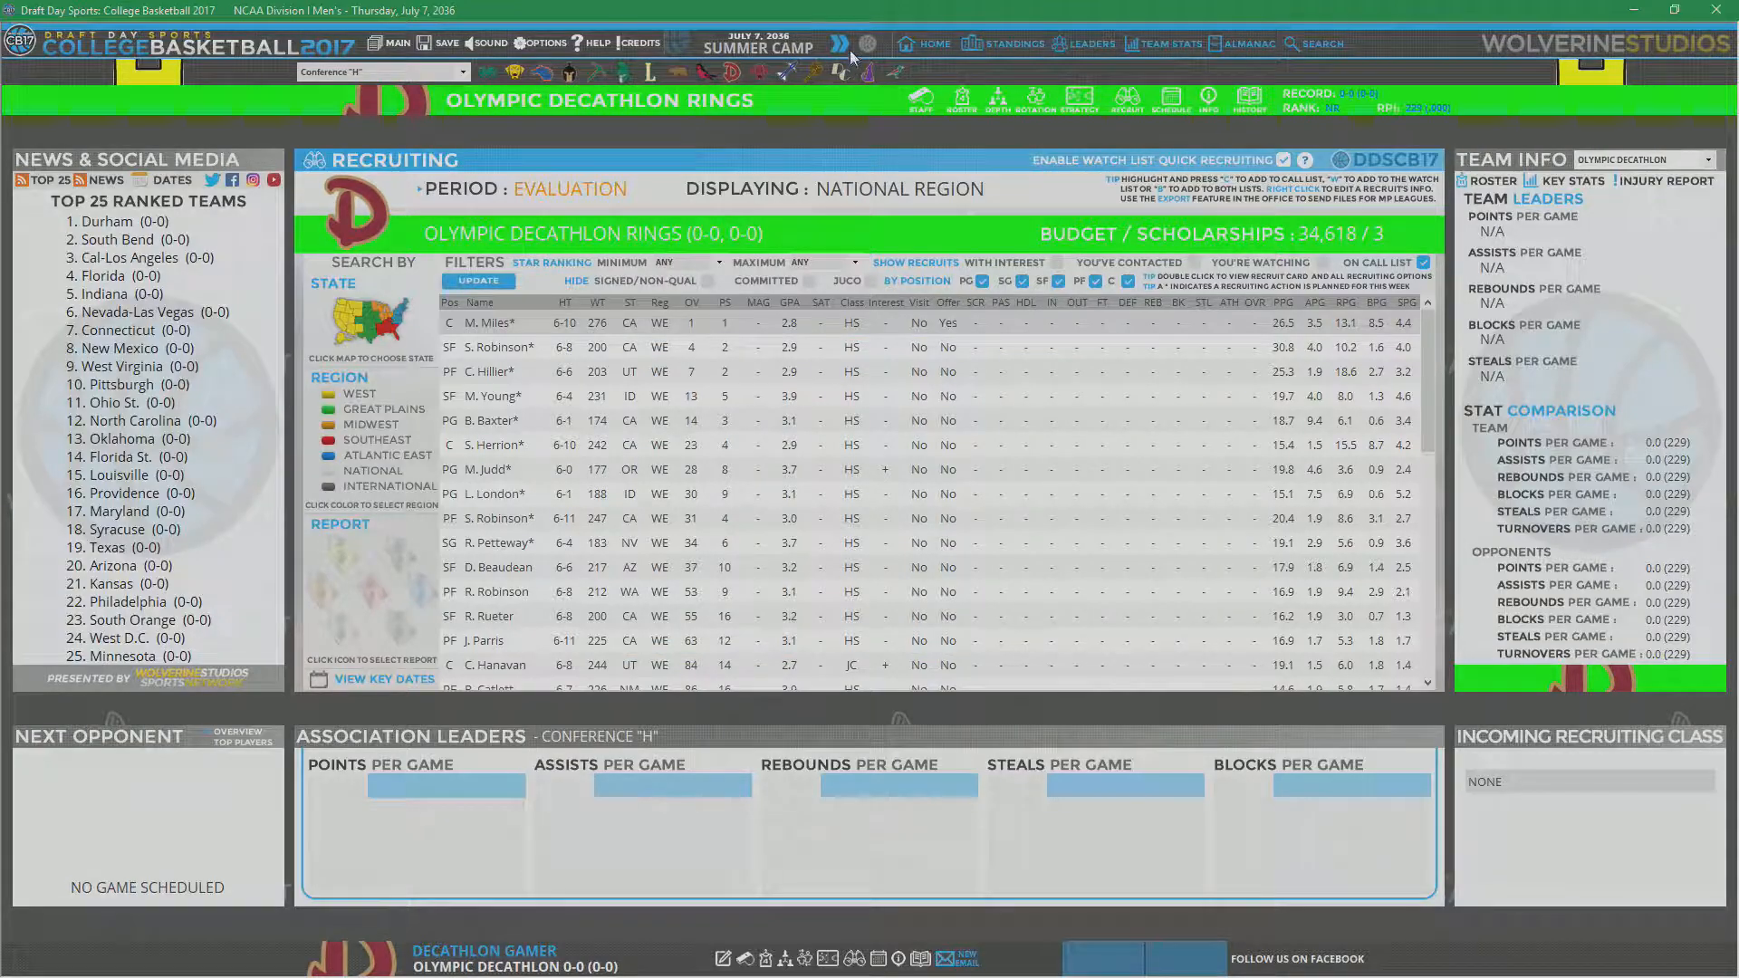
click(841, 45)
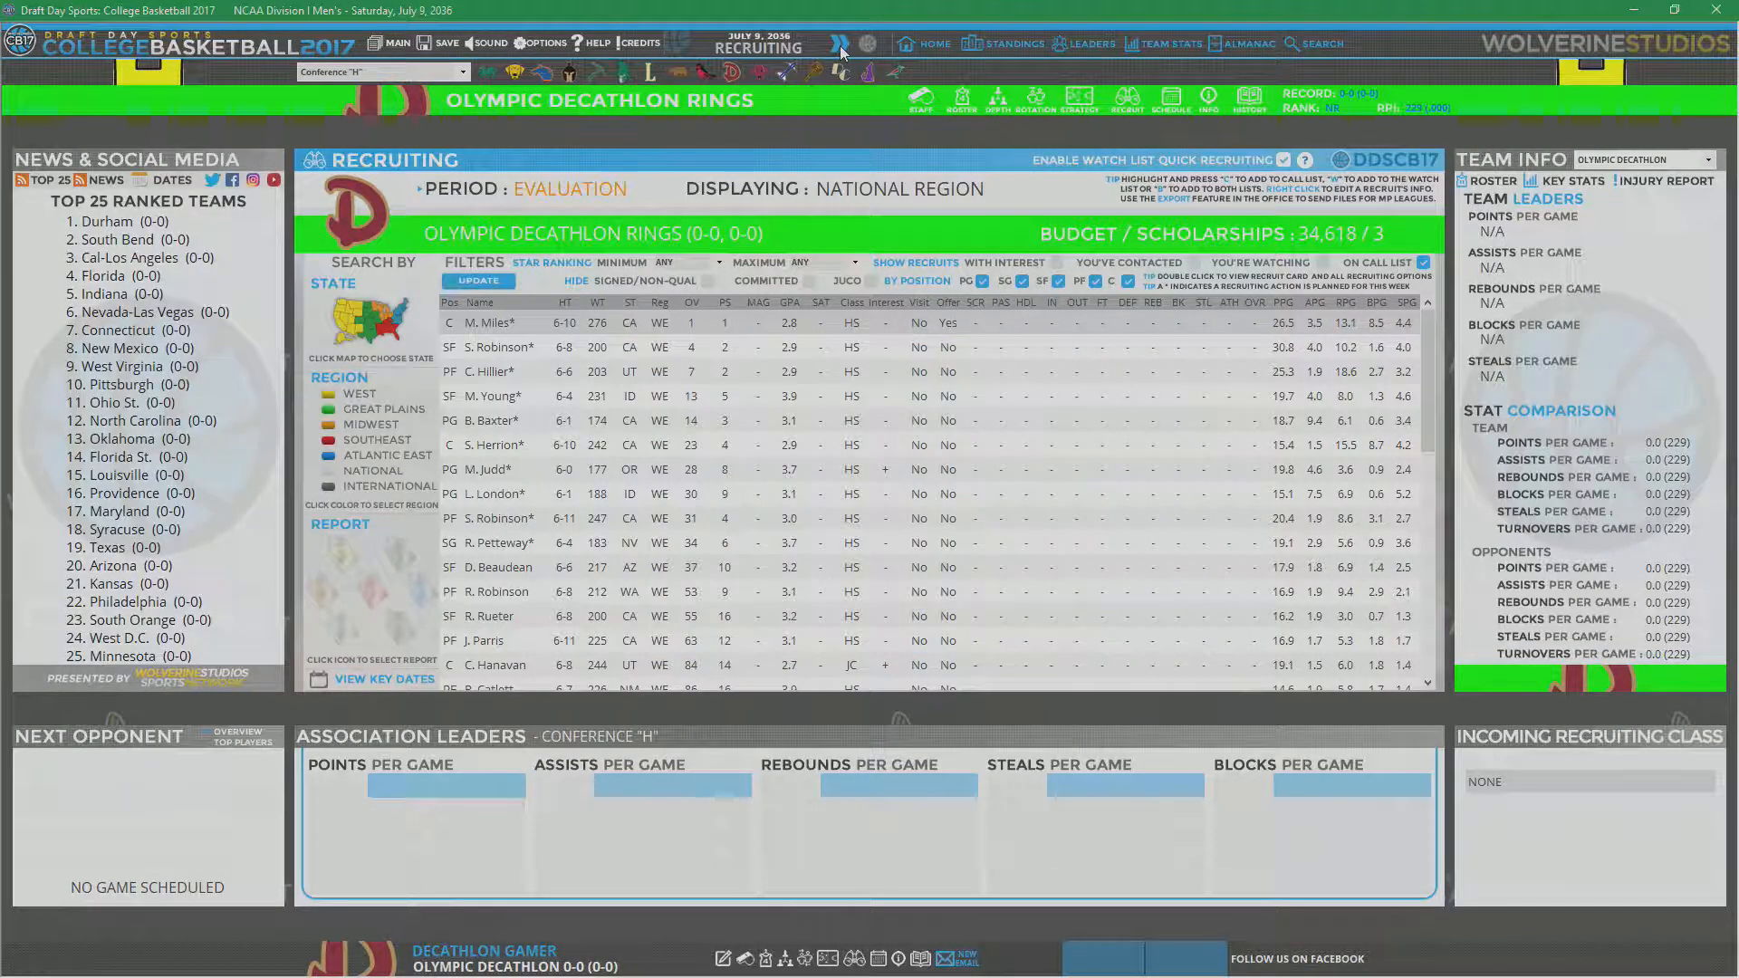
click(837, 44)
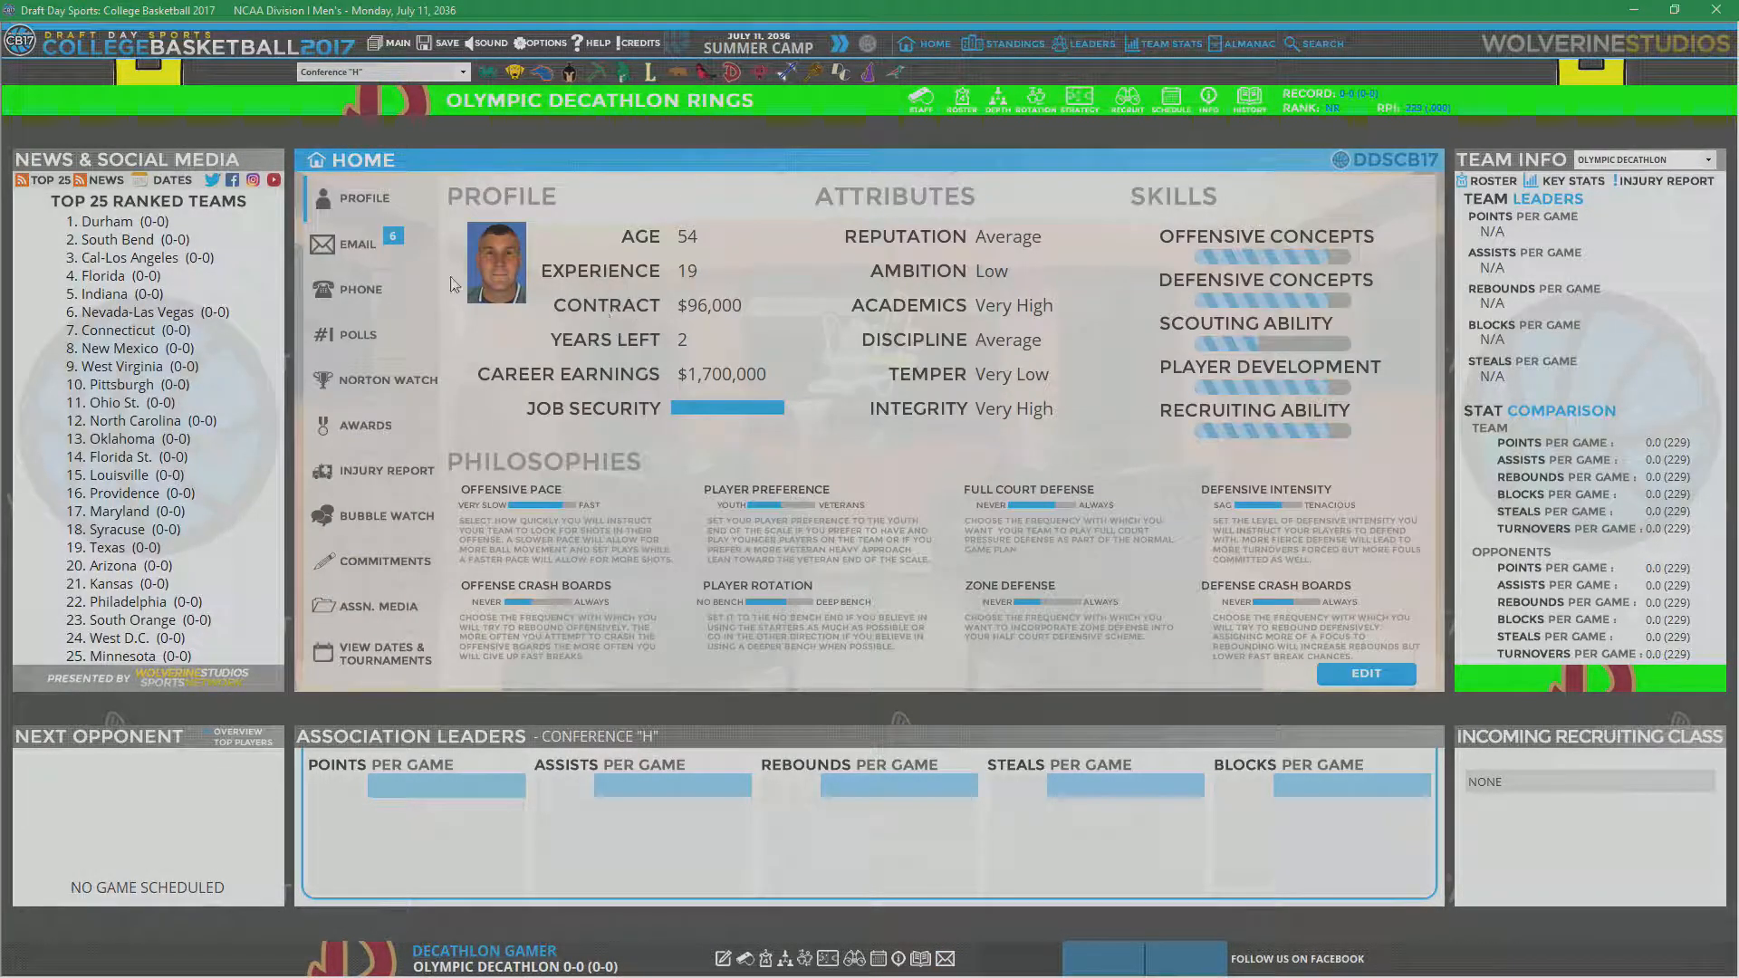
Step: Read the Las Vegas Revue Recruits, Recap and National Camps emails, then open recruiting
click(362, 242)
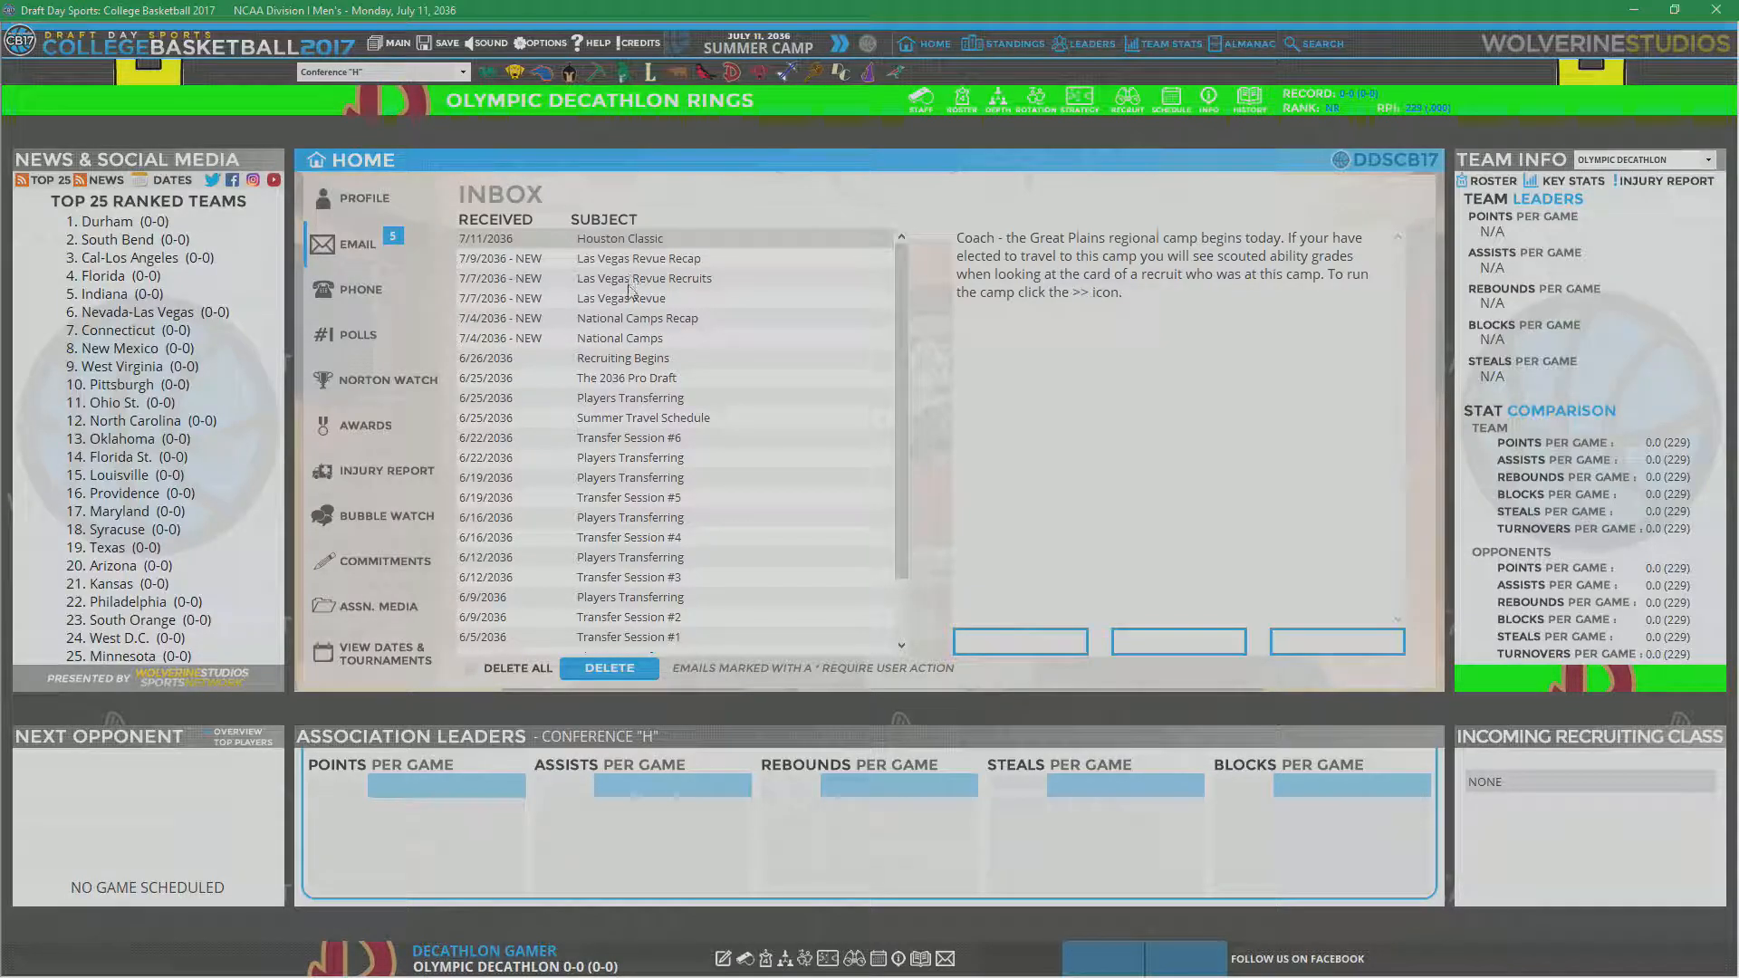
click(643, 278)
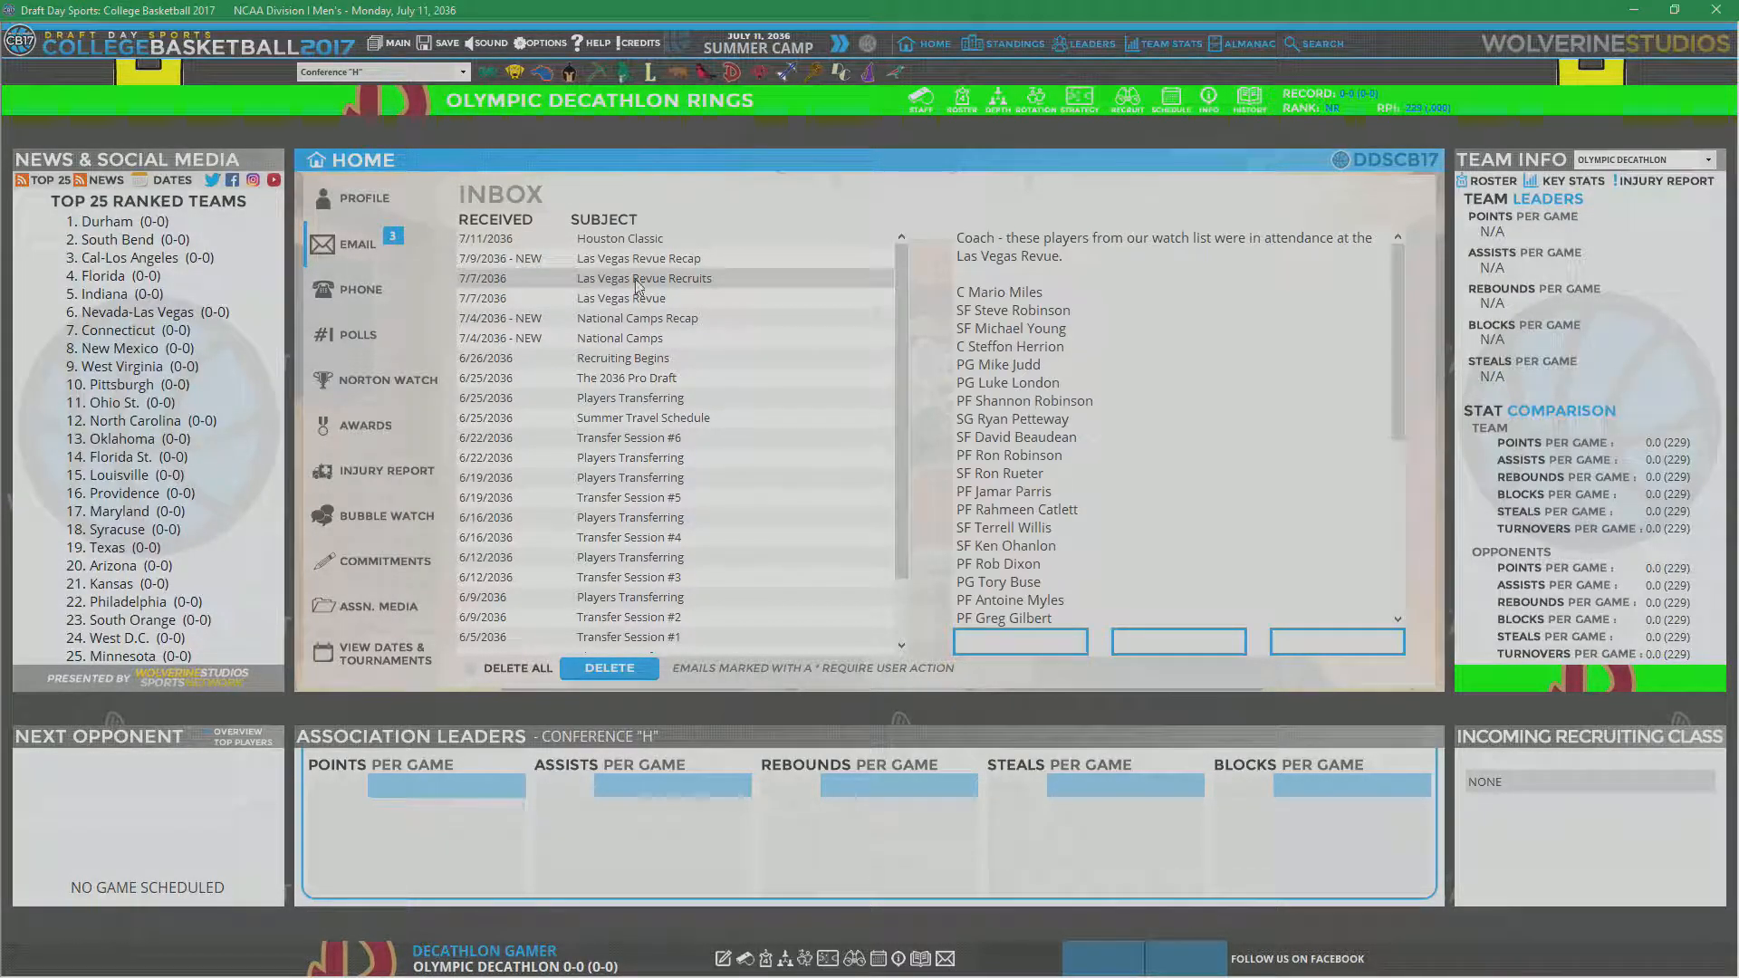
mouse_move(1117, 366)
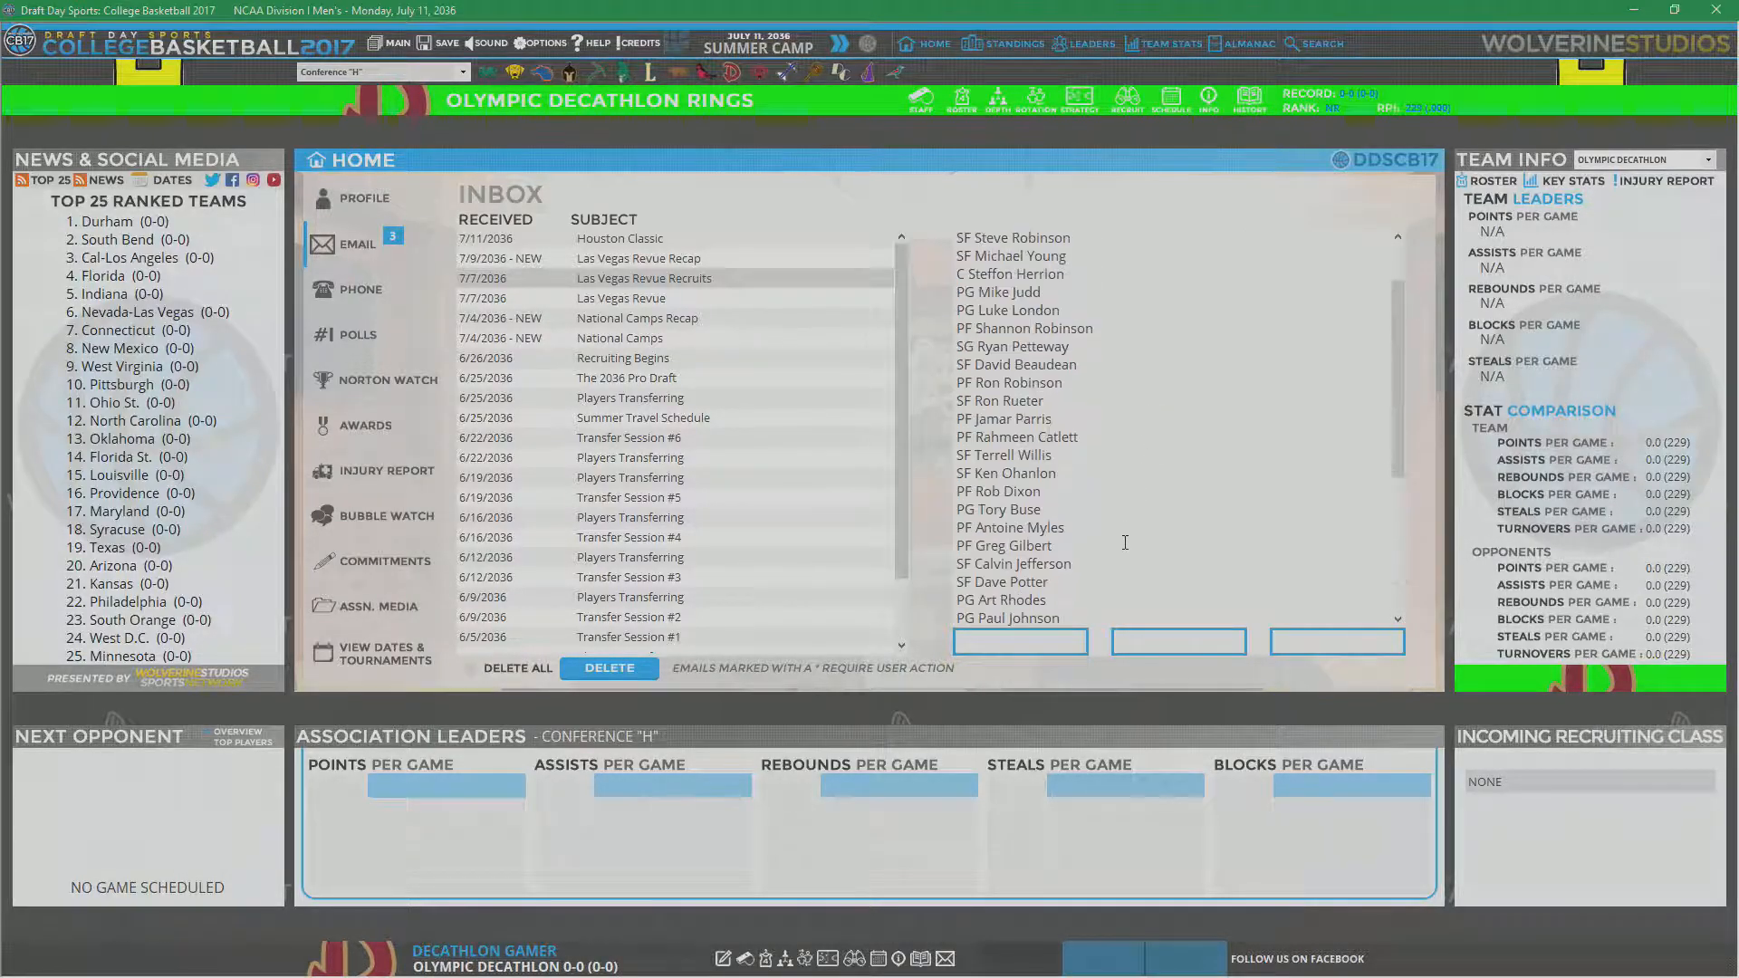
click(619, 258)
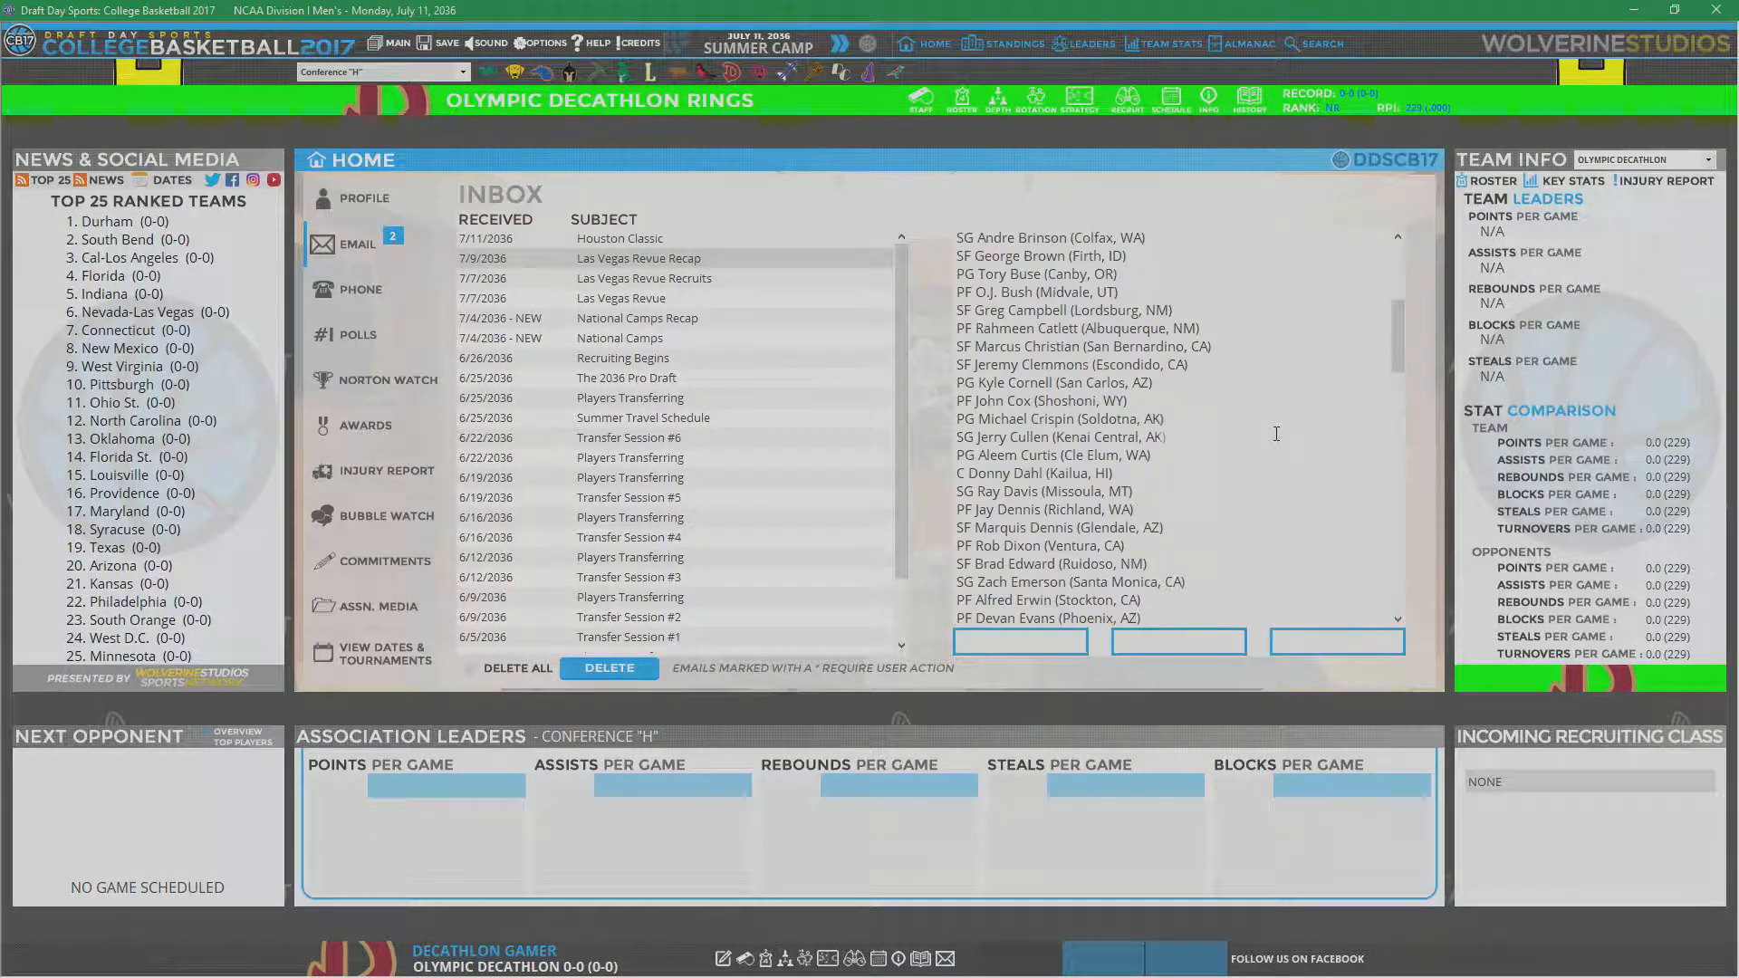
click(639, 258)
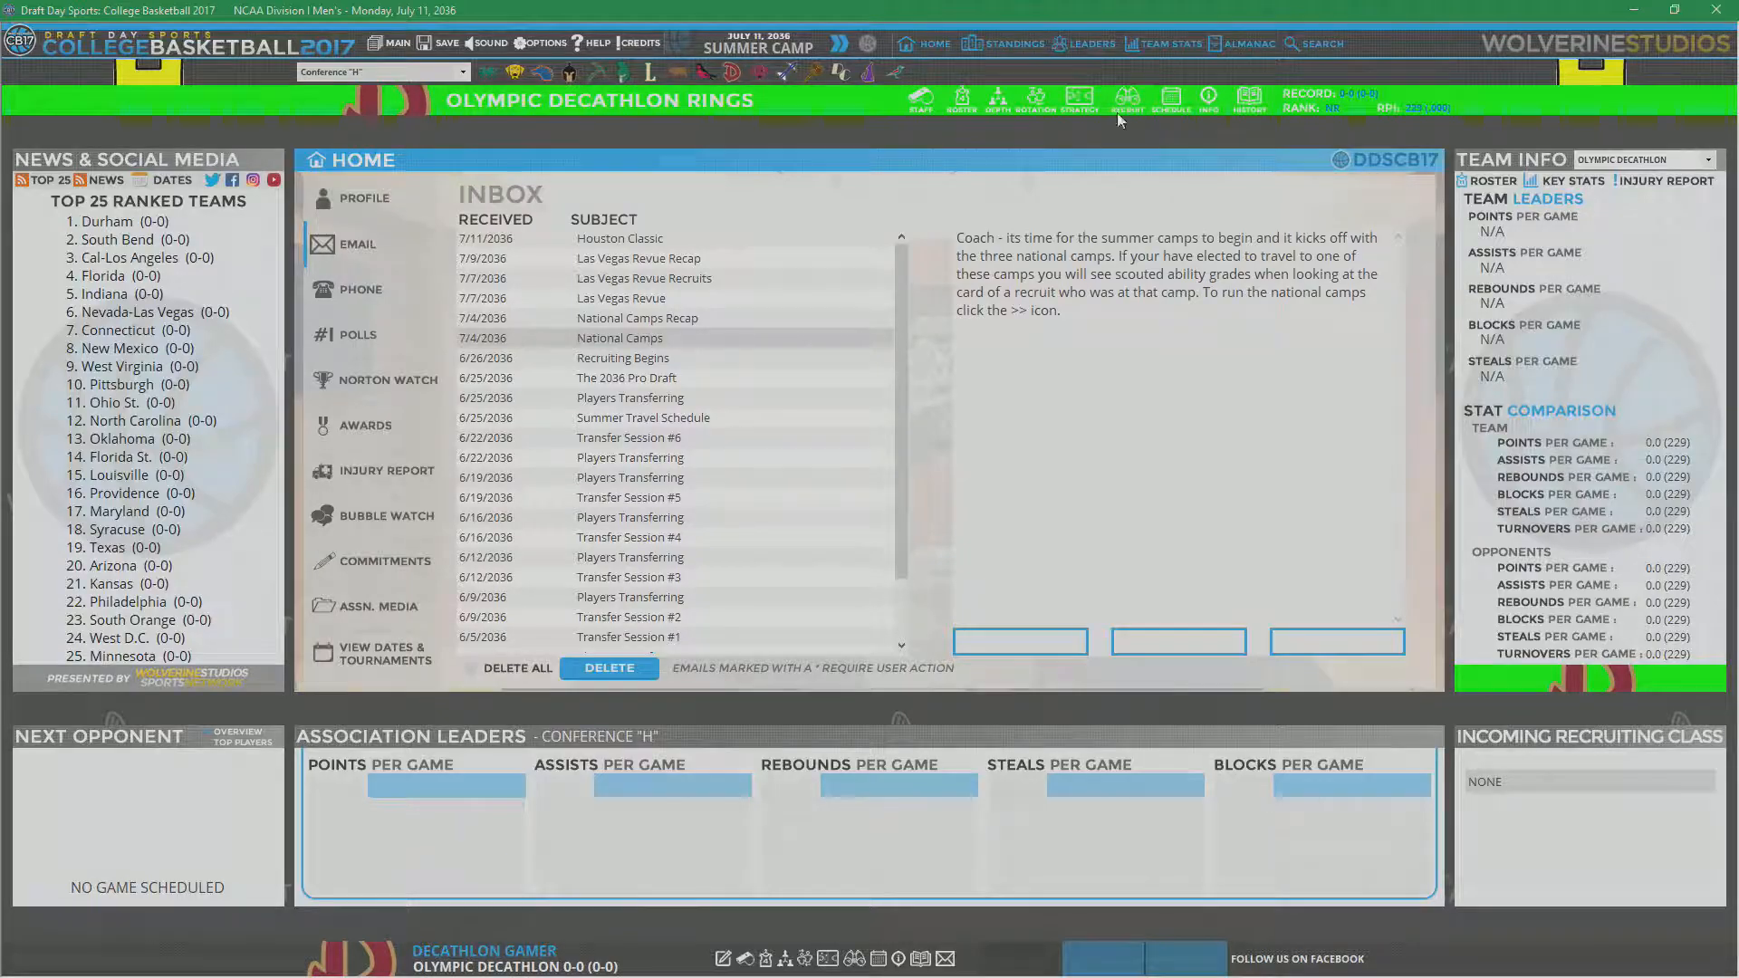
click(1125, 99)
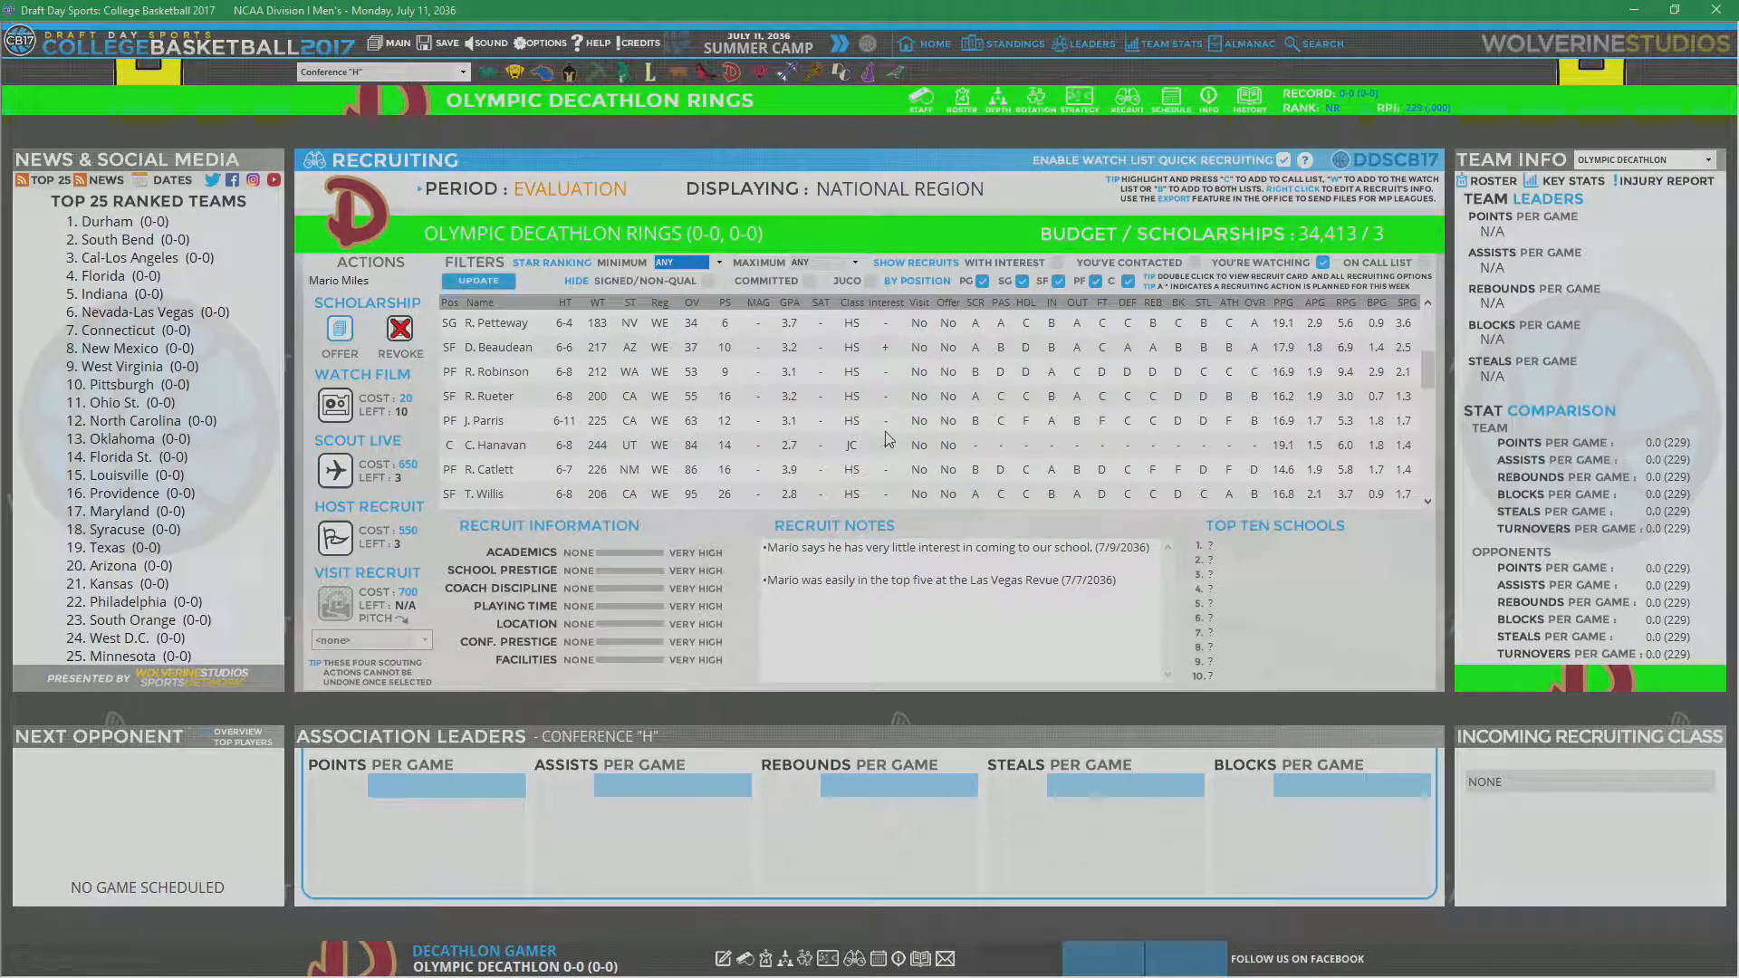
Step: Spend remaining film sessions, including on David Beaudean, and send a live scout to Tory Buse
scroll(down, 3)
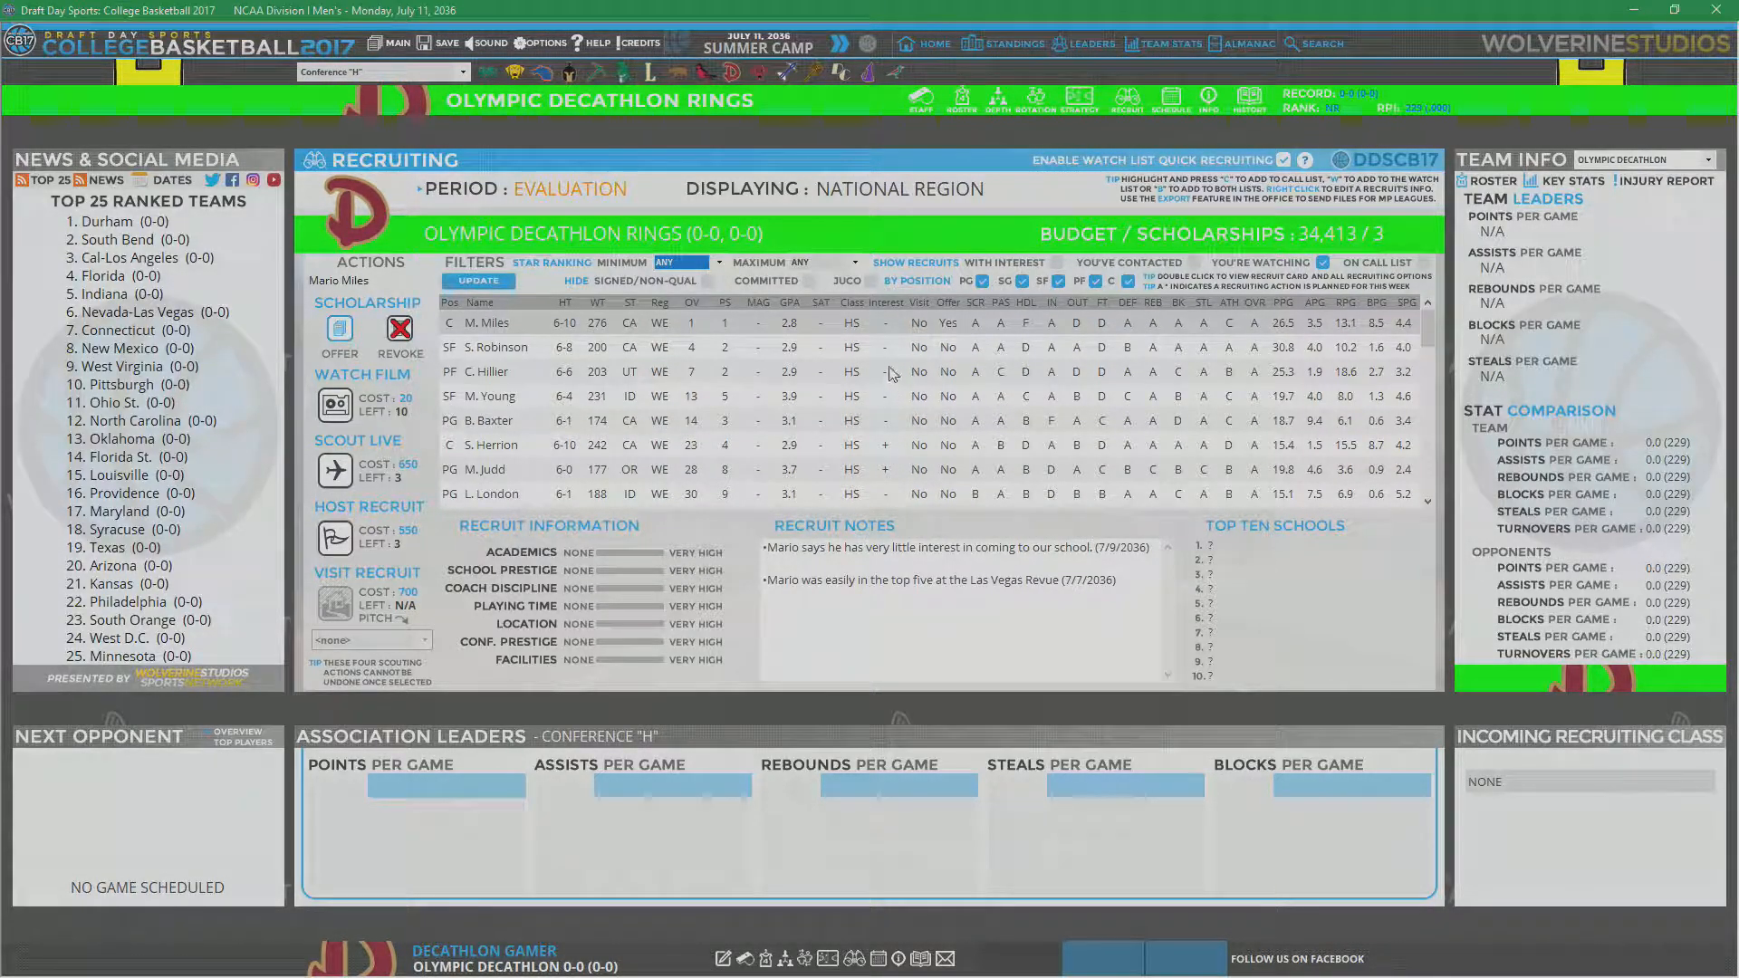
mouse_move(1034, 321)
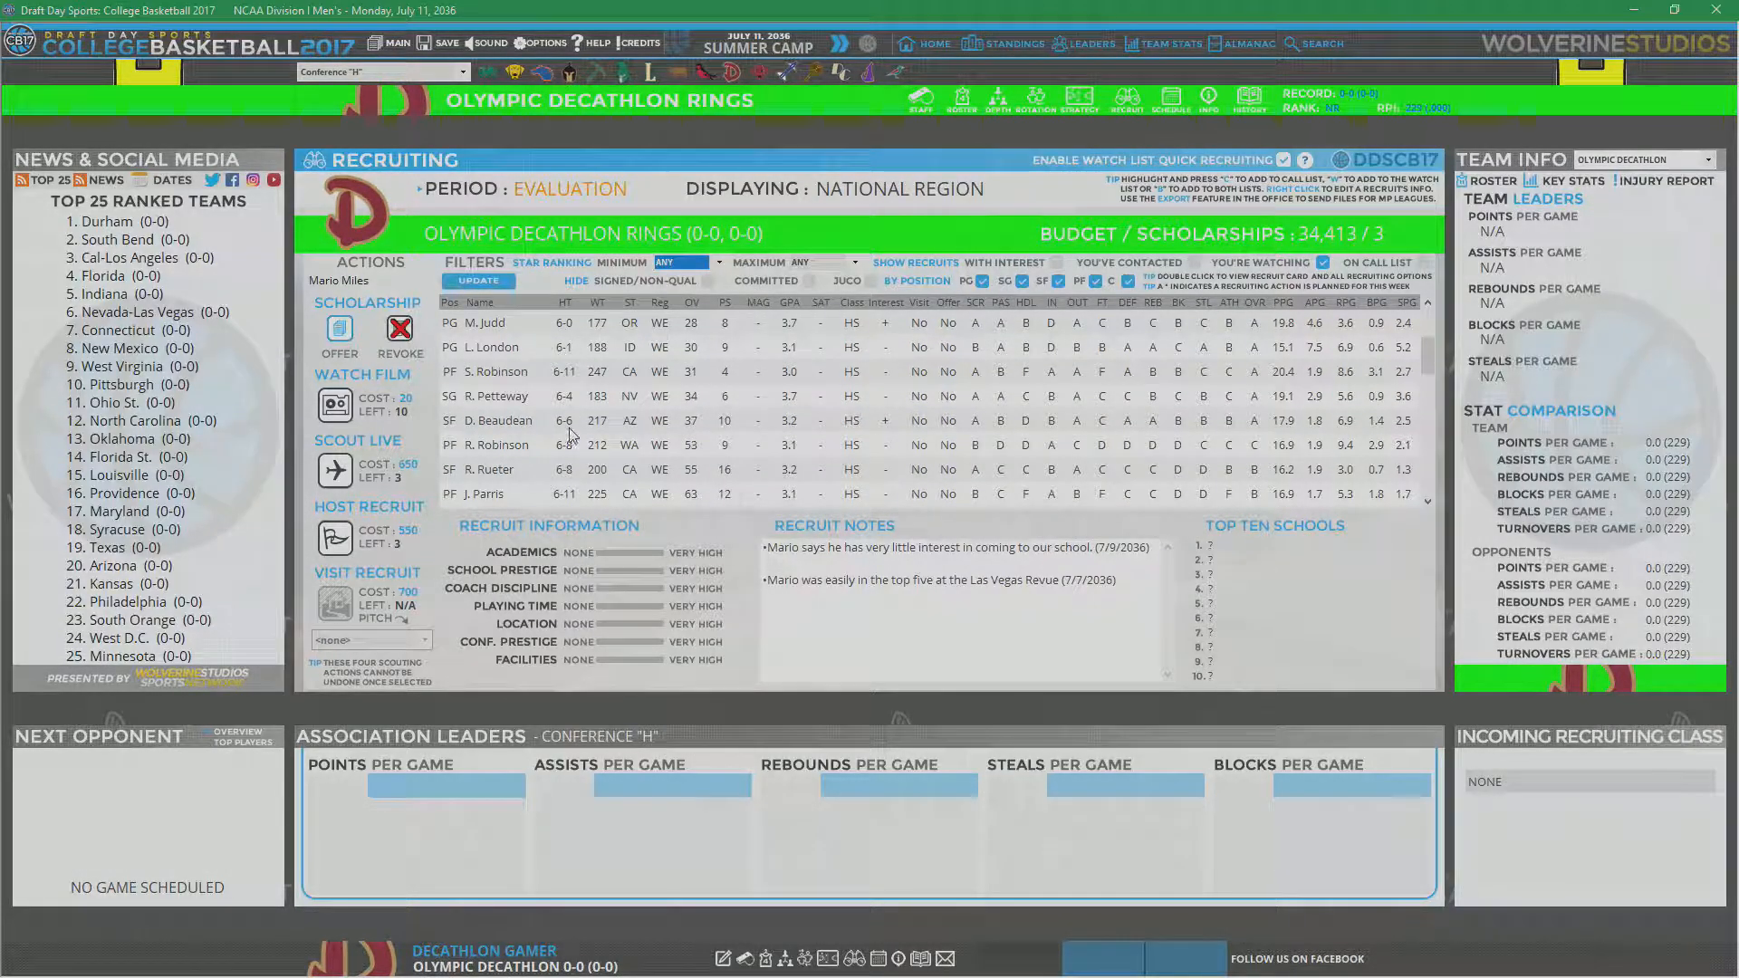
click(491, 420)
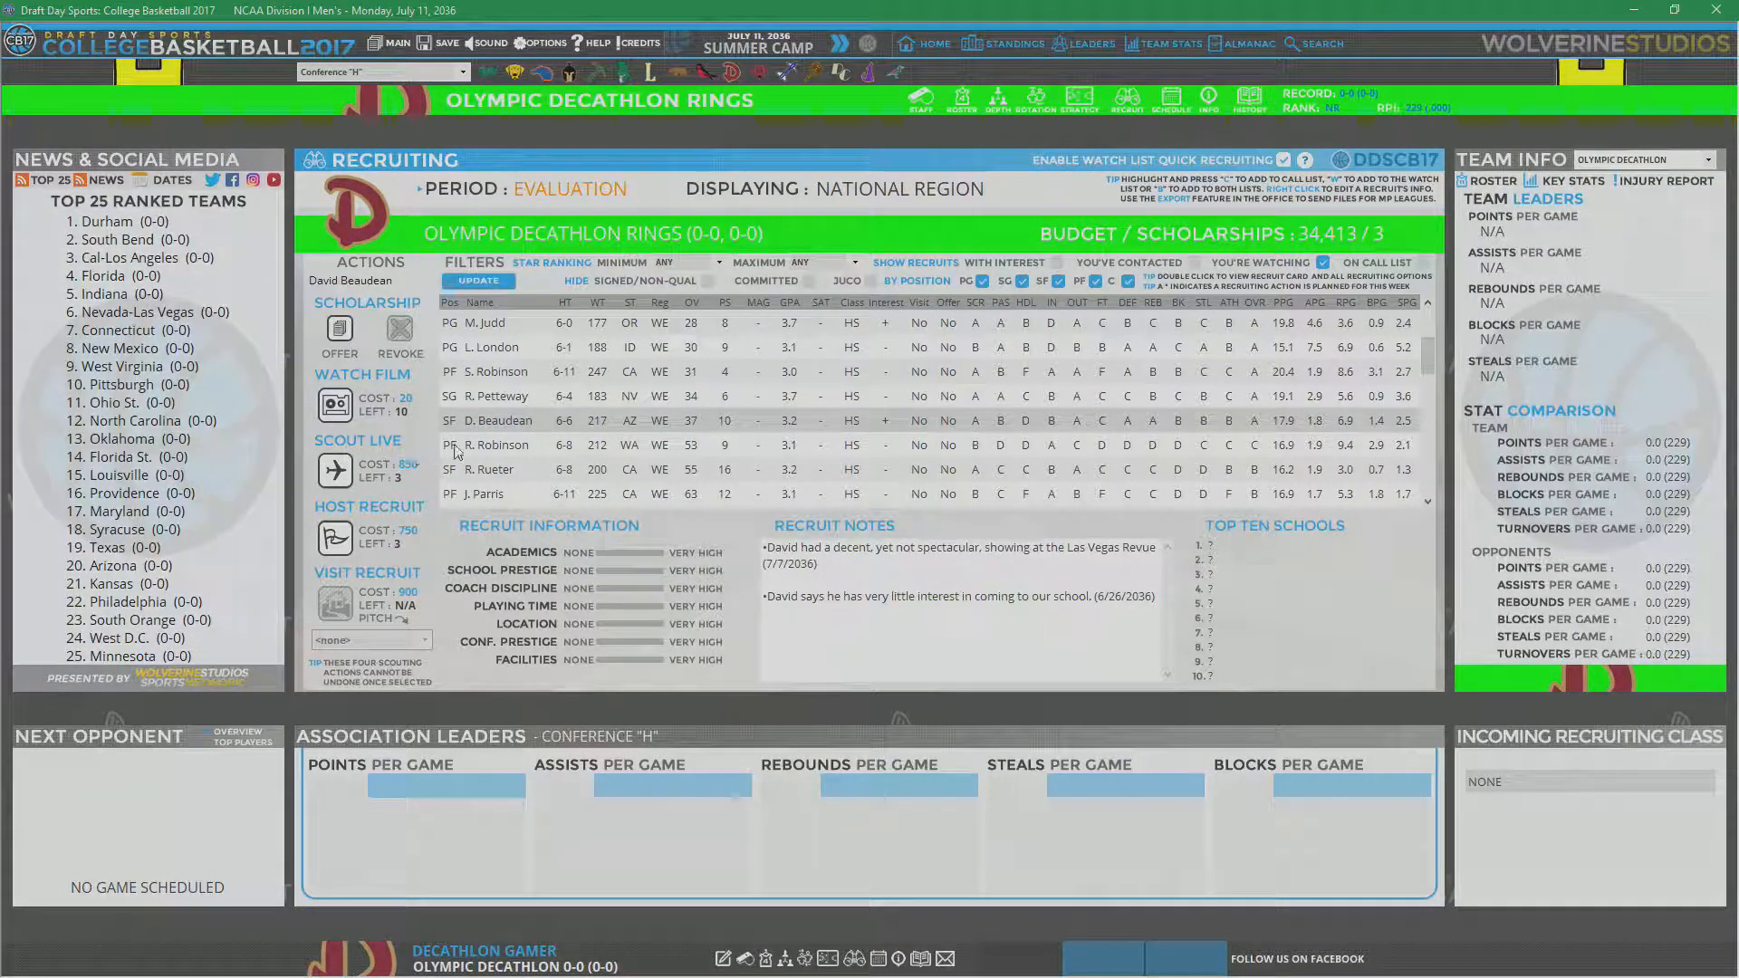
scroll(down, 3)
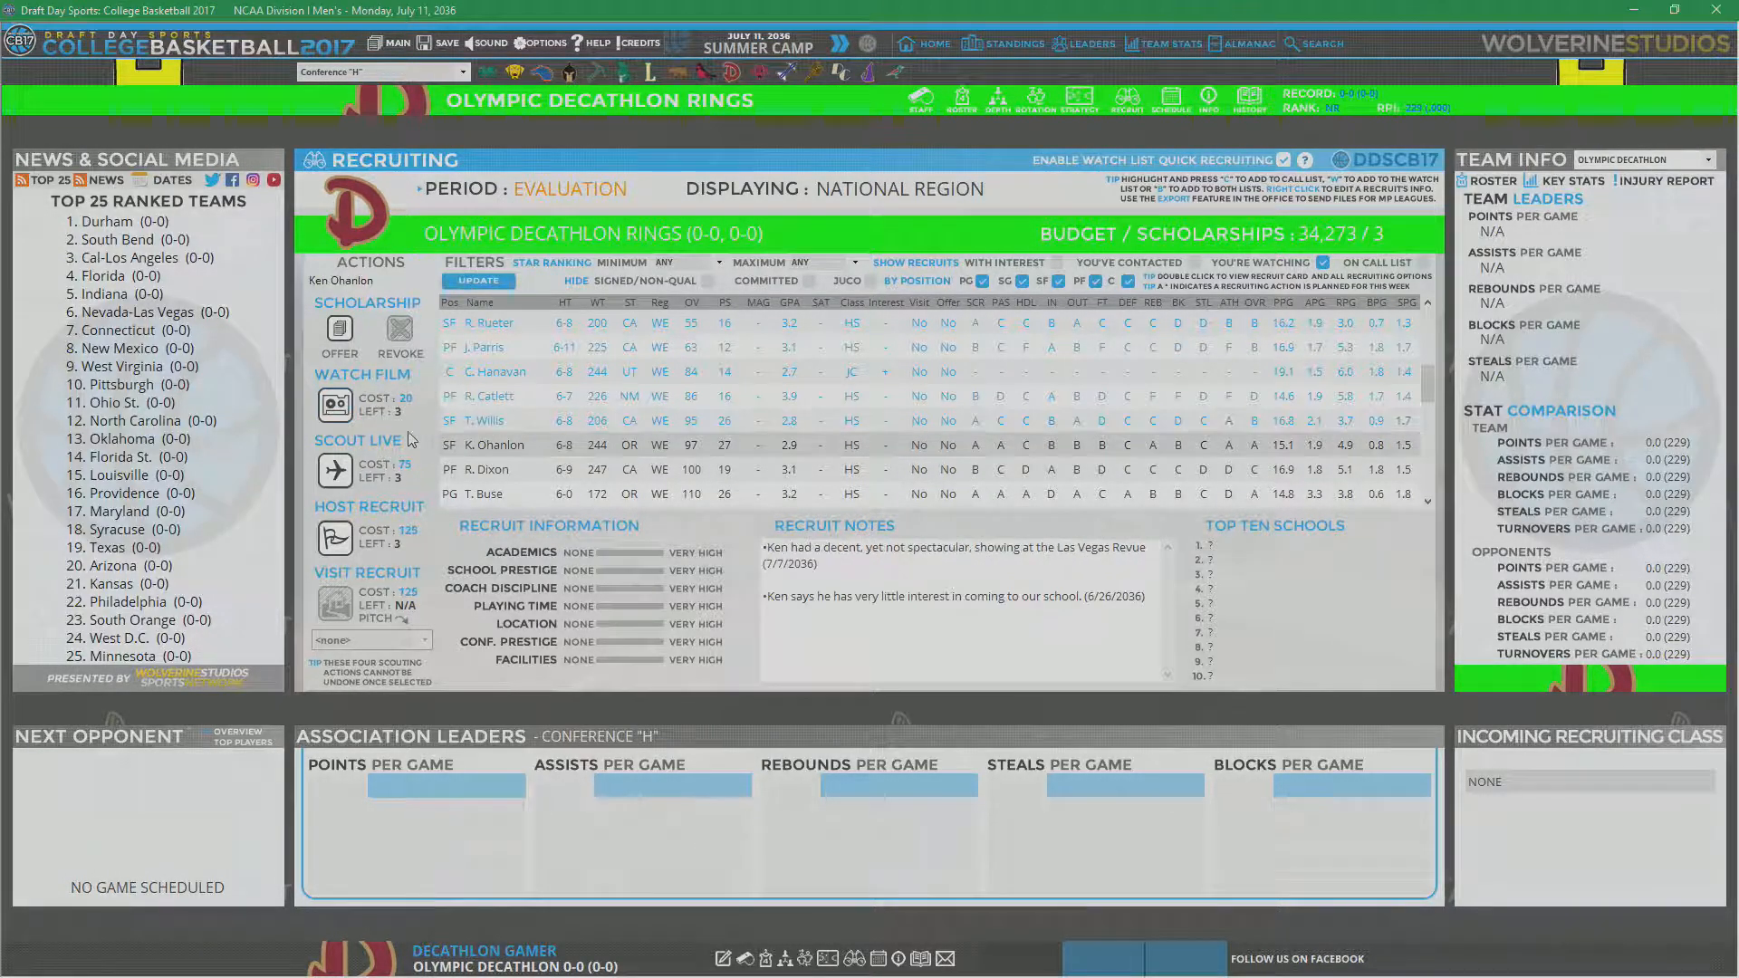
click(489, 469)
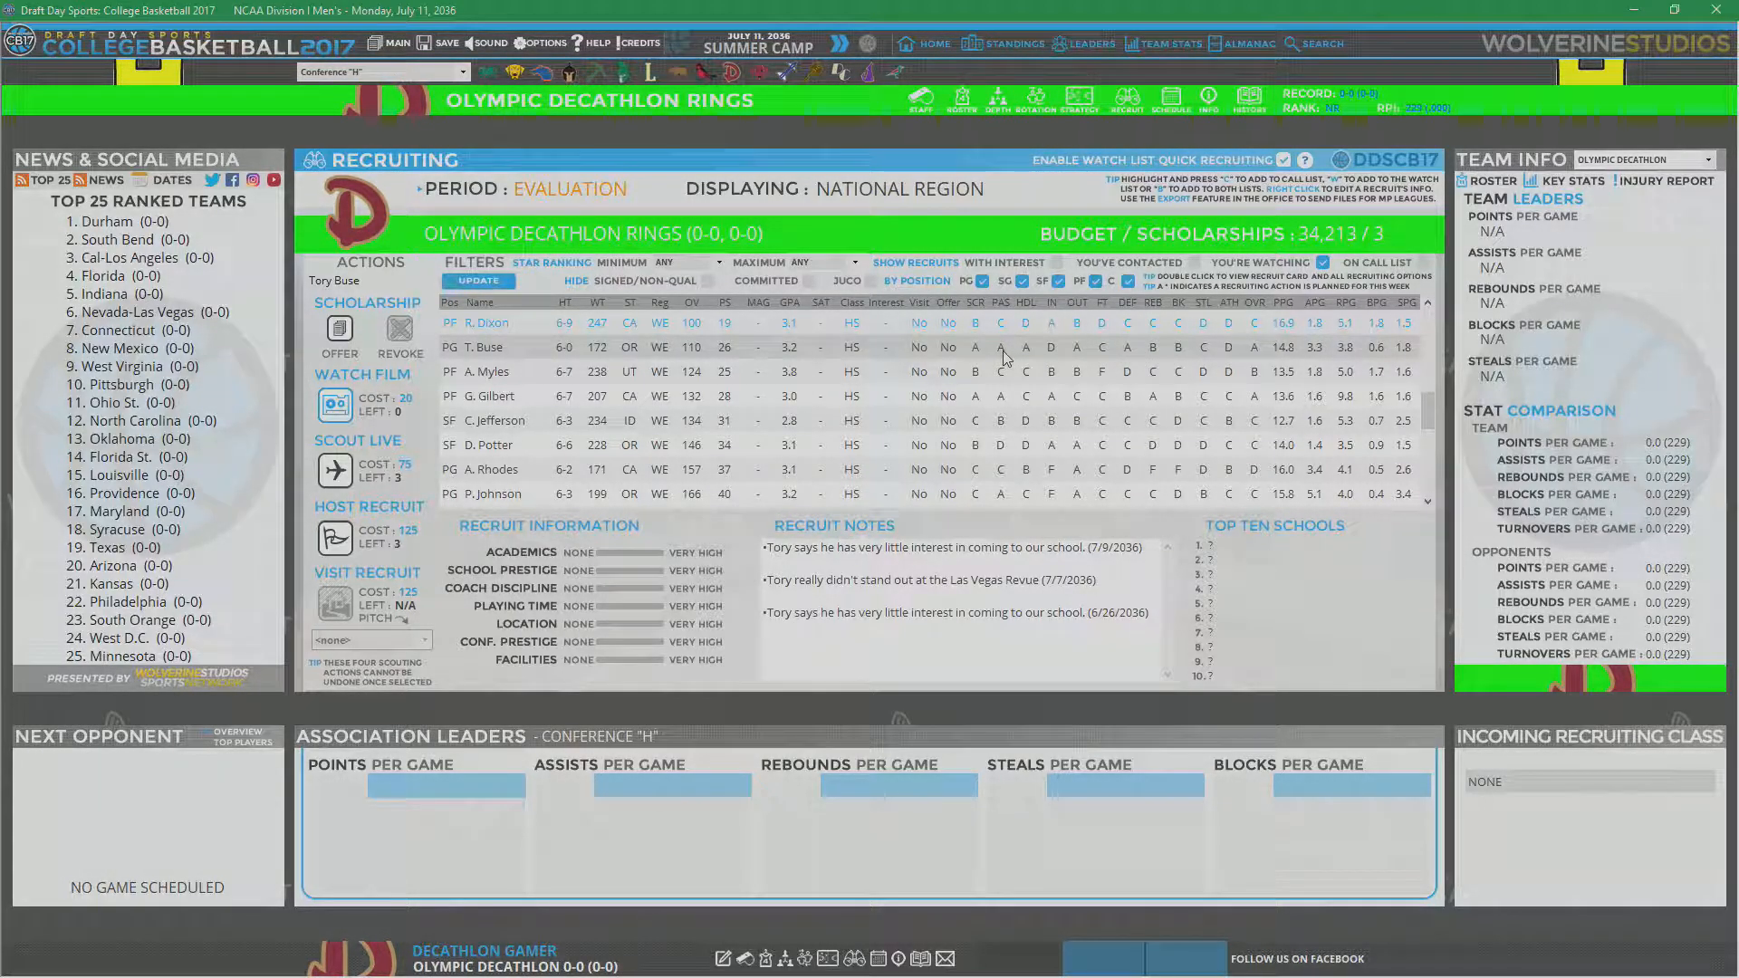
mouse_move(1206, 352)
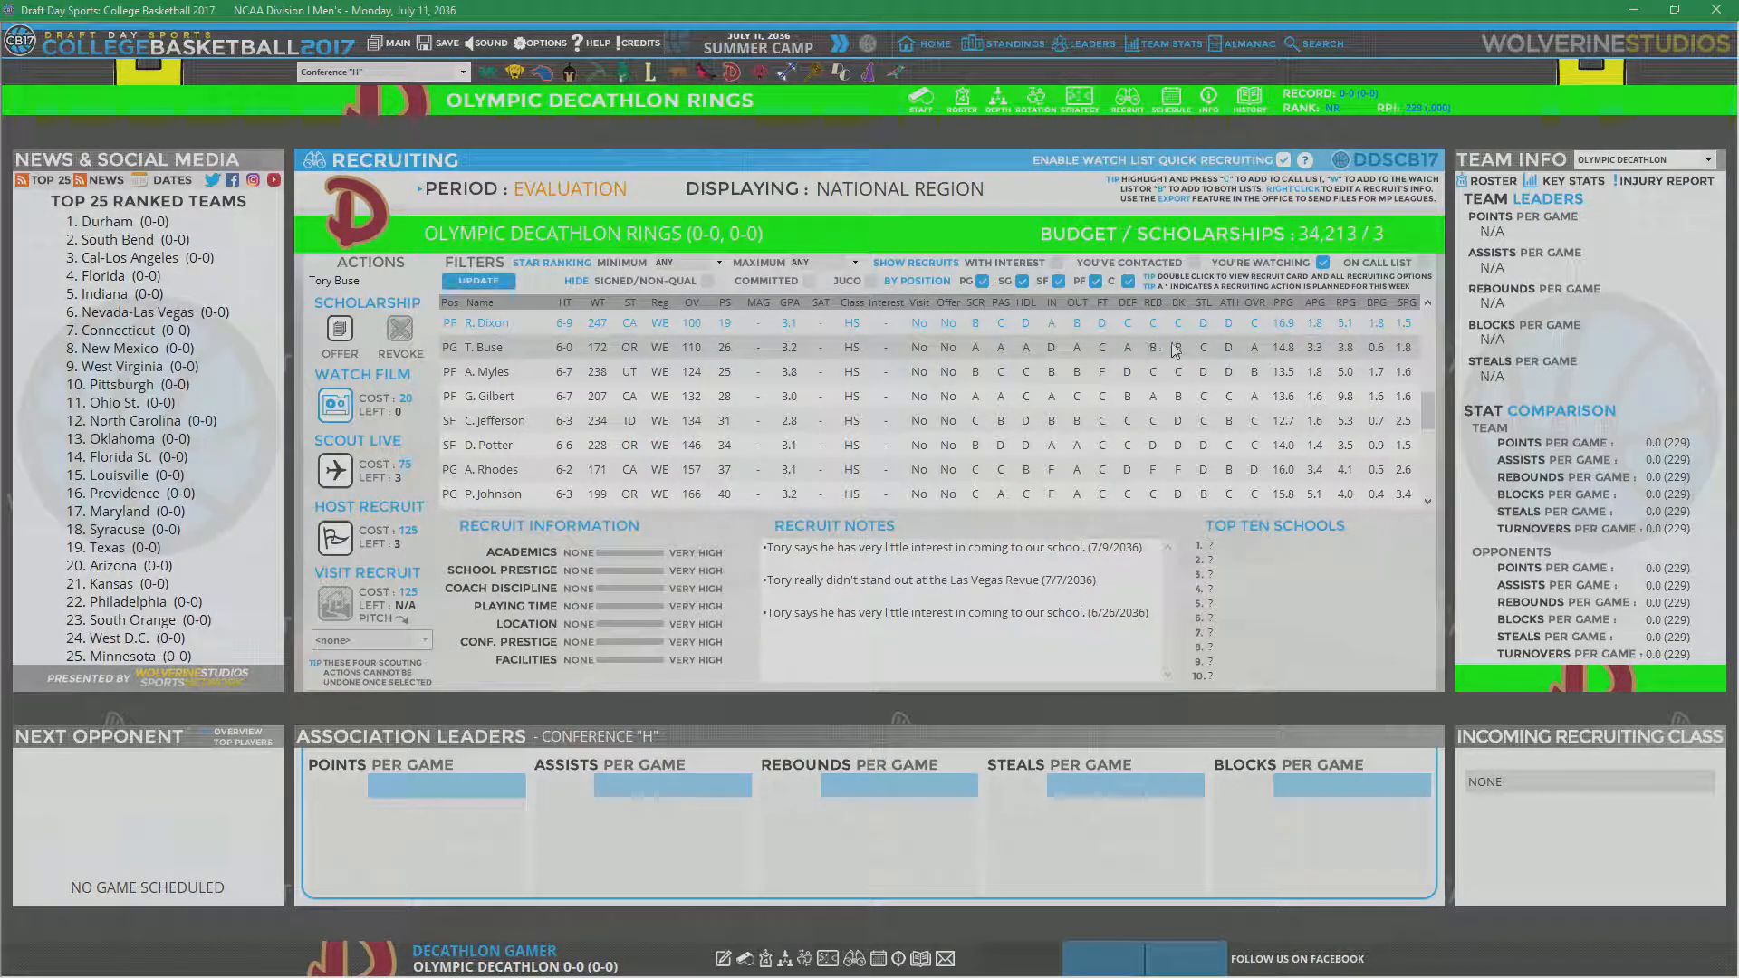
mouse_move(696, 352)
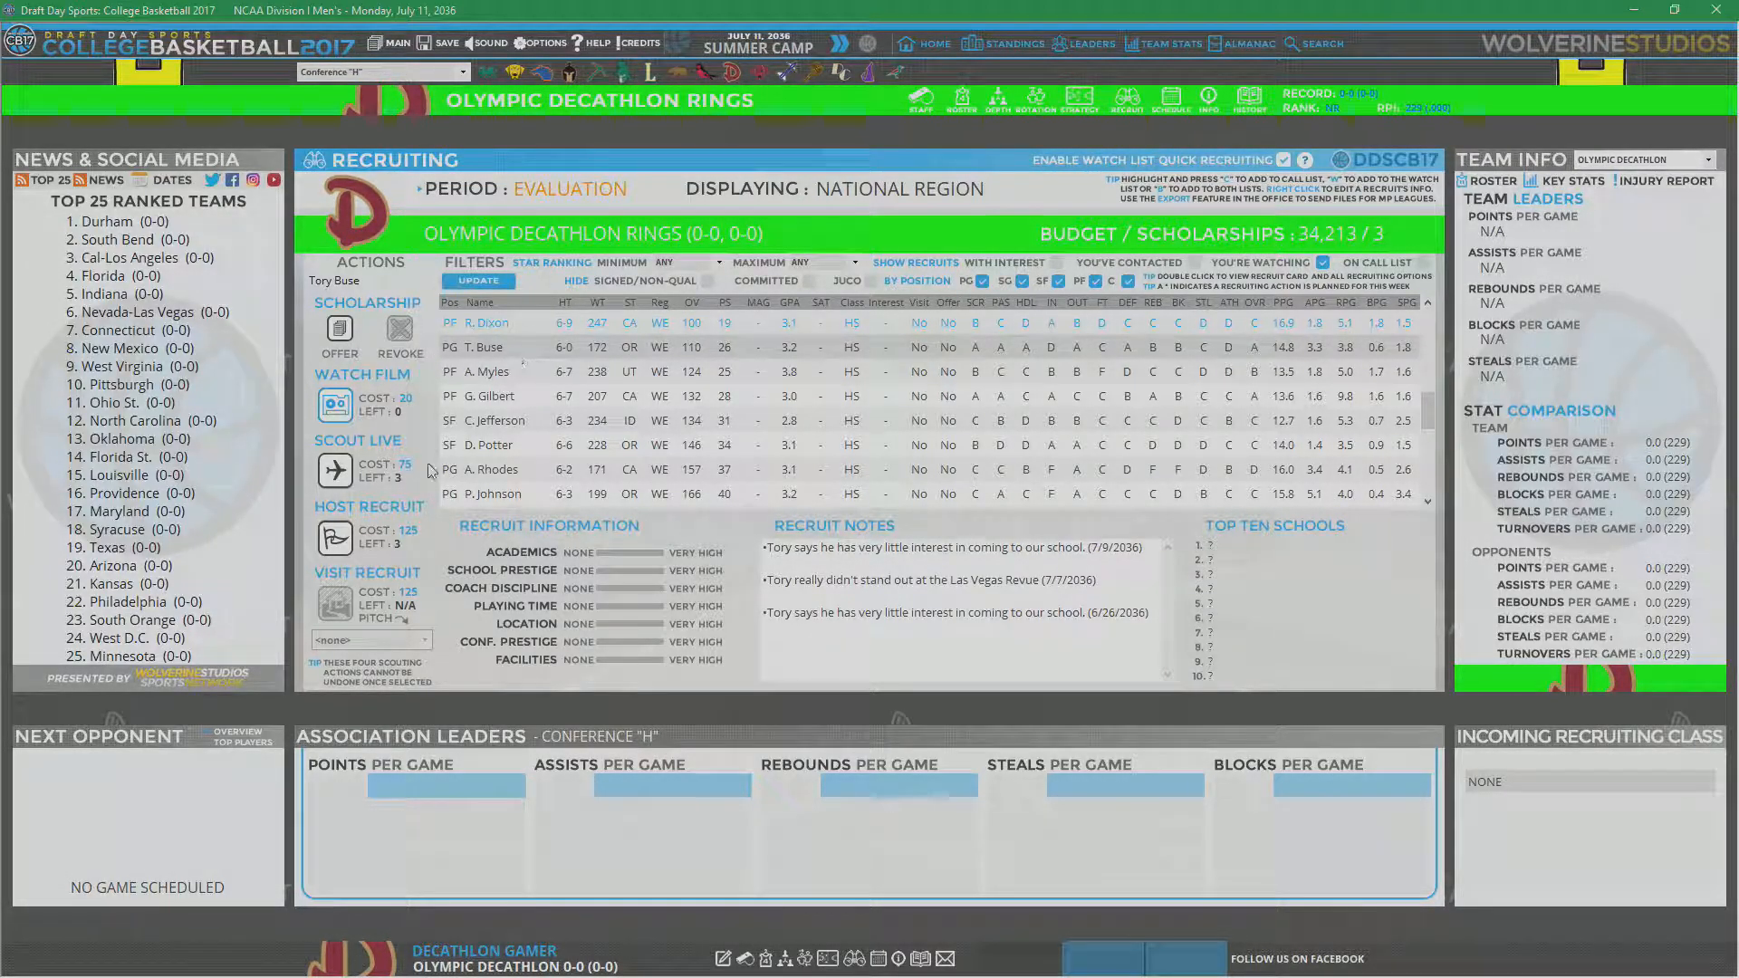
click(336, 469)
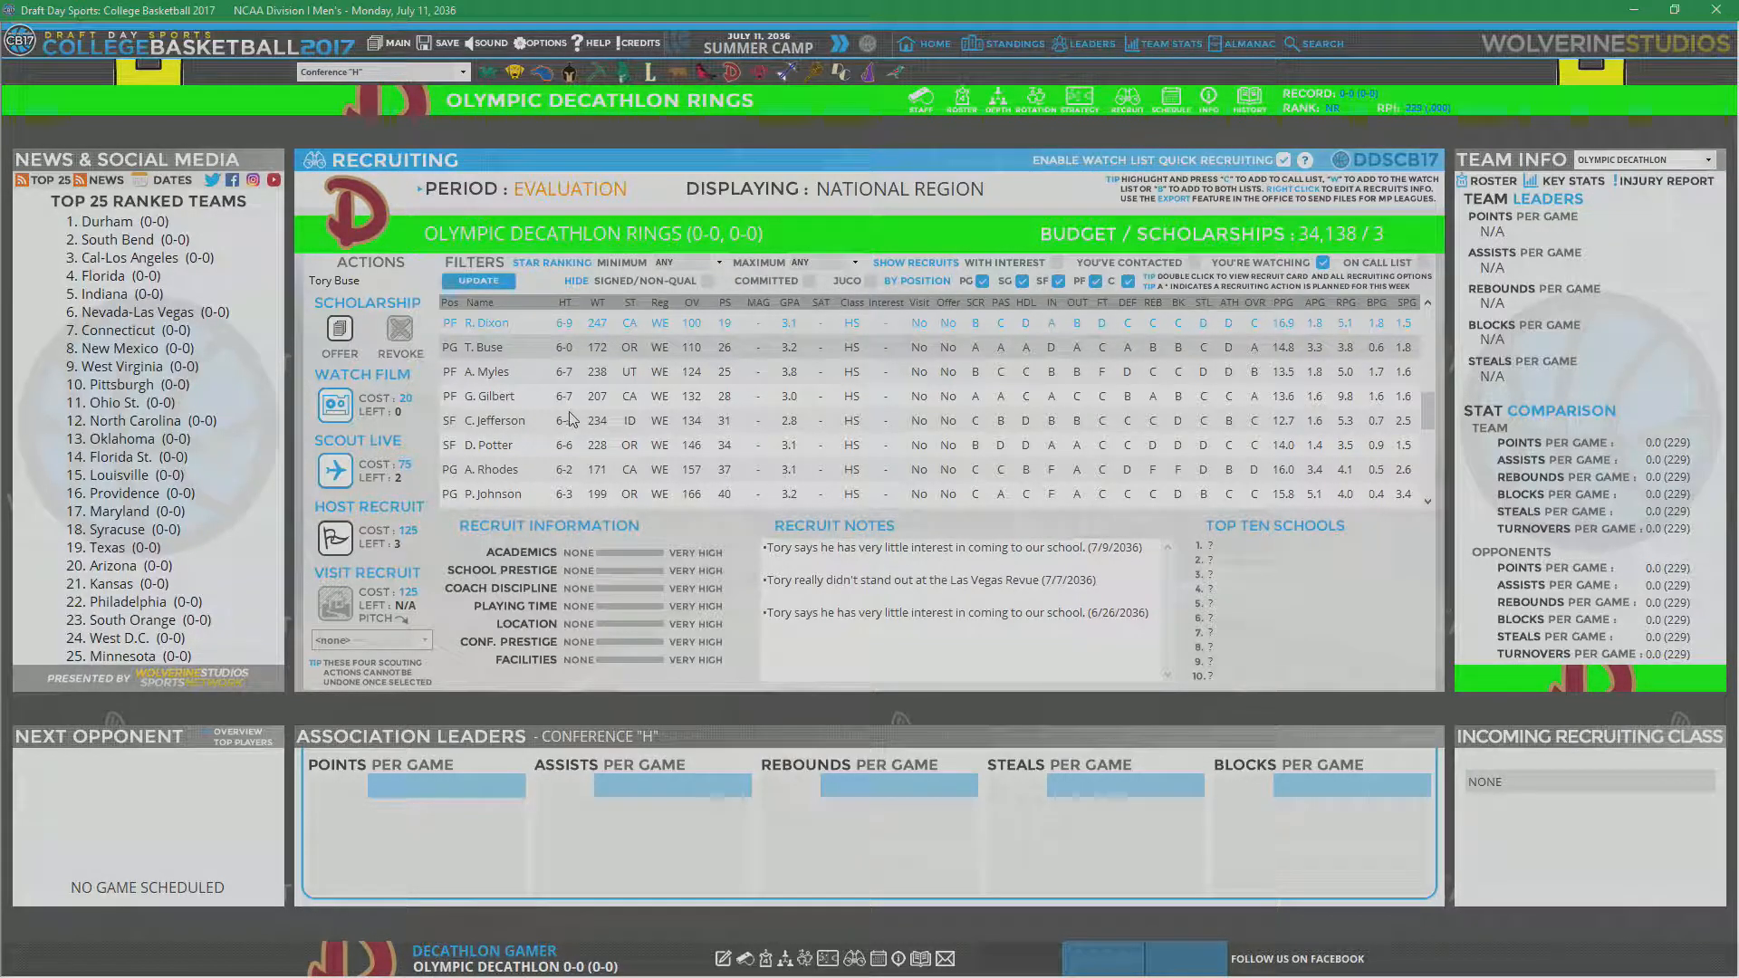
mouse_move(1103, 371)
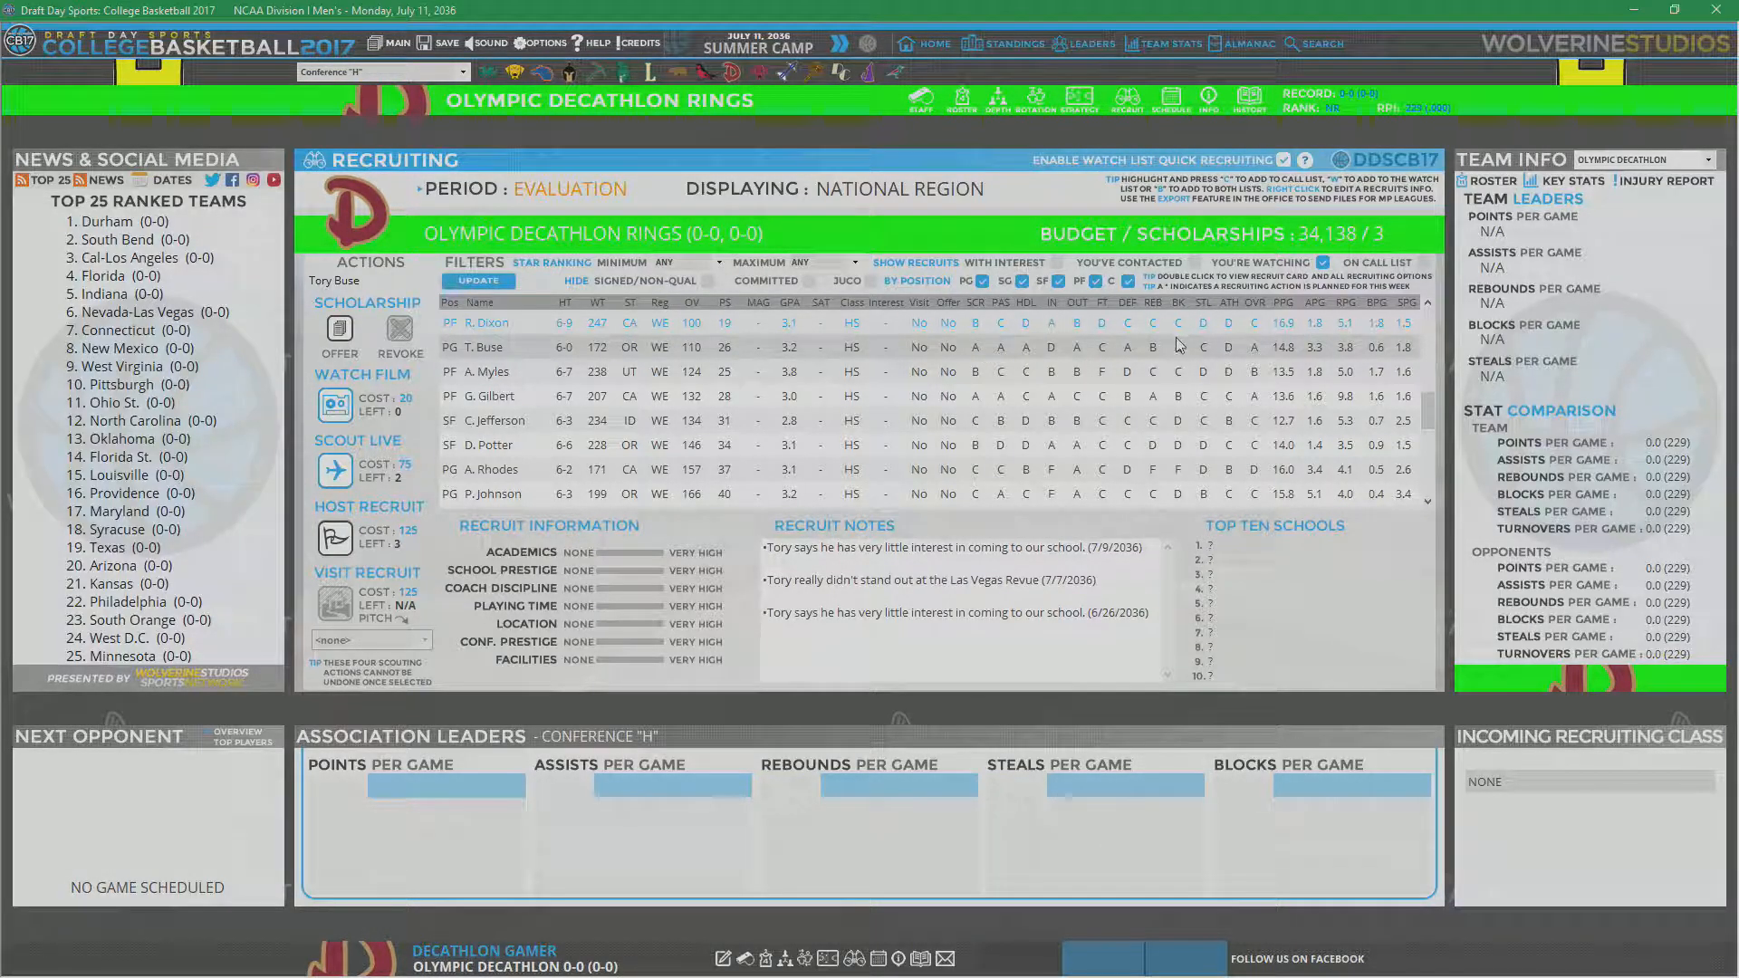
scroll(down, 3)
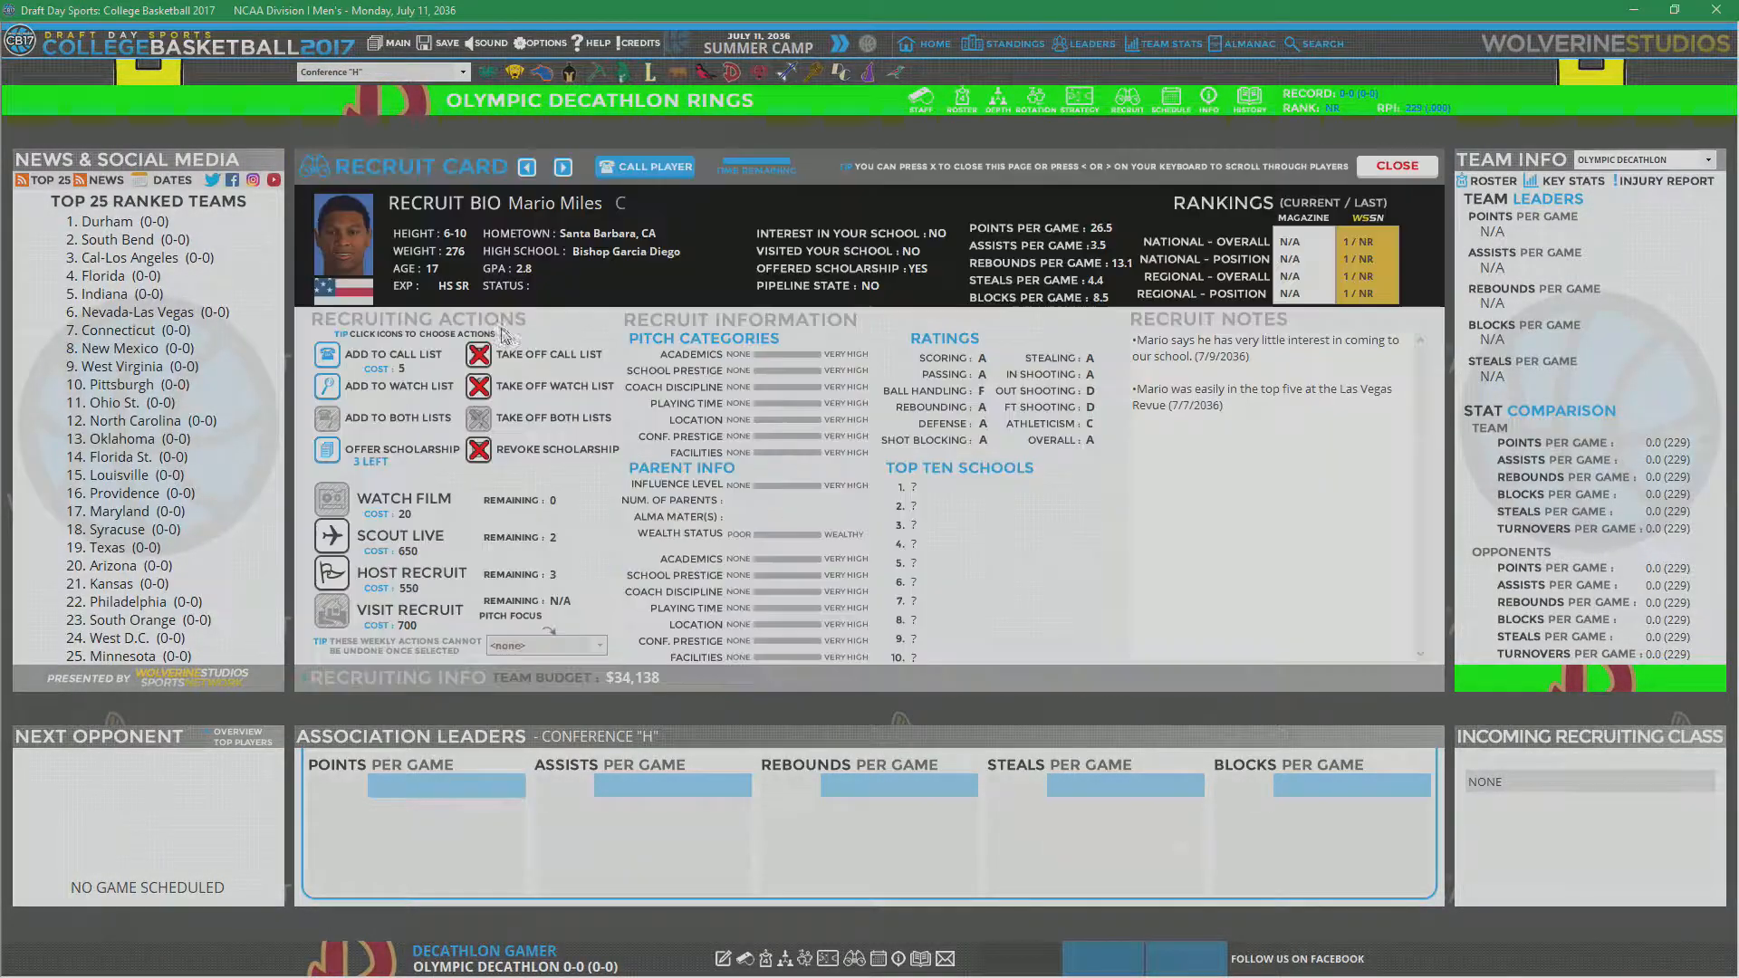
click(653, 166)
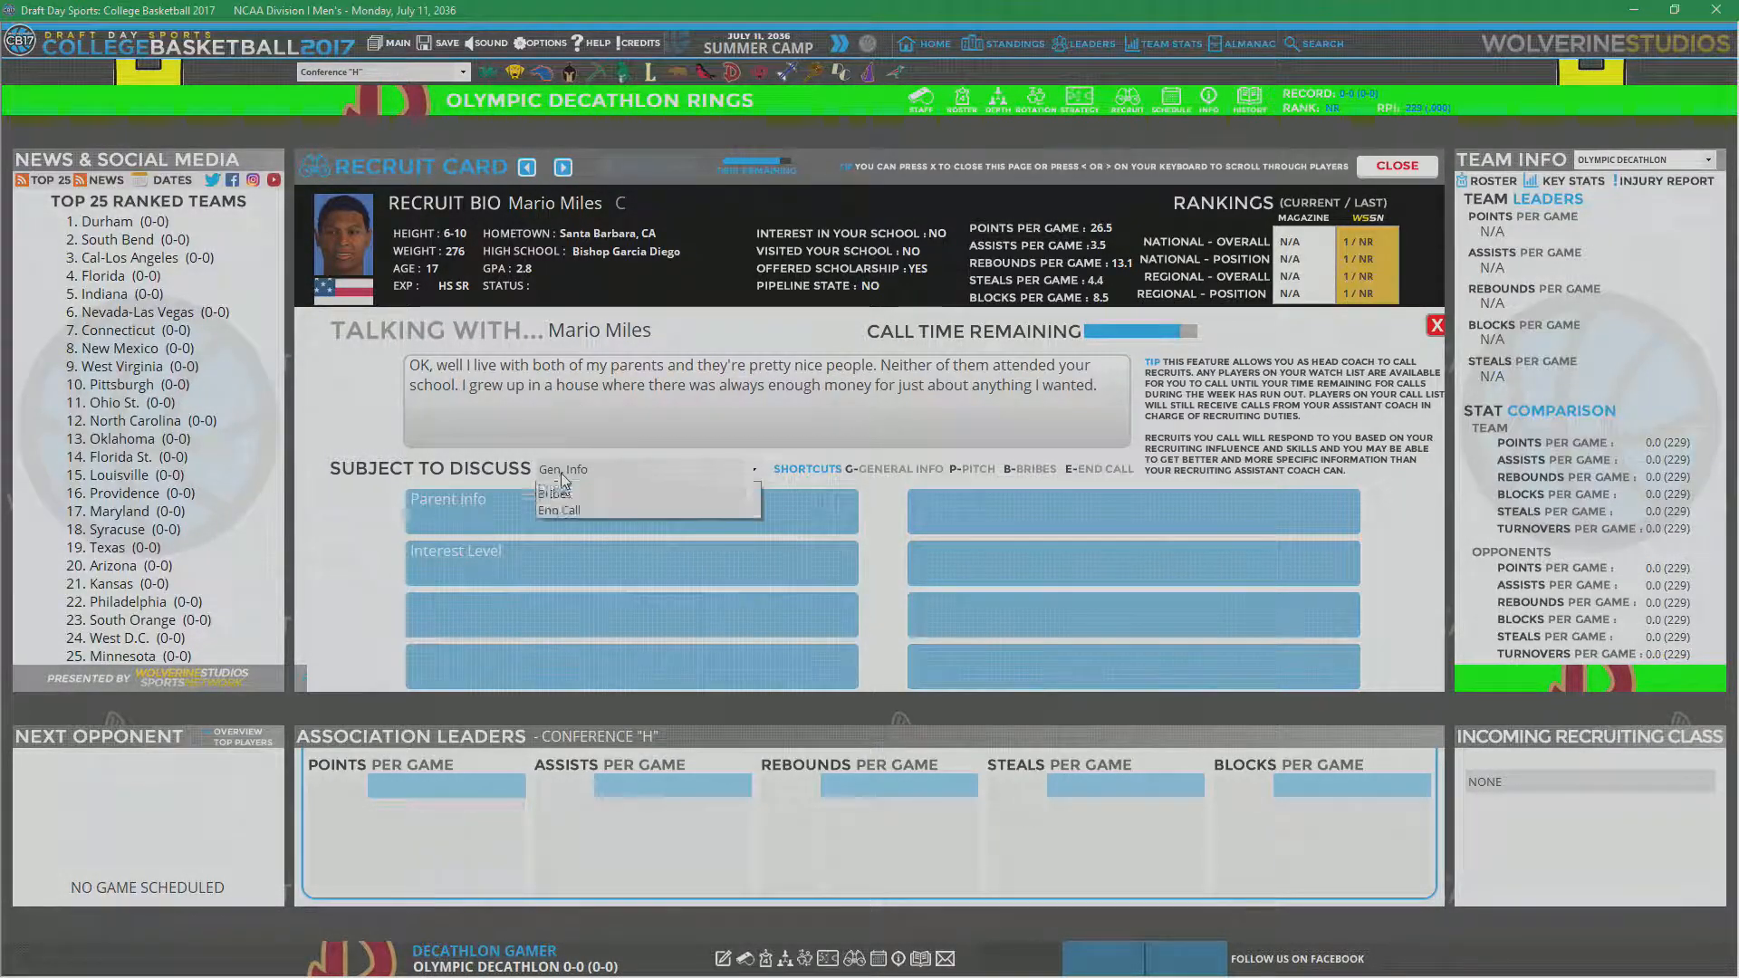
click(563, 492)
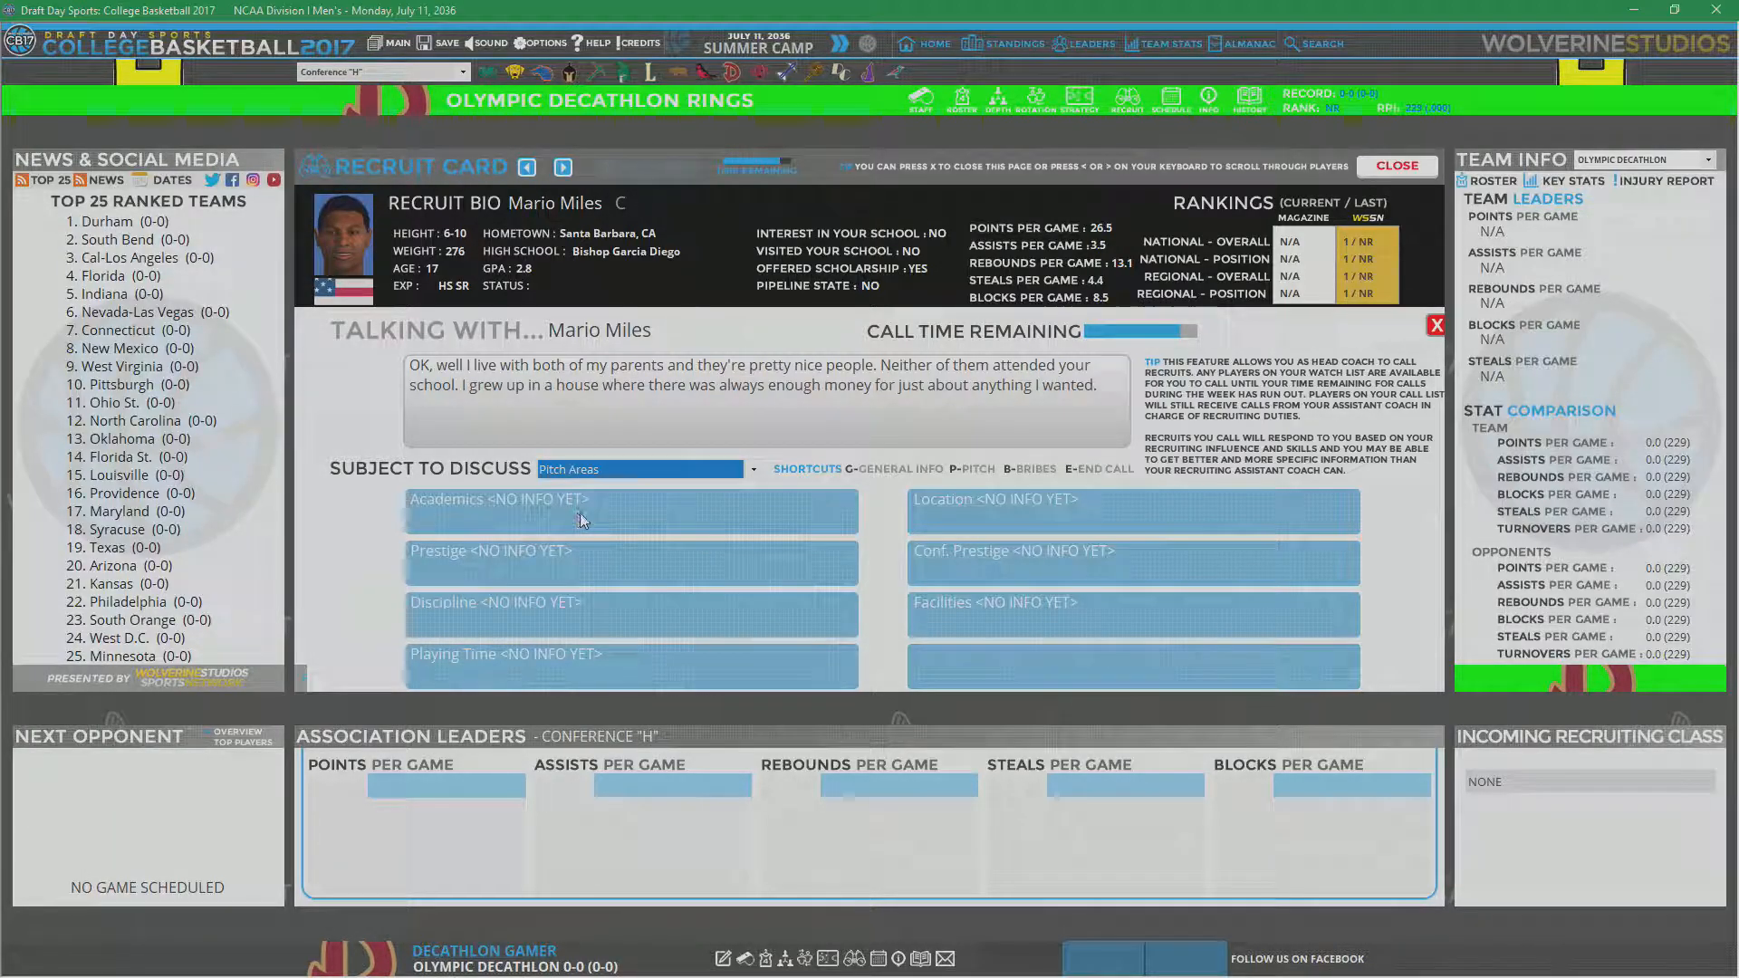
click(1129, 549)
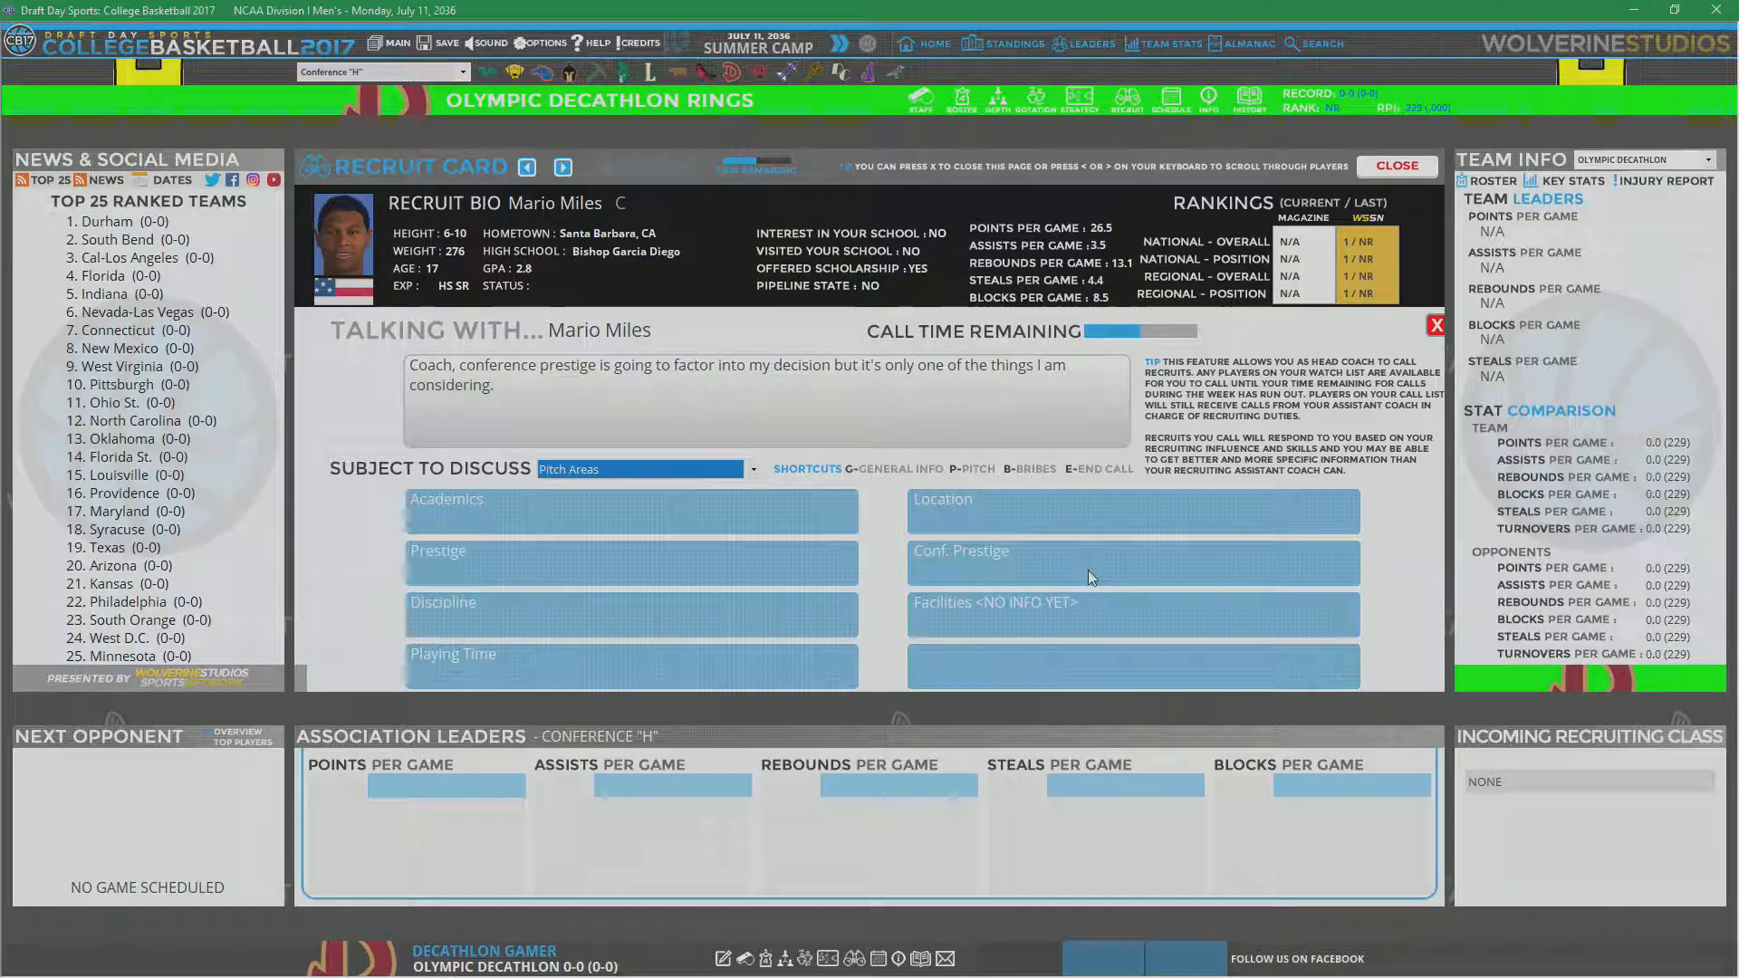
click(1131, 613)
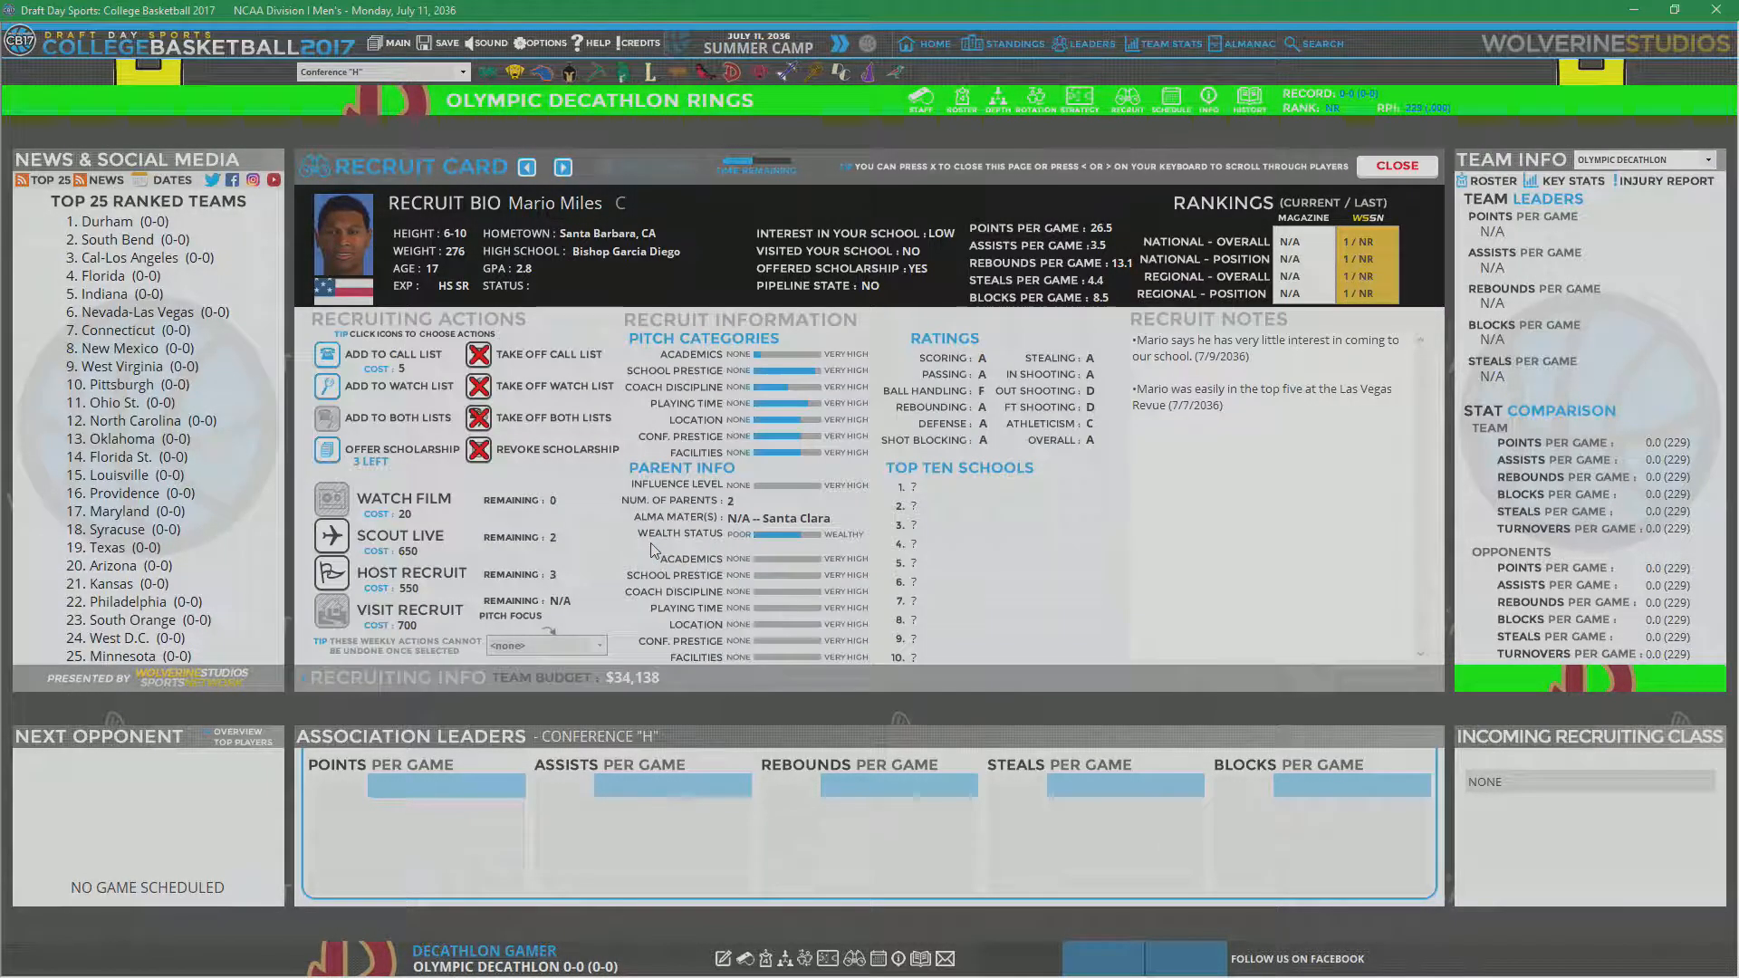
mouse_move(715, 380)
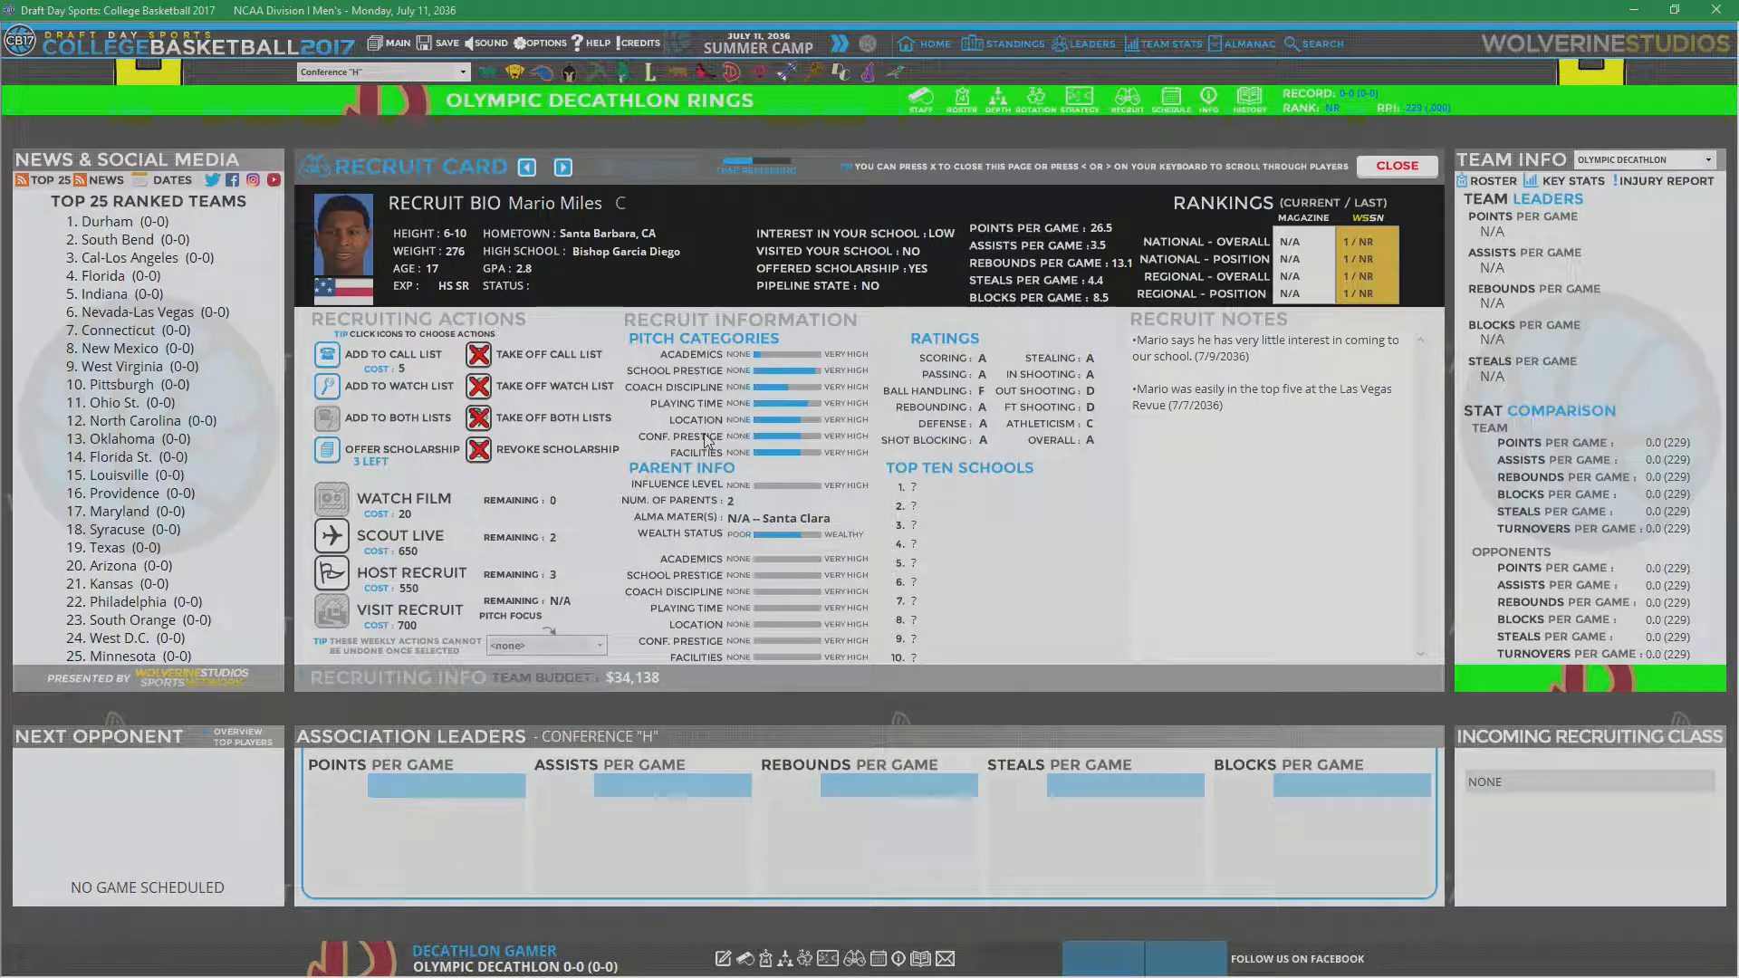
mouse_move(638, 256)
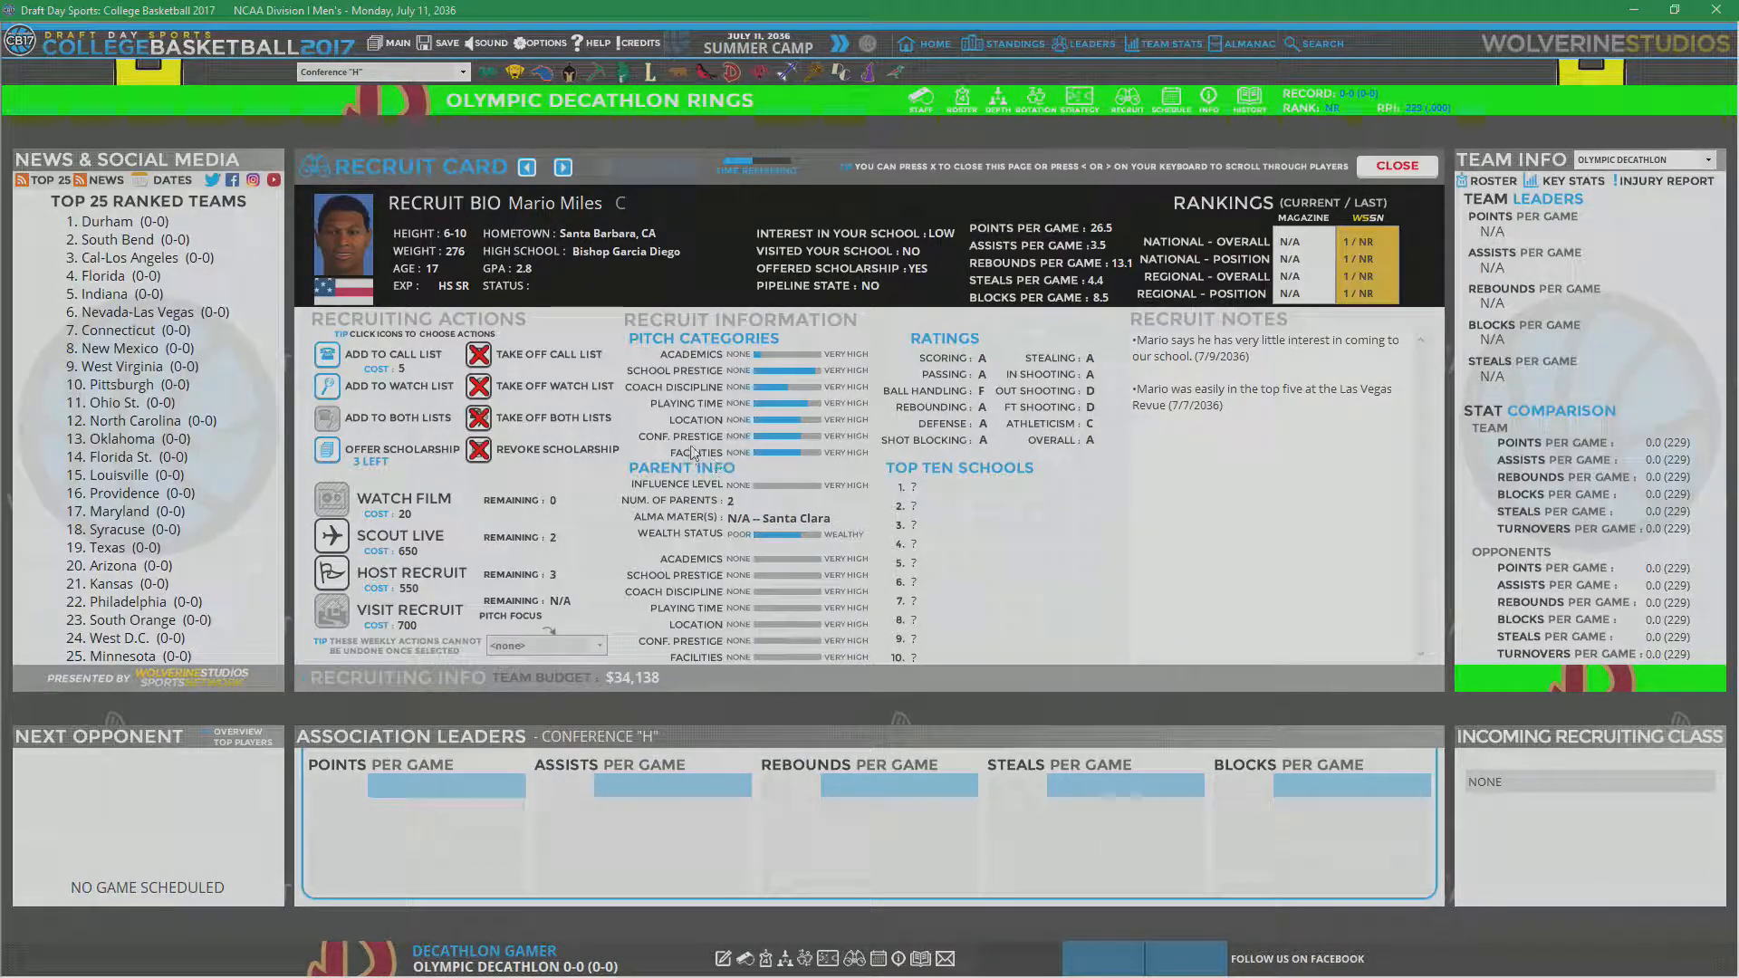
mouse_move(707, 442)
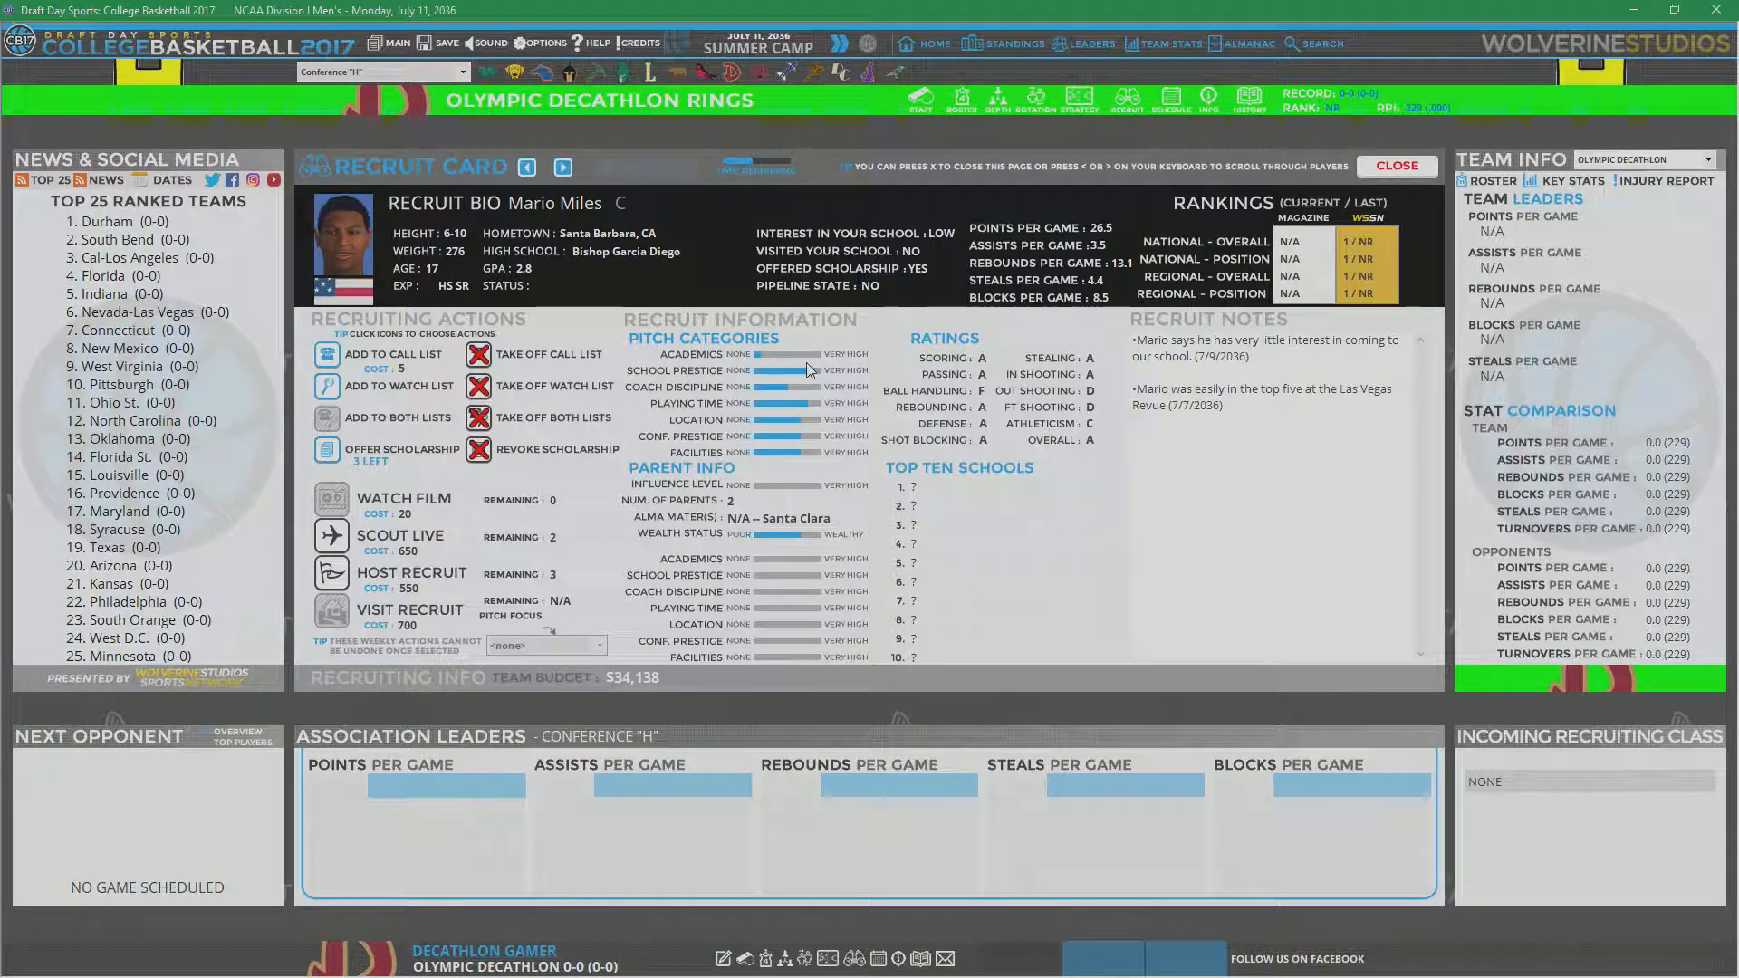
mouse_move(775, 357)
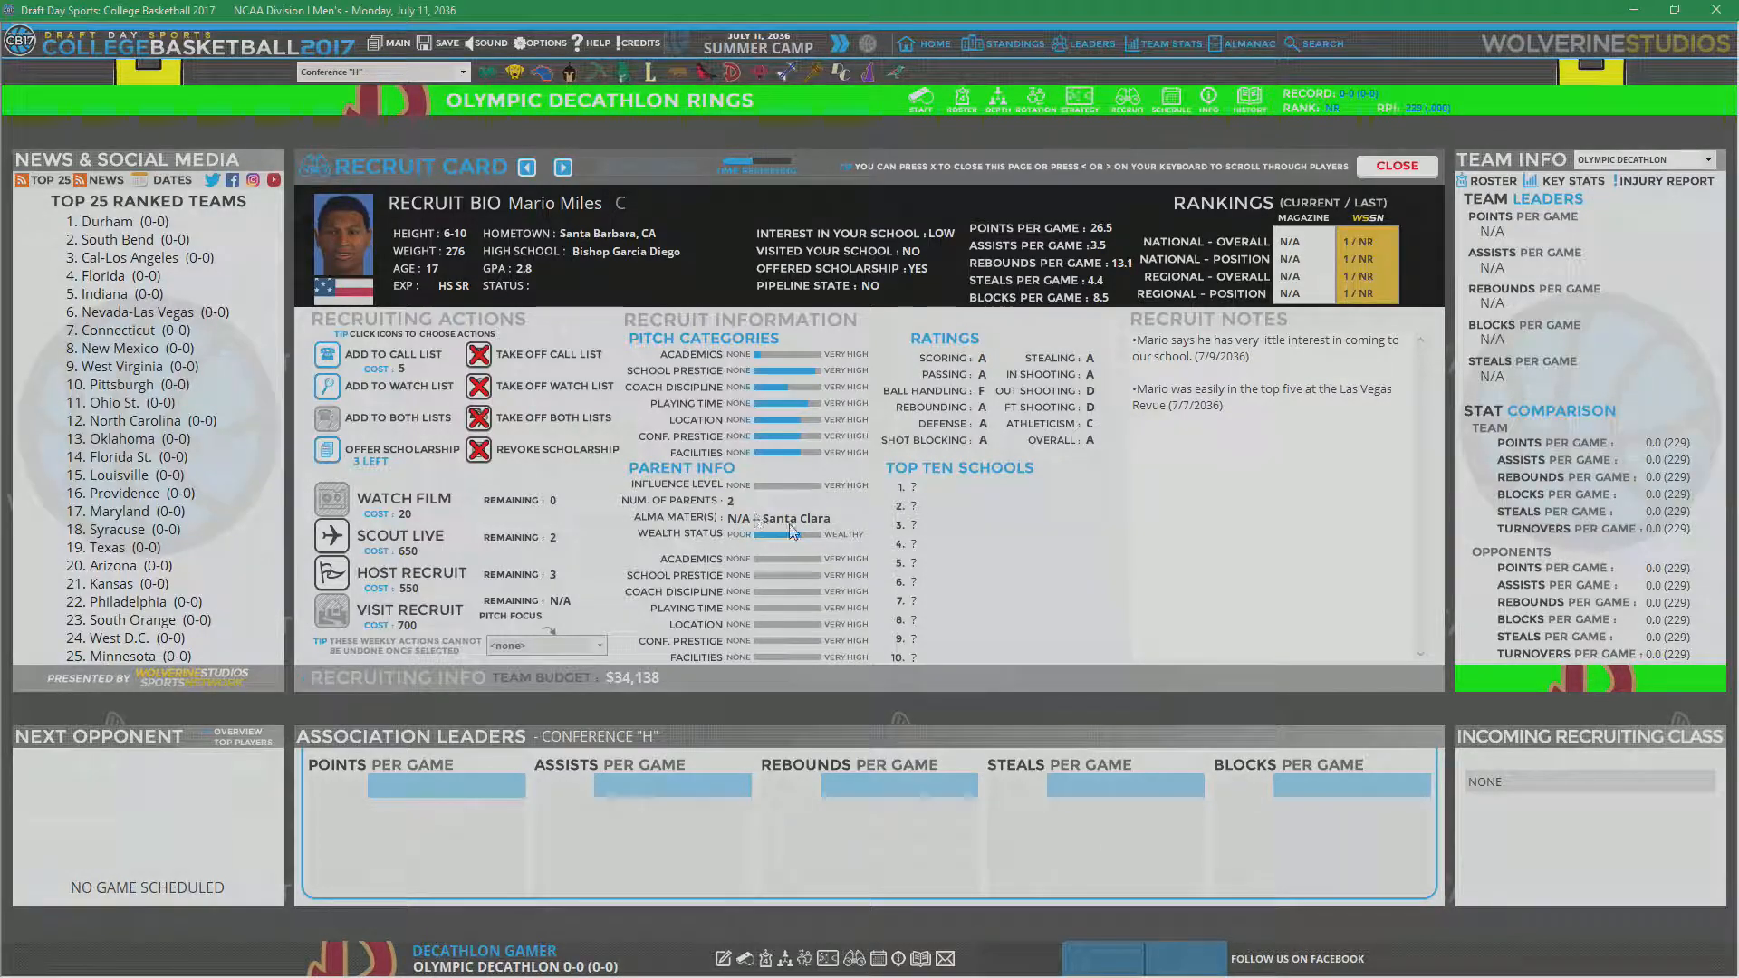
mouse_move(1040, 590)
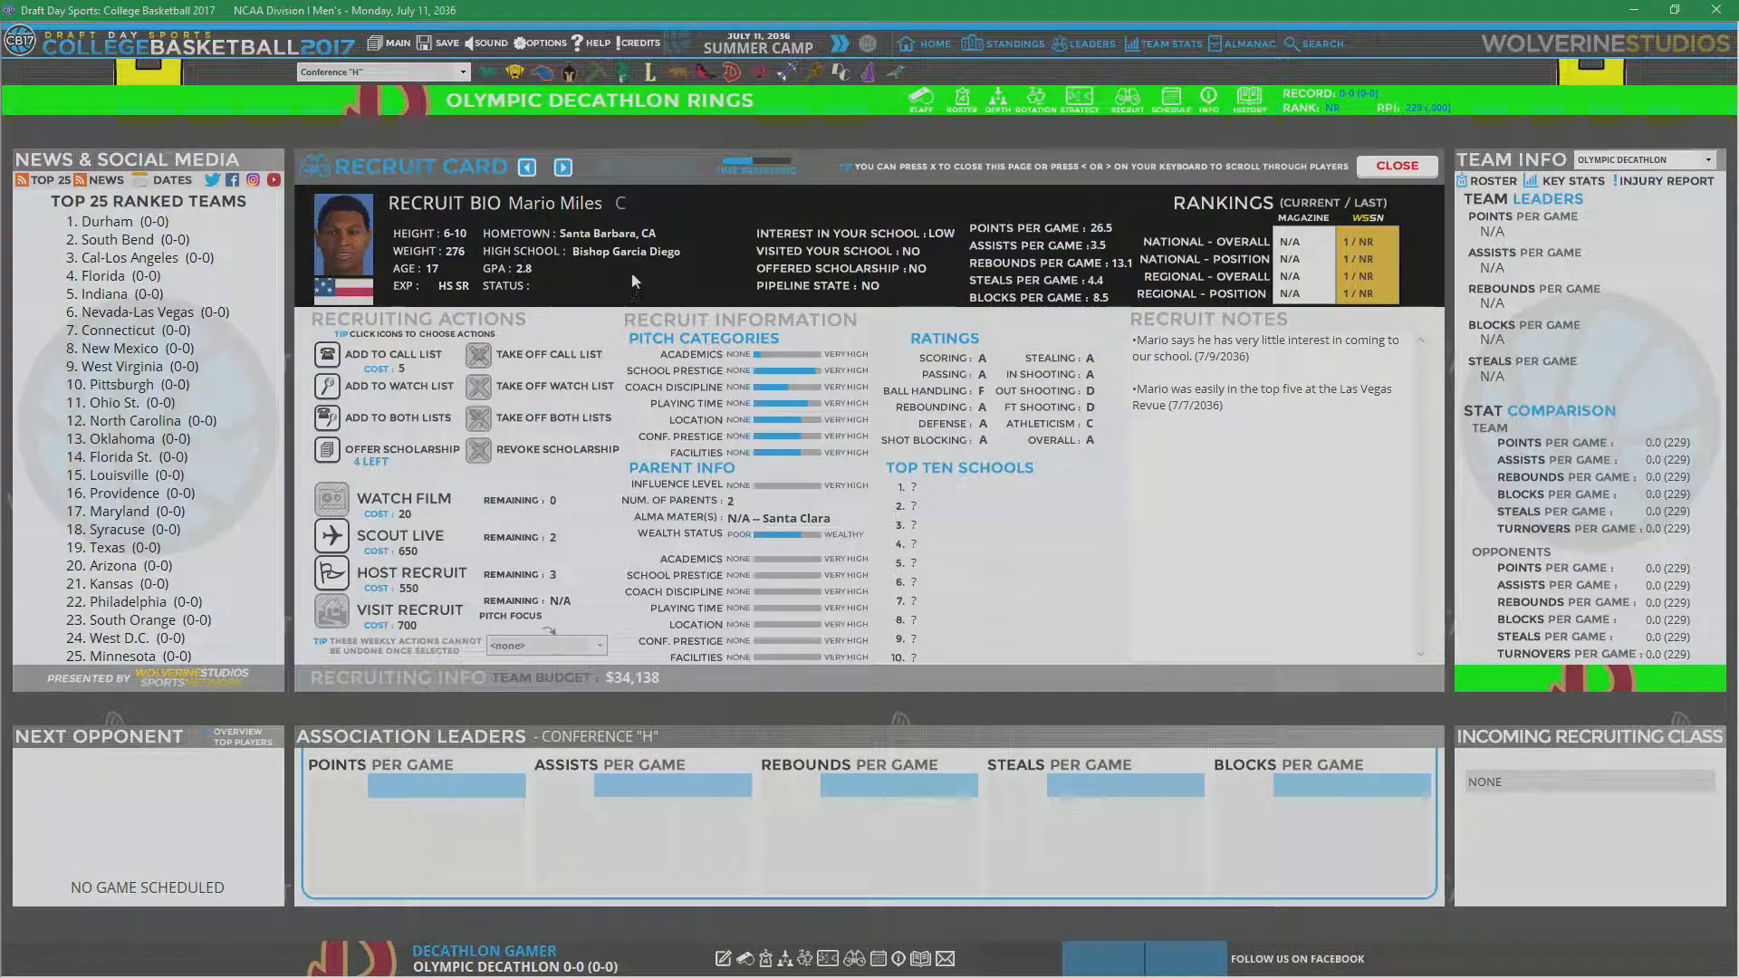
Step: Page through the Robinson, Hillier and Baxter recruit cards, then close back to the board
click(562, 166)
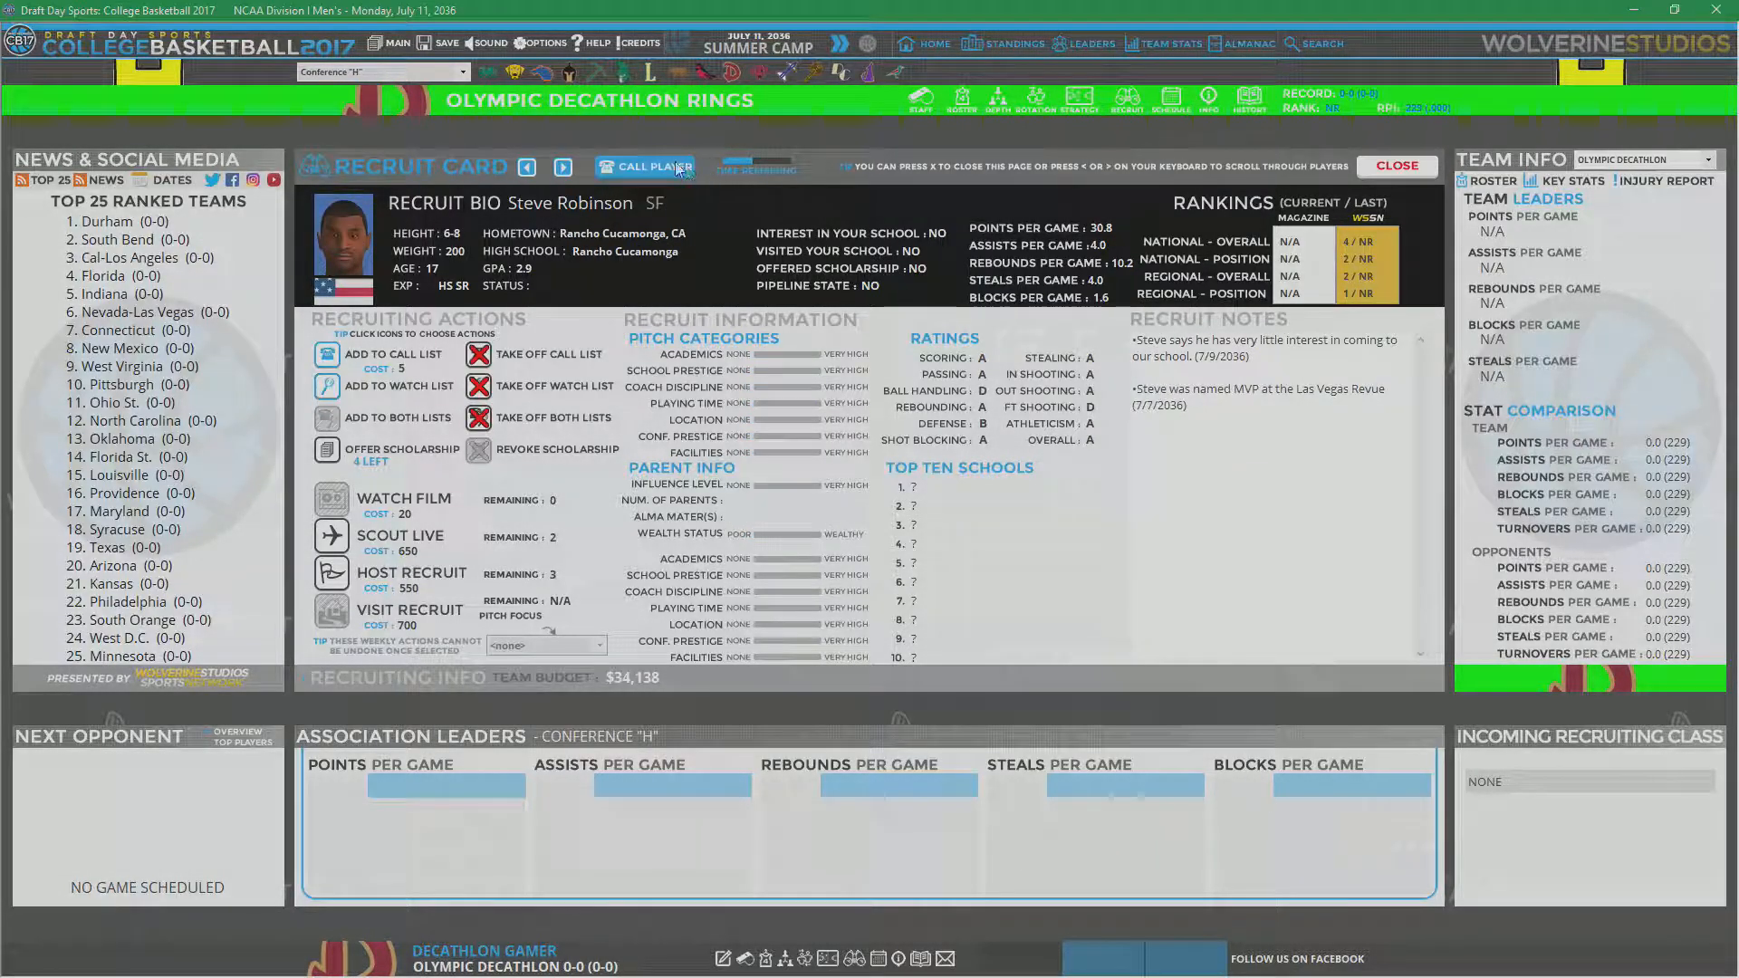
click(646, 167)
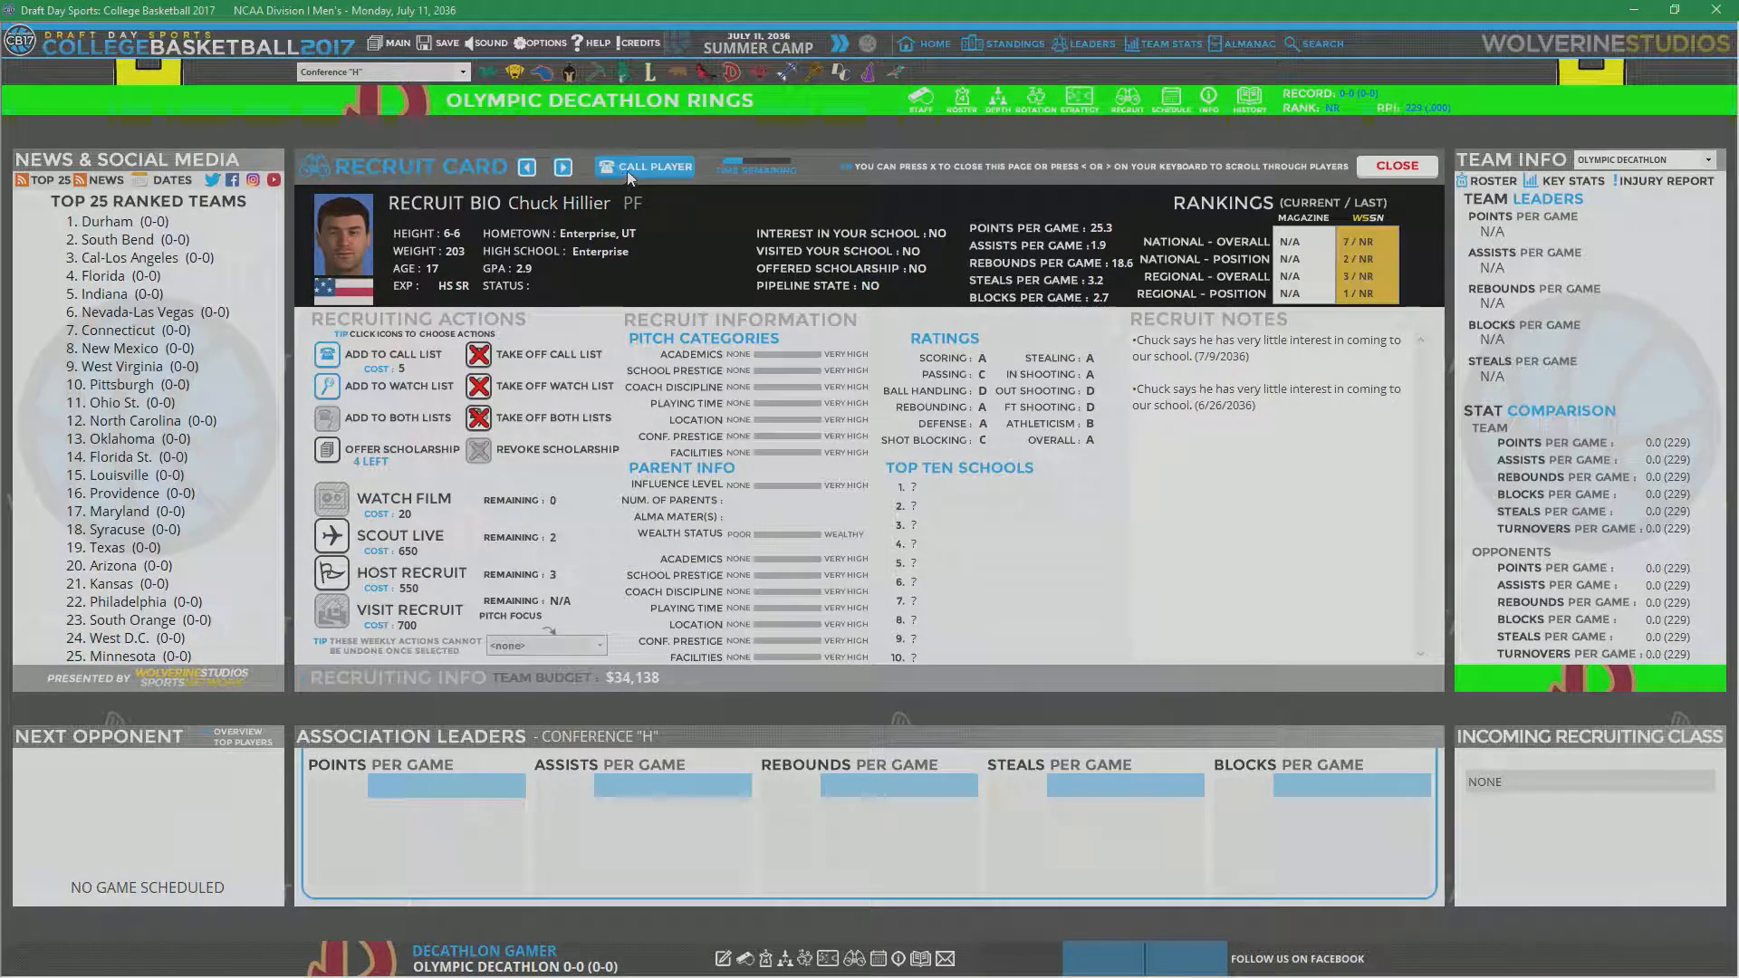
click(646, 168)
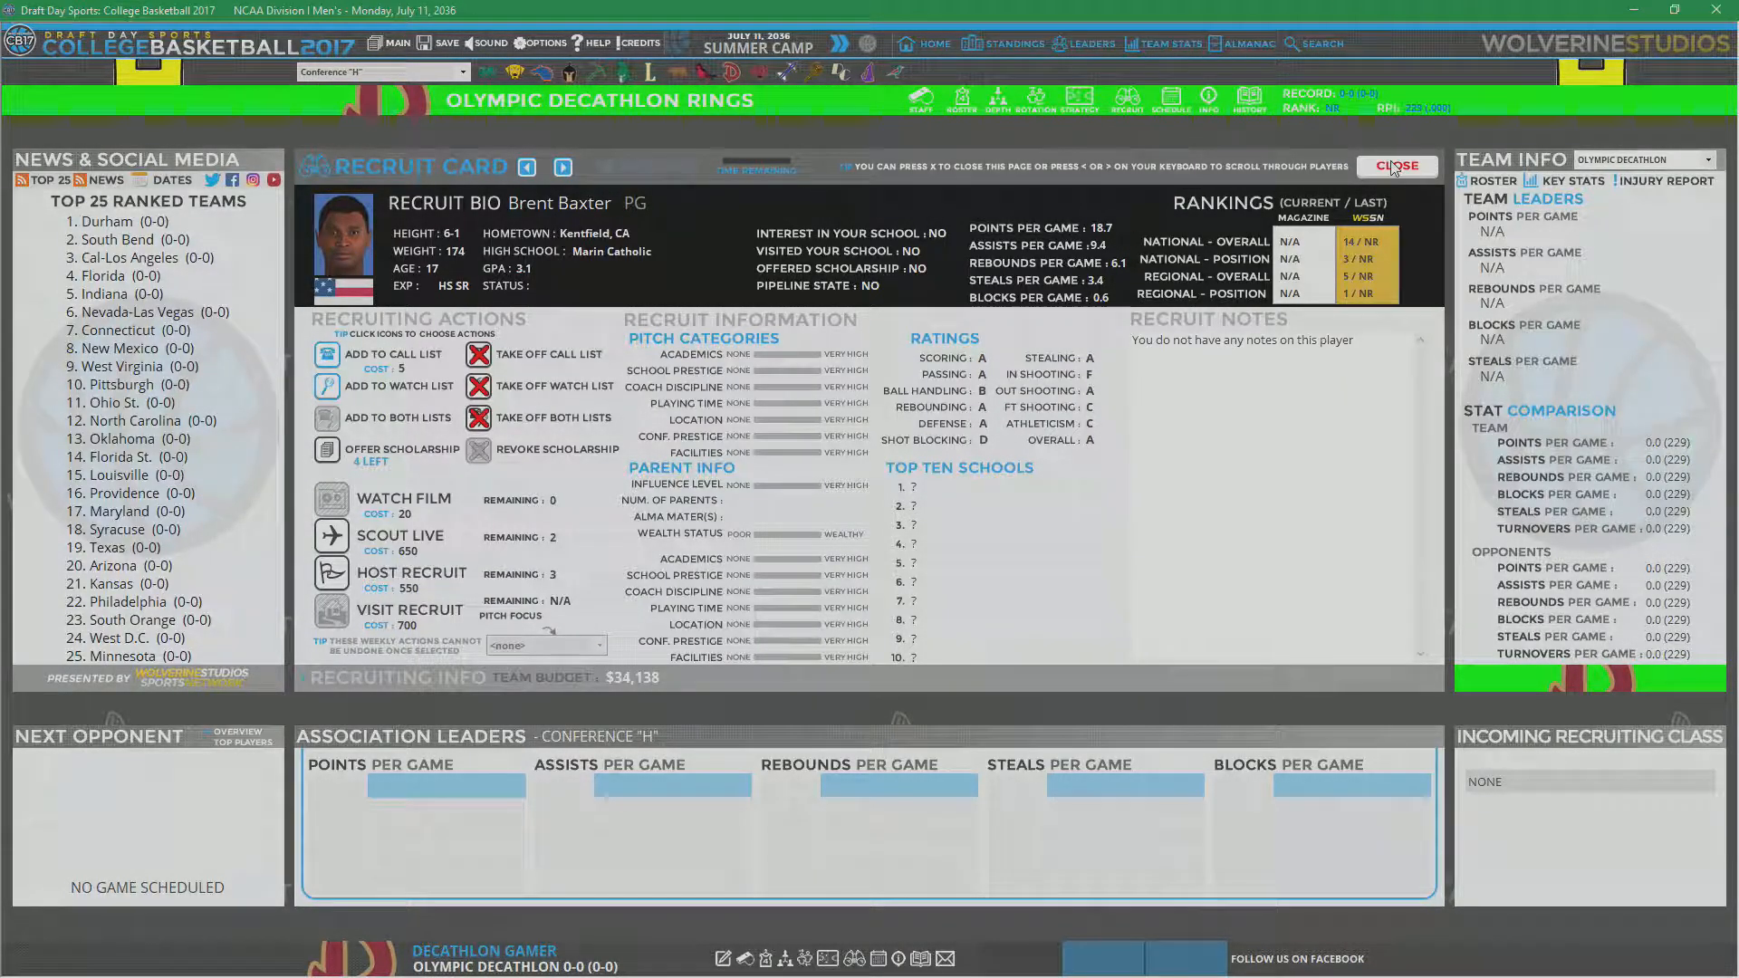
click(1396, 165)
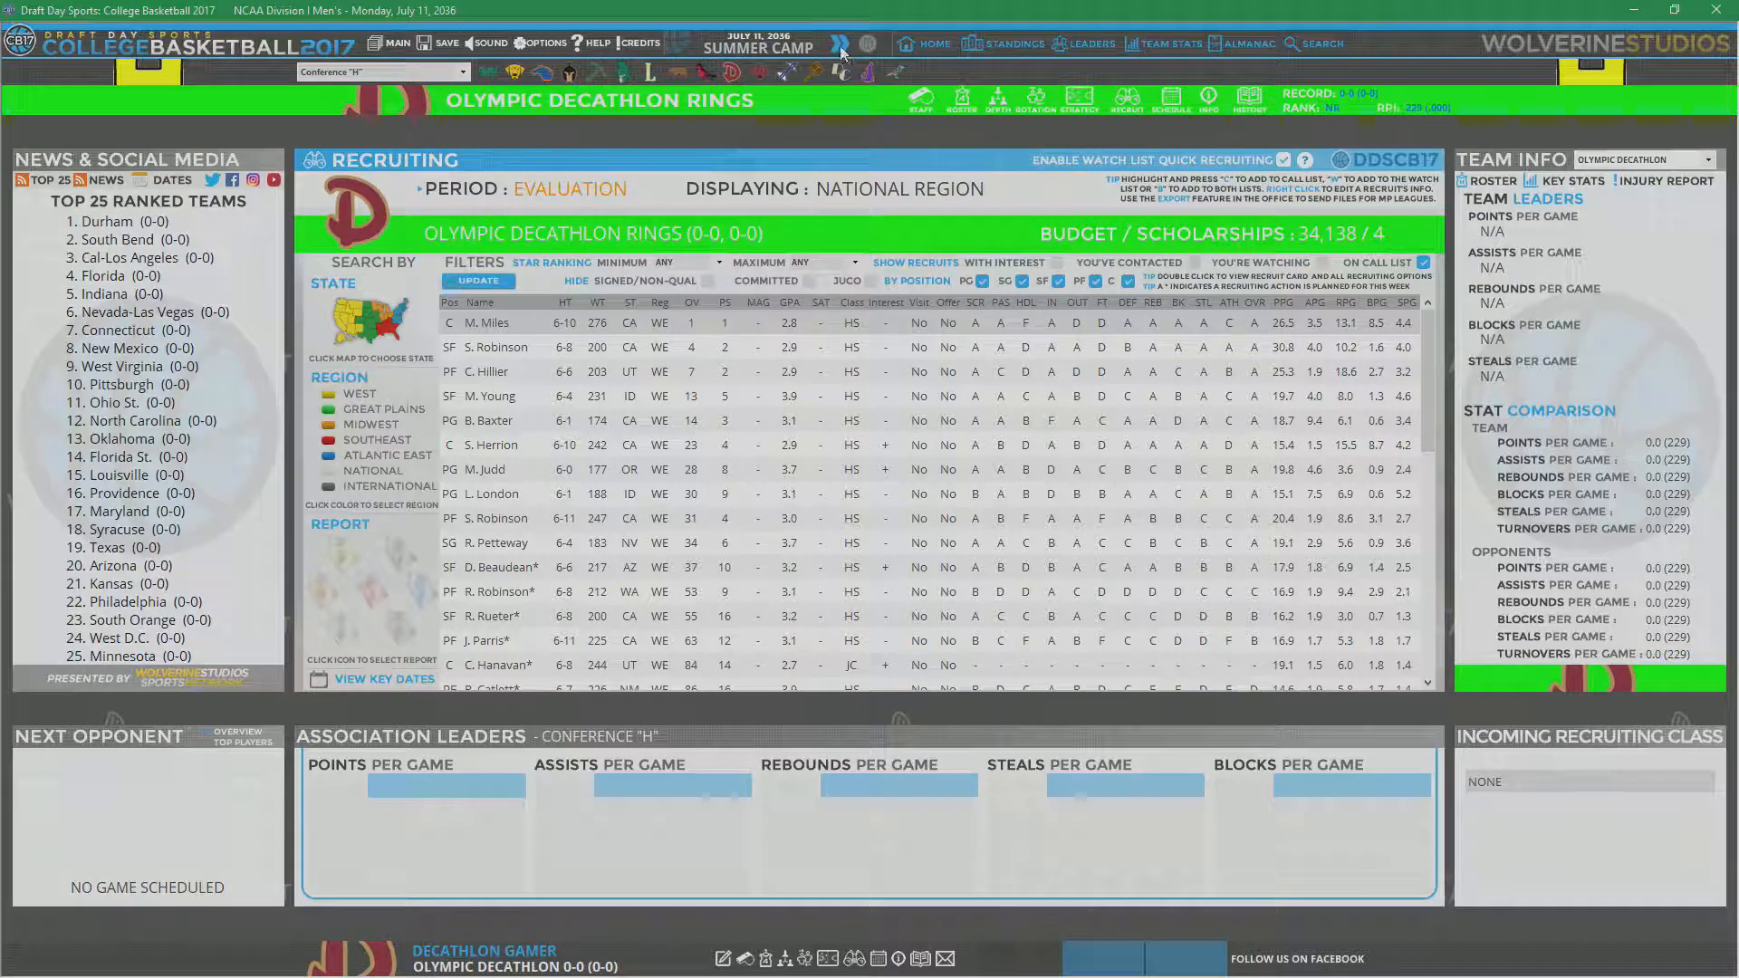
Step: Advance the calendar through summer camp to July 17 and read the Chicago Prep Revue Recap email
click(840, 45)
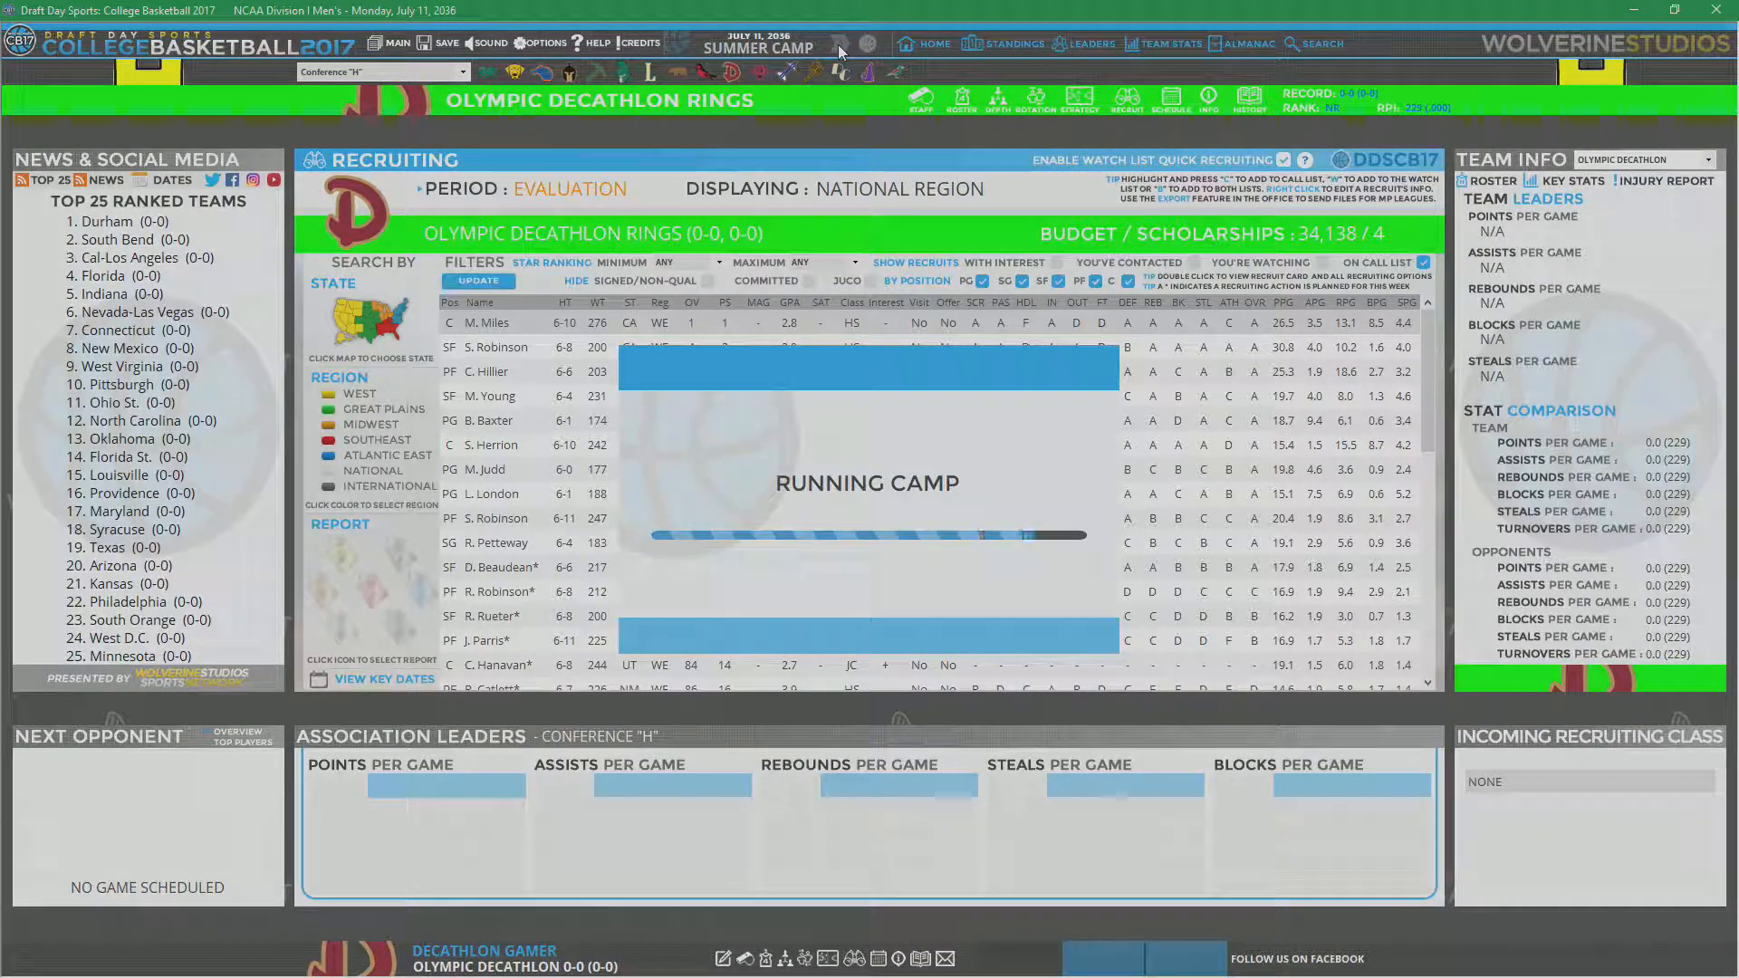
click(864, 44)
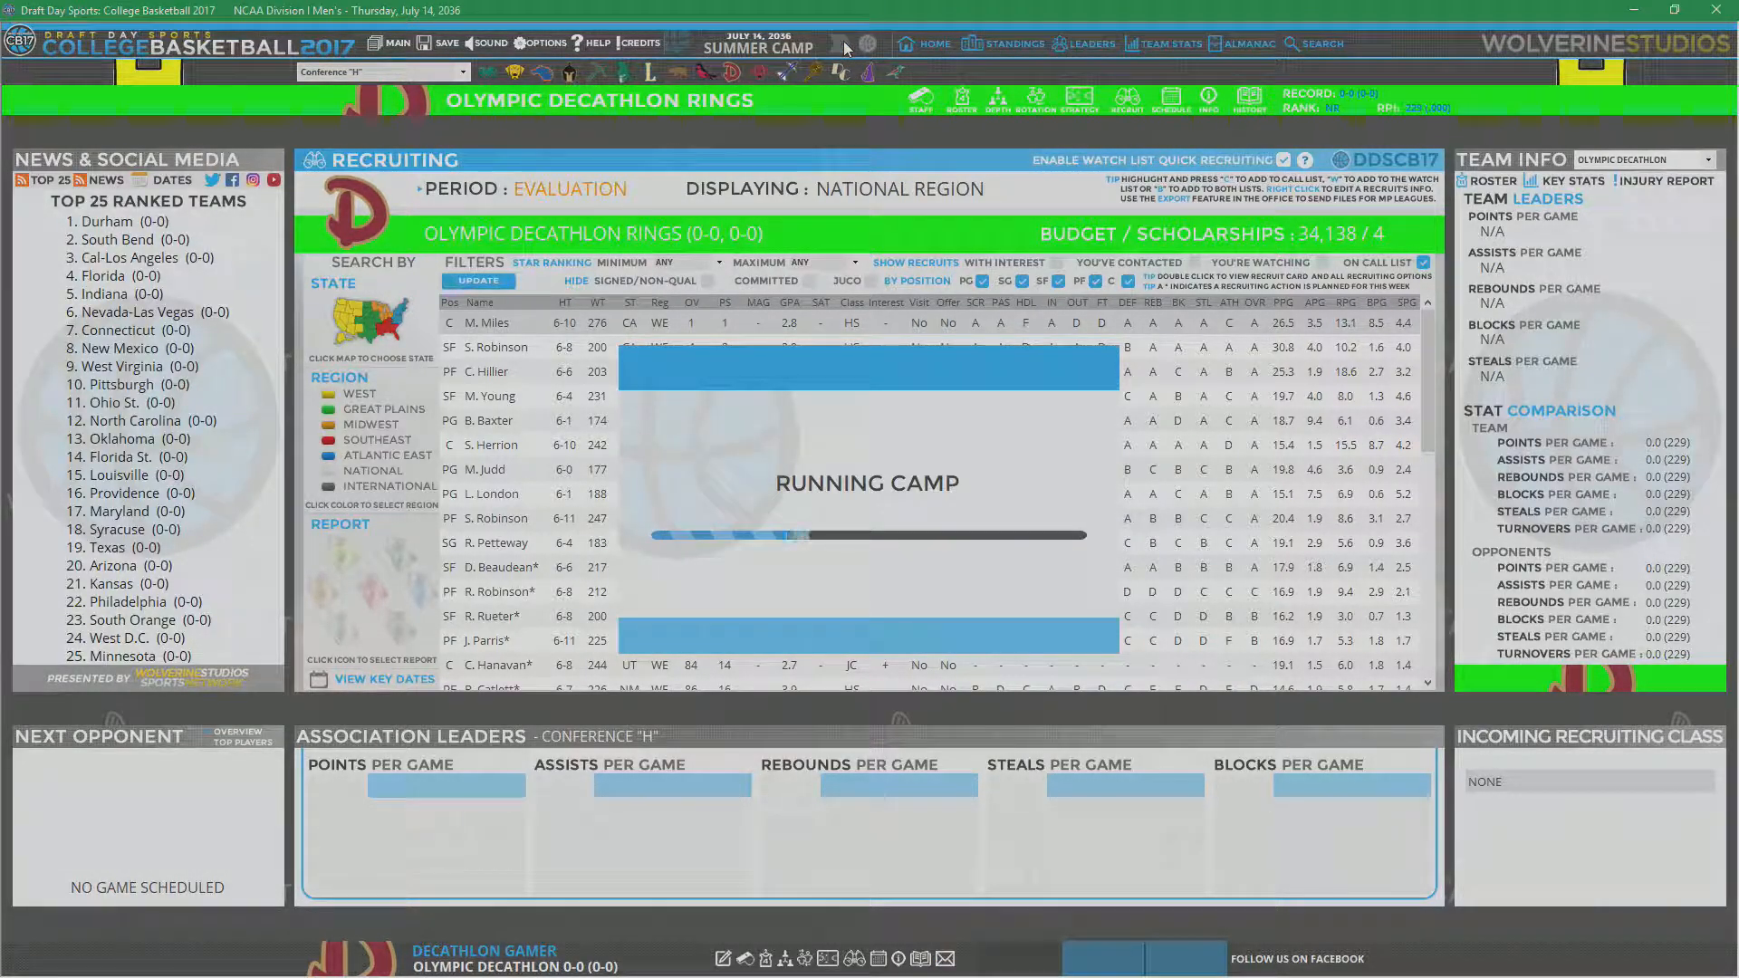
click(843, 44)
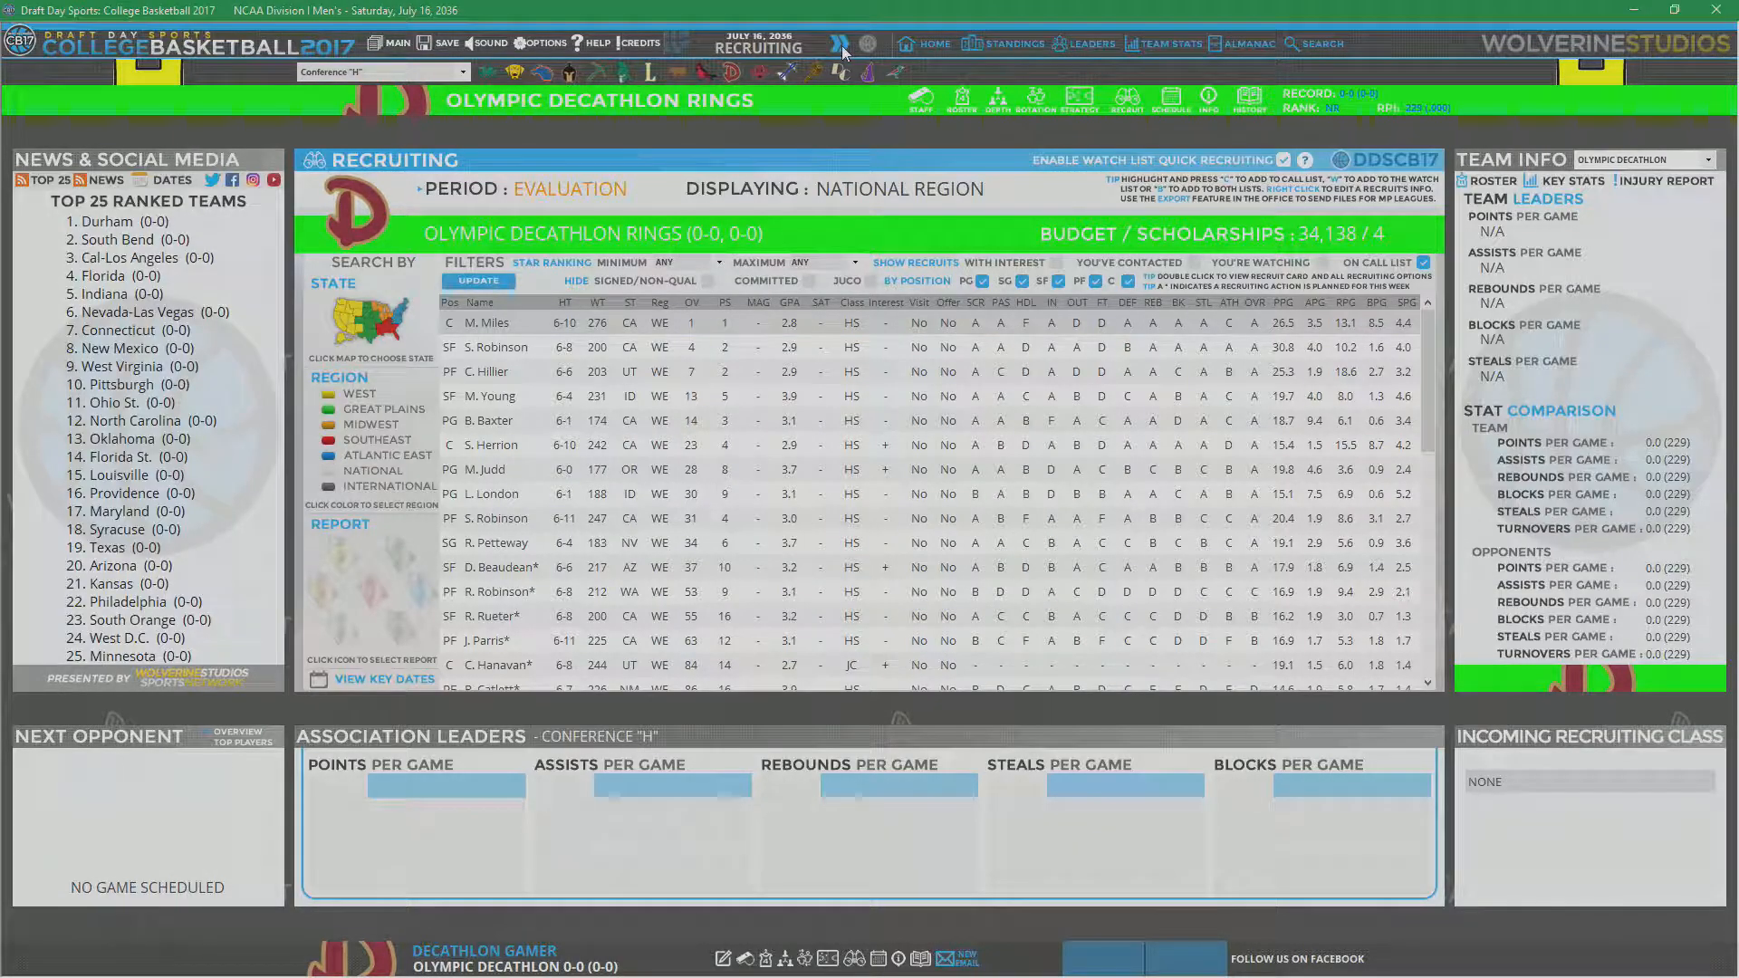
click(844, 45)
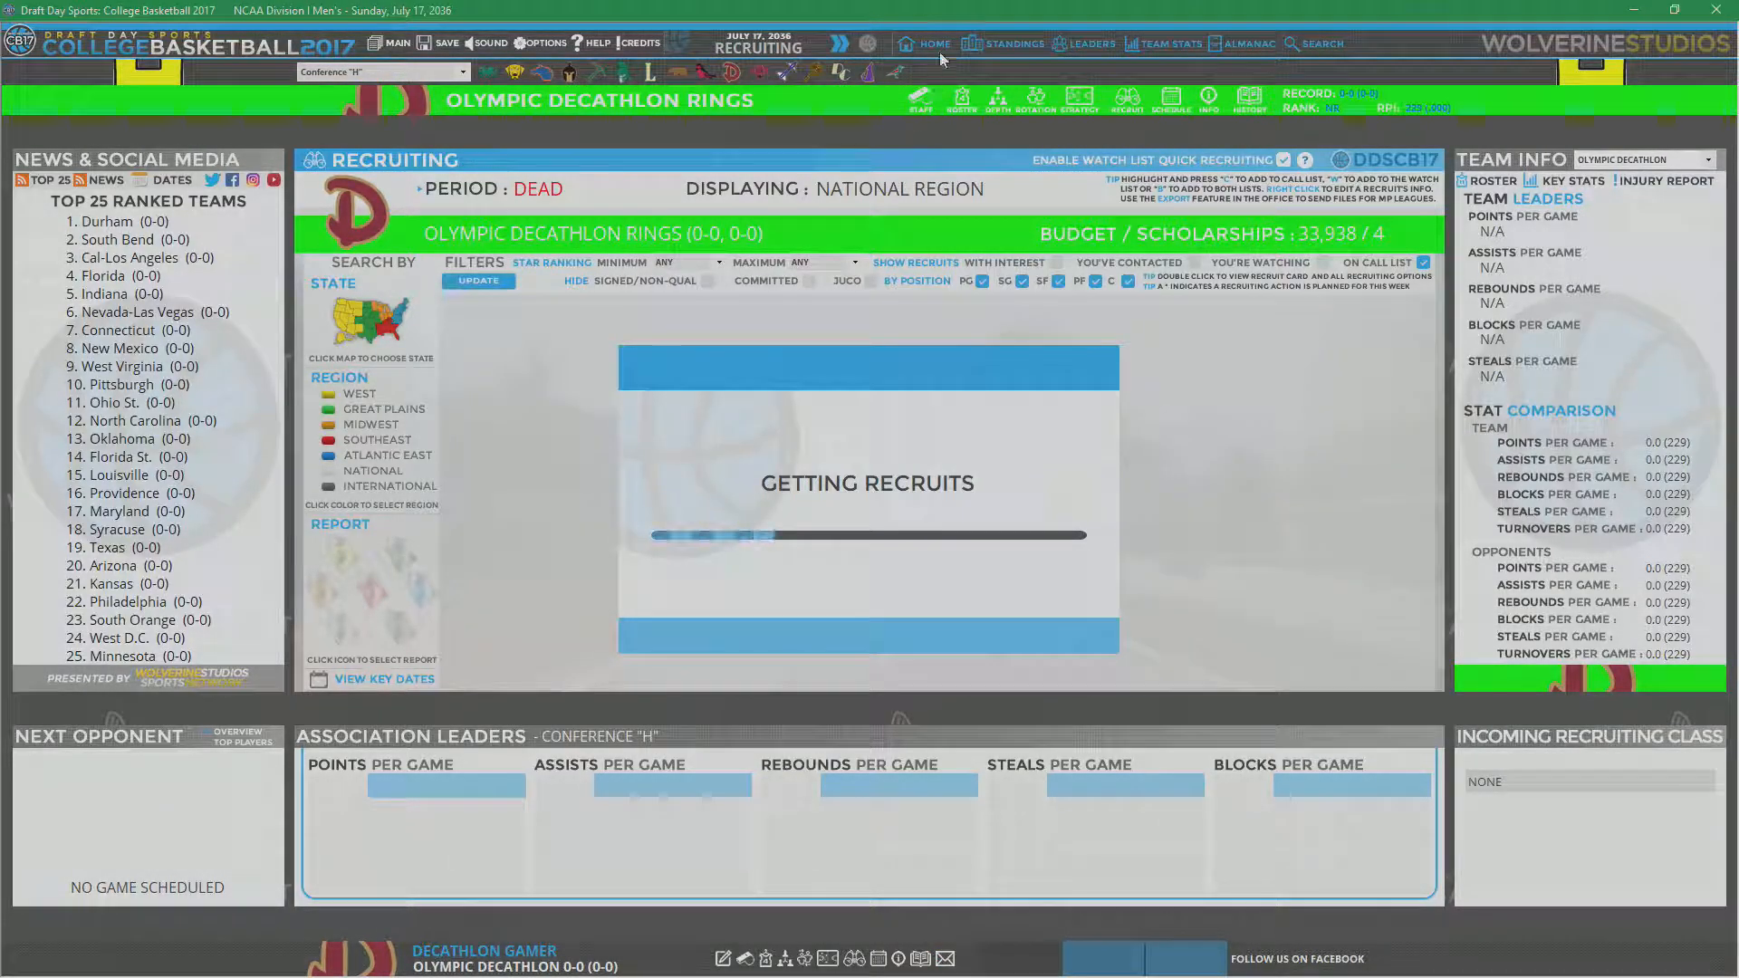
click(933, 44)
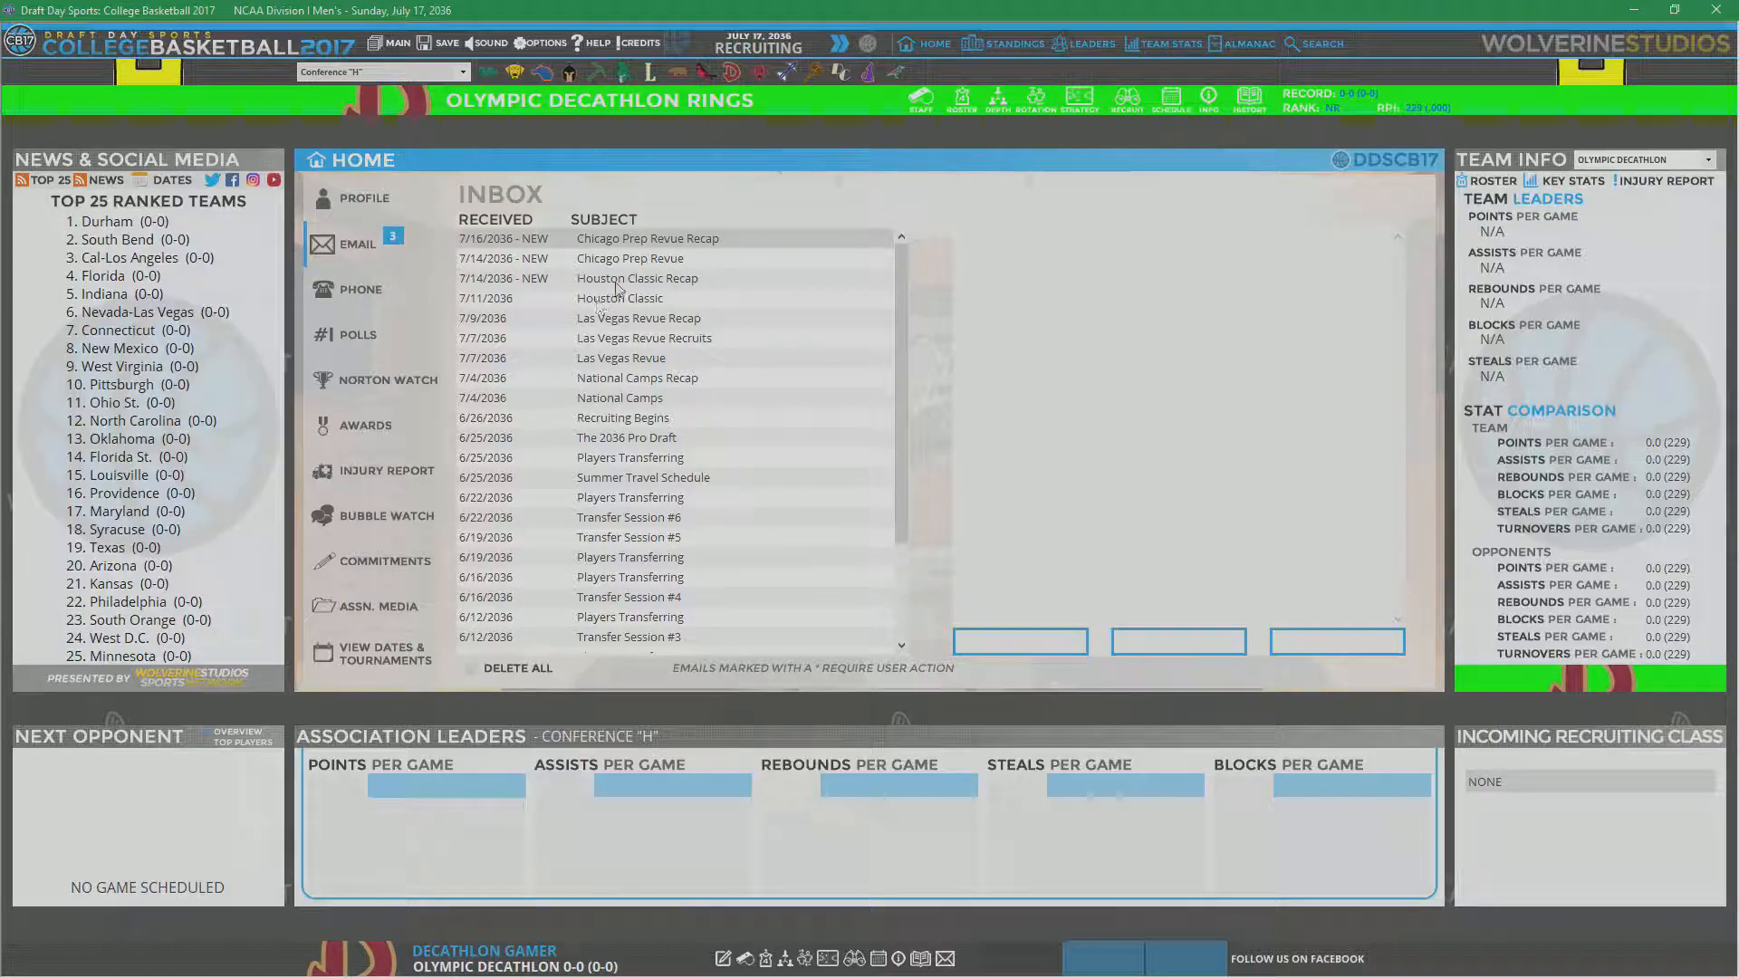
click(647, 238)
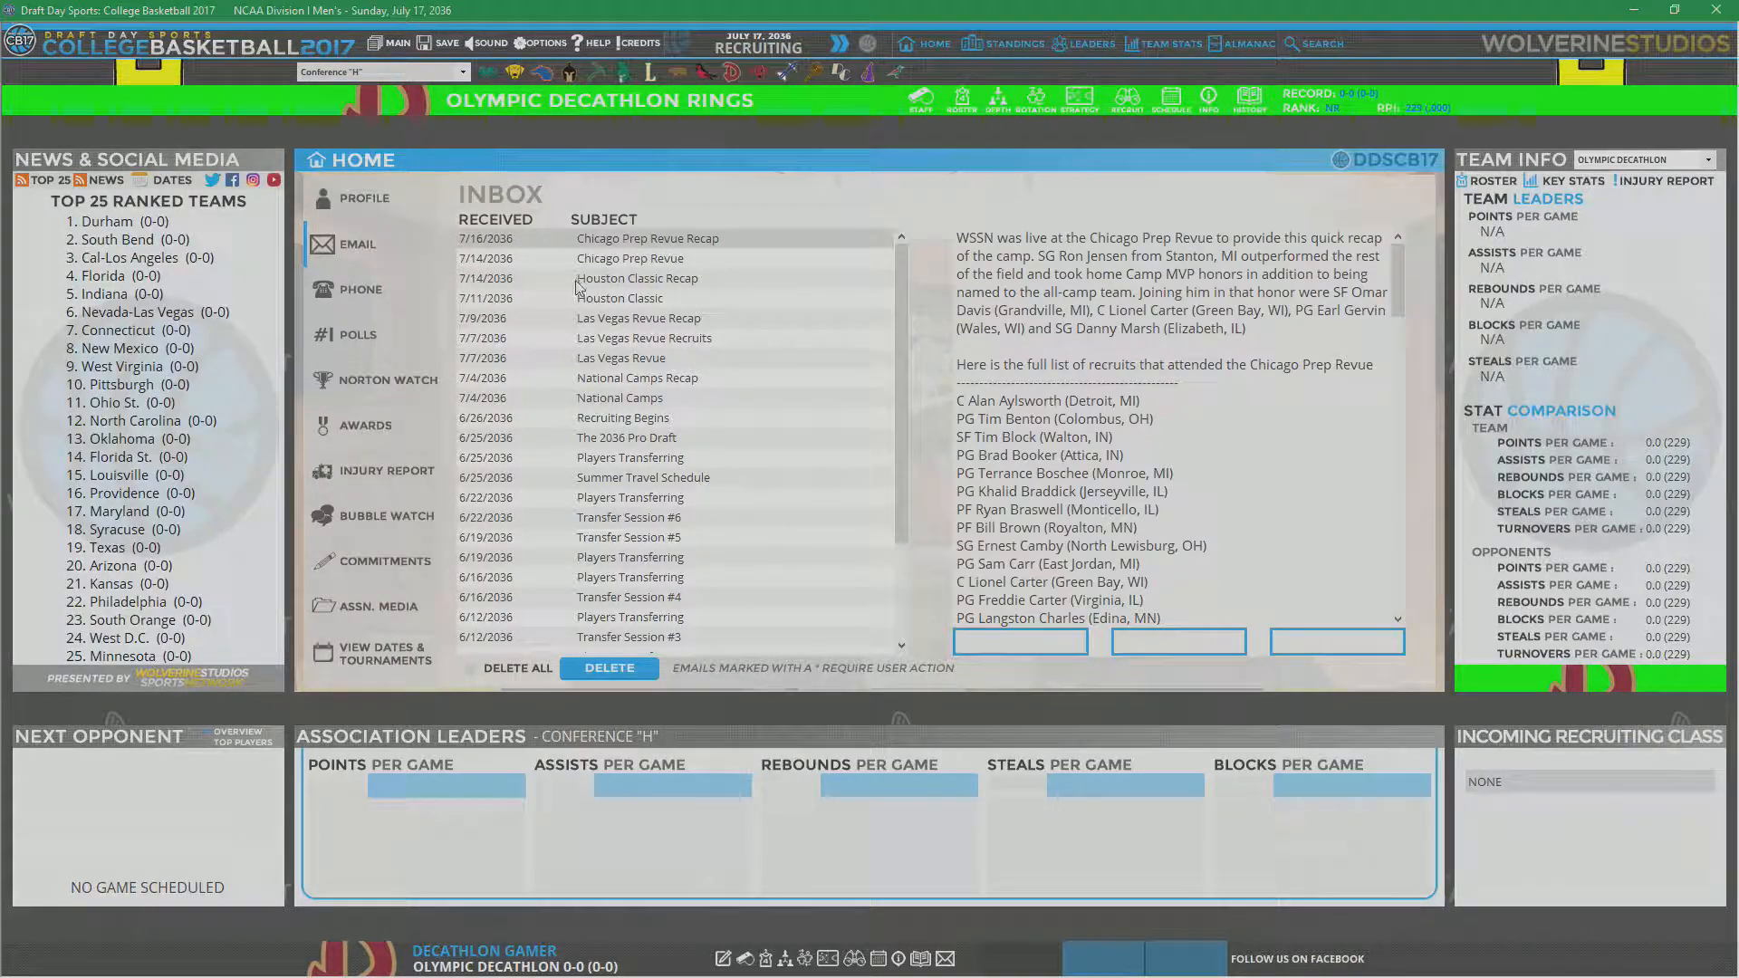
mouse_move(837, 326)
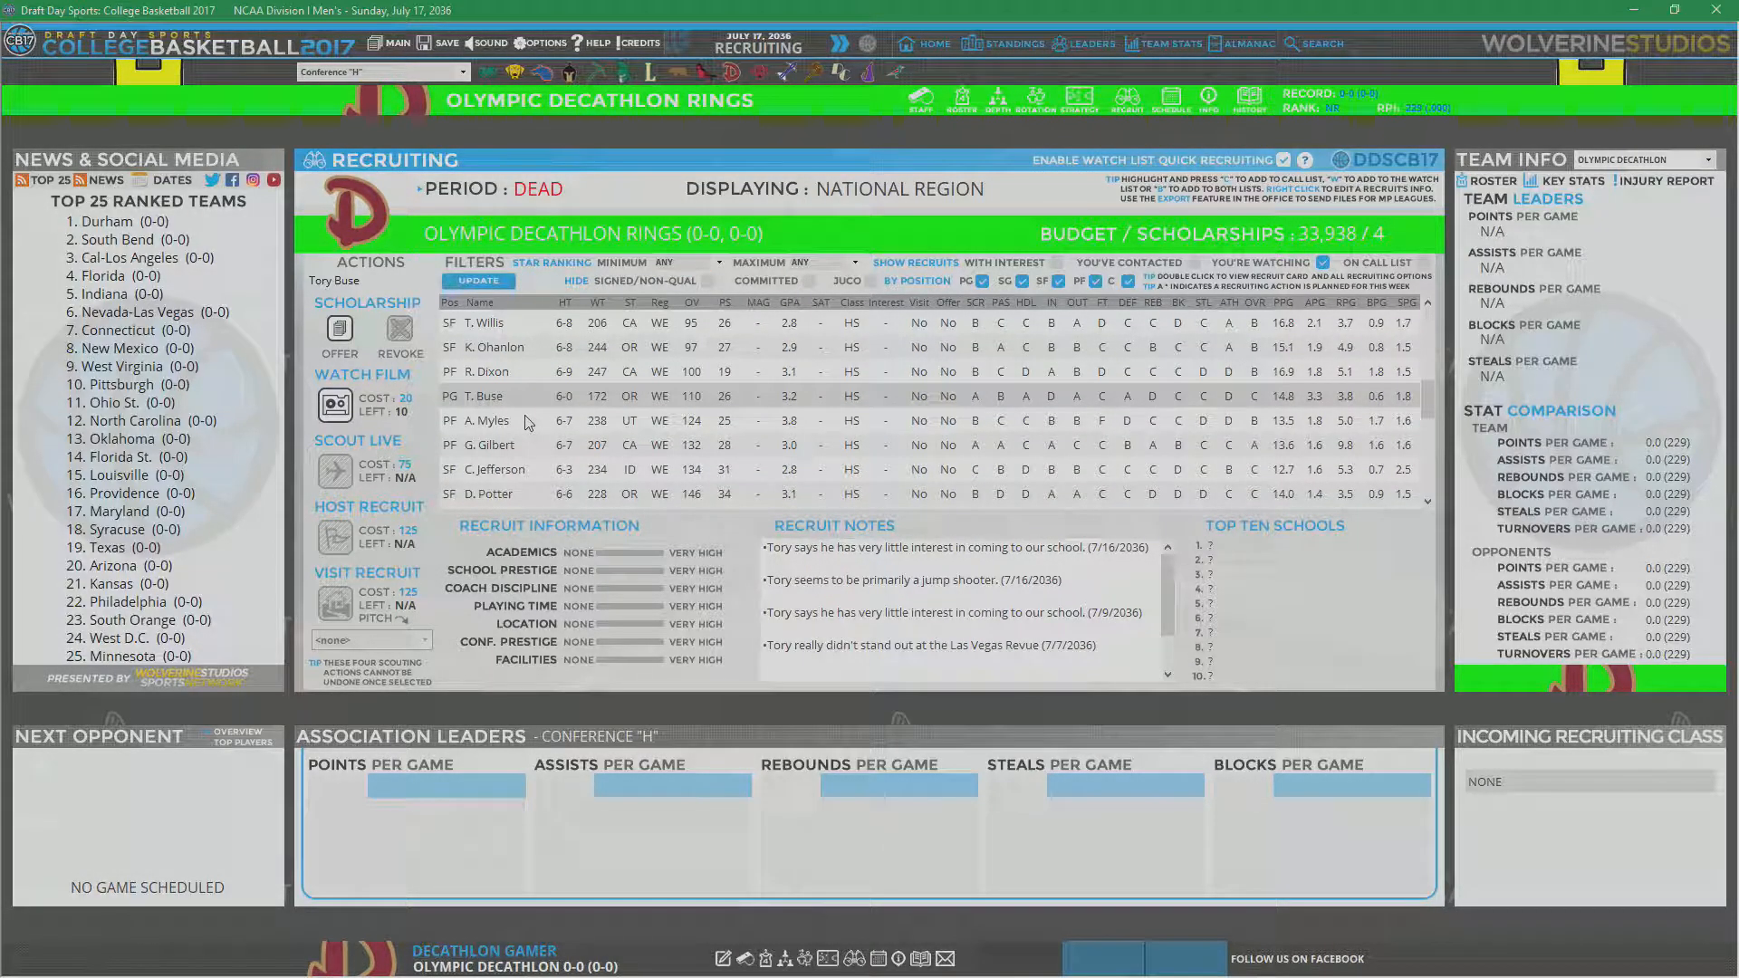
Step: Select a recruit in the Recruiting list to watch film on him
click(484, 421)
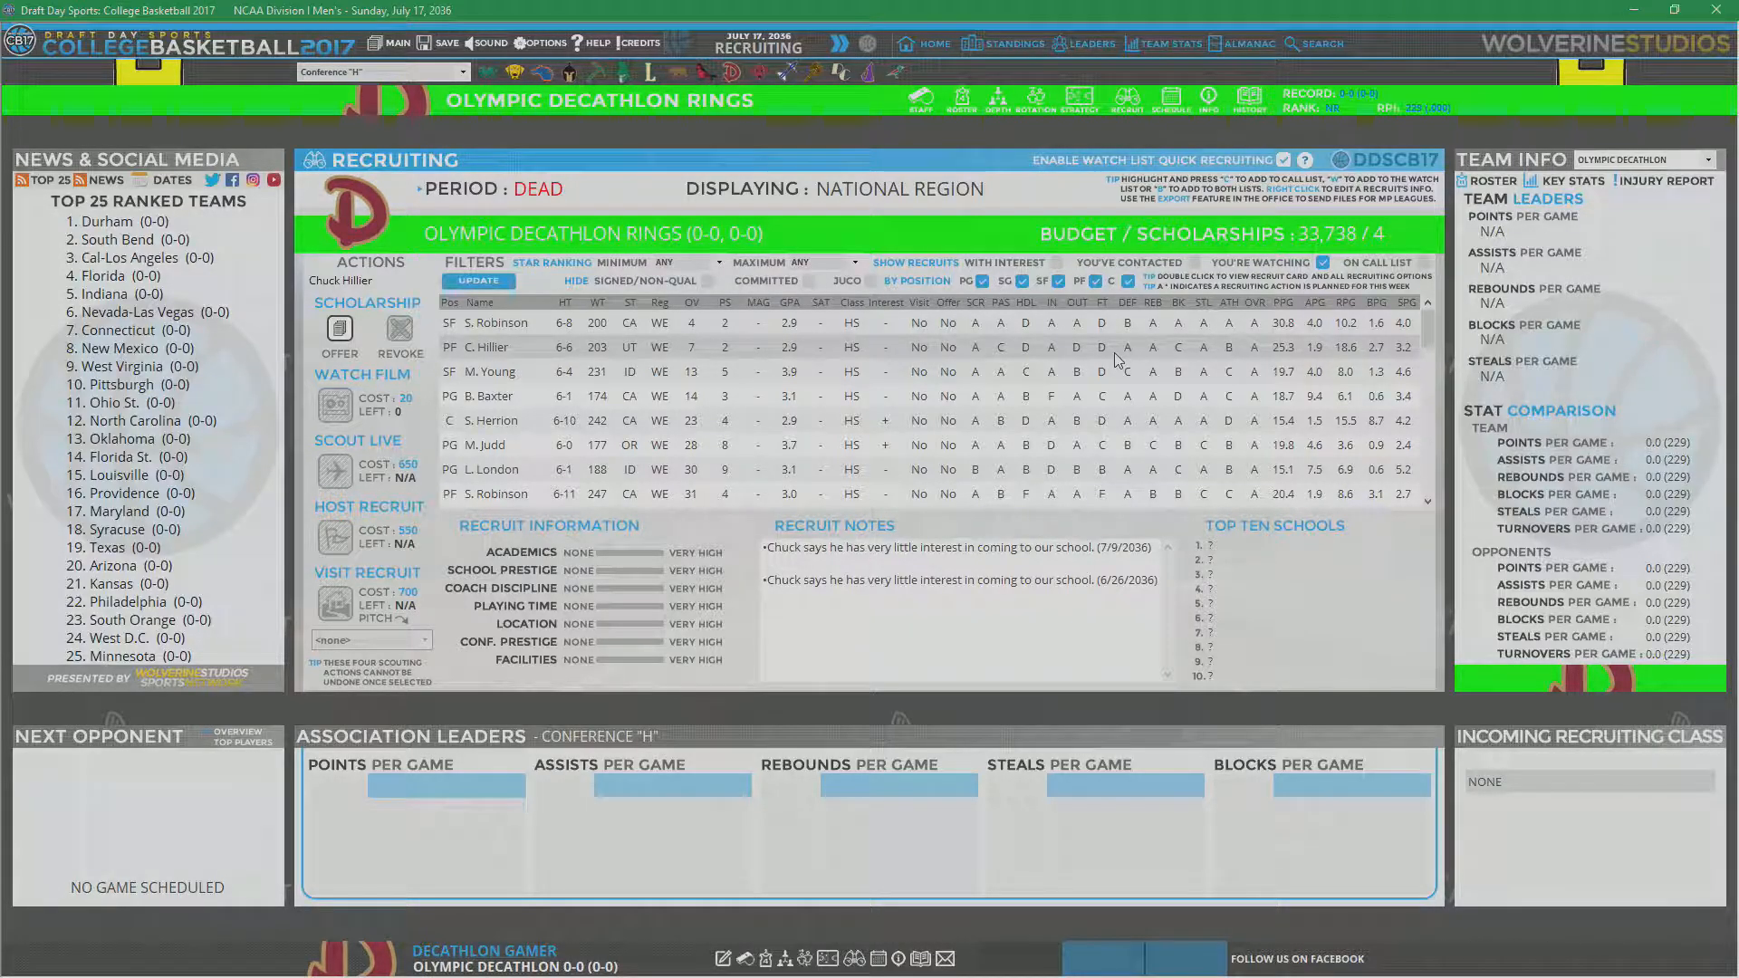
mouse_move(873, 356)
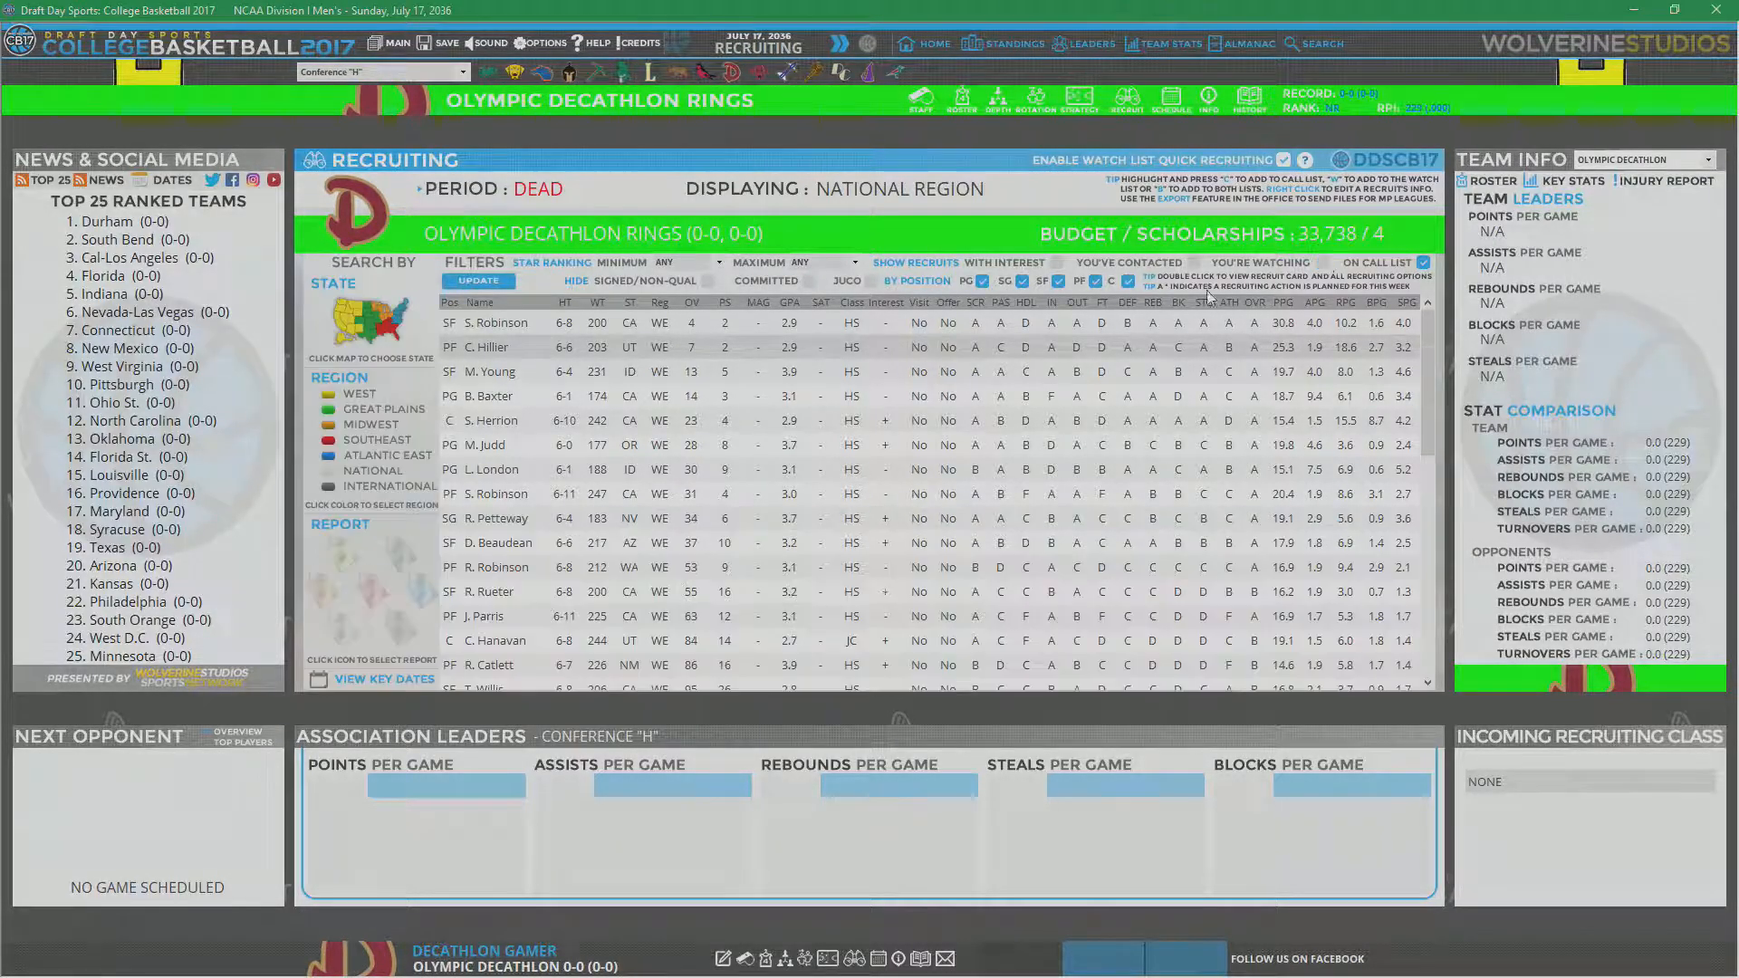
double_click(484, 346)
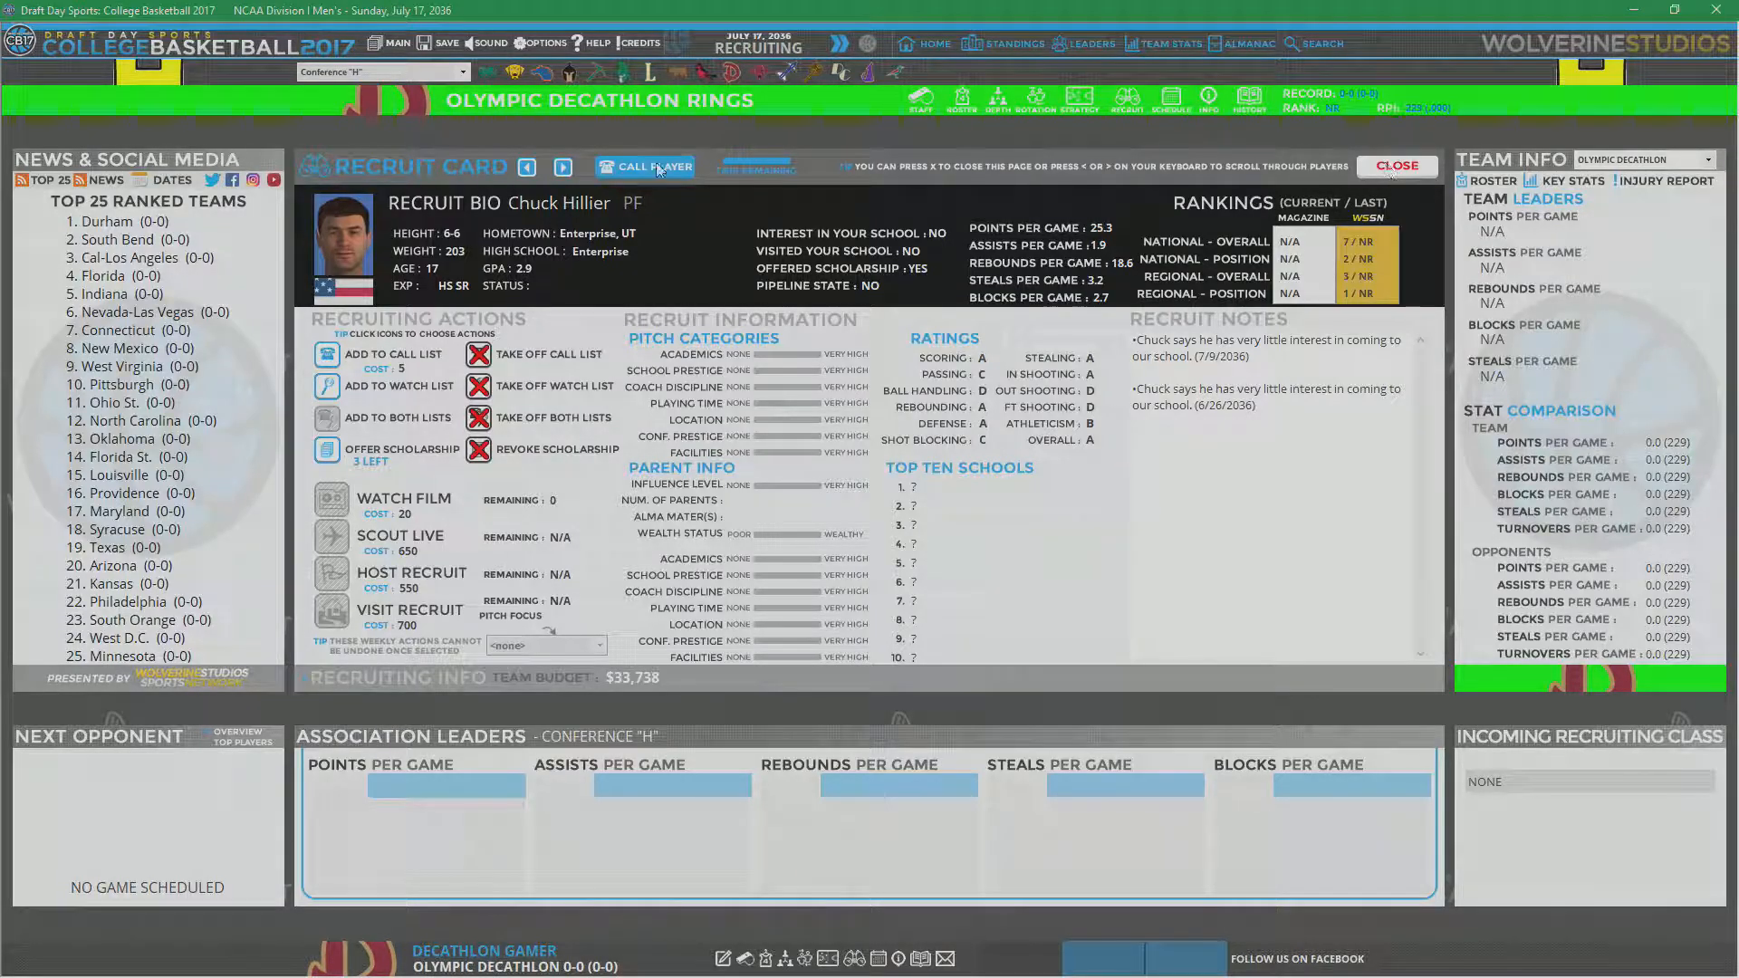
click(646, 166)
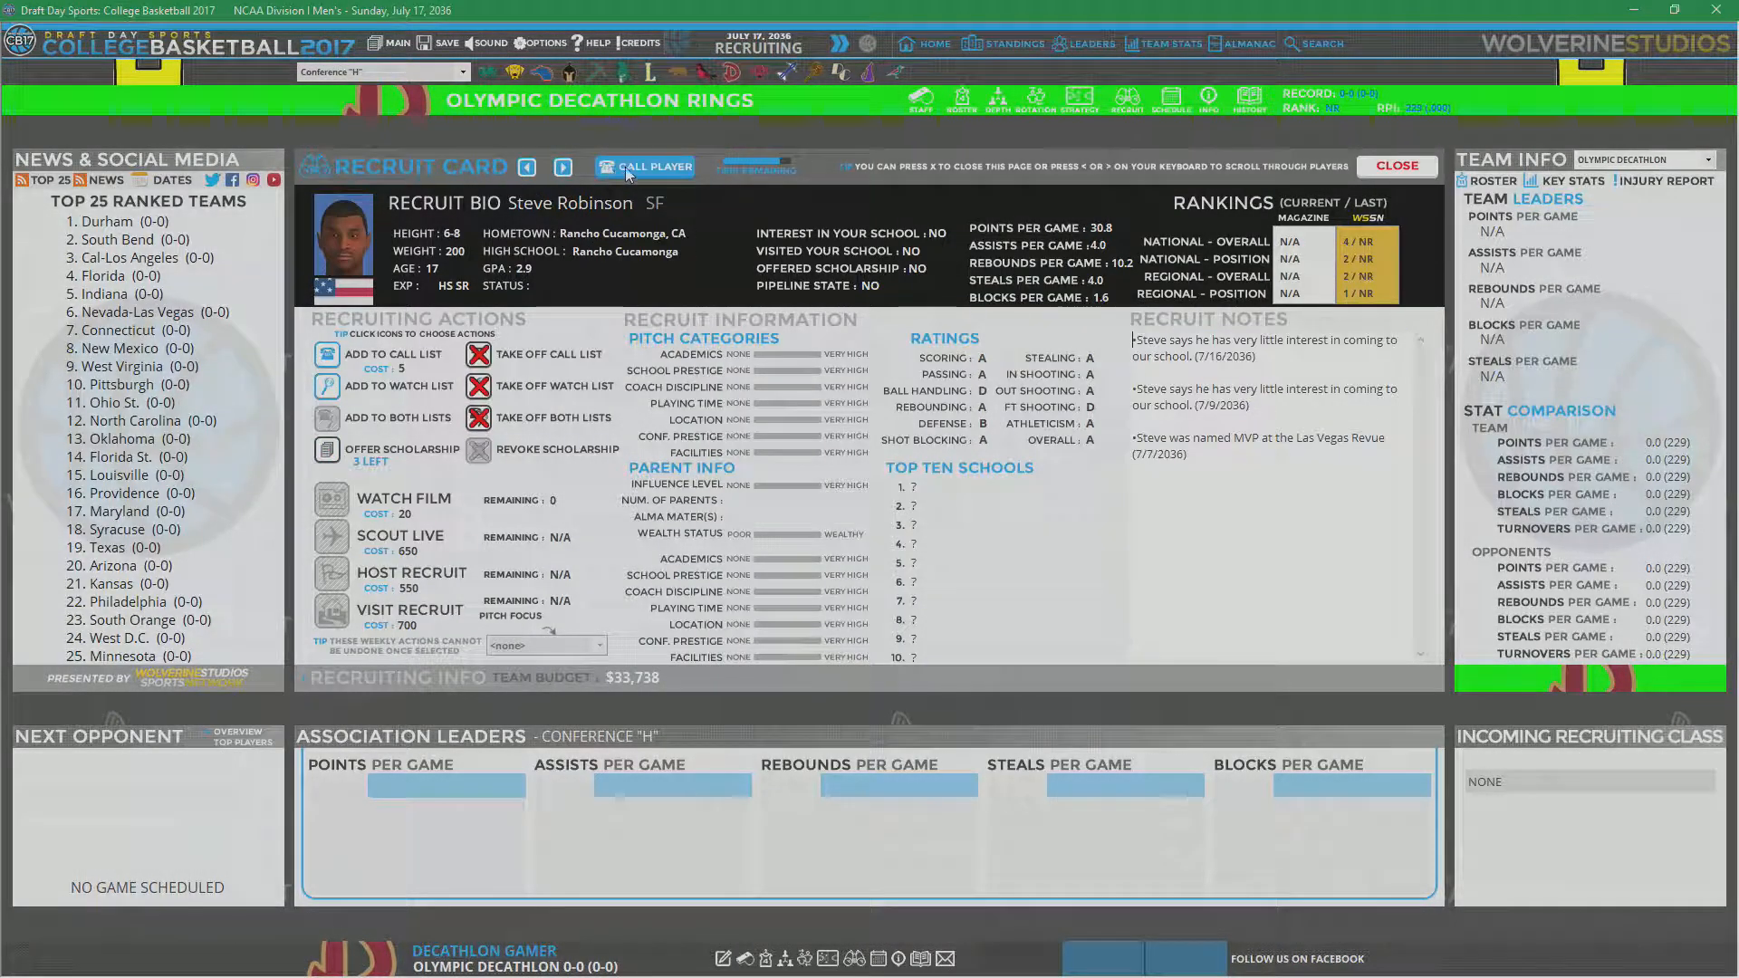
click(1395, 165)
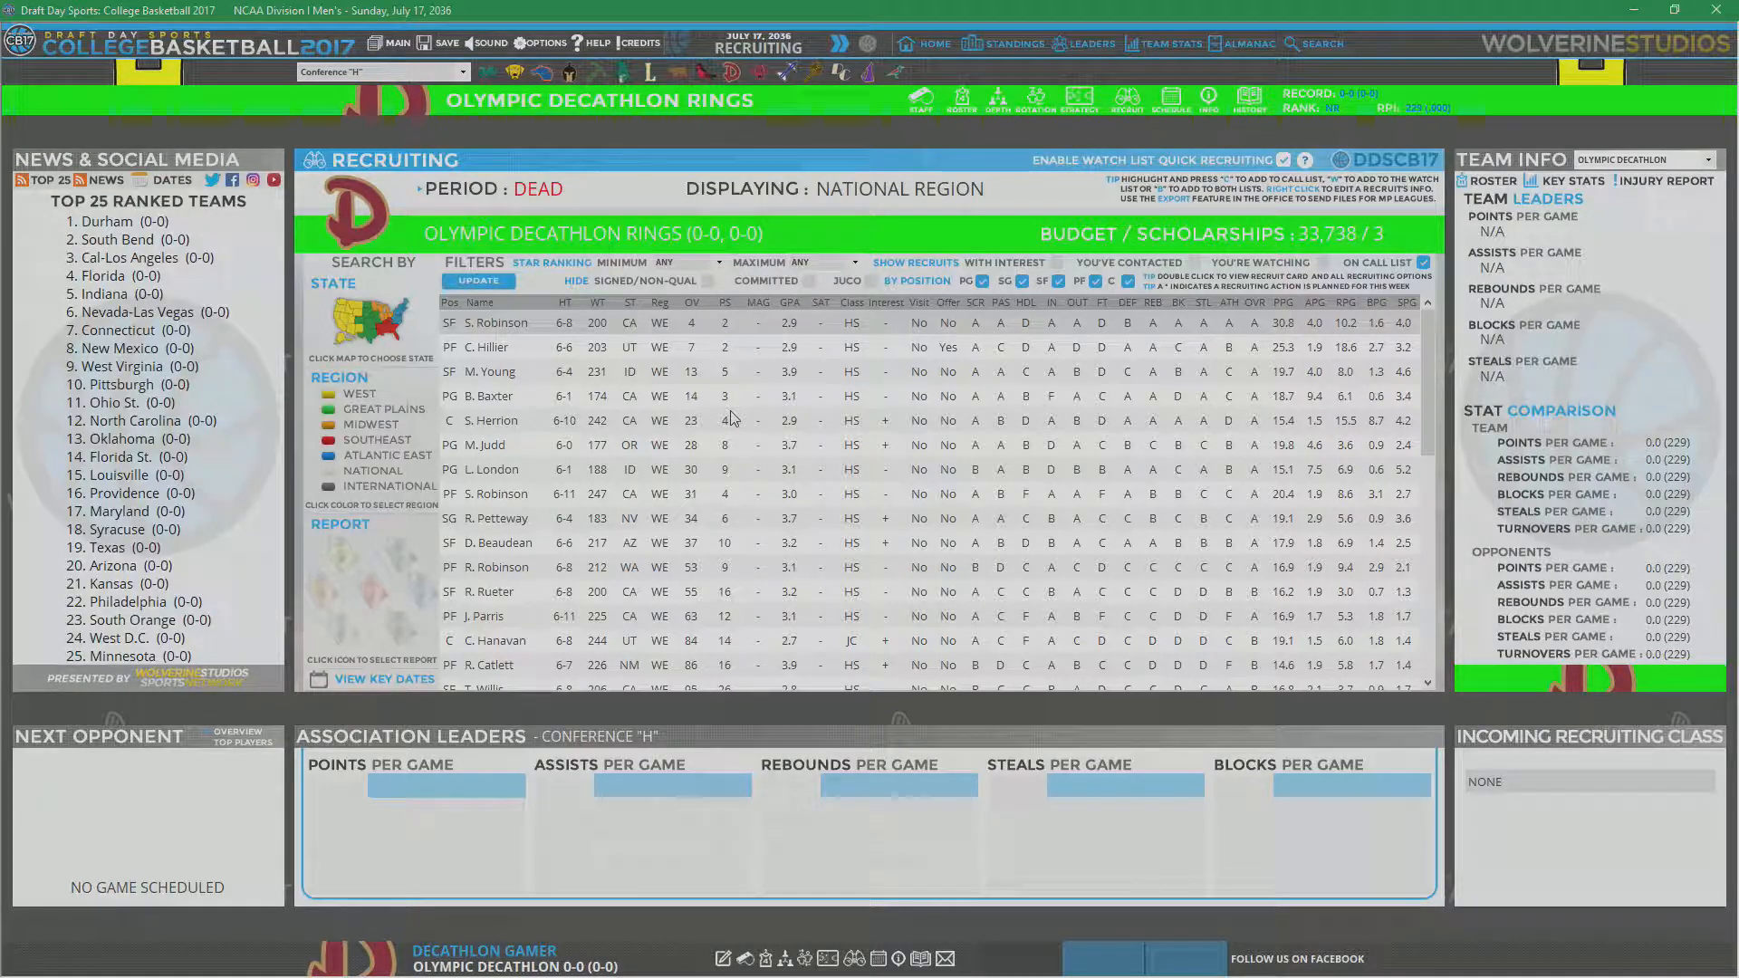
mouse_move(755, 352)
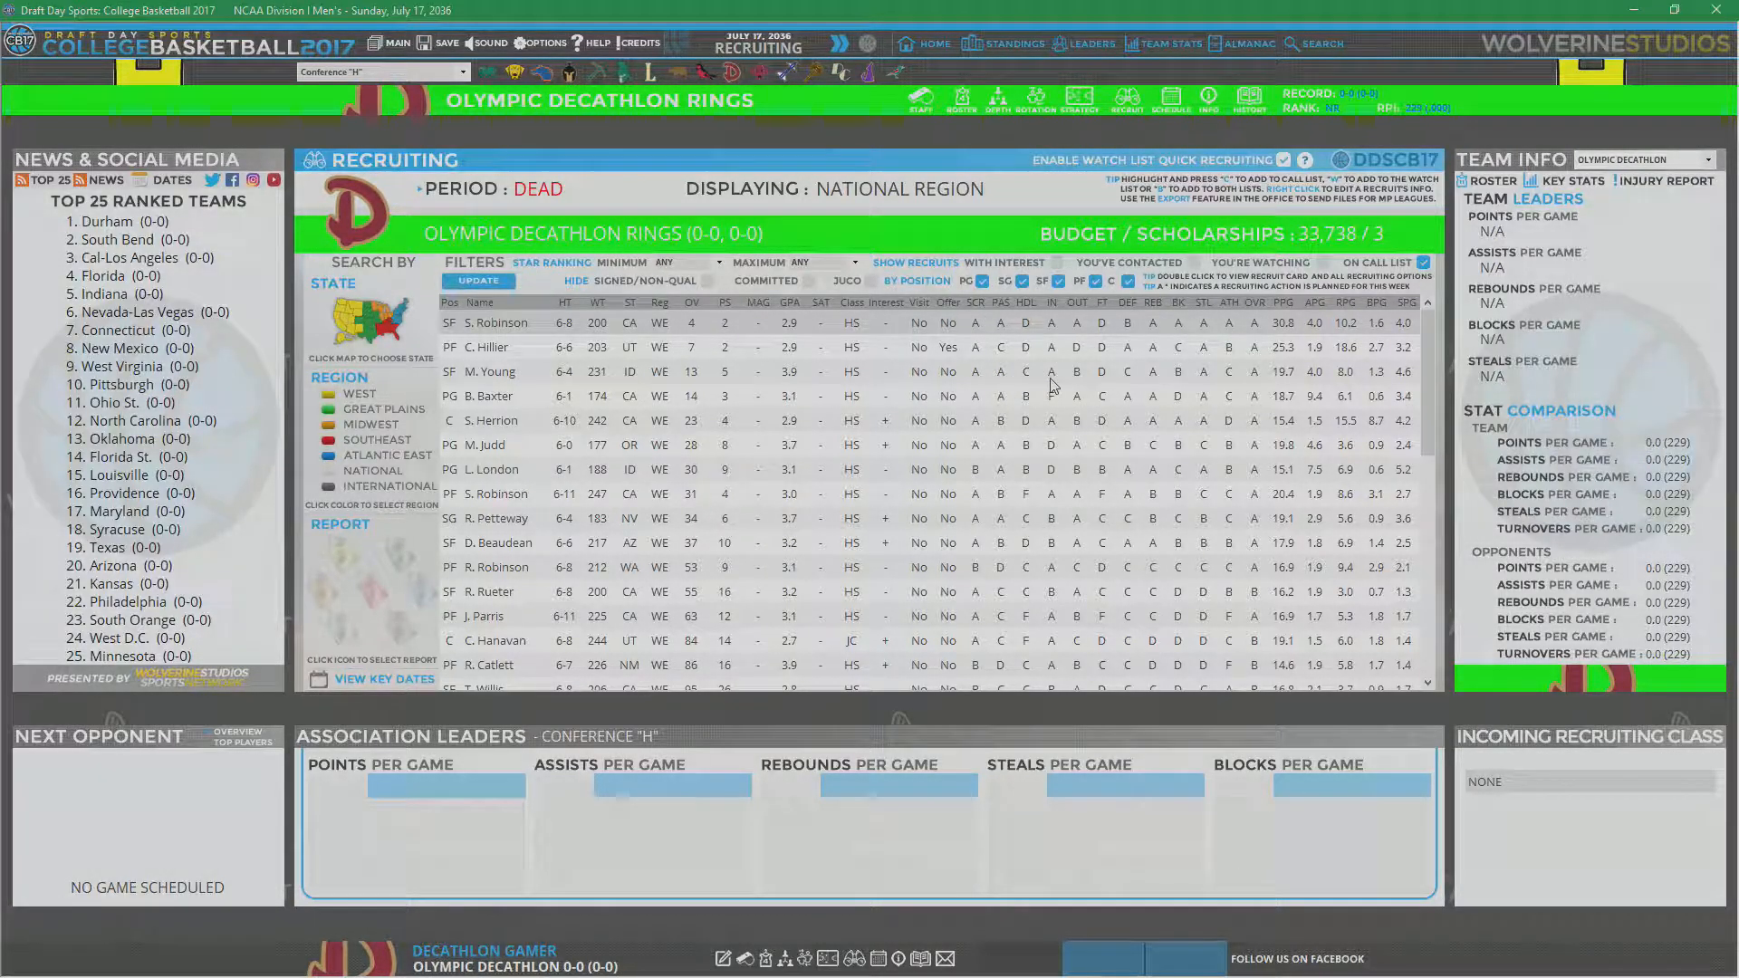
mouse_move(1131, 329)
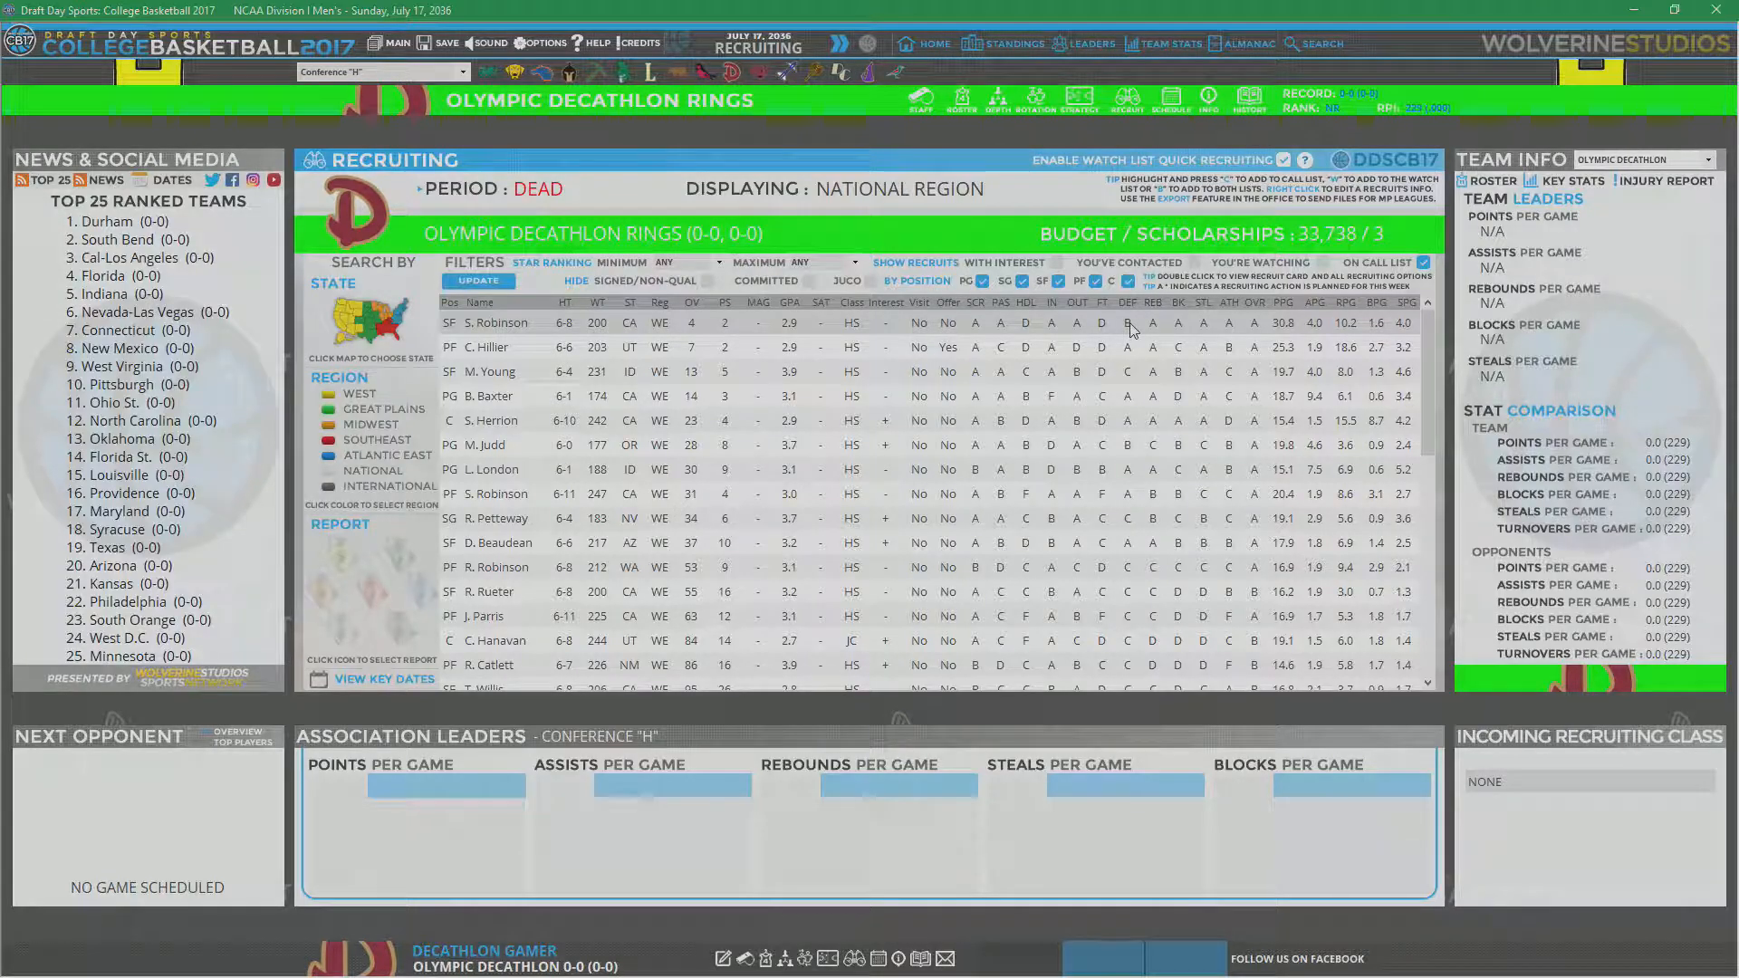
mouse_move(1136, 337)
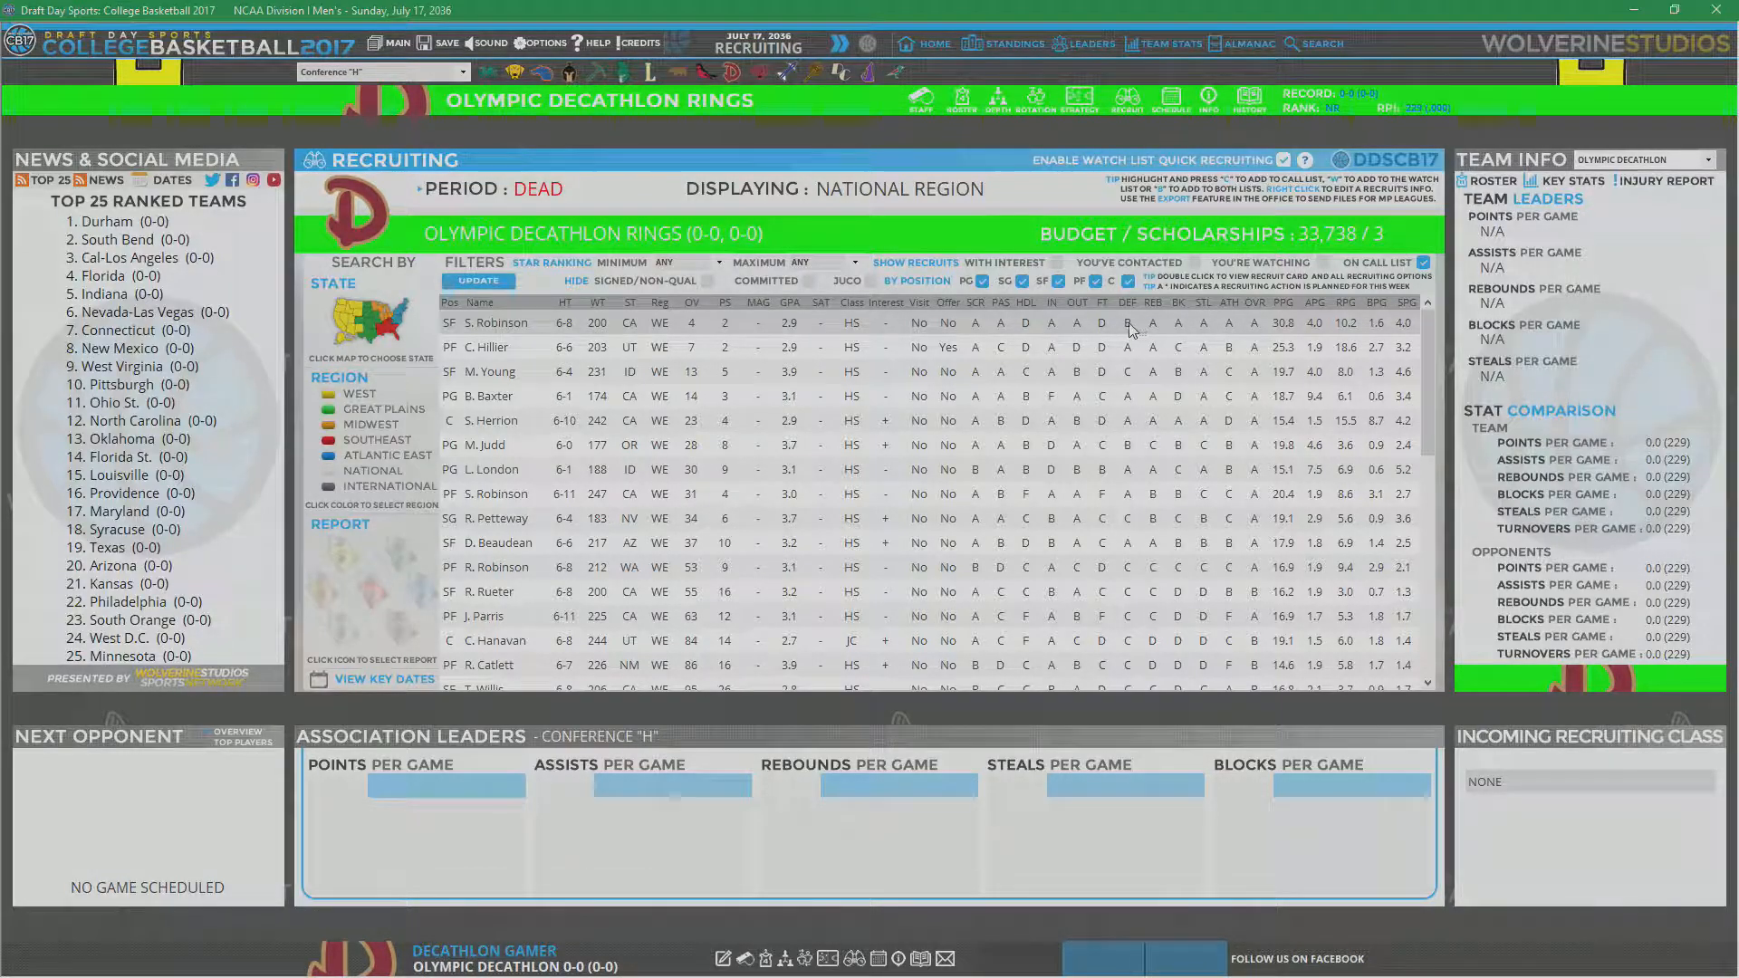
double_click(488, 322)
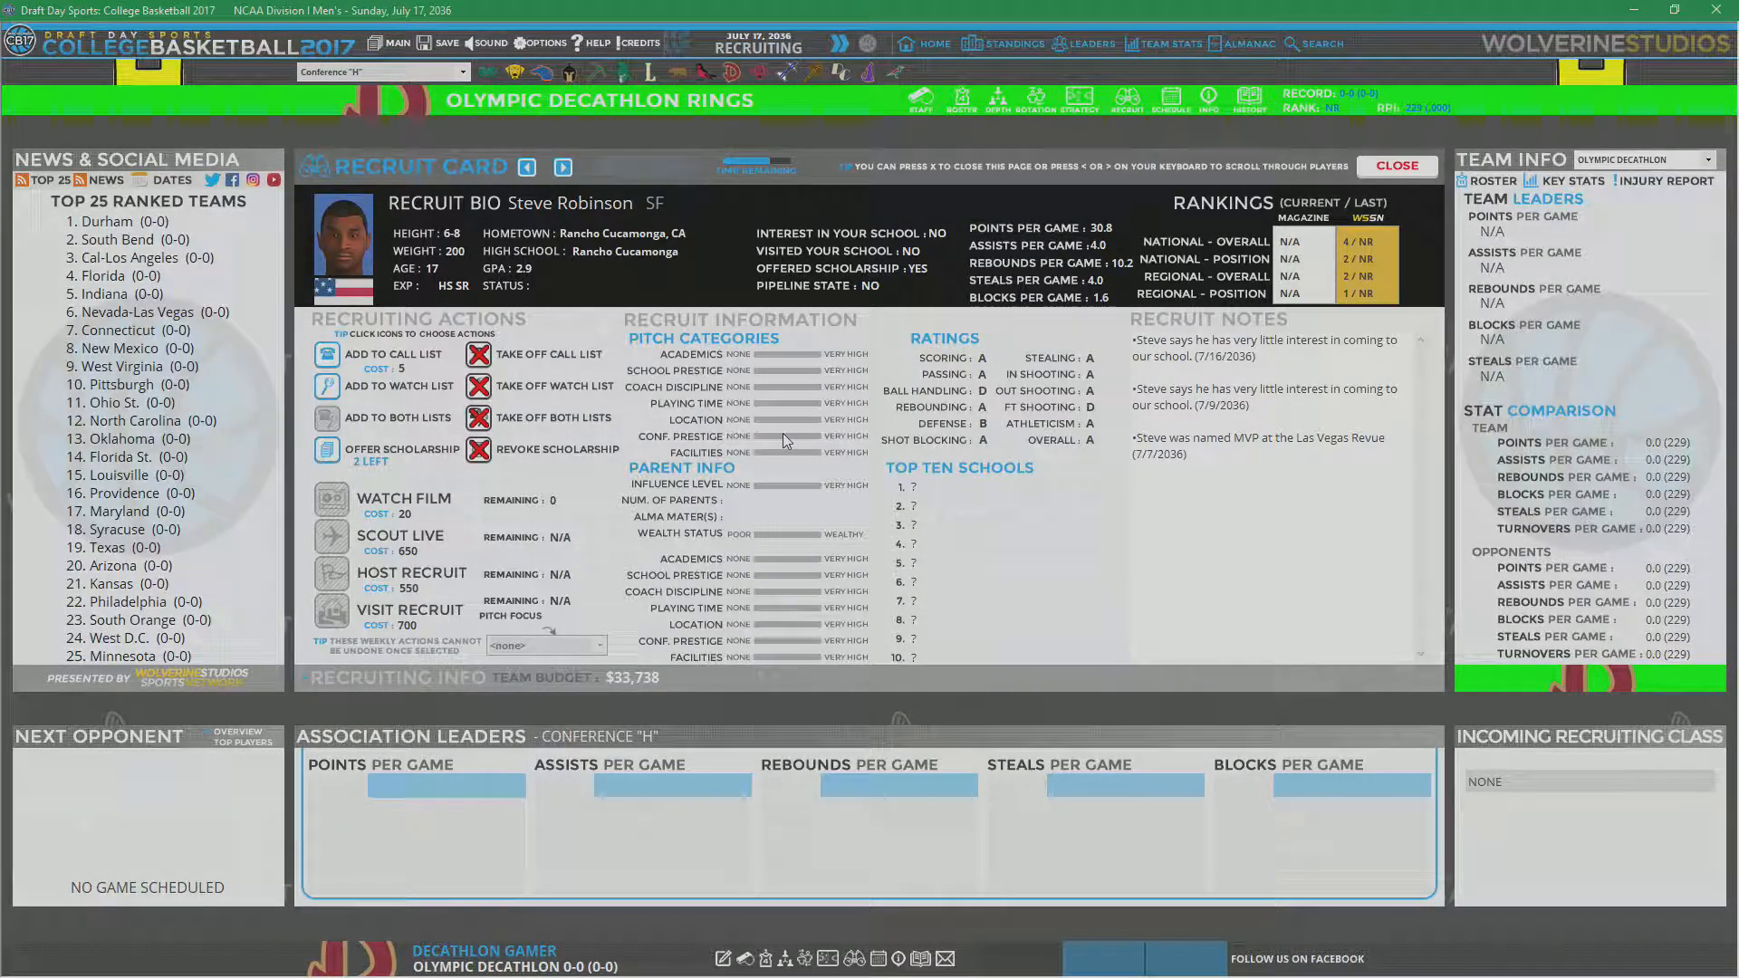
mouse_move(142, 484)
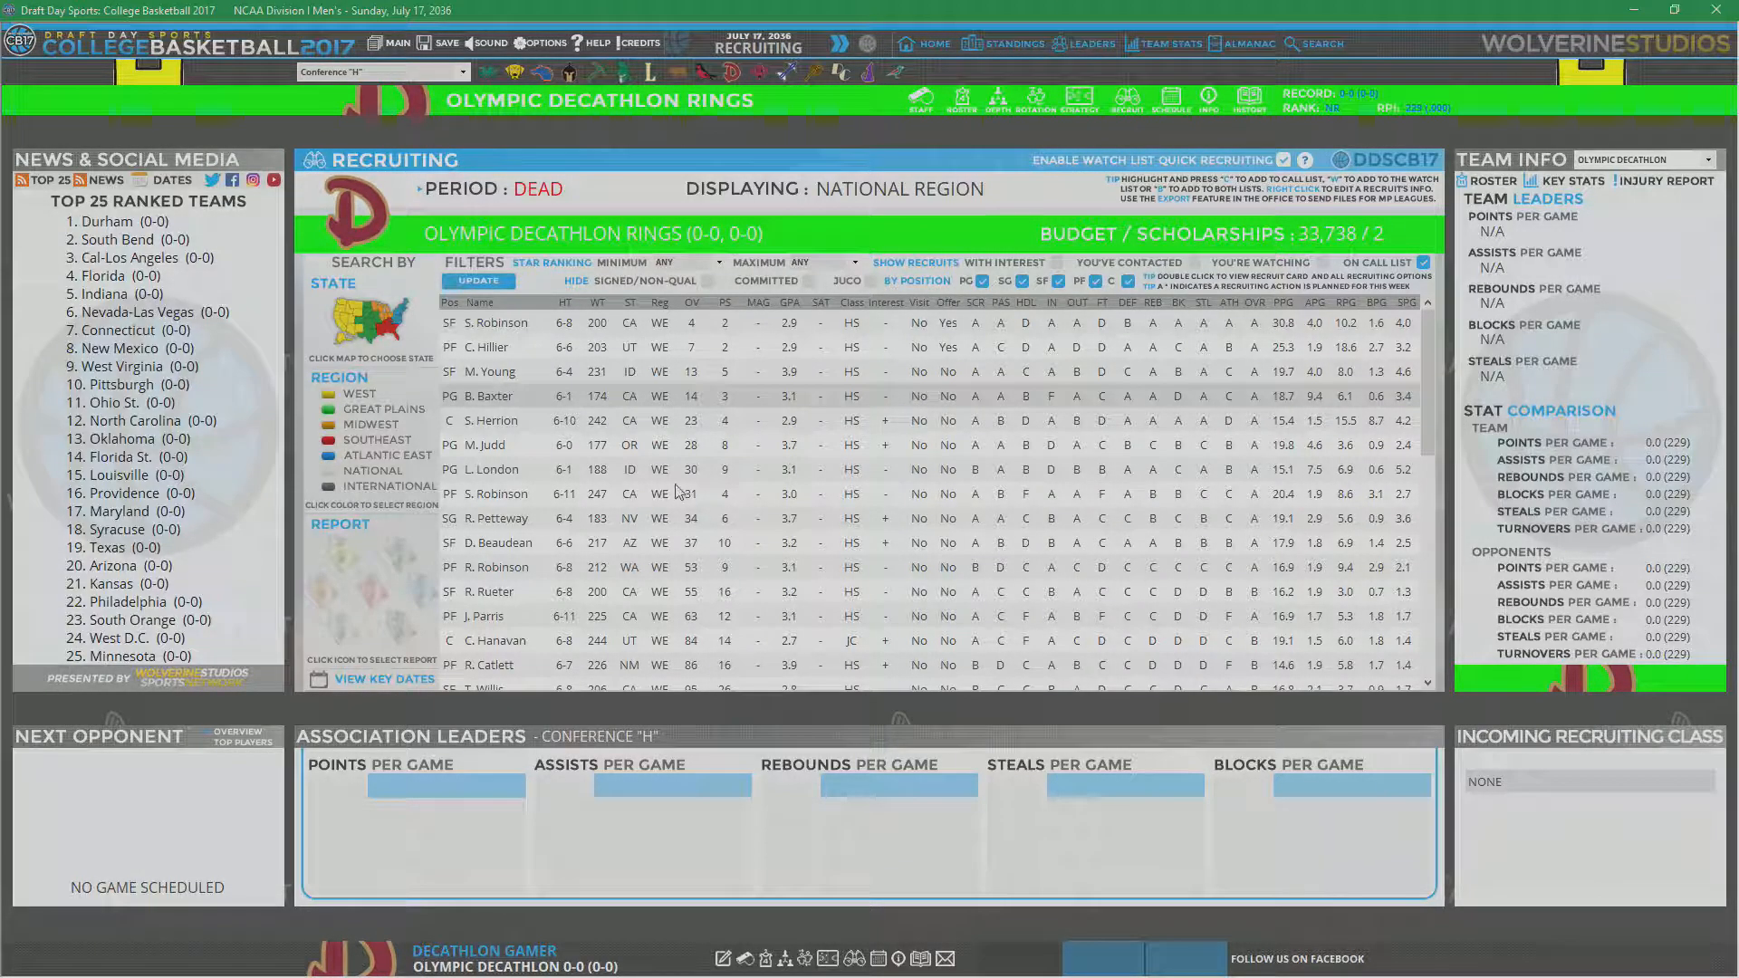
mouse_move(746, 455)
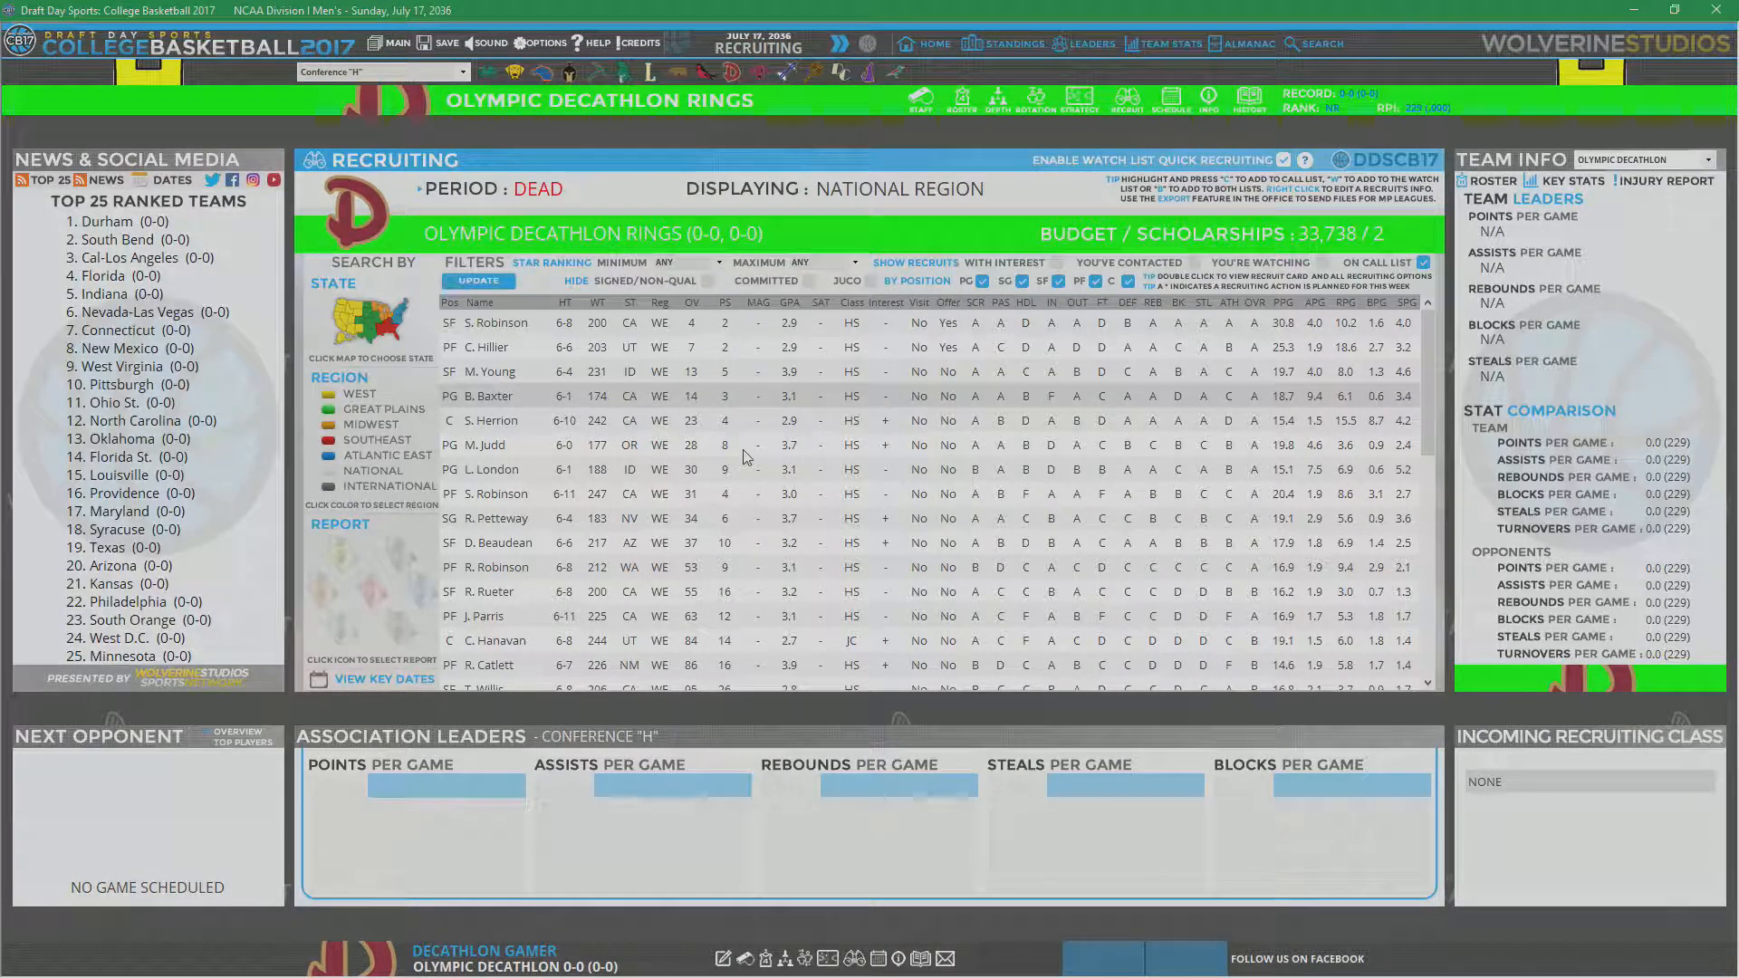
mouse_move(952, 453)
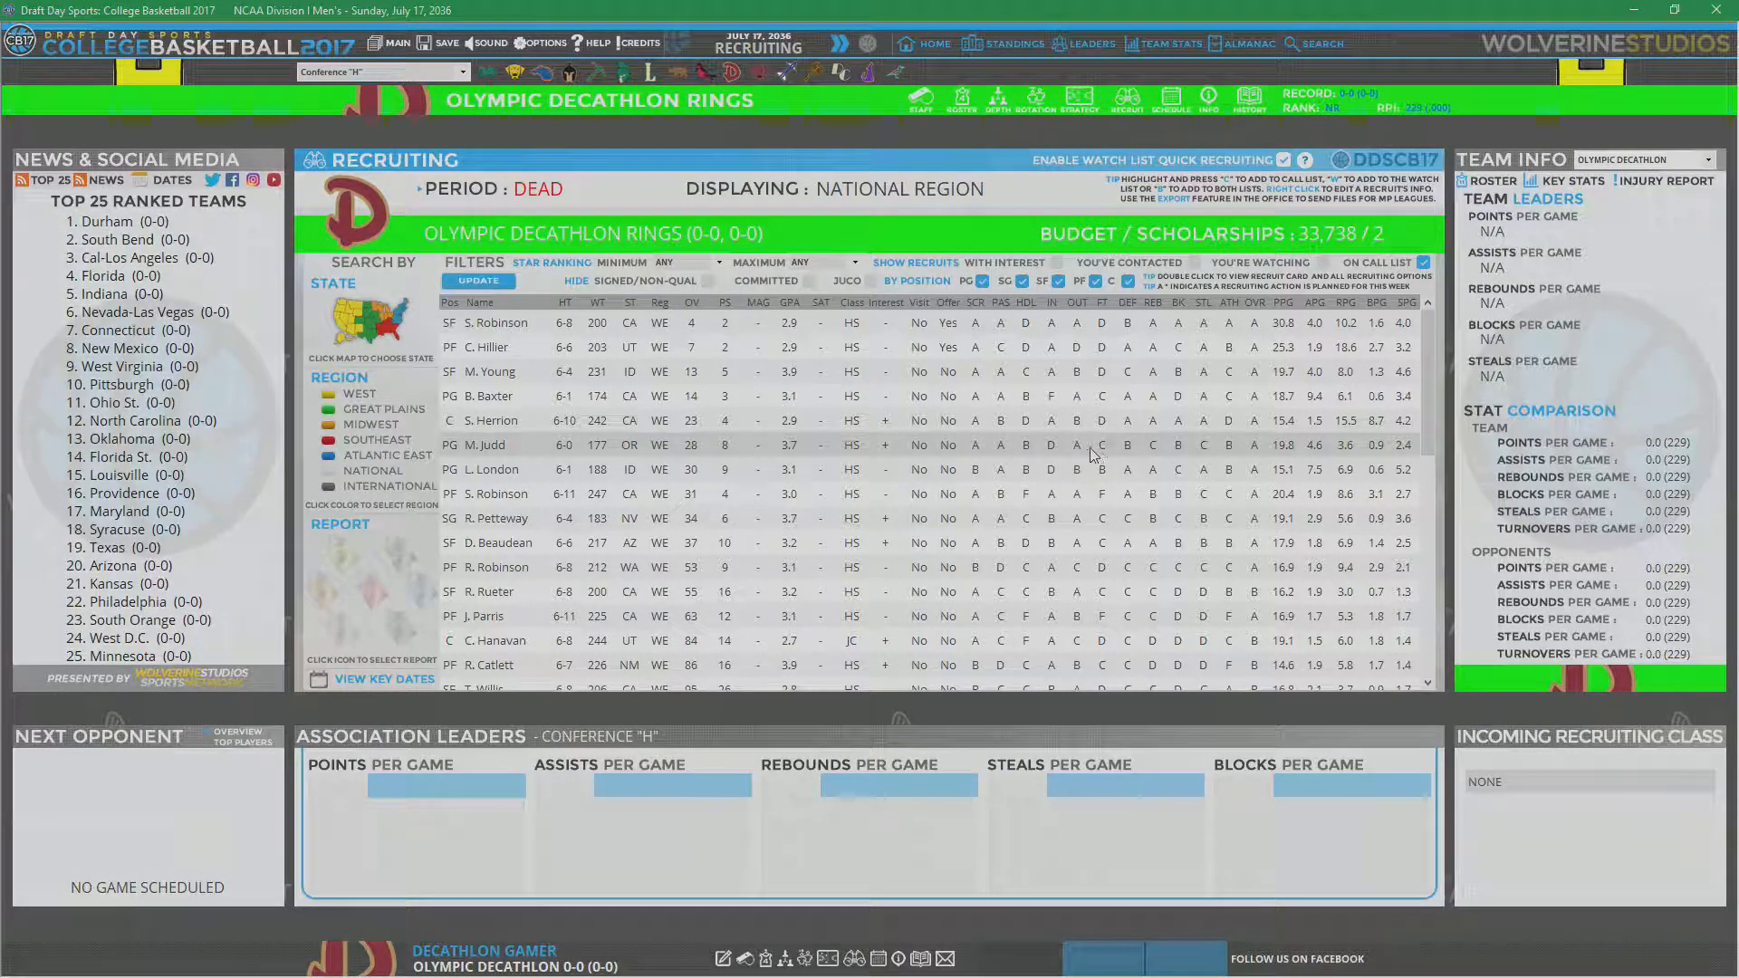
mouse_move(989, 478)
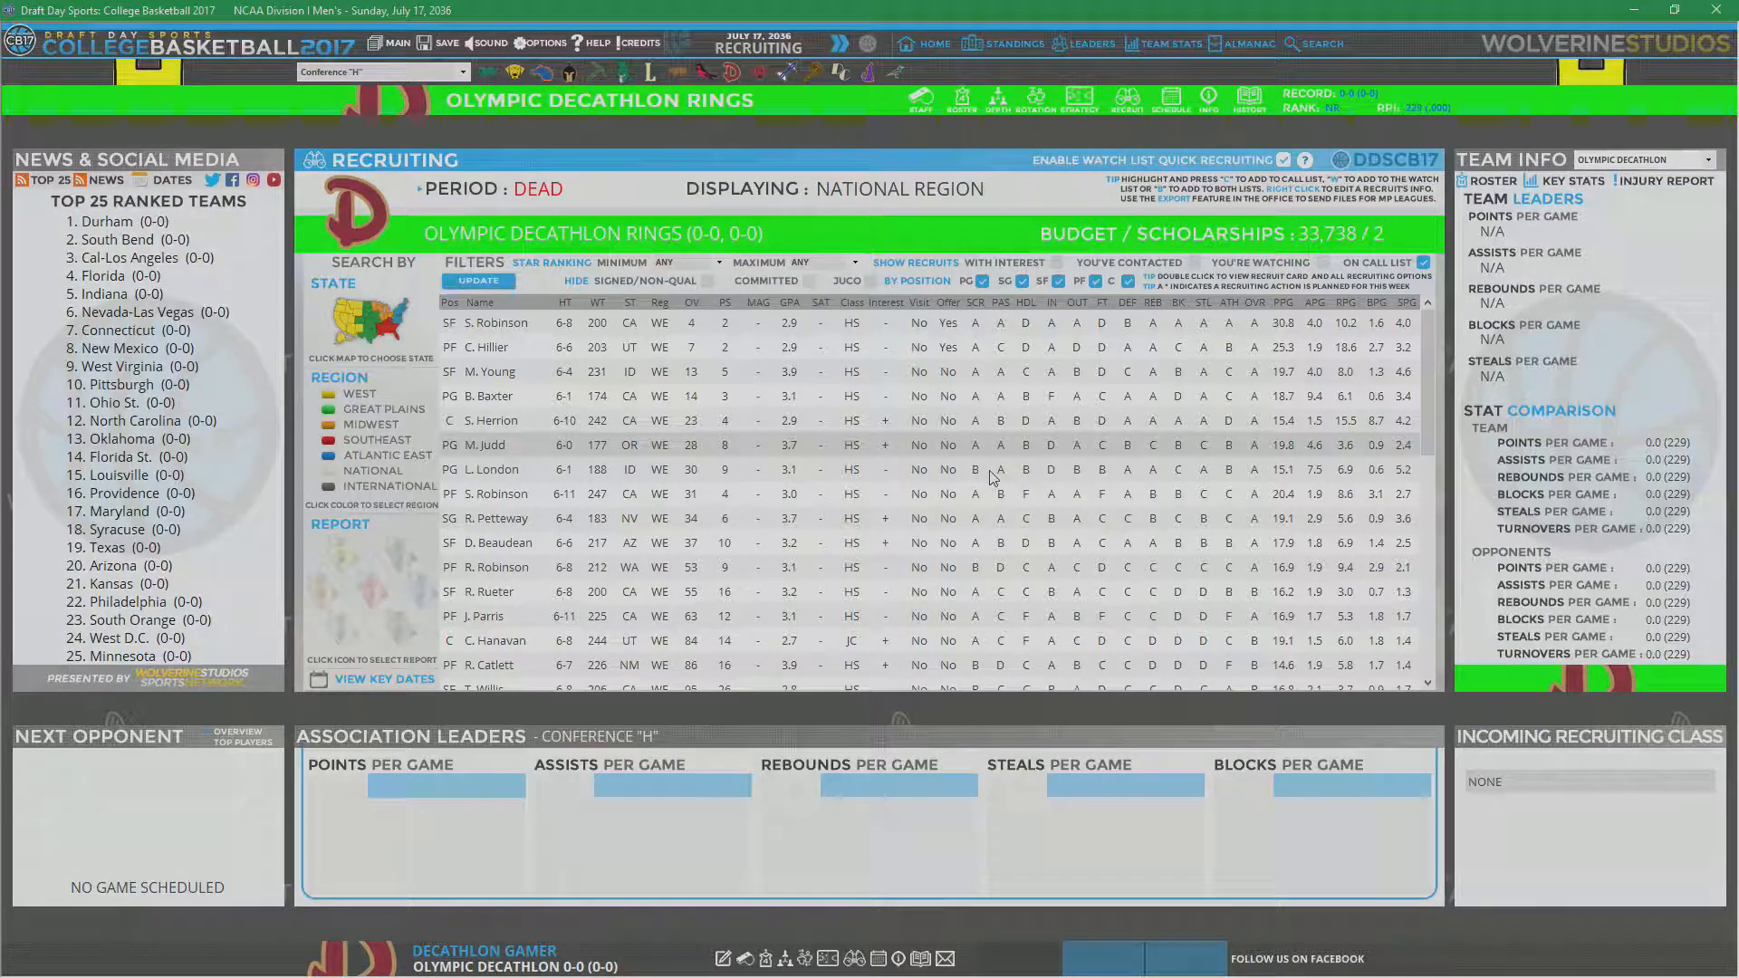
mouse_move(1011, 479)
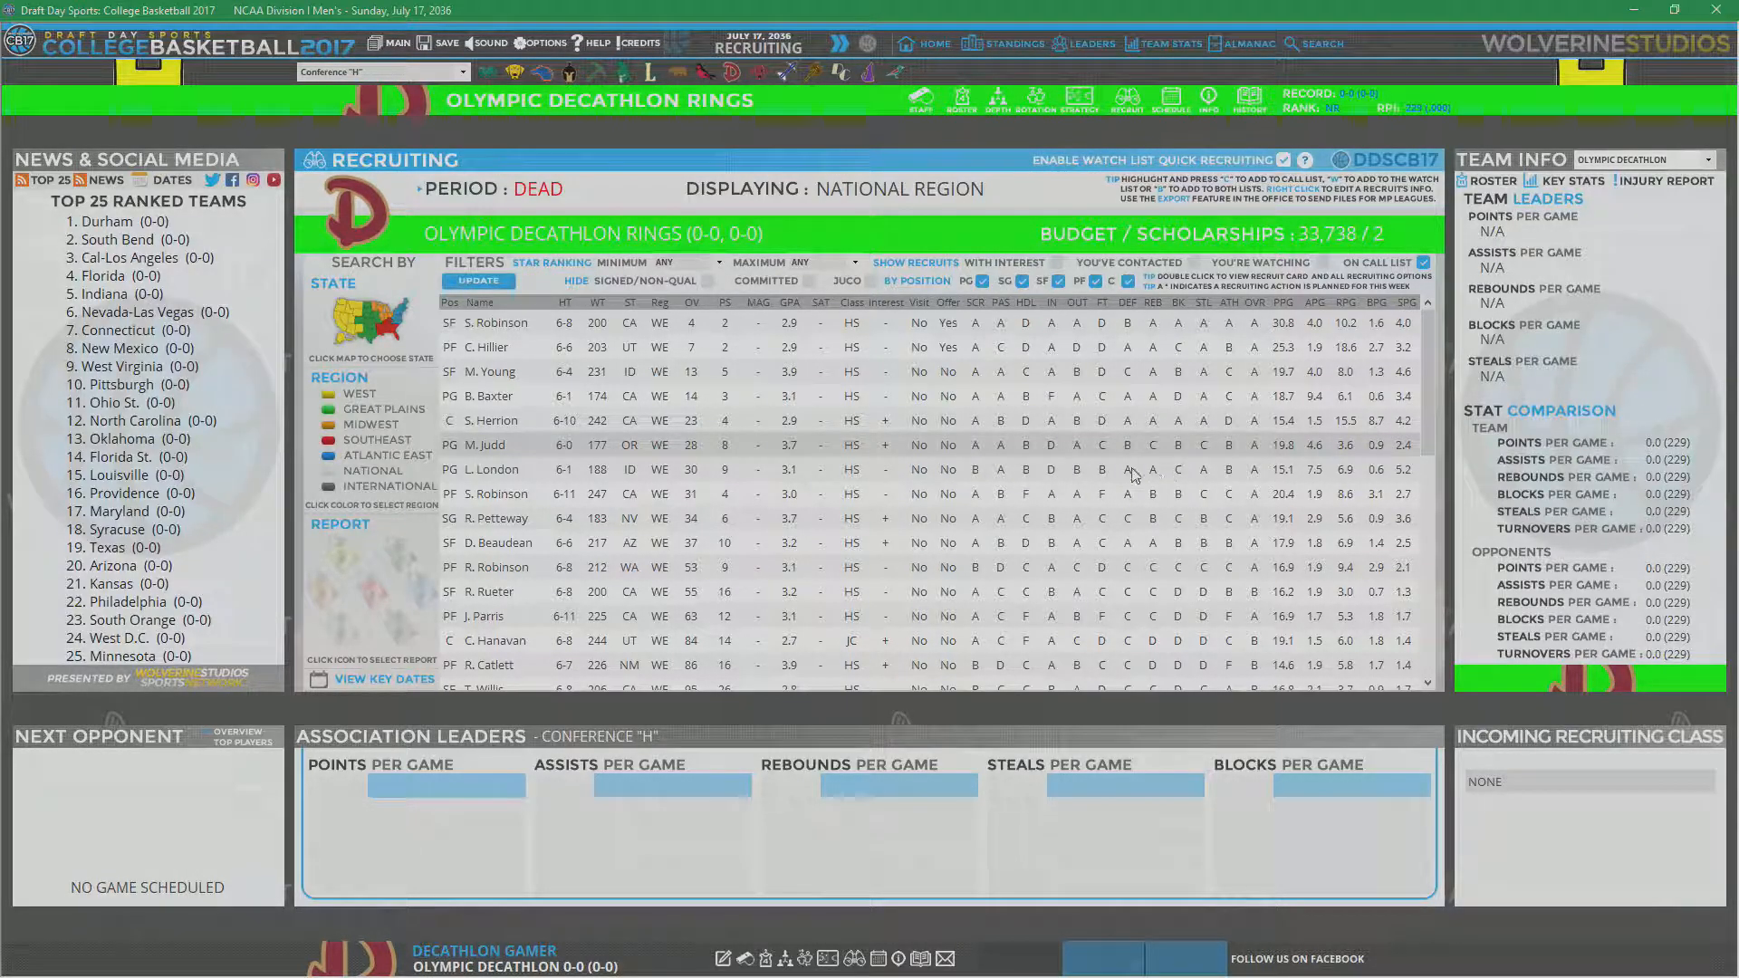
mouse_move(652, 479)
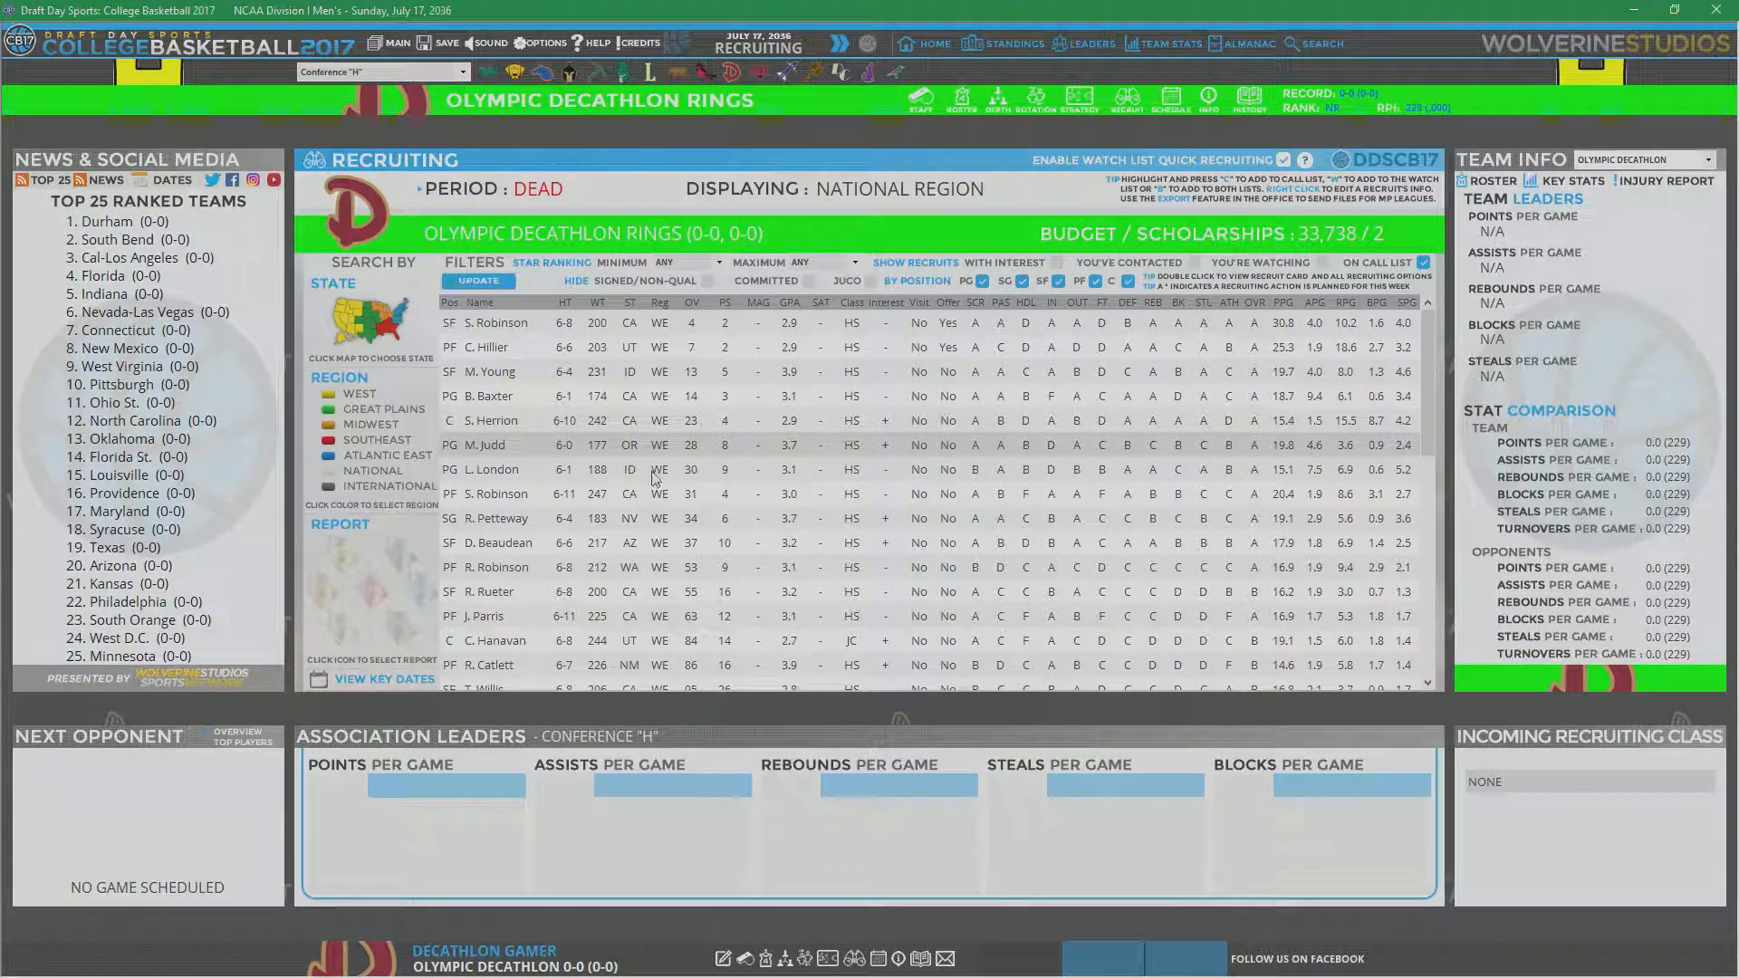
mouse_move(934, 543)
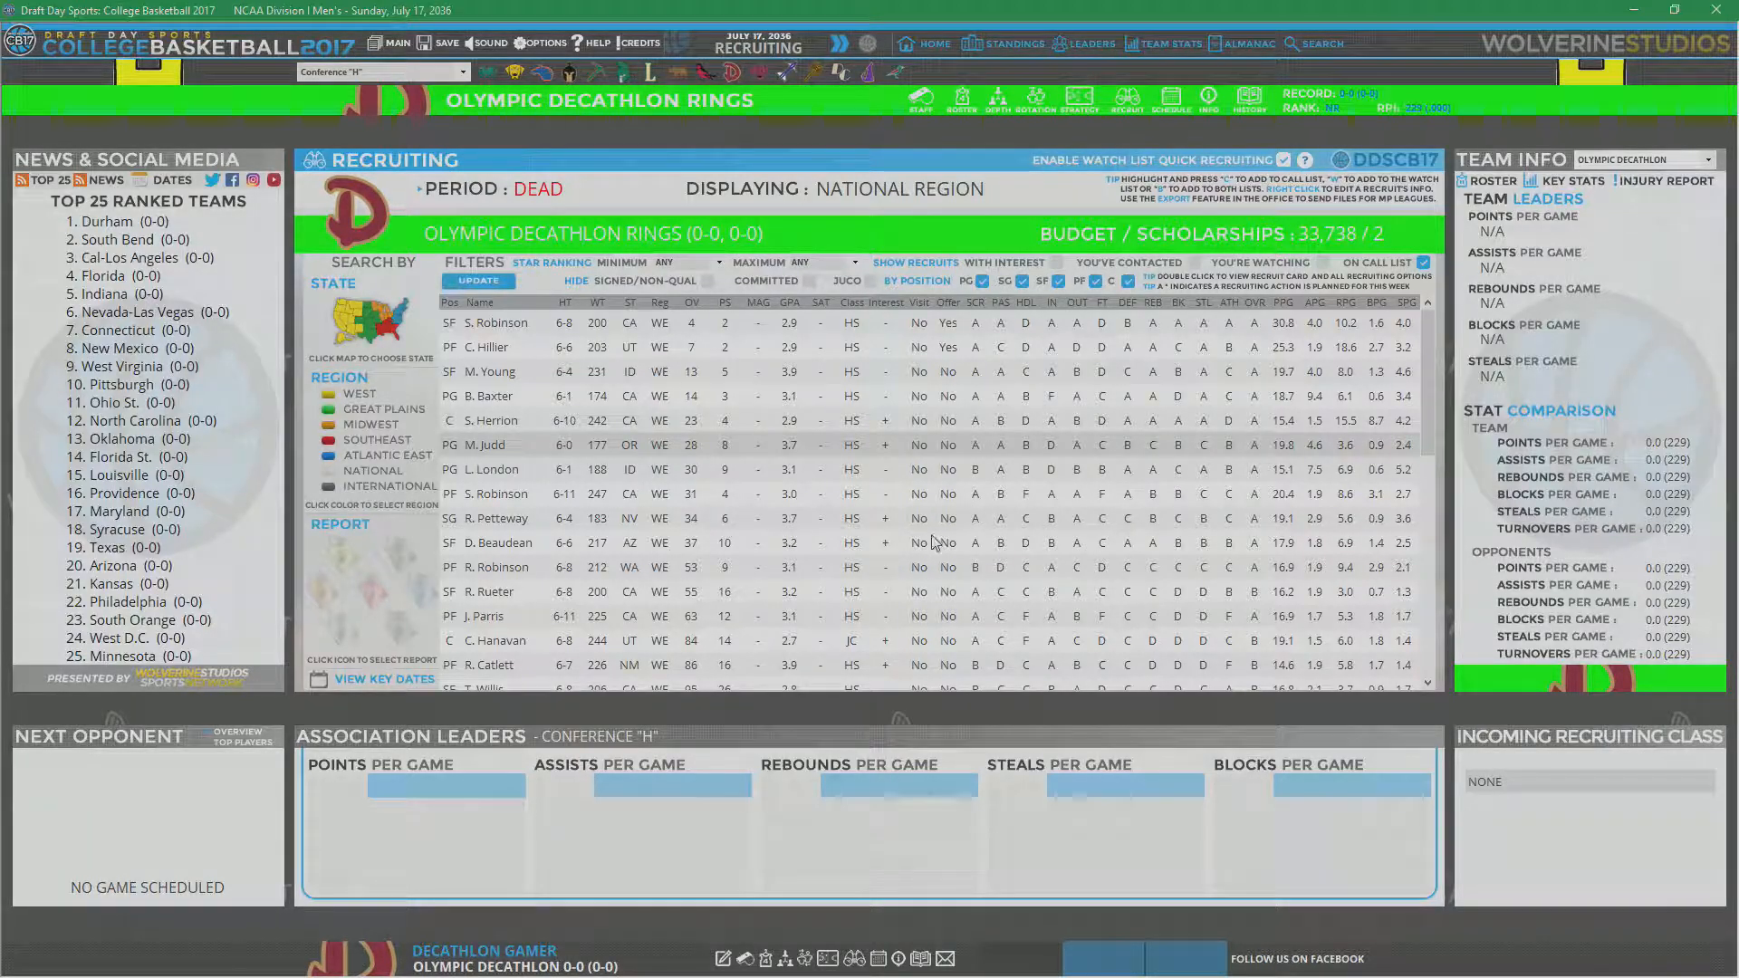
mouse_move(830, 627)
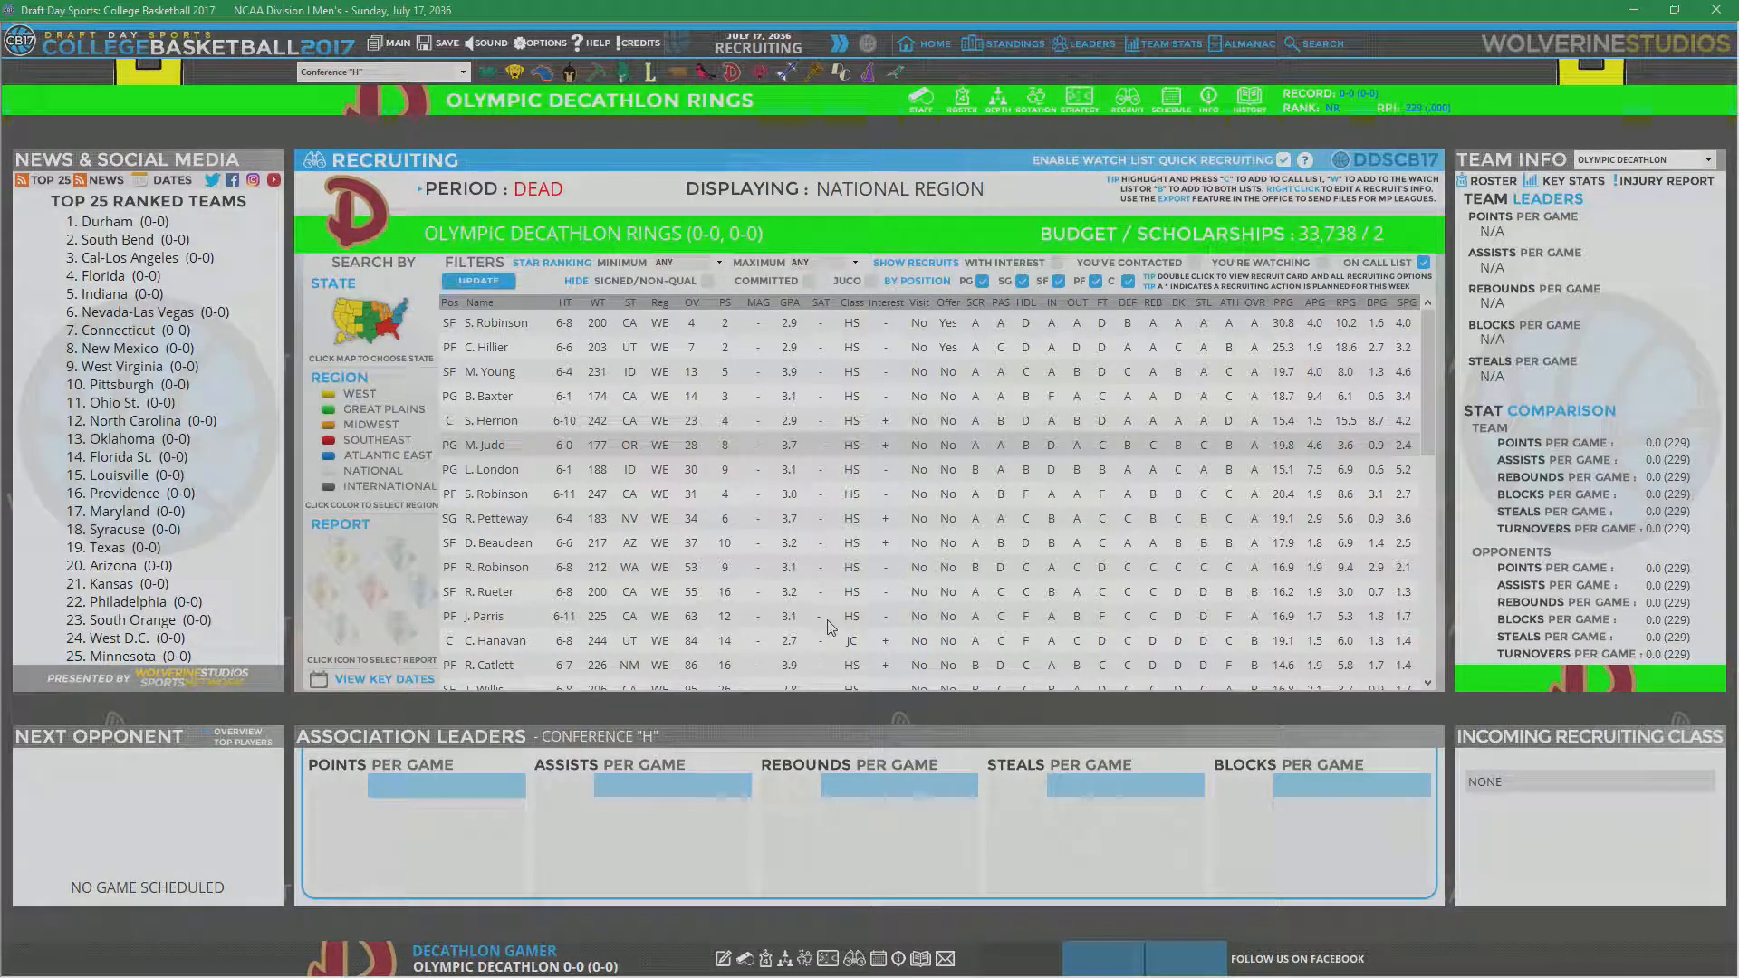
Step: Scroll down the recruit list past players like Jehiel Neal
scroll(down, 3)
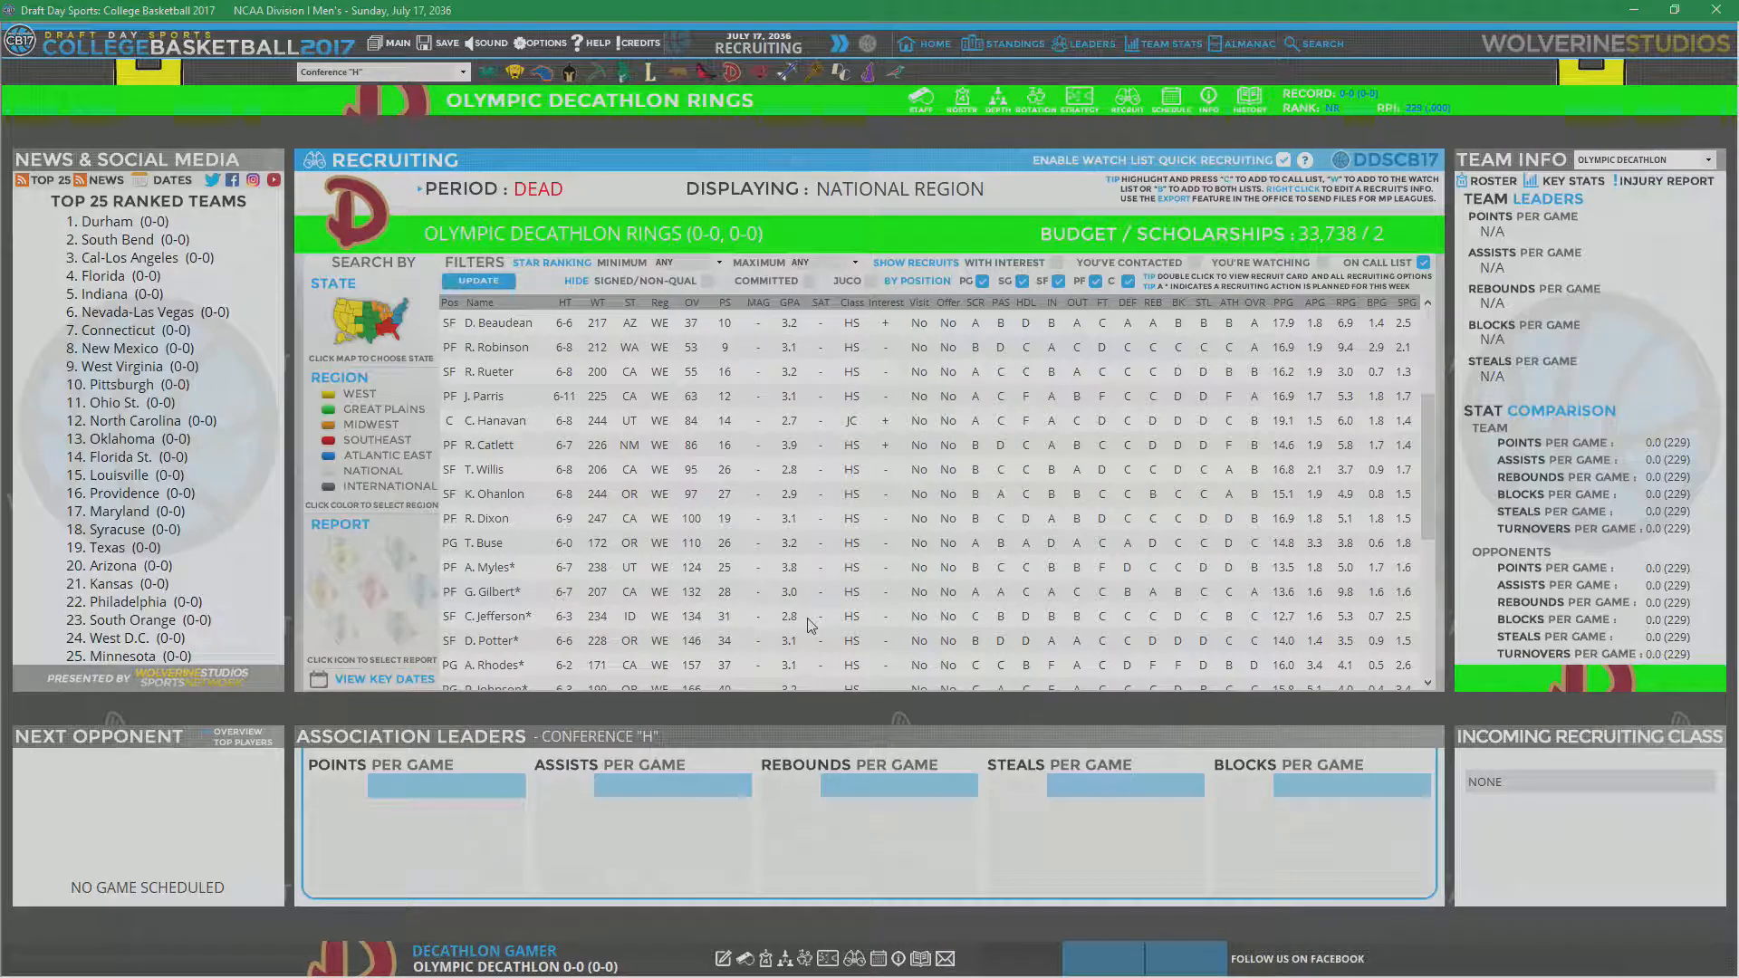
scroll(down, 3)
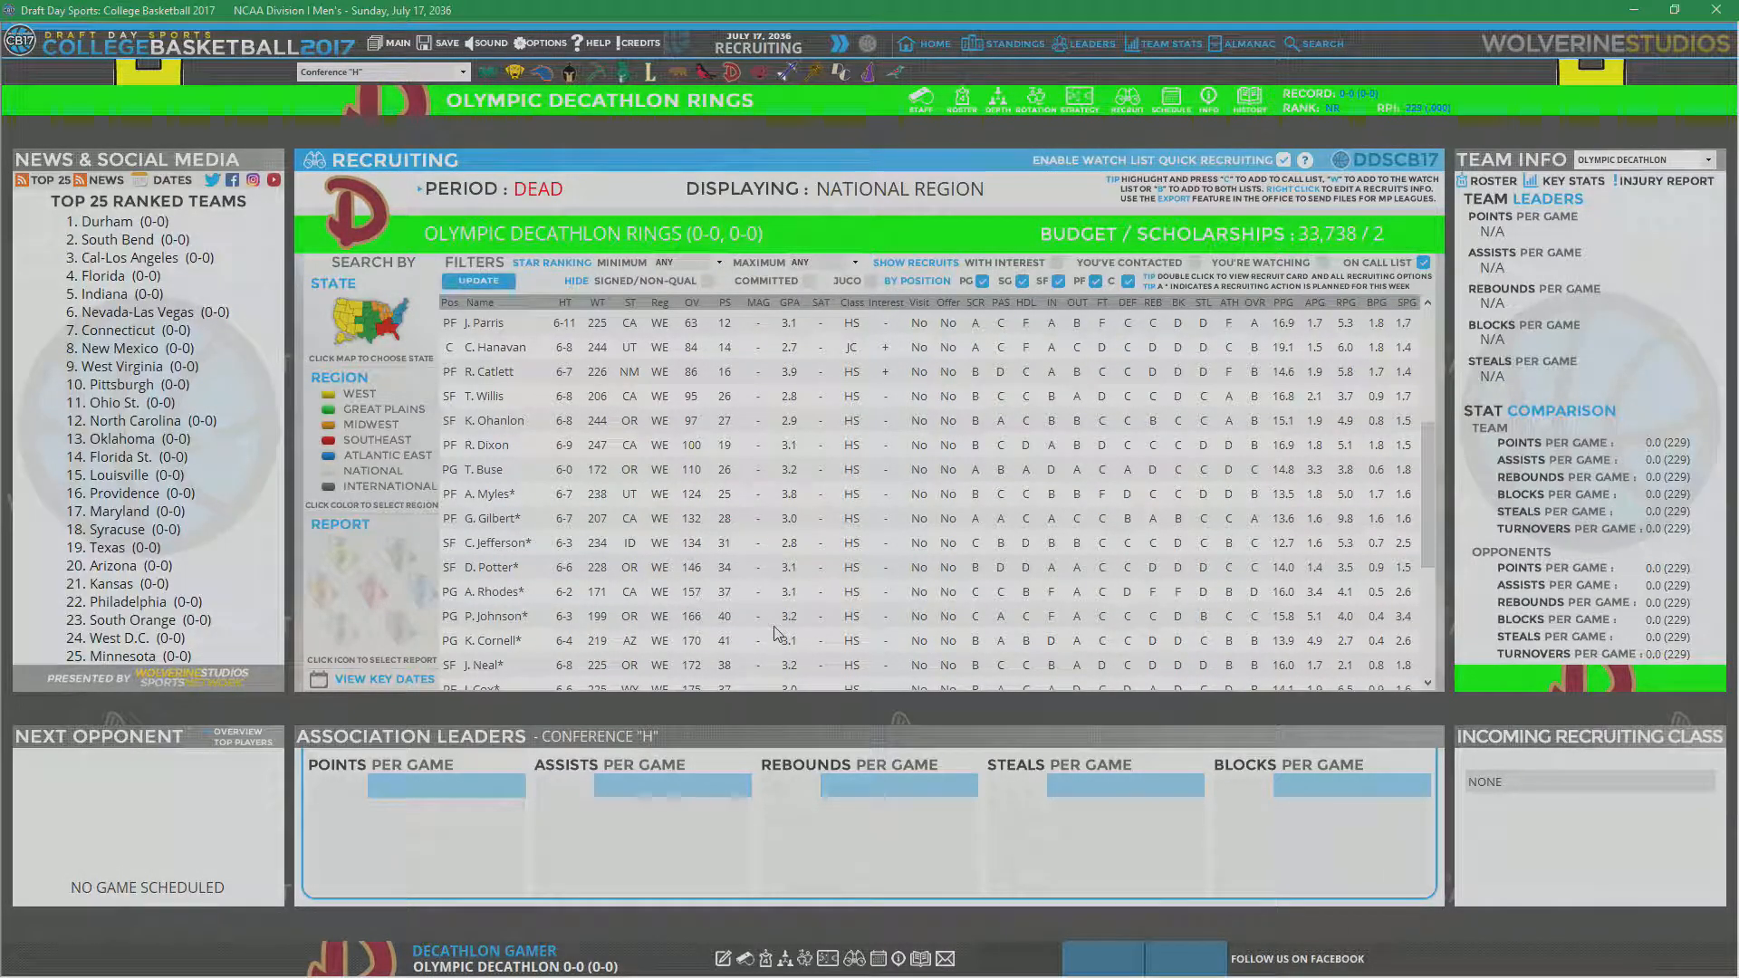
mouse_move(748, 484)
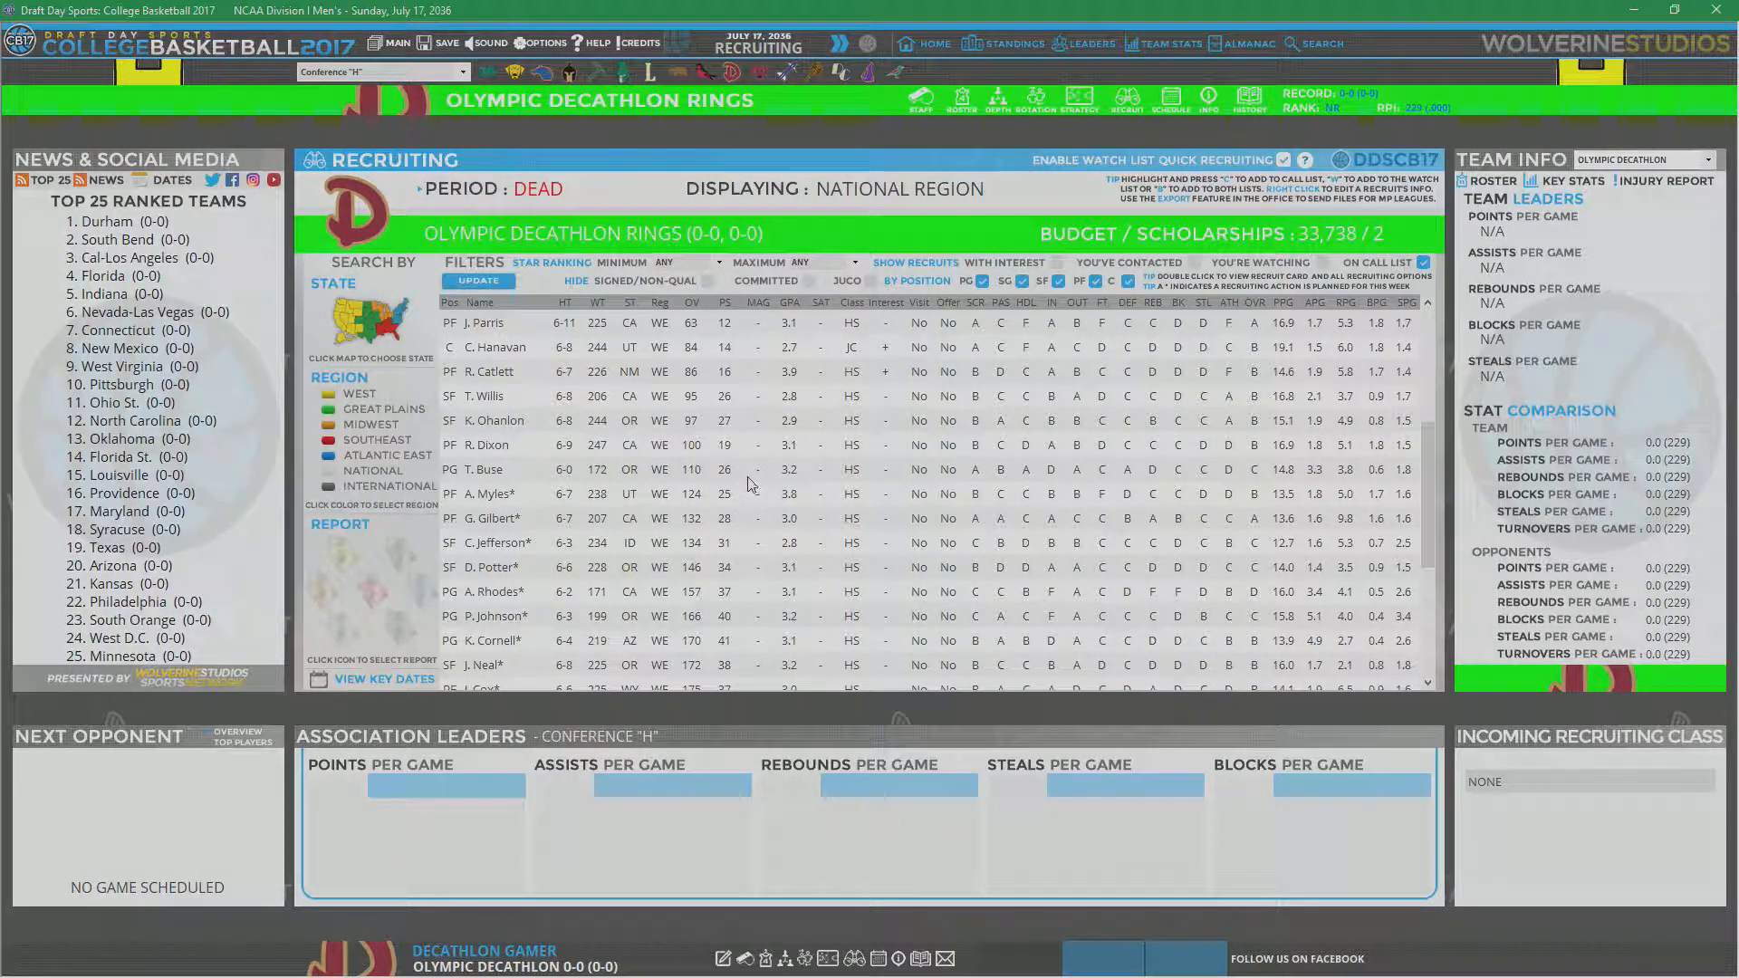
mouse_move(996, 469)
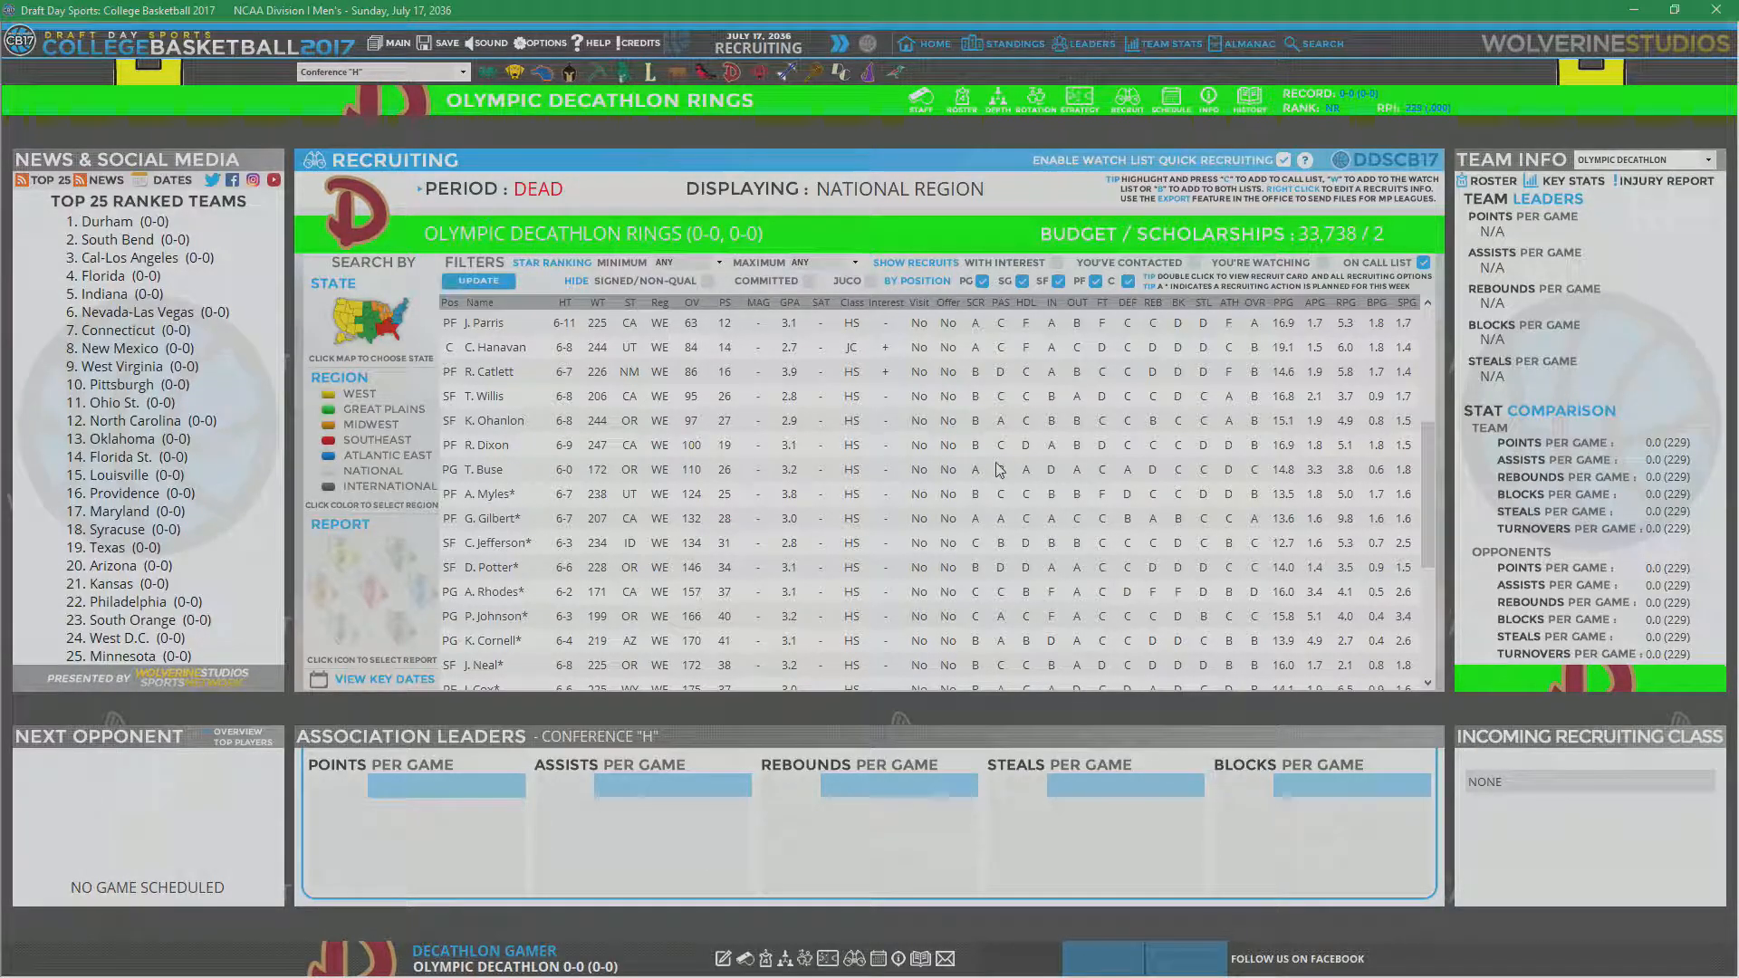
mouse_move(1254, 474)
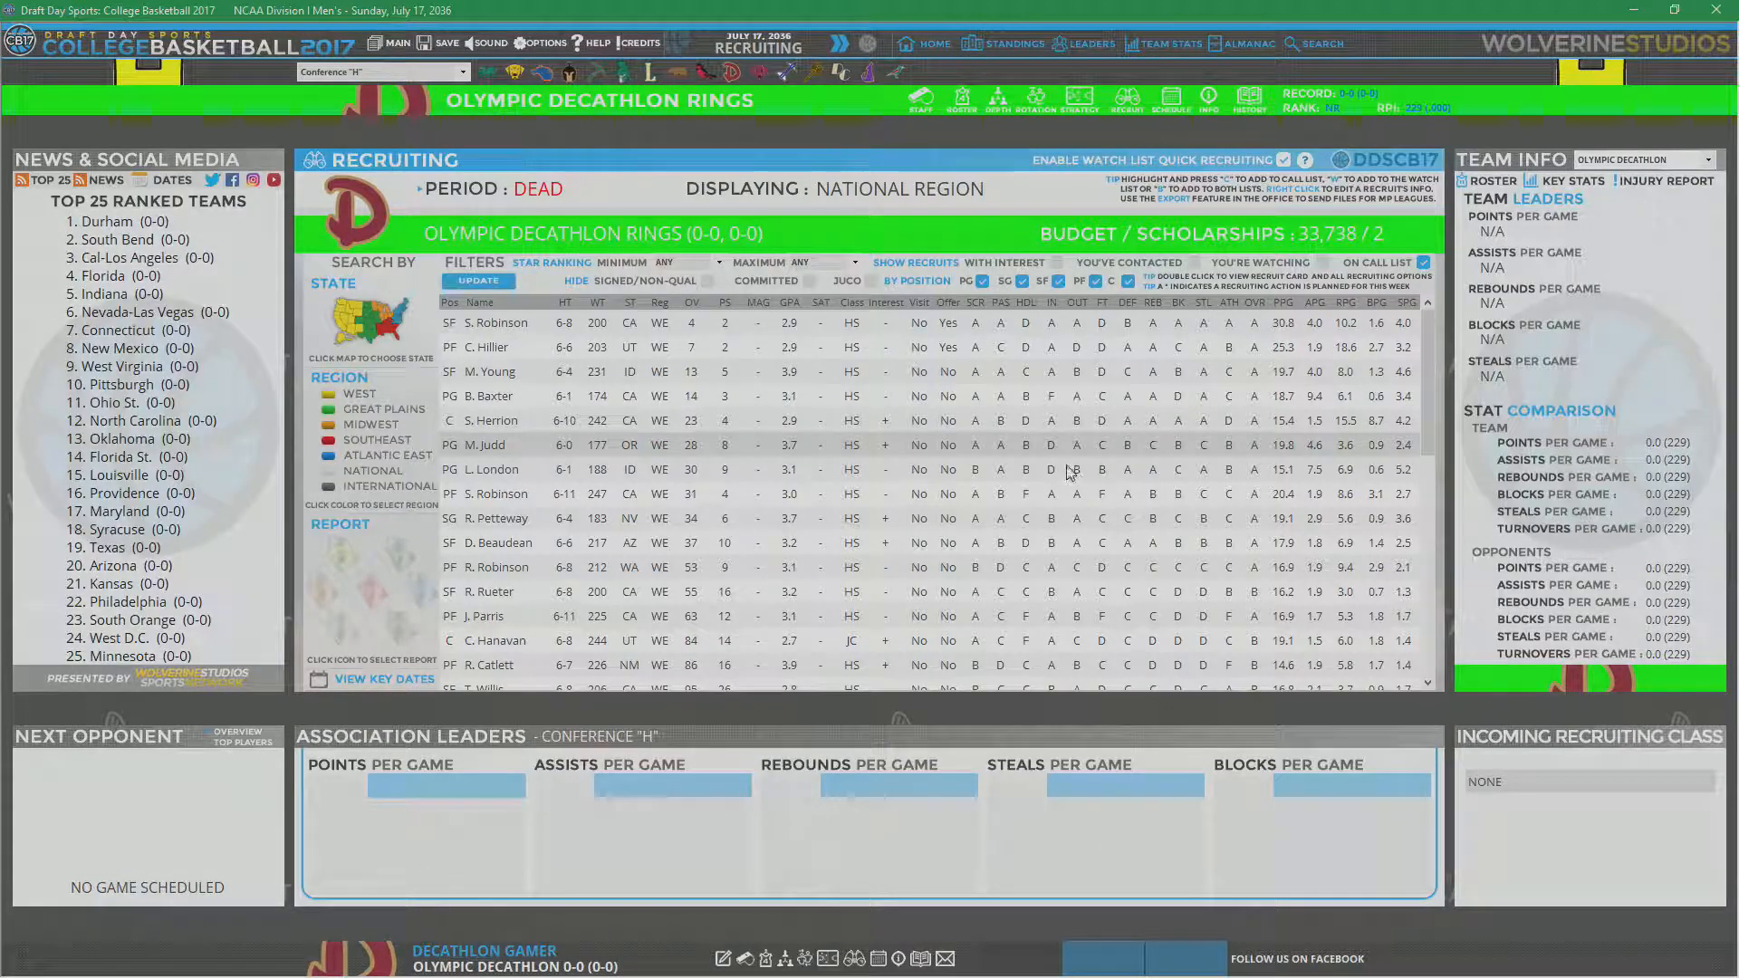
mouse_move(1008, 401)
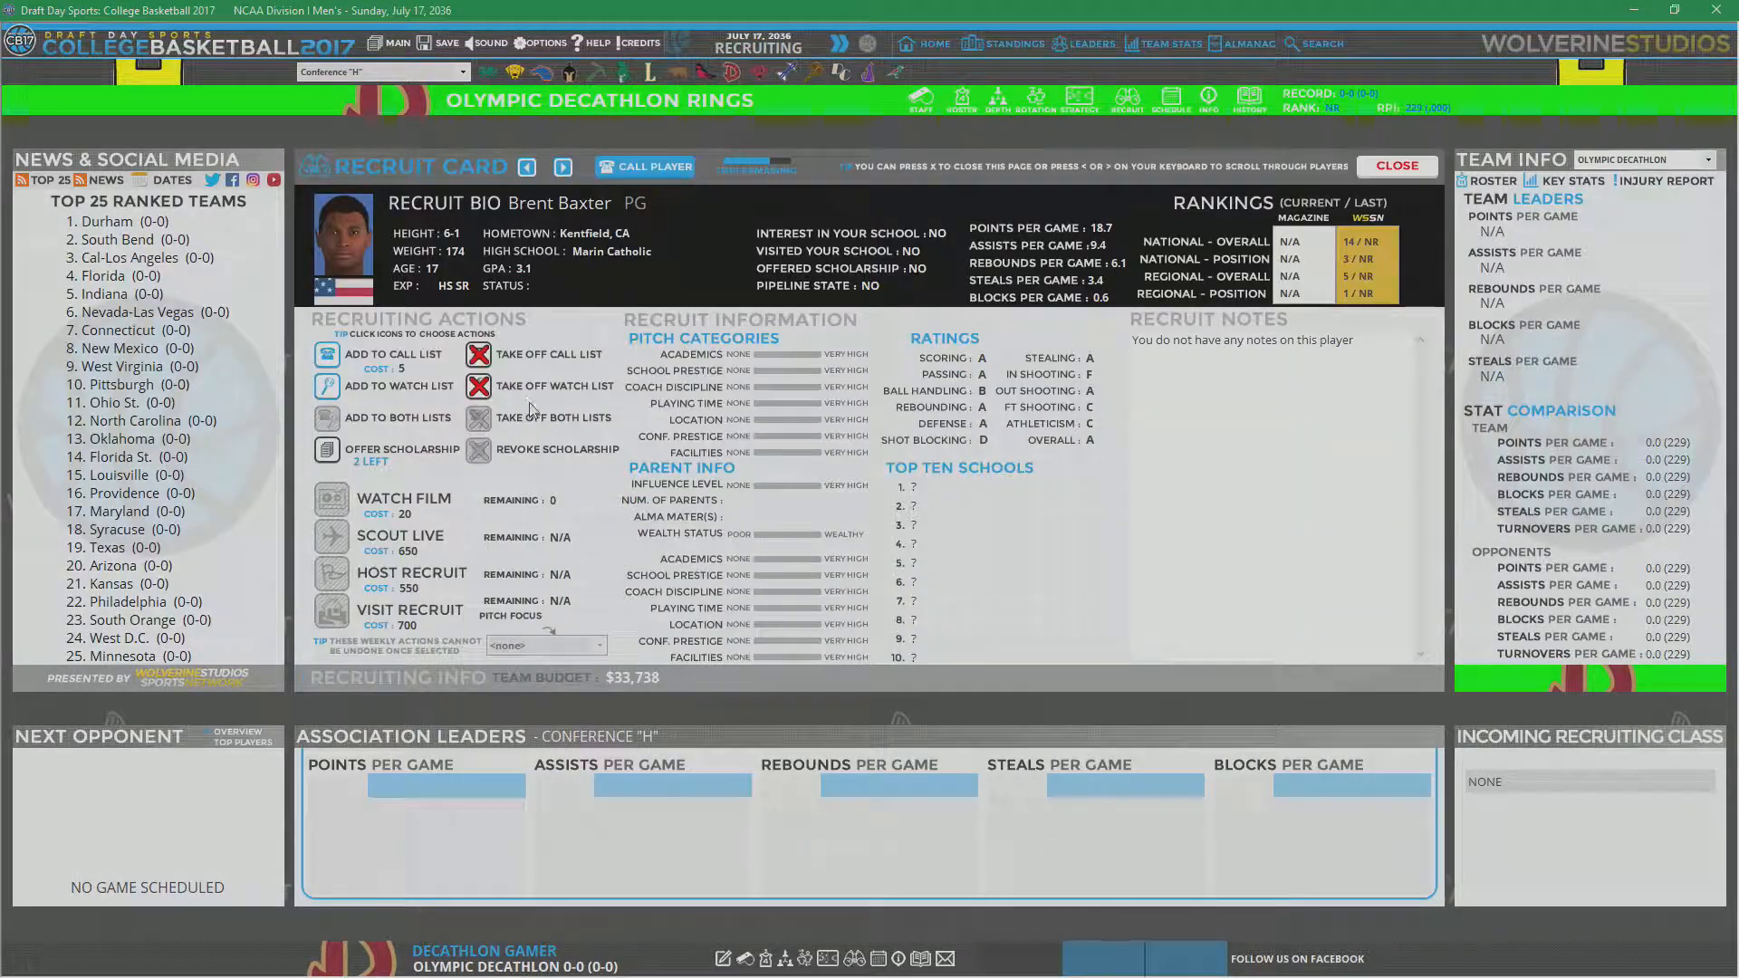
Step: Offer Brent Baxter a scholarship and scroll further down the recruiting list
click(1394, 165)
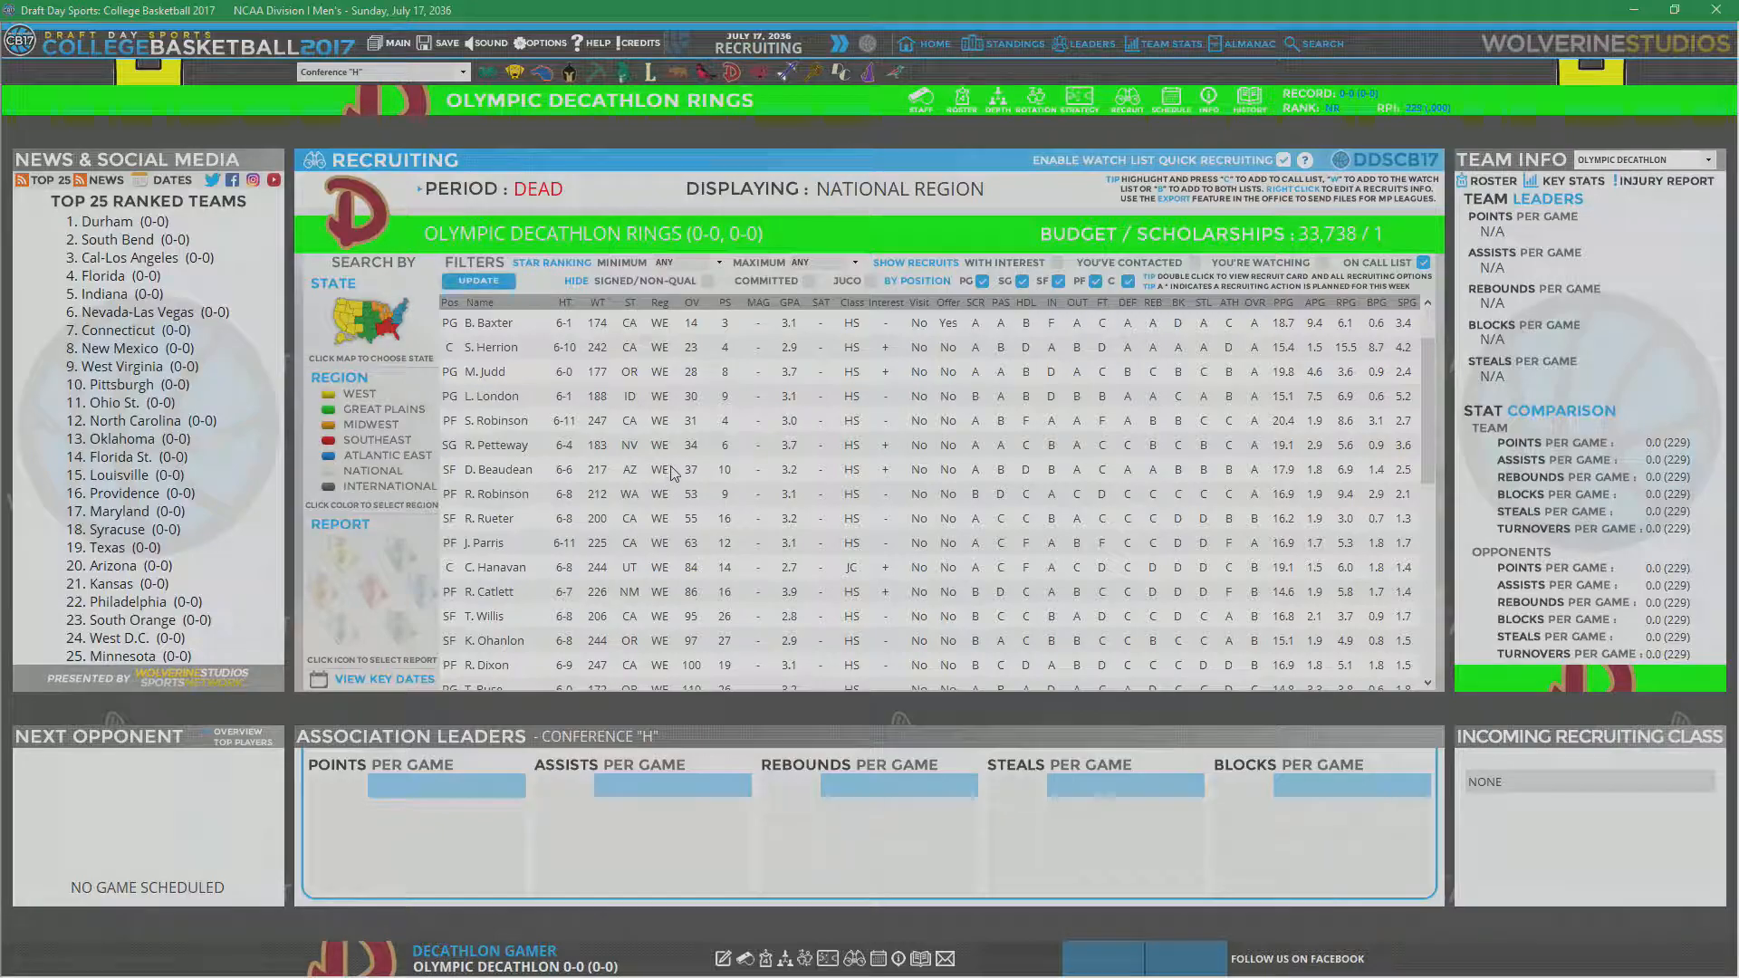
mouse_move(535, 421)
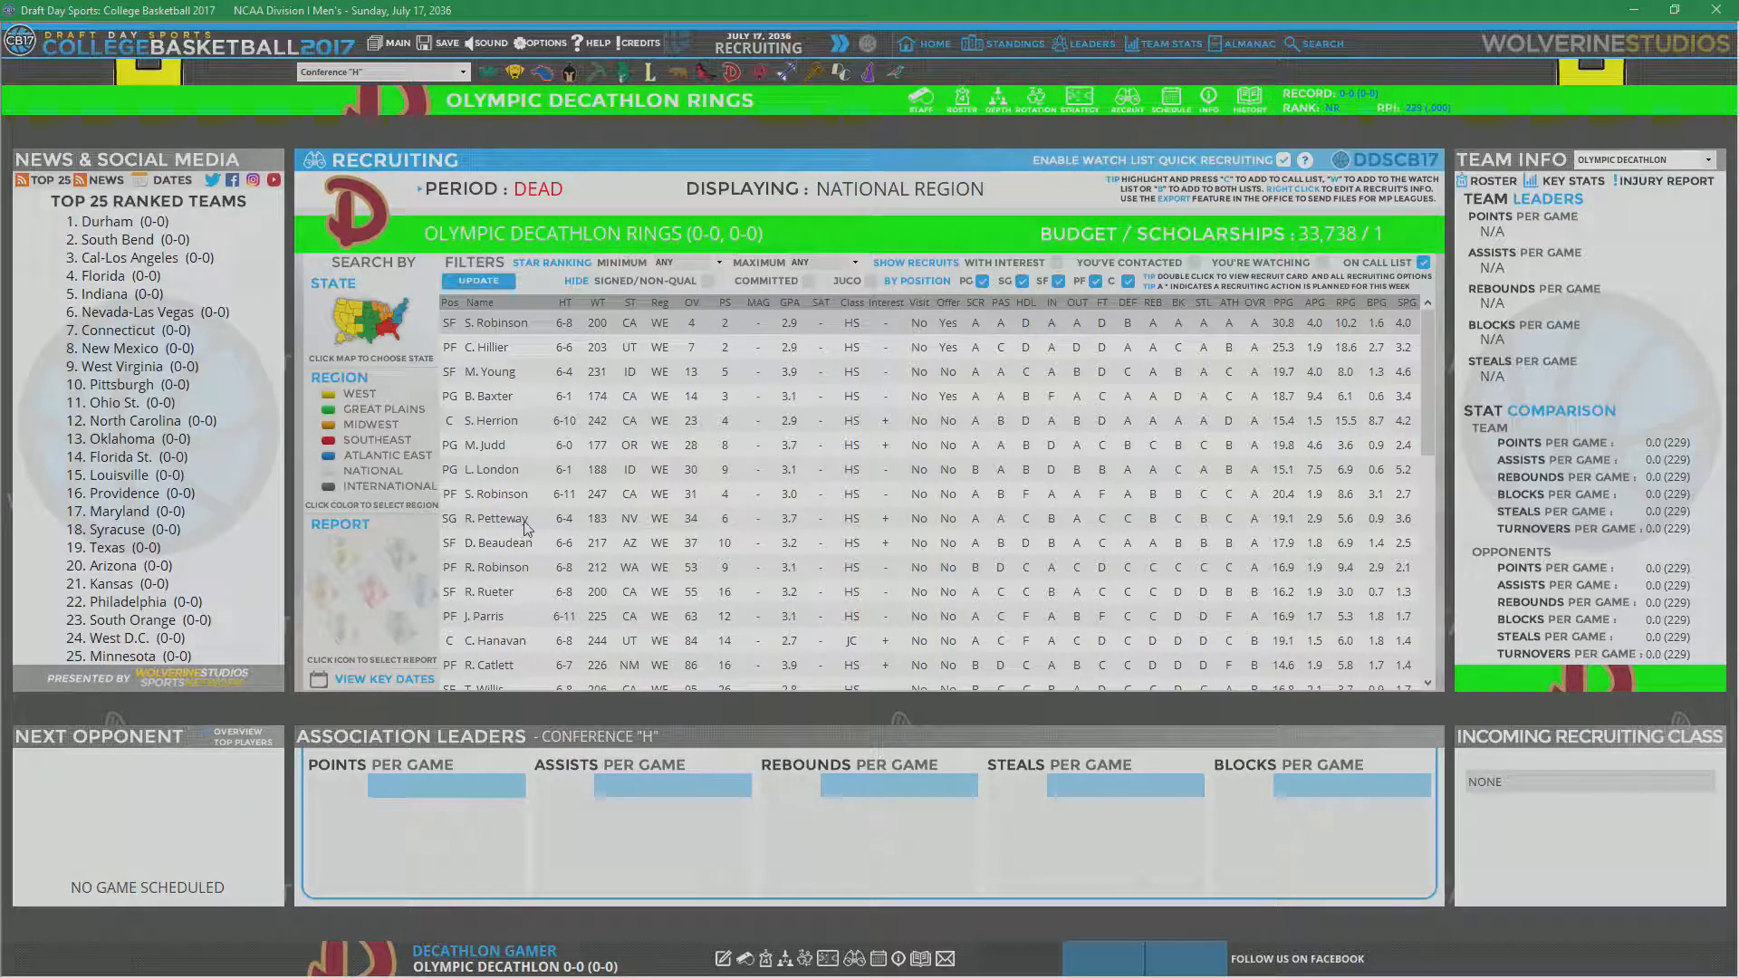
scroll(down, 3)
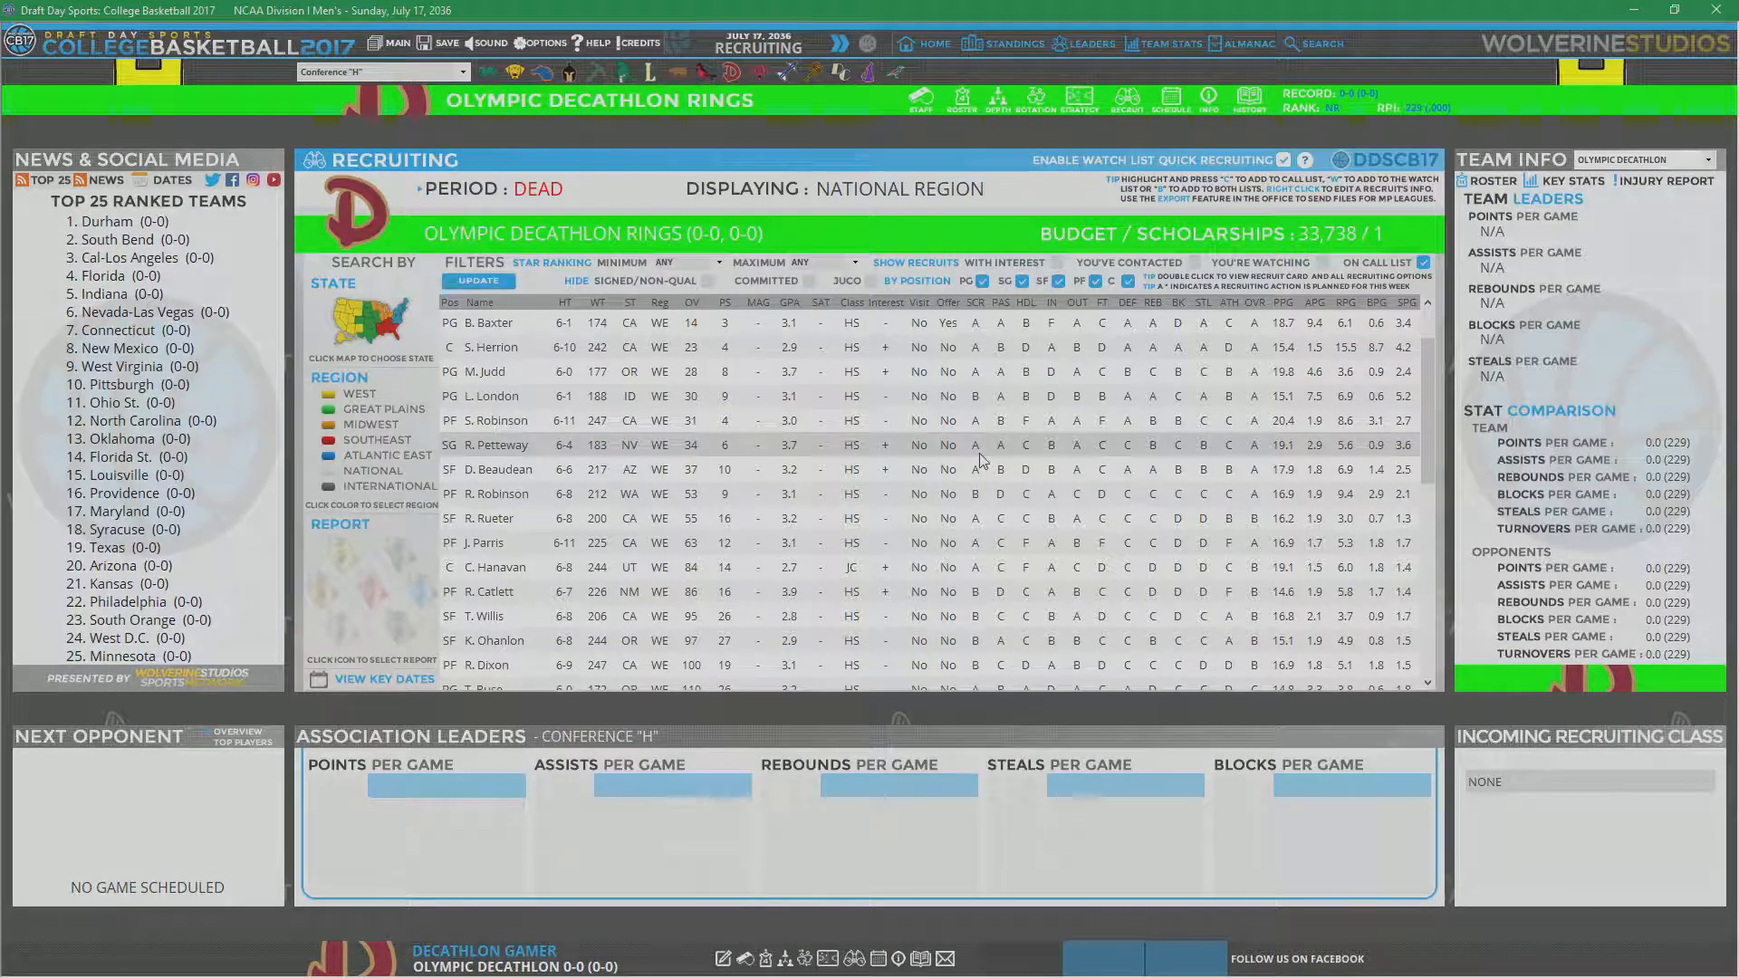
mouse_move(996, 463)
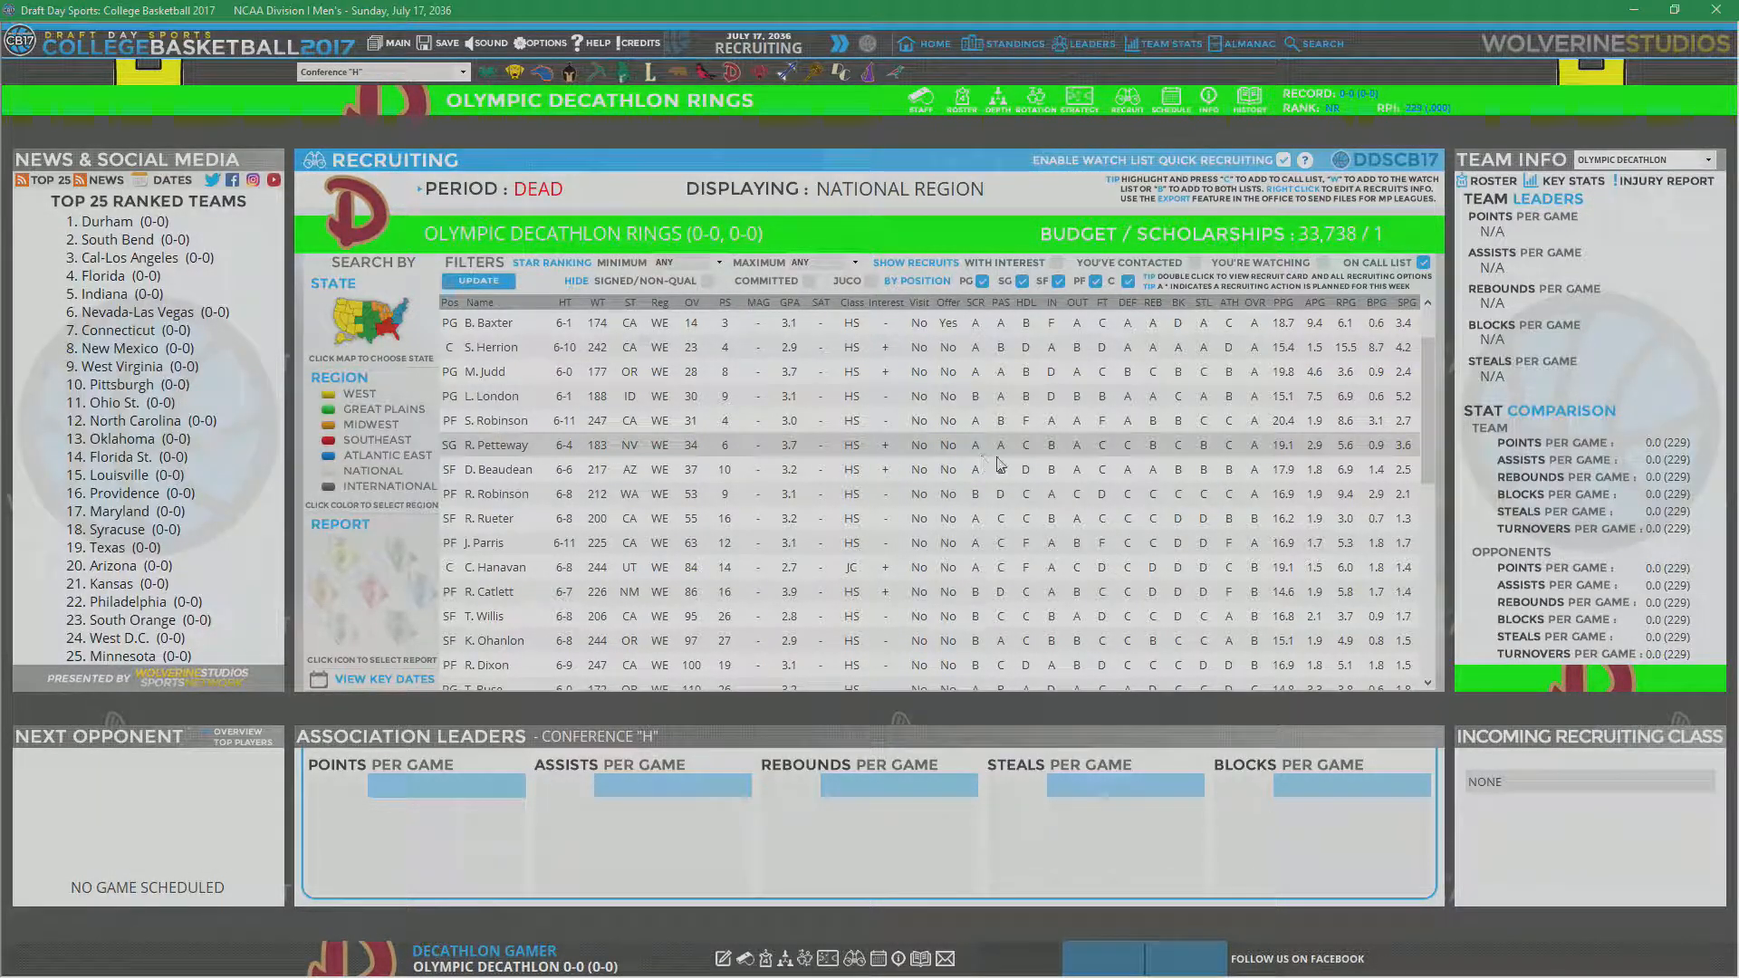
mouse_move(1033, 463)
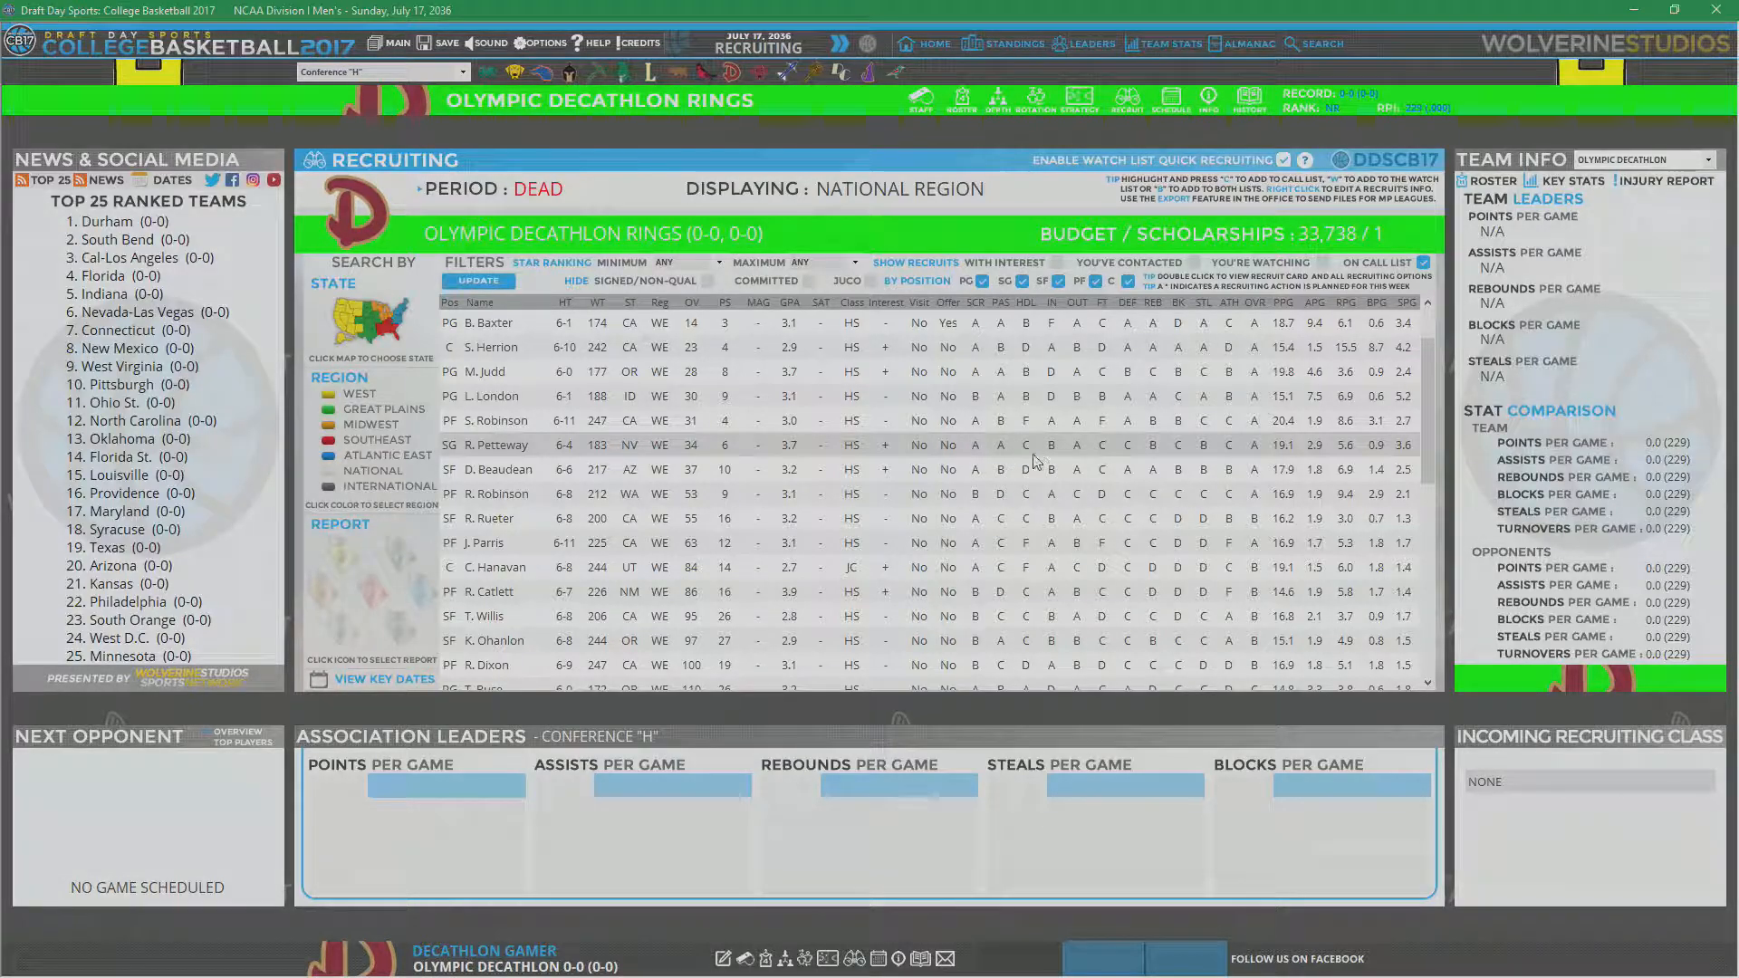
mouse_move(1098, 460)
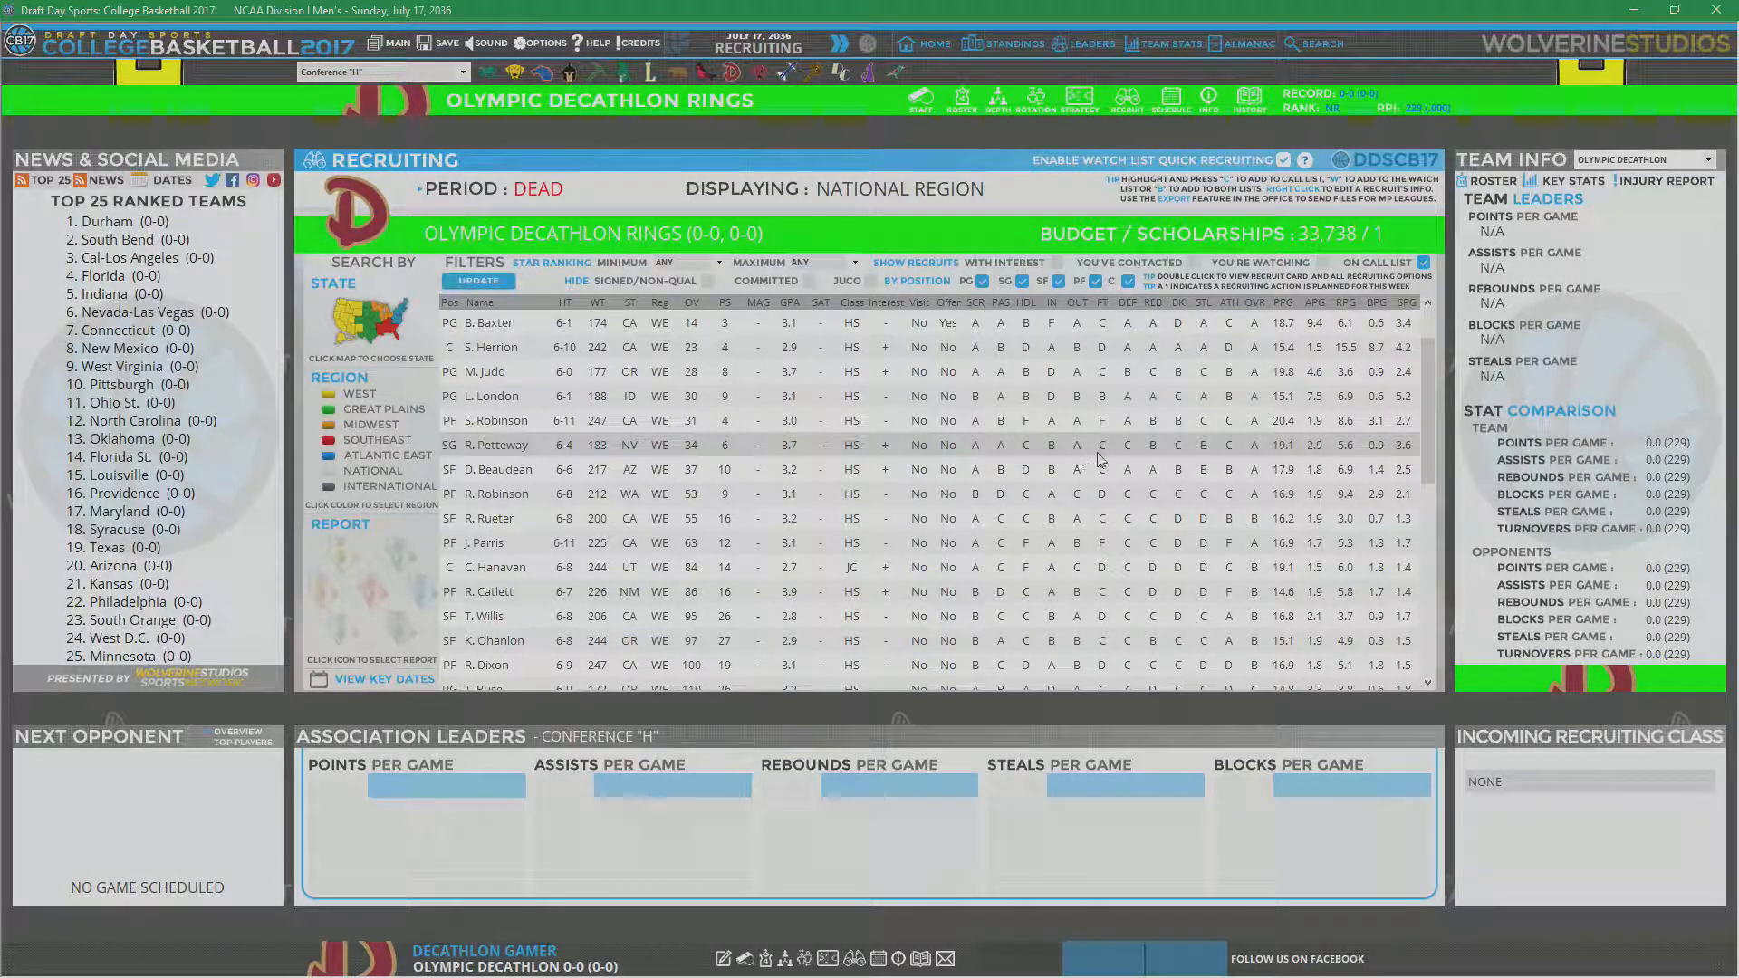
mouse_move(1133, 455)
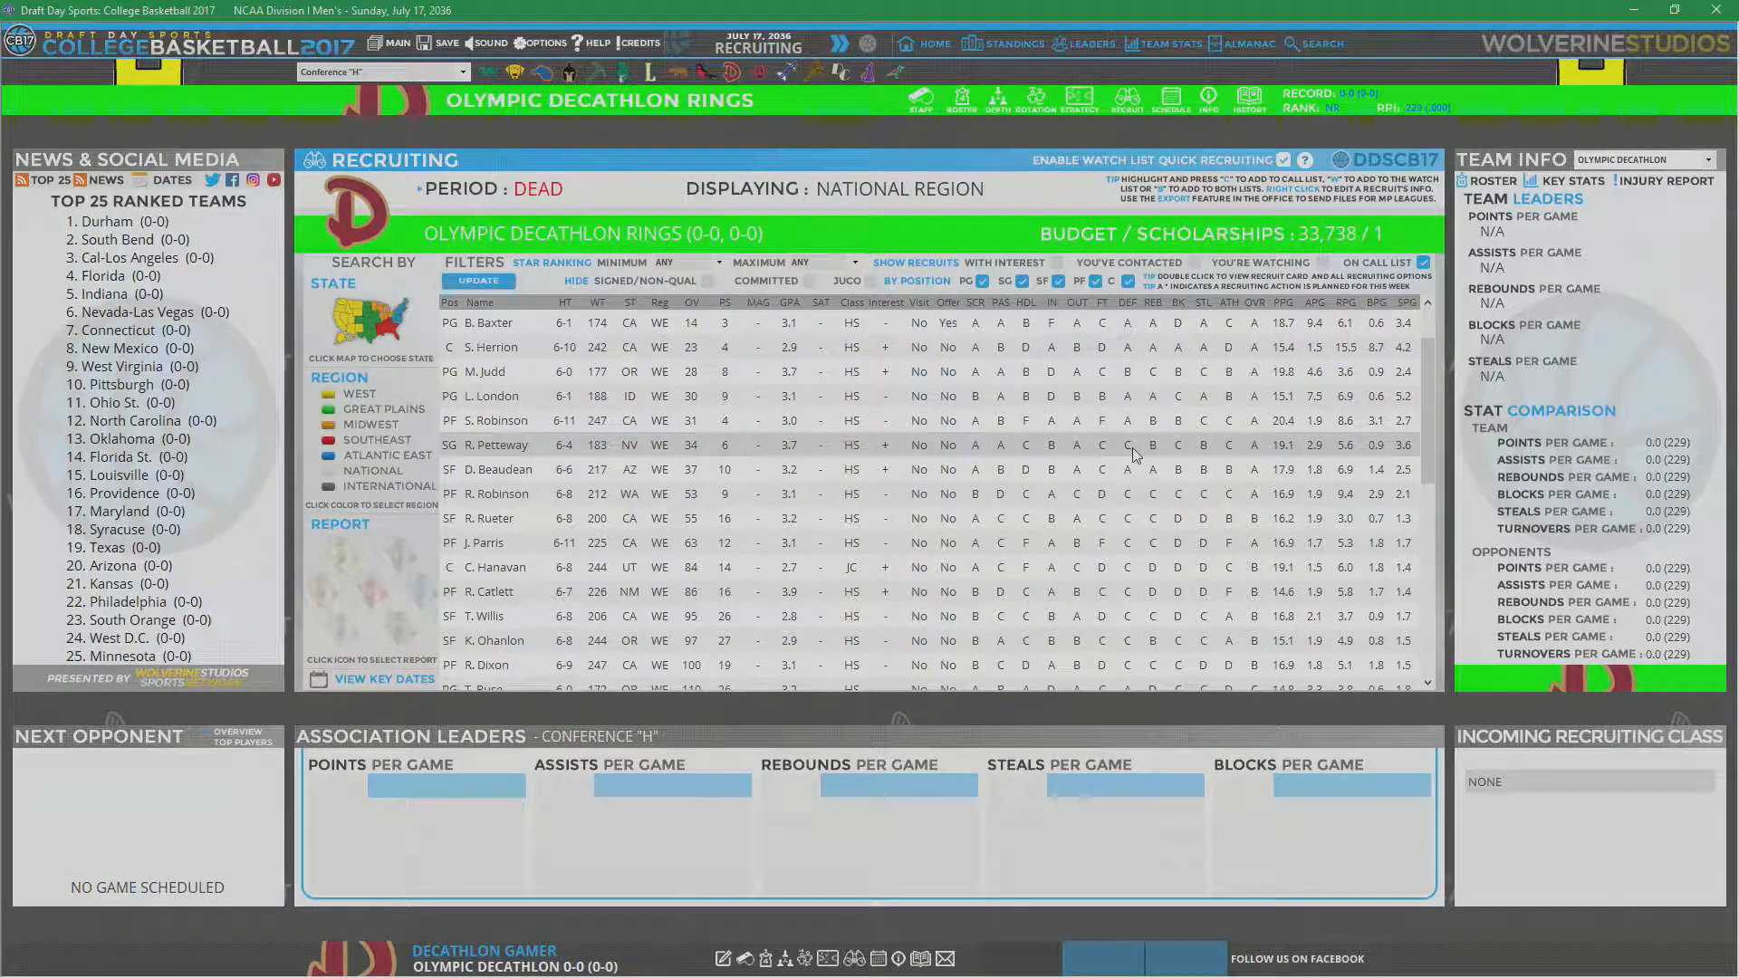
mouse_move(796, 464)
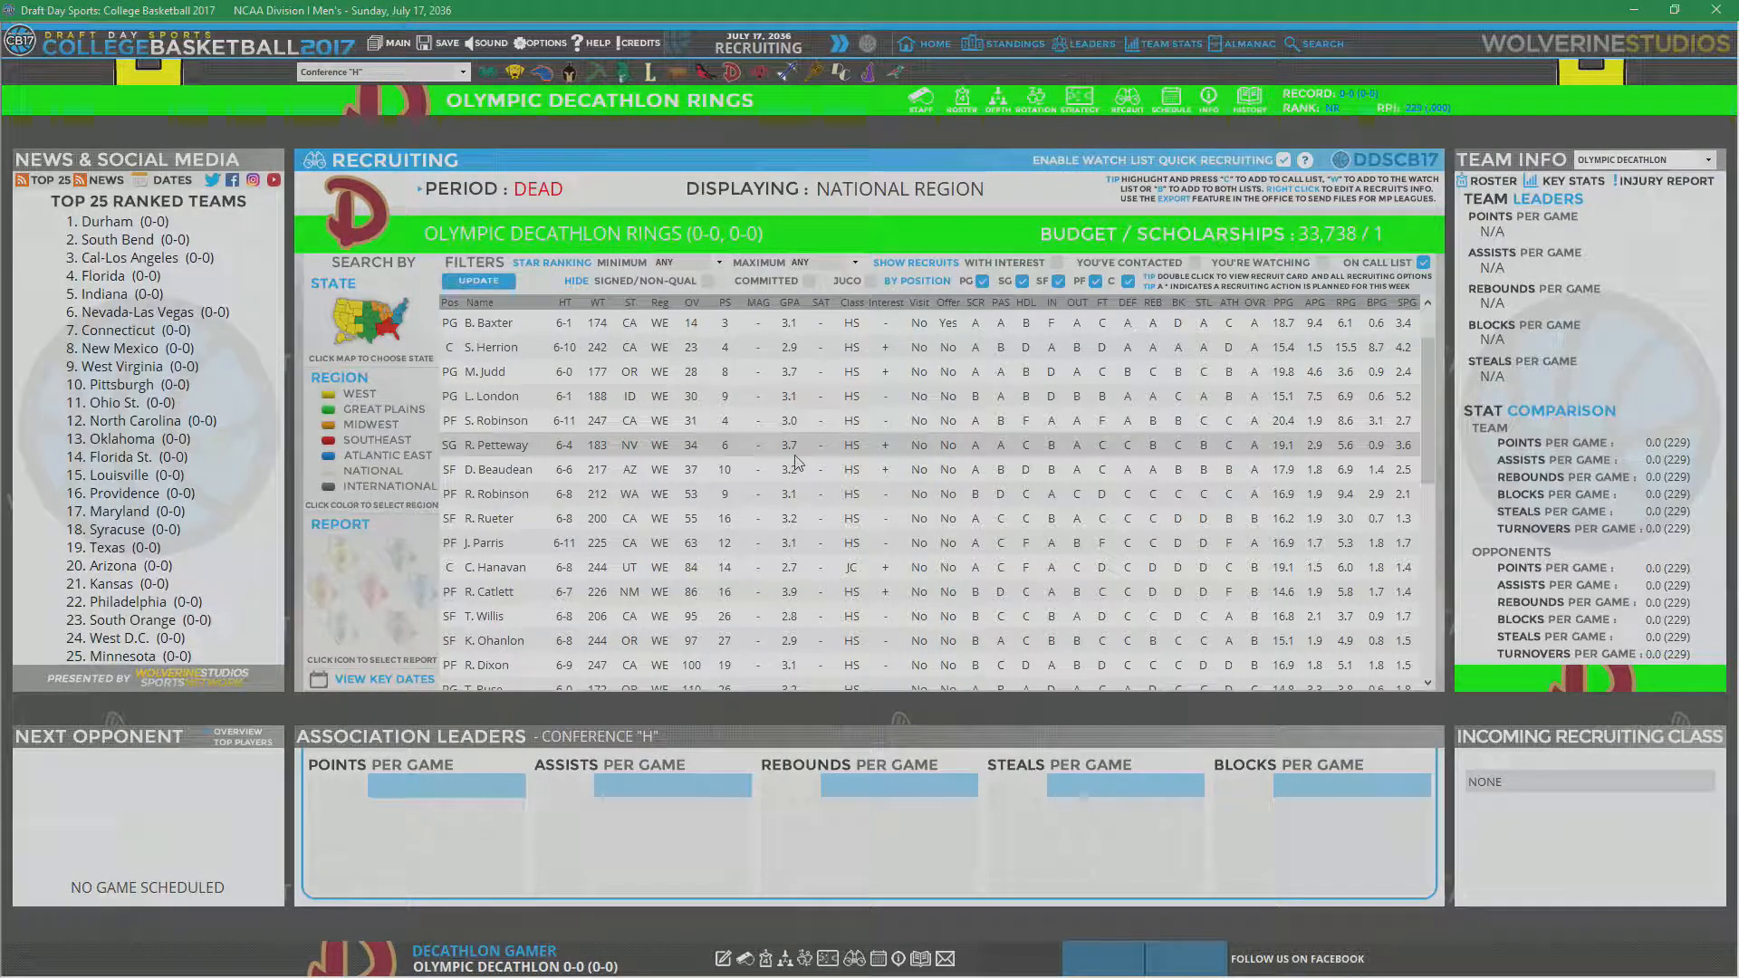
mouse_move(565, 496)
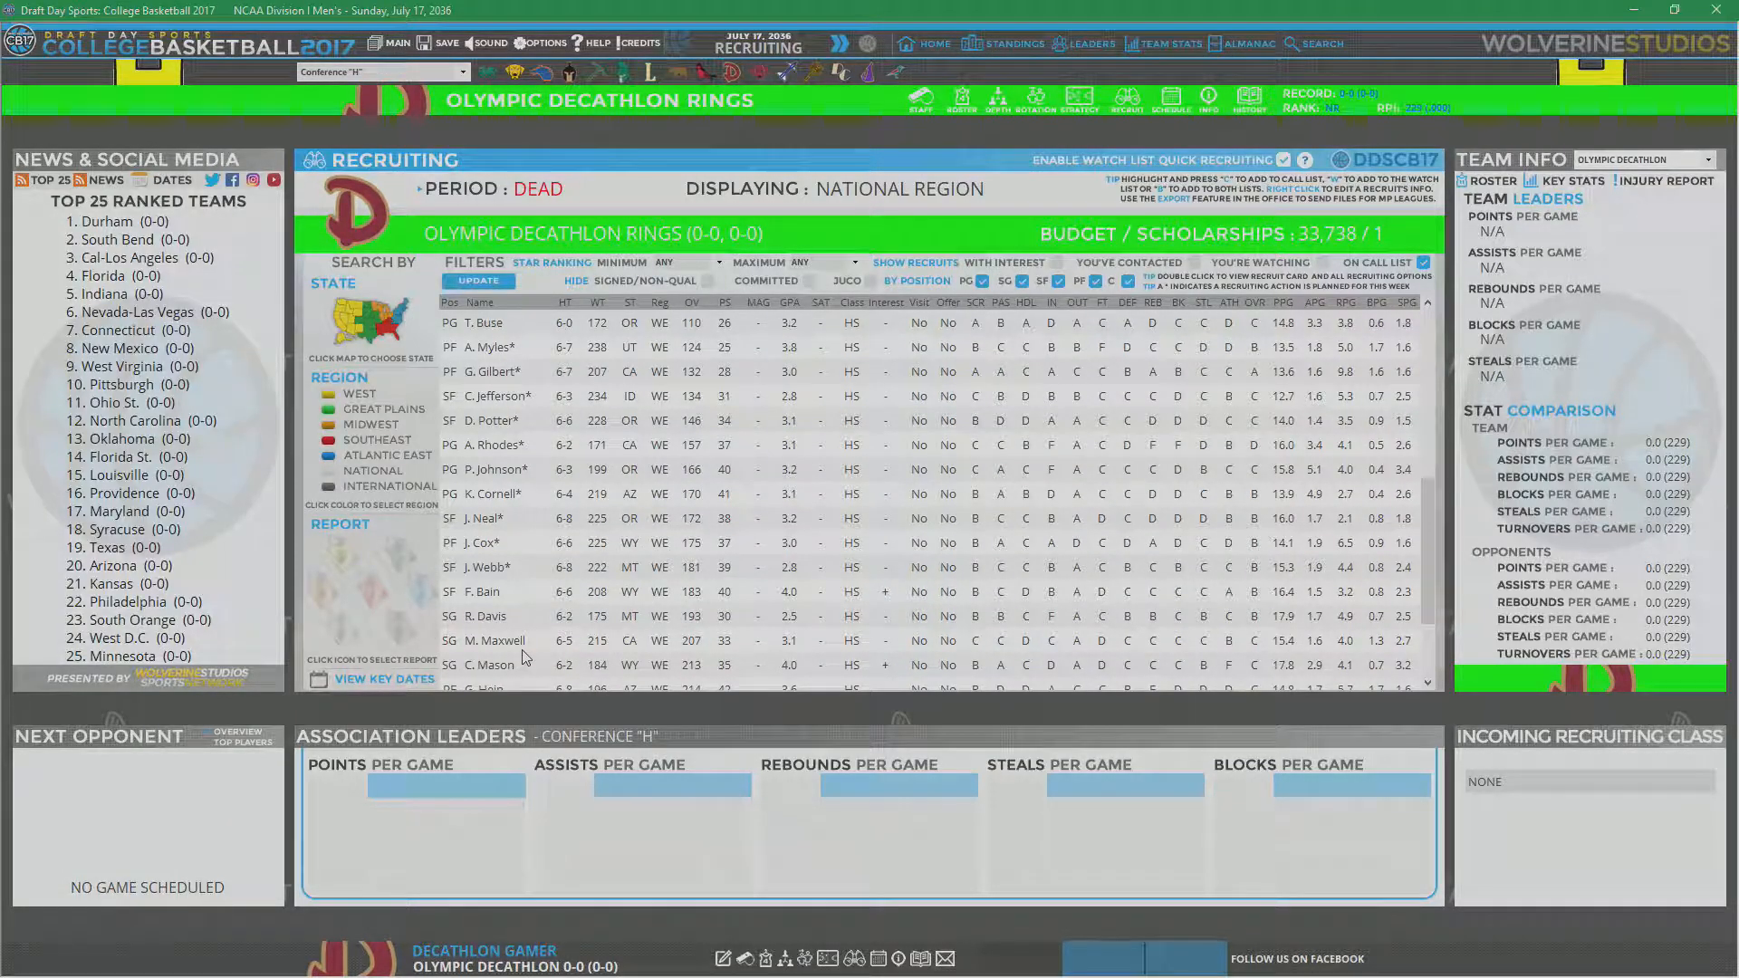
mouse_move(535, 615)
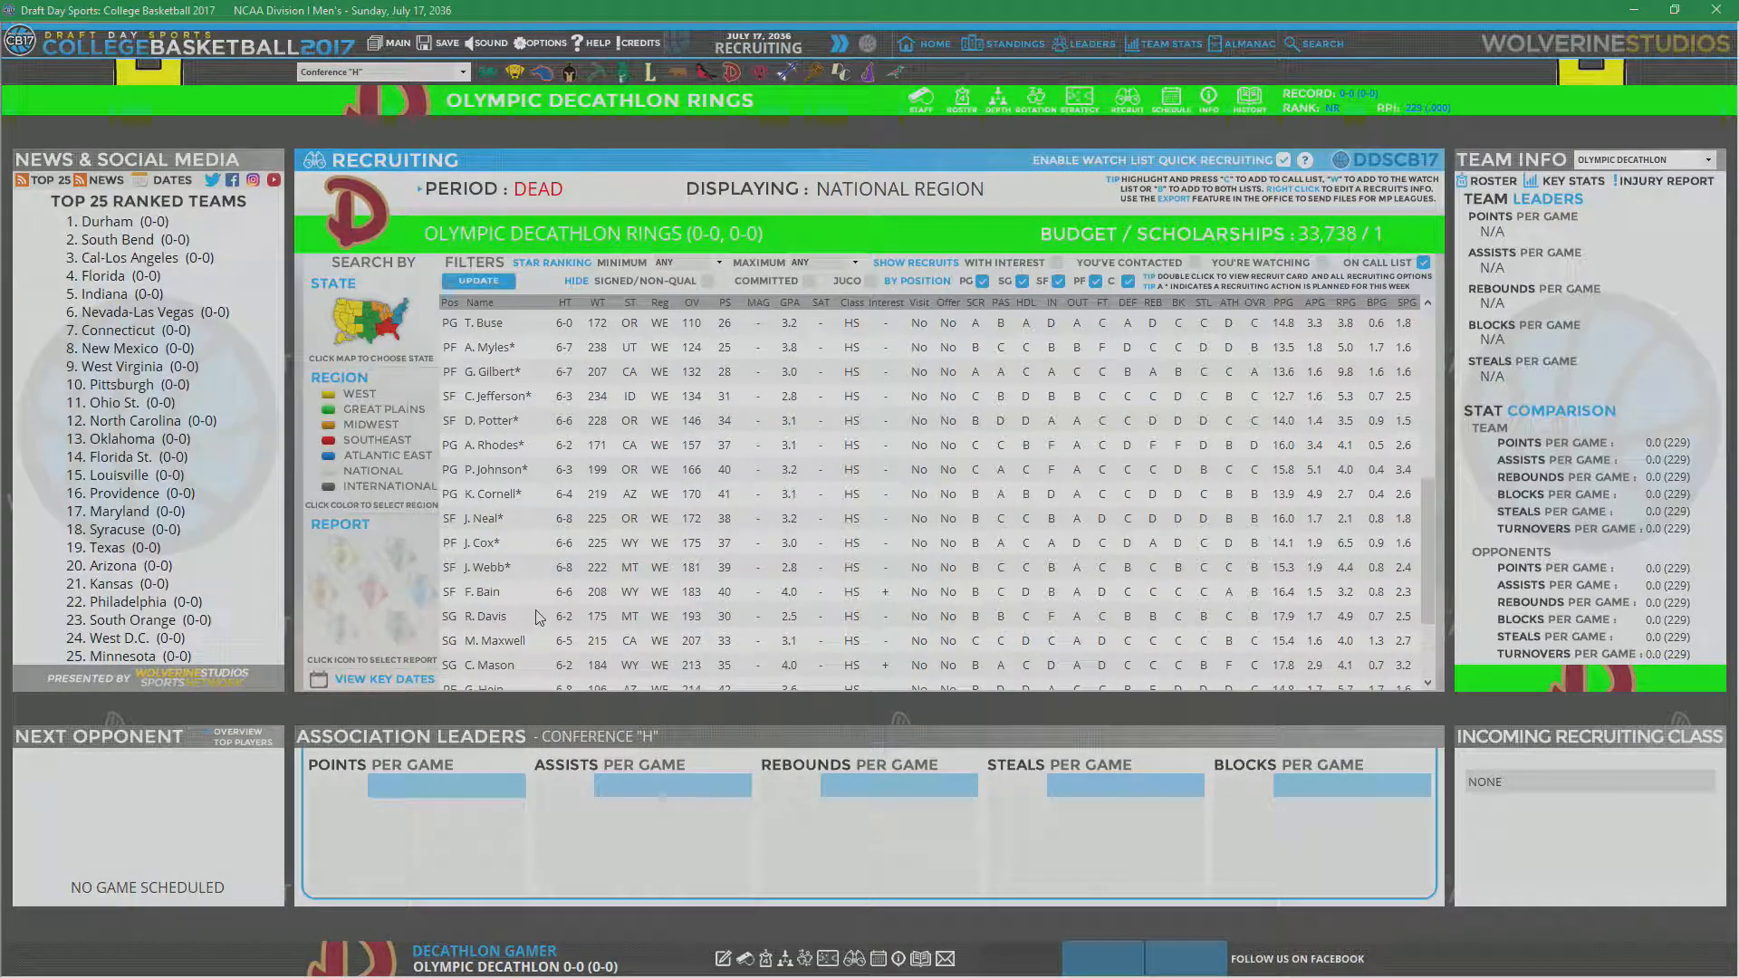
mouse_move(698, 619)
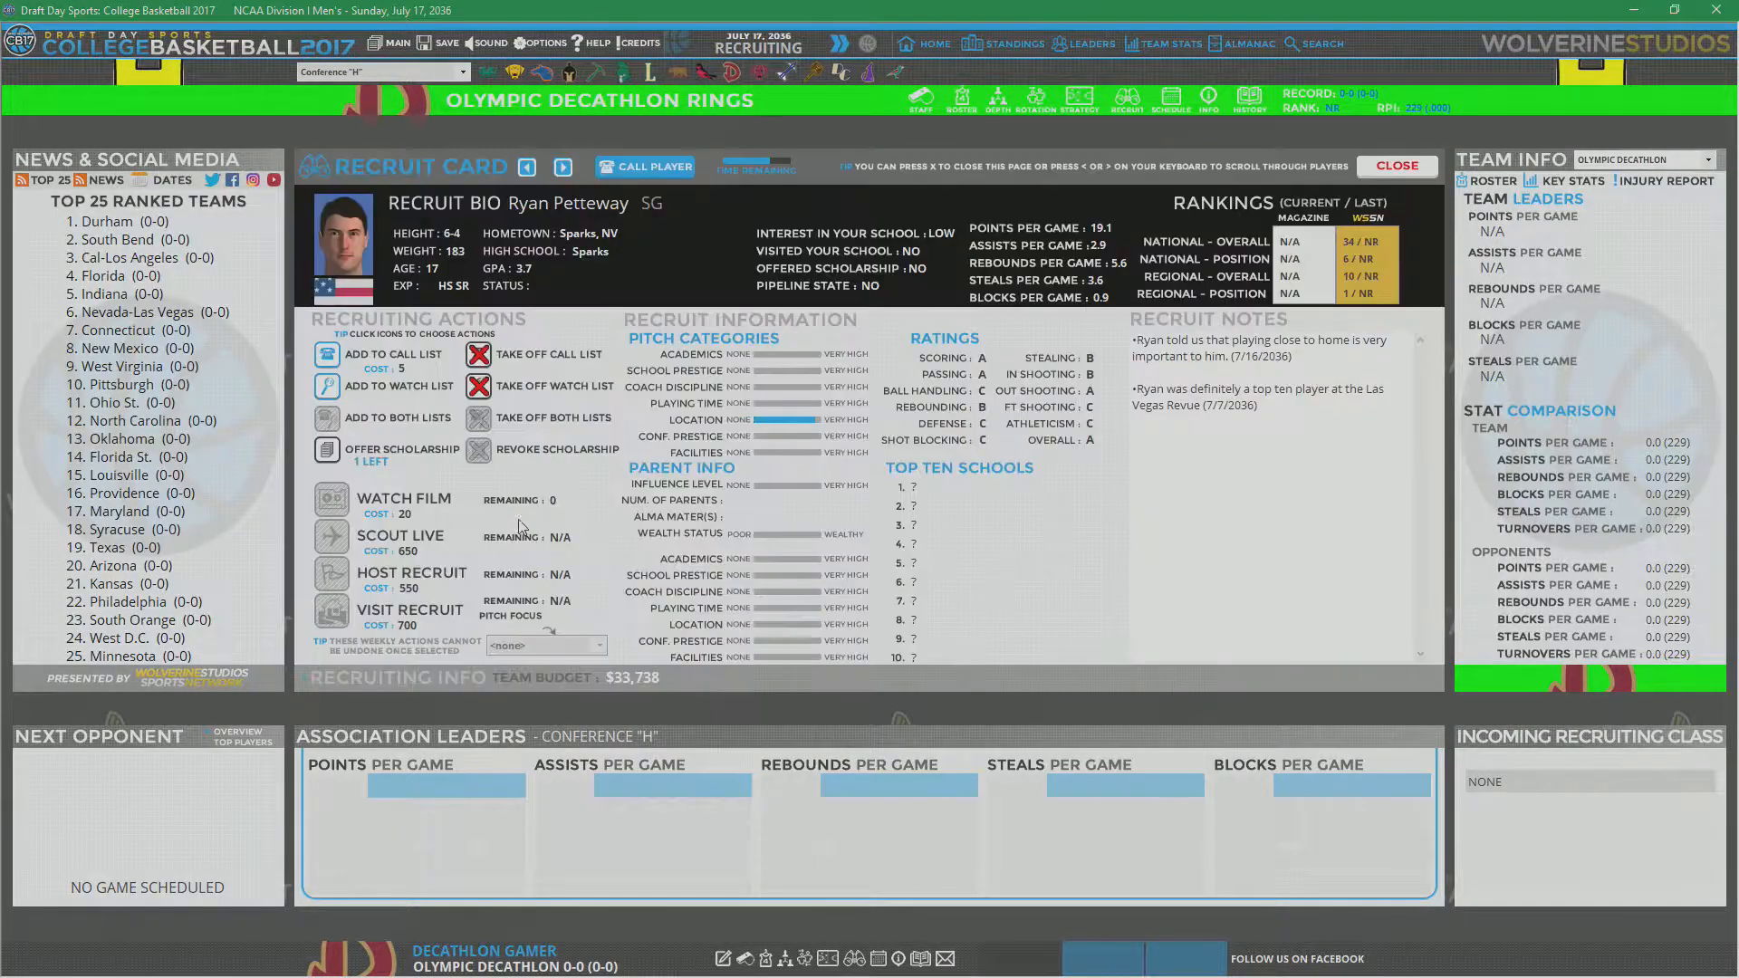
mouse_move(582, 489)
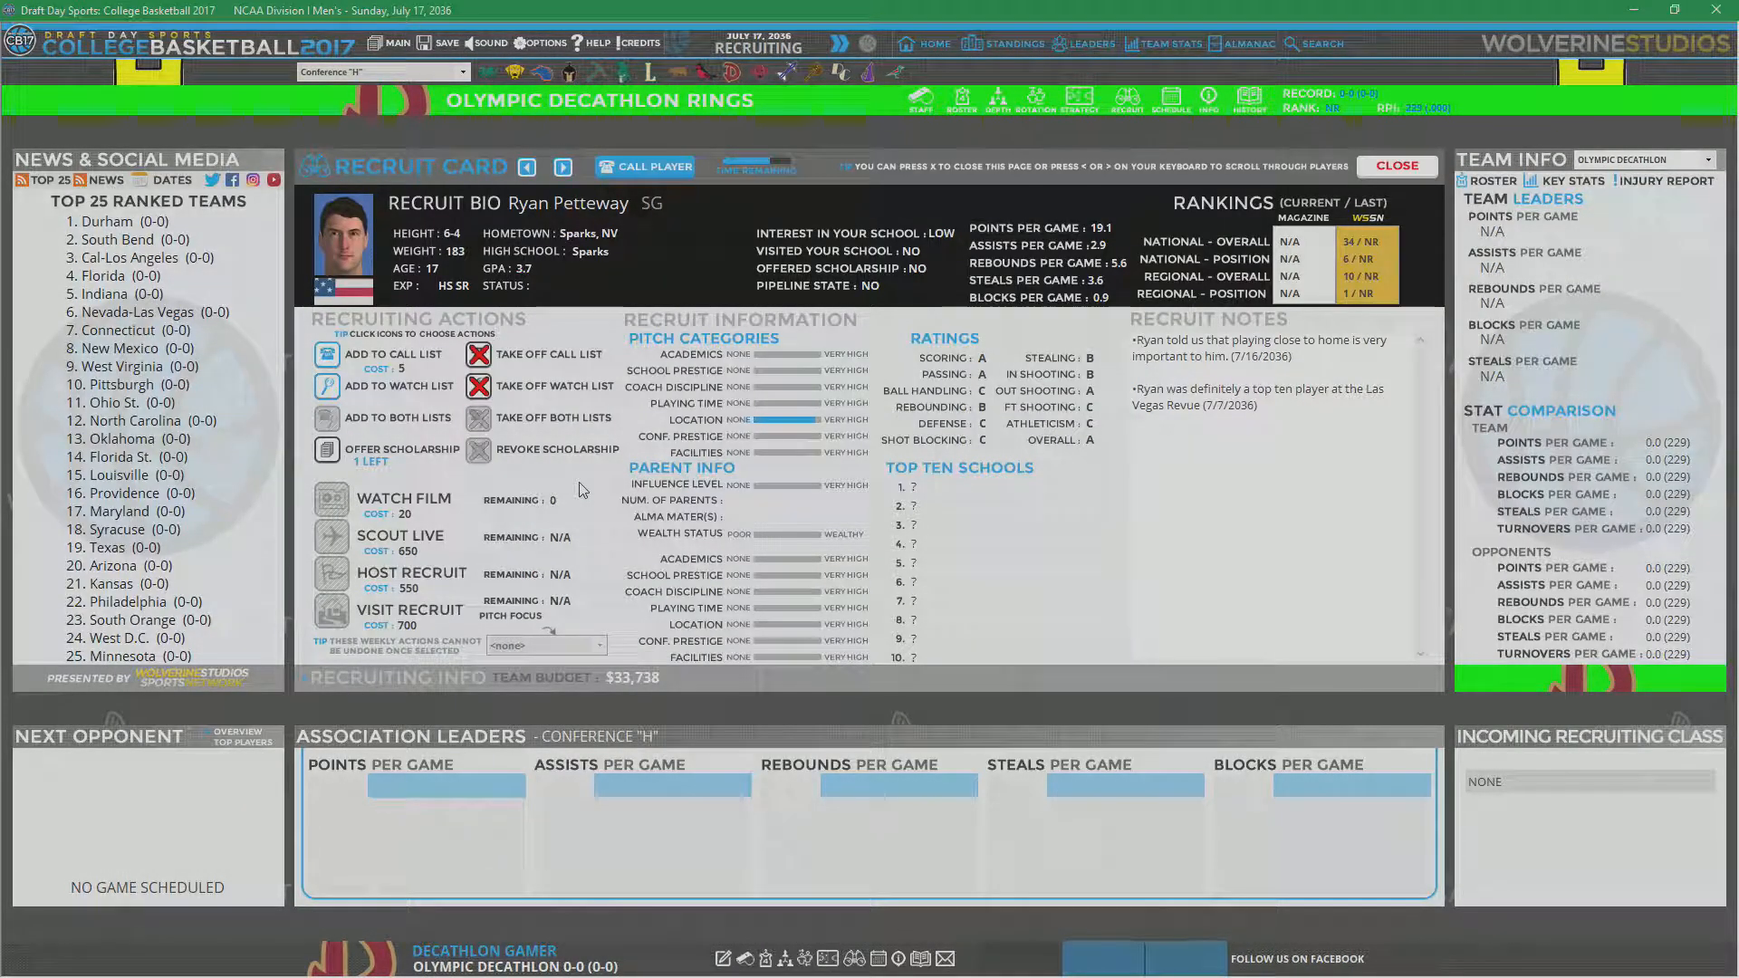
Step: Offer Ryan Petteway the final scholarship and close his recruit card
click(326, 449)
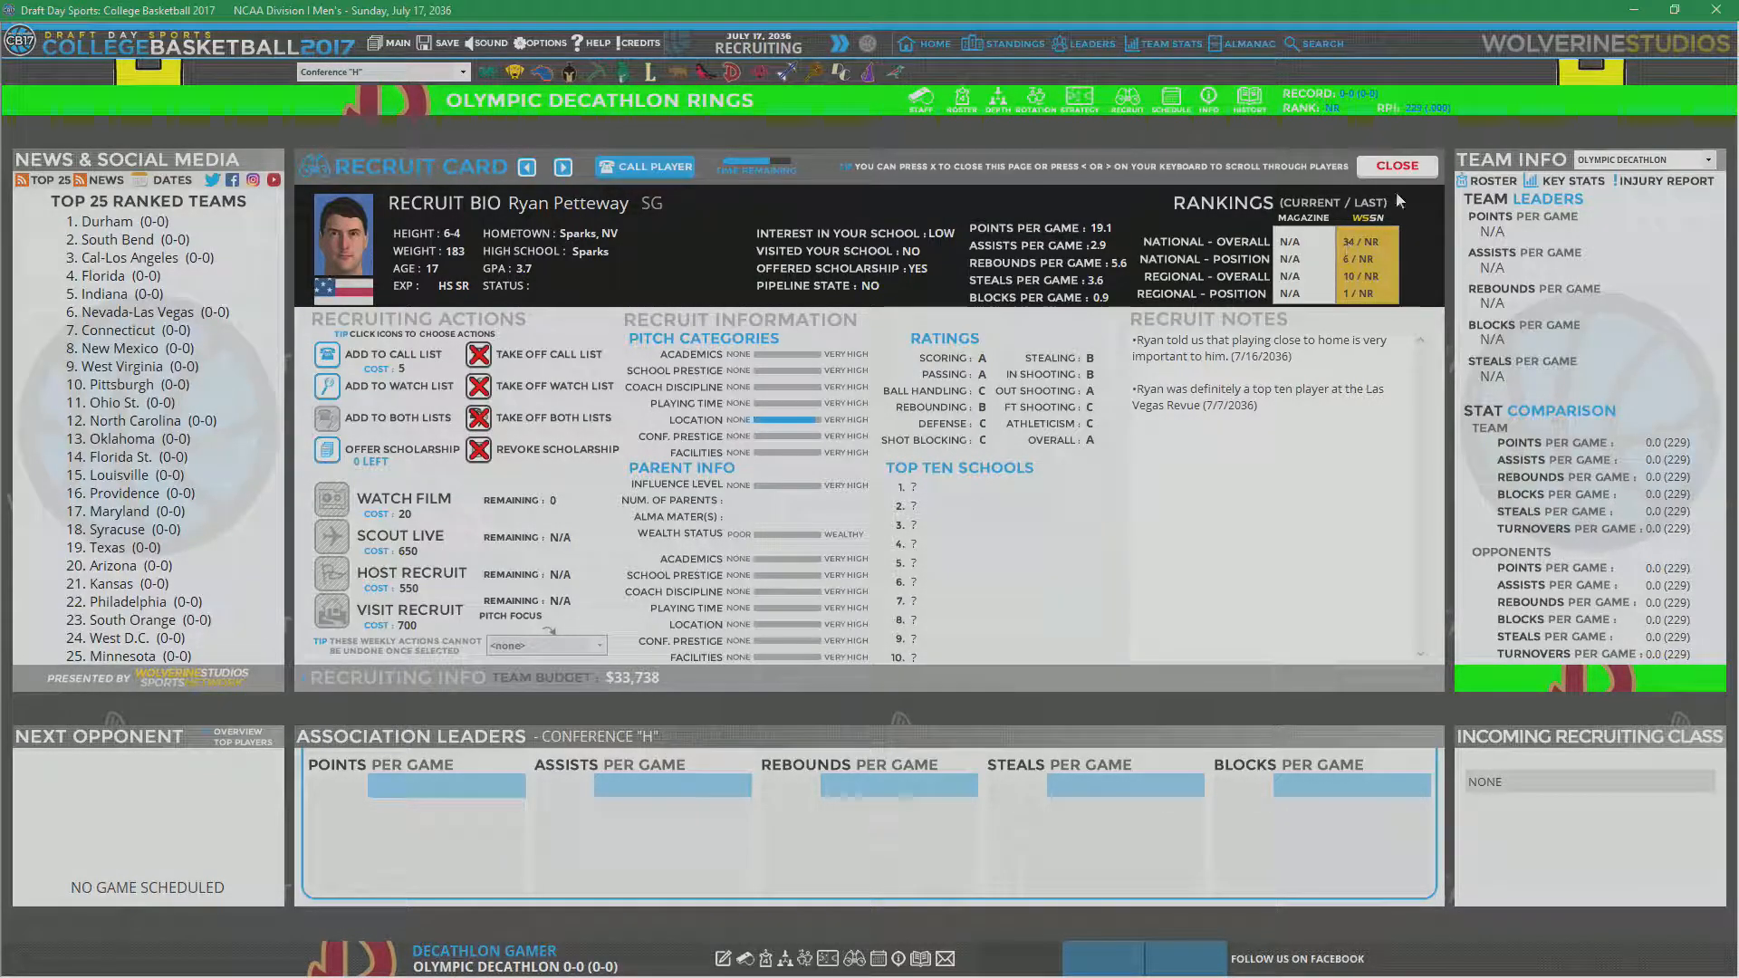
click(1394, 165)
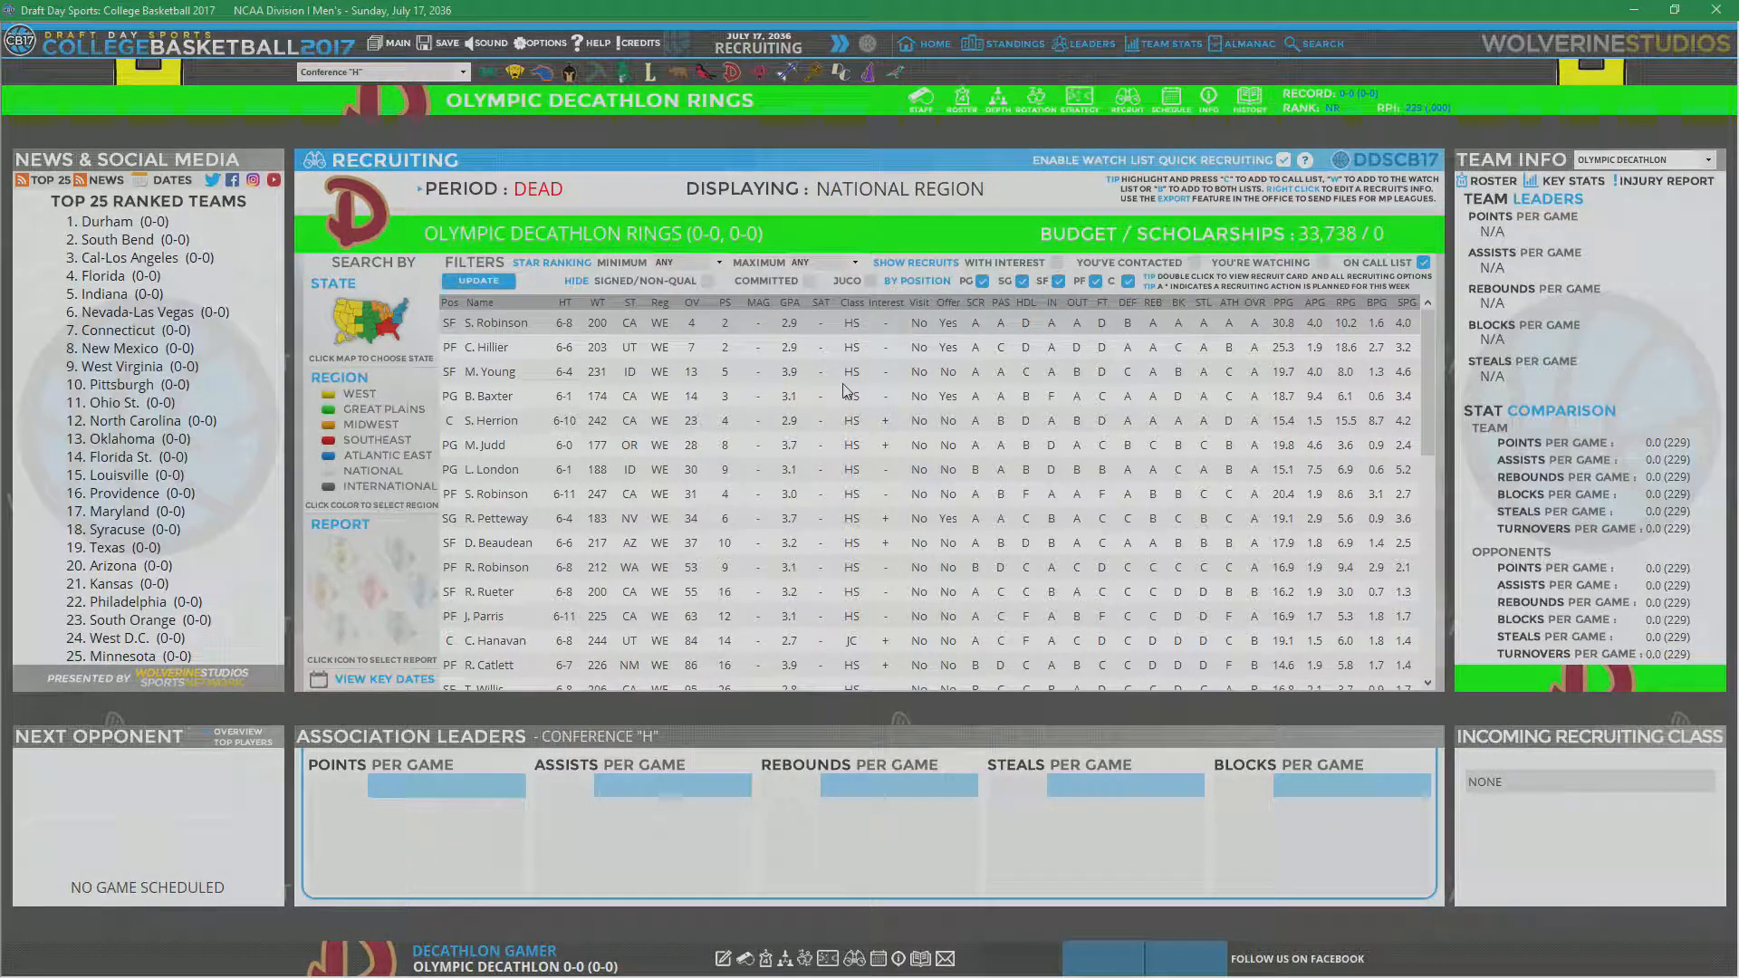
mouse_move(810, 386)
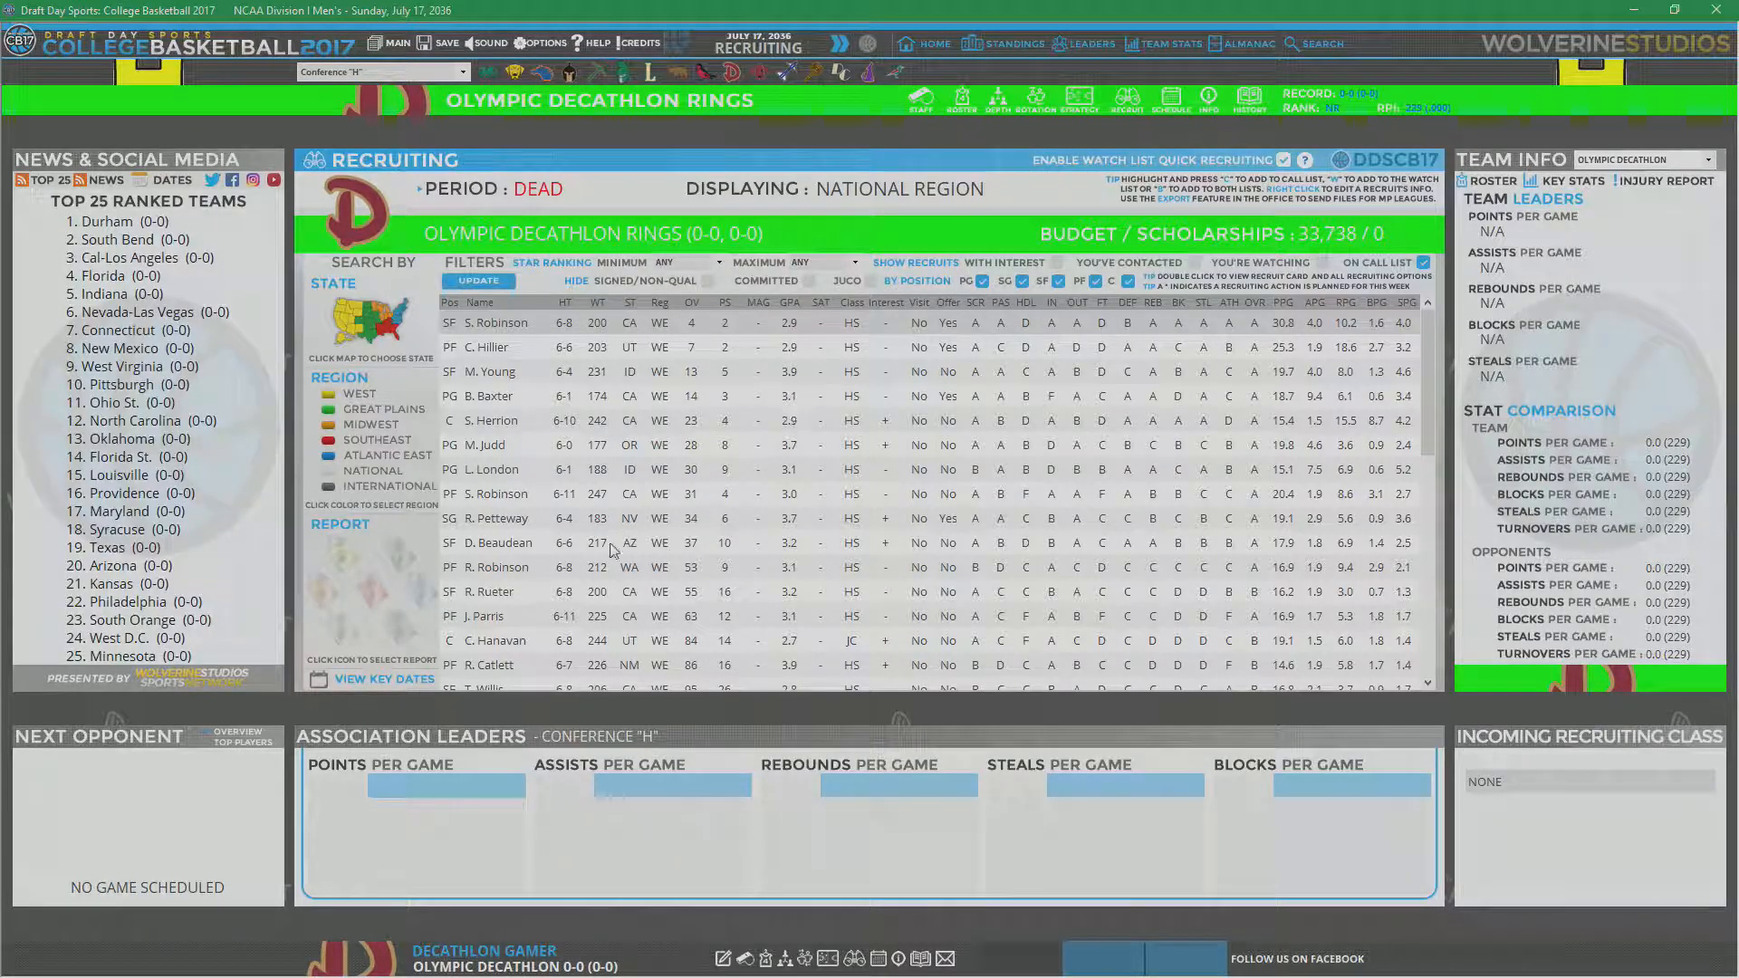
mouse_move(535, 551)
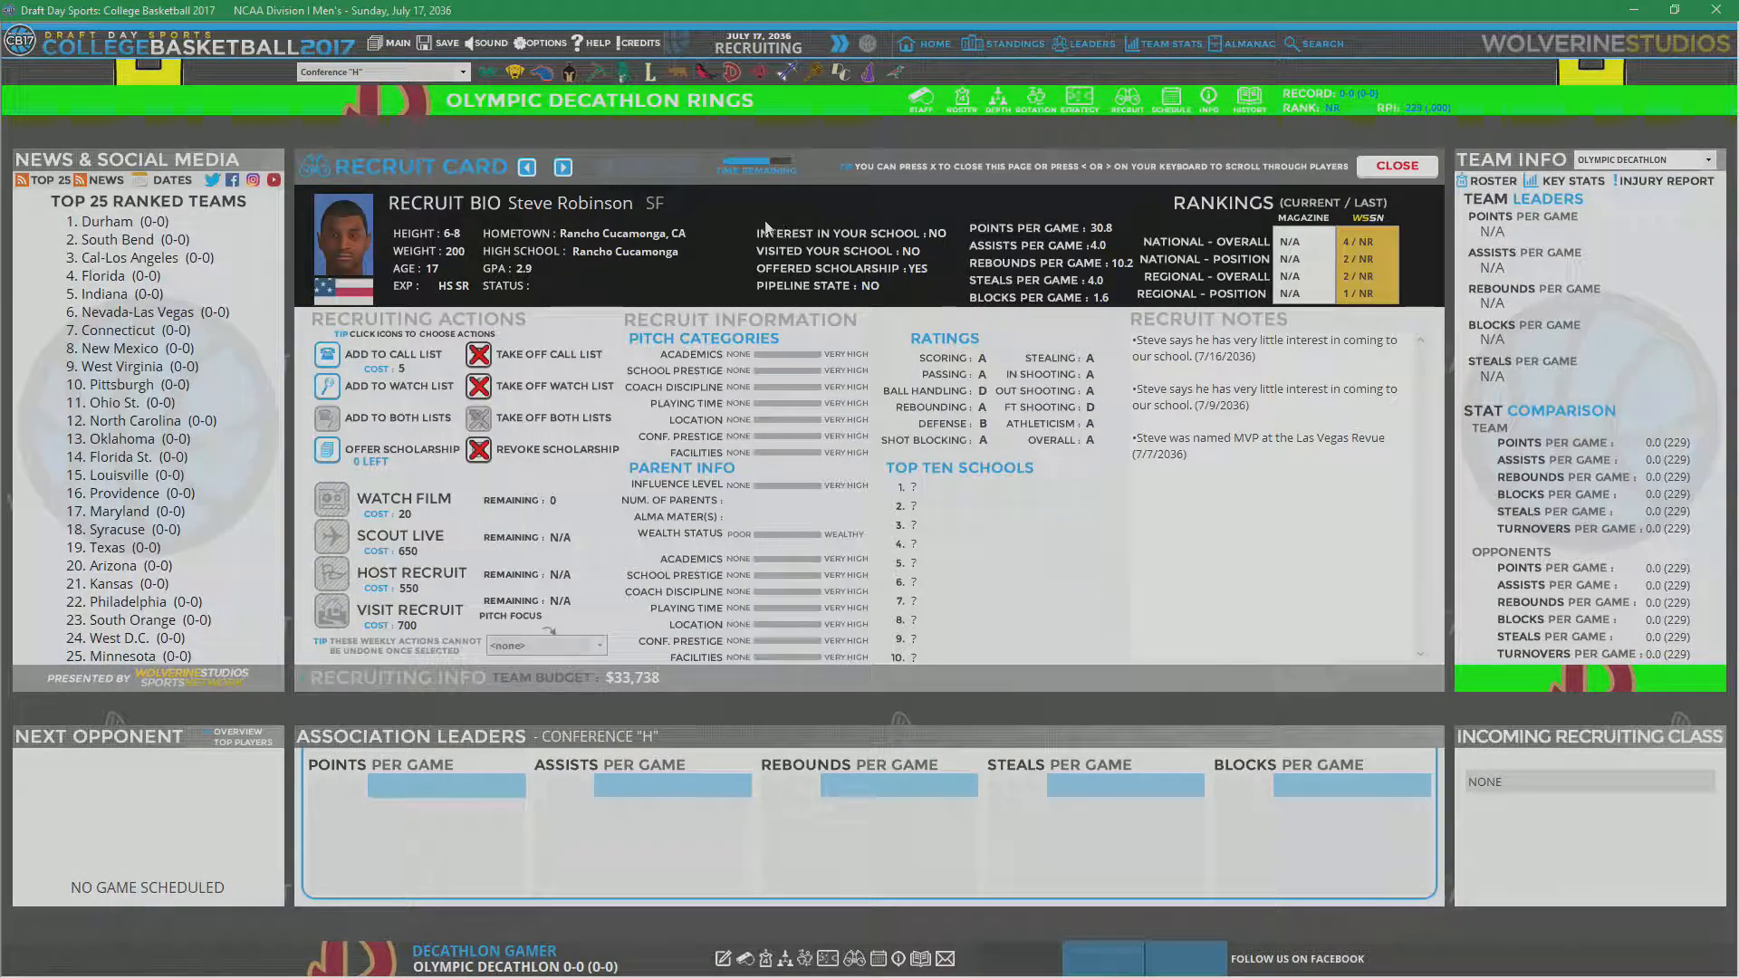
click(562, 167)
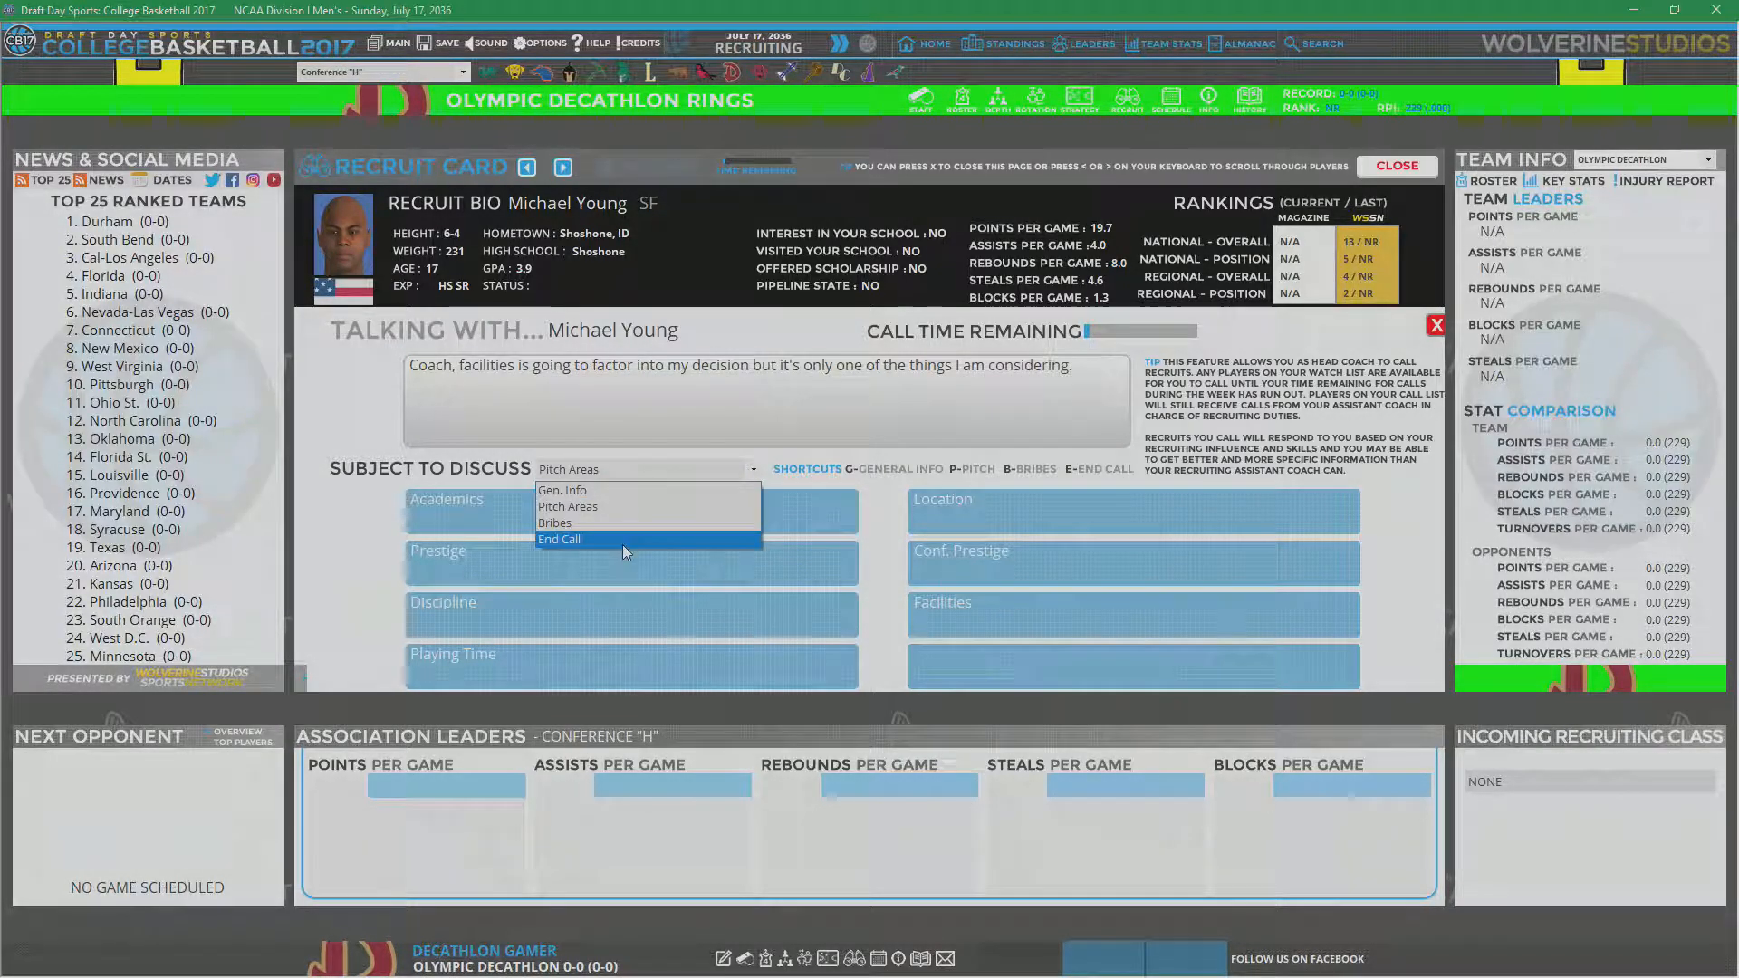
click(559, 539)
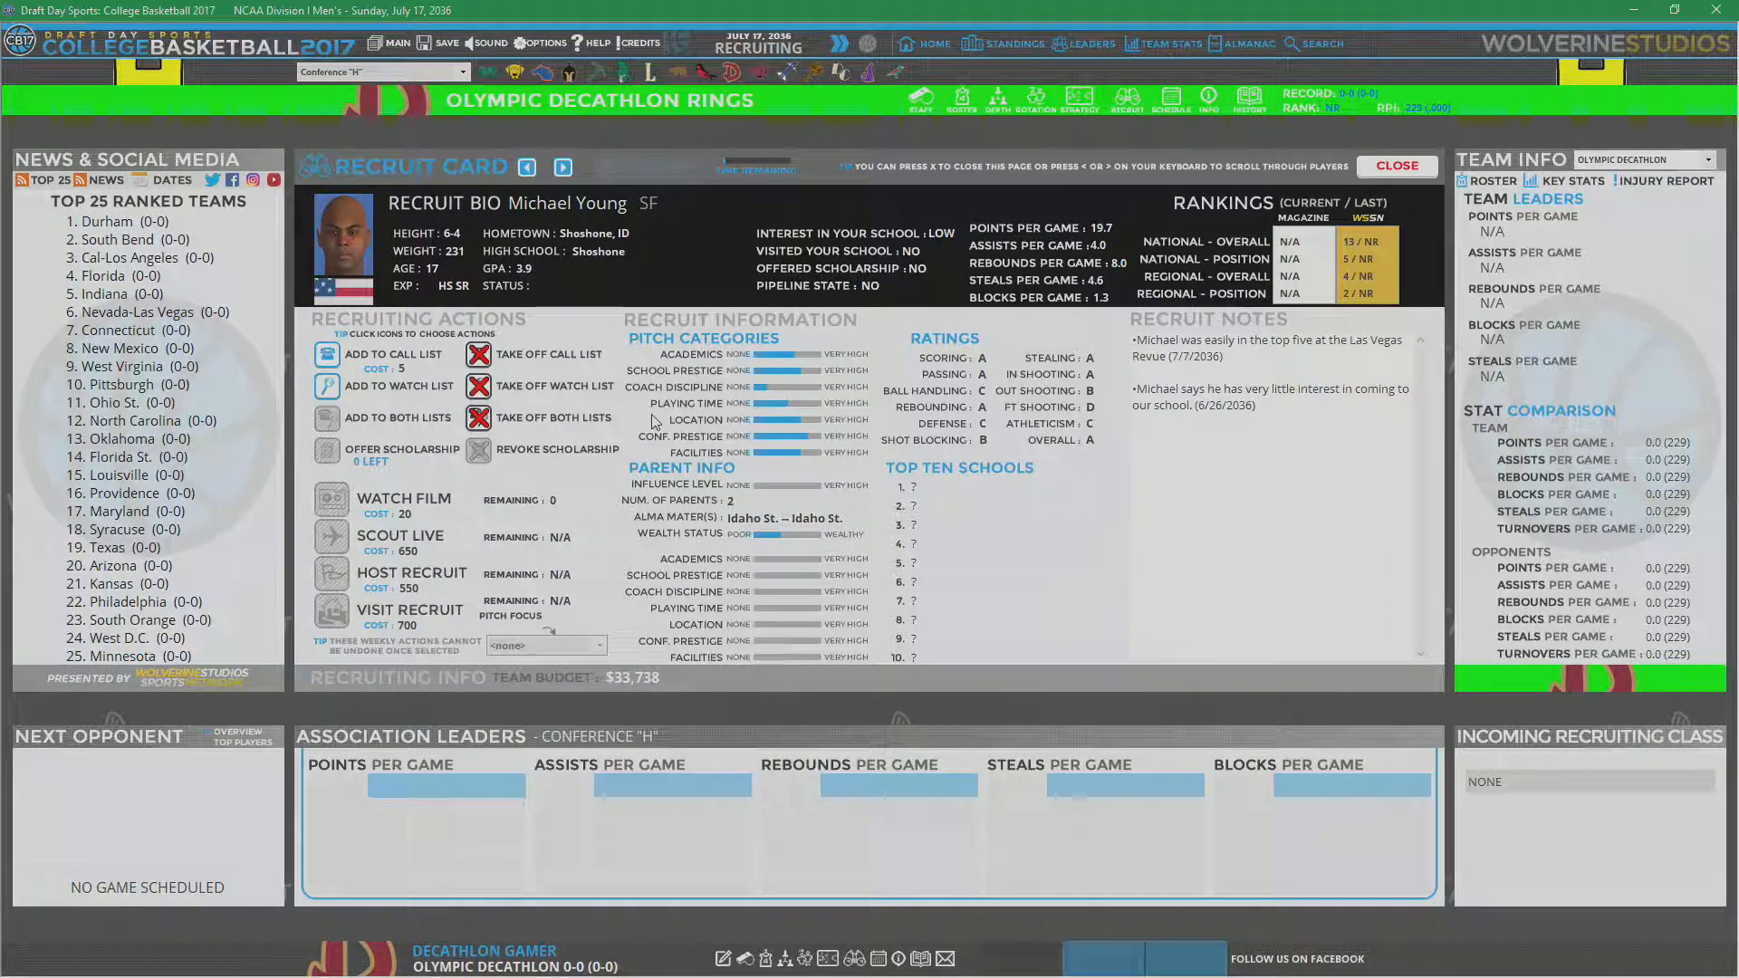
mouse_move(671, 416)
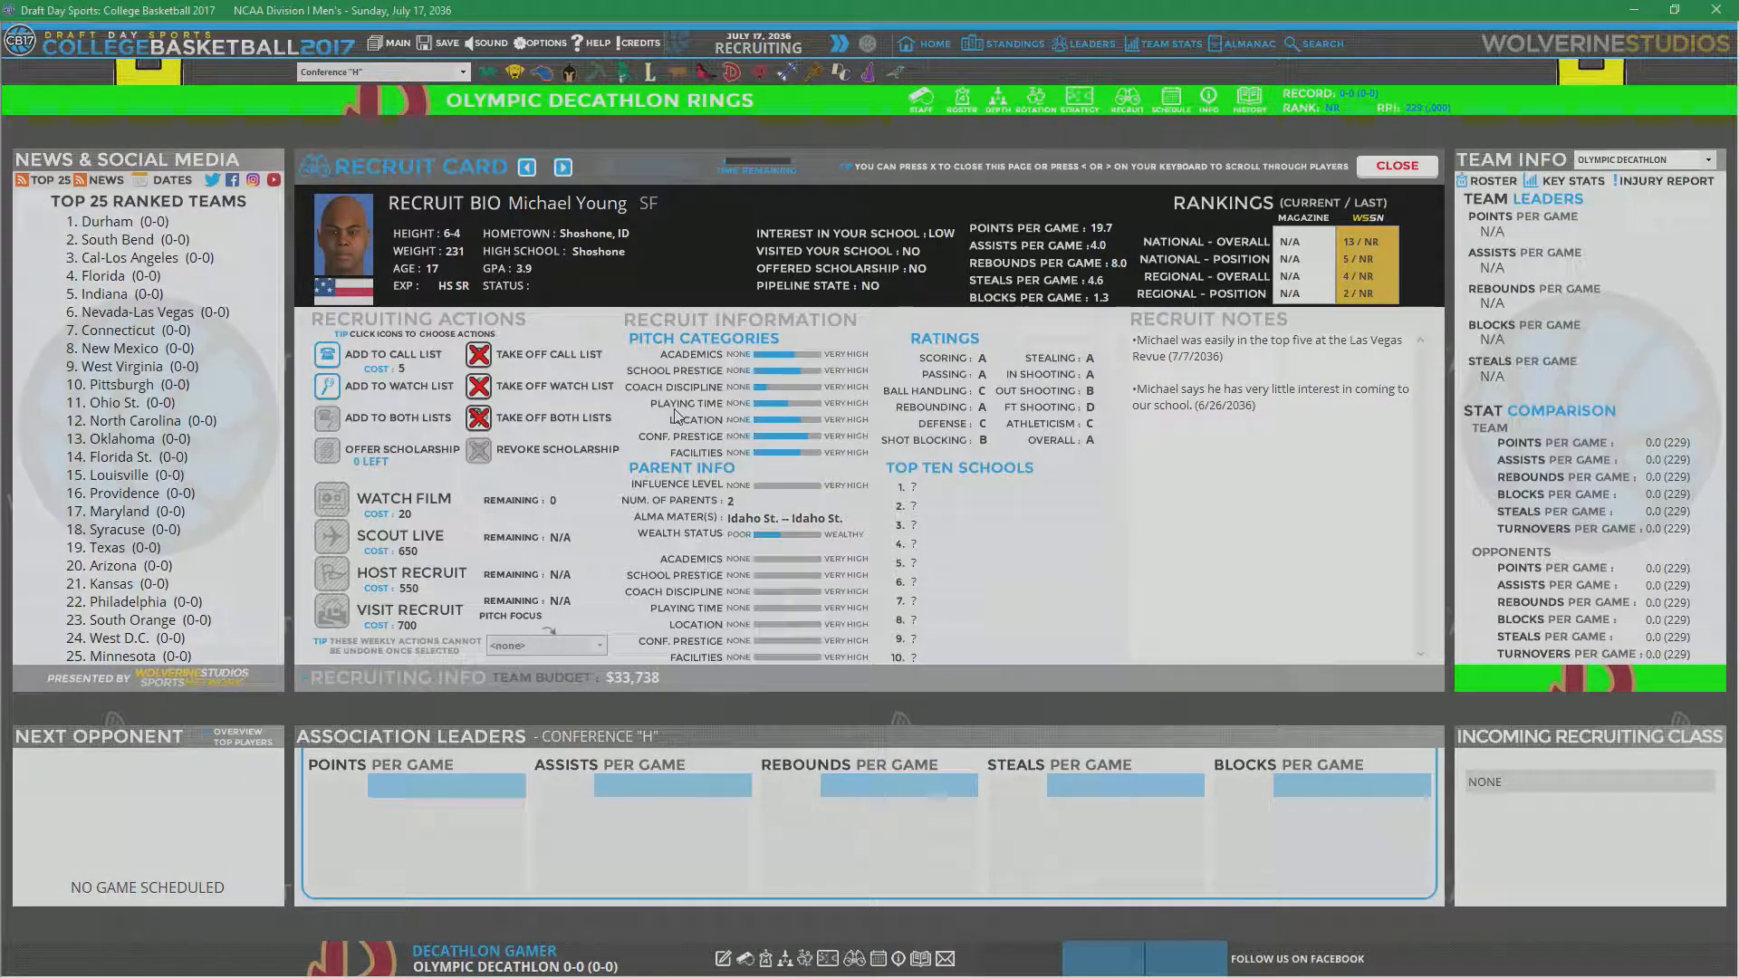
mouse_move(681, 414)
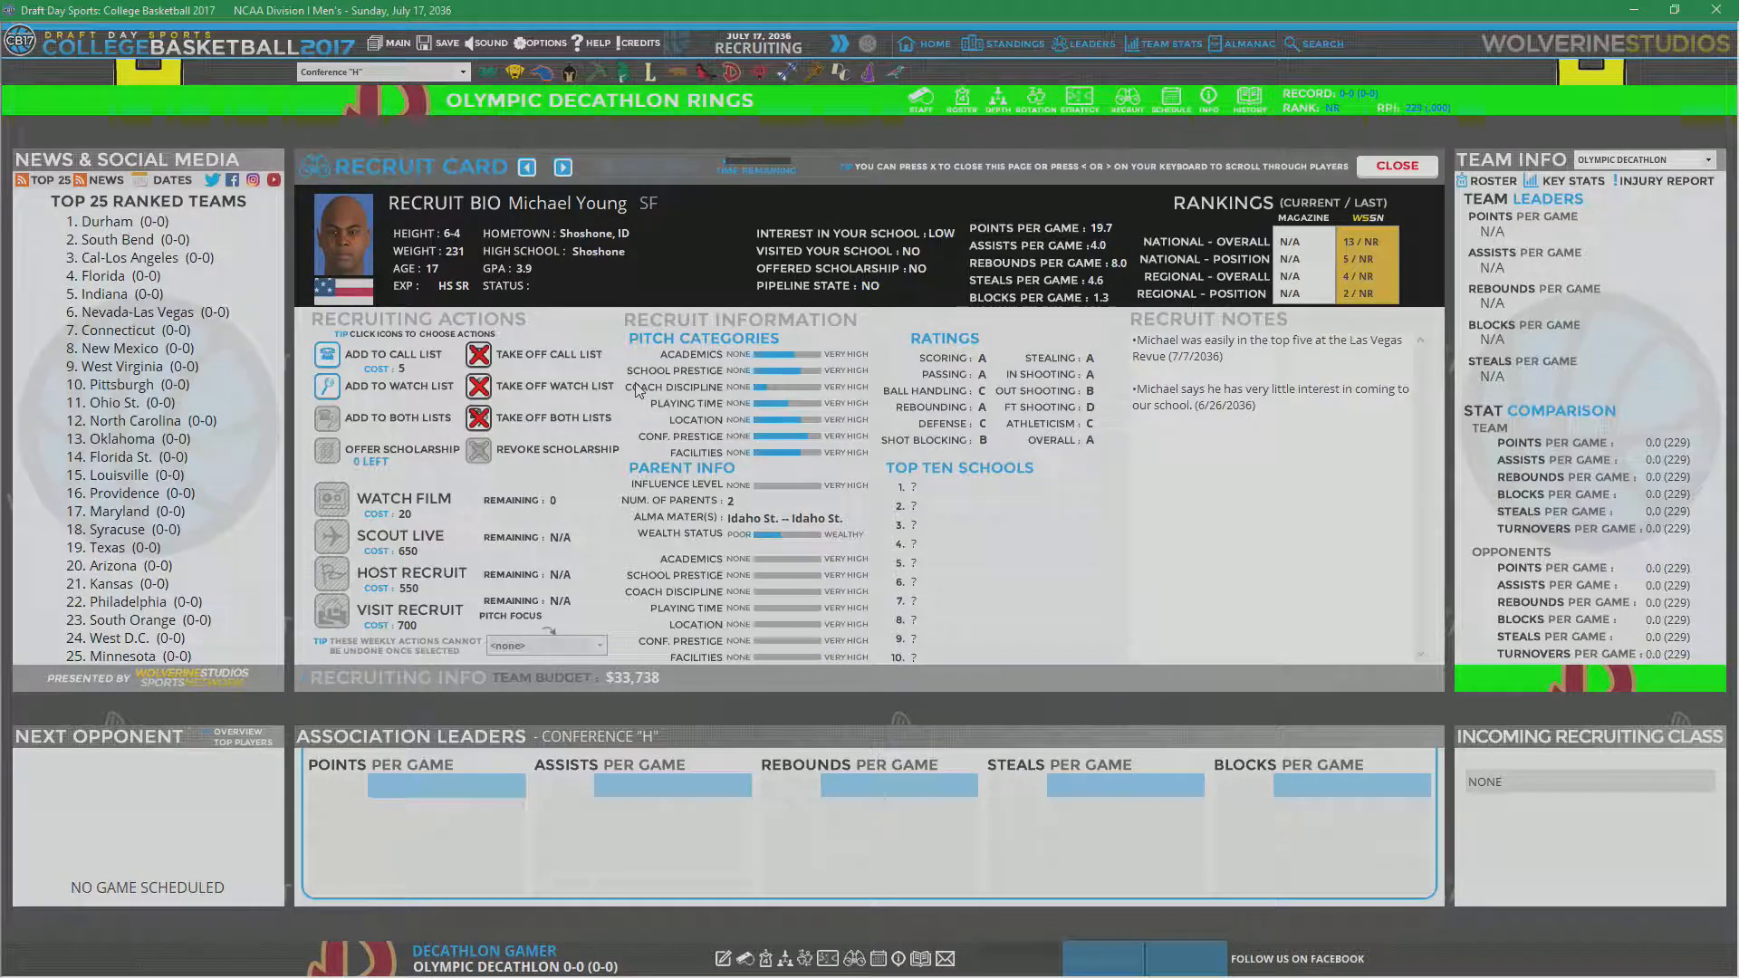
click(562, 167)
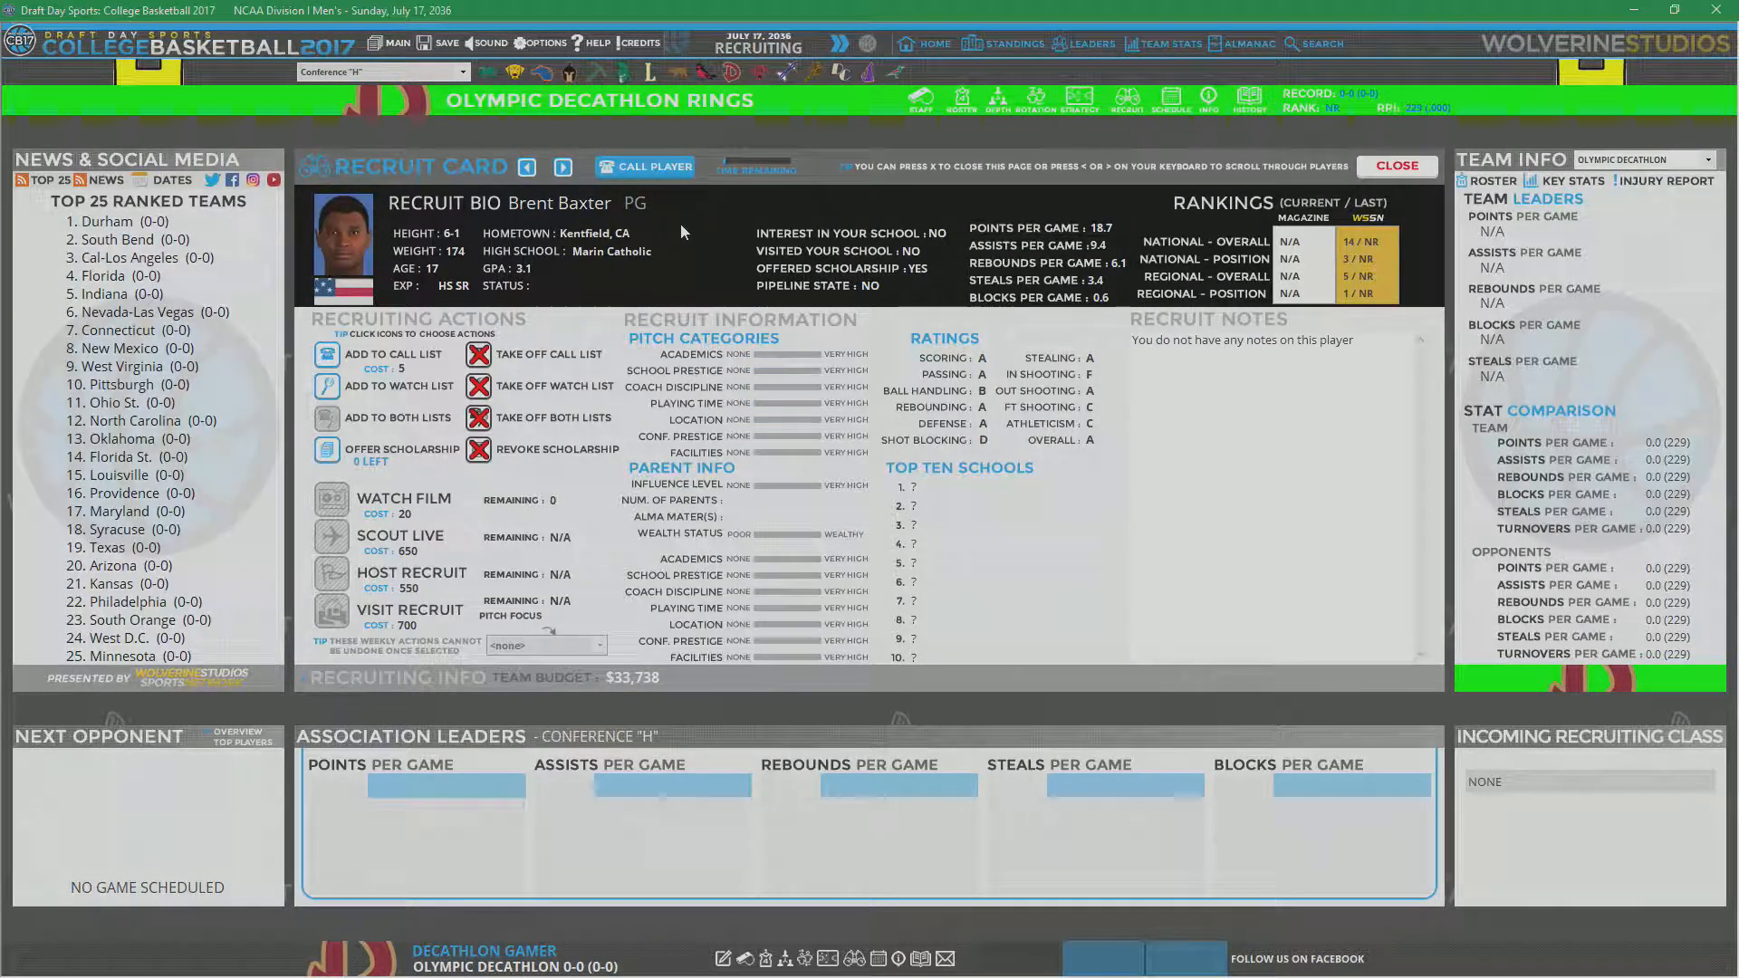
click(644, 166)
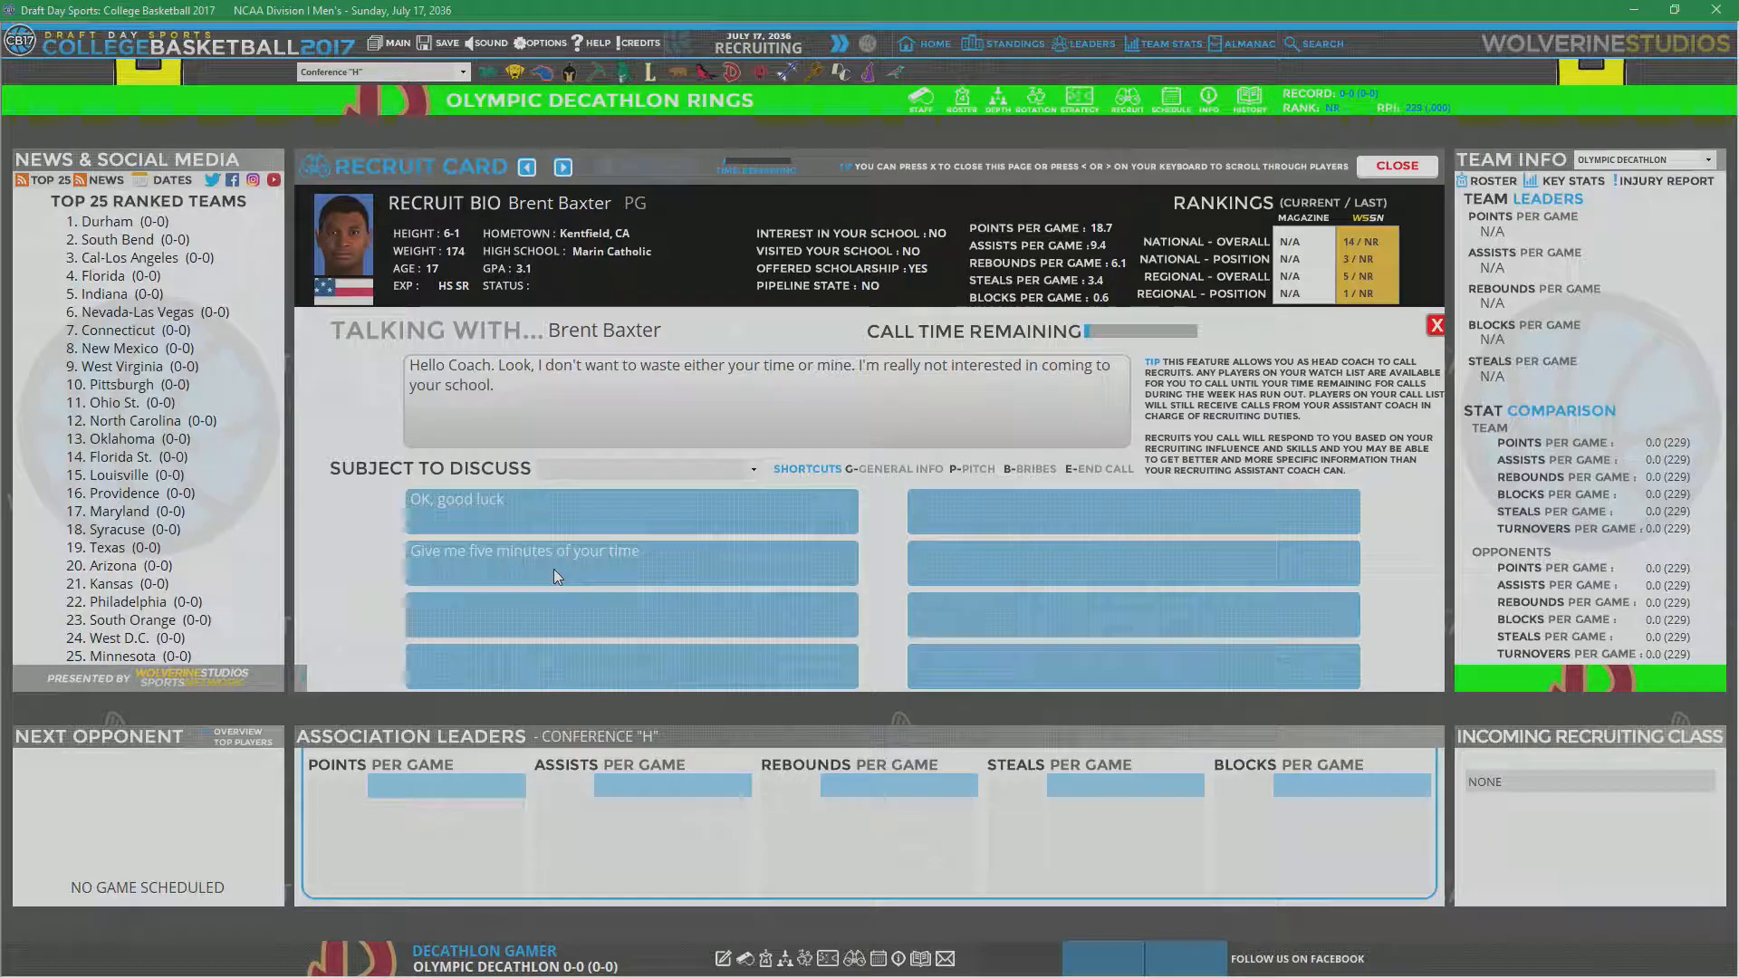
click(628, 549)
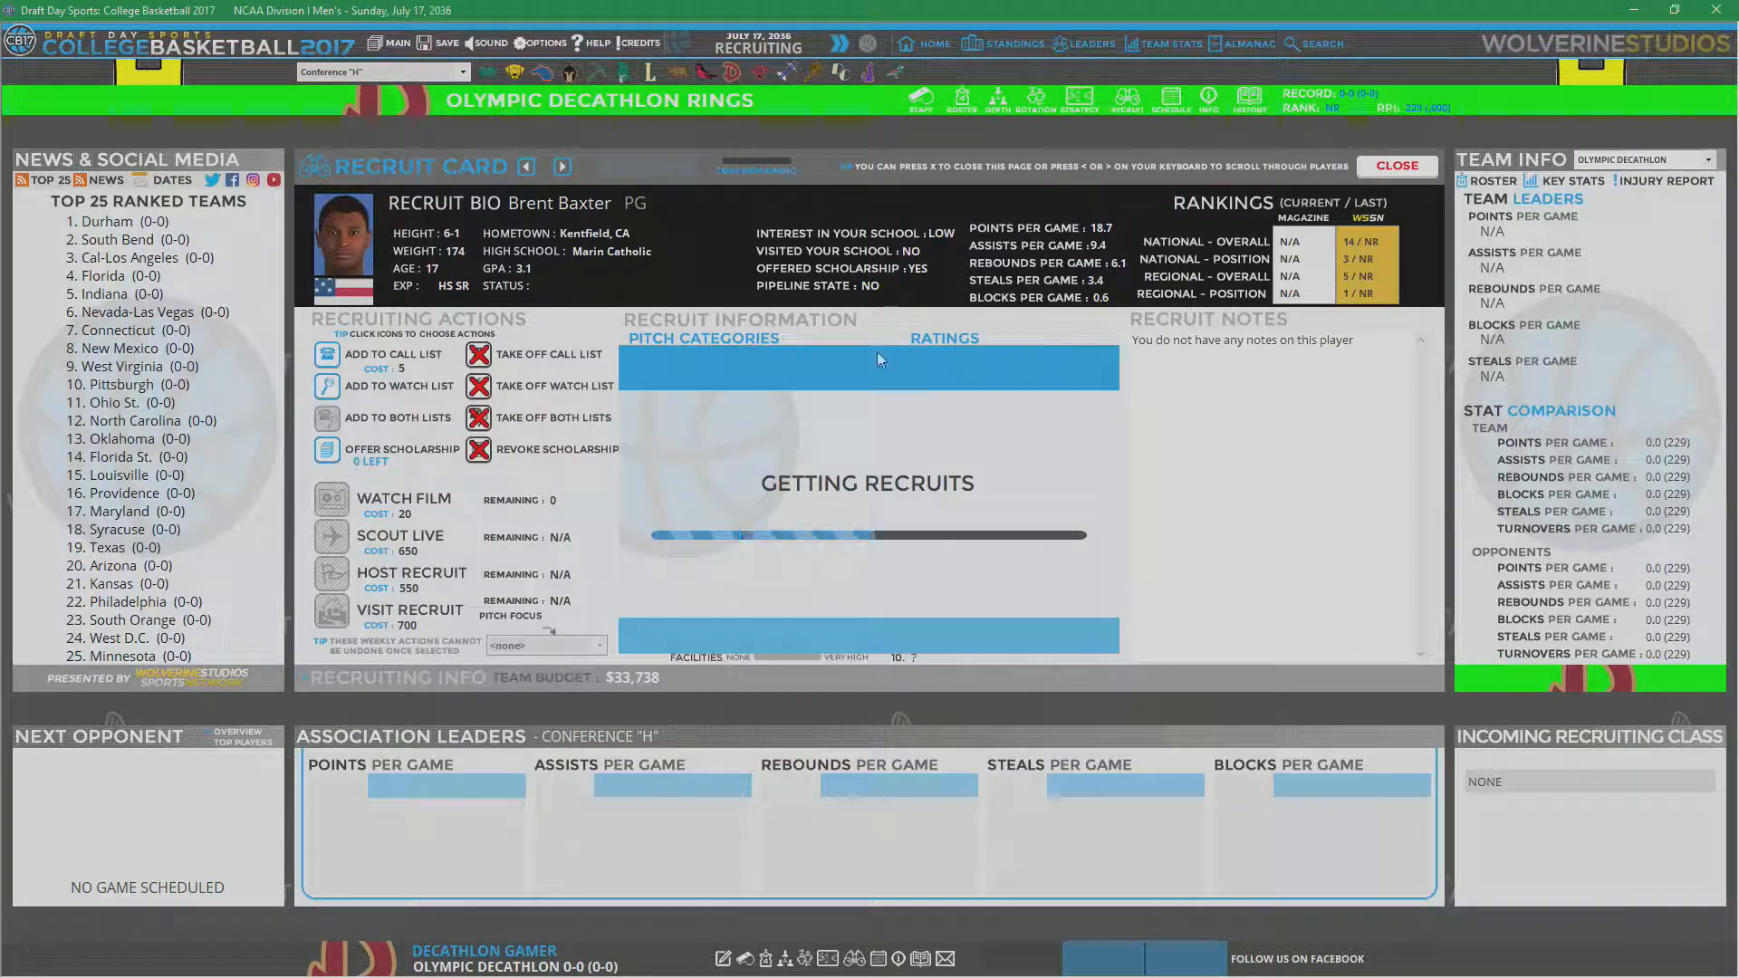
click(1394, 165)
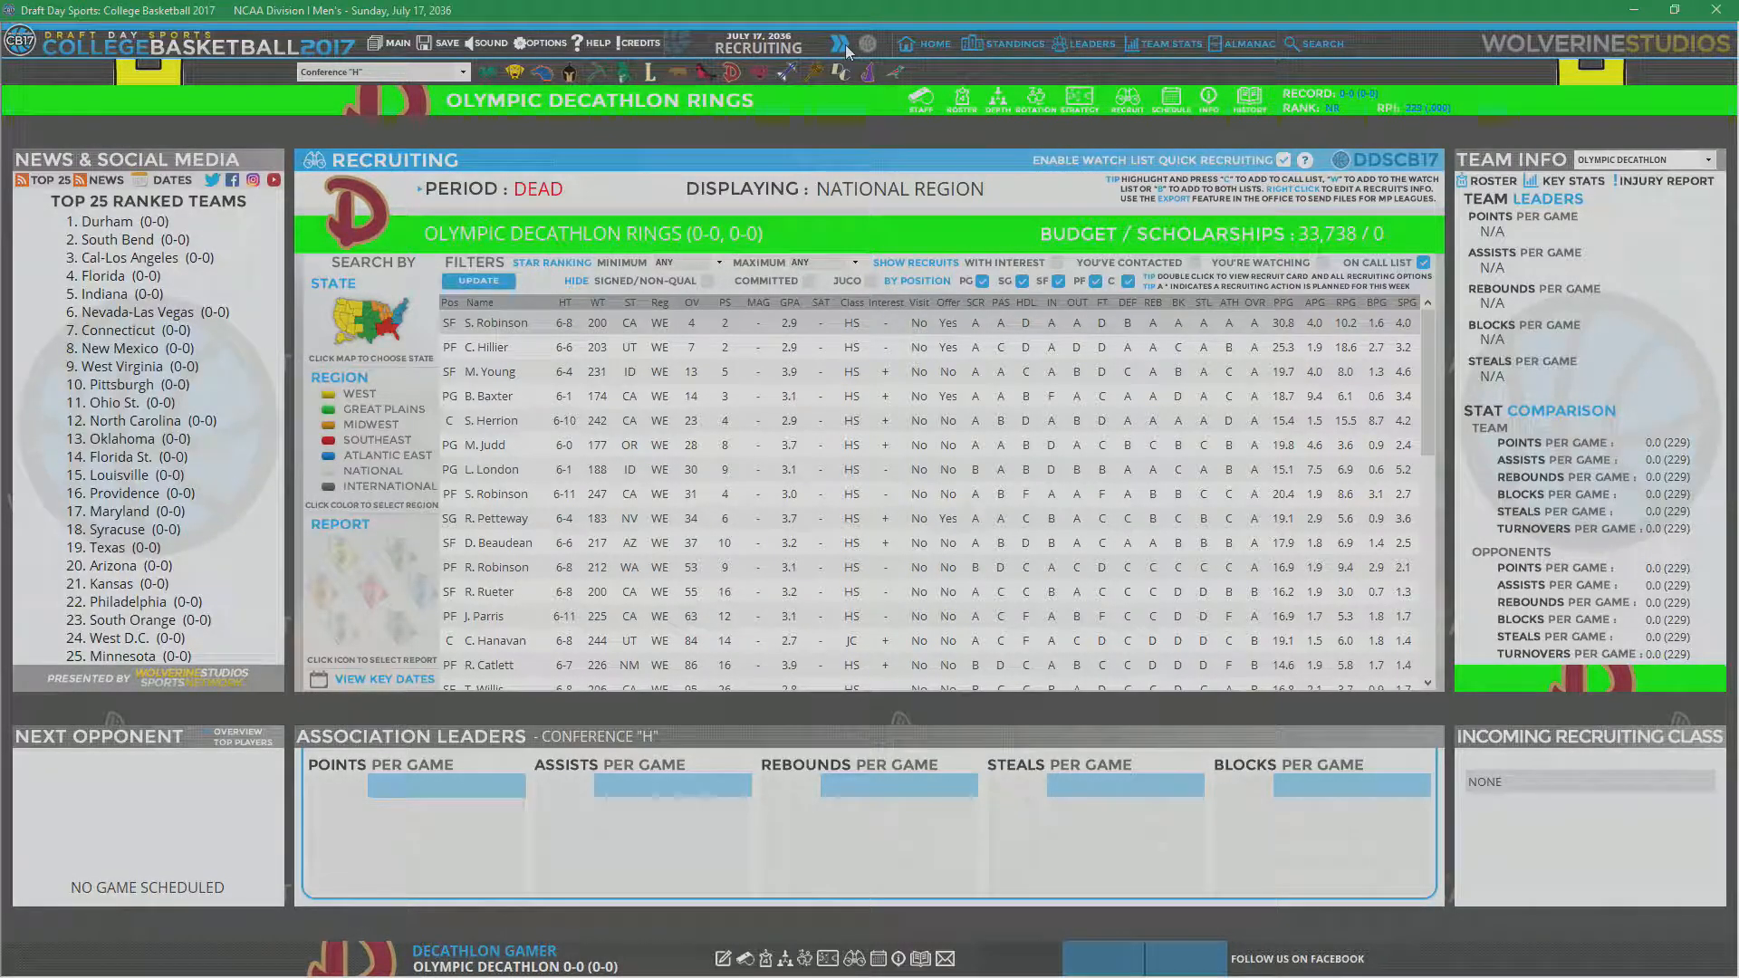
Step: Advance the calendar to July 25, 2036, entering the evaluation period
click(843, 45)
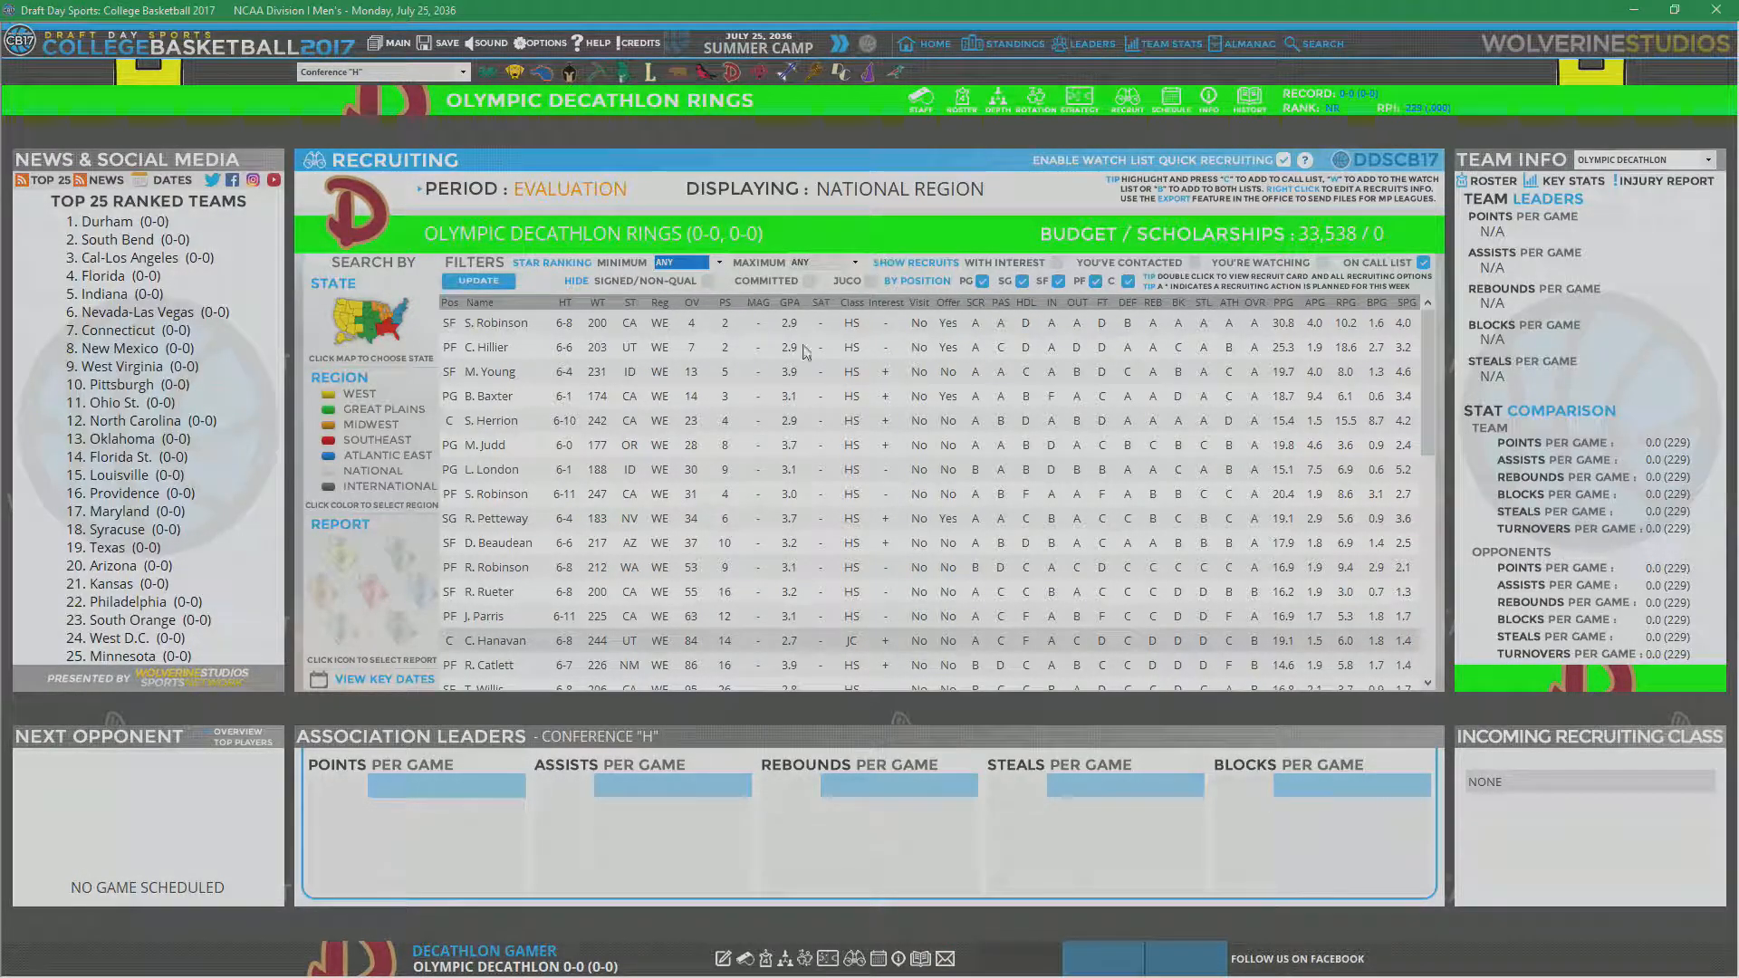
mouse_move(759, 360)
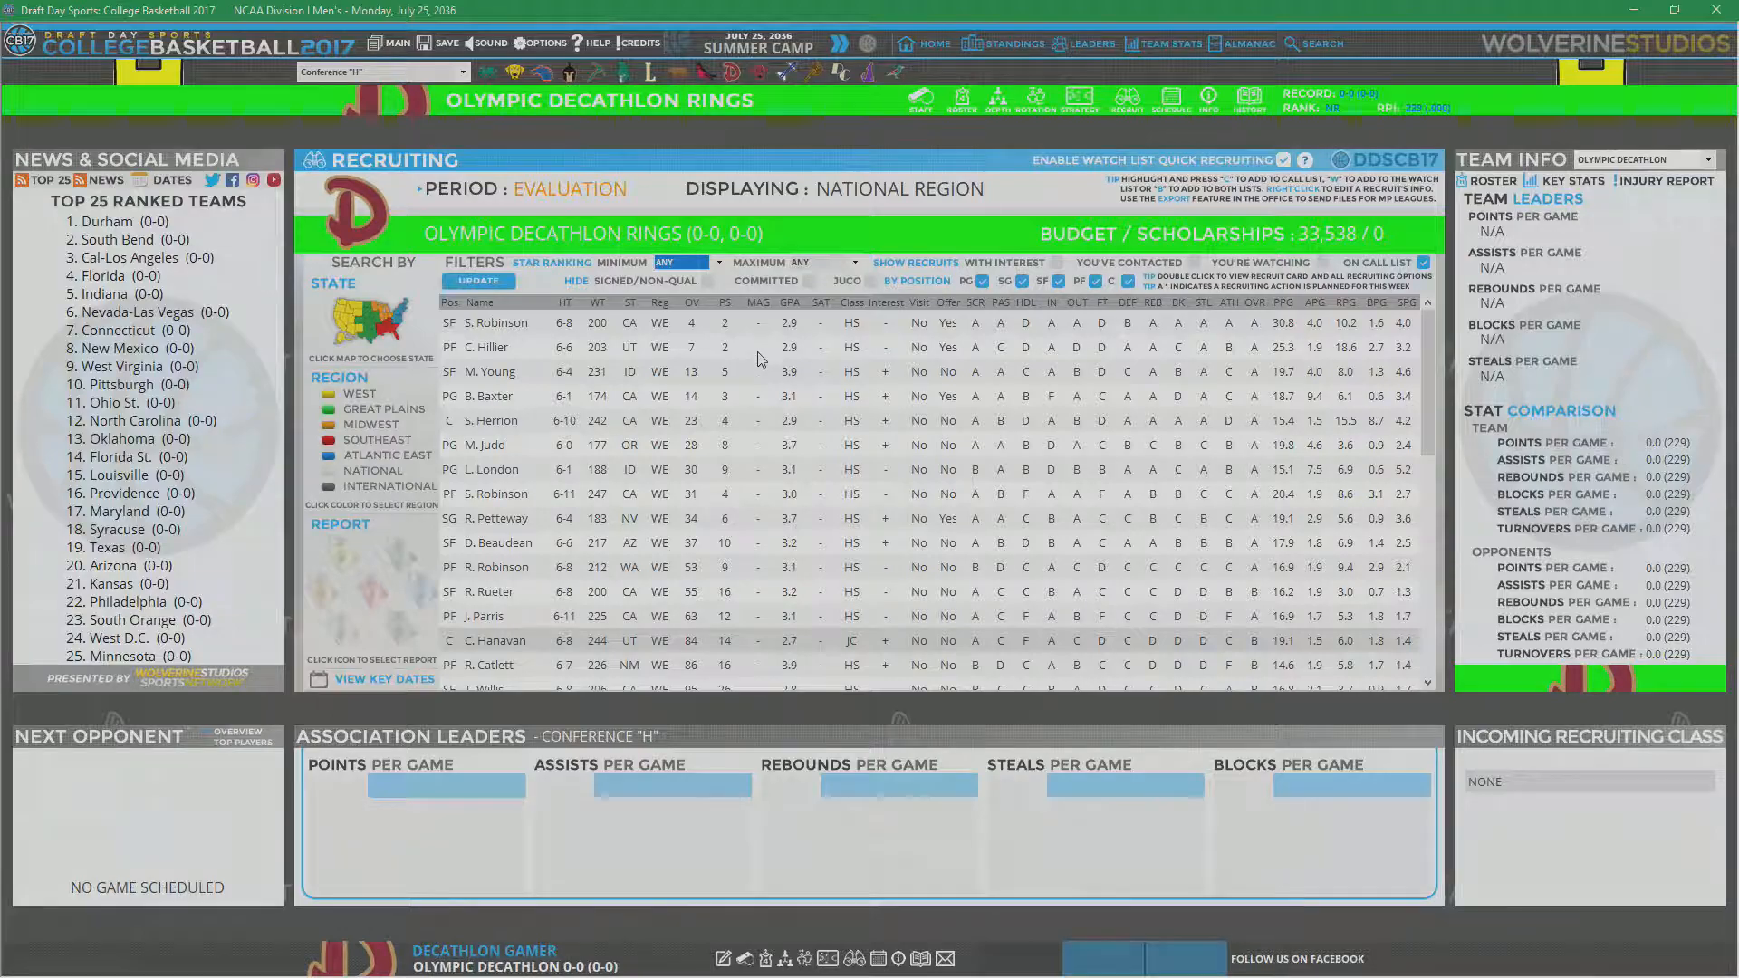
mouse_move(596, 368)
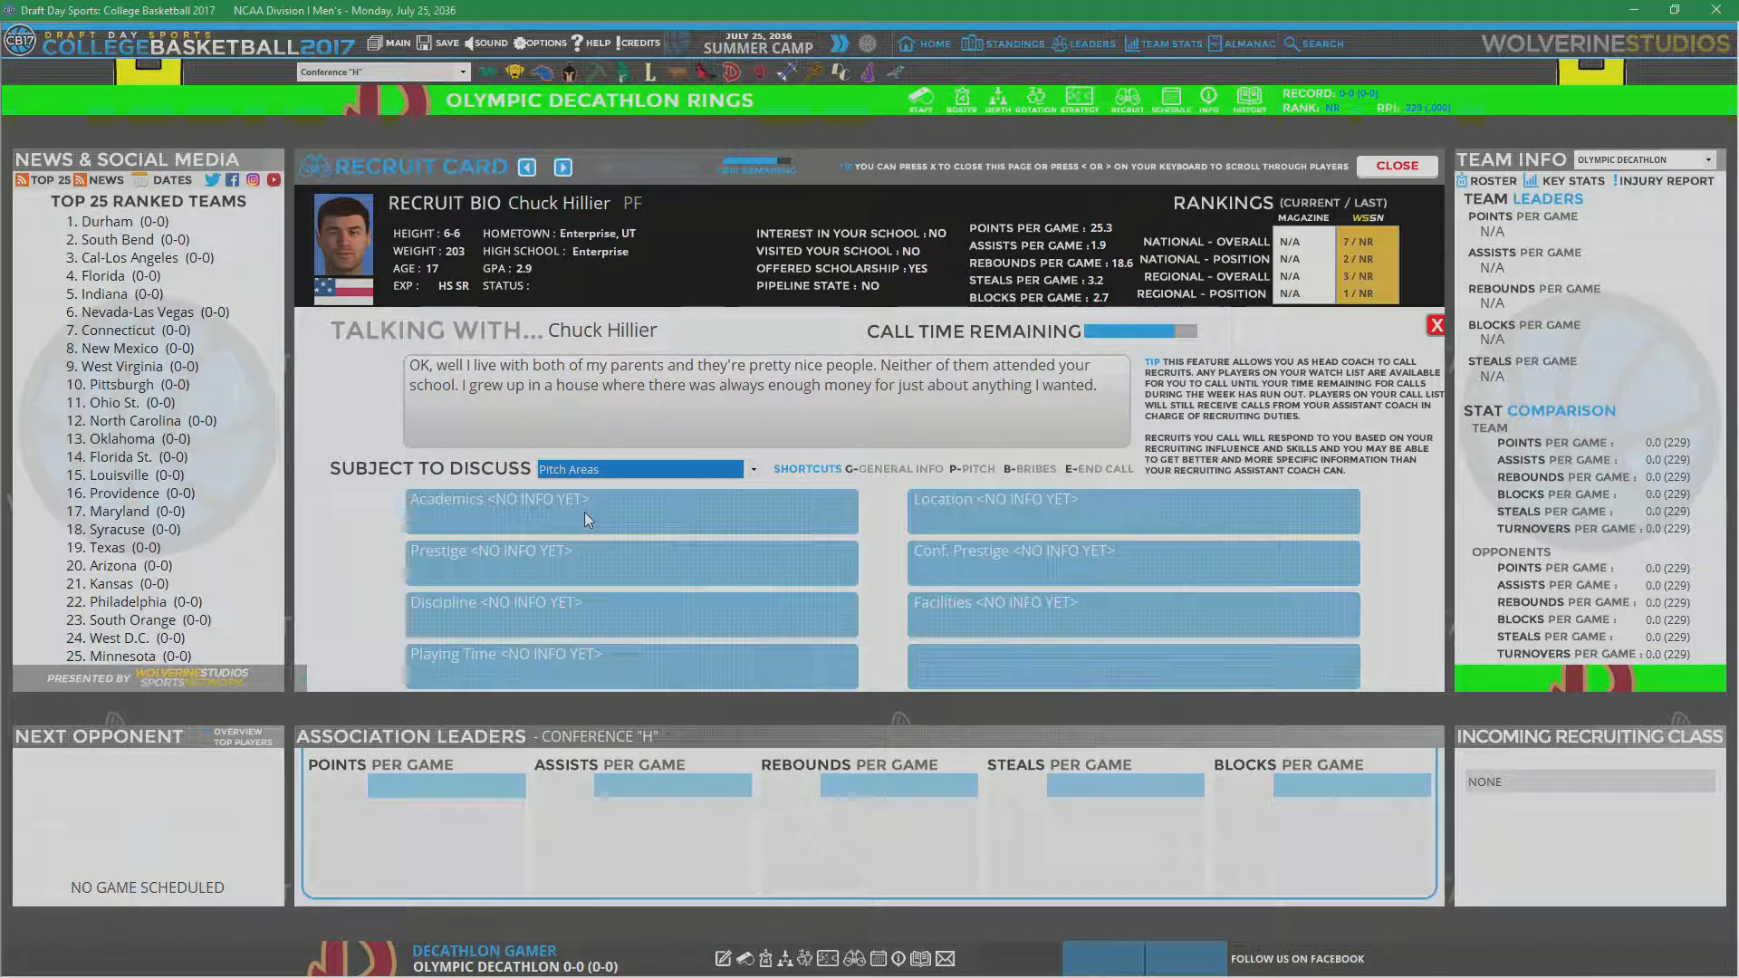
Step: End Chuck Hillier's call, ask Brent Baxter about his pitch areas, and close the recruit card
click(495, 603)
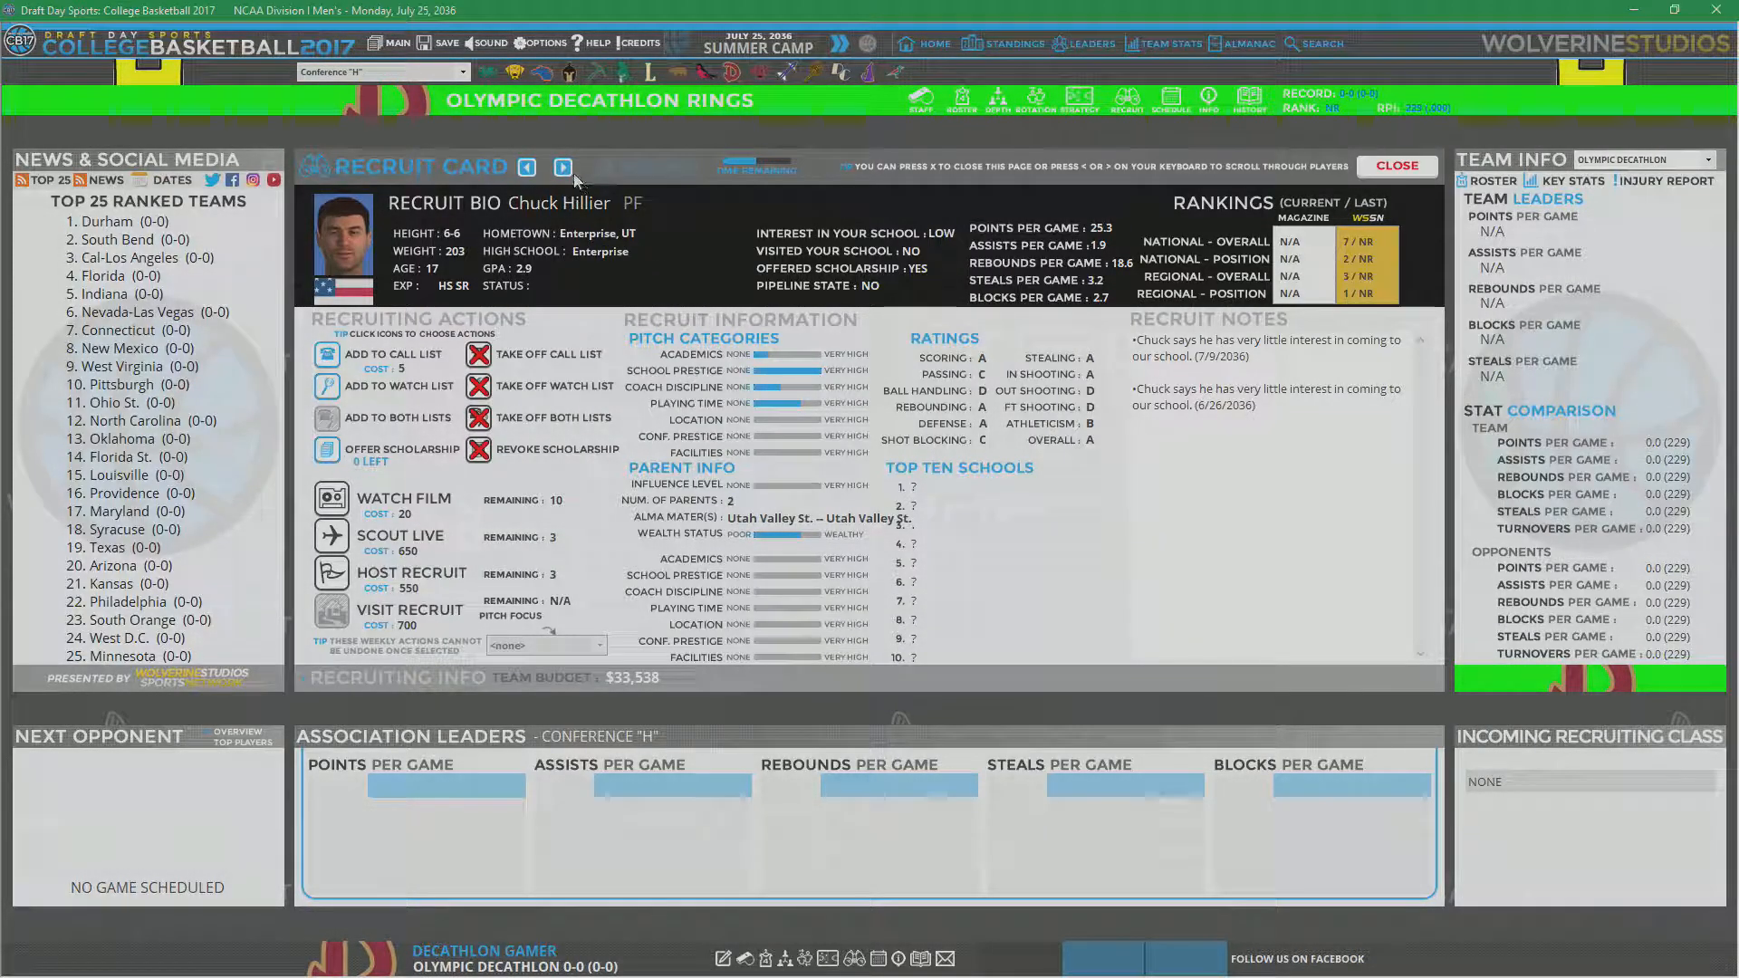
click(563, 166)
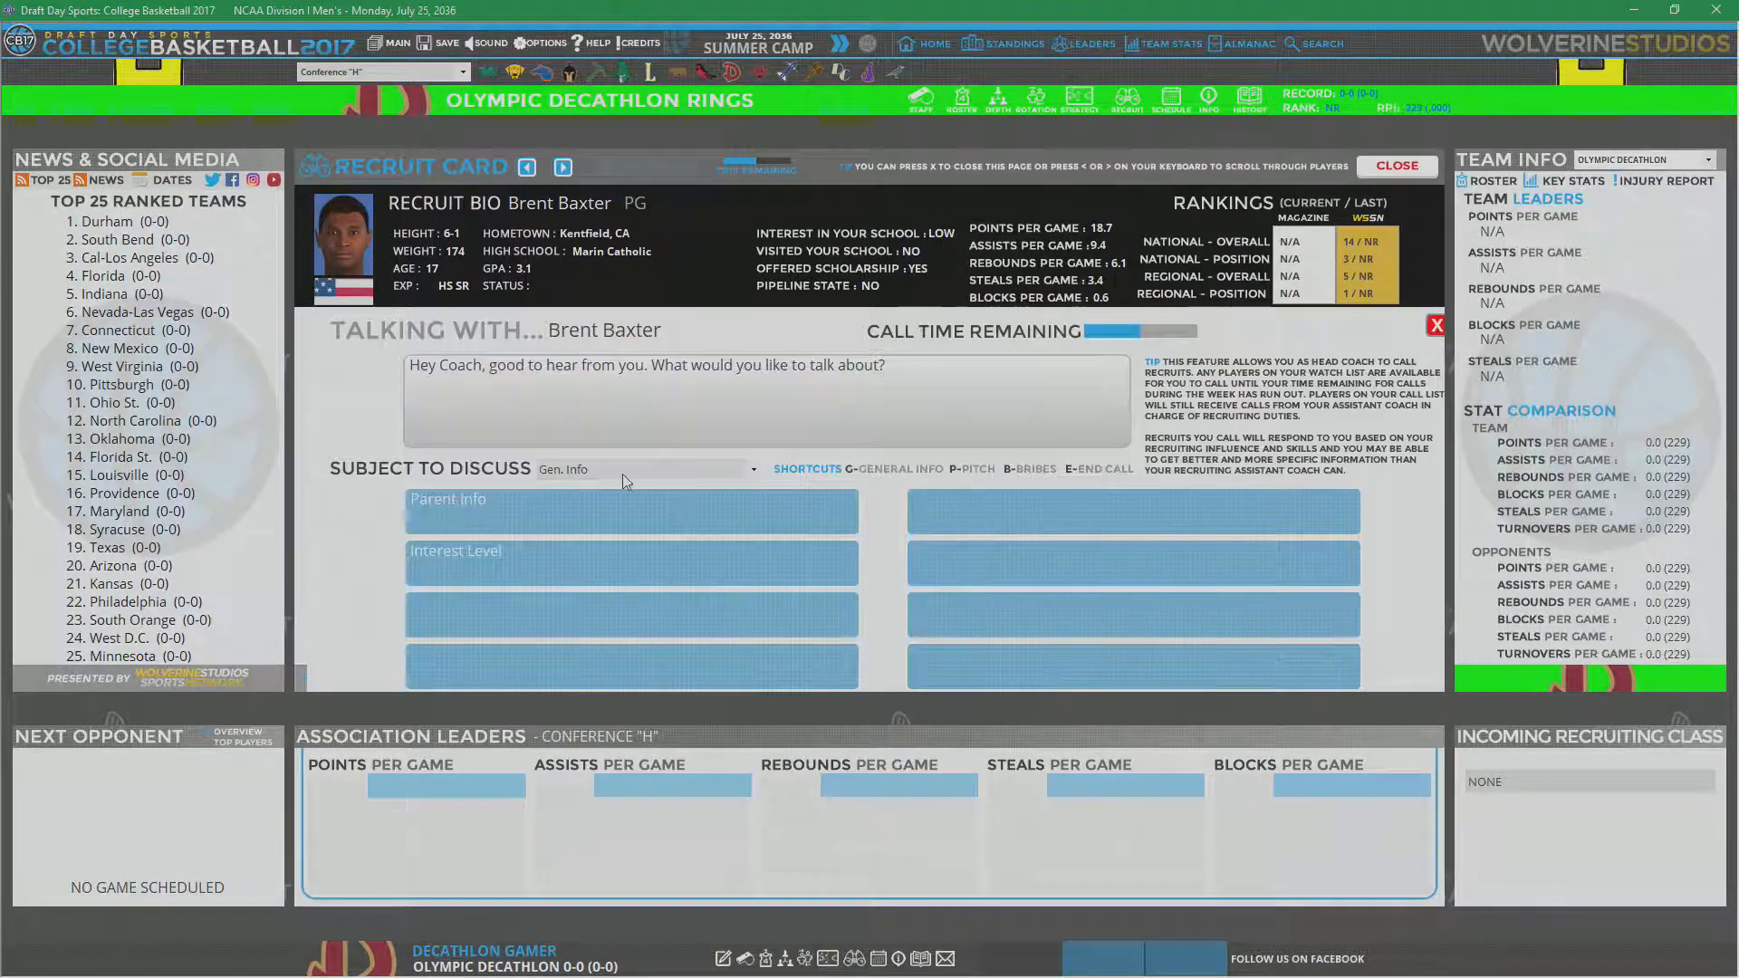
click(640, 468)
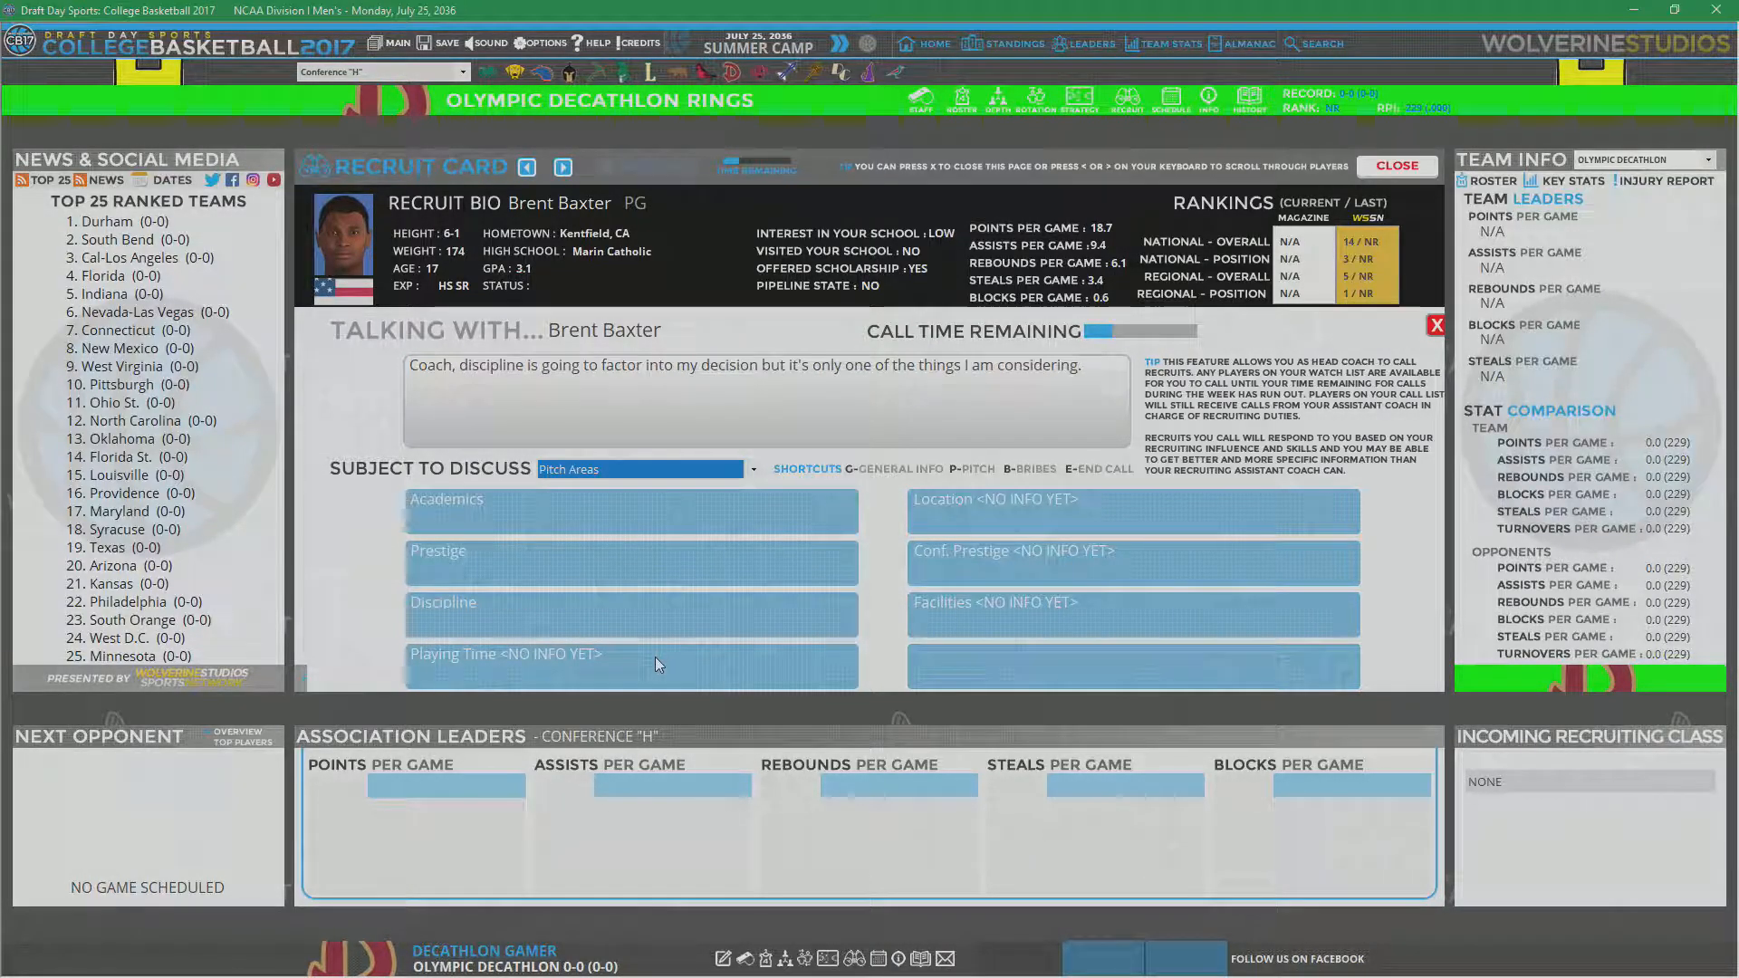
click(1131, 549)
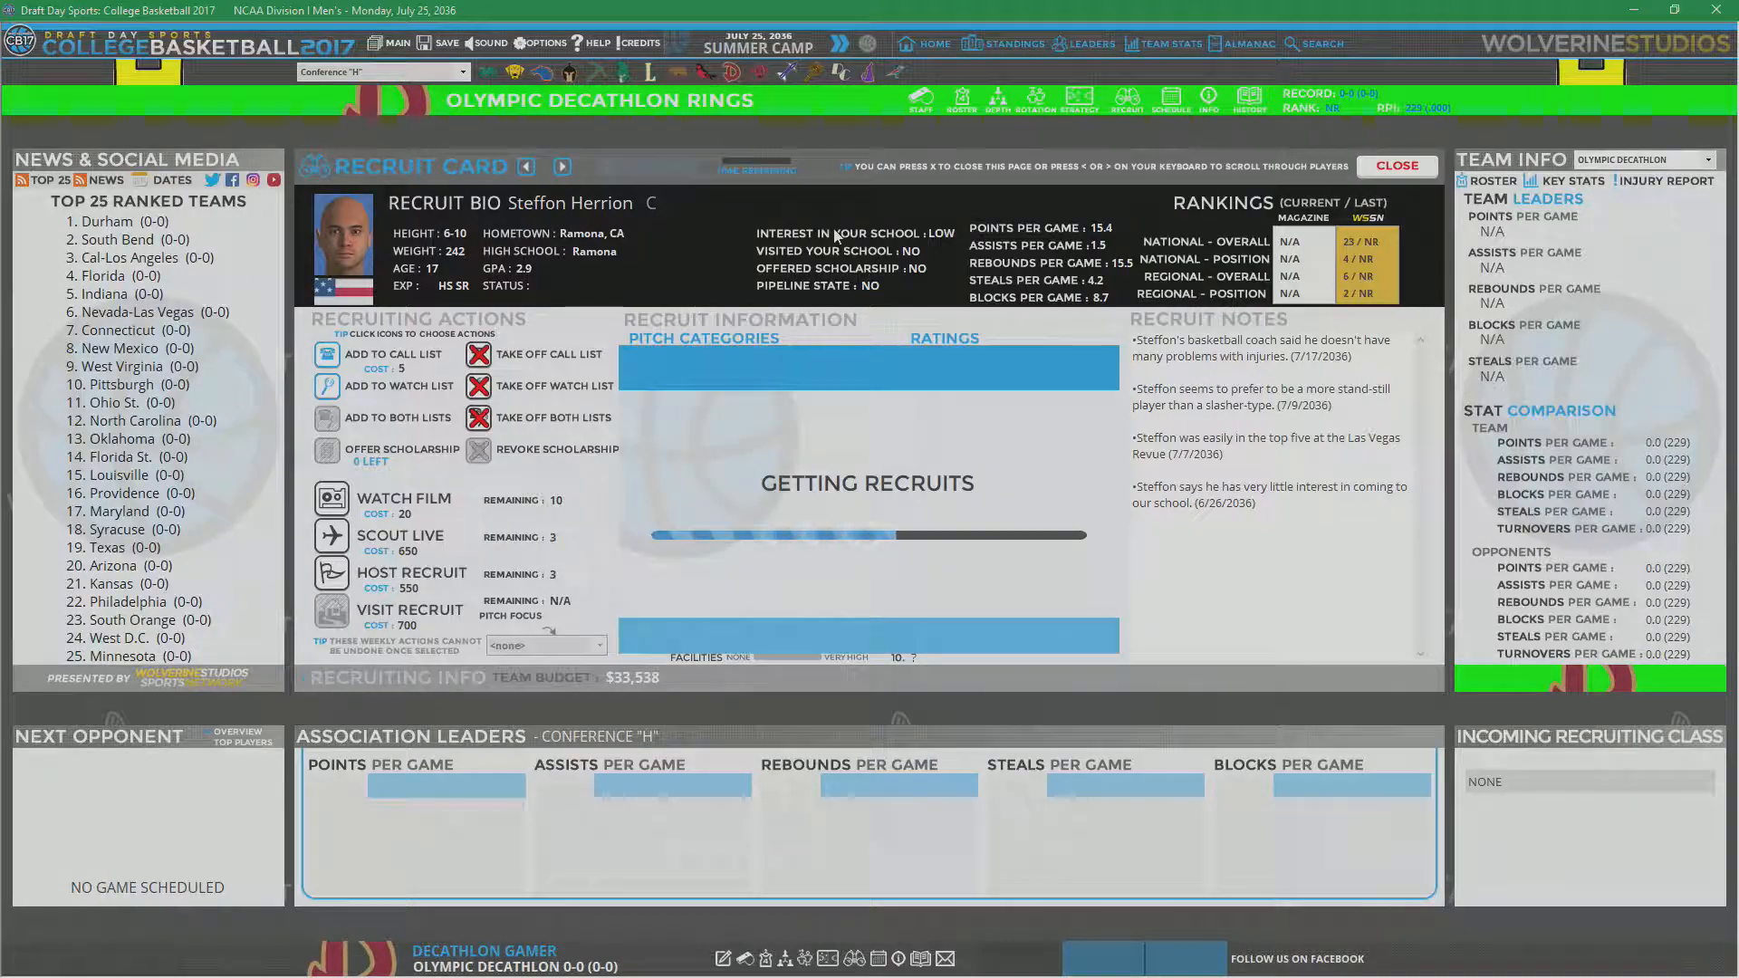
click(1394, 165)
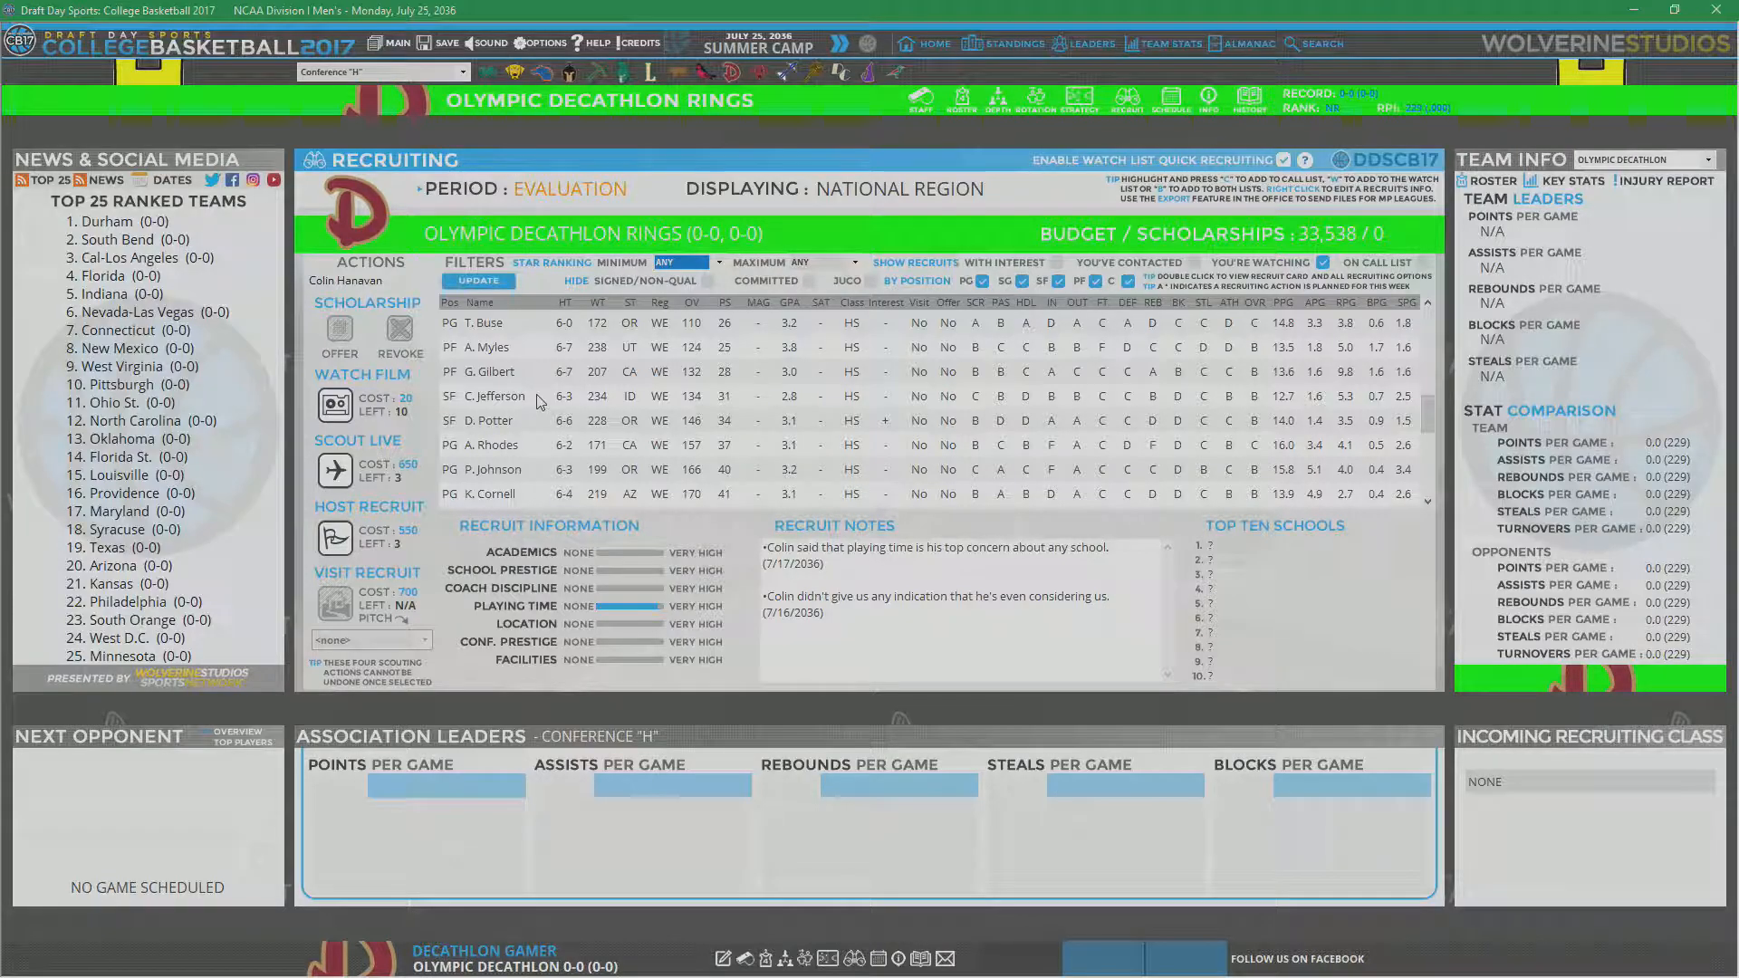
scroll(down, 3)
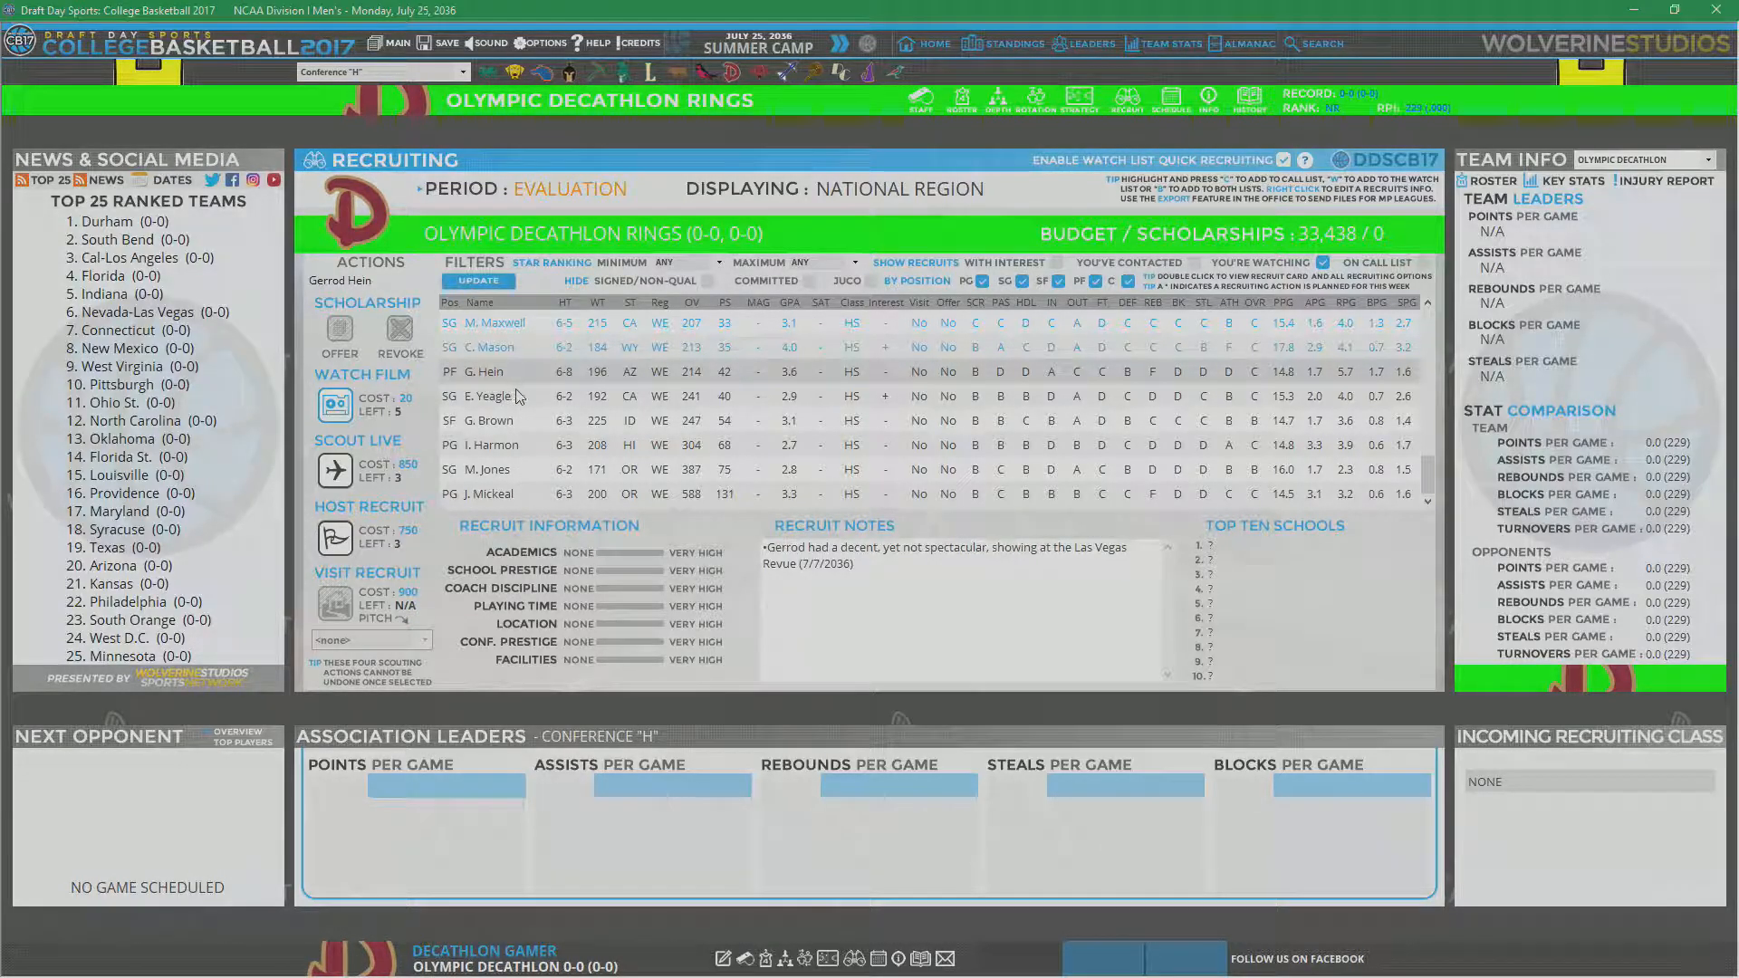
click(493, 370)
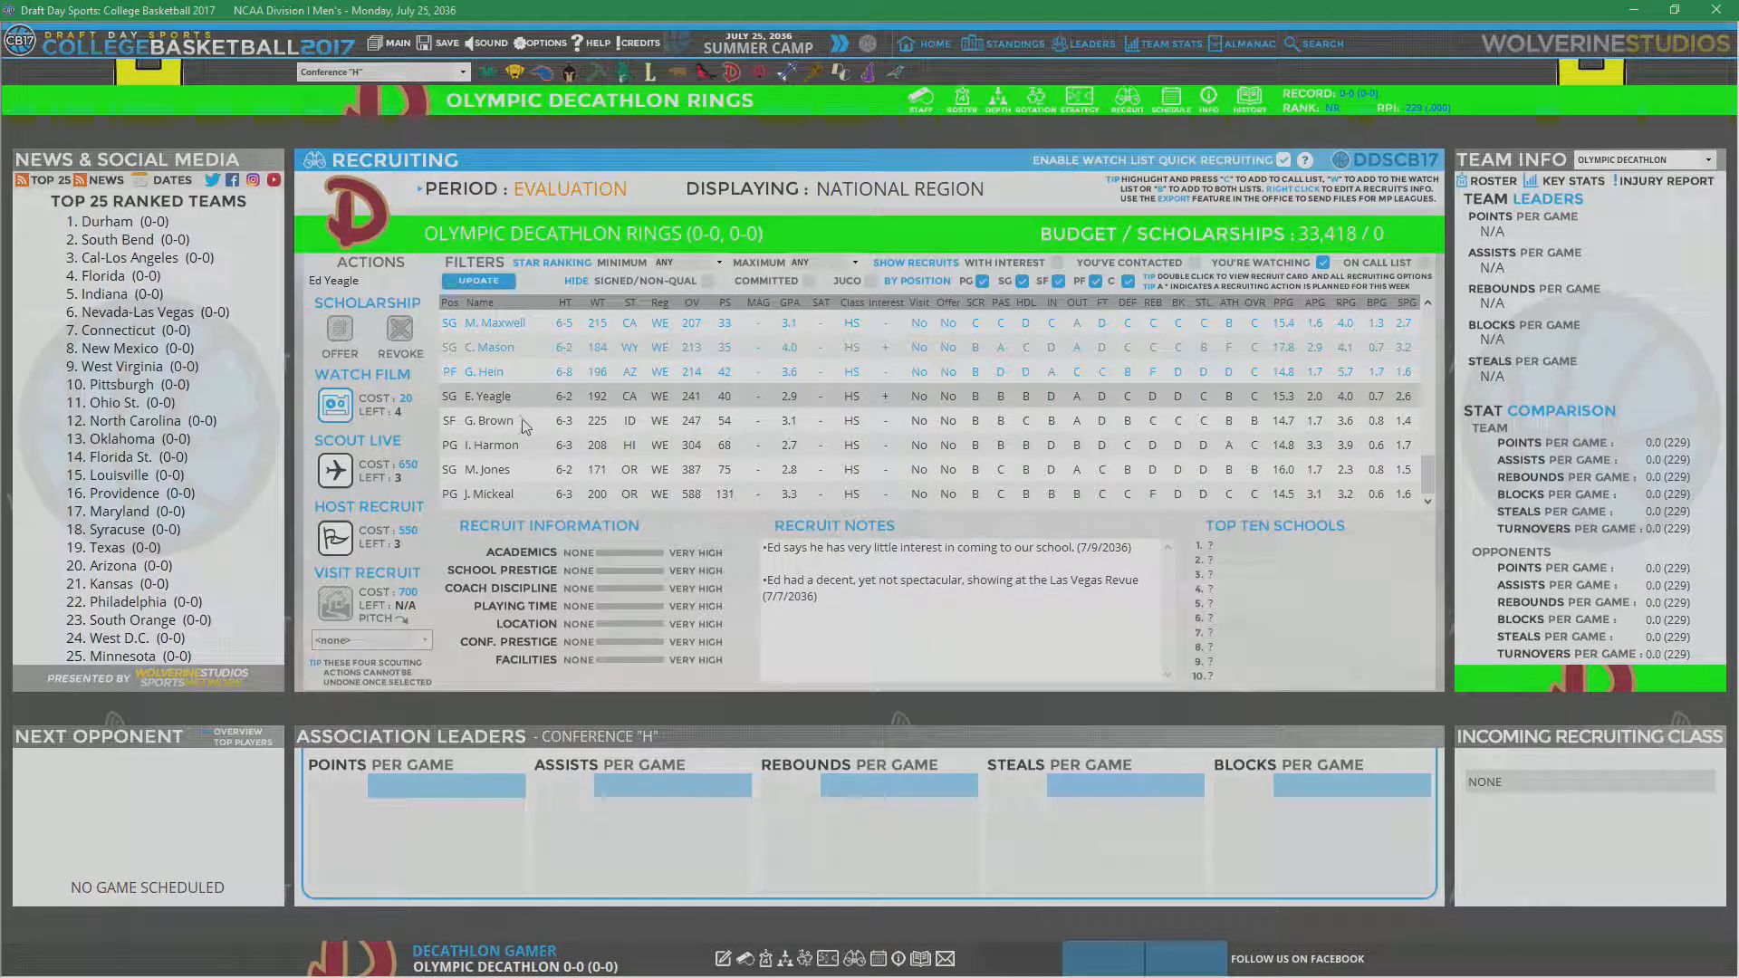
click(488, 445)
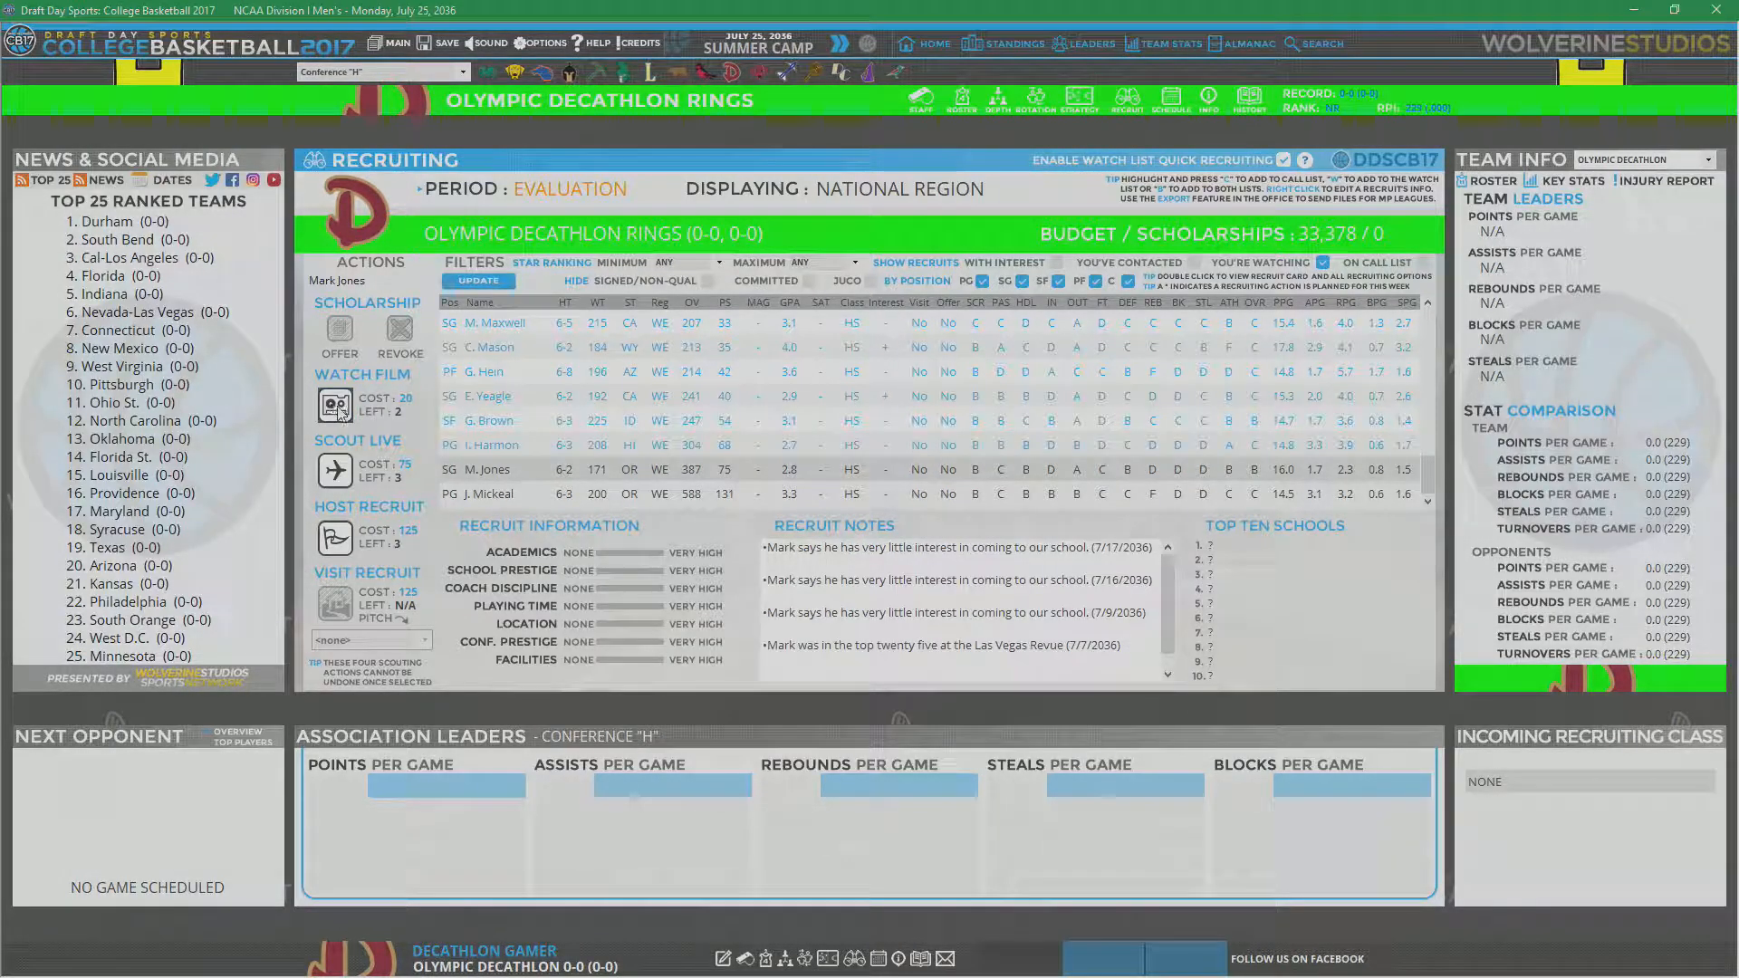
click(338, 405)
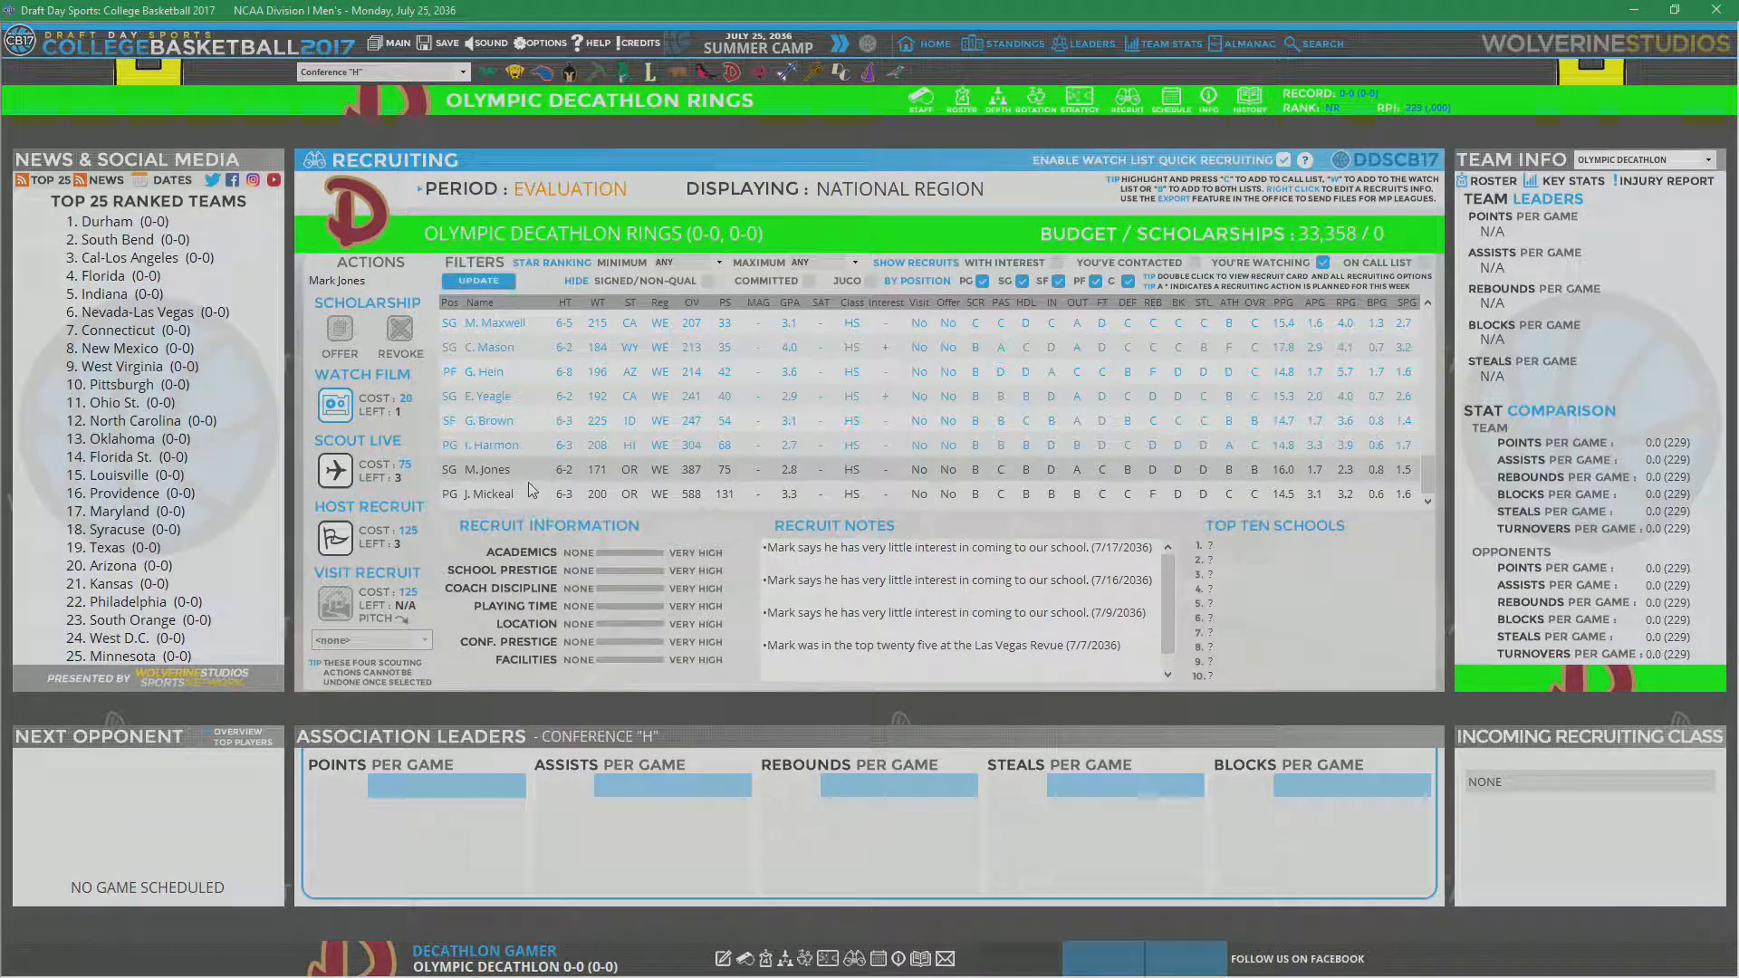
click(493, 494)
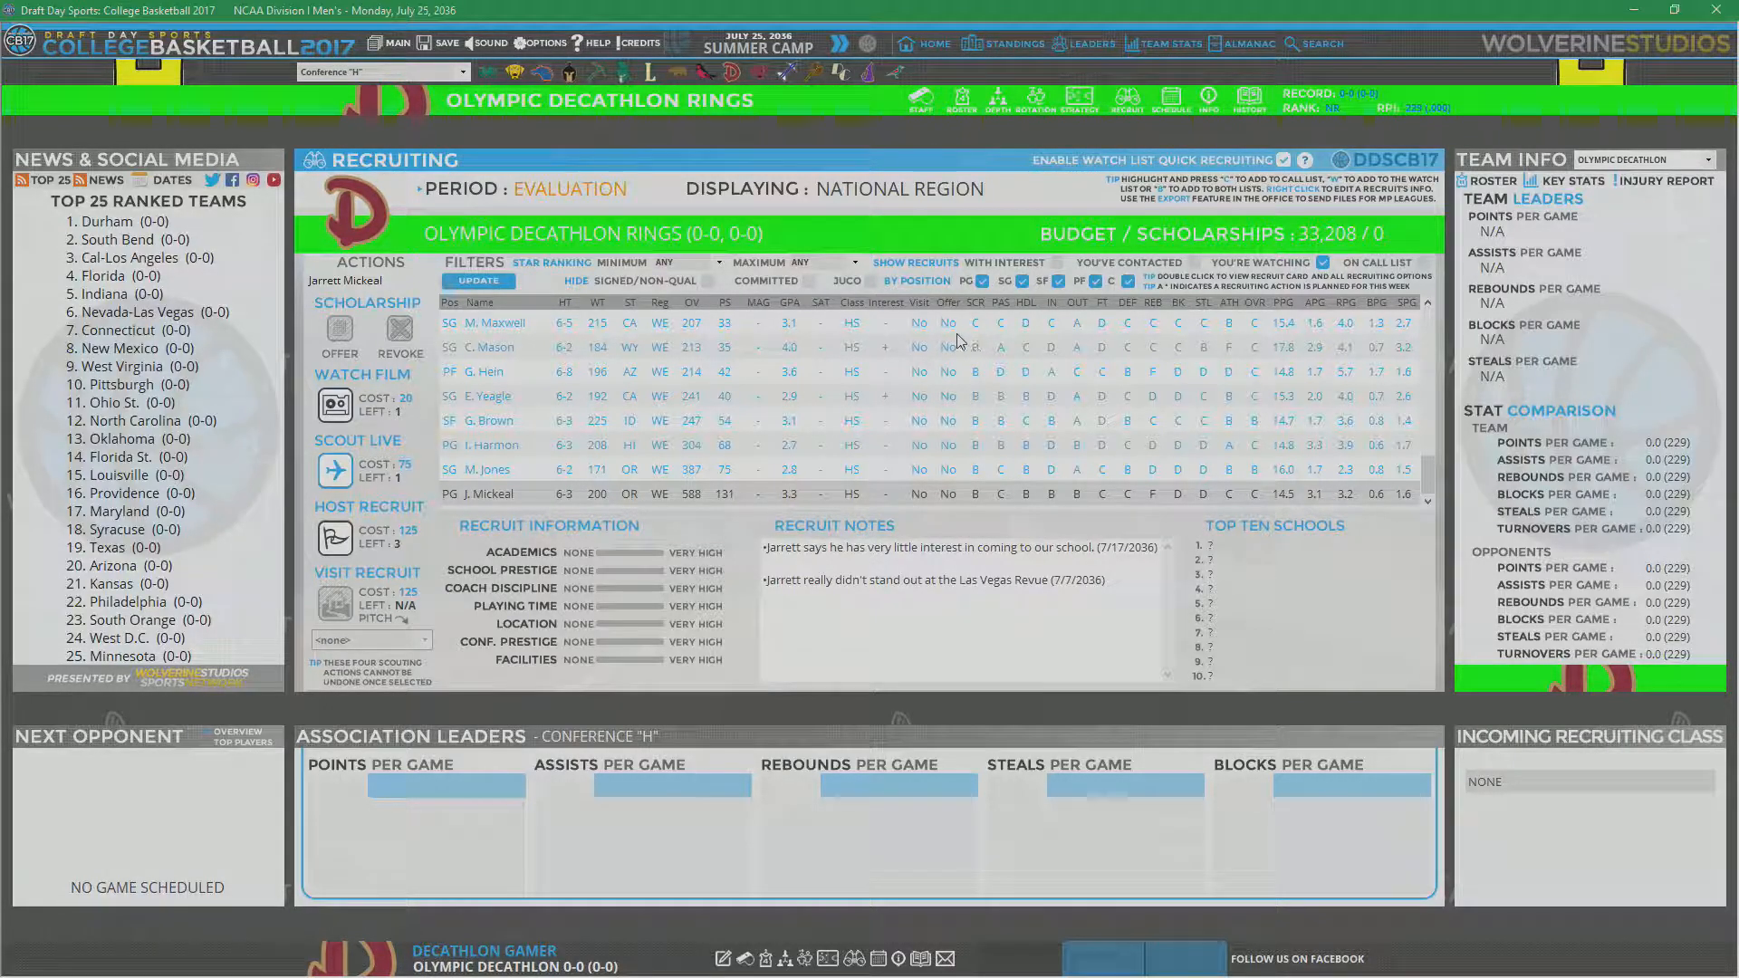
mouse_move(794, 443)
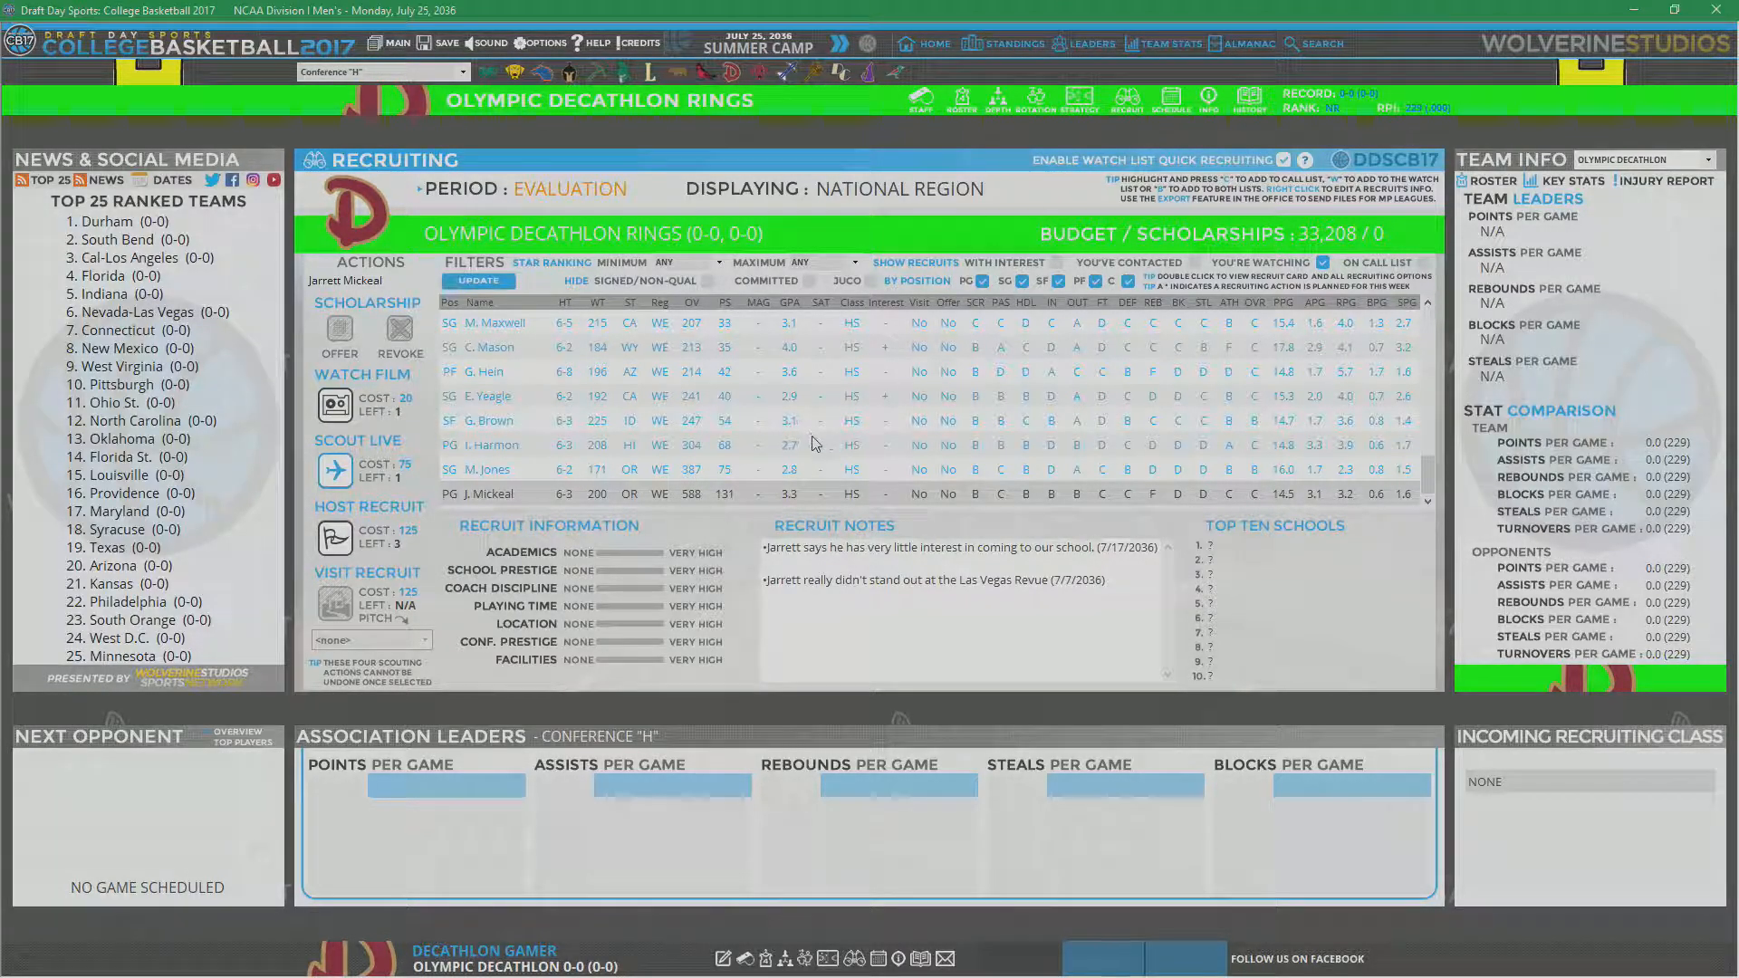
scroll(down, 3)
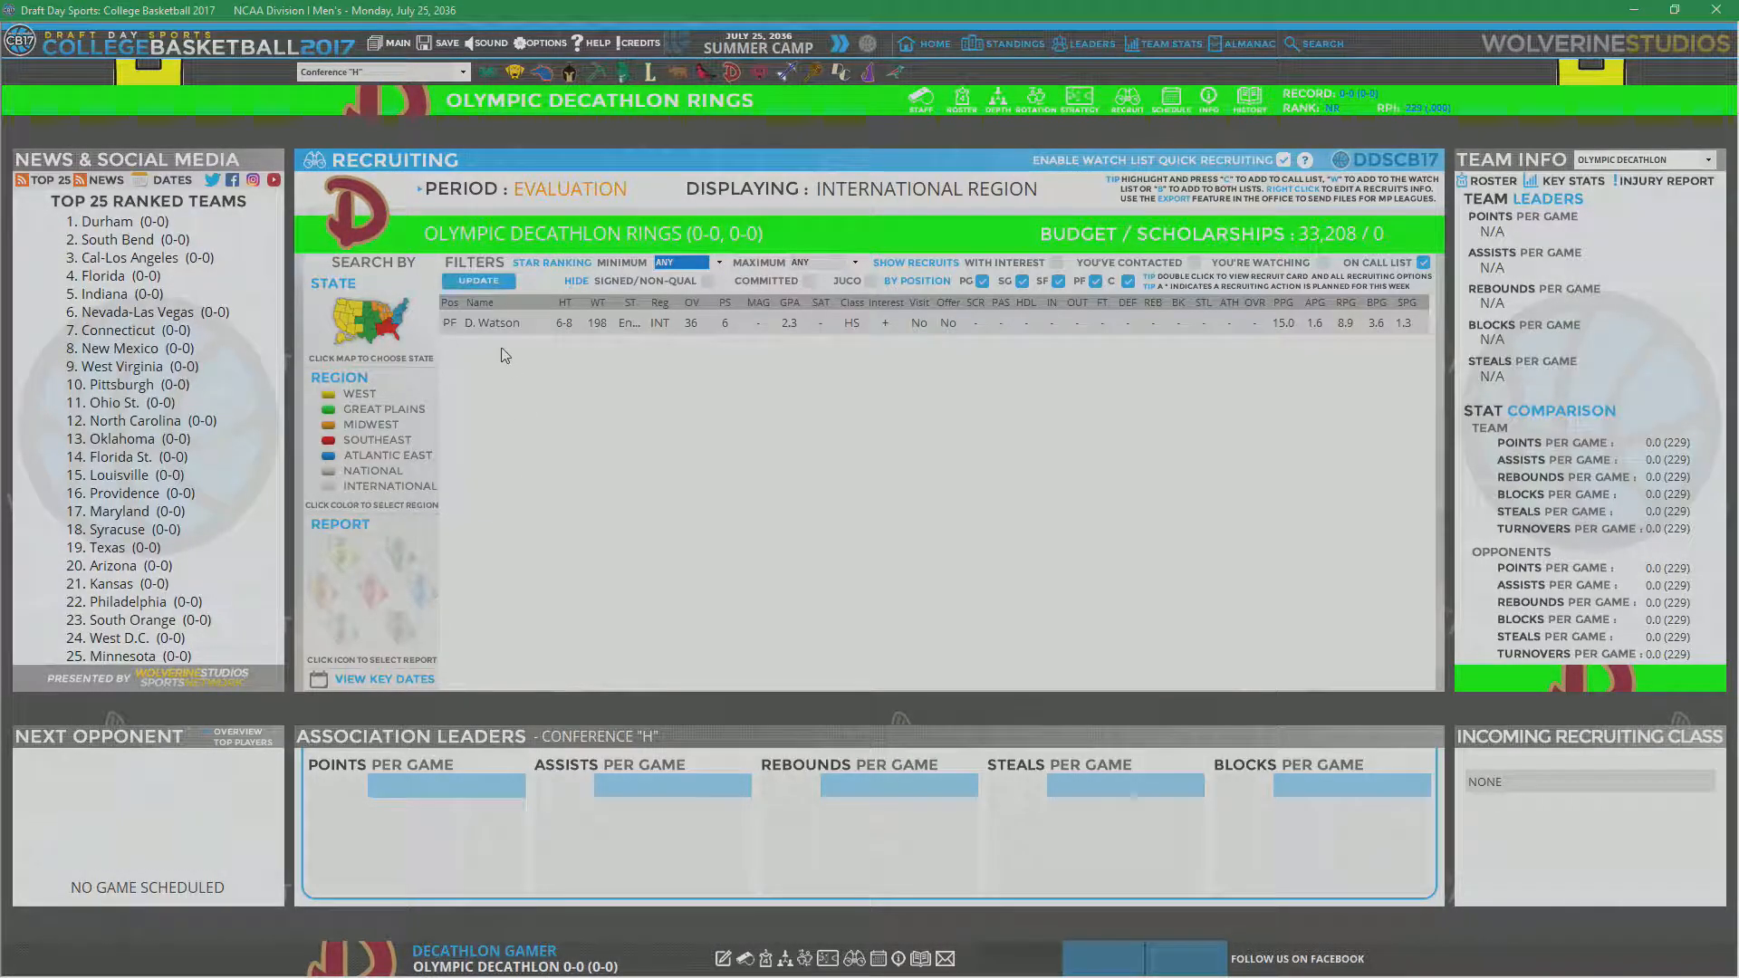
double_click(494, 322)
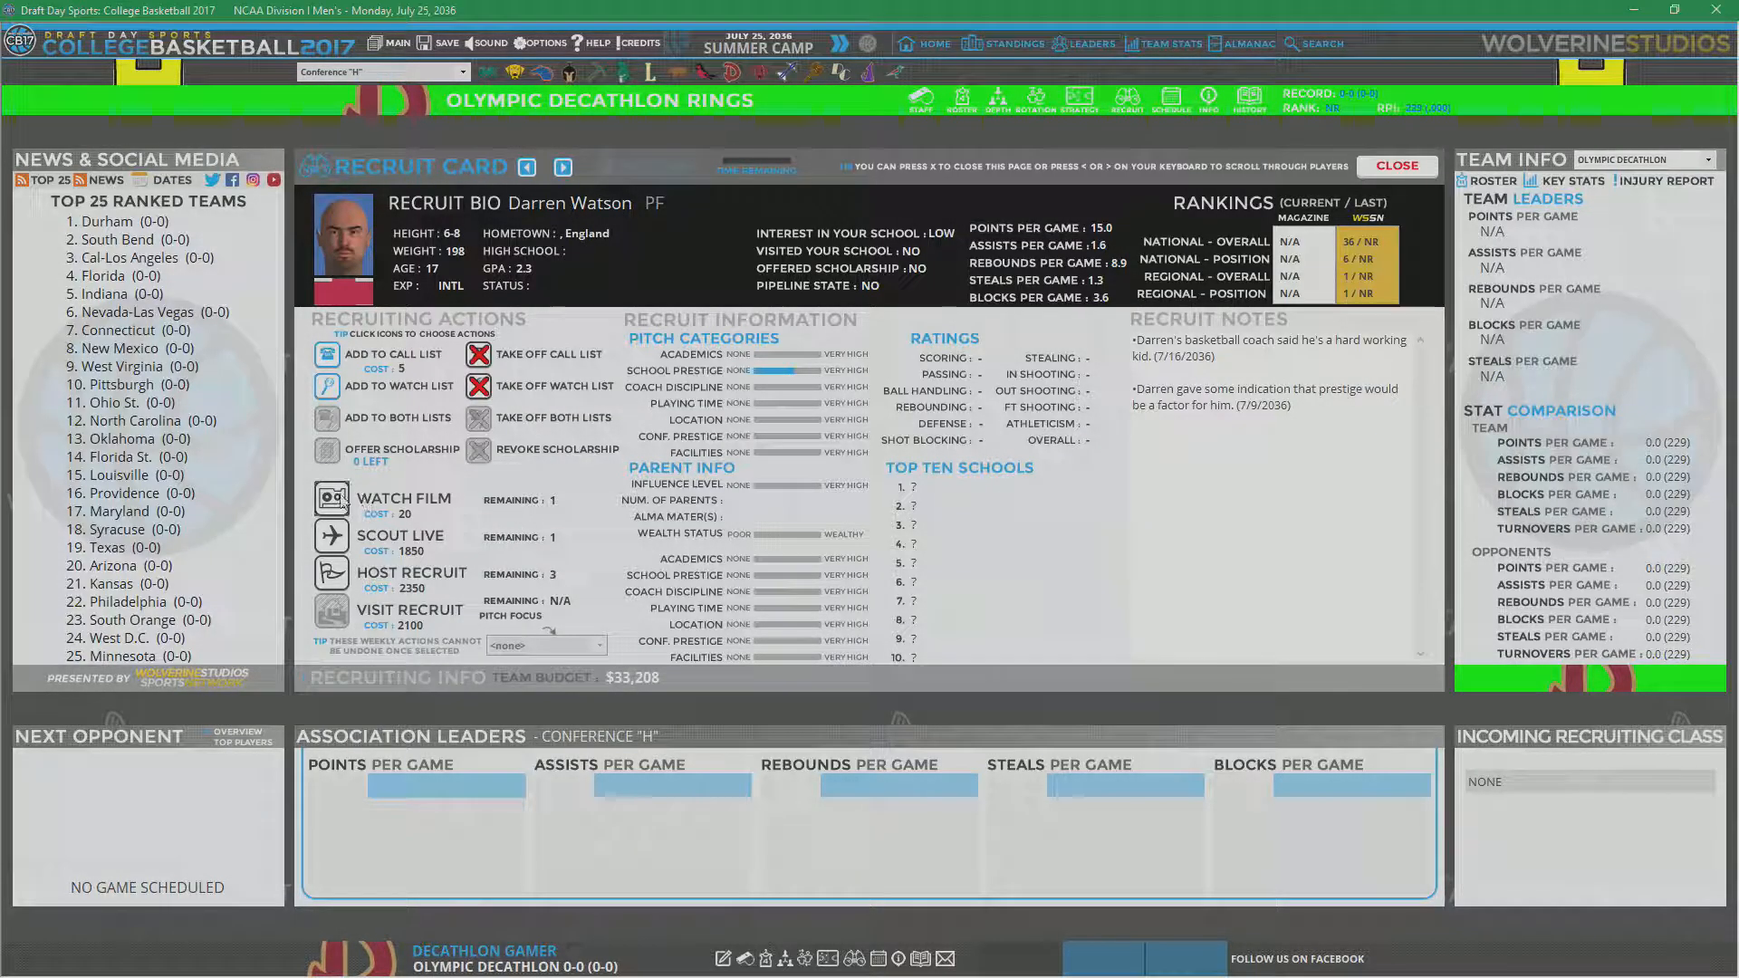
click(328, 498)
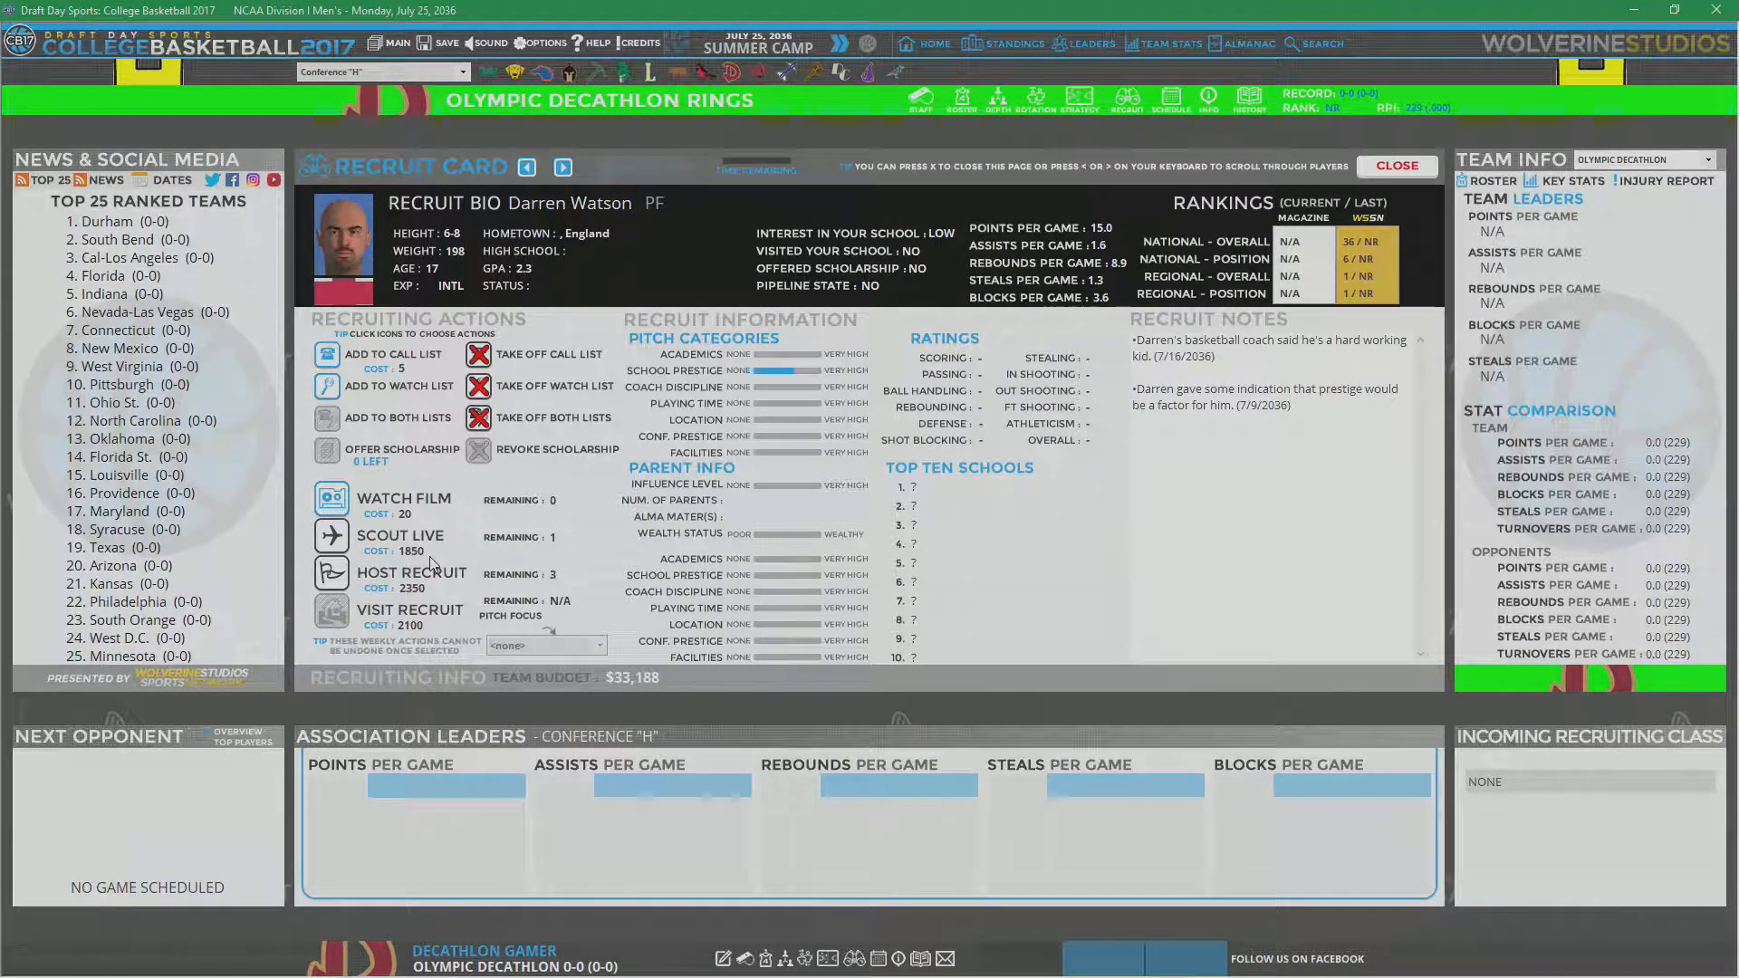
click(1395, 165)
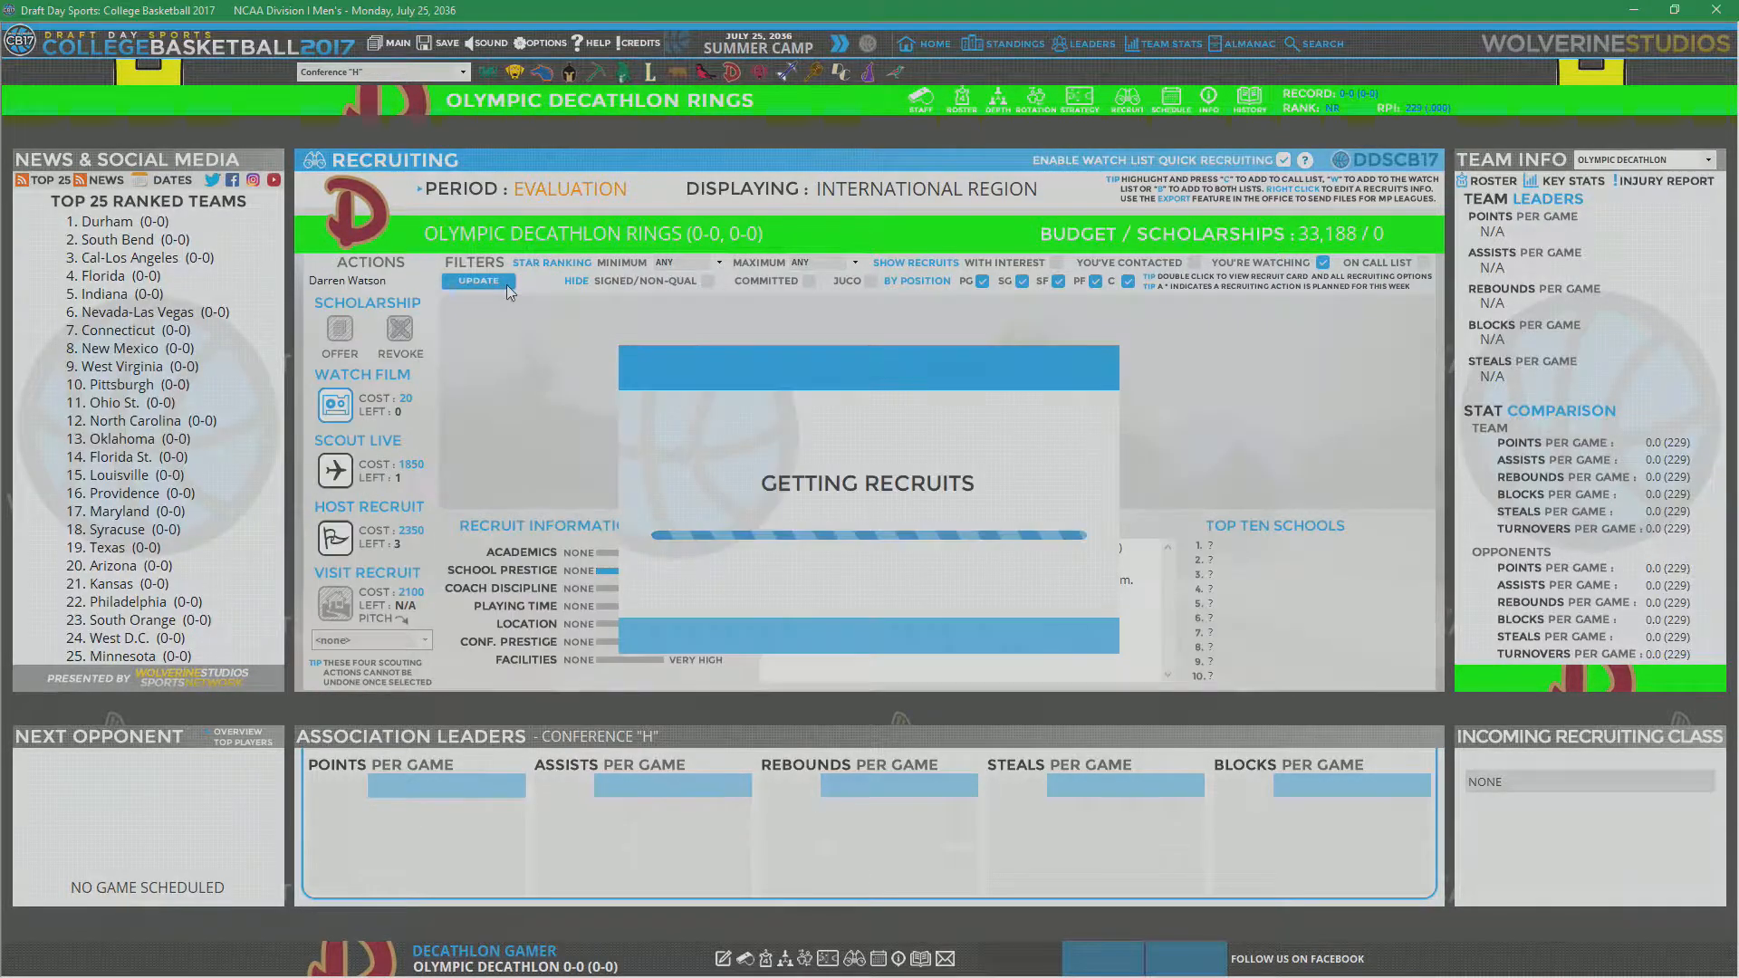
Step: Show the national region's recruits, then advance the calendar past Summer Camp
click(479, 279)
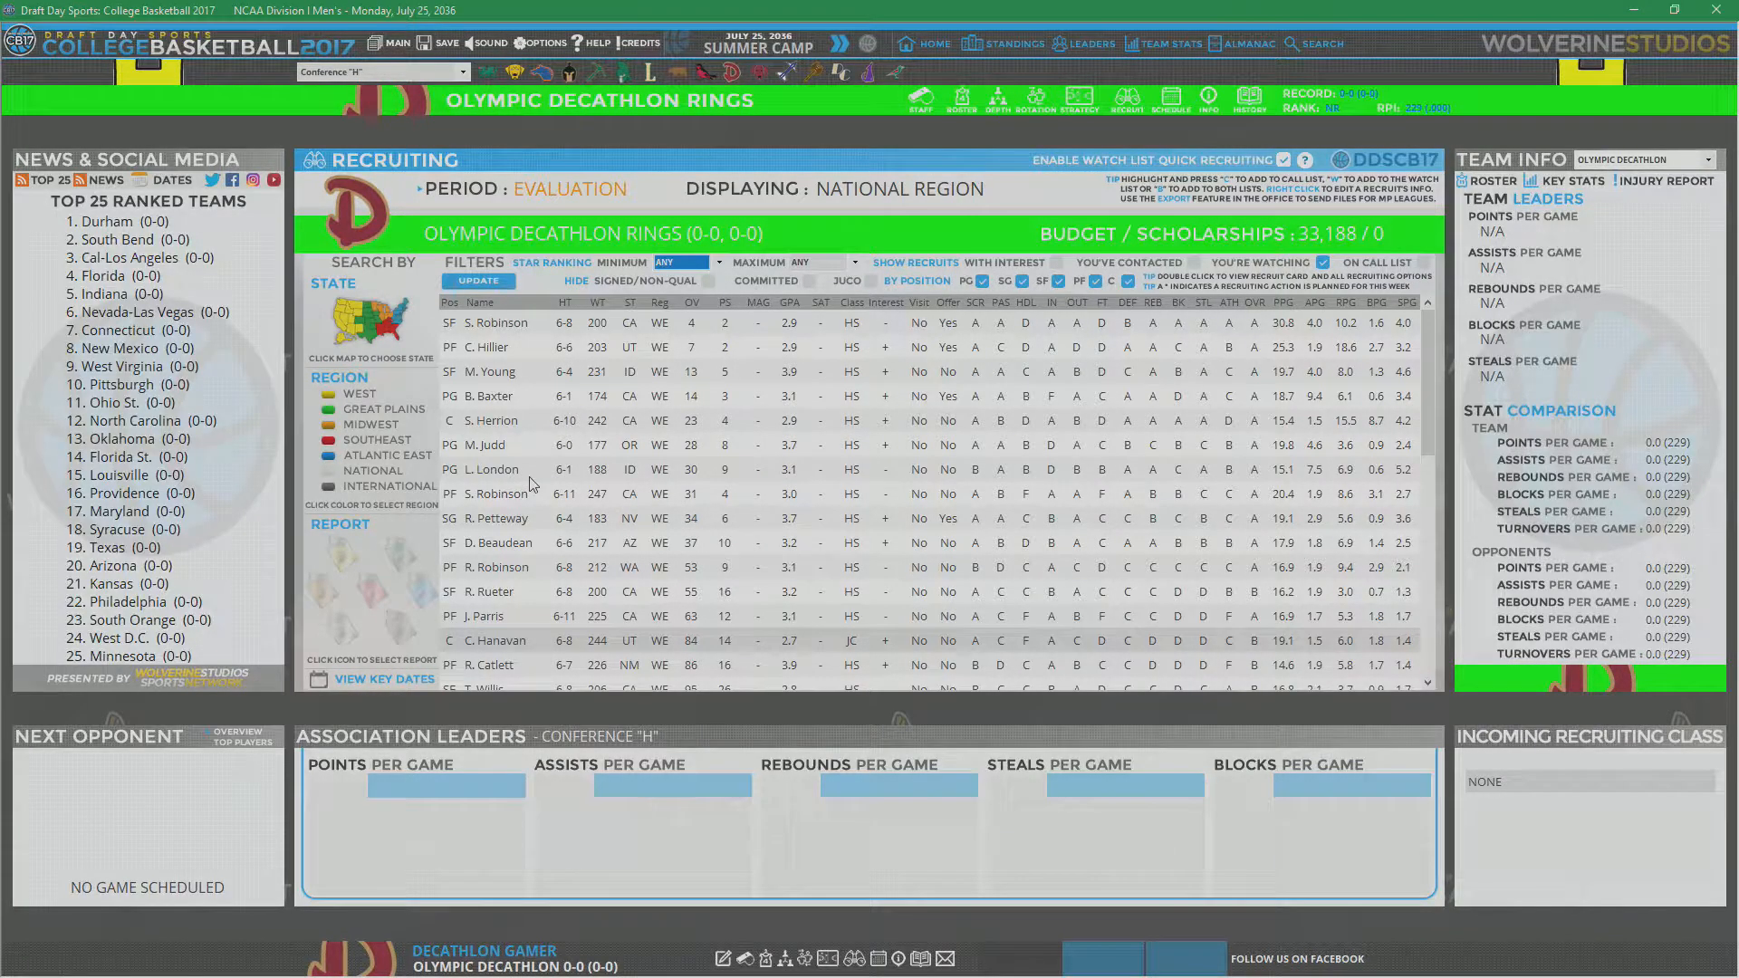
scroll(down, 3)
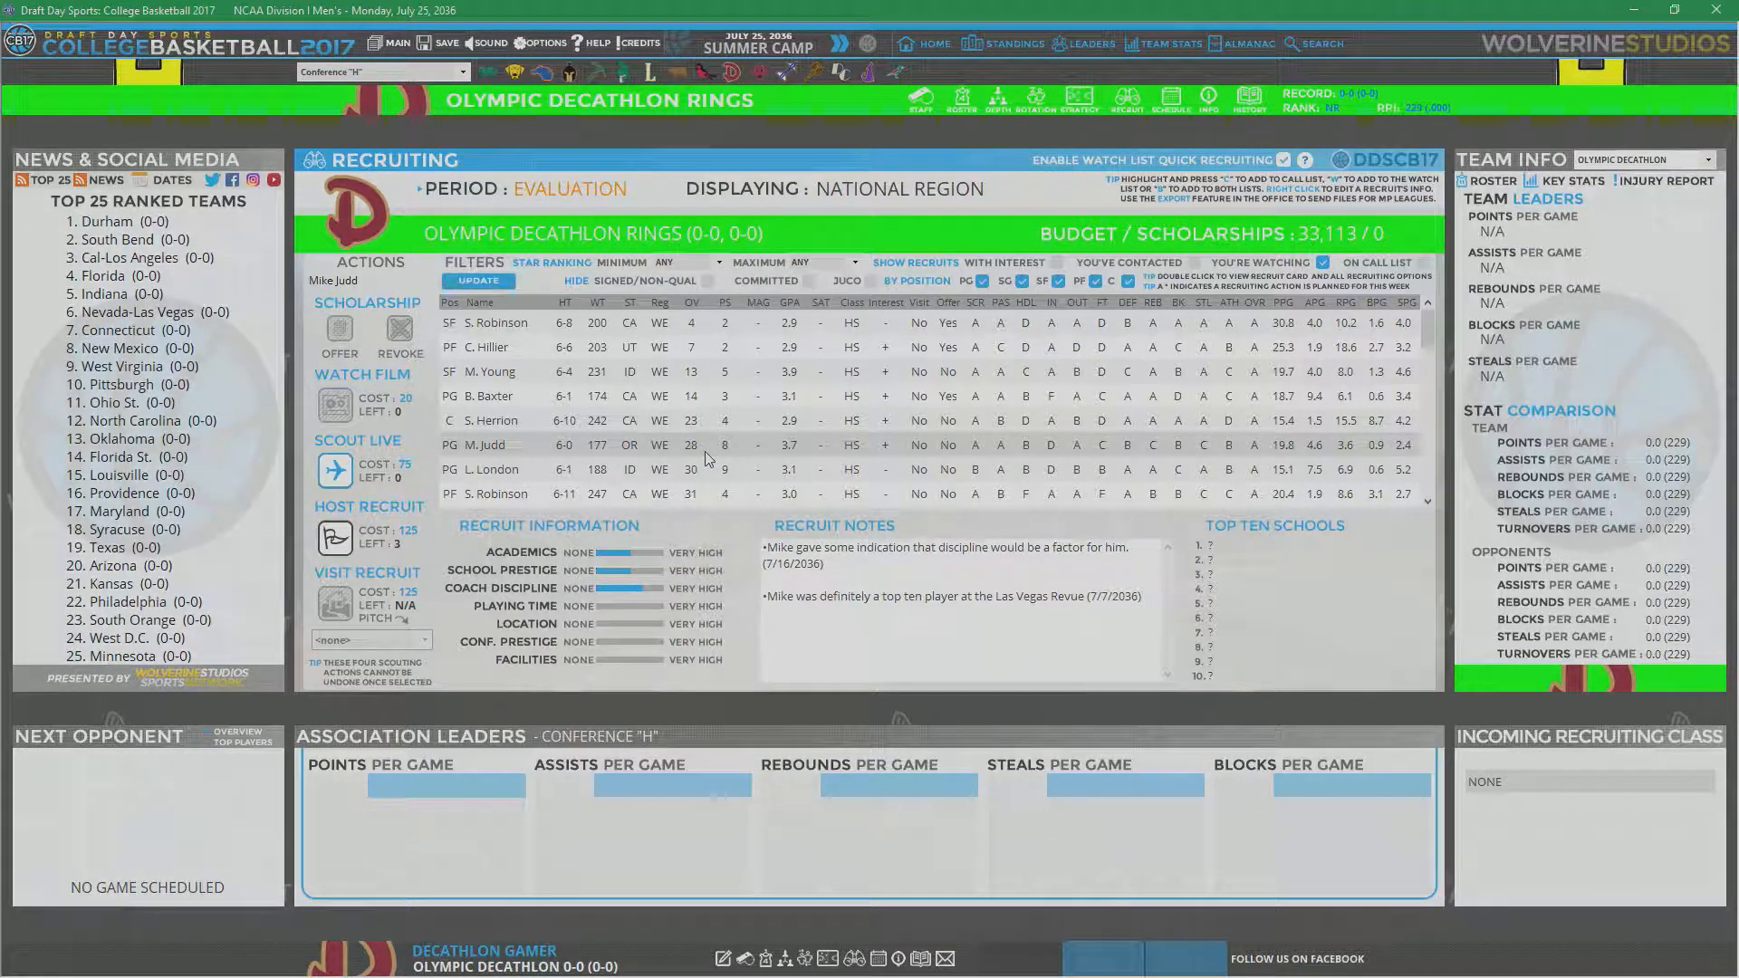
mouse_move(693, 429)
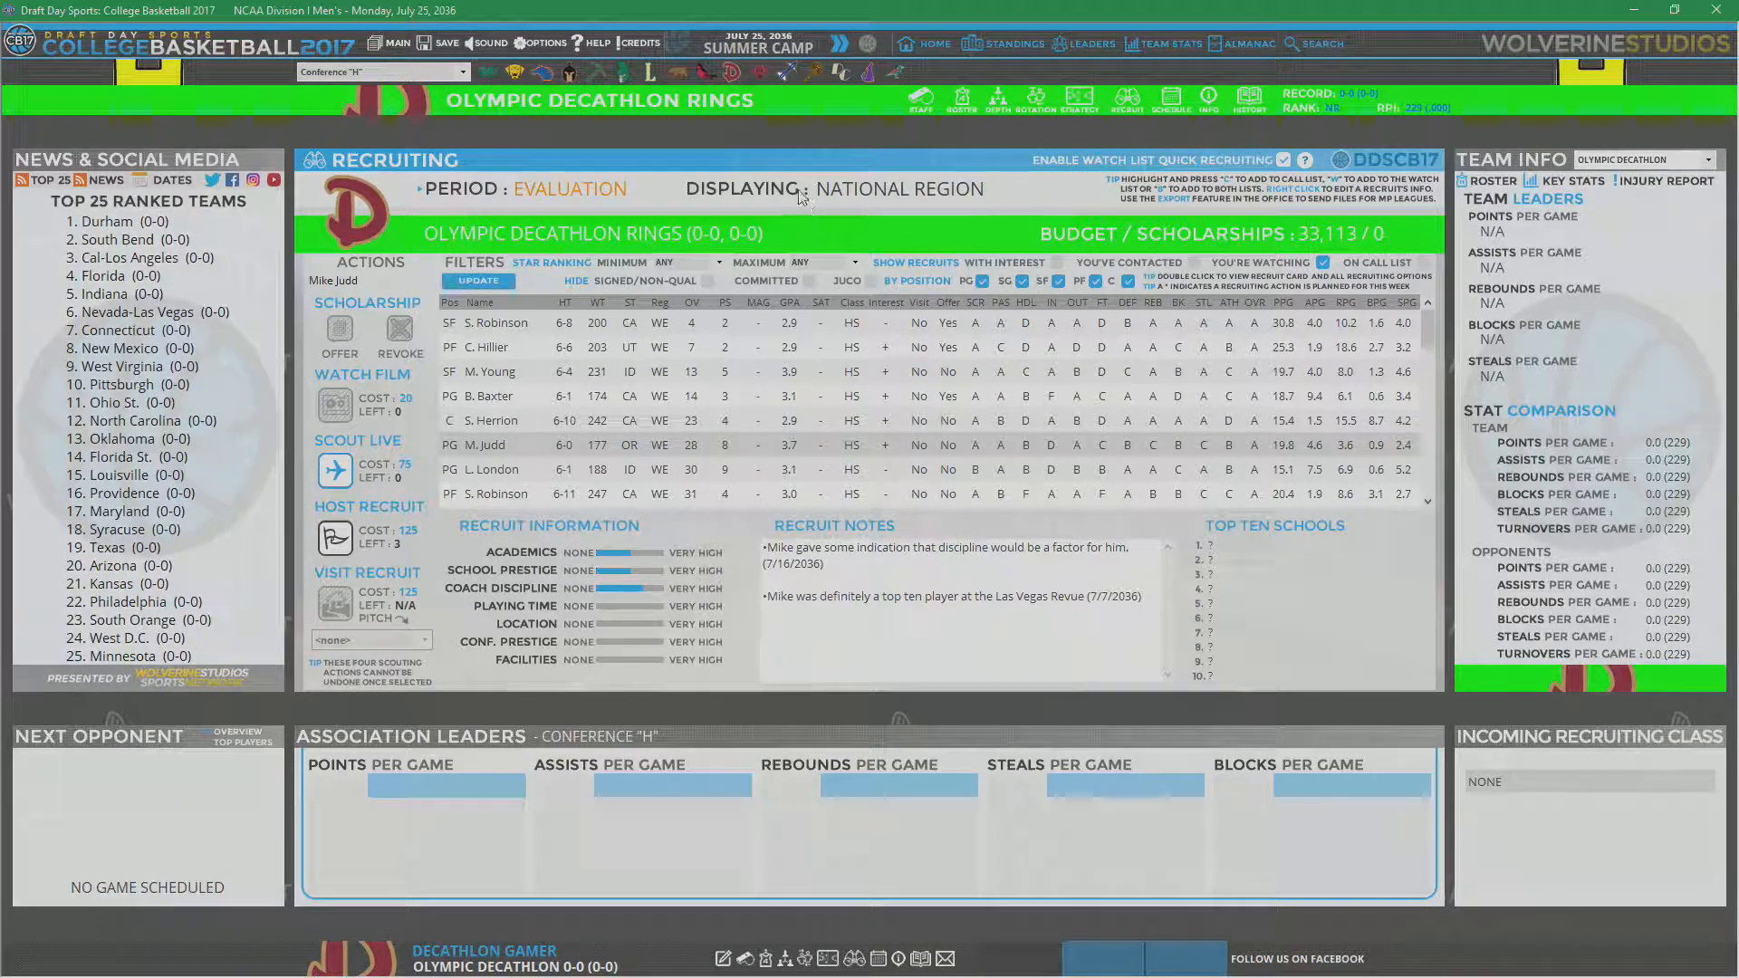
click(854, 44)
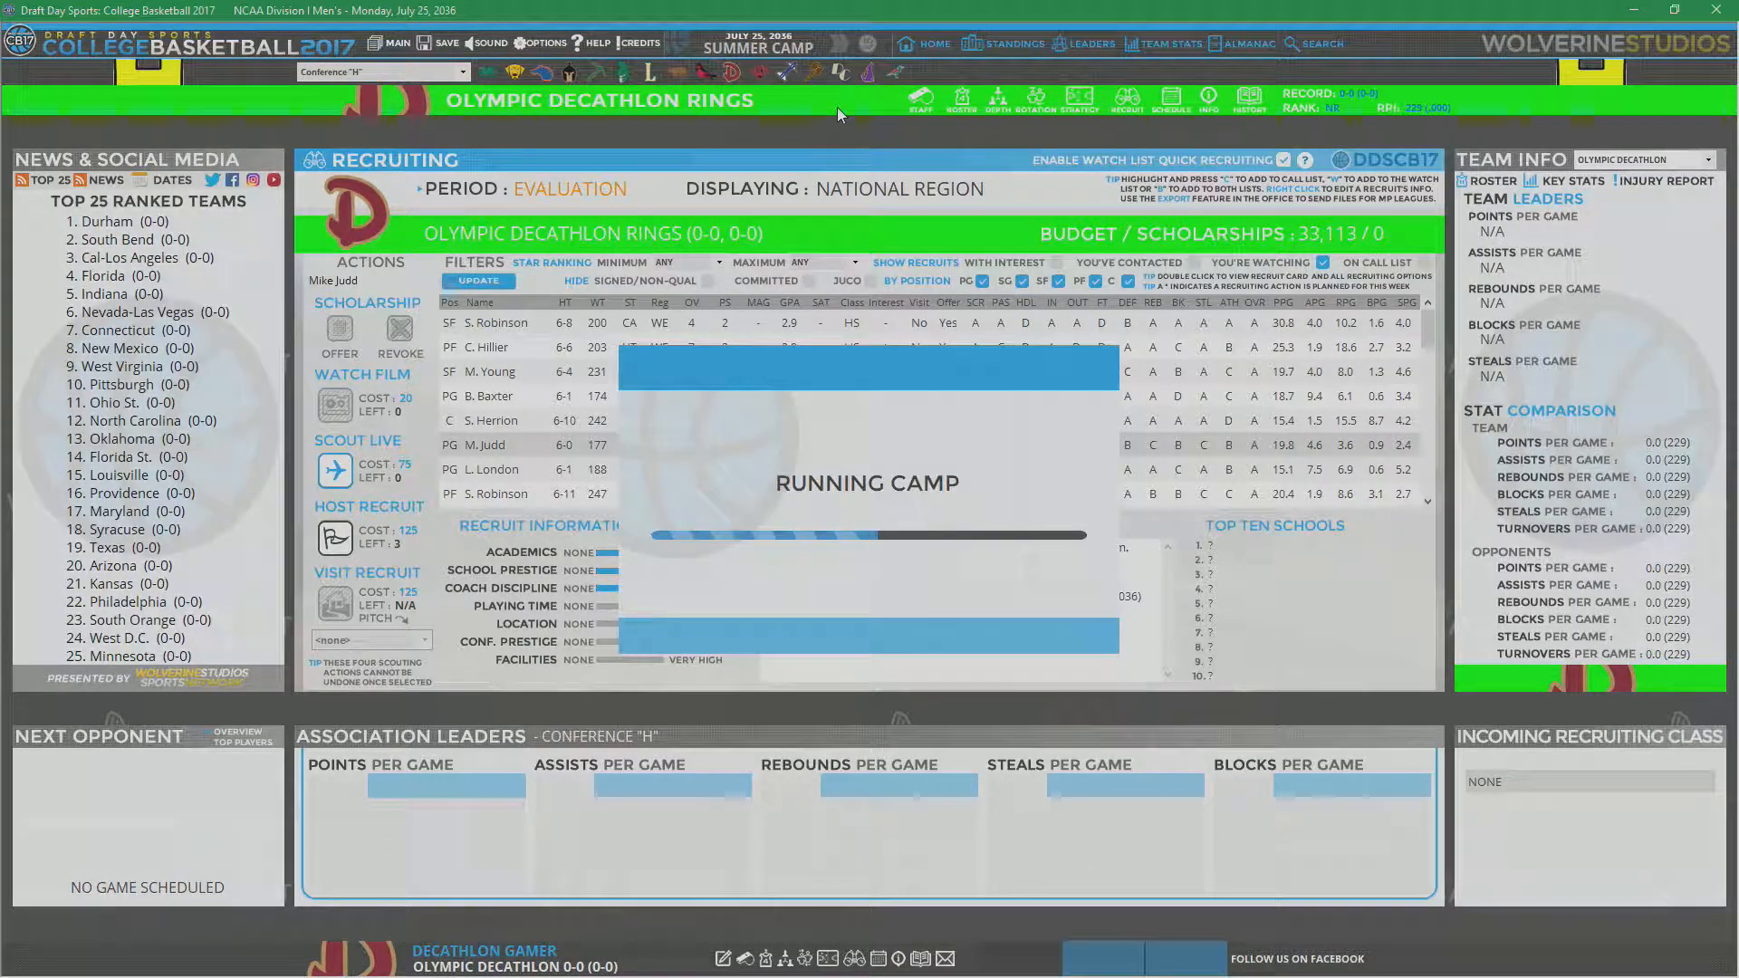
Step: Advance through camp to Sunday, July 31, 2036, in the quiet period
click(849, 43)
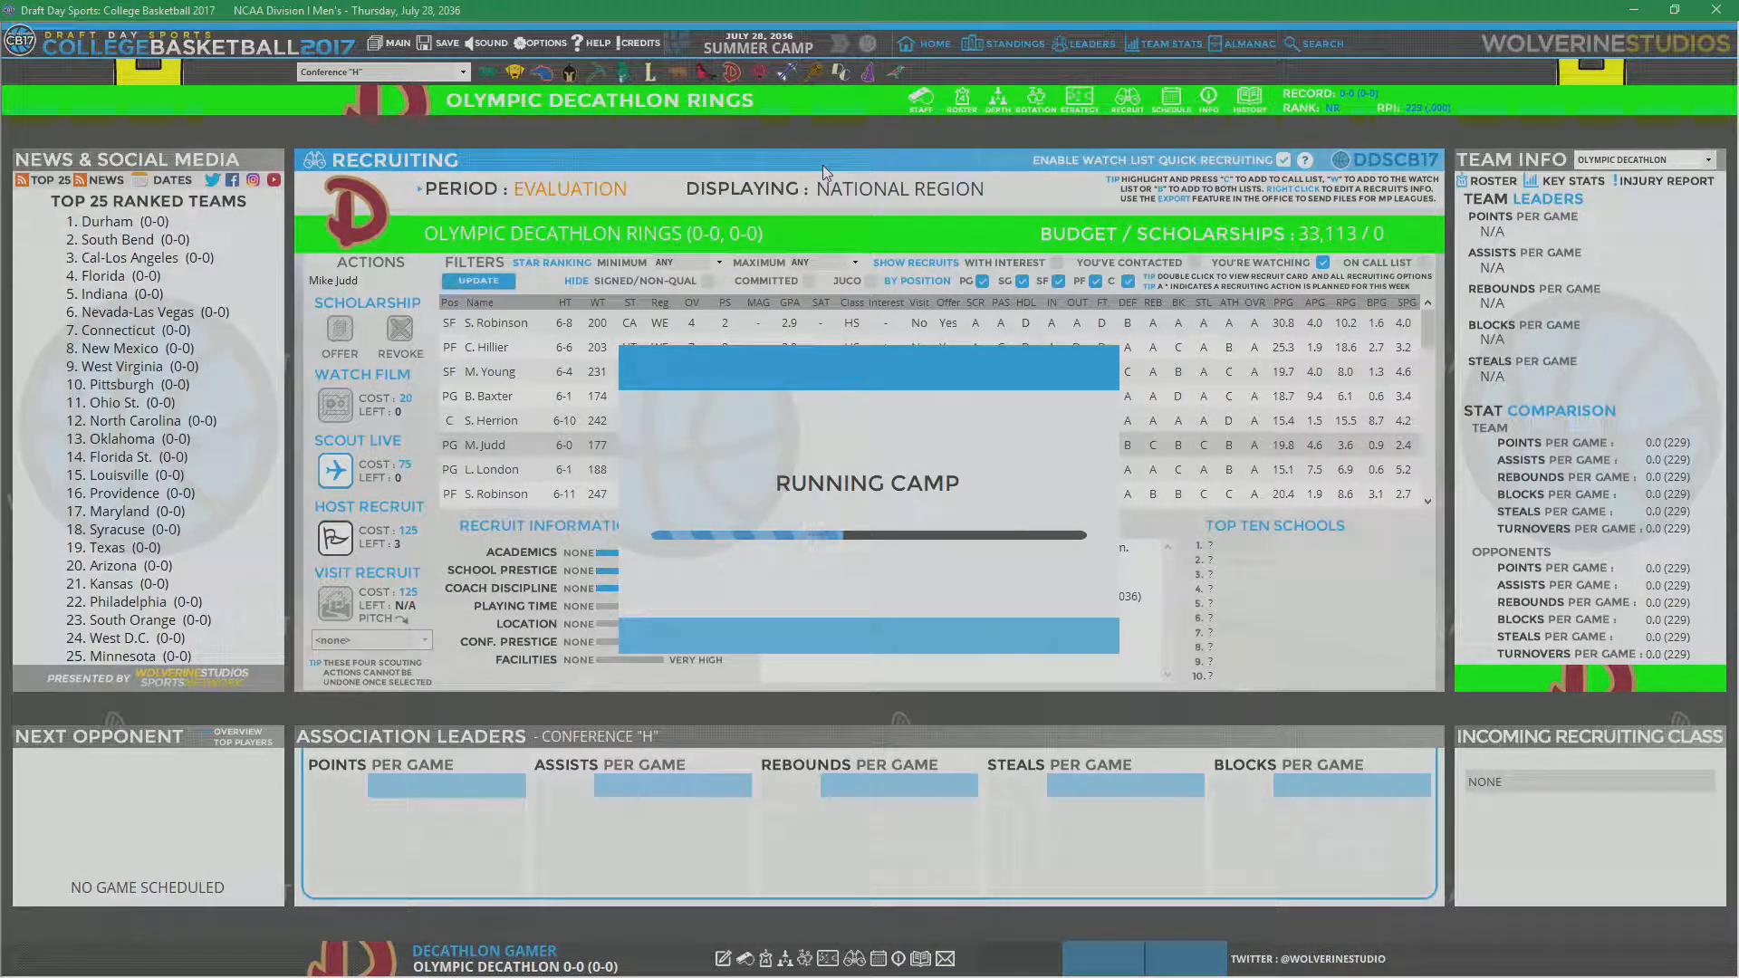
click(835, 43)
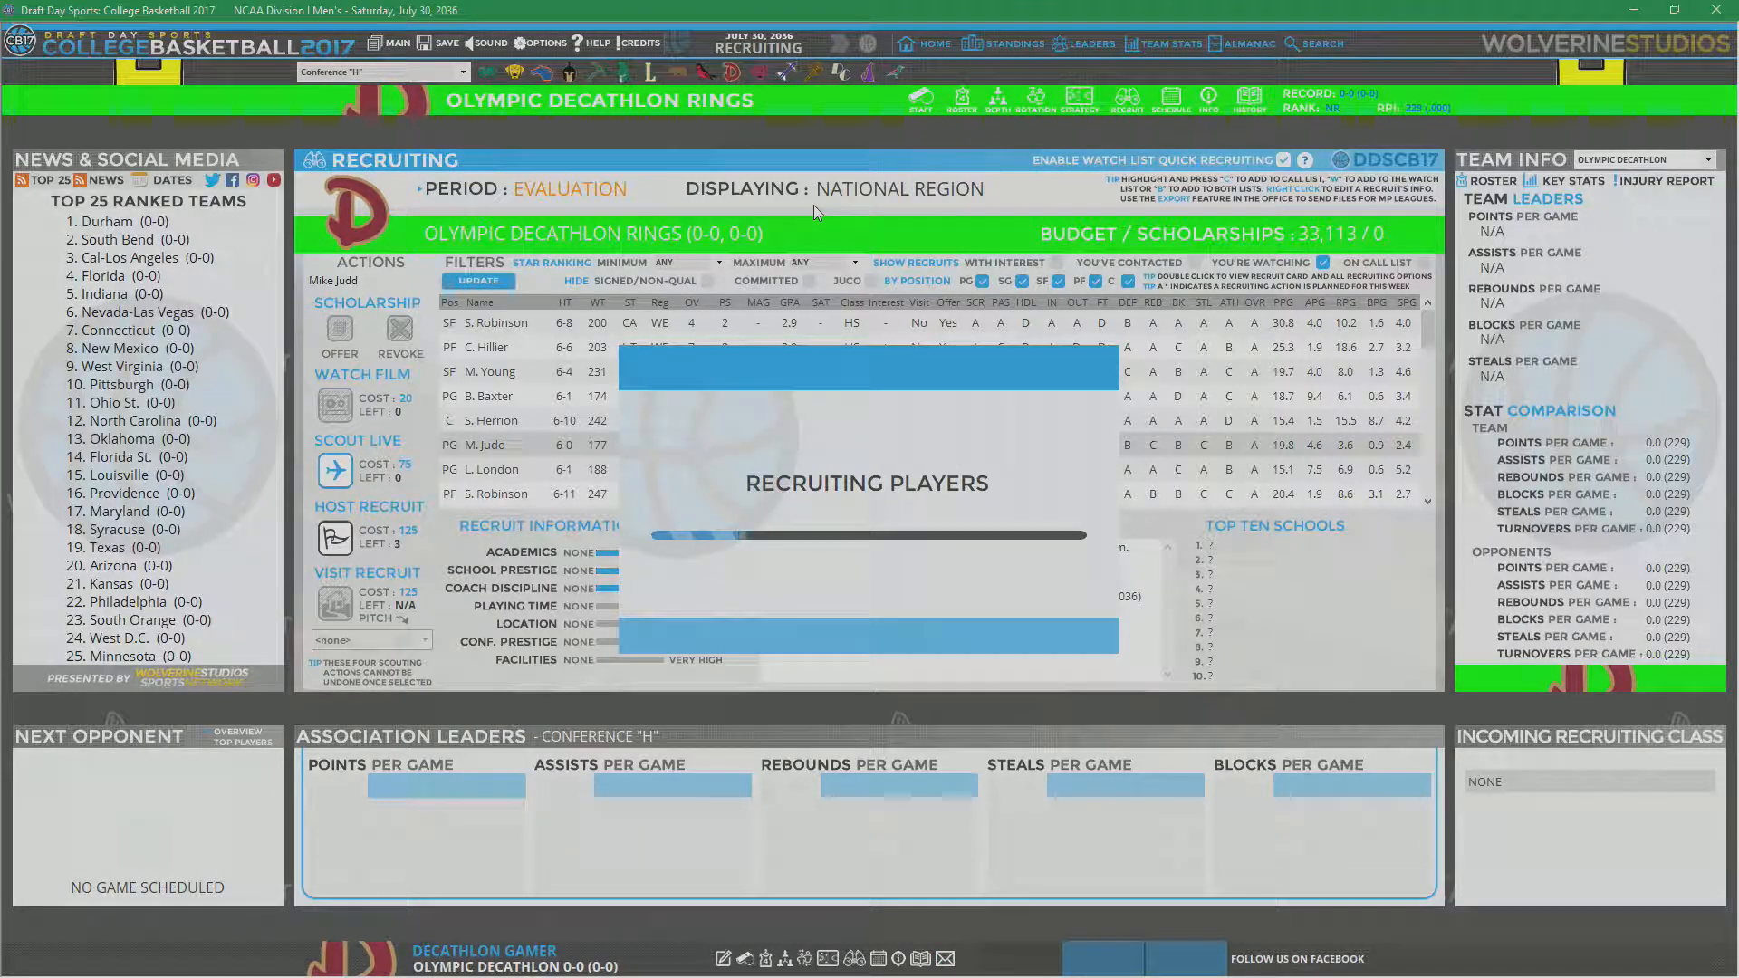
click(851, 43)
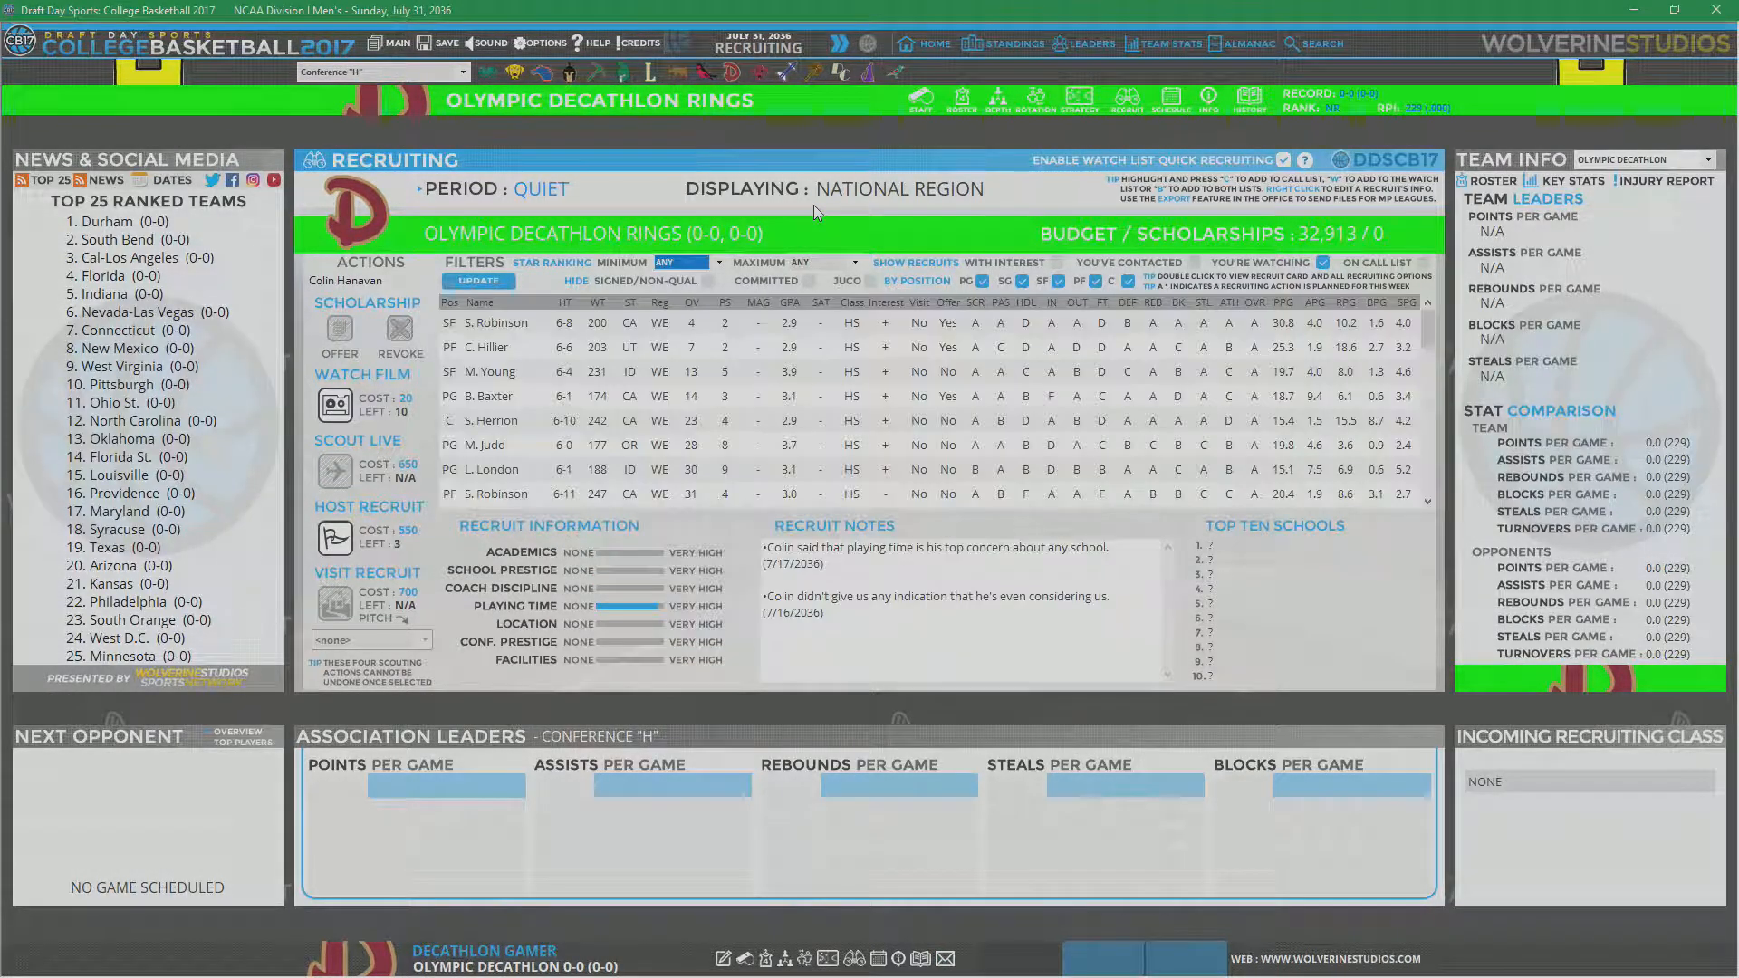
mouse_move(829, 385)
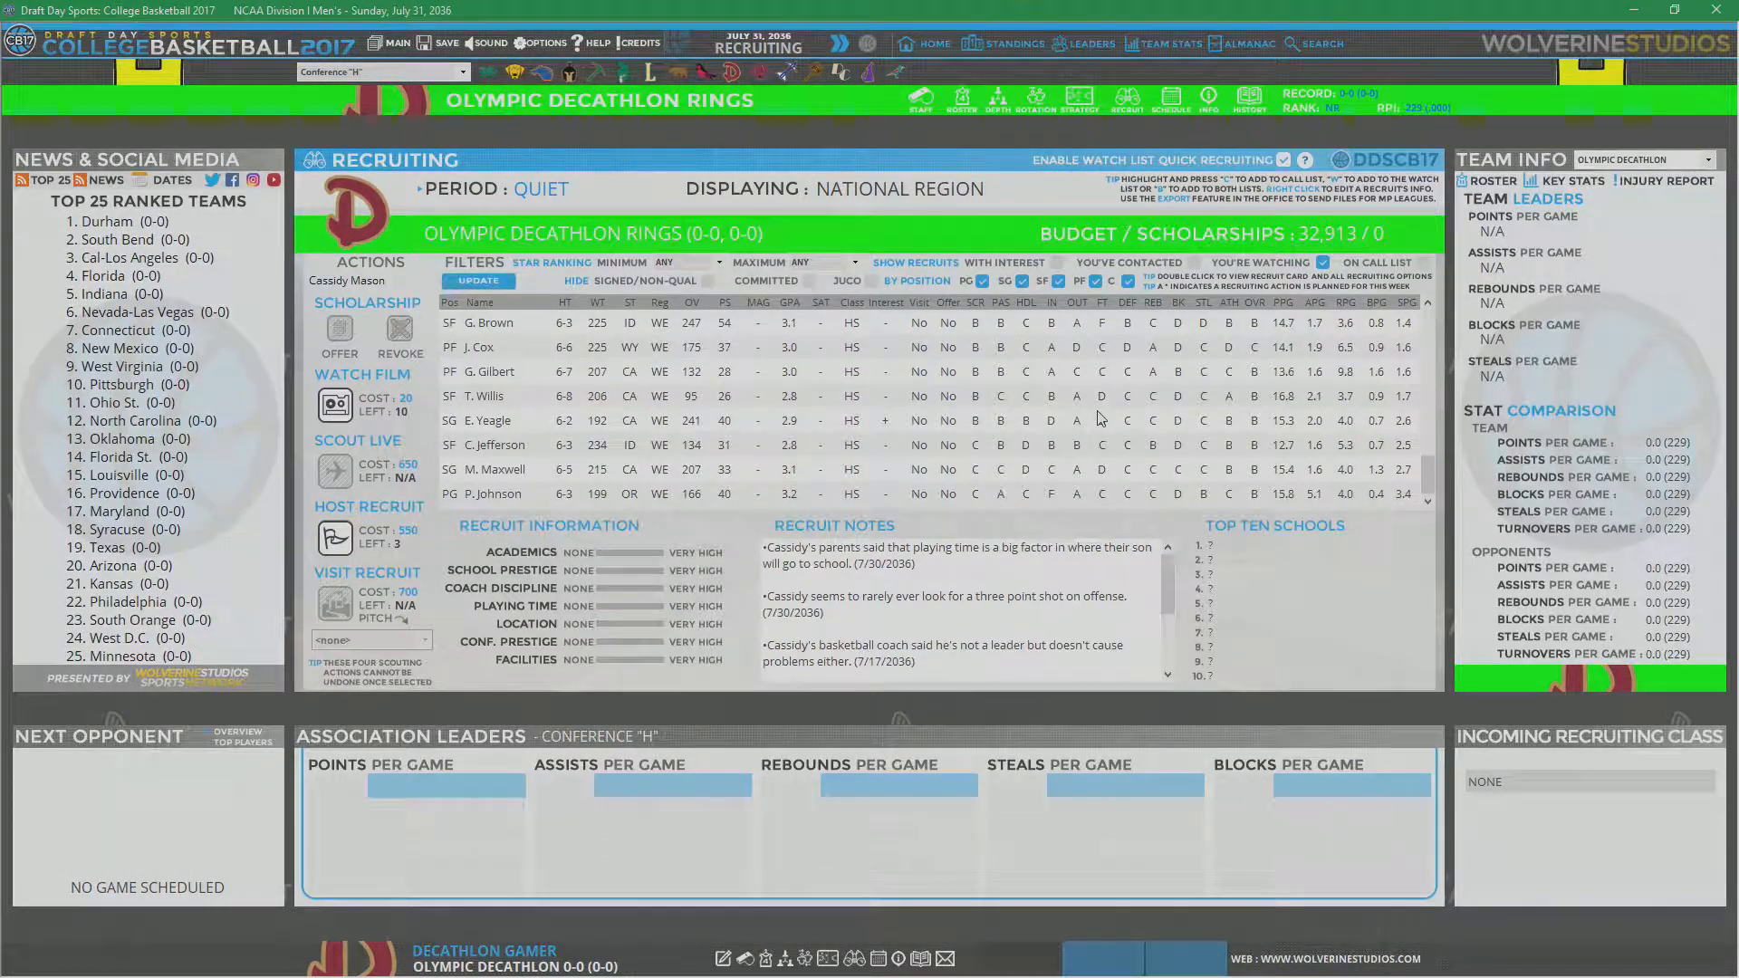
mouse_move(956, 492)
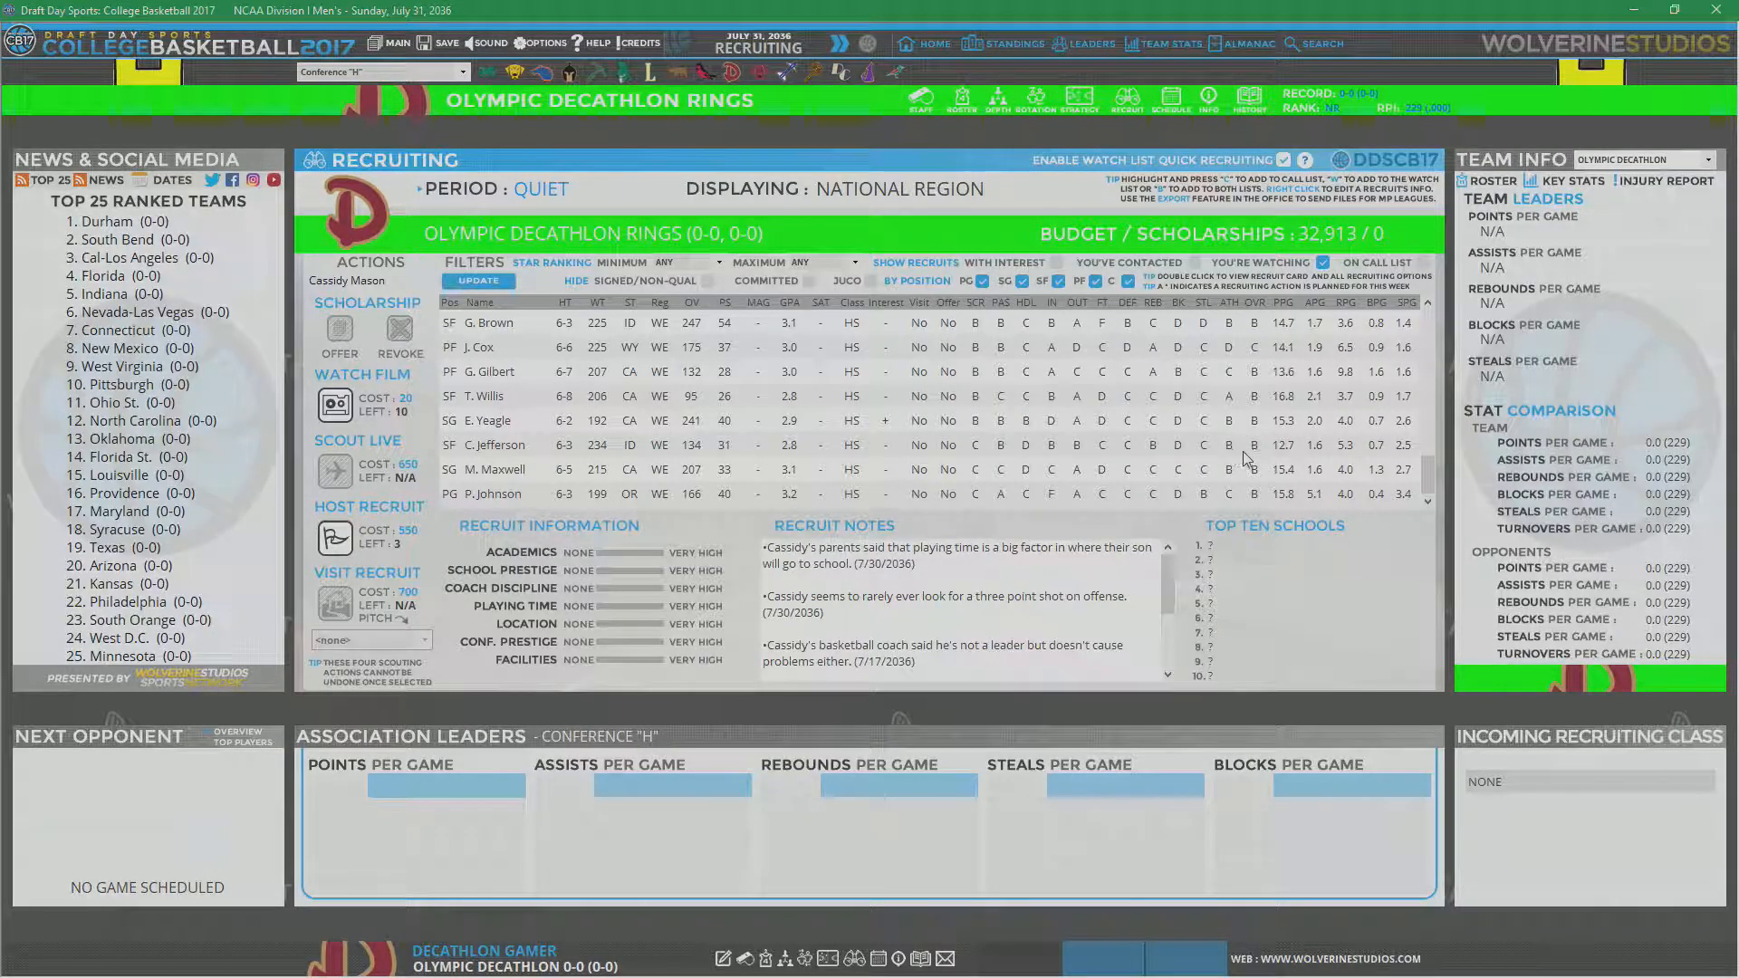
mouse_move(1130, 315)
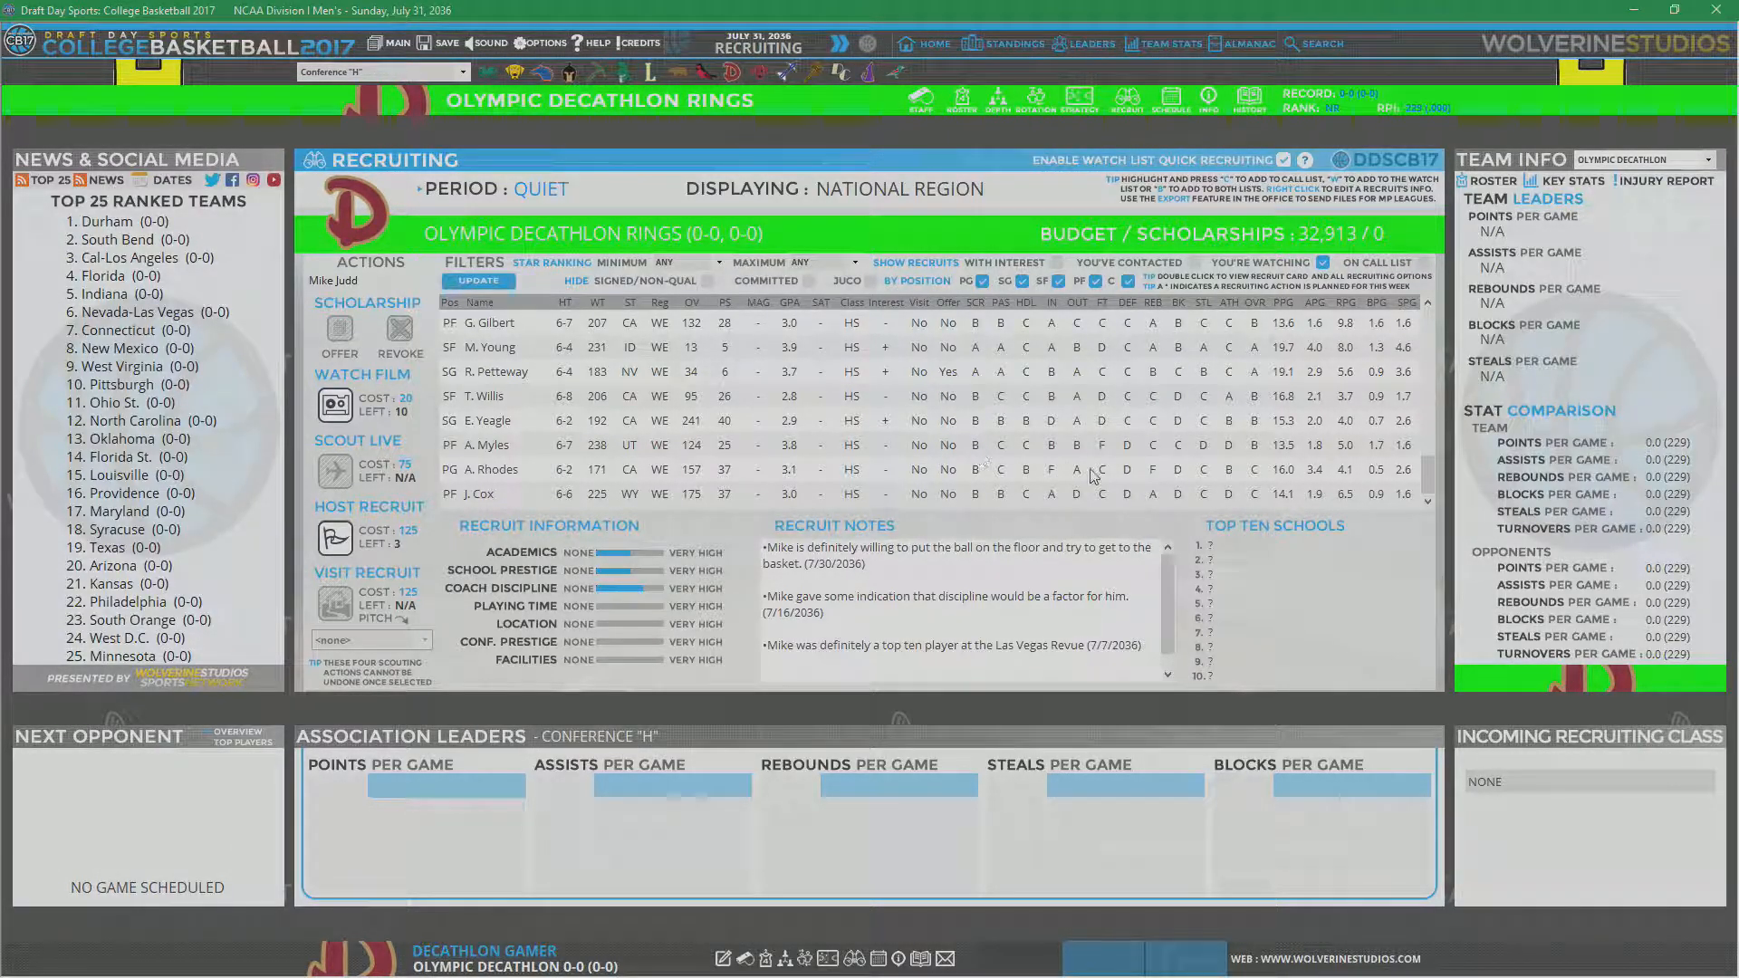
mouse_move(1128, 499)
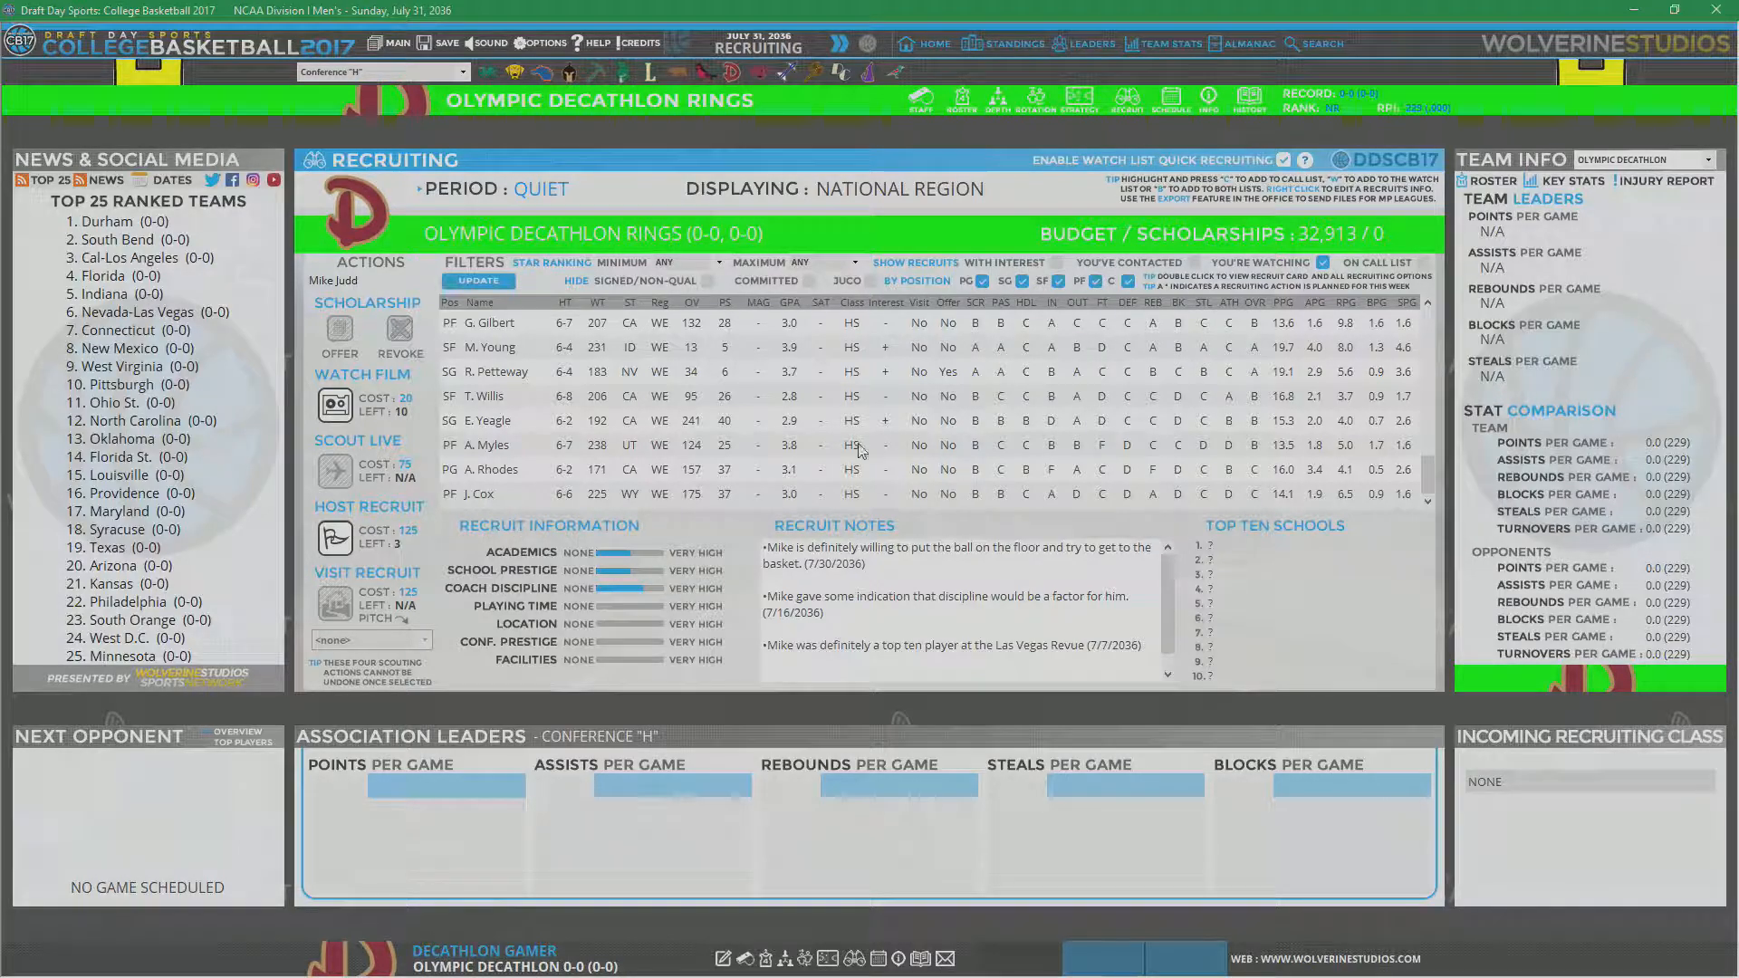
mouse_move(1097, 525)
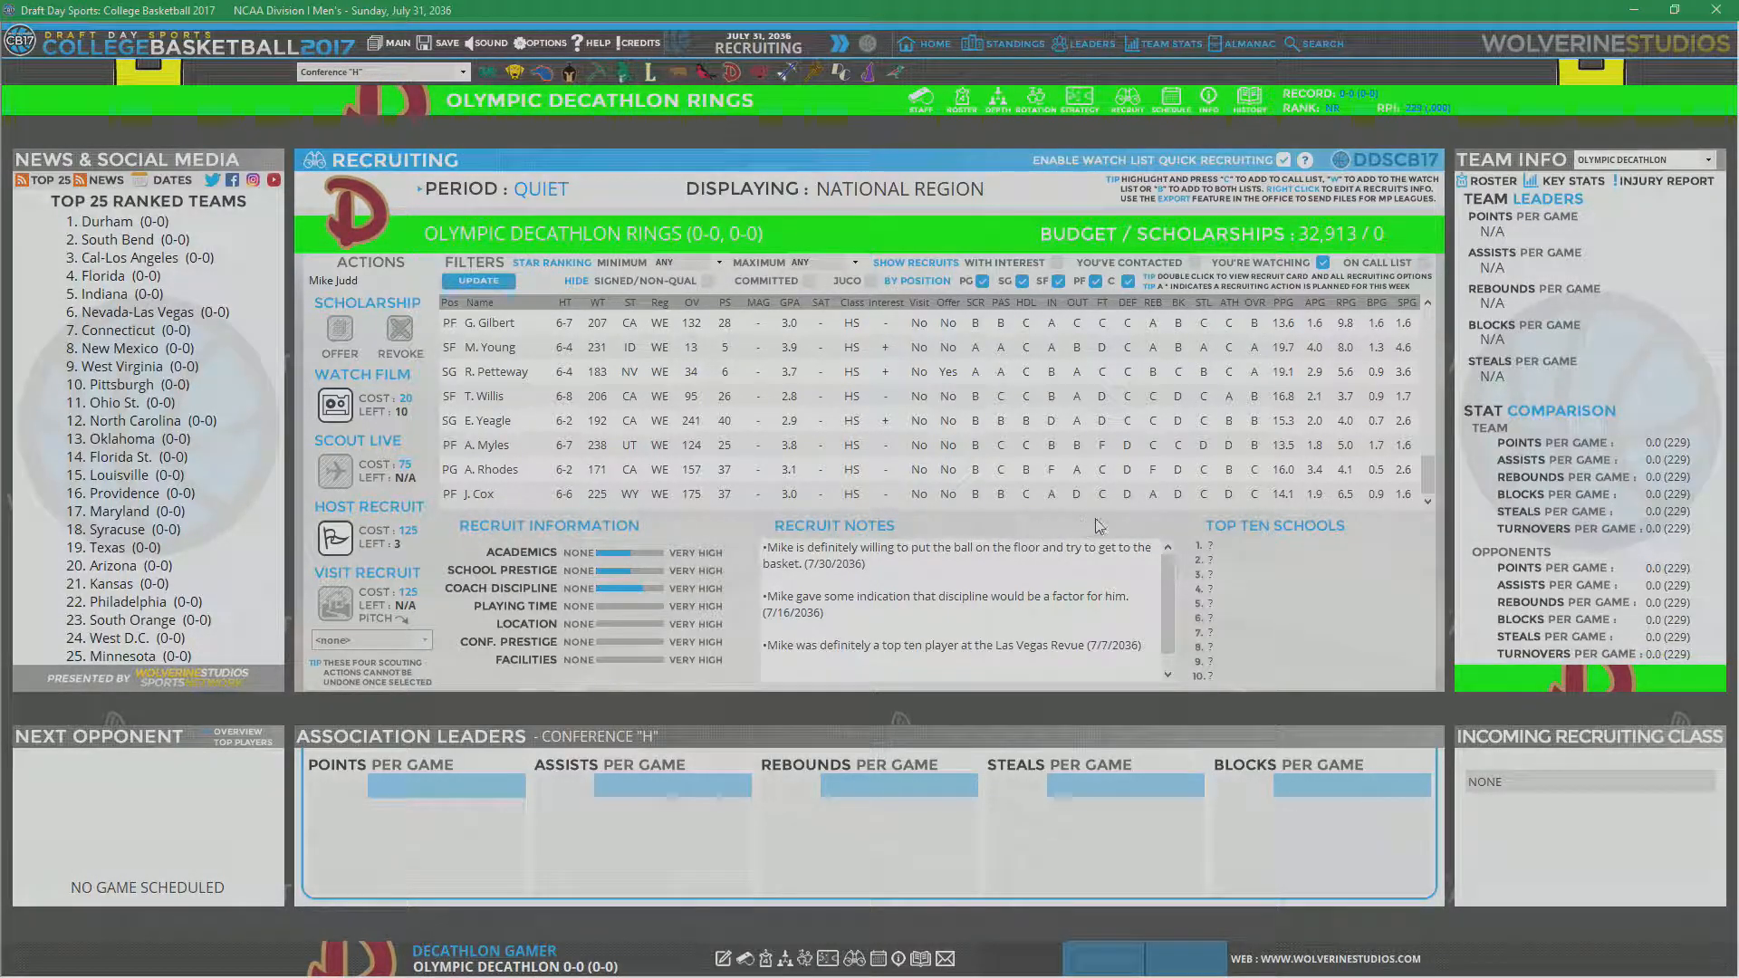
mouse_move(1127, 513)
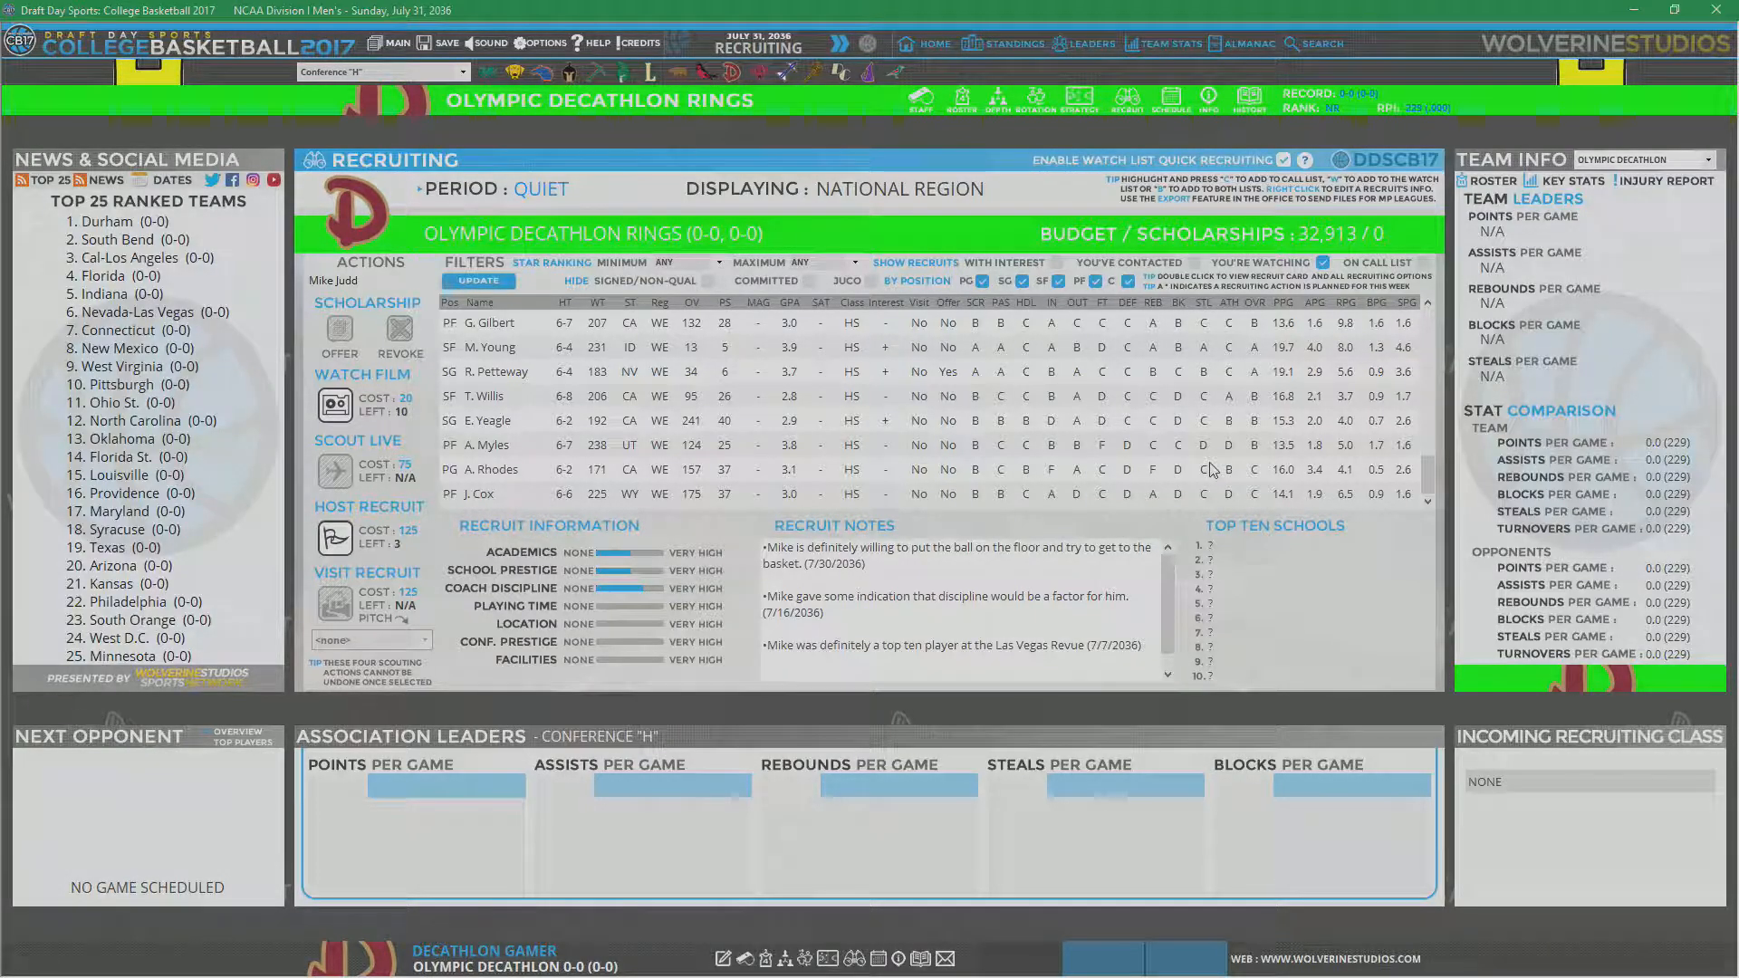
mouse_move(1150, 489)
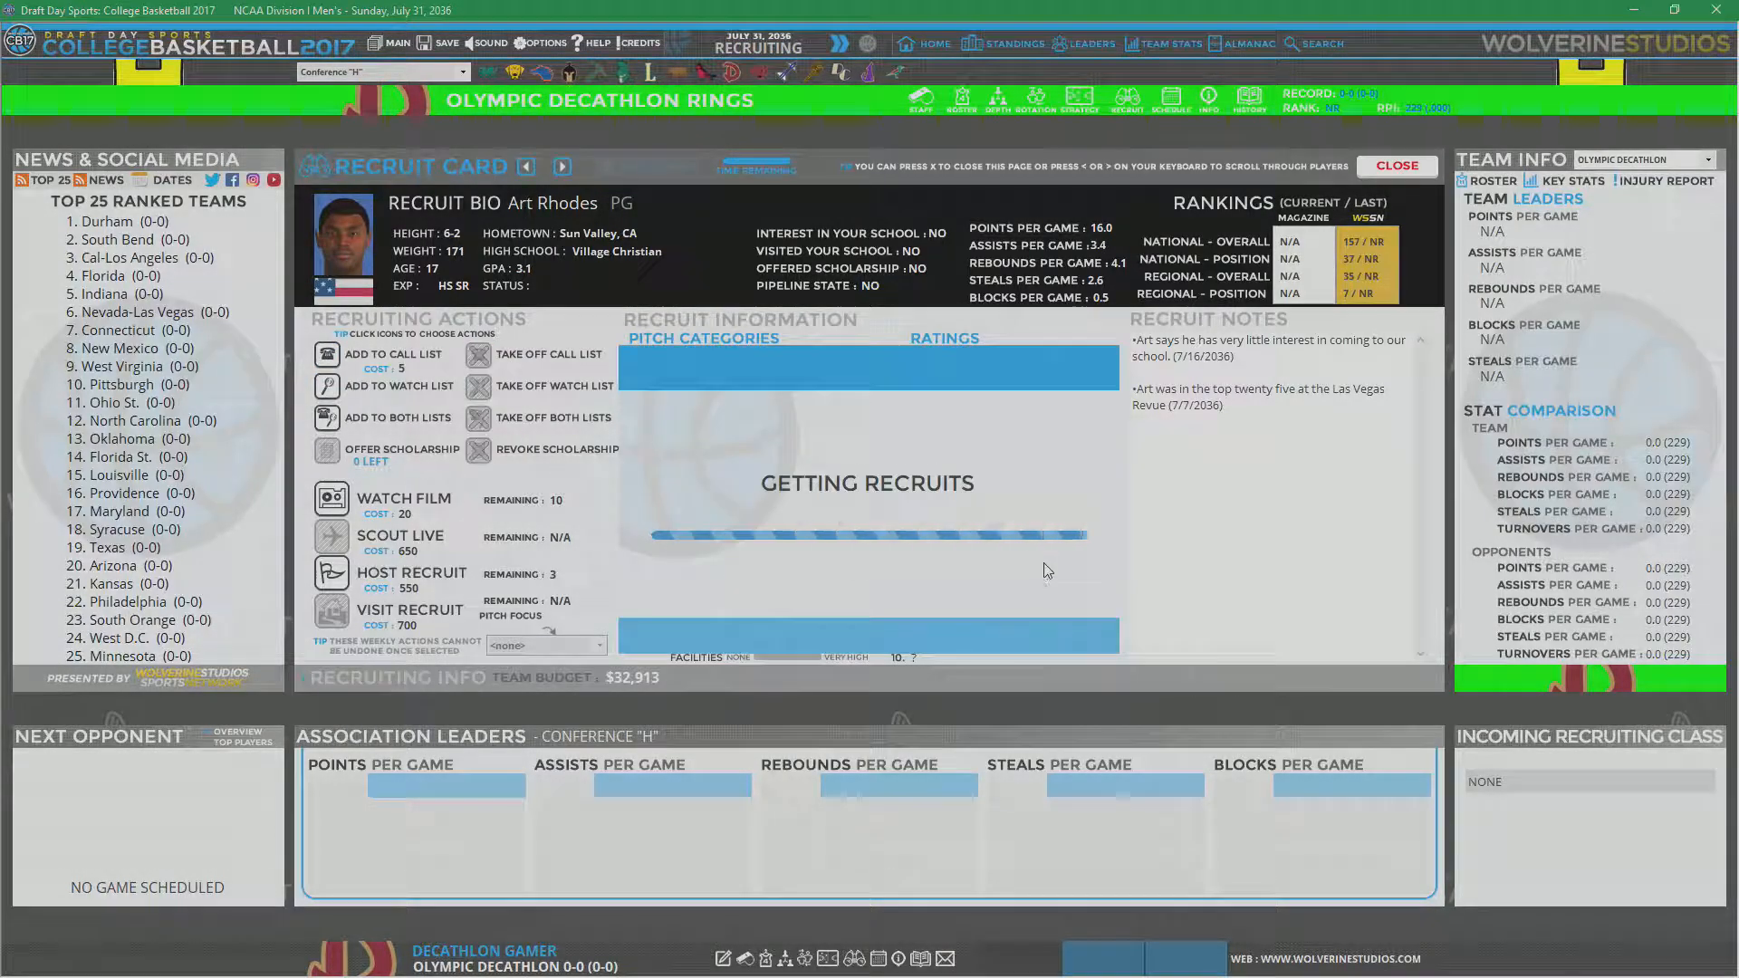
click(1395, 165)
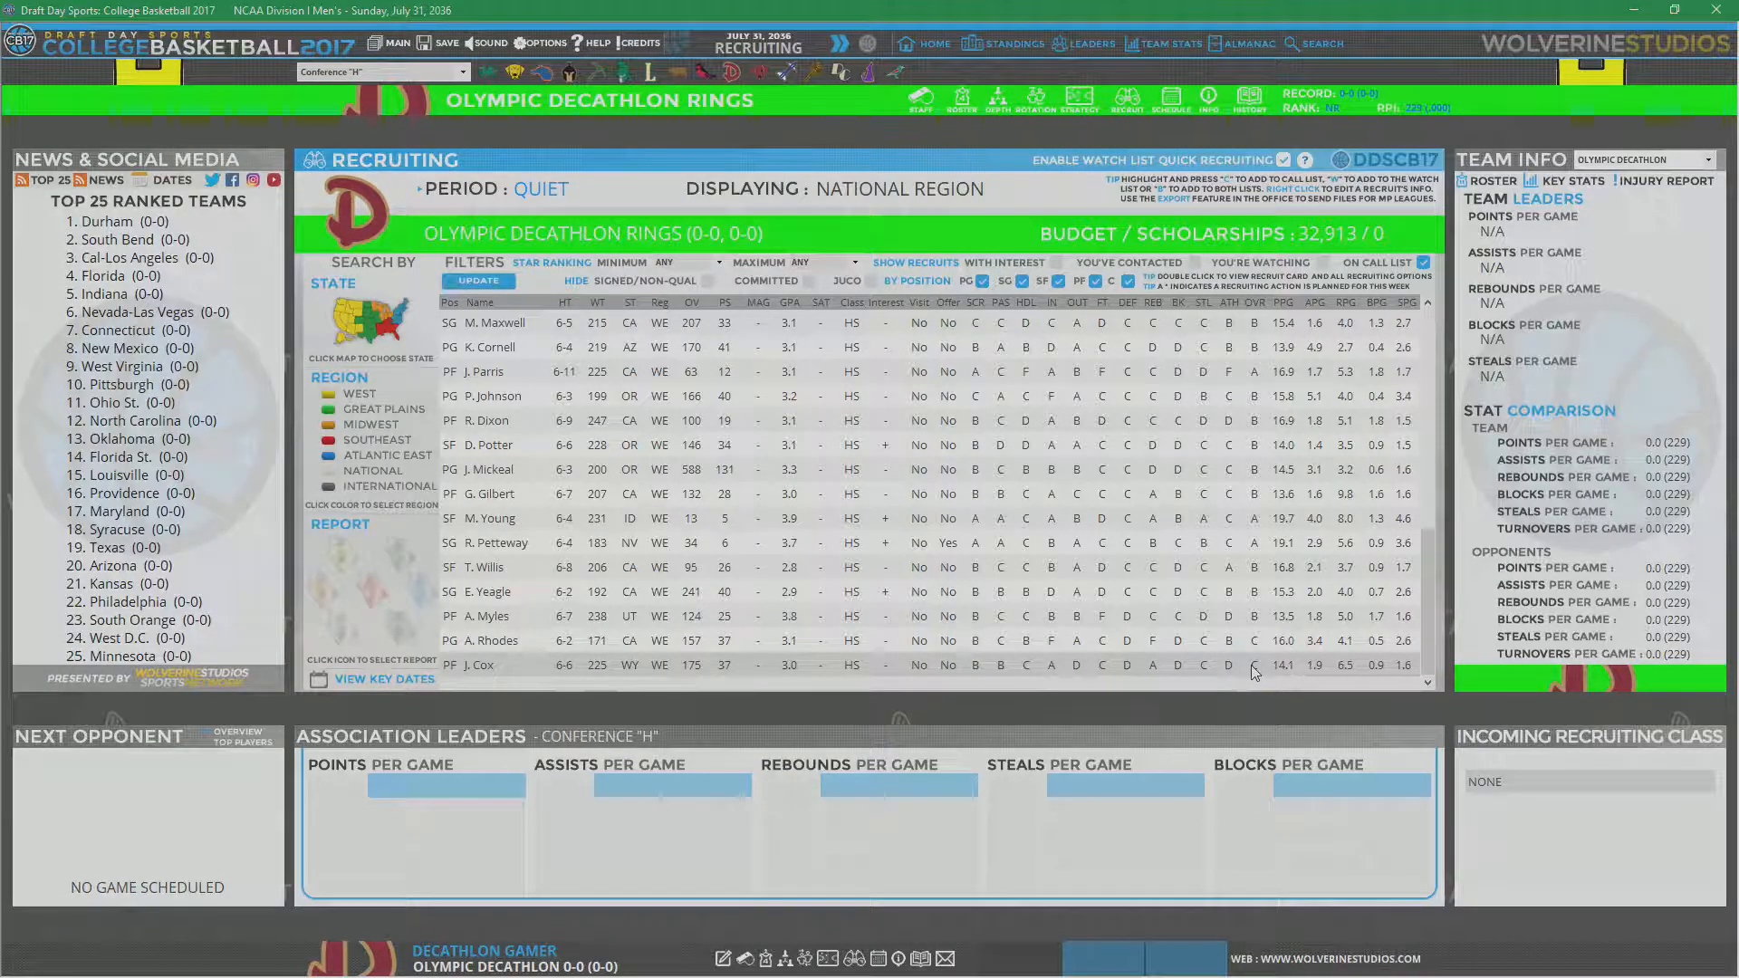
mouse_move(984, 683)
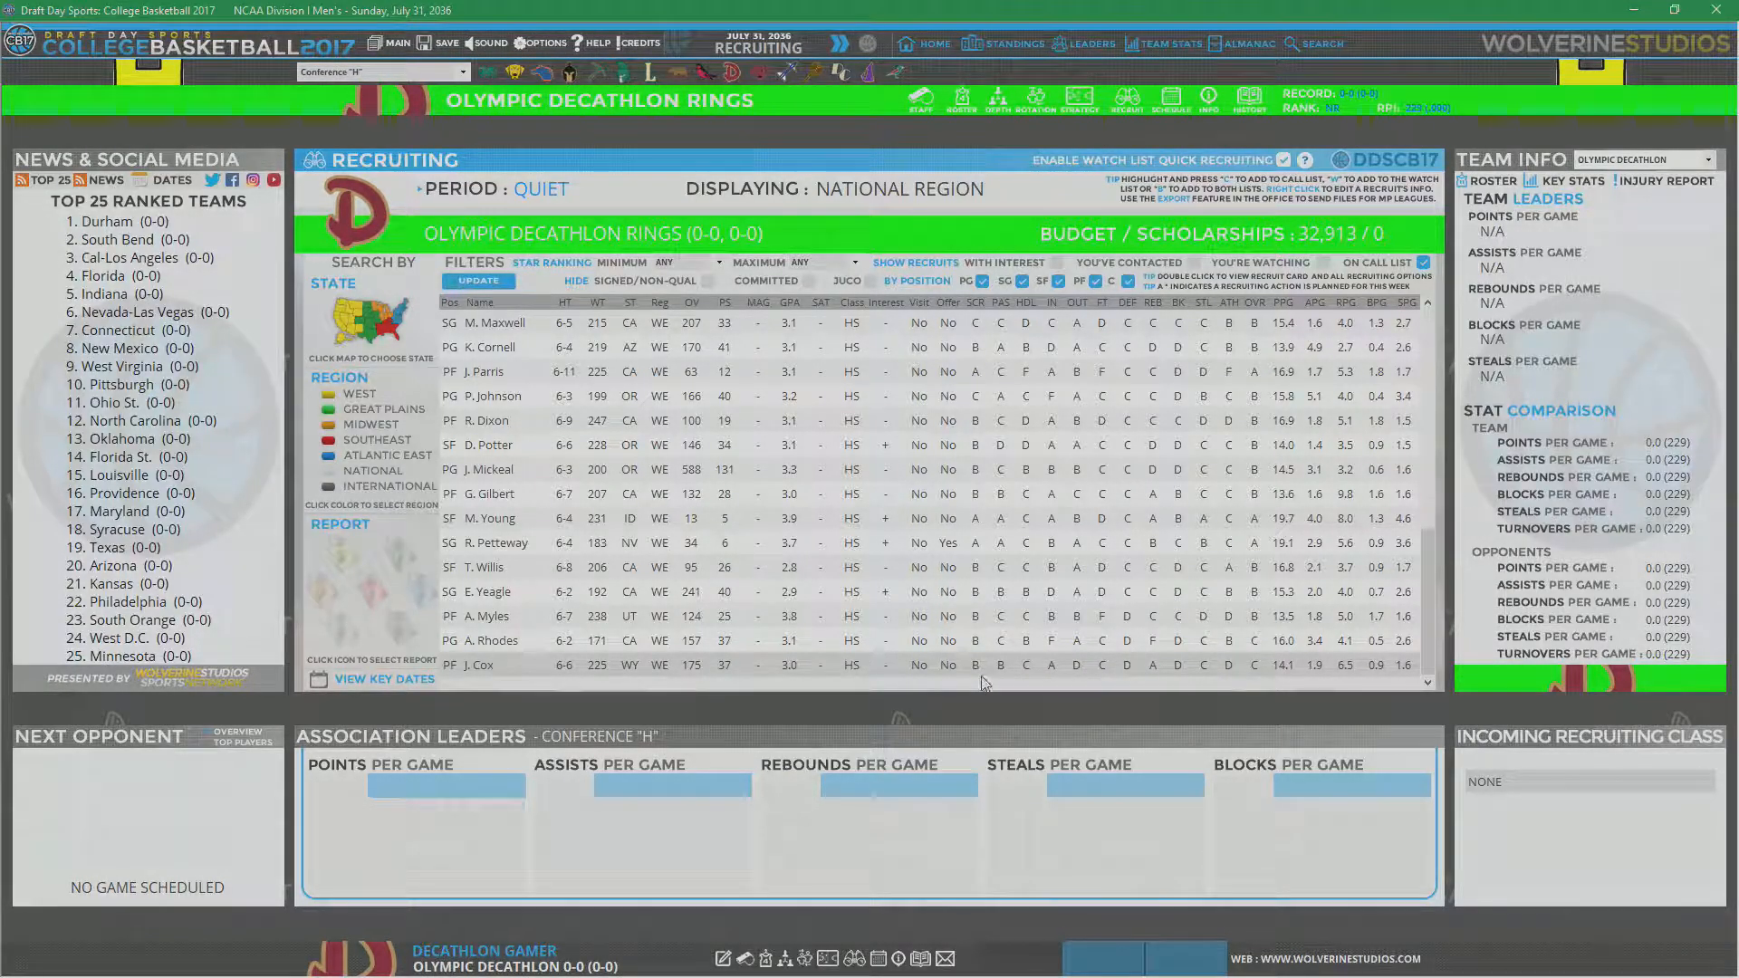
mouse_move(1052, 680)
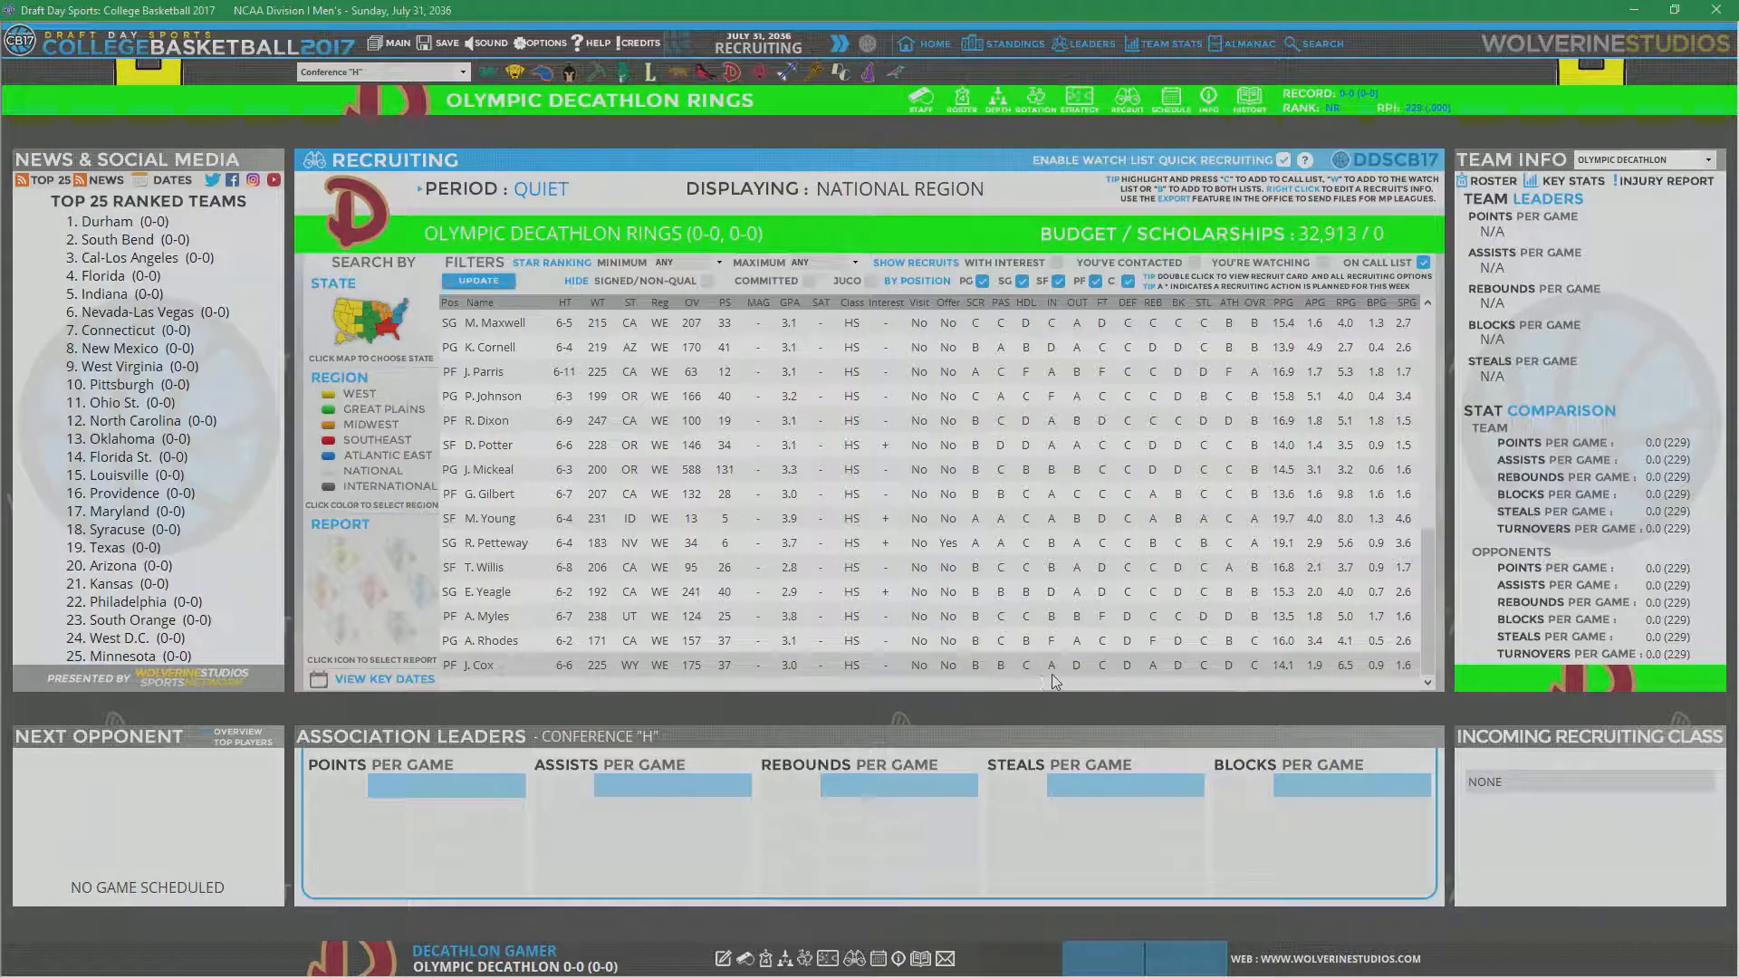
mouse_move(1078, 677)
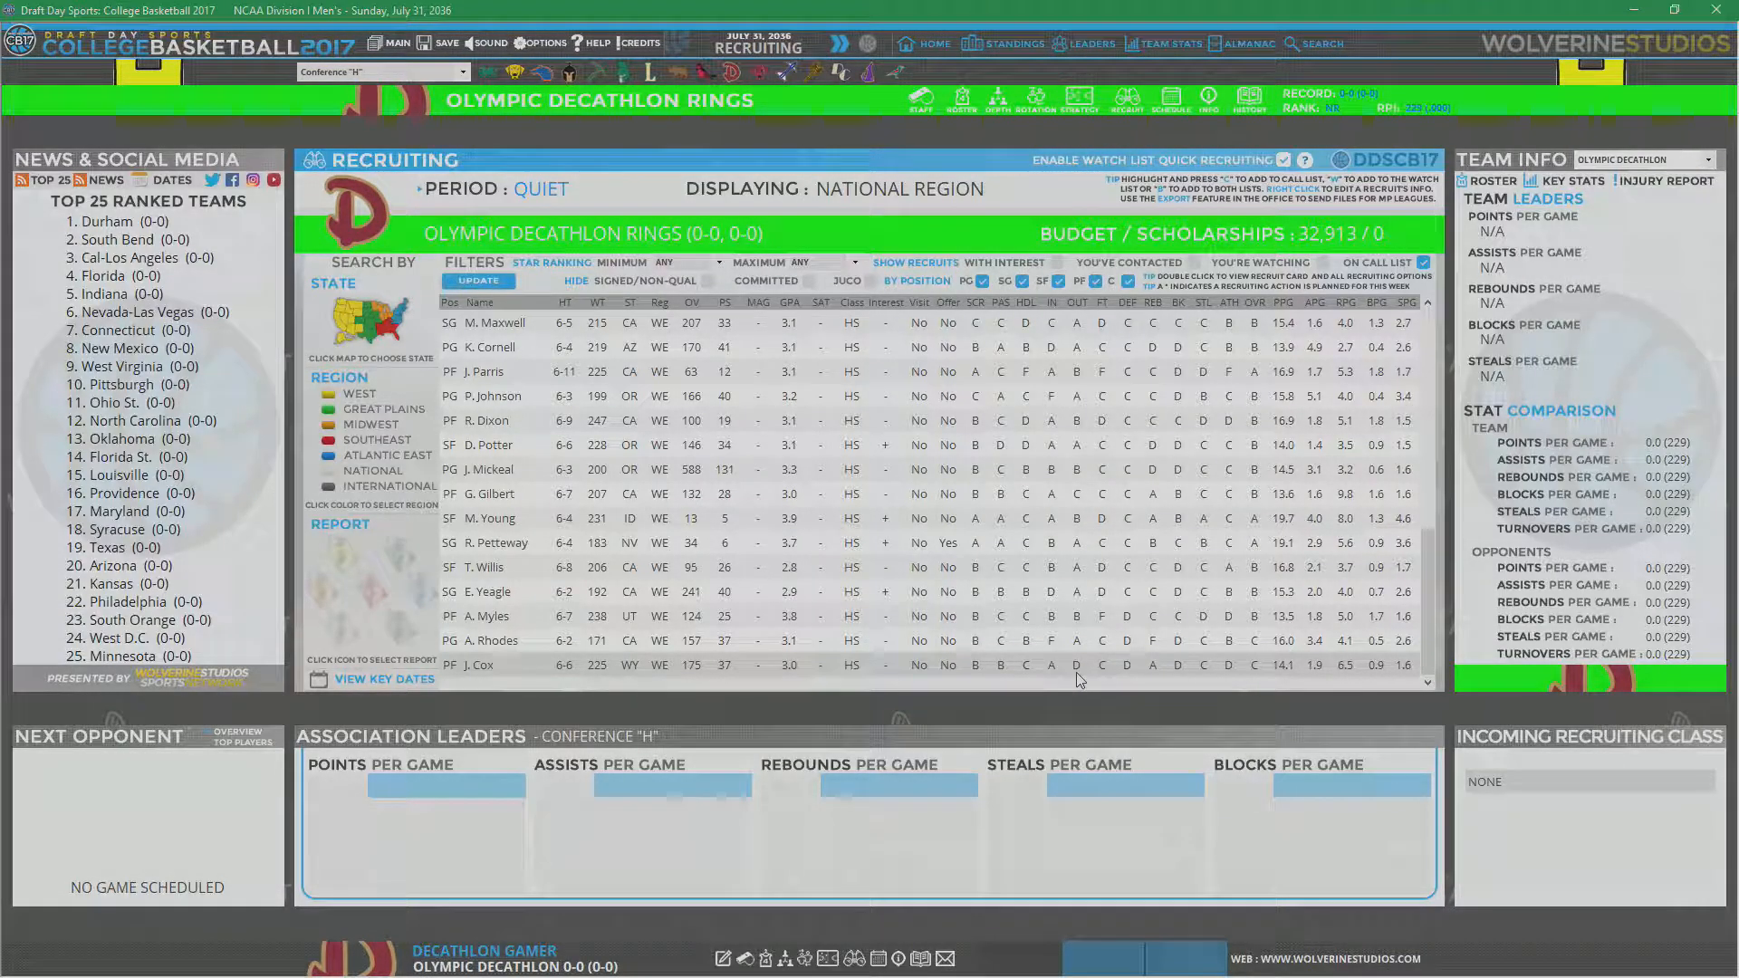
mouse_move(1137, 681)
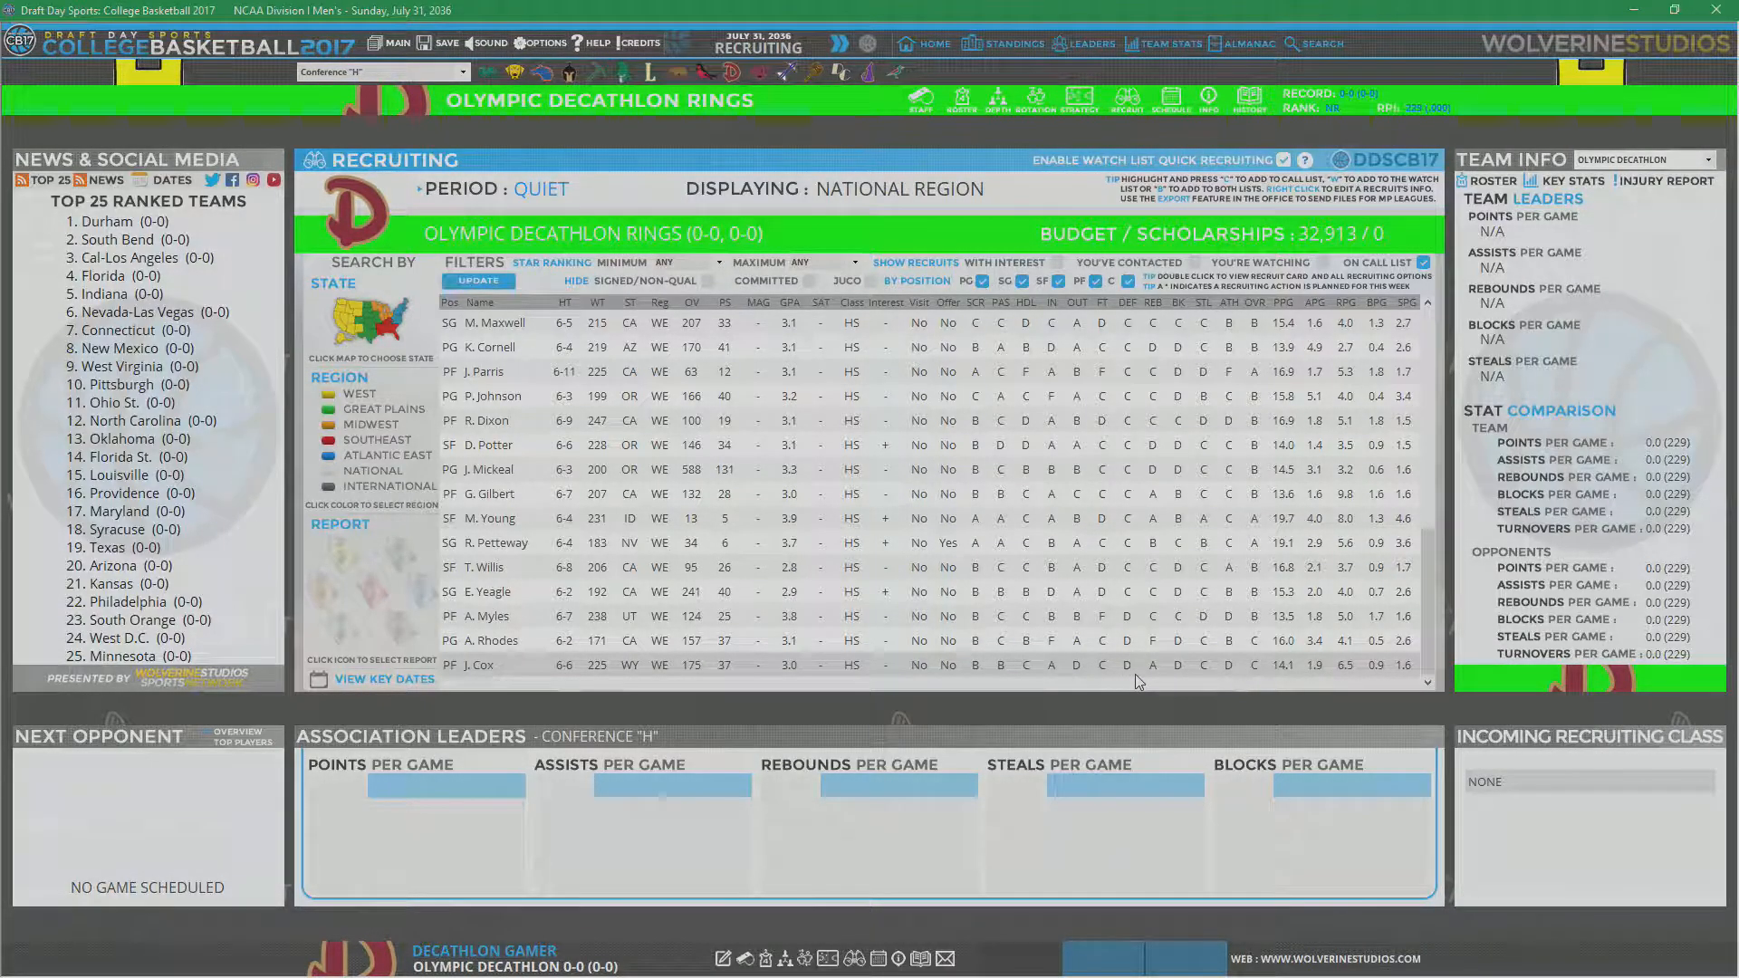
mouse_move(1176, 681)
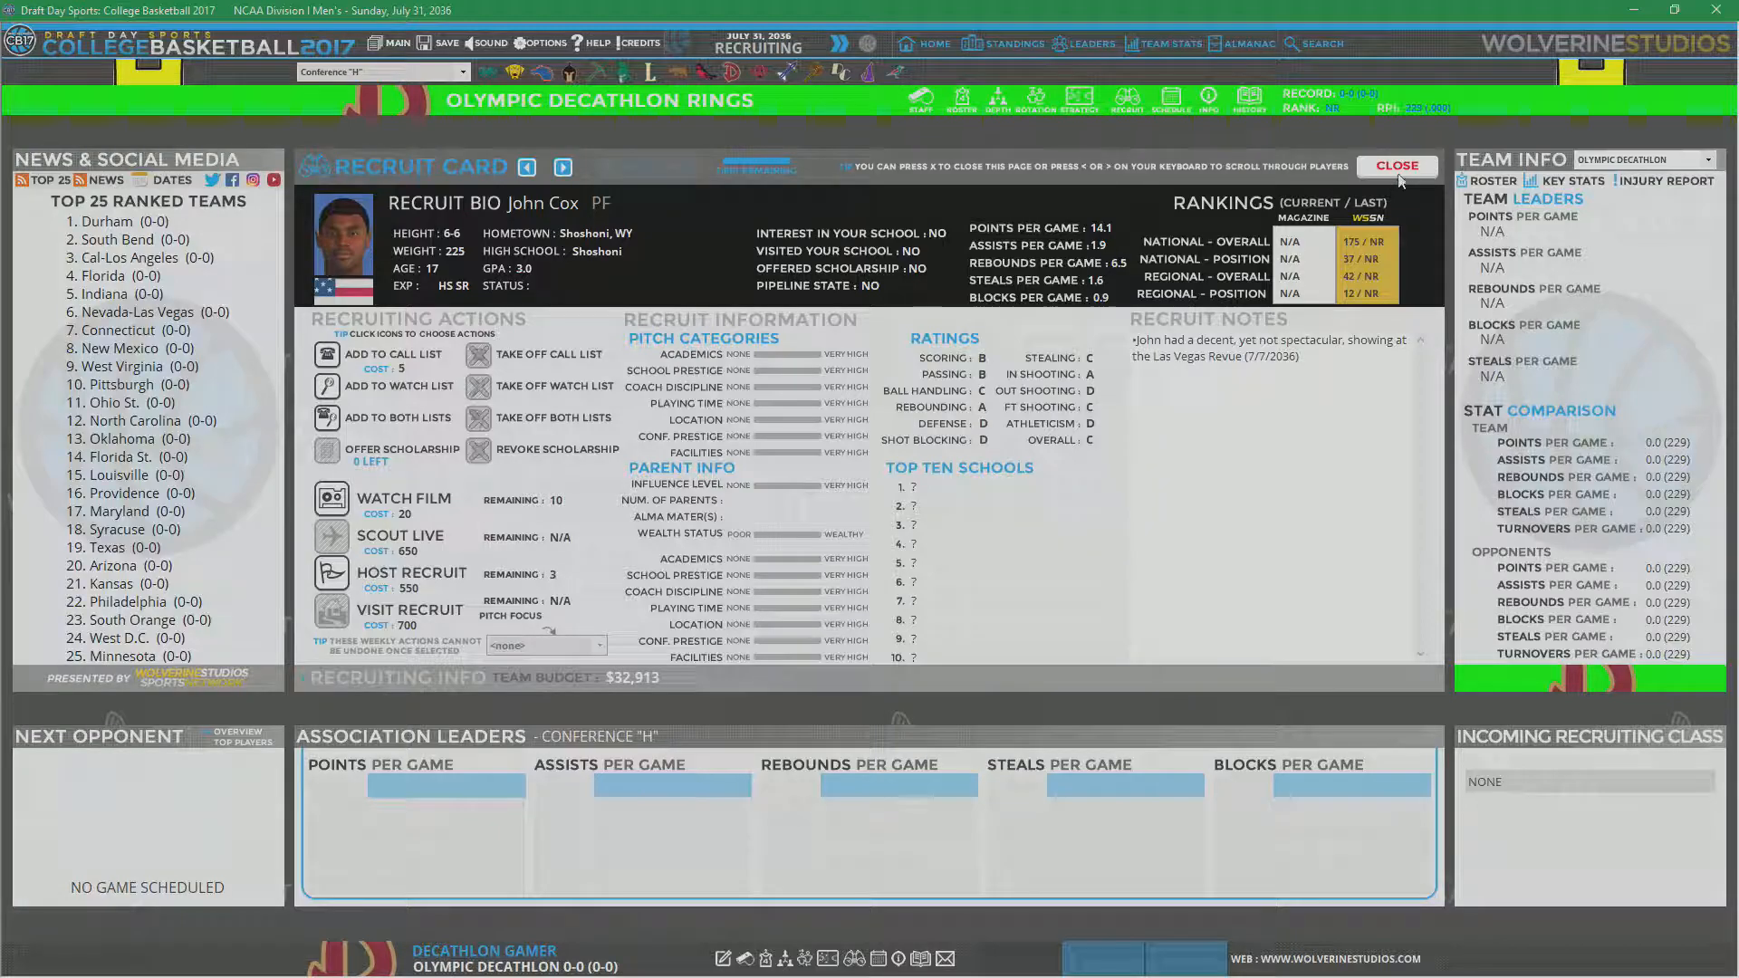
click(1395, 166)
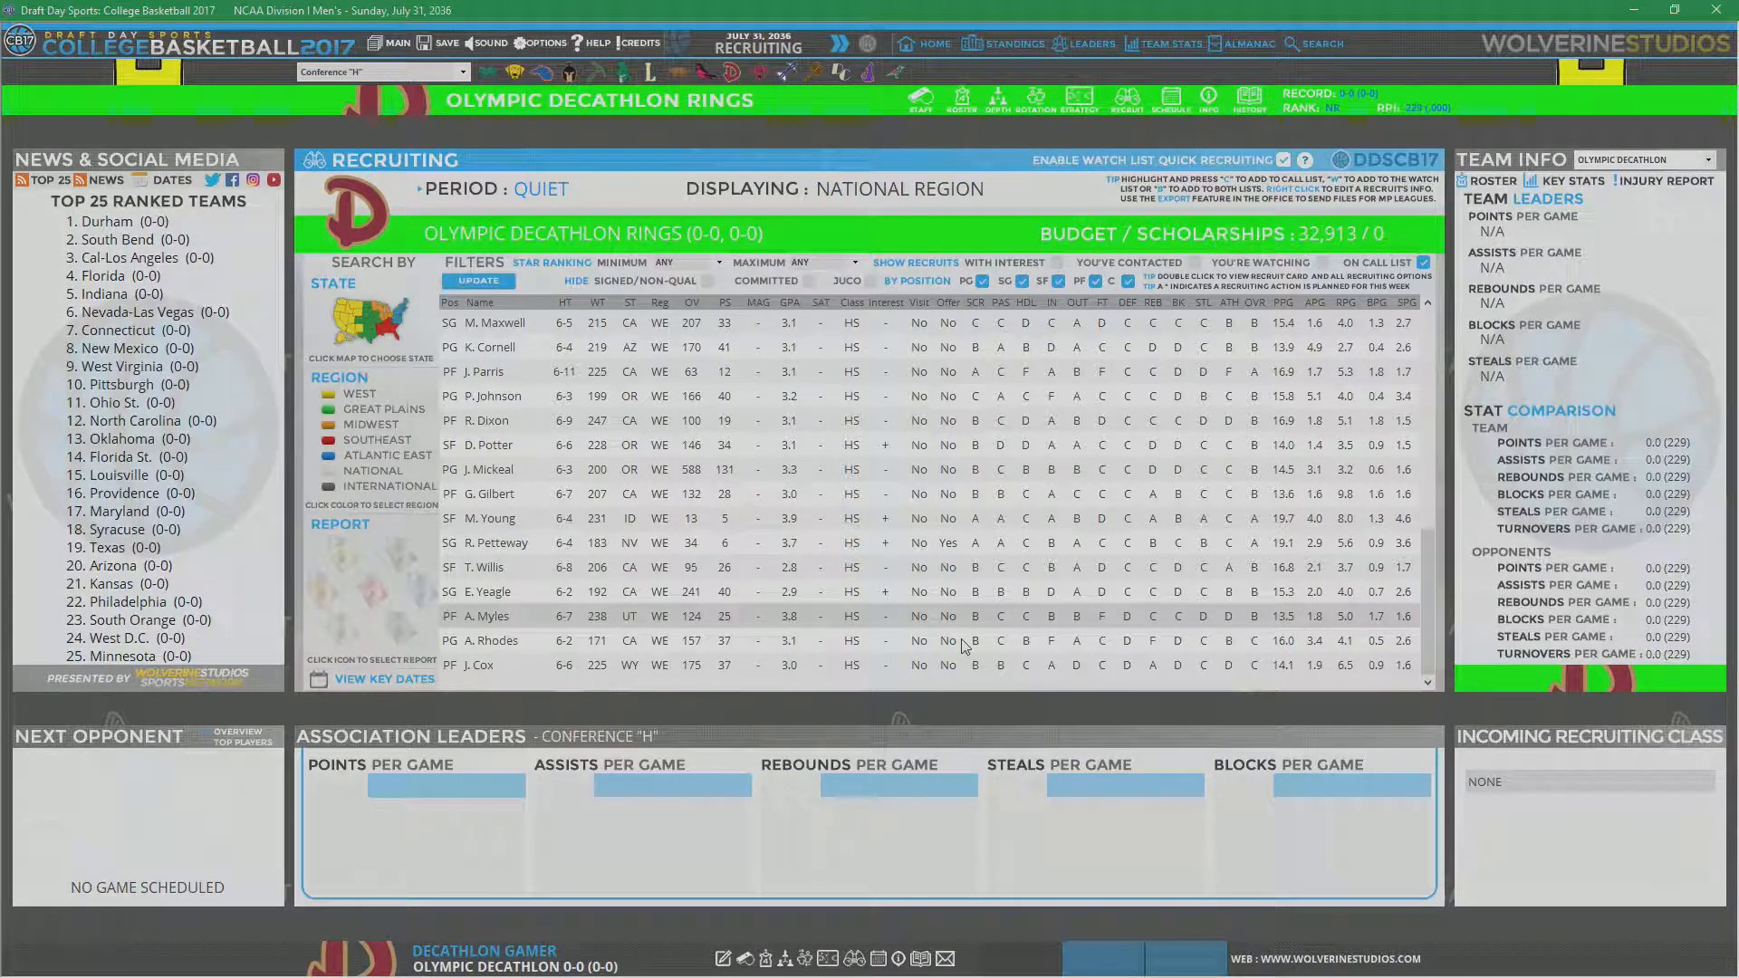
mouse_move(471, 626)
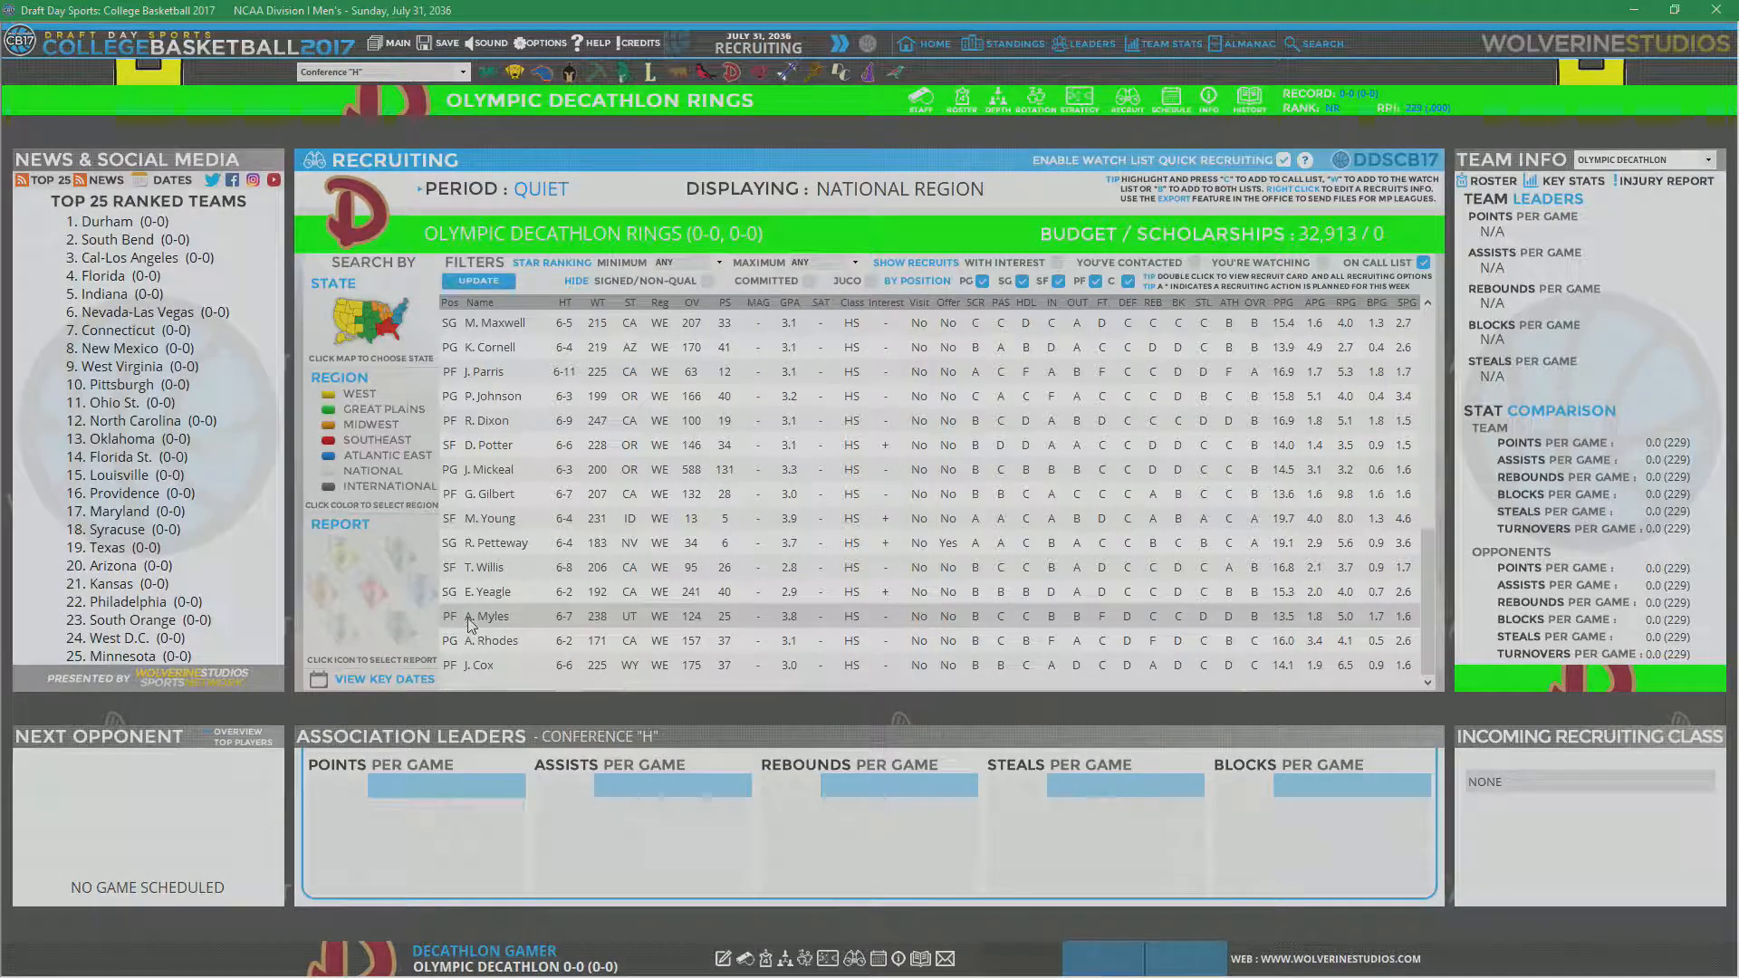
mouse_move(831, 652)
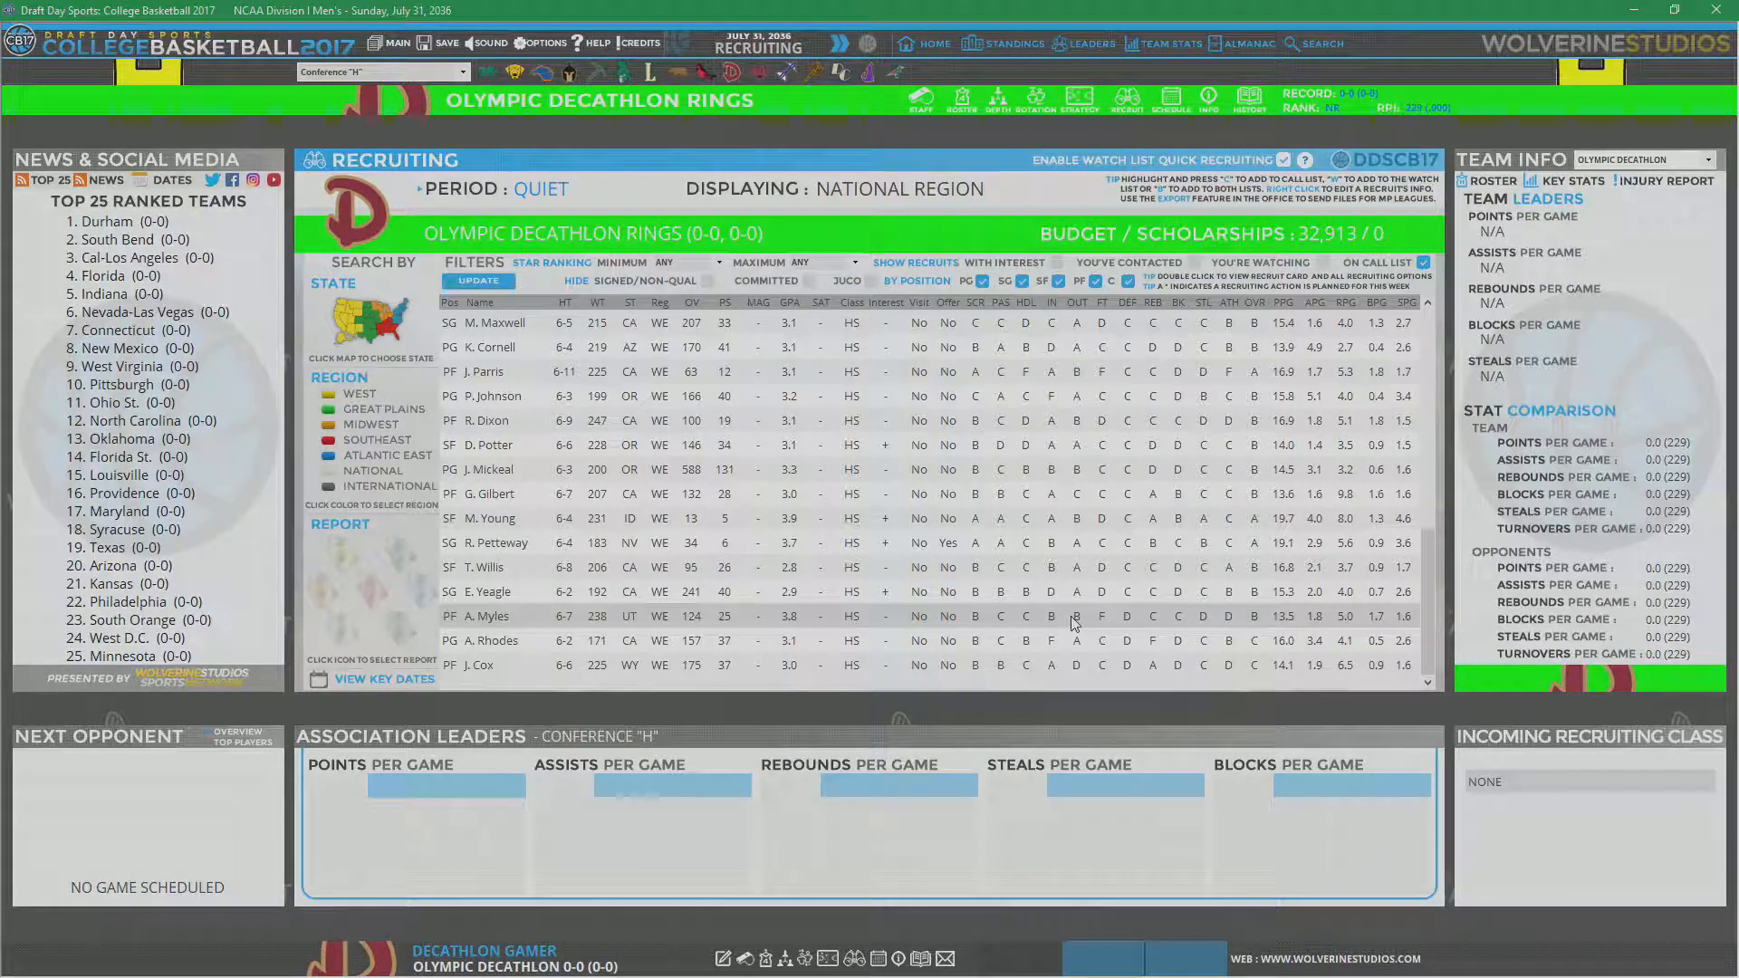
mouse_move(1131, 622)
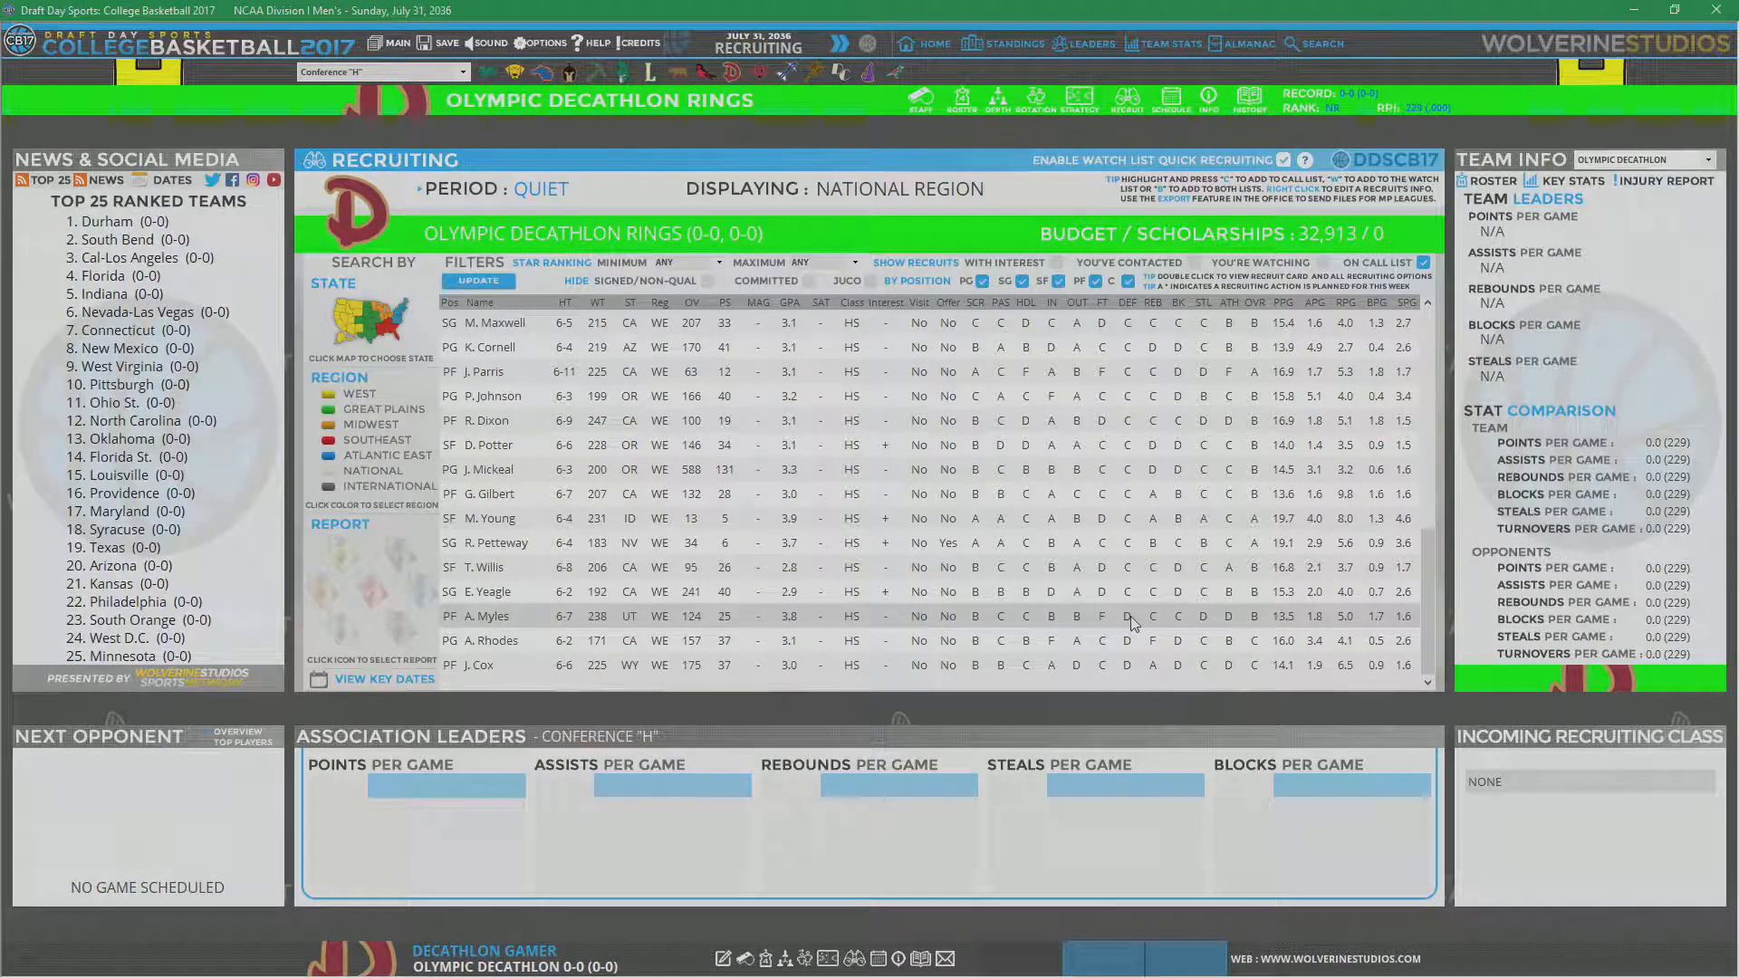
mouse_move(1212, 621)
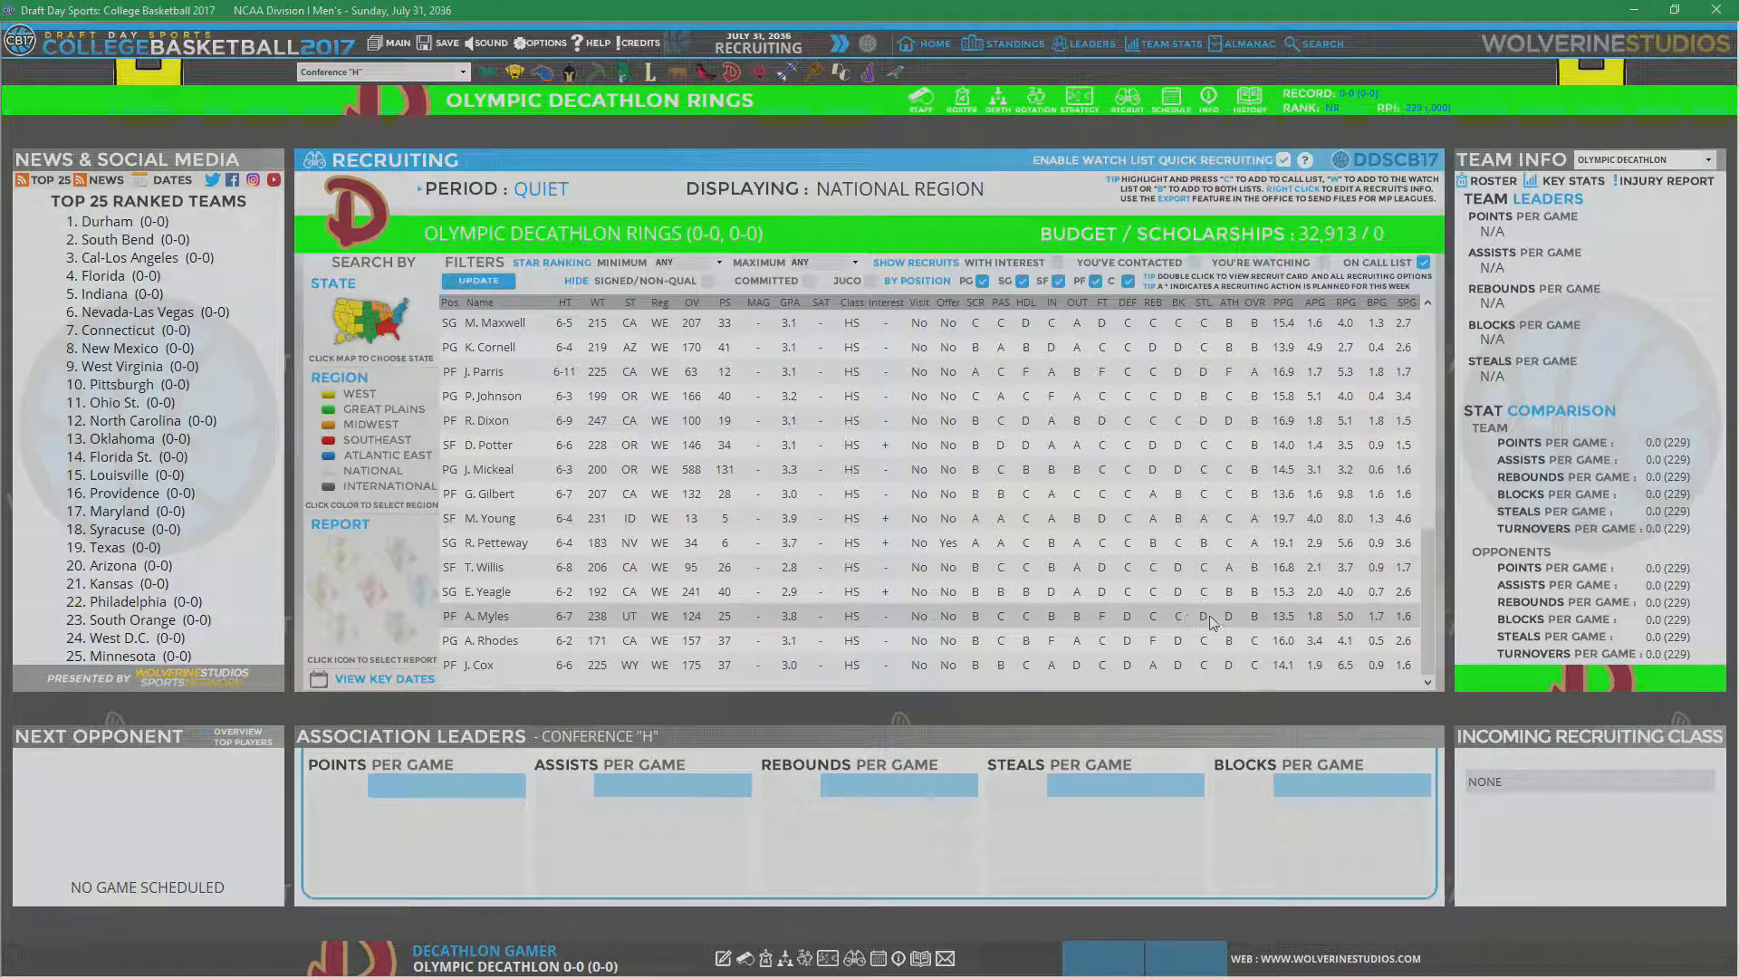
mouse_move(890, 624)
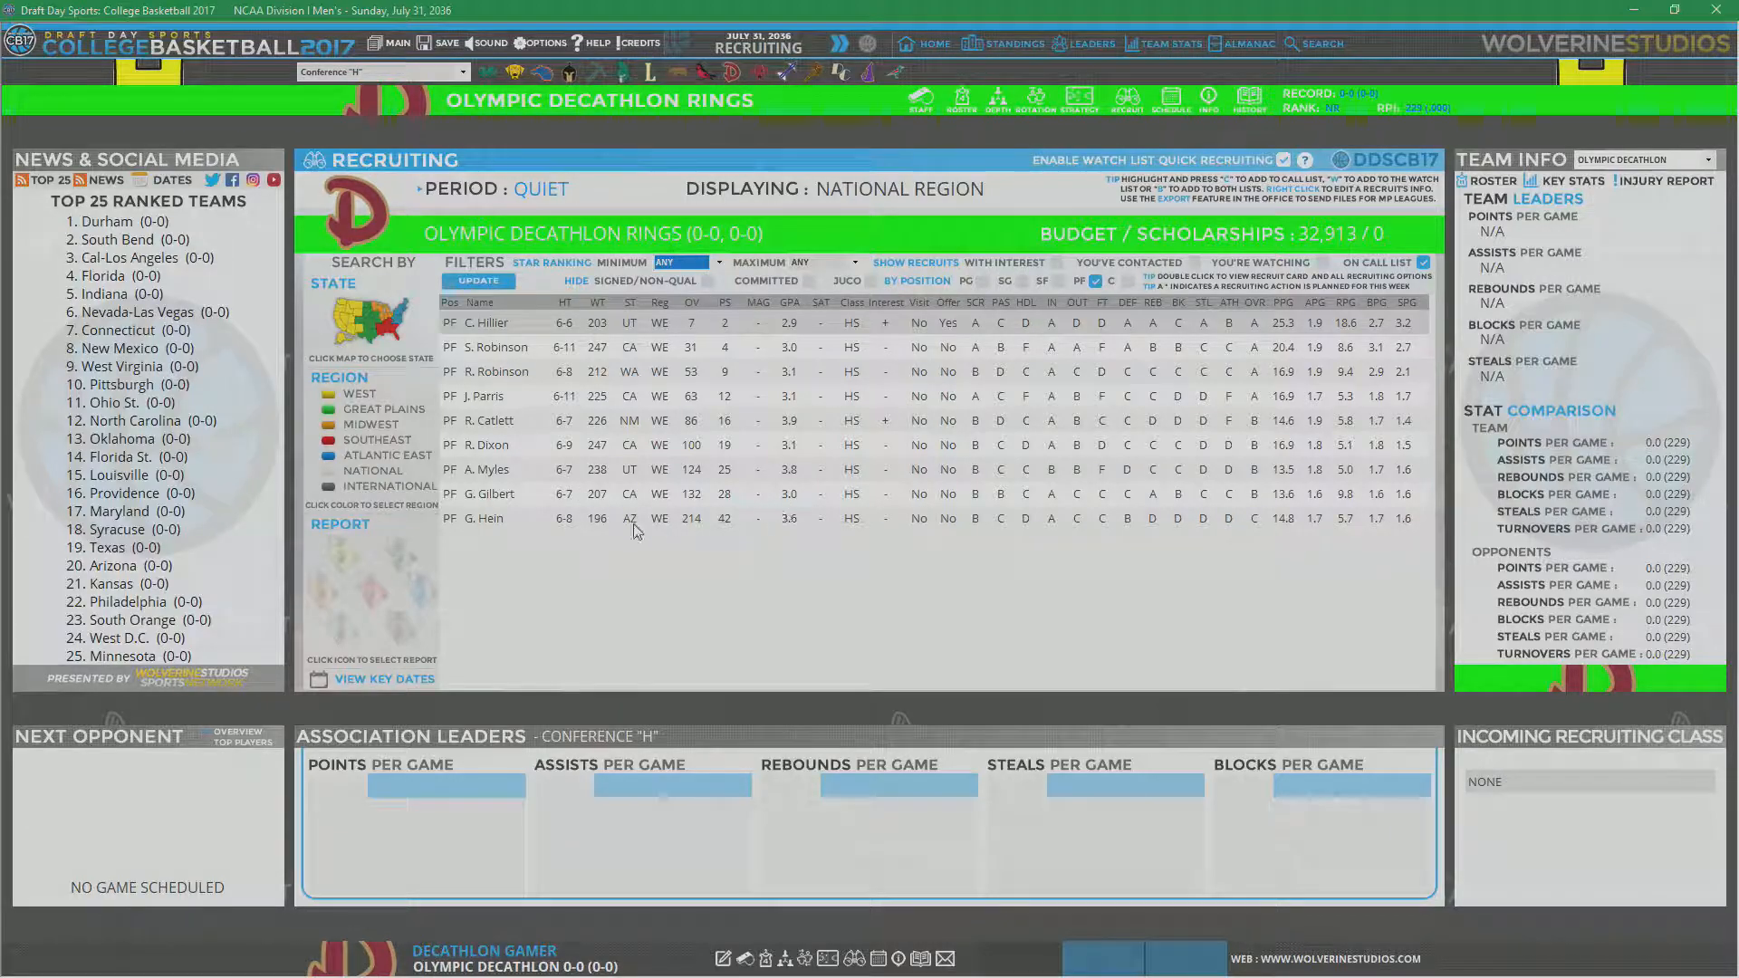
mouse_move(498, 527)
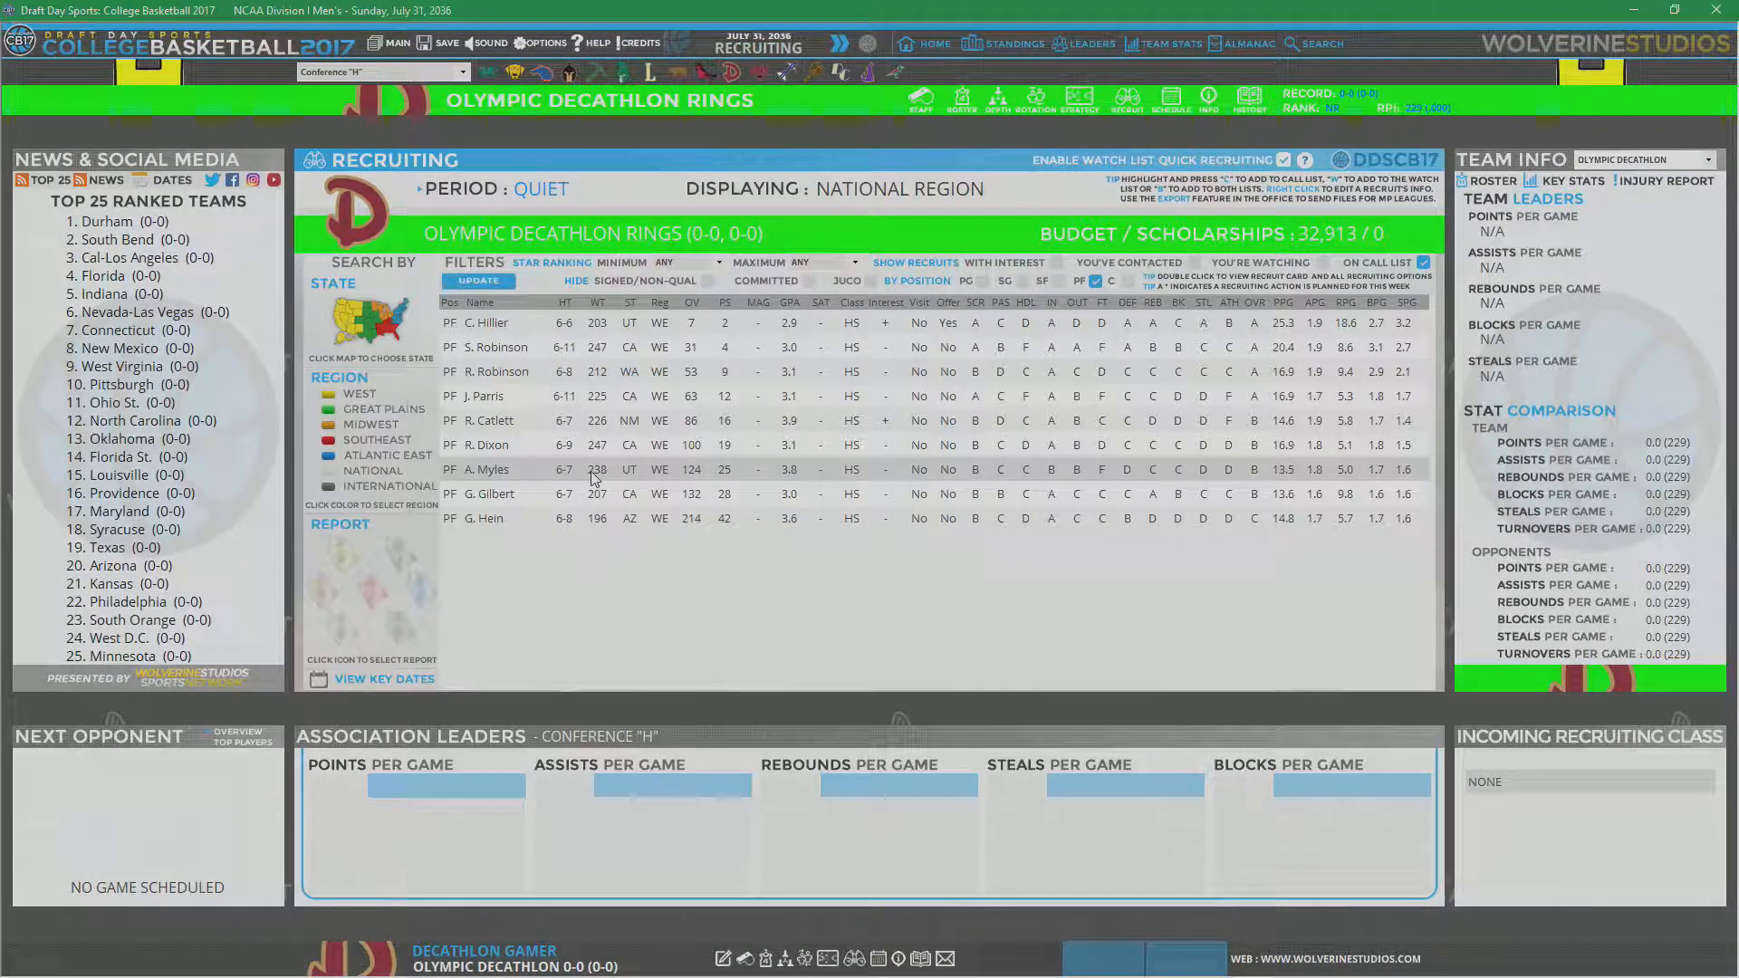
mouse_move(613, 475)
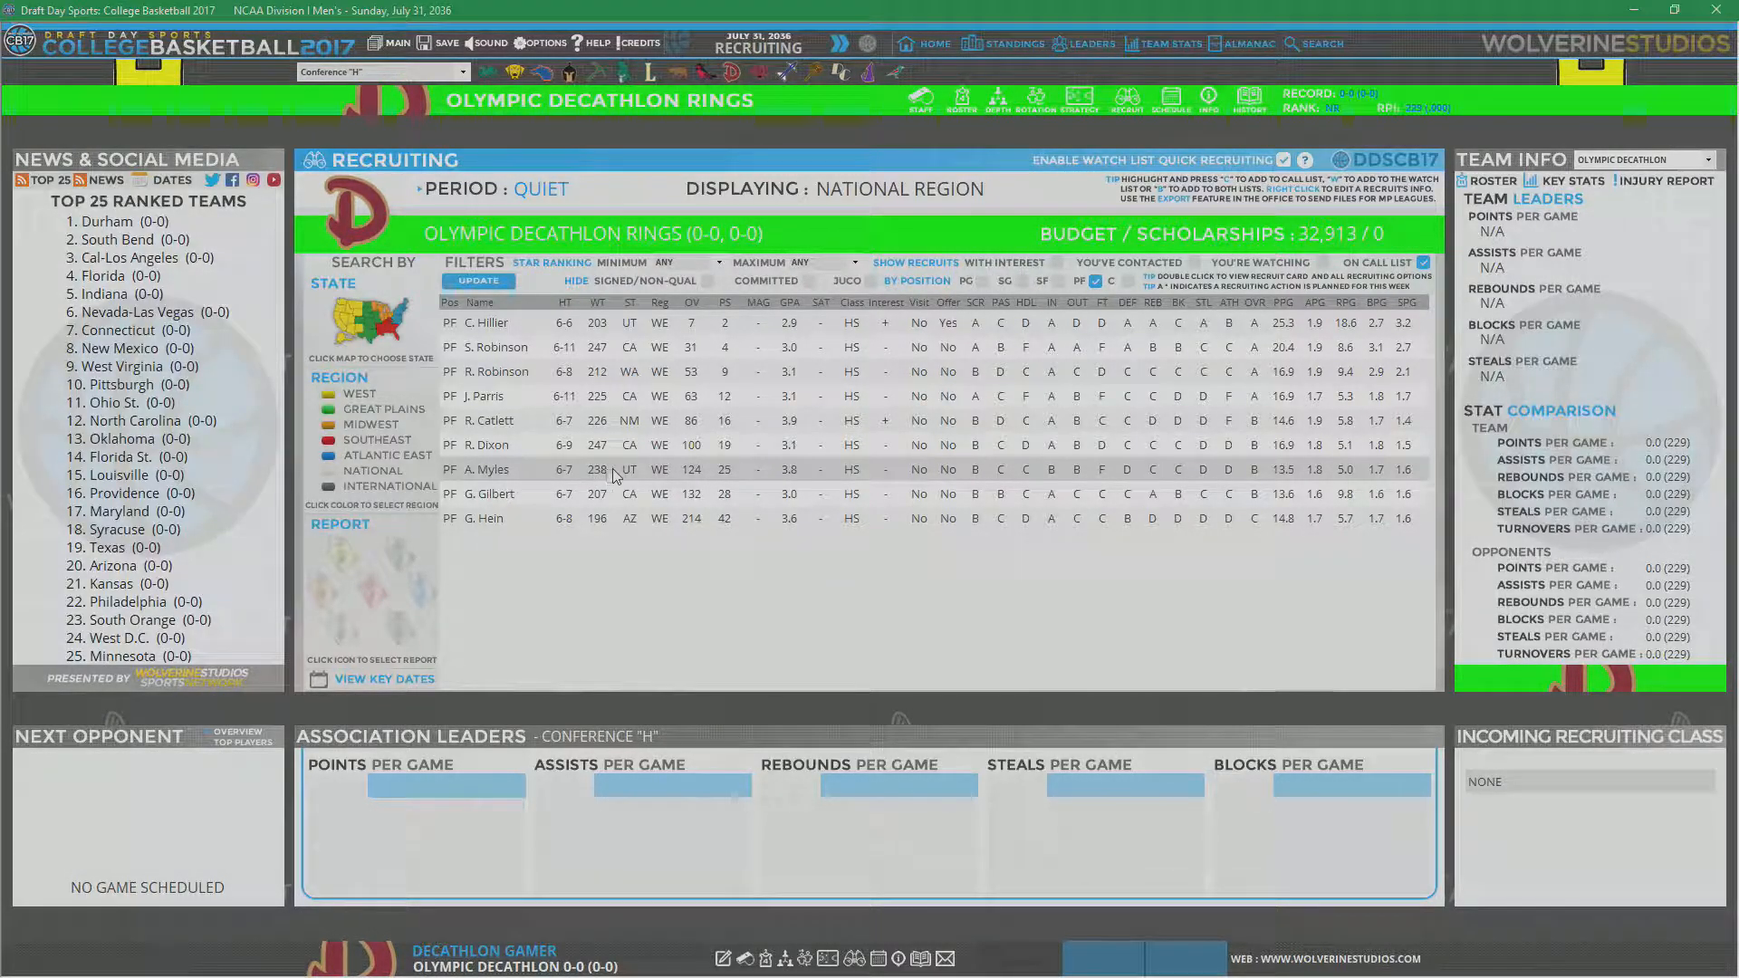
mouse_move(1181, 479)
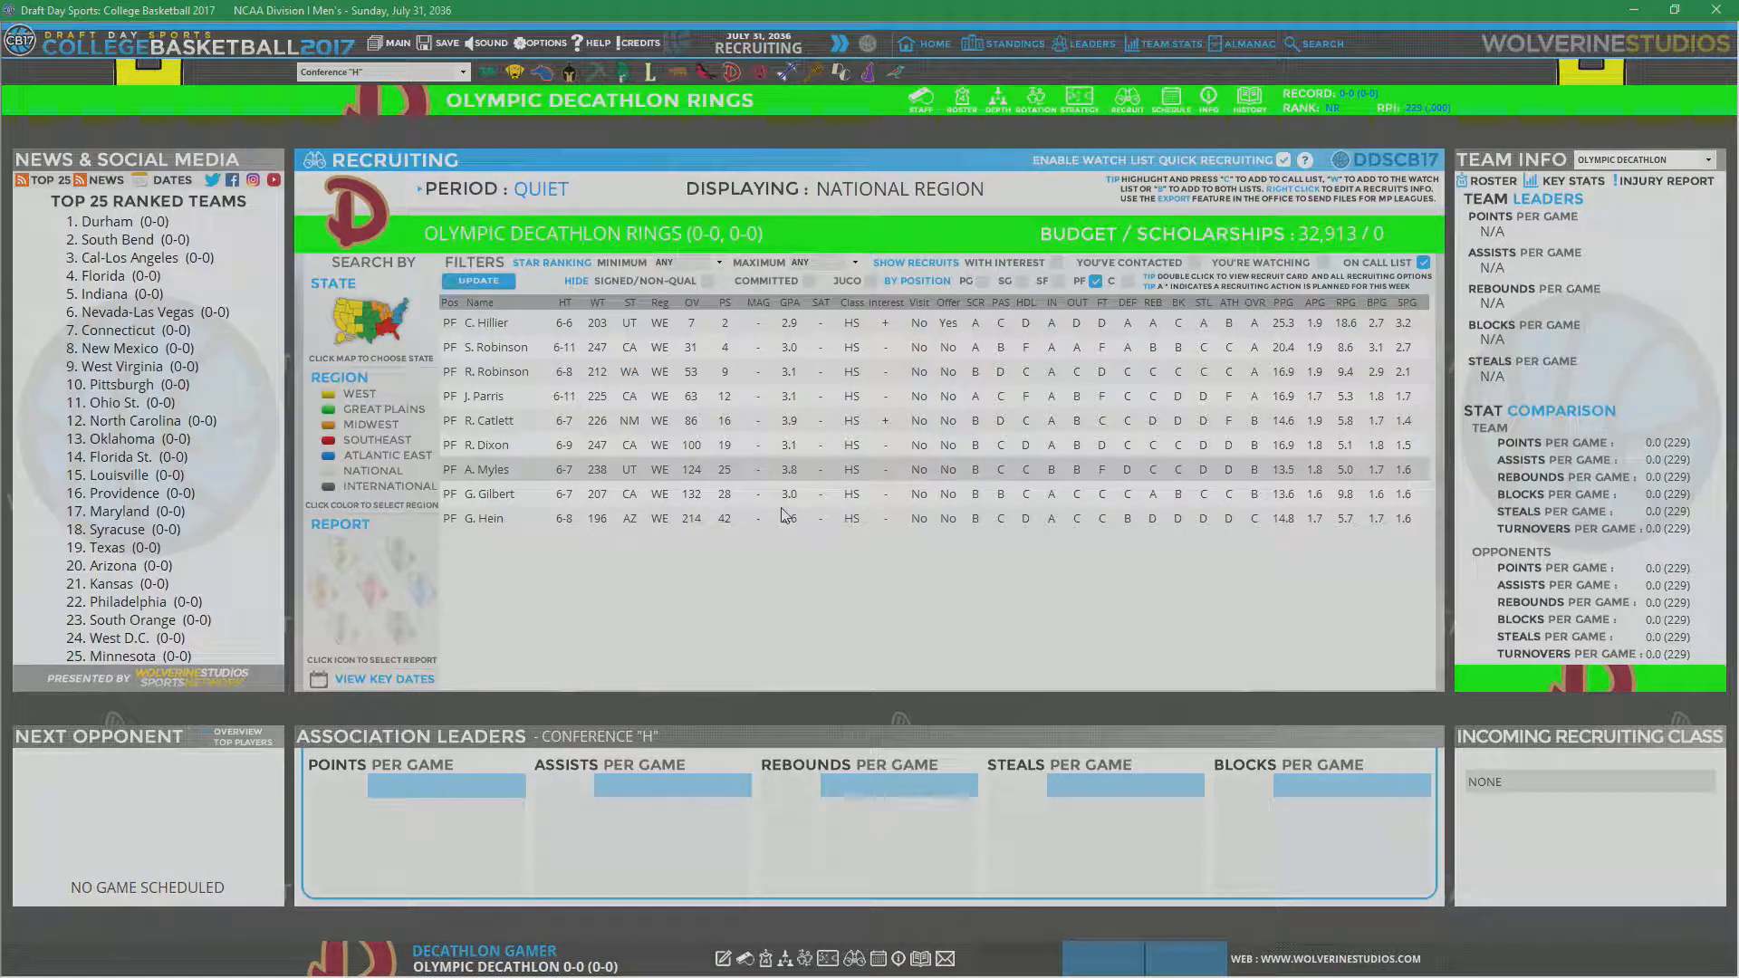
mouse_move(1353, 510)
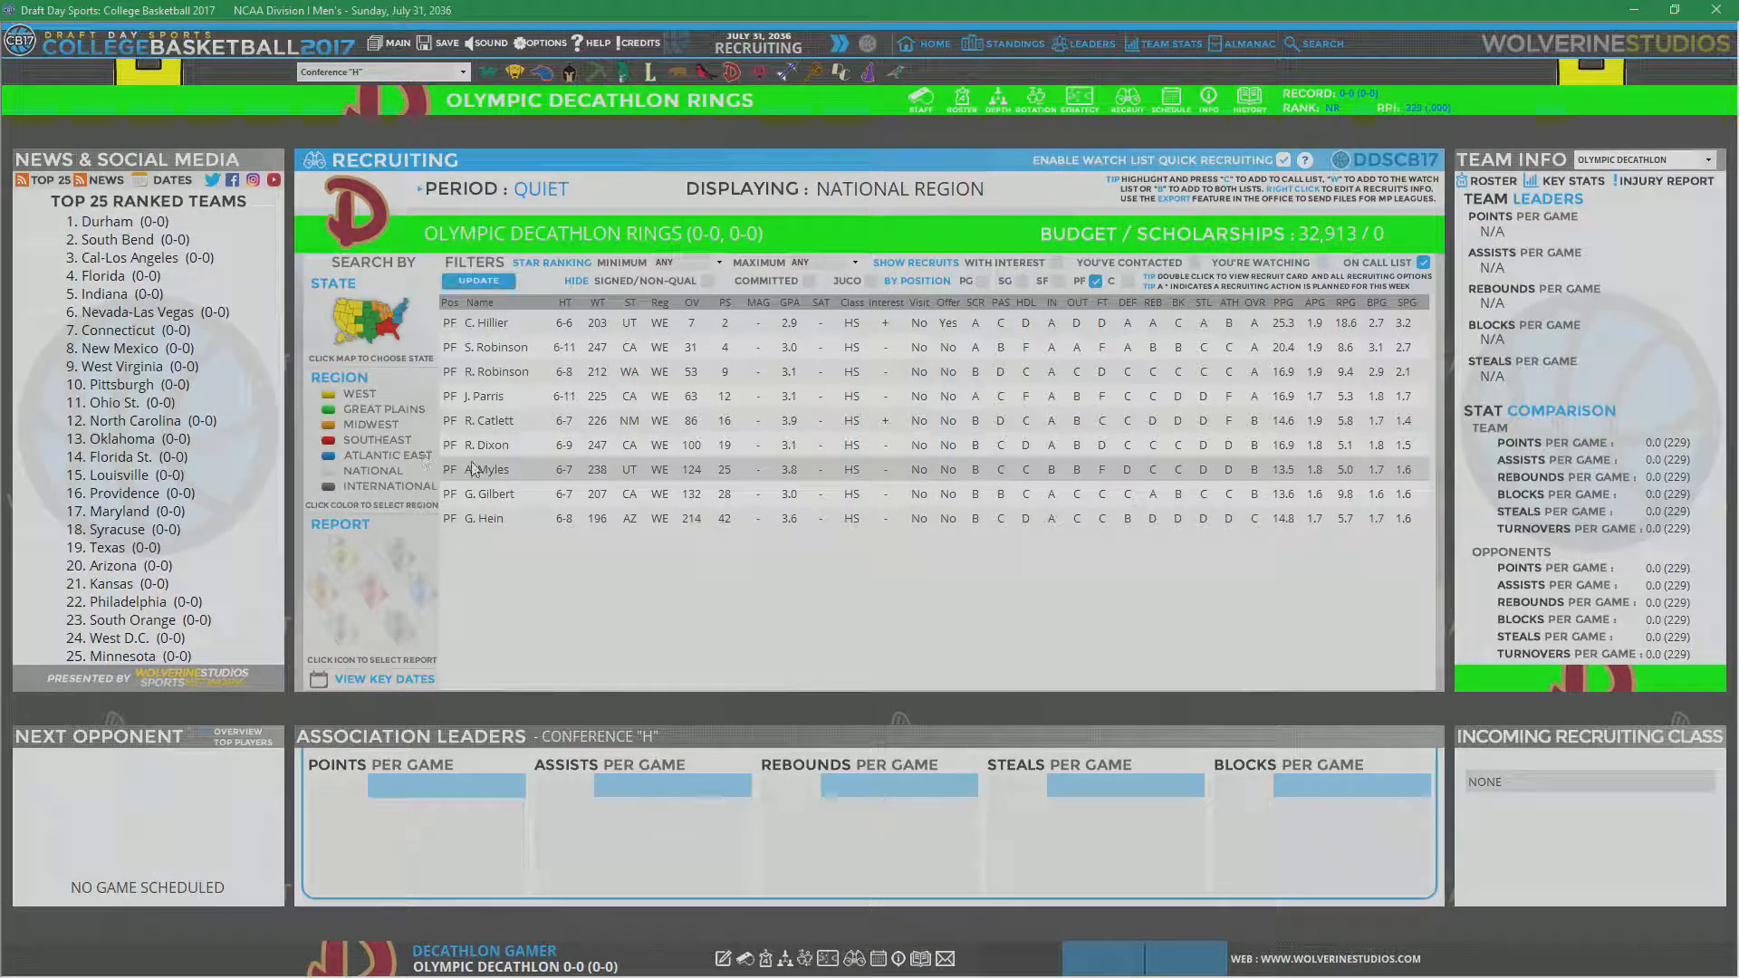
Step: Include PG, SG, SF and C alongside PF, and update the recruit list
double_click(488, 468)
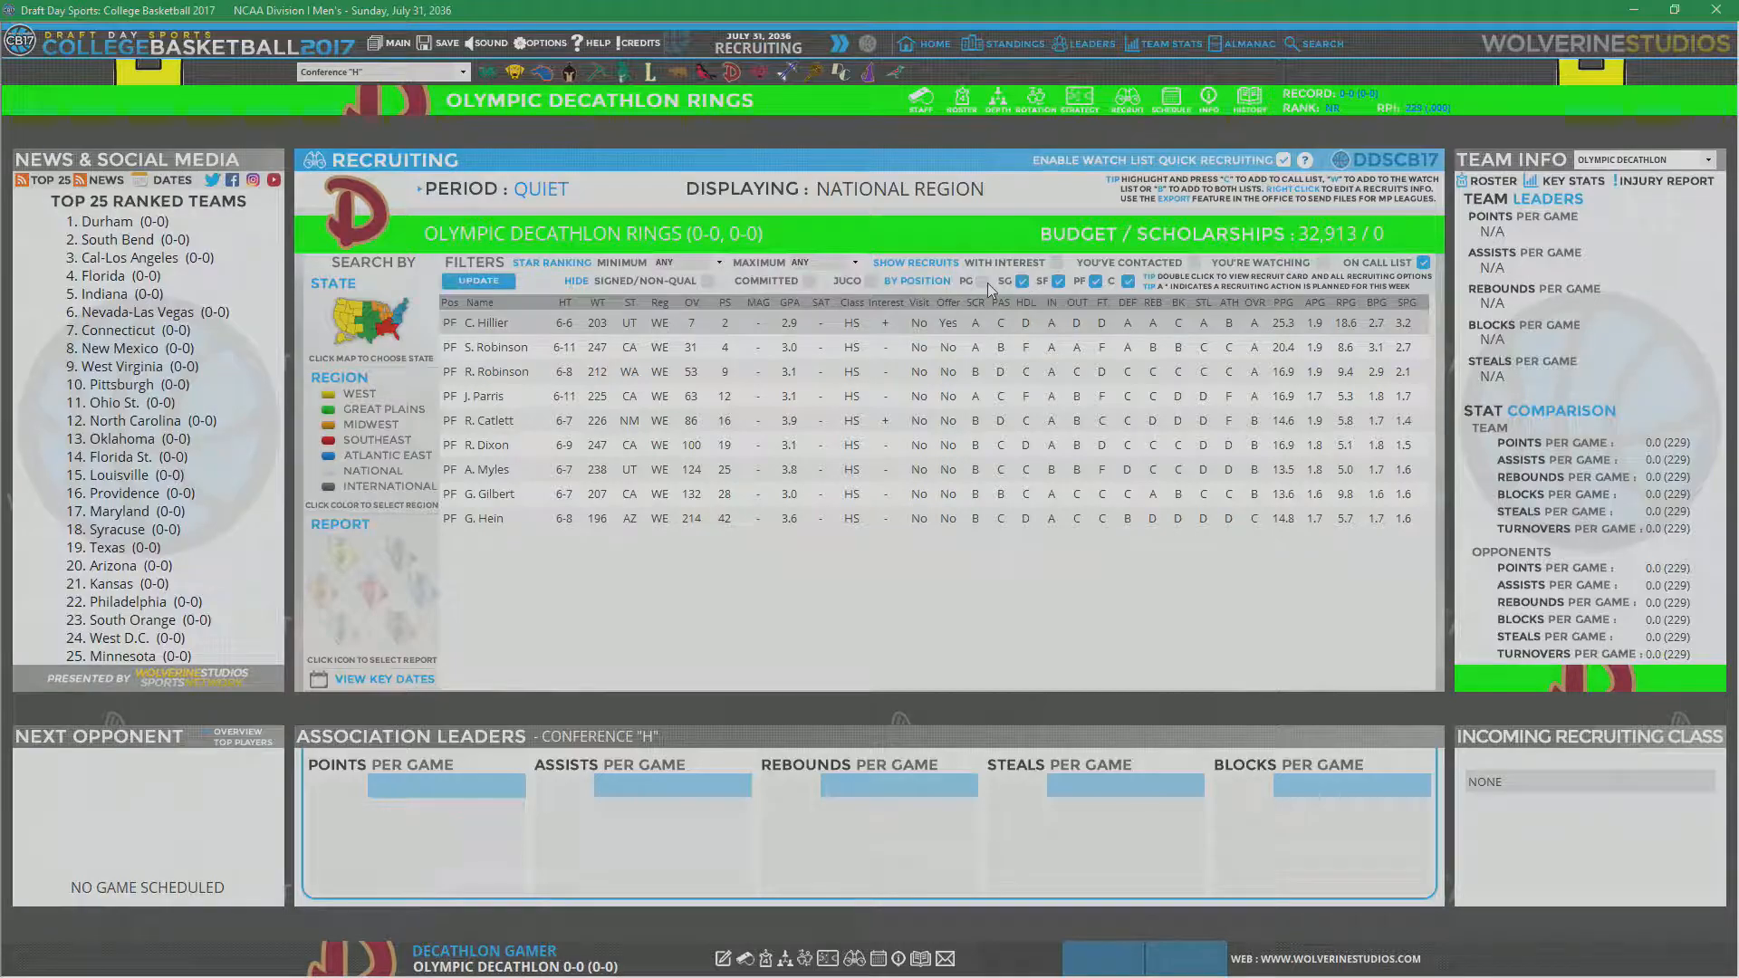
click(478, 280)
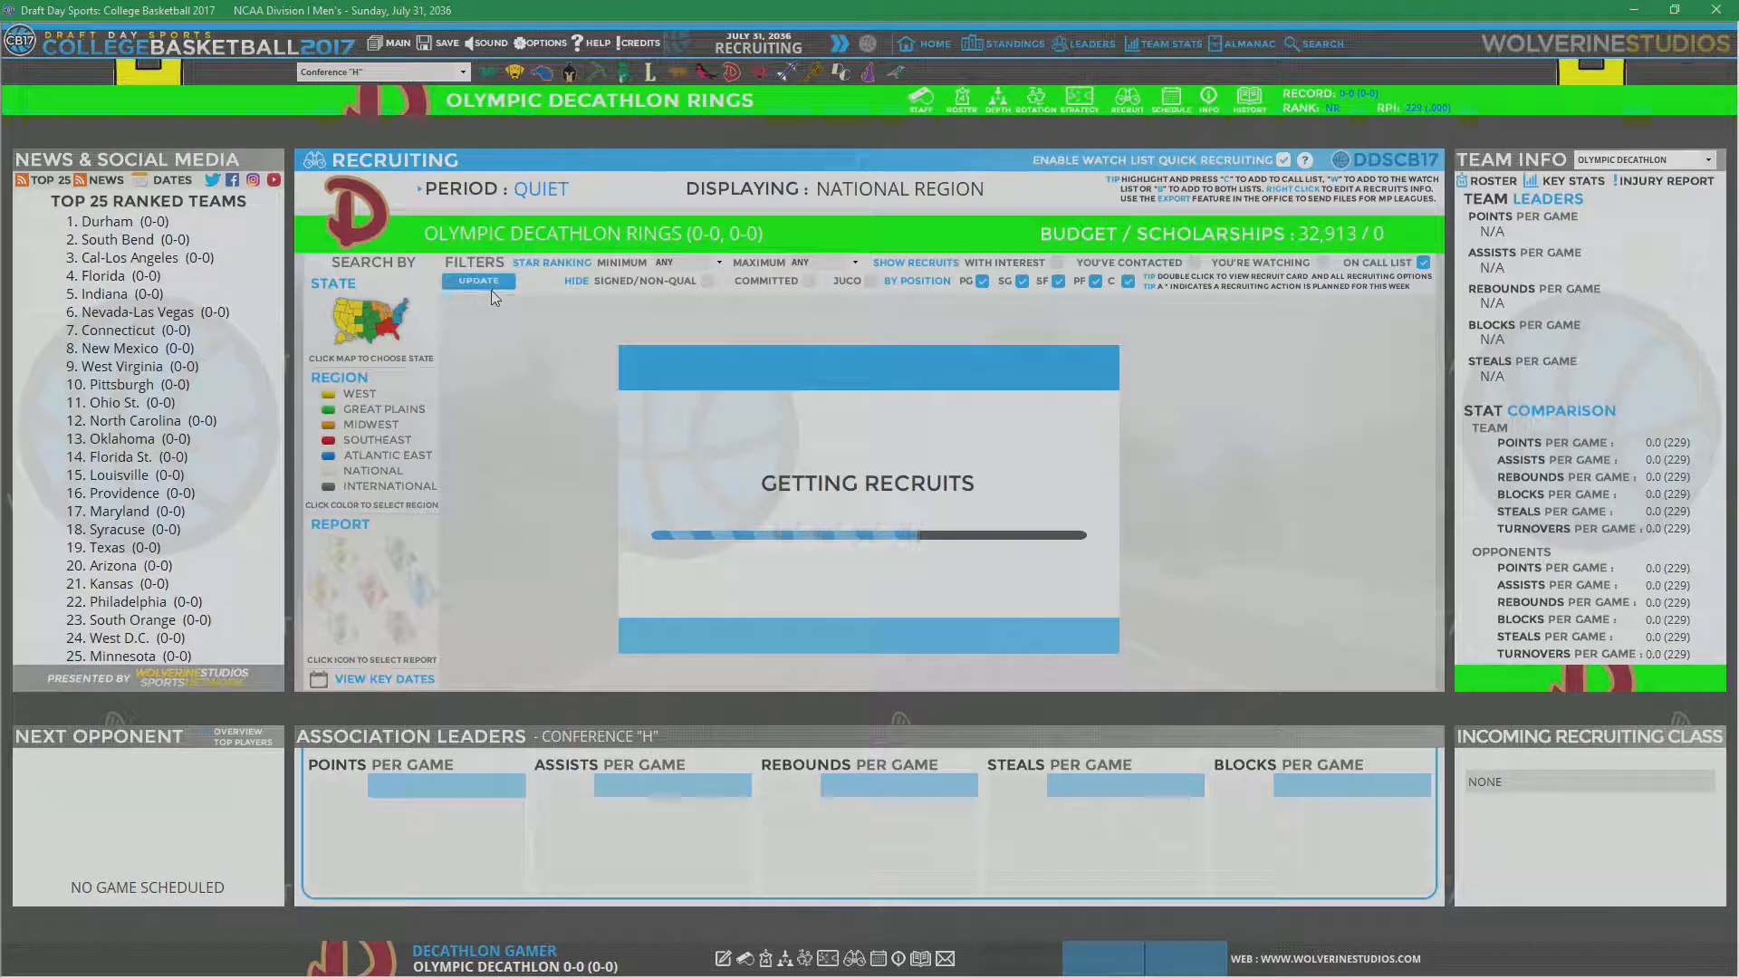
Step: Reload the all-positions list and scroll to small forward Steve Robinson
click(478, 281)
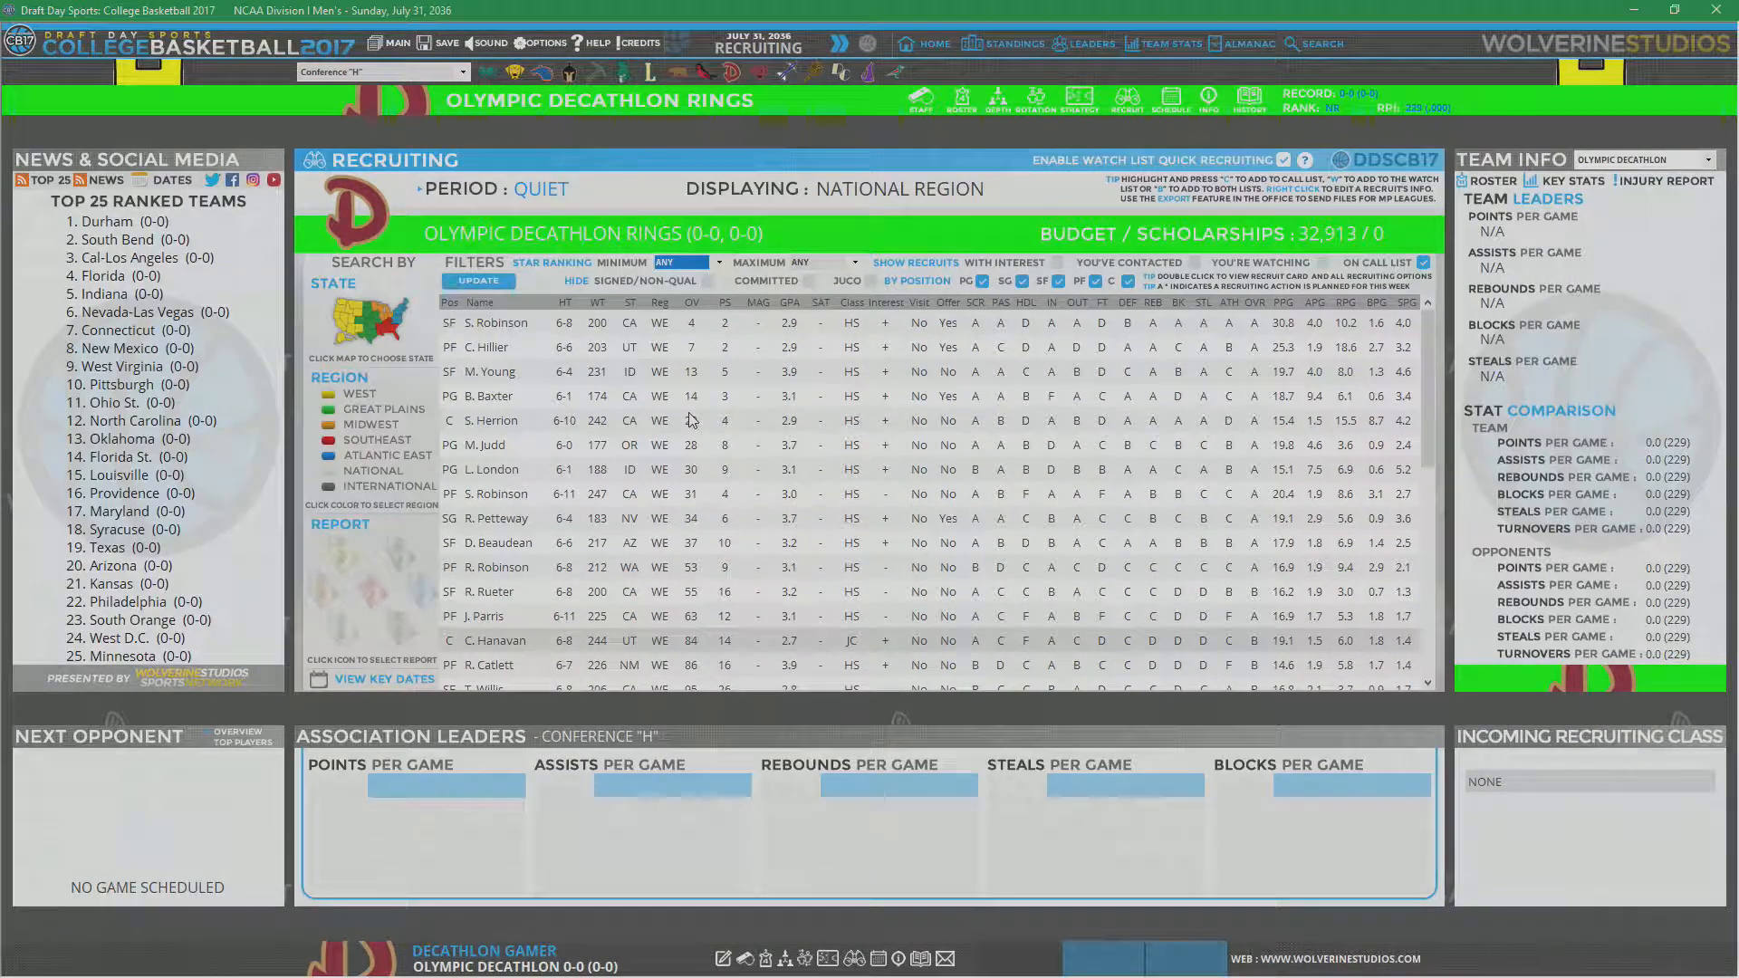
scroll(down, 3)
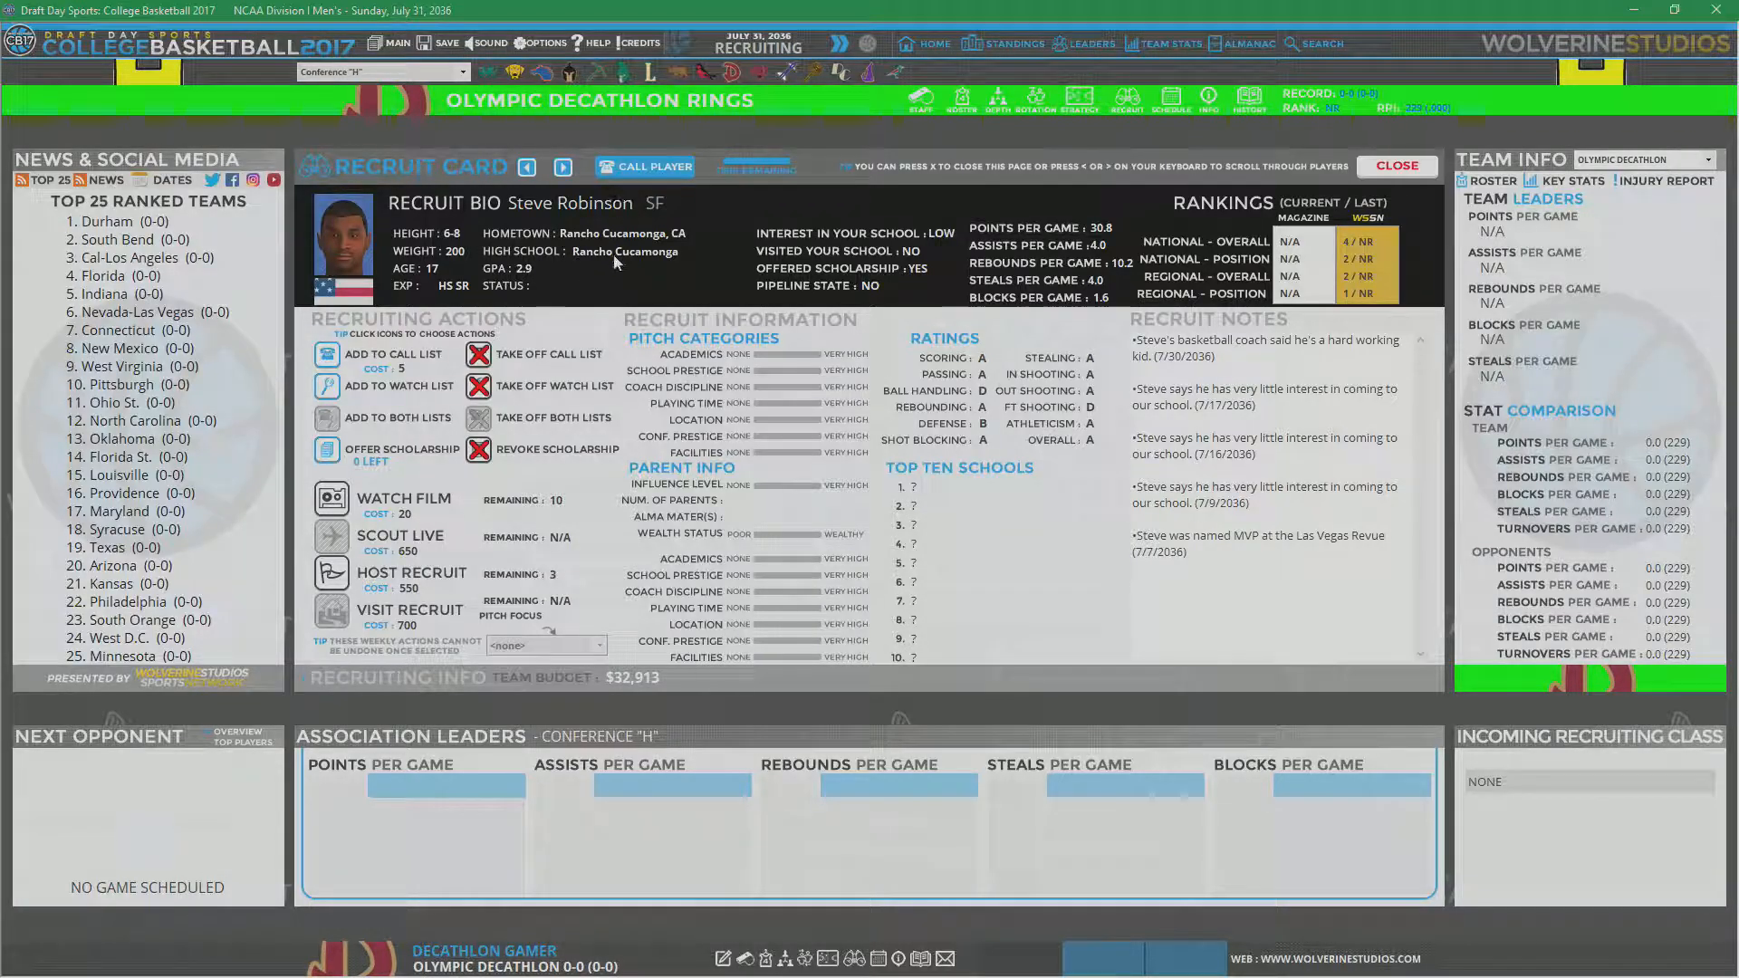
Step: Call Steve Robinson and Chuck Hillier about pitch priorities and academics, then bring up Michael Young's card
click(644, 167)
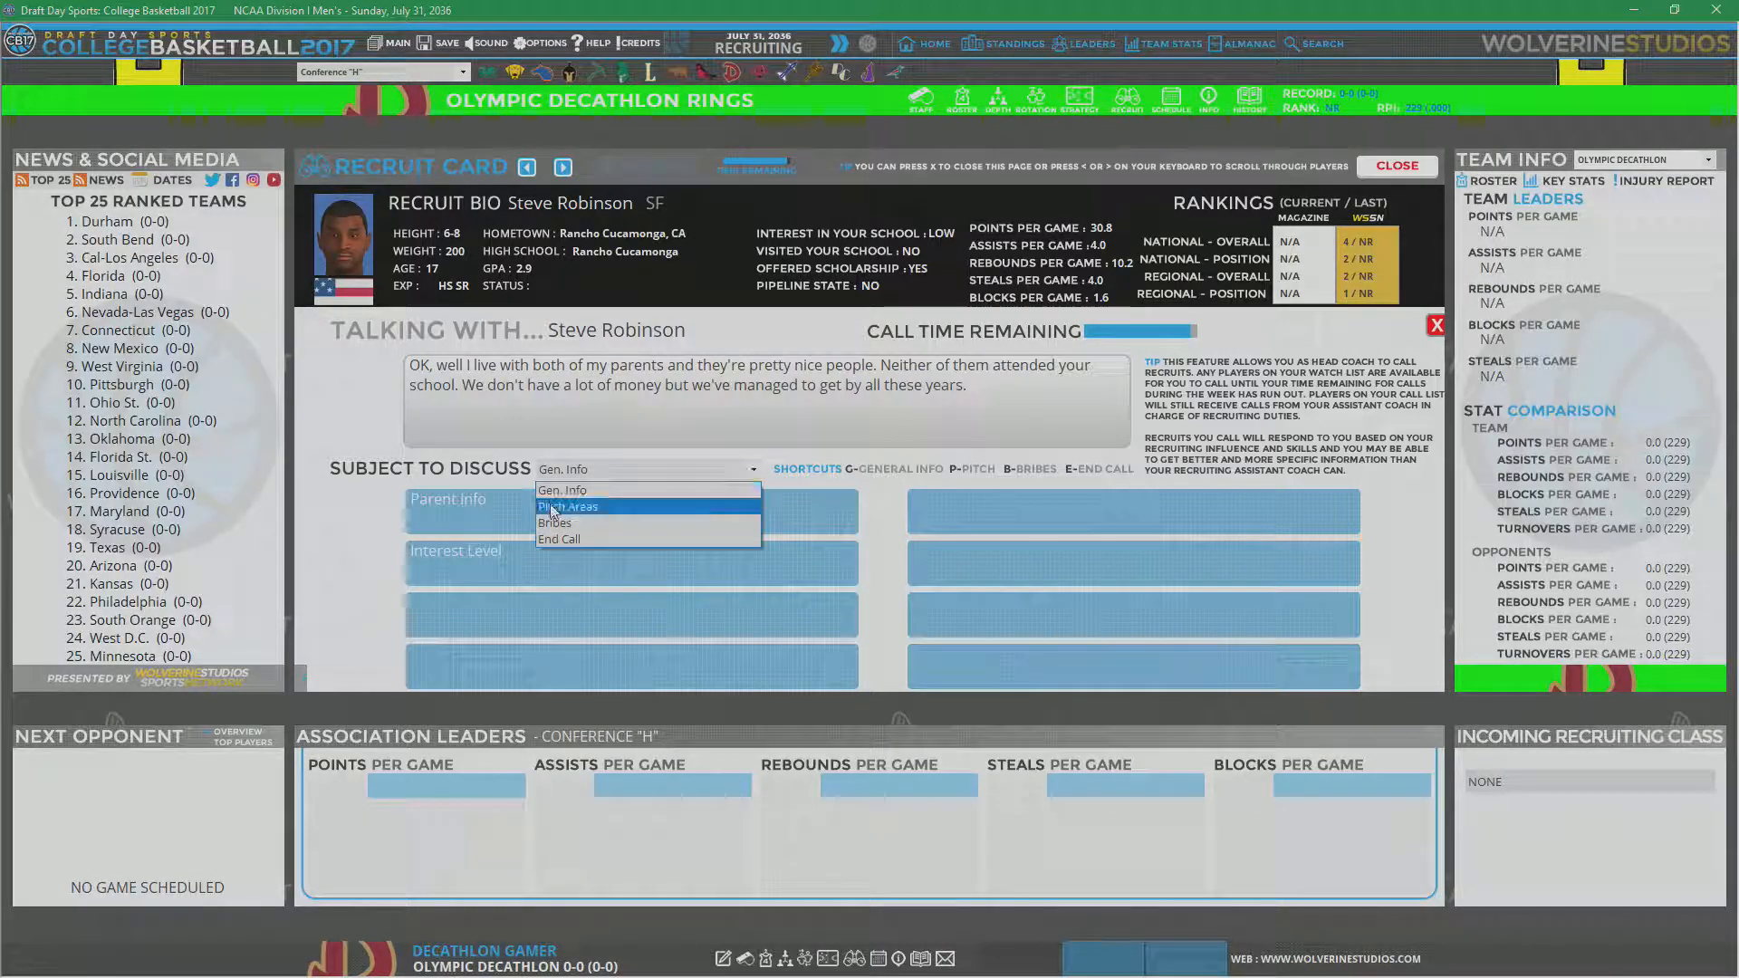
click(567, 505)
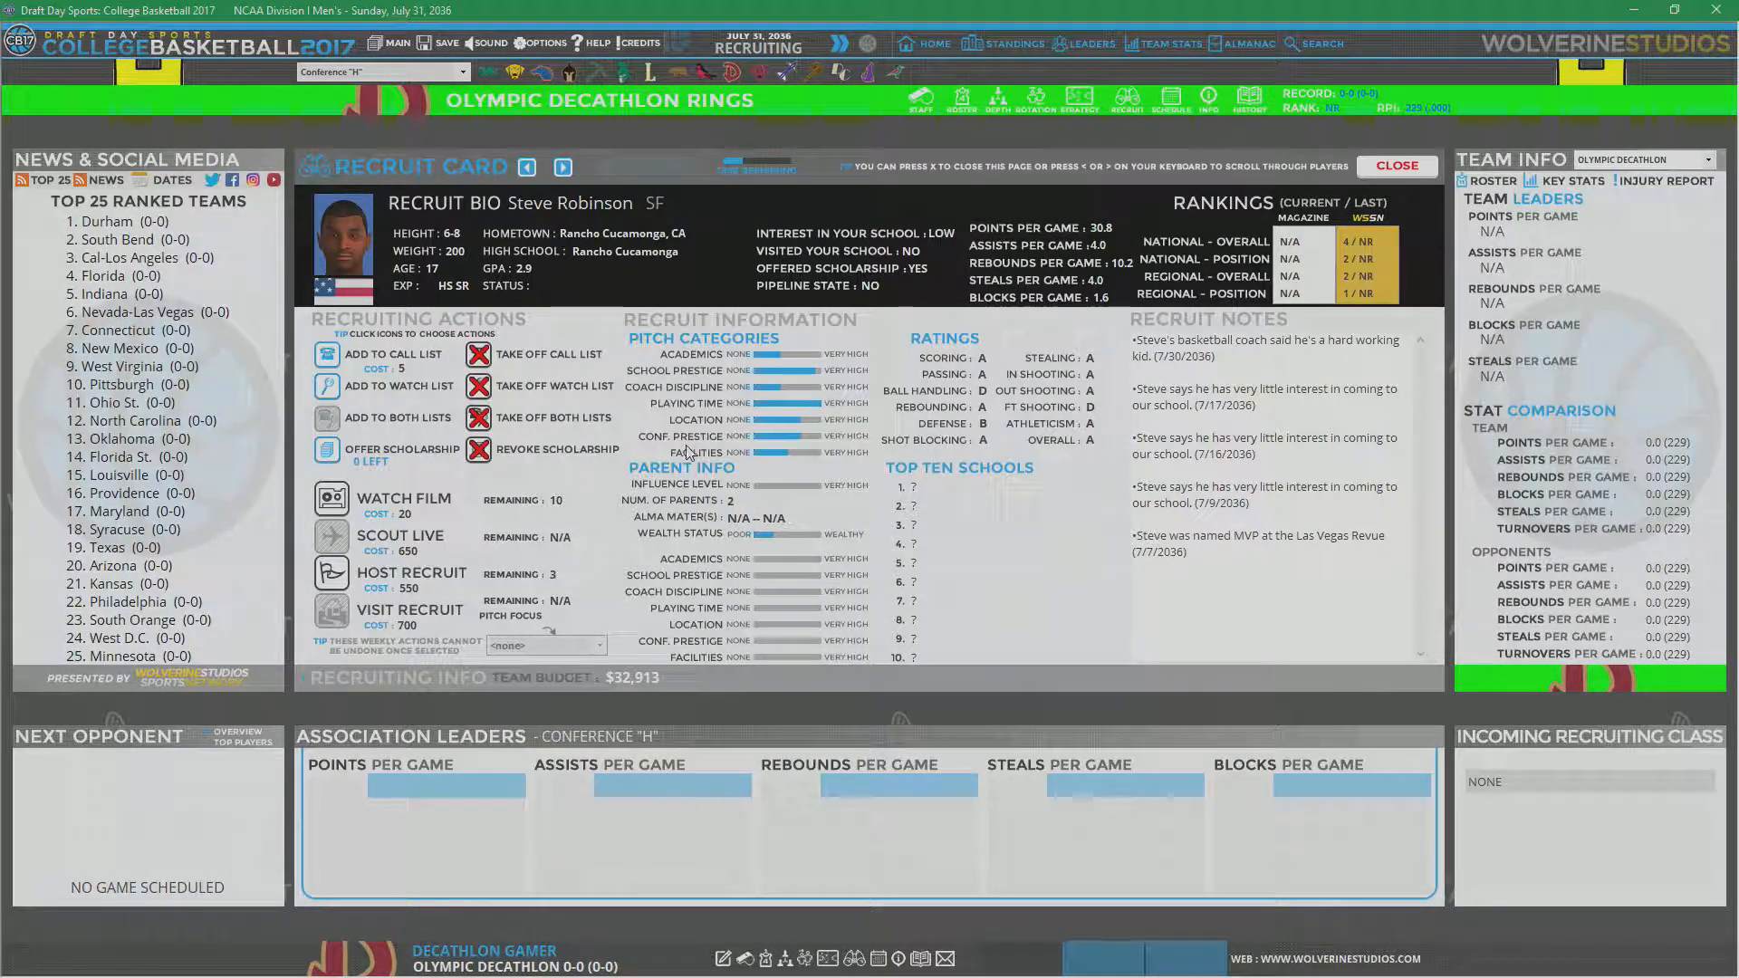
mouse_move(873, 387)
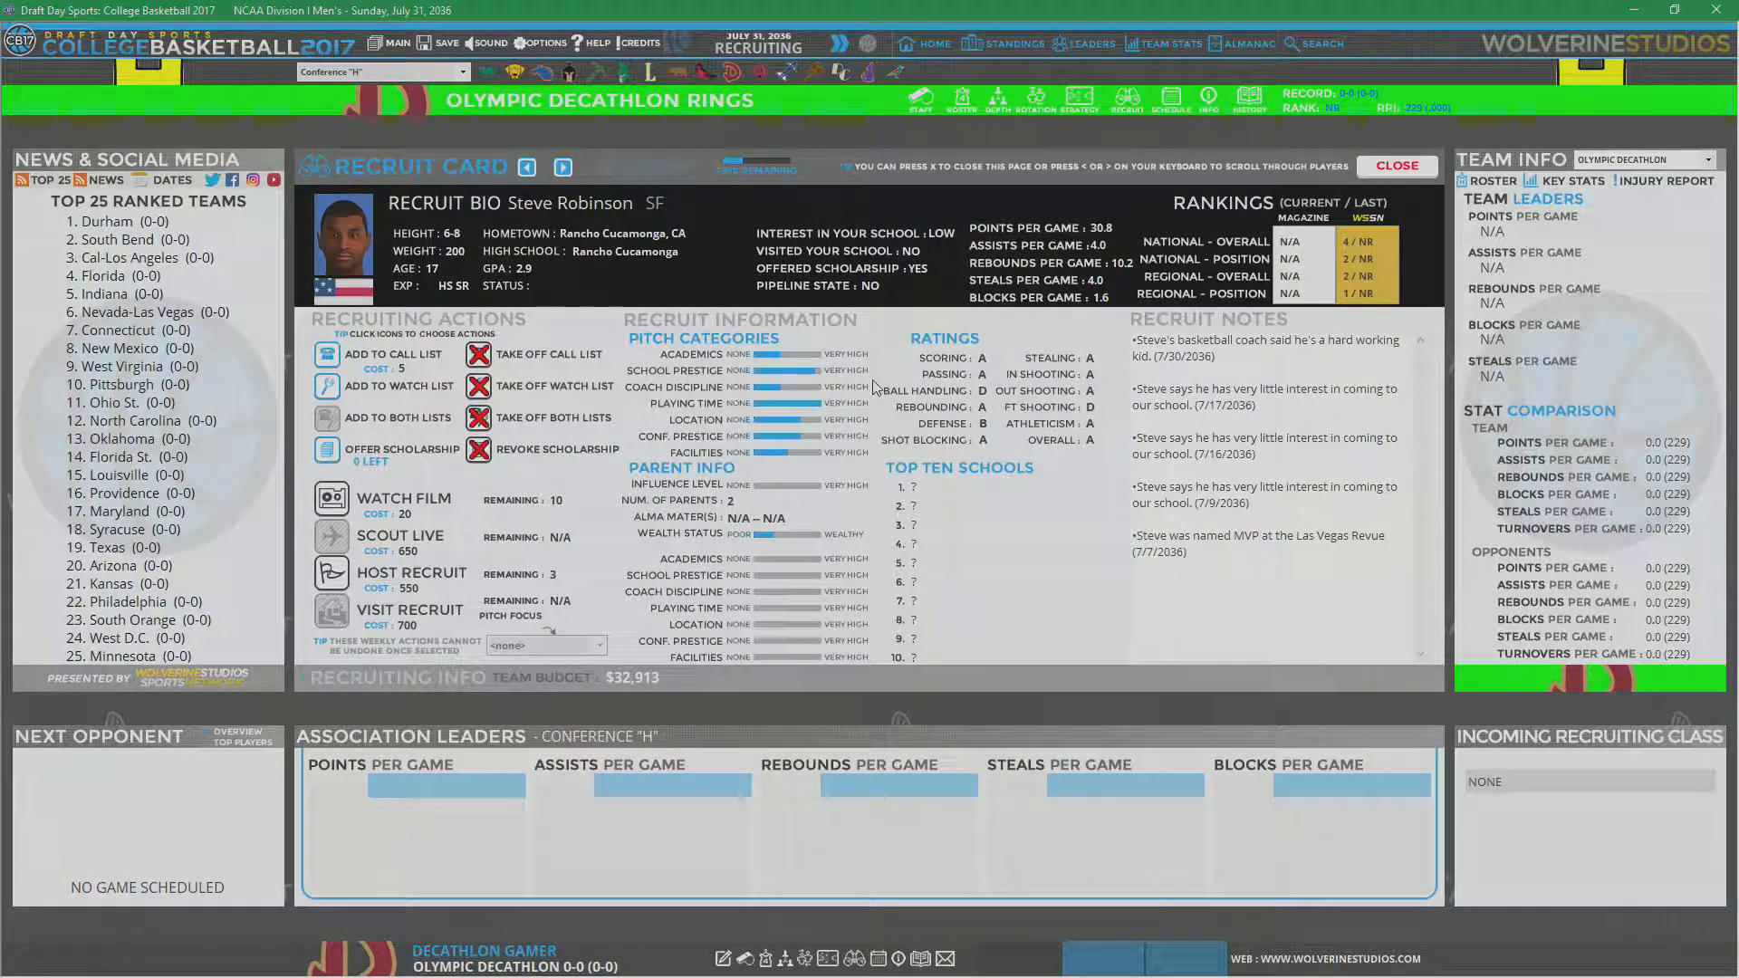
mouse_move(666, 380)
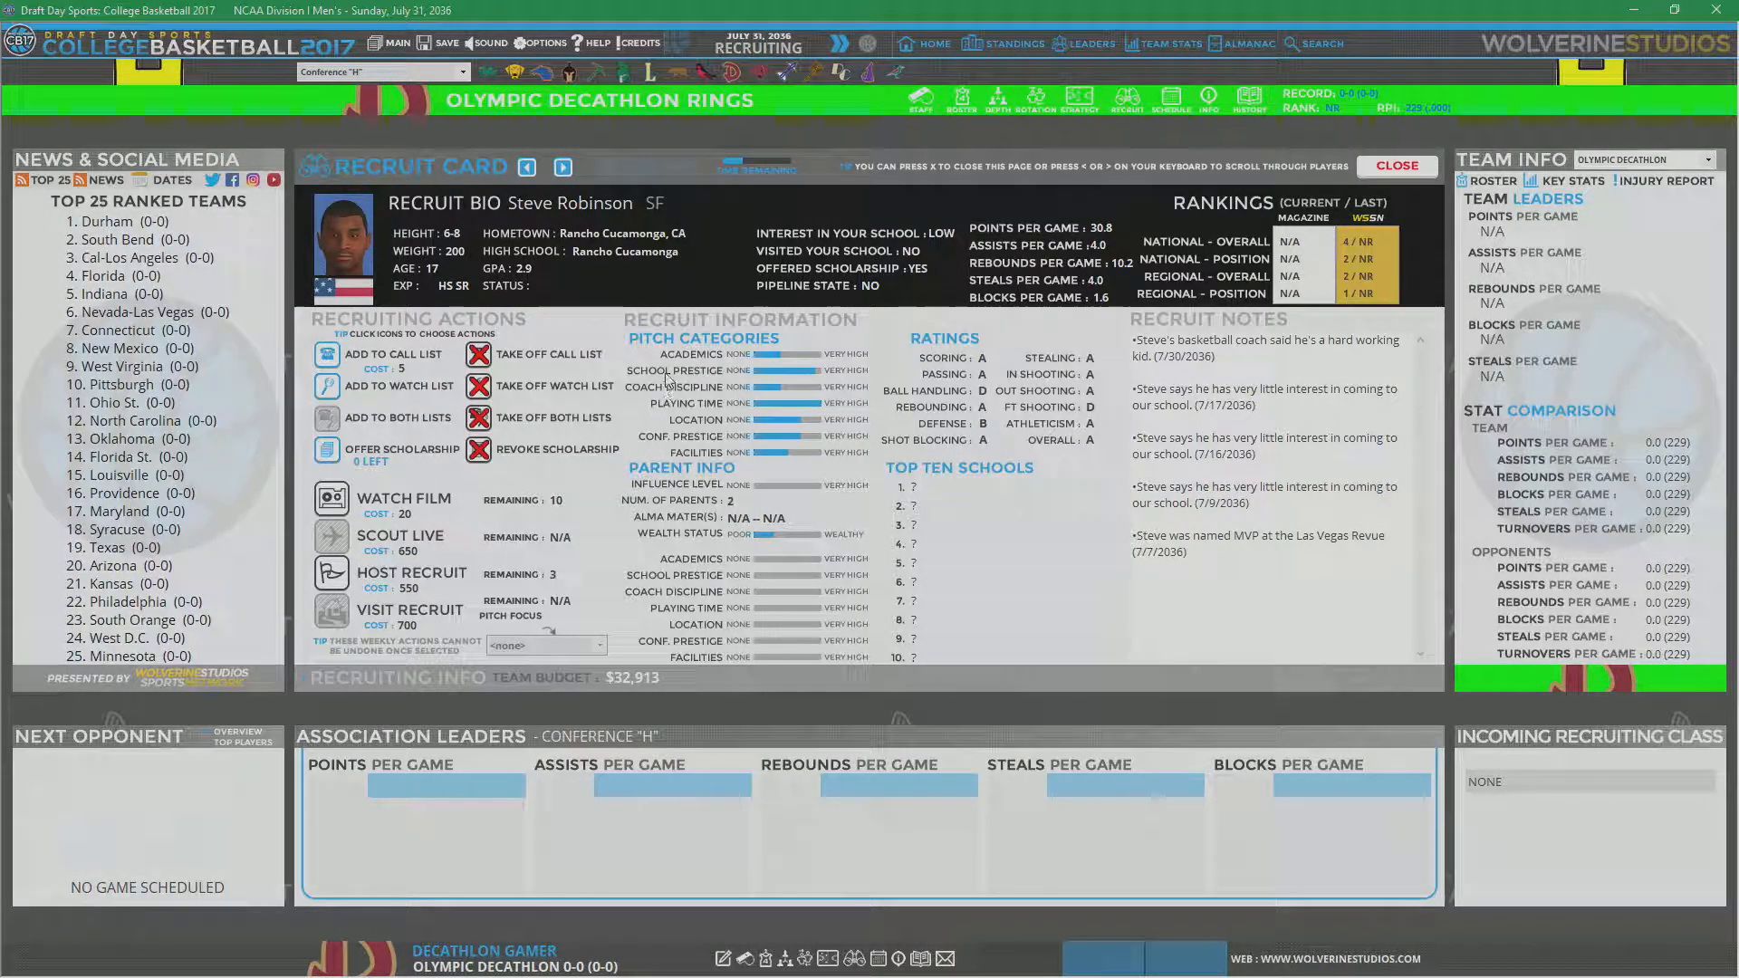
mouse_move(596, 334)
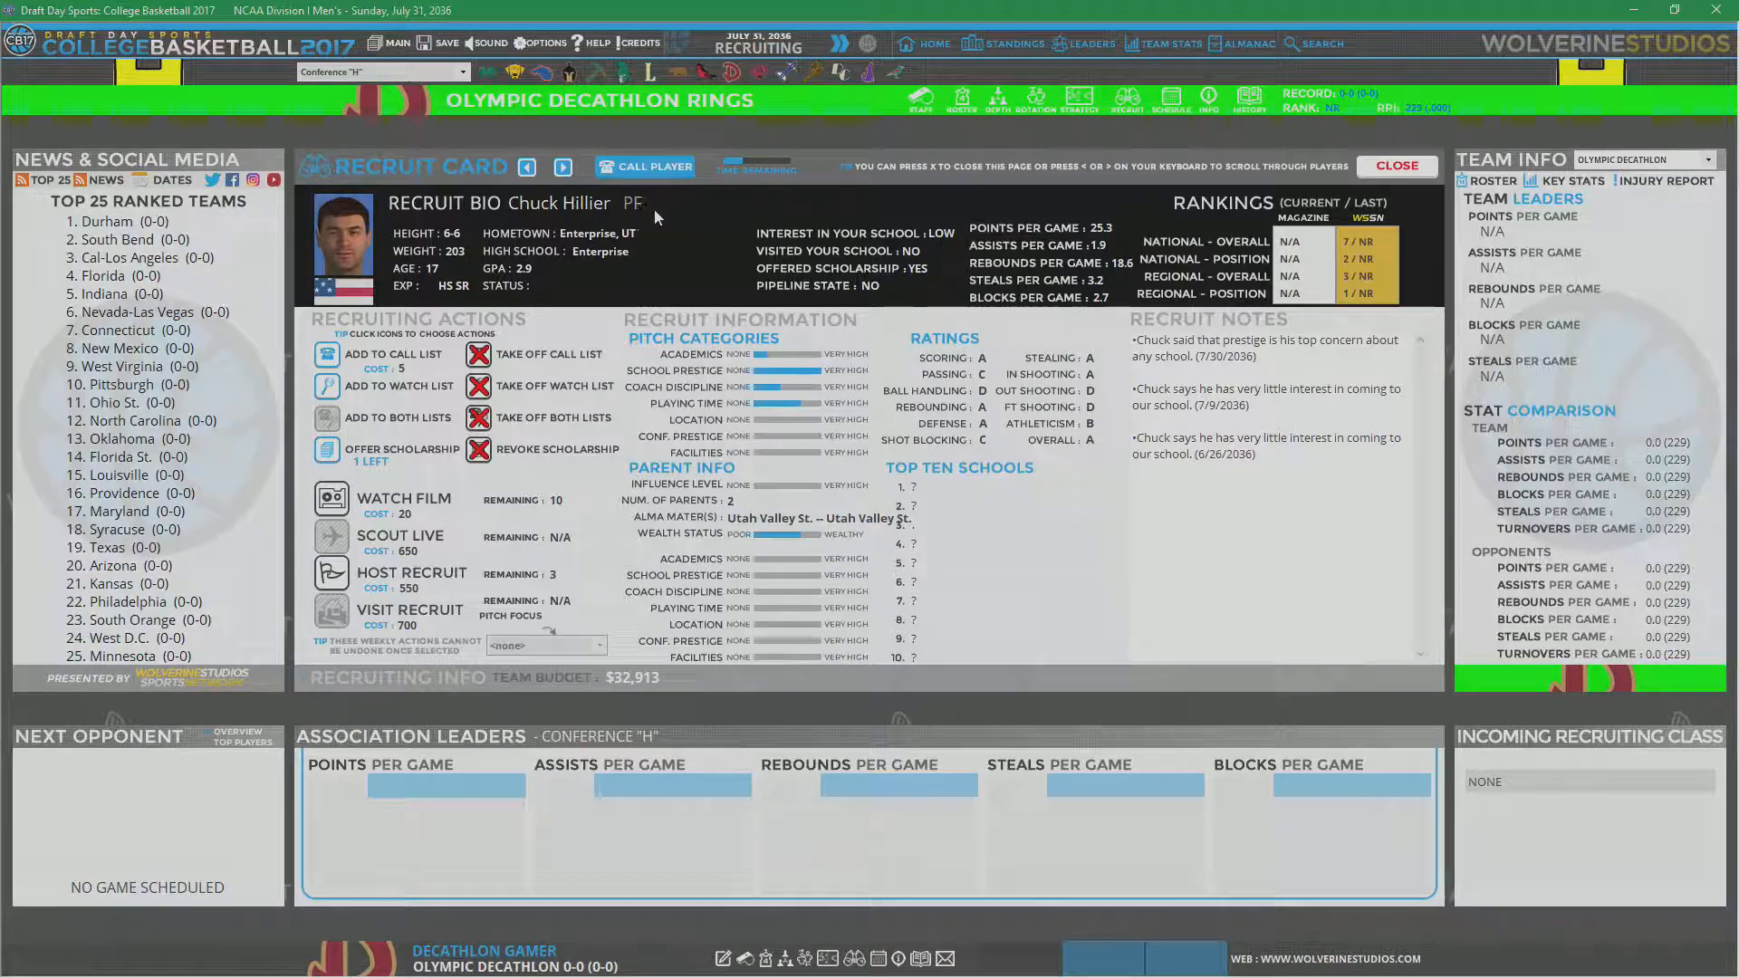
click(643, 166)
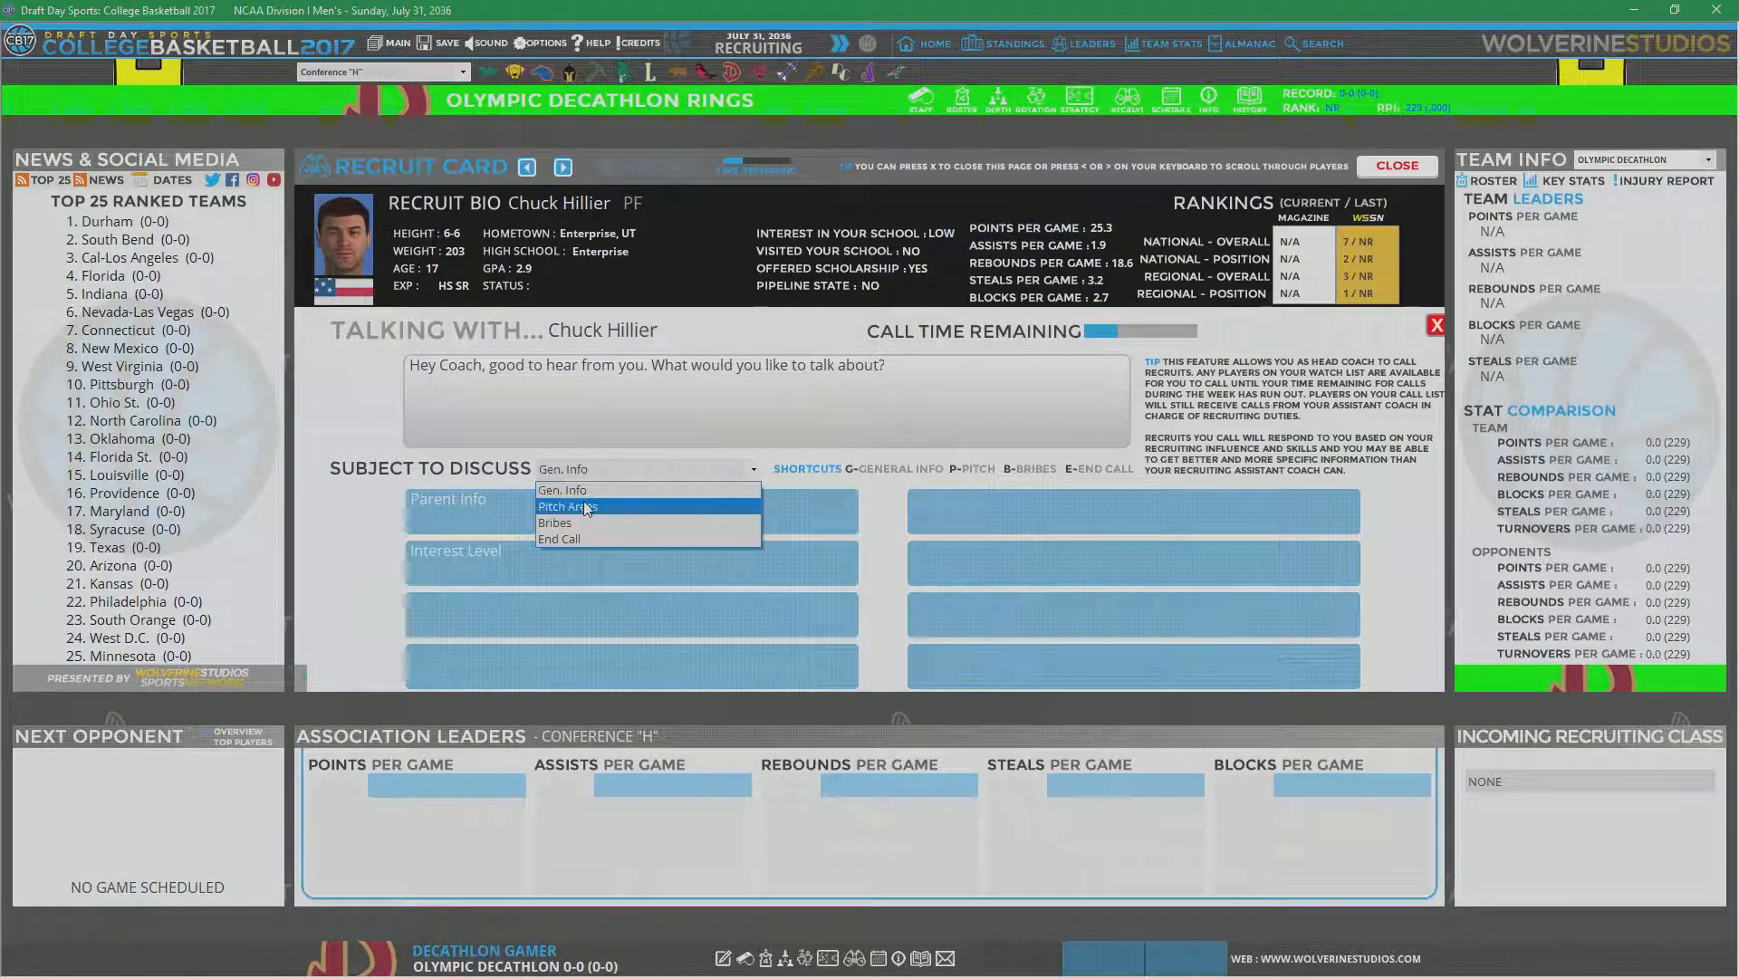
click(569, 507)
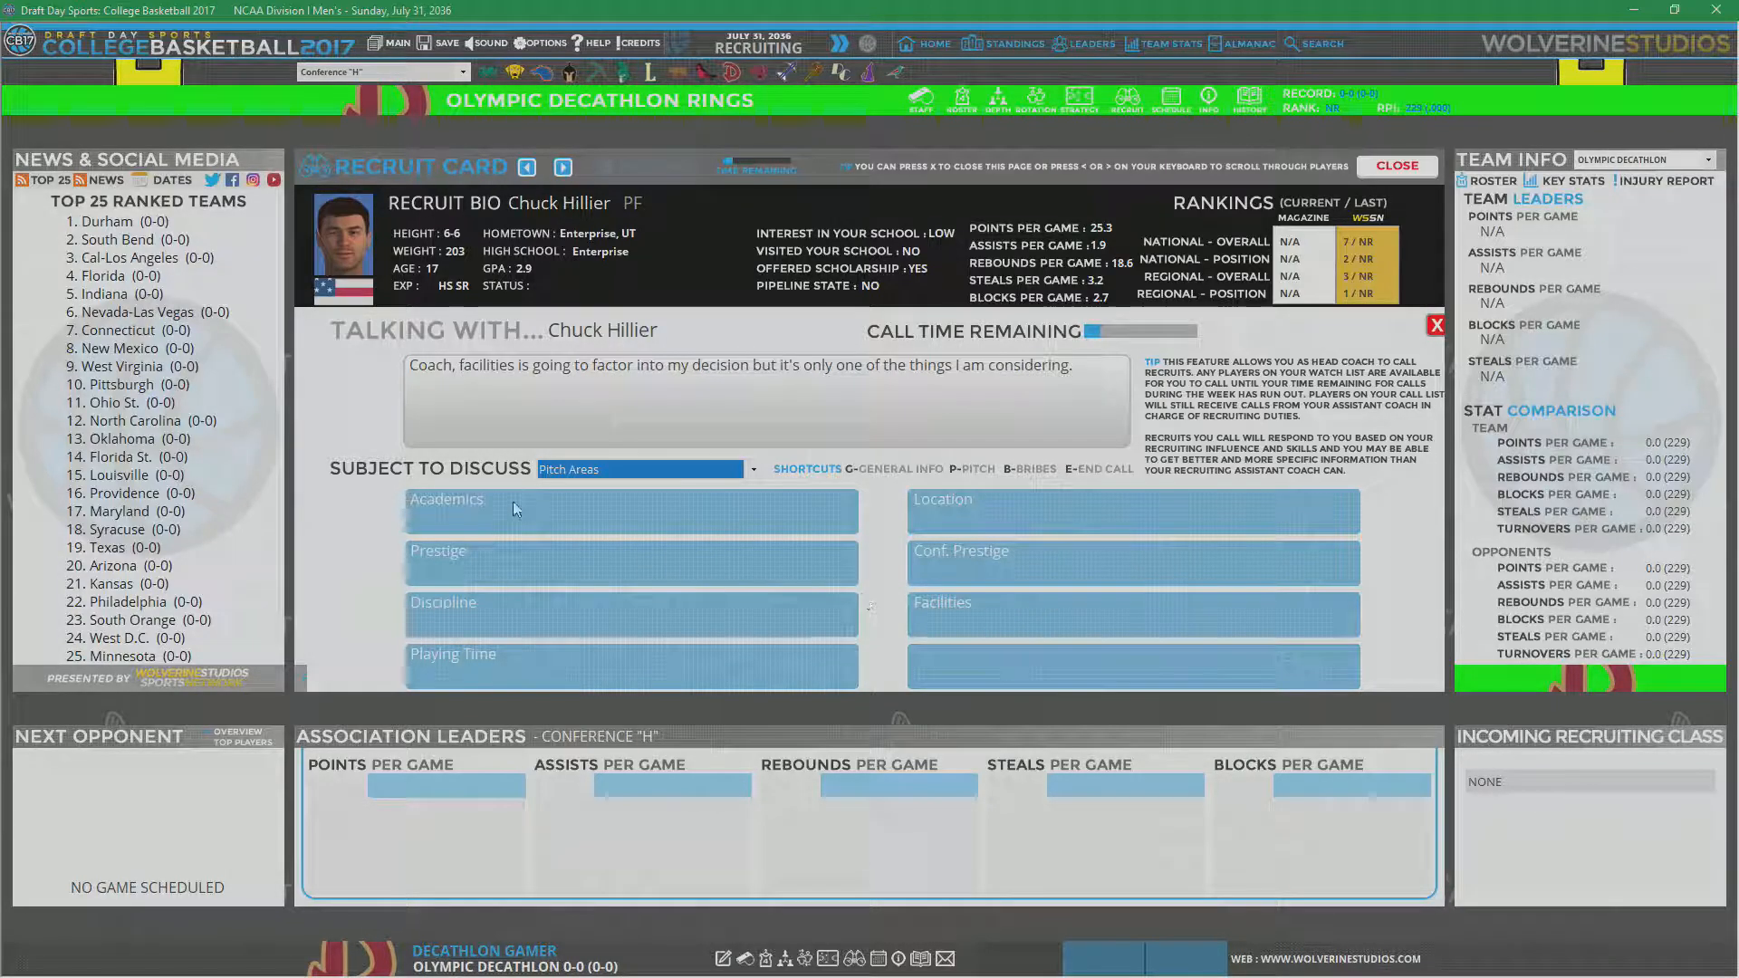
click(1436, 325)
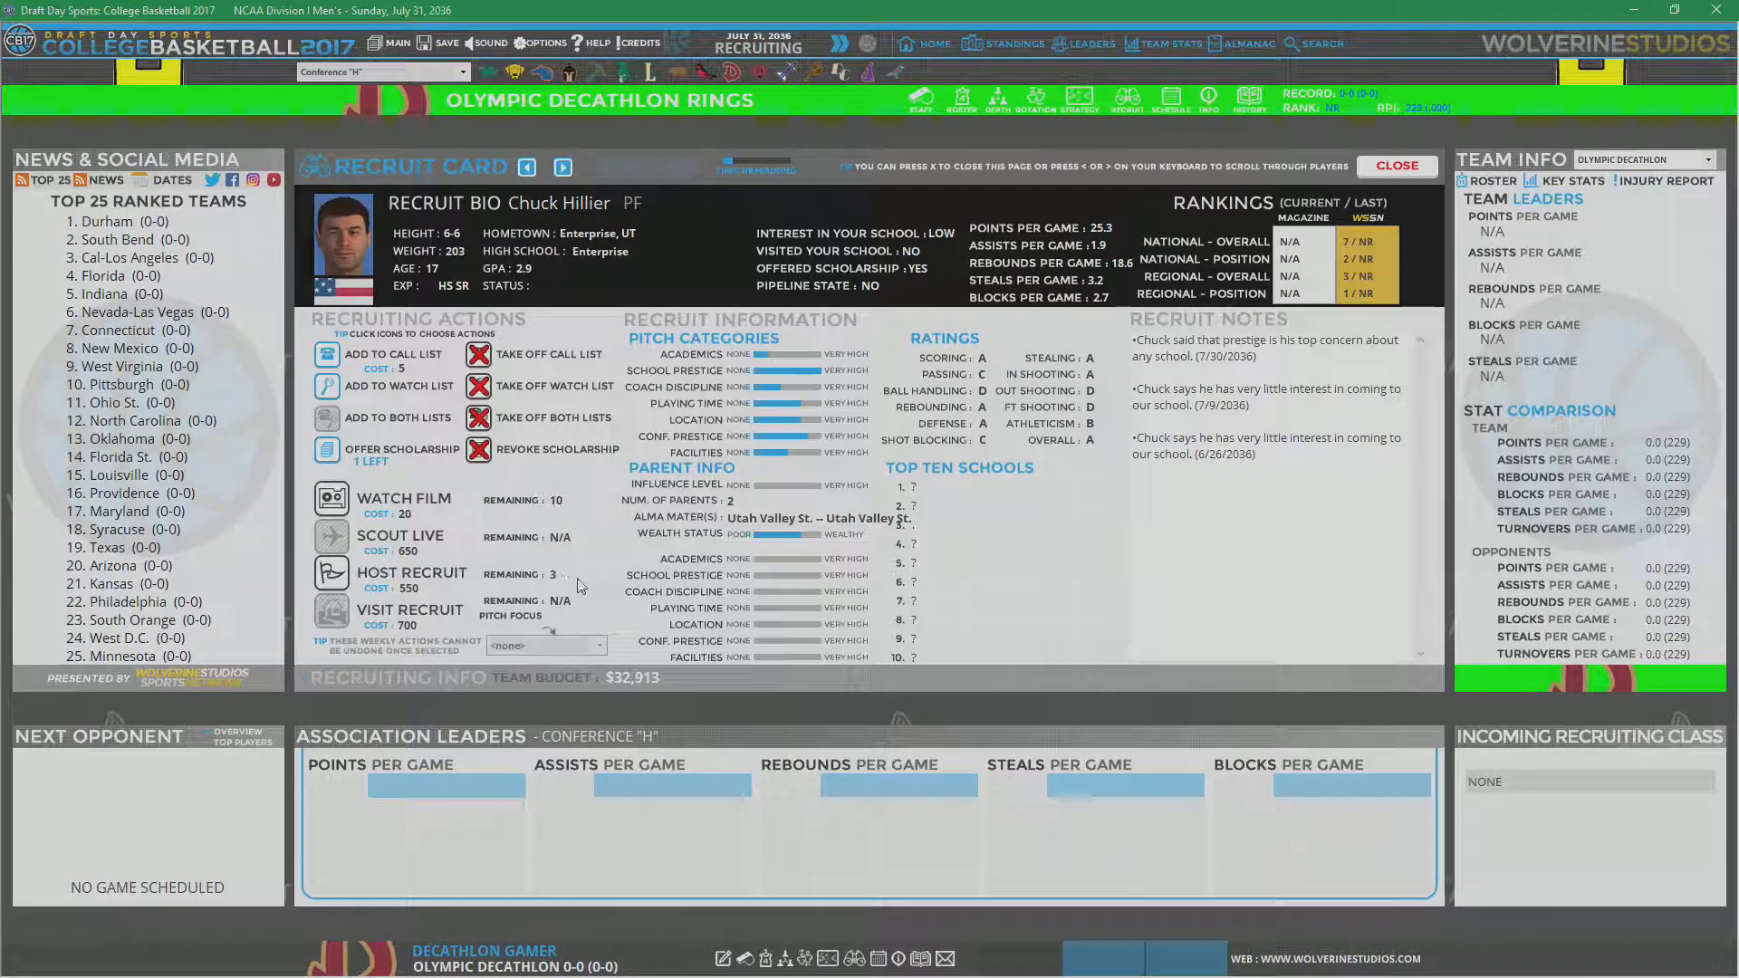
mouse_move(666, 452)
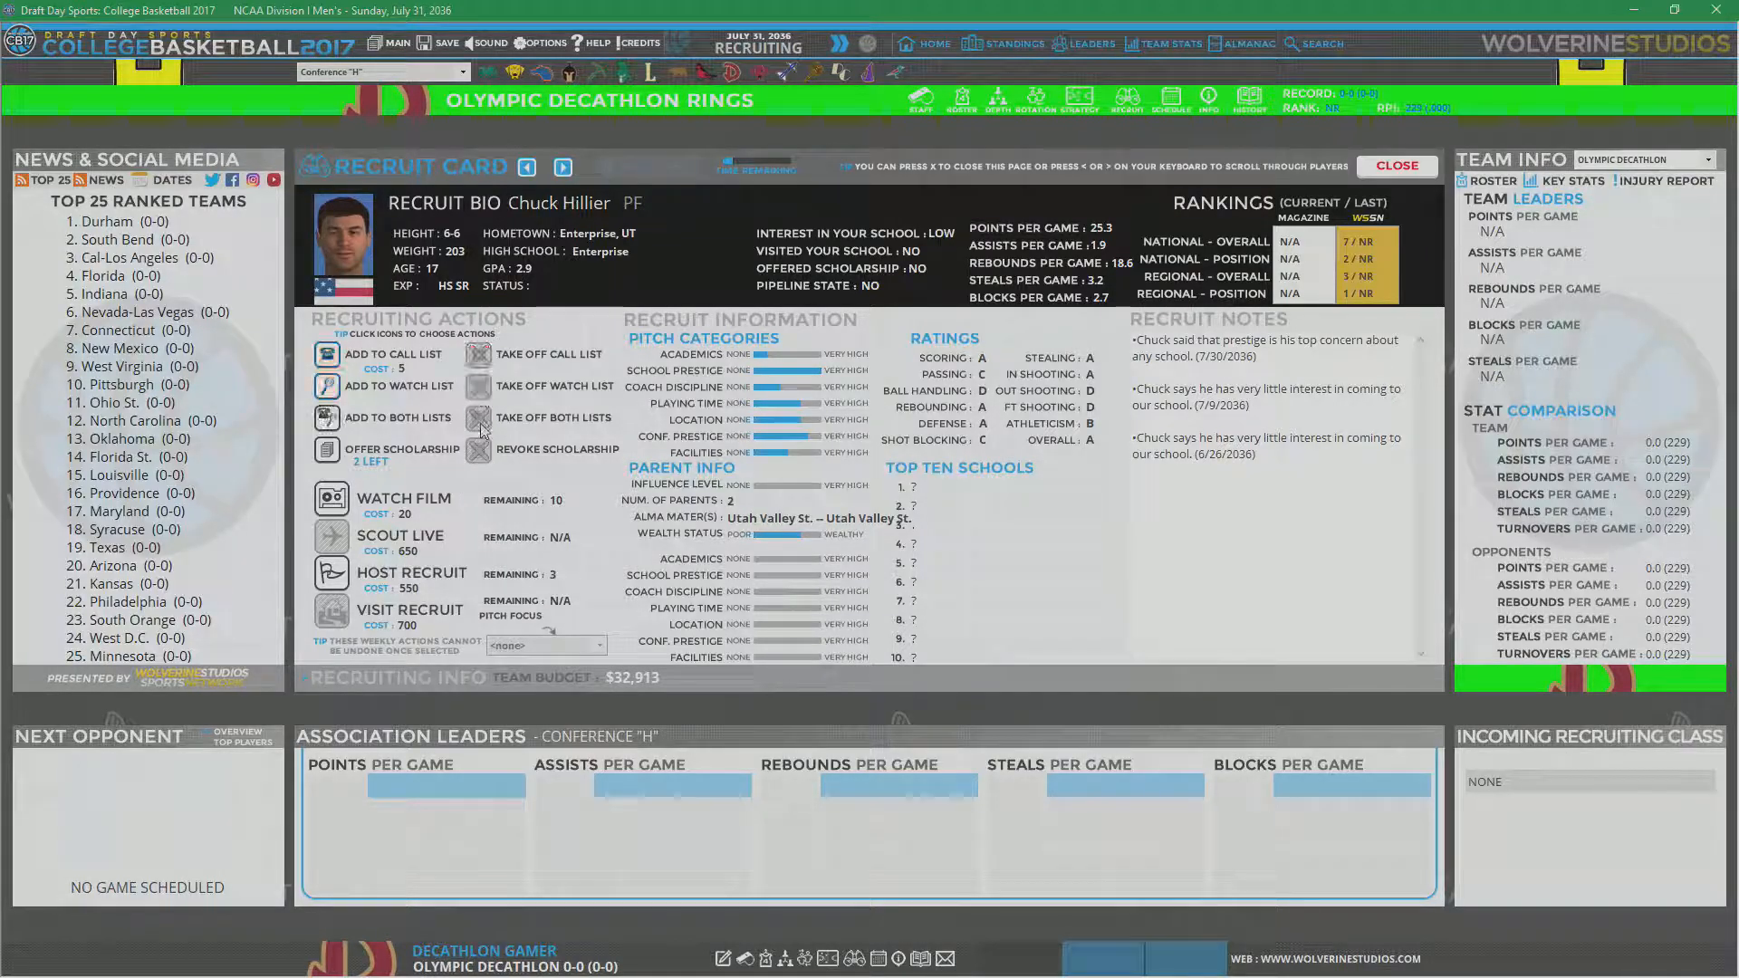
mouse_move(587, 207)
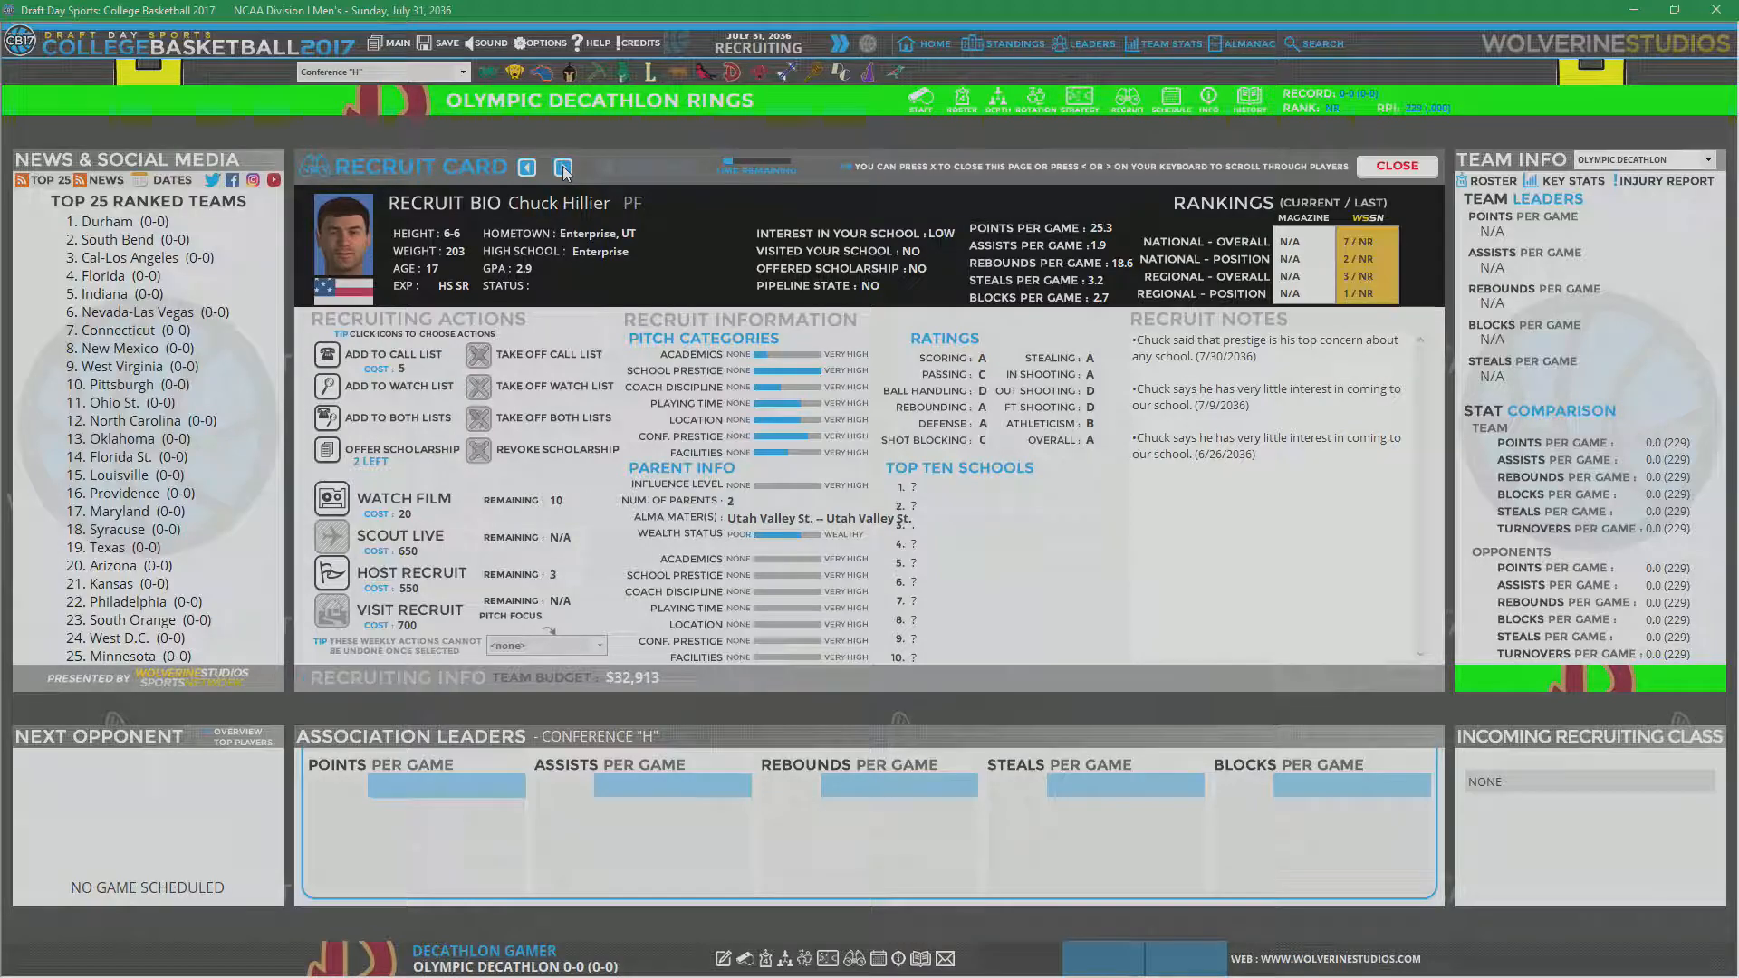
click(562, 167)
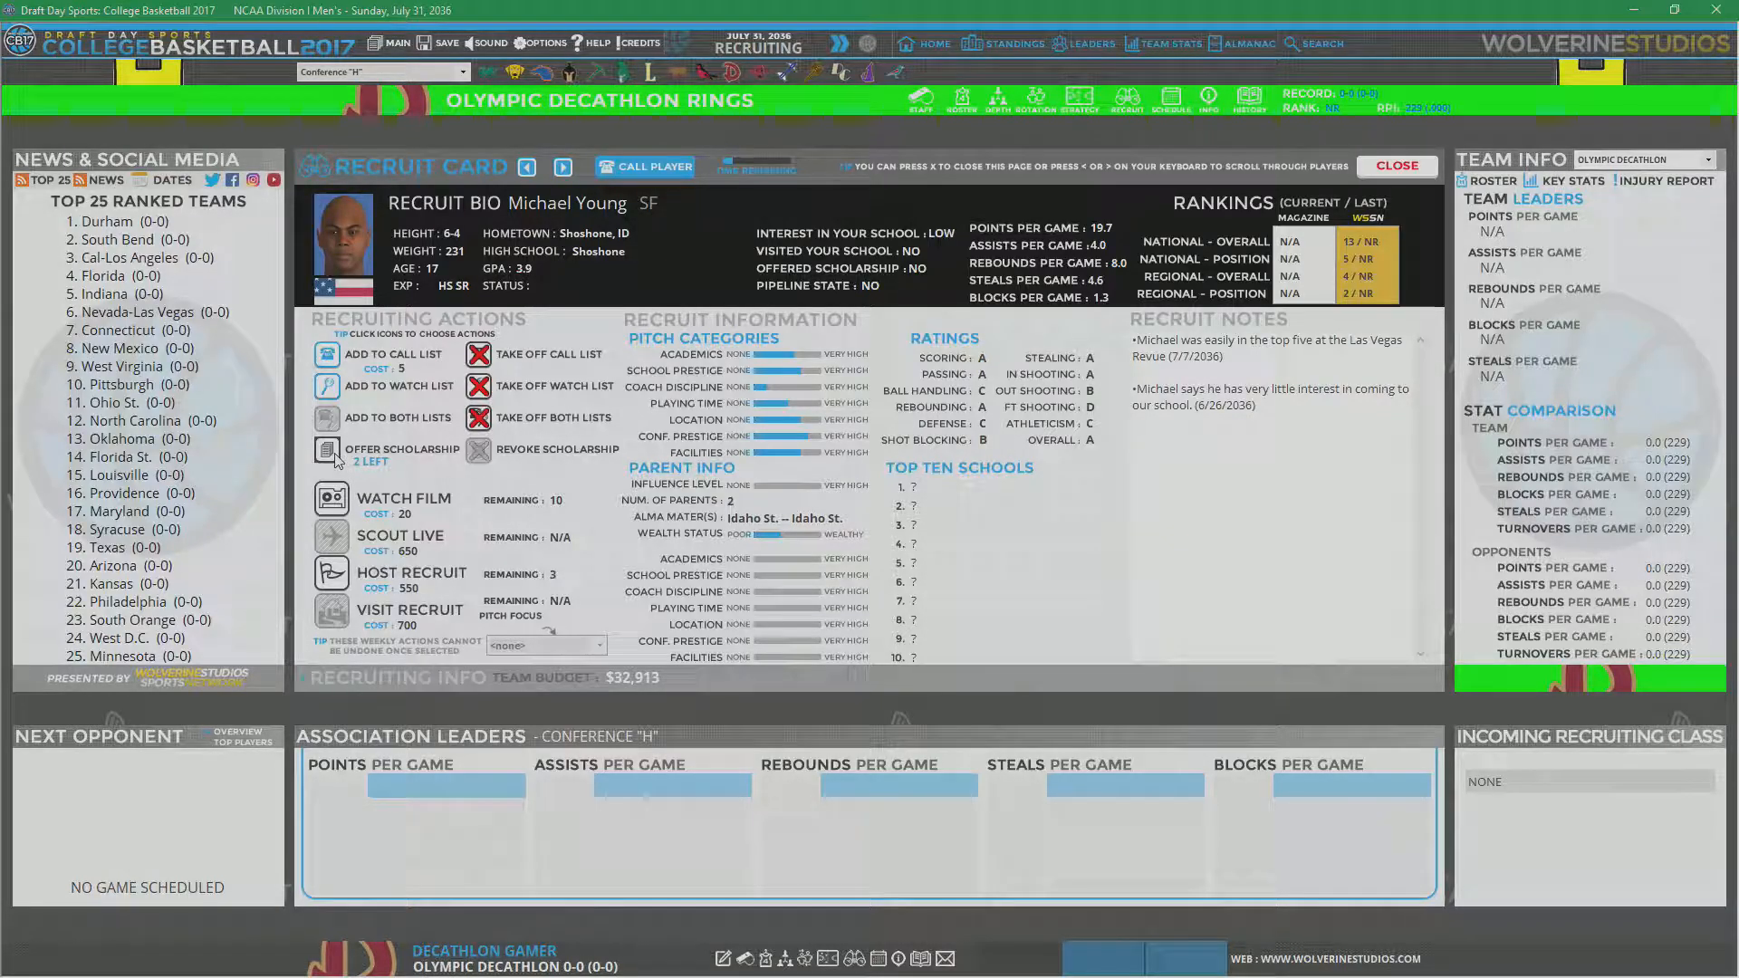
click(562, 166)
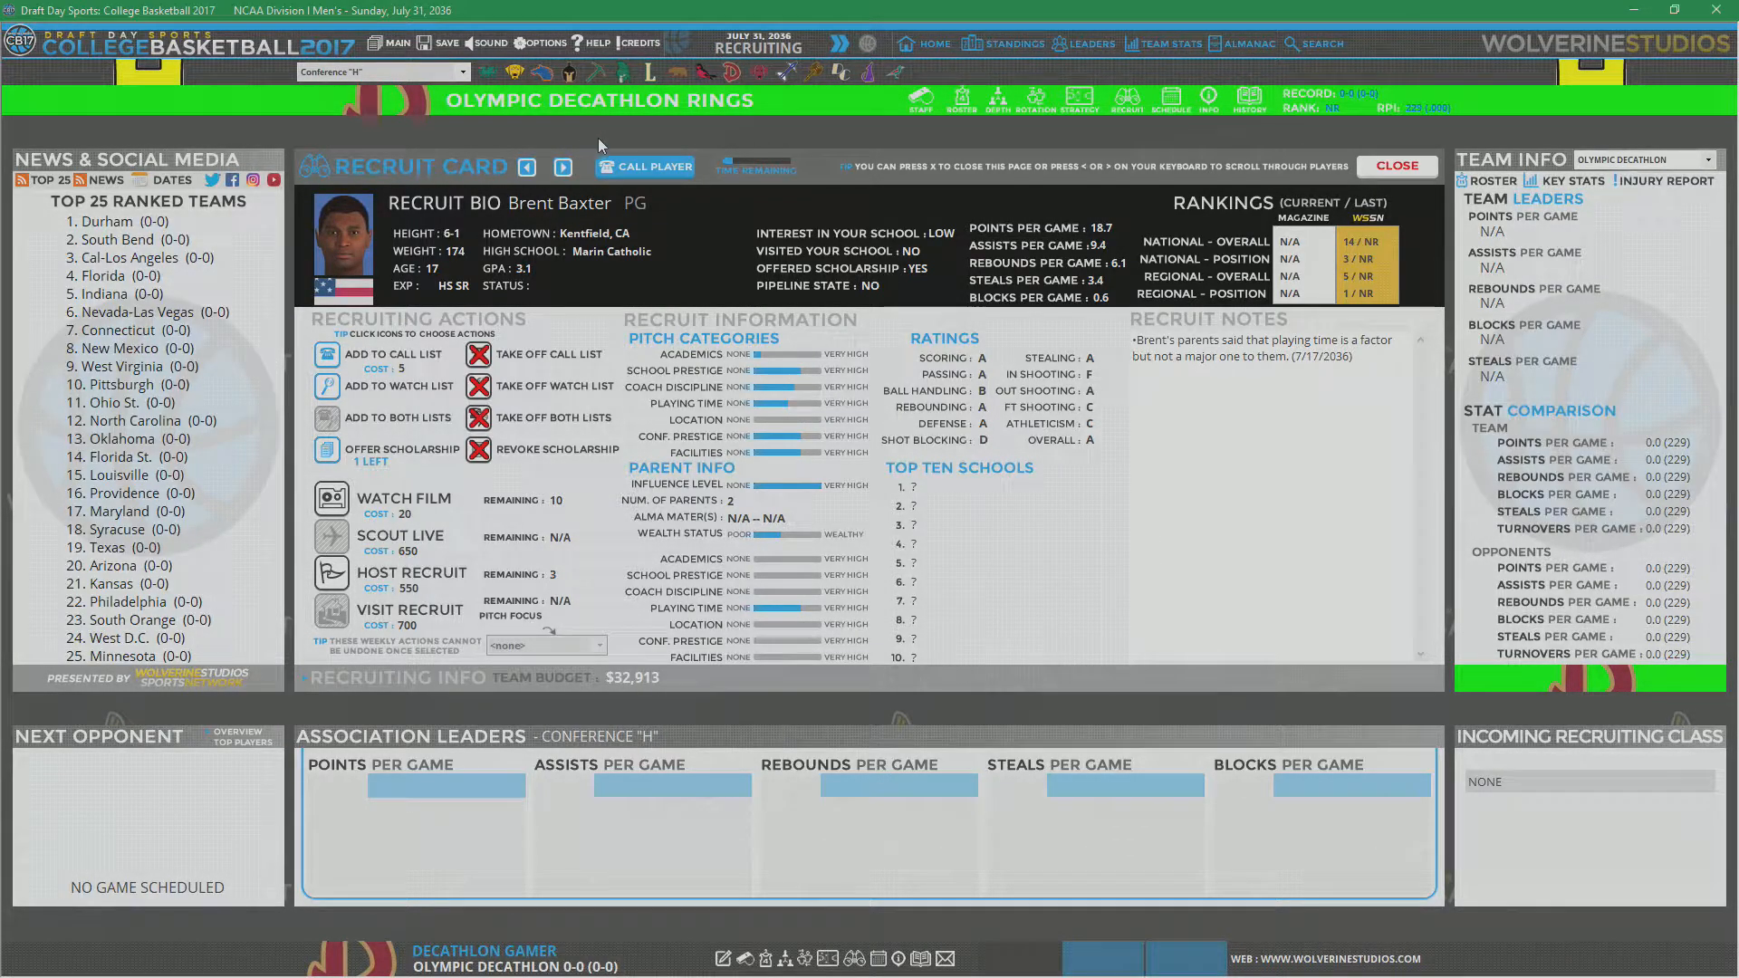
click(644, 167)
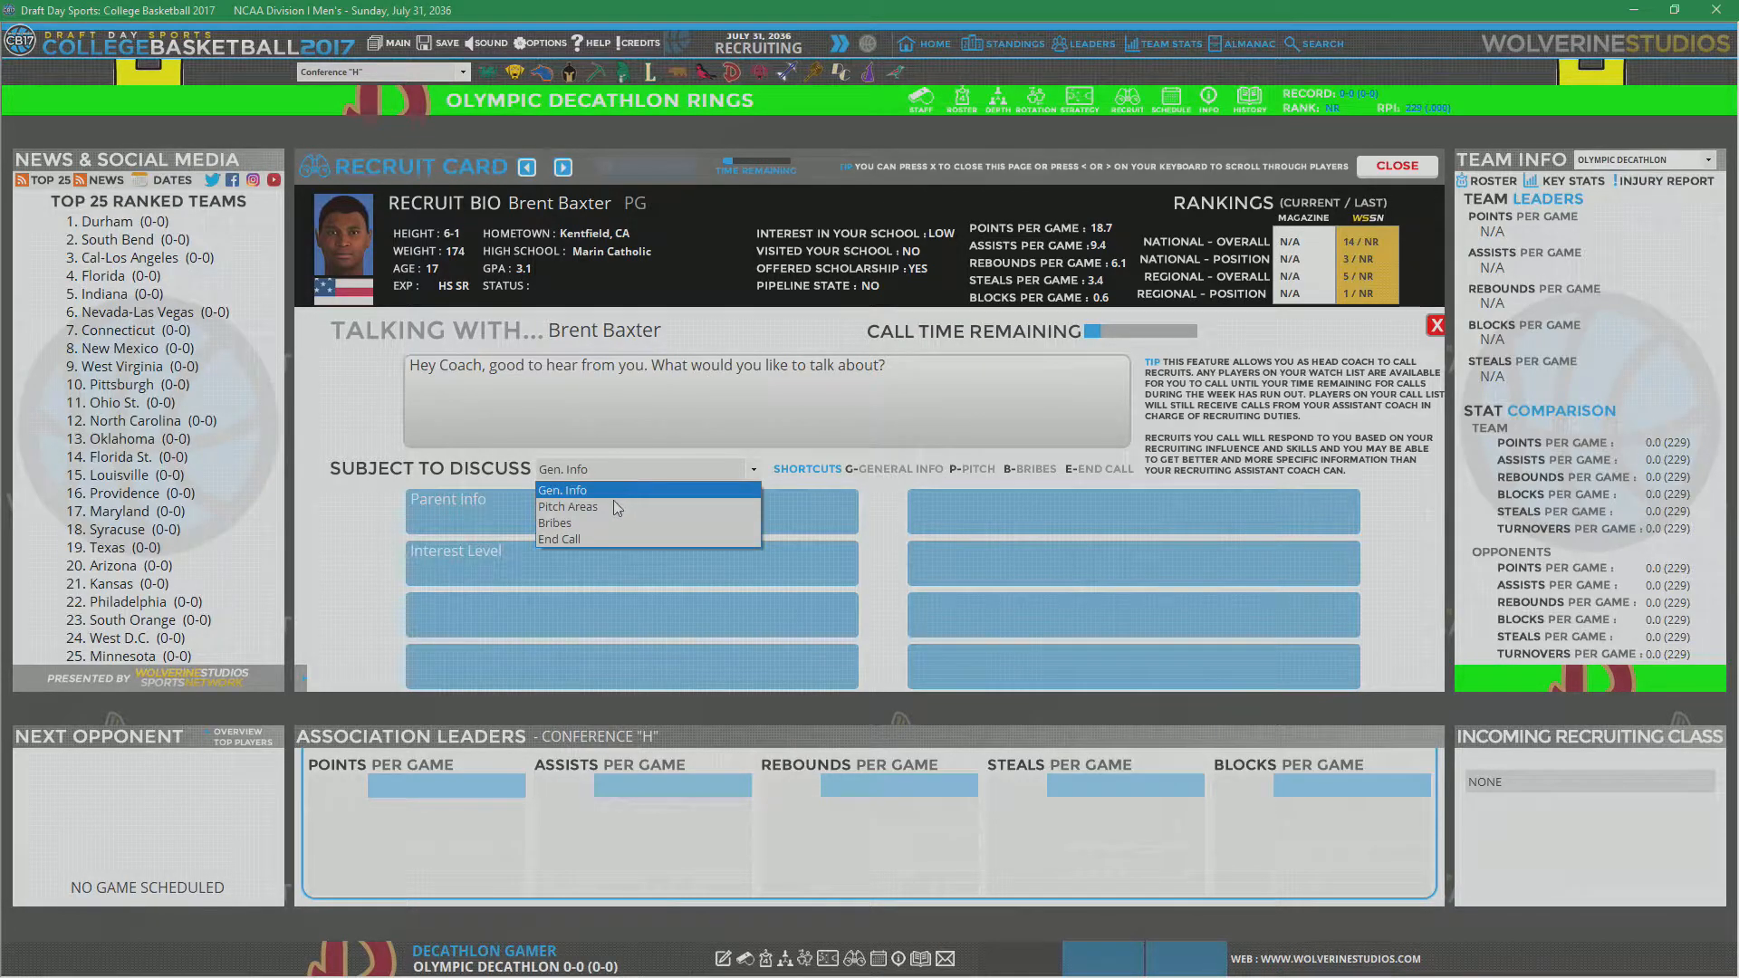
click(566, 507)
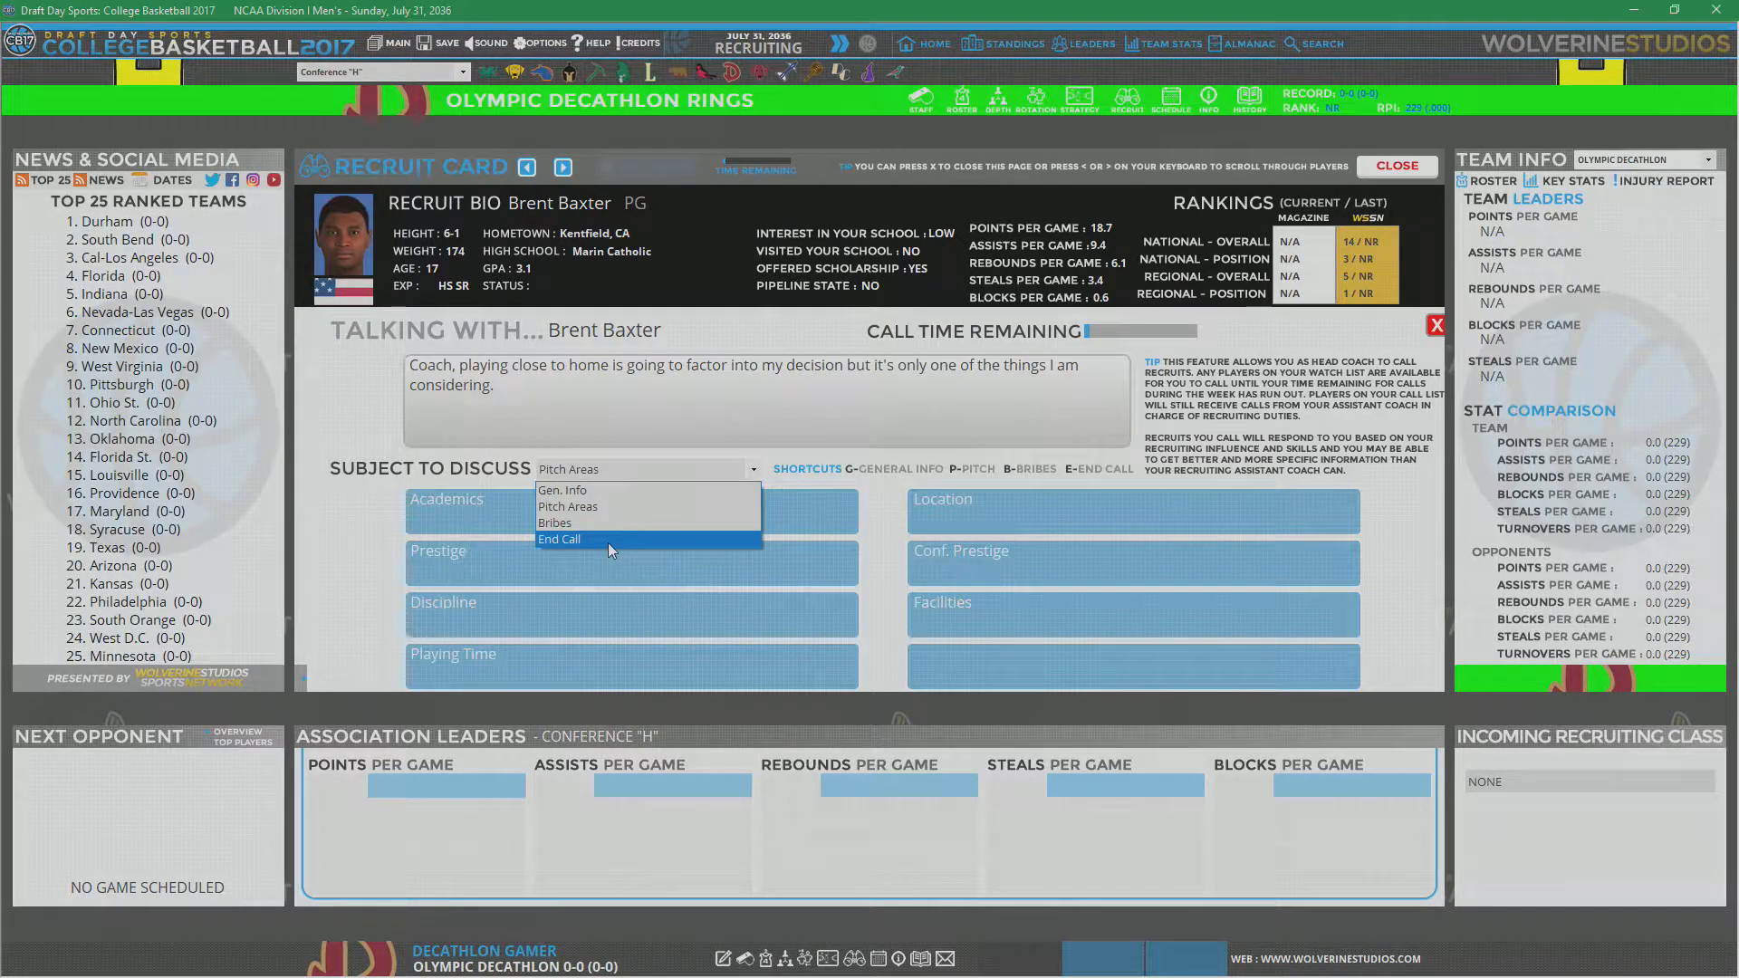
click(559, 539)
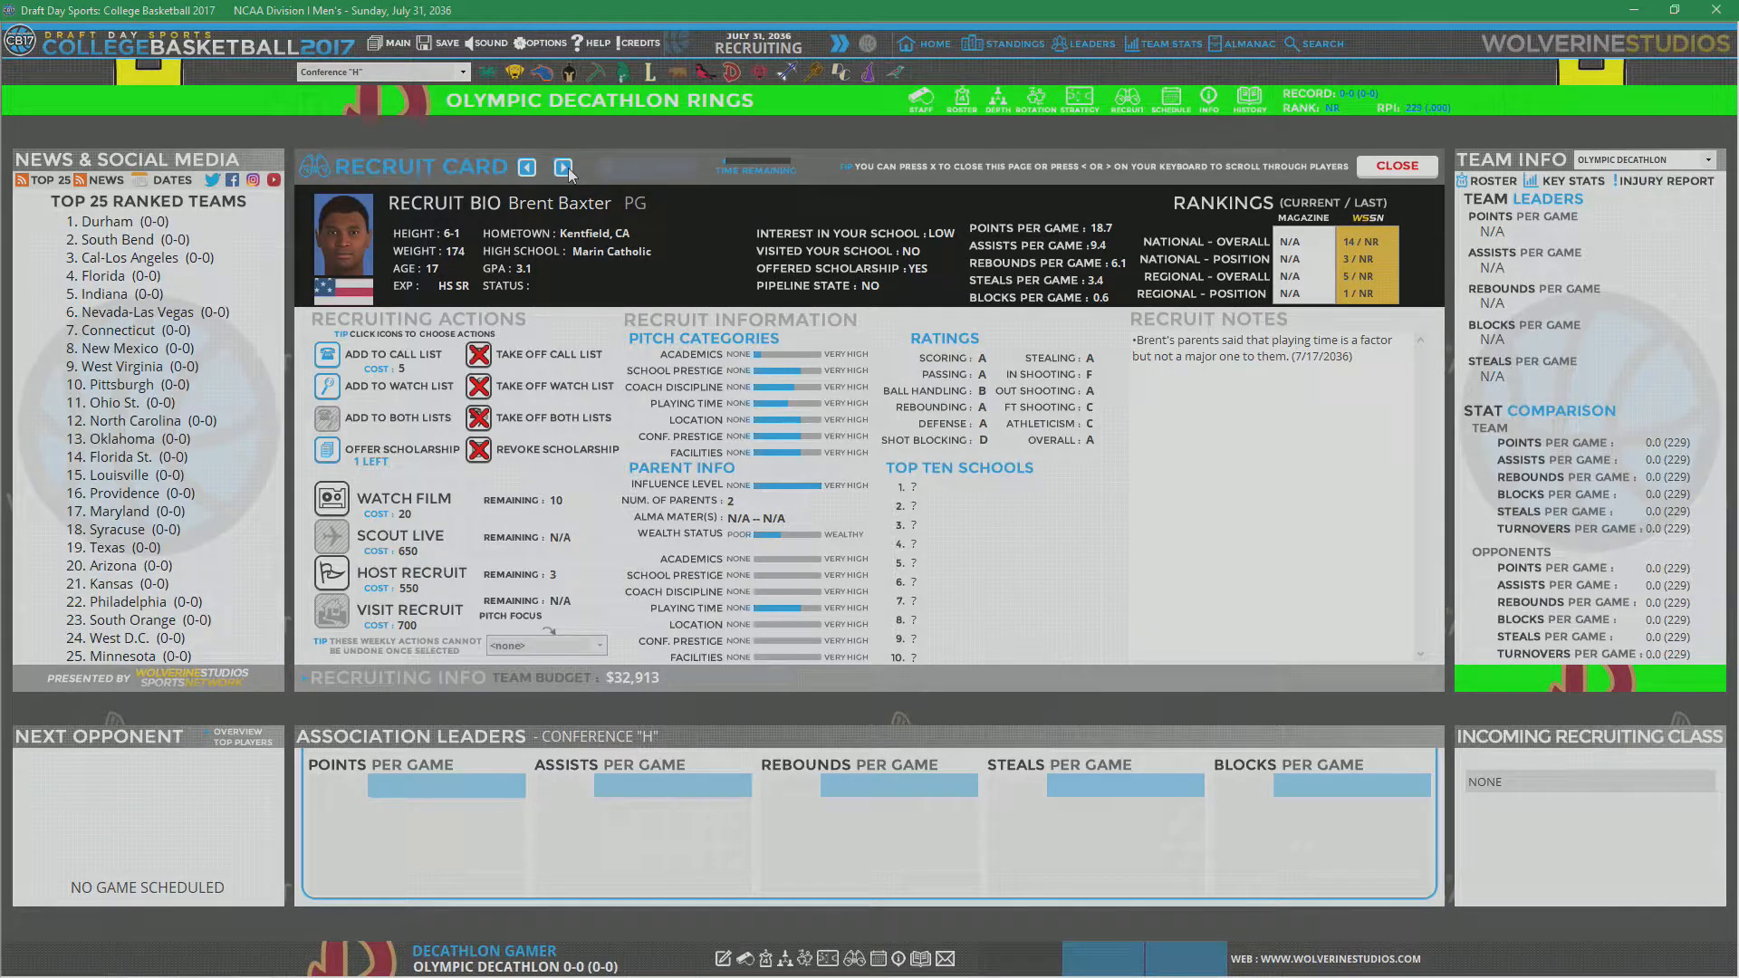
click(563, 166)
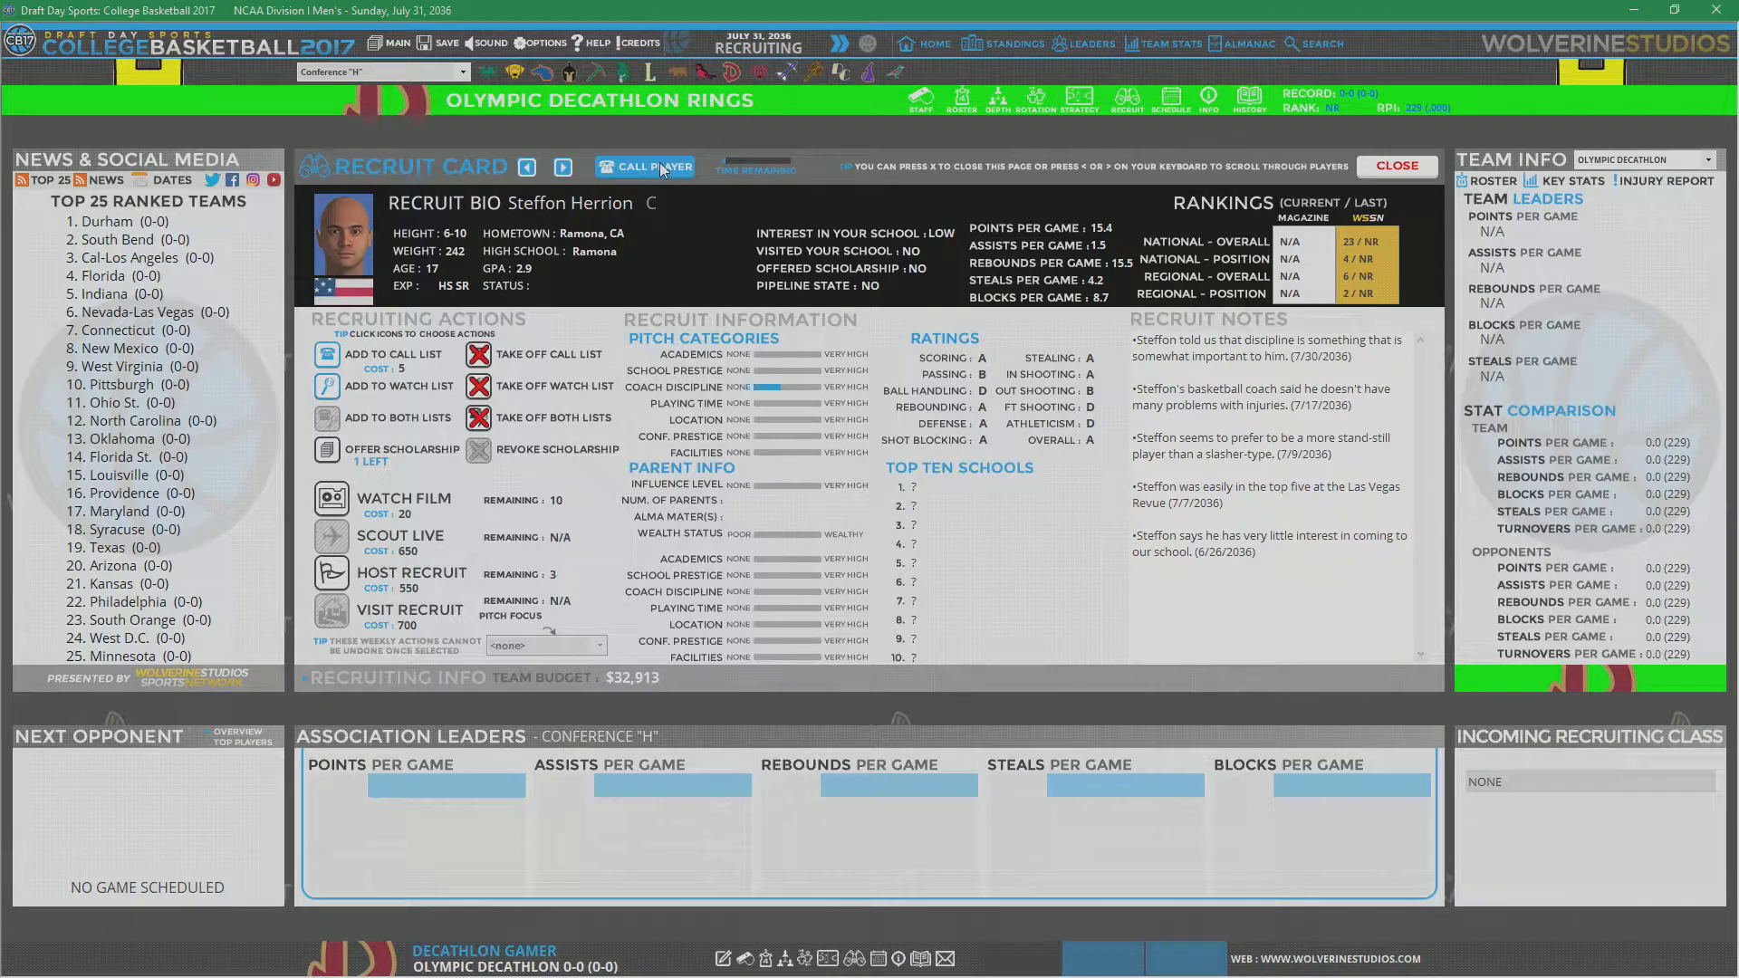
click(646, 166)
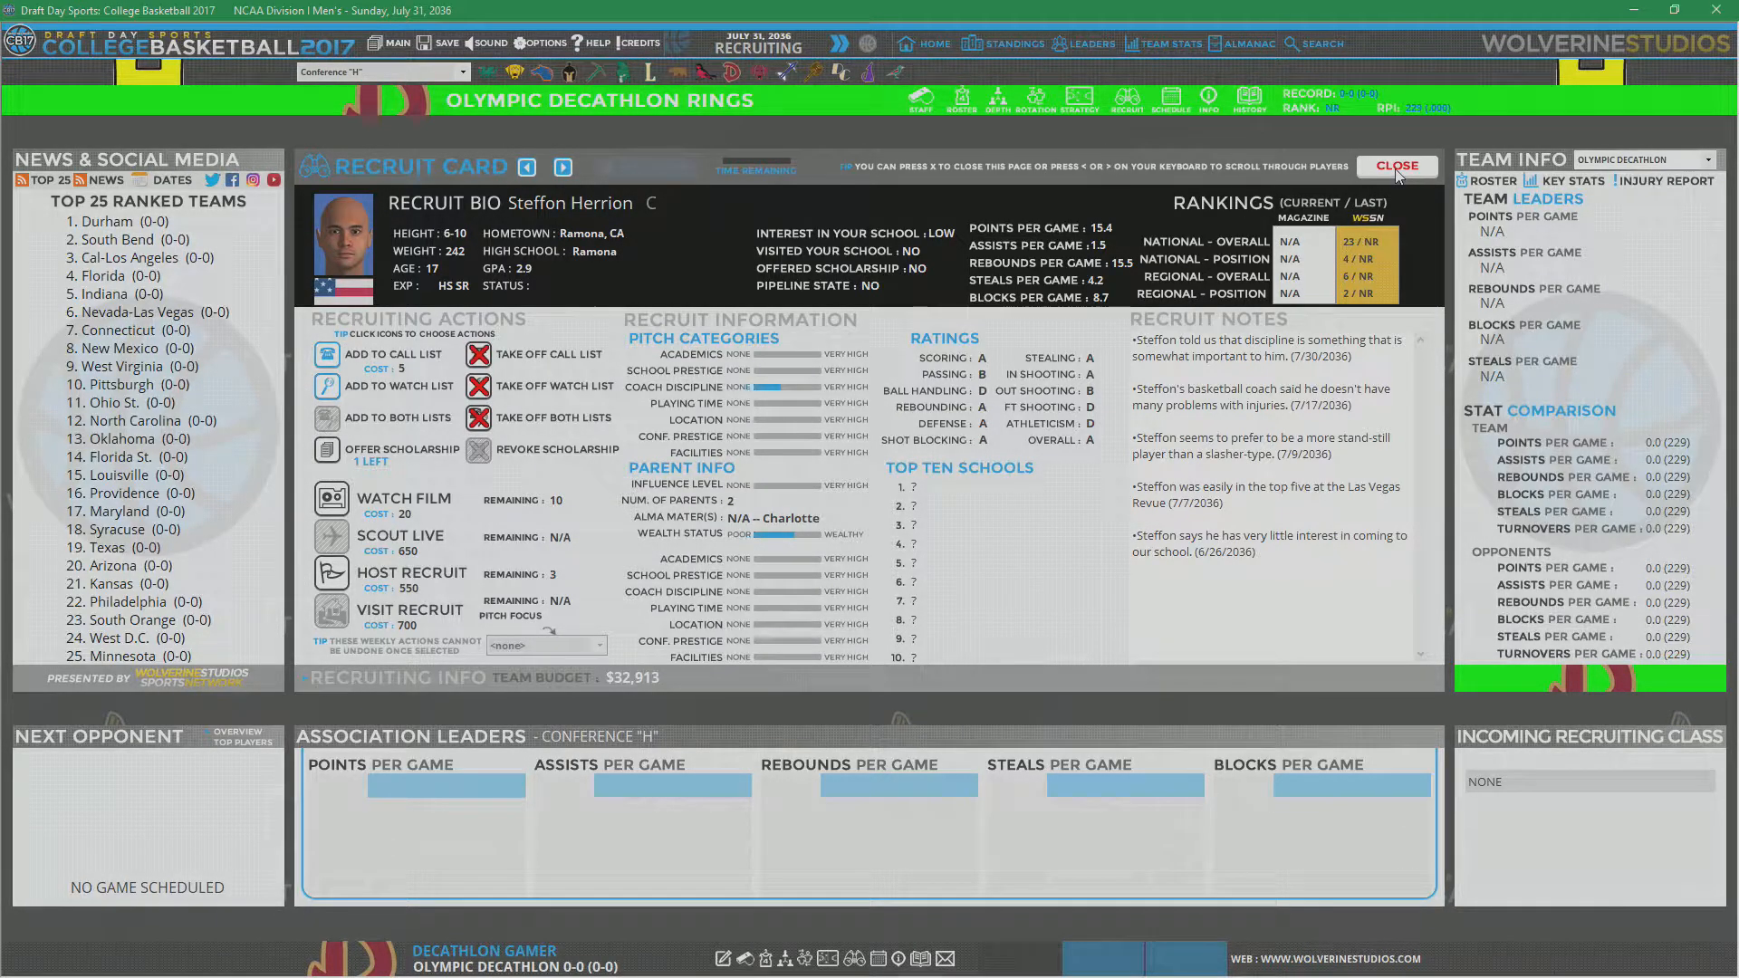
click(1397, 165)
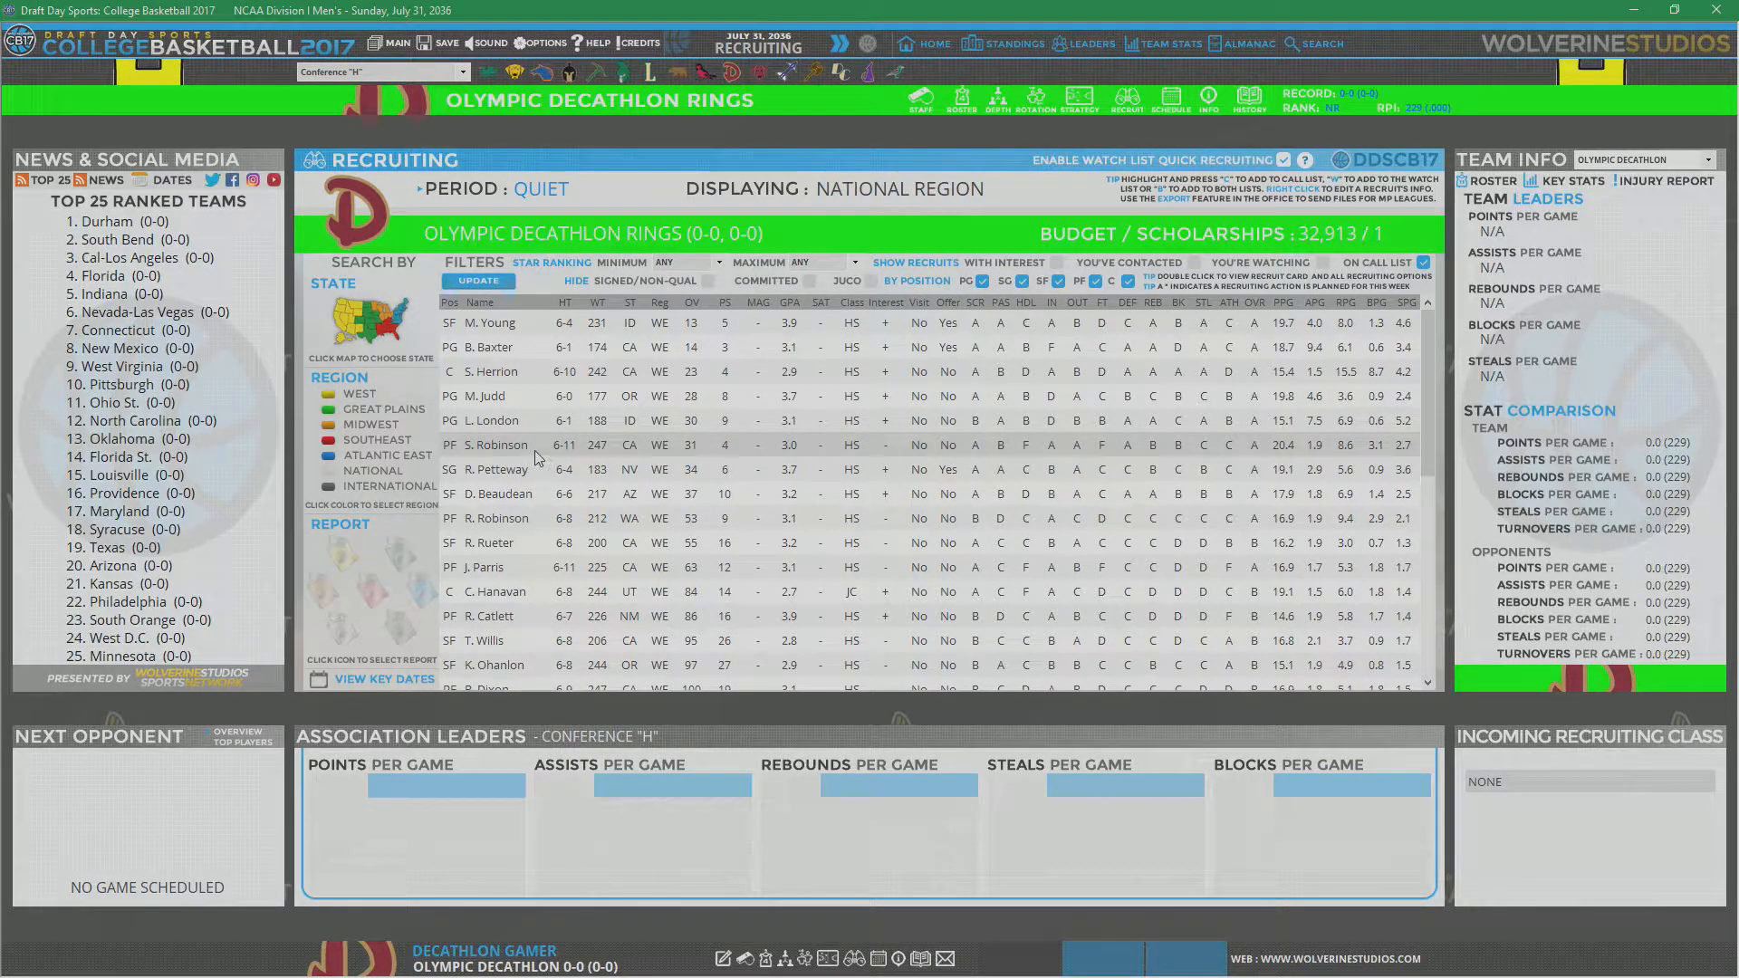
Step: Offer Shannon Robinson a scholarship from his recruit card
double_click(495, 445)
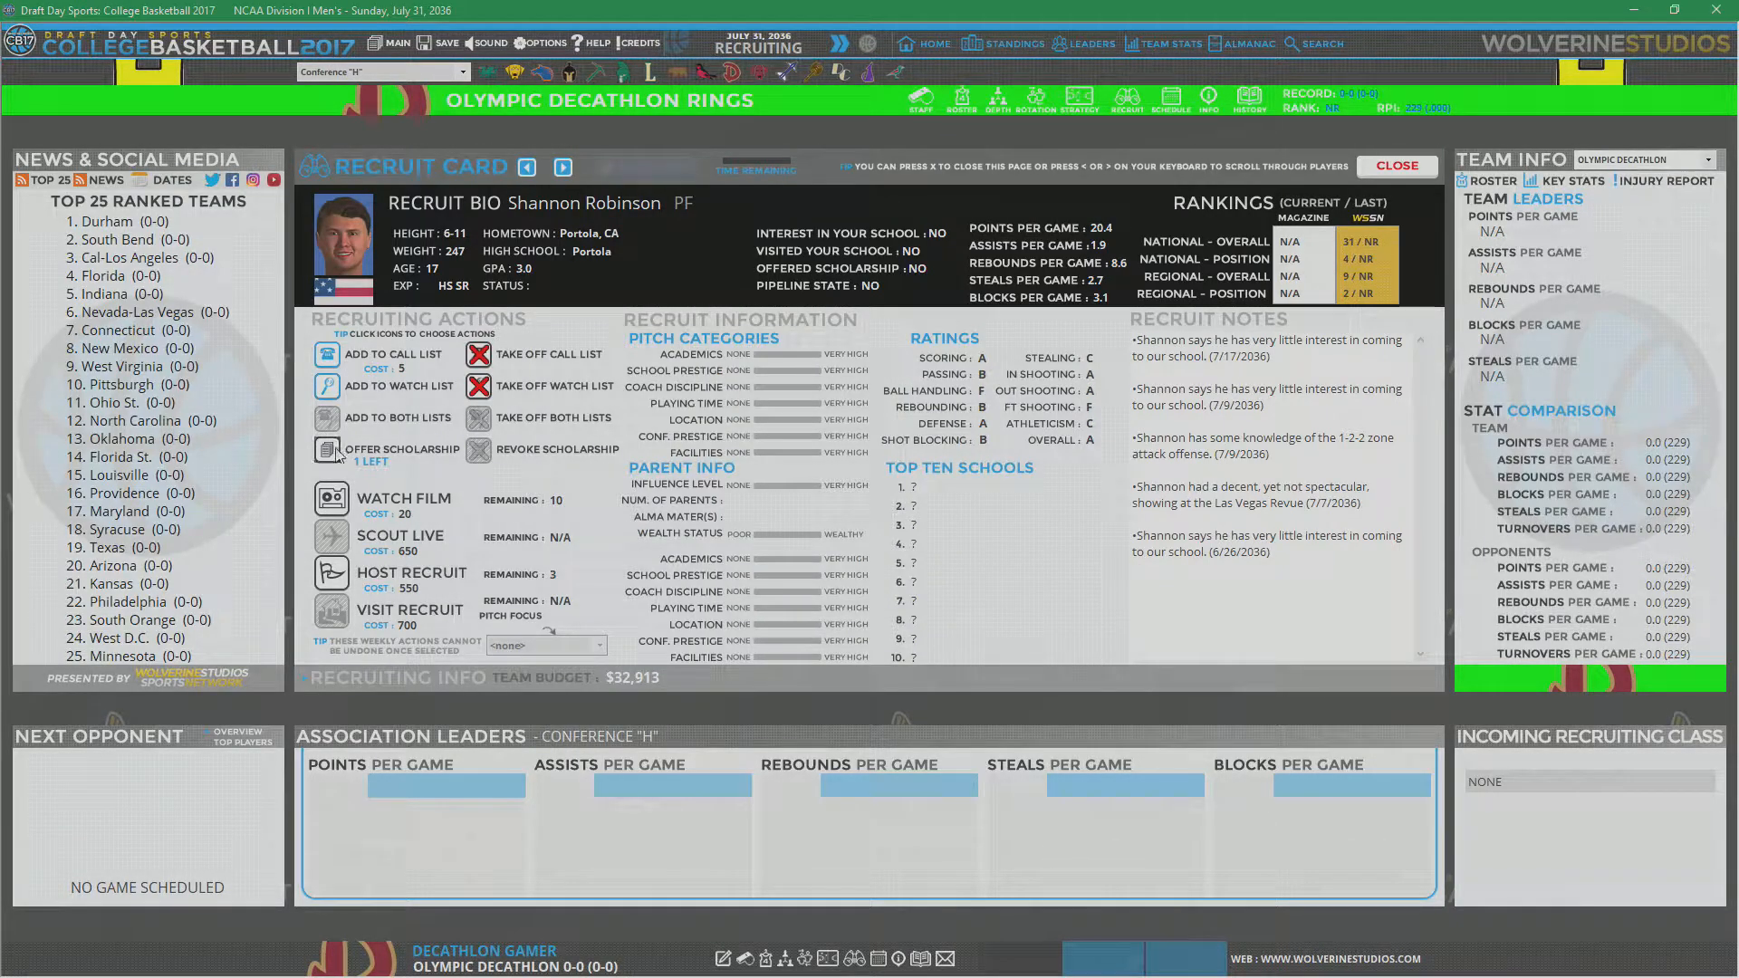
click(327, 450)
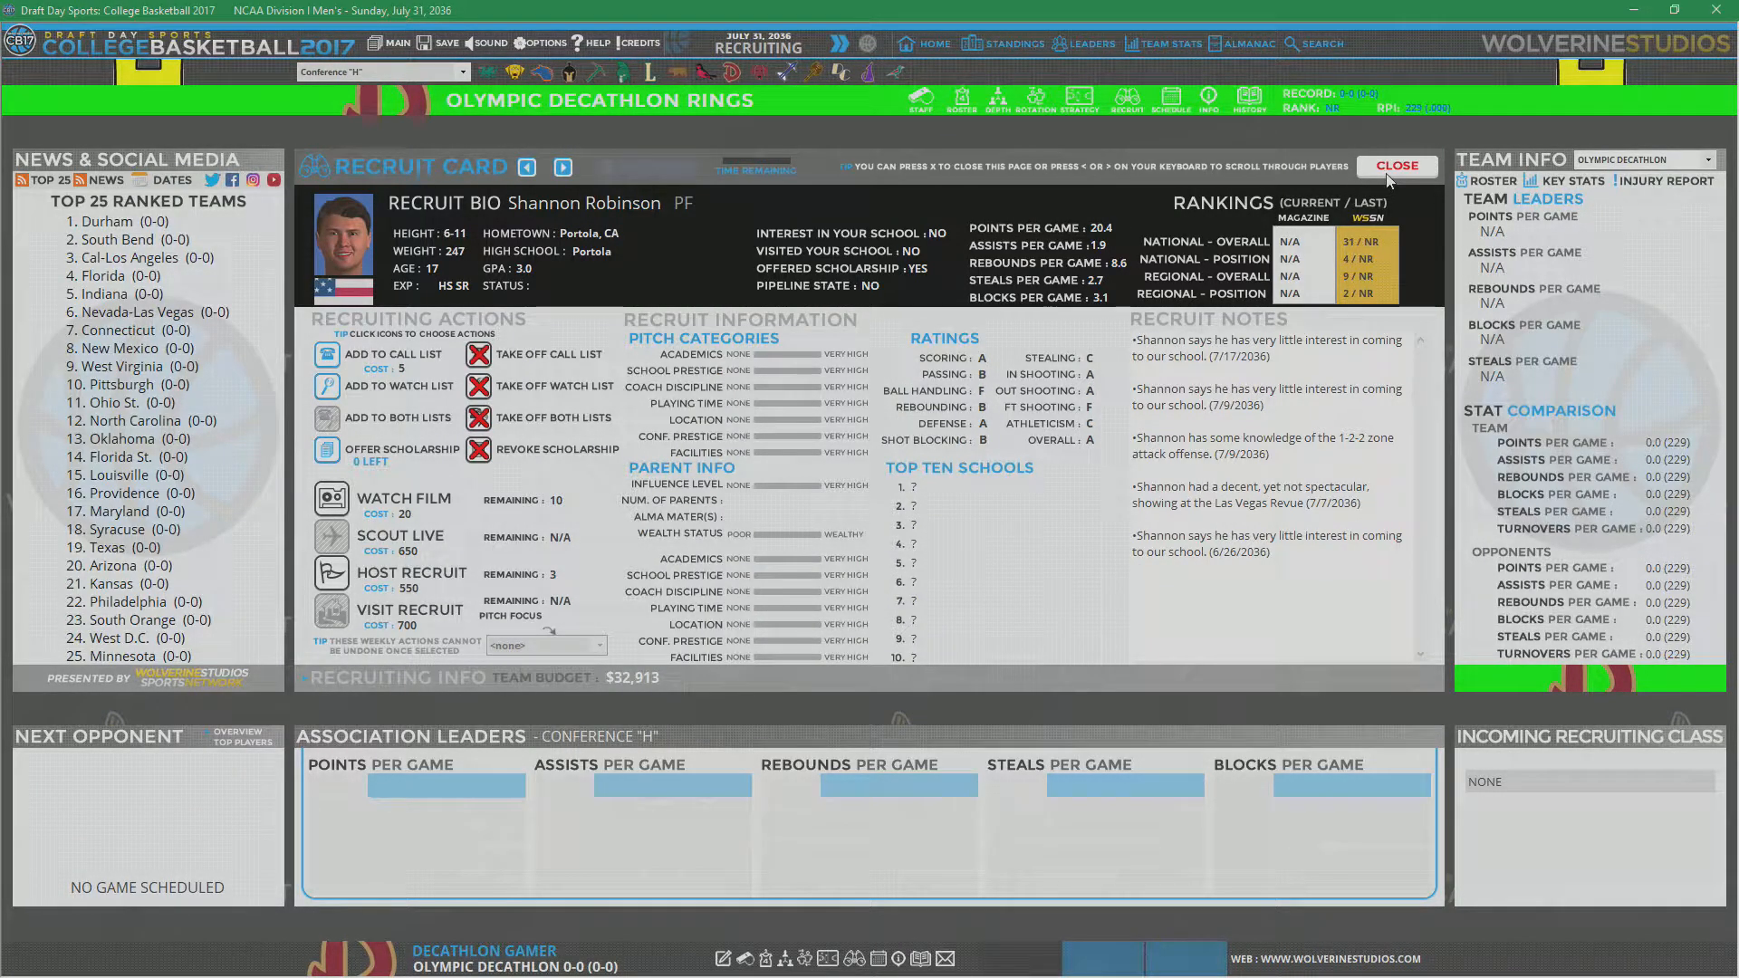
click(1394, 164)
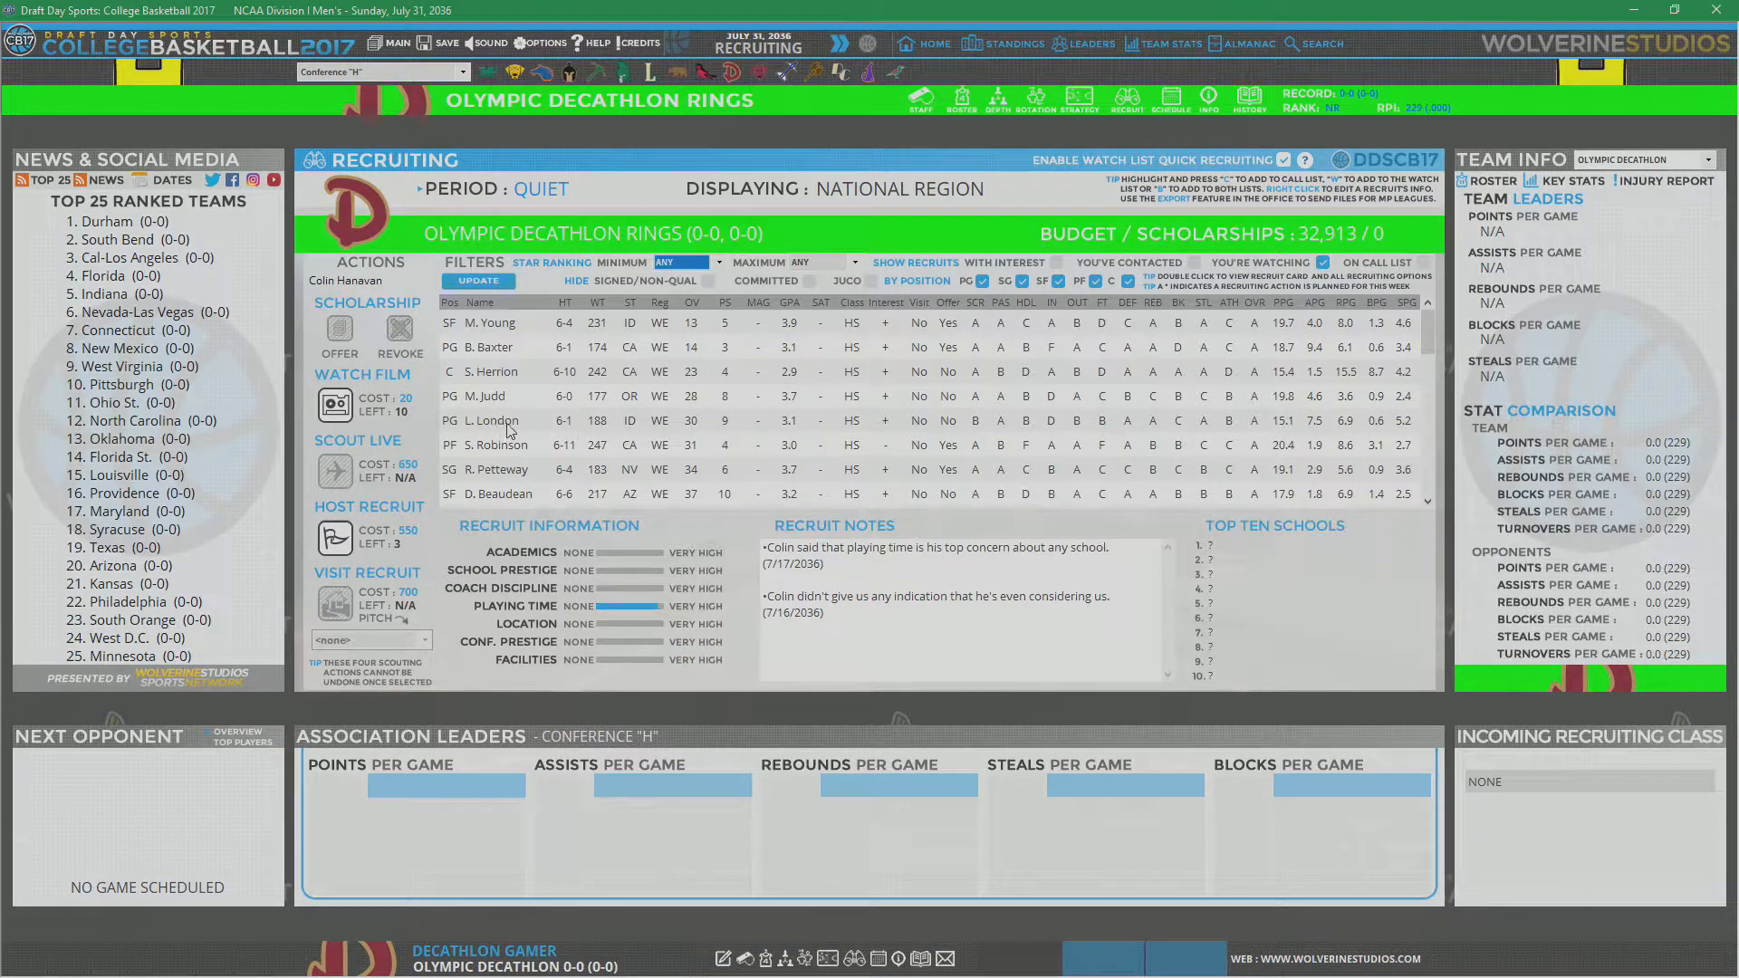
Step: Watch more film on Luke London, then select R. Rueter
scroll(down, 3)
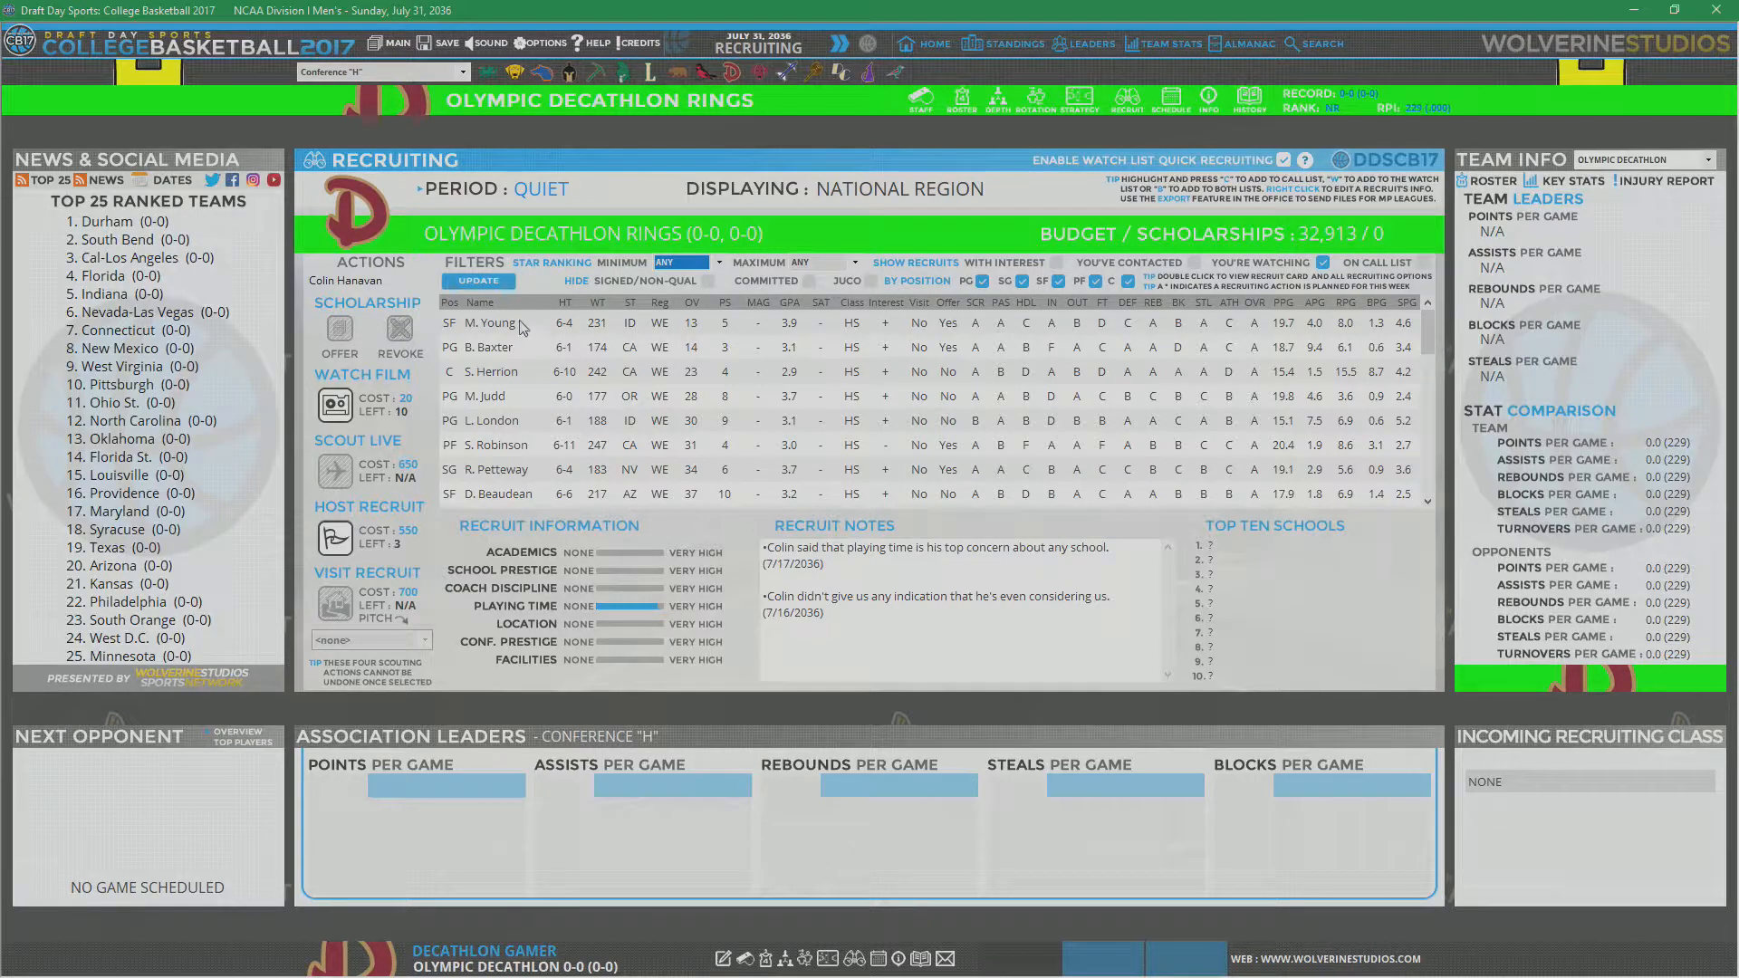
click(489, 323)
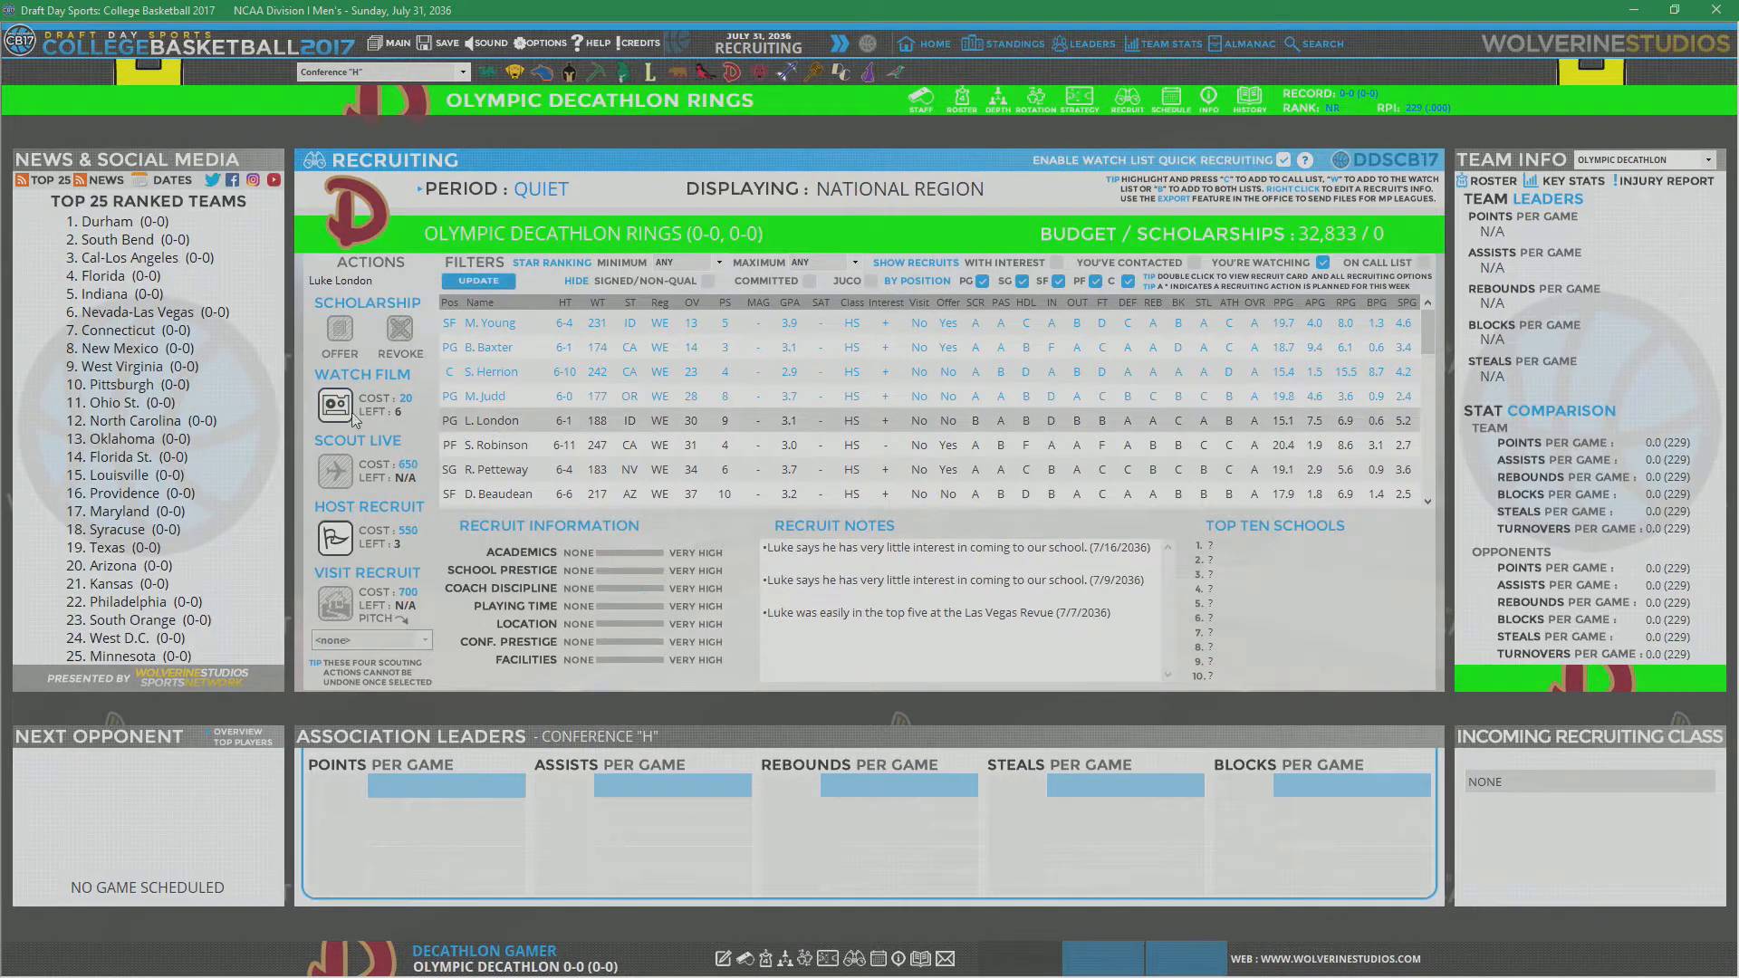
click(501, 469)
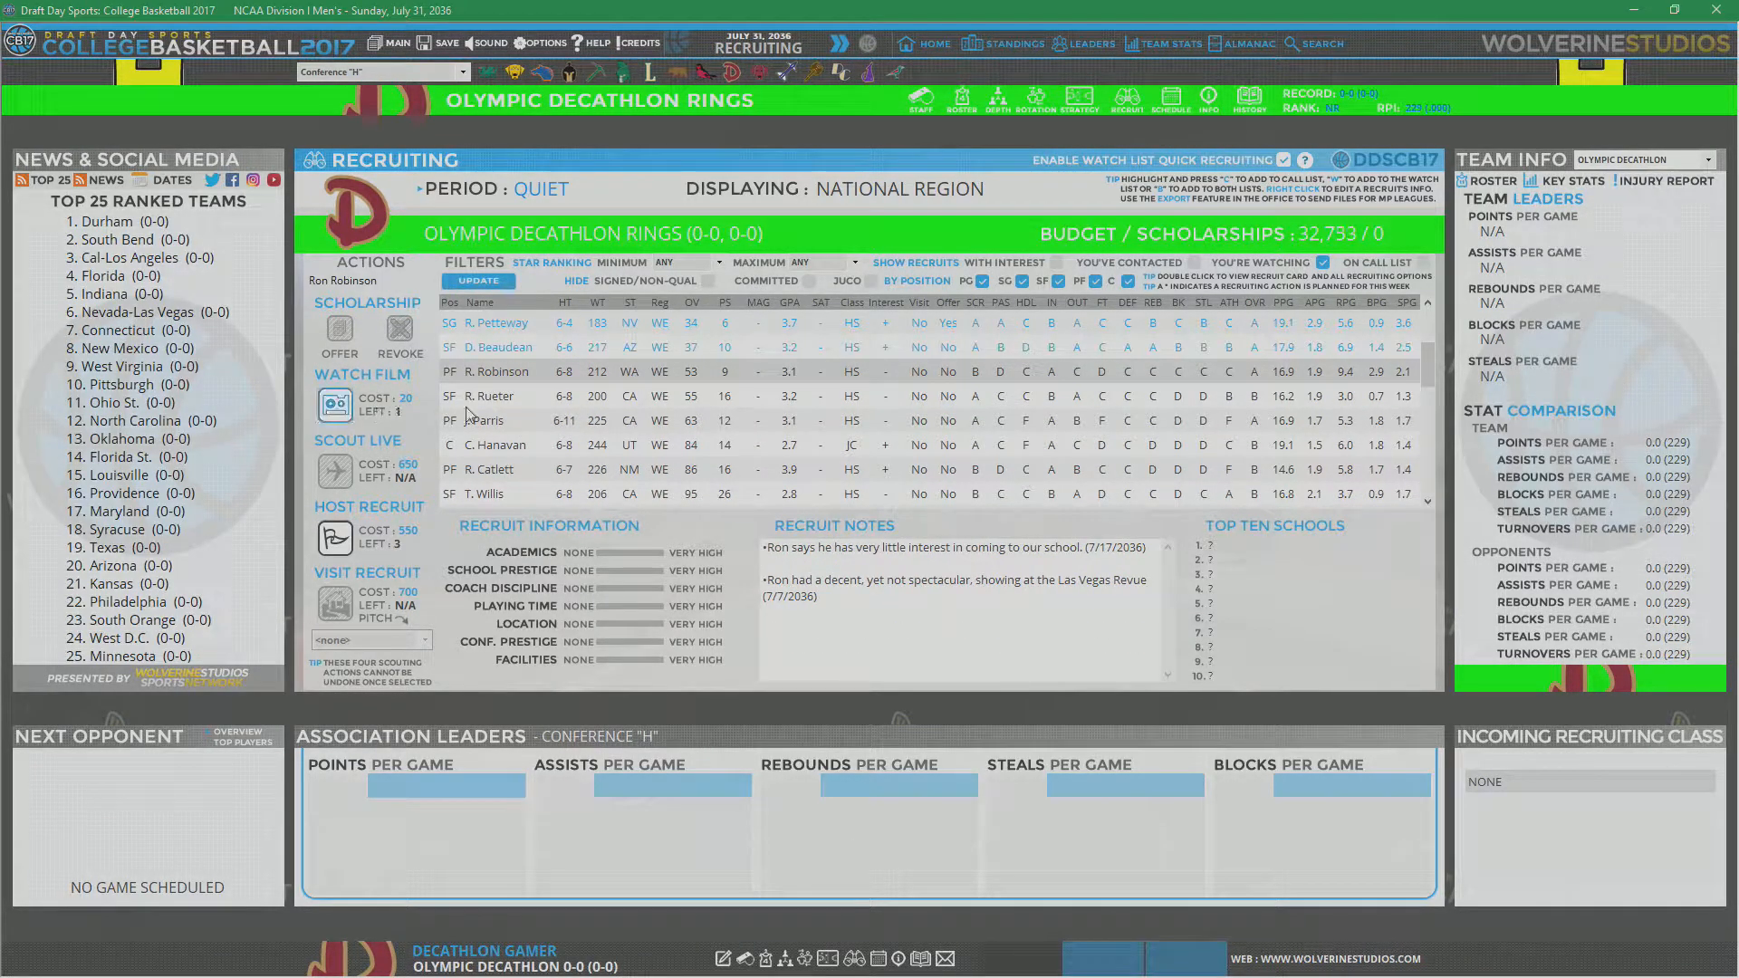
click(498, 371)
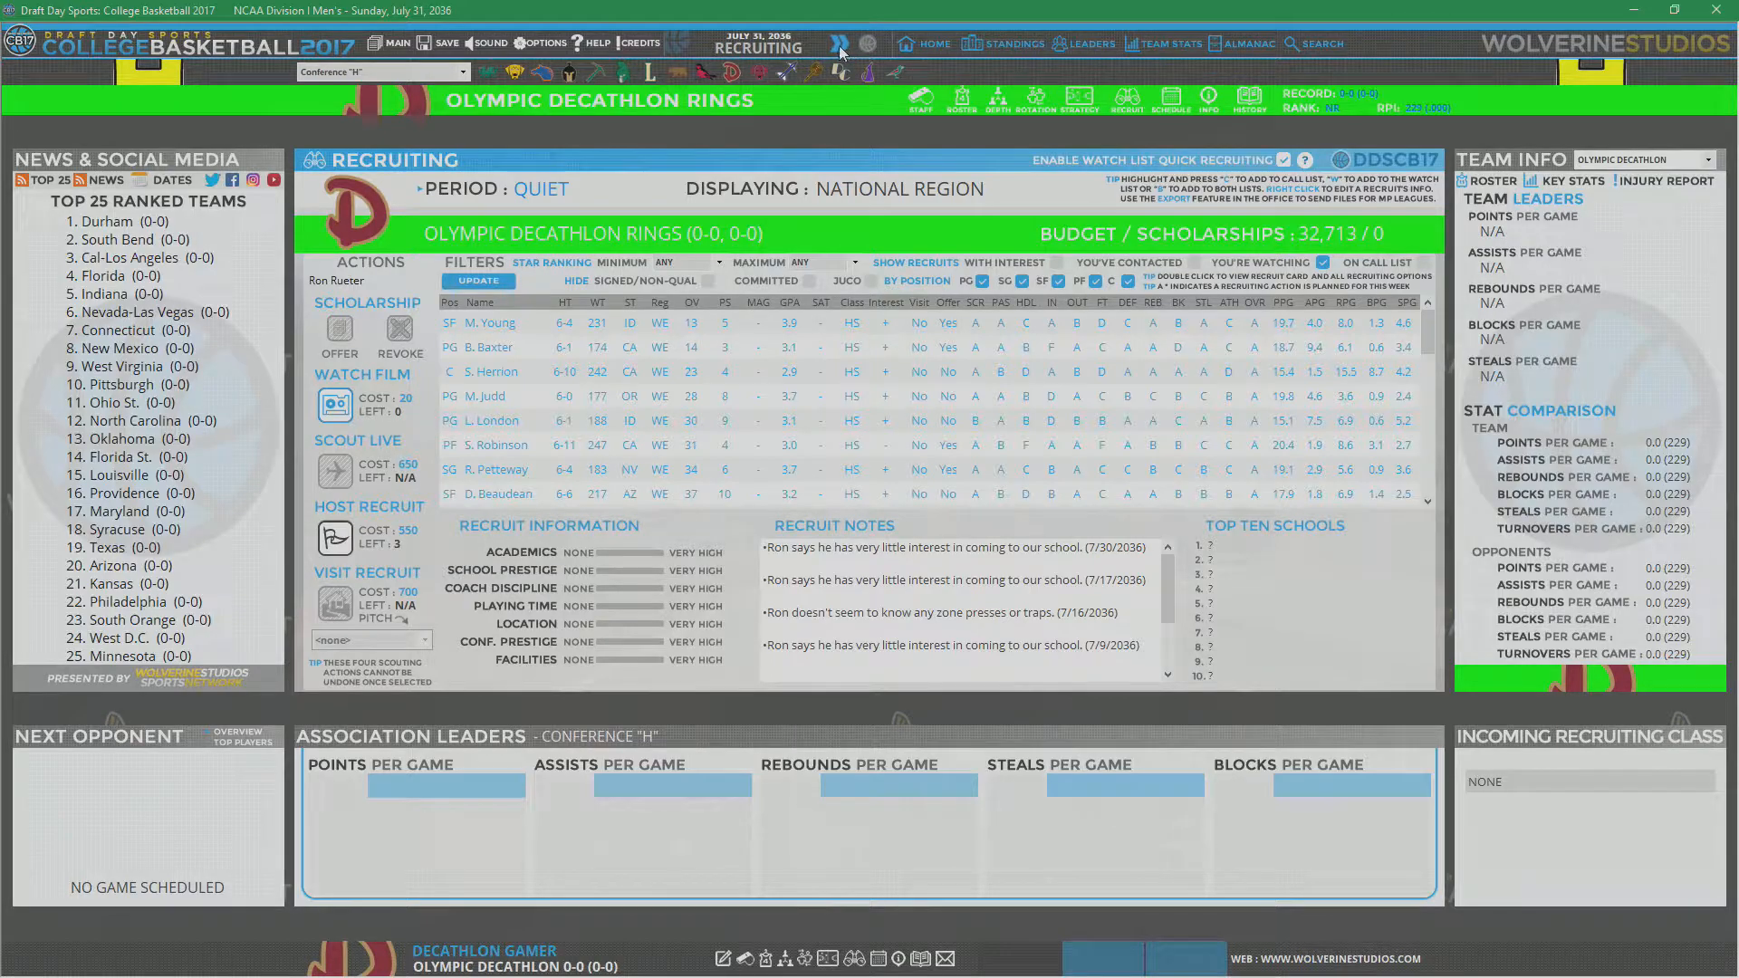
Step: Advance recruiting one week to August 7, 2036
click(839, 44)
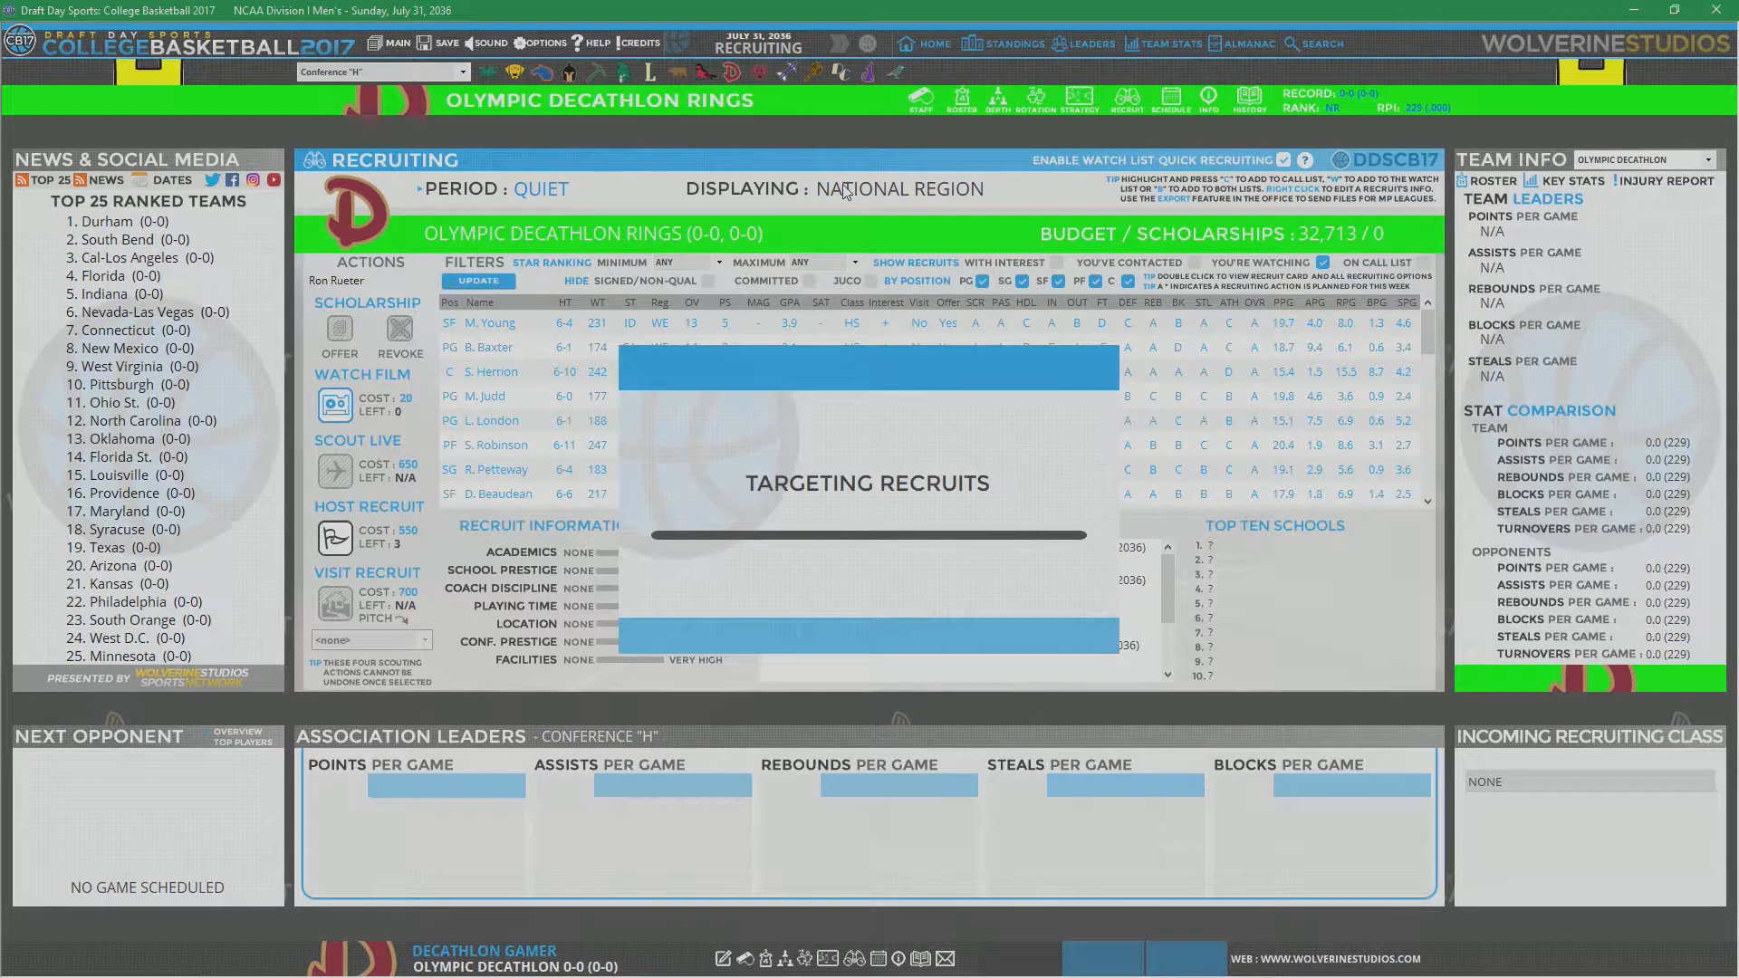
click(823, 43)
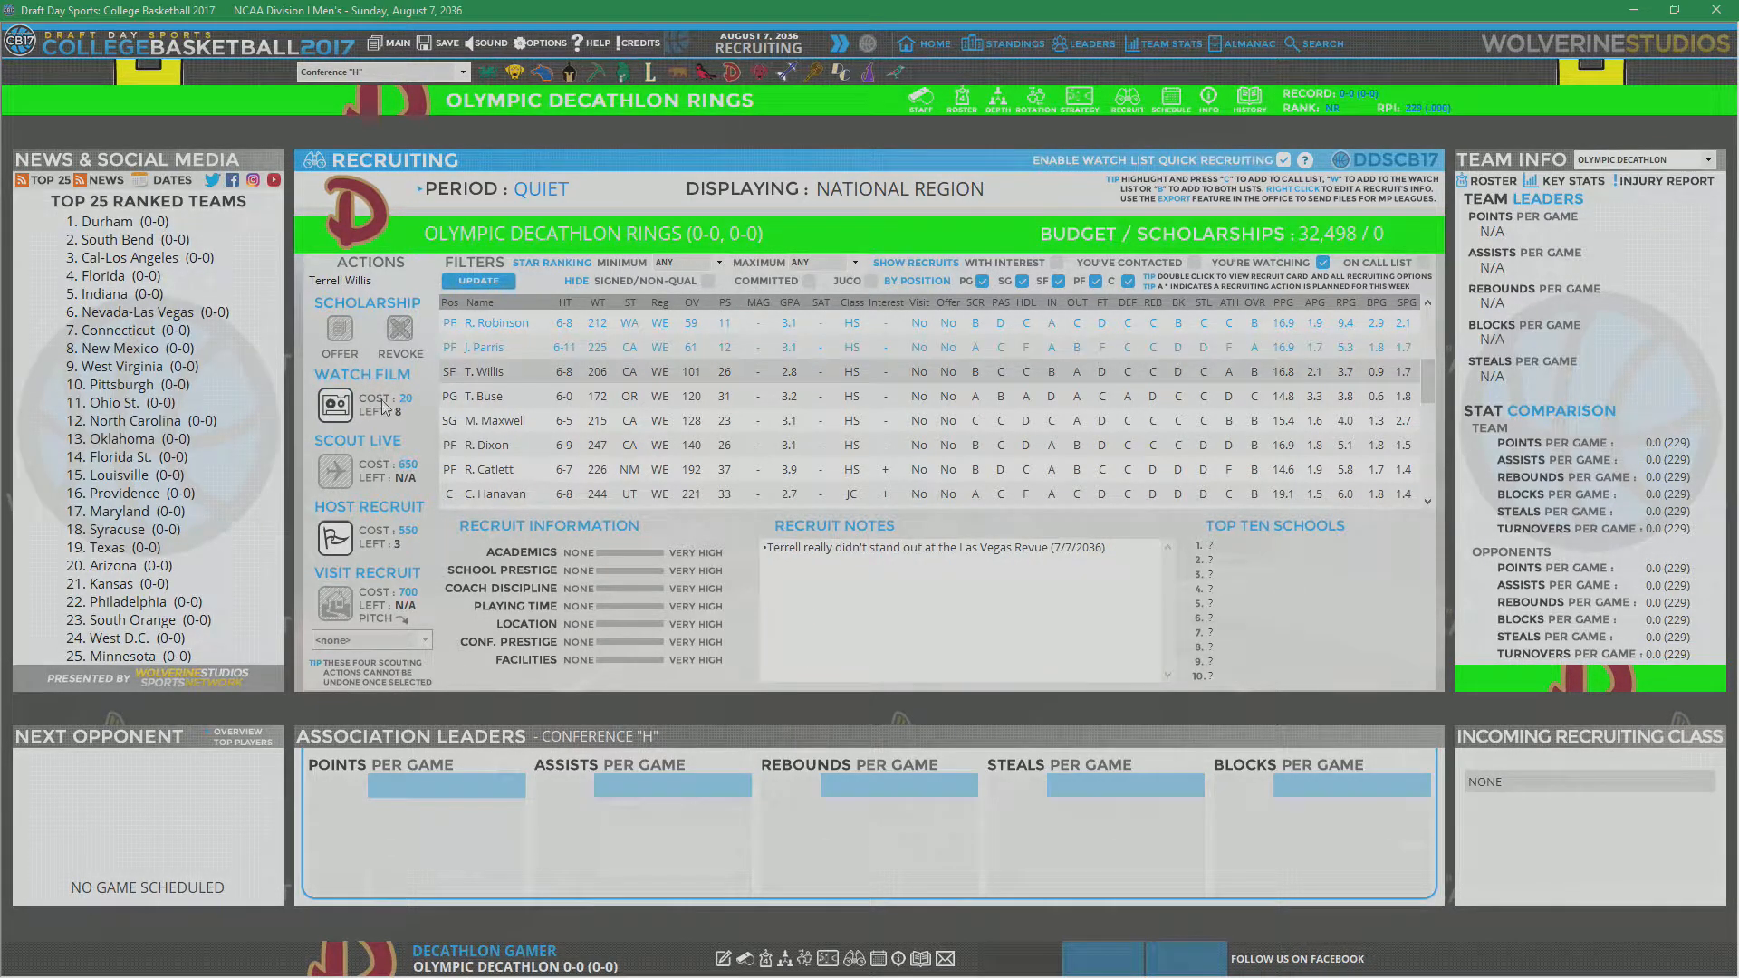
click(499, 469)
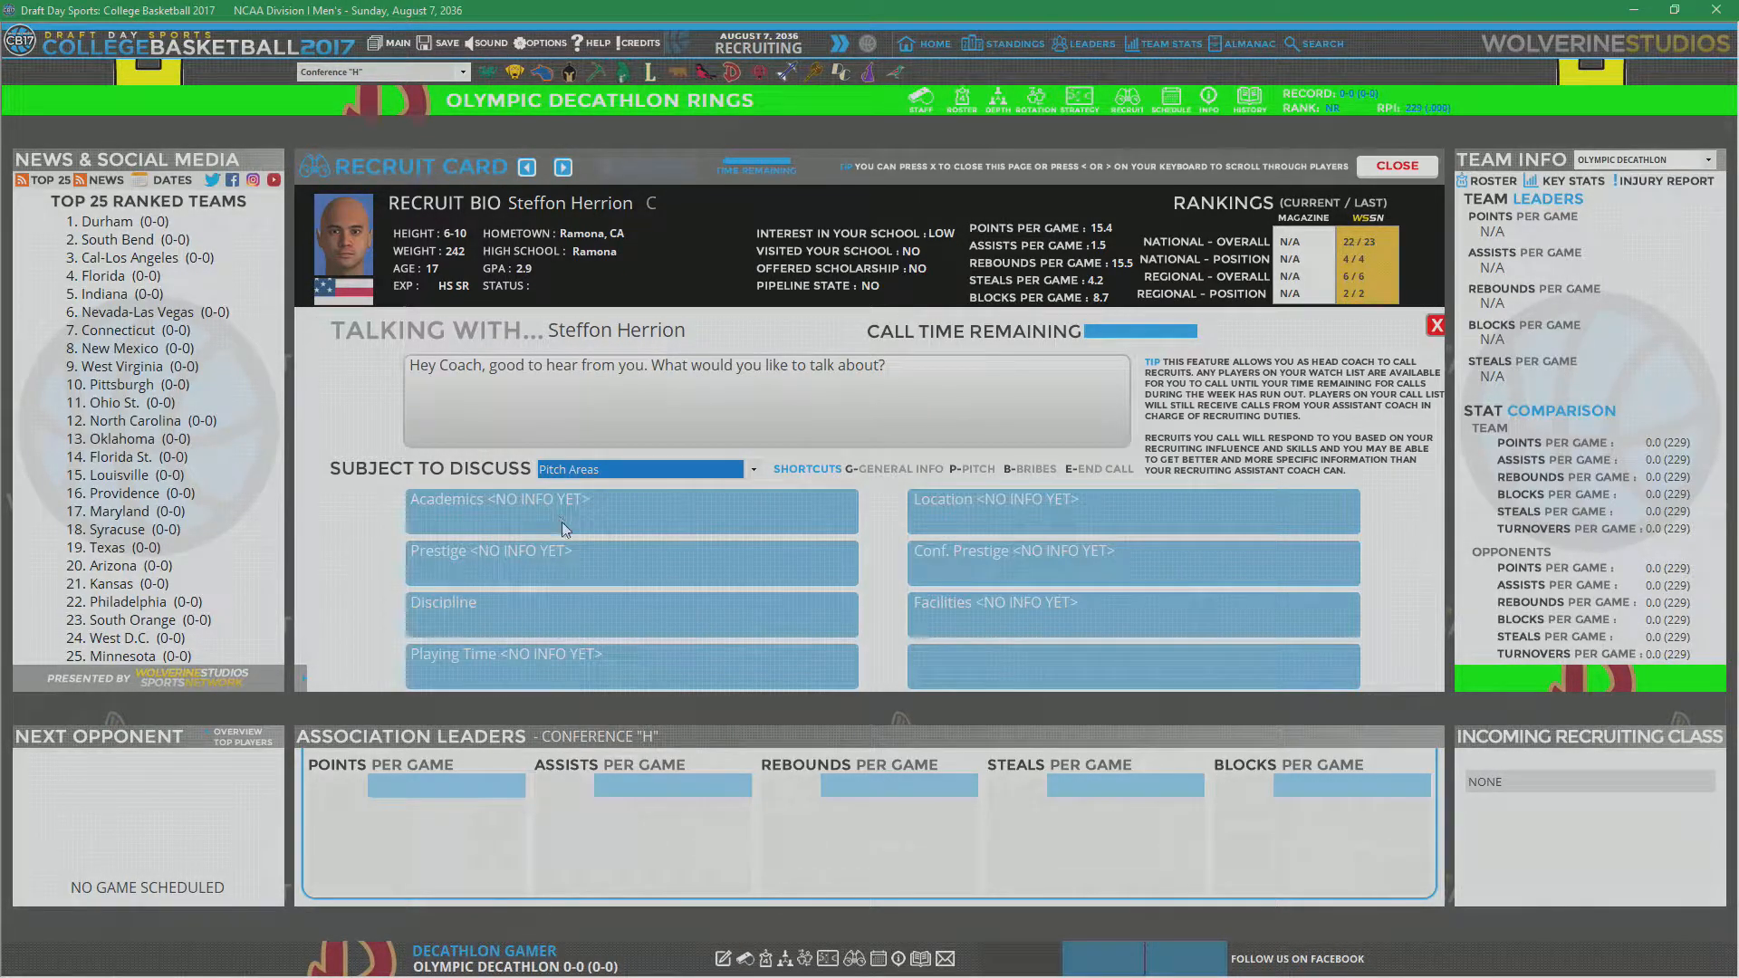
Step: Ask Steffon Herrion about facilities and another pitch topic, then move to the next card
click(632, 665)
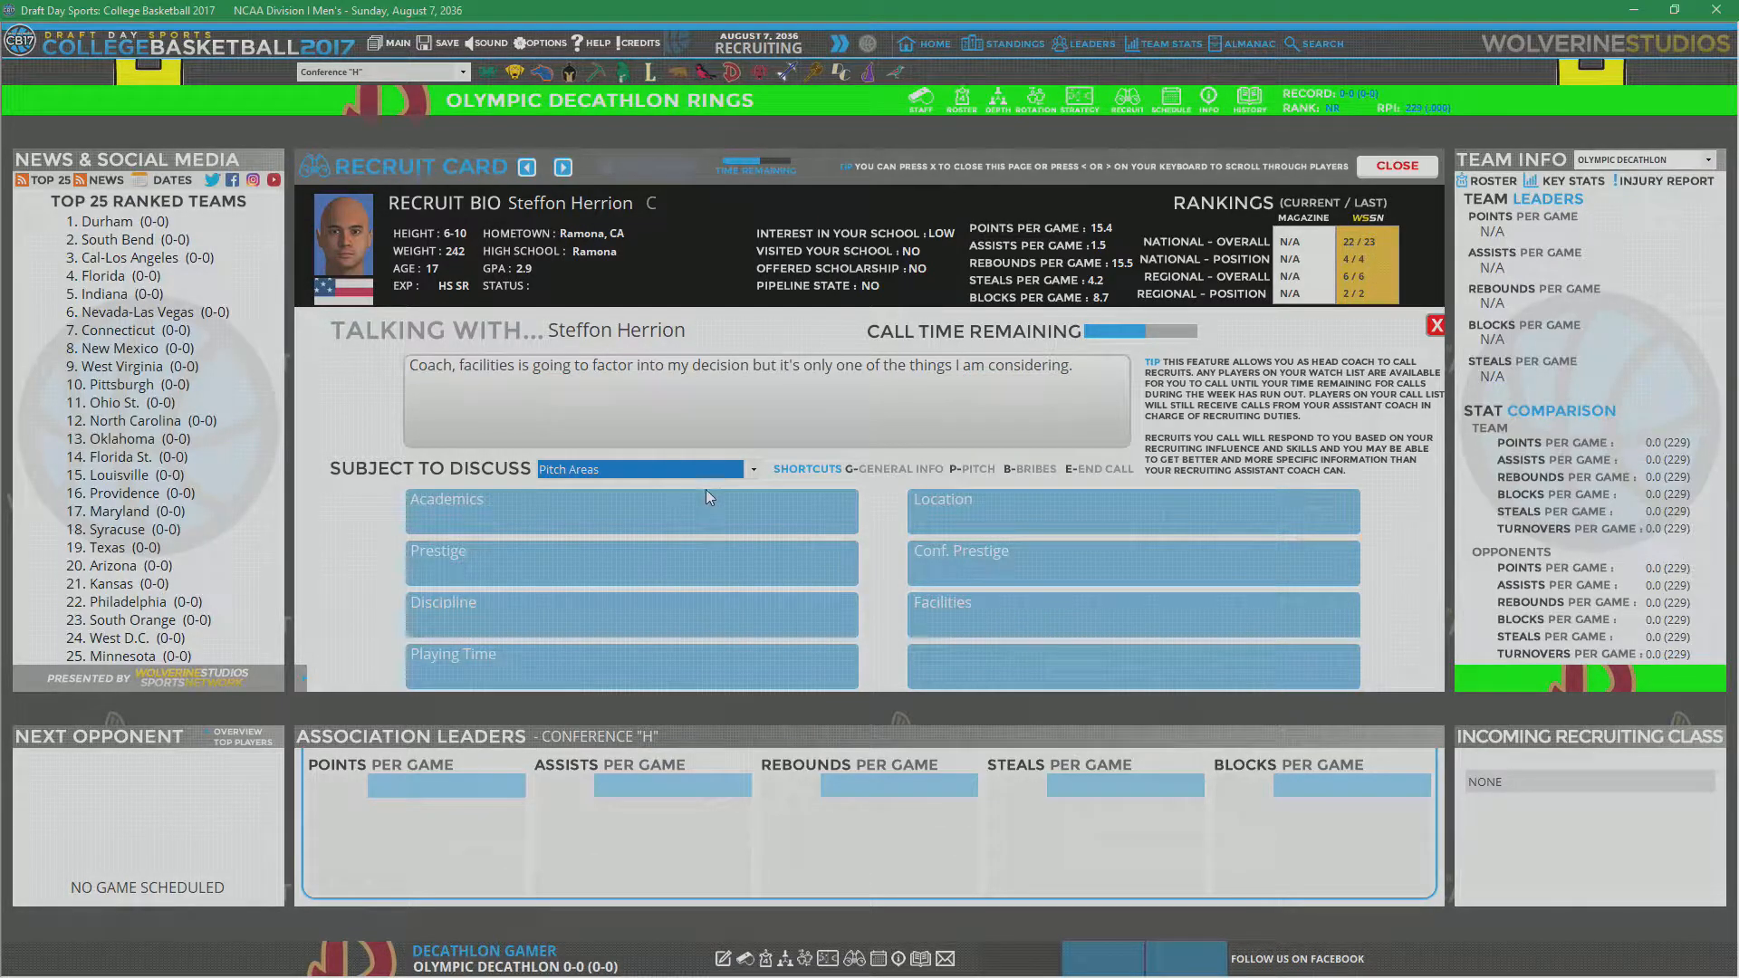
click(638, 468)
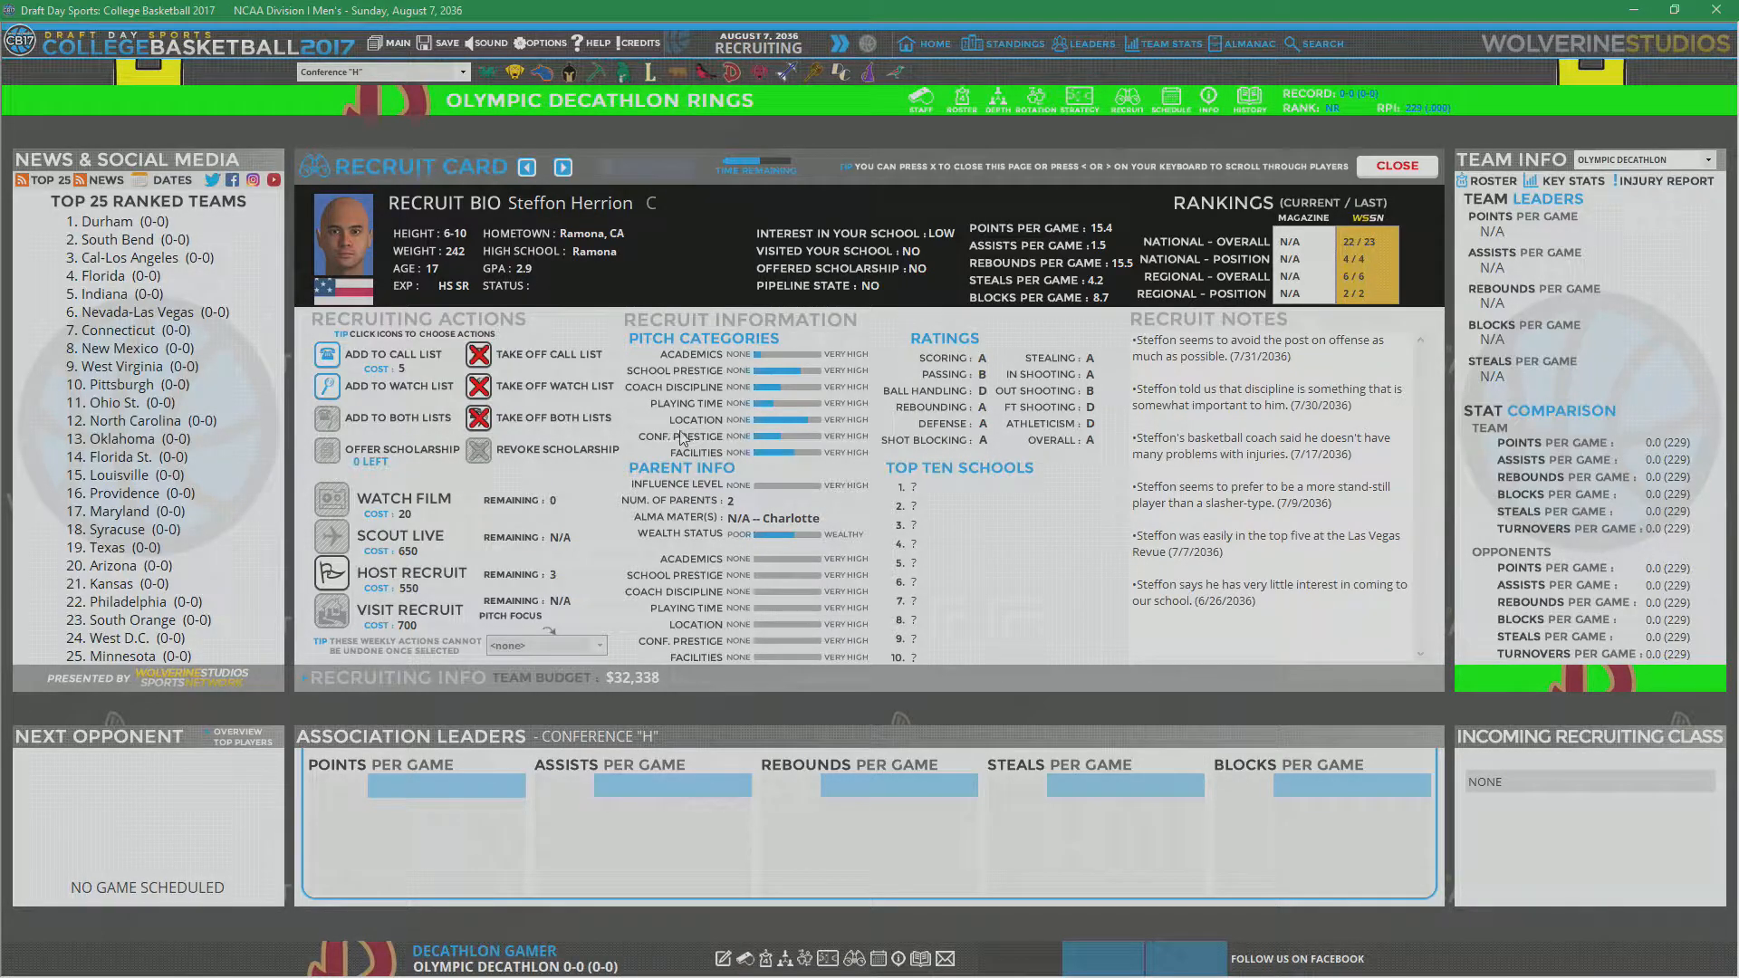
mouse_move(693, 451)
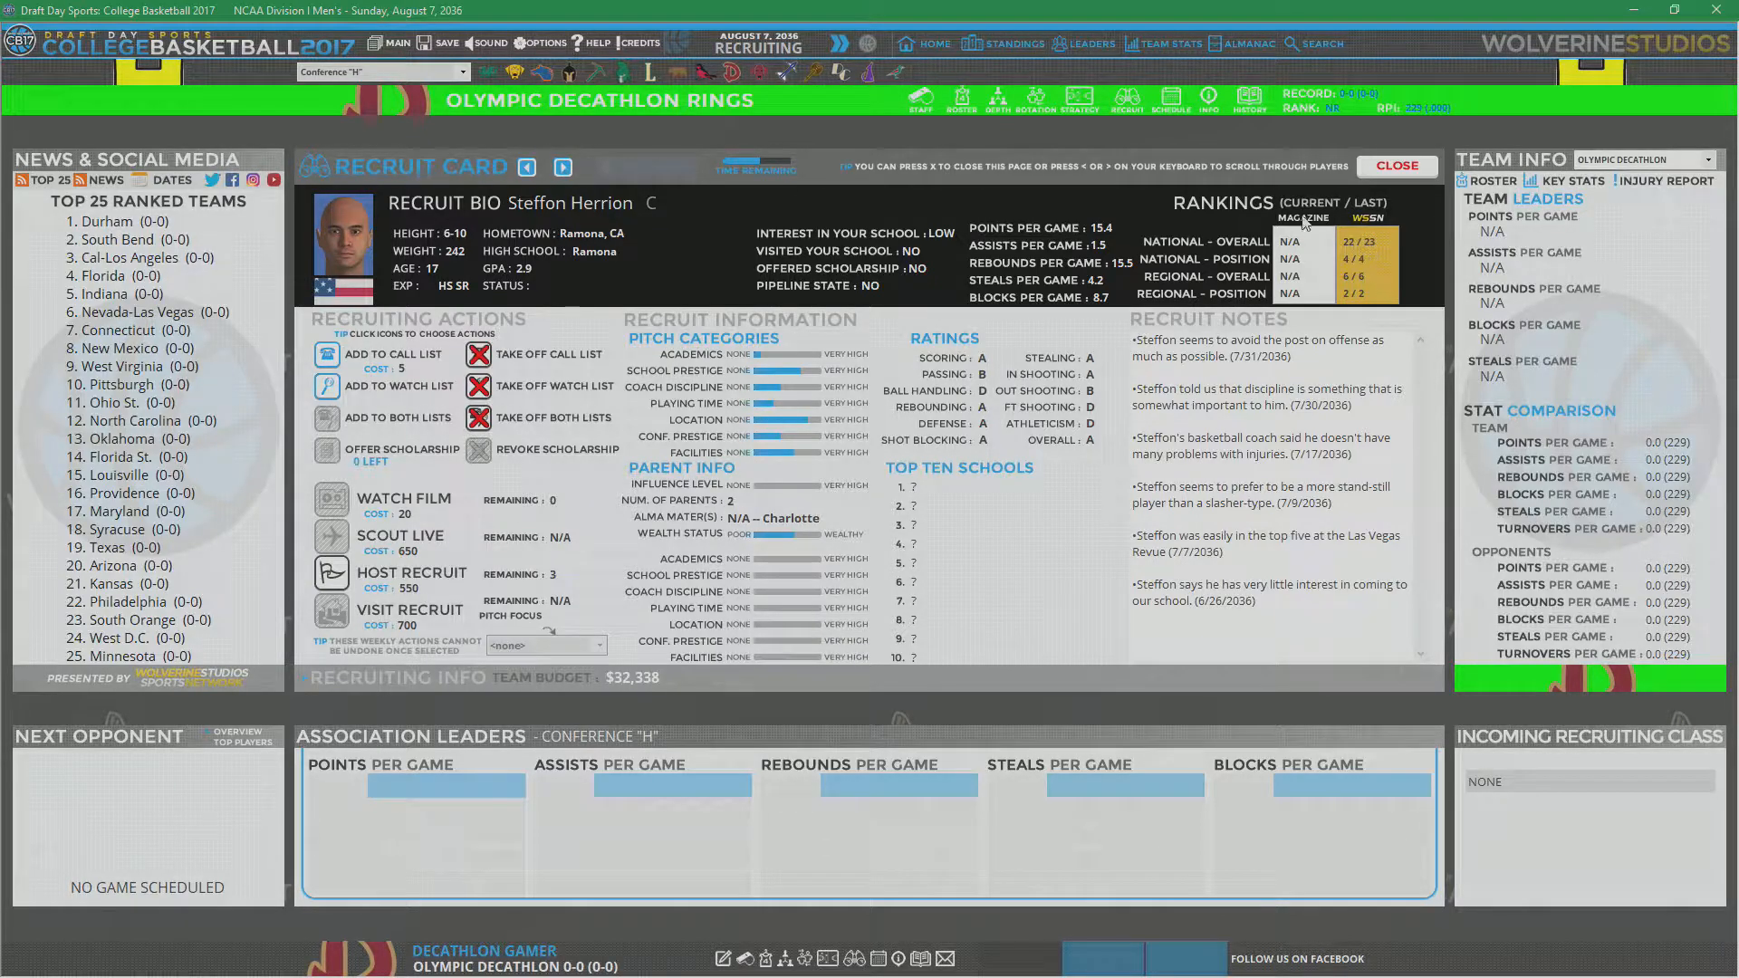
click(563, 167)
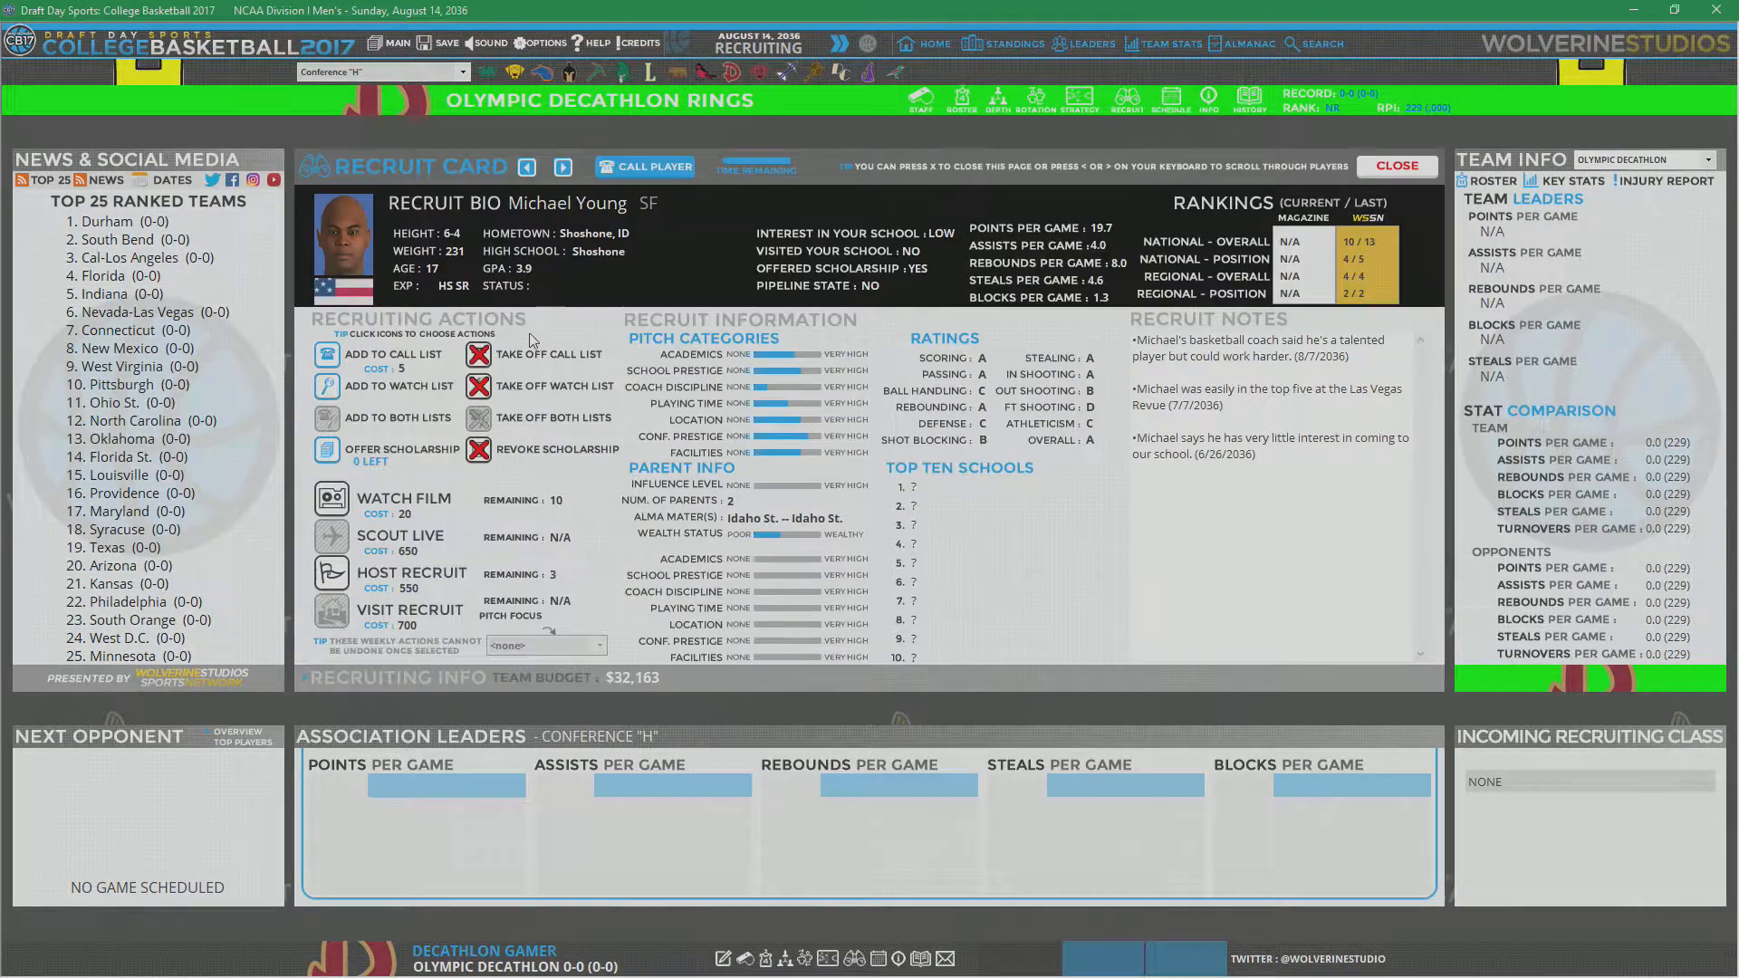
click(562, 167)
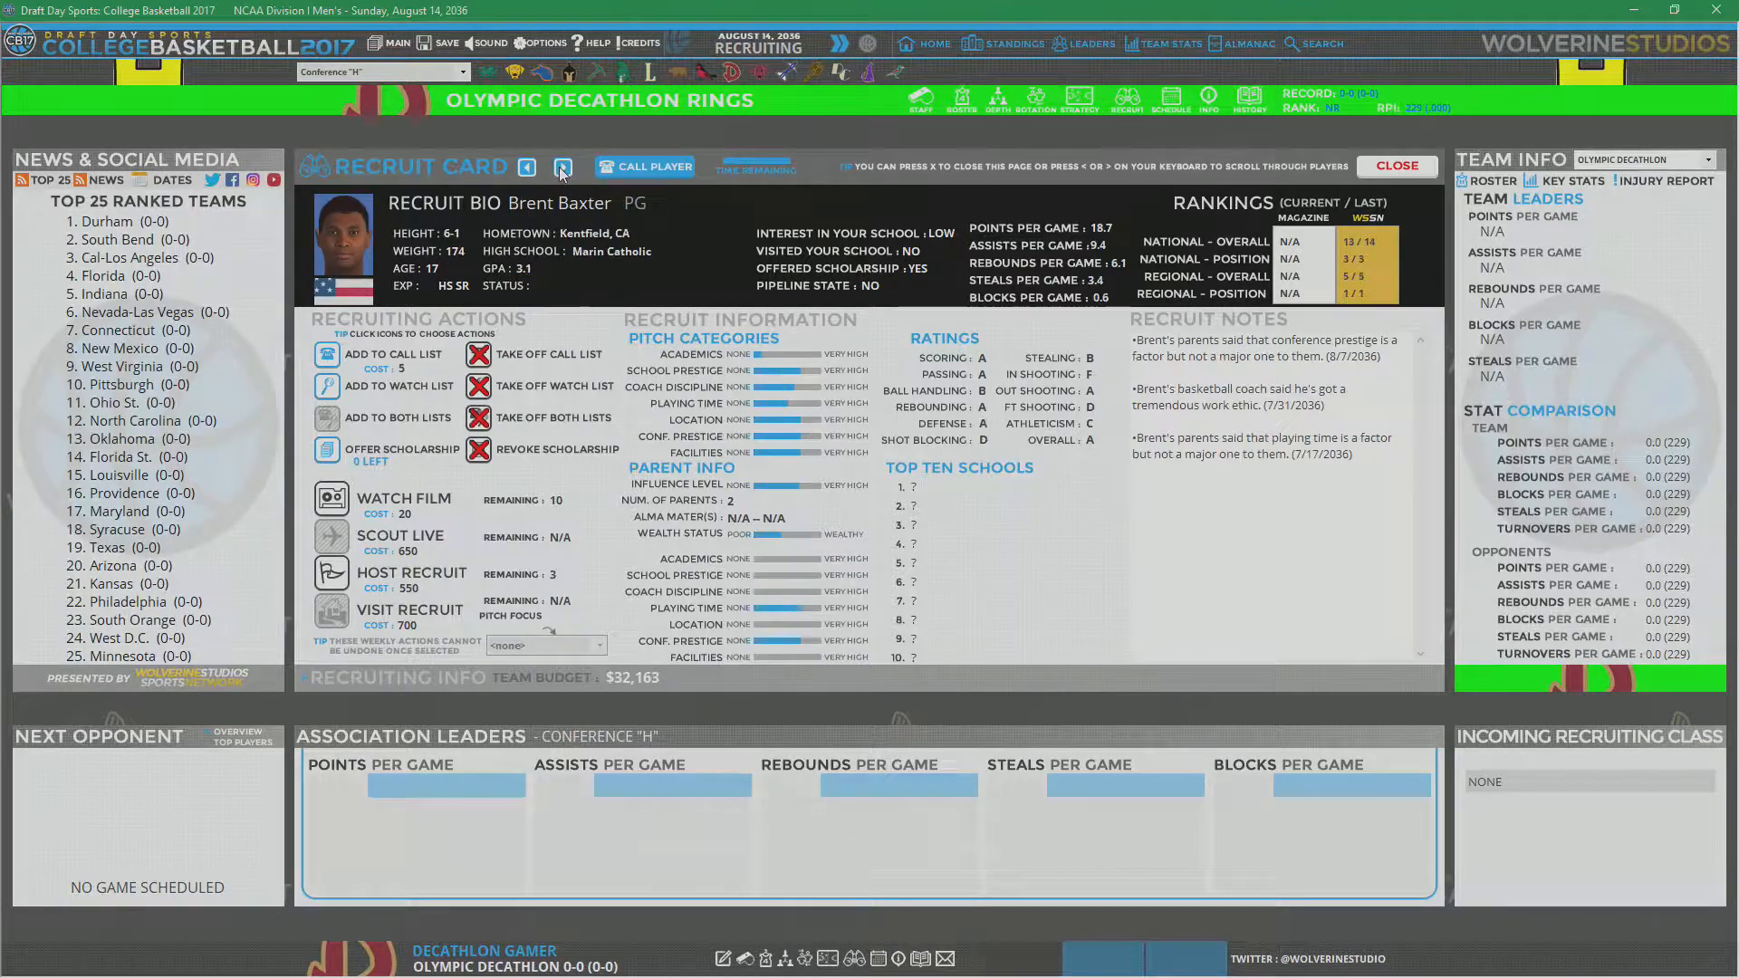
click(562, 168)
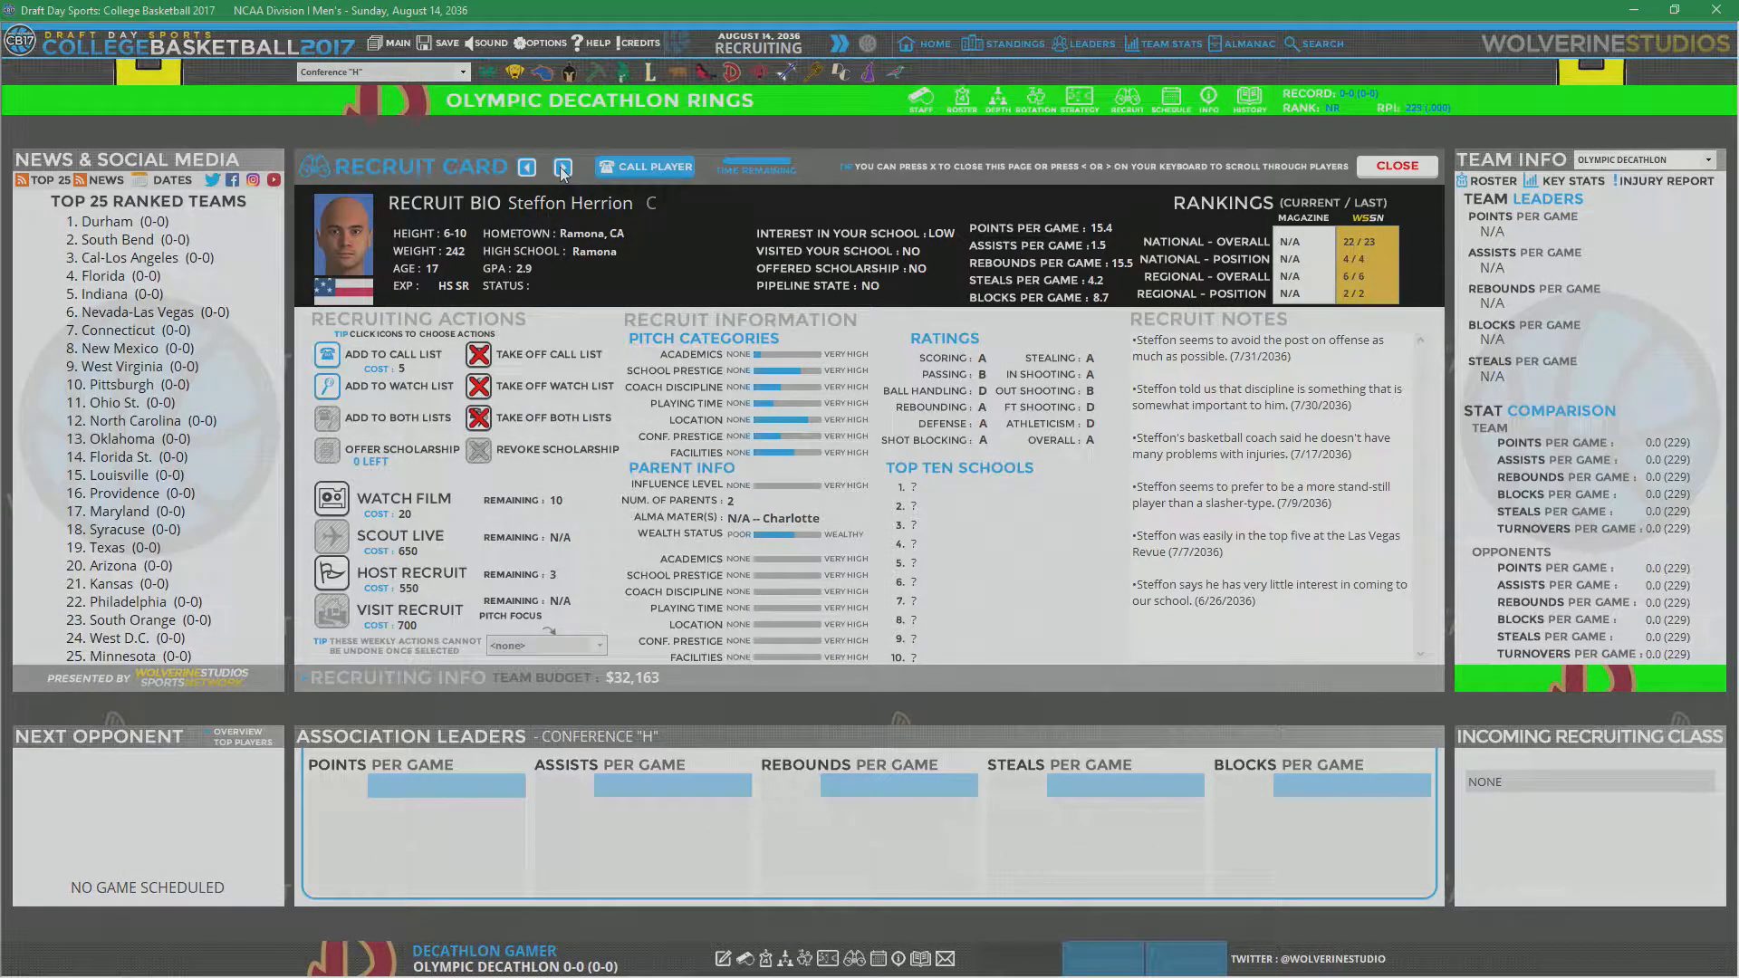
click(563, 167)
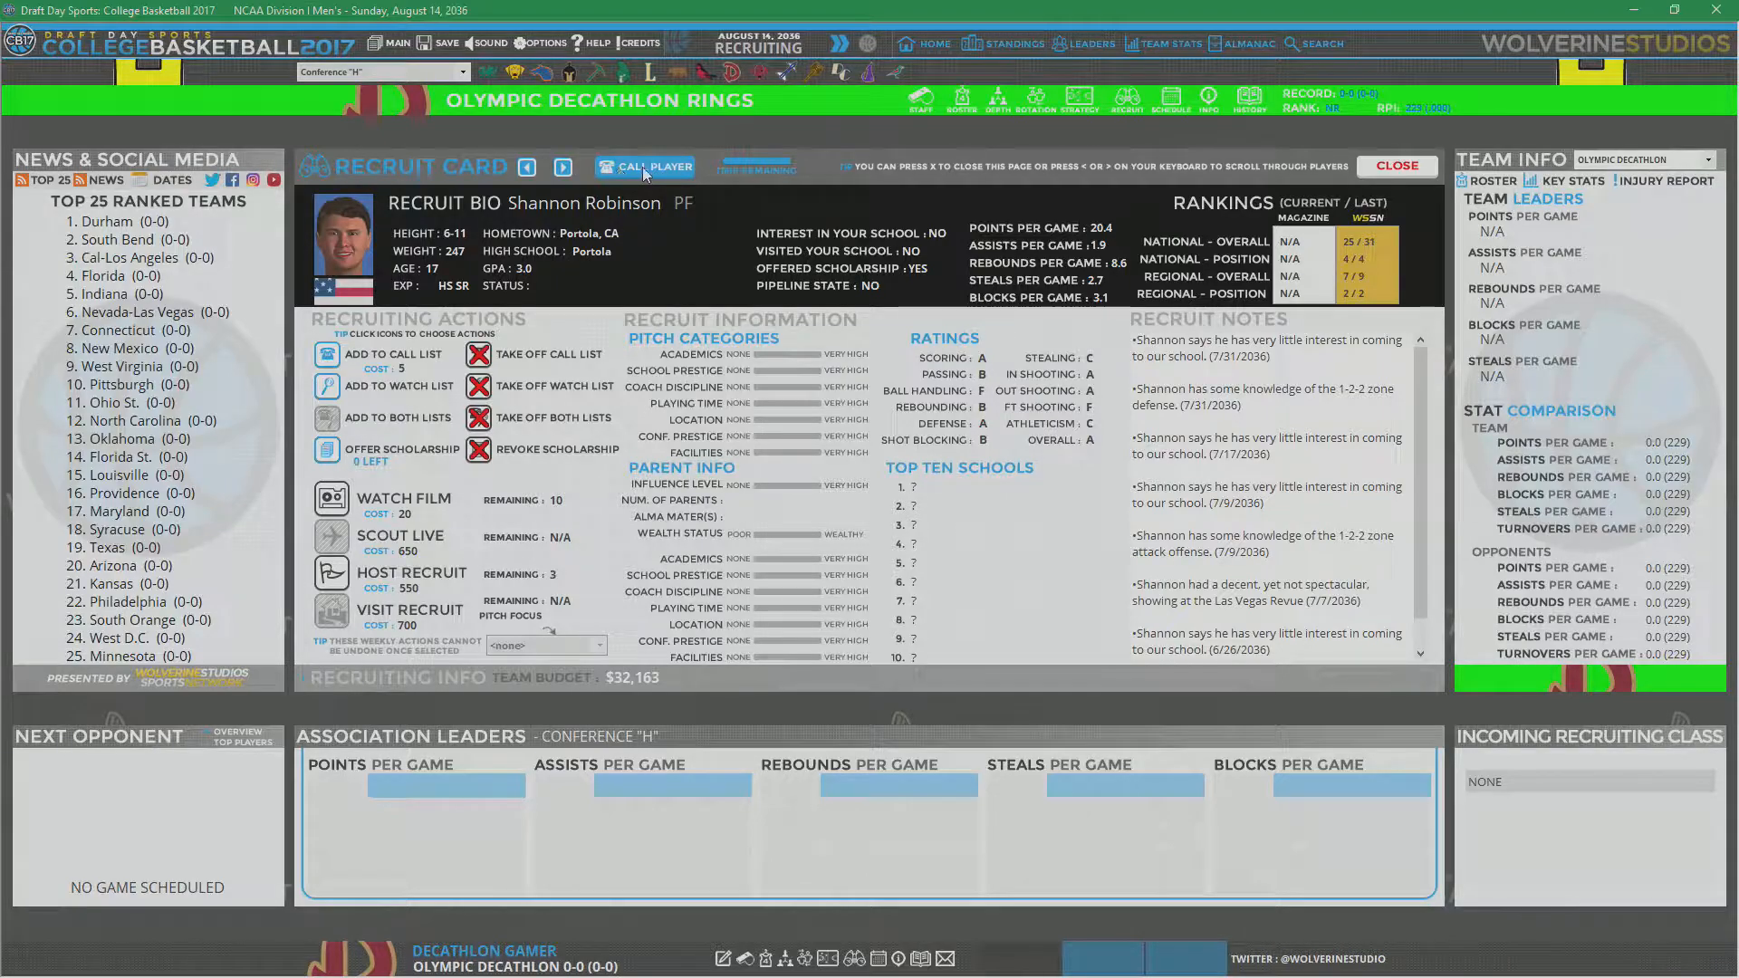
click(646, 167)
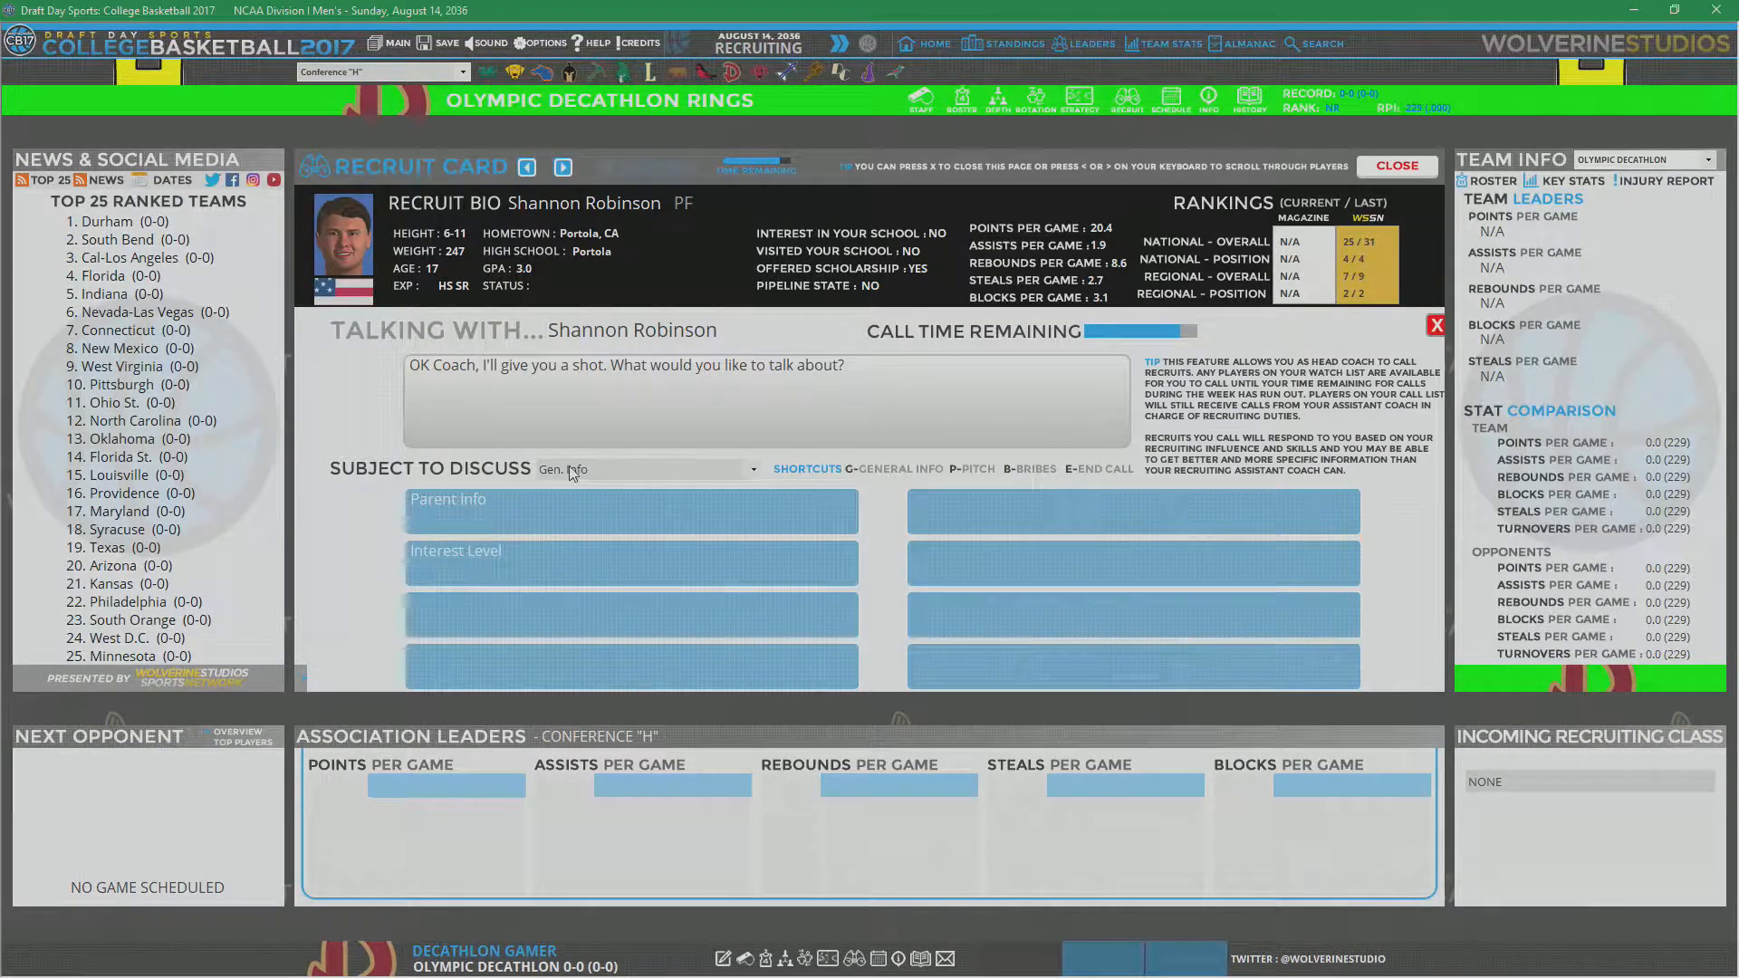
click(448, 498)
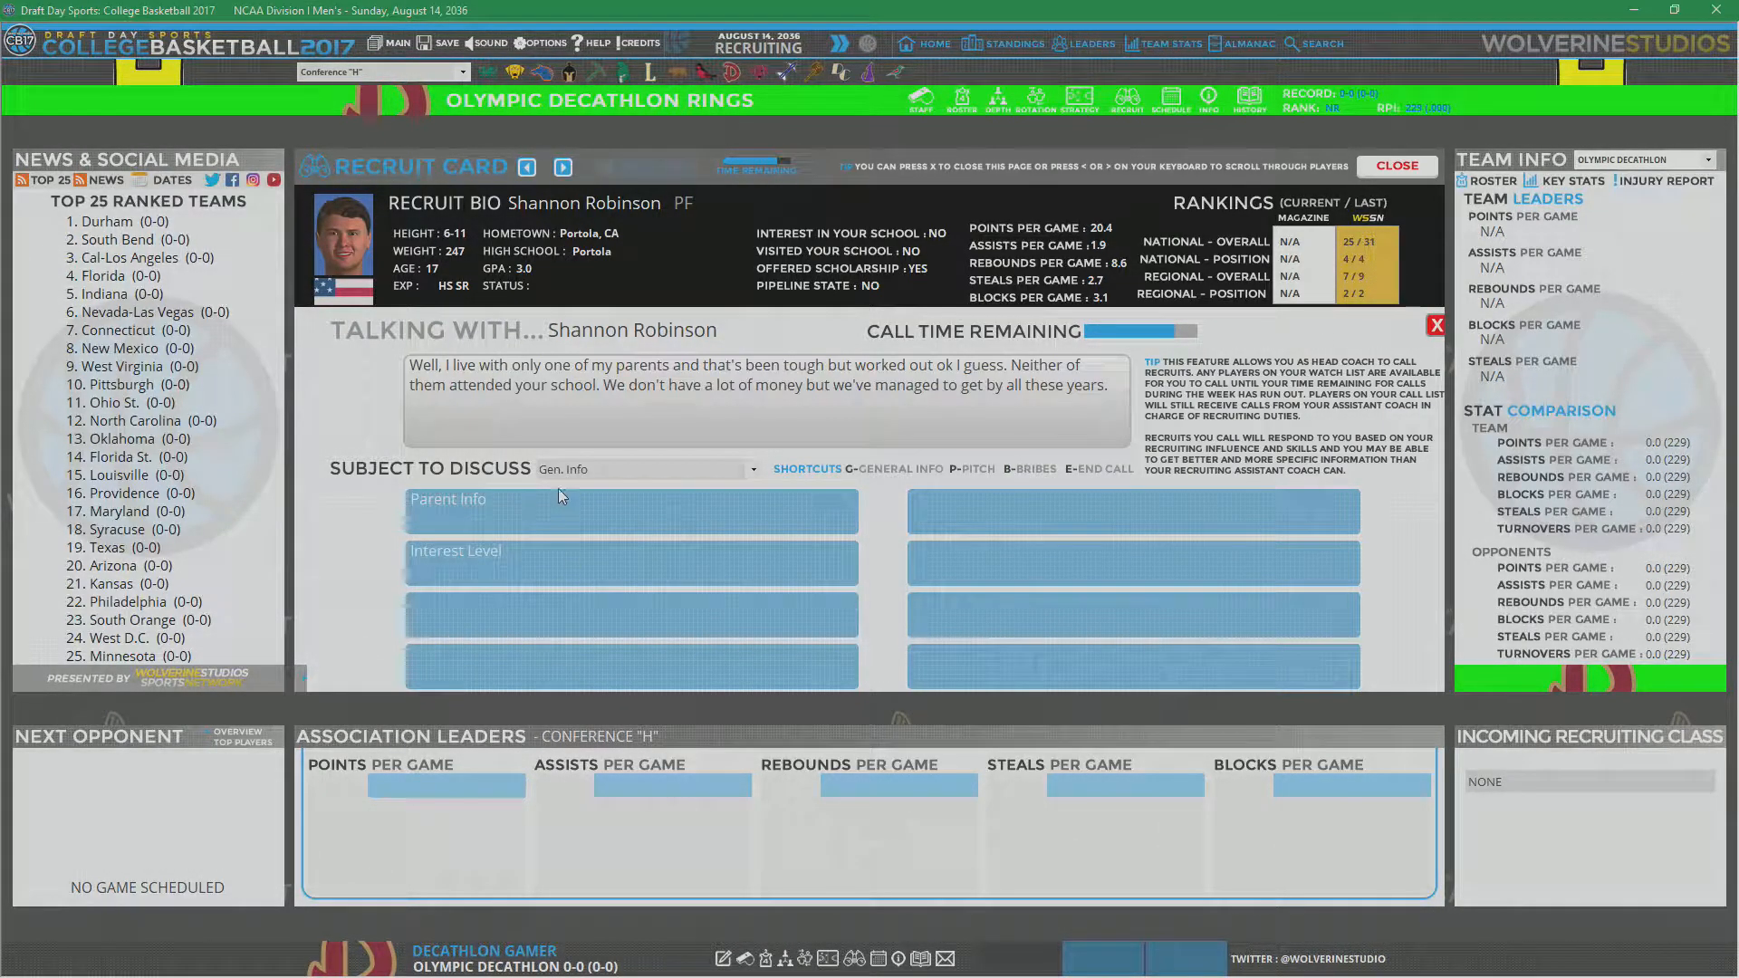
click(643, 469)
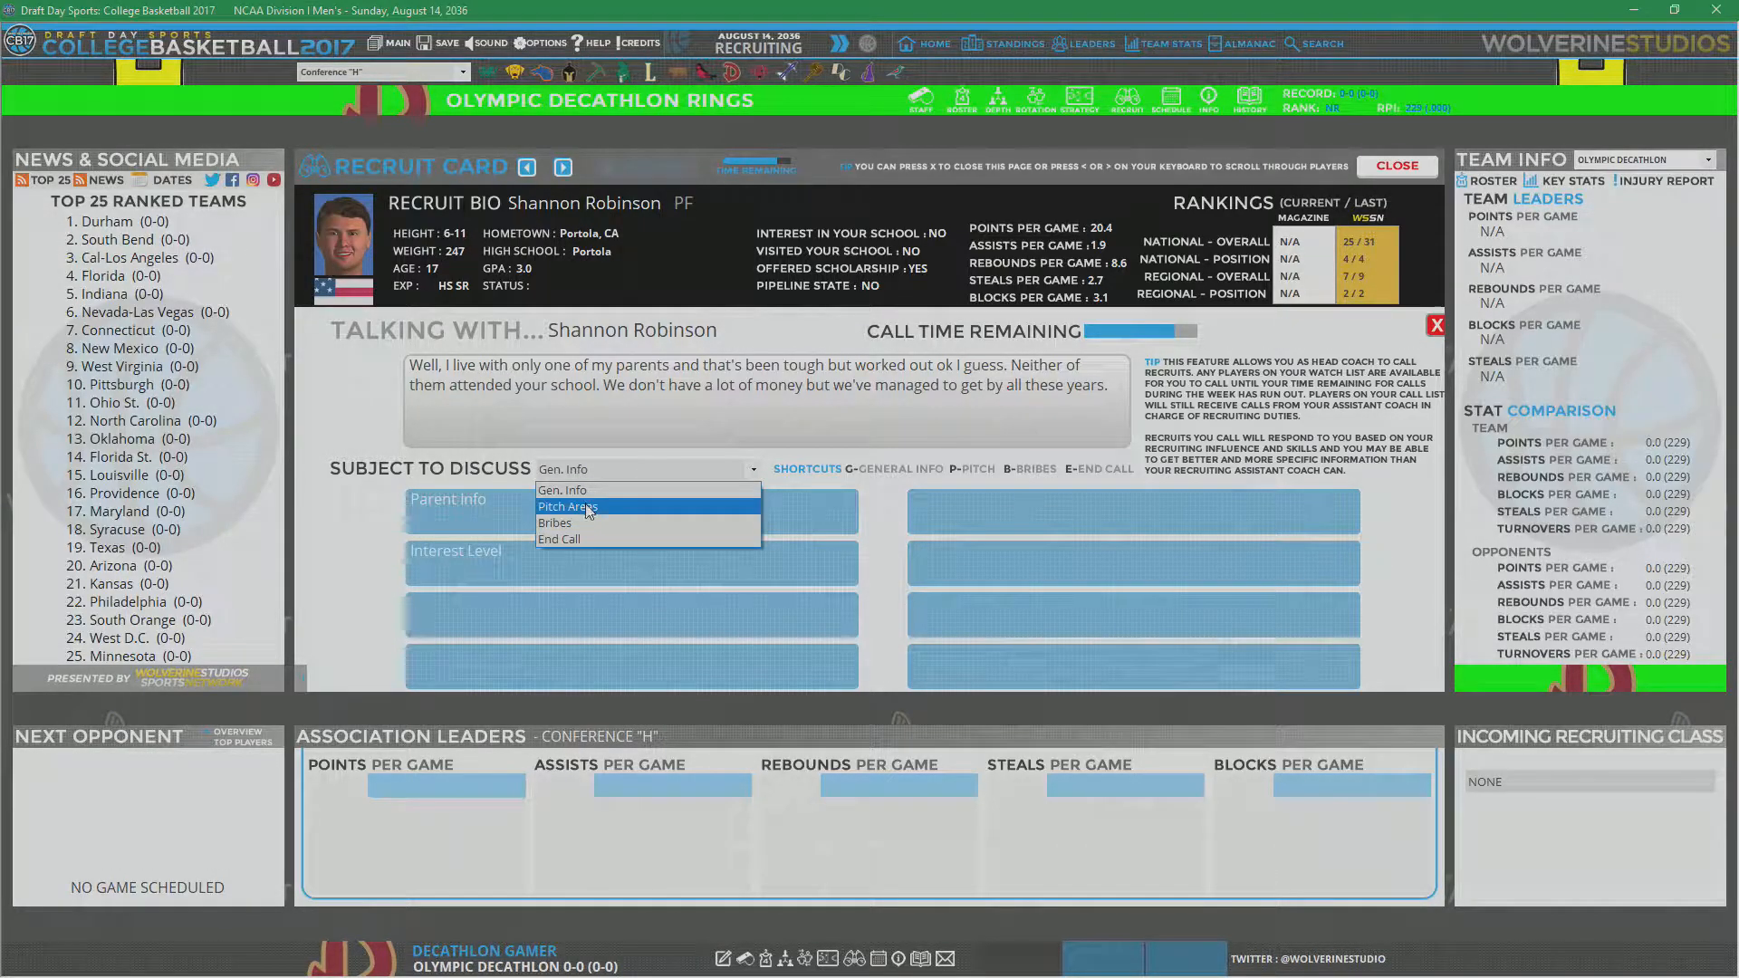
click(568, 507)
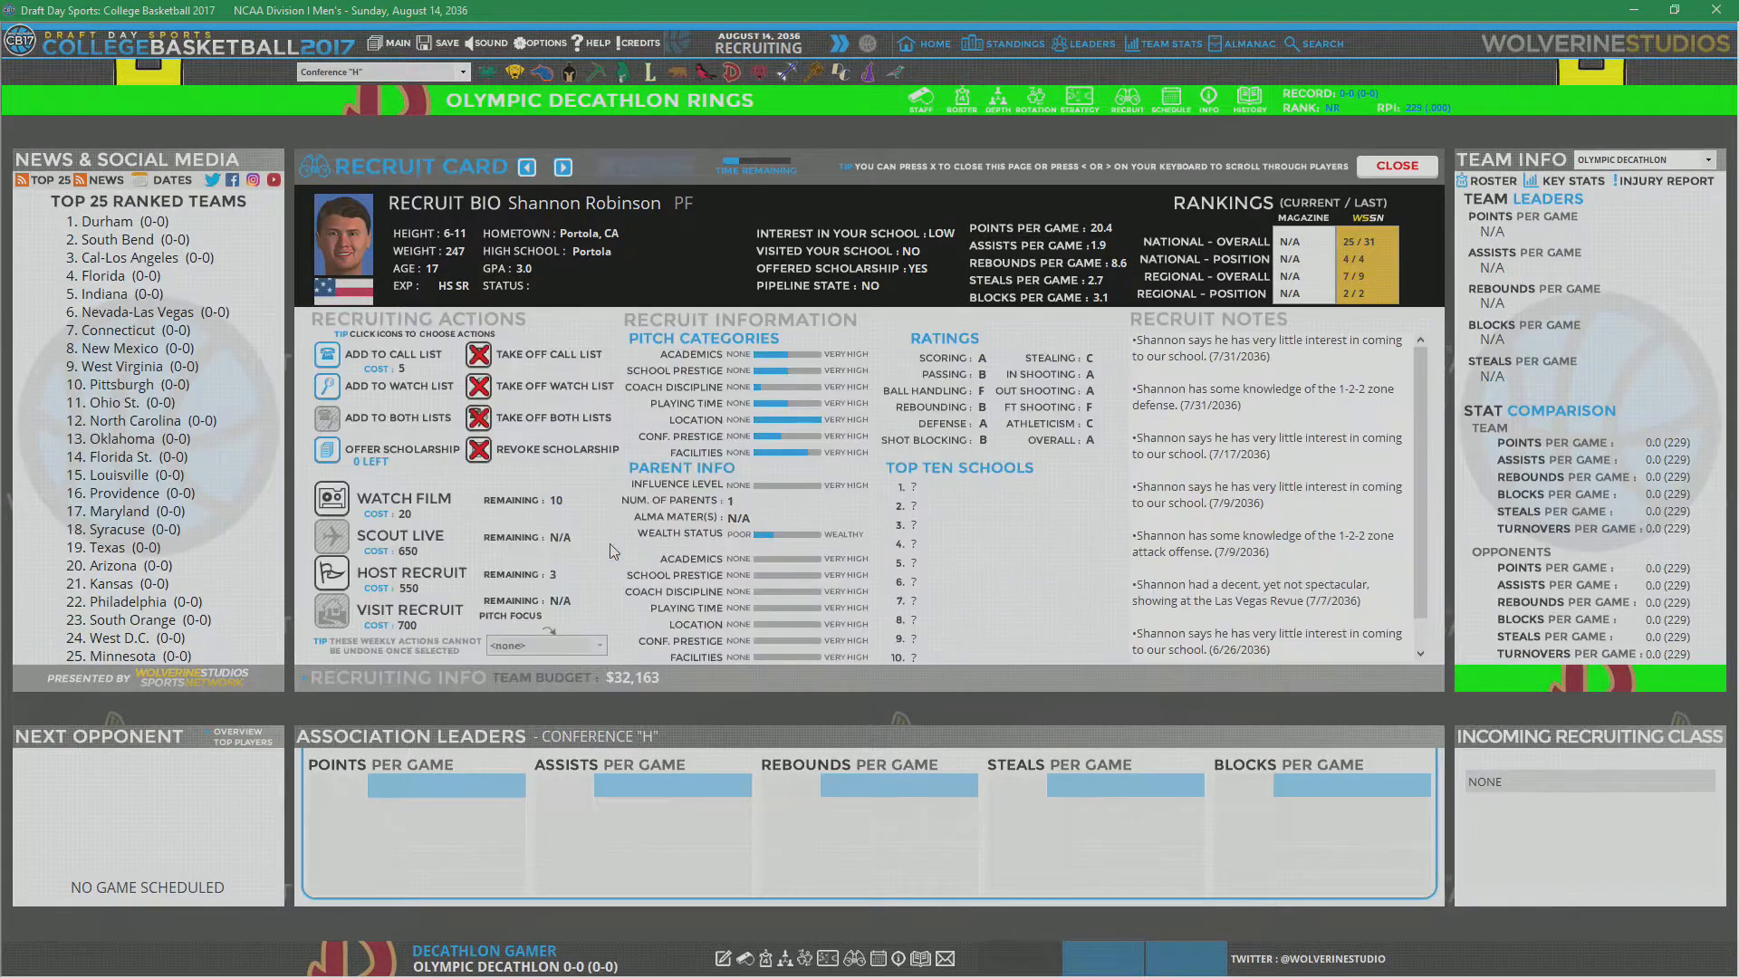
mouse_move(652, 229)
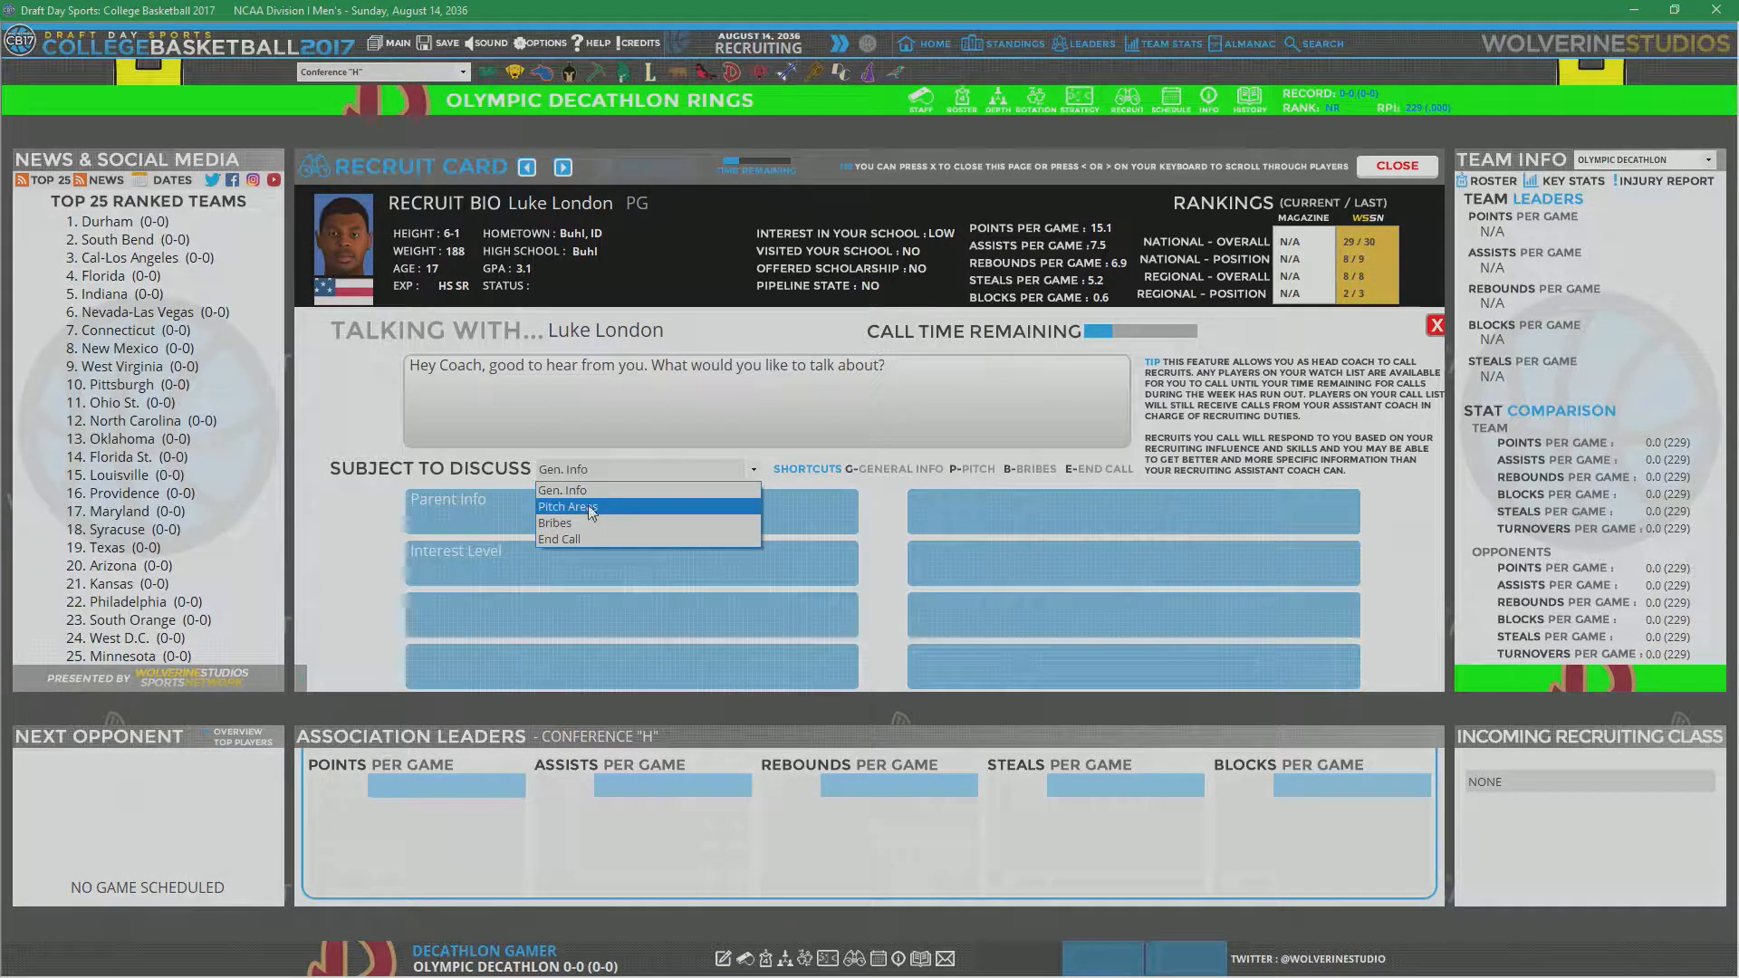
click(567, 507)
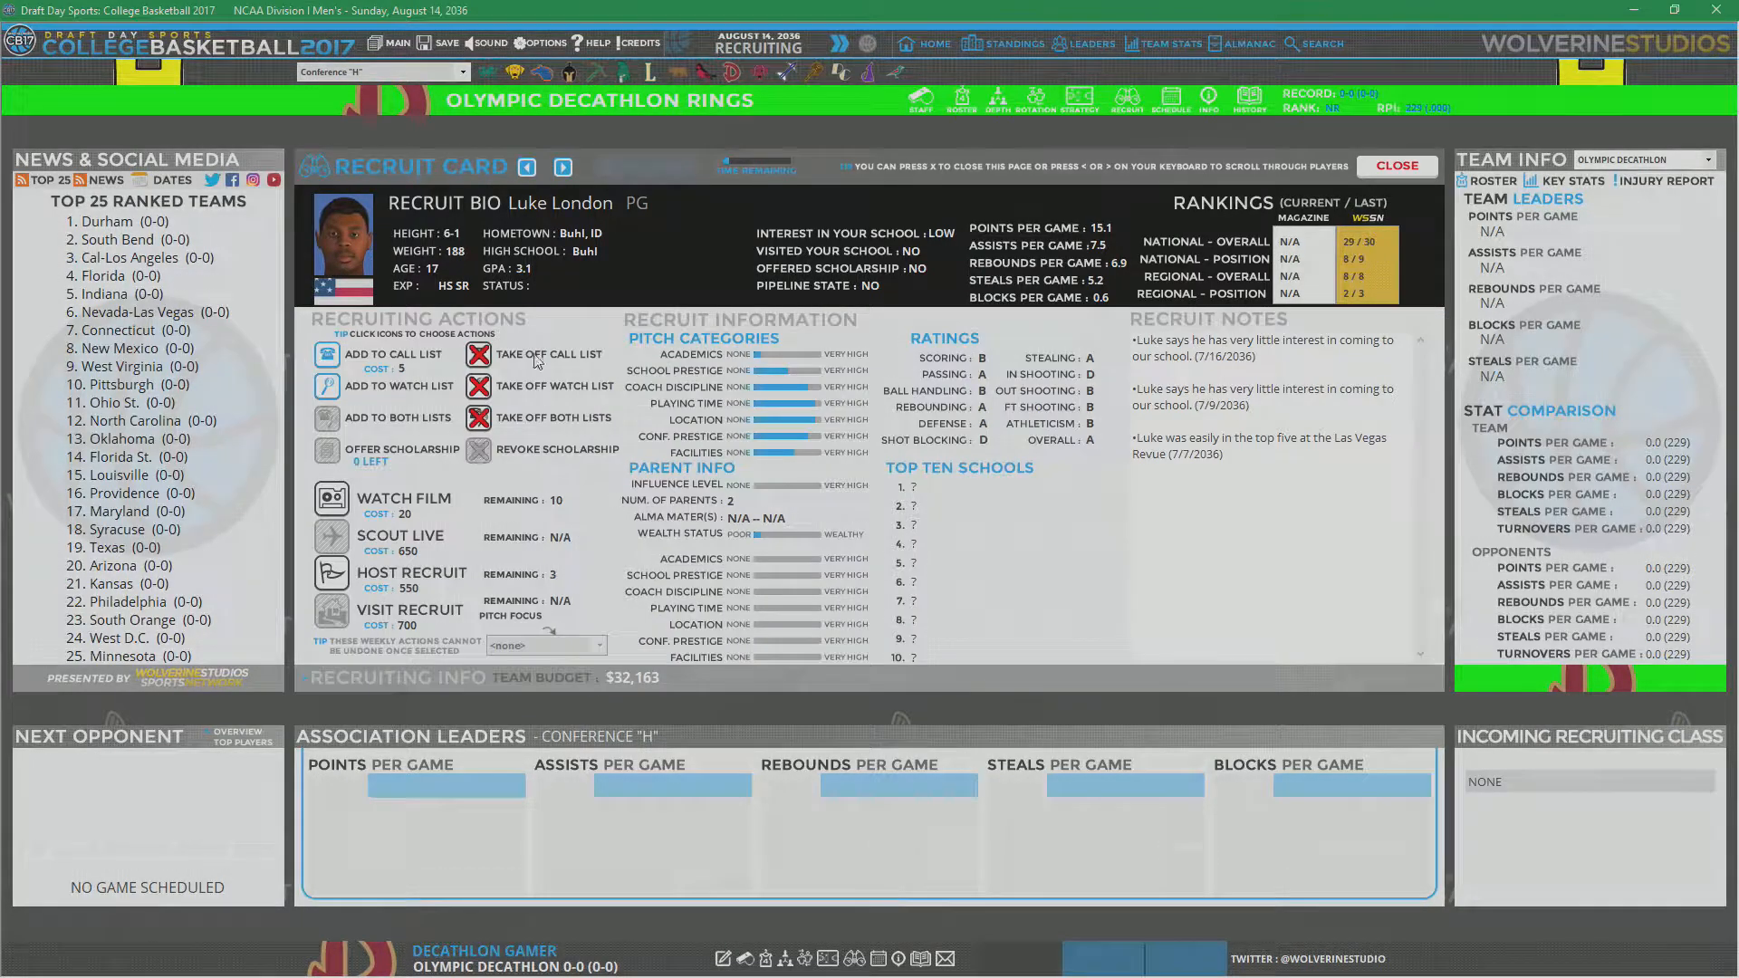
click(562, 166)
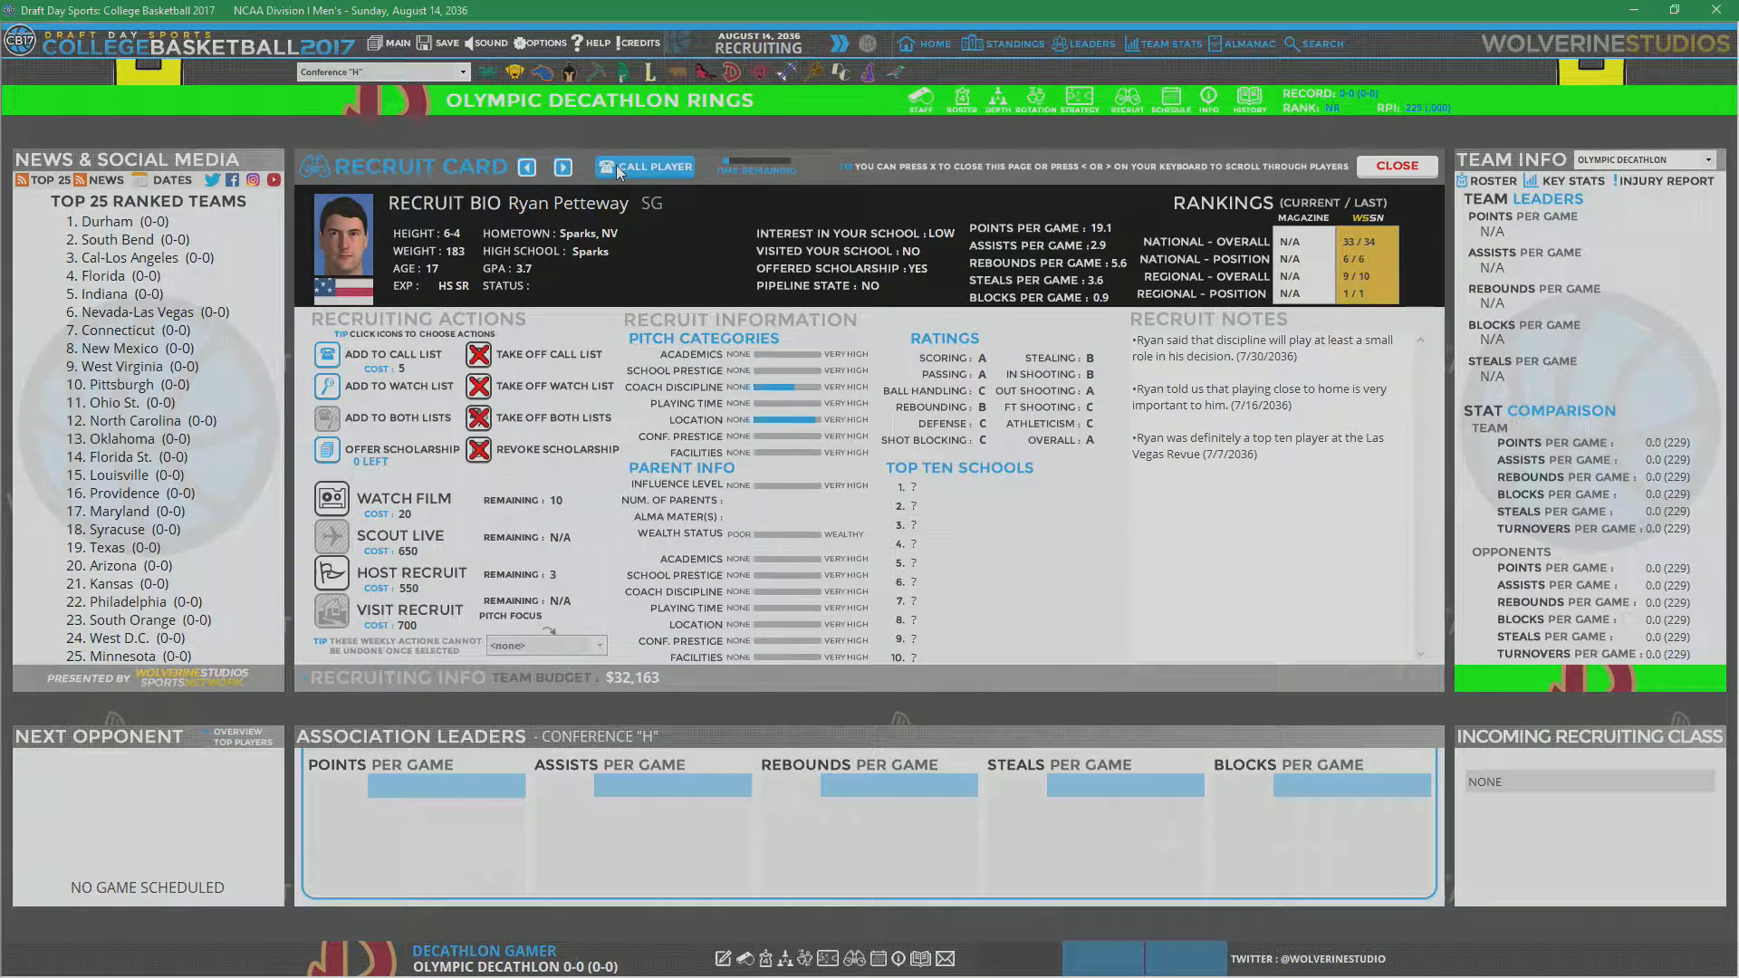
click(652, 167)
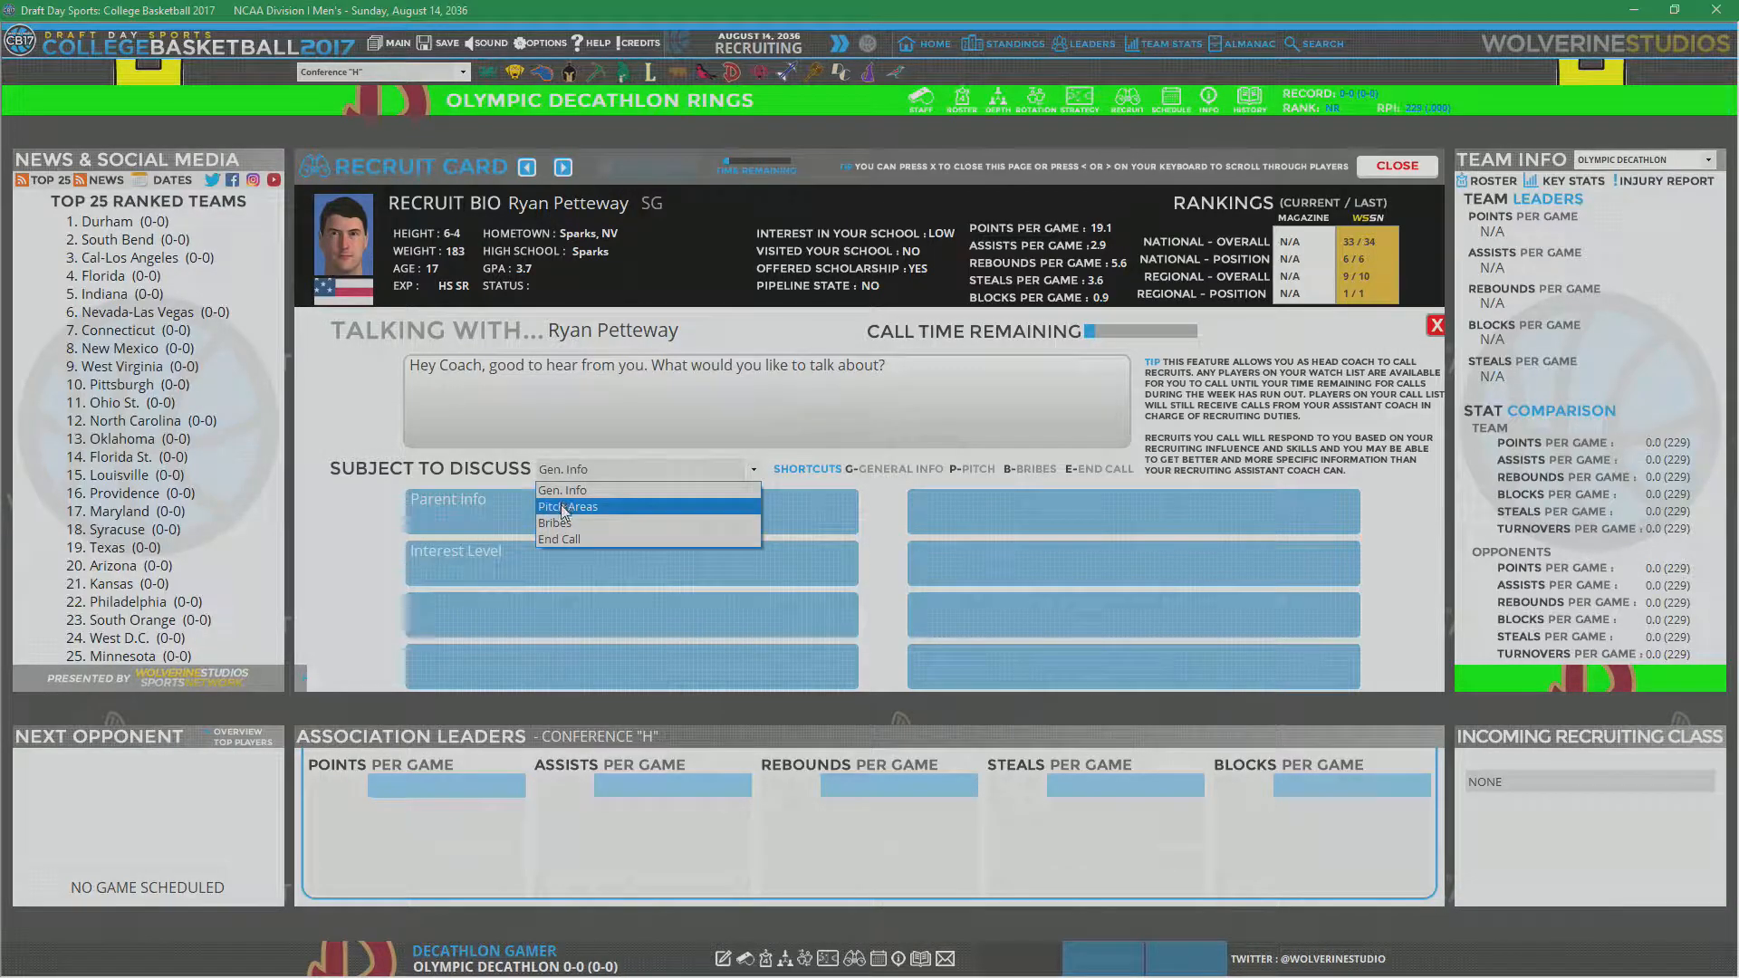
click(566, 505)
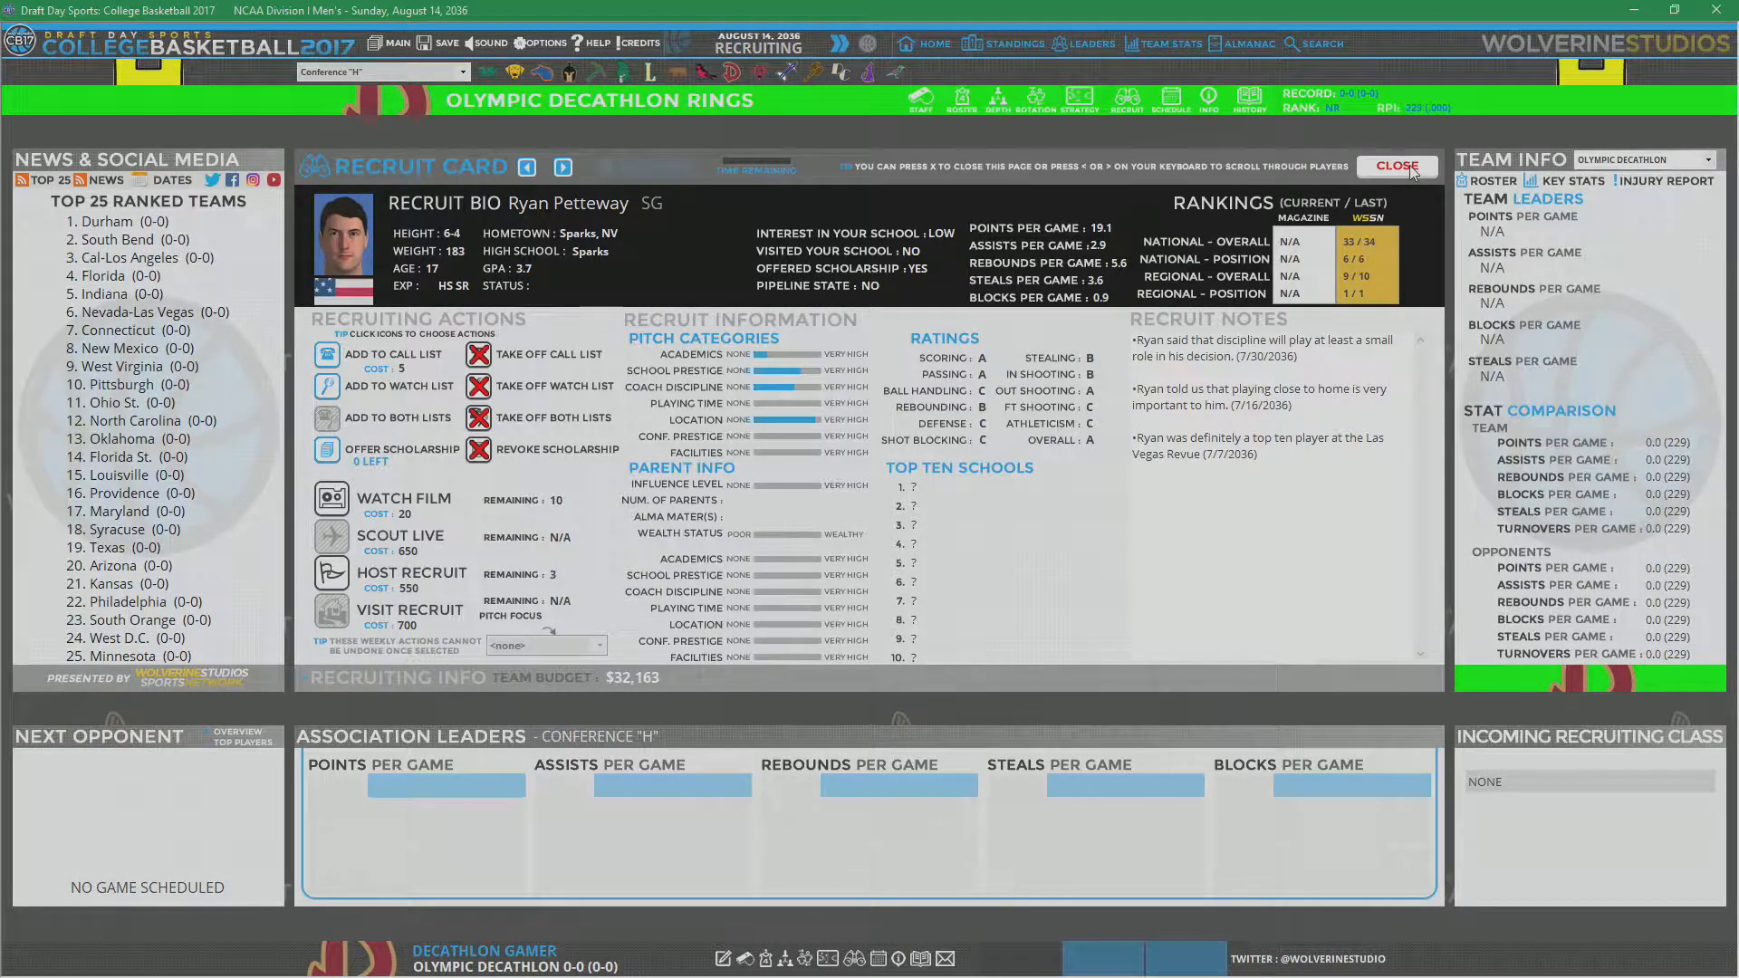
click(1396, 167)
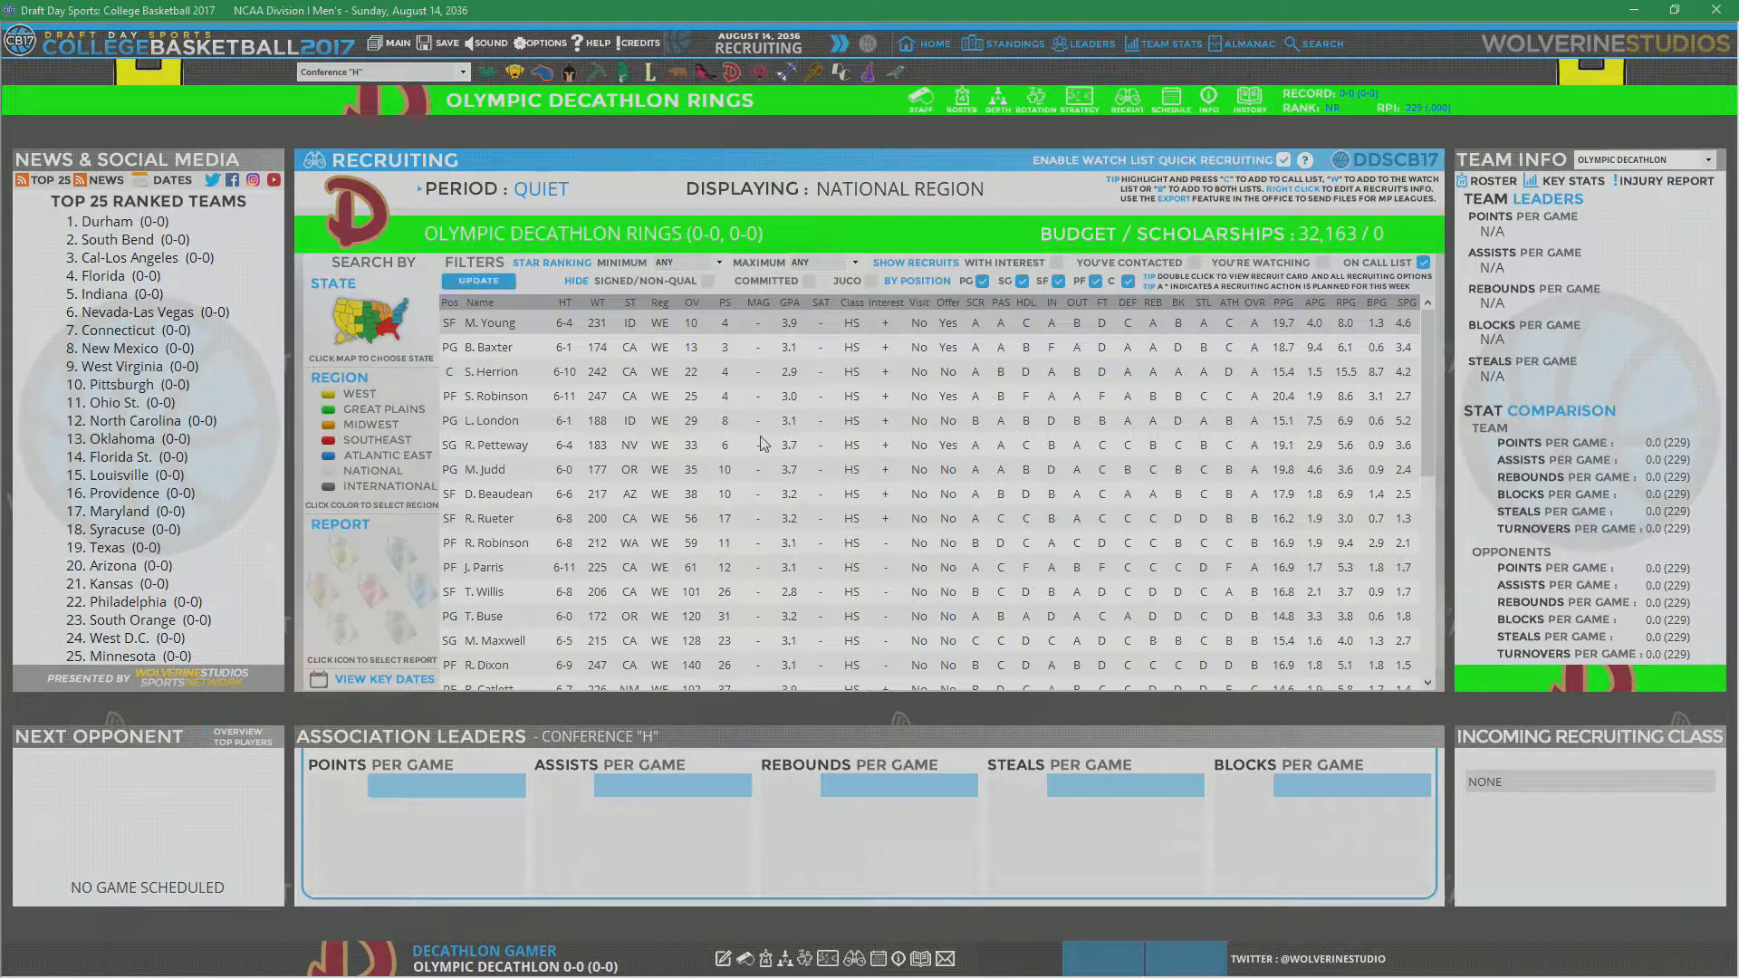
mouse_move(957, 297)
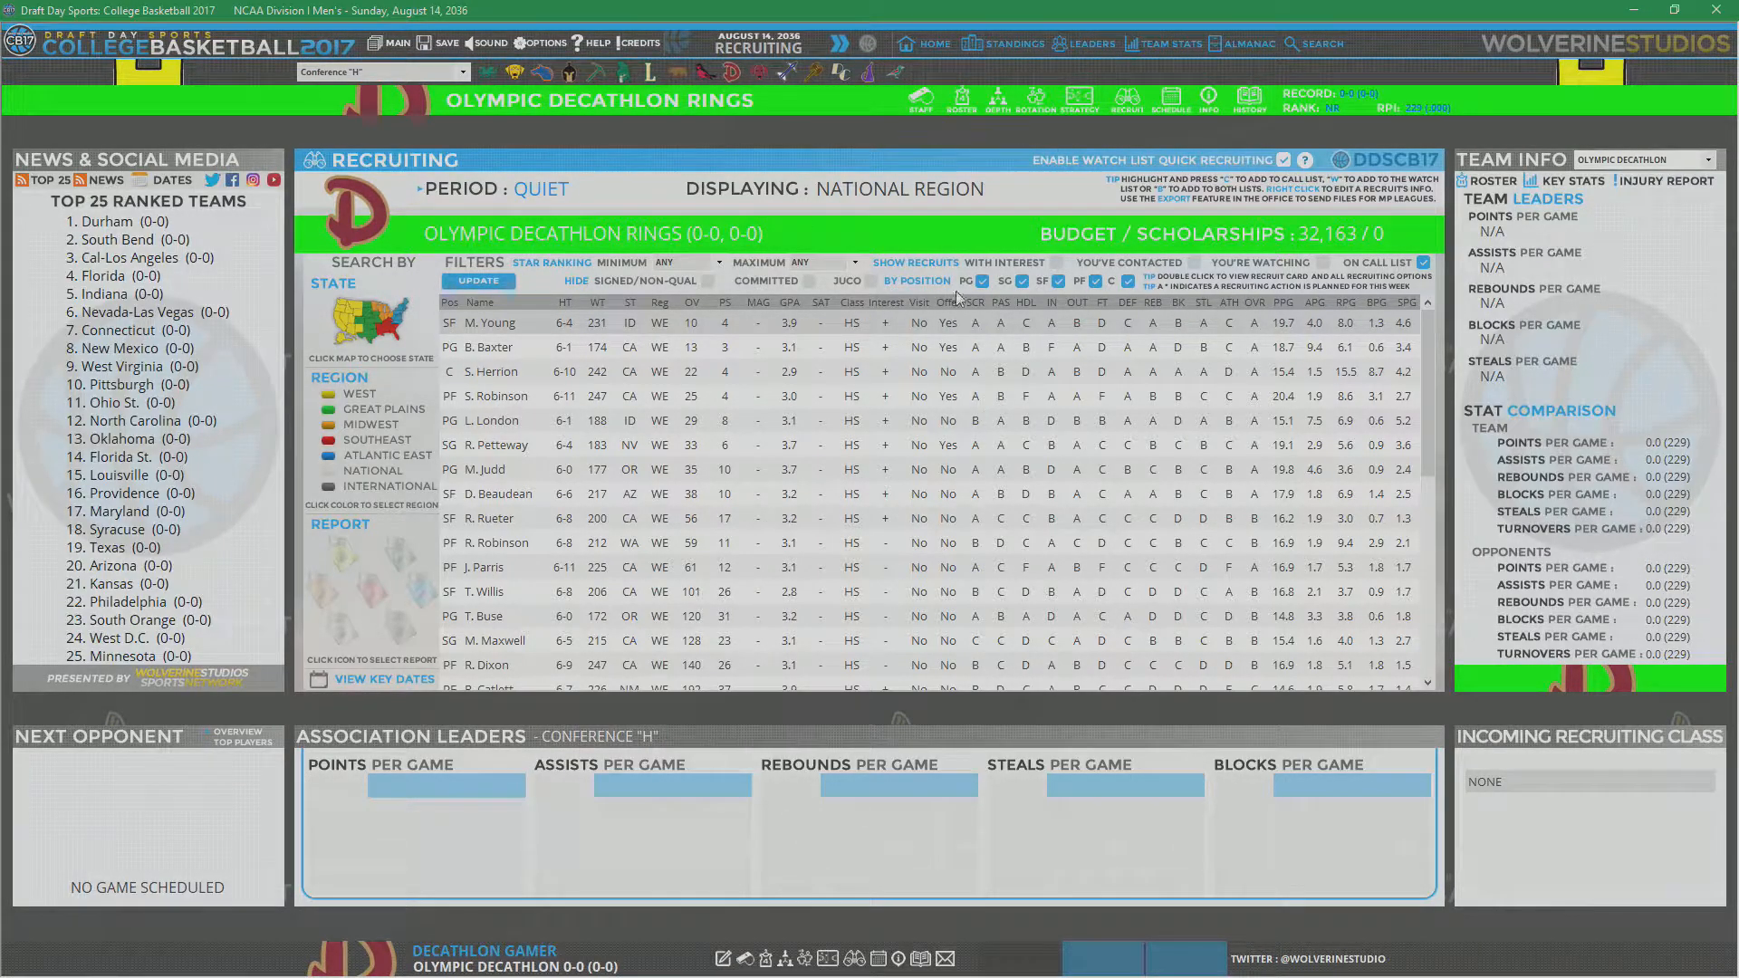
Step: Spend film sessions on K. Ohanlon, Mark Jones and Calvin Jefferson
scroll(down, 3)
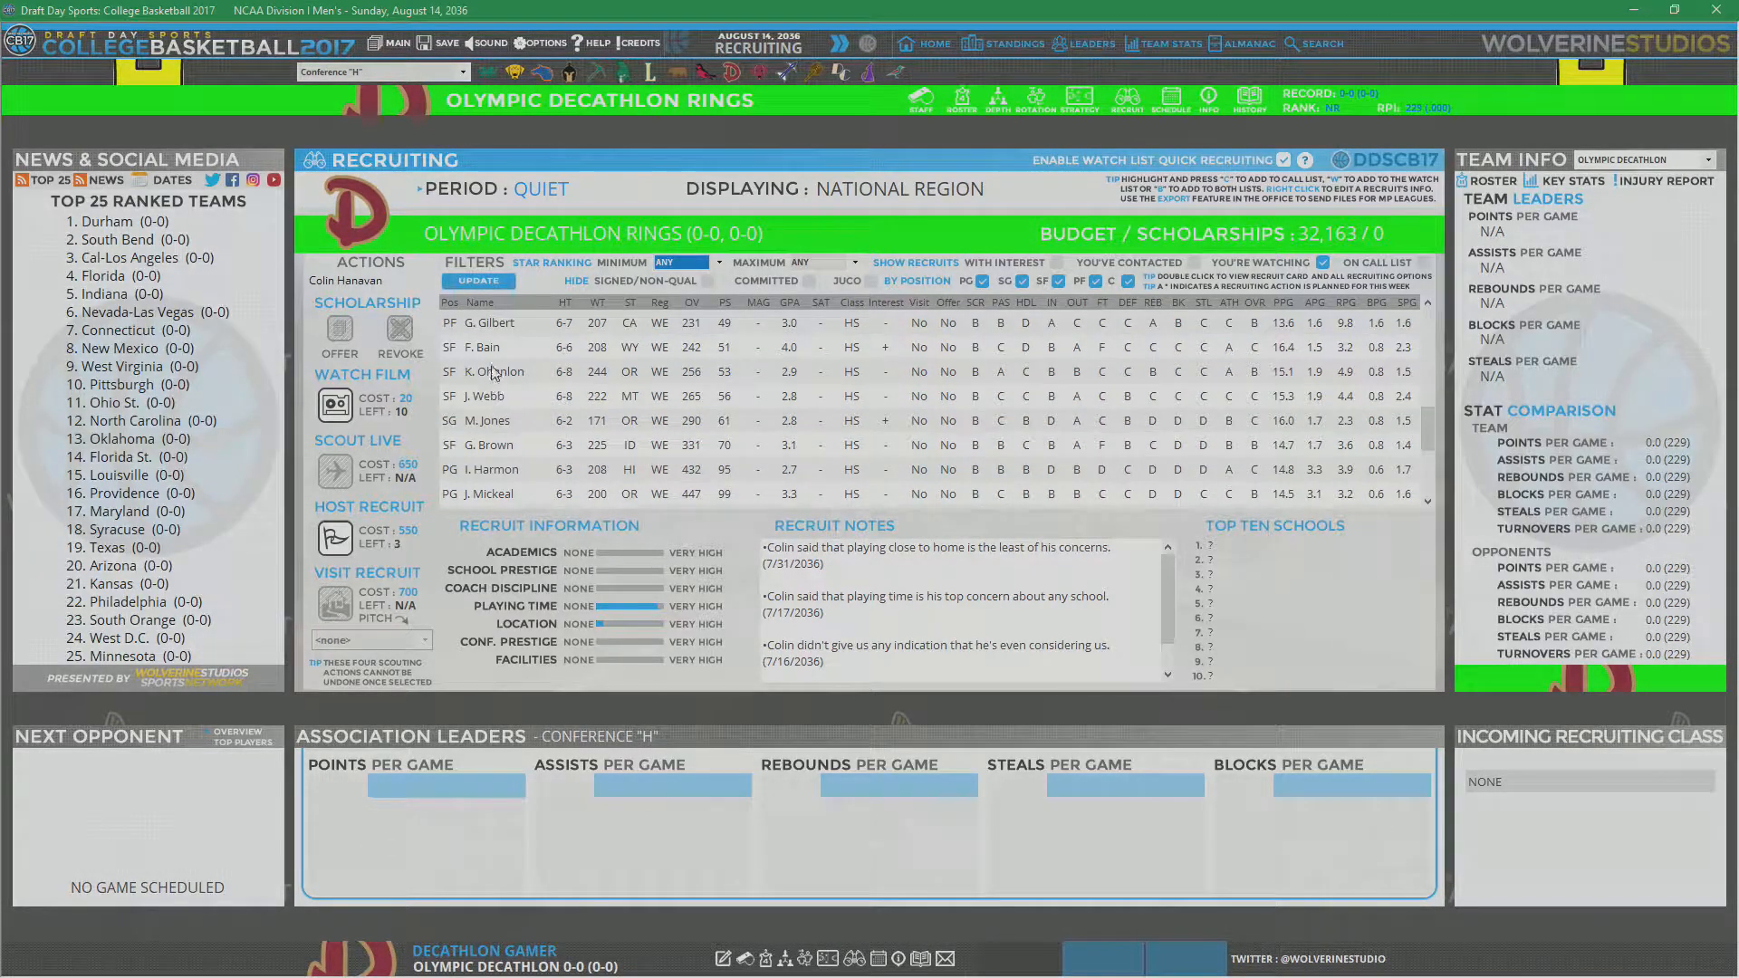
click(485, 347)
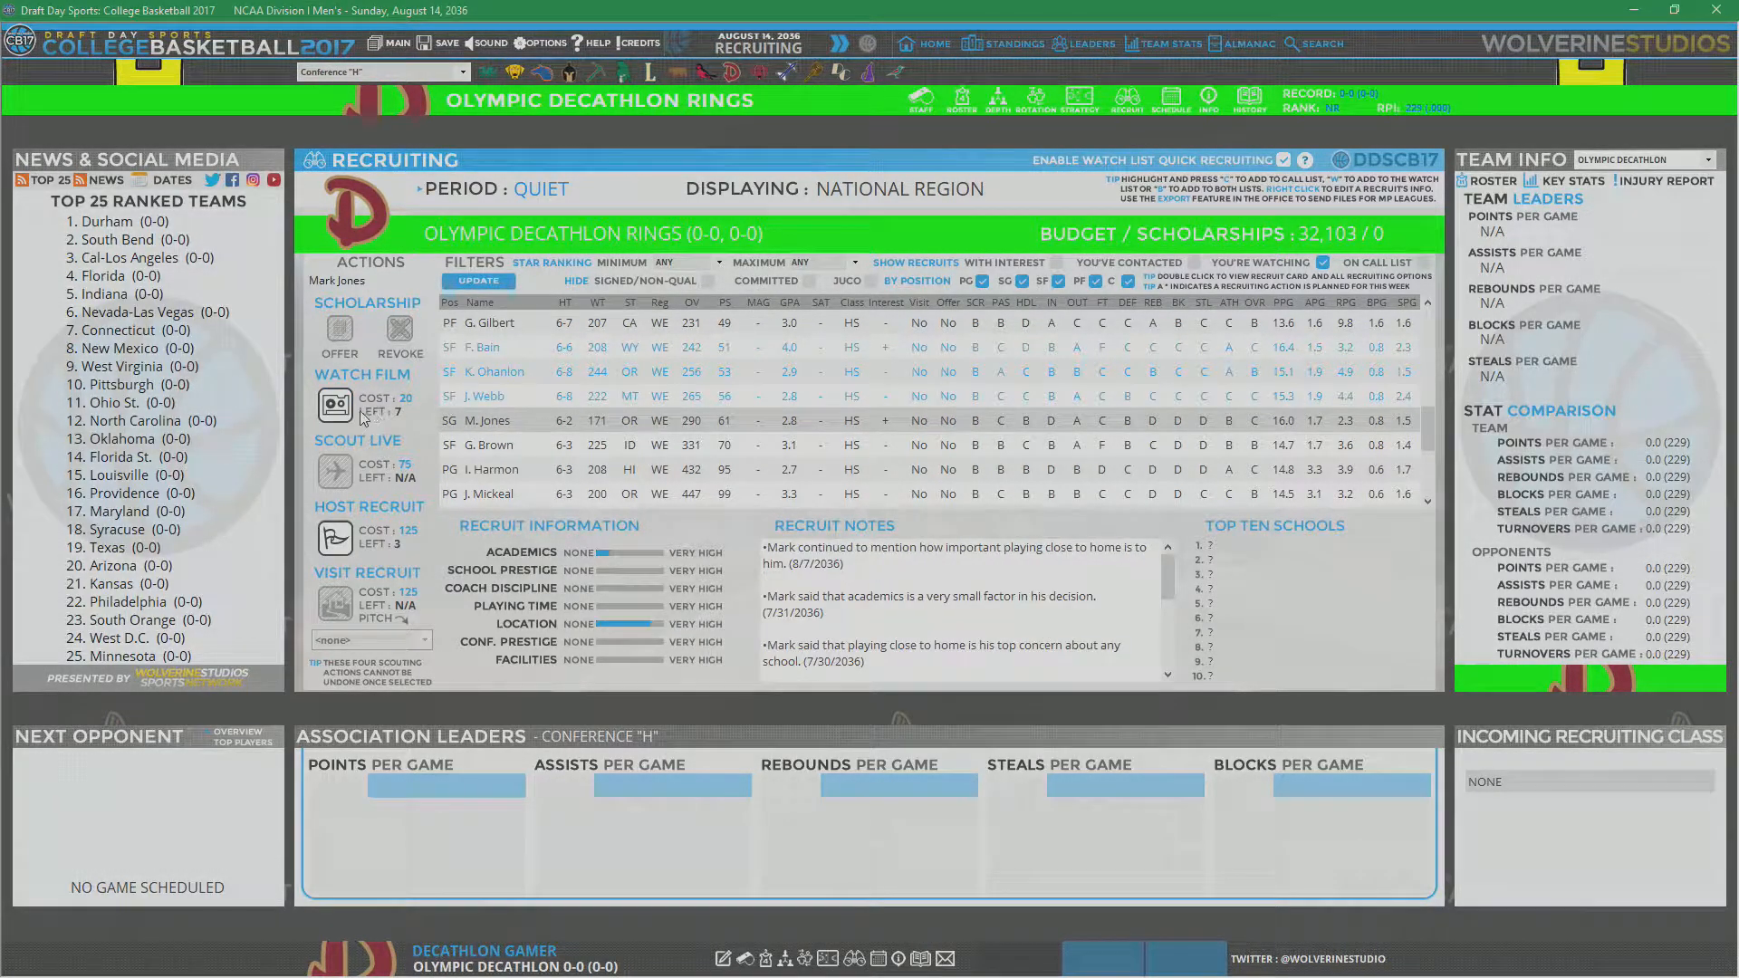
click(488, 445)
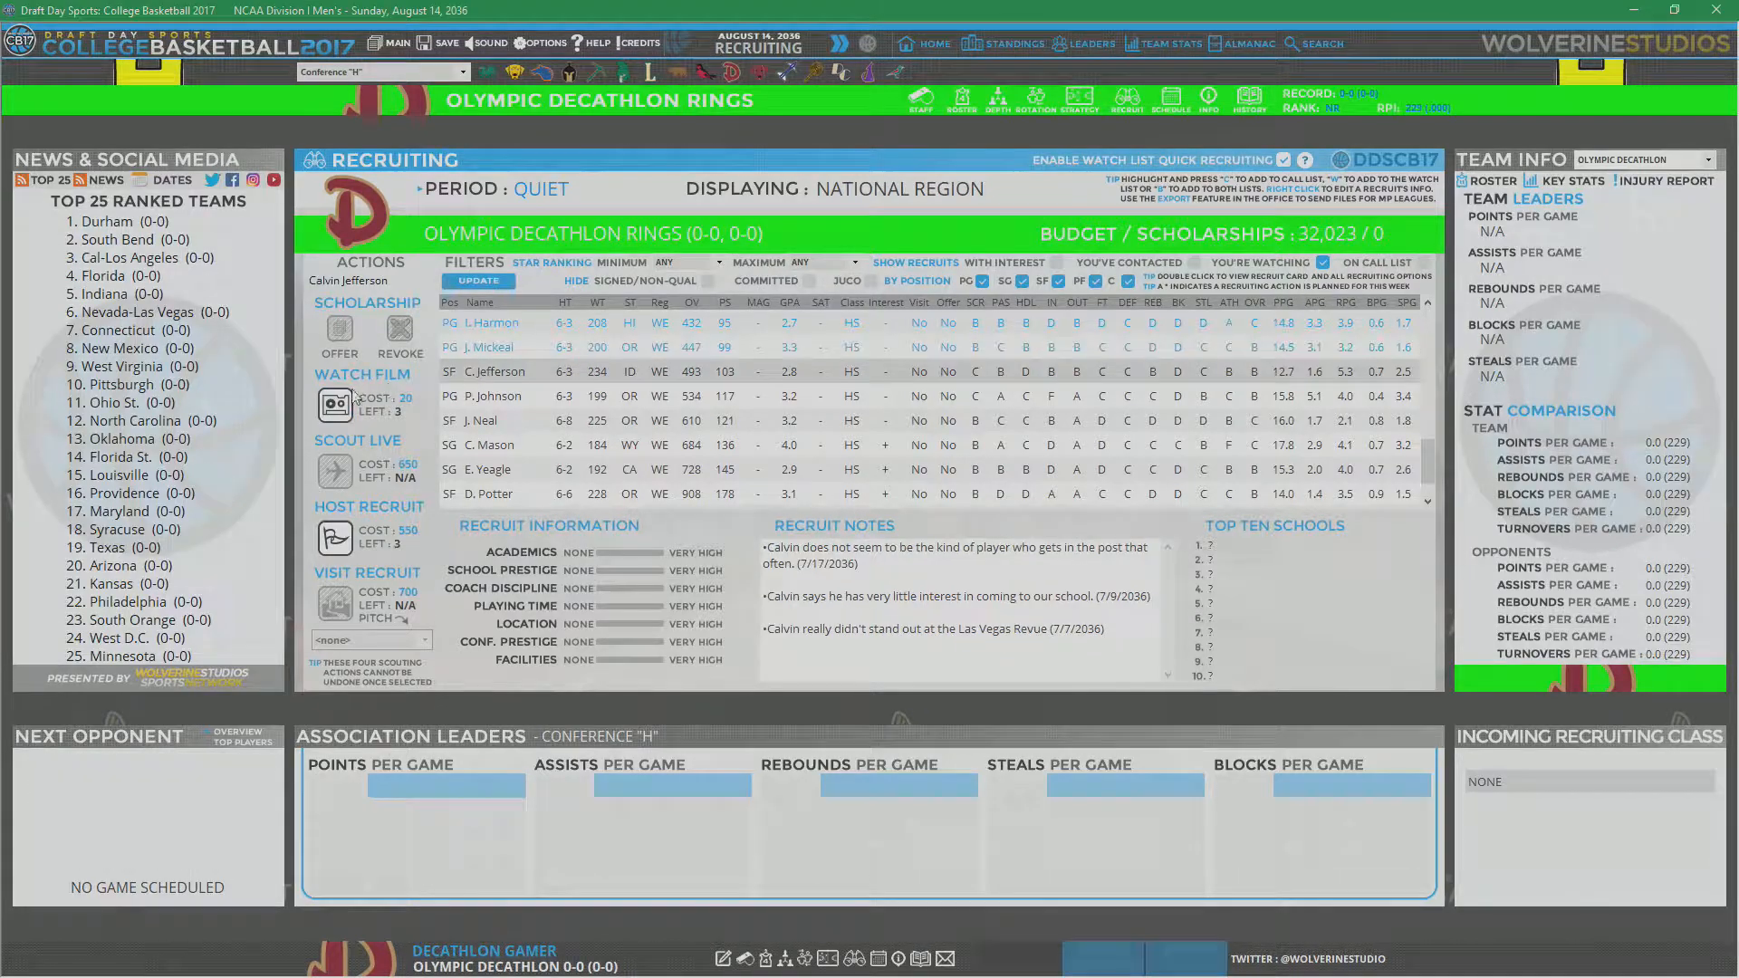
click(493, 396)
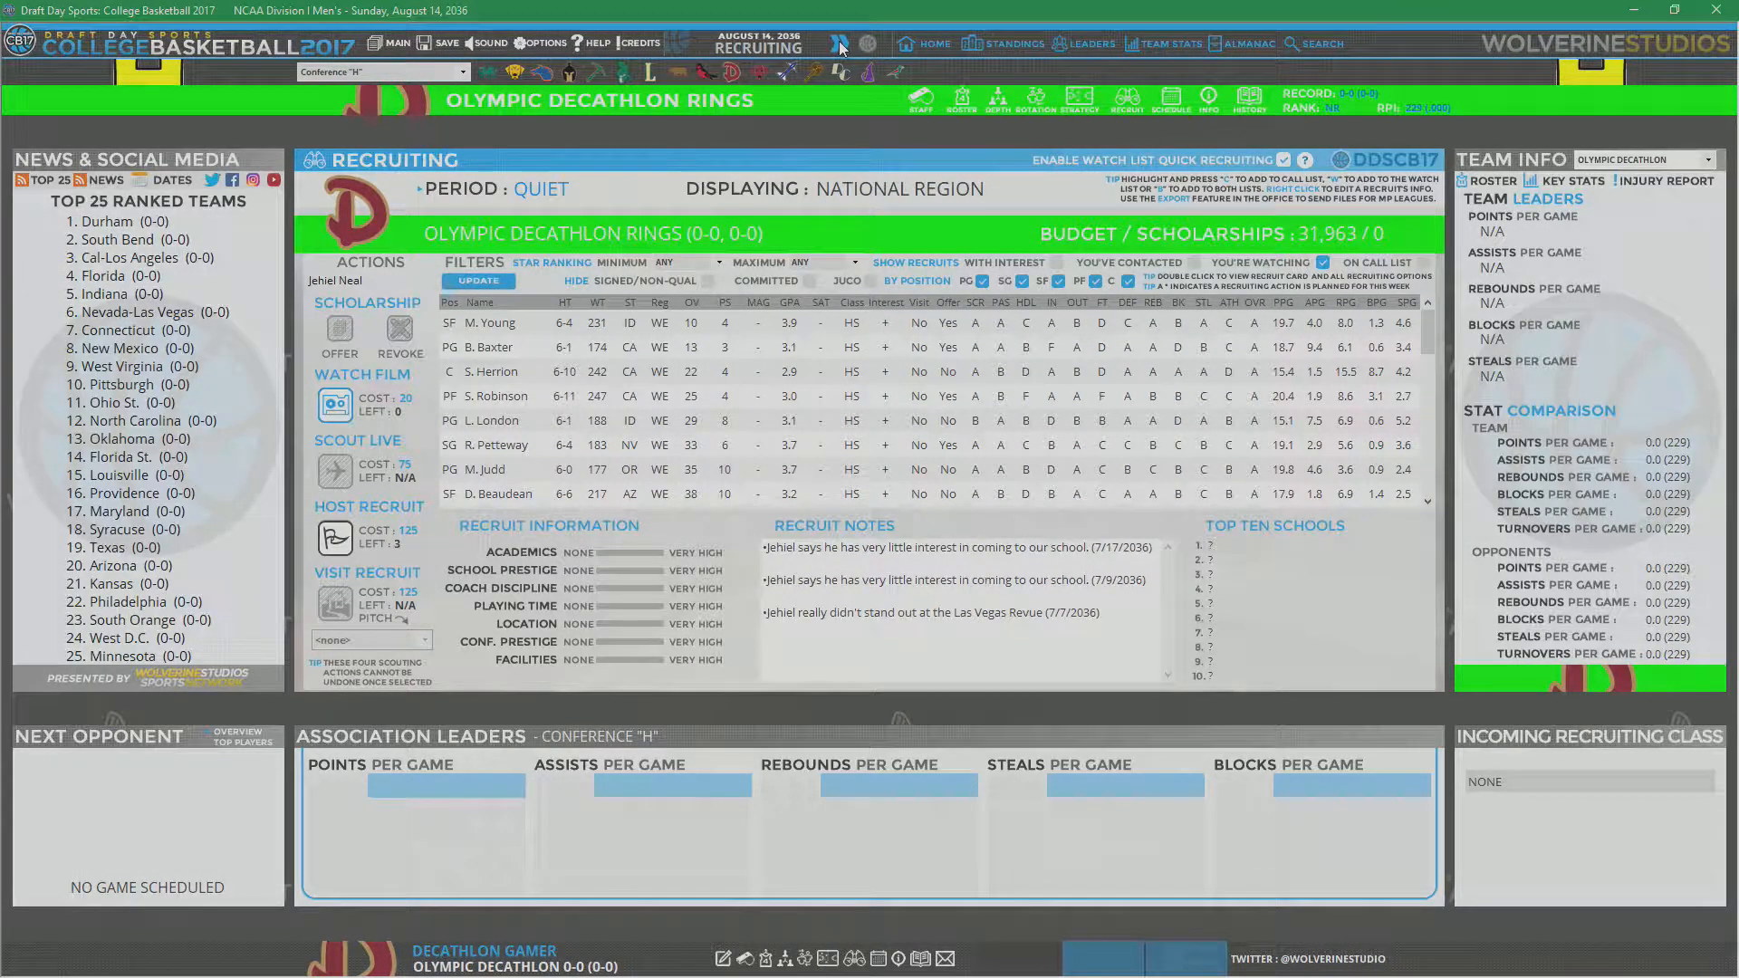
click(477, 281)
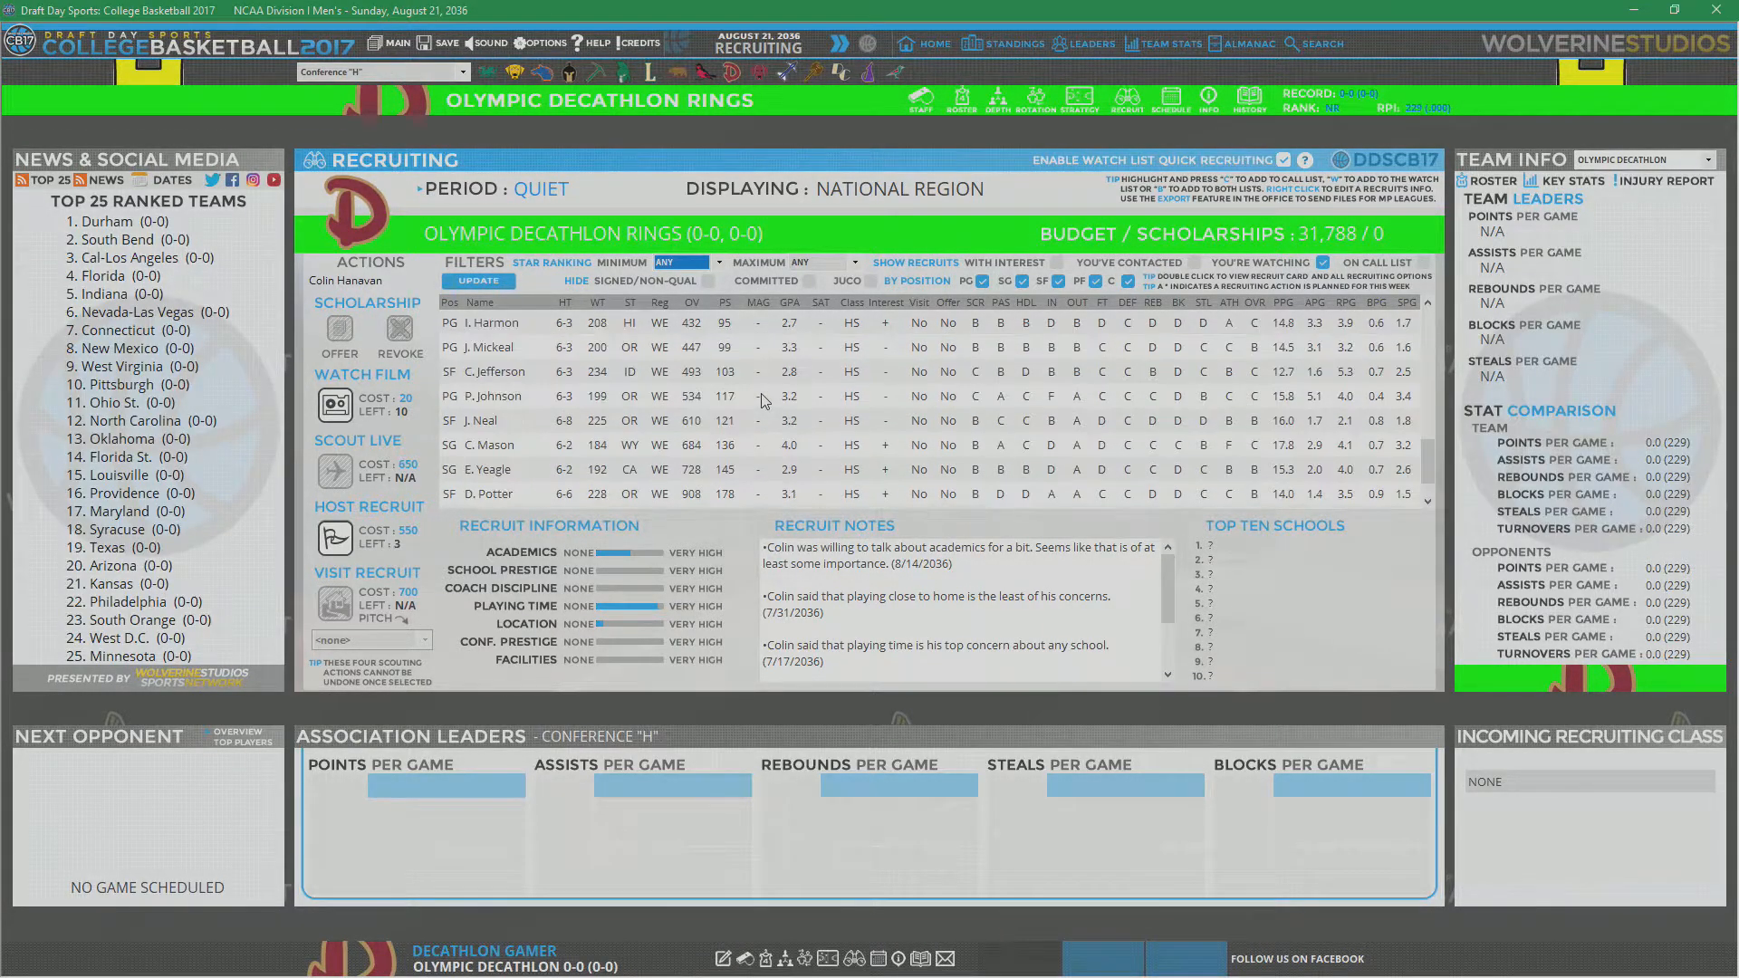
Step: Scroll the recruit list and show international region recruits
scroll(down, 3)
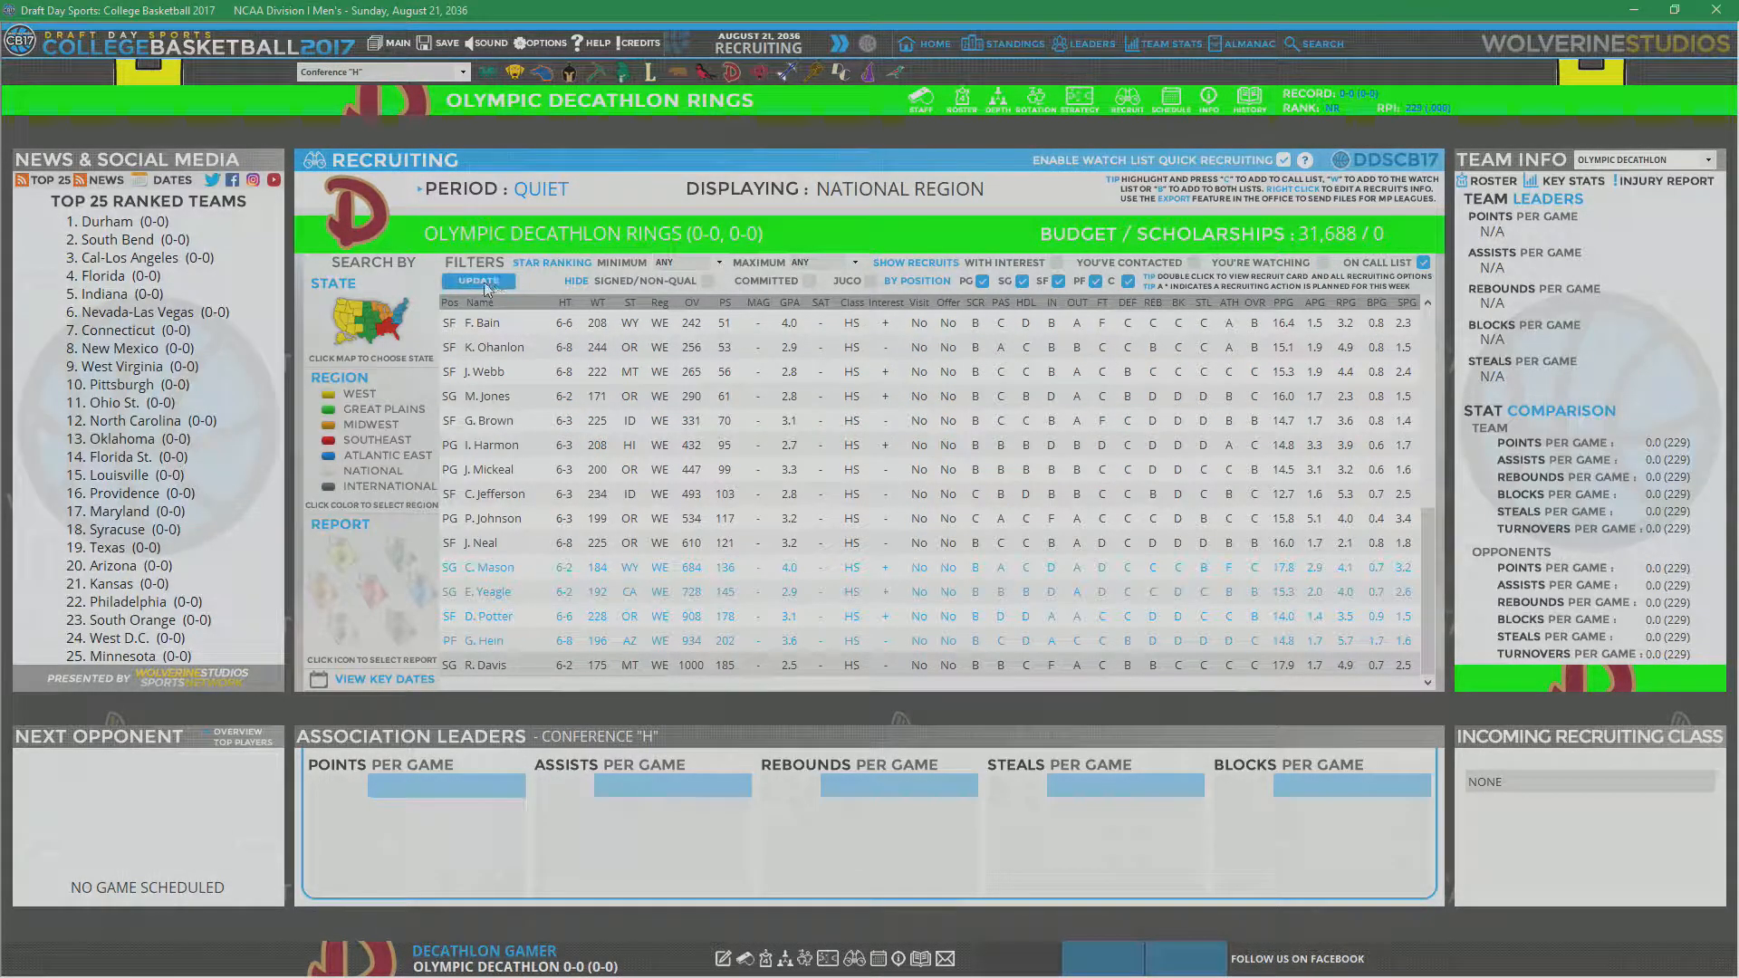
click(390, 485)
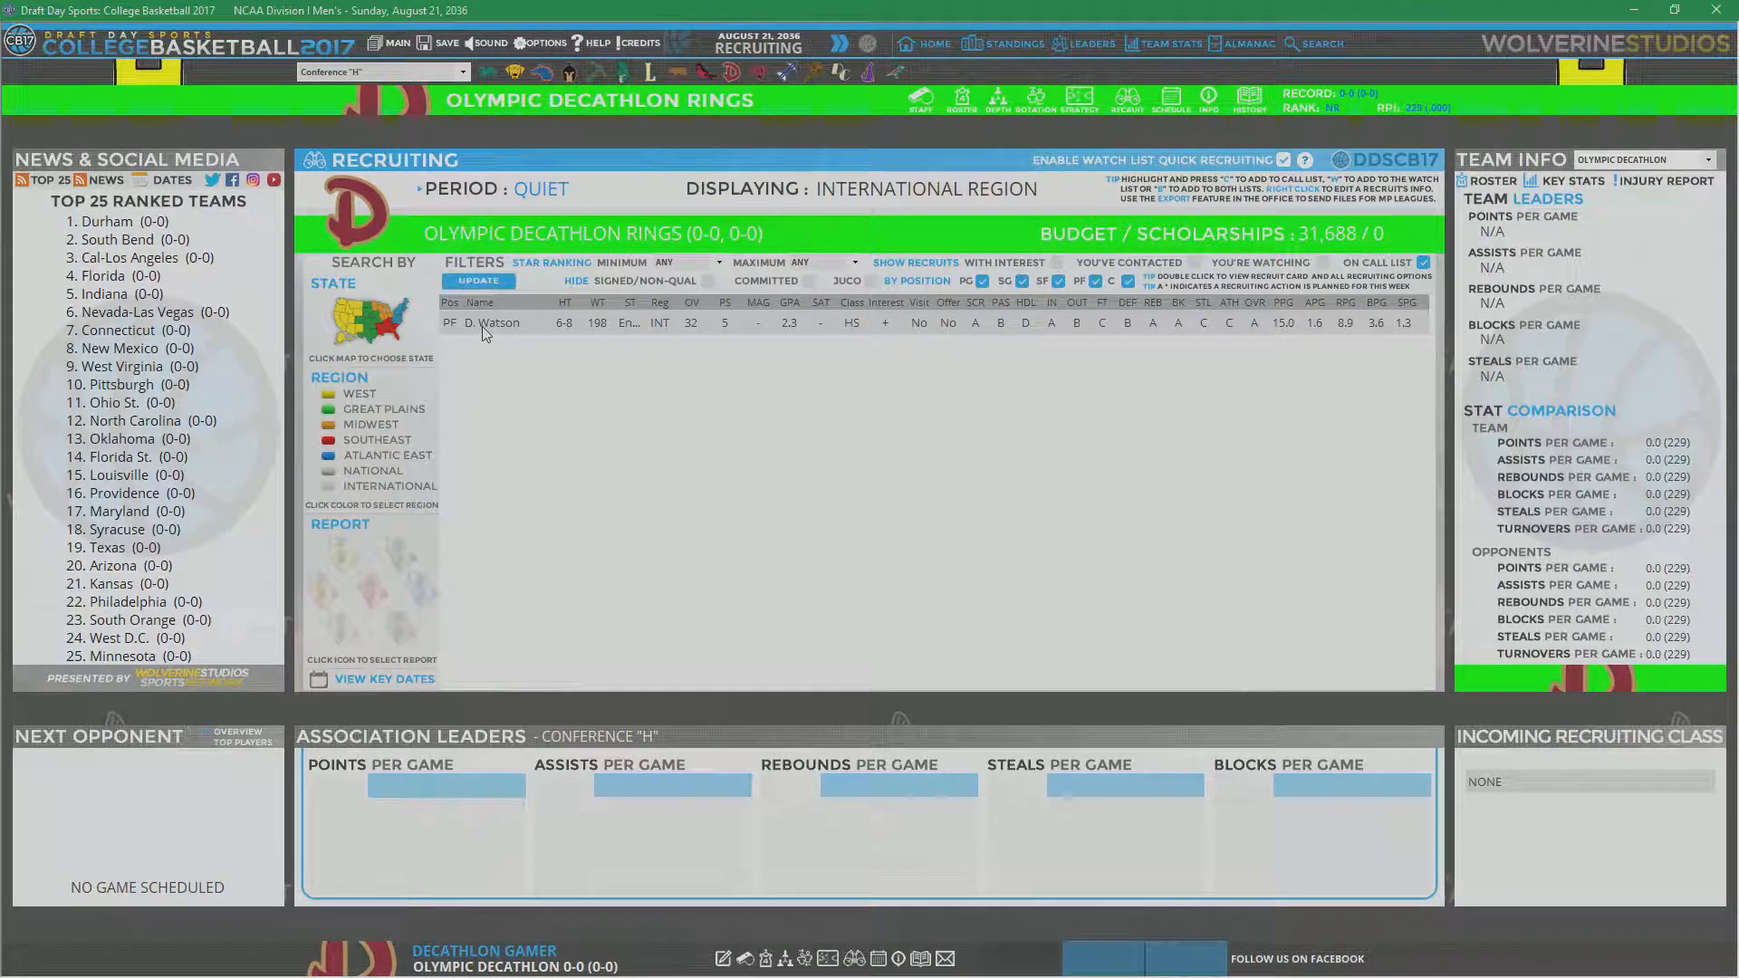
double_click(498, 322)
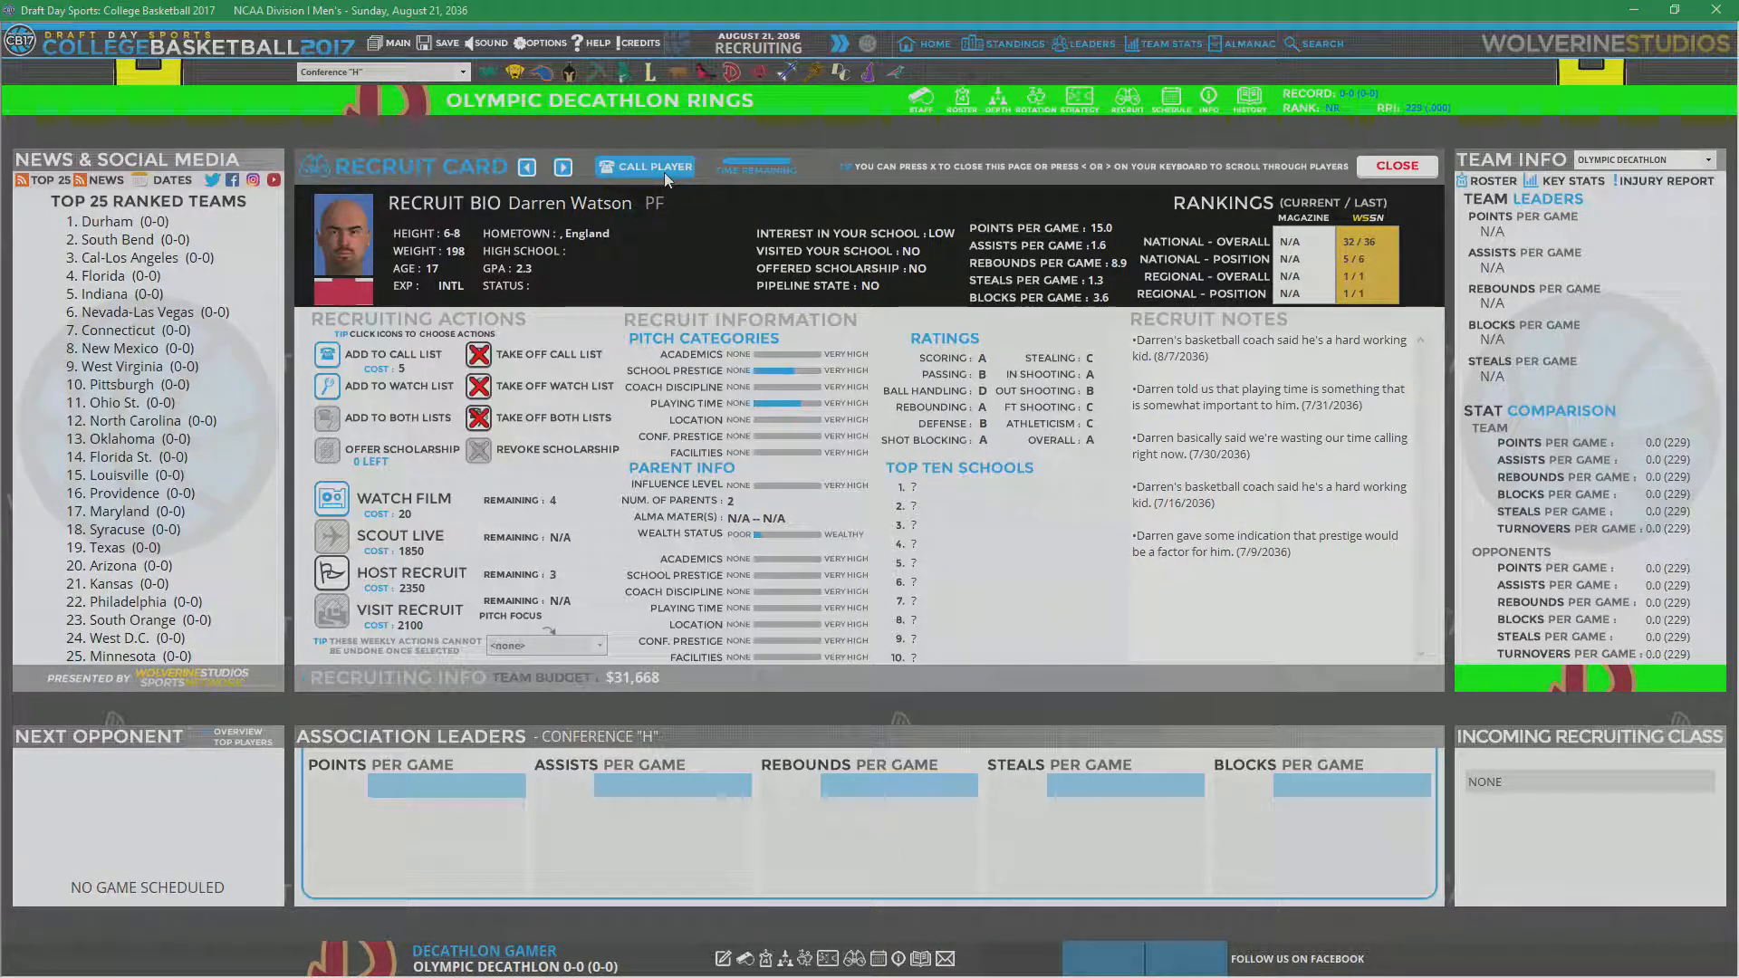
click(653, 167)
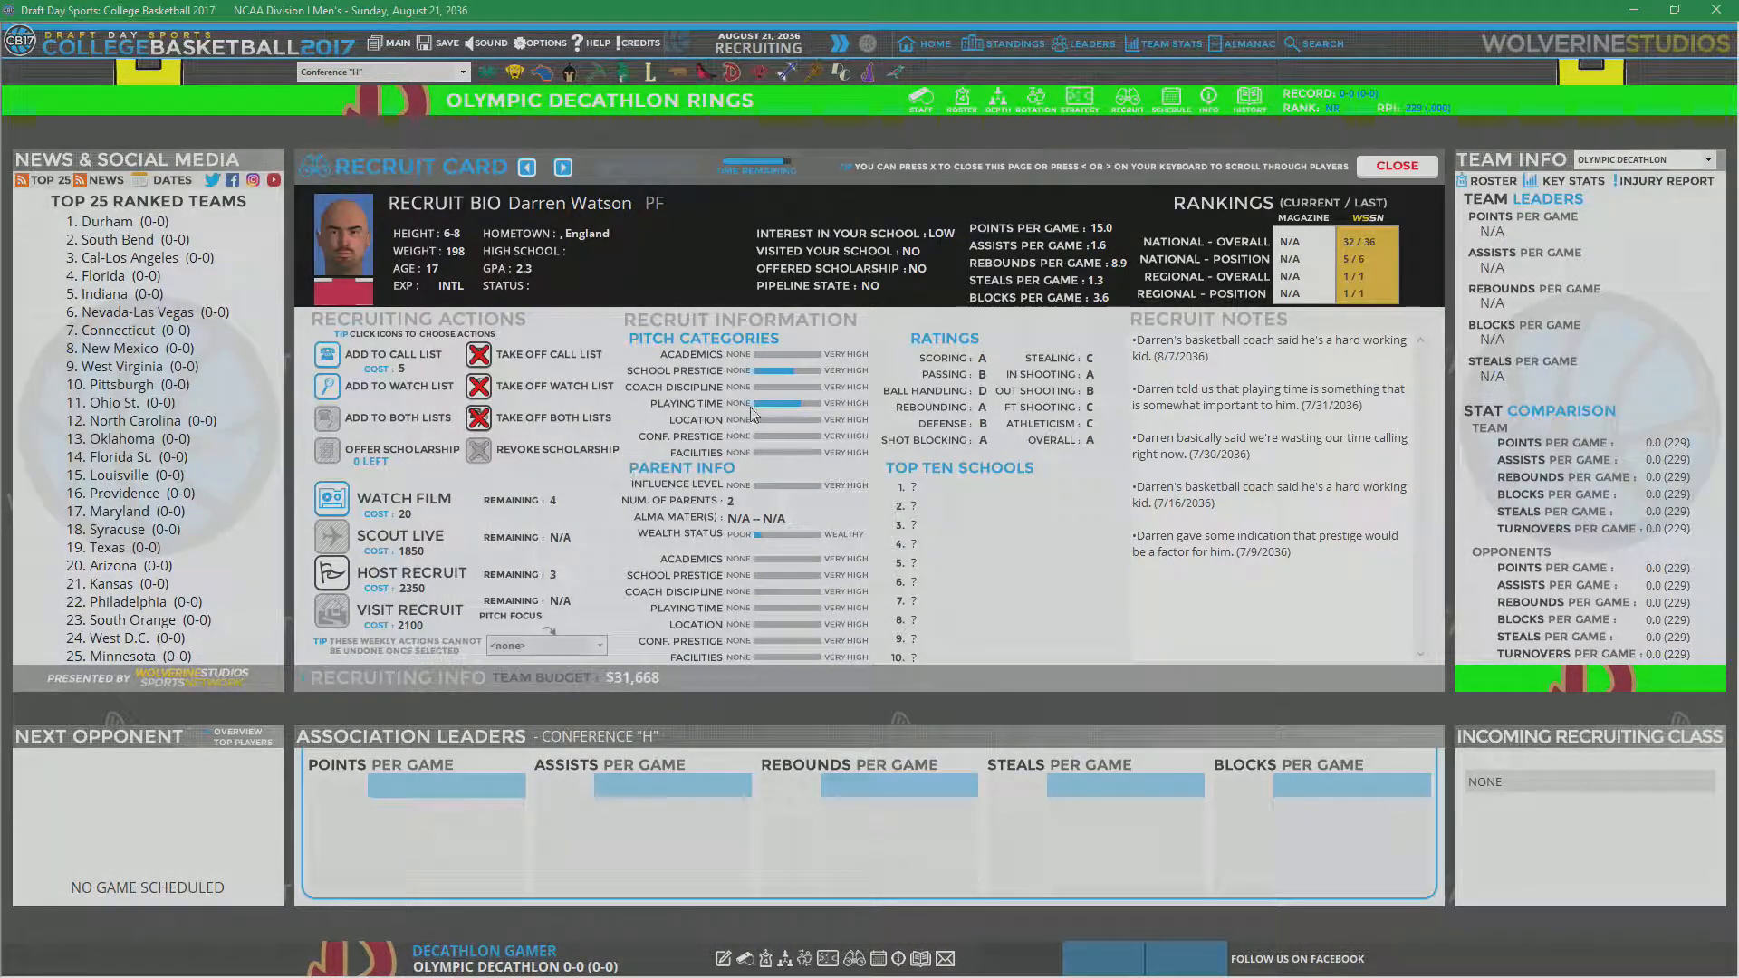
click(1394, 164)
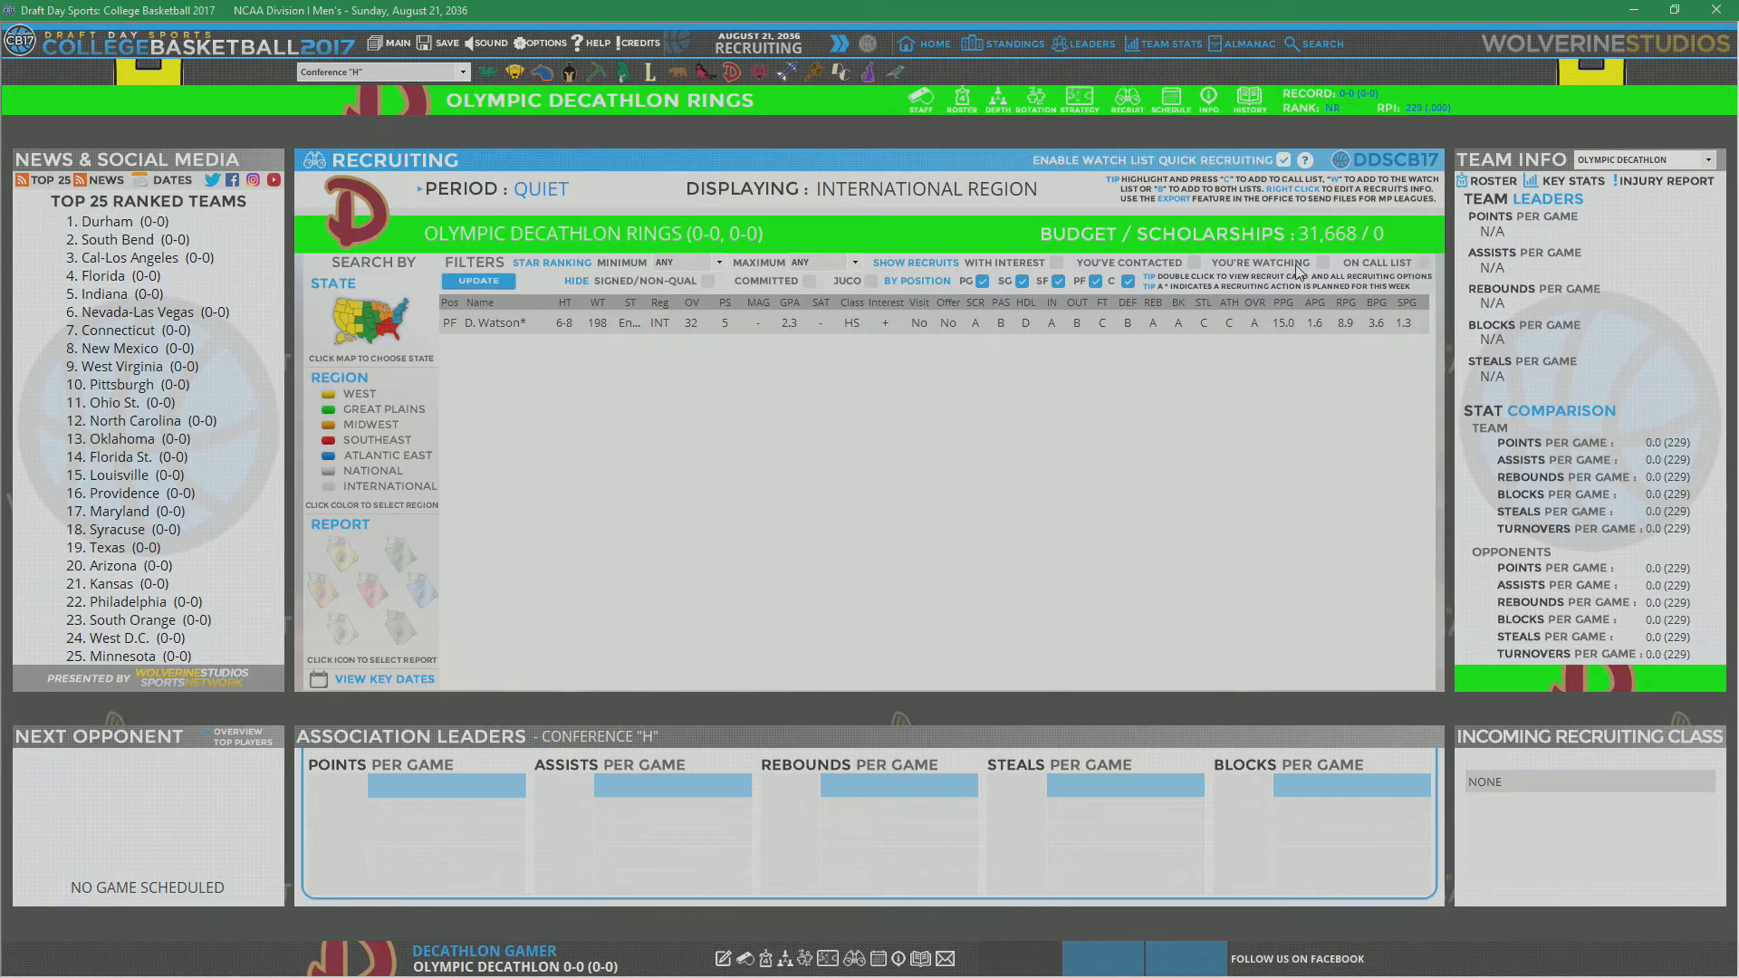
click(1320, 263)
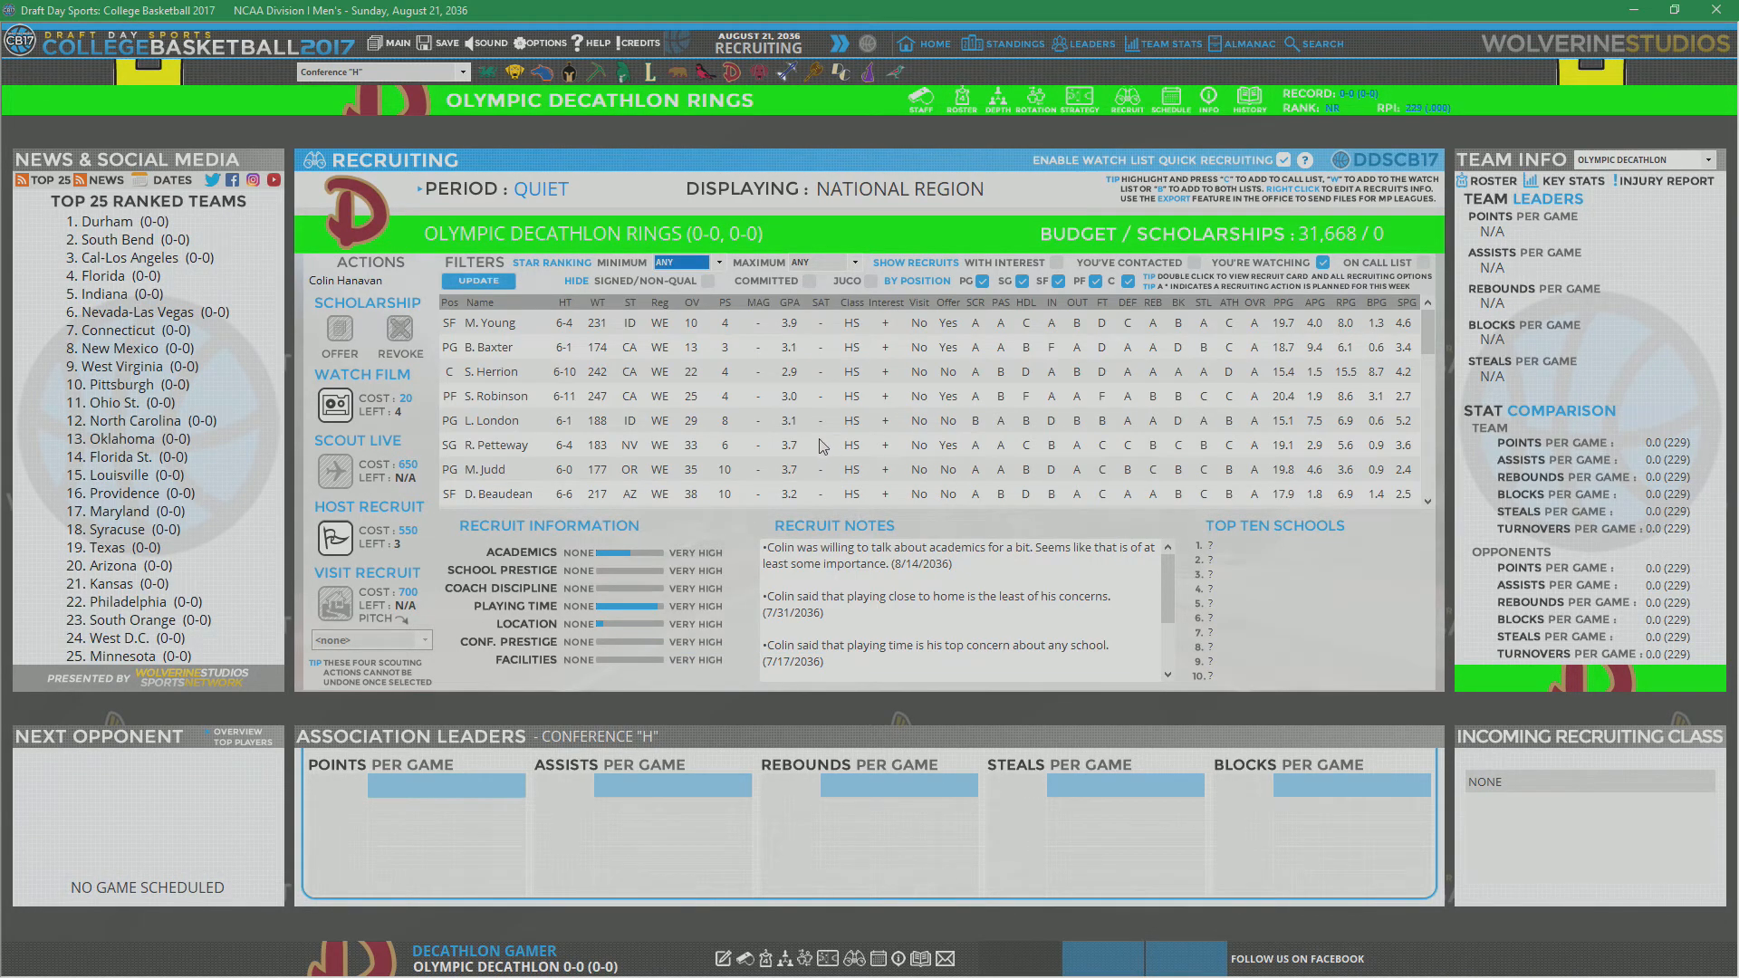
mouse_move(560, 429)
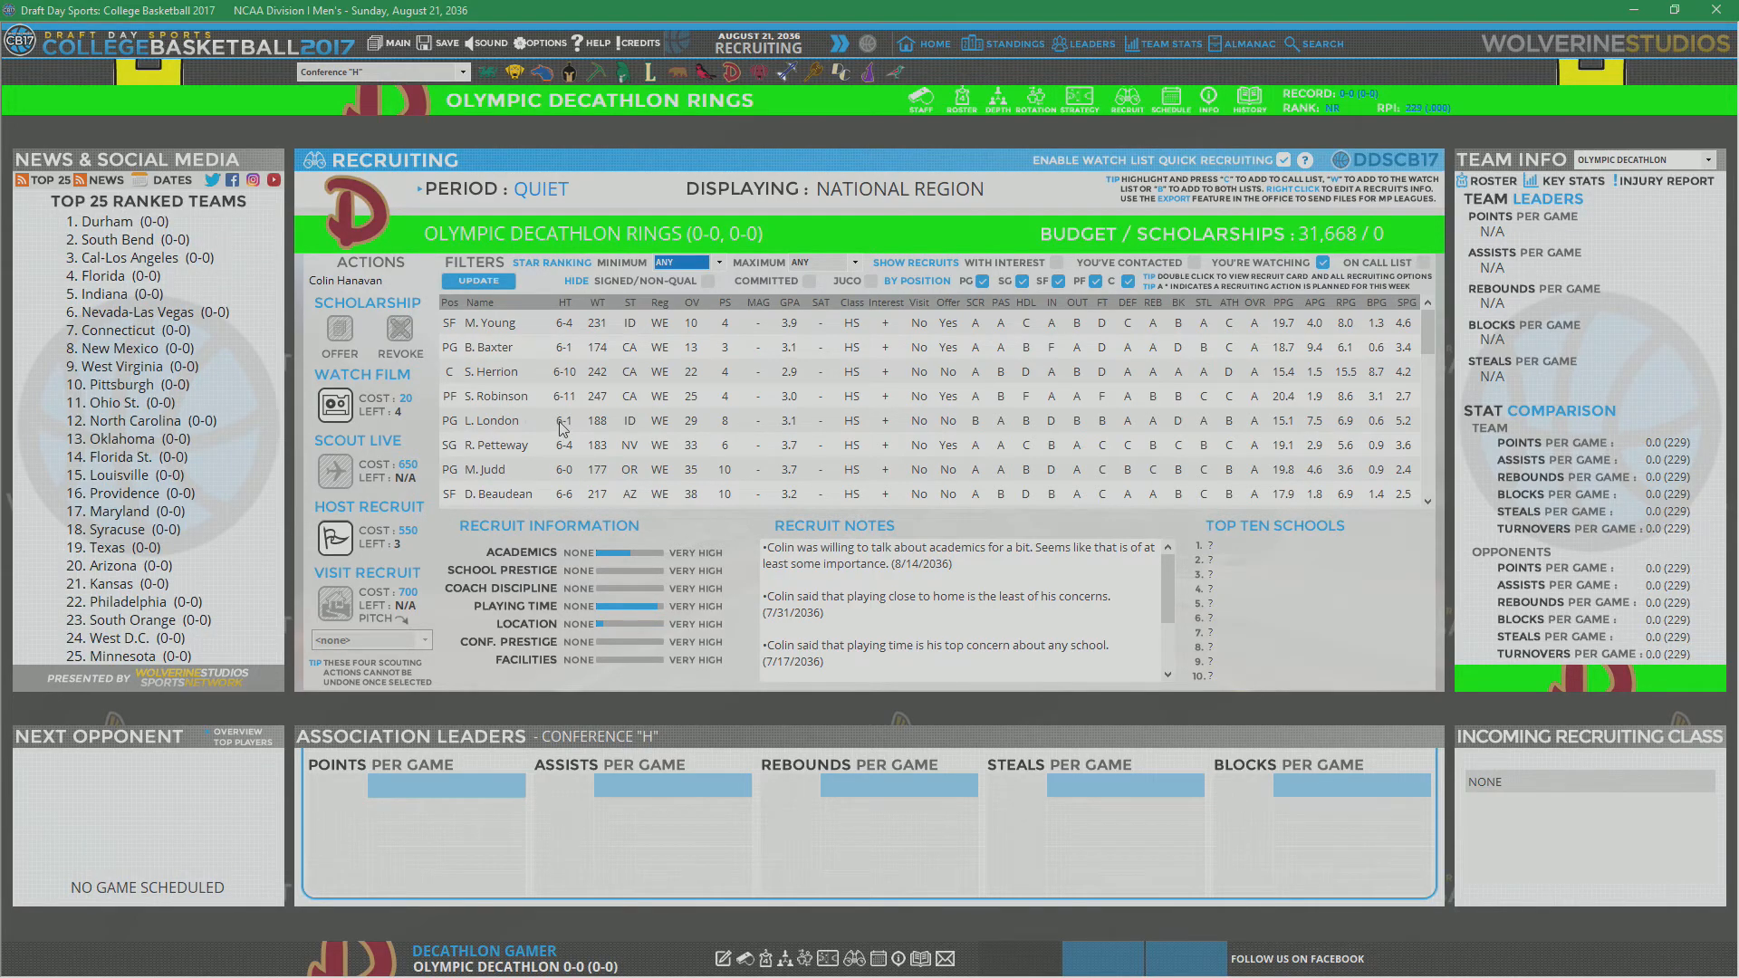
click(489, 469)
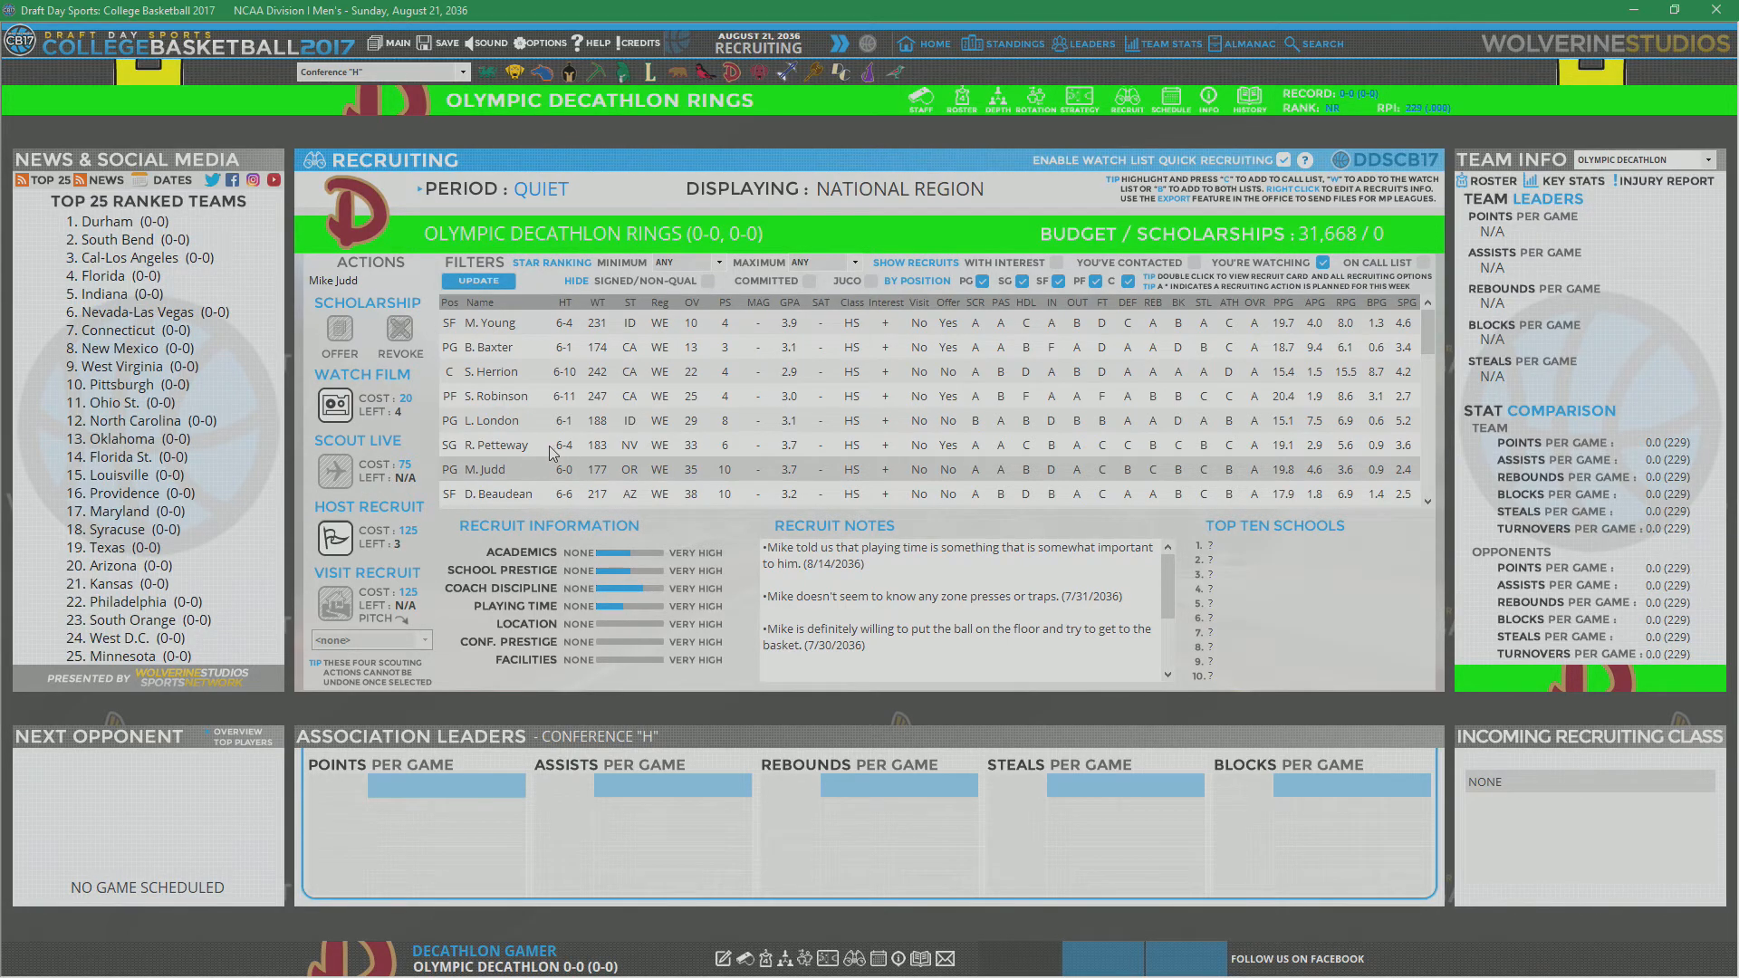
scroll(down, 3)
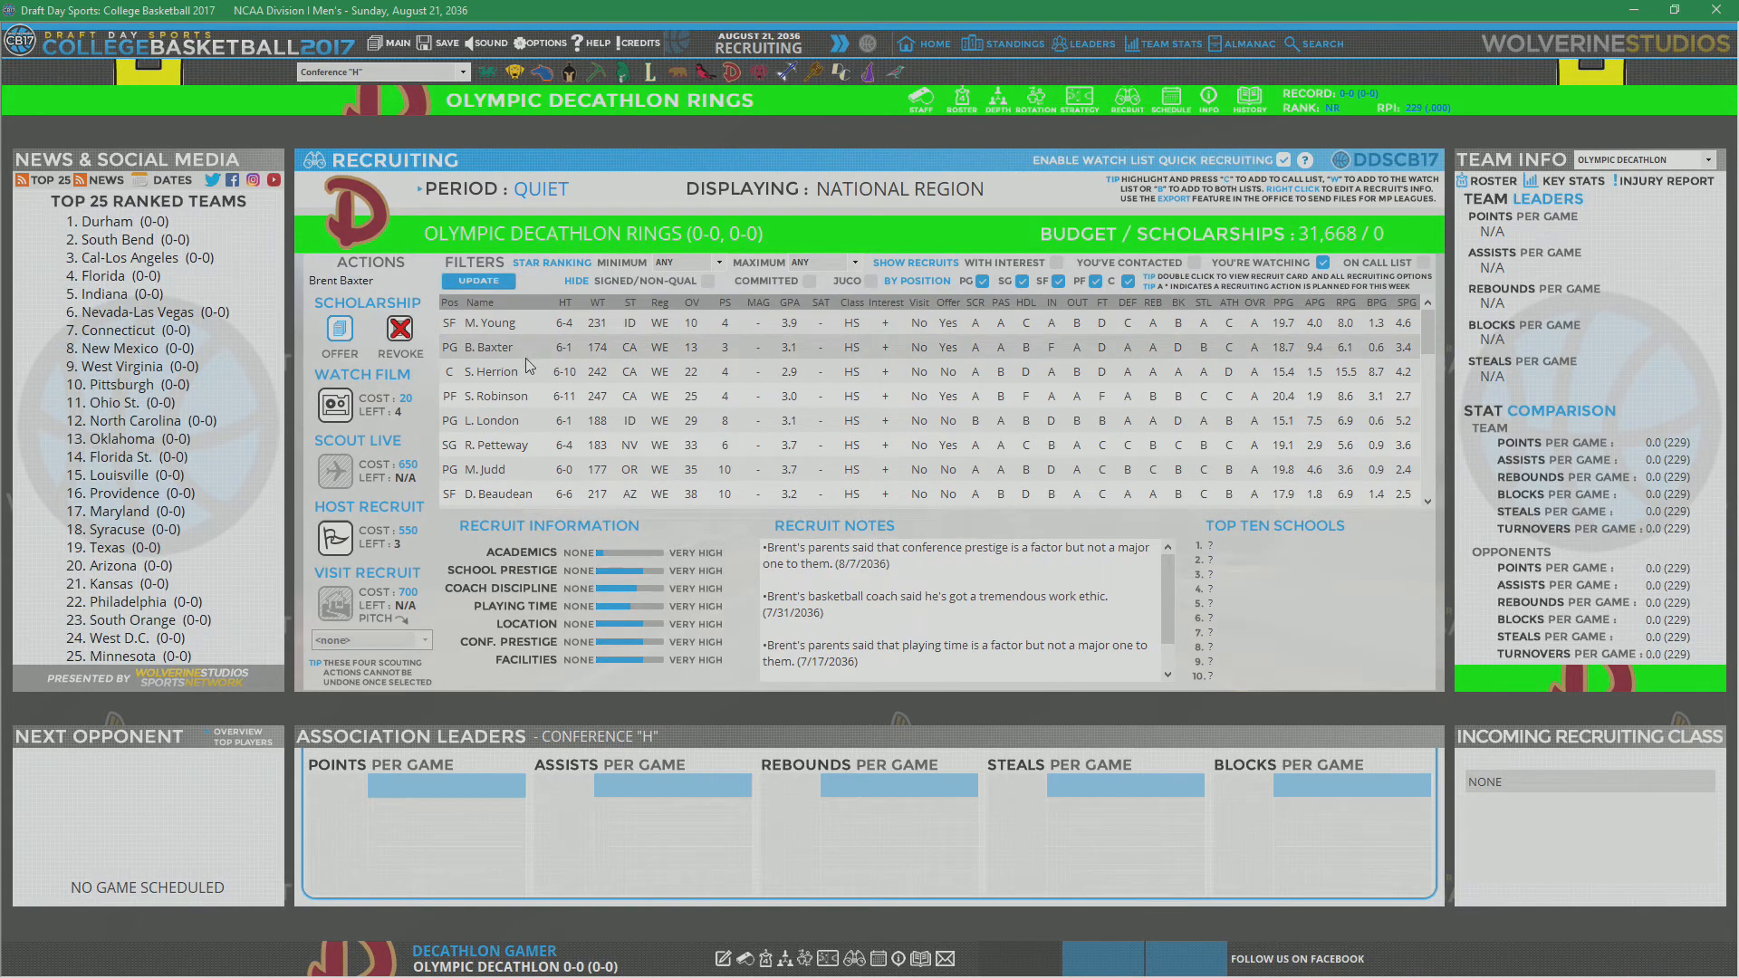
click(497, 395)
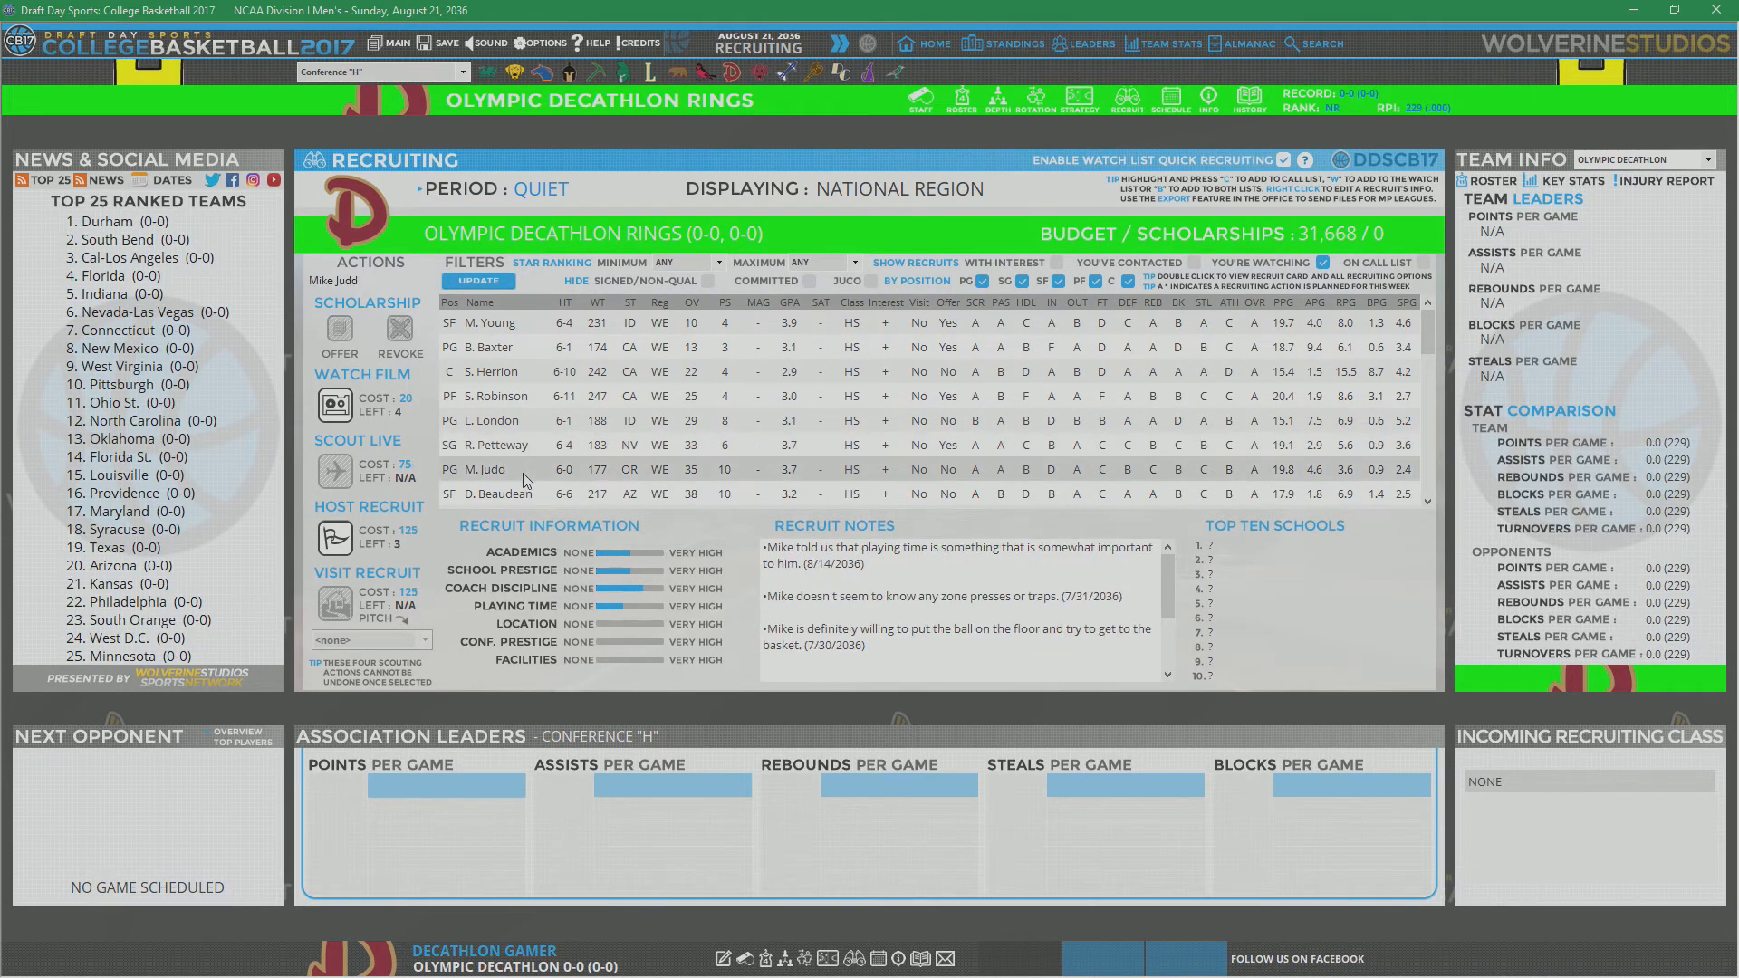
click(489, 321)
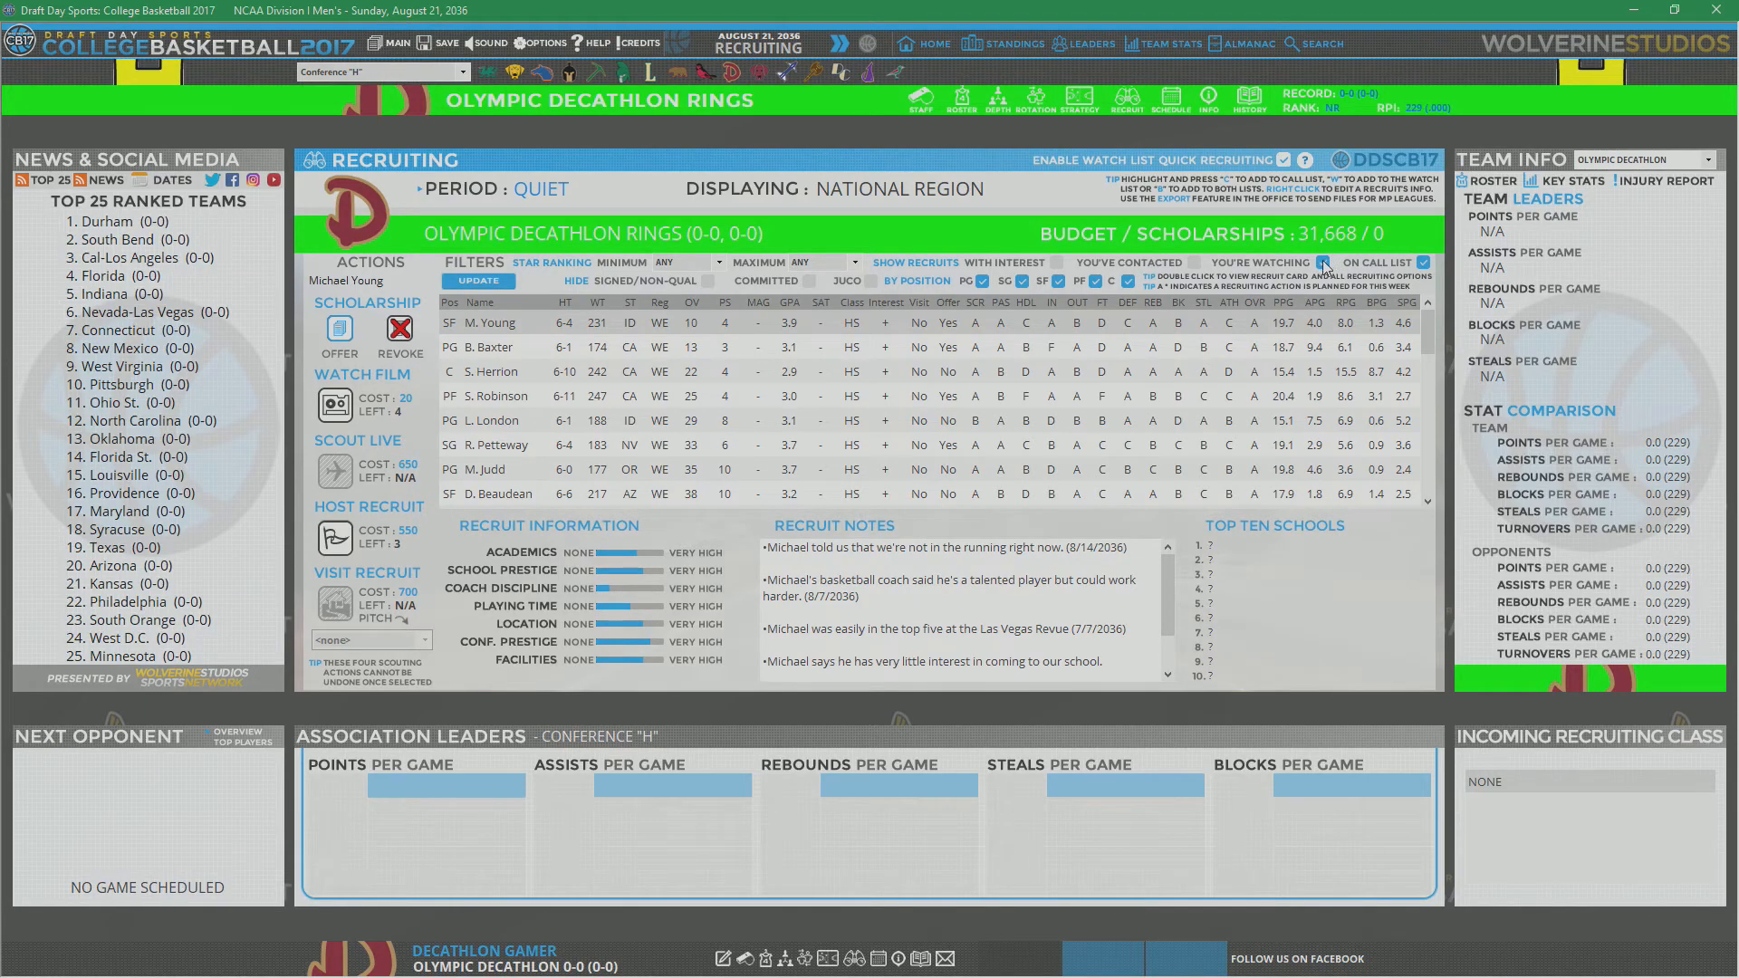
double_click(491, 322)
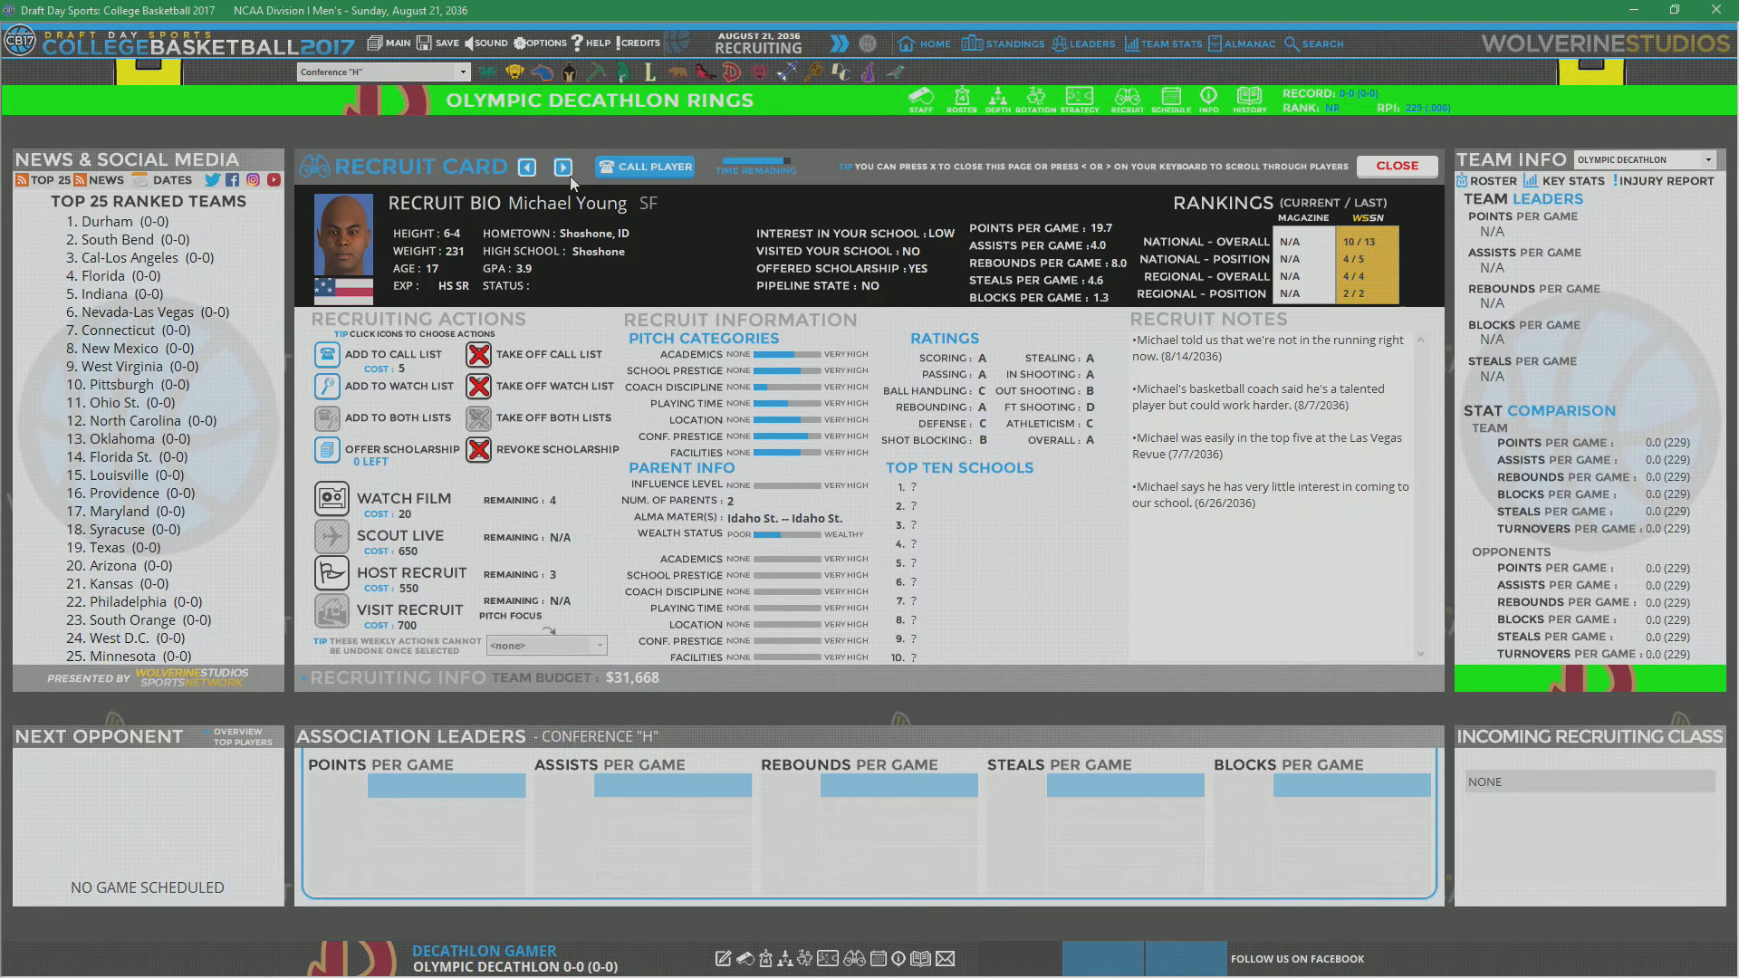
Step: Call Ryan Petteway about facilities, then host him for a recruiting visit
click(562, 167)
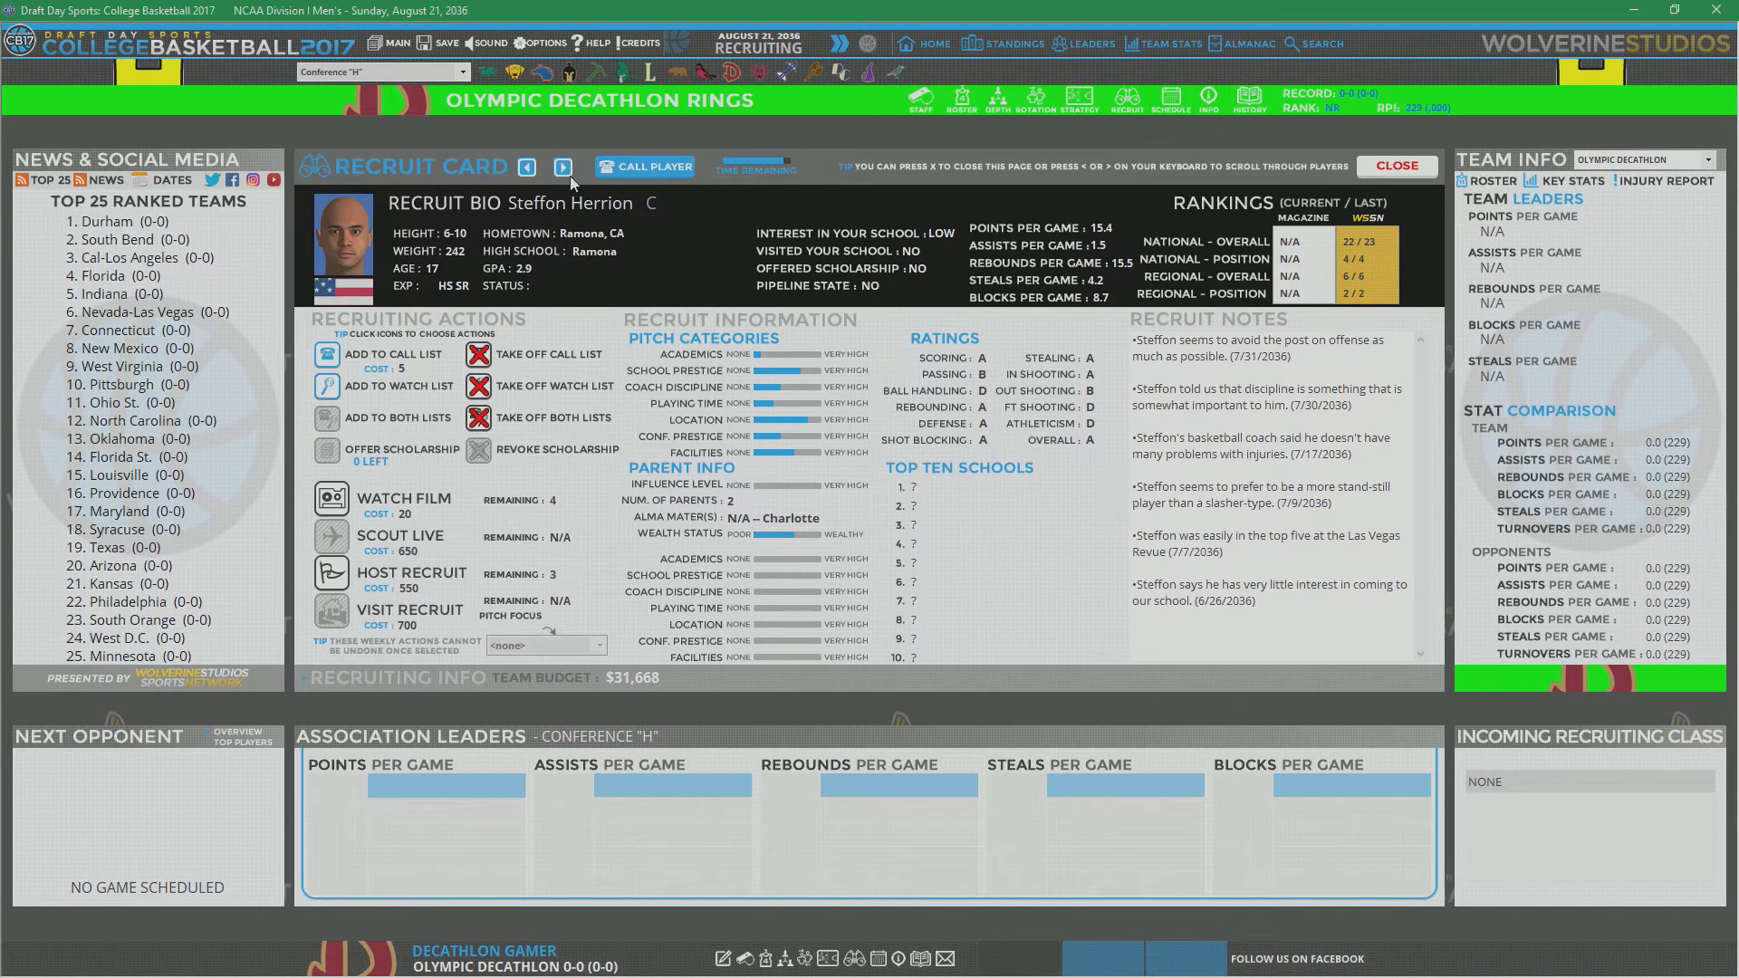
click(562, 166)
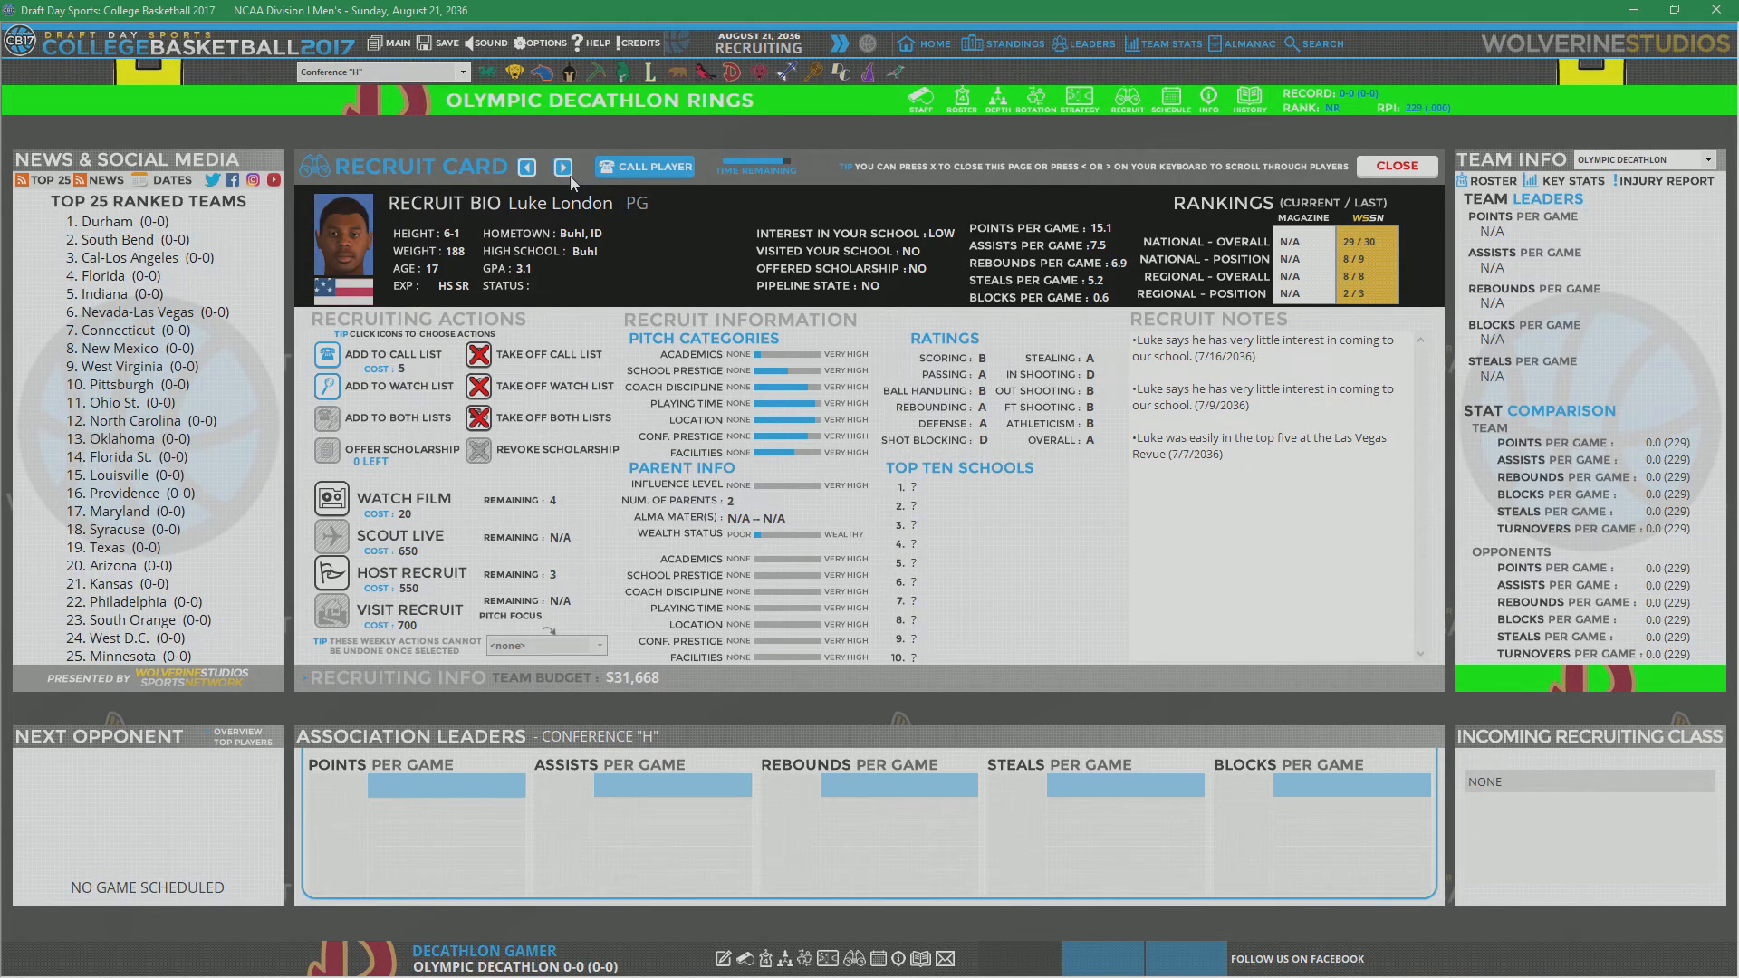
click(562, 167)
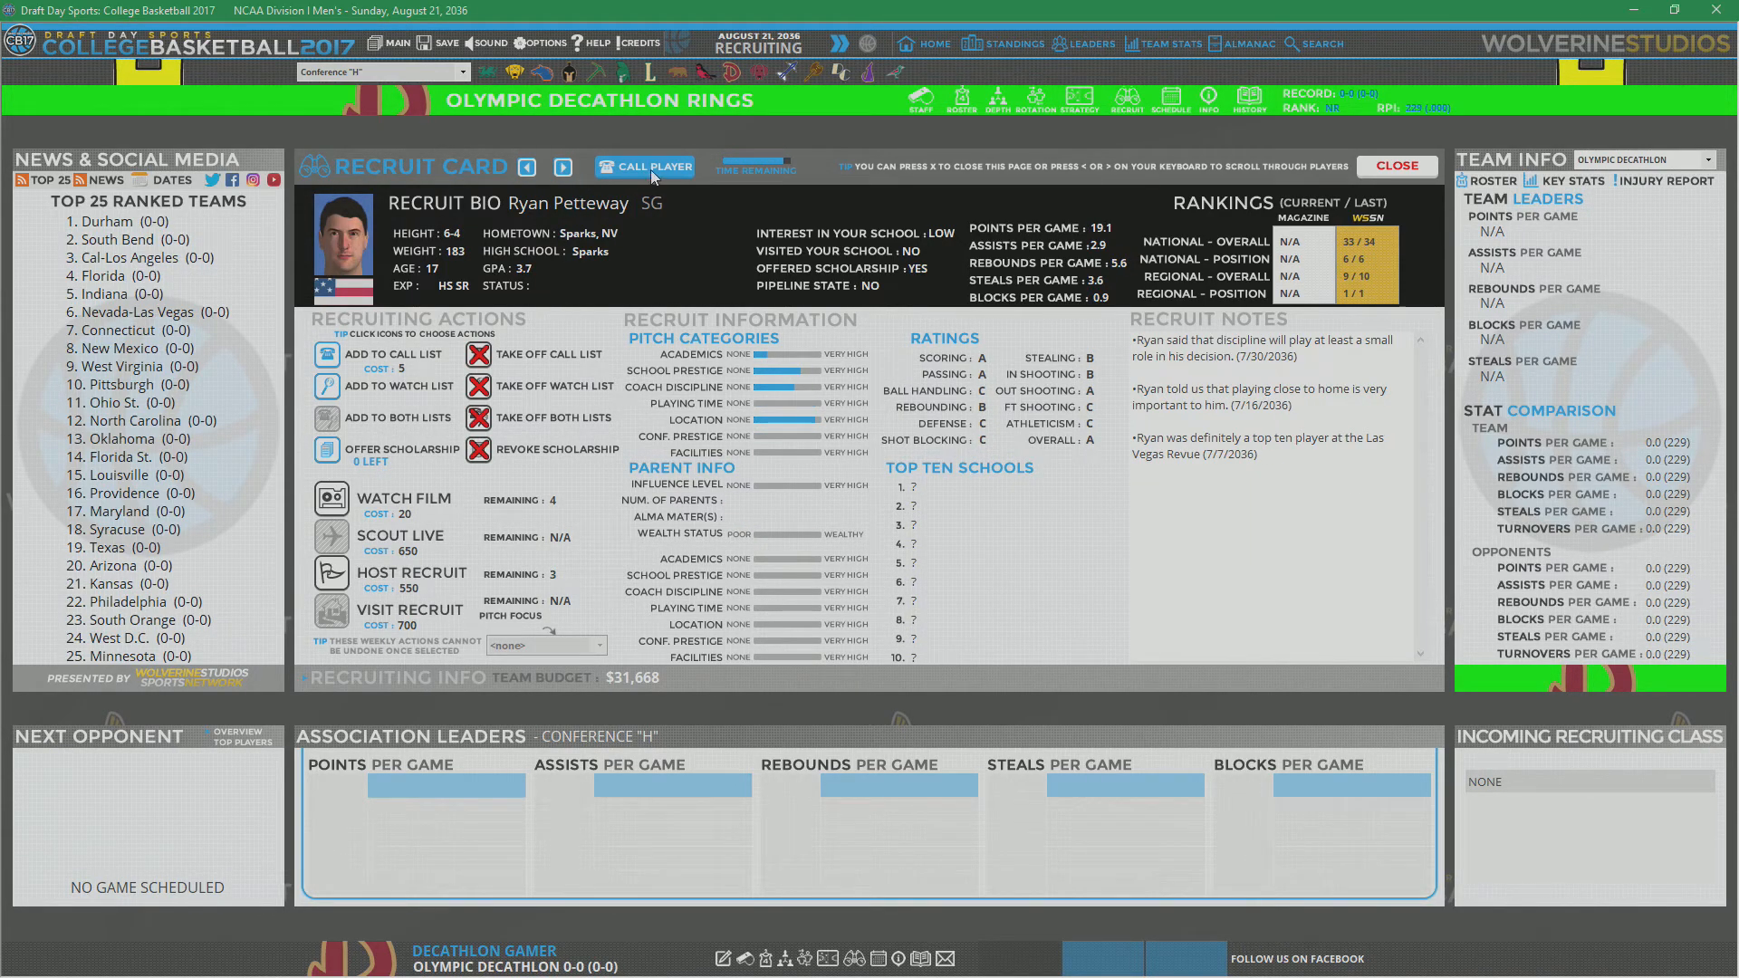
click(644, 168)
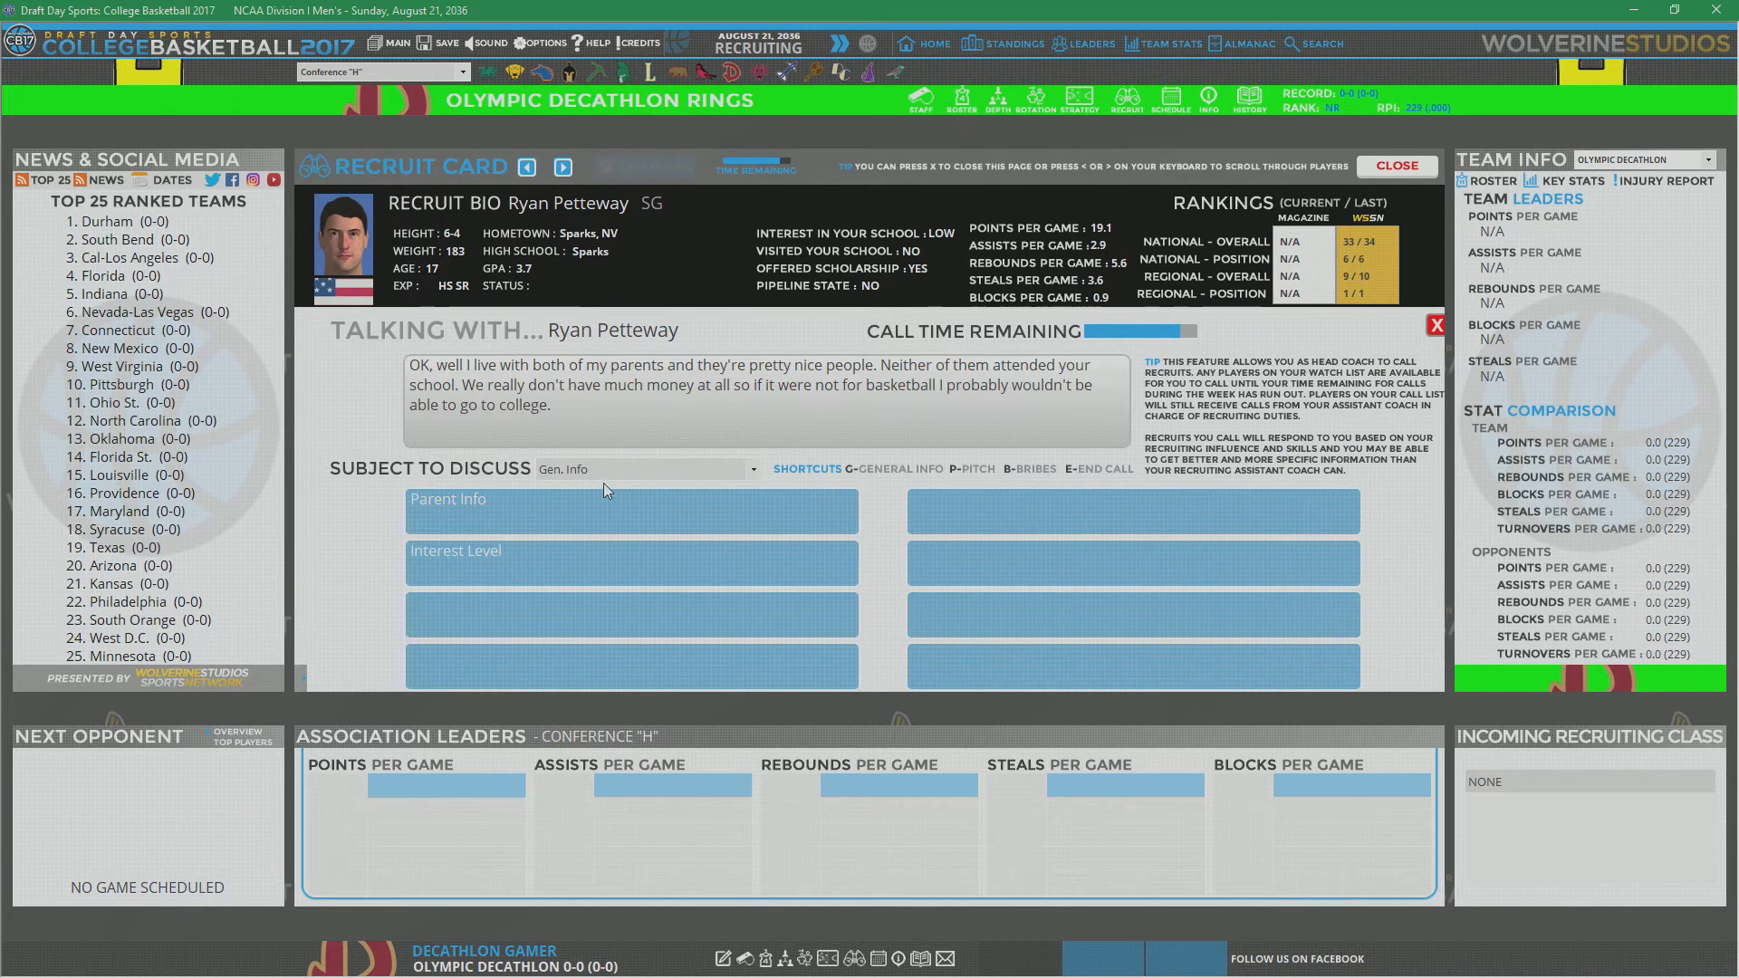
click(642, 468)
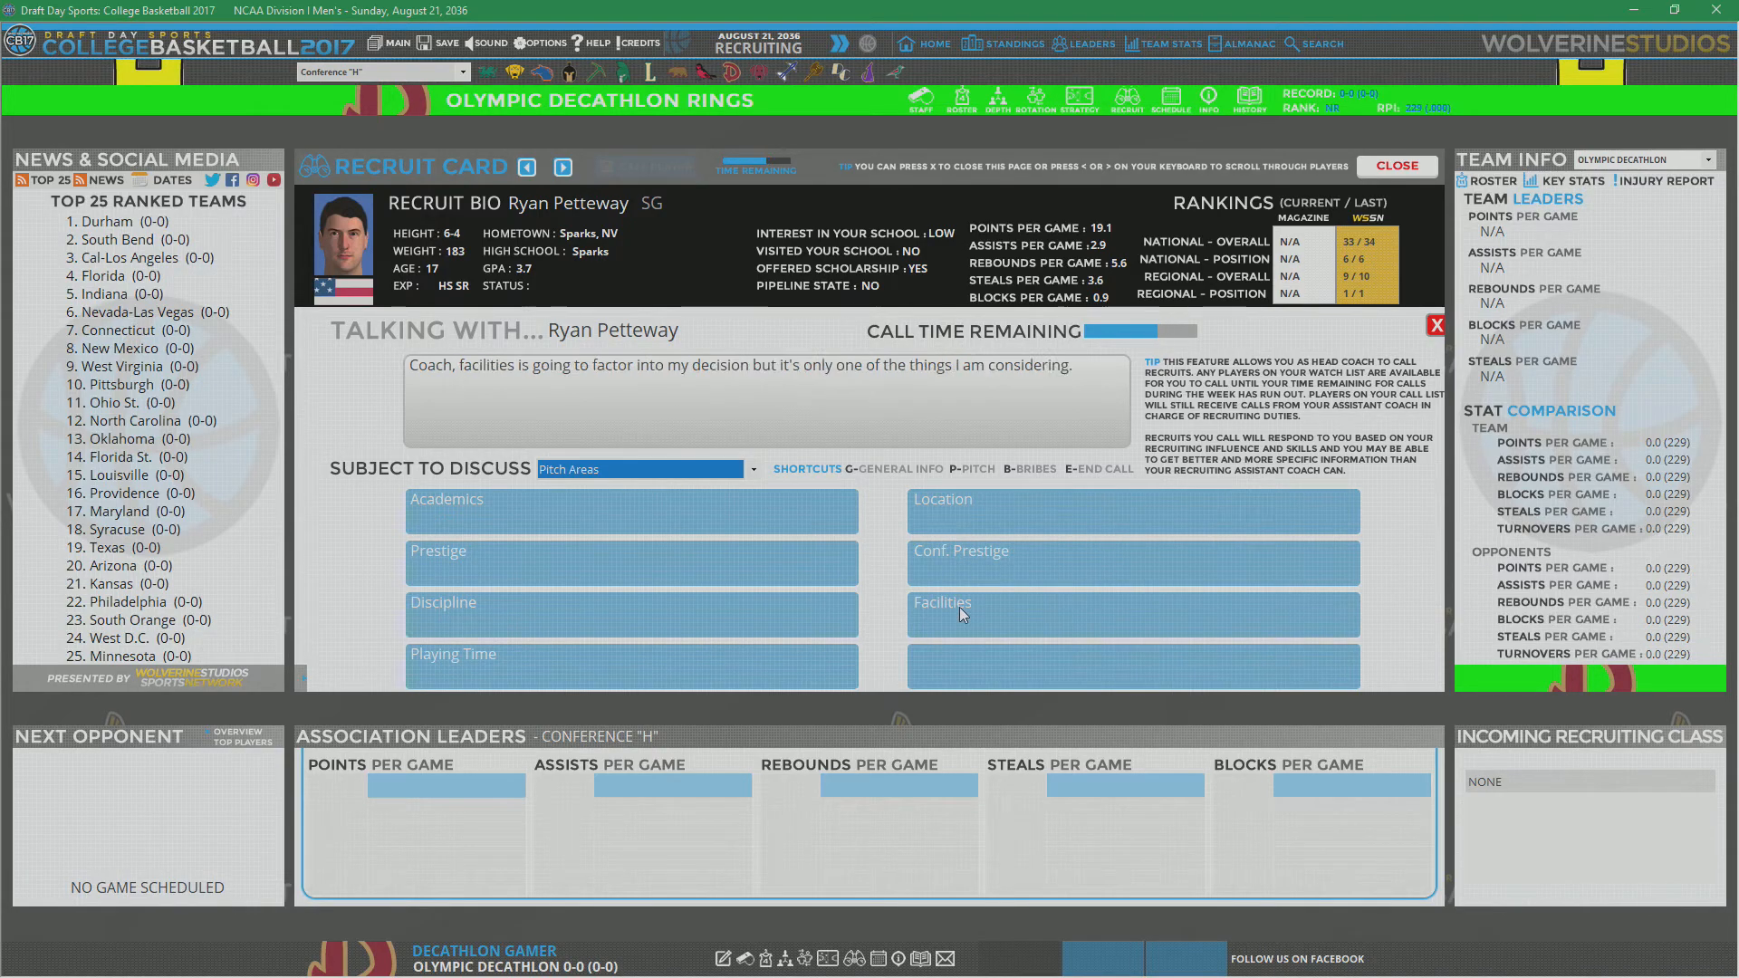
click(641, 468)
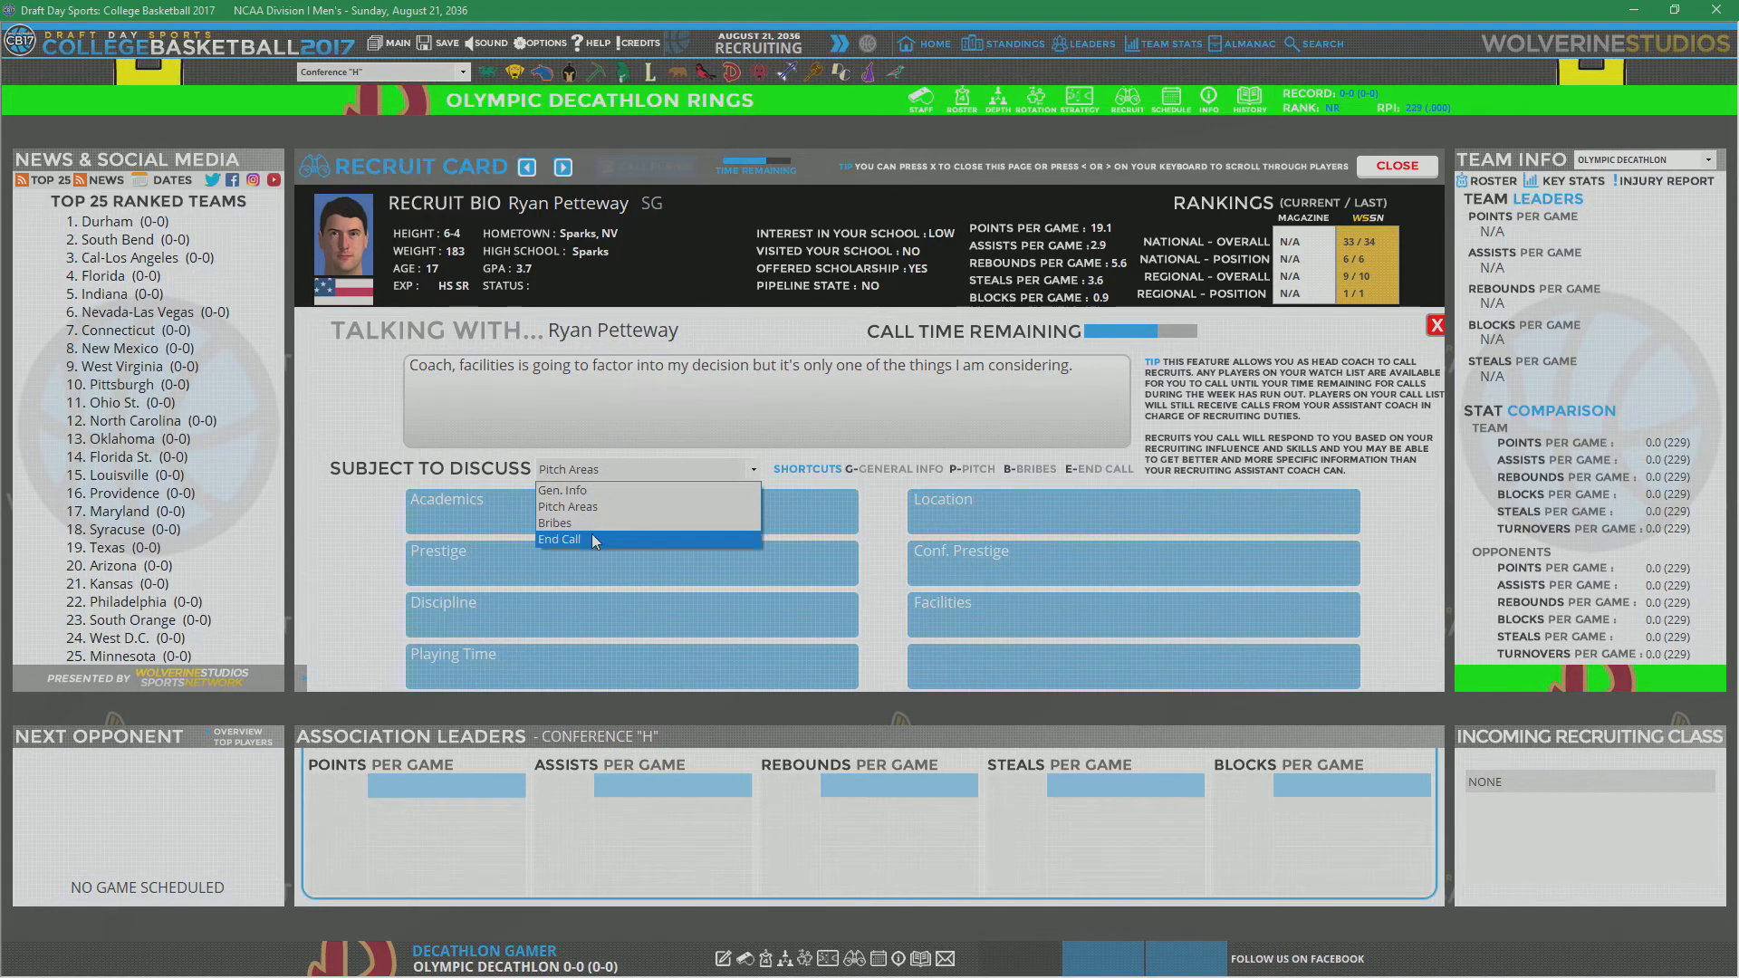
click(558, 539)
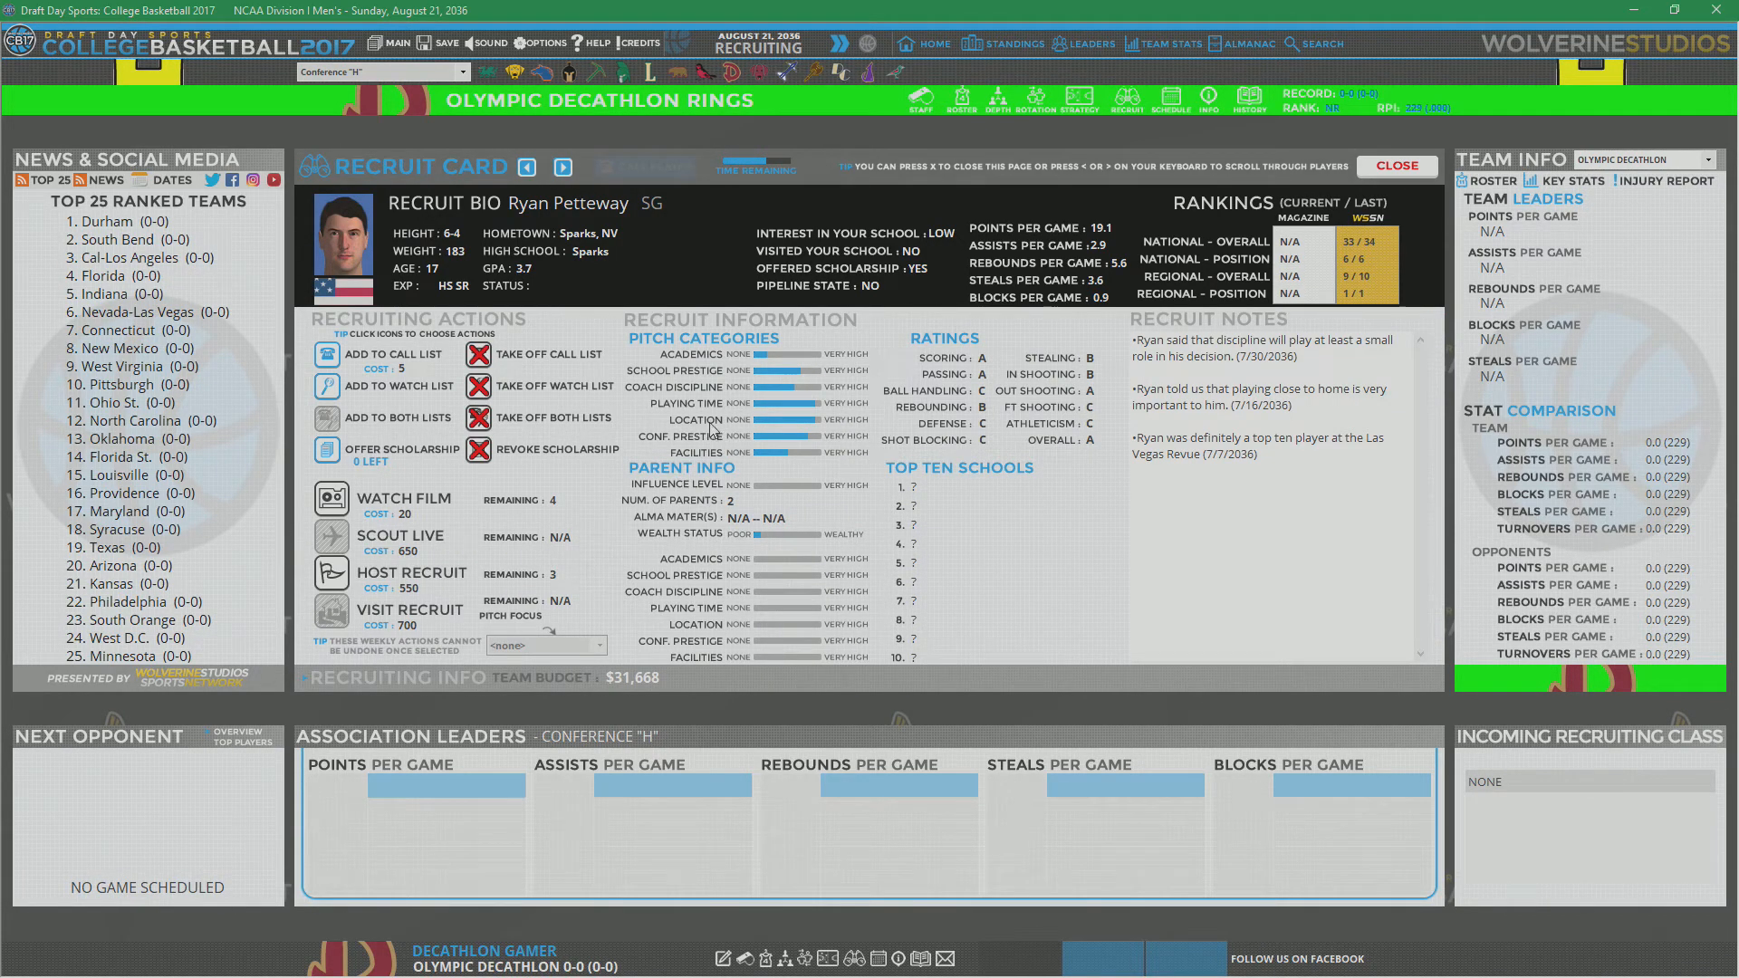
mouse_move(700, 367)
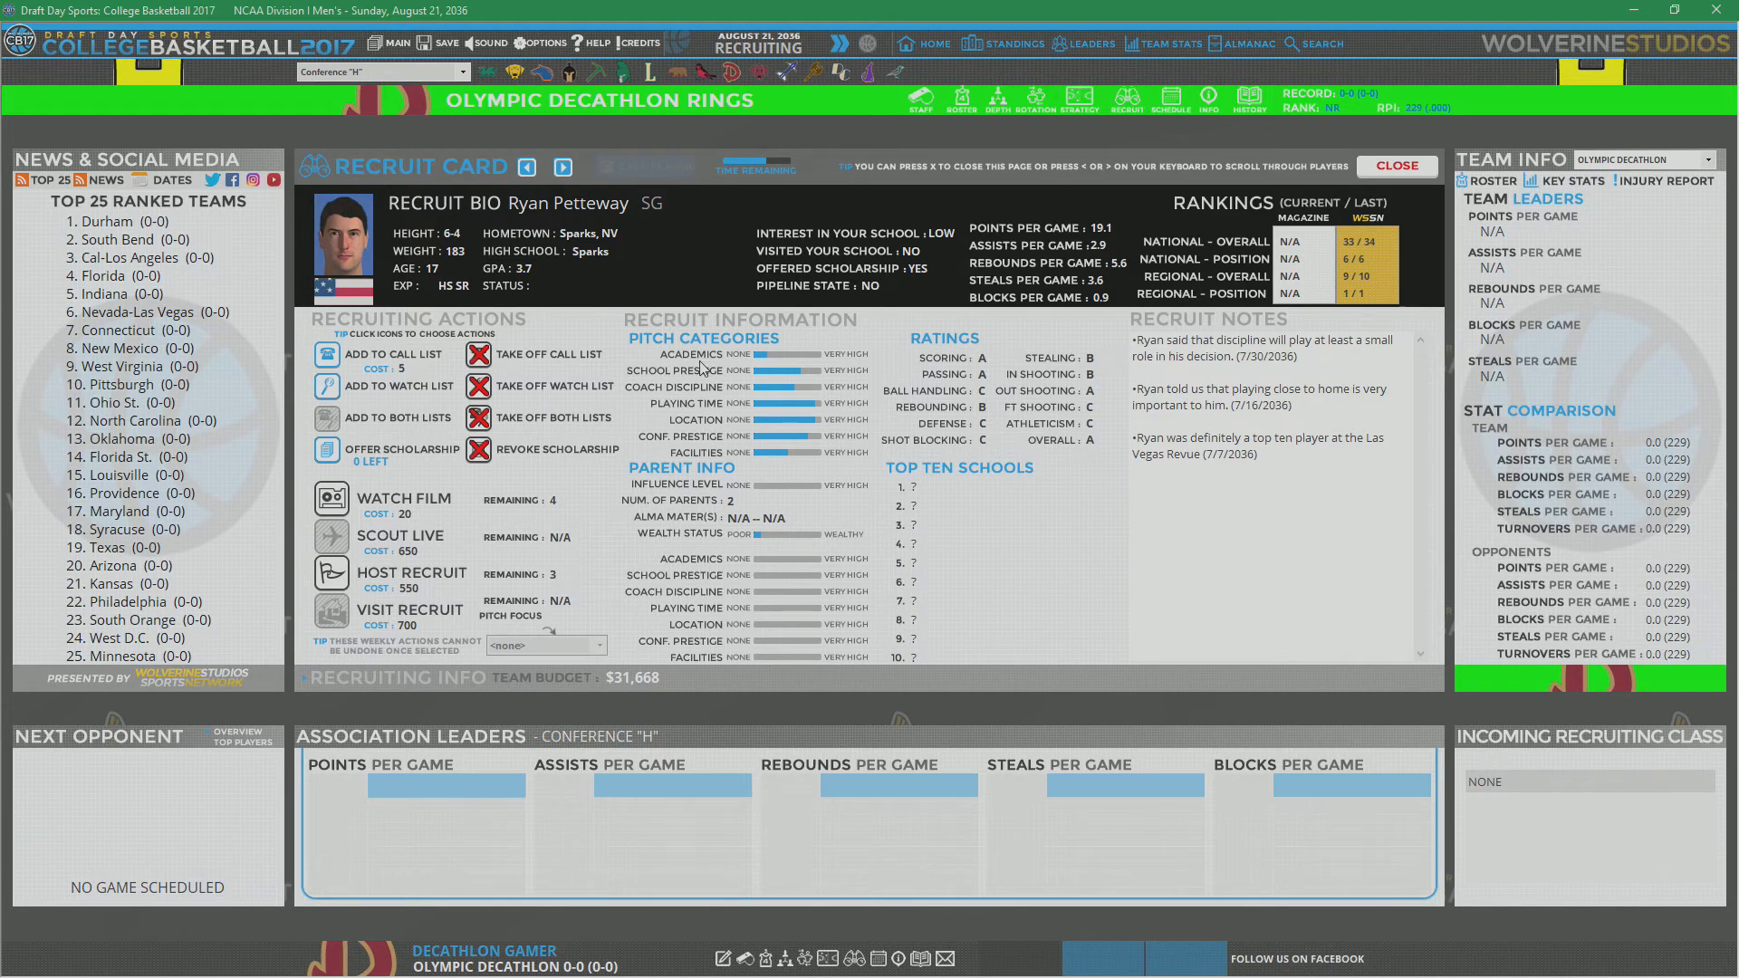
mouse_move(660, 451)
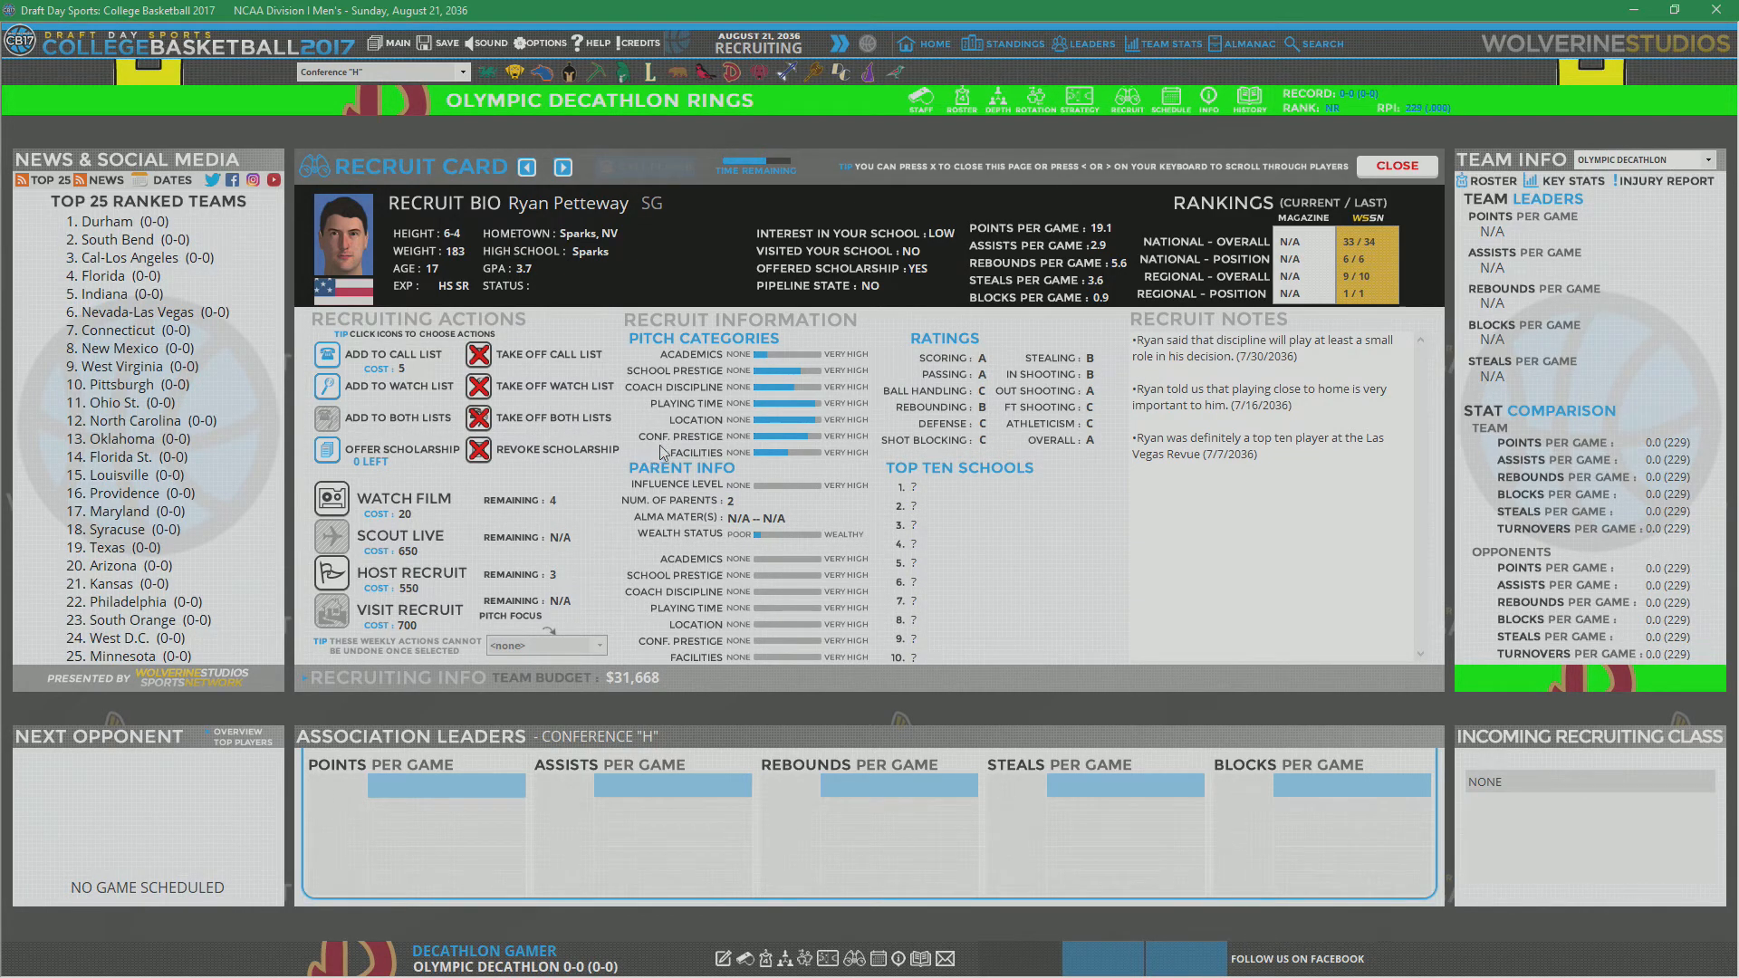
mouse_move(721, 483)
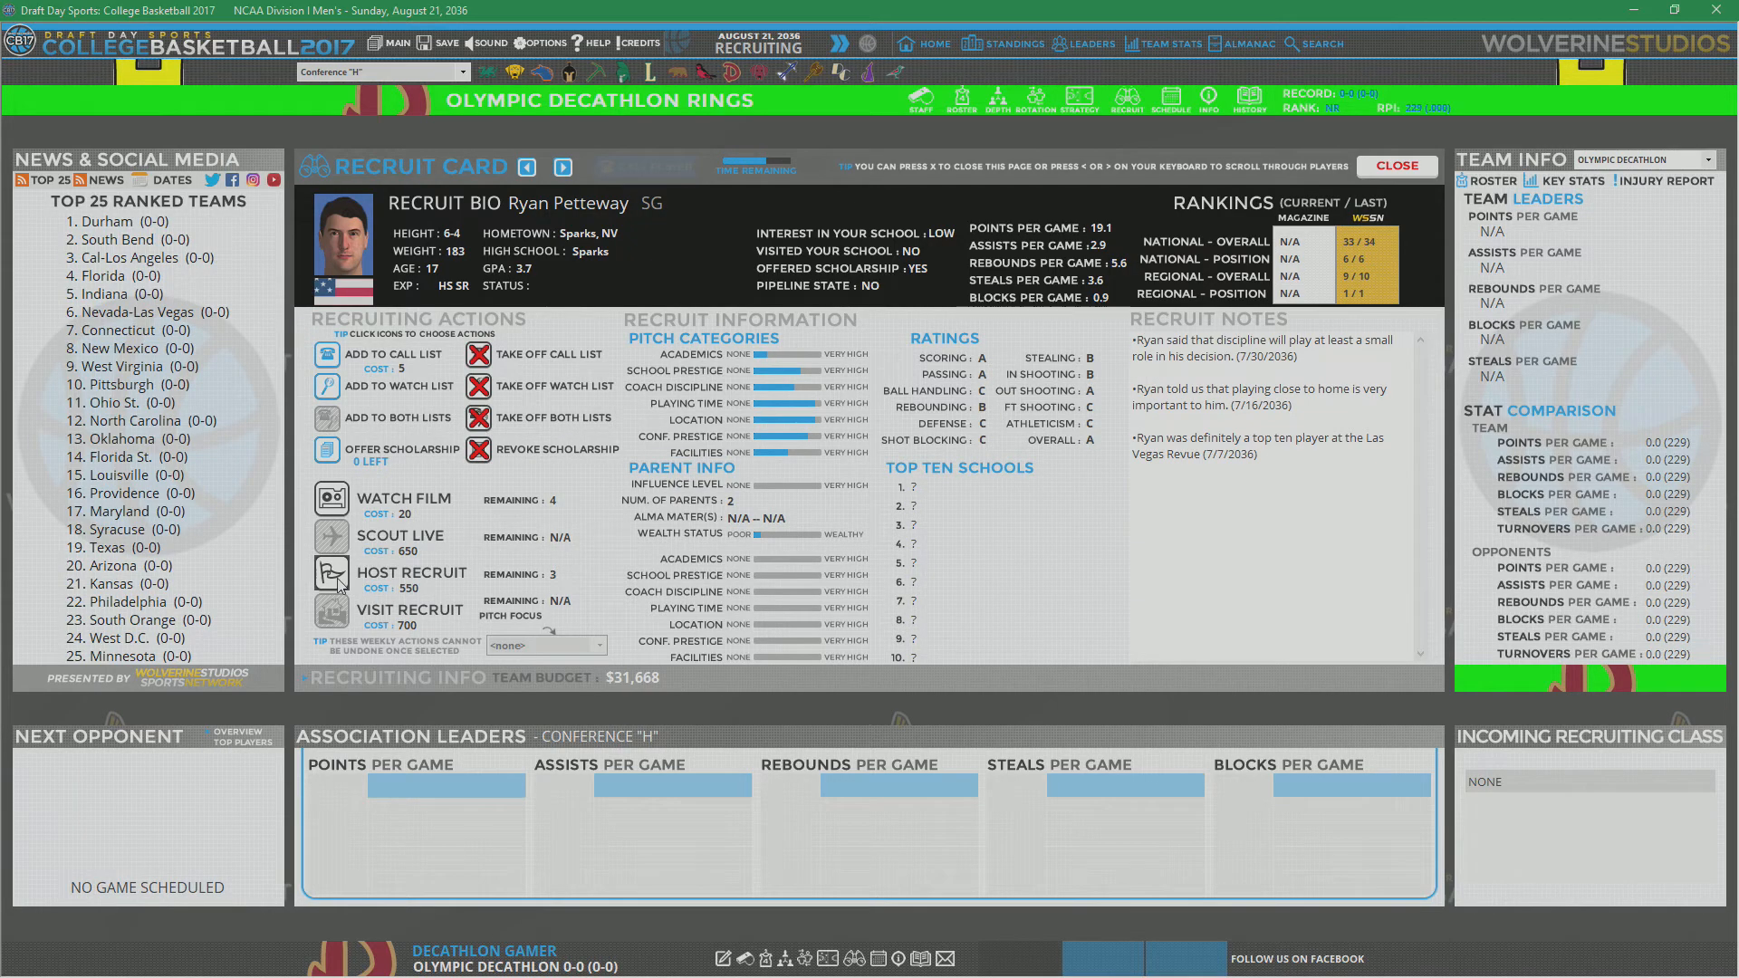
click(328, 571)
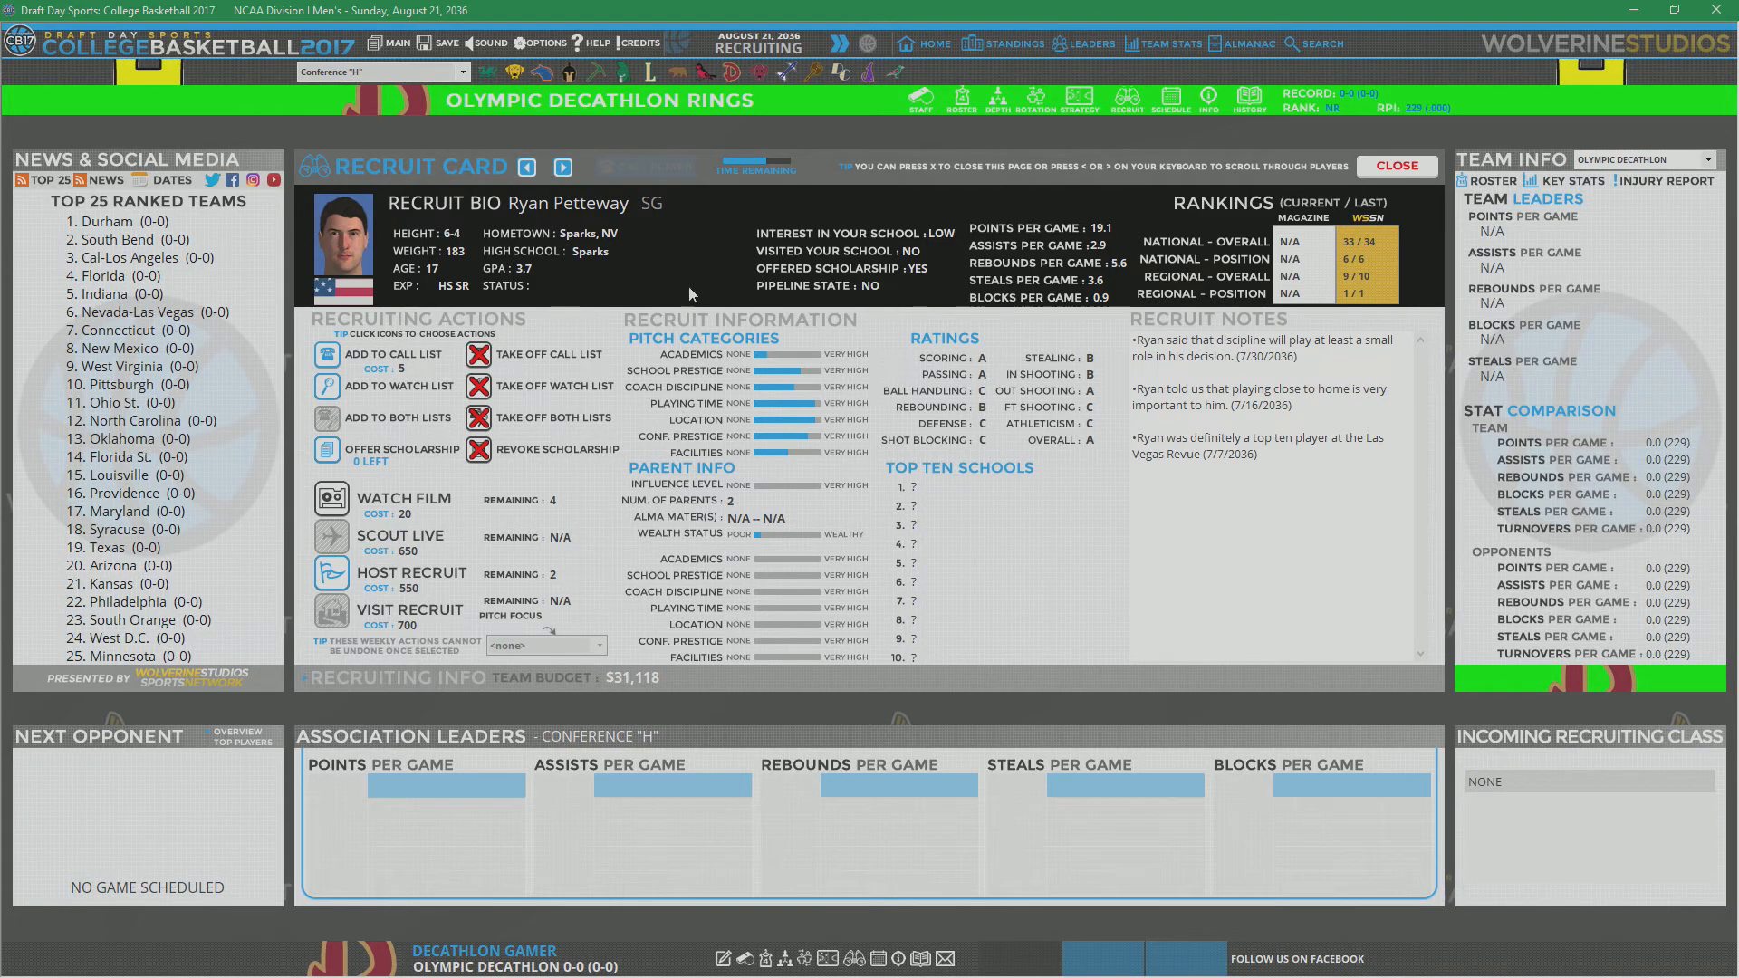
click(563, 167)
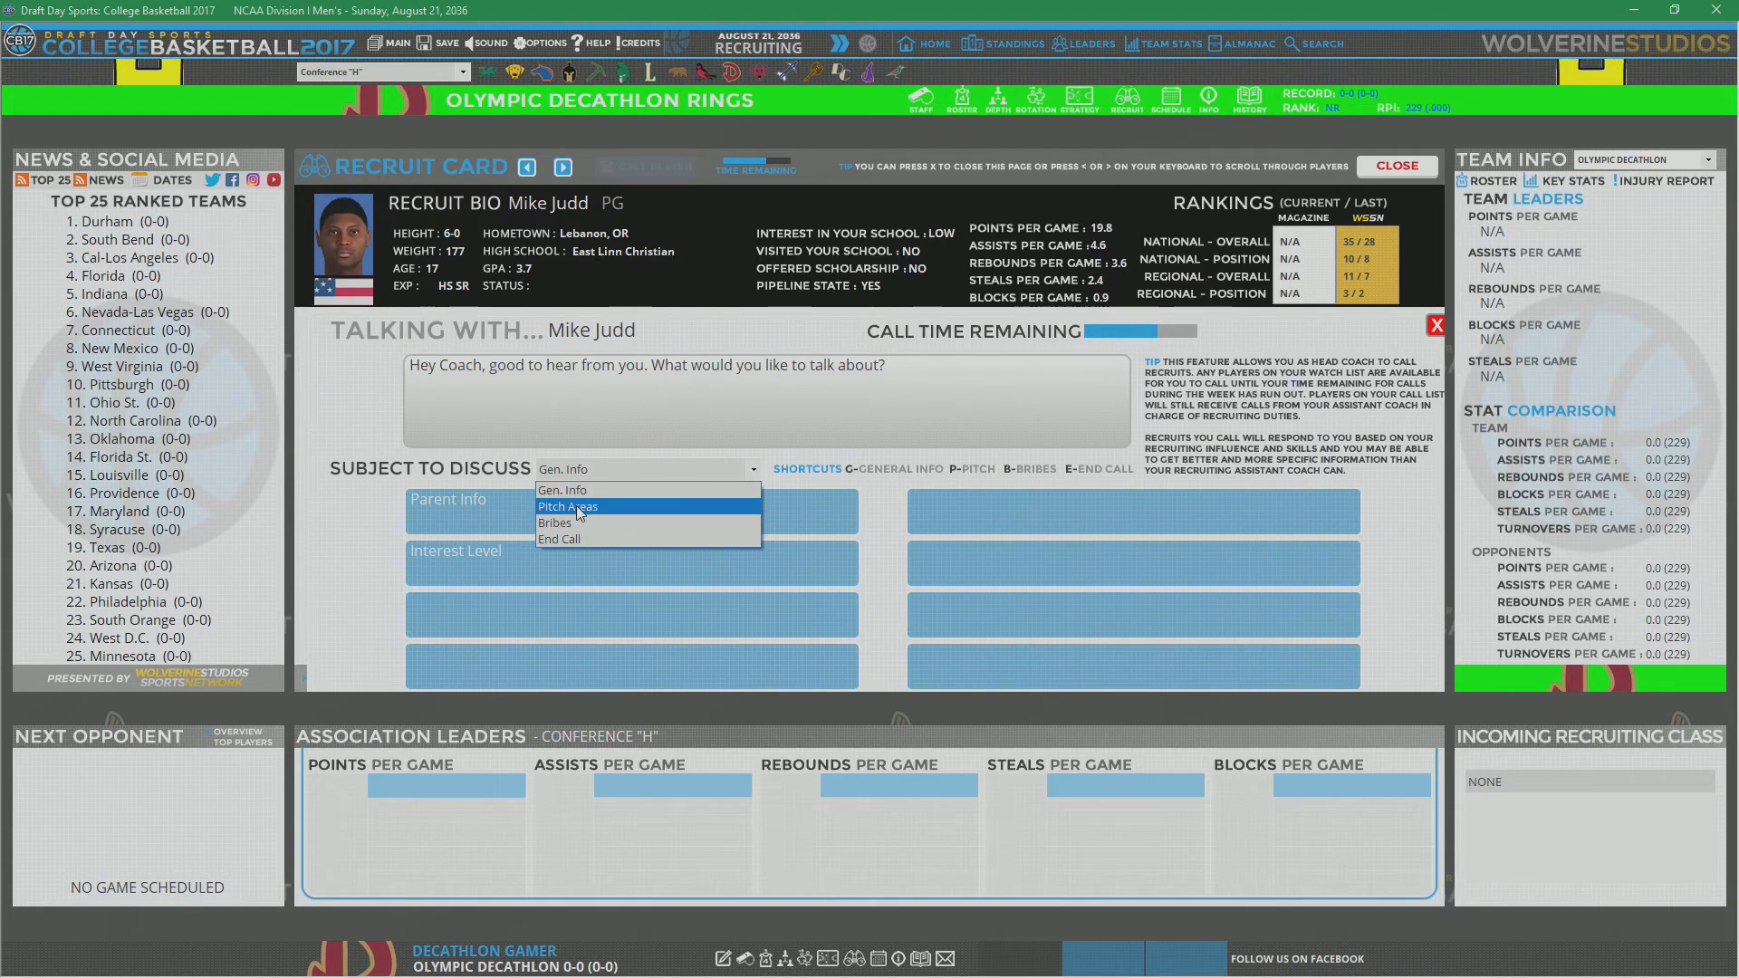
click(567, 507)
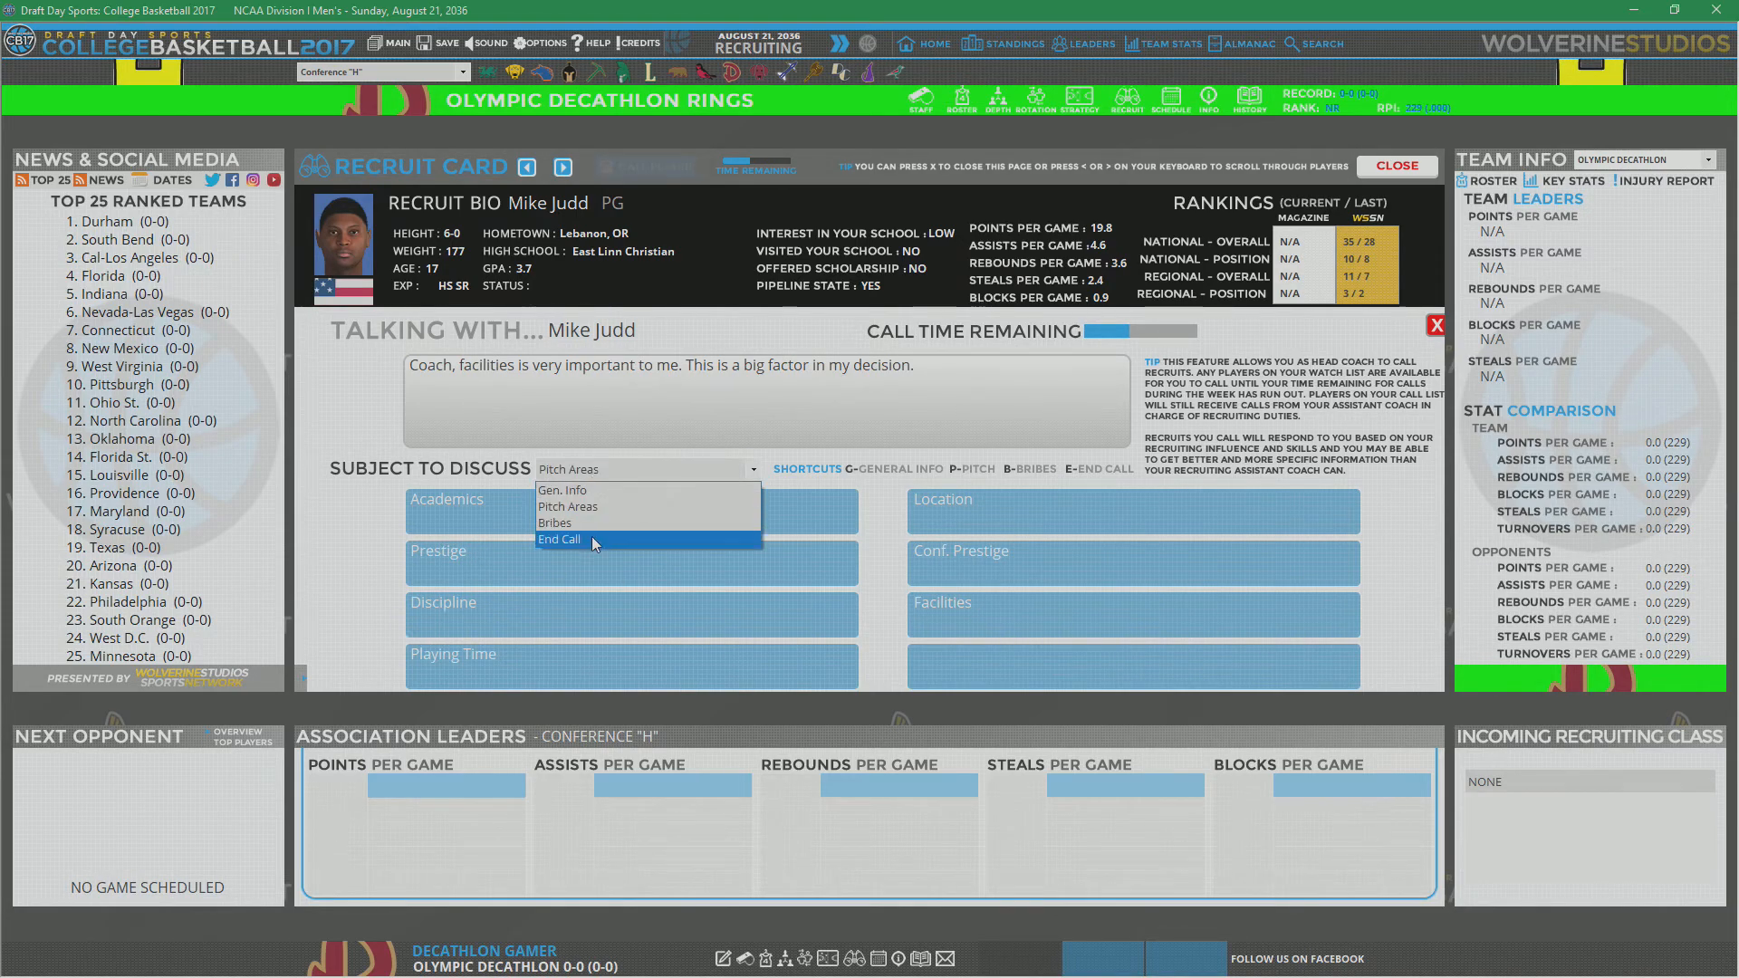
click(558, 539)
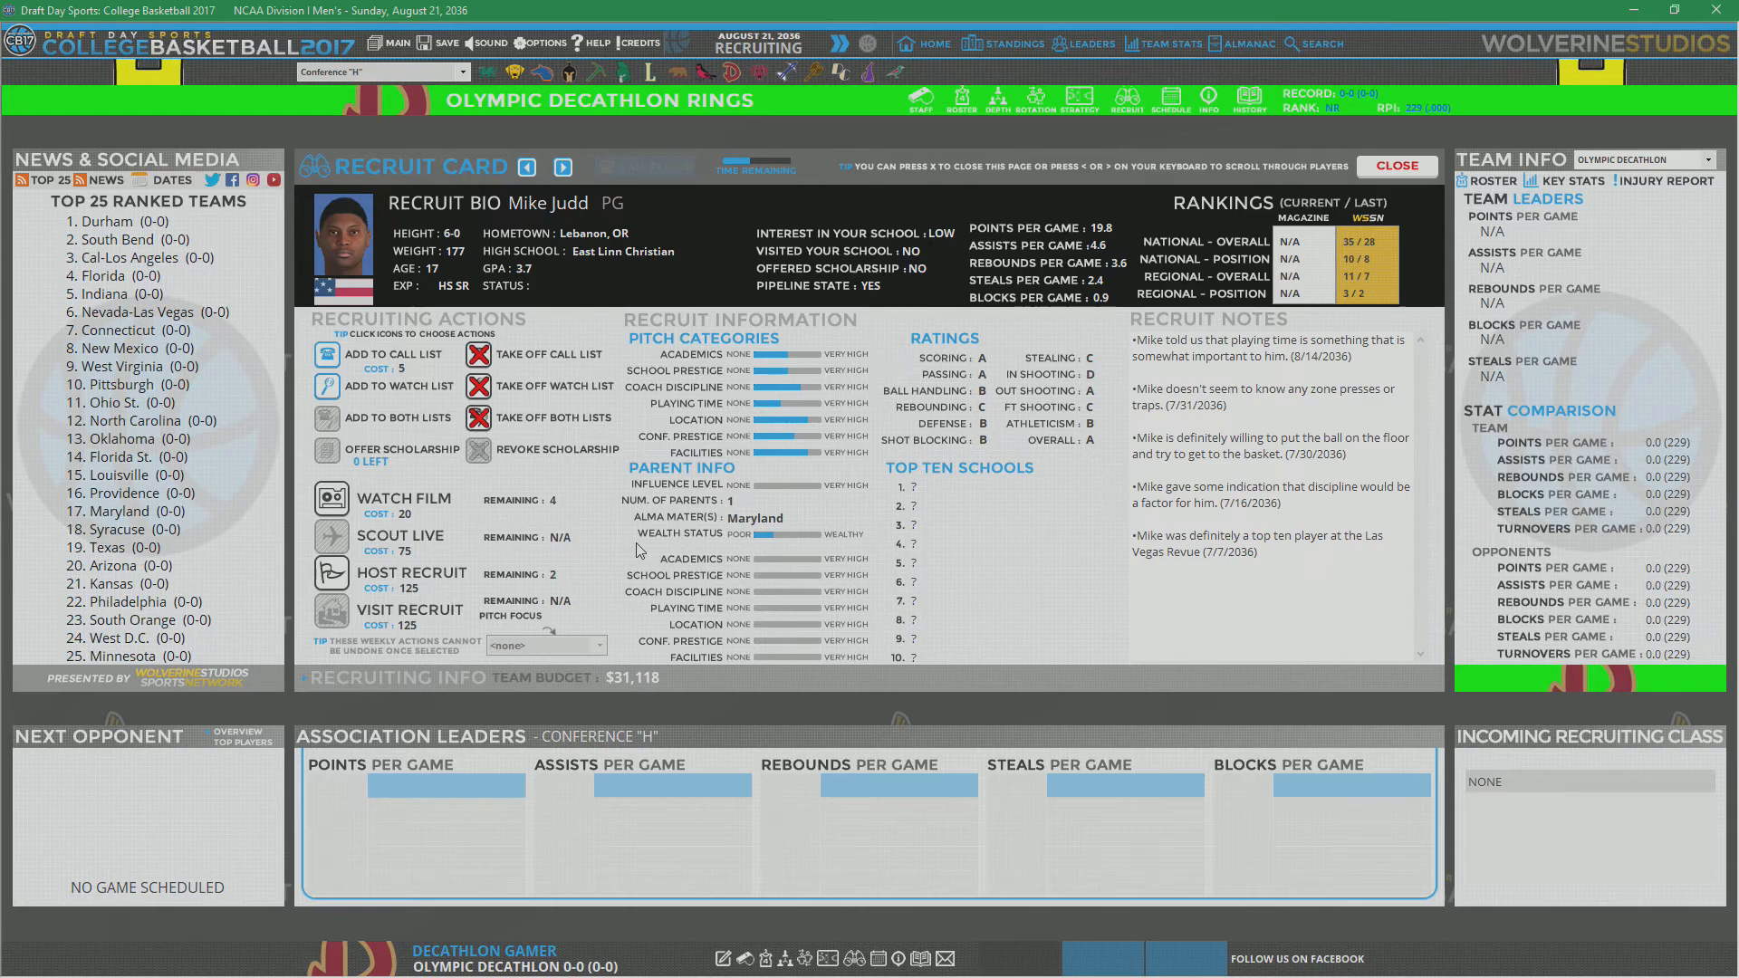
mouse_move(593, 244)
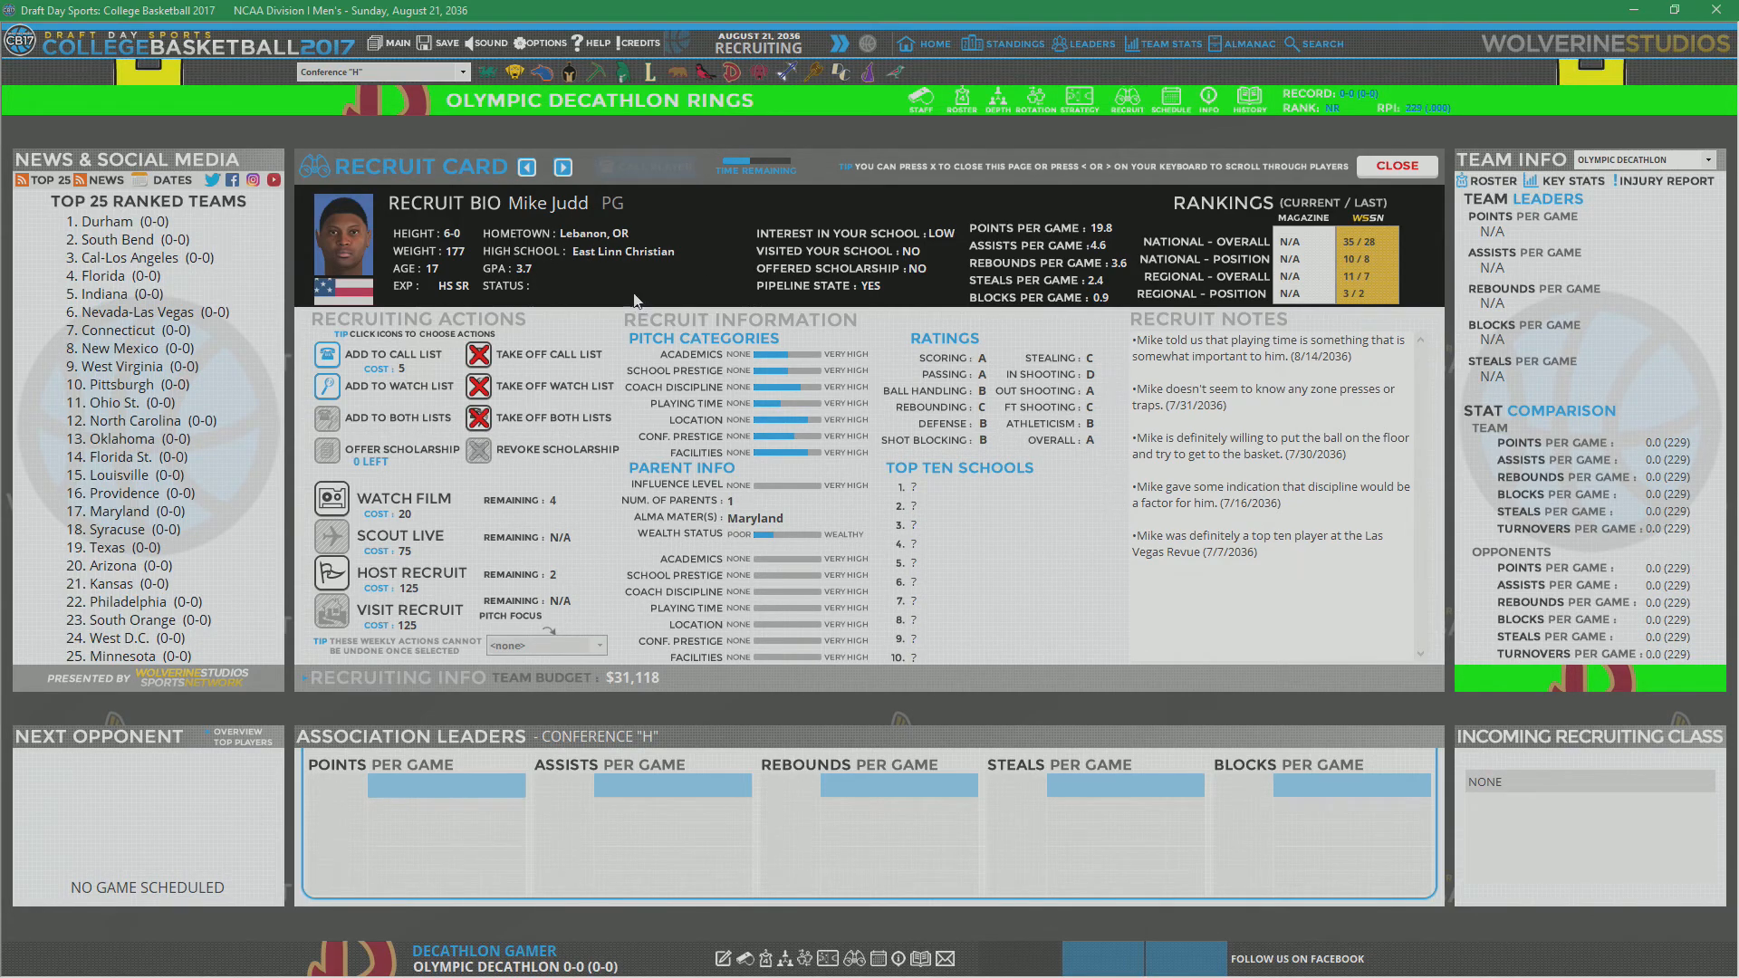
click(563, 166)
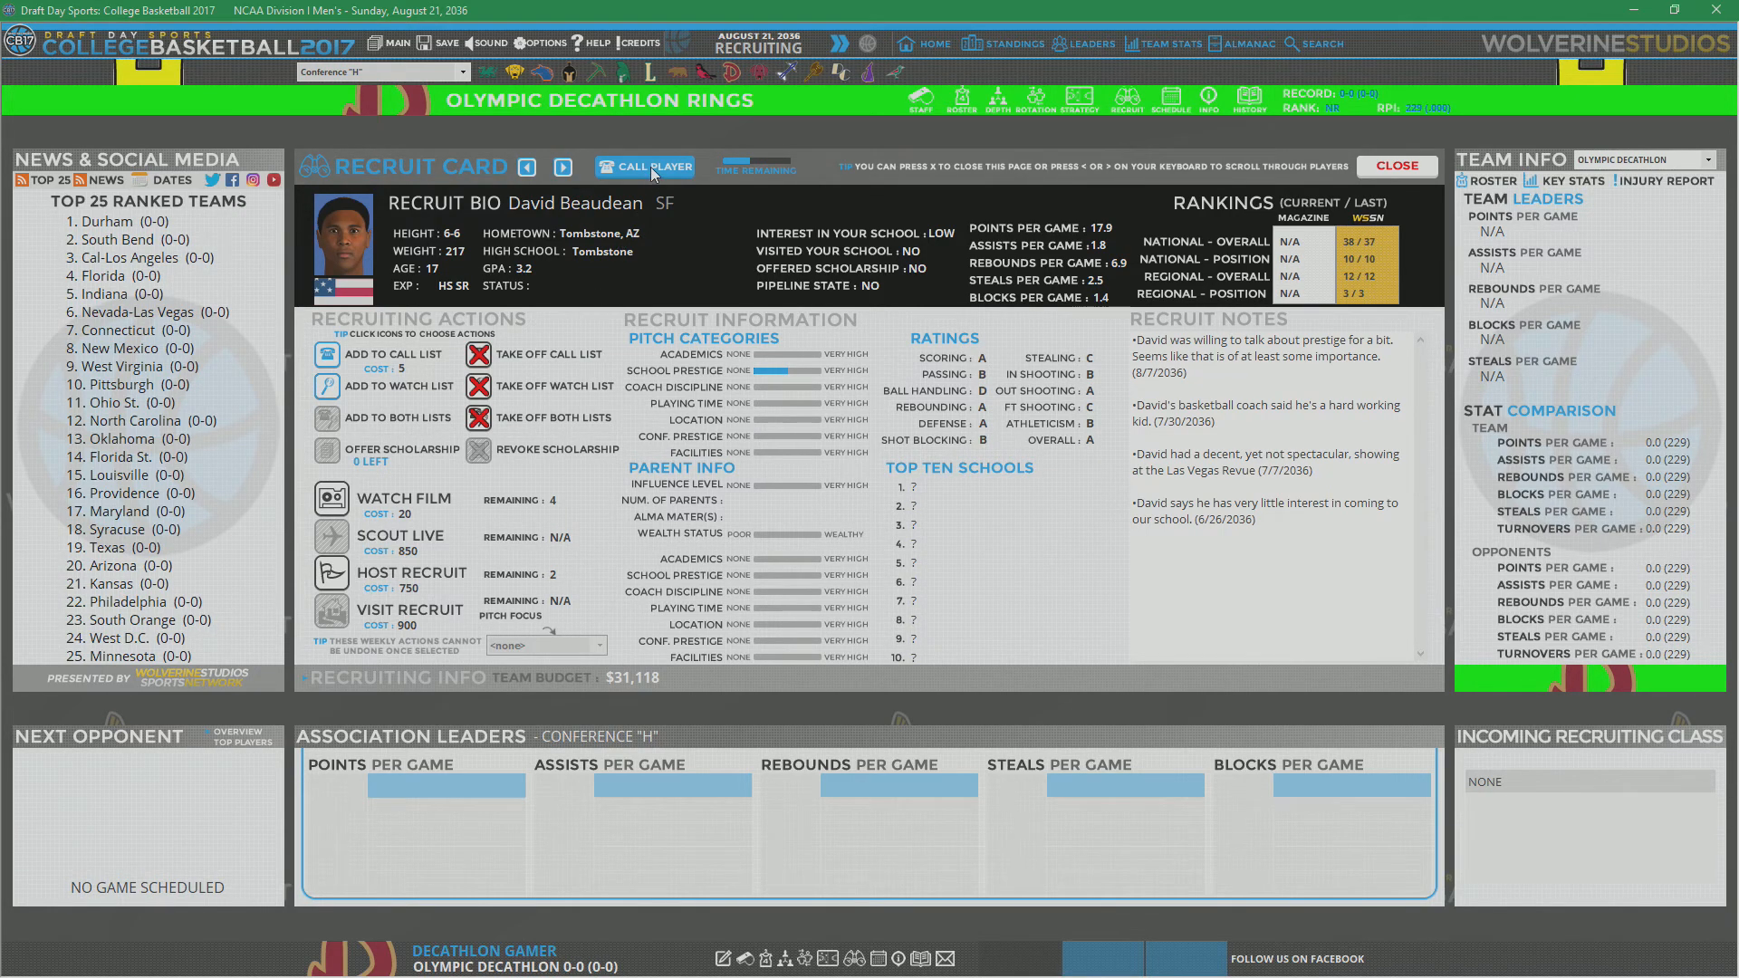
click(645, 168)
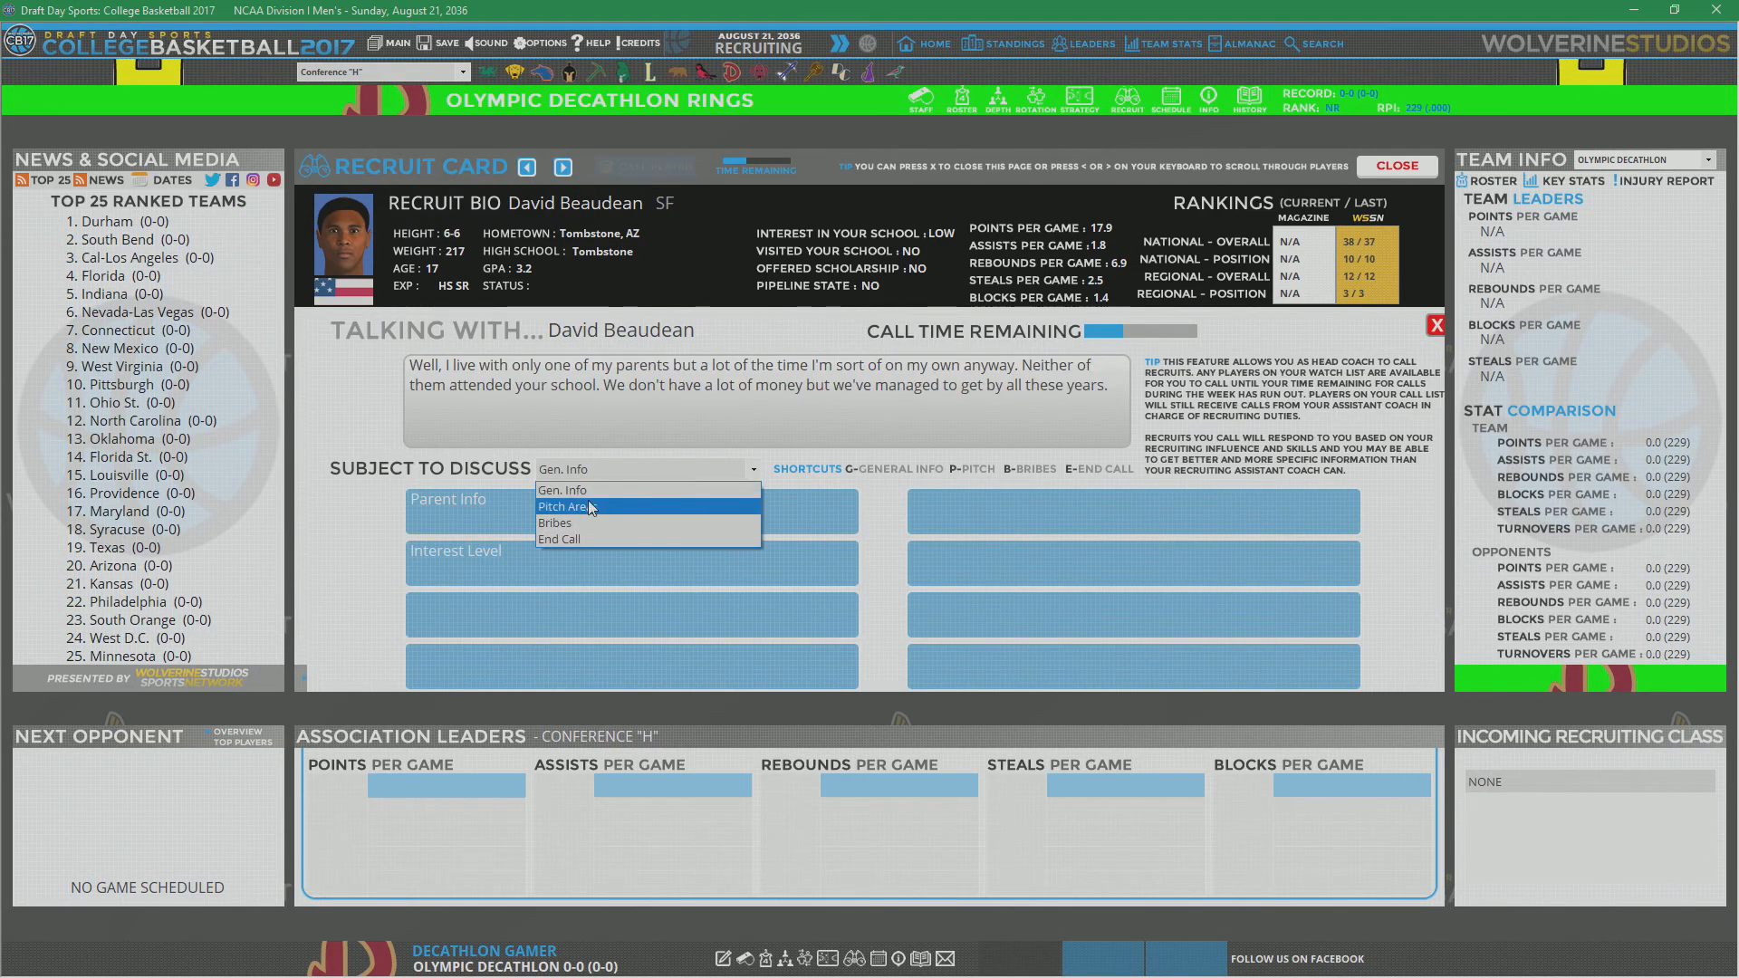
click(563, 508)
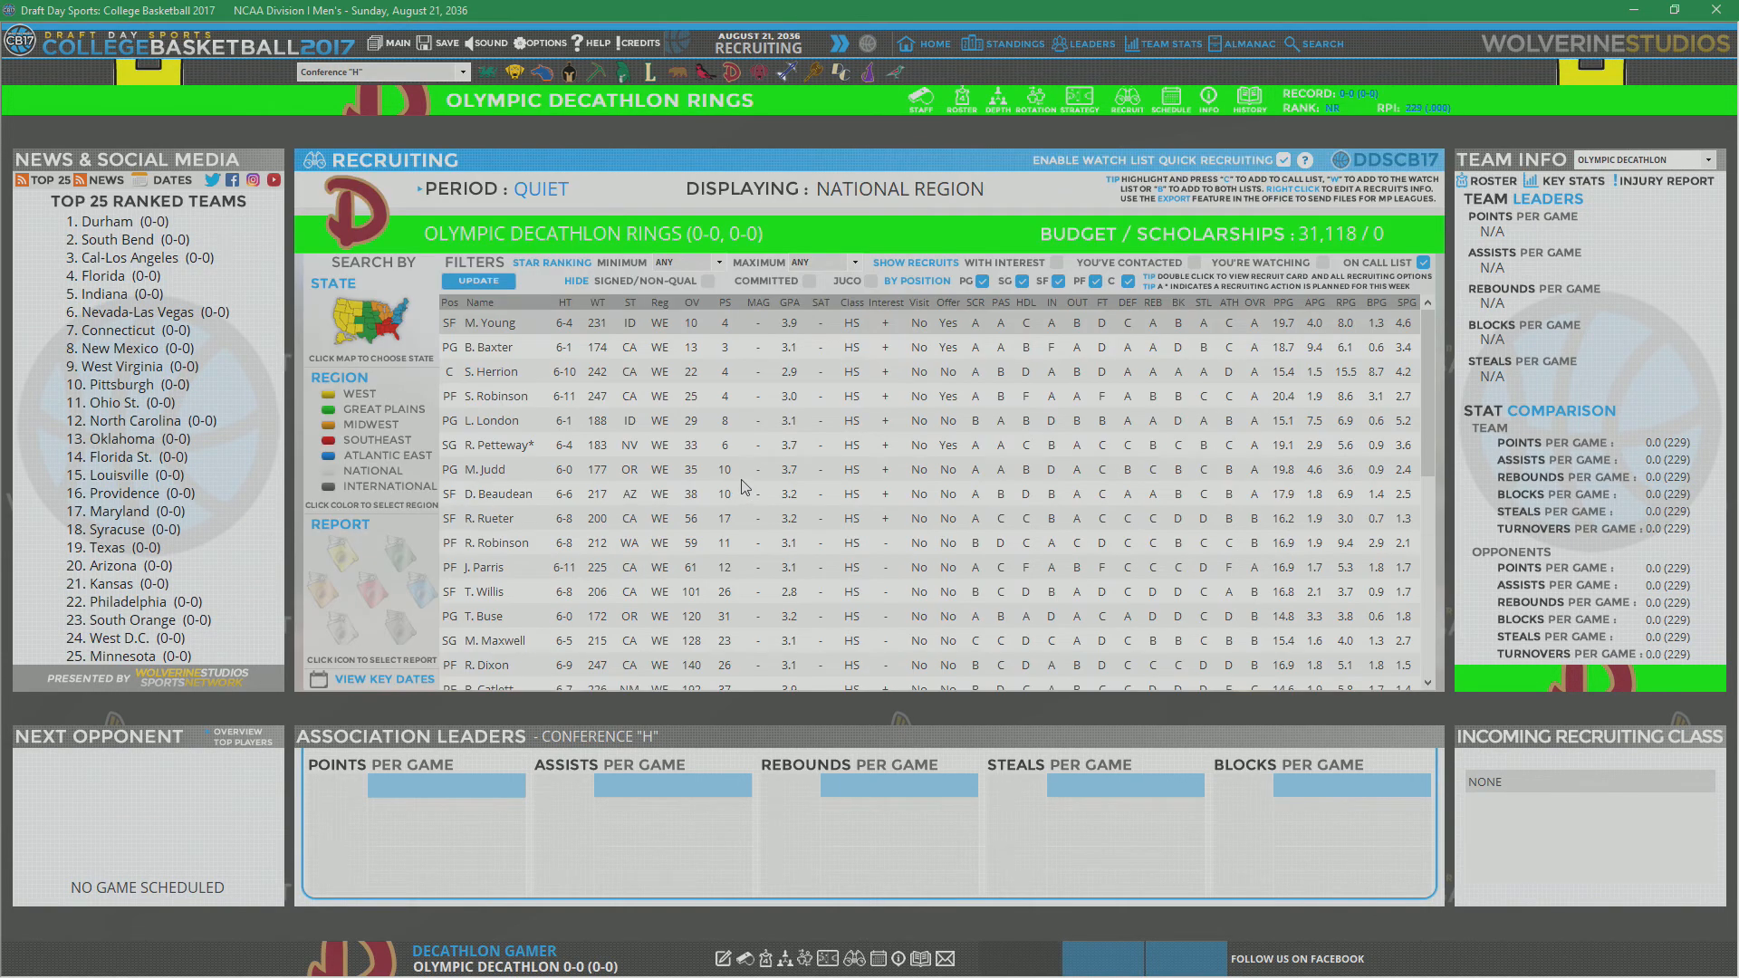
mouse_move(743, 414)
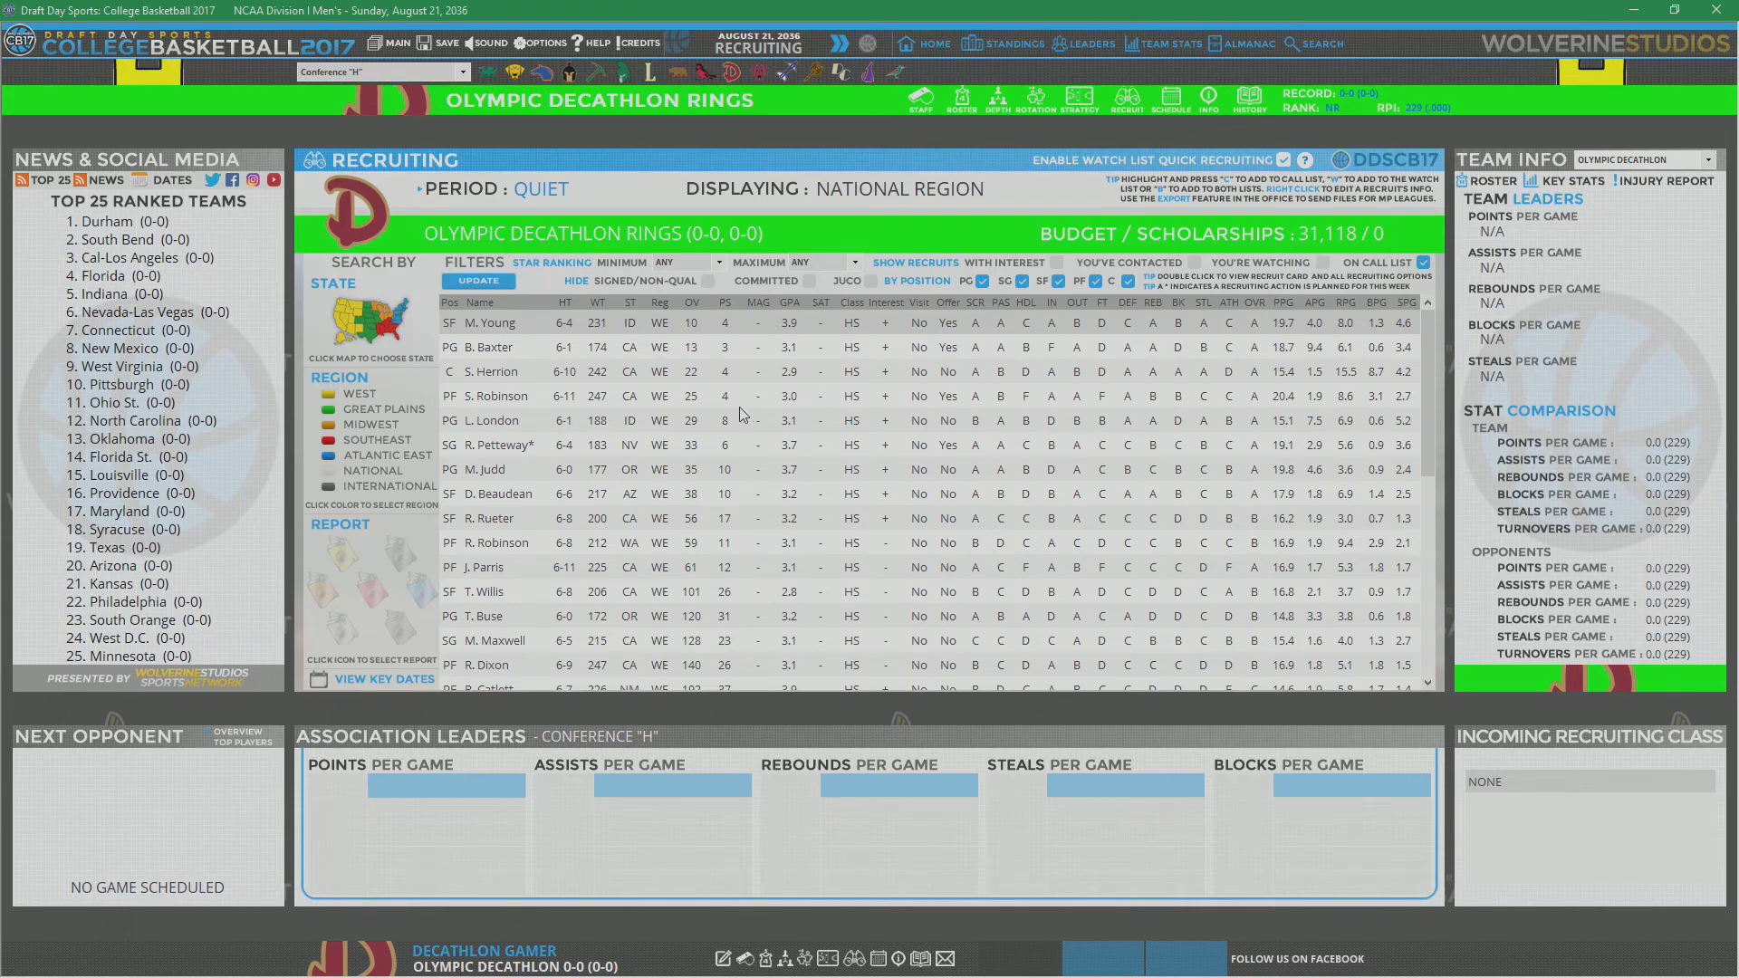
mouse_move(727, 405)
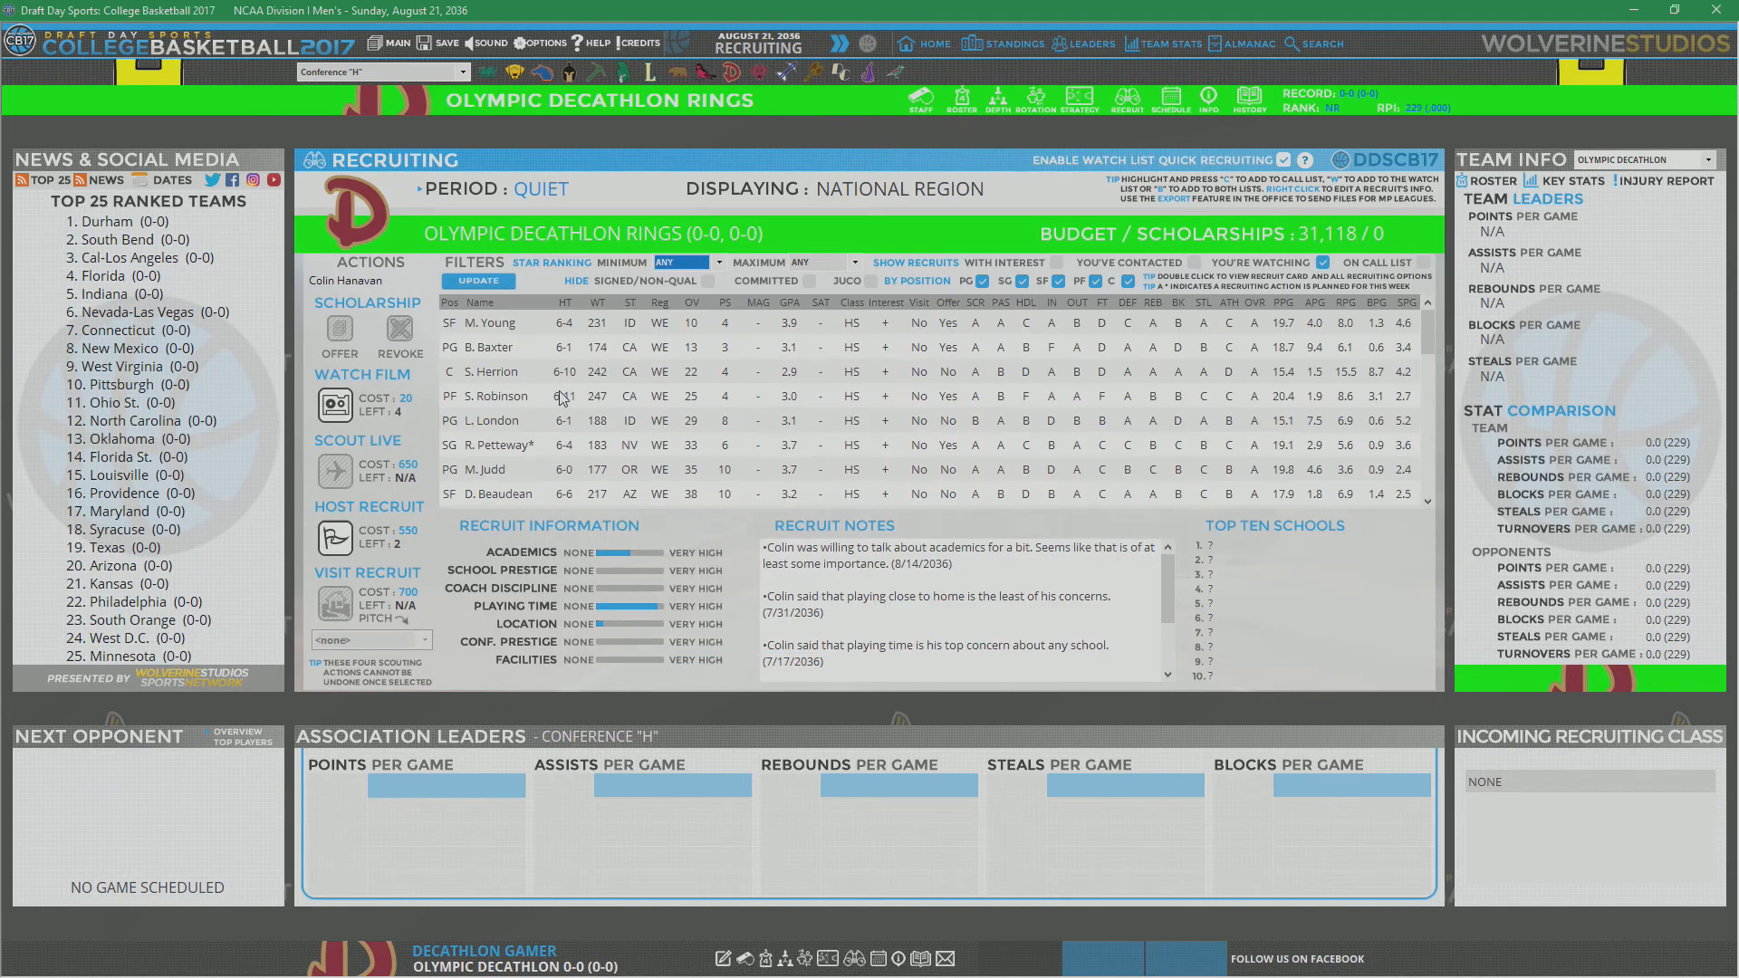
mouse_move(677, 402)
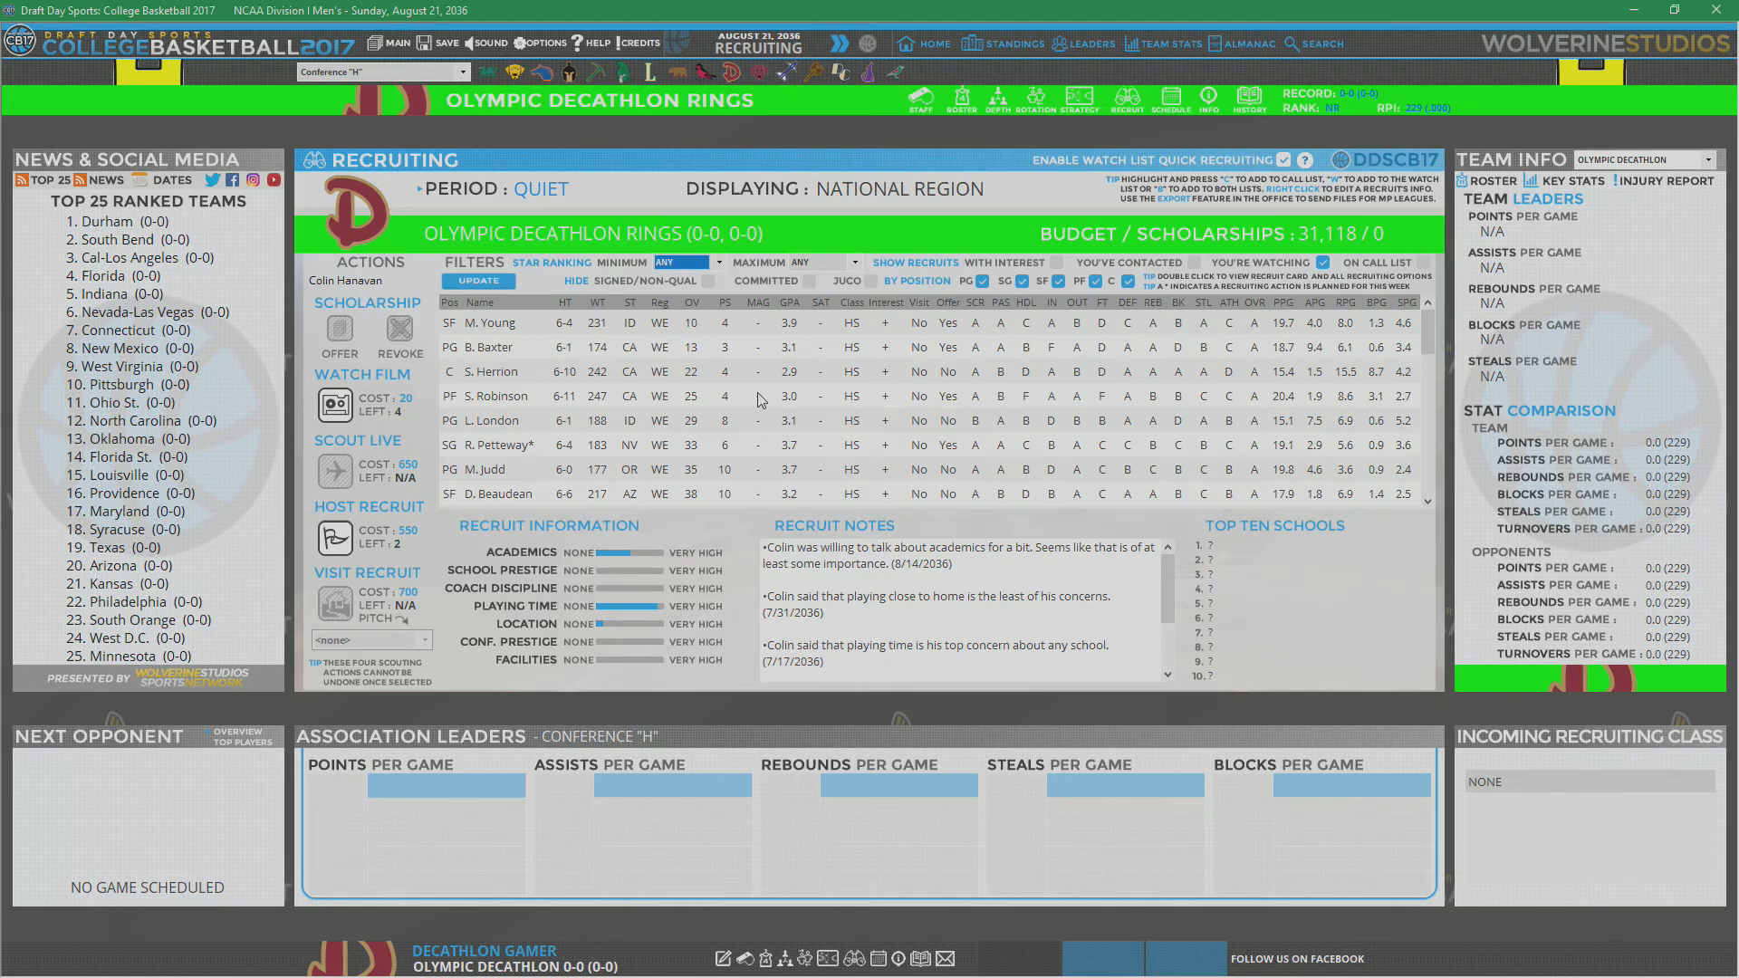
mouse_move(760, 396)
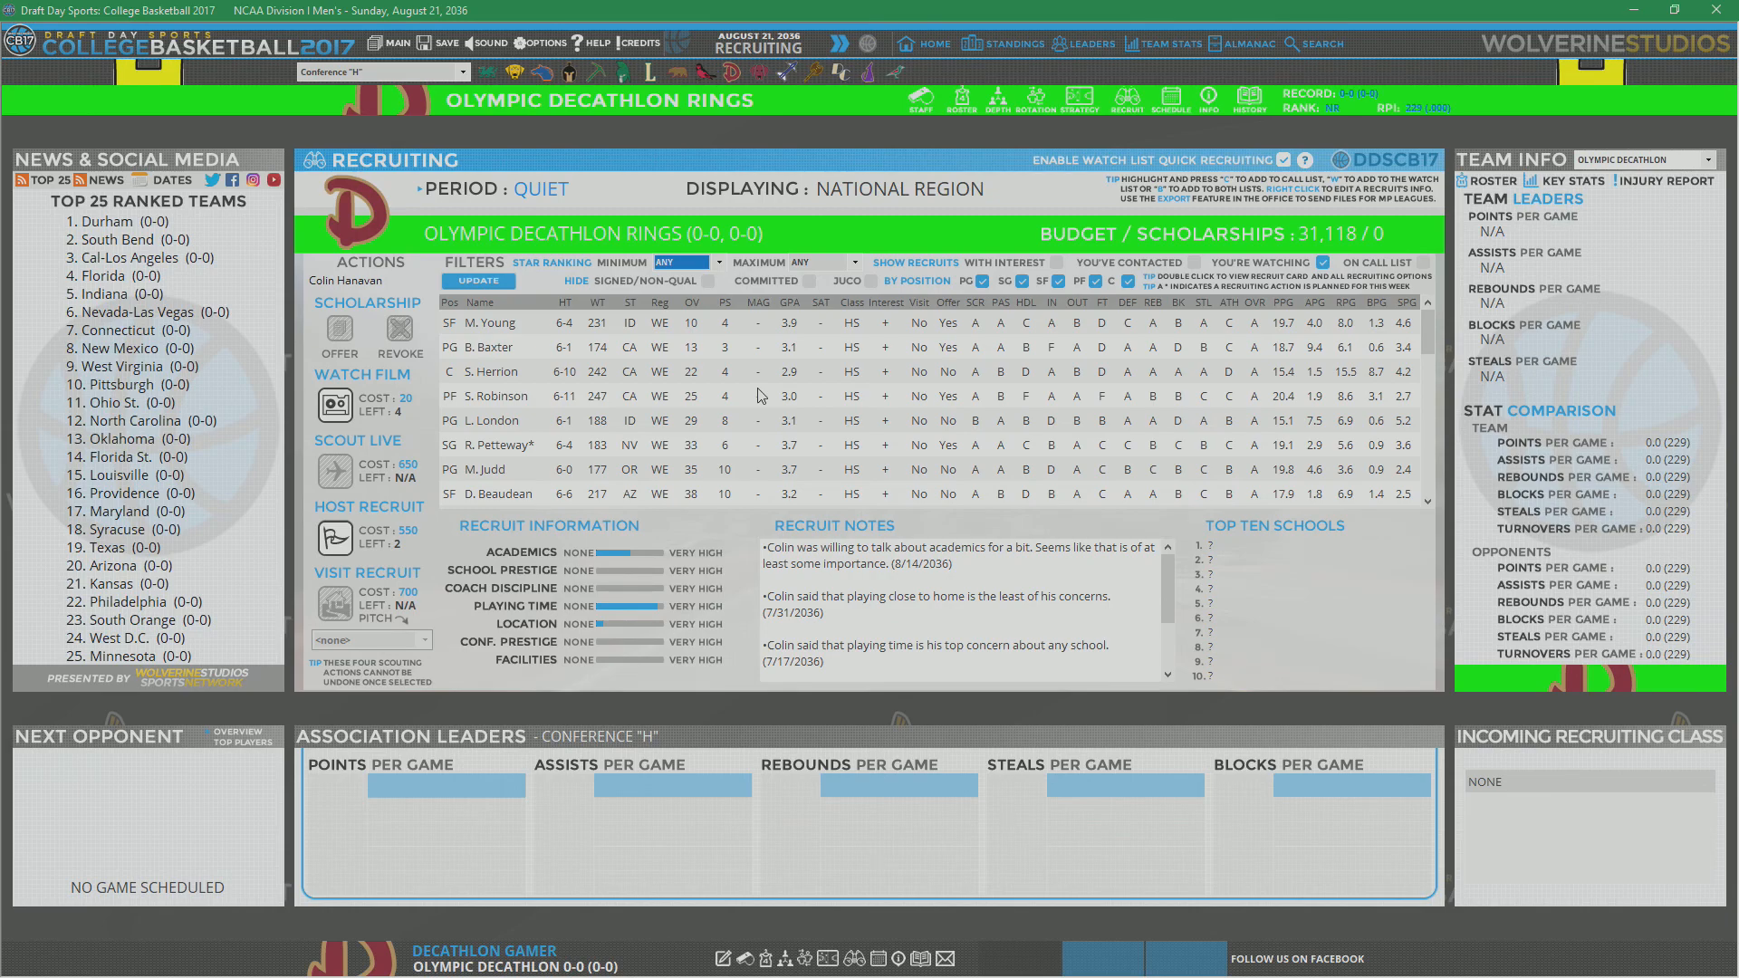
click(488, 322)
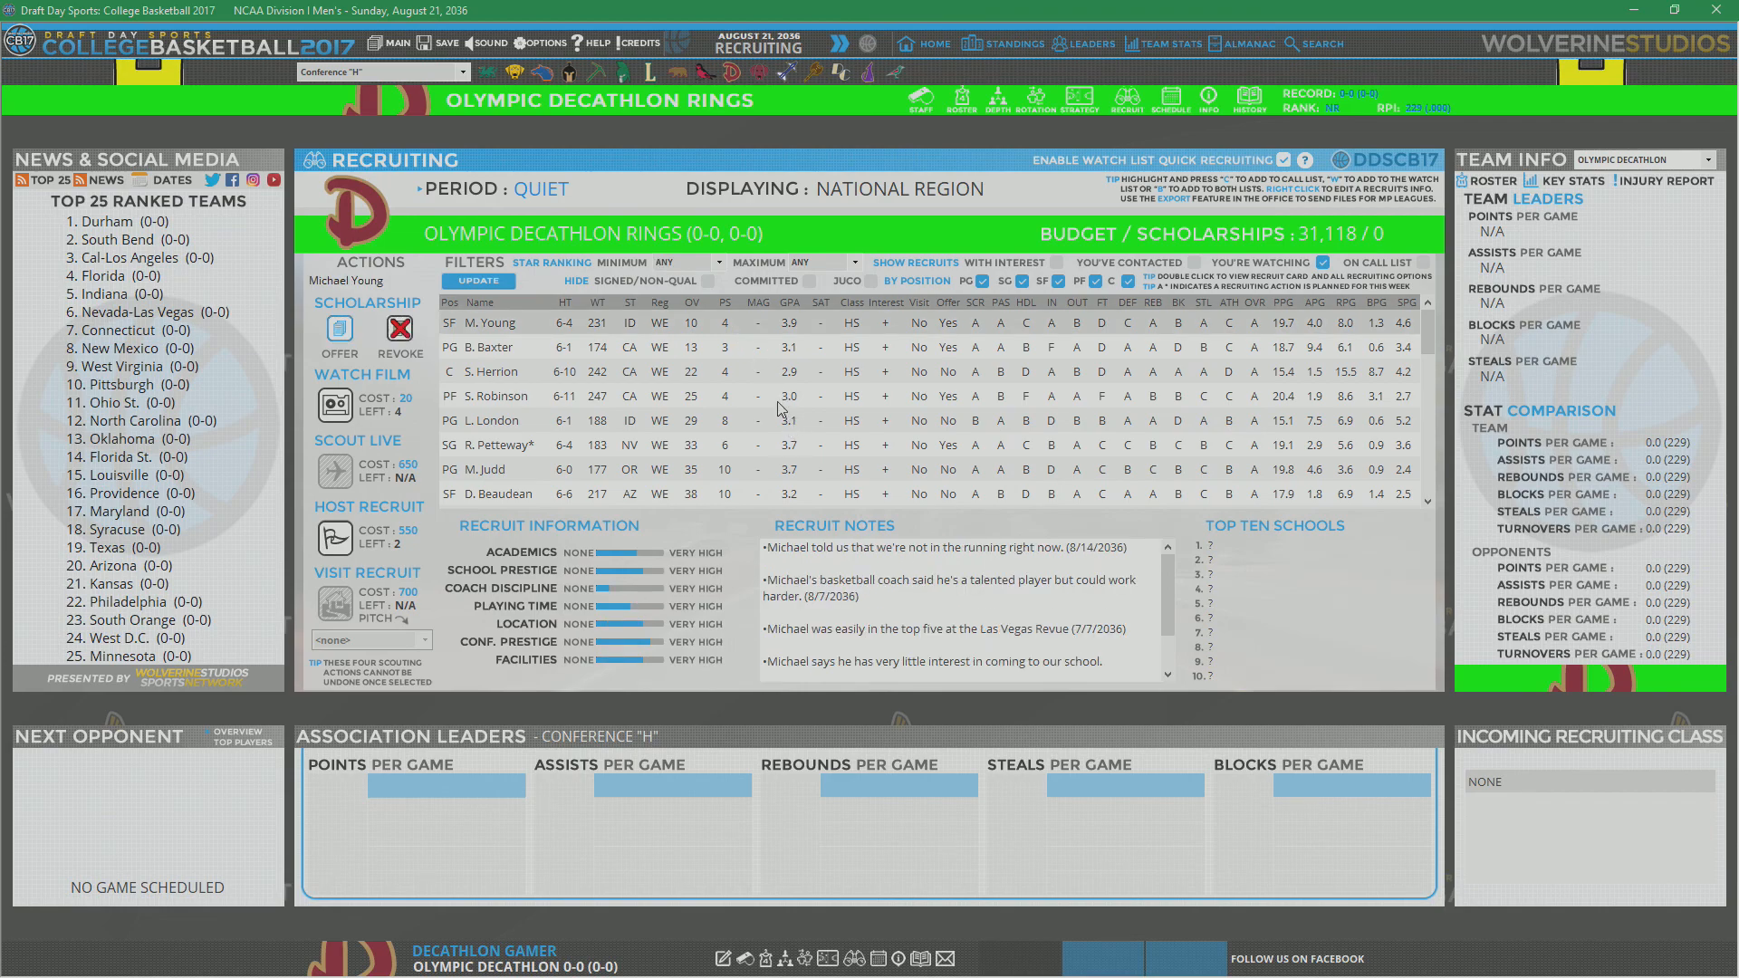
mouse_move(775, 408)
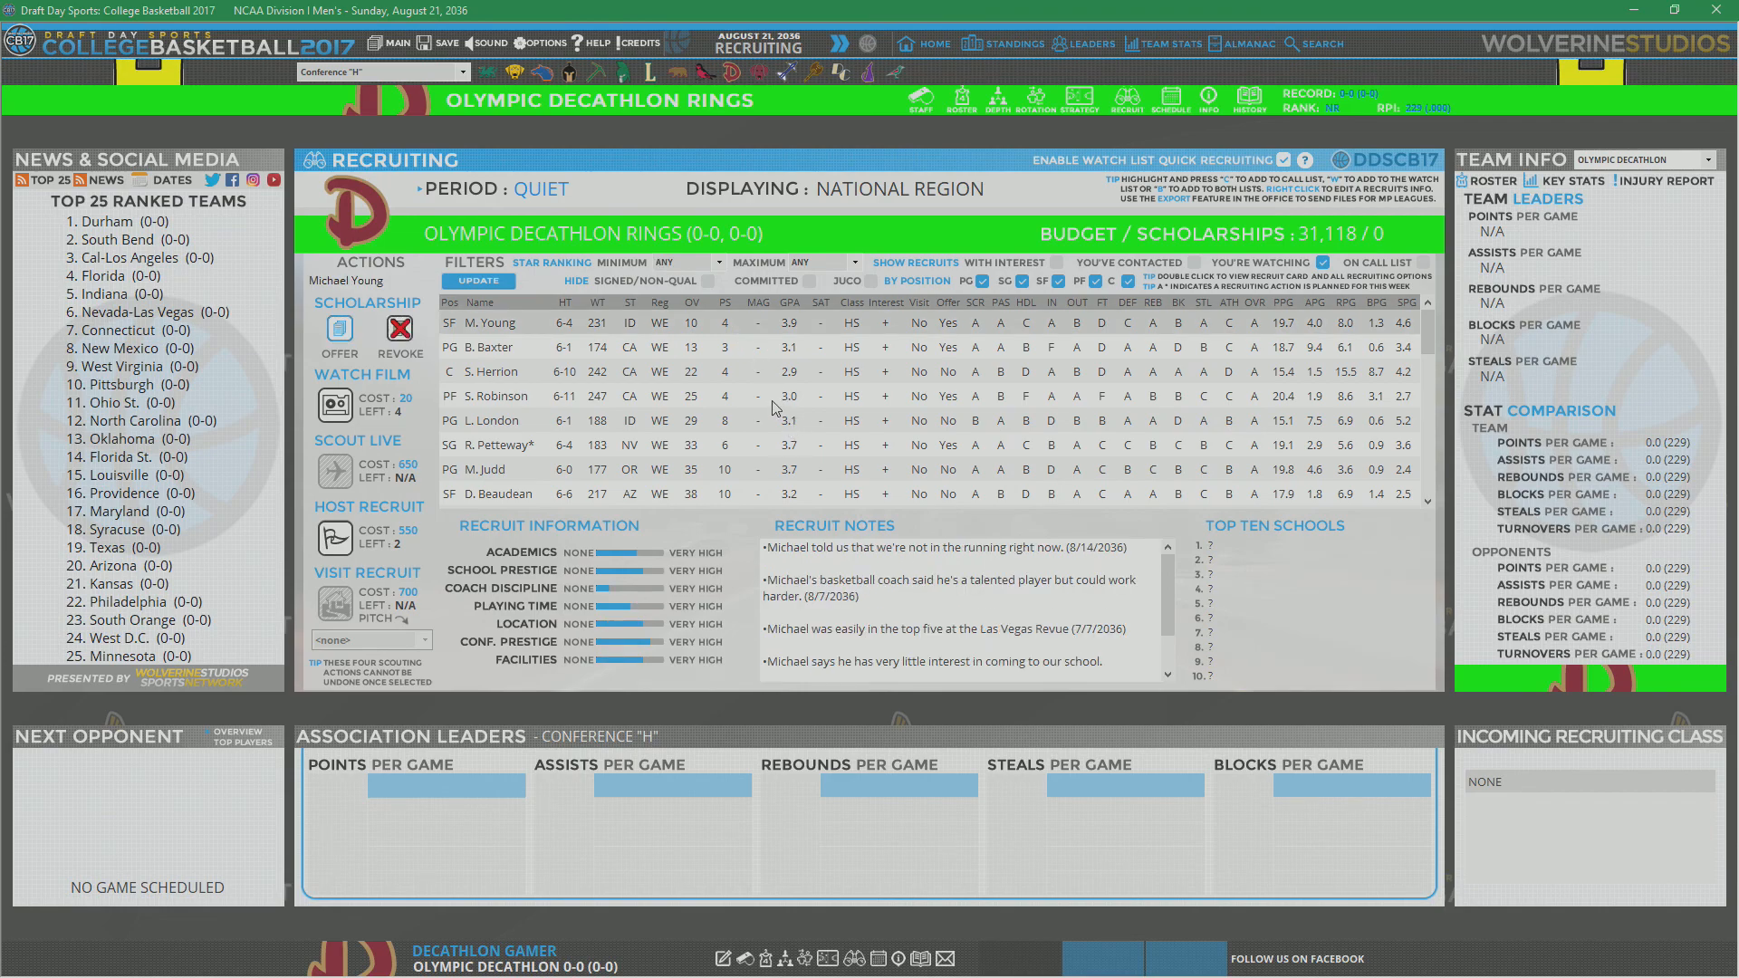